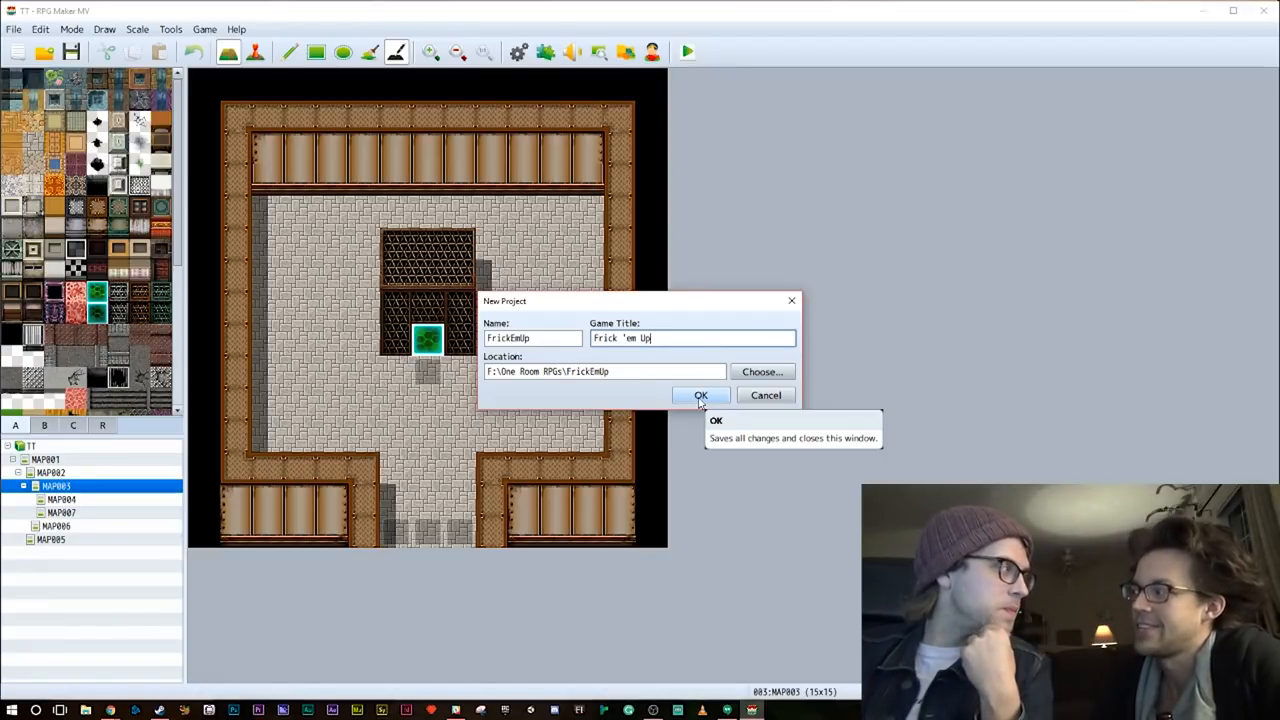
Create the Frick 'em Up project and assign the 0001 Overworld tileset to MAP001
left_click(700, 396)
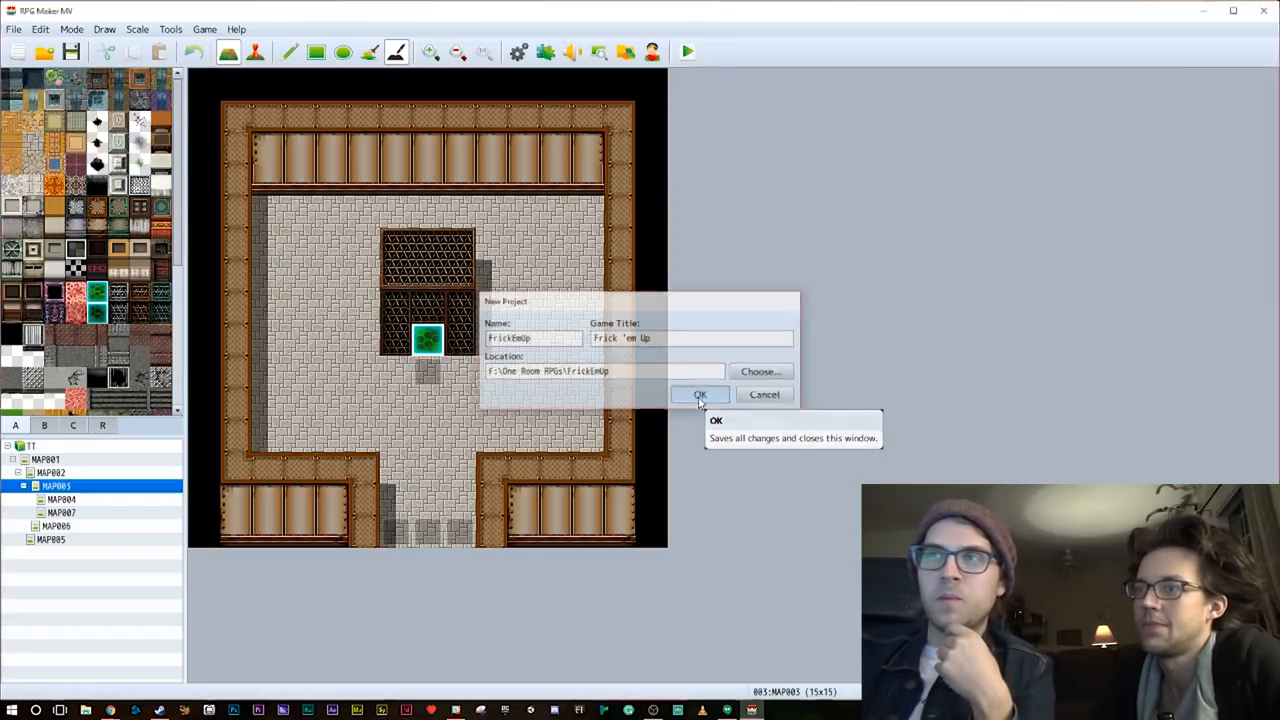
left_click(700, 394)
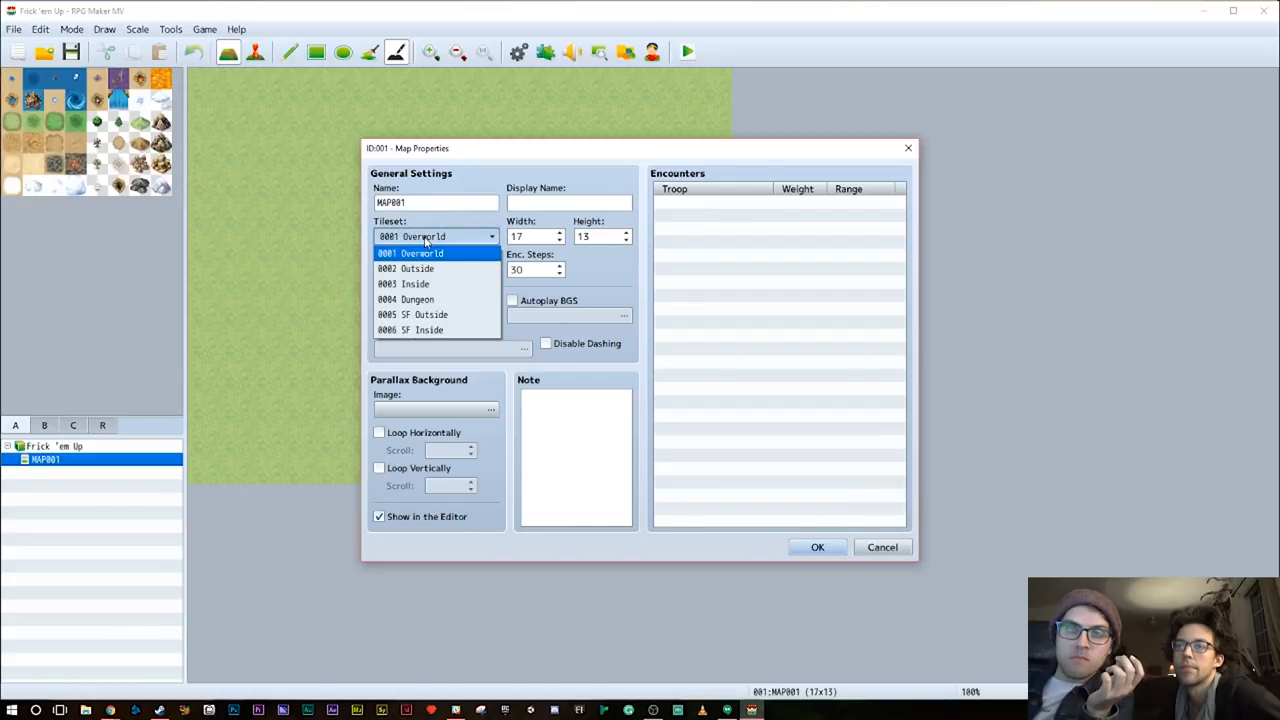
left_click(410, 252)
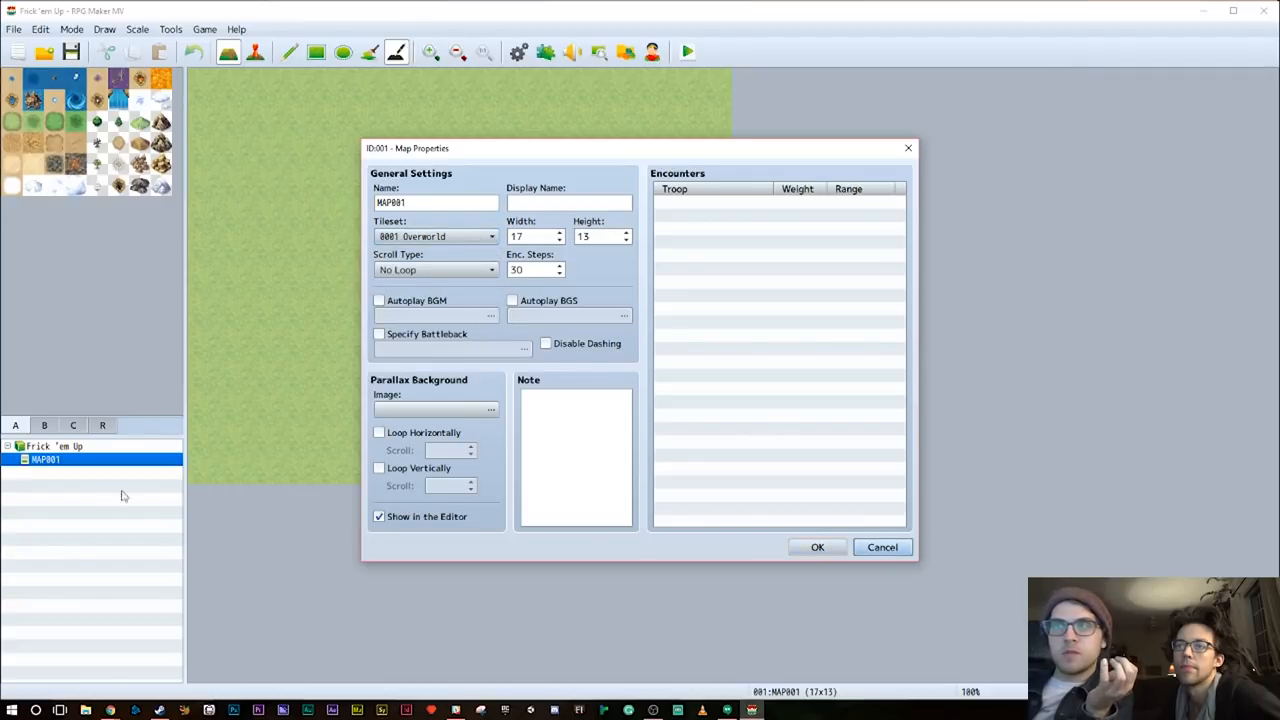
Add MAP002 with the Inside tileset and Autoplay BGM, previewing Field1 and another track
right_click(44, 458)
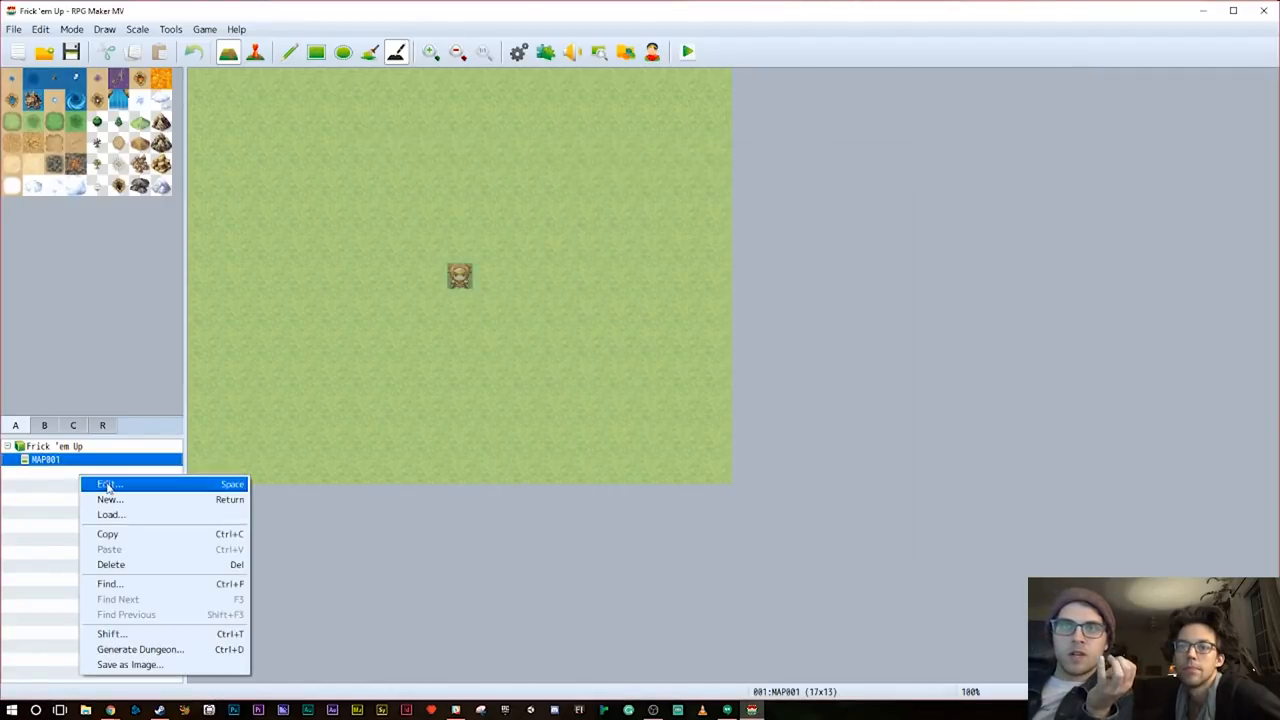
left_click(108, 484)
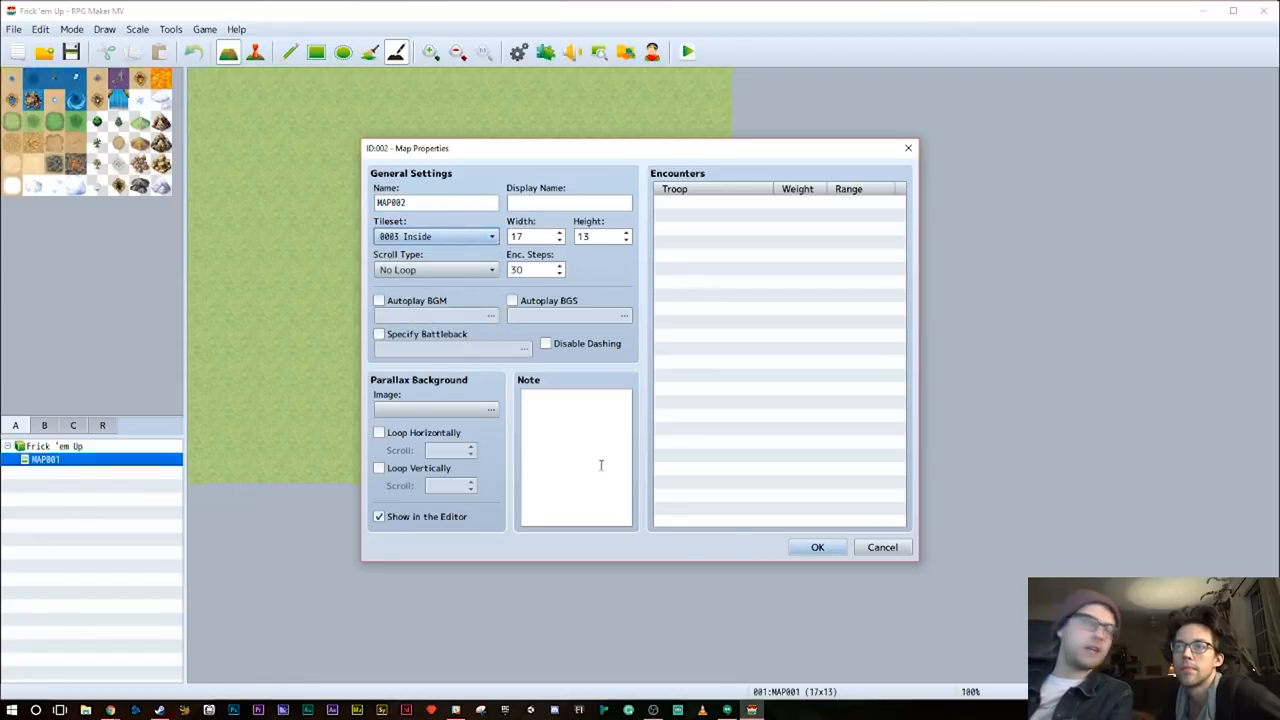
mouse_move(504, 424)
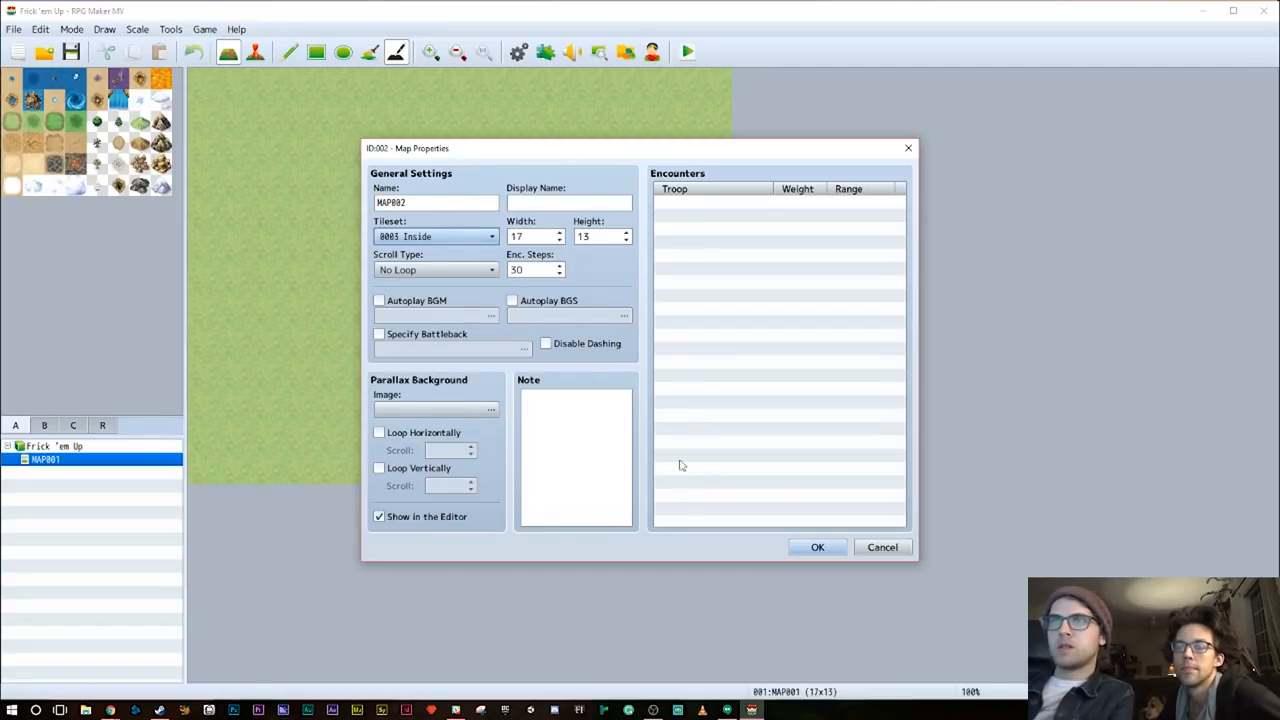
left_click(380, 516)
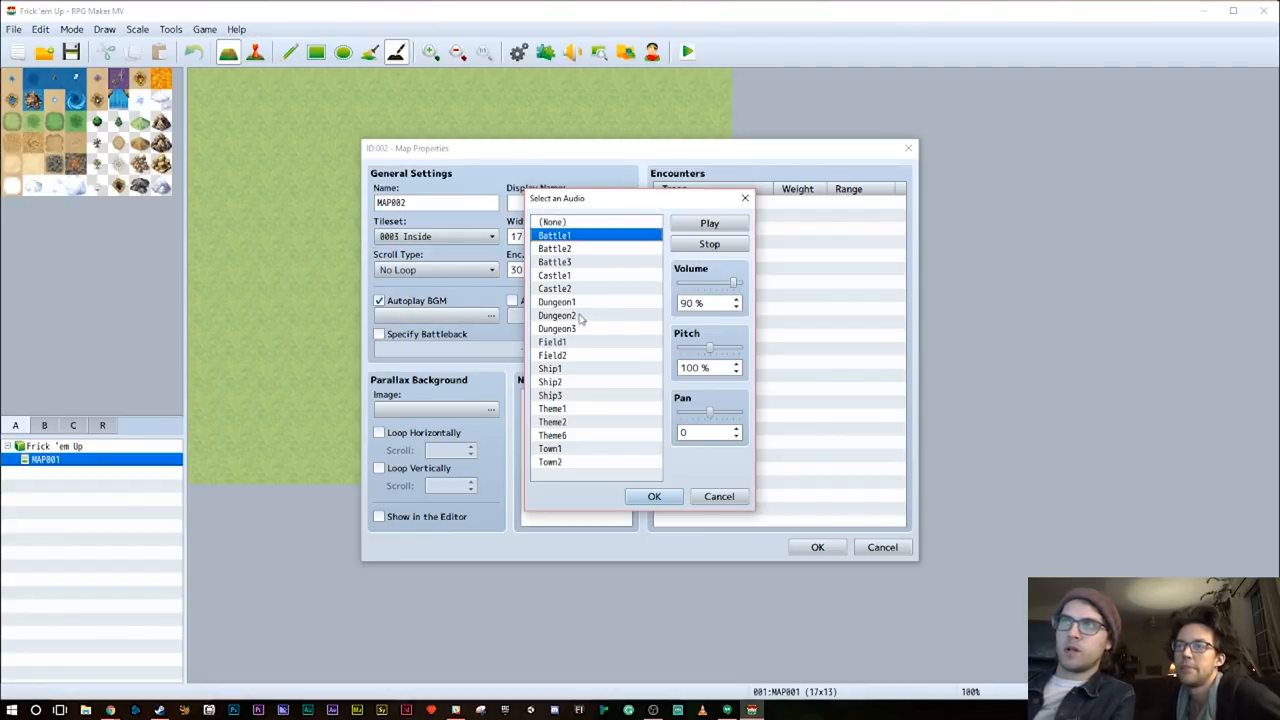
left_click(552, 340)
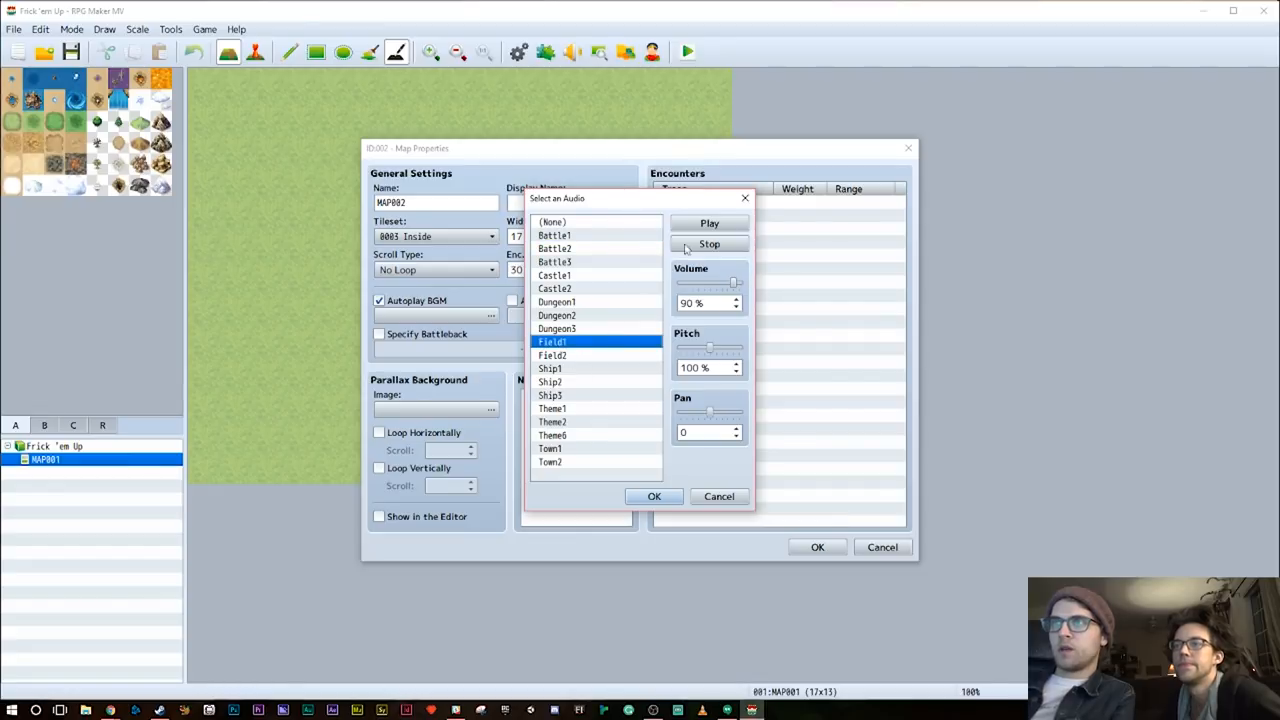
left_click(552, 356)
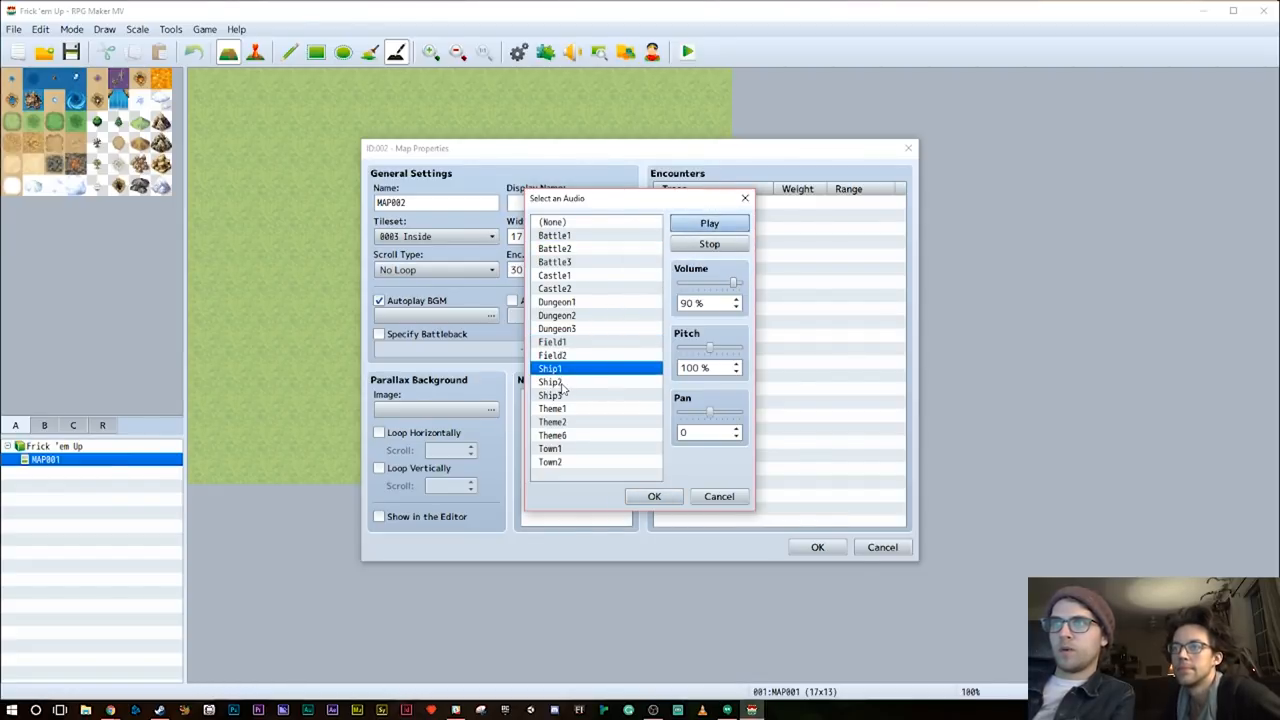
left_click(552, 382)
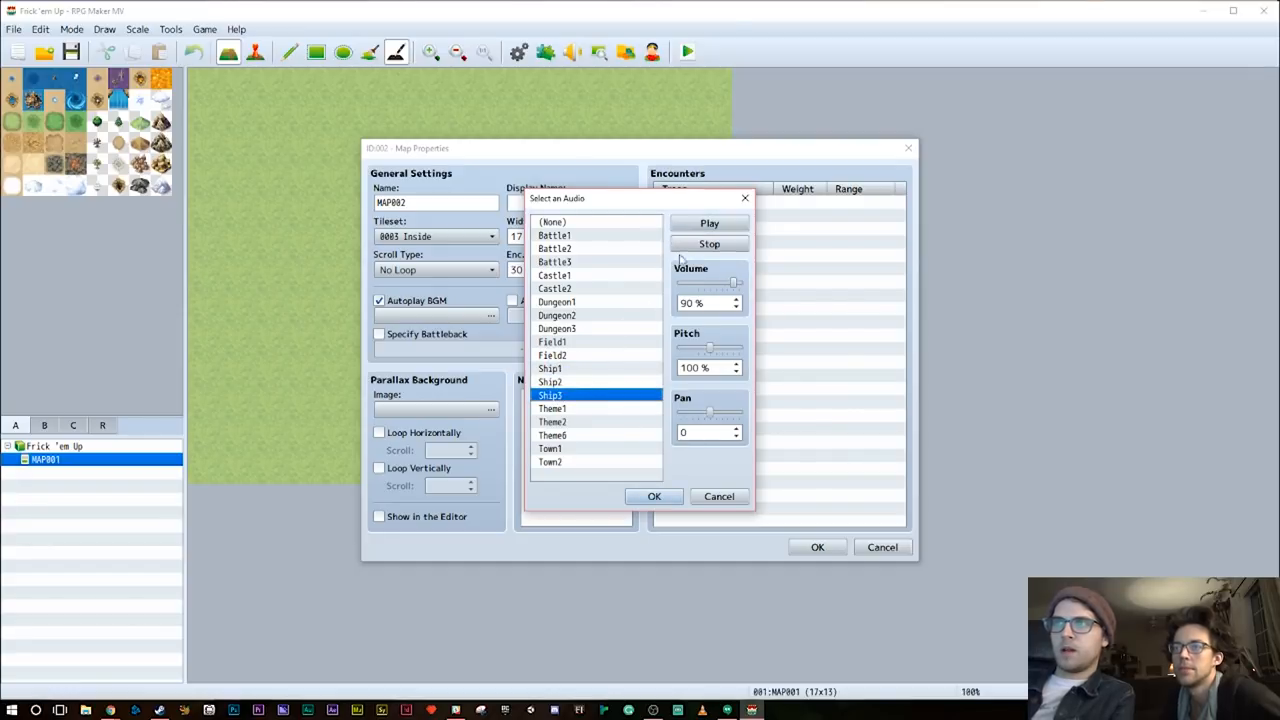
left_click(552, 408)
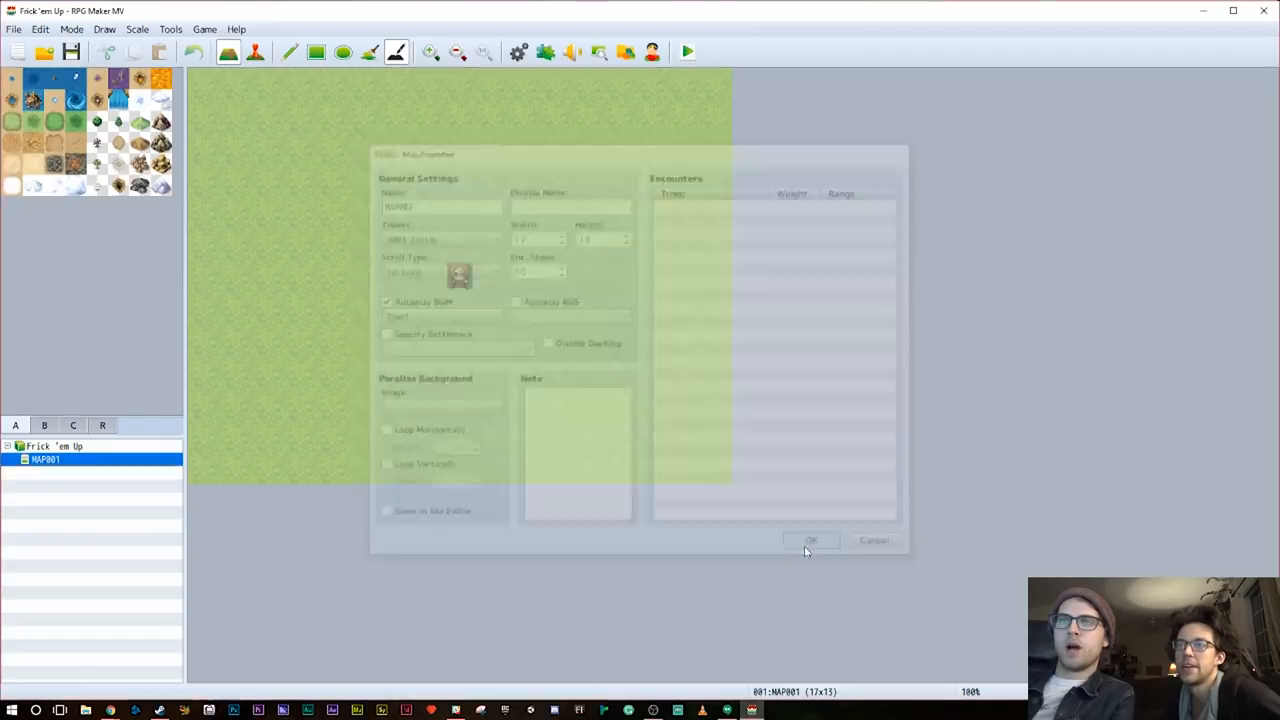
Paint a Wood Floor B rectangle across most of MAP002, leaving a dark border
left_click(810, 540)
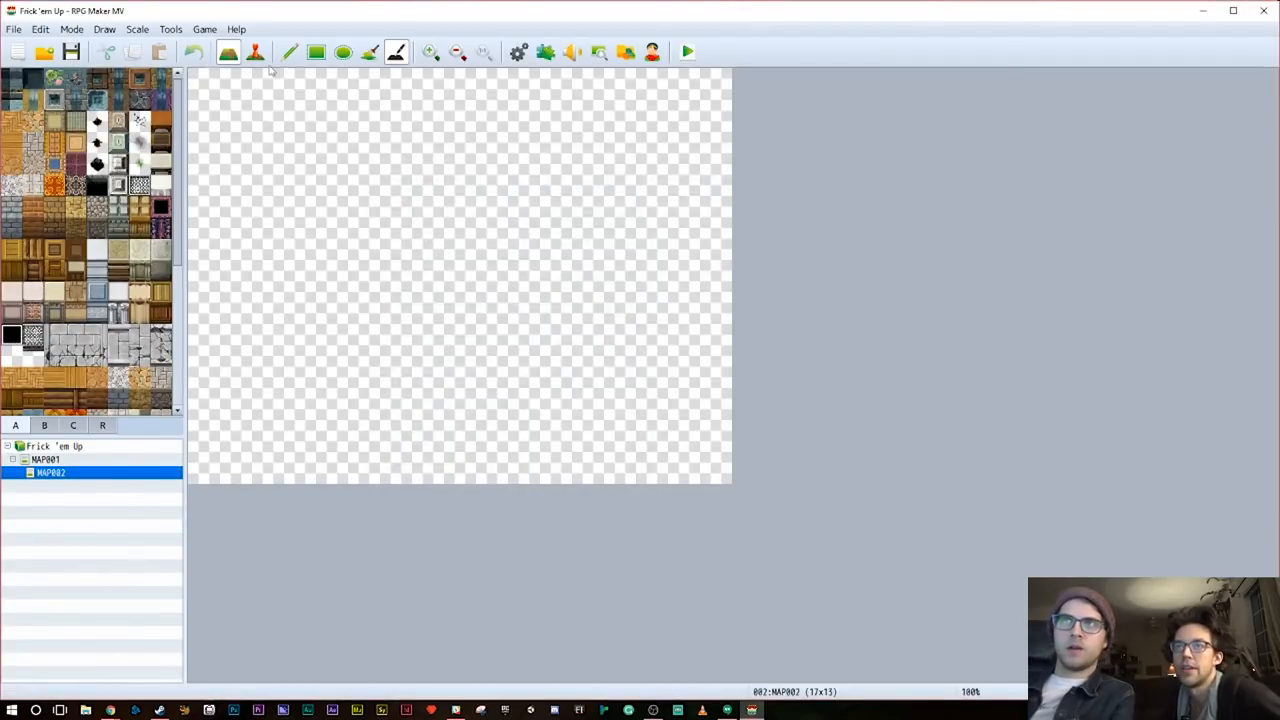
left_click(316, 52)
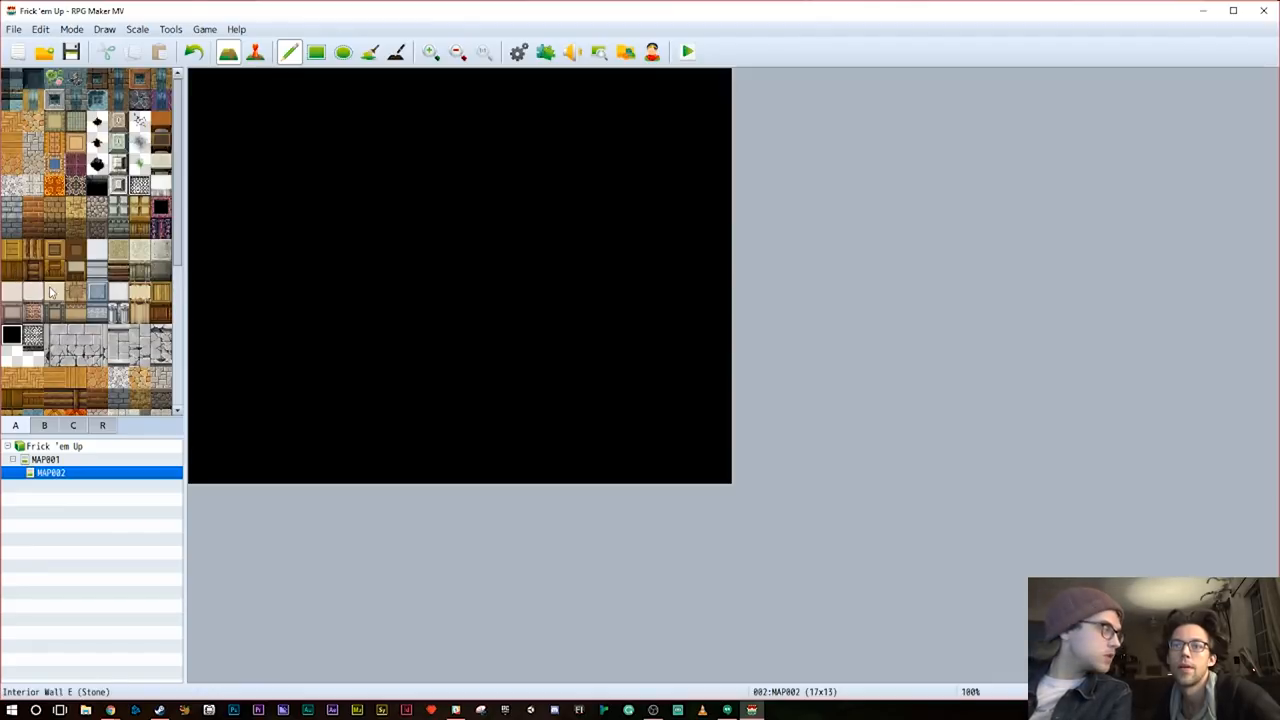
left_click(12, 142)
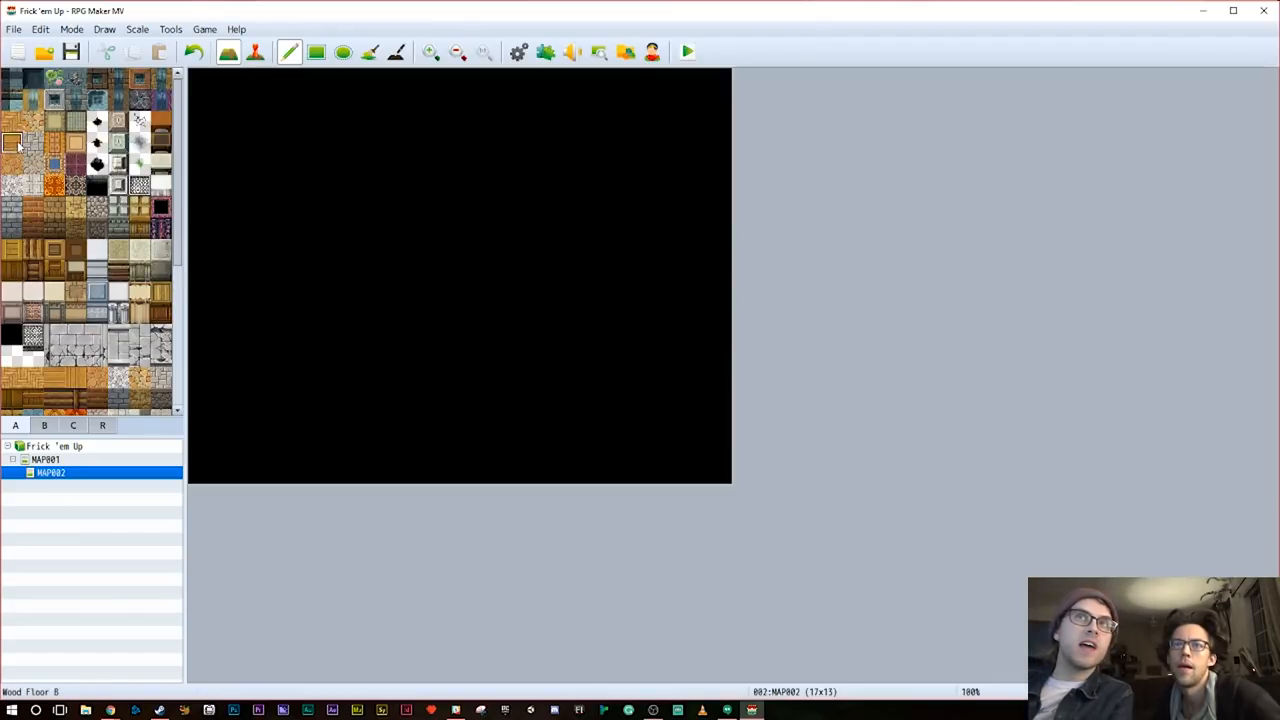
left_click(14, 120)
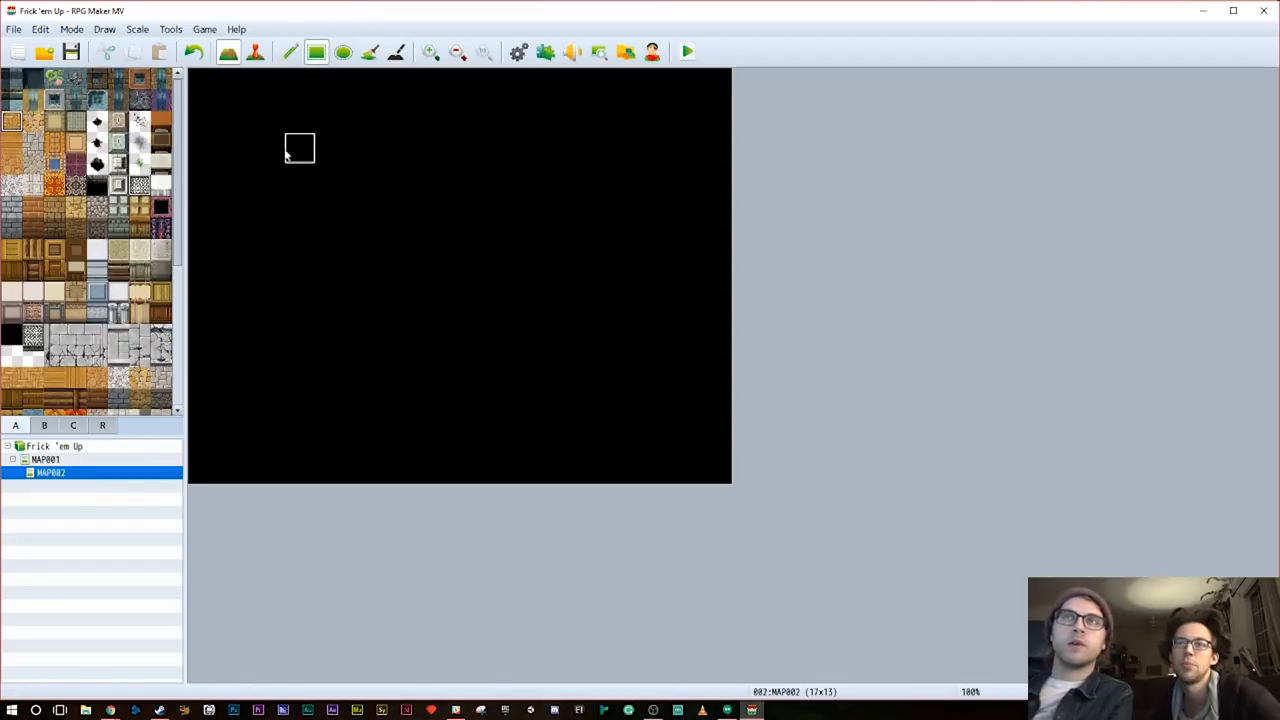
mouse_move(268, 116)
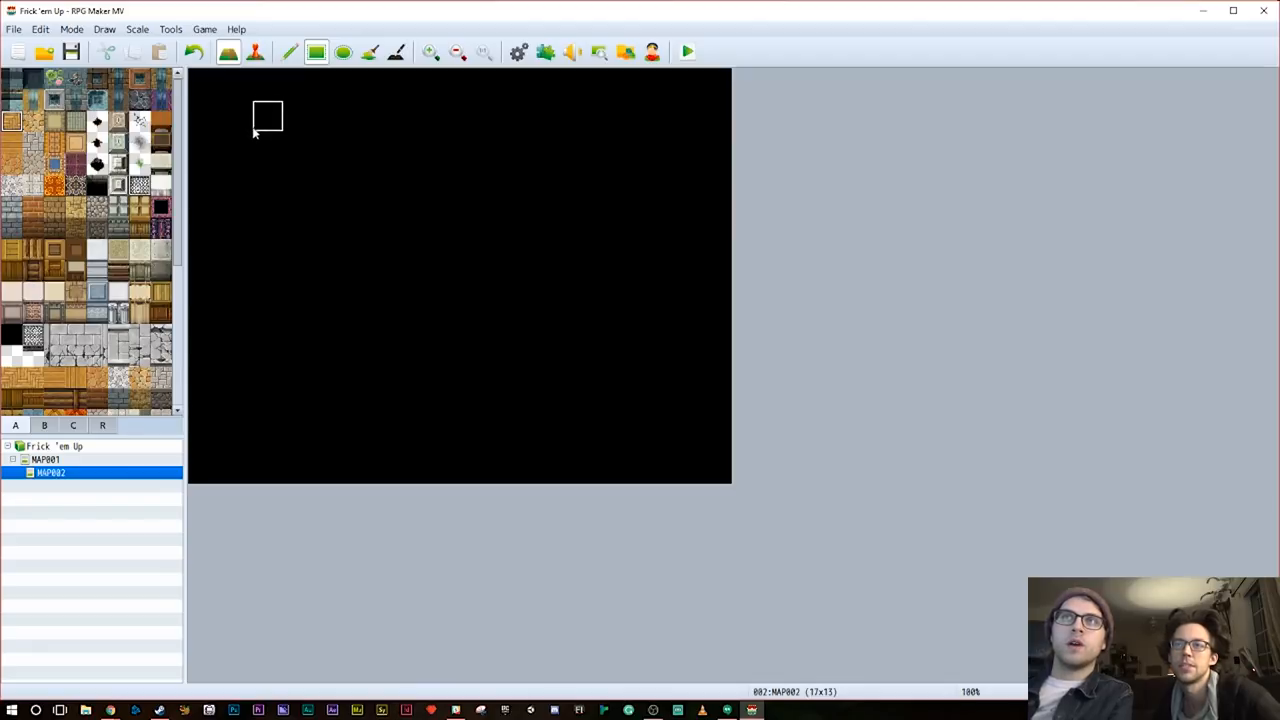
mouse_move(236, 148)
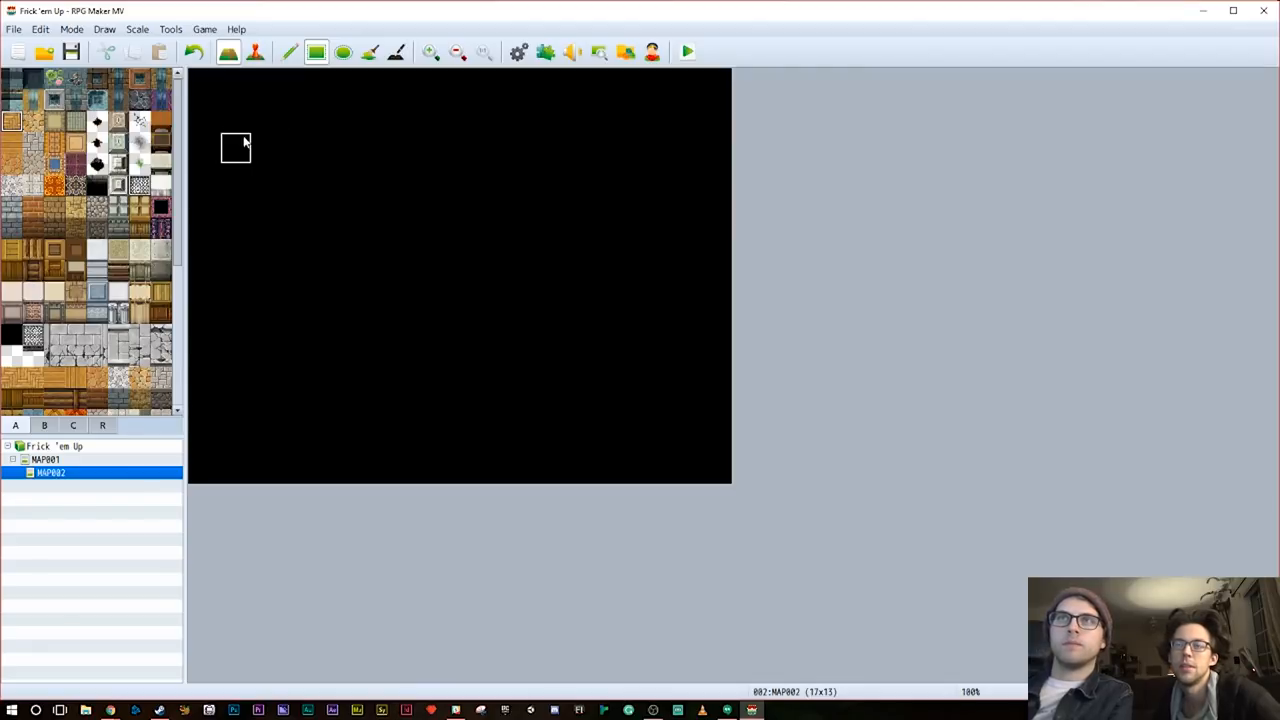
left_click_drag(236, 148, 698, 440)
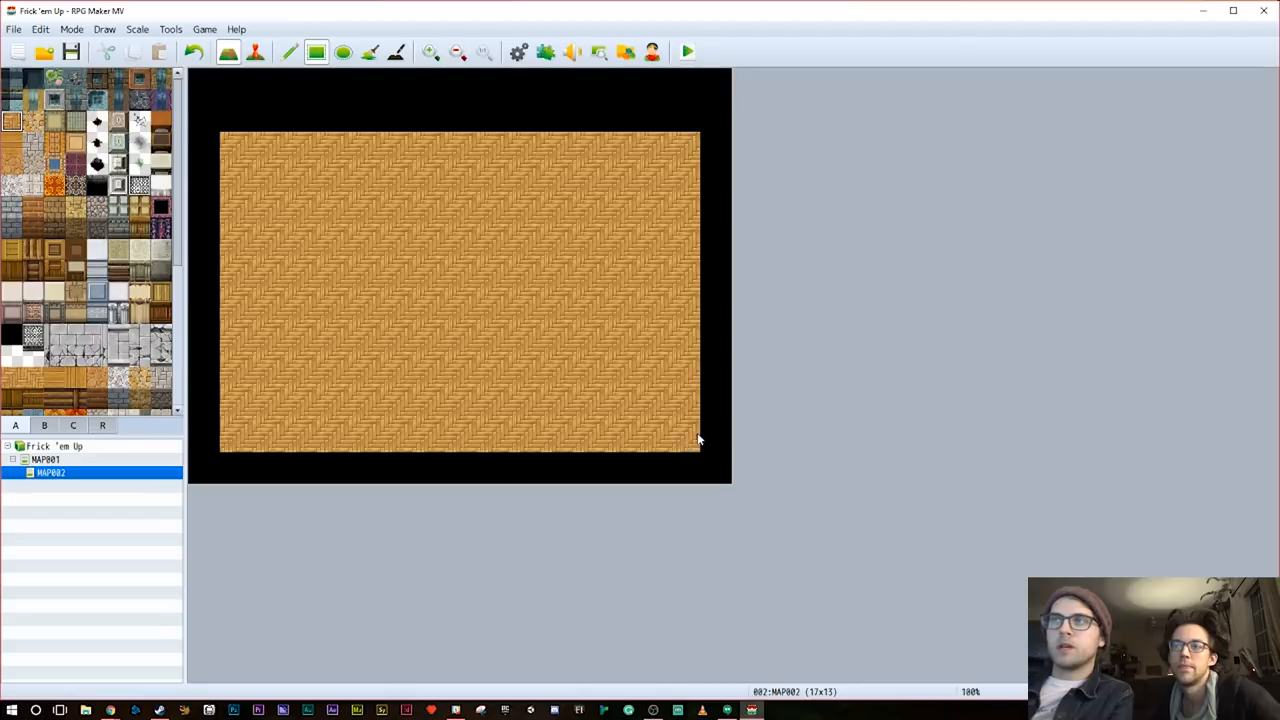
mouse_move(304, 152)
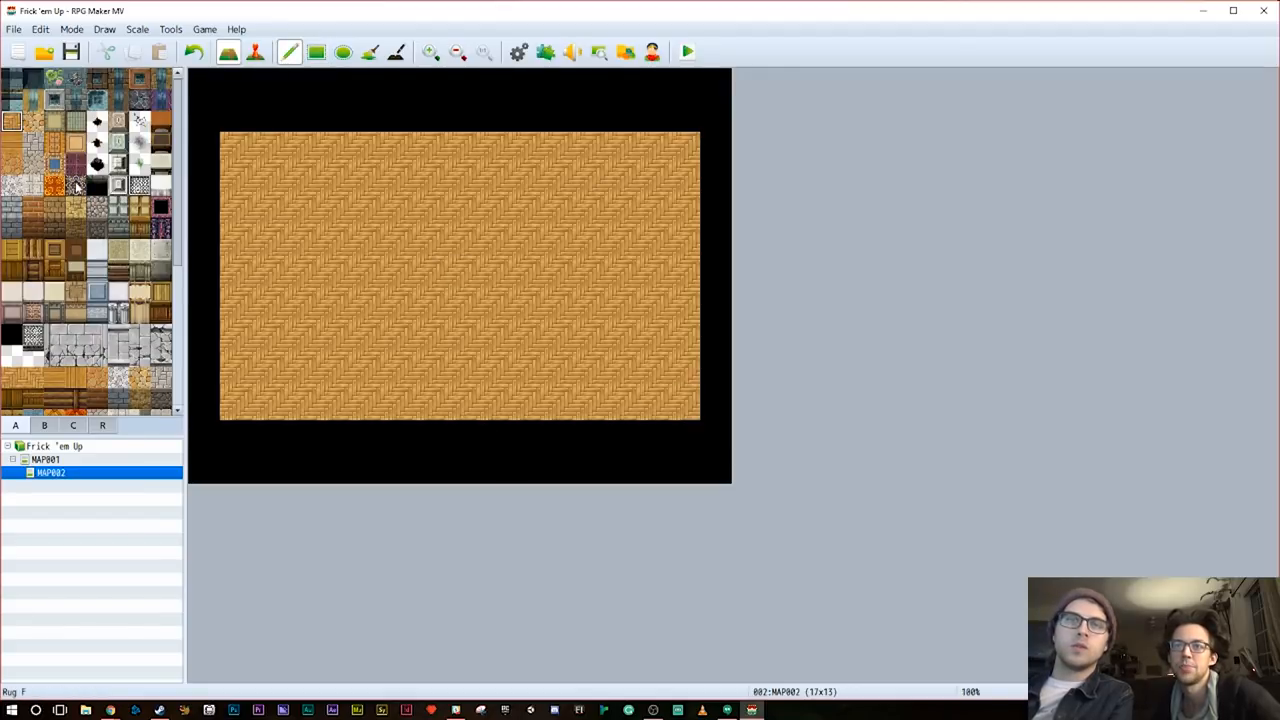
mouse_move(48, 524)
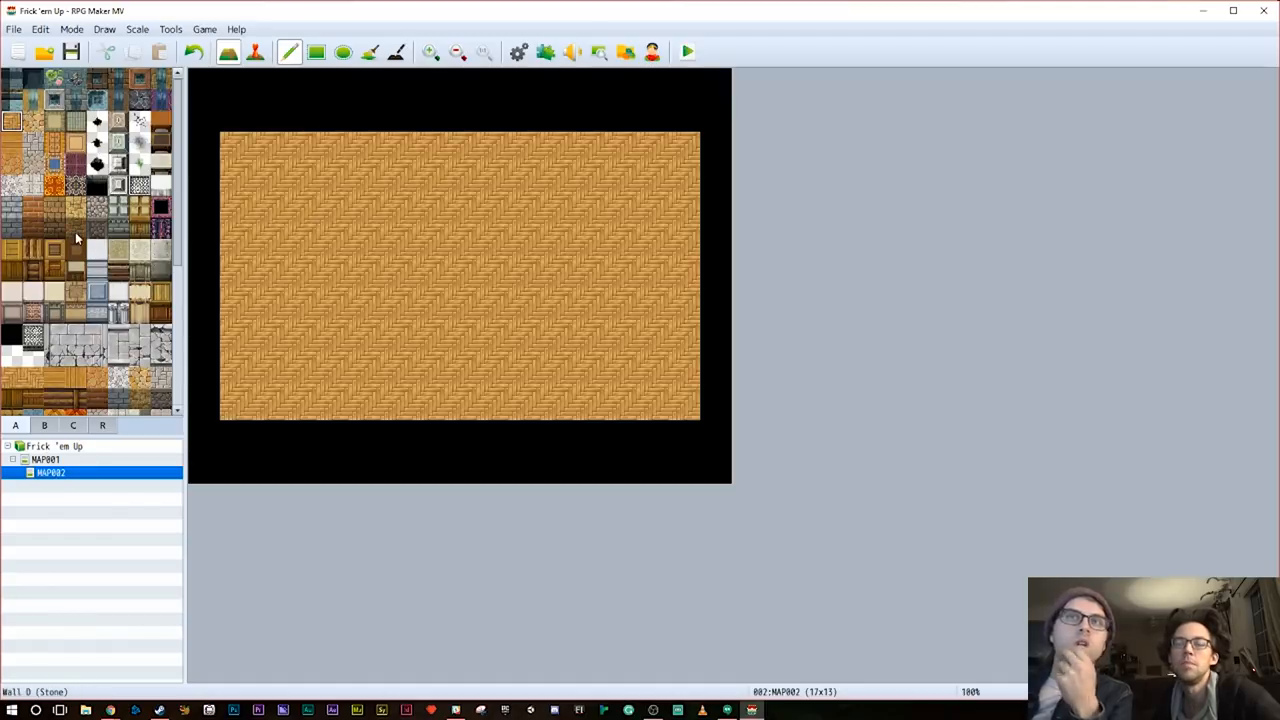
mouse_move(156, 316)
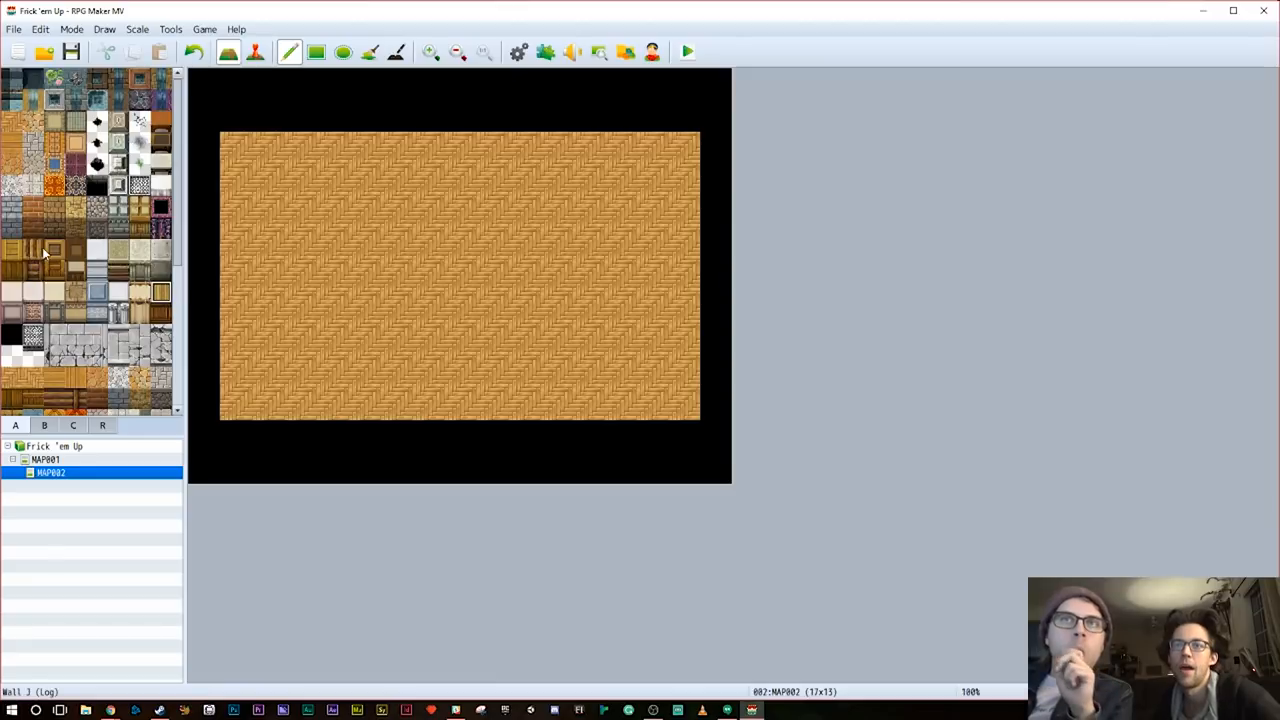
mouse_move(20, 258)
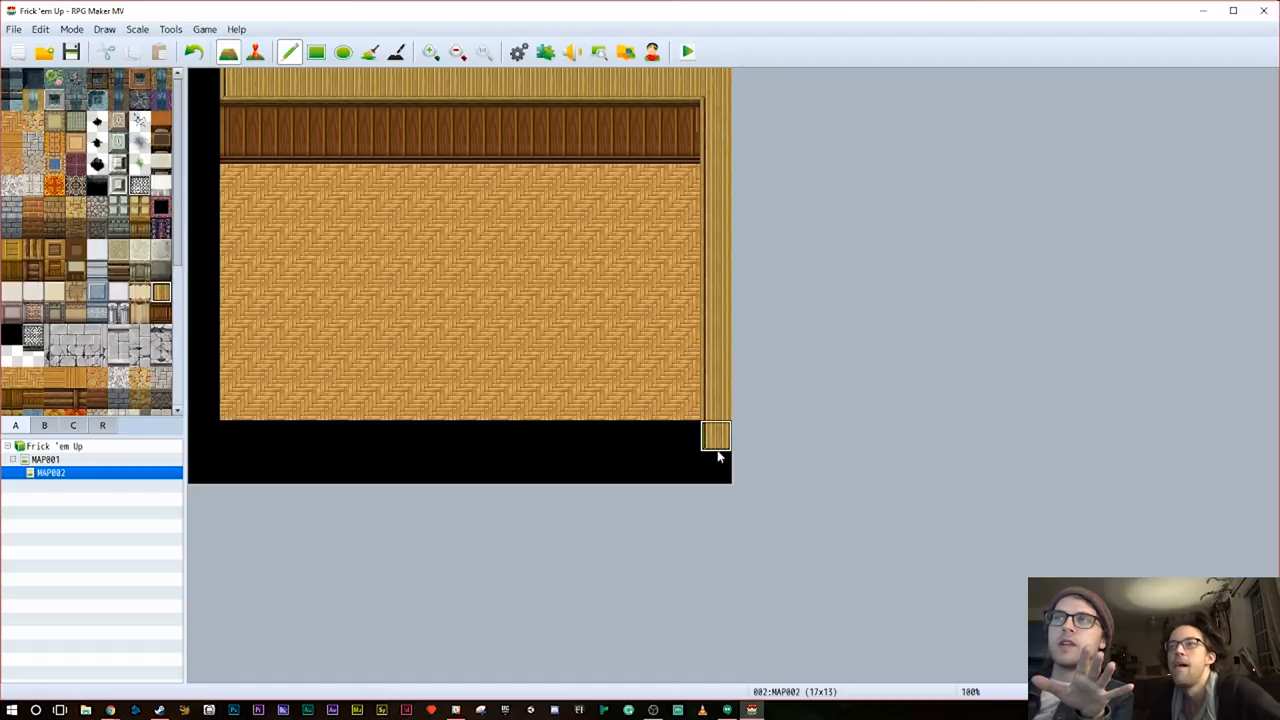
Paint wooden wall tiles along the floor's remaining edges to enclose the room
left_click_drag(716, 436, 236, 404)
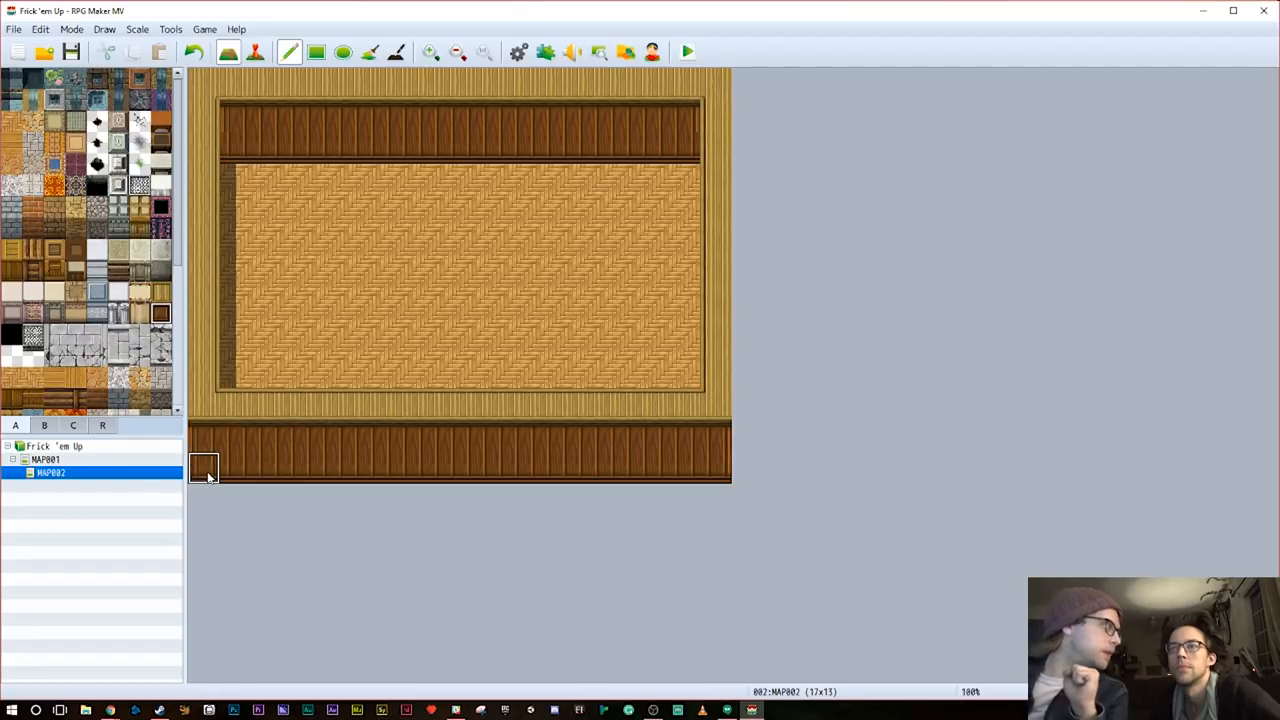
mouse_move(268, 212)
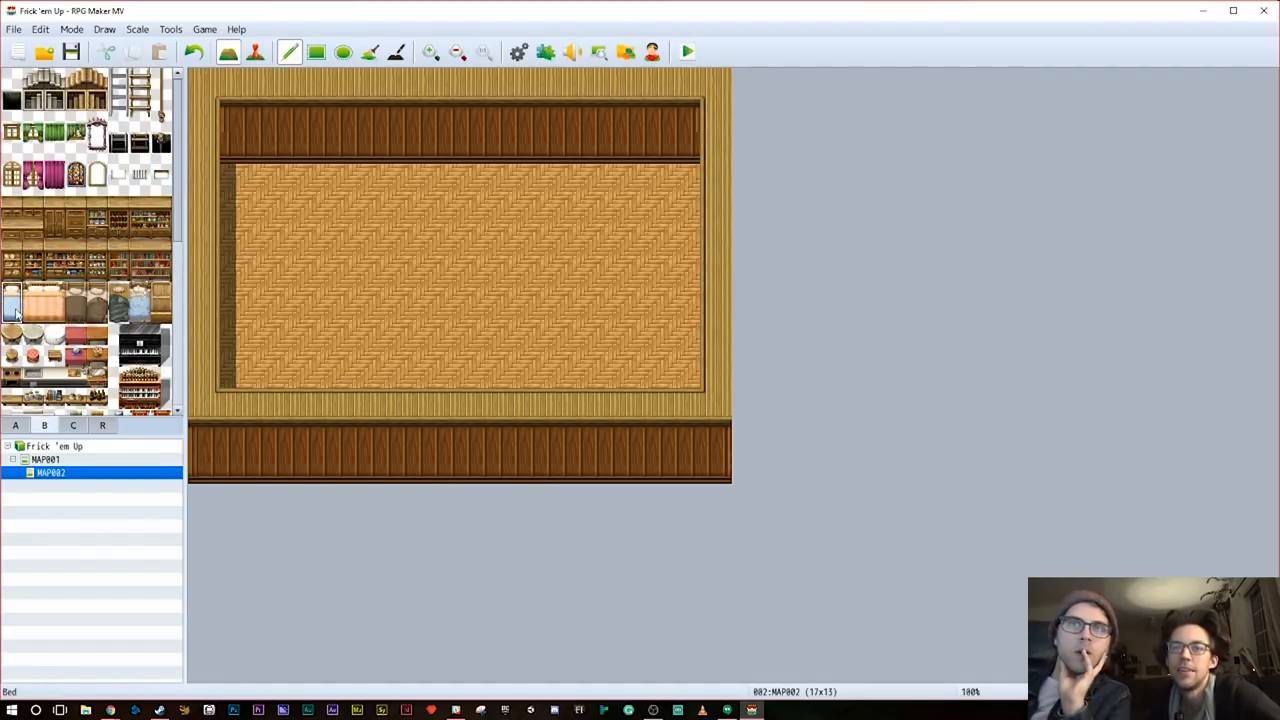
Bring up the Database on the Actors tab listing Harold and the default heroes
left_click(490, 216)
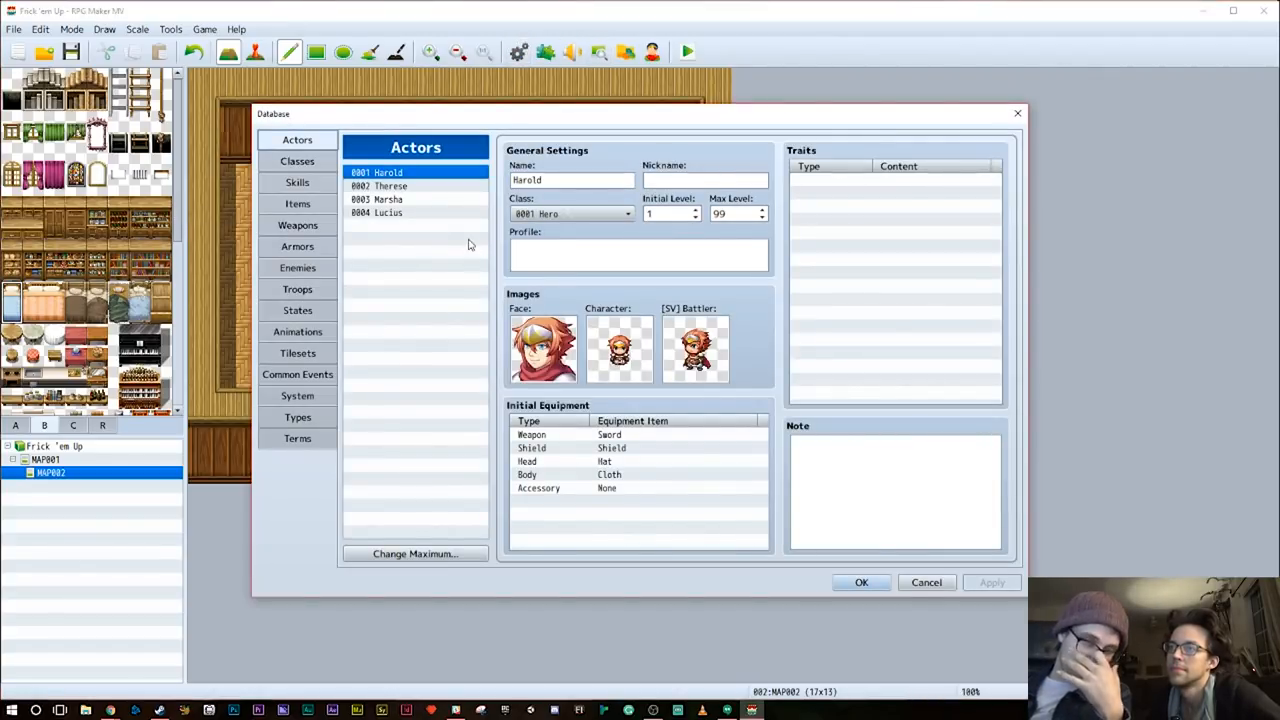
mouse_move(468, 244)
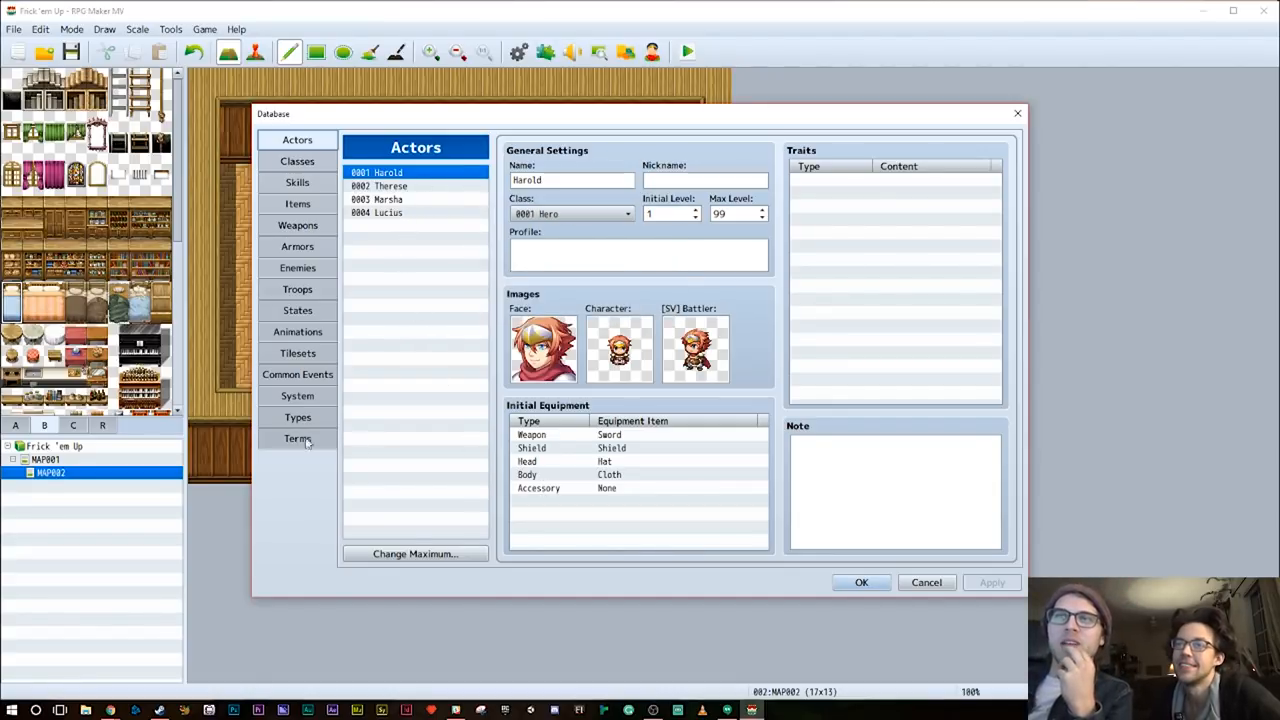
In System settings start the party with Harold alone, hide followers, and trim the menu to Skill and Save
left_click(296, 396)
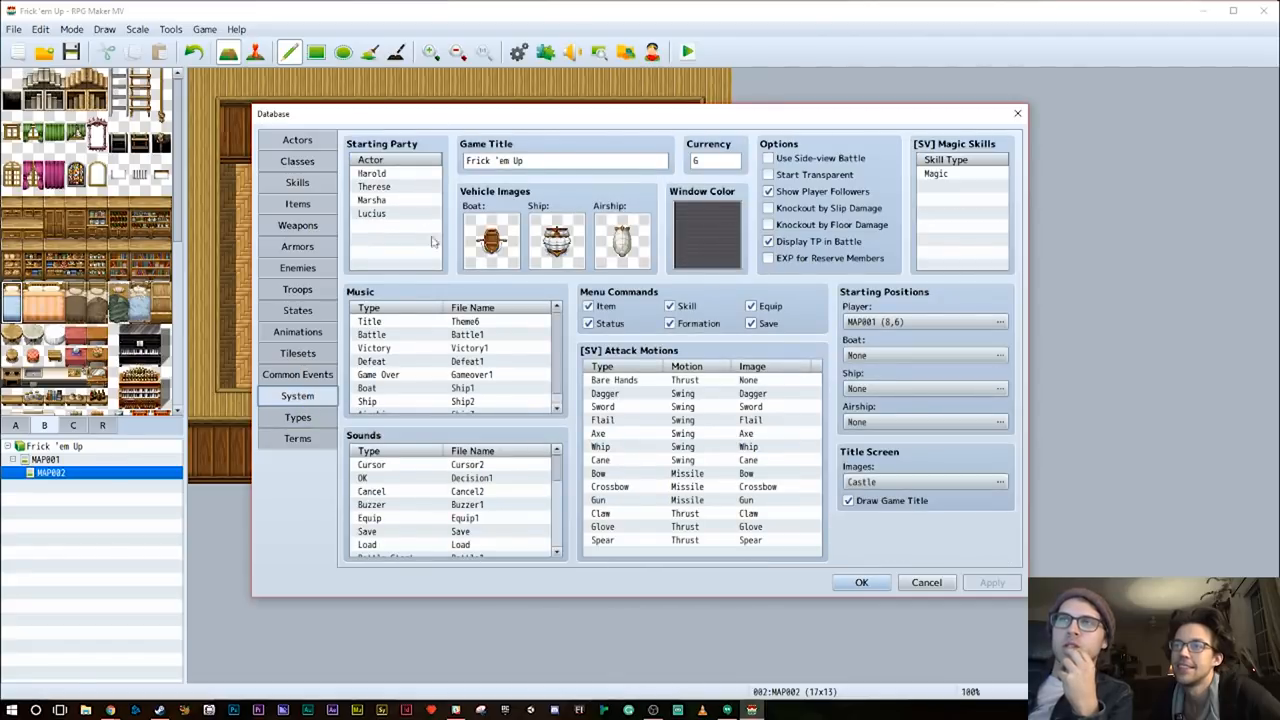
left_click(374, 186)
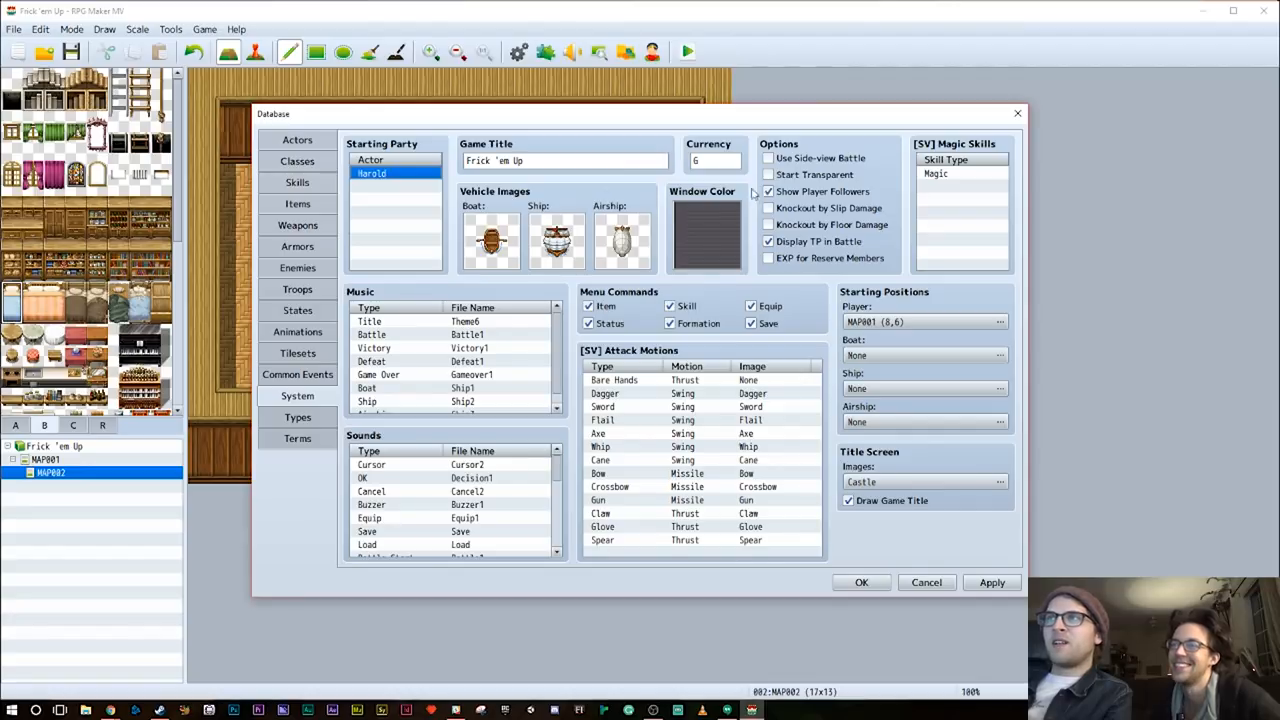
left_click(768, 192)
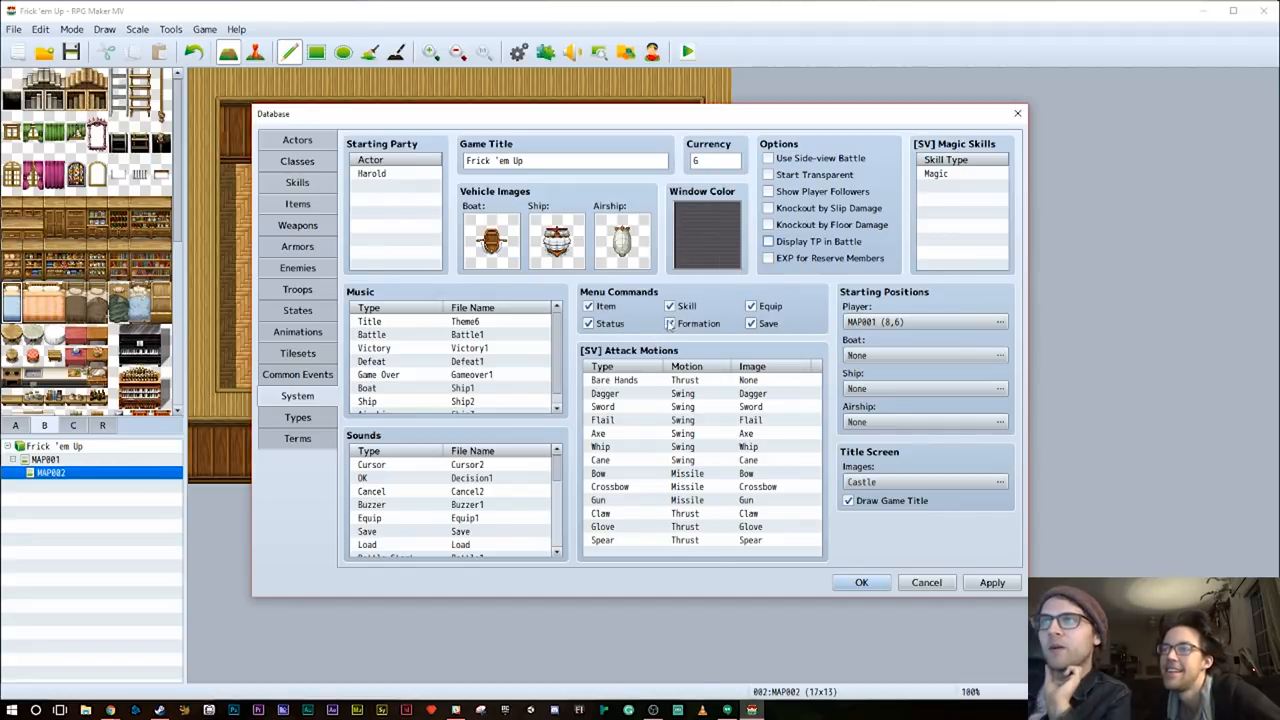
left_click(668, 324)
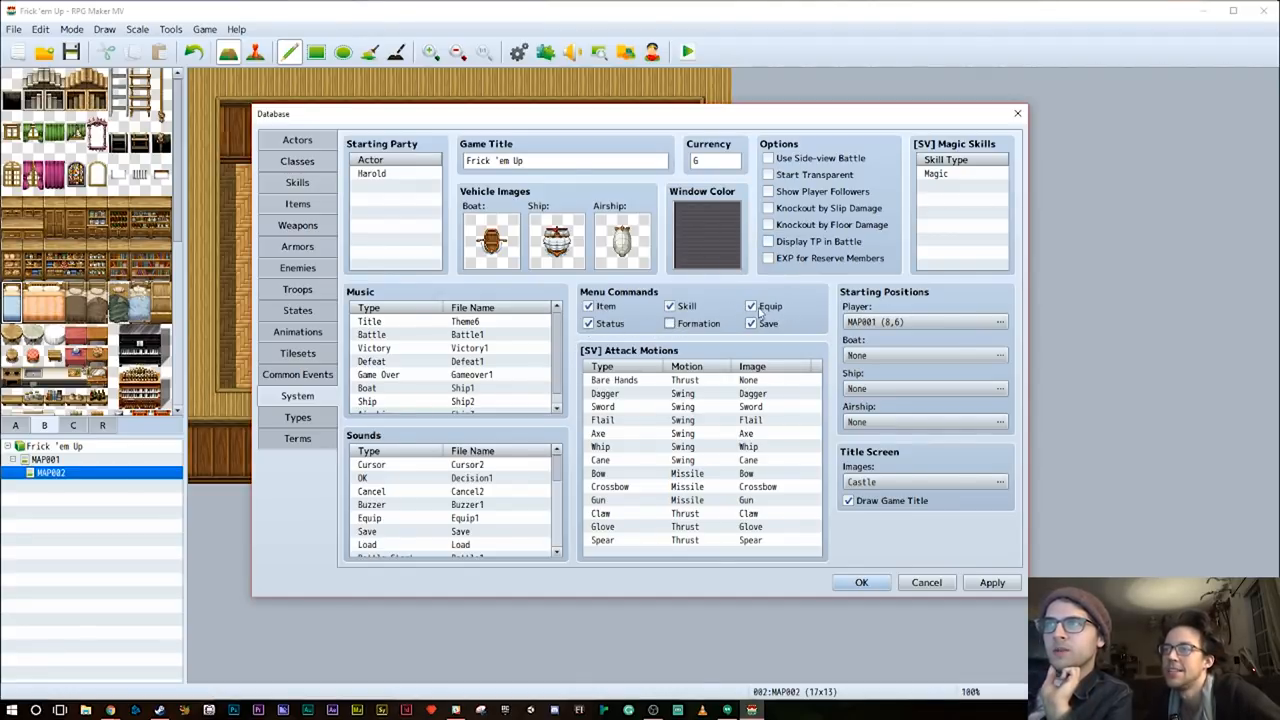
left_click(752, 306)
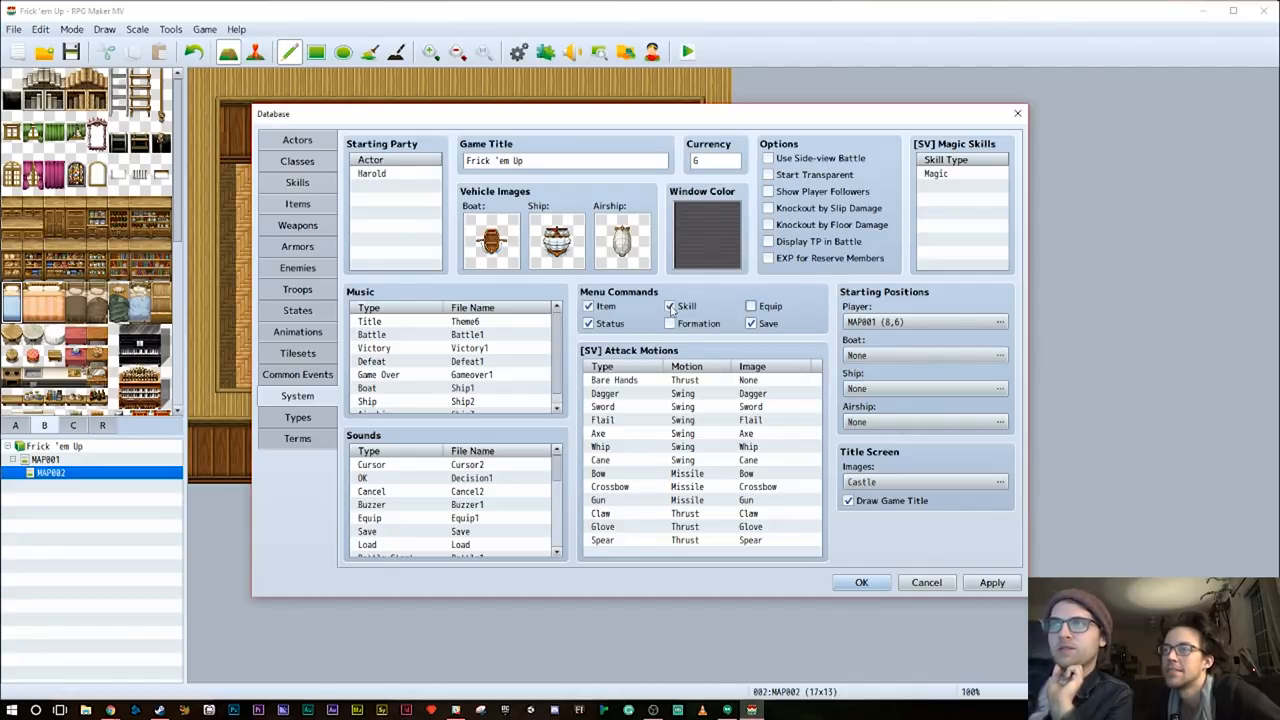
left_click(588, 306)
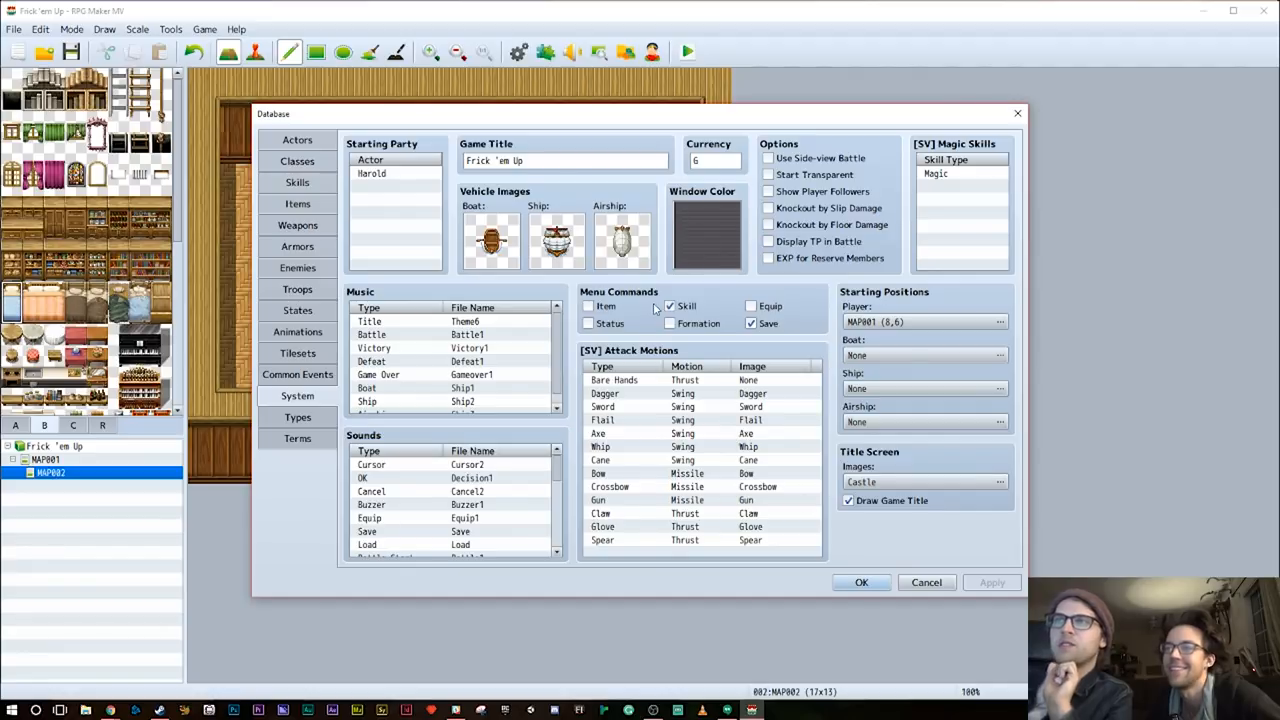
mouse_move(596, 312)
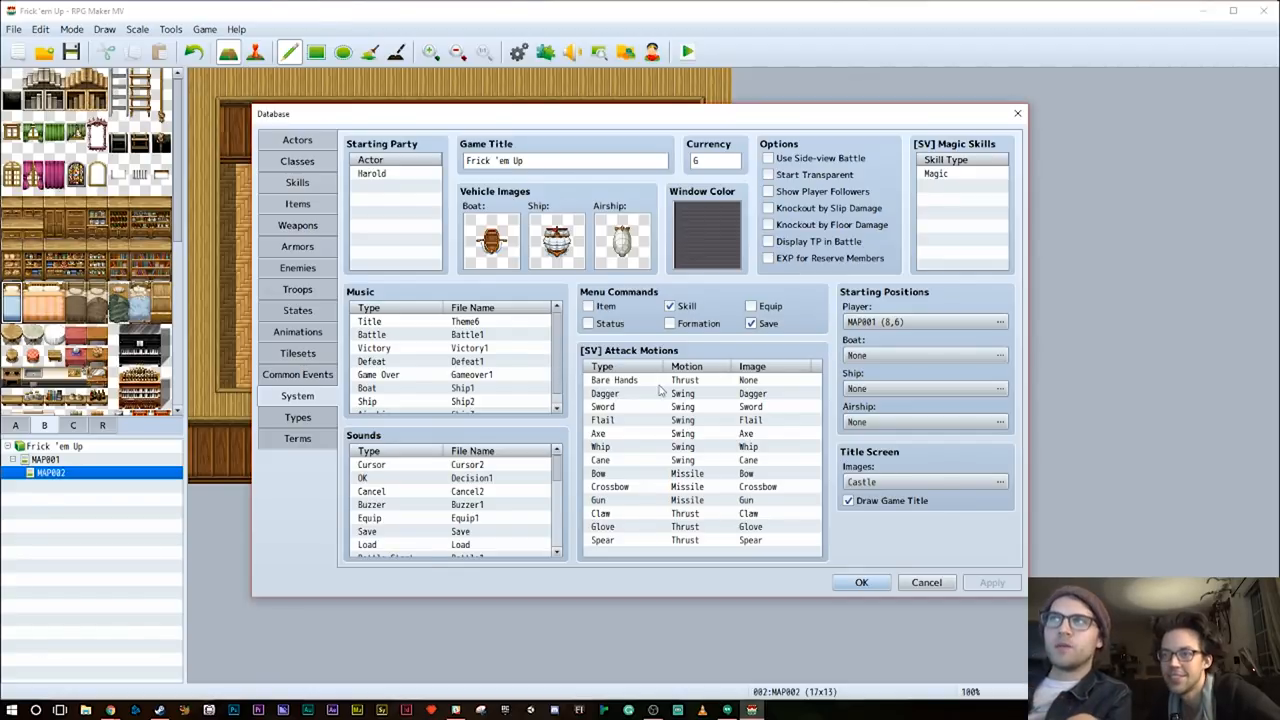
mouse_move(352, 428)
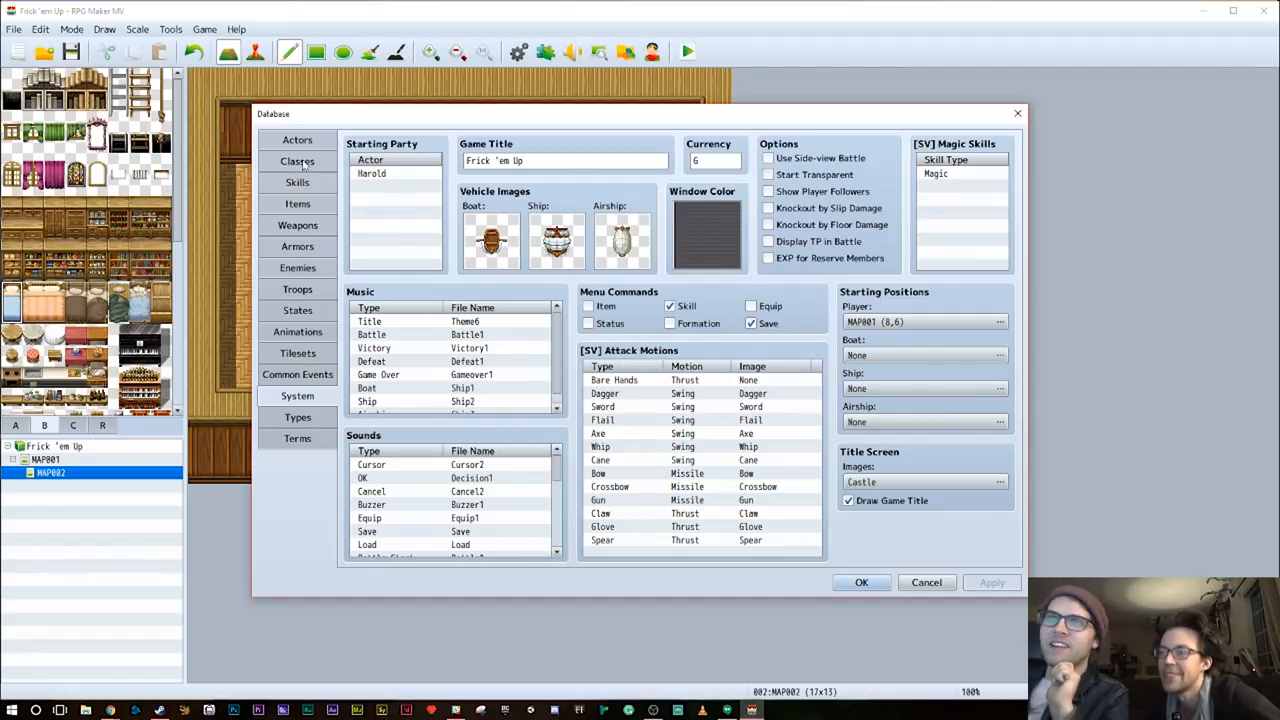
Confirm the database changes with OK and return to the MAP002 room
left_click(860, 582)
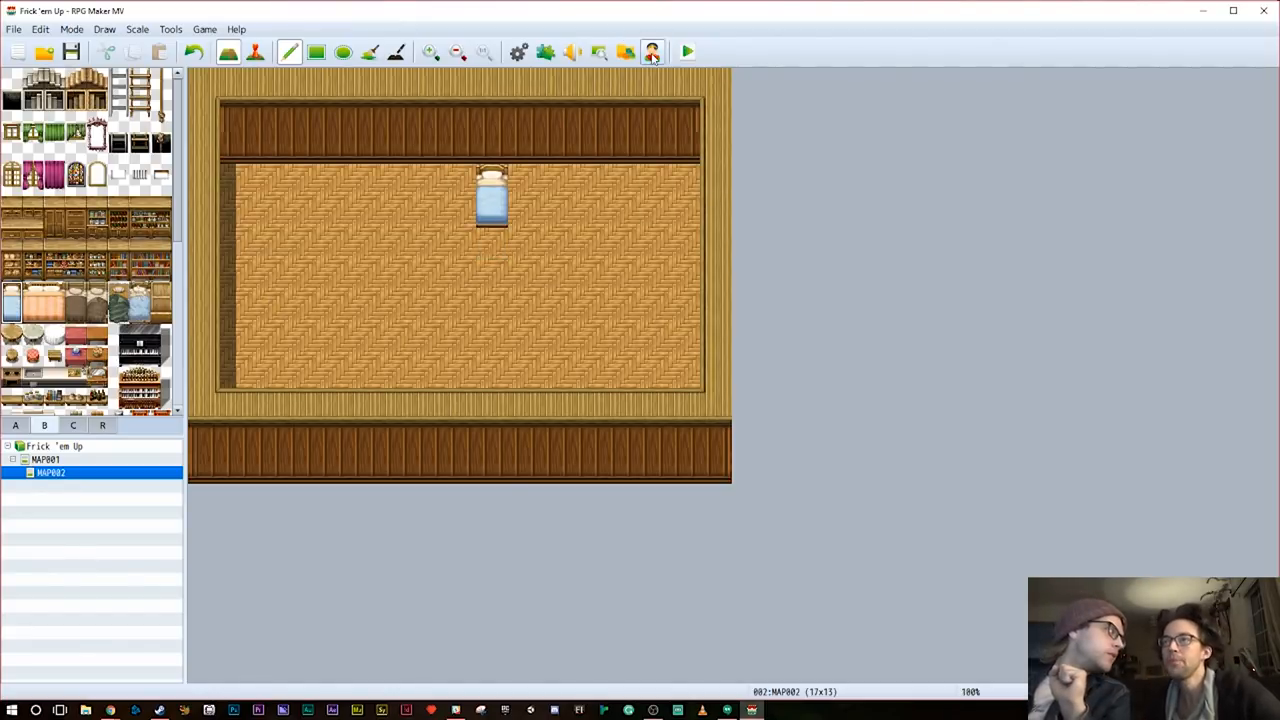
mouse_move(652, 52)
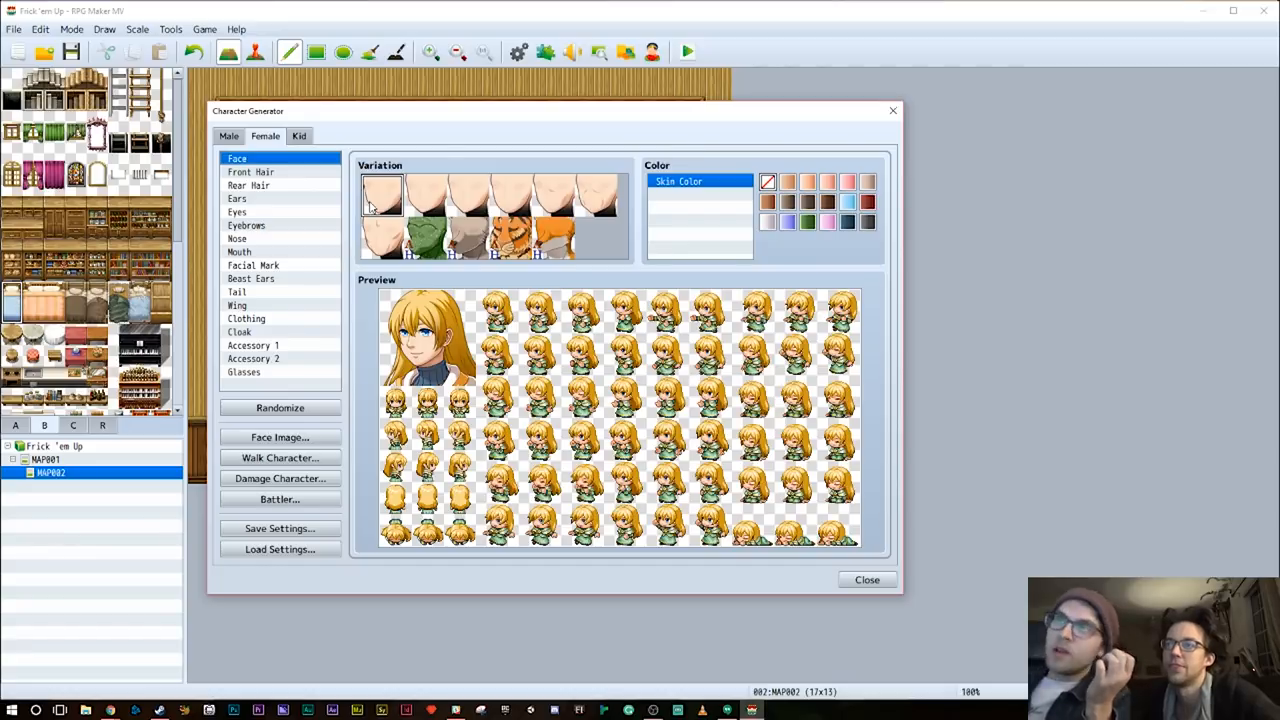
Browse face, rear hair, ear and facial mark variations for the female character
left_click(464, 230)
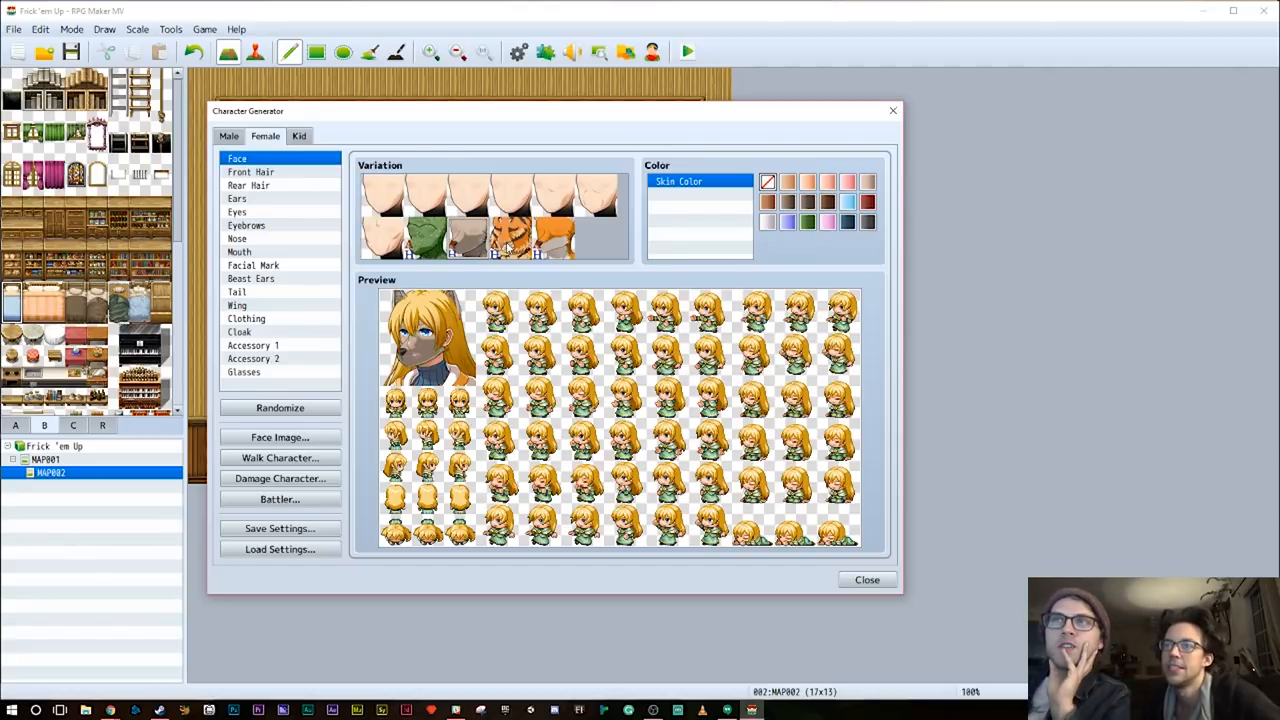
left_click(504, 236)
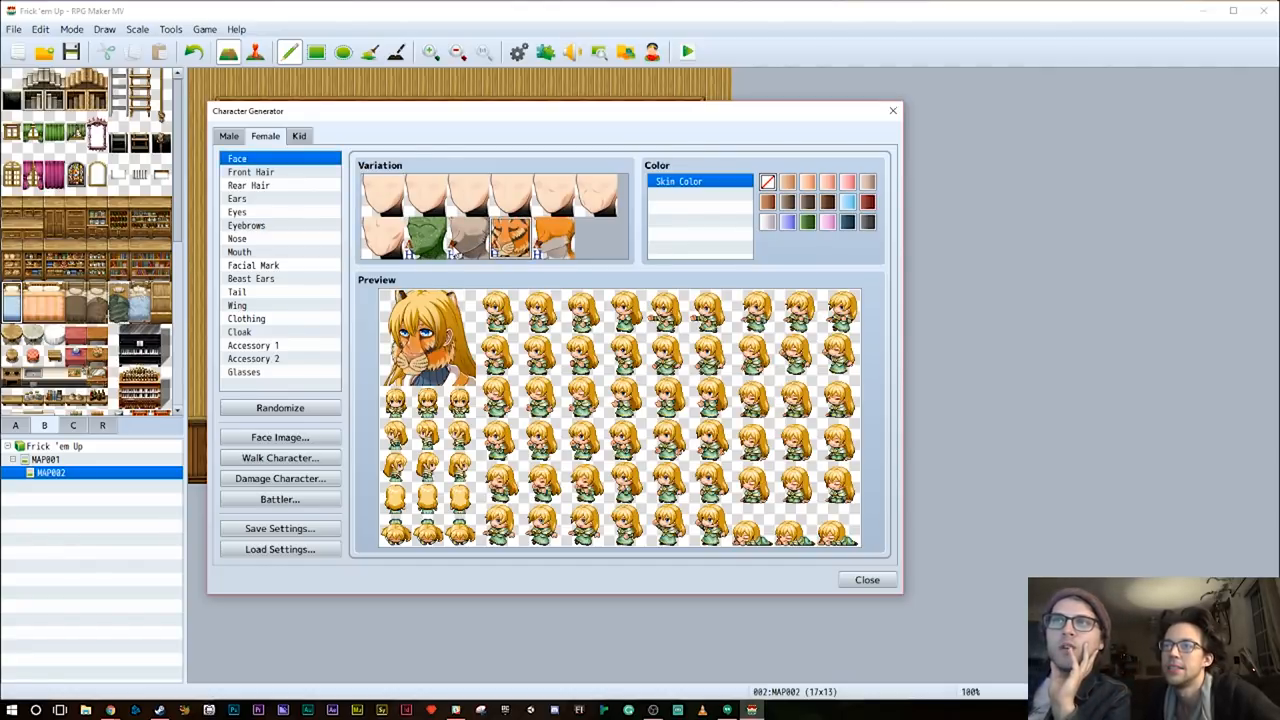
left_click(384, 196)
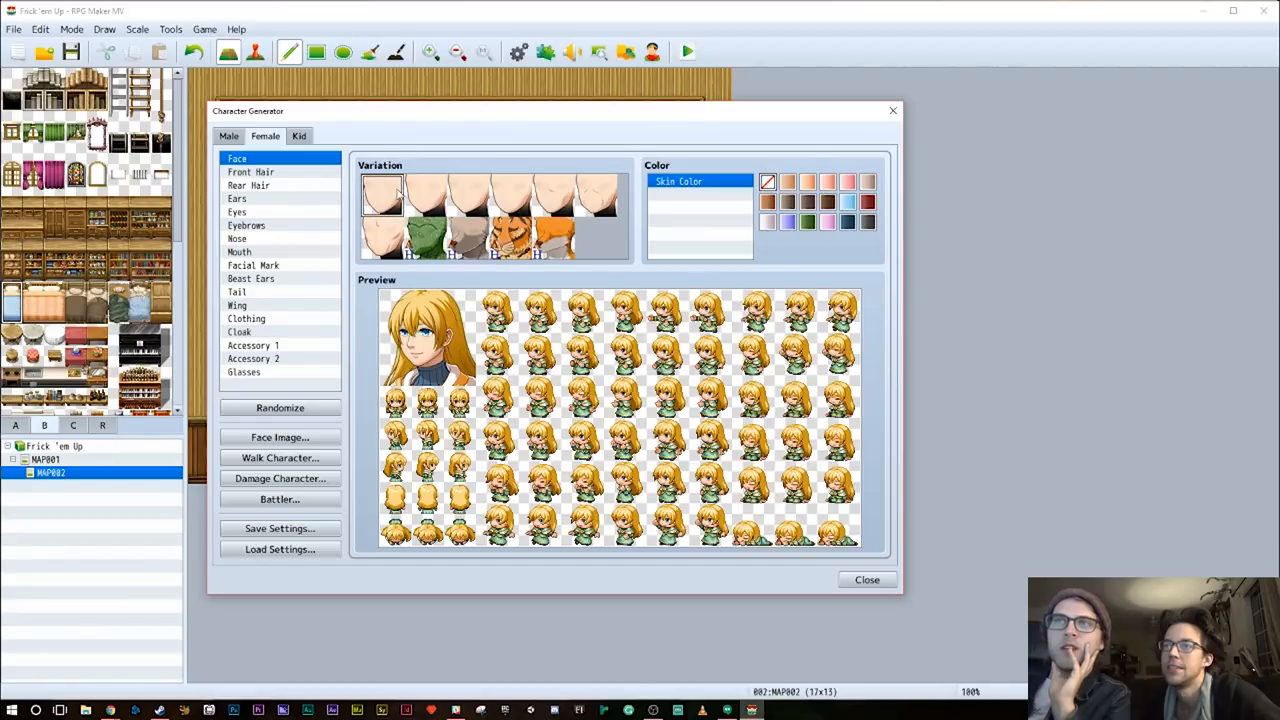
left_click(248, 184)
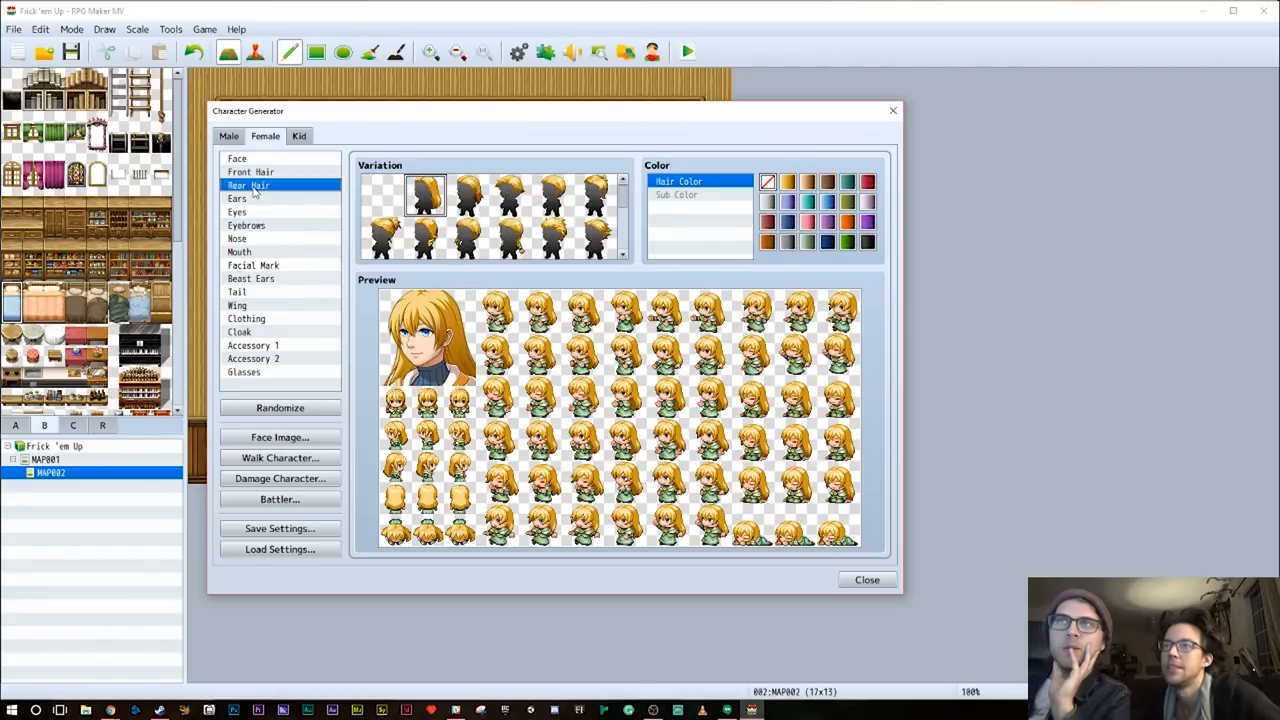
left_click(236, 198)
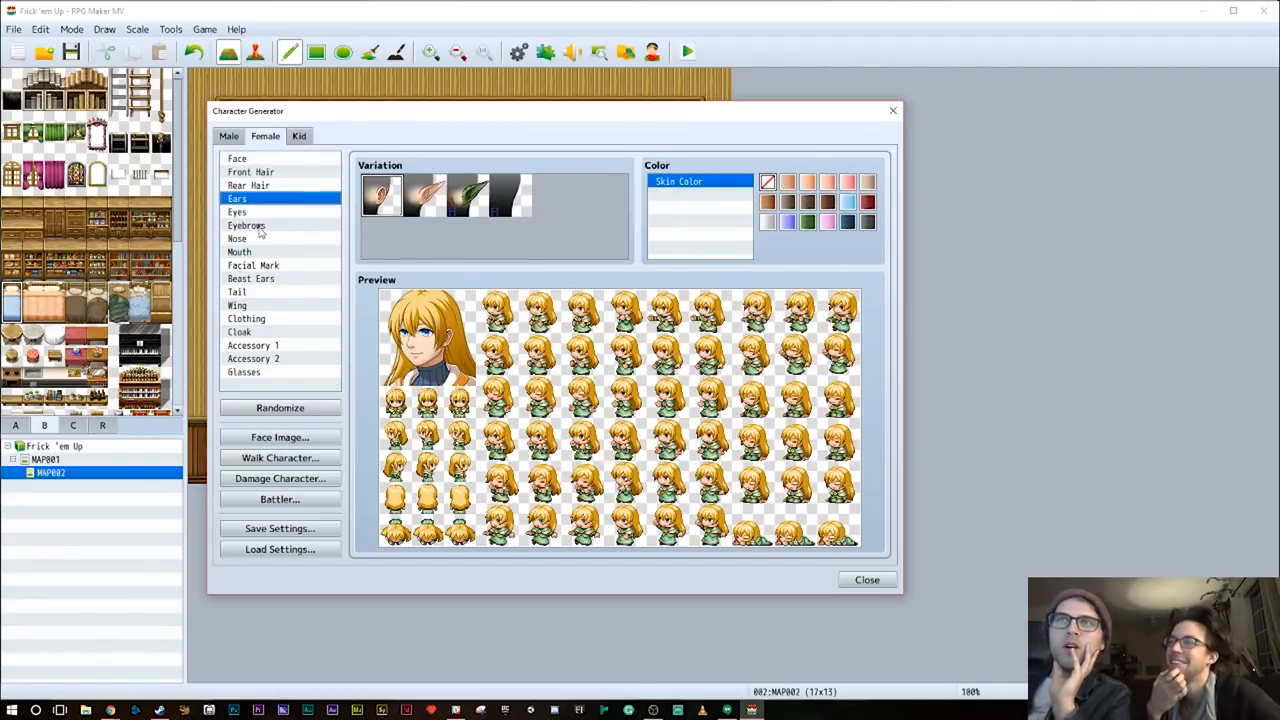
left_click(252, 264)
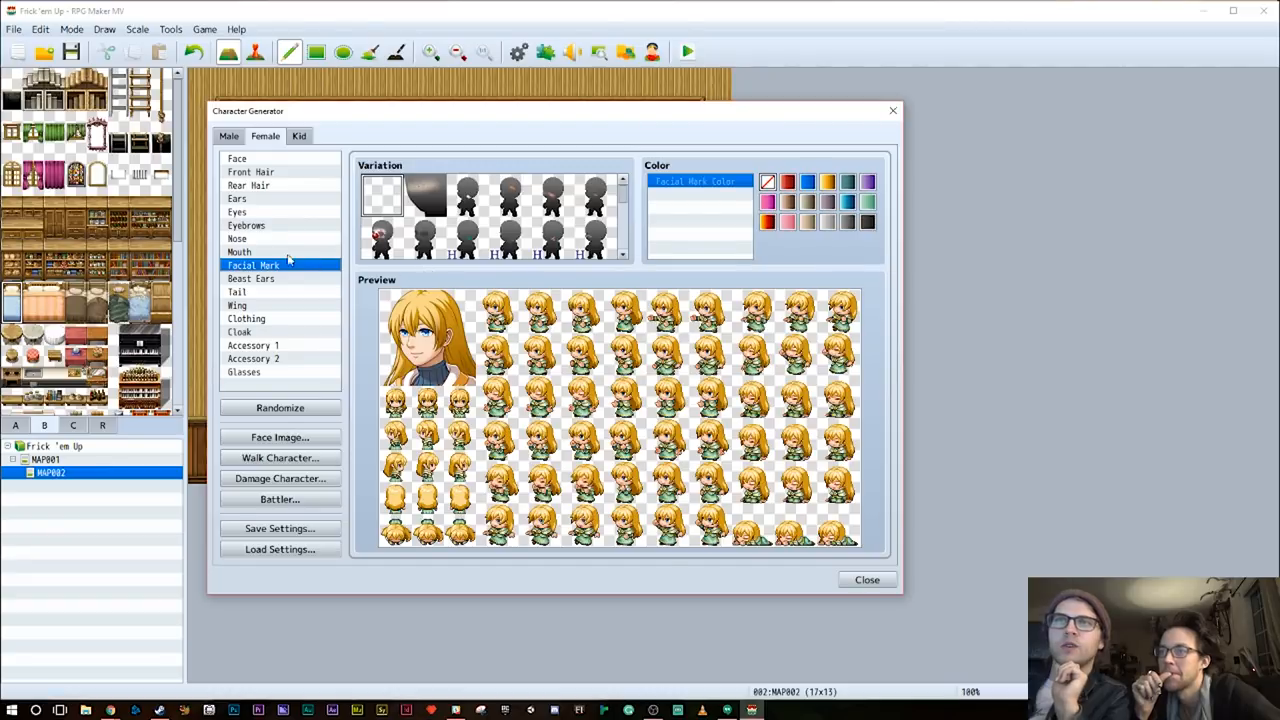
mouse_move(250, 180)
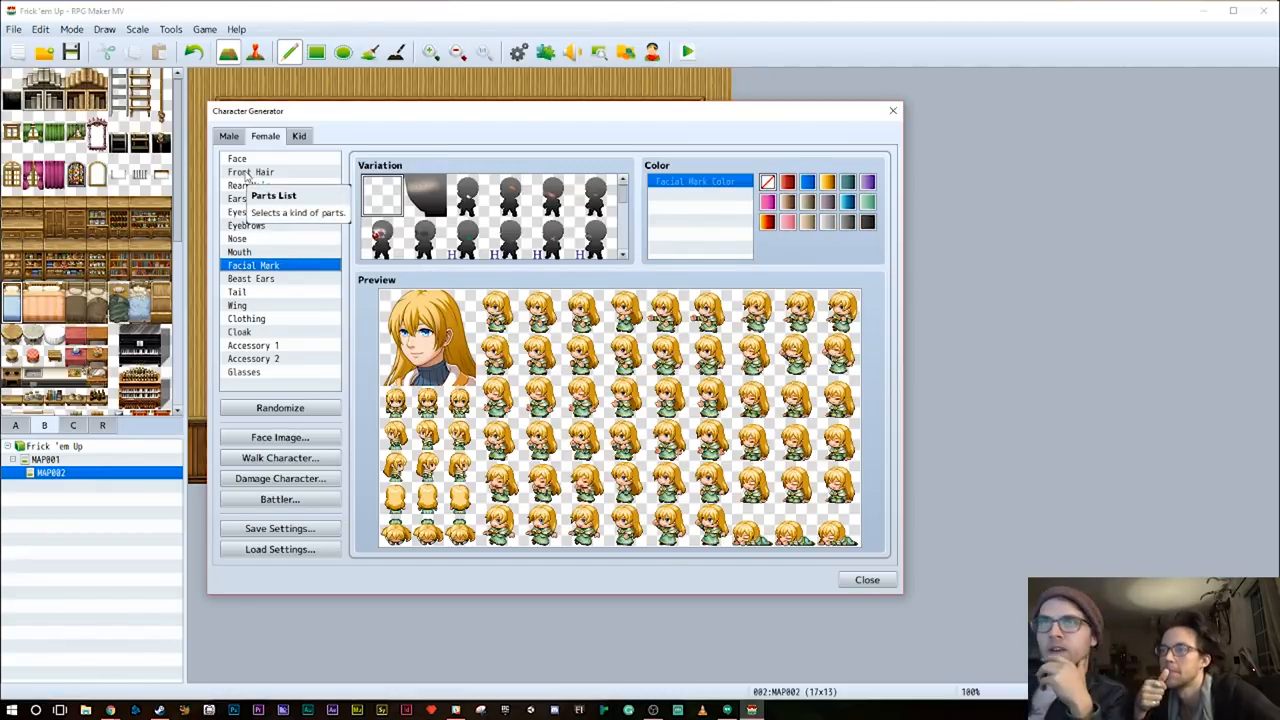
left_click(236, 158)
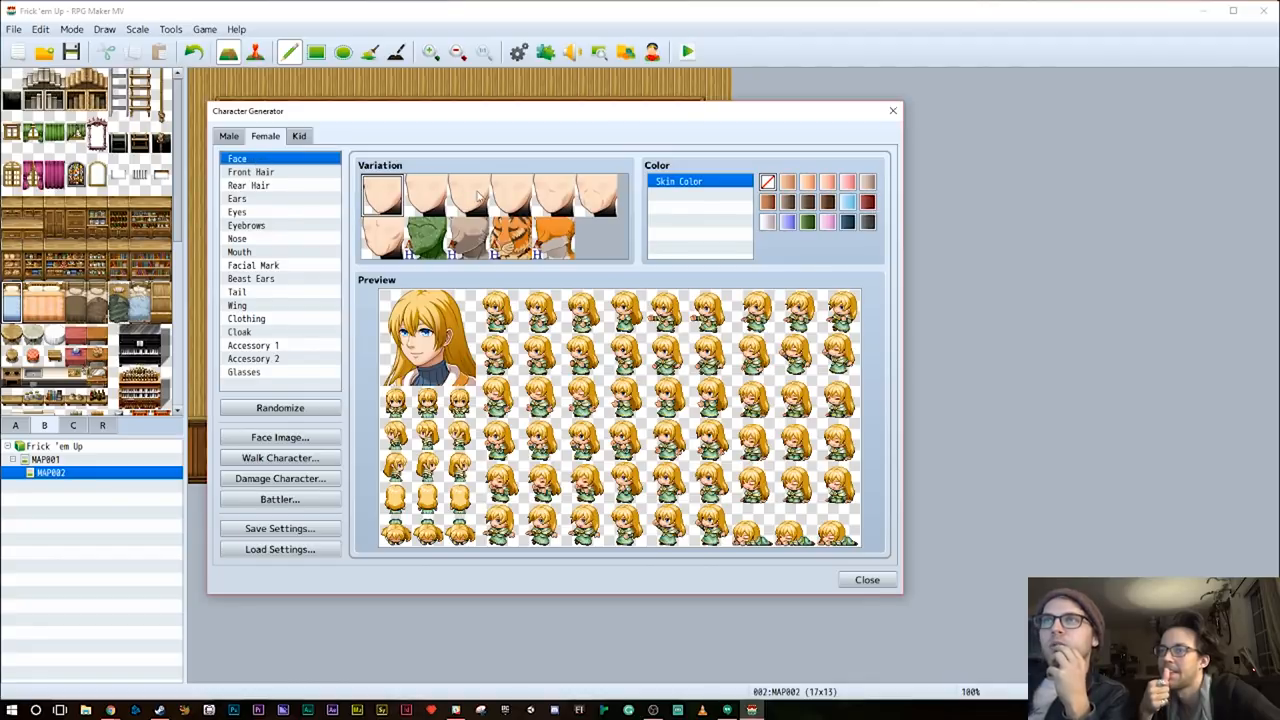
left_click(424, 194)
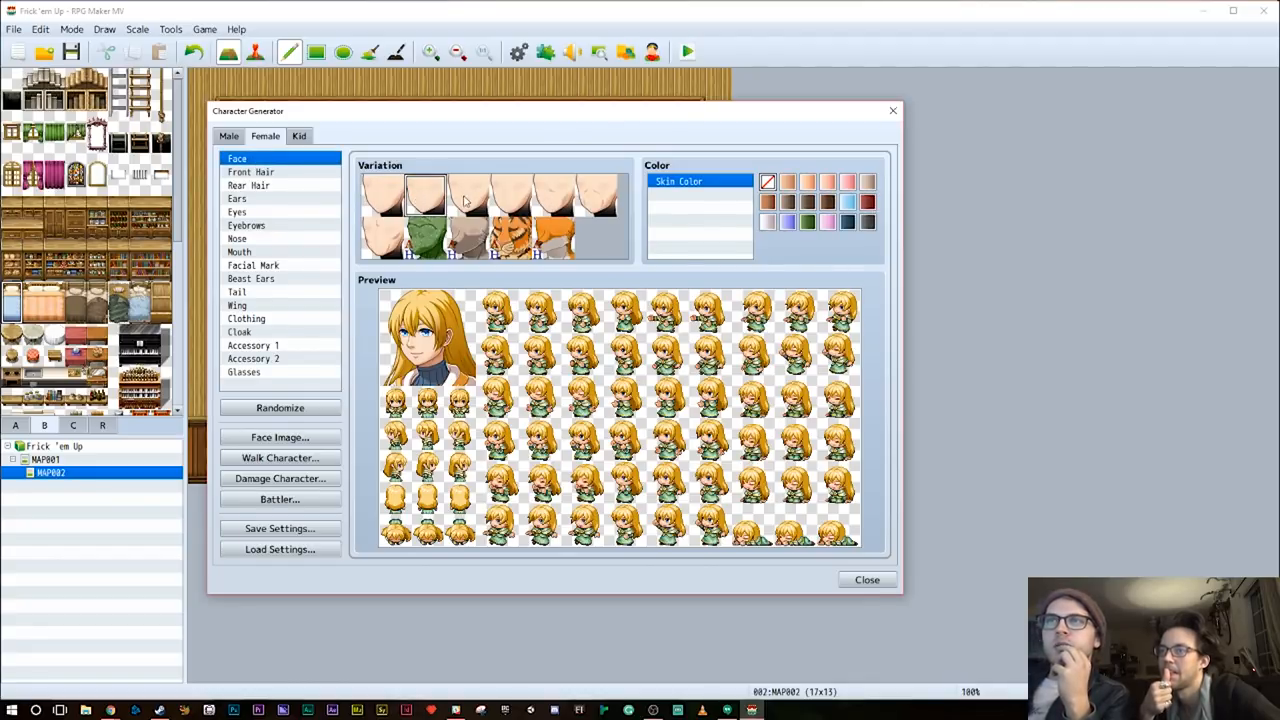
left_click(510, 196)
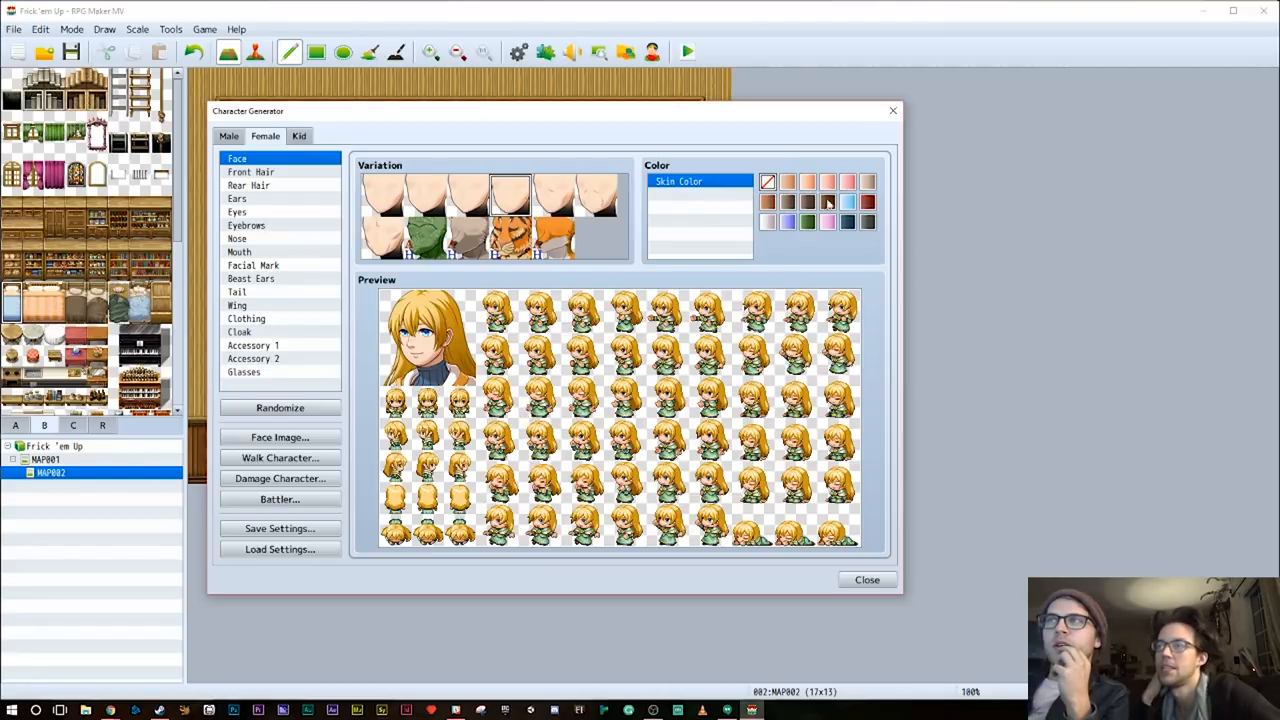
left_click(868, 182)
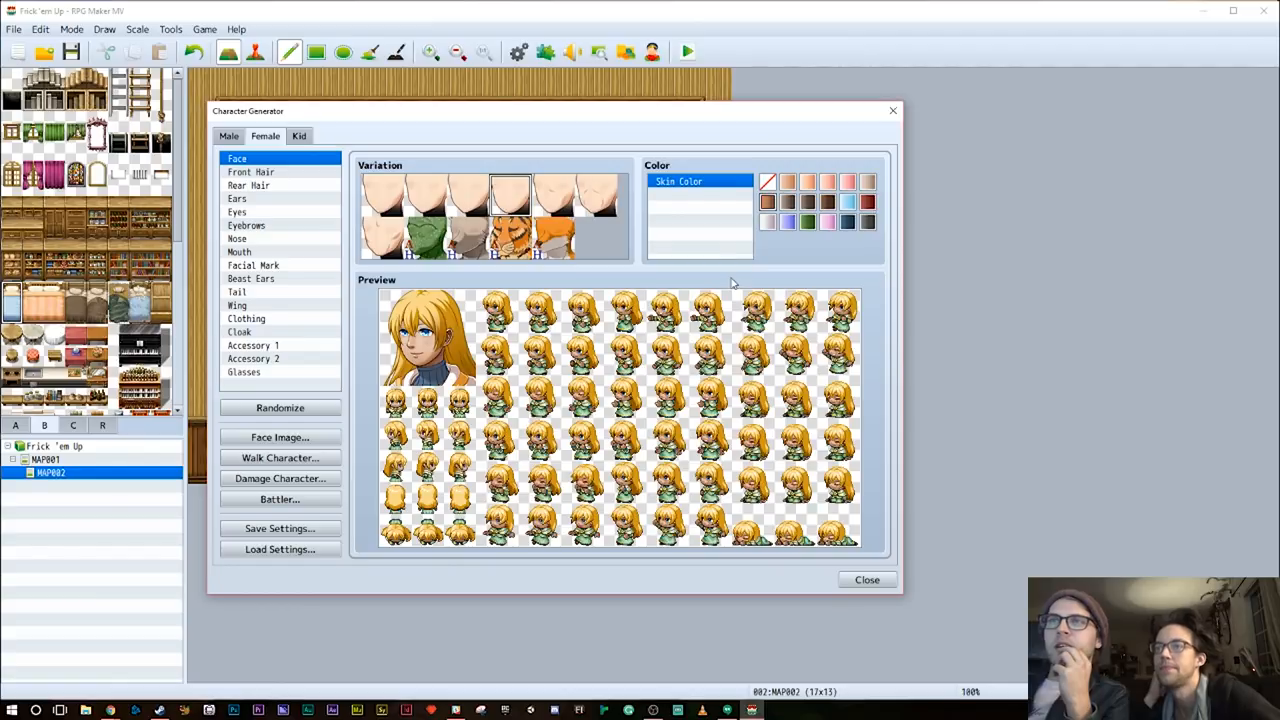
mouse_move(296, 334)
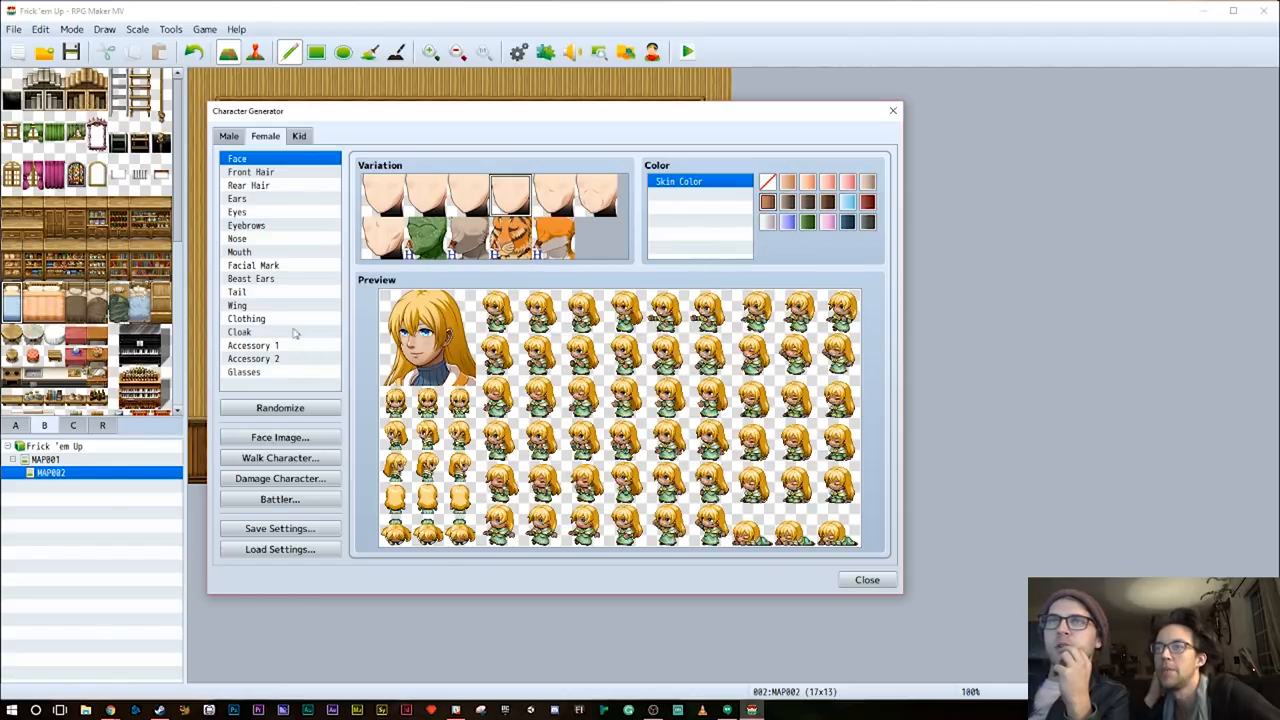
mouse_move(278, 172)
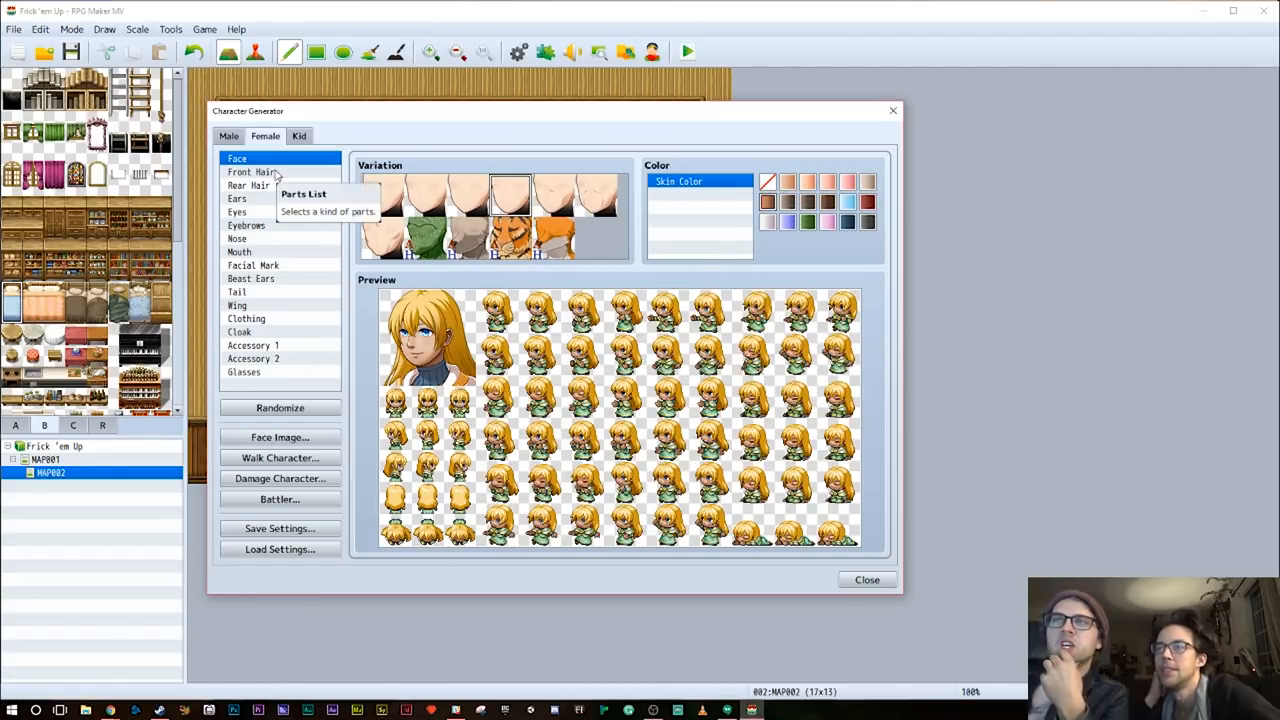
Try darker, green and blue skin tones and settle on green skin
left_click(766, 220)
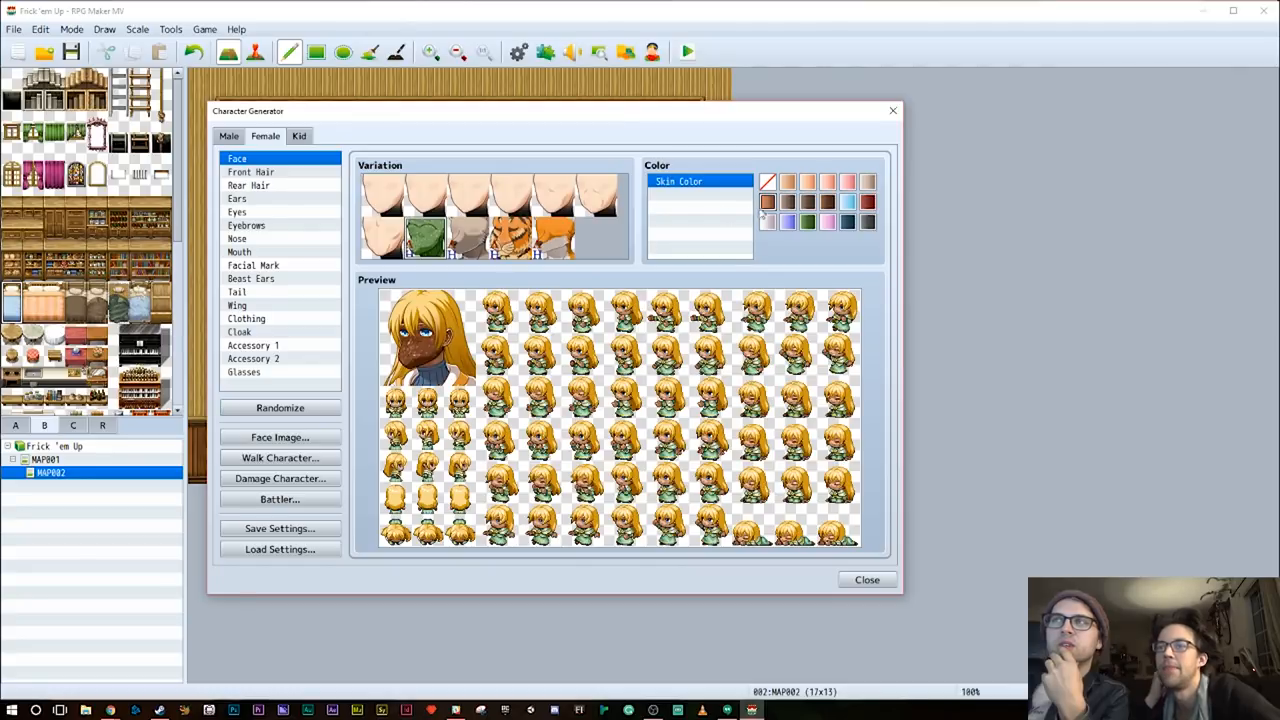
left_click(808, 222)
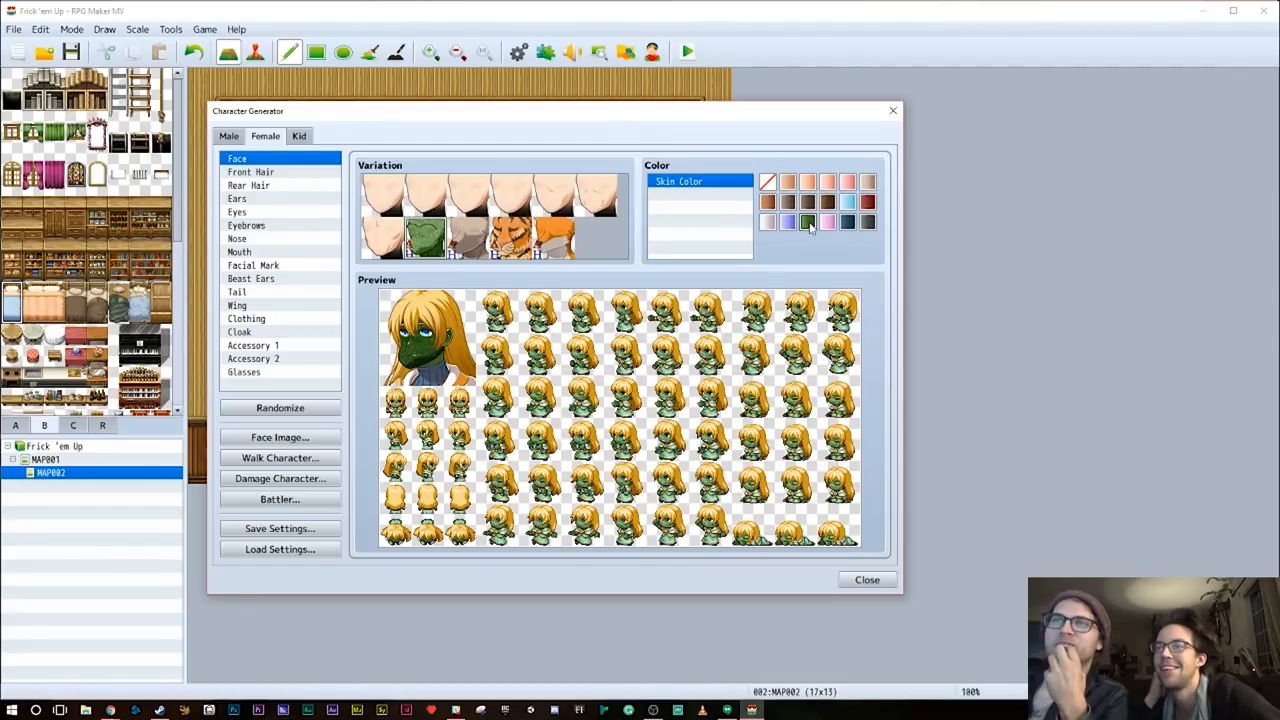
left_click(848, 222)
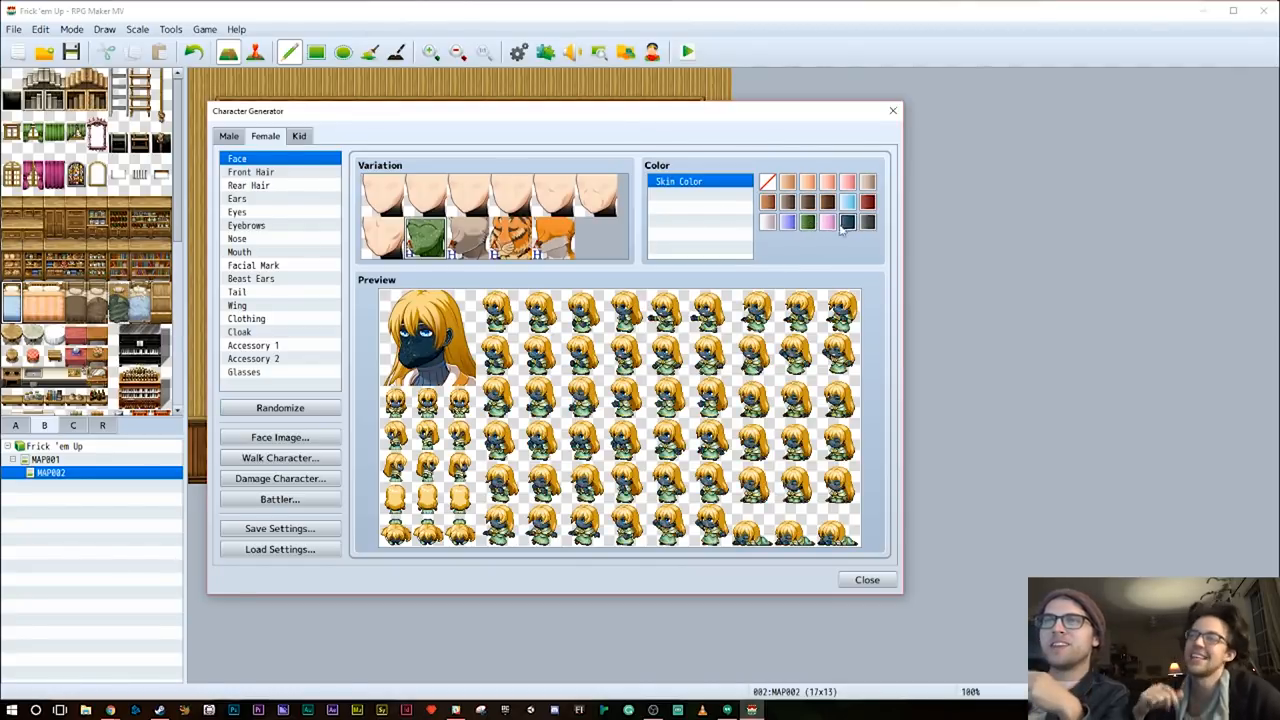
left_click(808, 222)
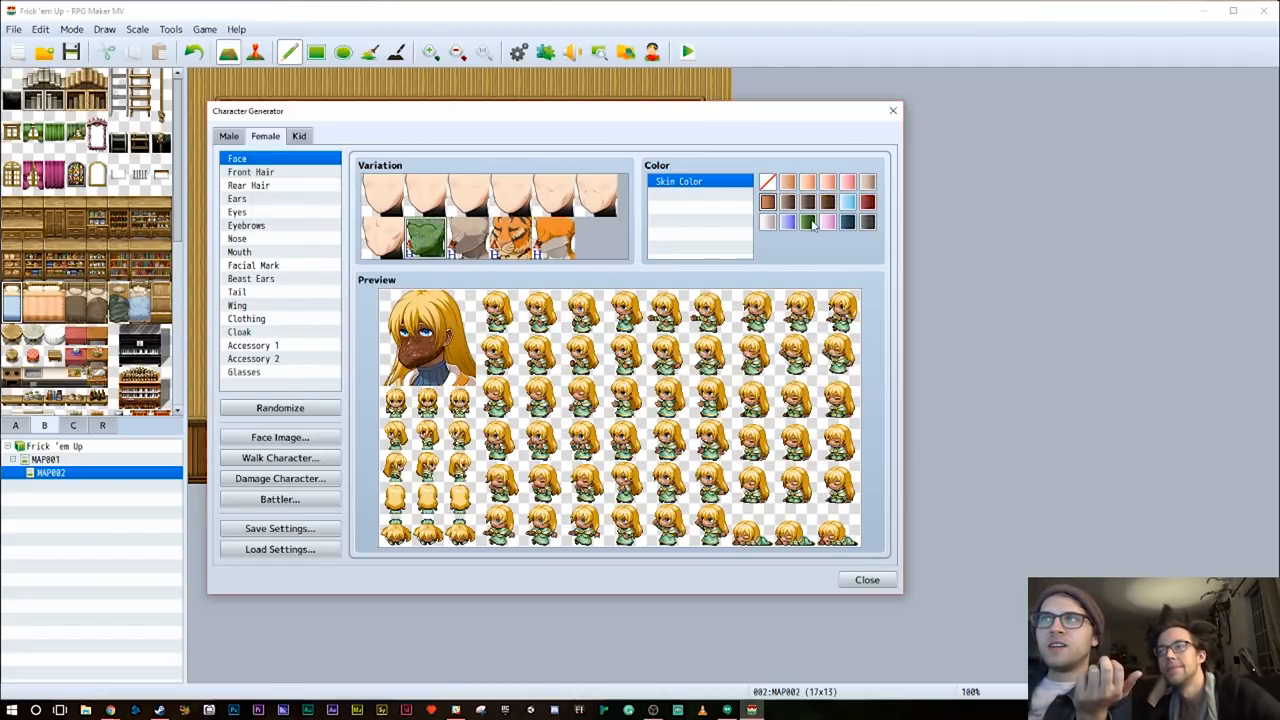
left_click(808, 222)
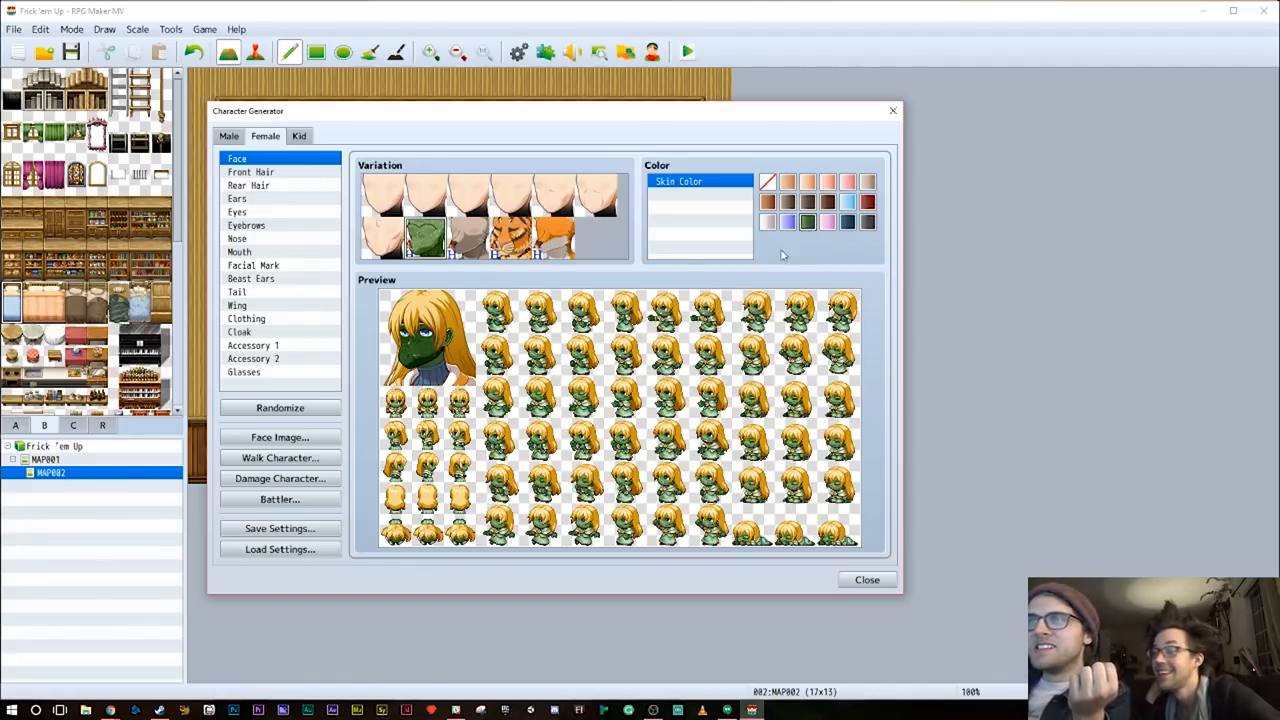
left_click(808, 222)
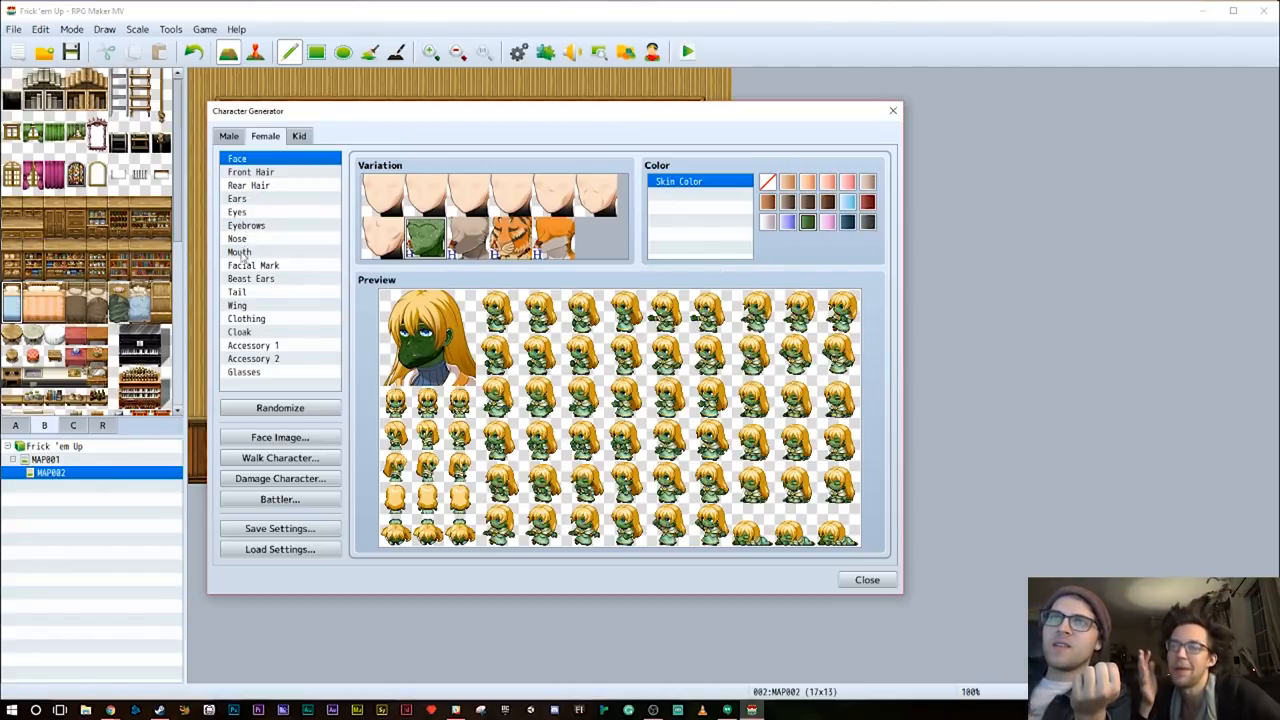
left_click(240, 252)
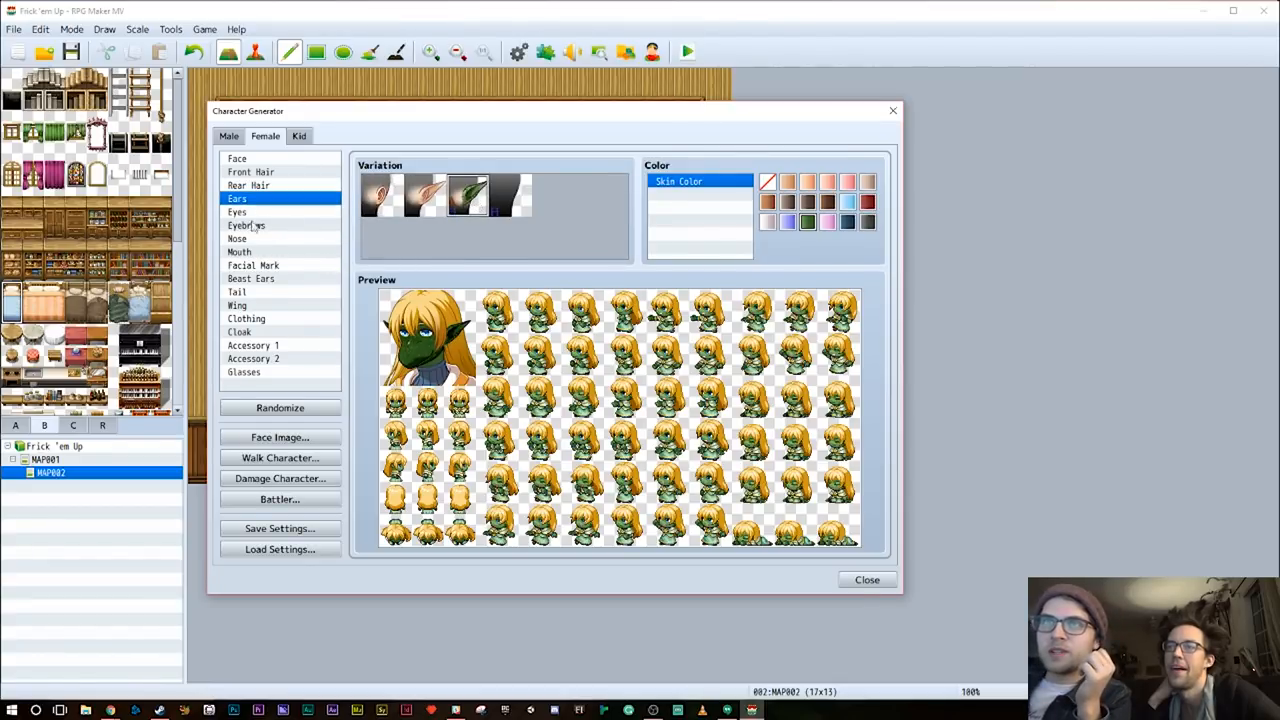
Try eye, eyebrow and mouth variations, ending on the facial mark choices
left_click(236, 212)
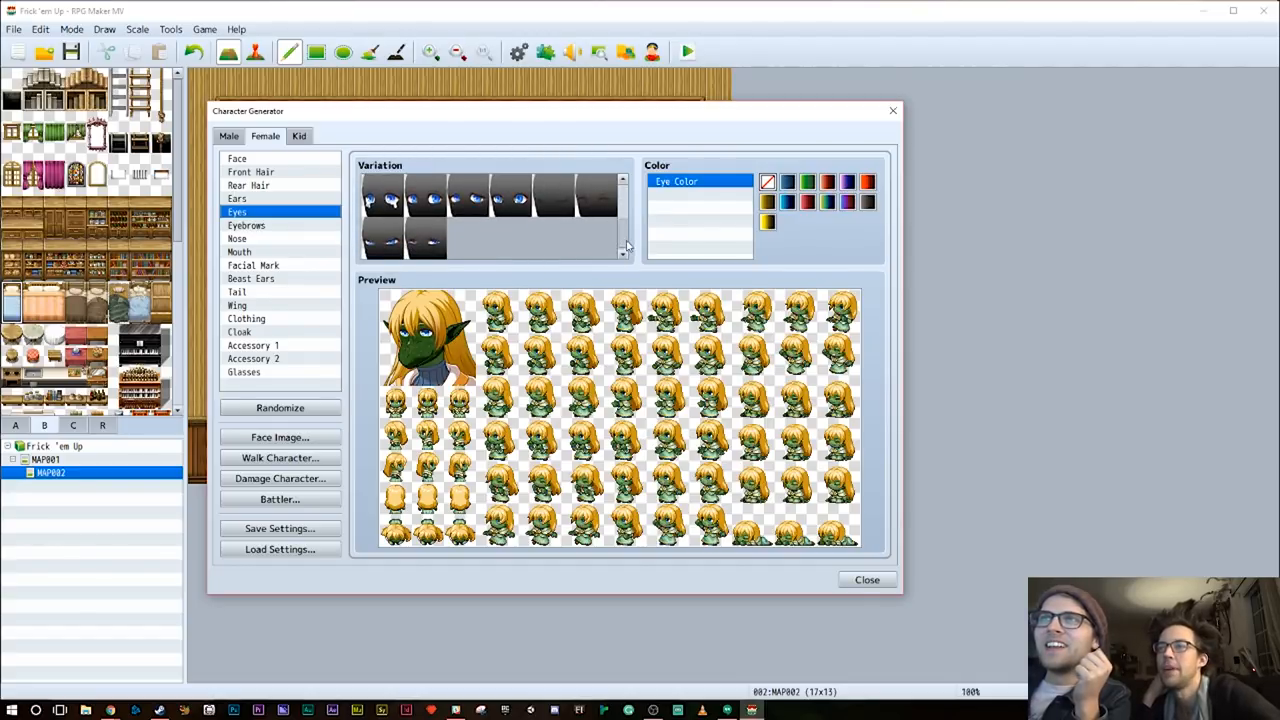
left_click(380, 198)
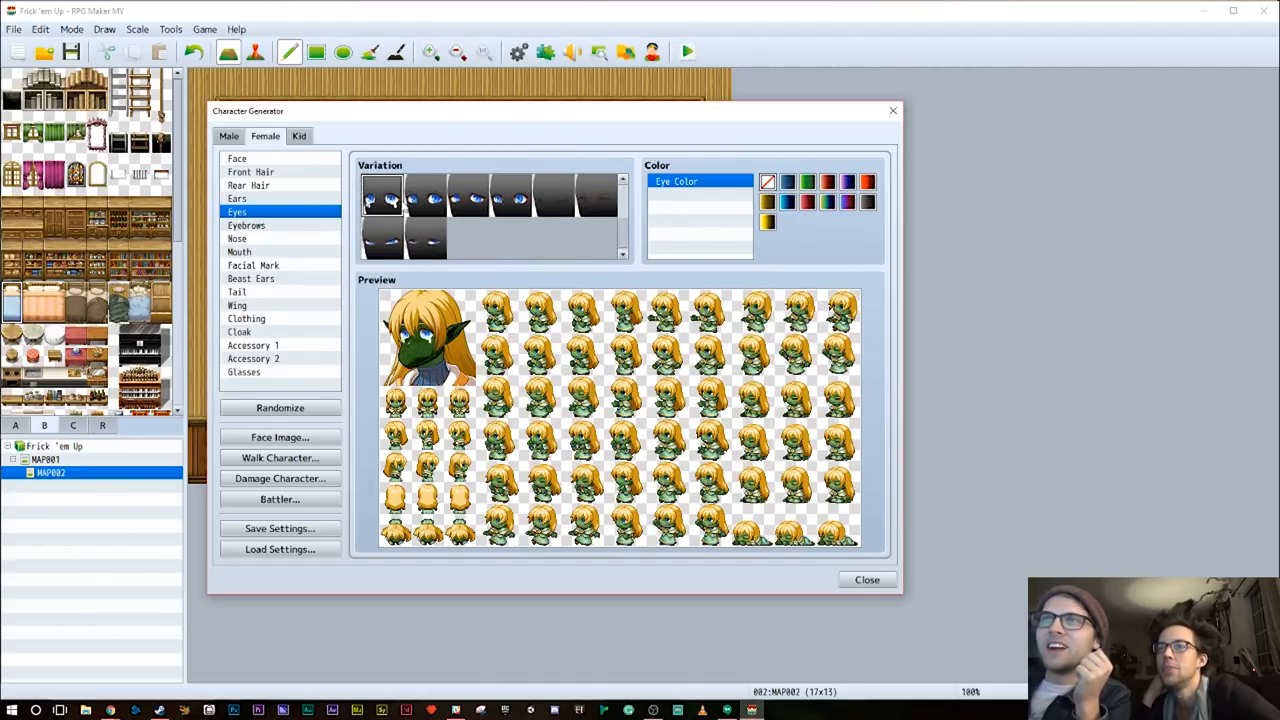
scroll("down", 3)
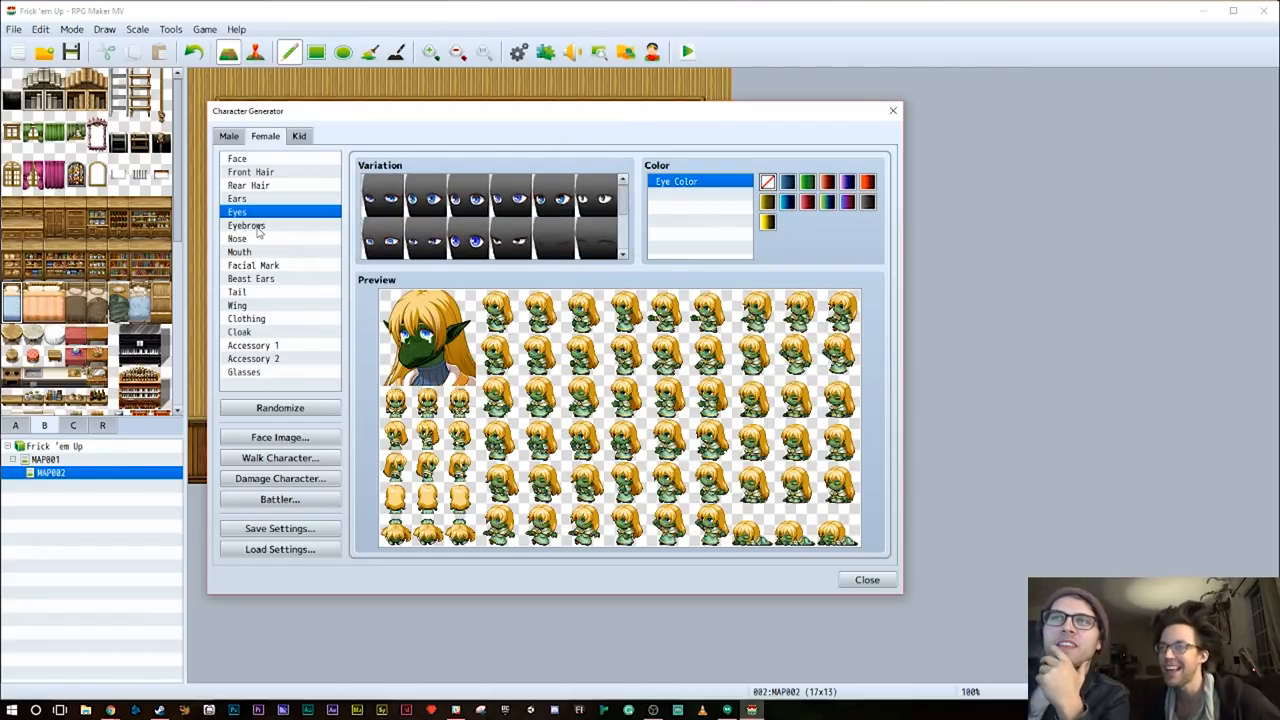
left_click(246, 224)
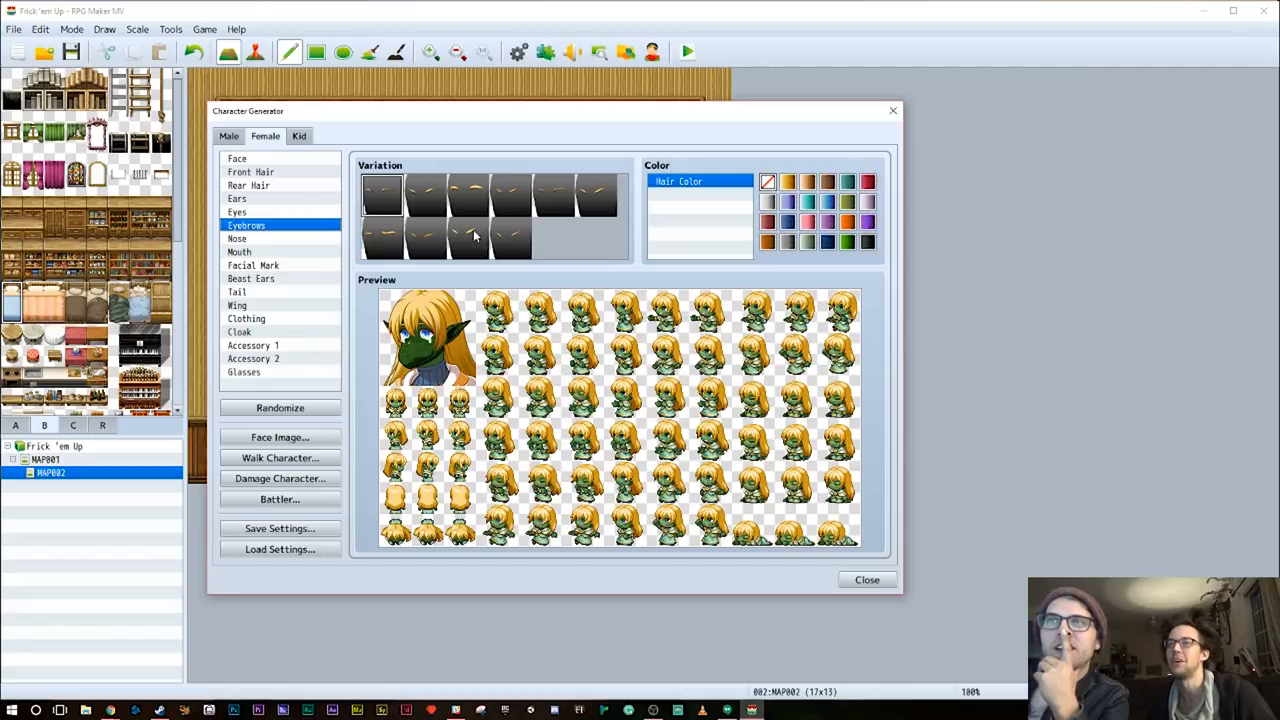
left_click(468, 190)
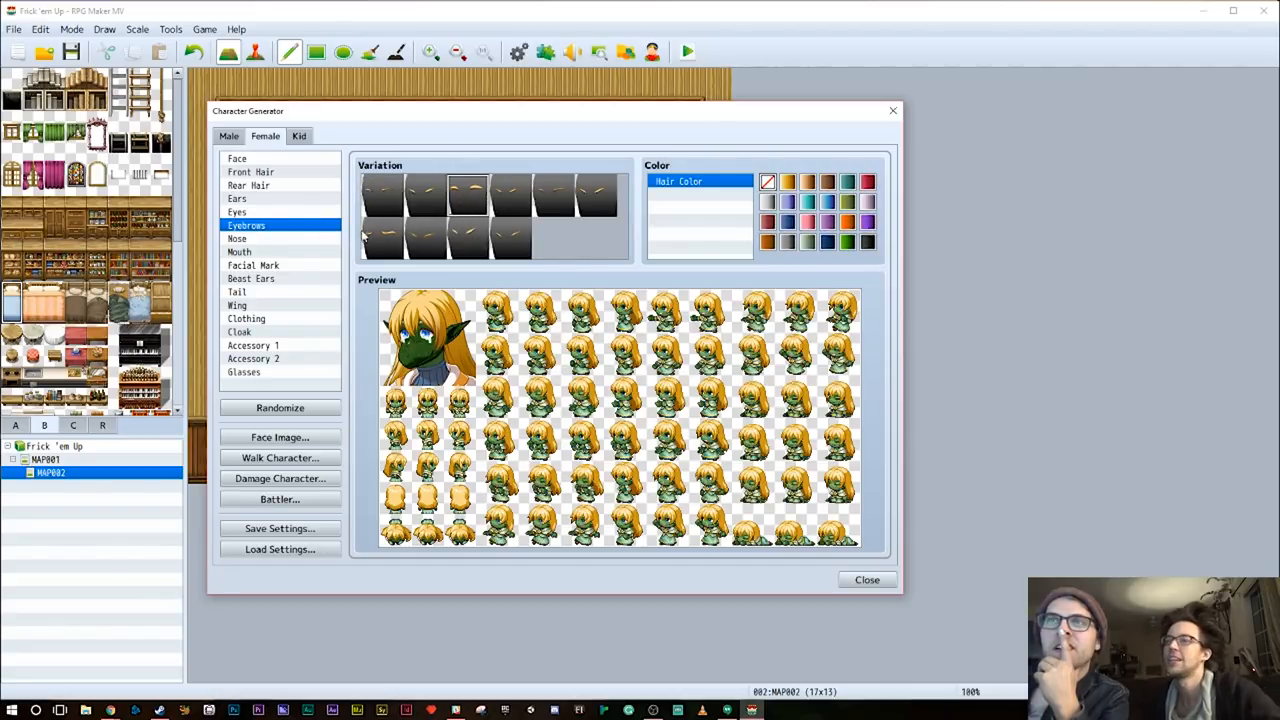
left_click(236, 238)
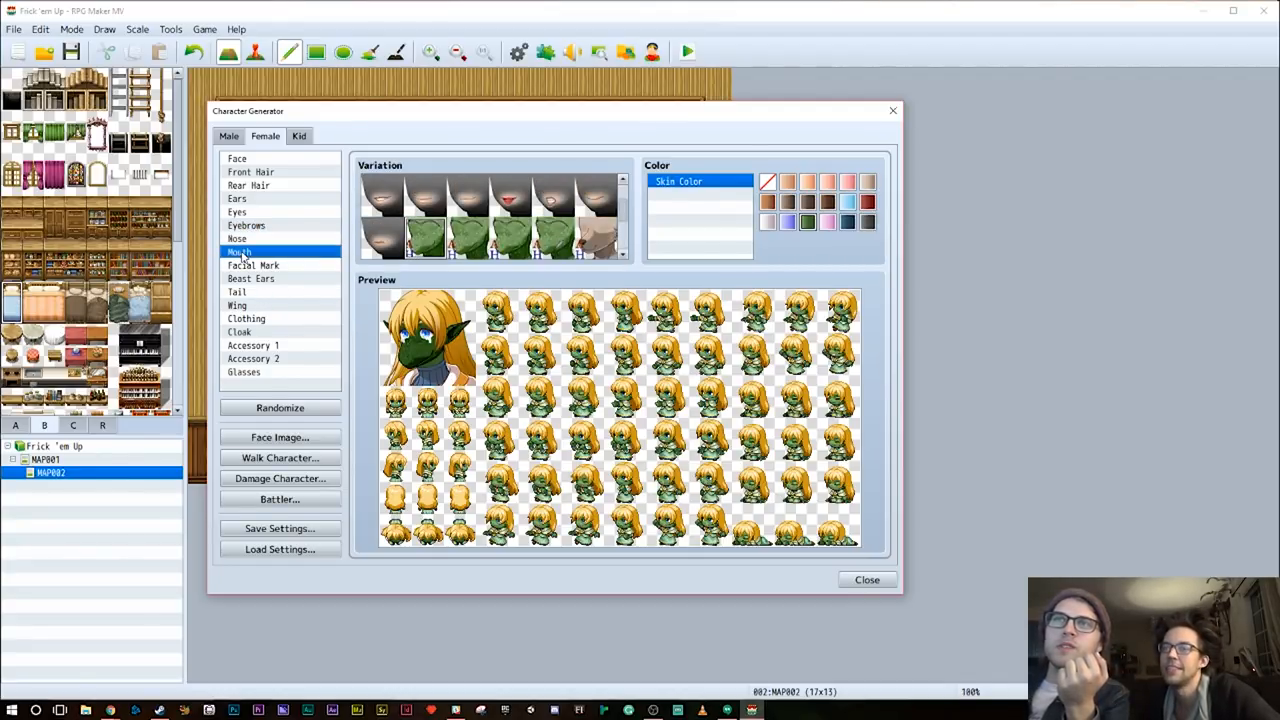
left_click(252, 264)
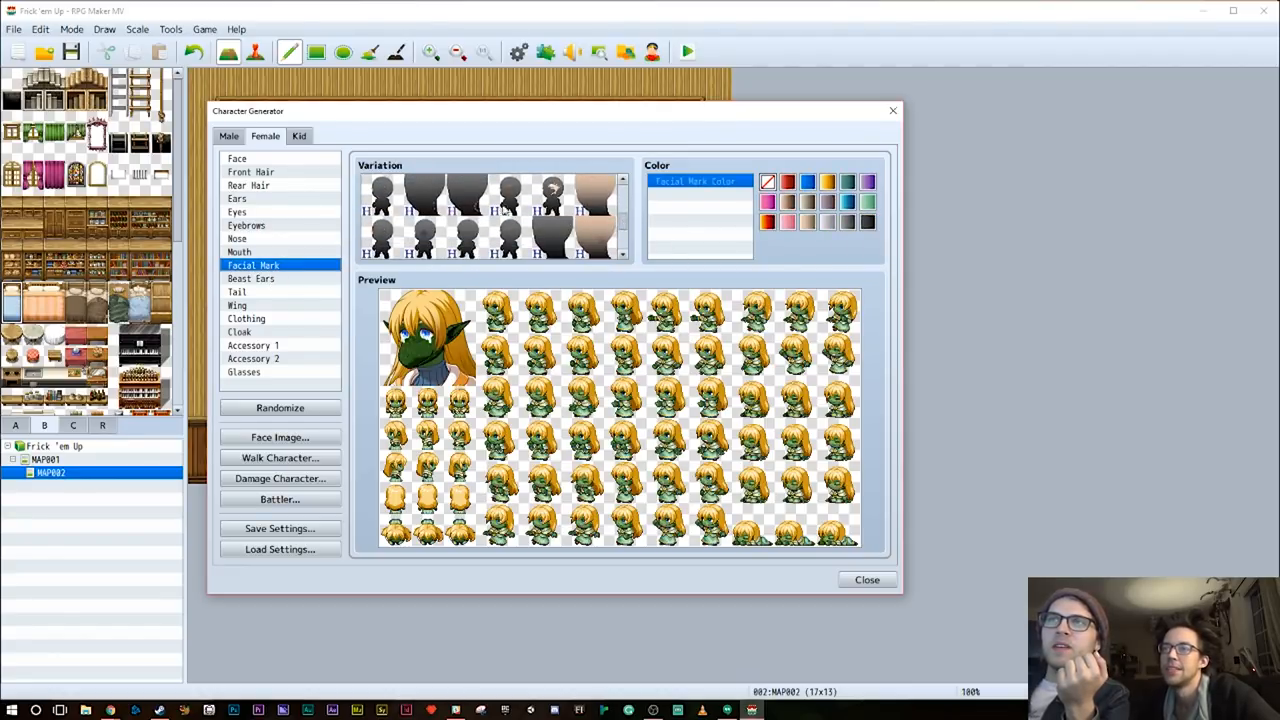
left_click(424, 196)
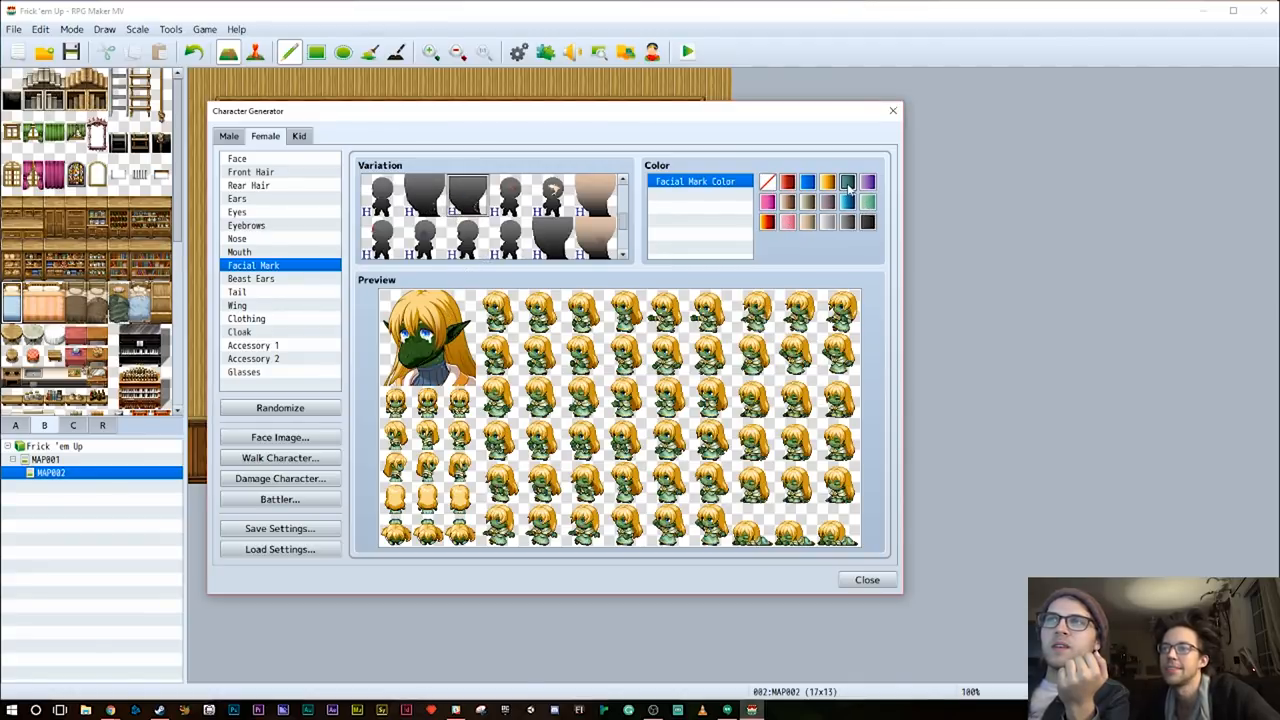
left_click(510, 196)
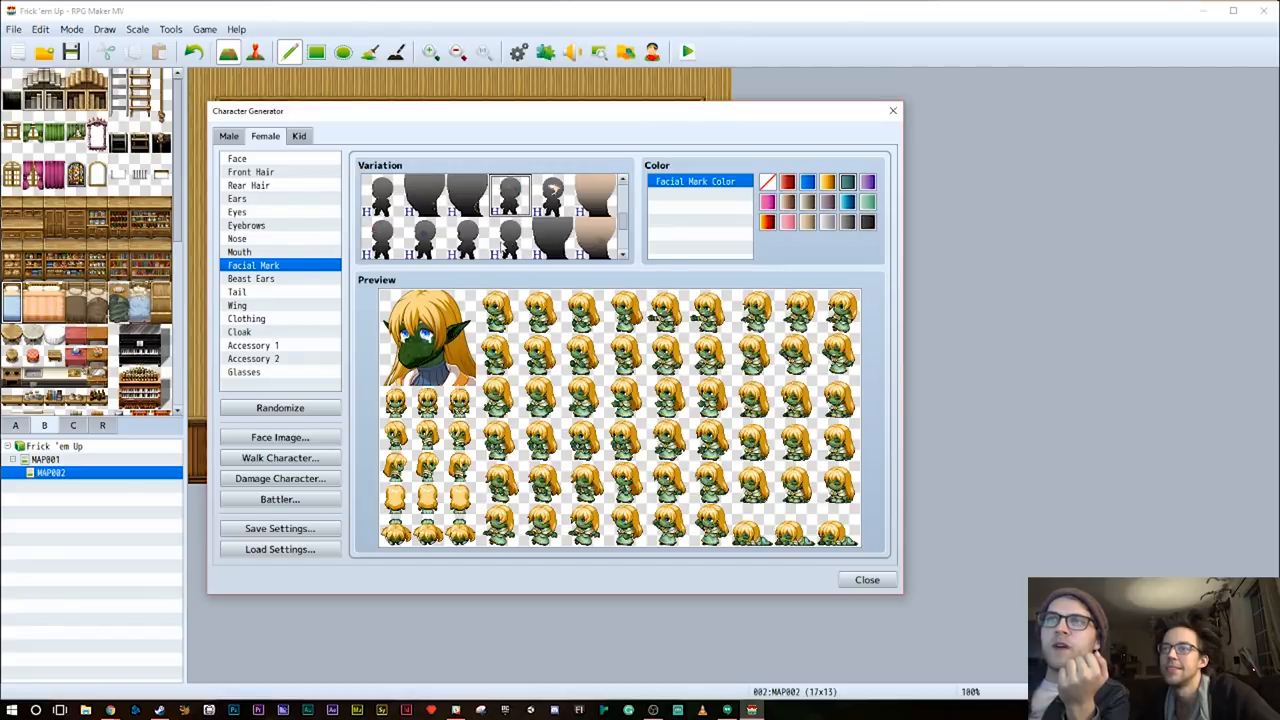
left_click(596, 196)
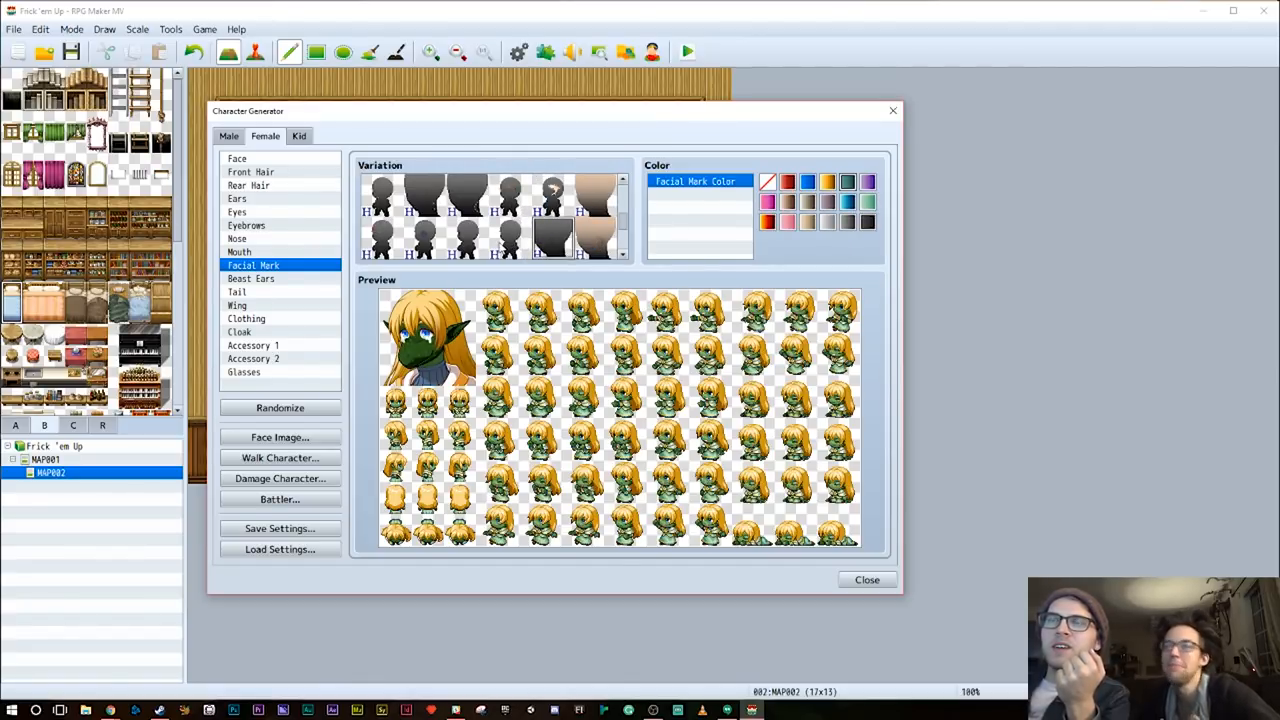
left_click(510, 236)
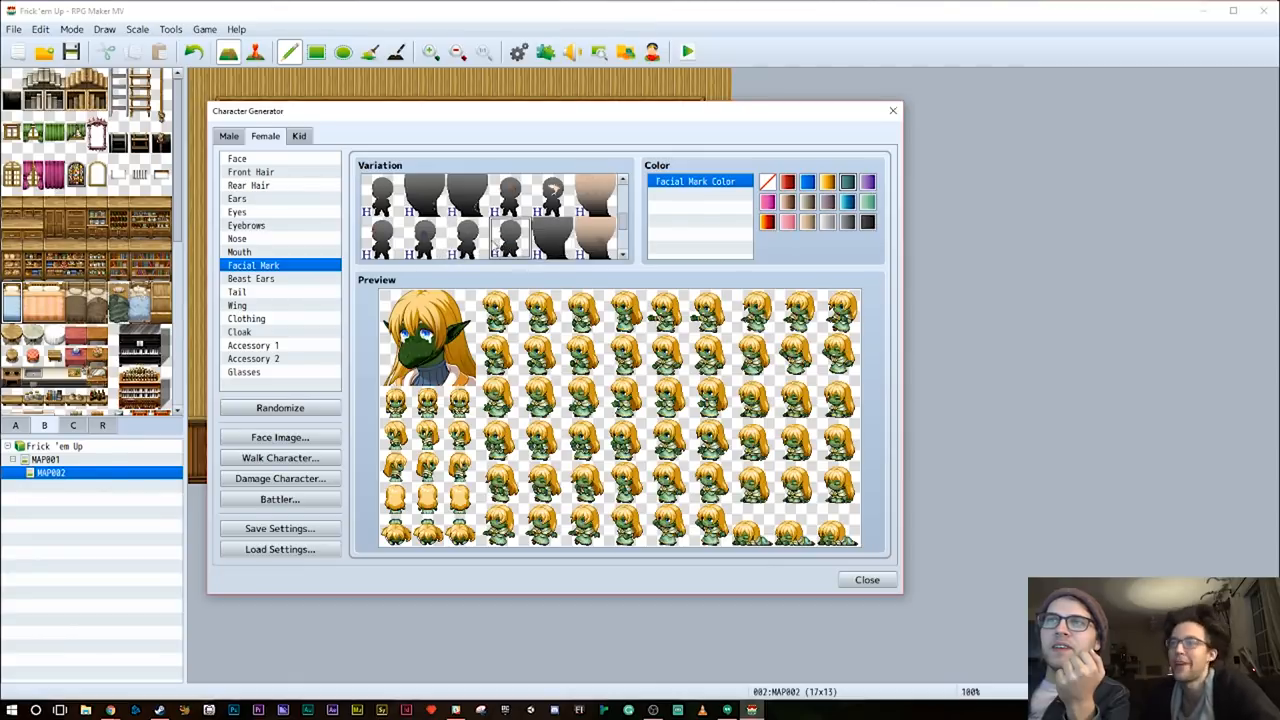
left_click(380, 236)
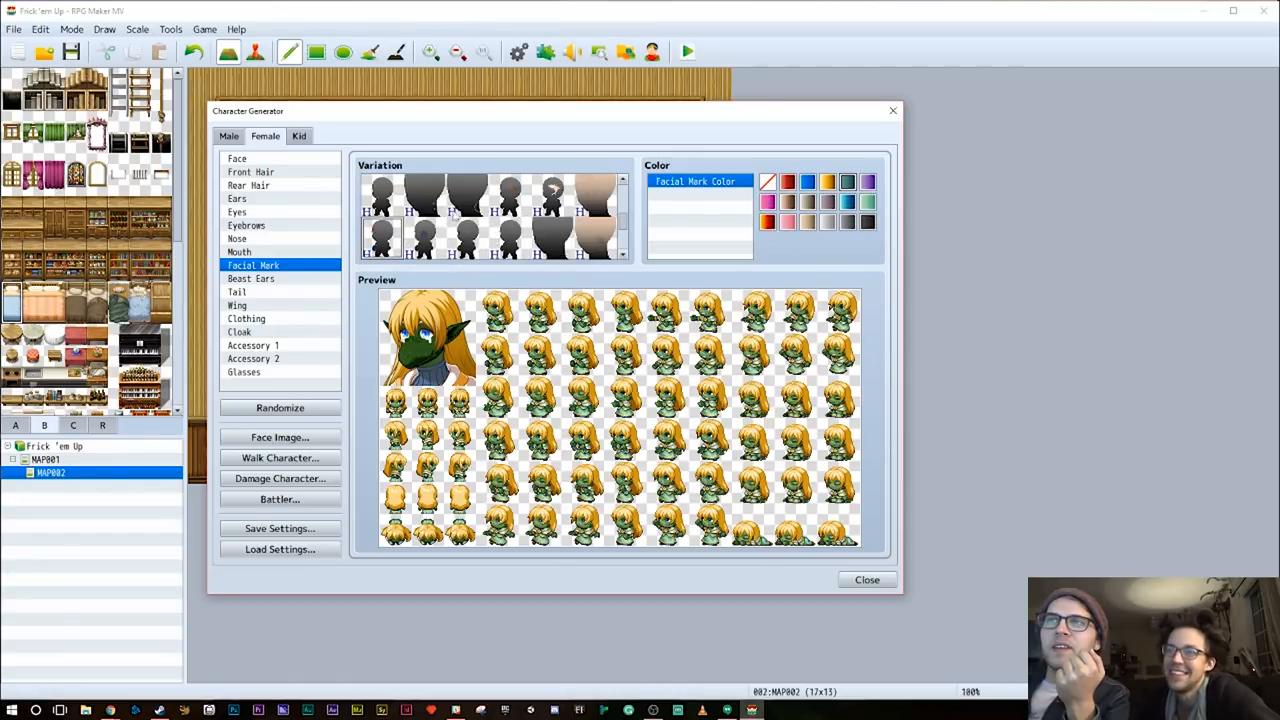
left_click(464, 196)
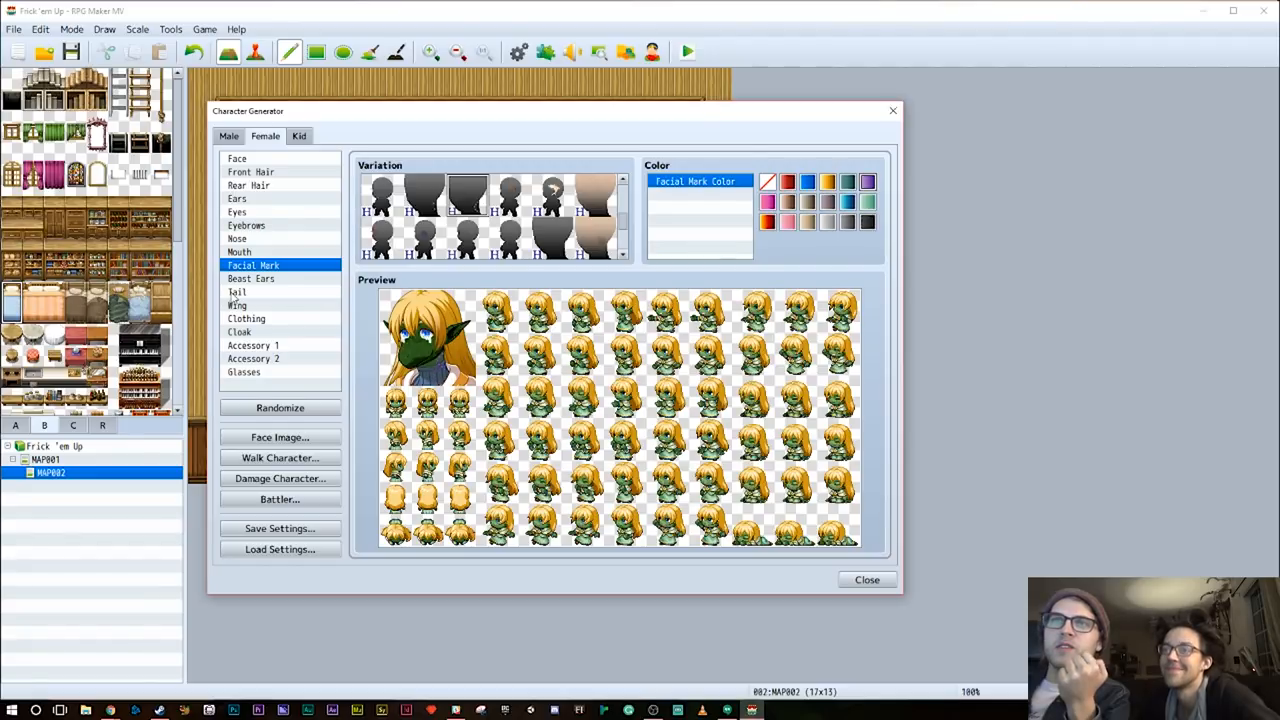
left_click(252, 278)
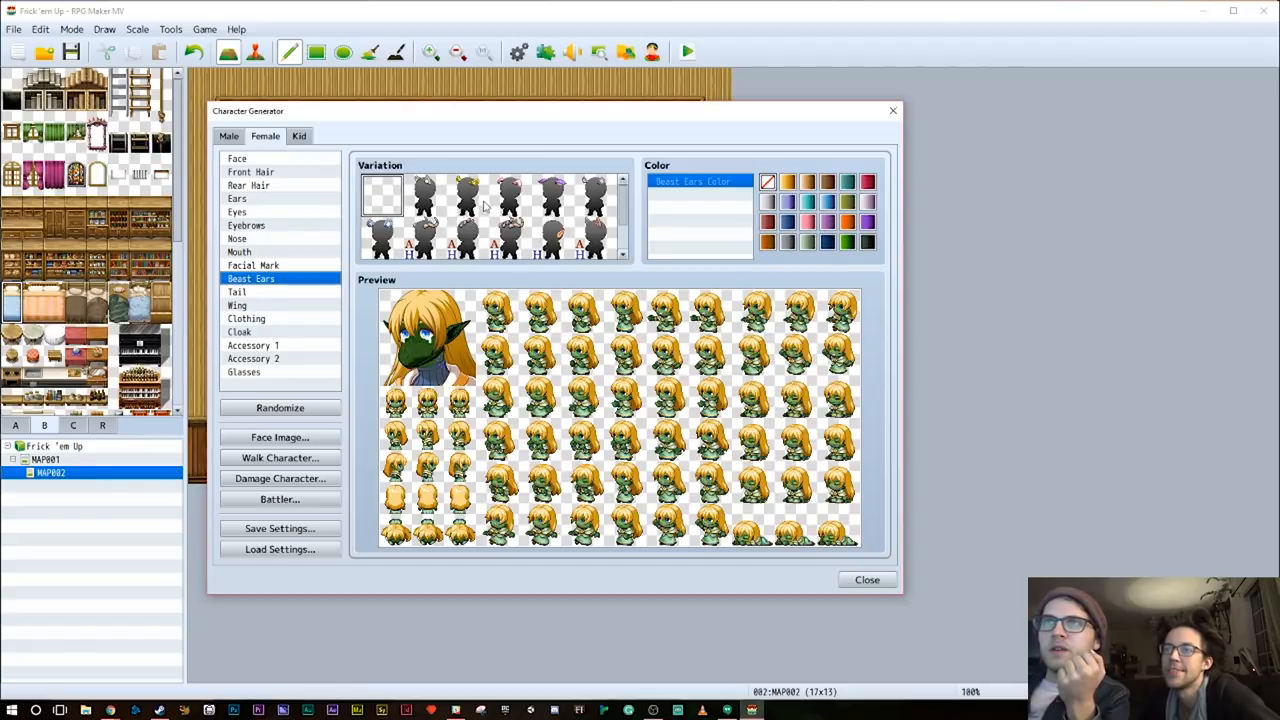
Try a beast ear variation, two tail and two wing variations, ending on clothing options
left_click(468, 196)
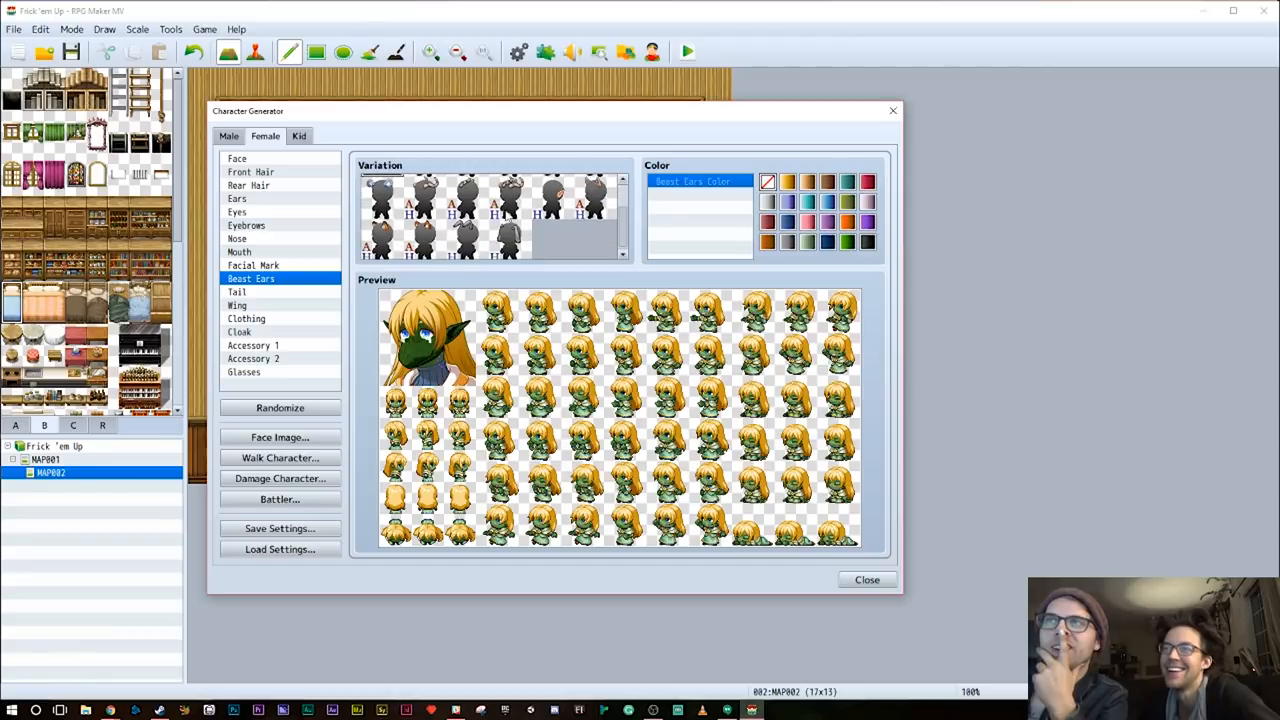
left_click(236, 292)
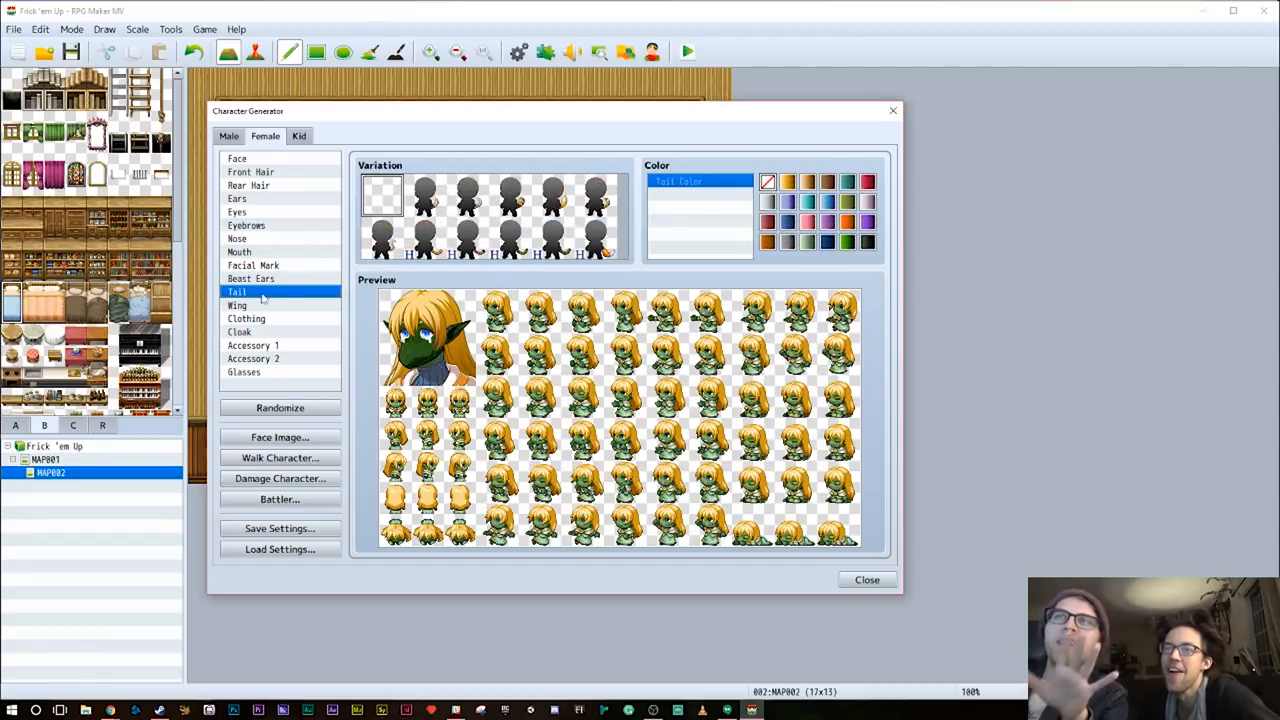
left_click(510, 236)
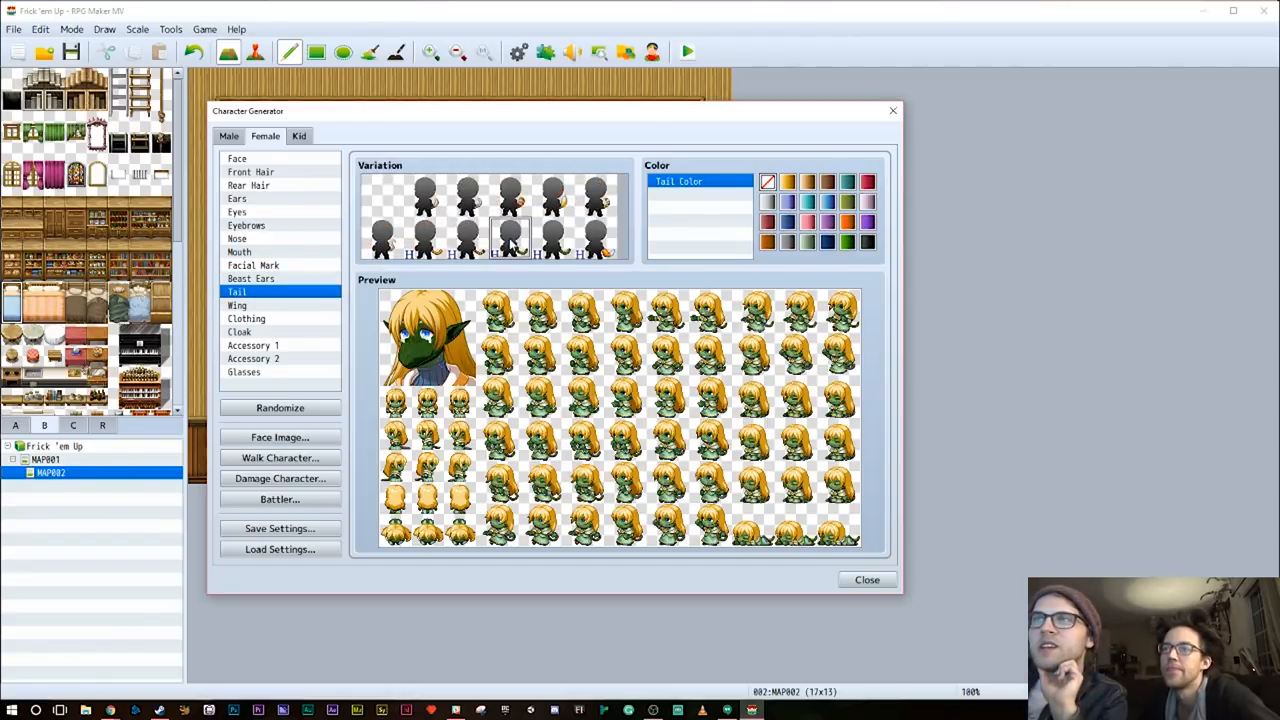
left_click(552, 238)
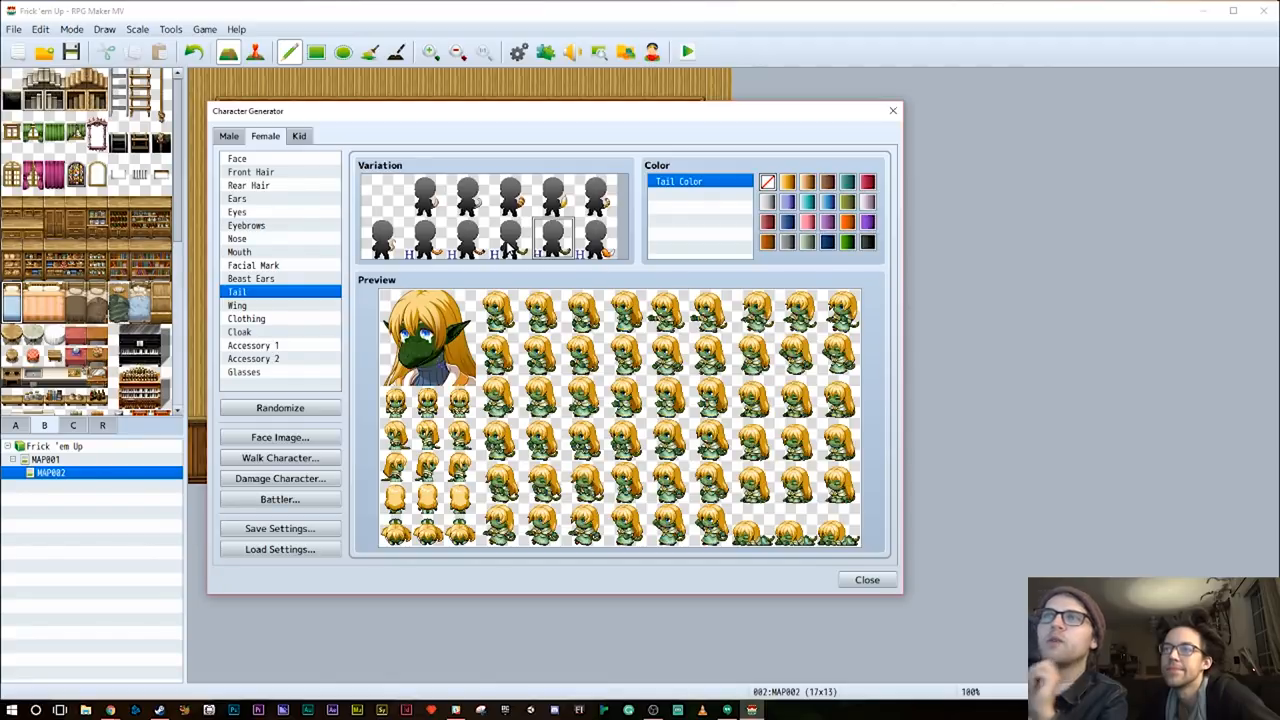
left_click(236, 304)
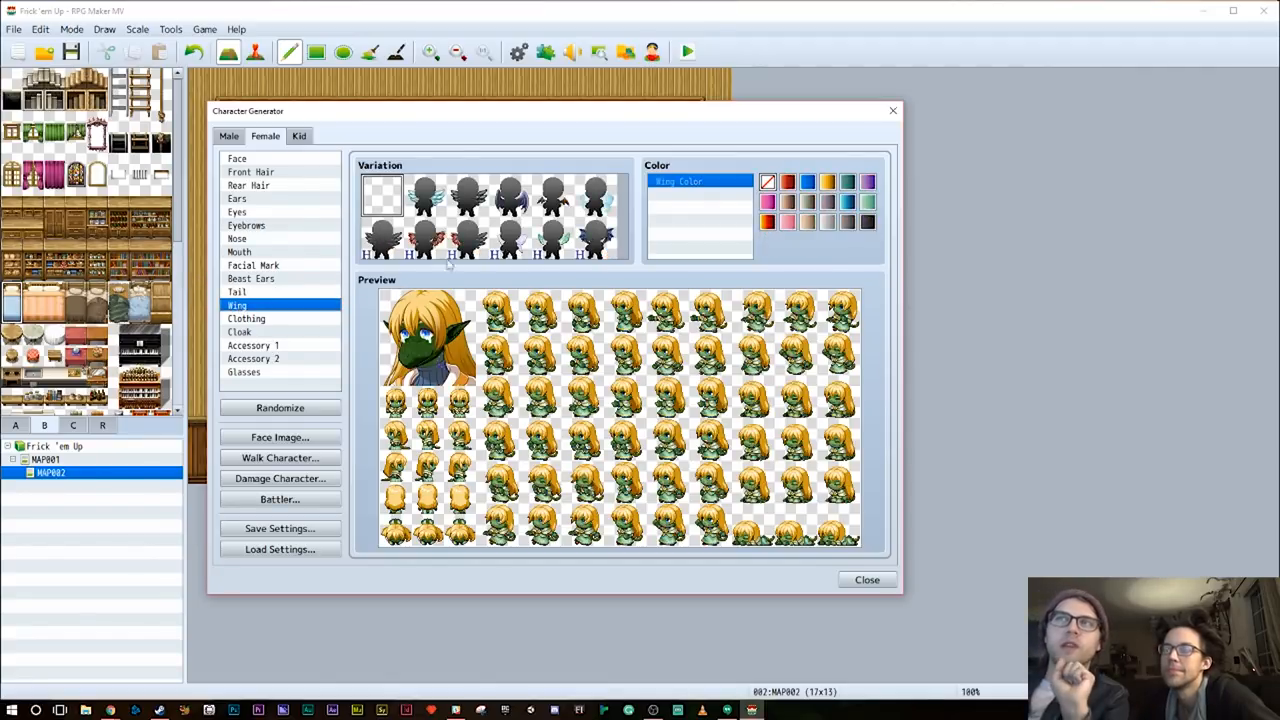
left_click(552, 240)
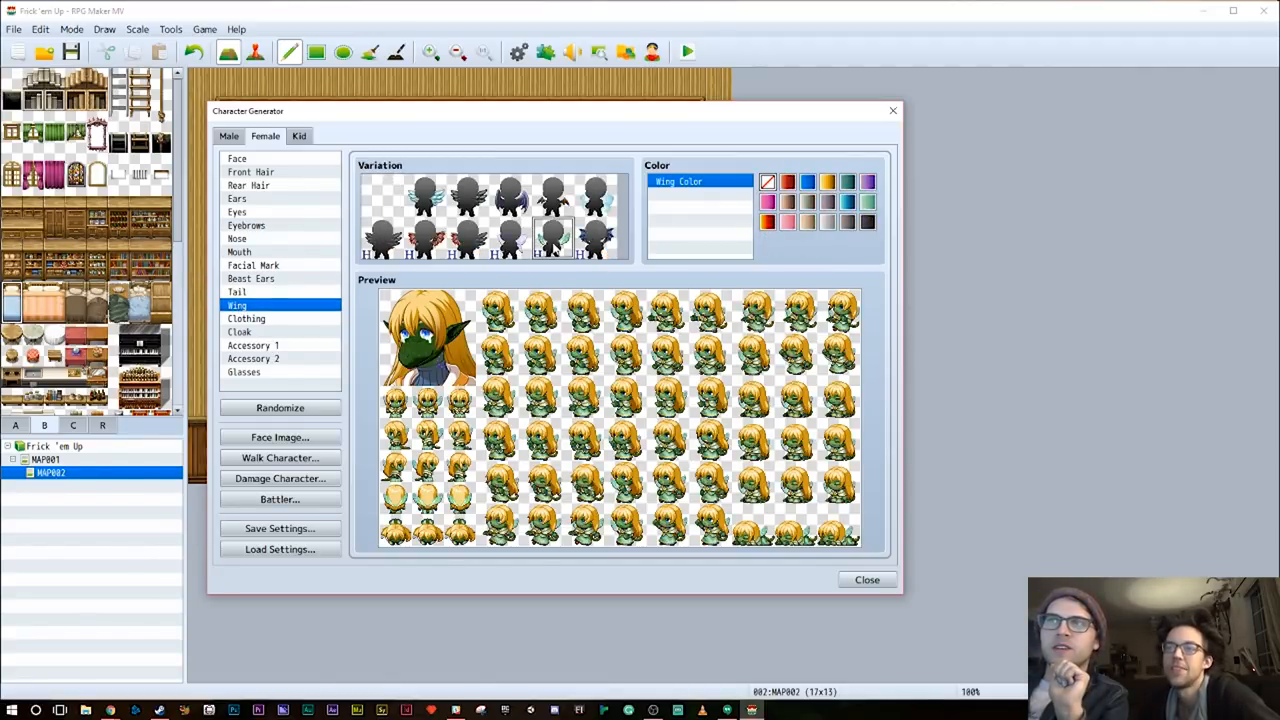
left_click(596, 236)
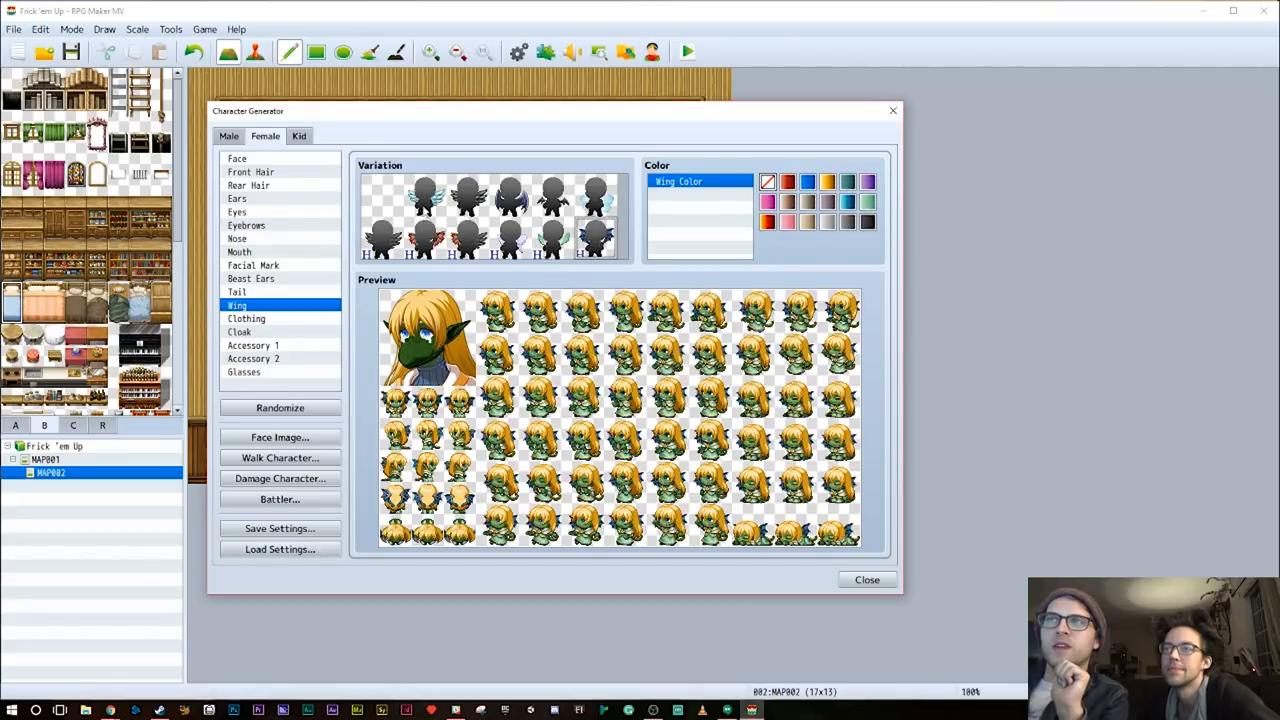
left_click(246, 318)
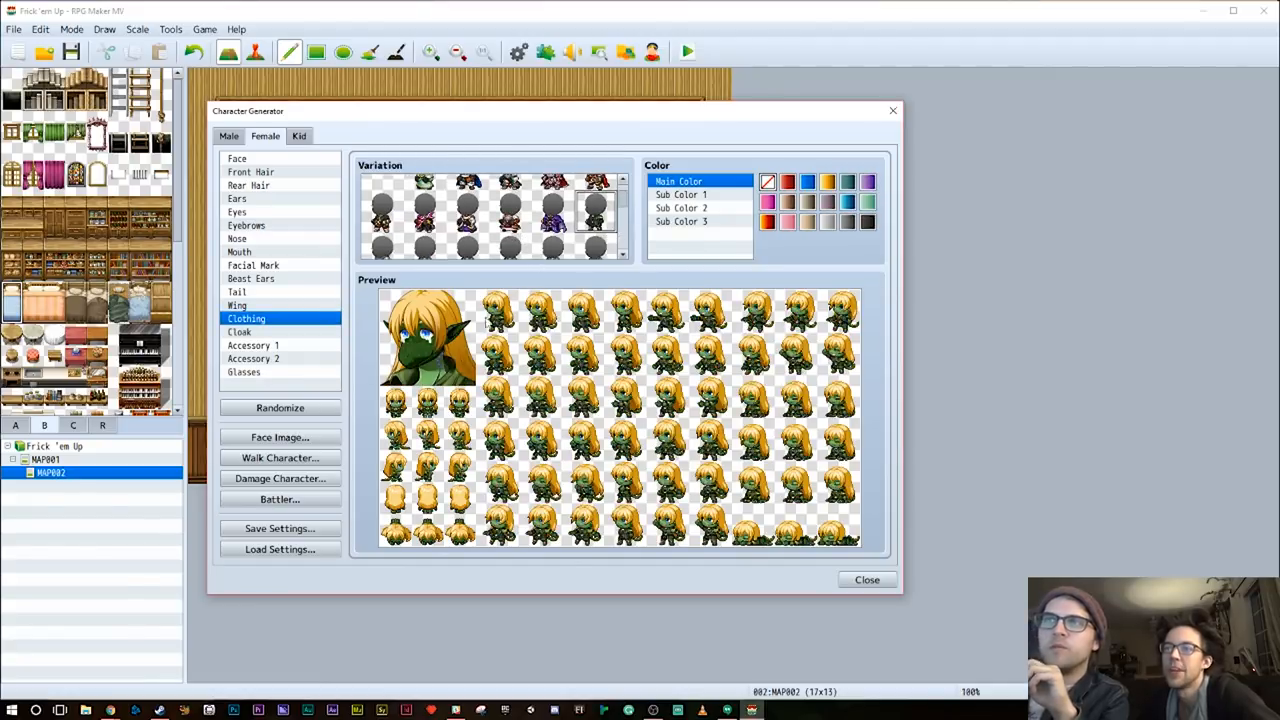
Give the green-skinned character a new clothing variation and a different front hairstyle
left_click(788, 180)
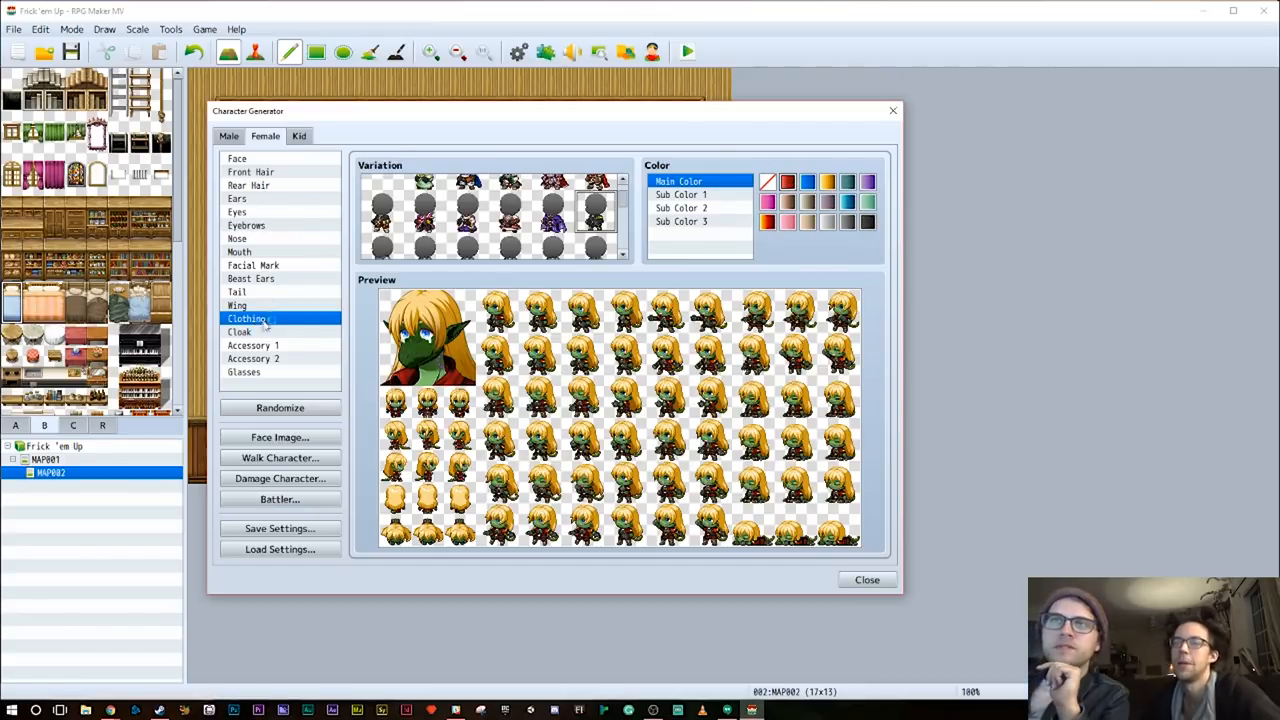
left_click(250, 172)
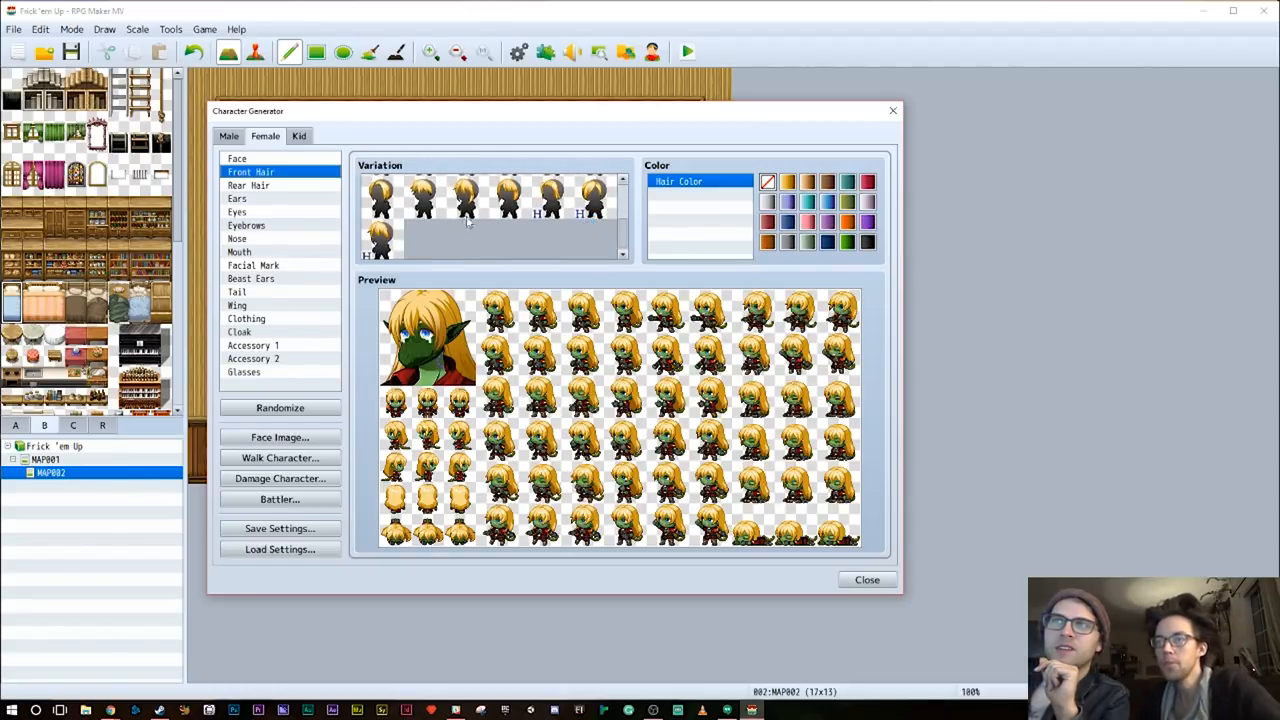
left_click(552, 198)
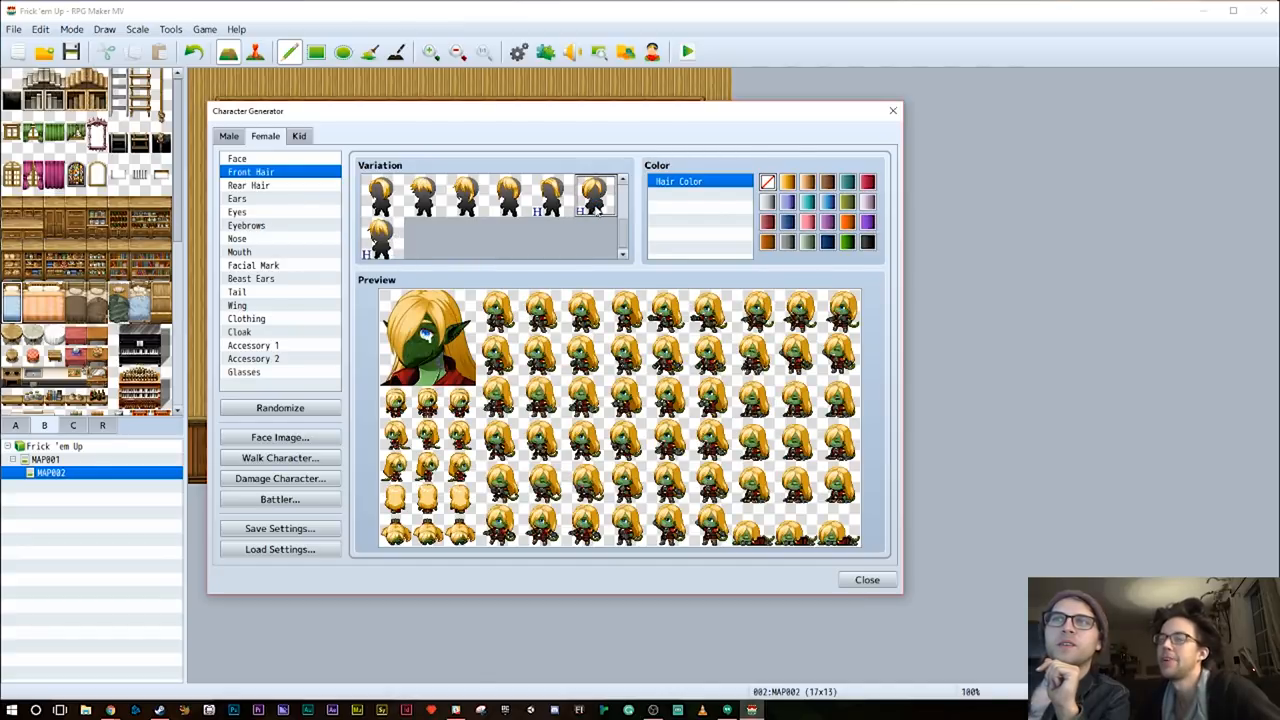
Colour the hair a dark blue and pick a new rear hairstyle
left_click(380, 236)
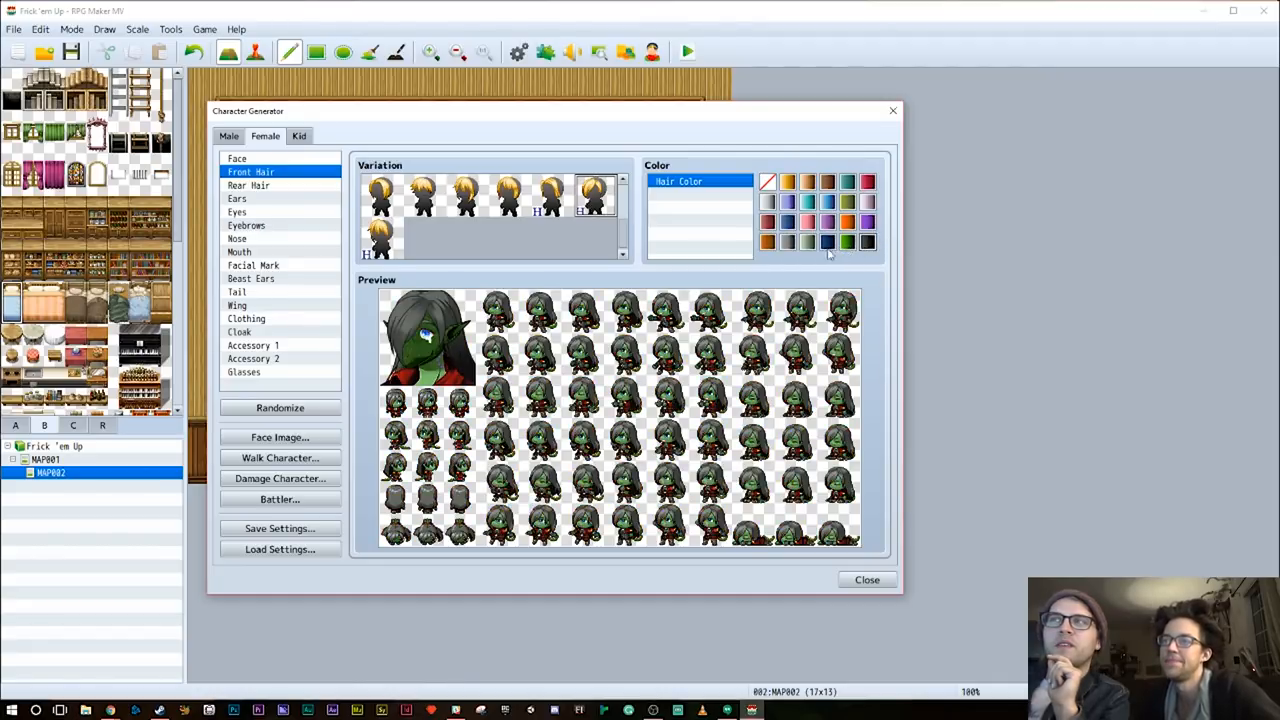
left_click(828, 244)
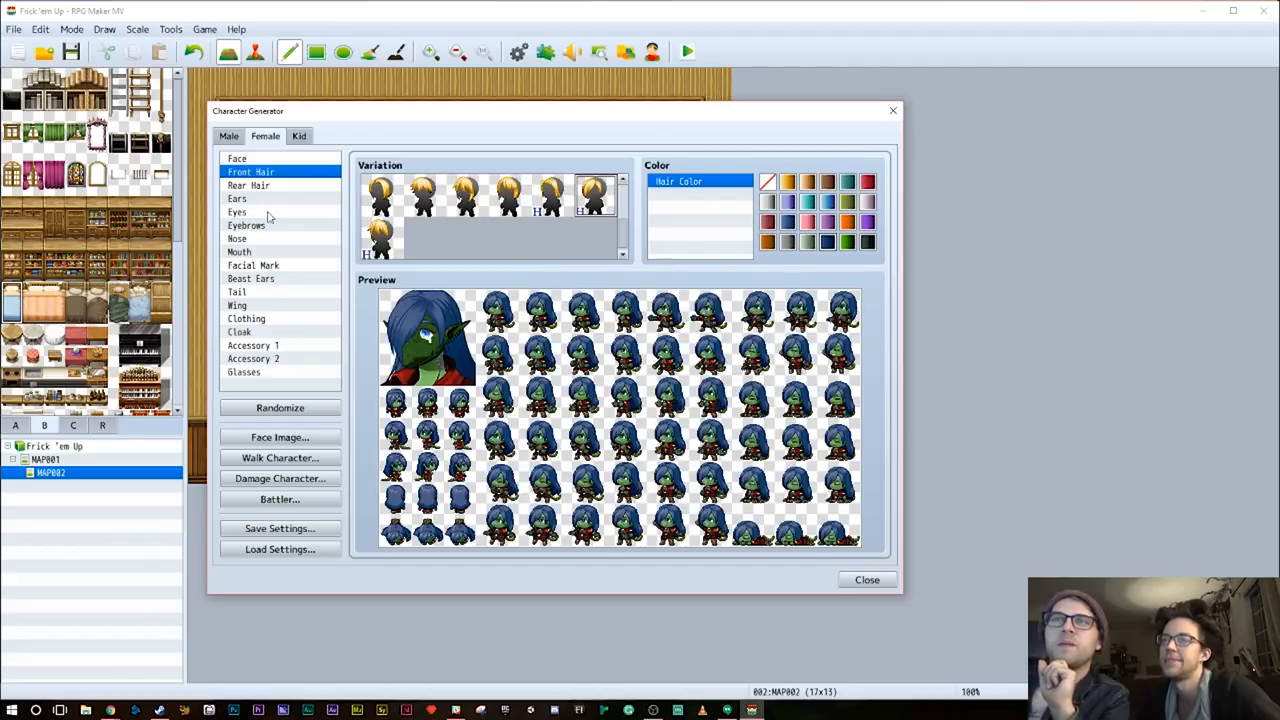
left_click(248, 184)
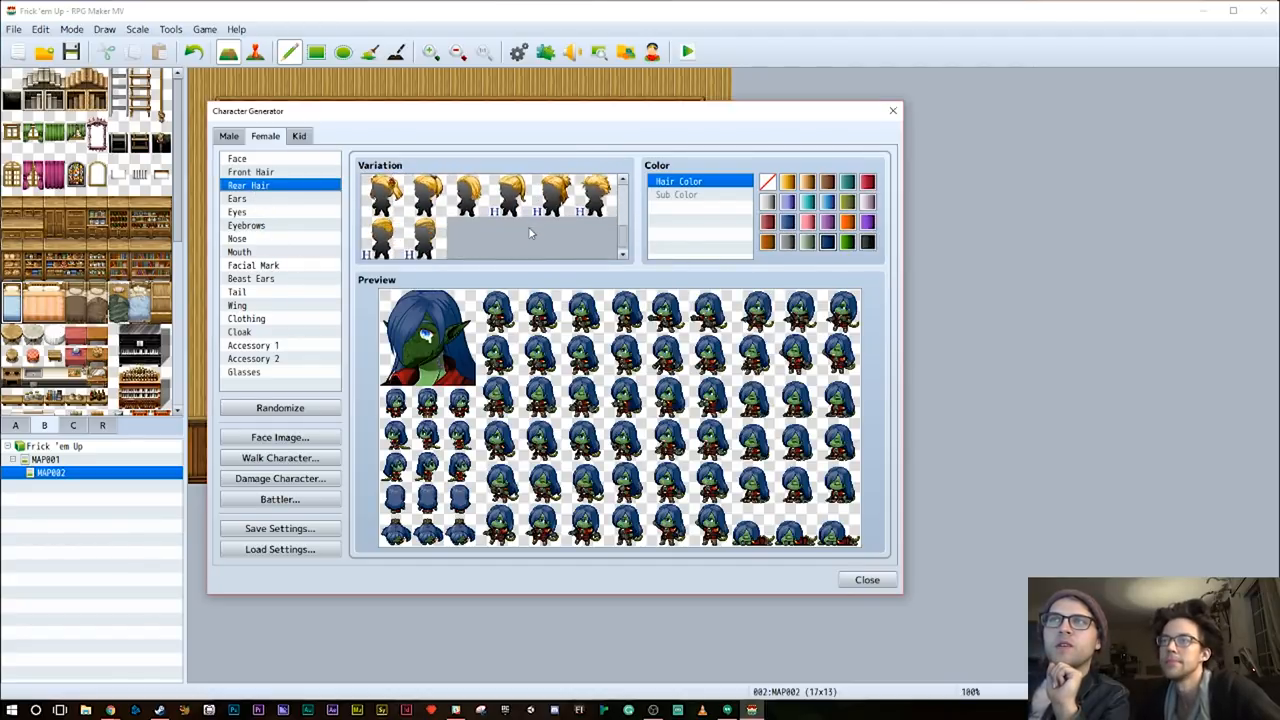
left_click(552, 194)
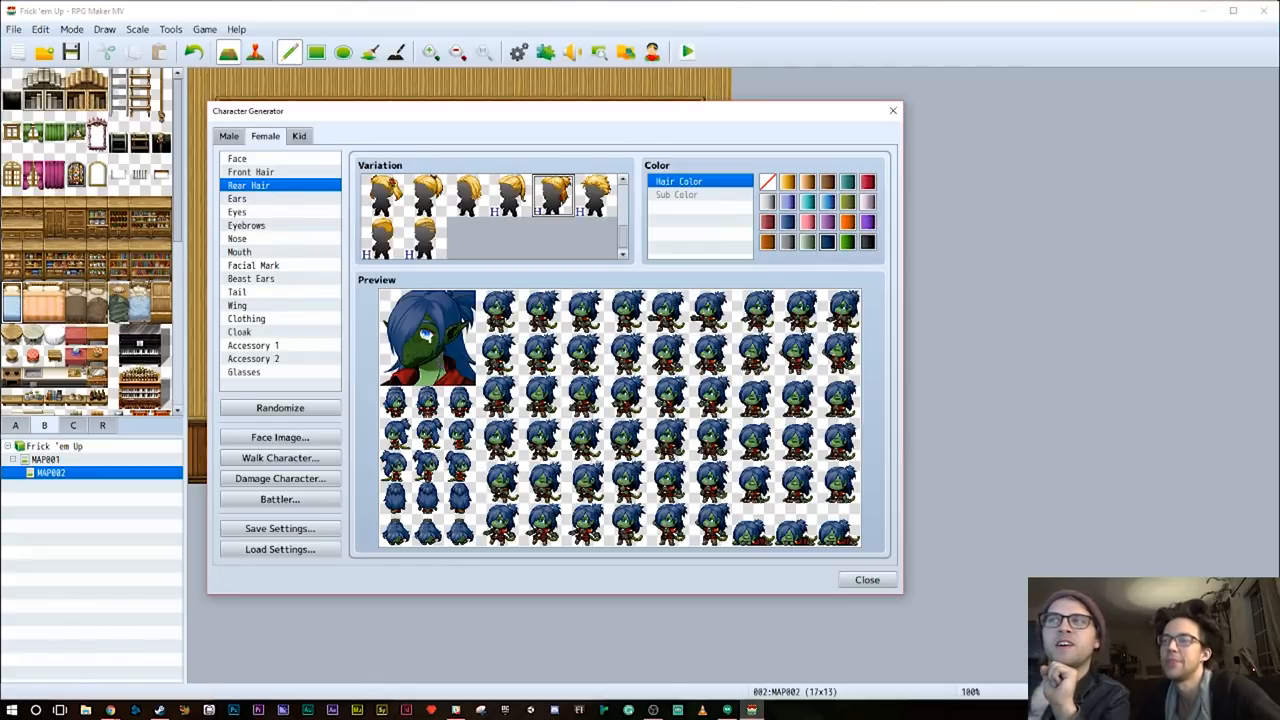
mouse_move(368, 410)
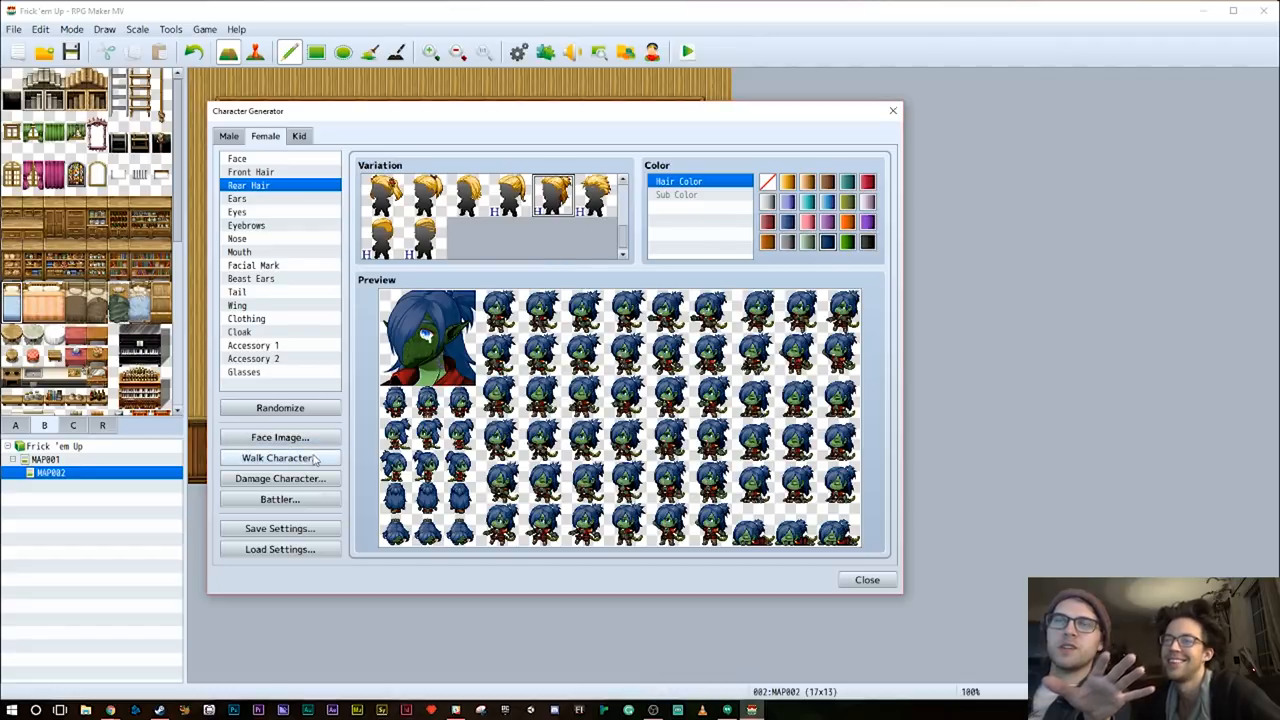
Export the character's face image under the name Lizzy
left_click(280, 436)
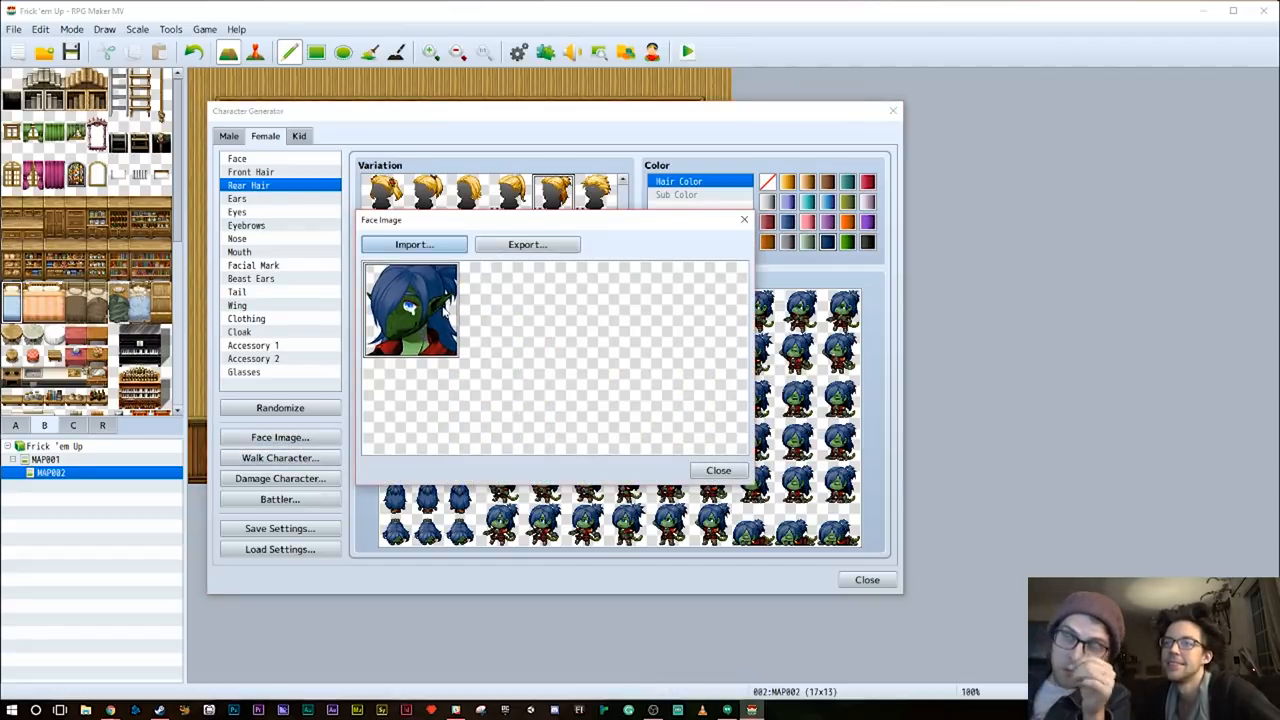
mouse_move(324, 428)
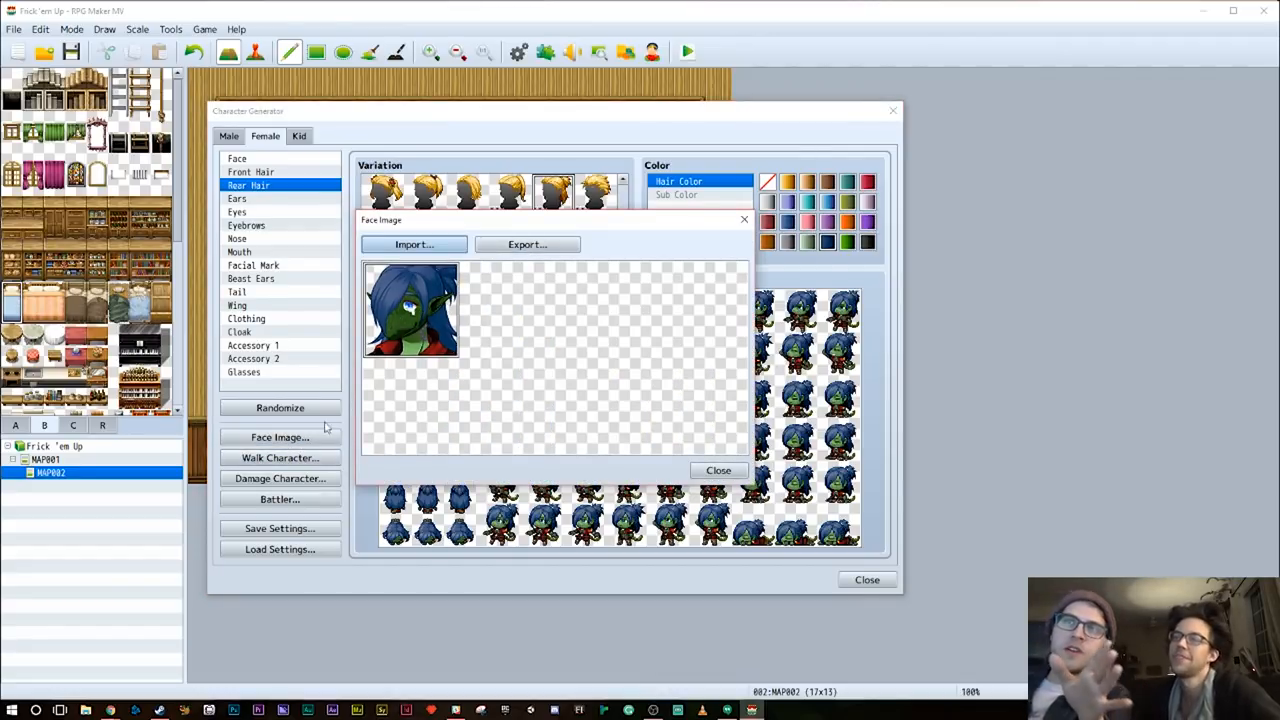
left_click(718, 470)
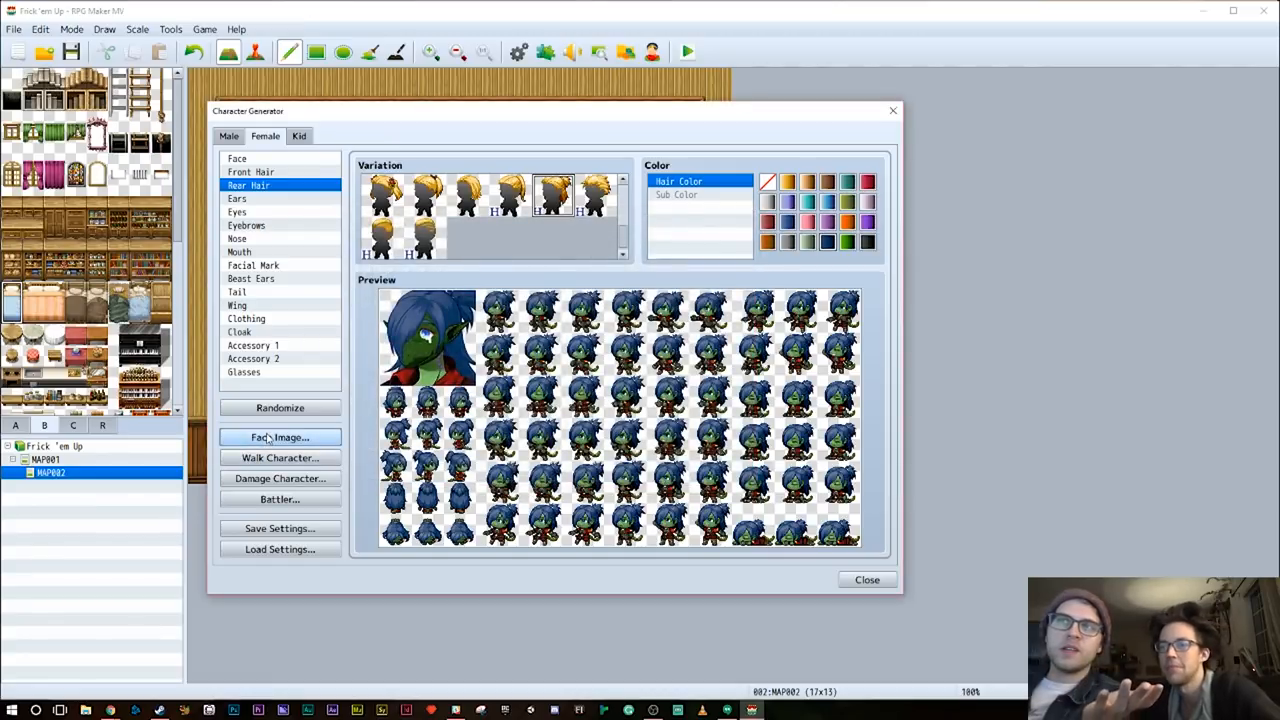
left_click(280, 436)
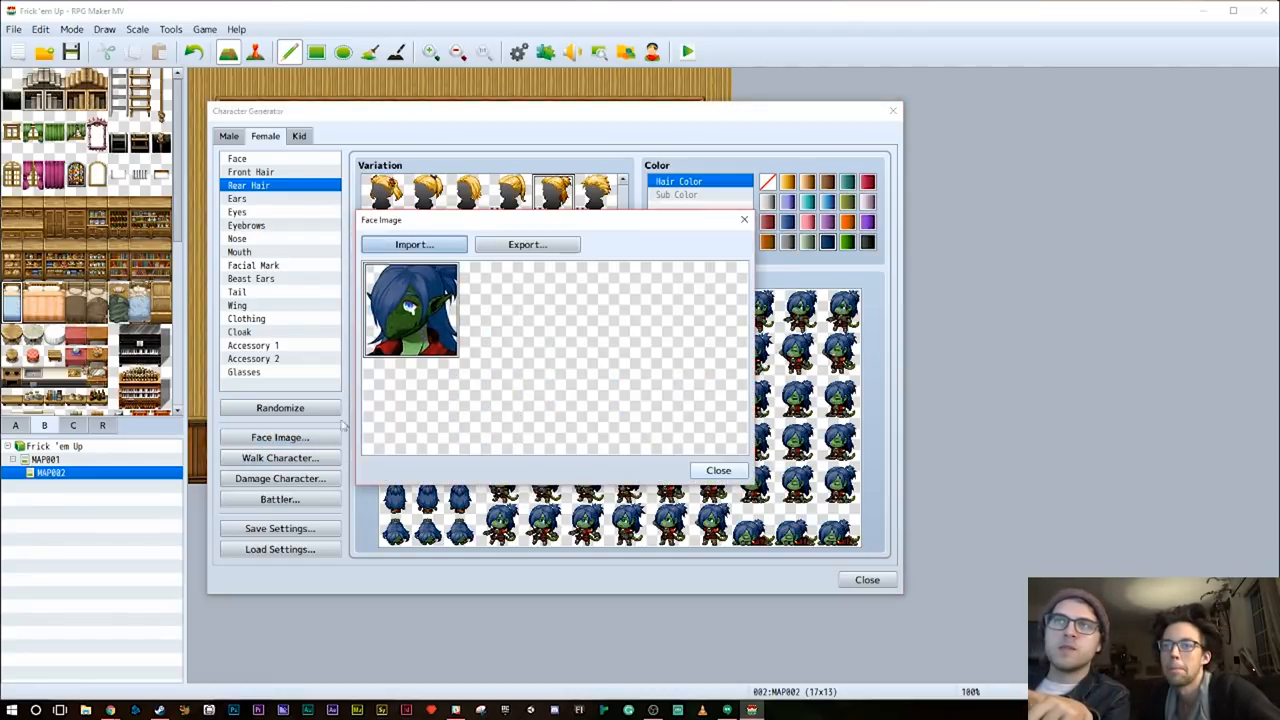
left_click(528, 244)
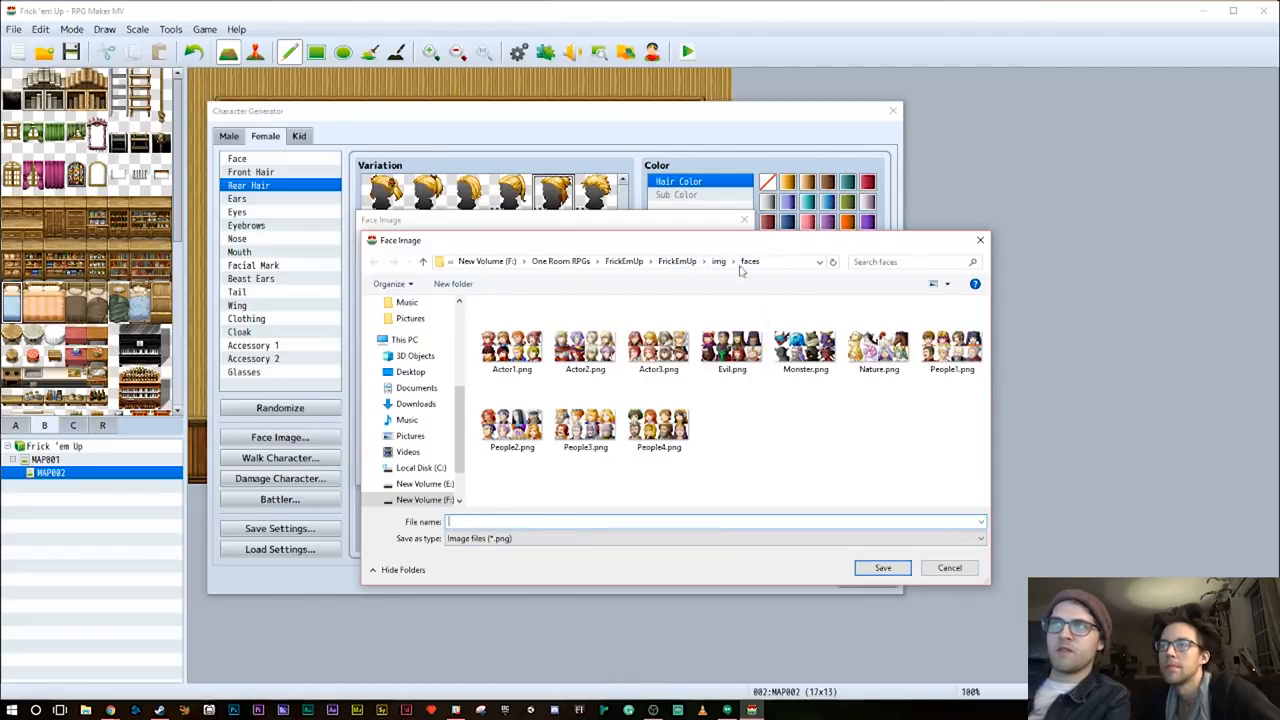
mouse_move(710, 312)
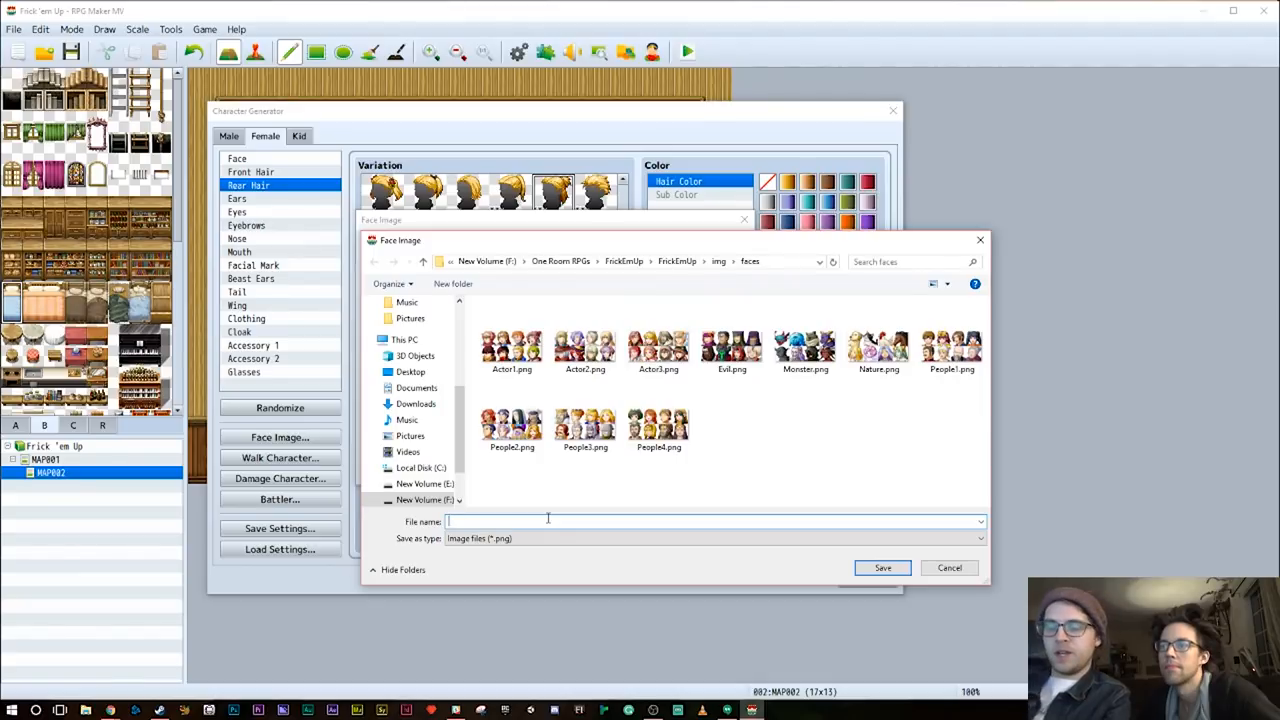
type("Lizzy")
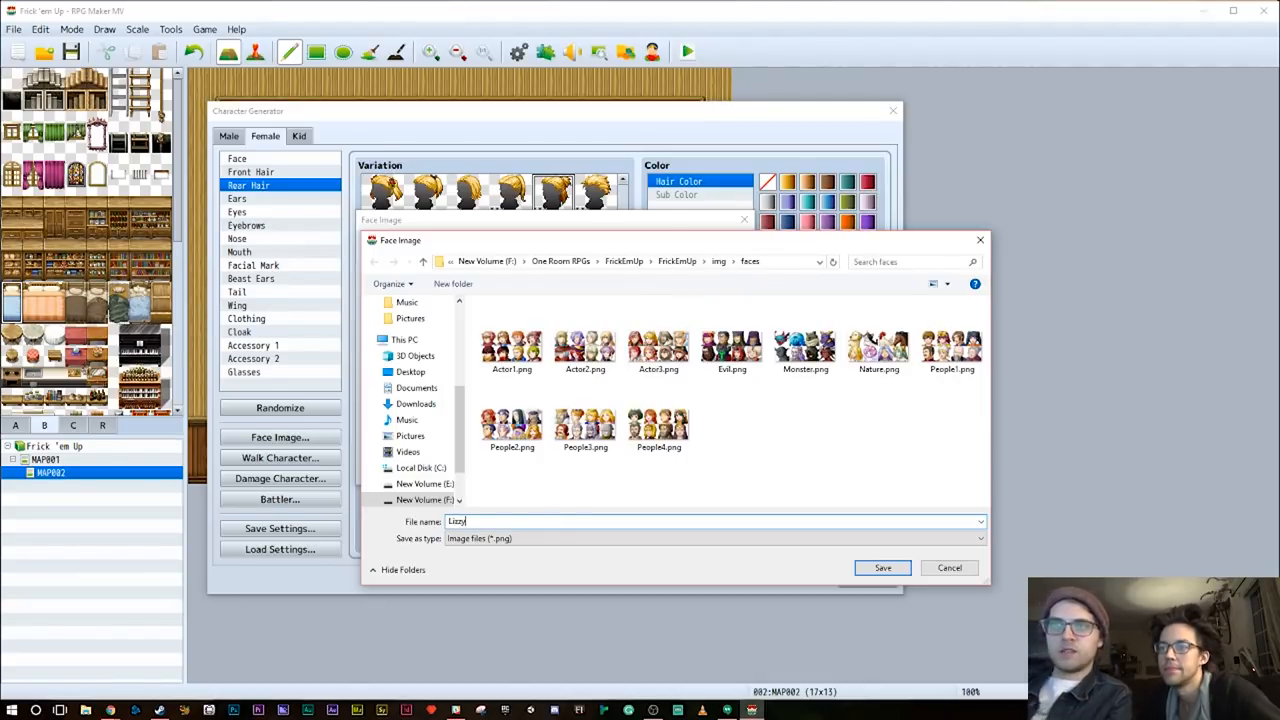
left_click(880, 568)
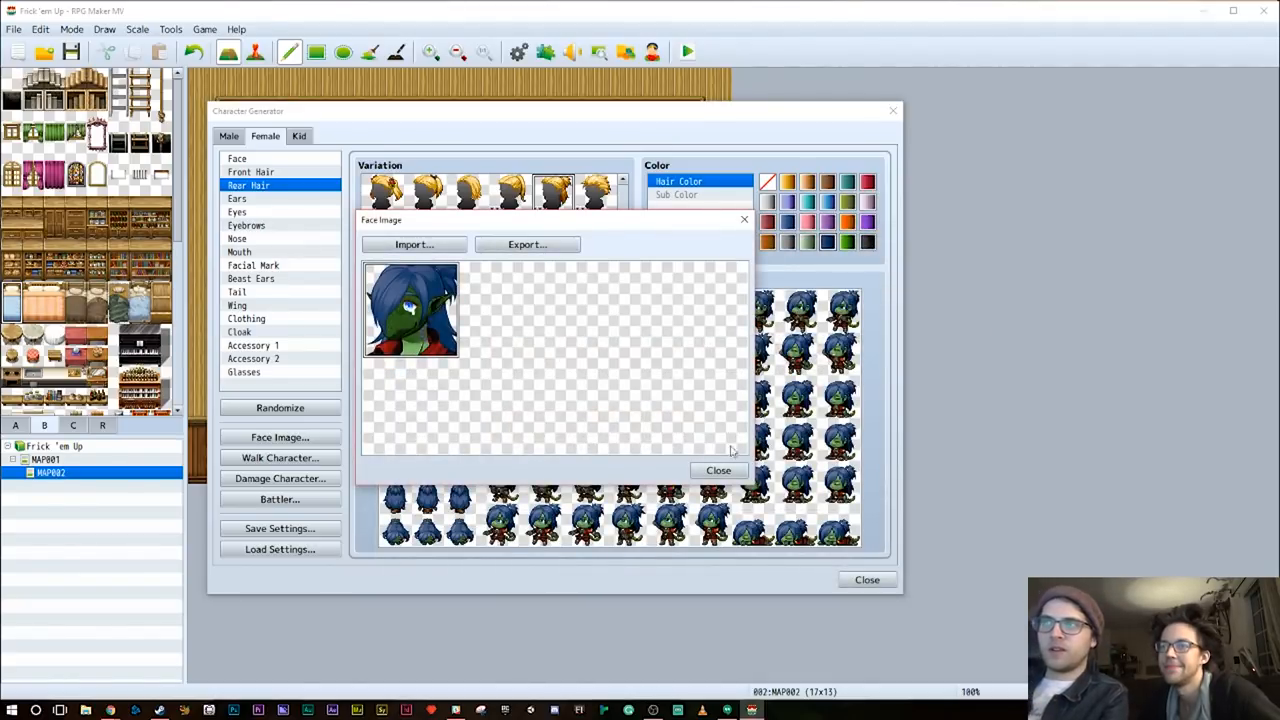
left_click(718, 470)
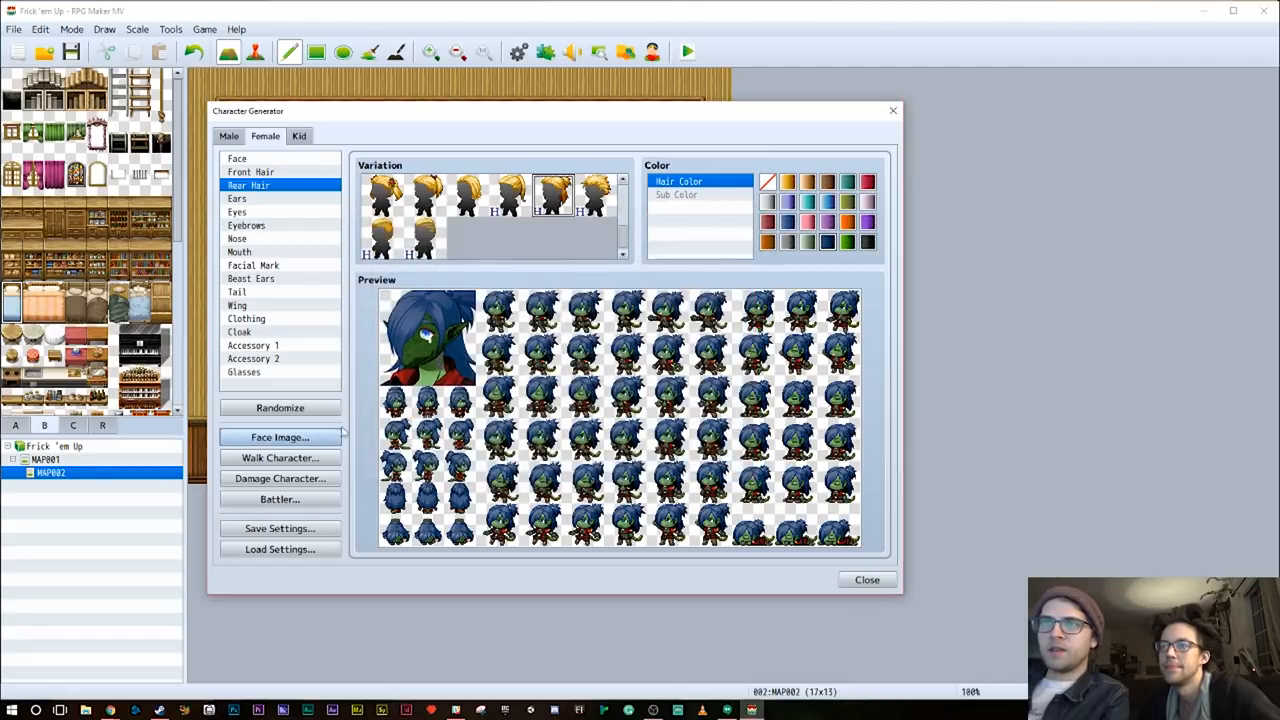
Preview the walking sprite sheet, then export the damage pose sheet as lizzy
left_click(280, 456)
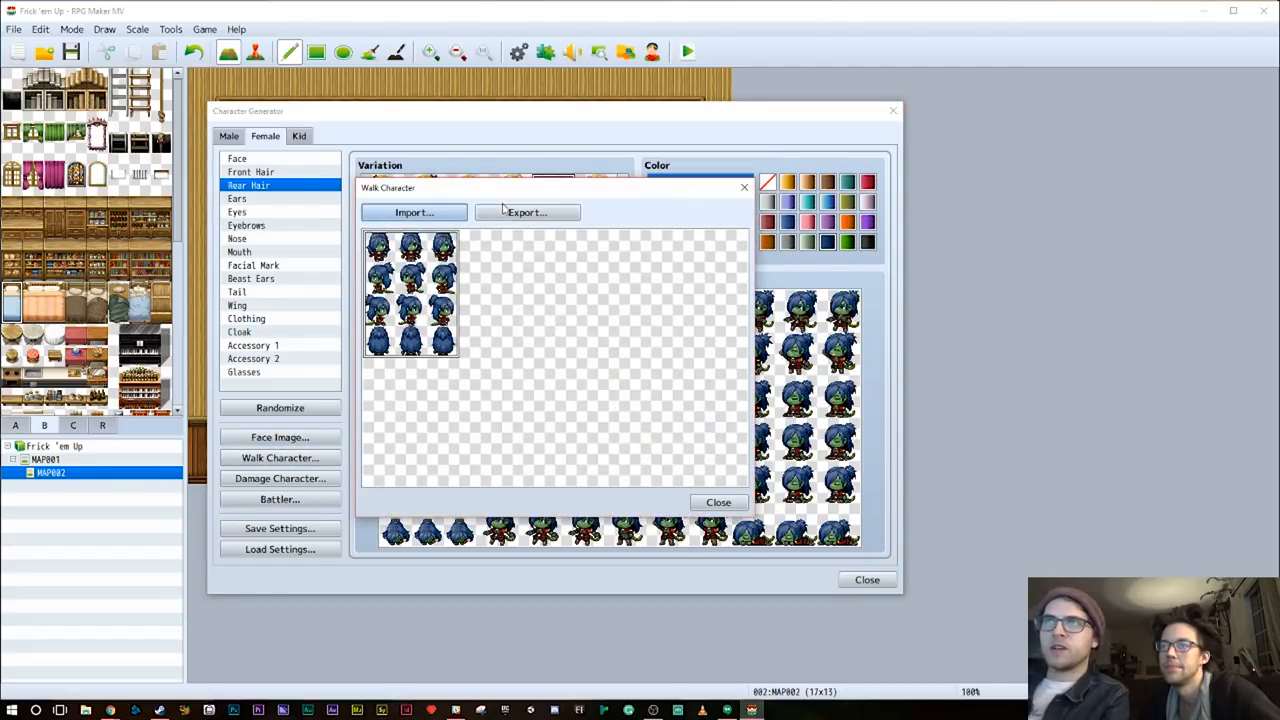
left_click(528, 212)
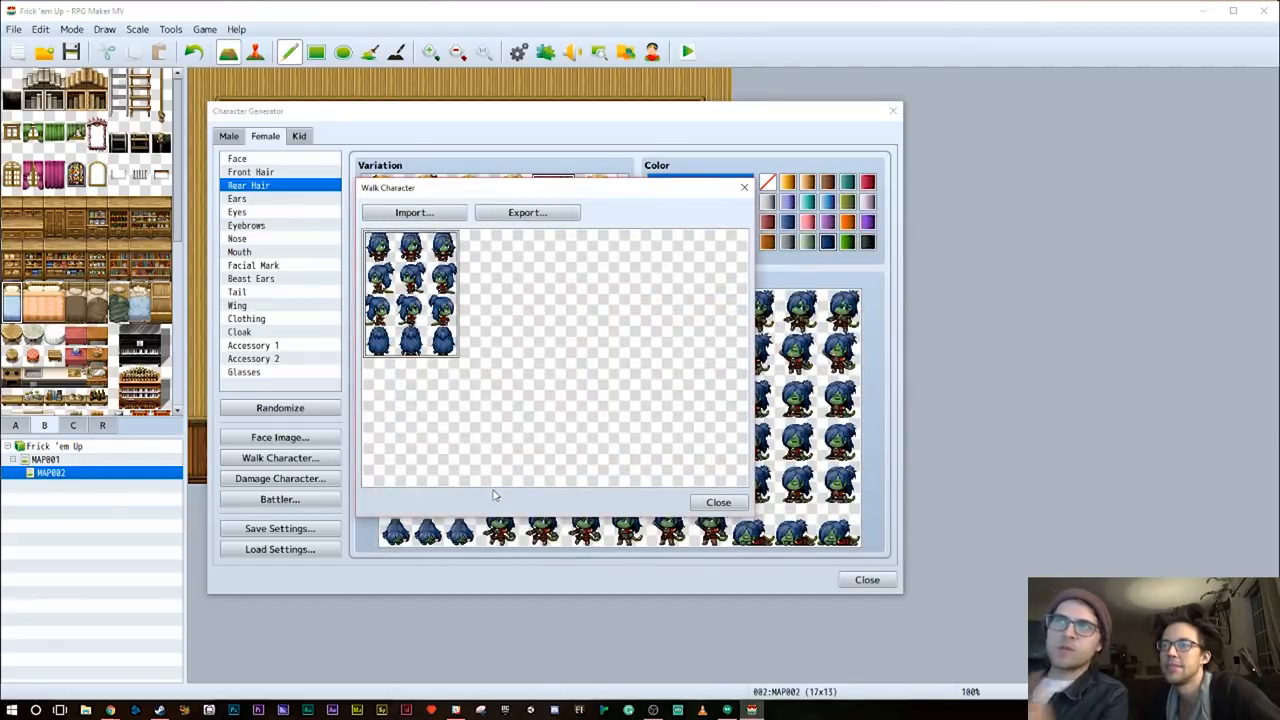
left_click(718, 502)
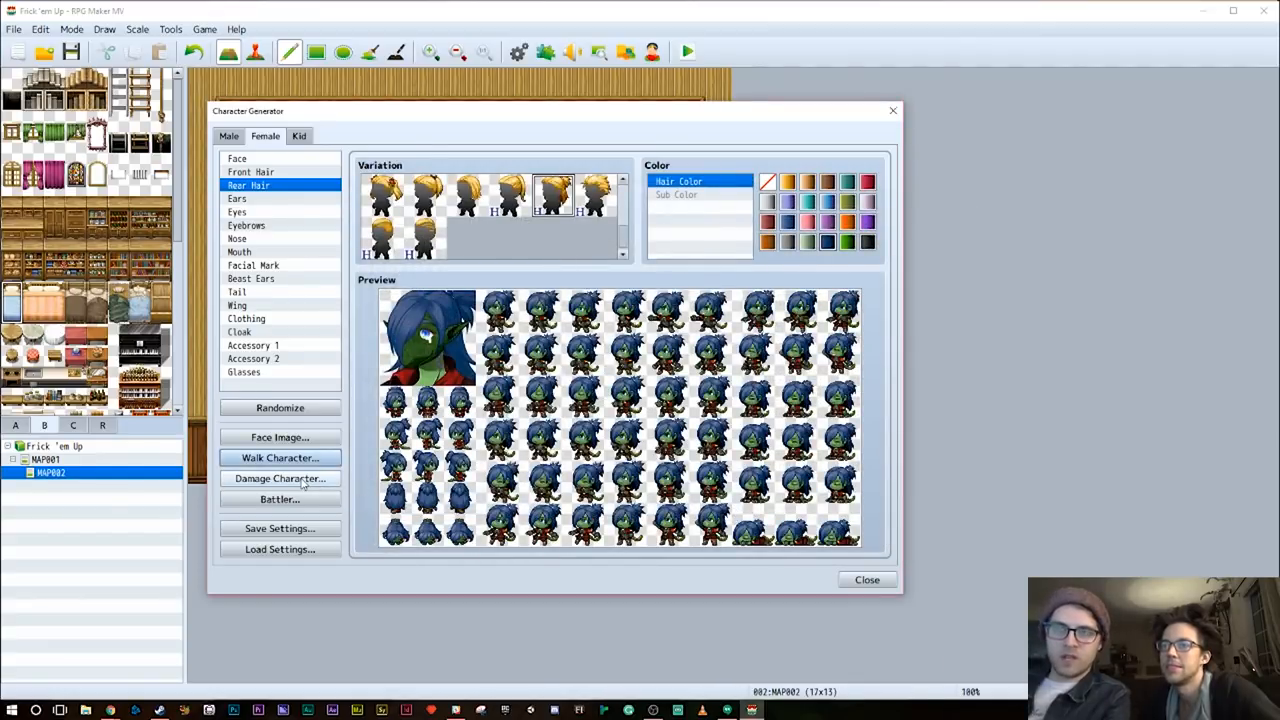
left_click(280, 478)
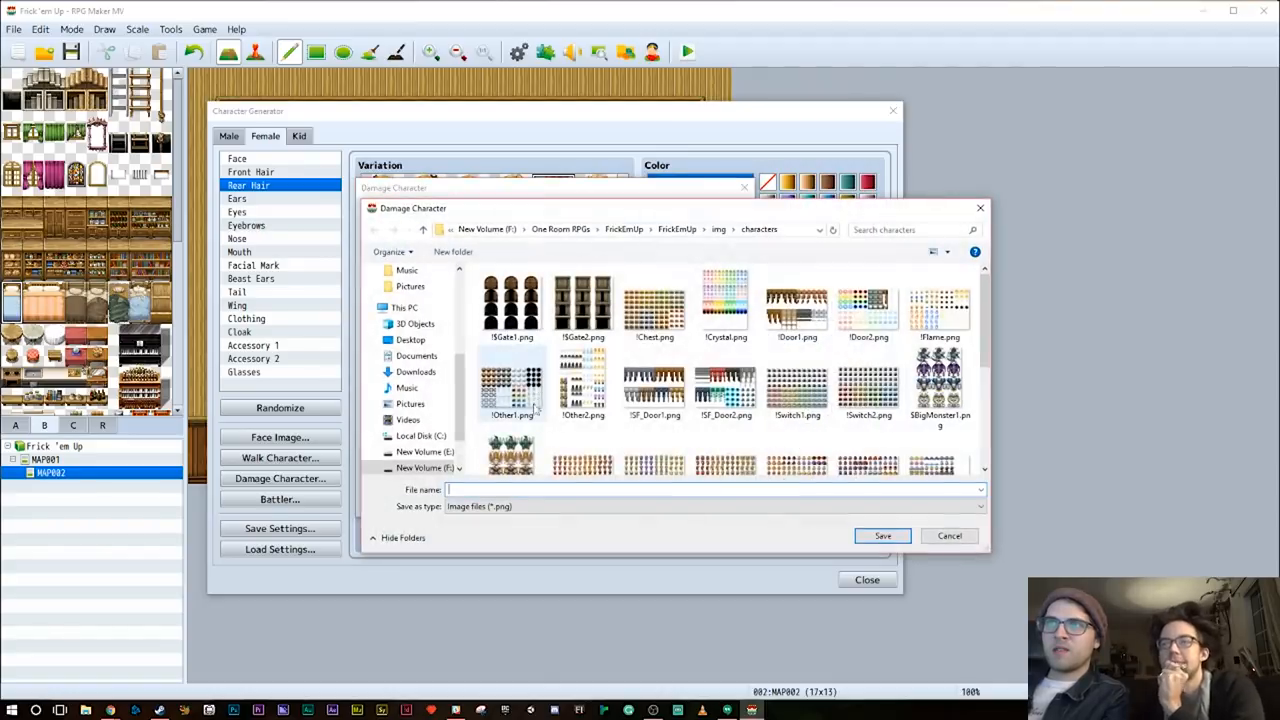
type("lizzydmg")
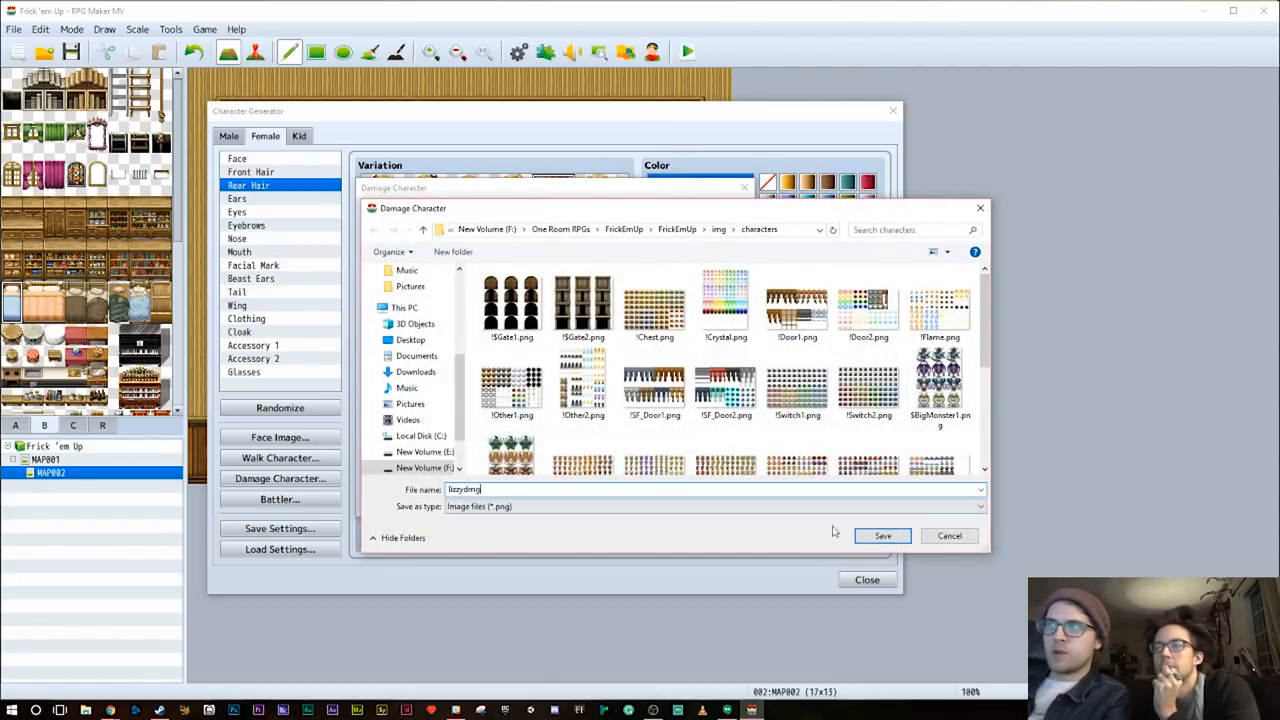
left_click(882, 536)
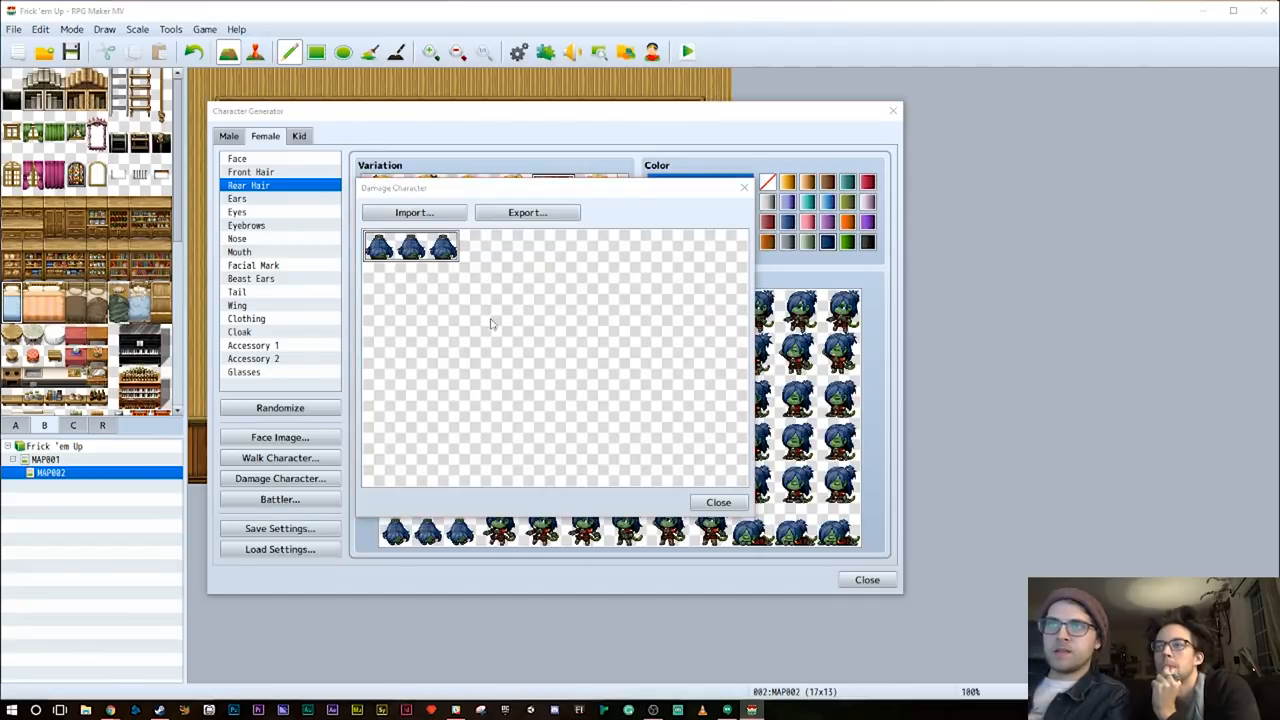
Export the side-view battler sheet as lizzy
left_click(280, 500)
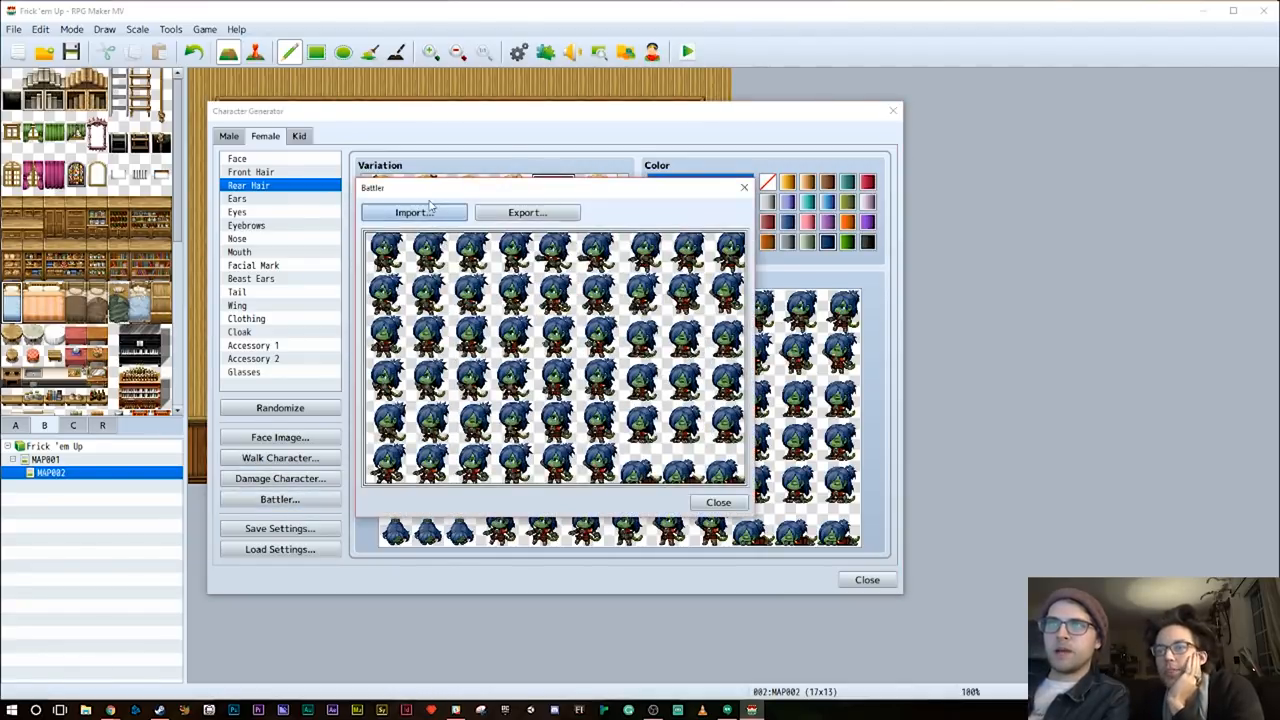
left_click(528, 212)
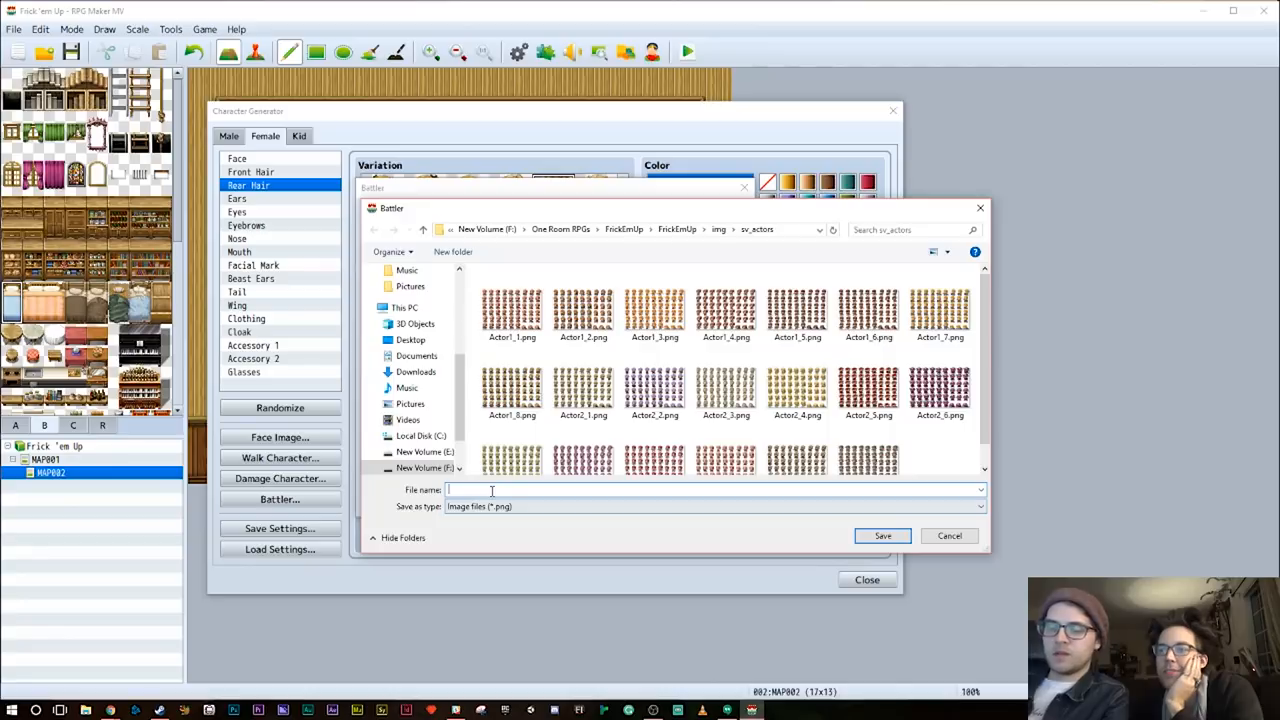
type("lizzy")
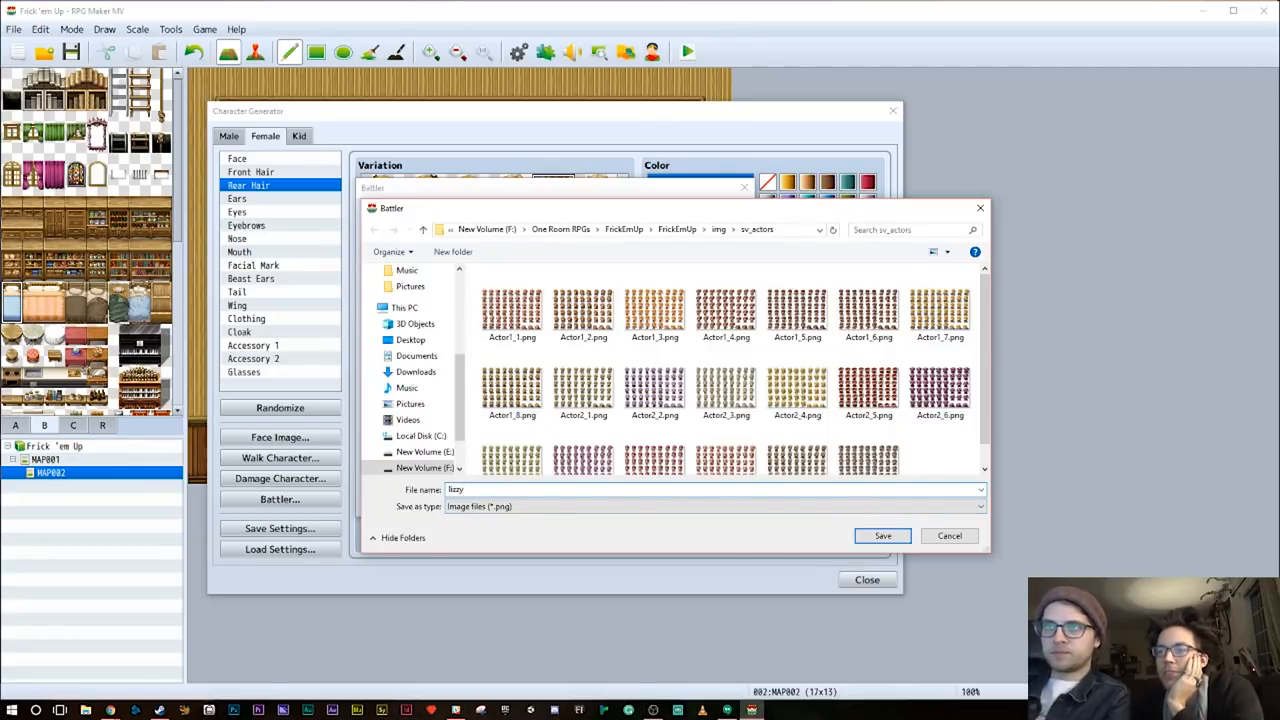
left_click(882, 536)
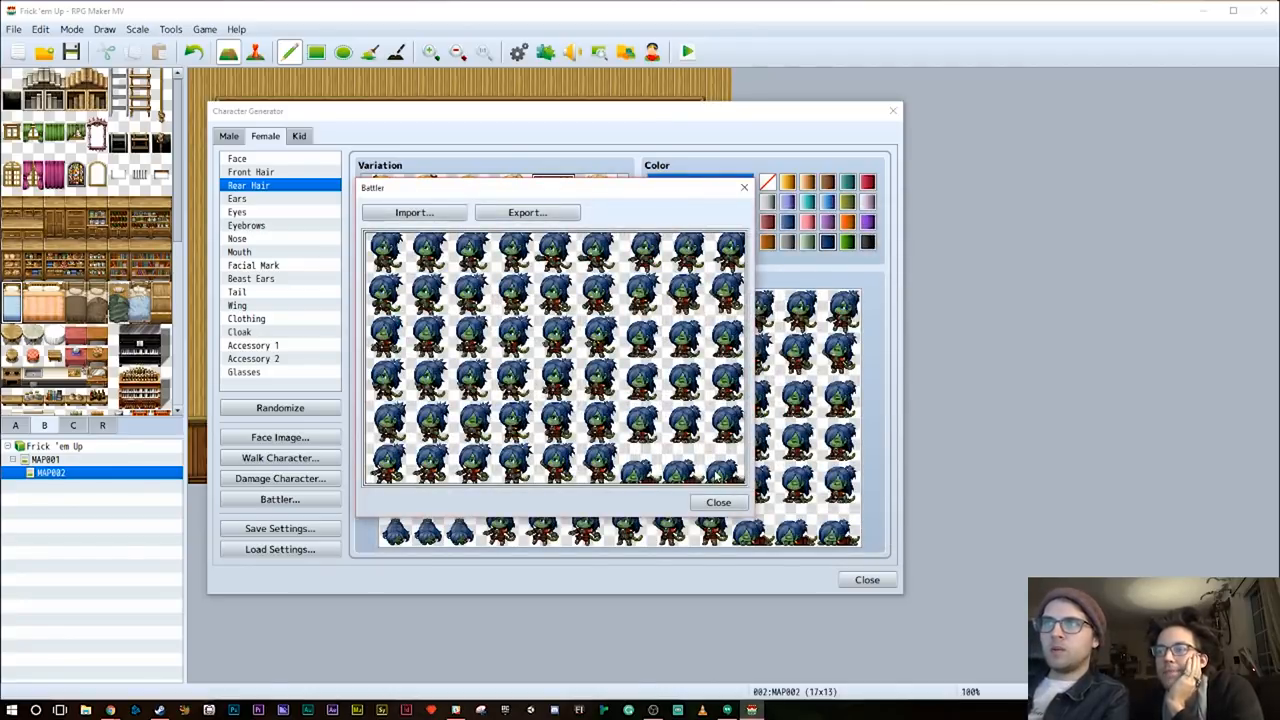
left_click(718, 502)
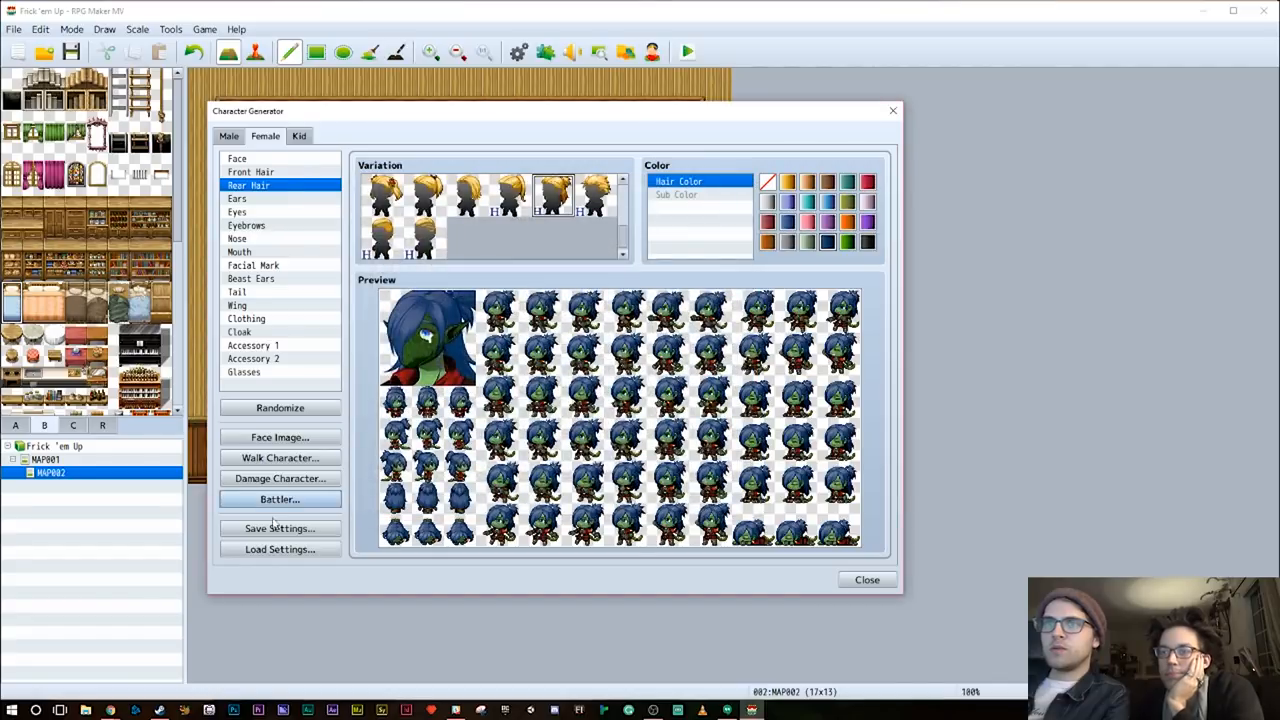
Save the character generator settings as lizzy
left_click(280, 528)
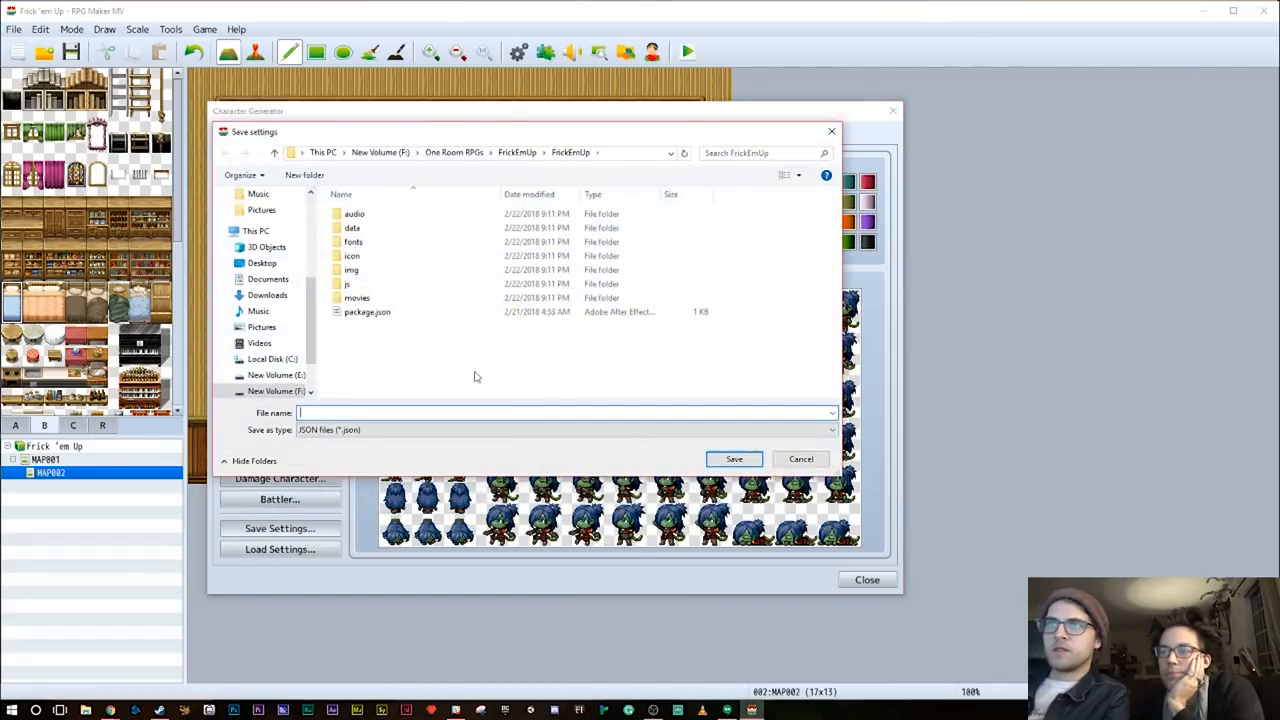
type("lizzy")
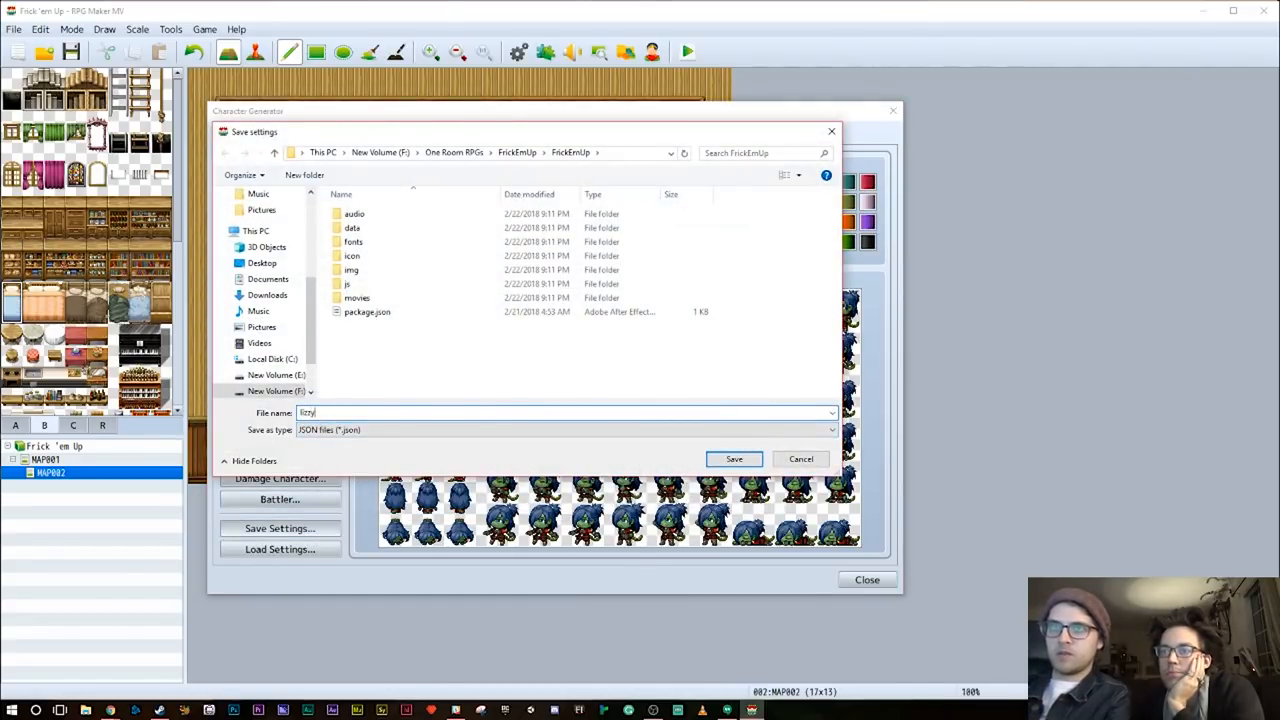
left_click(732, 458)
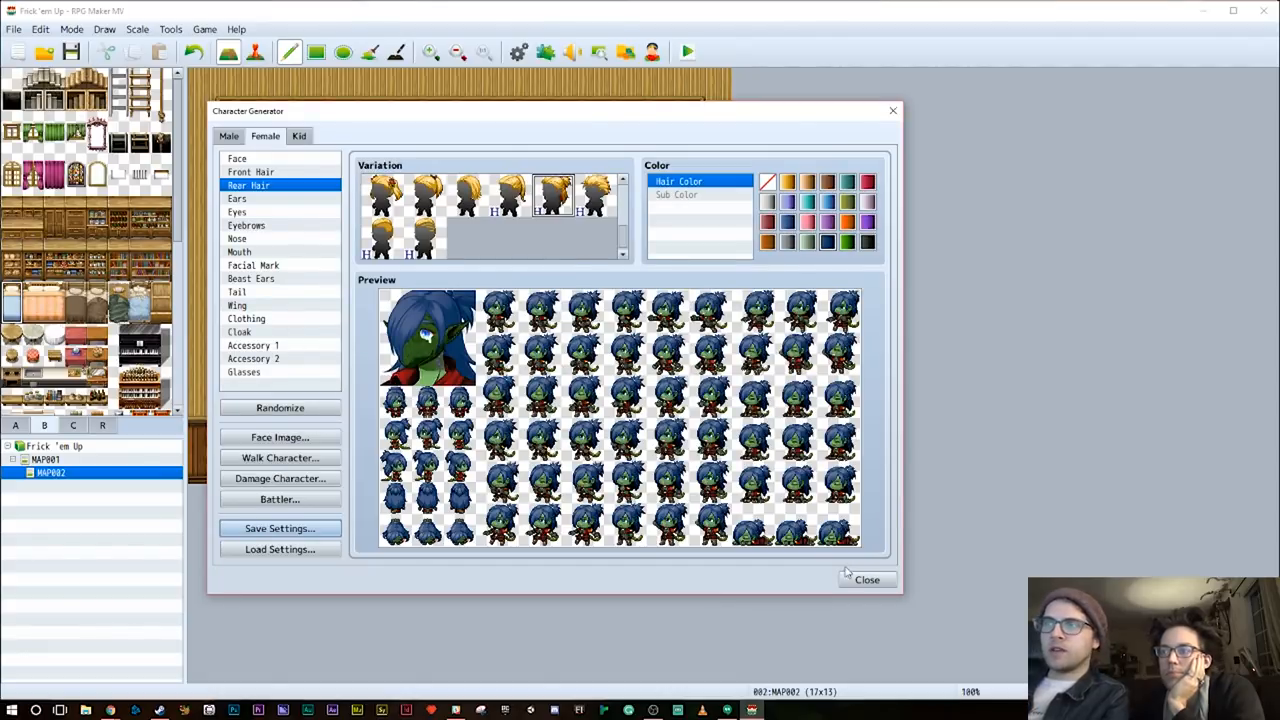
Cut the player start marker from the grassy MAP001
left_click(866, 580)
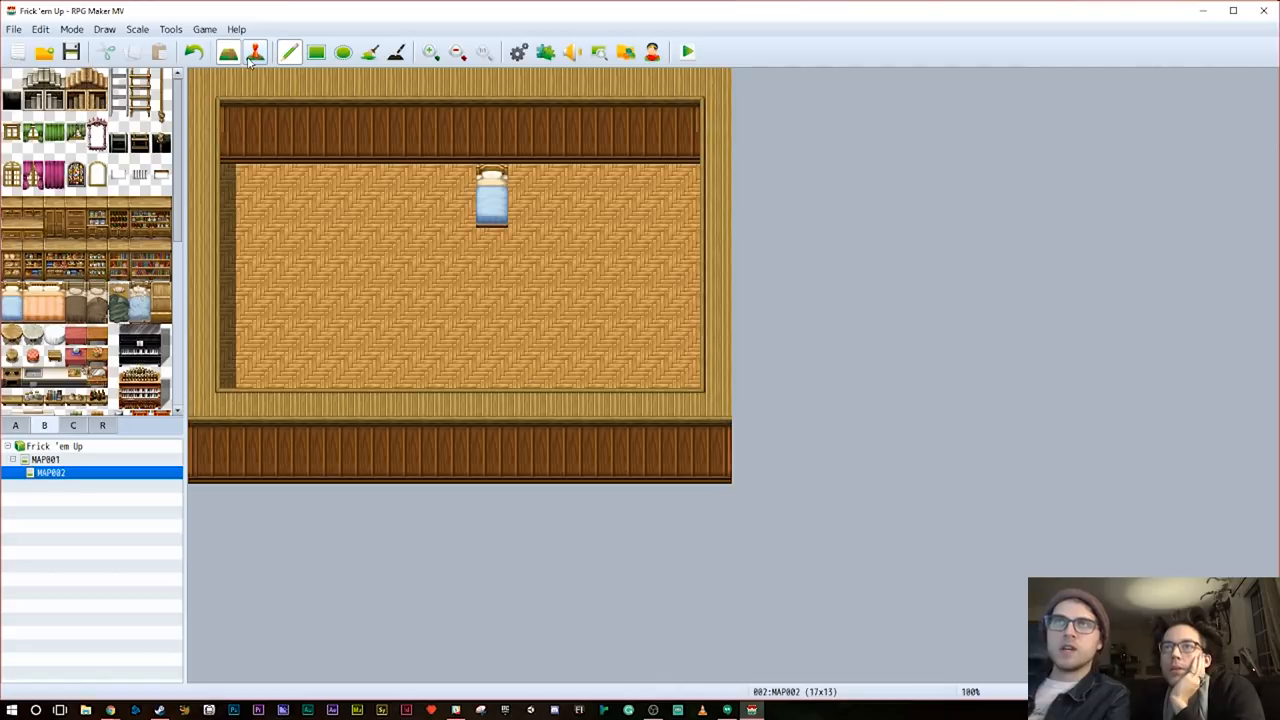
left_click(46, 458)
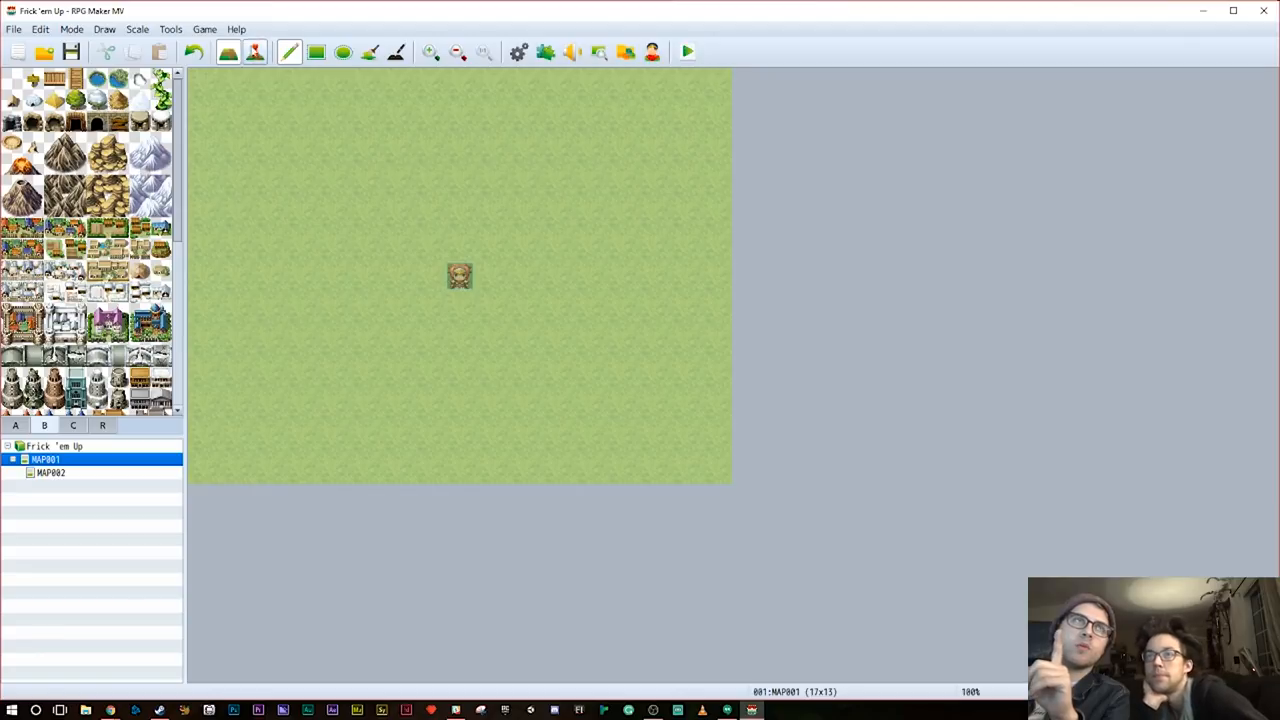
right_click(460, 276)
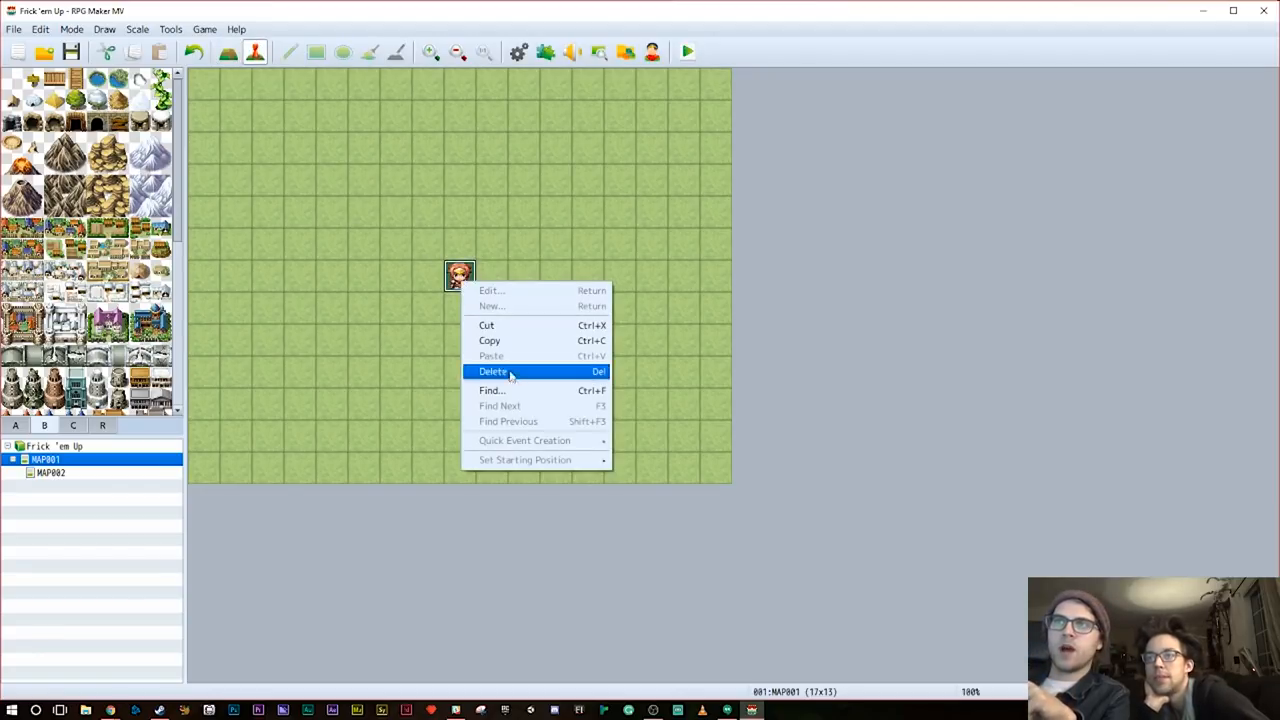
mouse_move(492, 320)
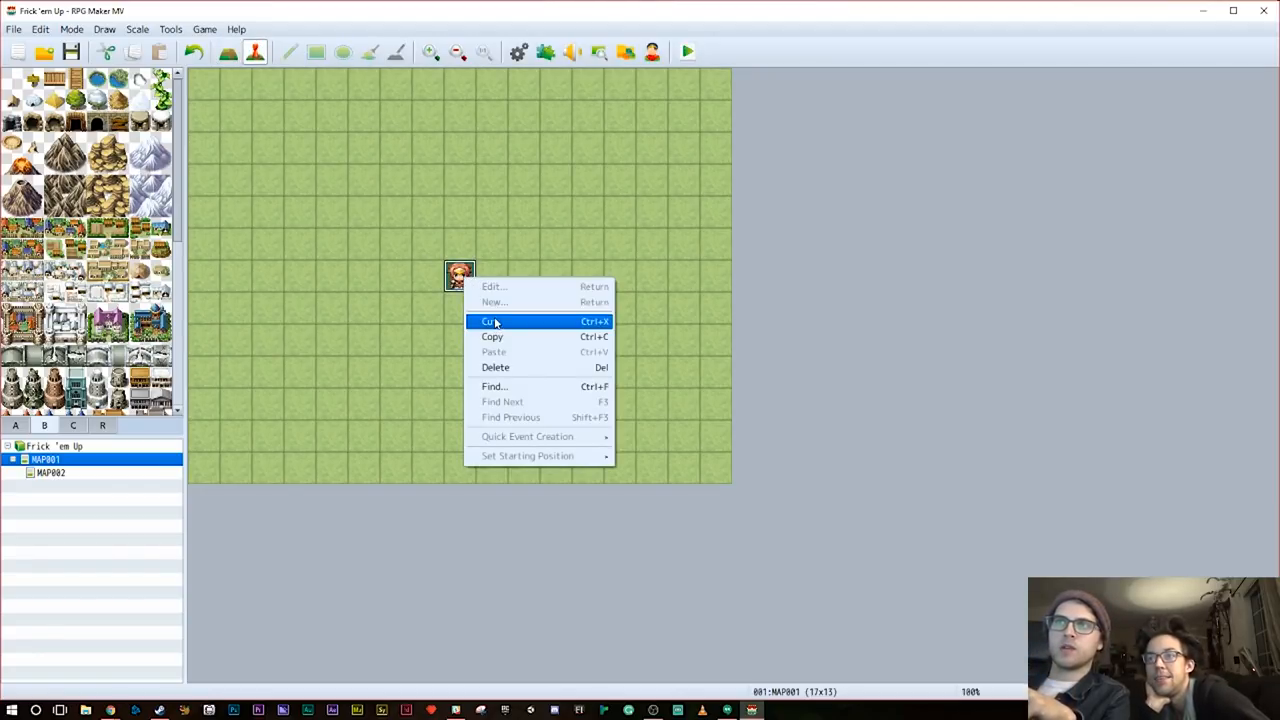
left_click(492, 320)
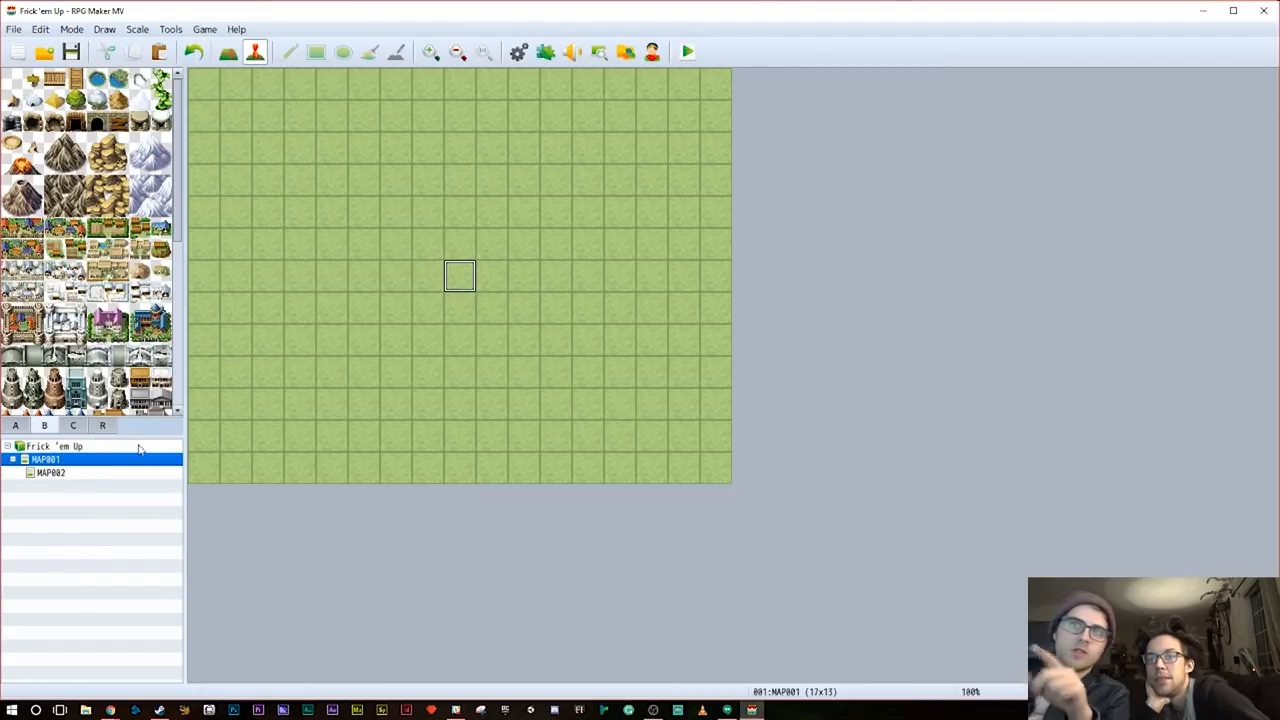
Set the player's starting position on the tile beside the bed in MAP002
left_click(50, 472)
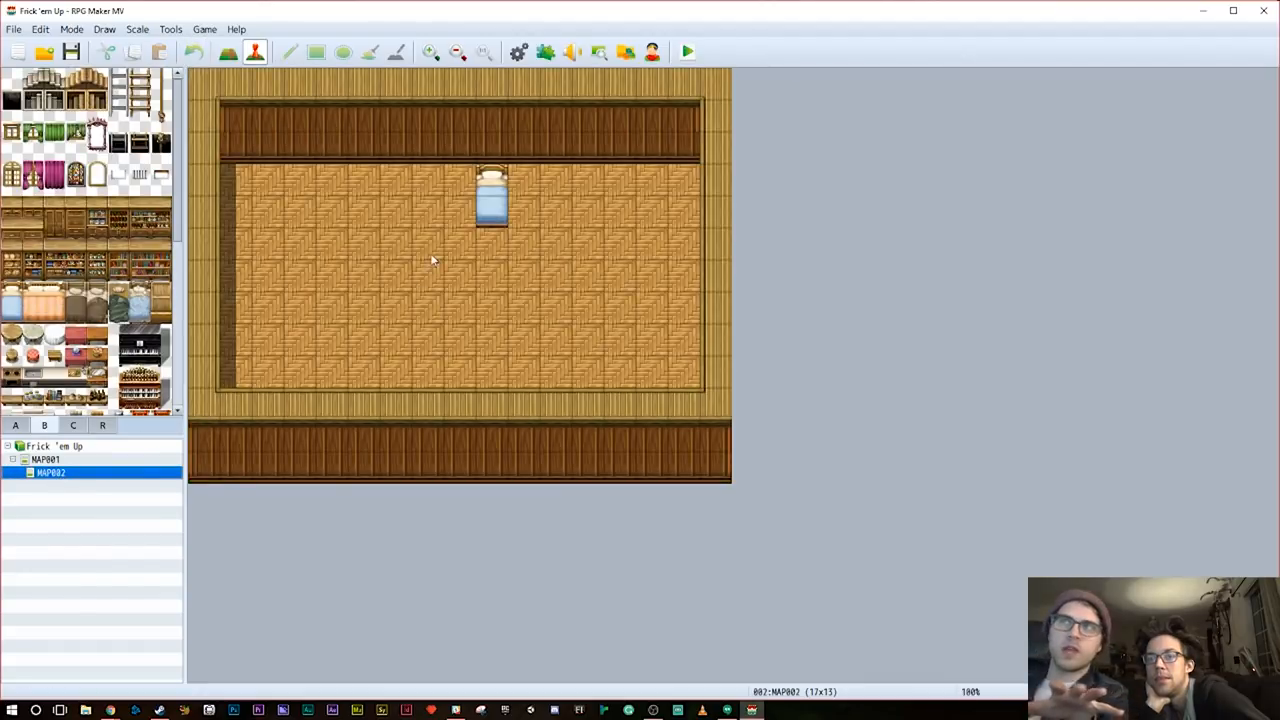
right_click(458, 178)
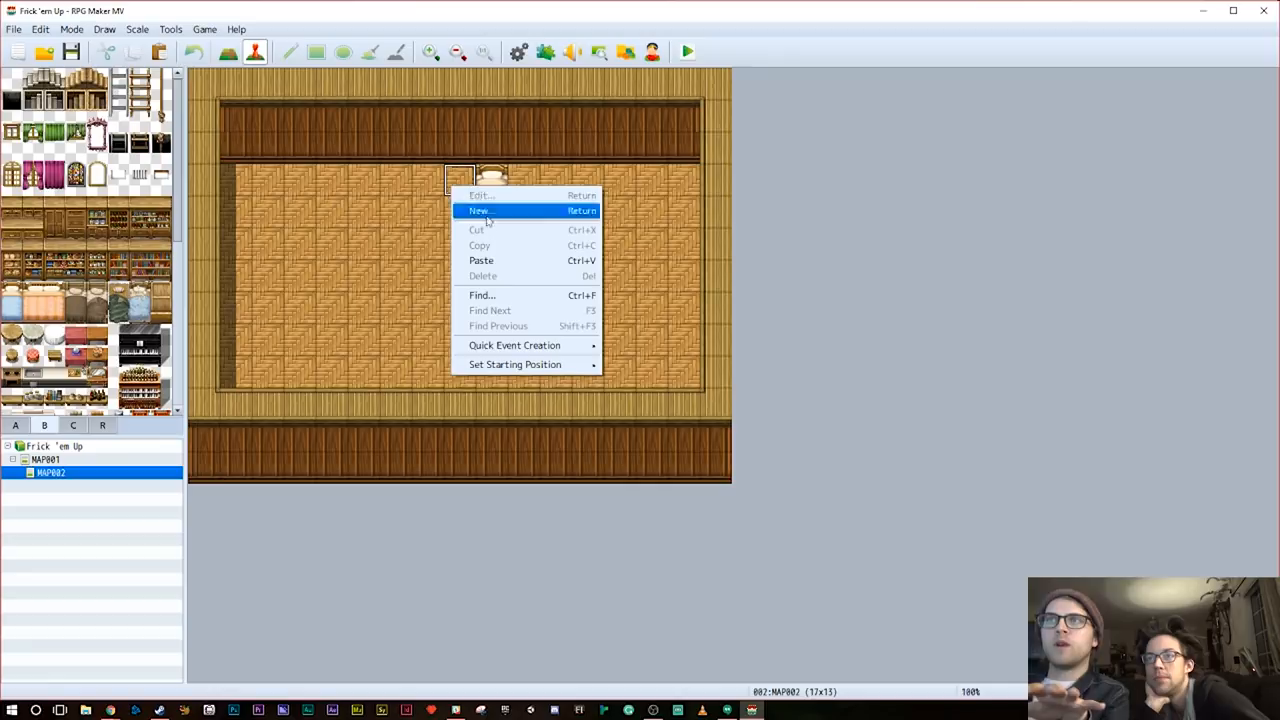
left_click(480, 210)
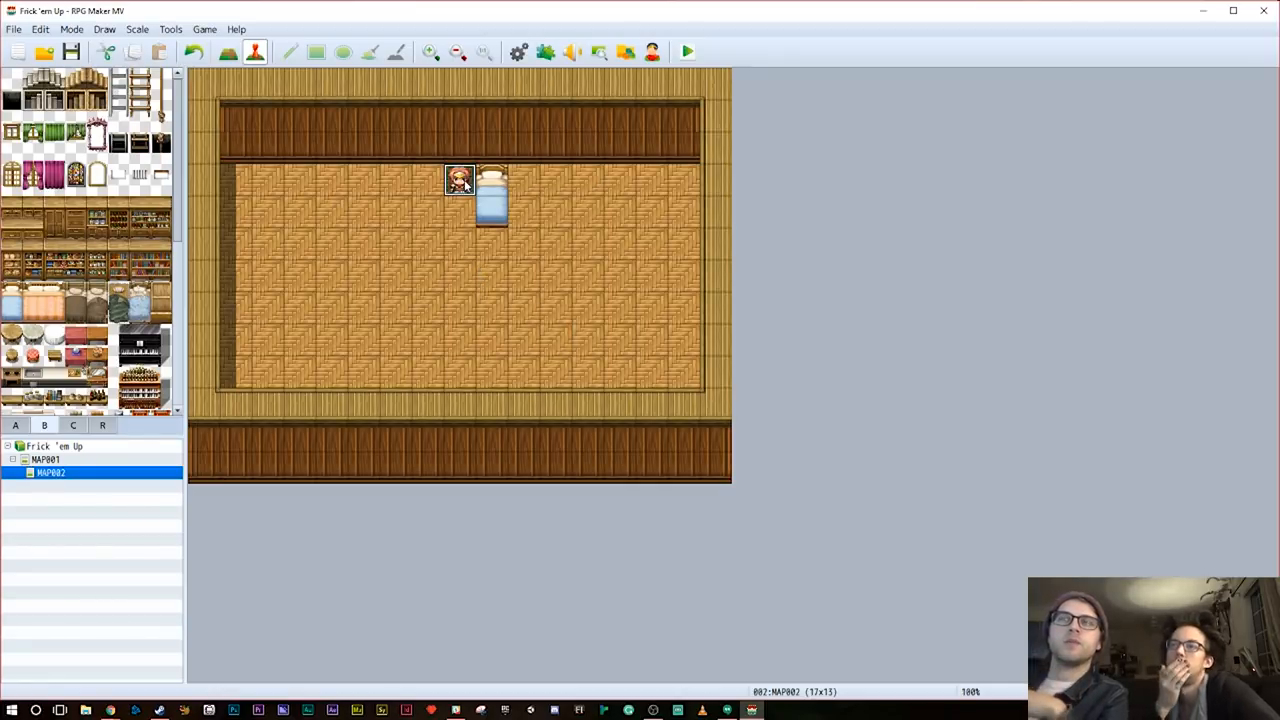
right_click(460, 178)
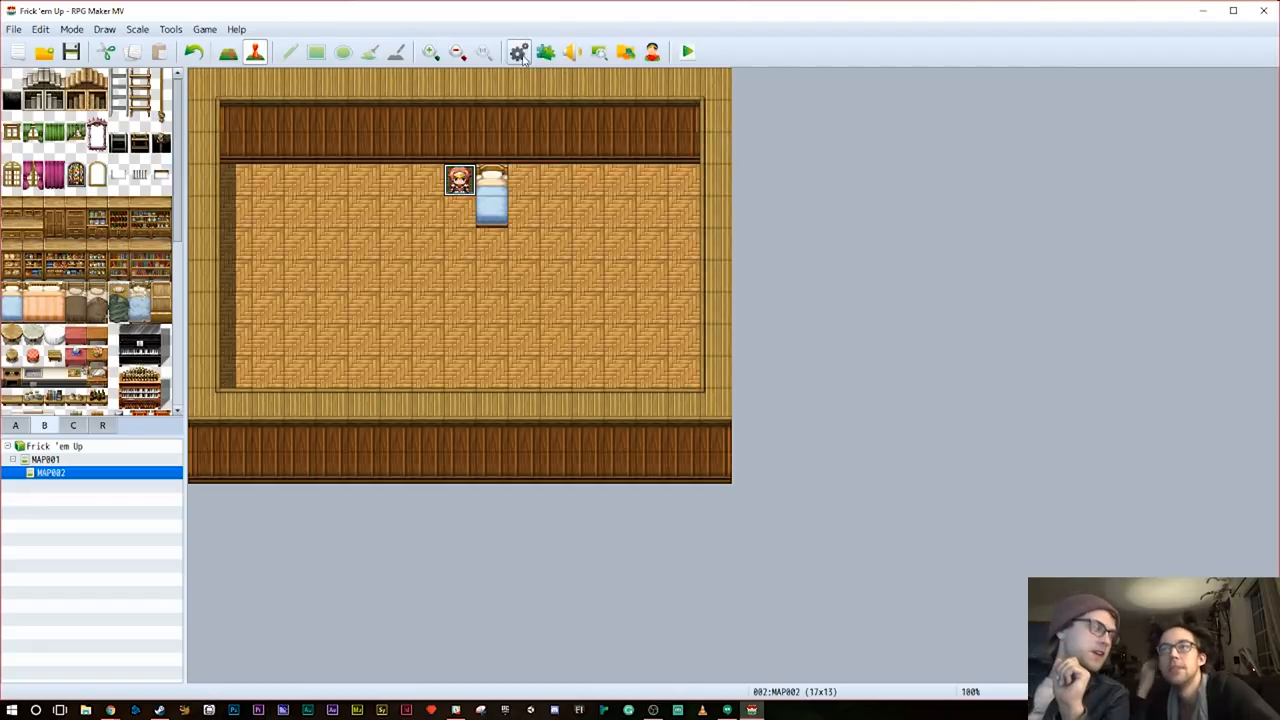
left_click(518, 52)
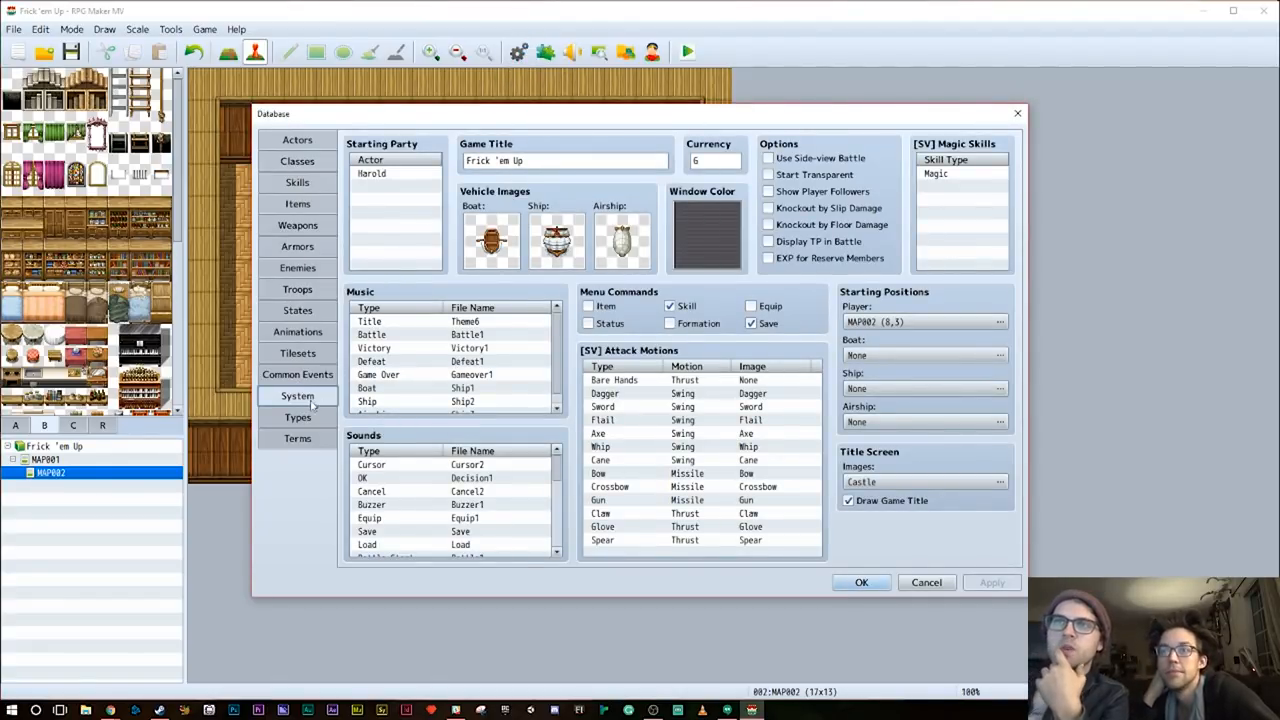
Rename actor 0001 to Lizzy and assign her custom face, walking sprite and SV battler images
left_click(296, 140)
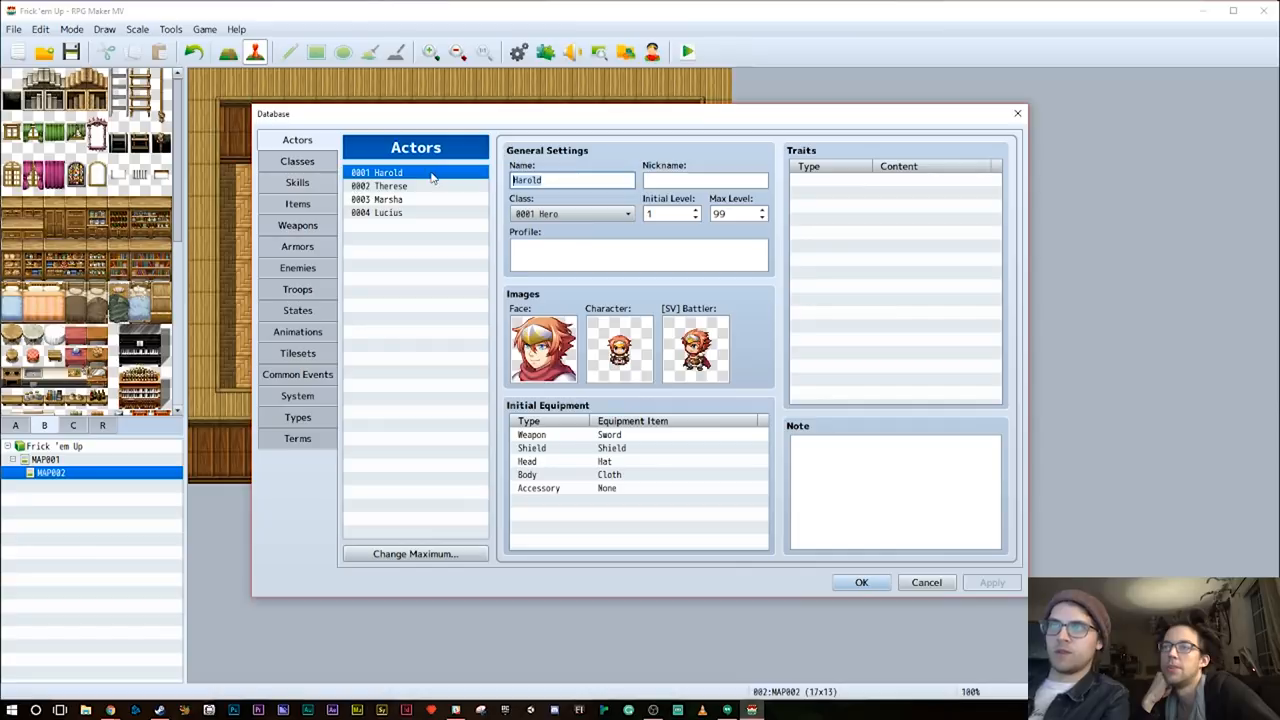
type("Lizzy")
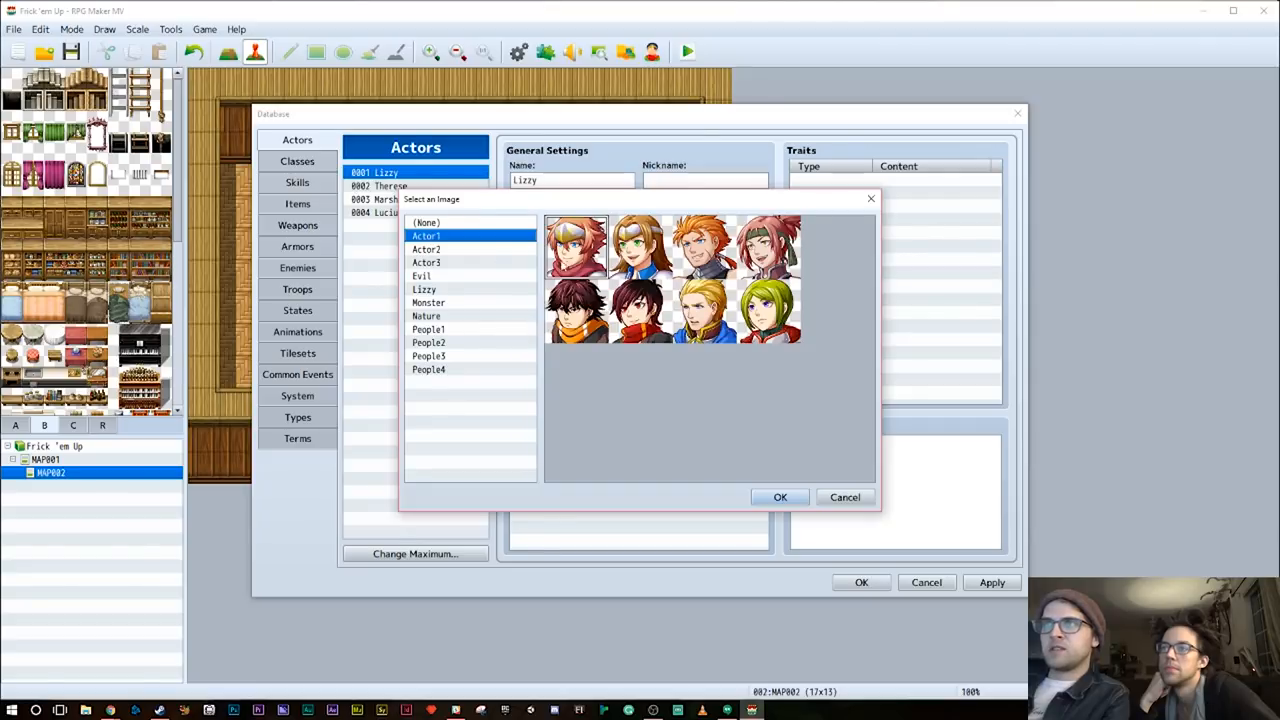
left_click(780, 496)
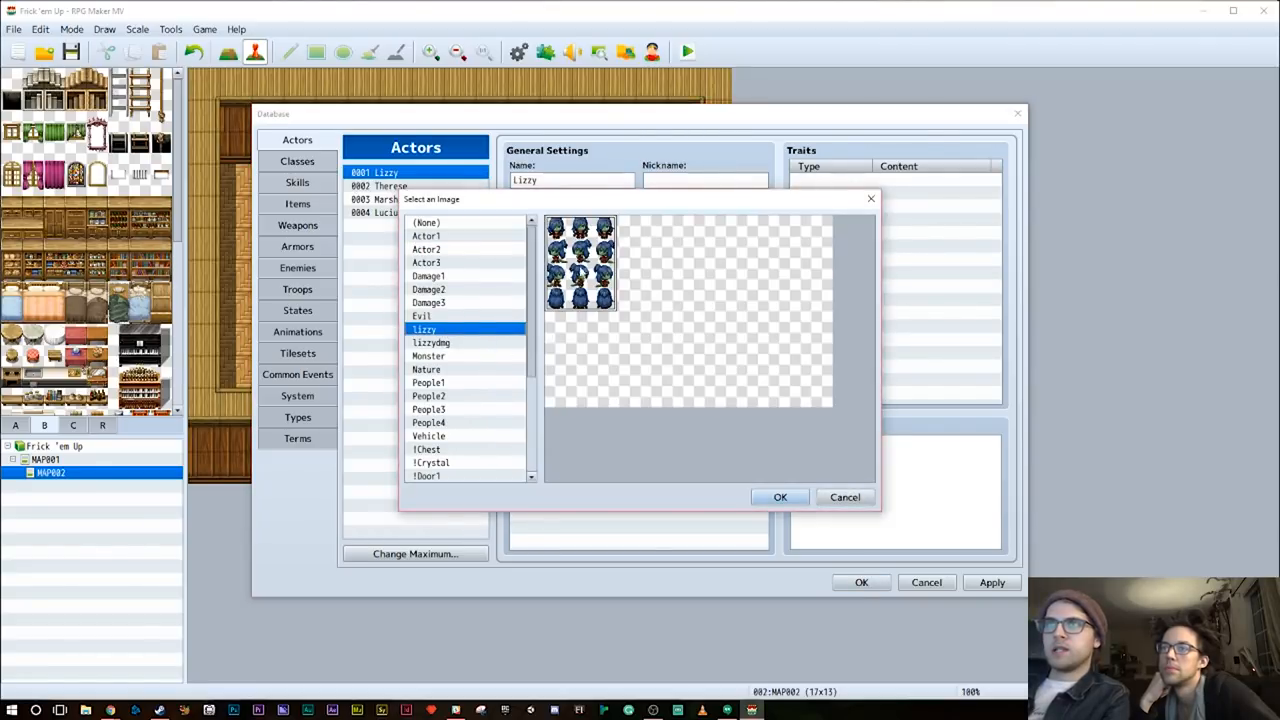
left_click(430, 236)
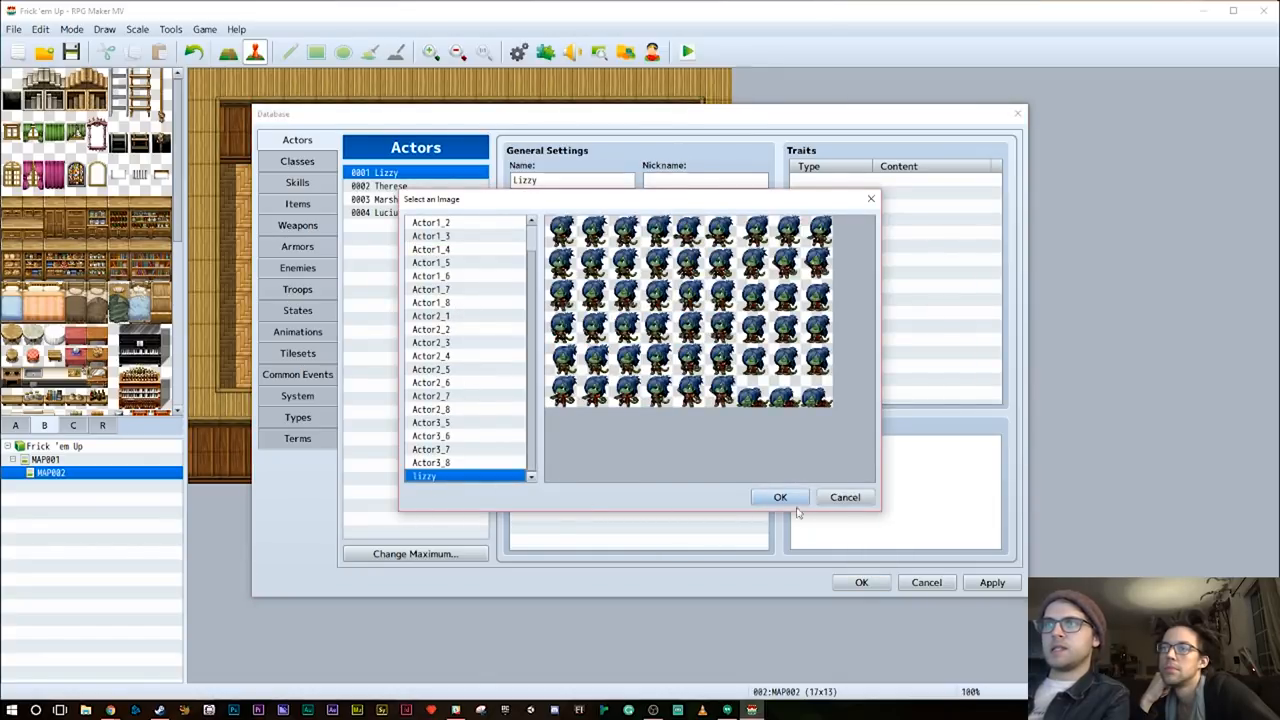
left_click(780, 496)
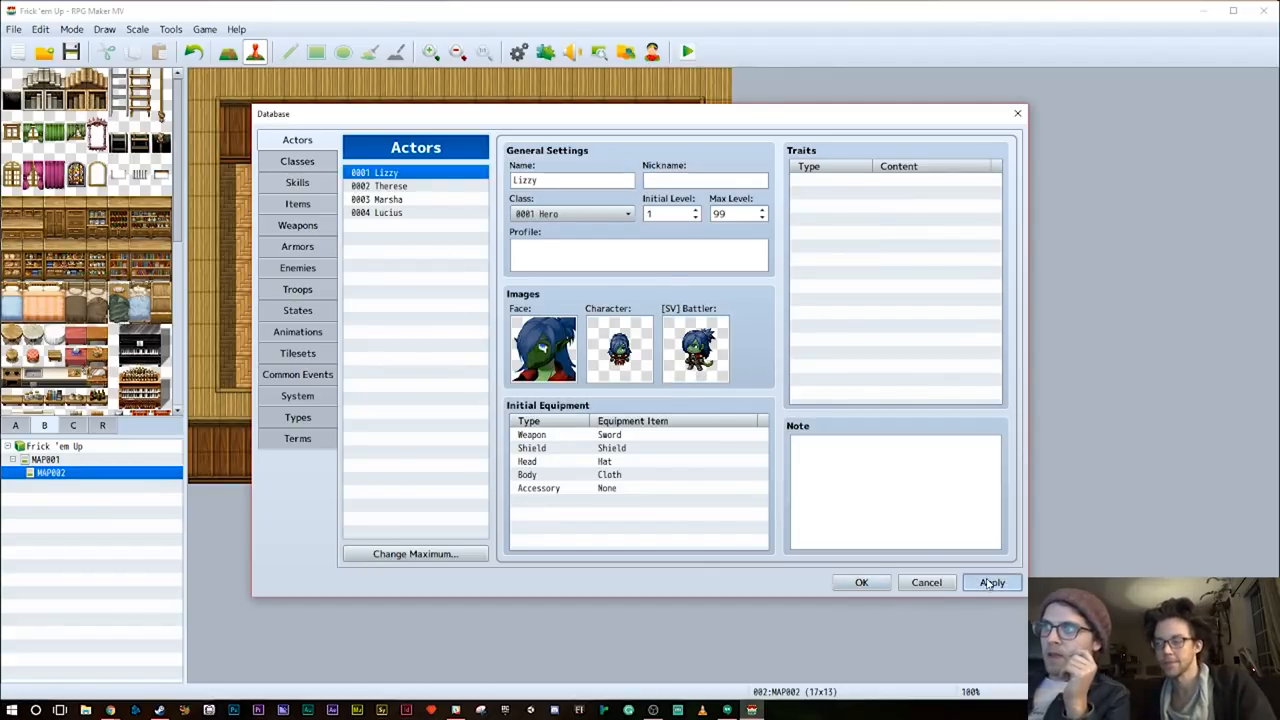
left_click(992, 582)
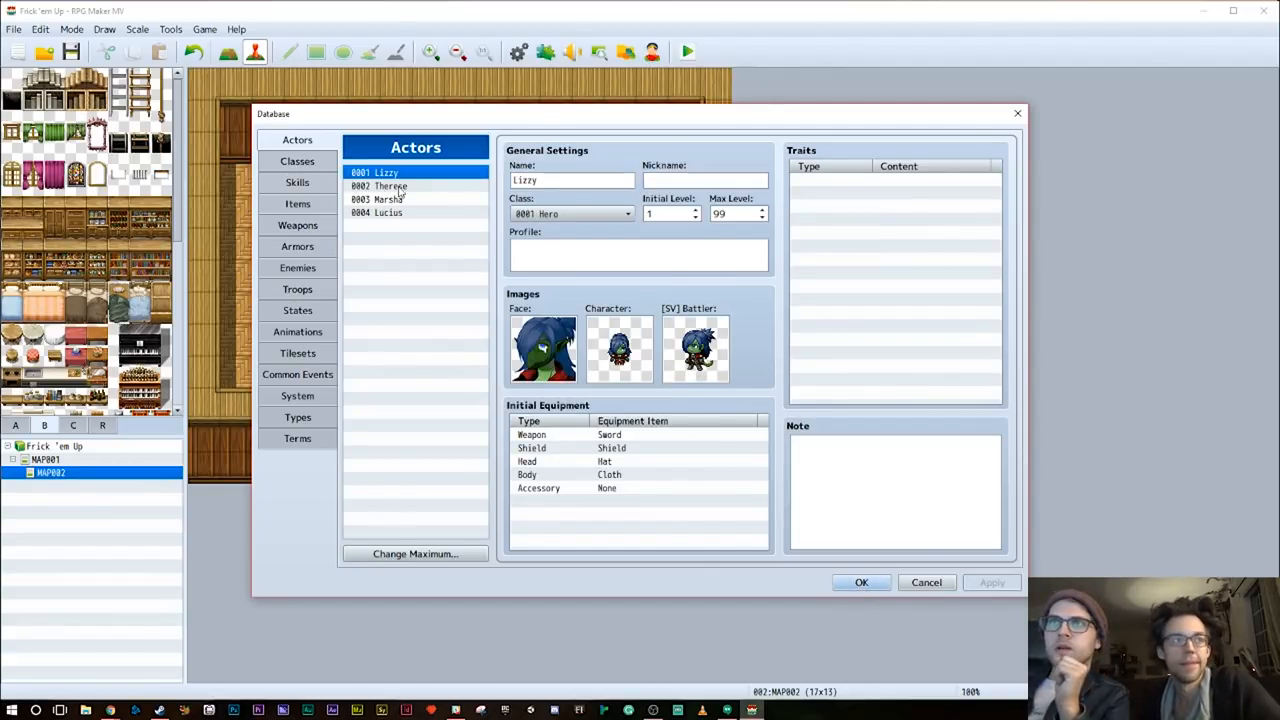
left_click(296, 160)
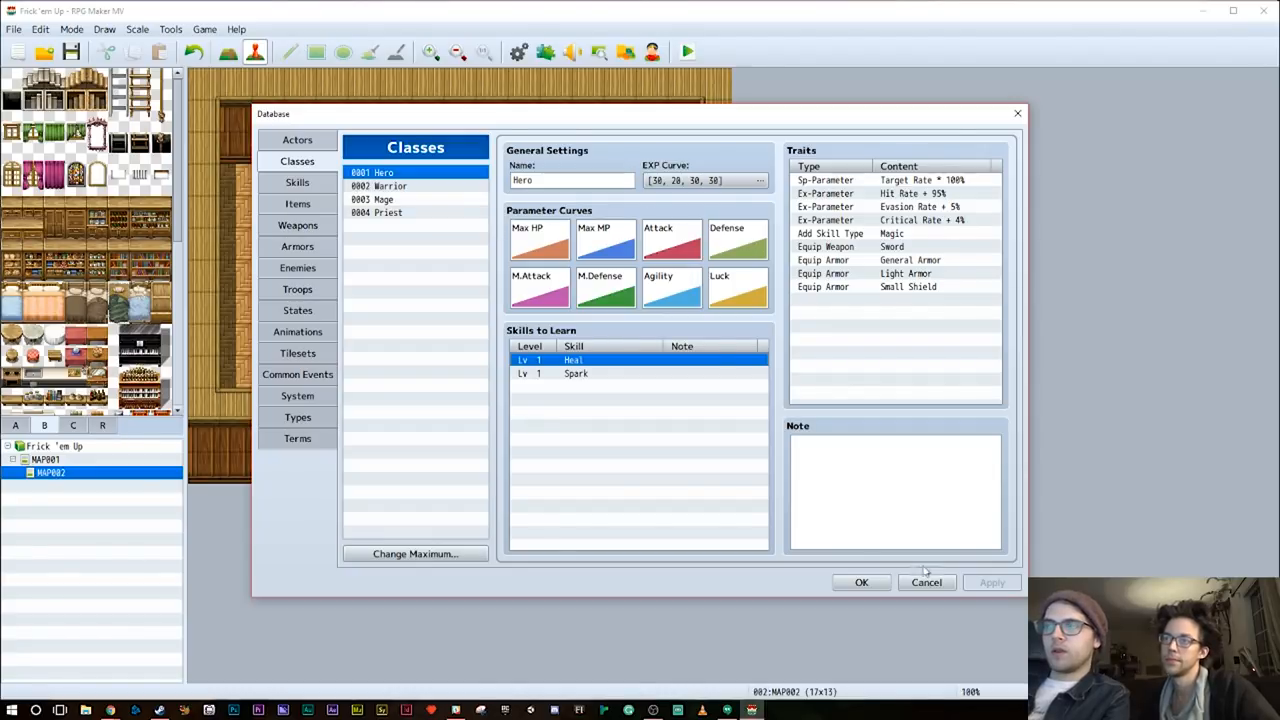
Check the starting party shows Lizzy and change the currency from G to Bux
left_click(296, 396)
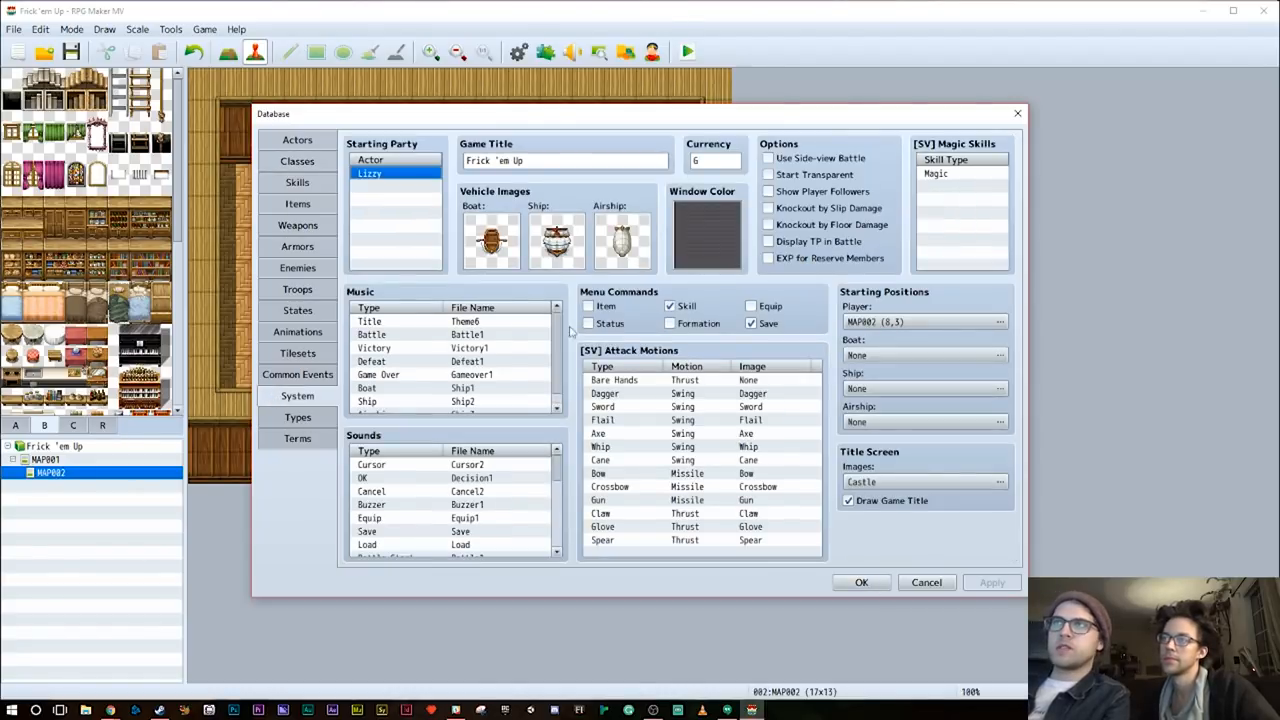
left_click(768, 158)
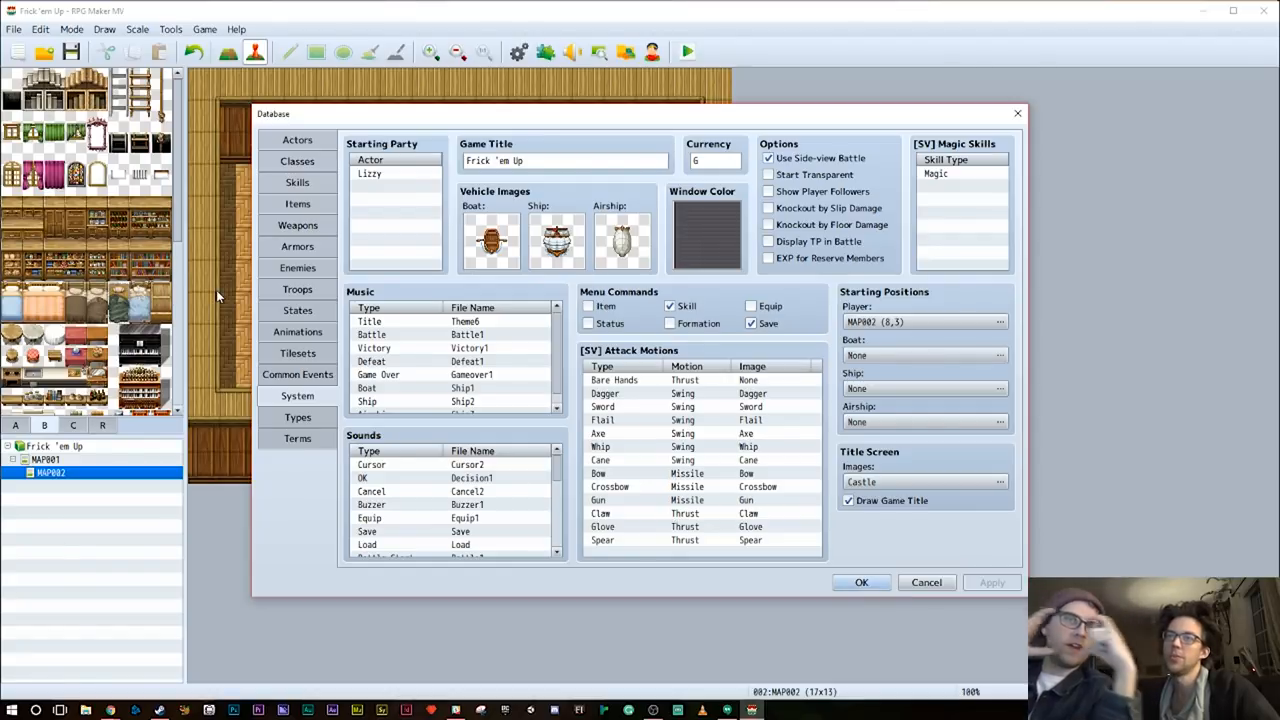
mouse_move(308, 236)
type("B")
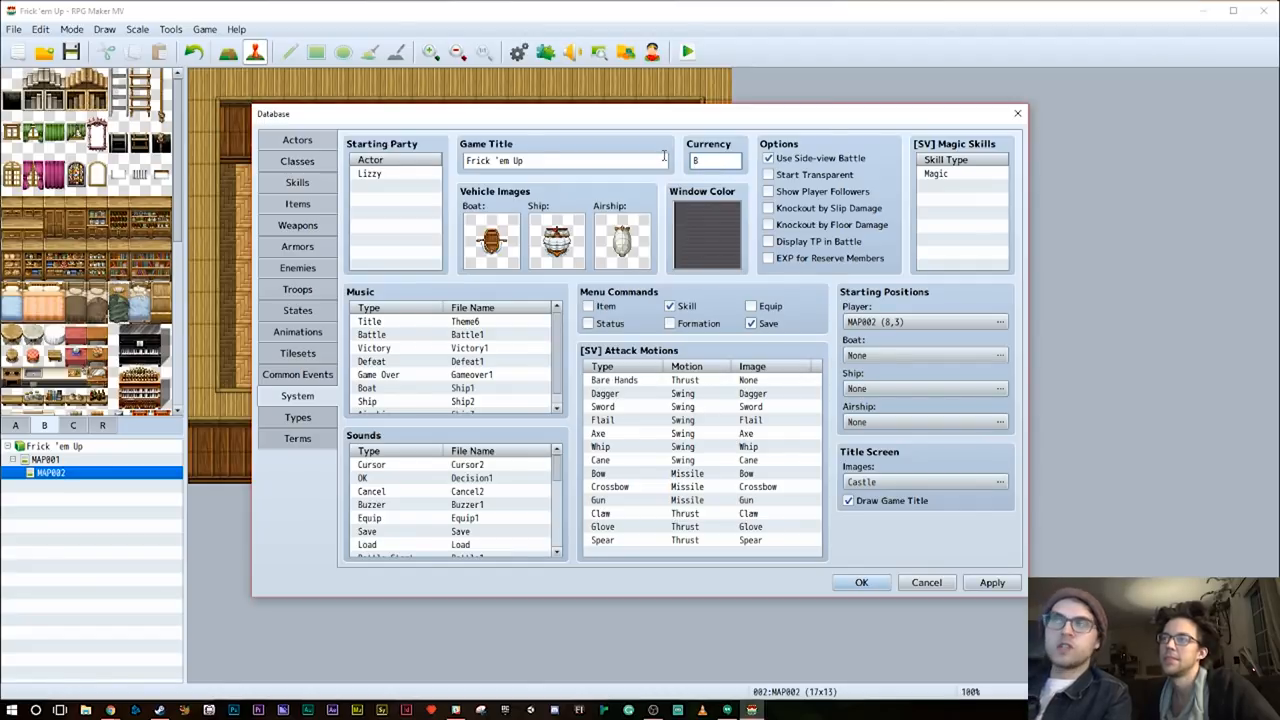
type("ux")
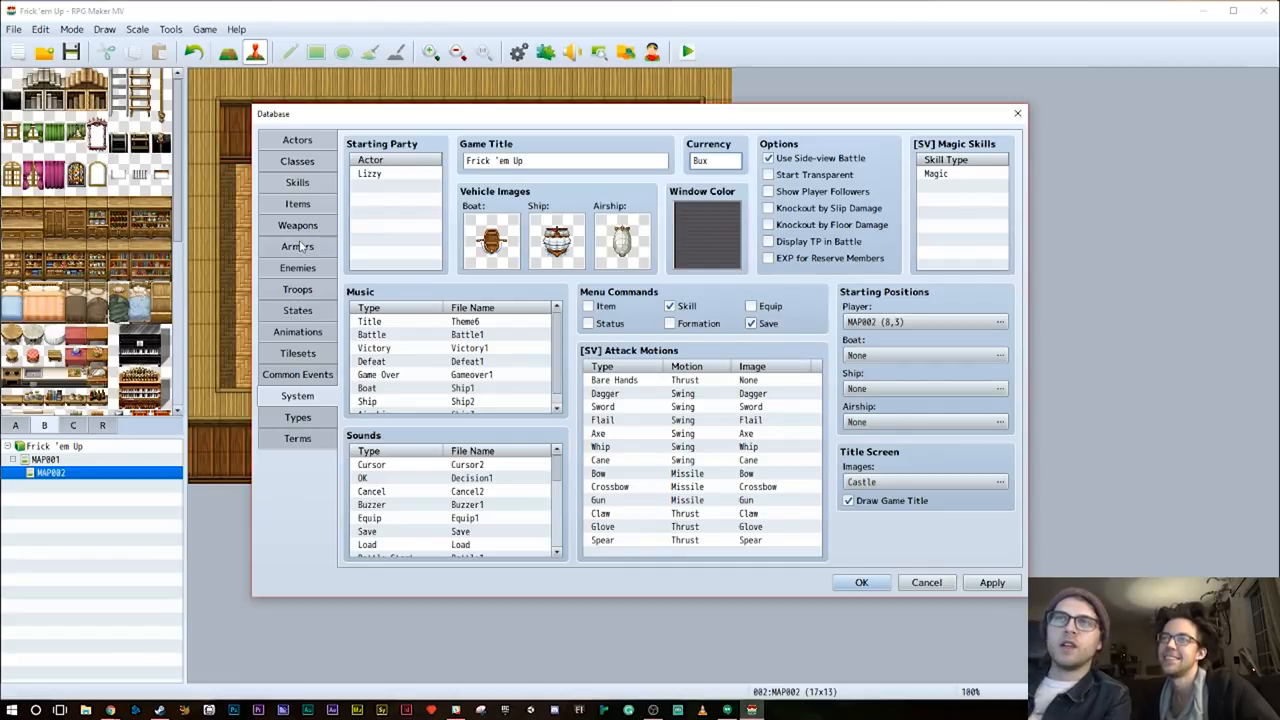
mouse_move(320, 192)
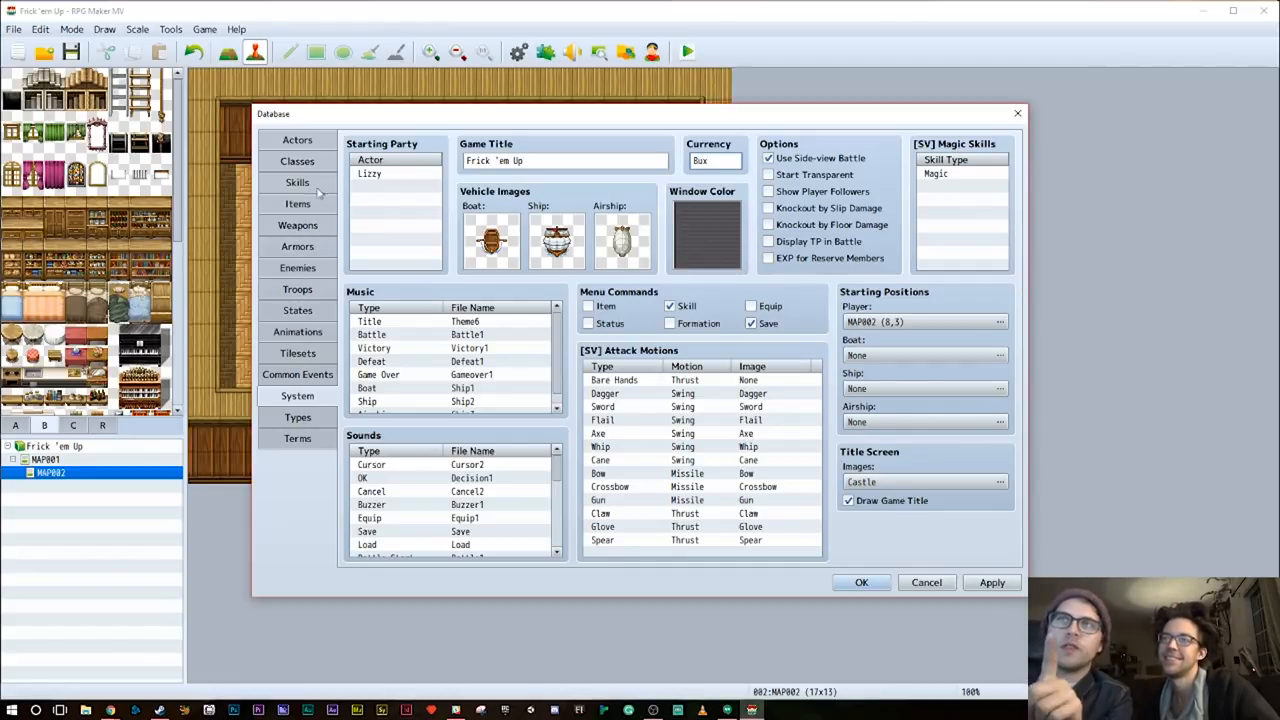
left_click(296, 182)
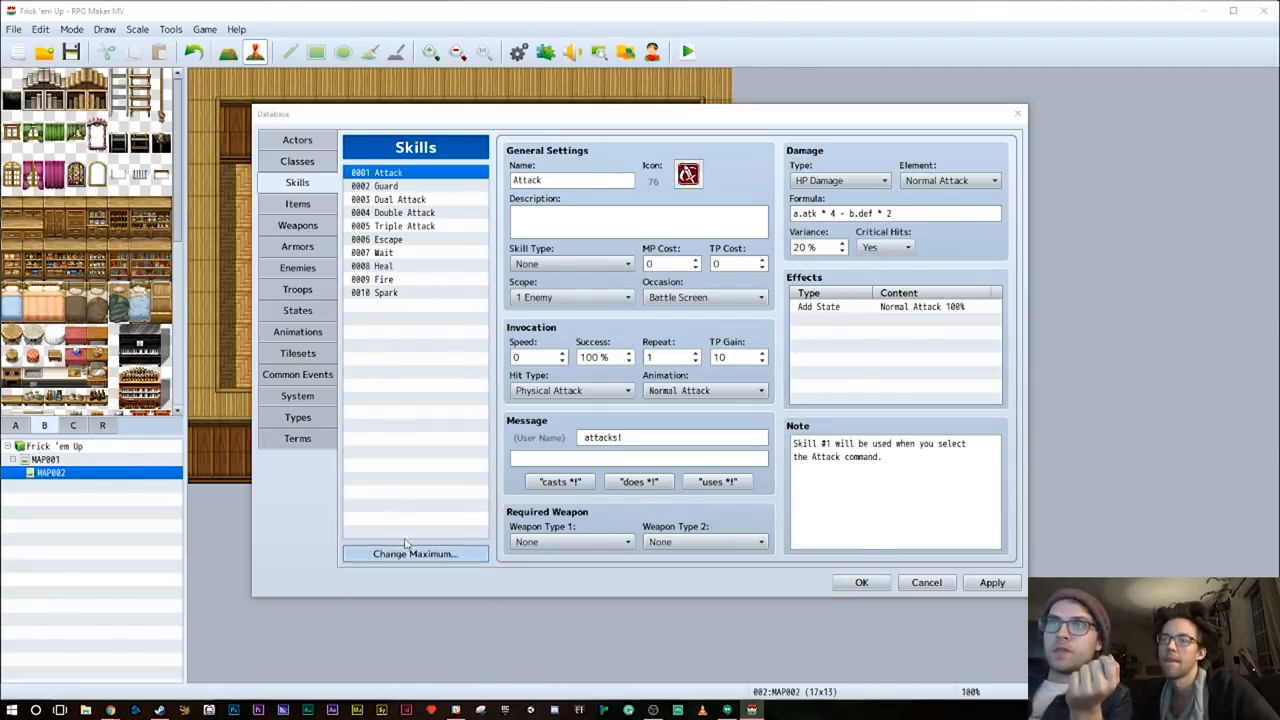
Raise the skill maximum to 11 and name the new skill Frick 'em Up.com
left_click(414, 552)
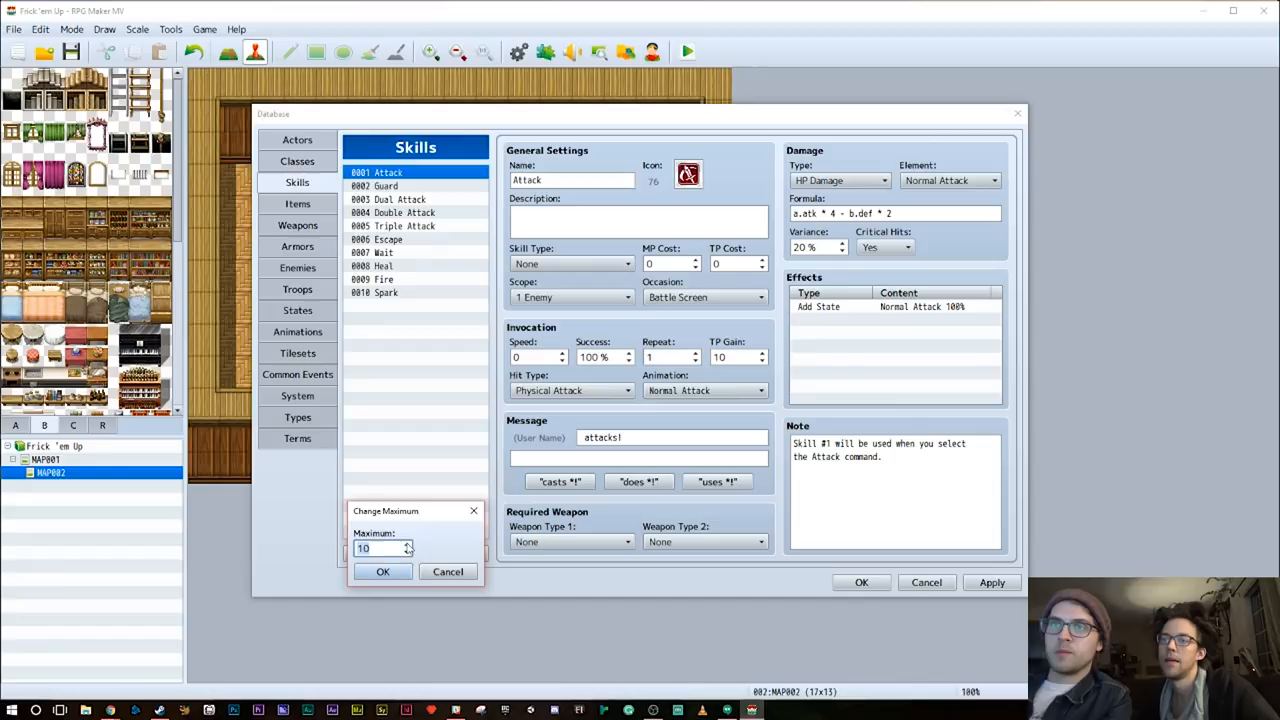
left_click(382, 572)
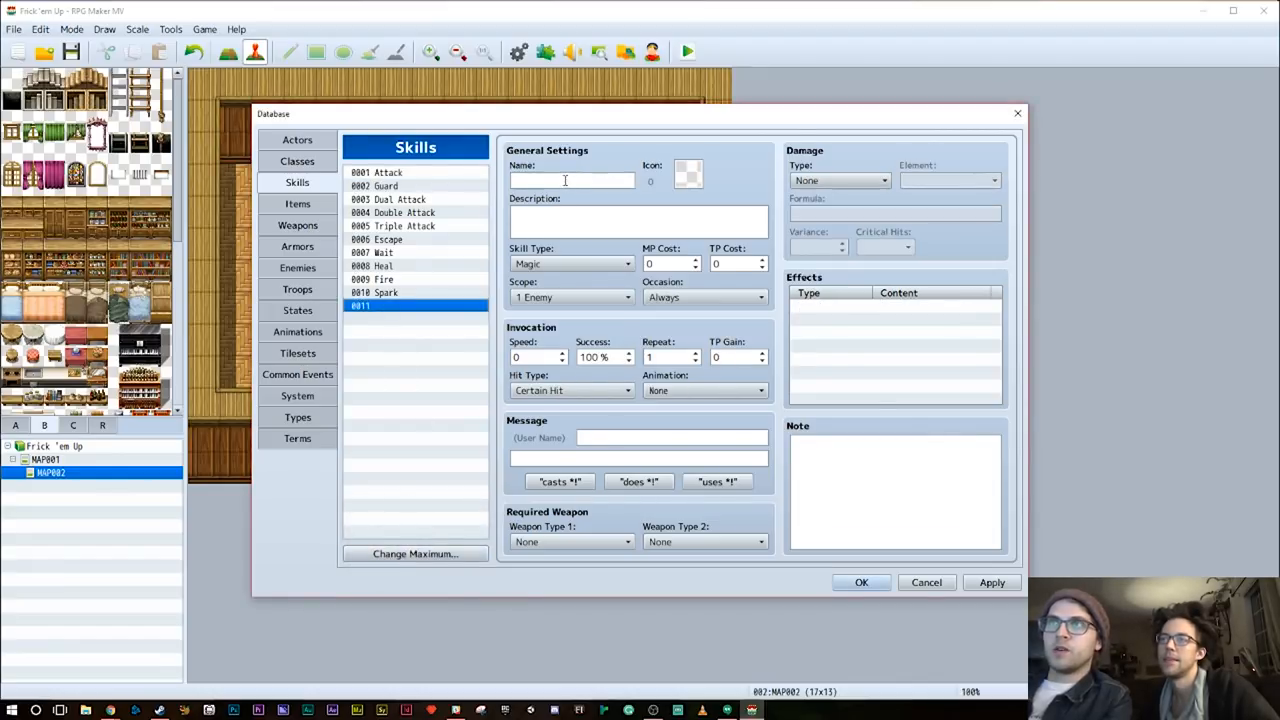
type("FrickEm")
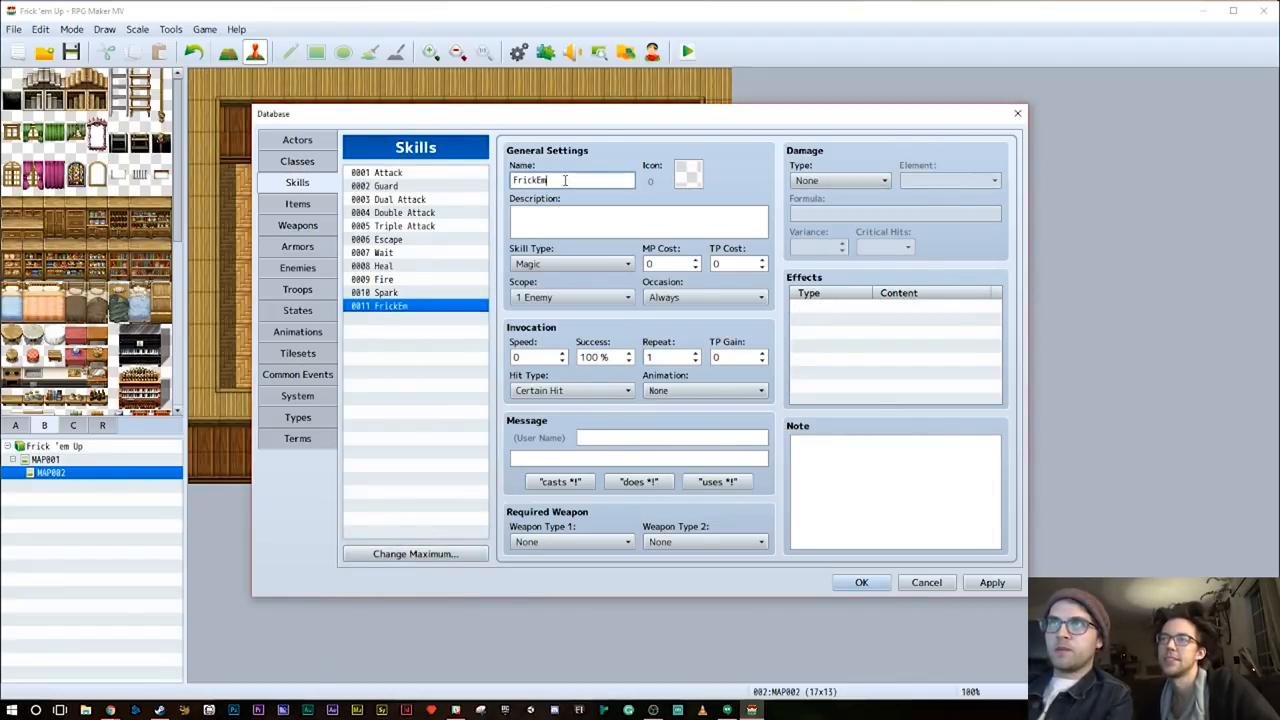
key("BackSpace")
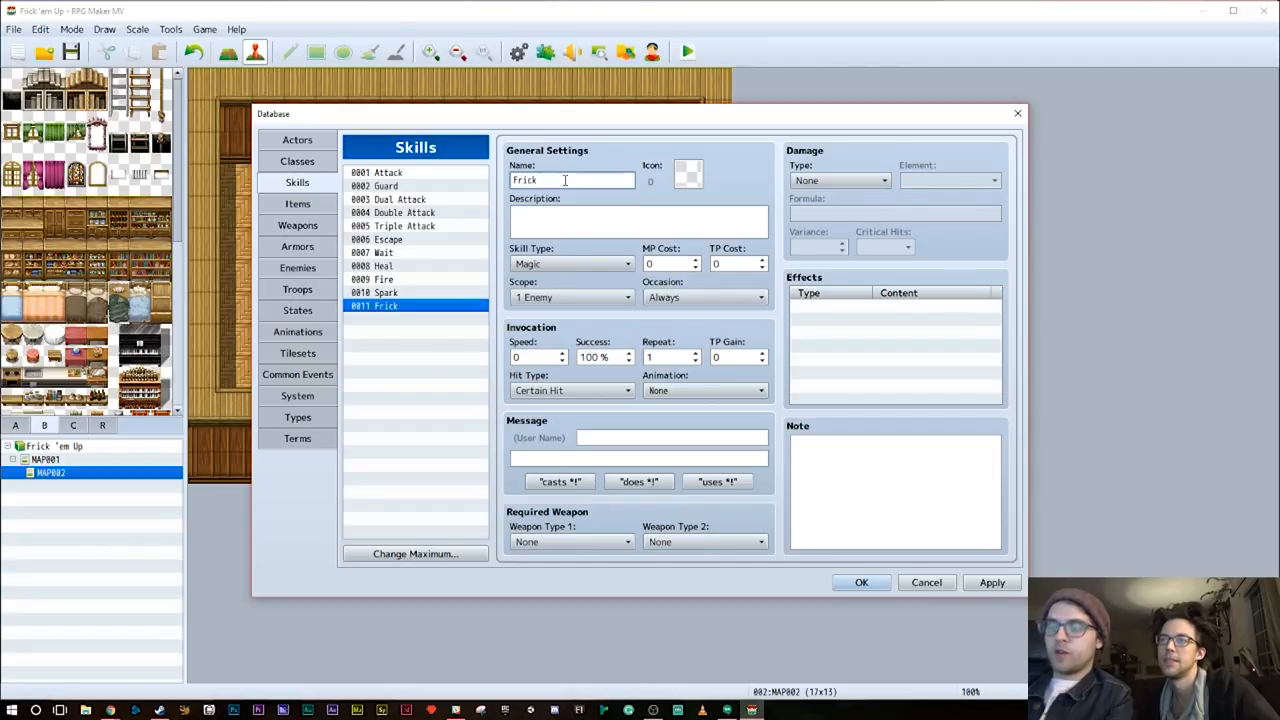
type("'em Up")
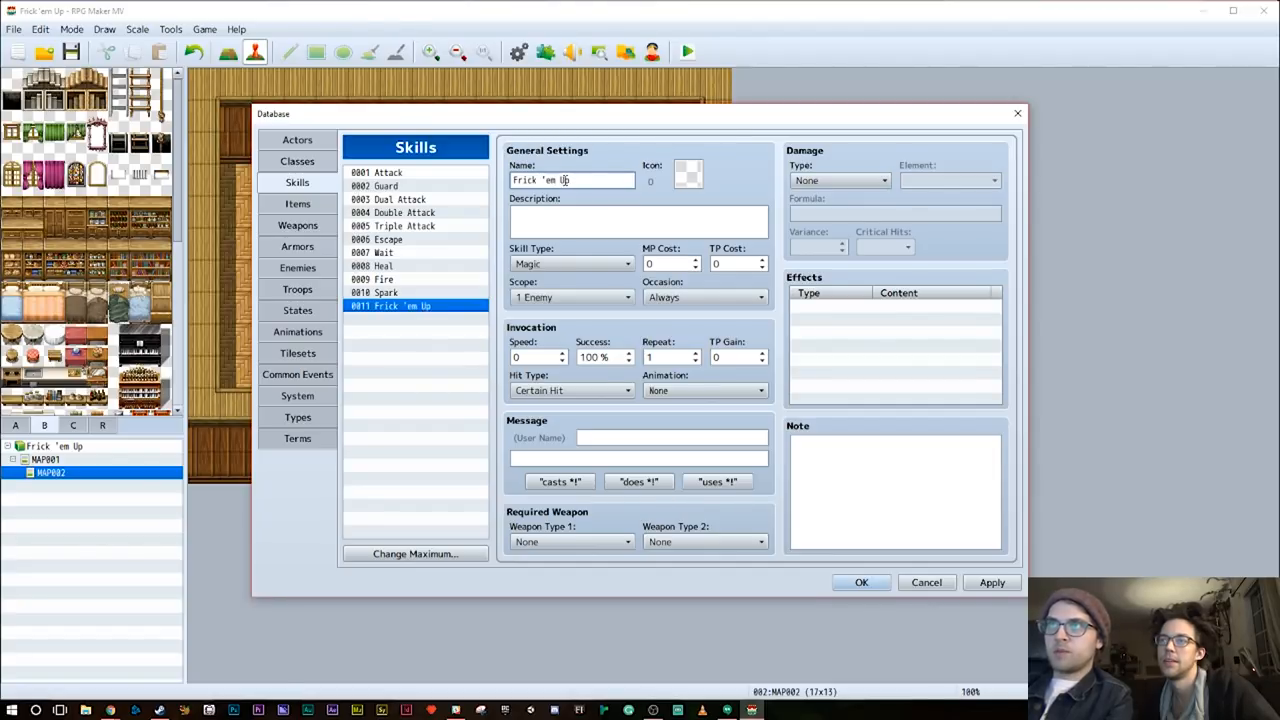
type(".com")
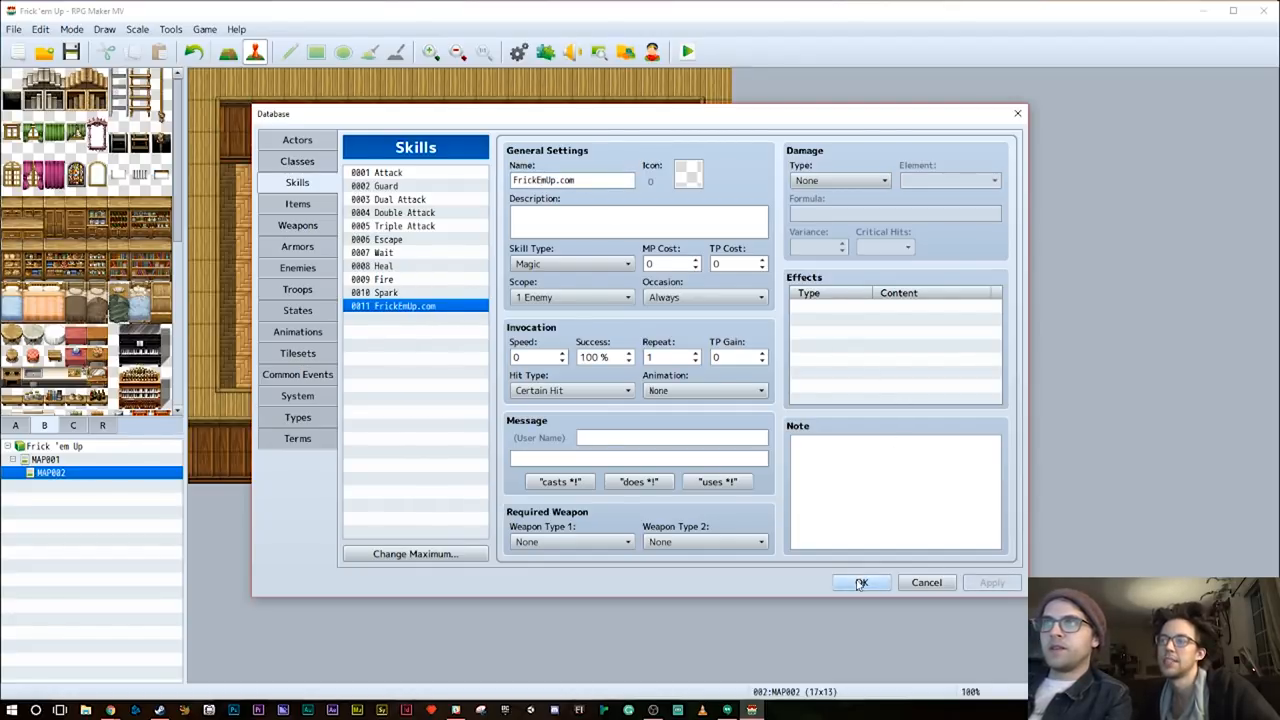
mouse_move(860, 582)
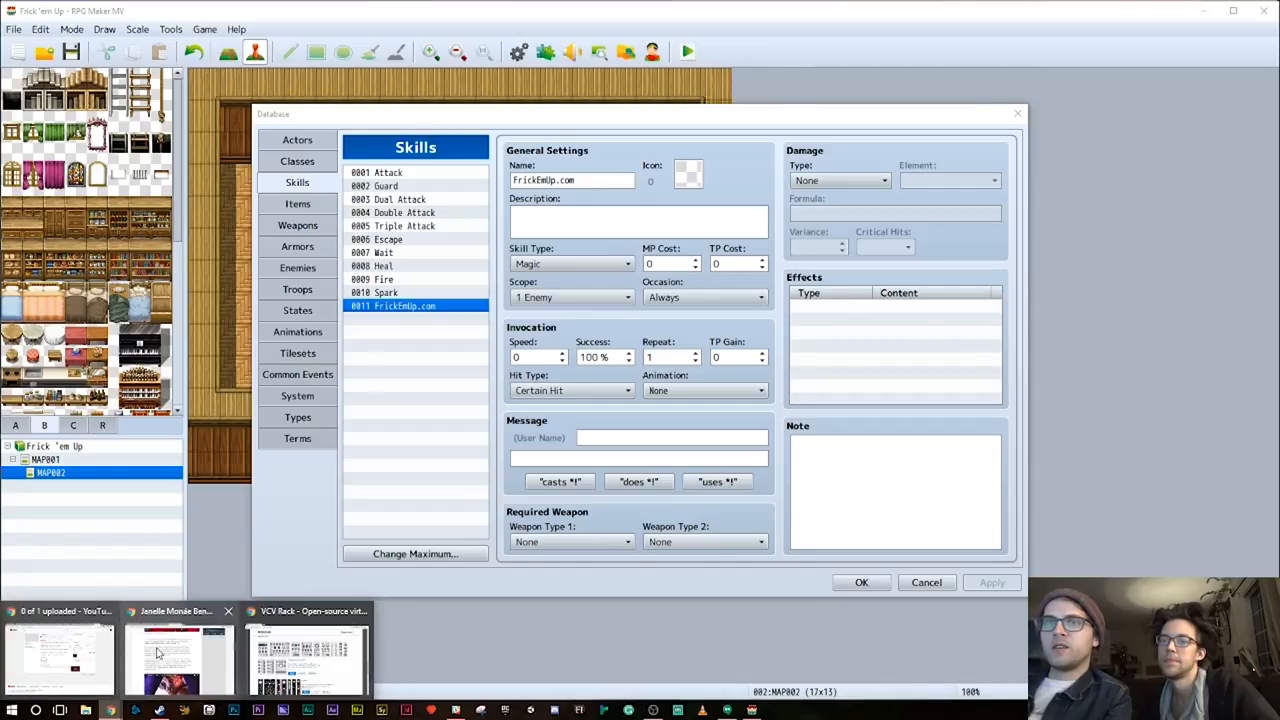
Search hover.com for the availability of frickemup.com
left_click(178, 658)
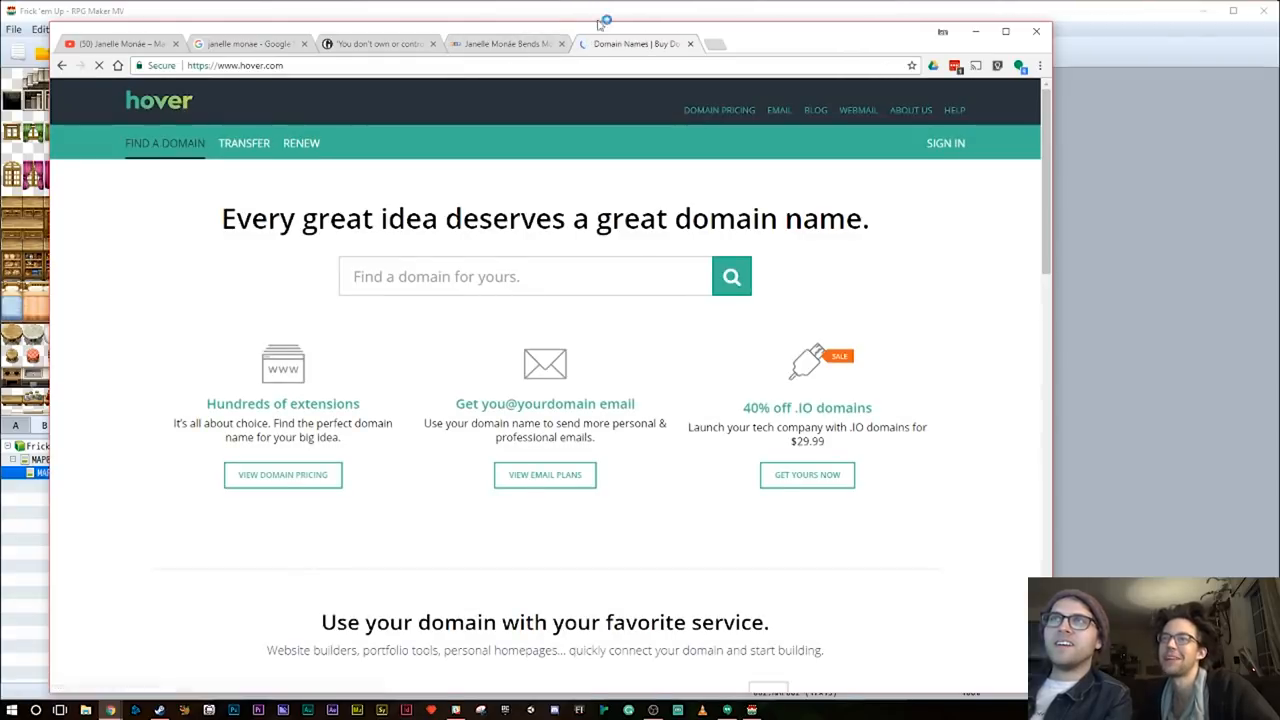
type("frickemup.com")
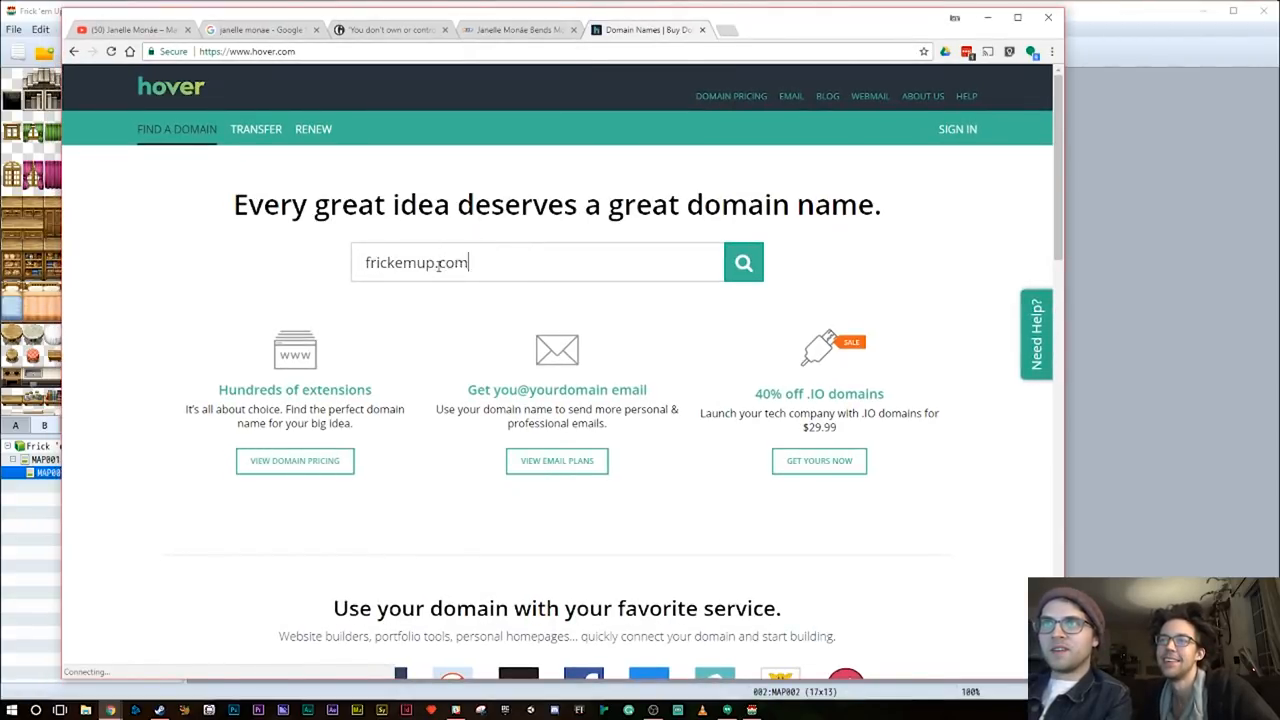
left_click(744, 262)
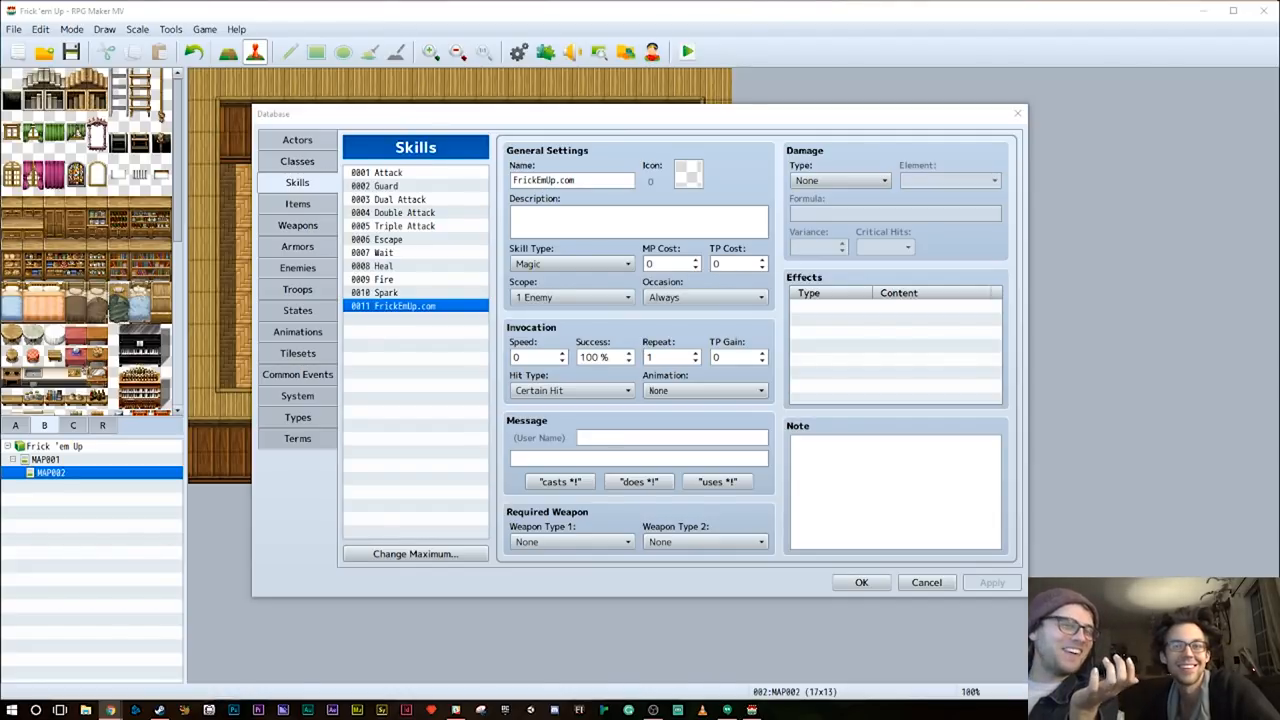
Give skill 0011 the description "Your family's ancestral spell"
type("Your family's")
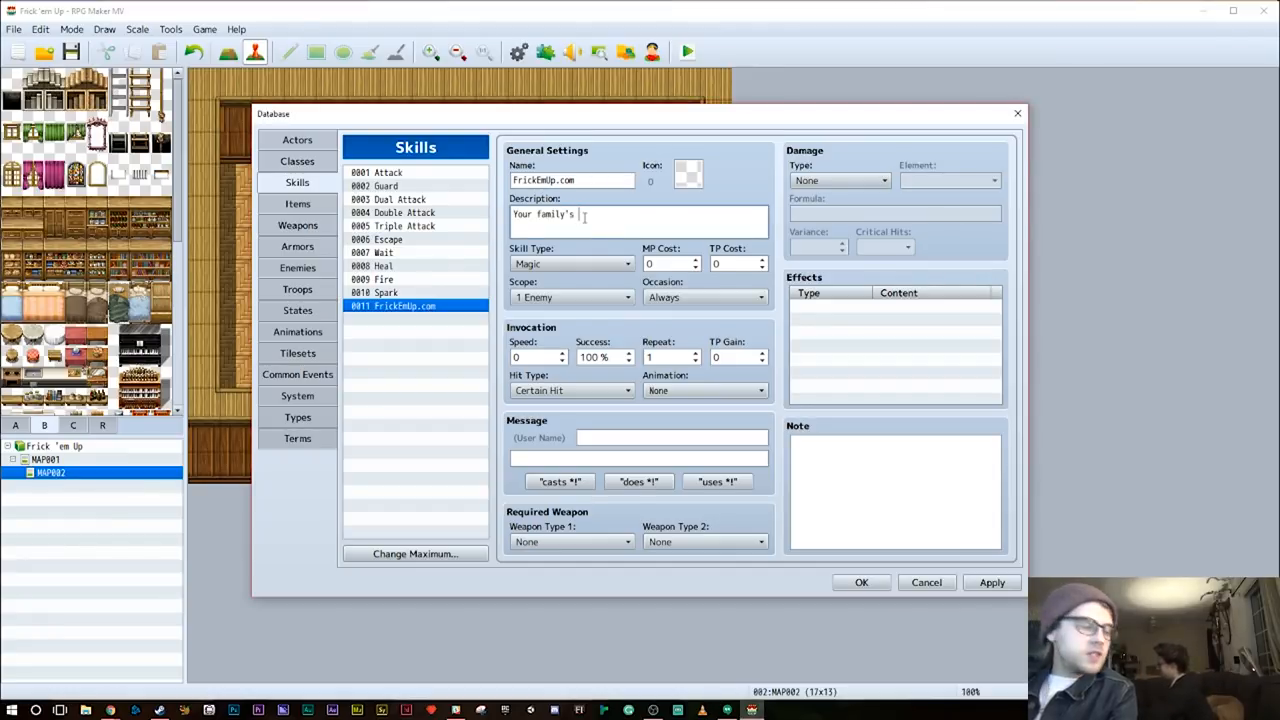
type("an")
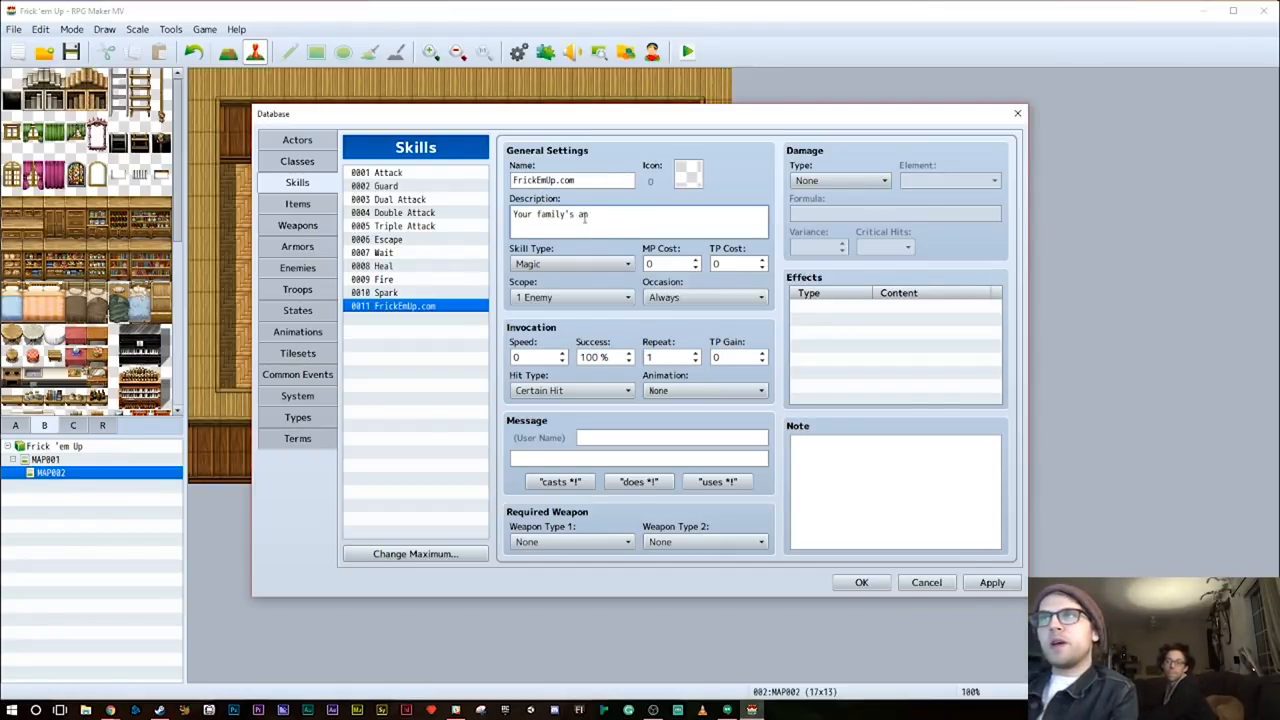
type("c")
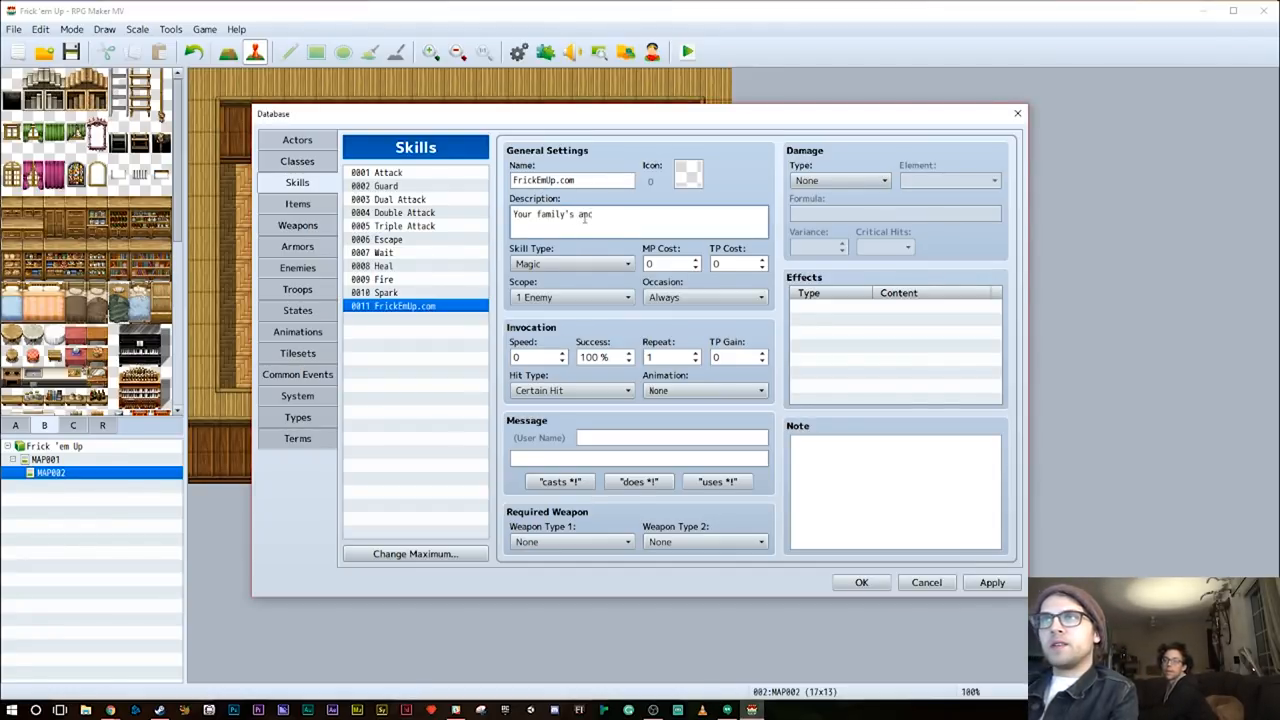
type("estral spell")
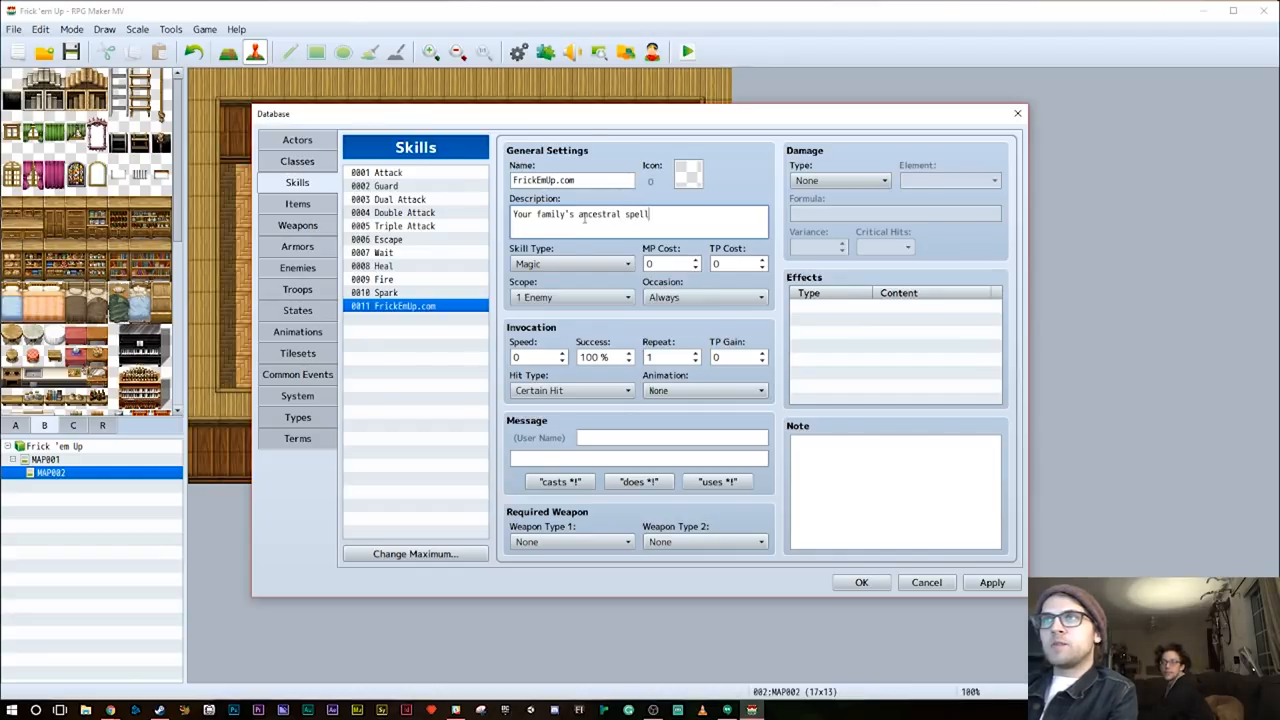
Finish the description with a period and choose icon 245 for the skill
type(".")
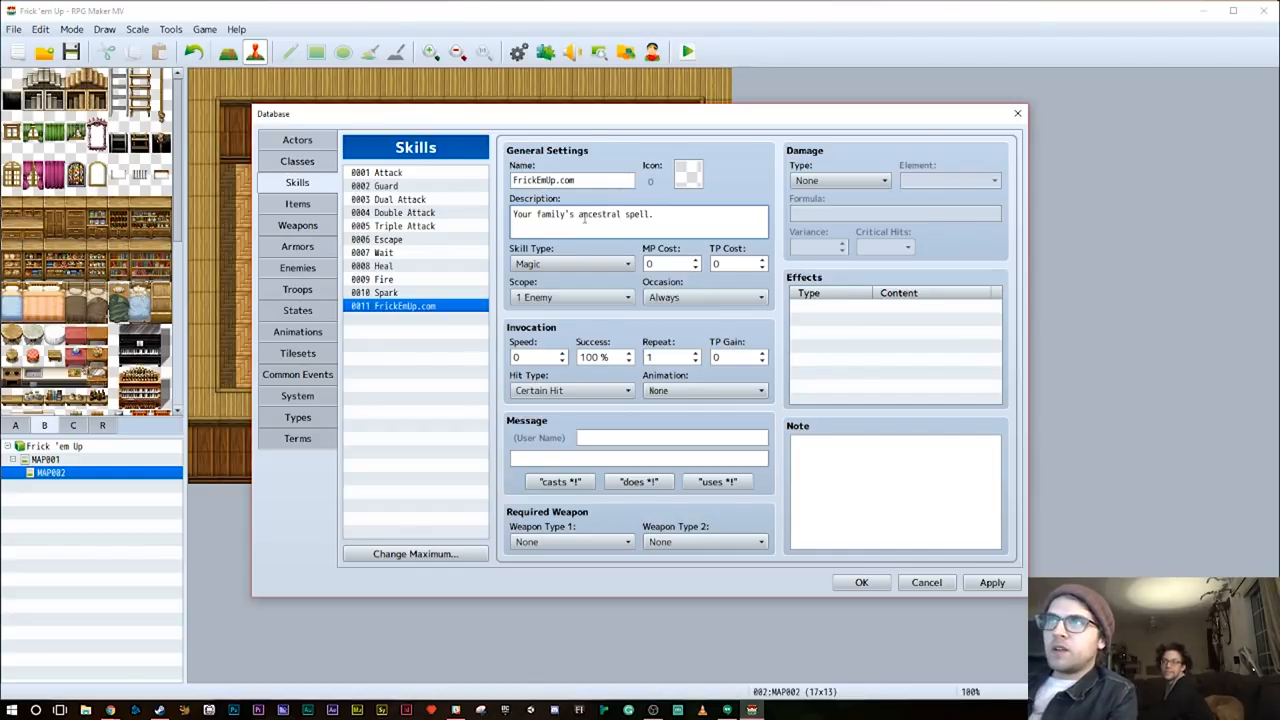
left_click(688, 172)
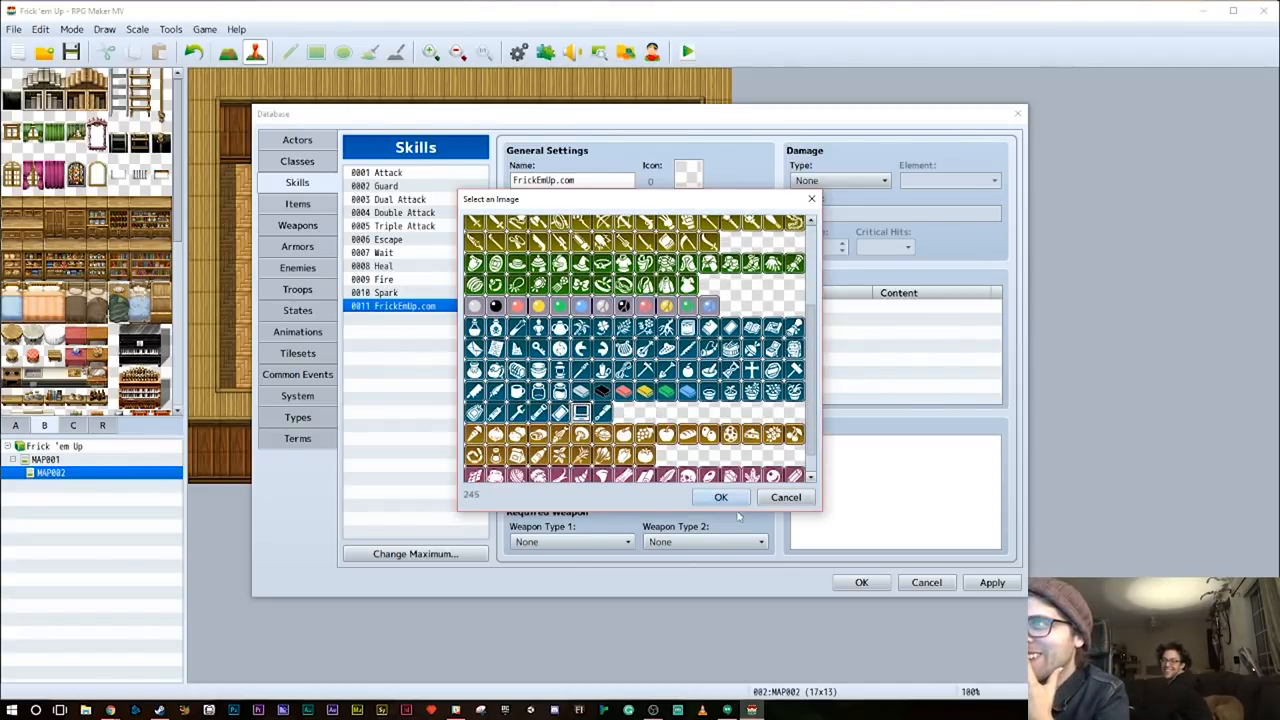
left_click(720, 496)
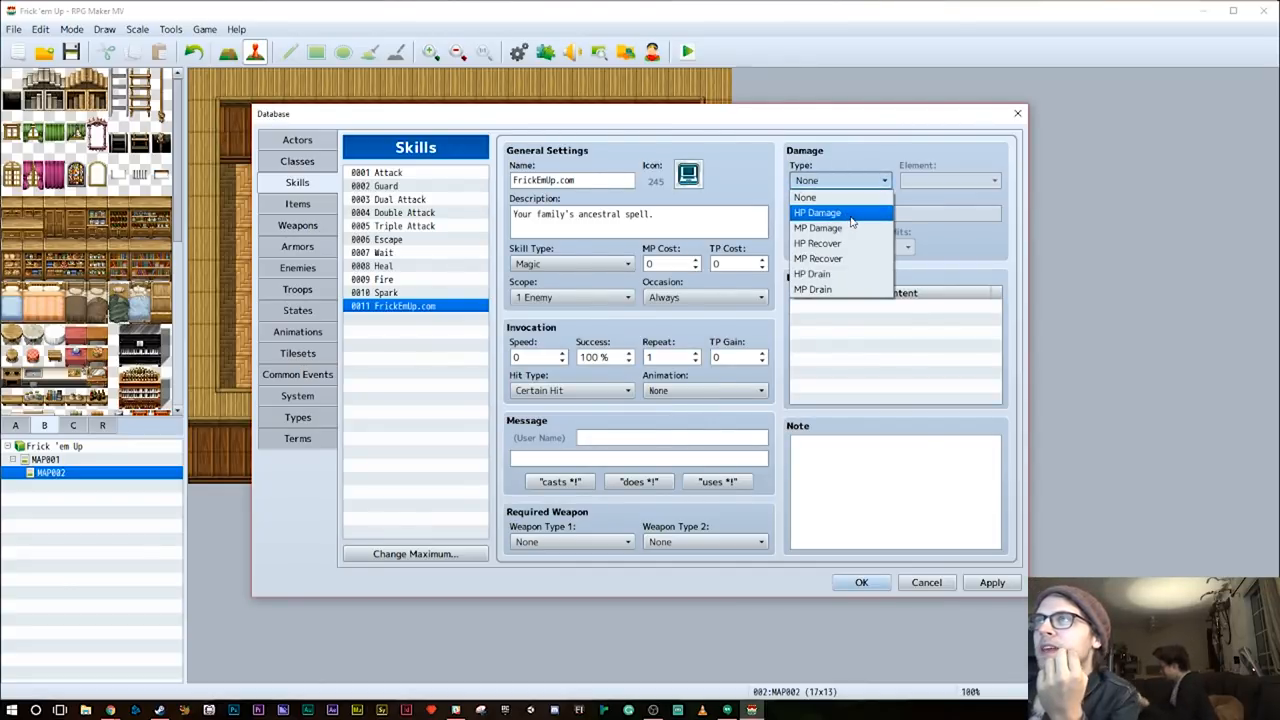
mouse_move(840, 272)
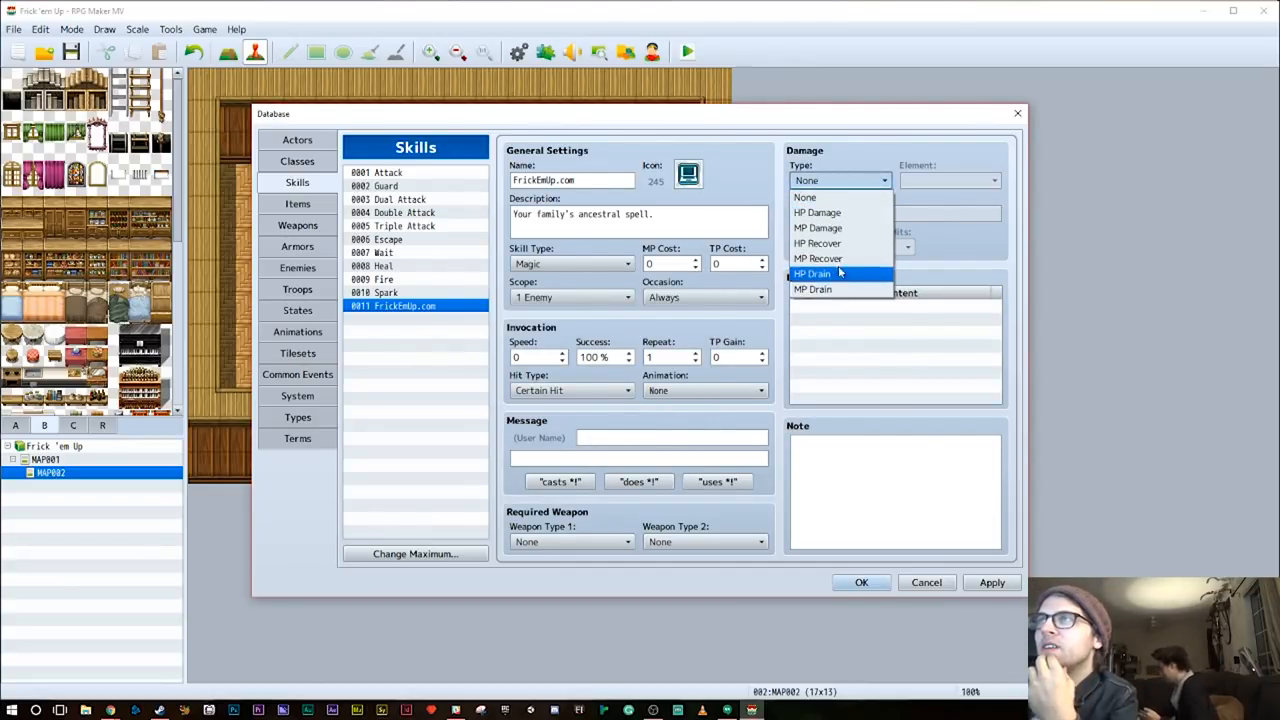
Set Darkness HP damage with critical hits, All Enemies scope and Battle Screen occasion
left_click(816, 212)
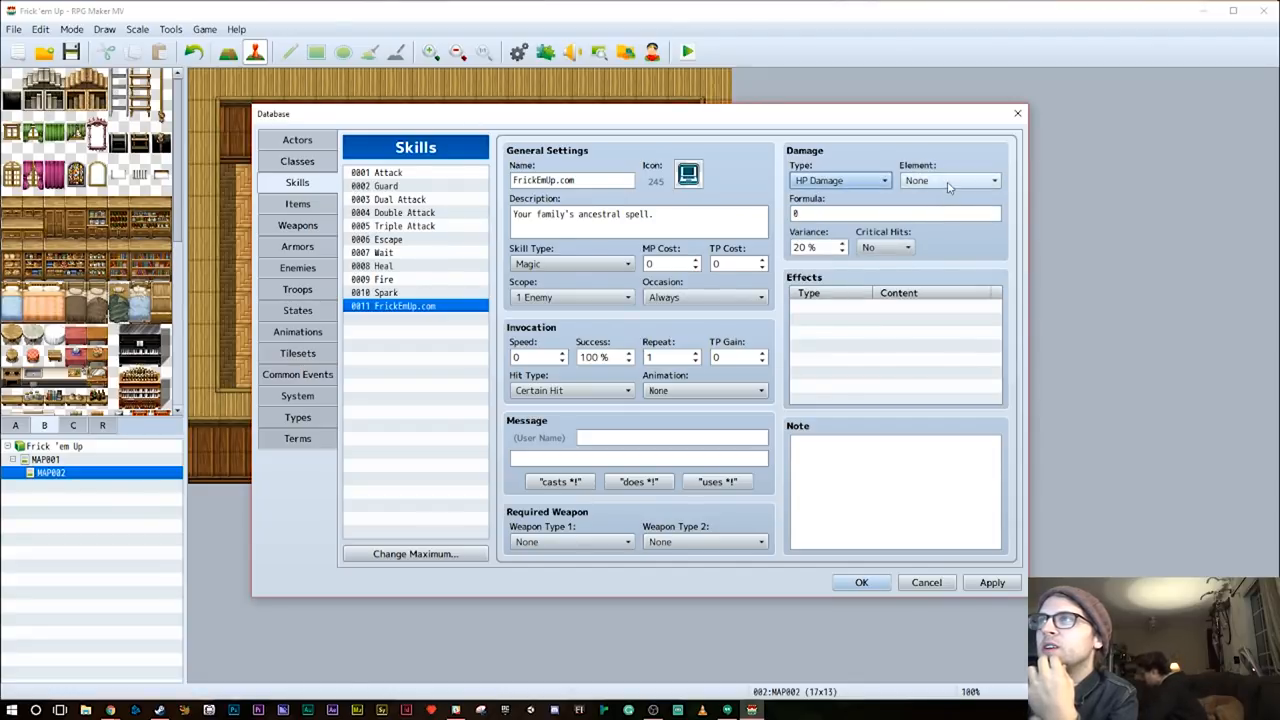
left_click(944, 180)
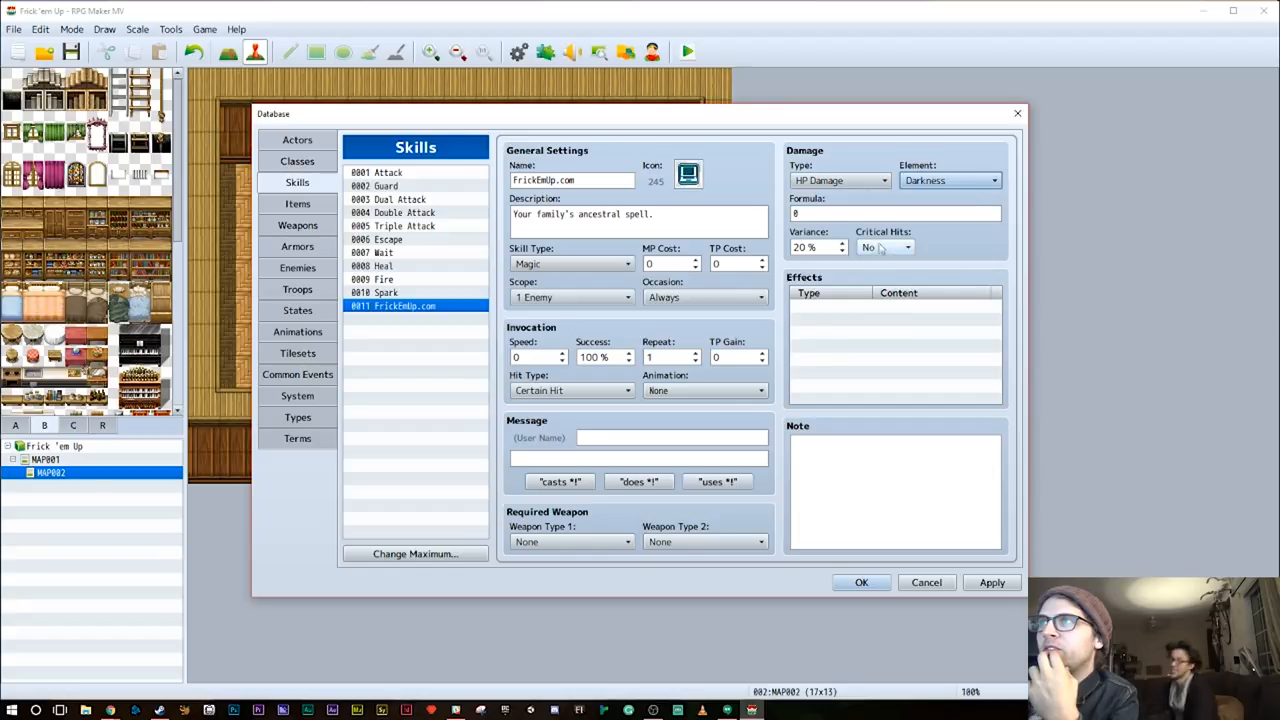
left_click(884, 248)
type("10")
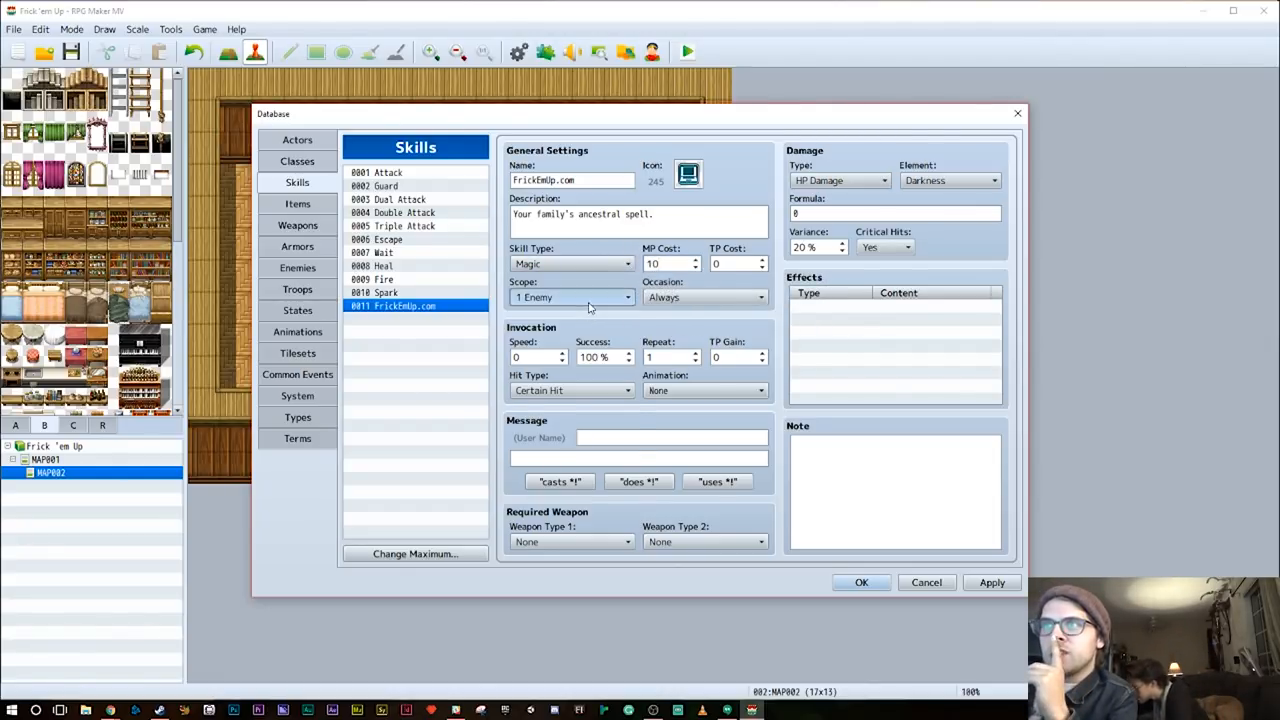
left_click(572, 296)
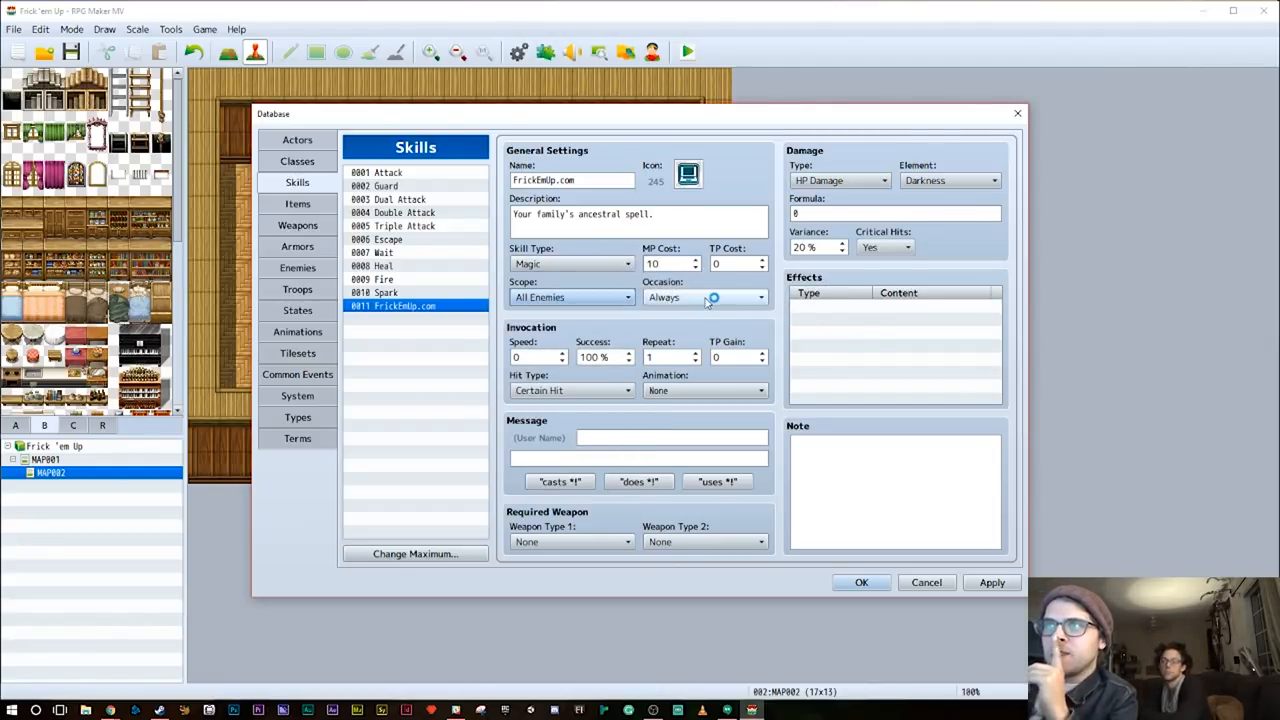
left_click(704, 296)
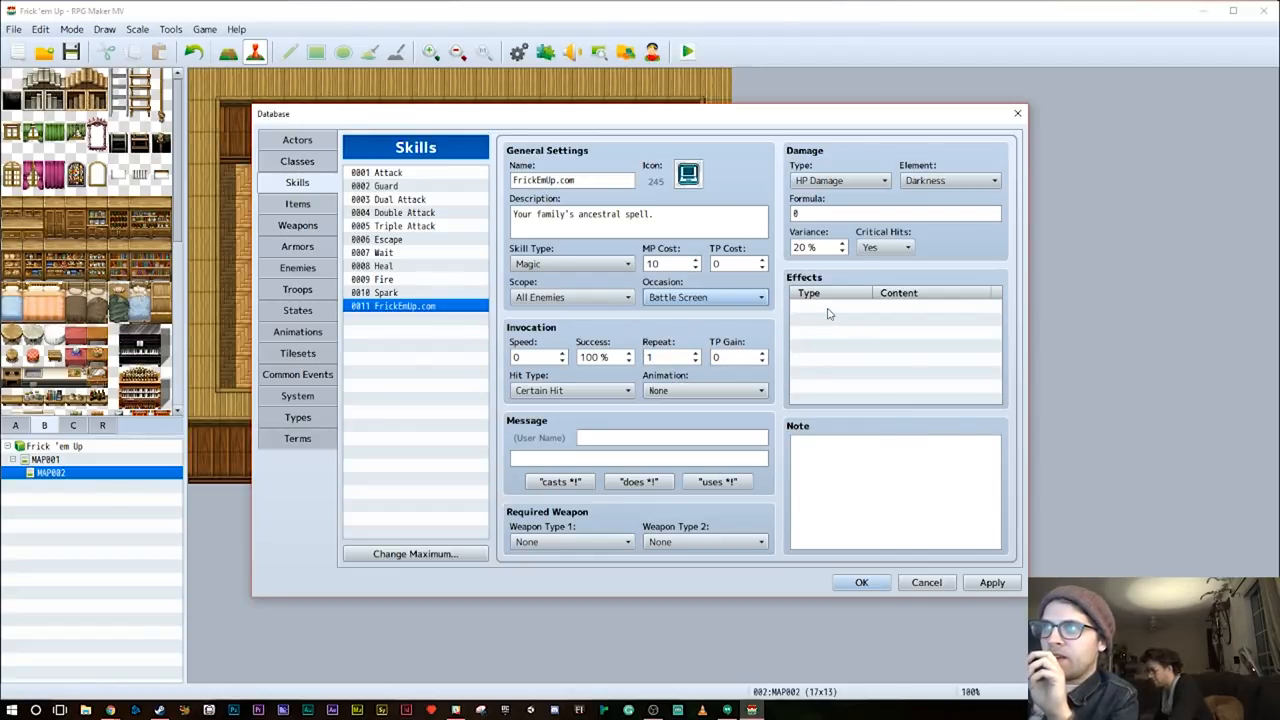
Try a "Frick 'em Up!.com" message, then set the battle message to the "uses %1!" preset
left_click(670, 438)
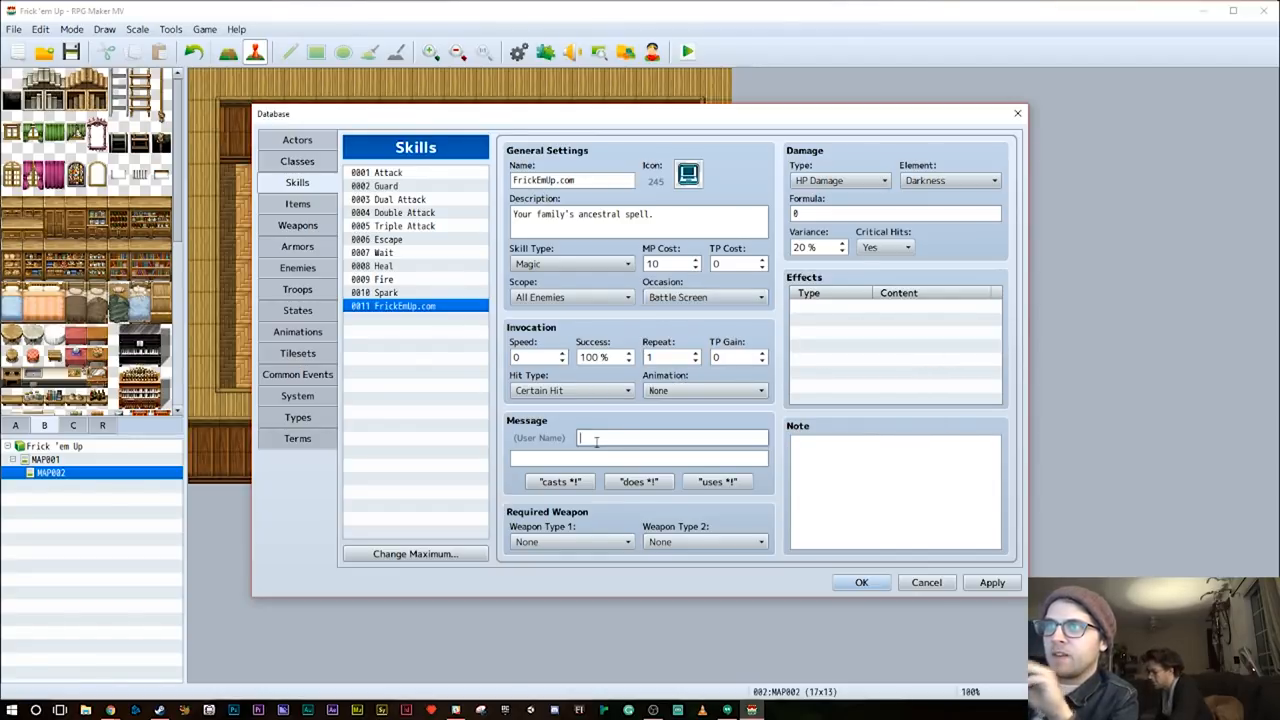
type("Fr")
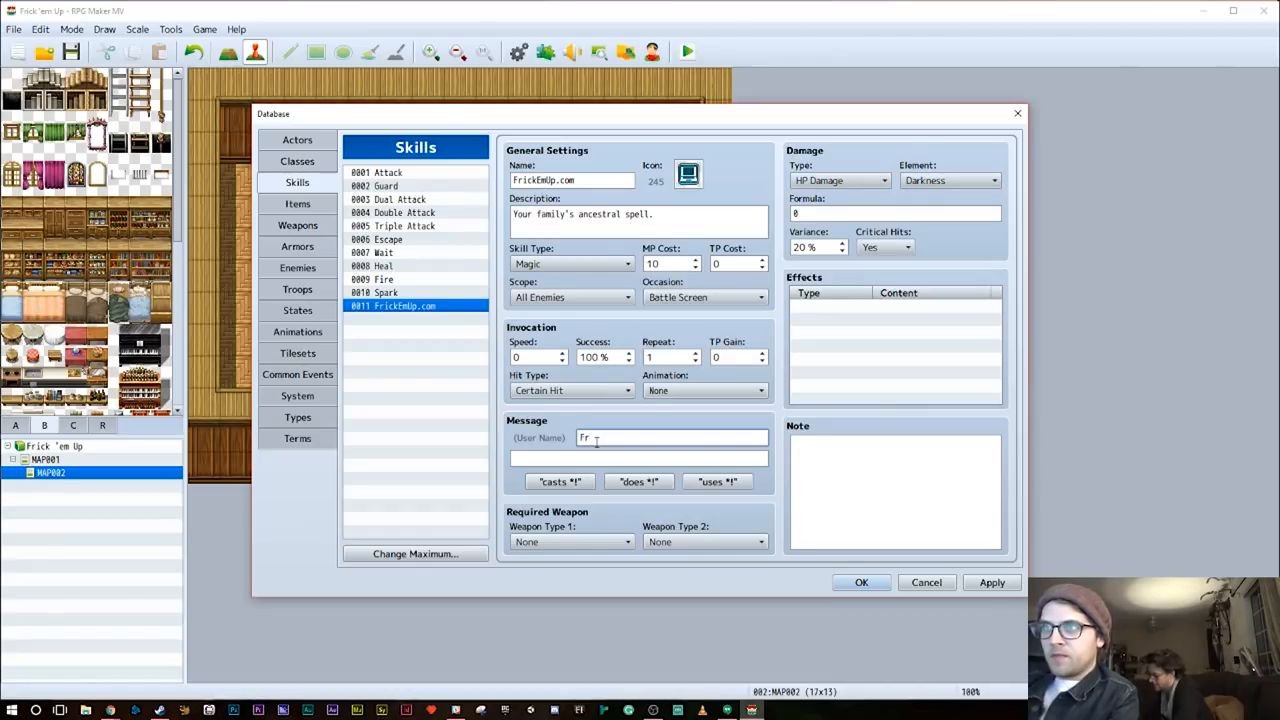
type("Frick 'em U")
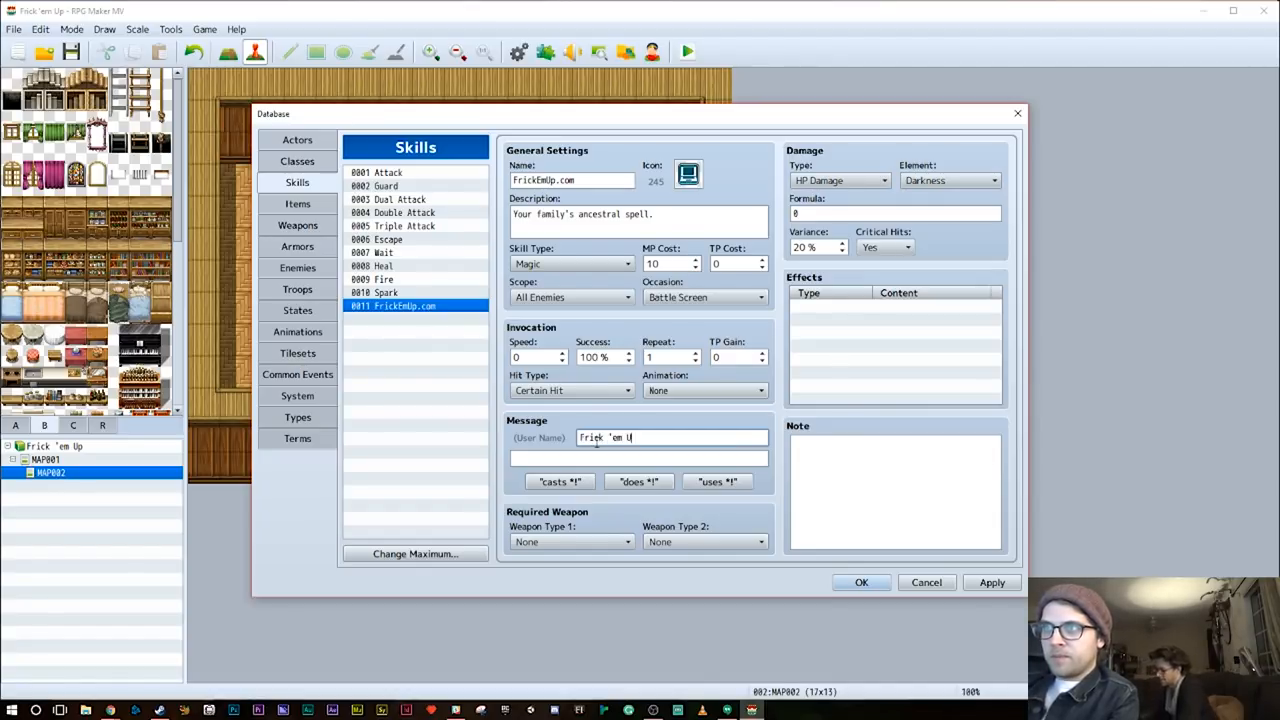
type("p!")
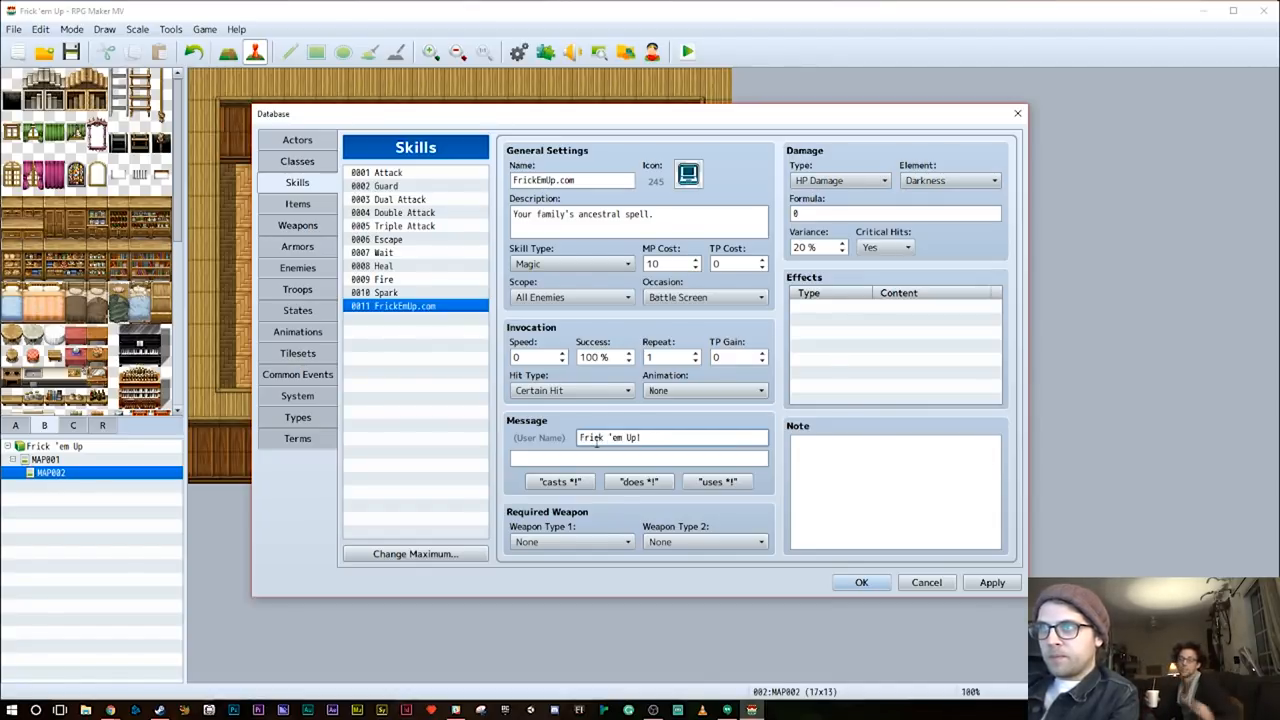
type(".com")
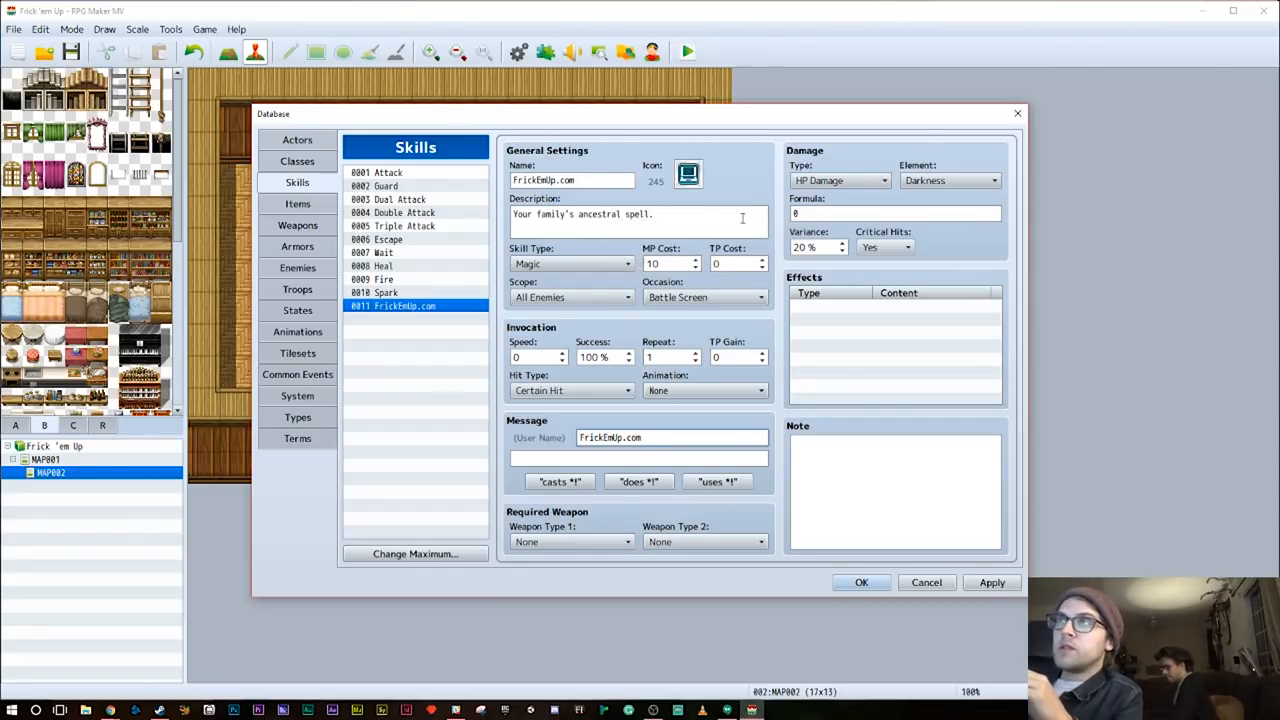
mouse_move(578, 444)
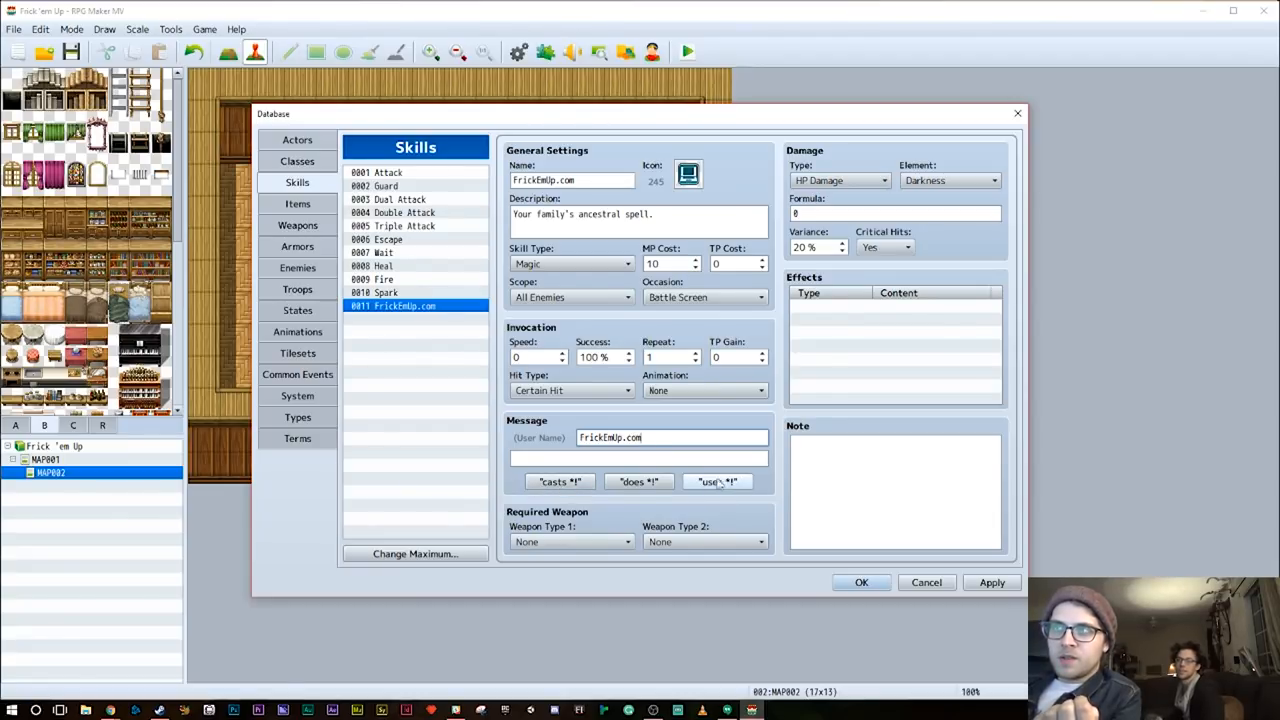
left_click(716, 480)
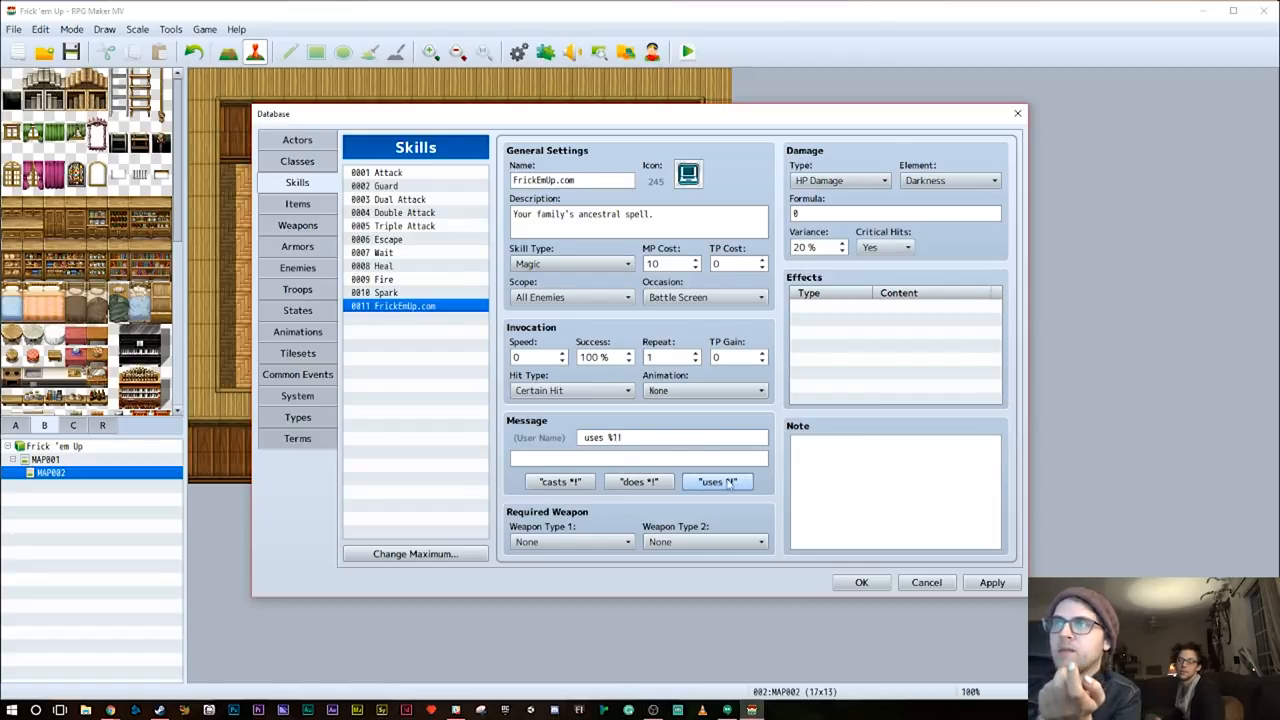
mouse_move(672, 436)
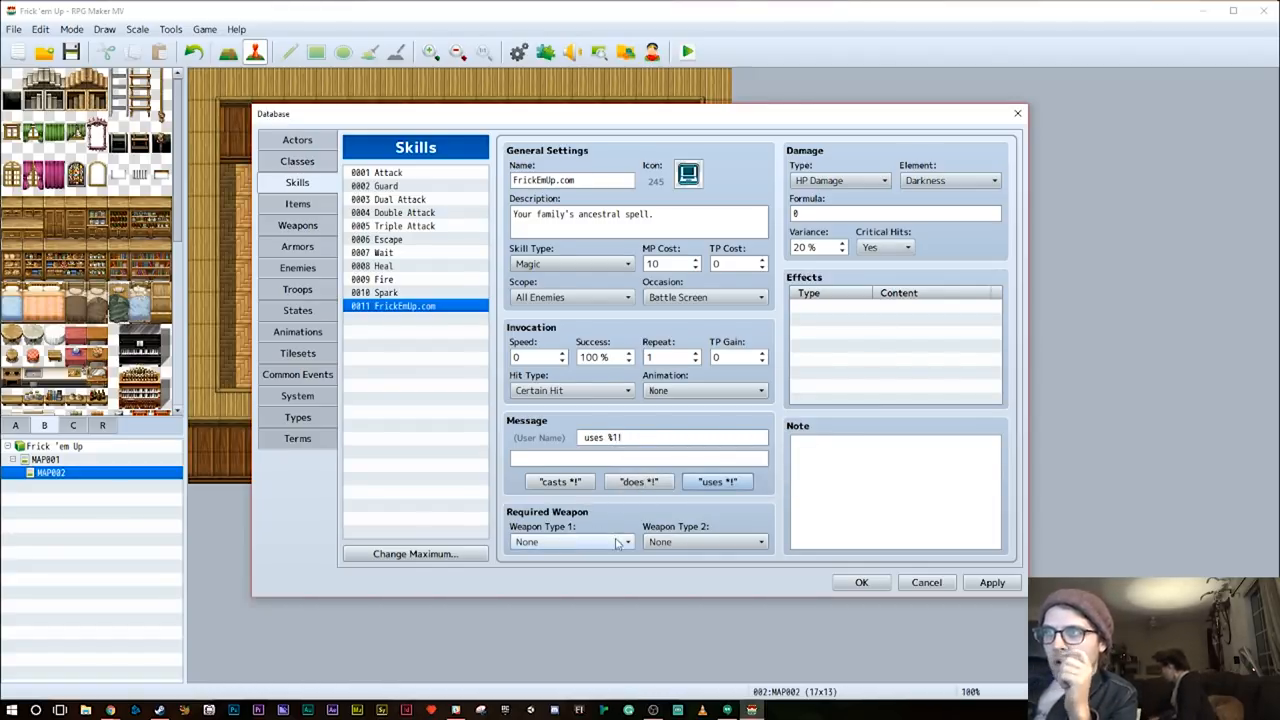
Add an Add State effect inflicting Confusion at 100% to the skill
double_click(896, 320)
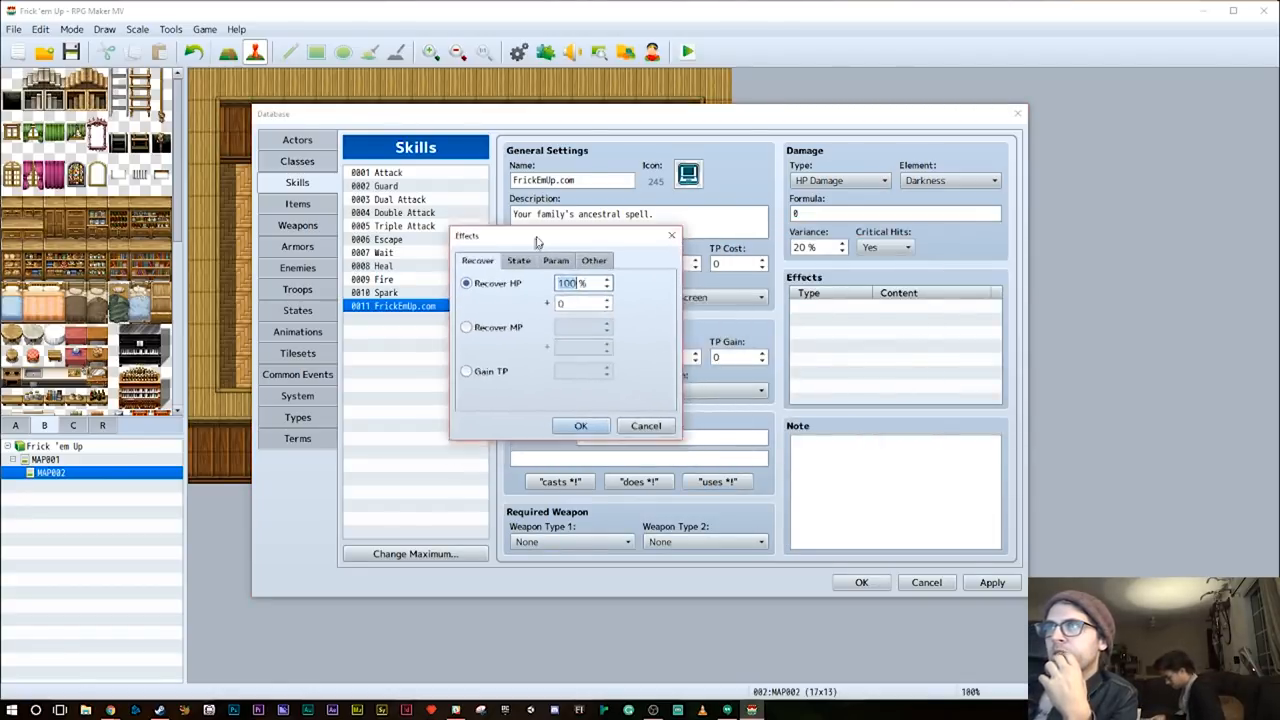
left_click(548, 248)
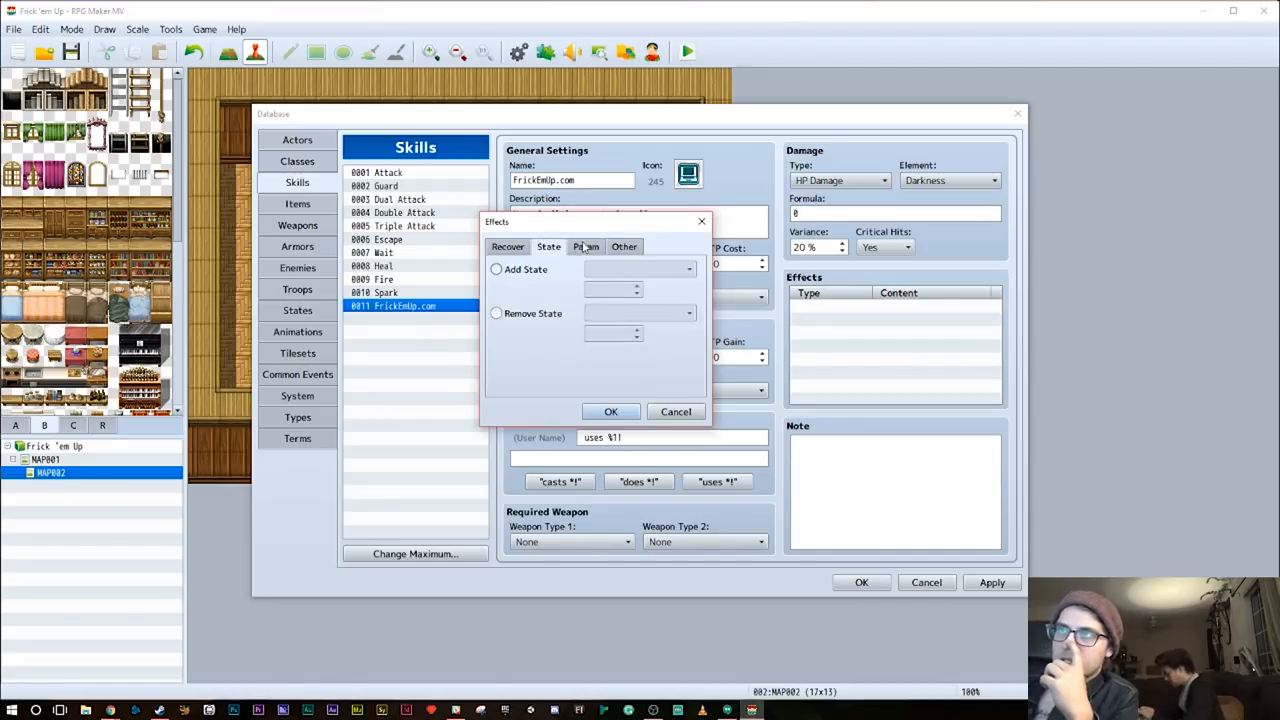
left_click(496, 268)
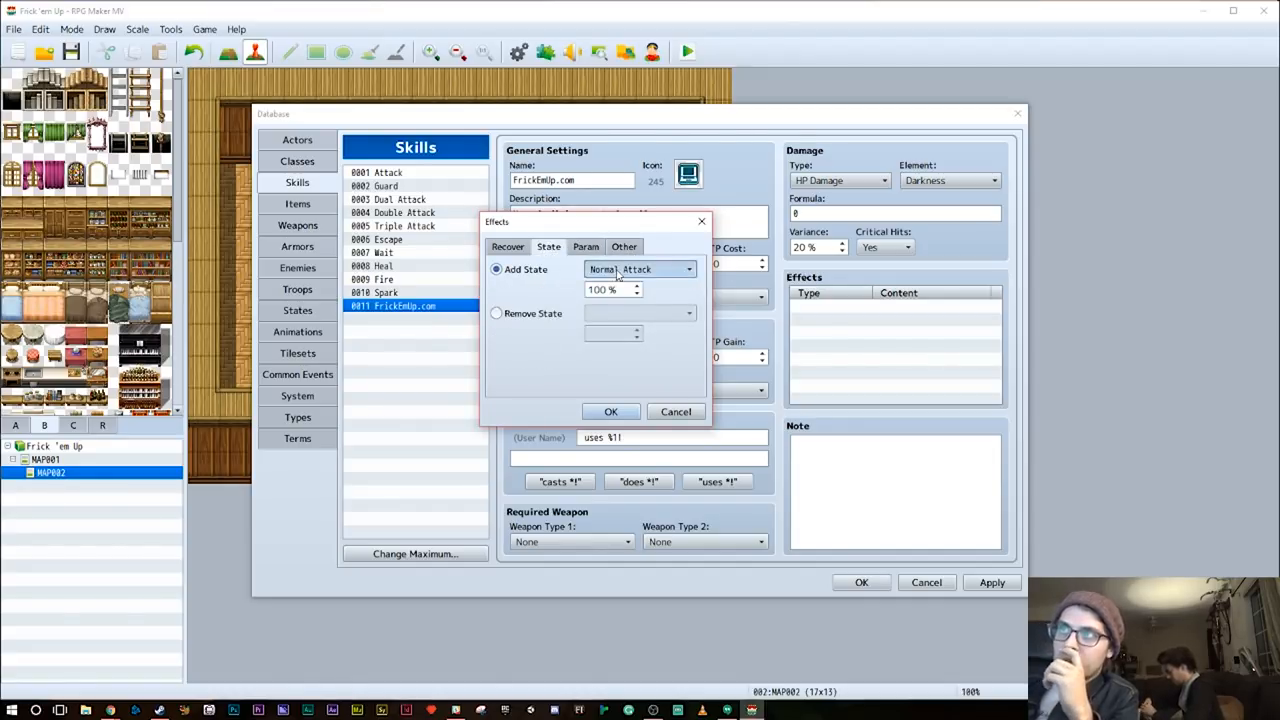
left_click(640, 268)
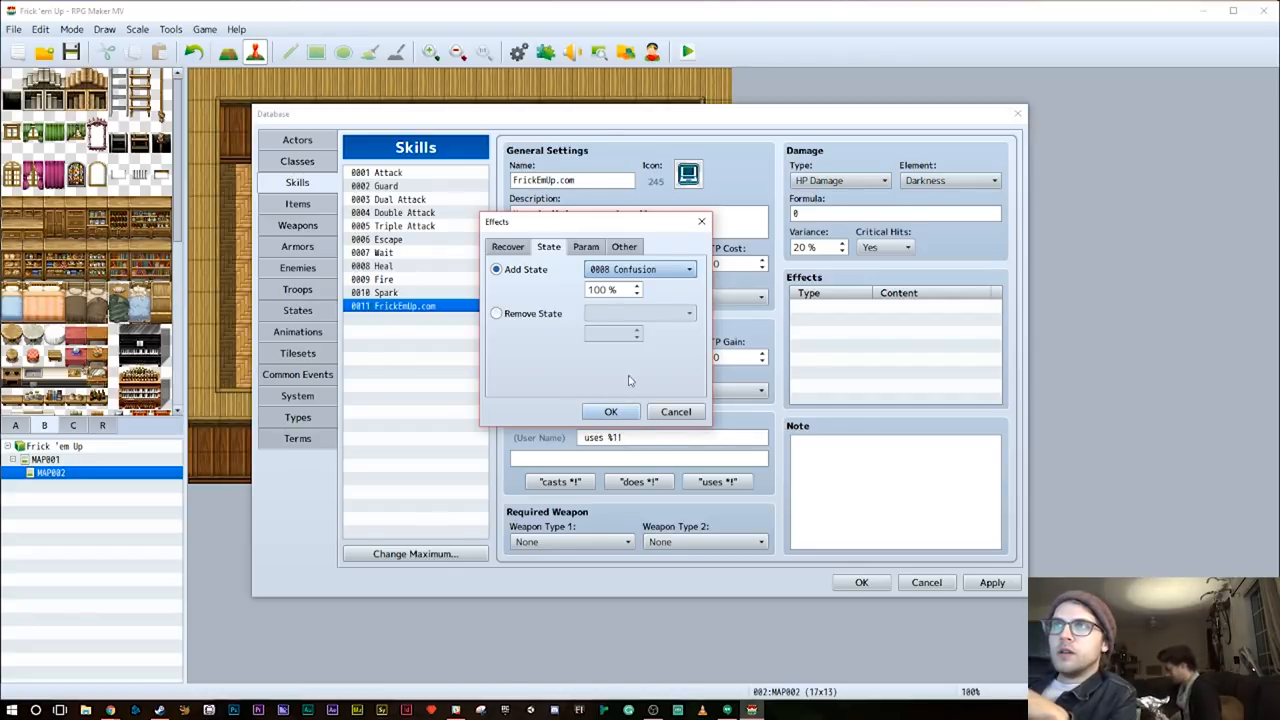
left_click(610, 412)
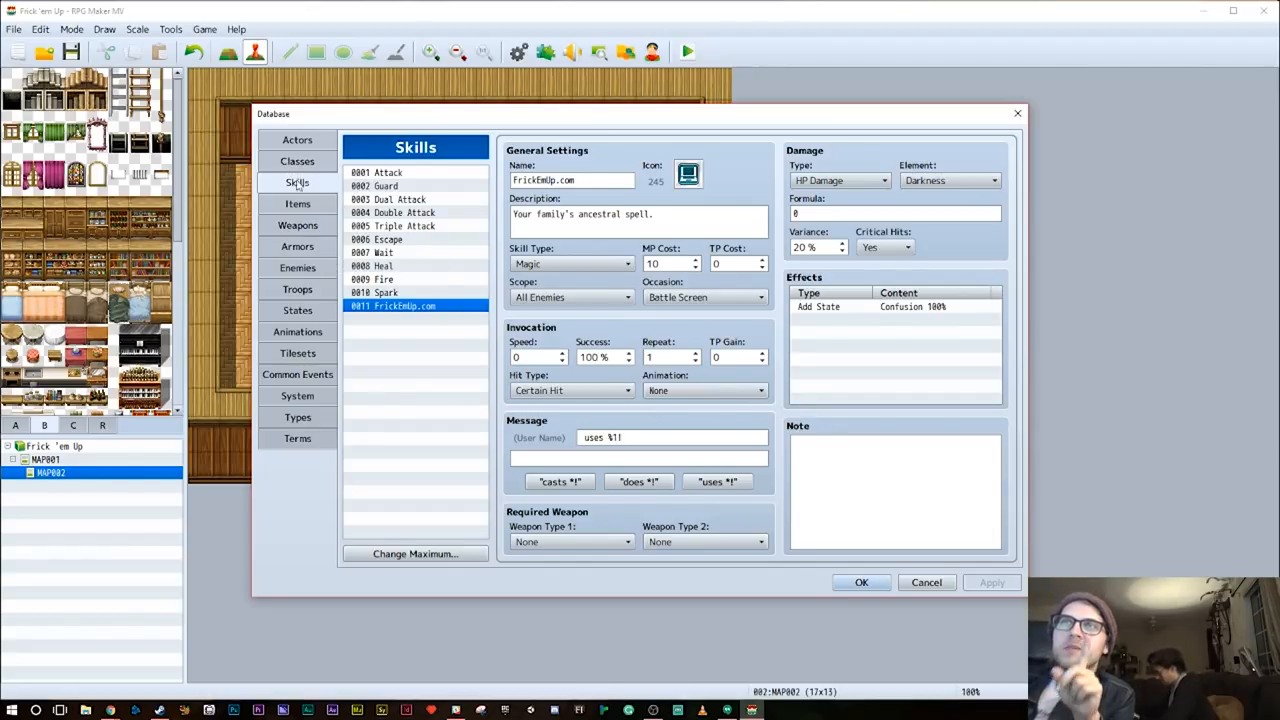
In the Hero class, replace the level 1 Heal skill with the new FrickEmUp.com skill
left_click(296, 140)
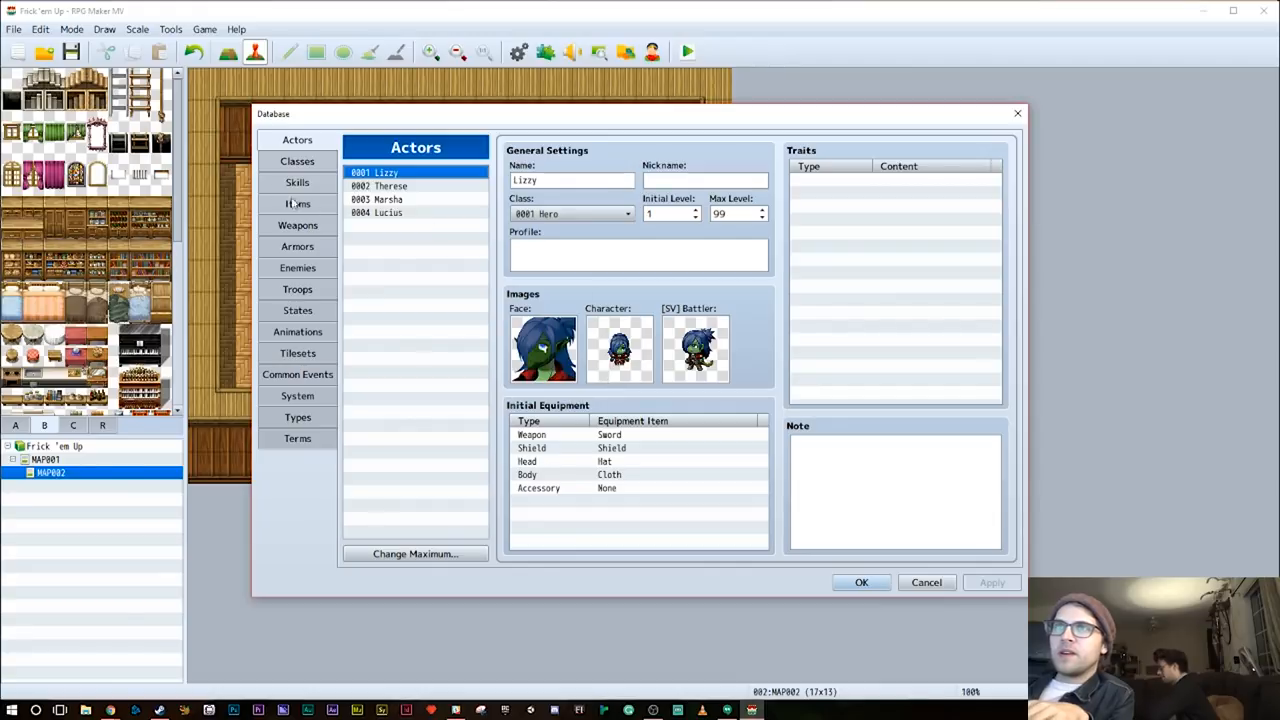
left_click(296, 160)
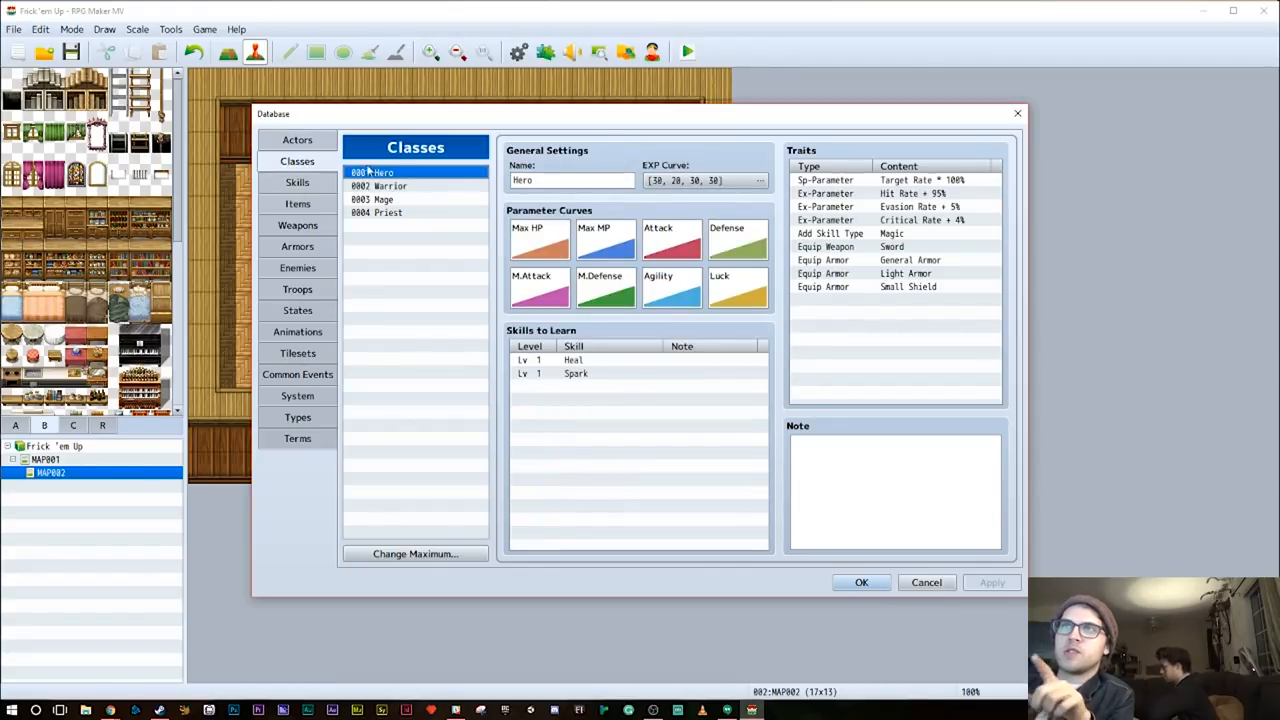
left_click(296, 140)
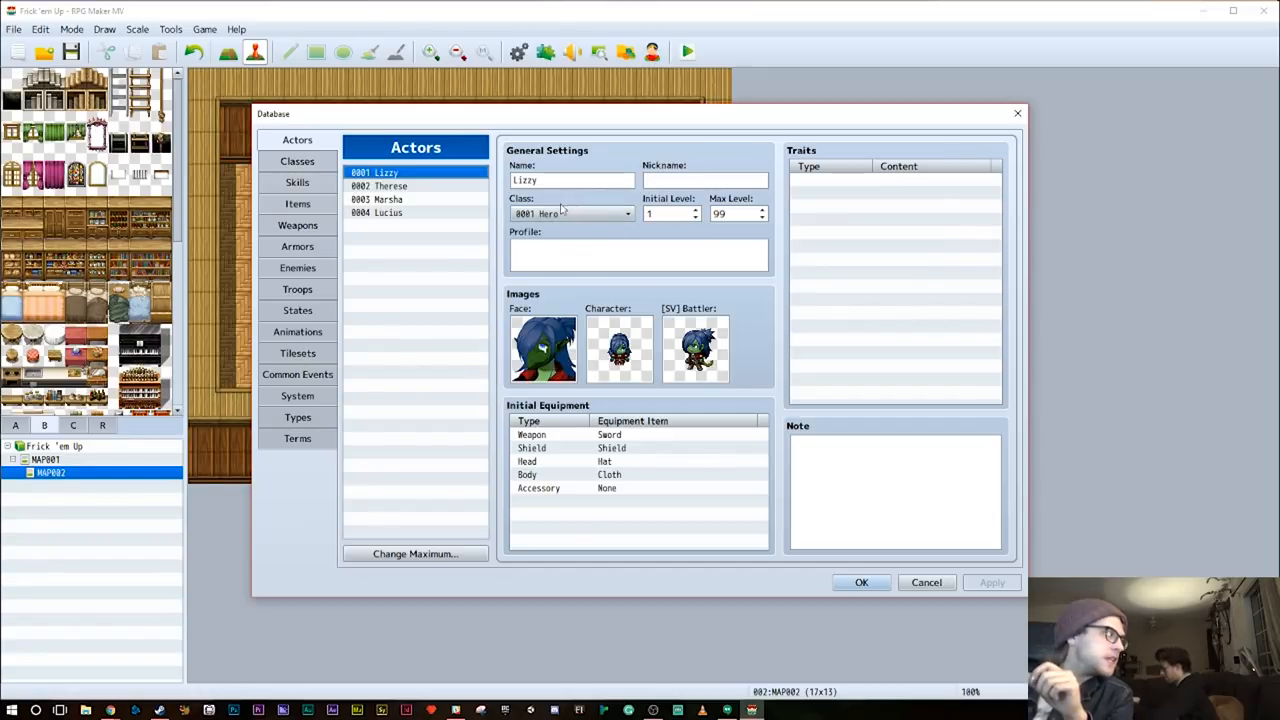
left_click(296, 160)
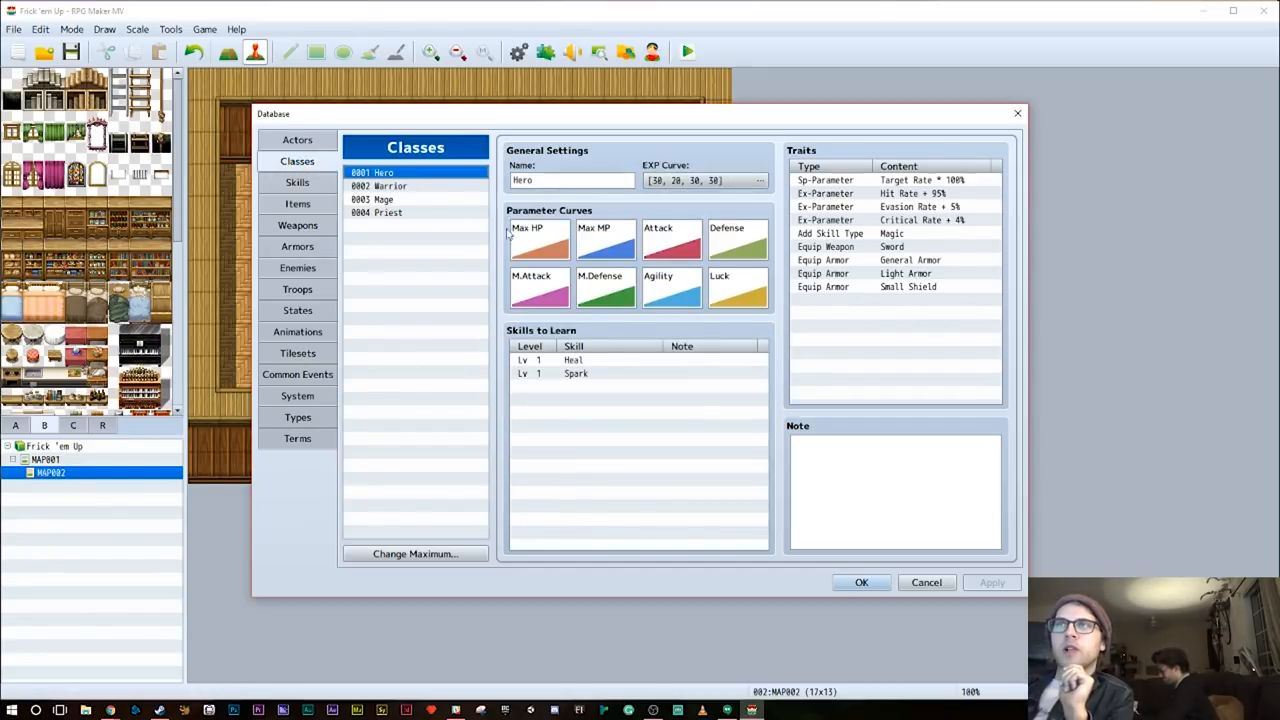
mouse_move(572, 368)
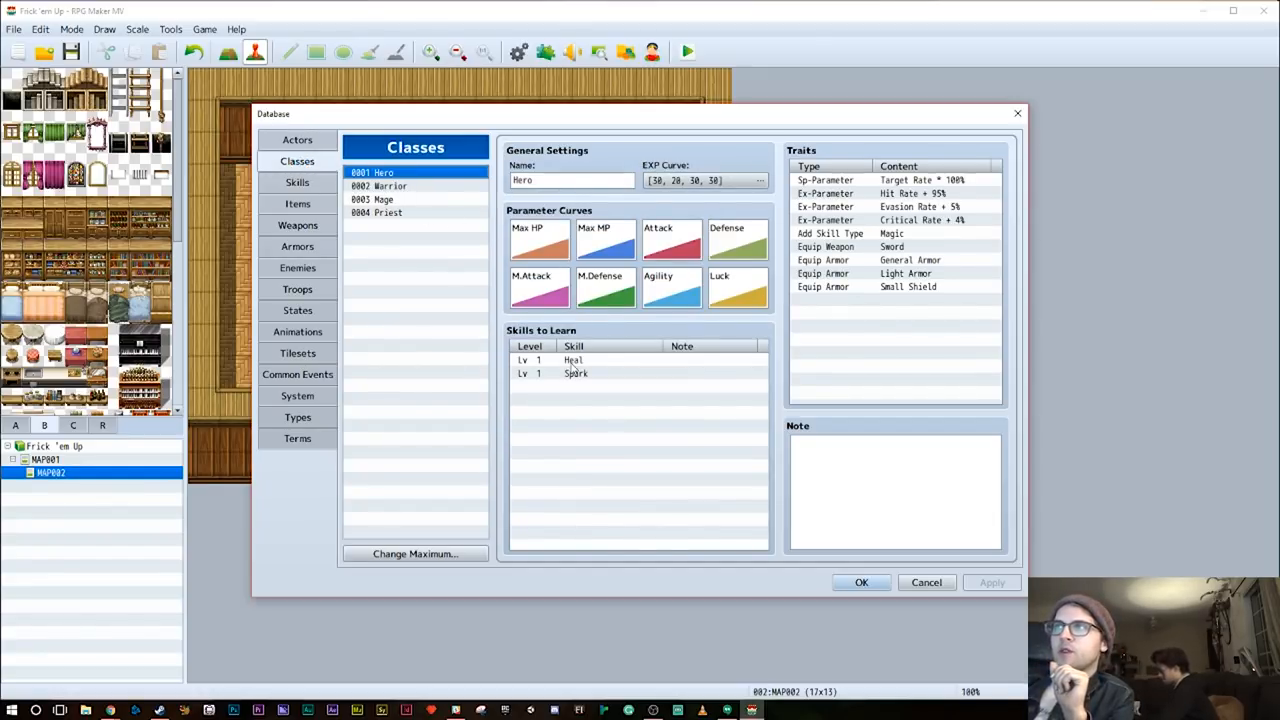
right_click(574, 360)
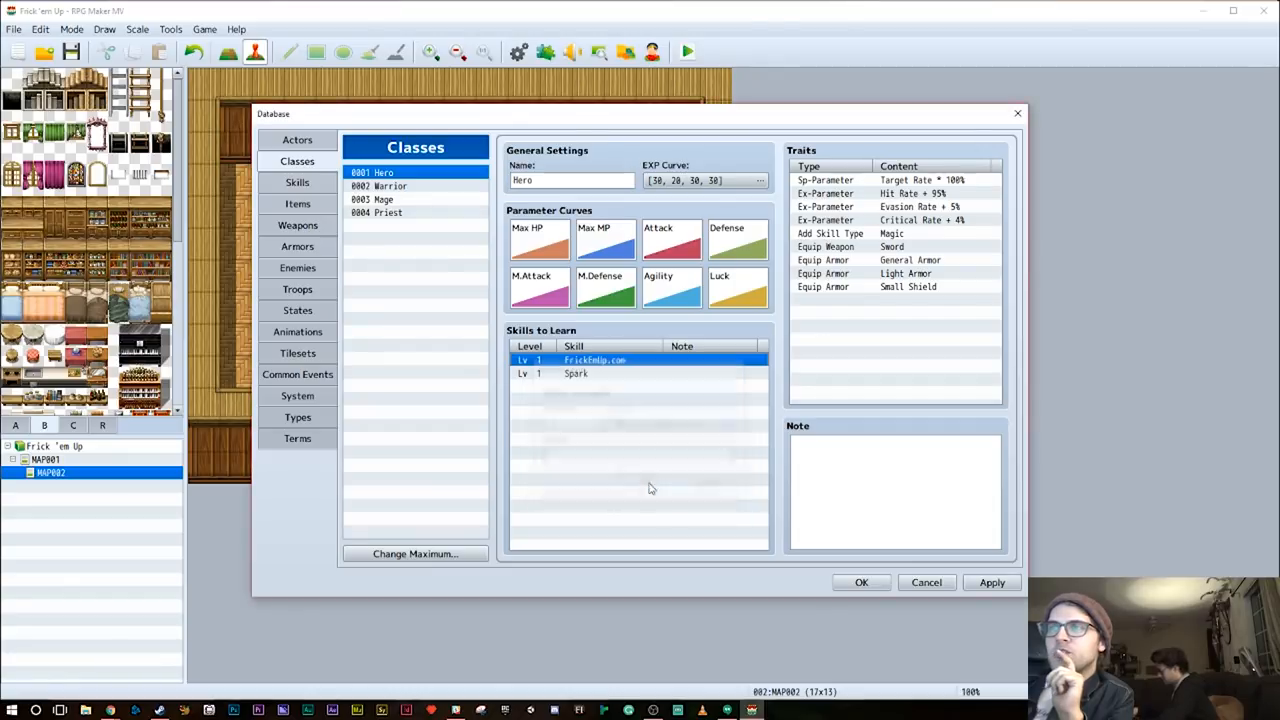
Delete Spark from the learned skills and remove the Hero's equipment traits
right_click(576, 374)
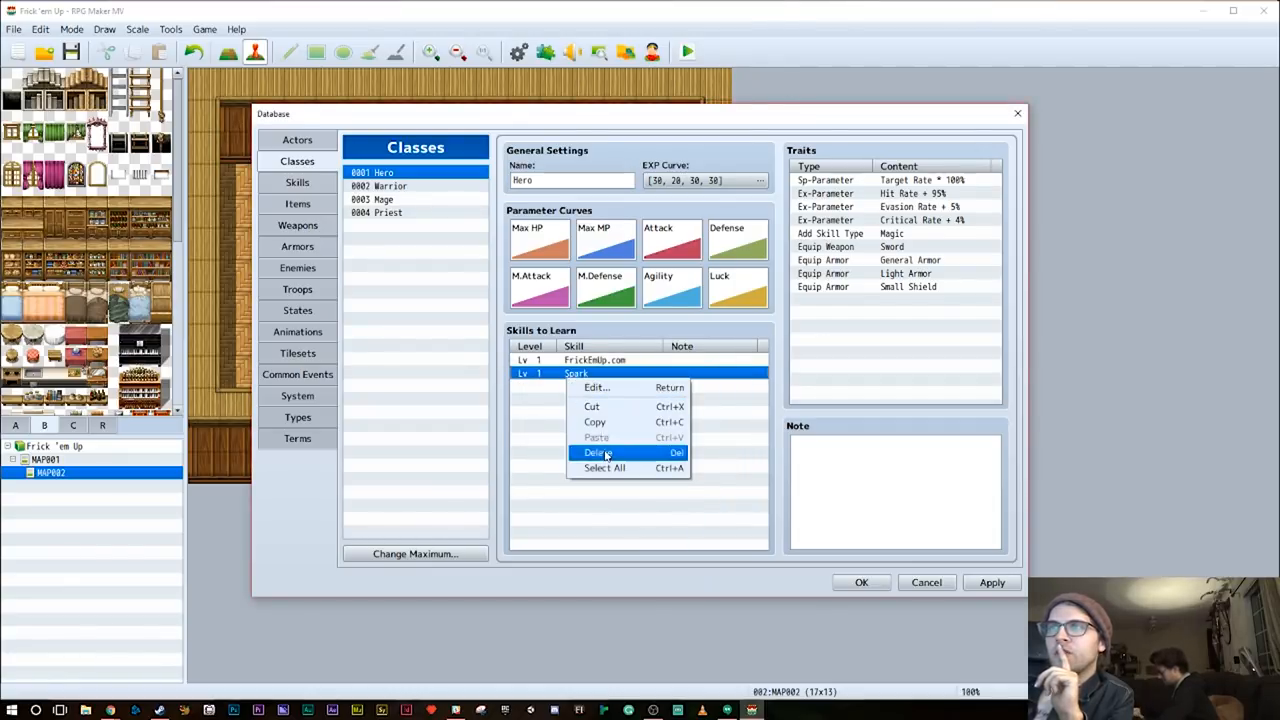
left_click(596, 452)
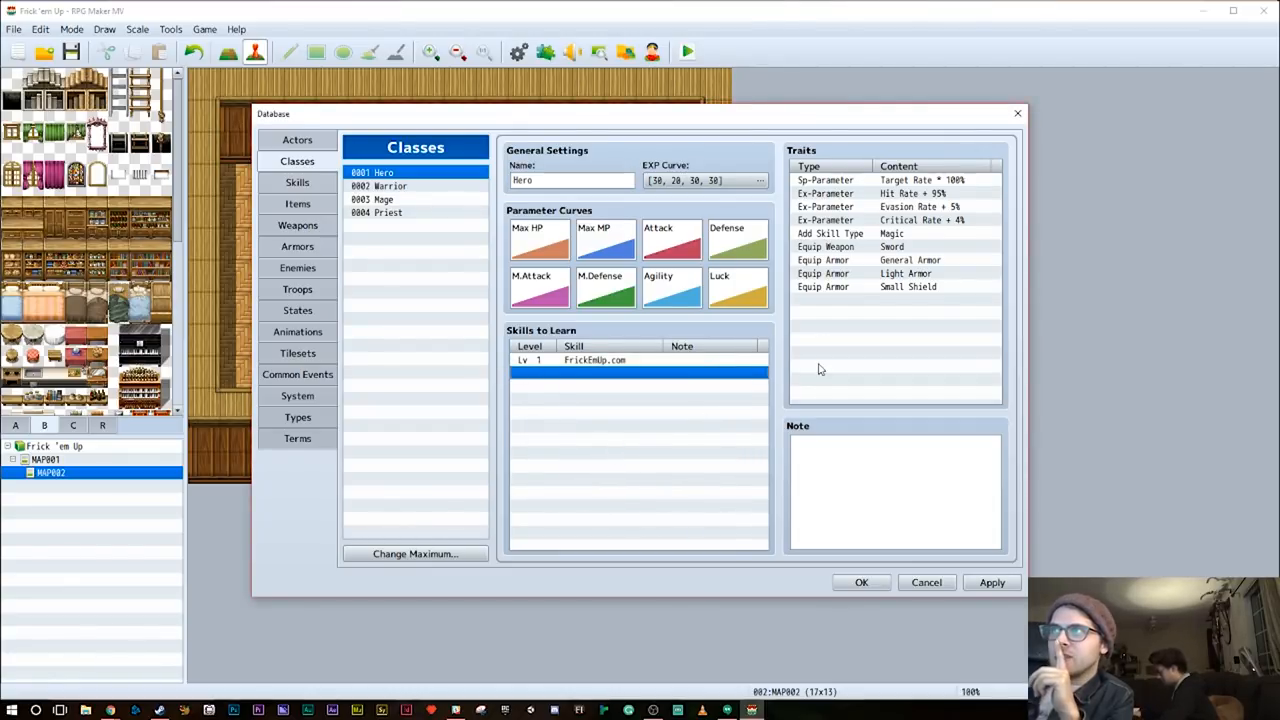
mouse_move(898, 252)
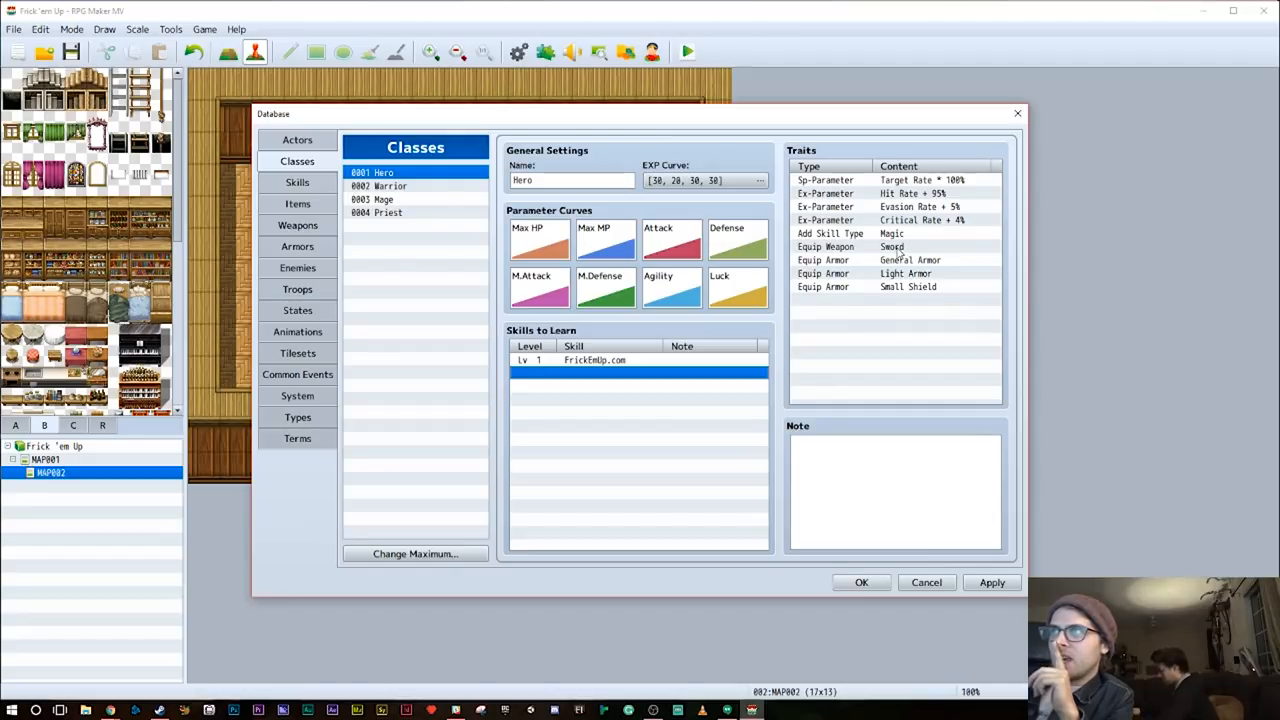
mouse_move(896, 272)
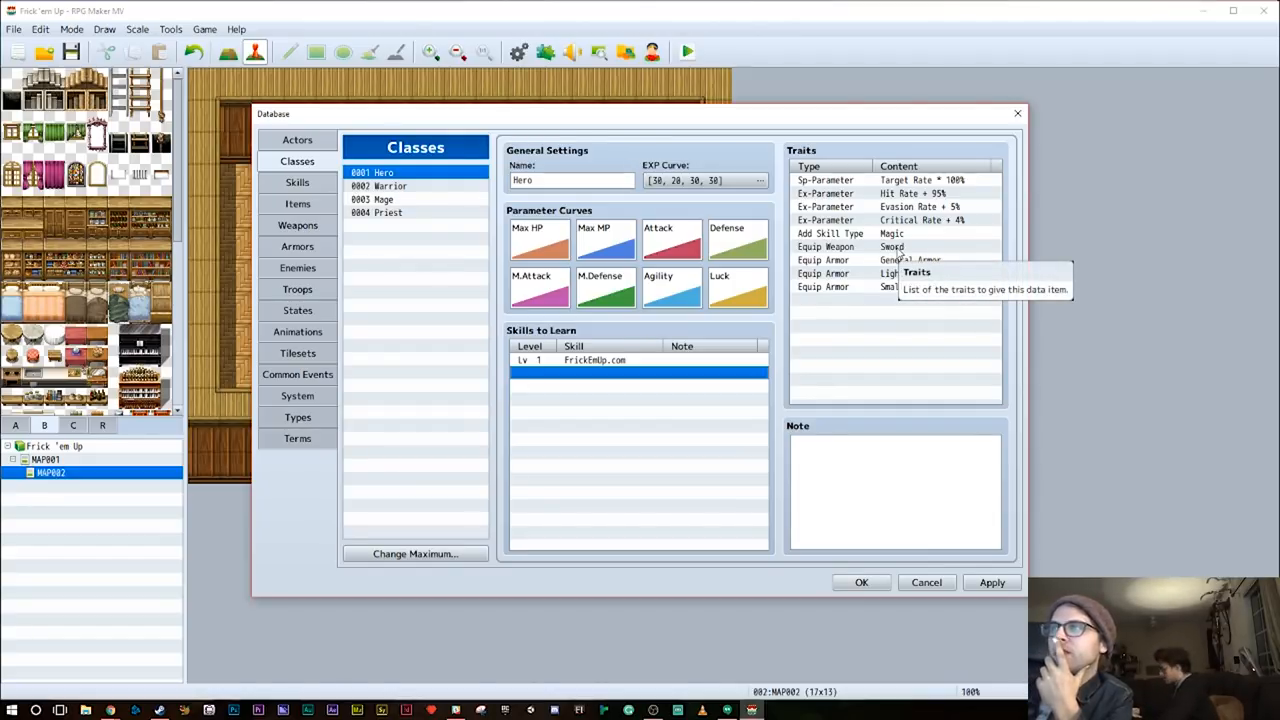
left_click(890, 246)
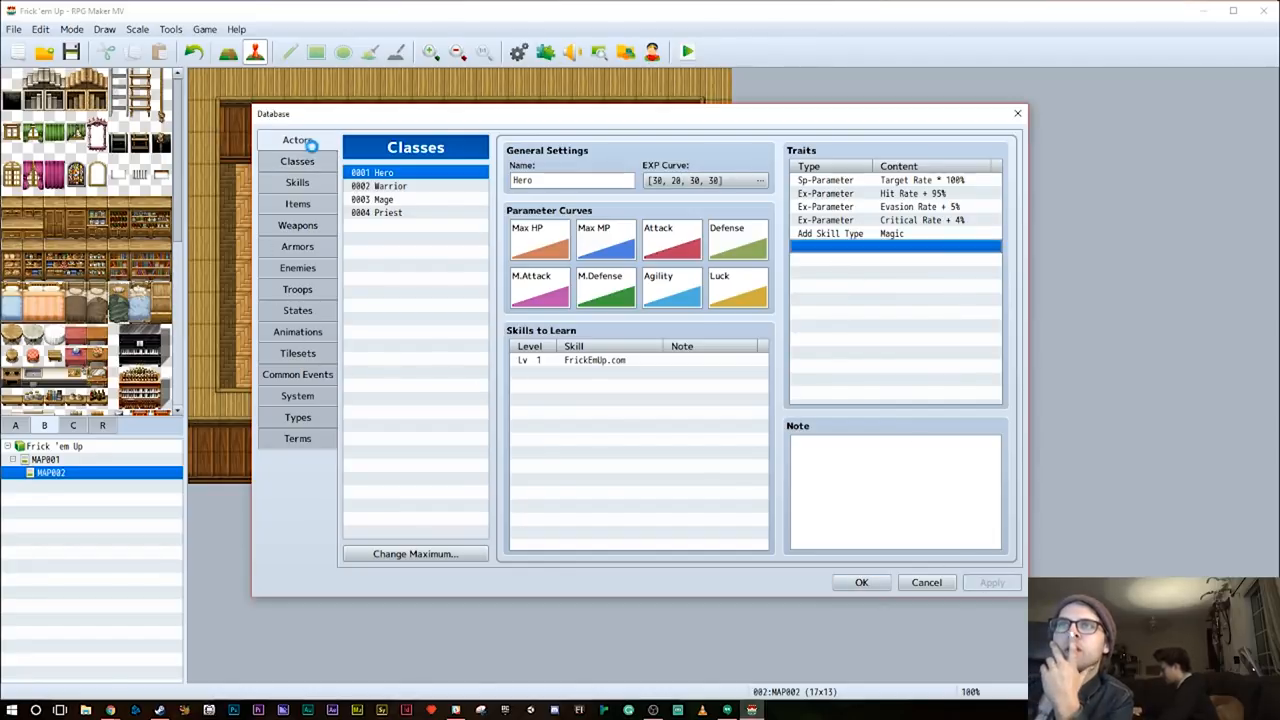
left_click(296, 140)
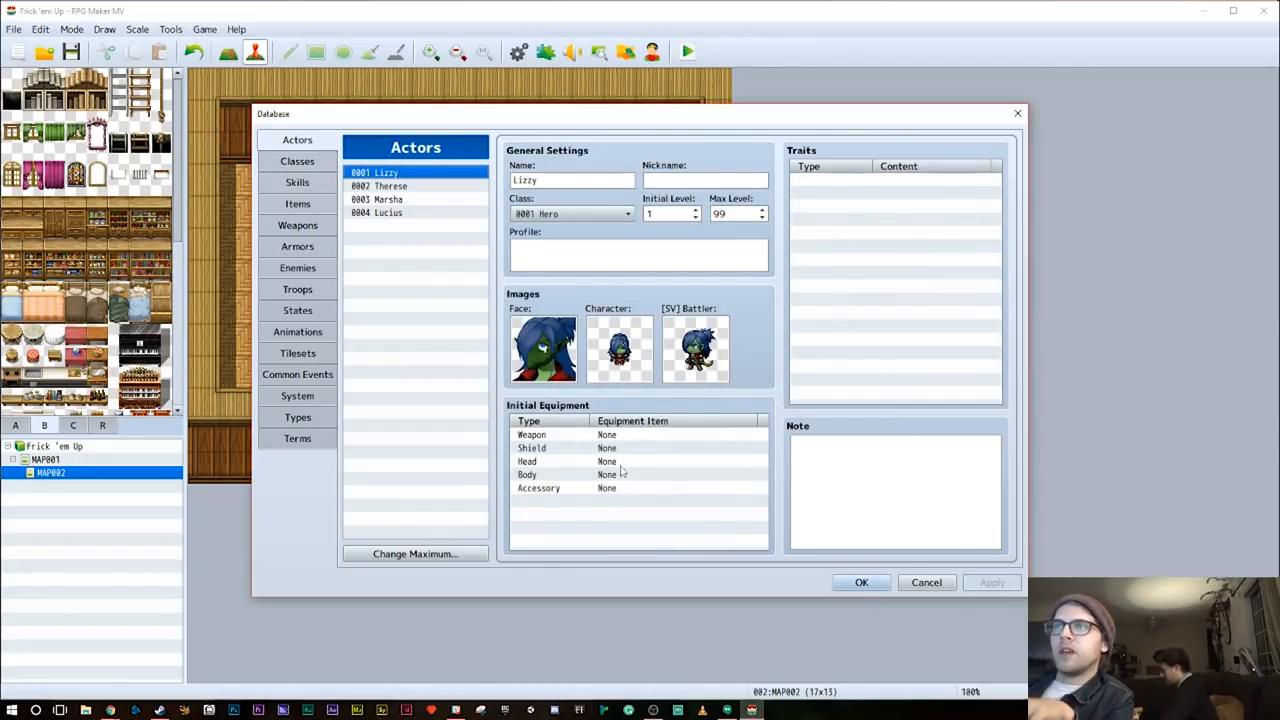
left_click(296, 160)
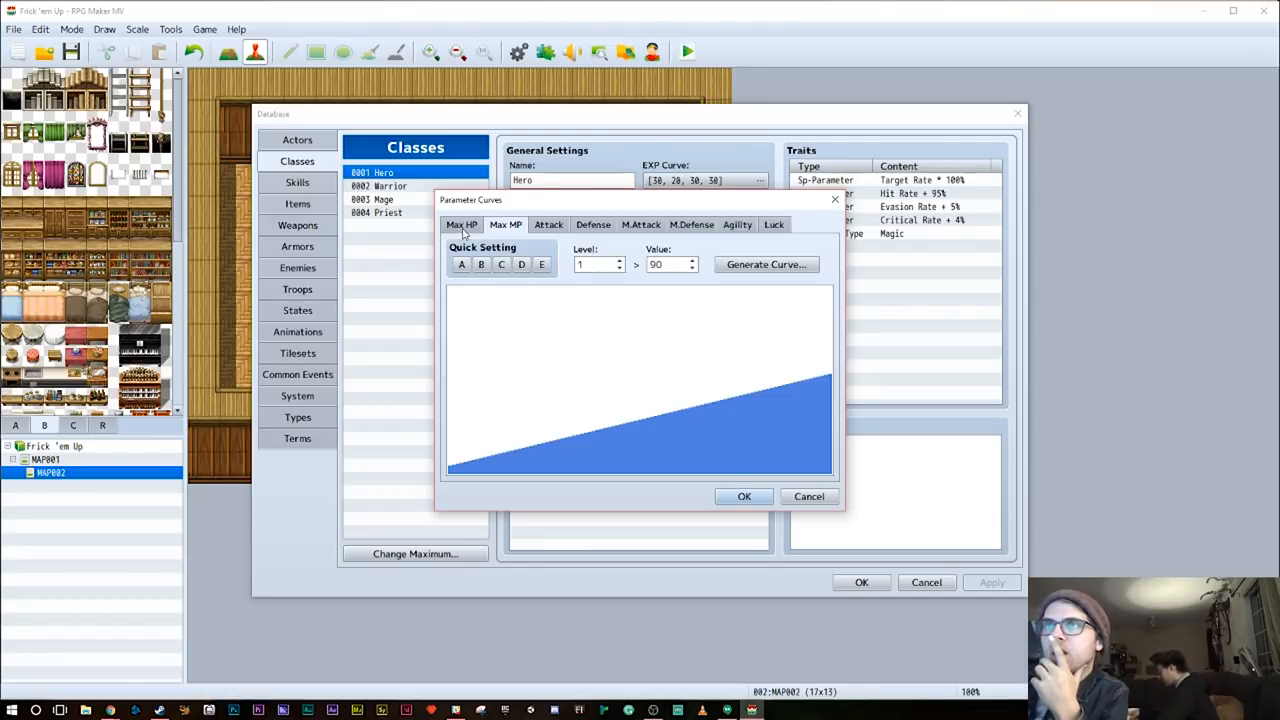
mouse_move(744, 496)
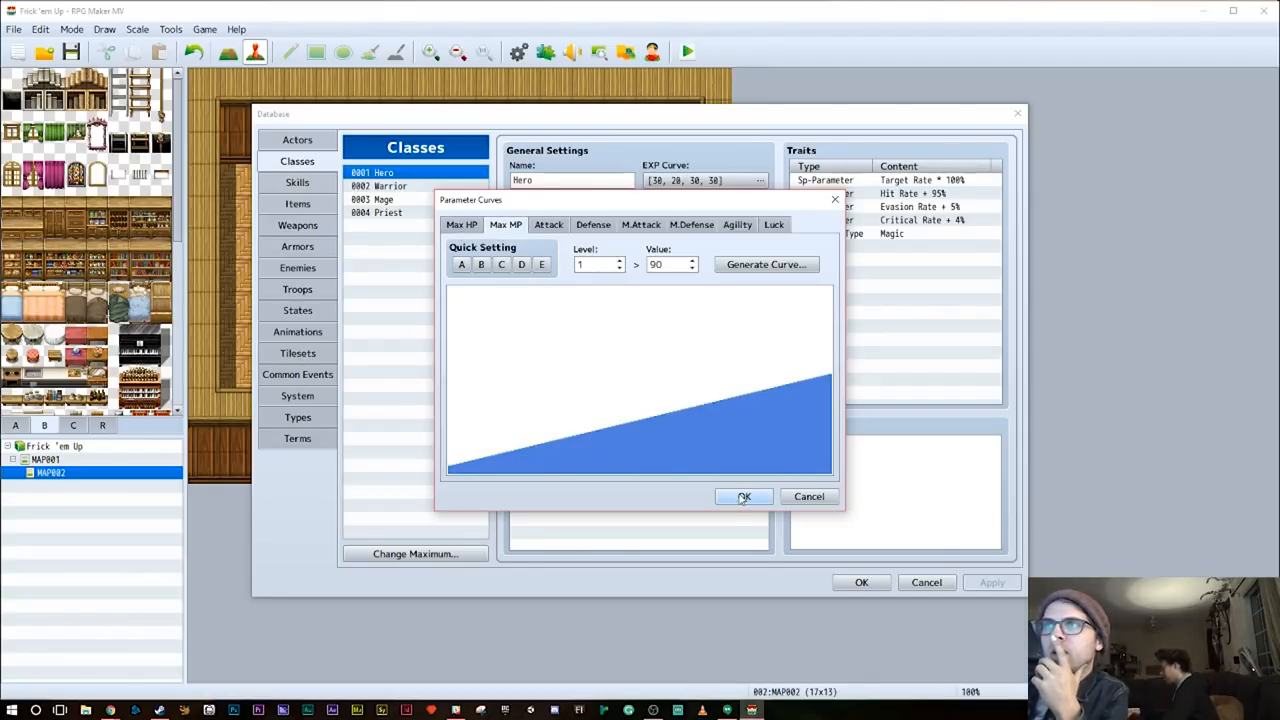
left_click(744, 496)
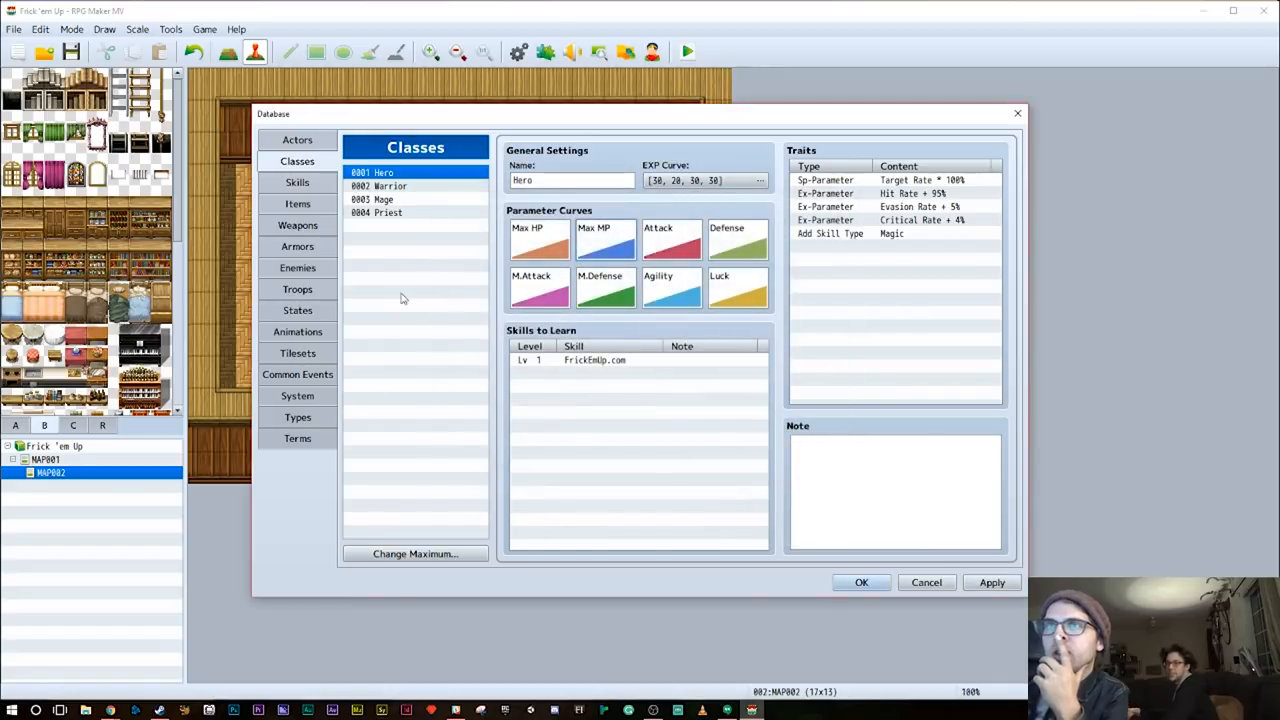
left_click(296, 182)
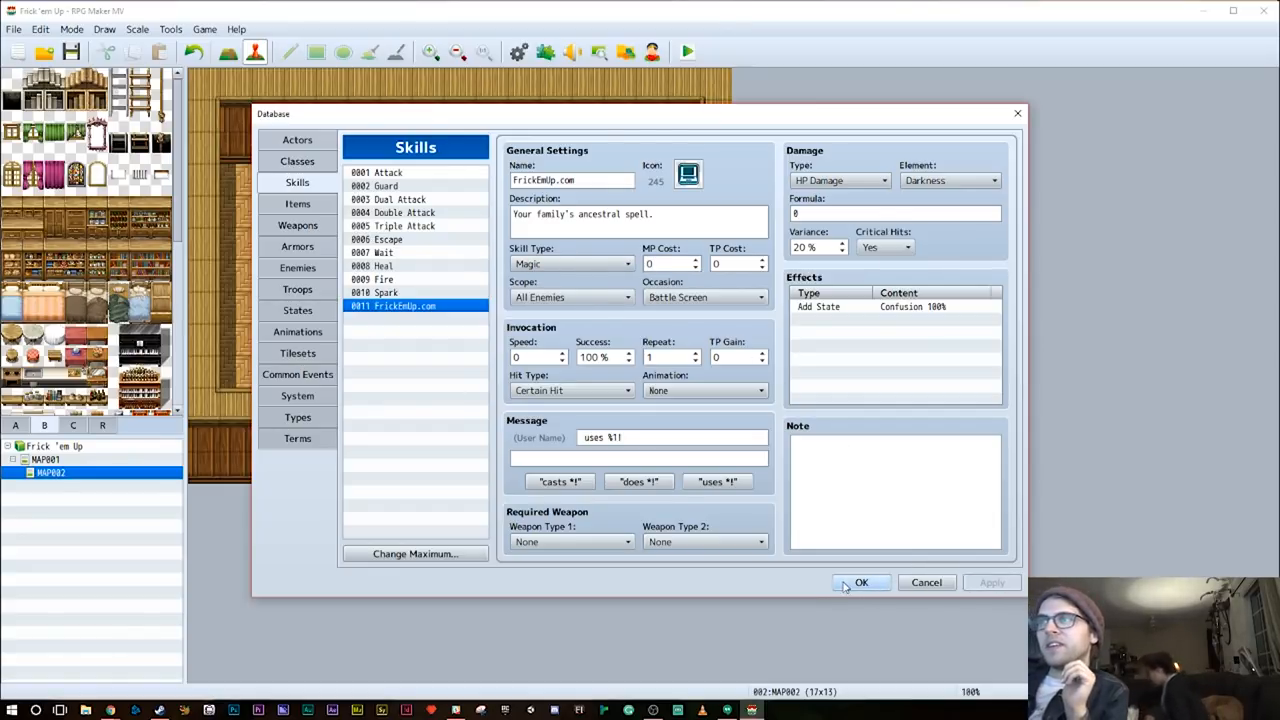
left_click(296, 160)
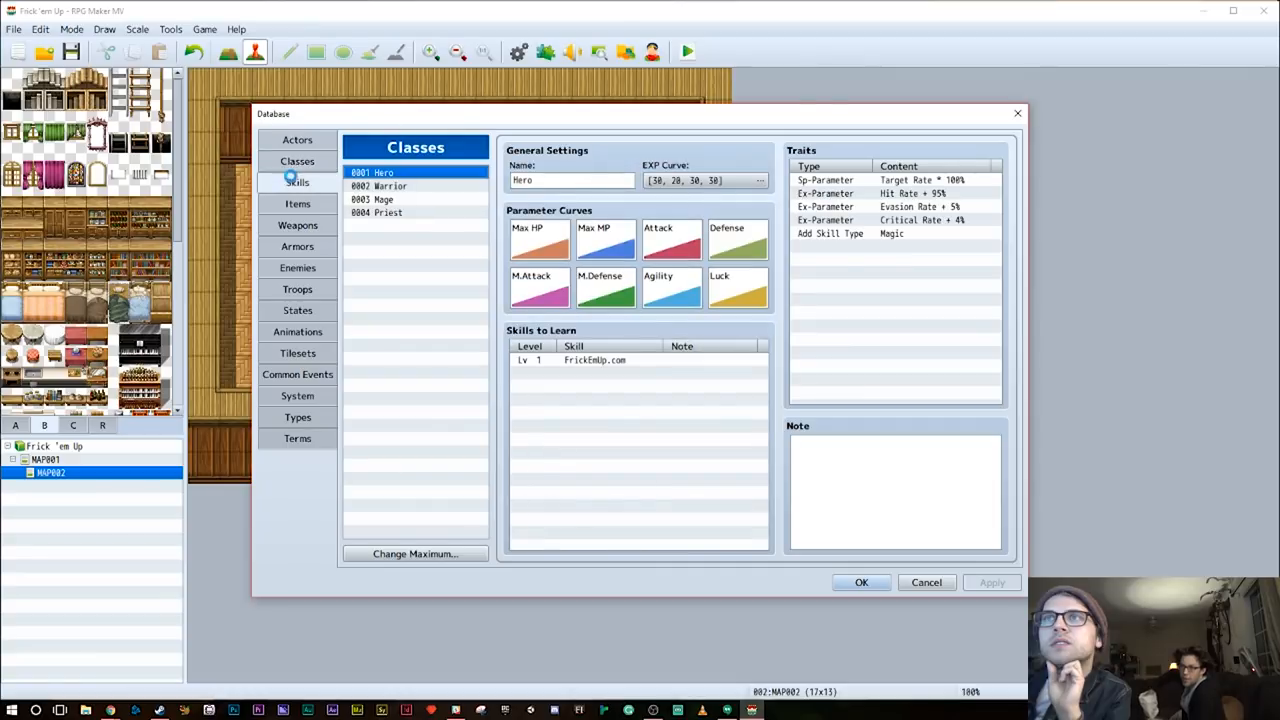
Browse the enemies, states and common events, viewing the Minotaur enemy
left_click(296, 268)
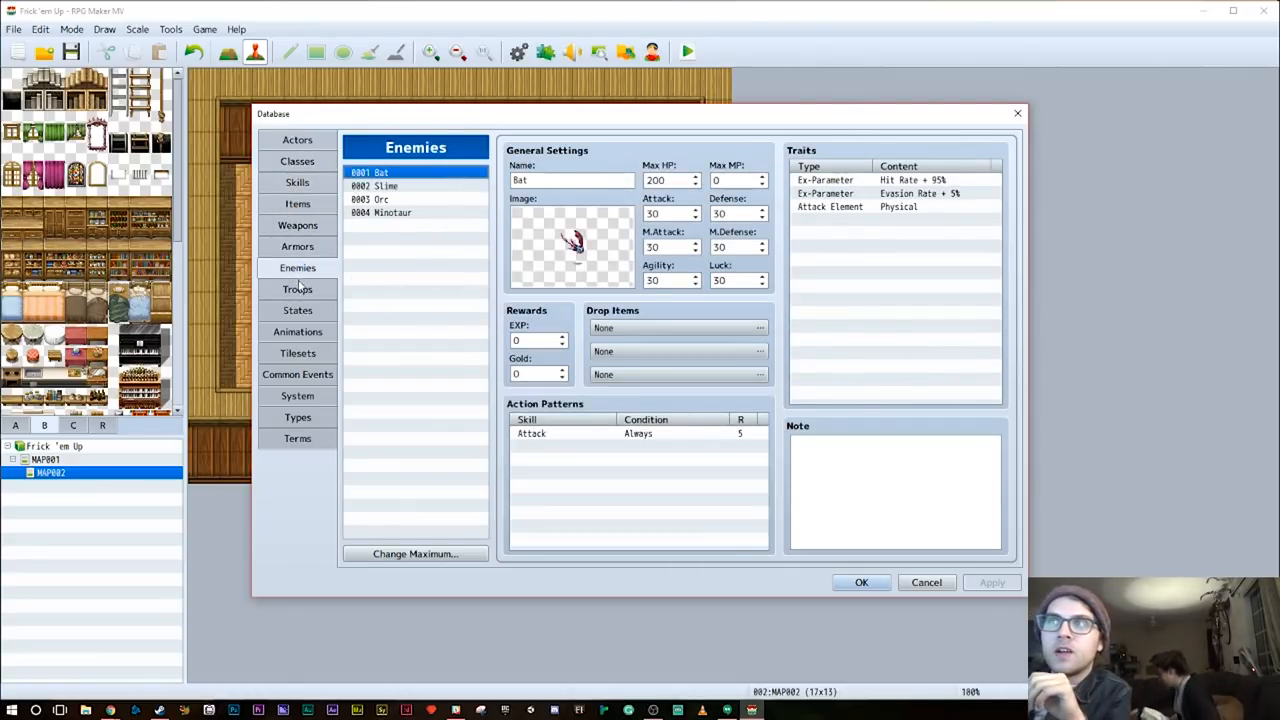
left_click(296, 310)
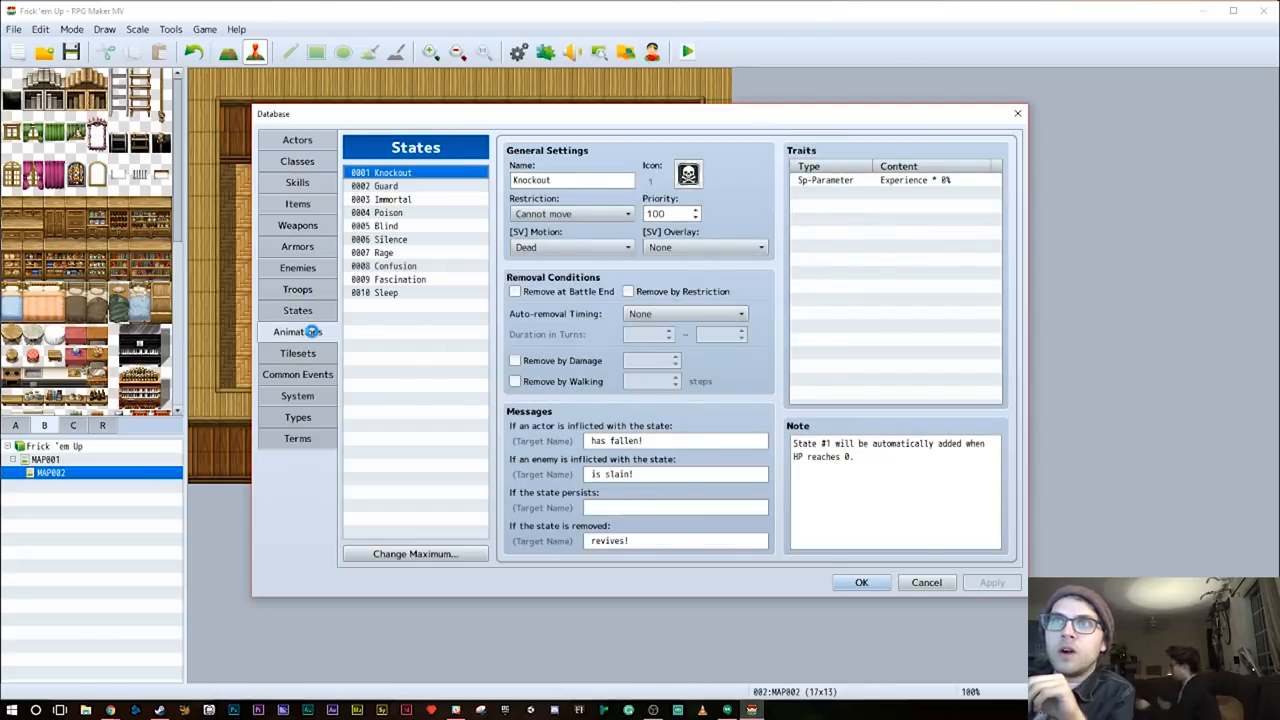
left_click(296, 374)
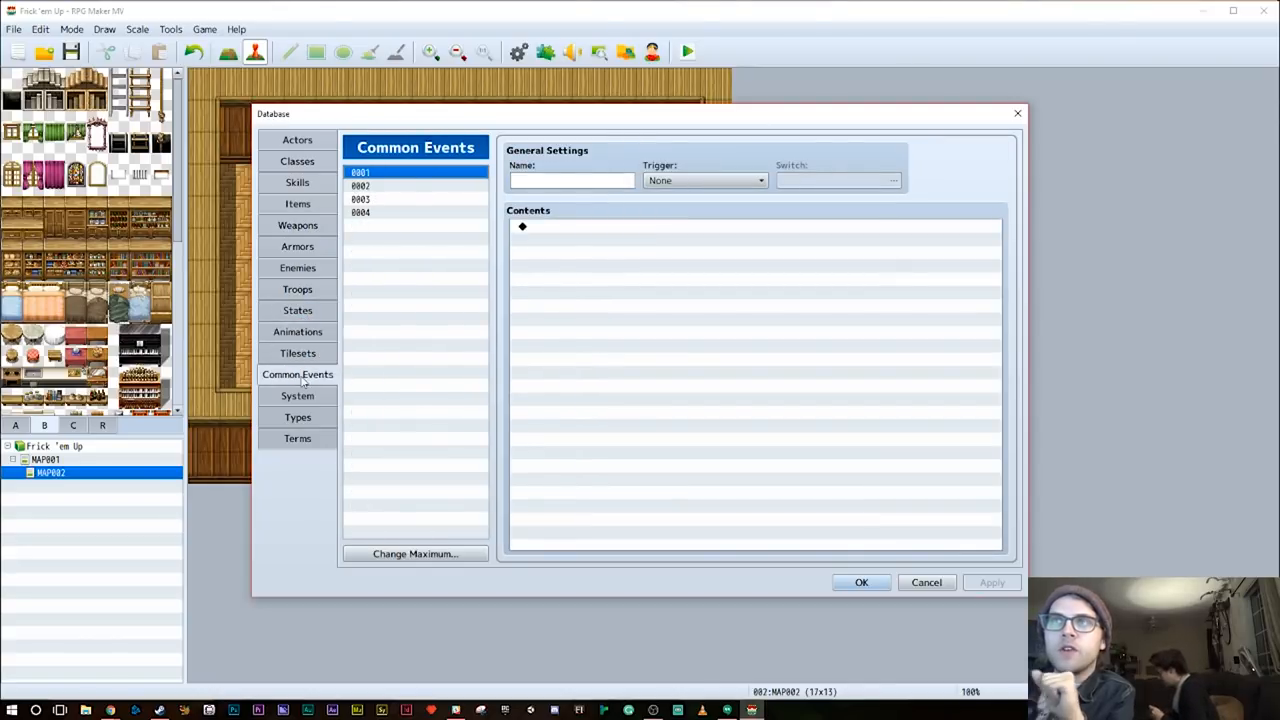
left_click(296, 268)
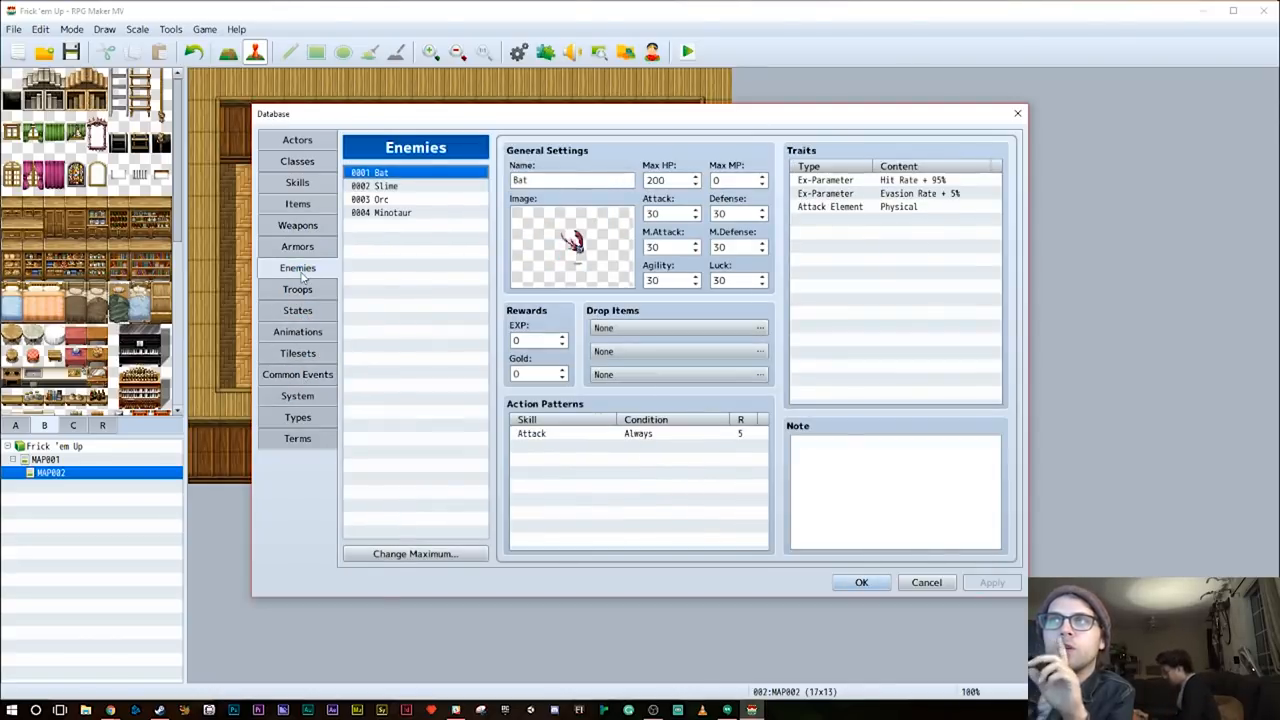
left_click(380, 212)
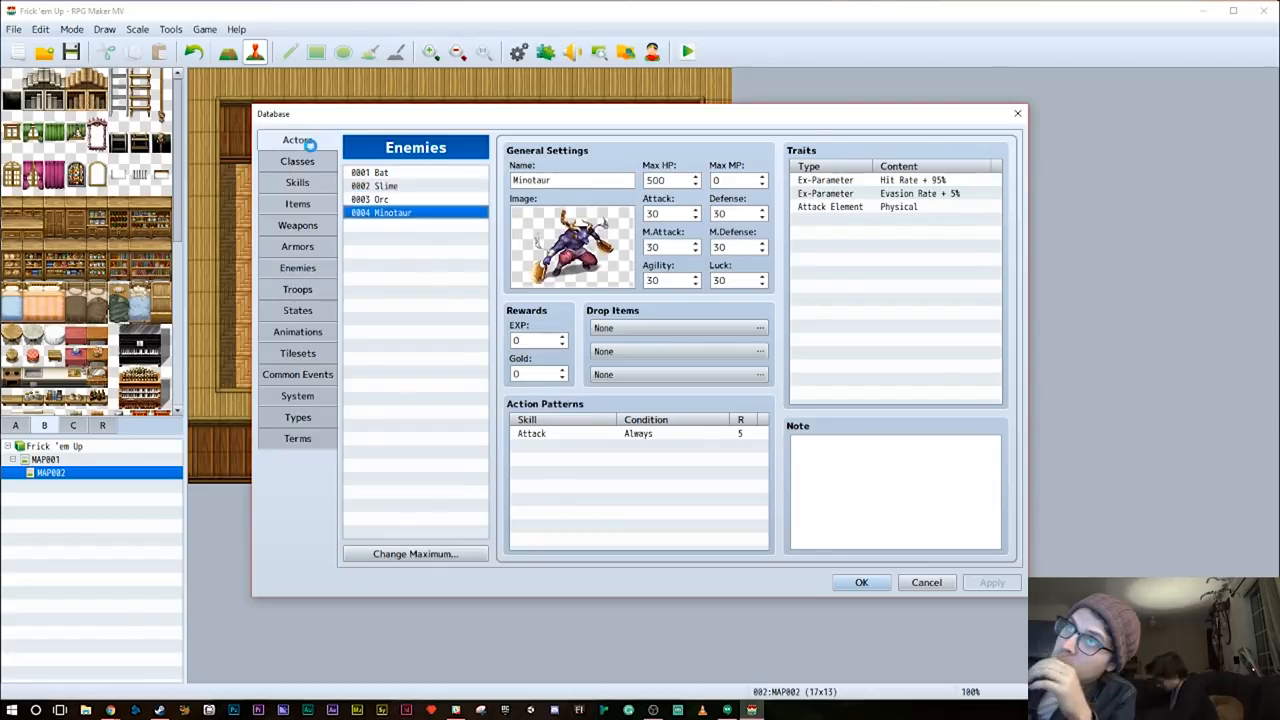
Review classes, skills and the Potion item, then close the database
left_click(296, 160)
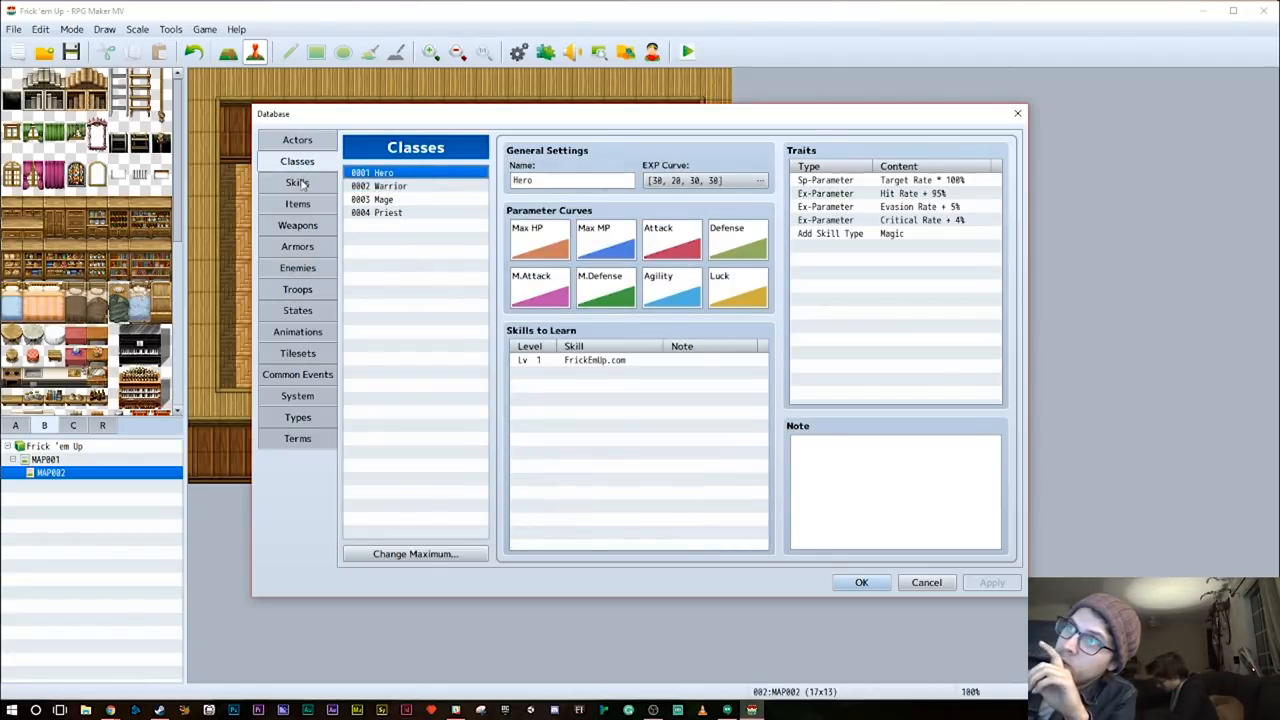
left_click(296, 182)
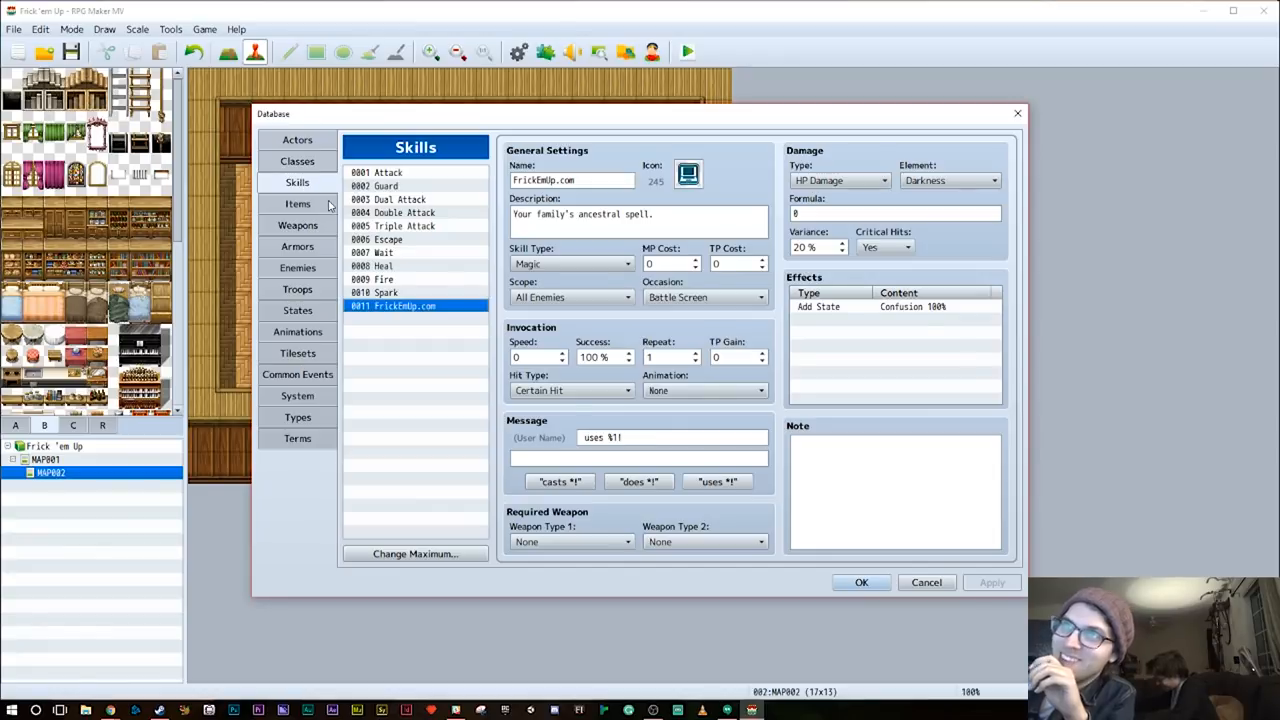
left_click(296, 204)
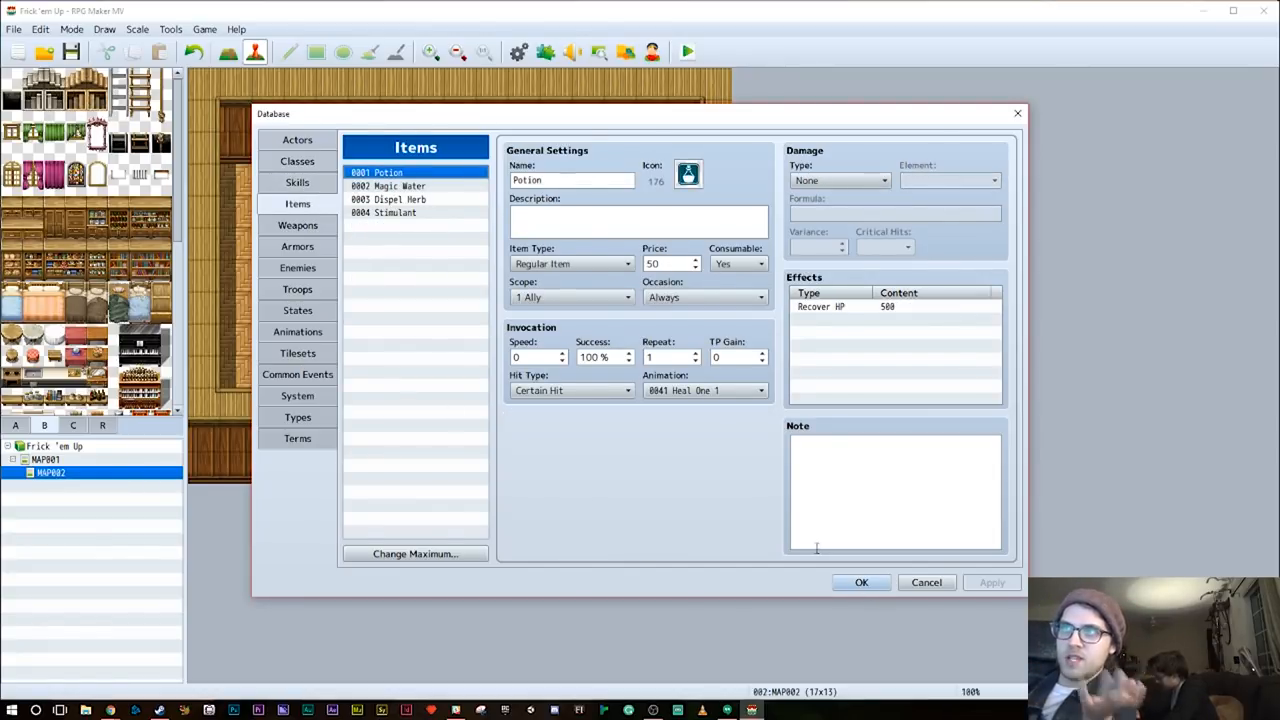
mouse_move(310, 216)
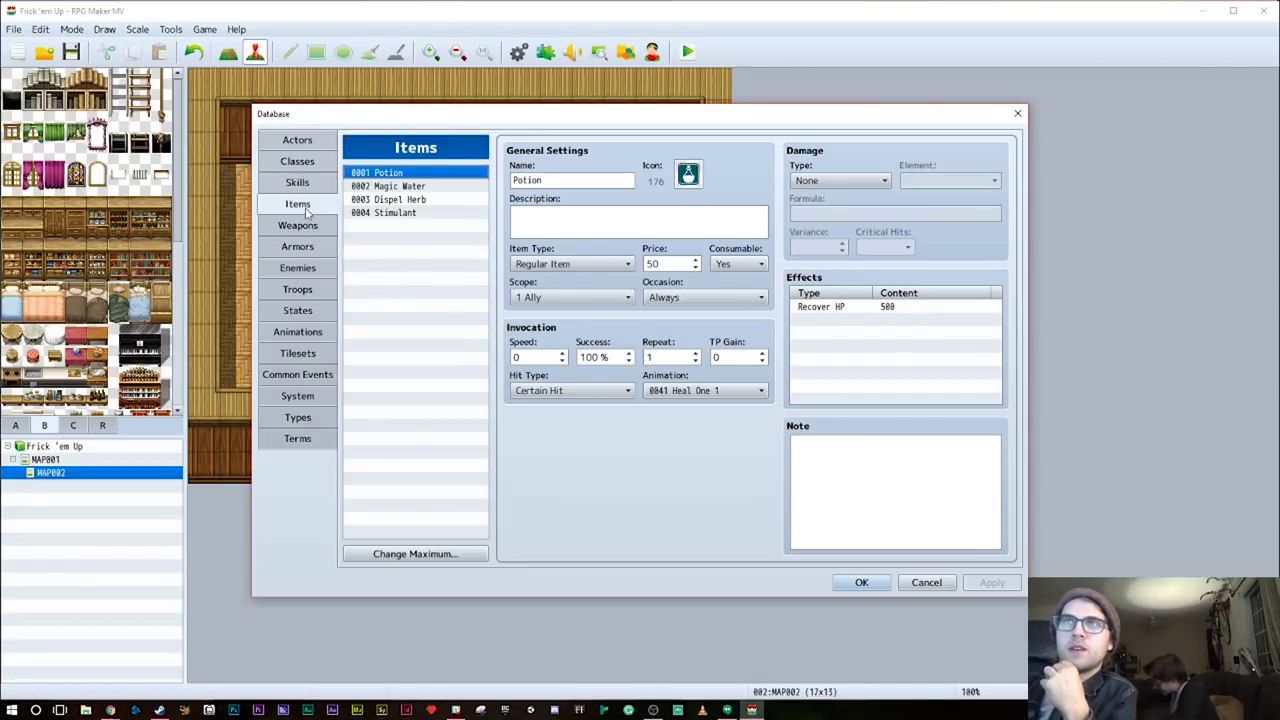
left_click(860, 582)
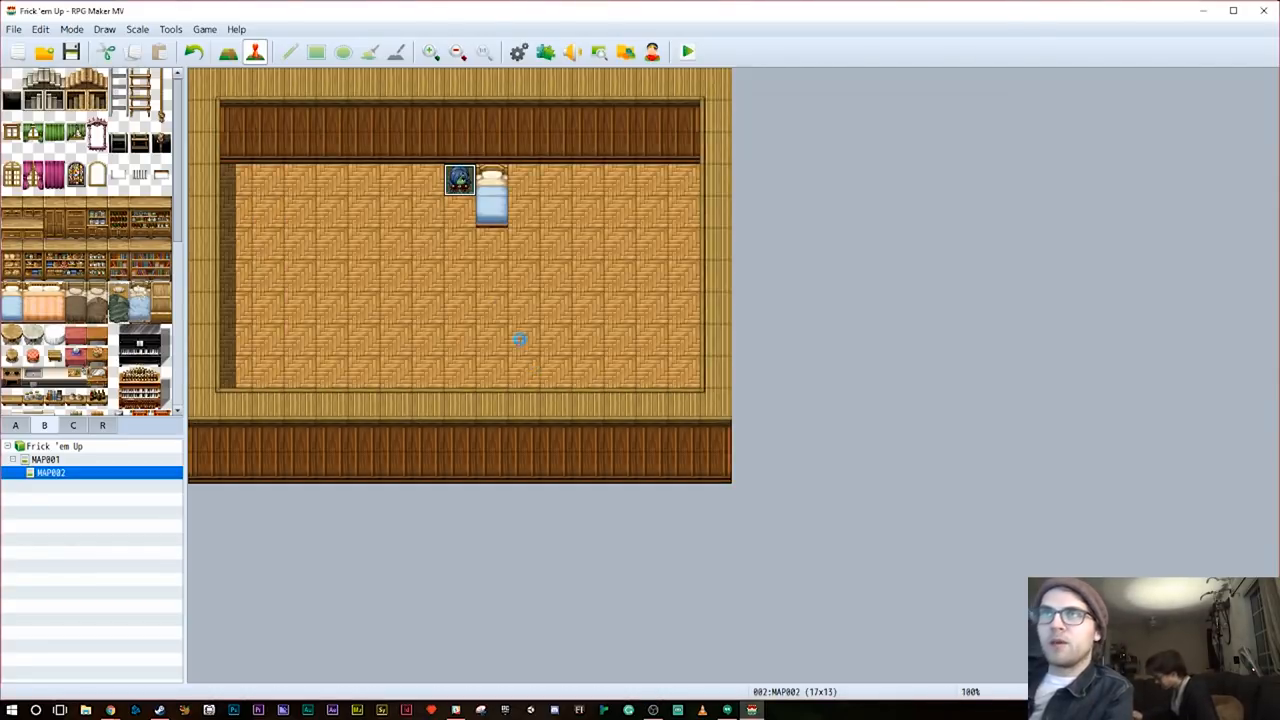
right_click(460, 180)
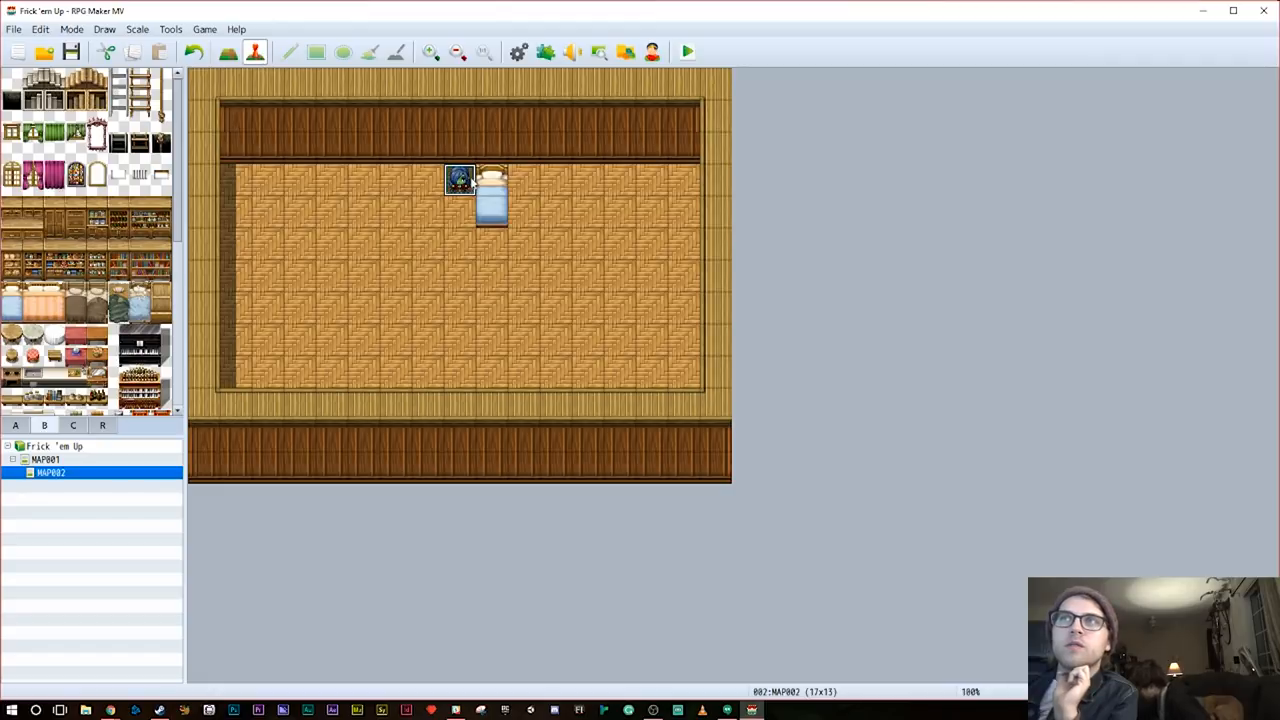
right_click(460, 180)
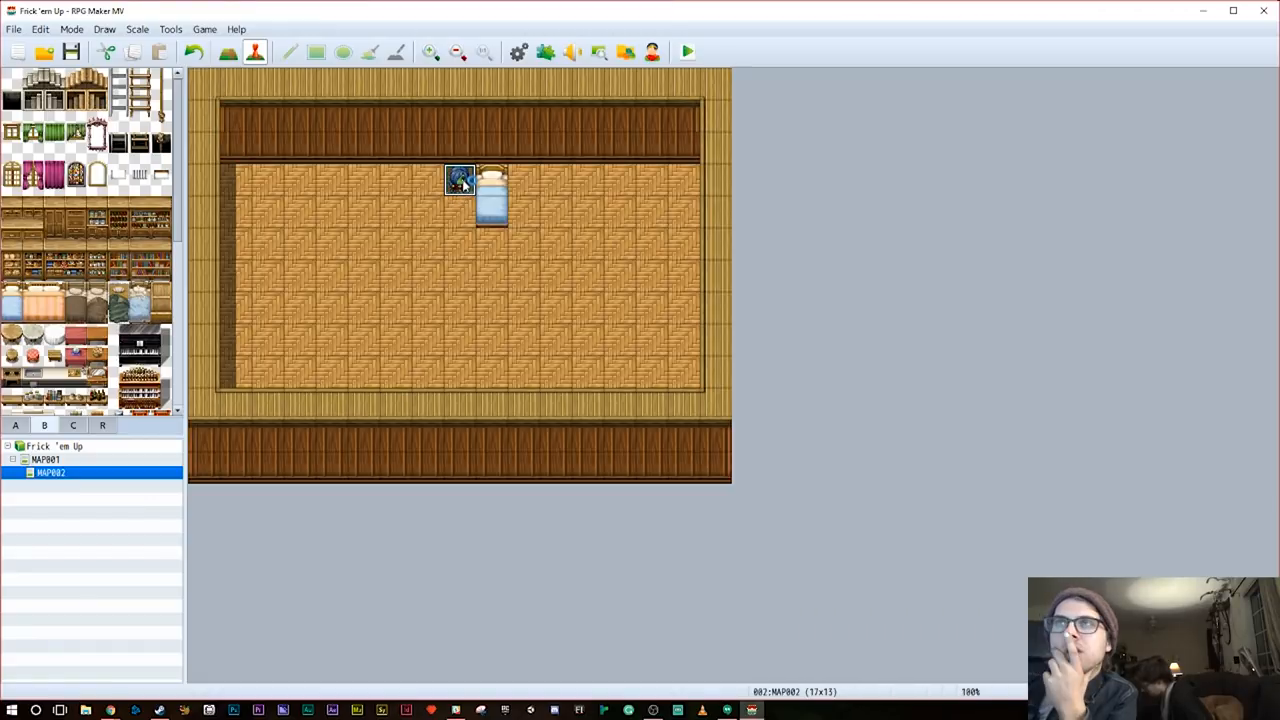
right_click(460, 180)
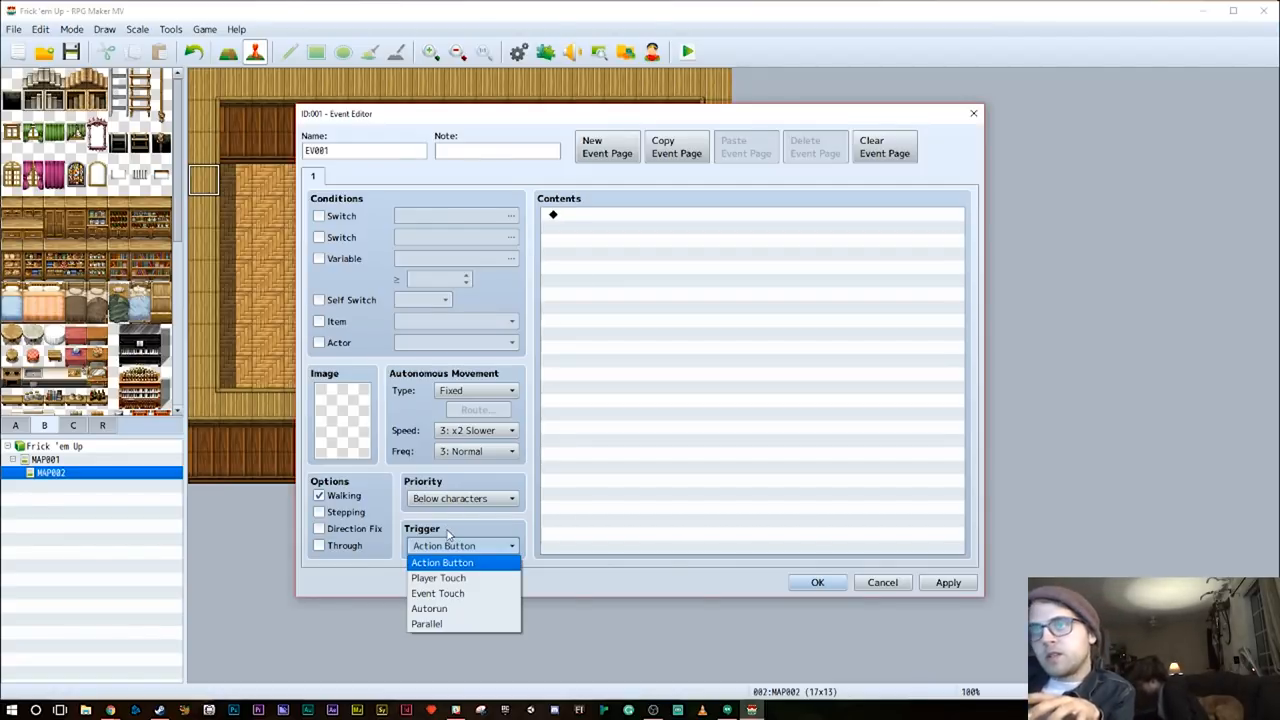
left_click(428, 608)
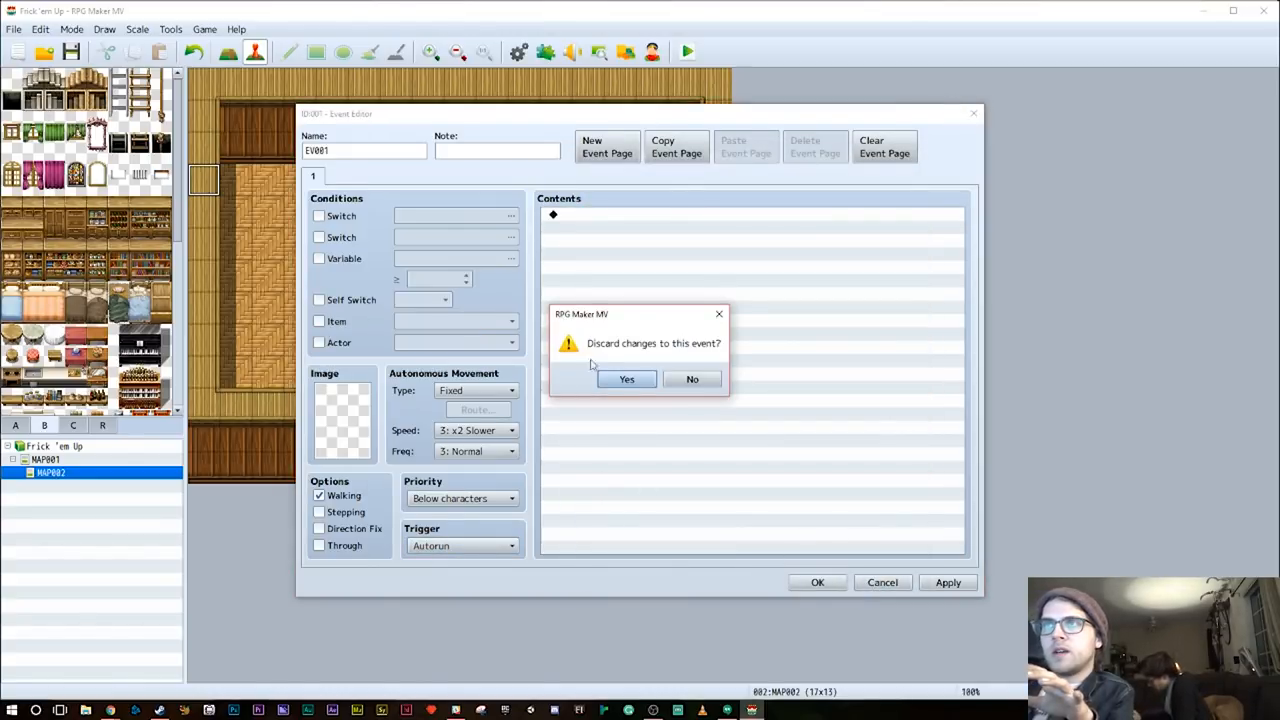
left_click(626, 380)
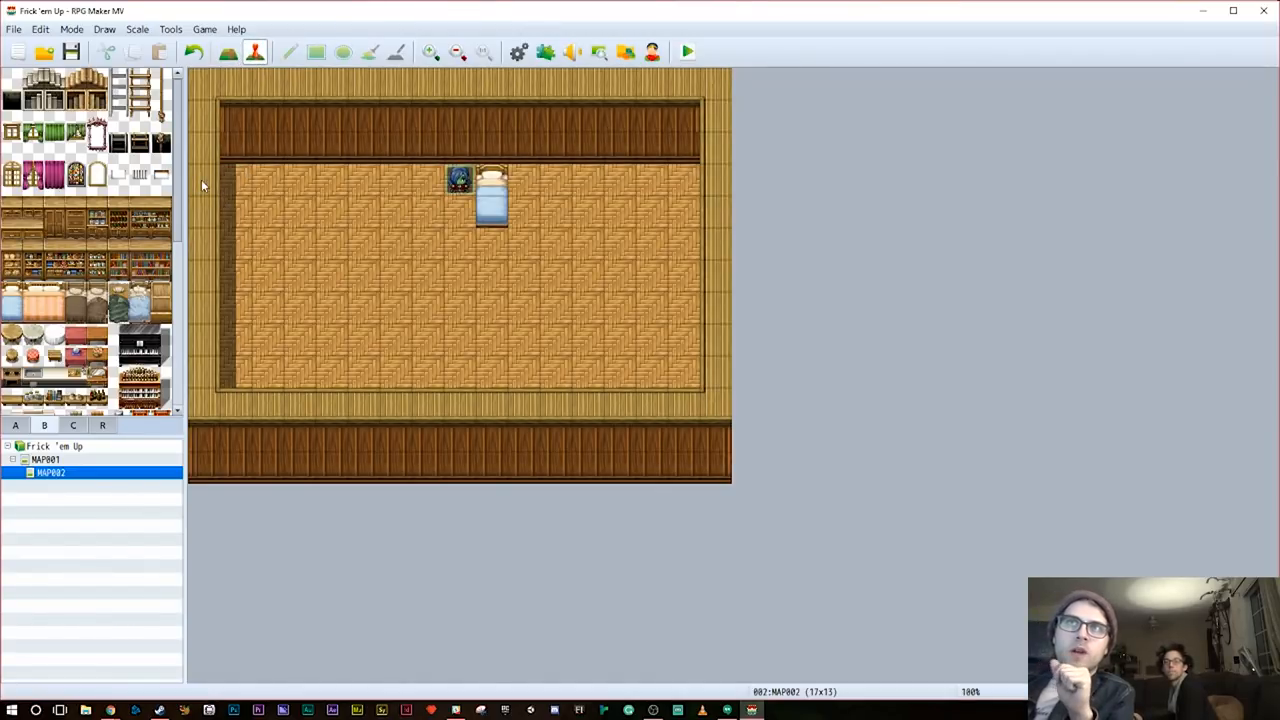
Create a new event in the room's top-left corner with its trigger set to Autorun
double_click(458, 178)
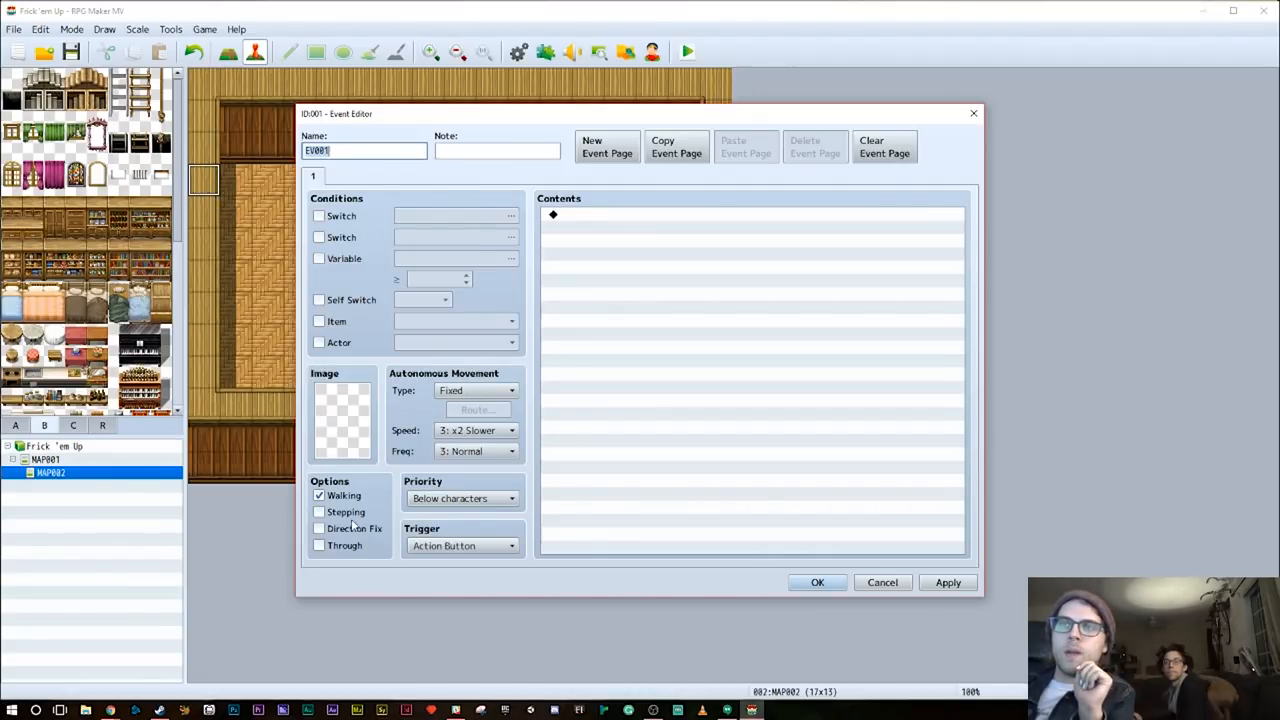
left_click(462, 544)
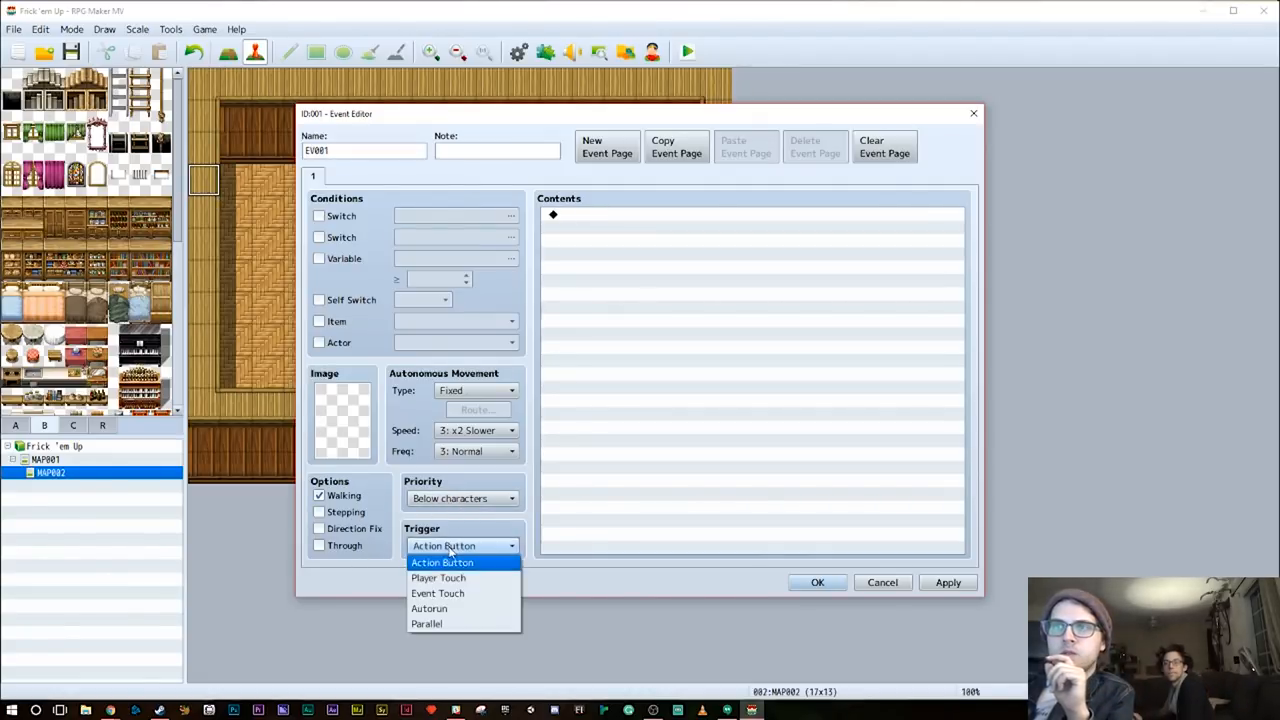
left_click(428, 608)
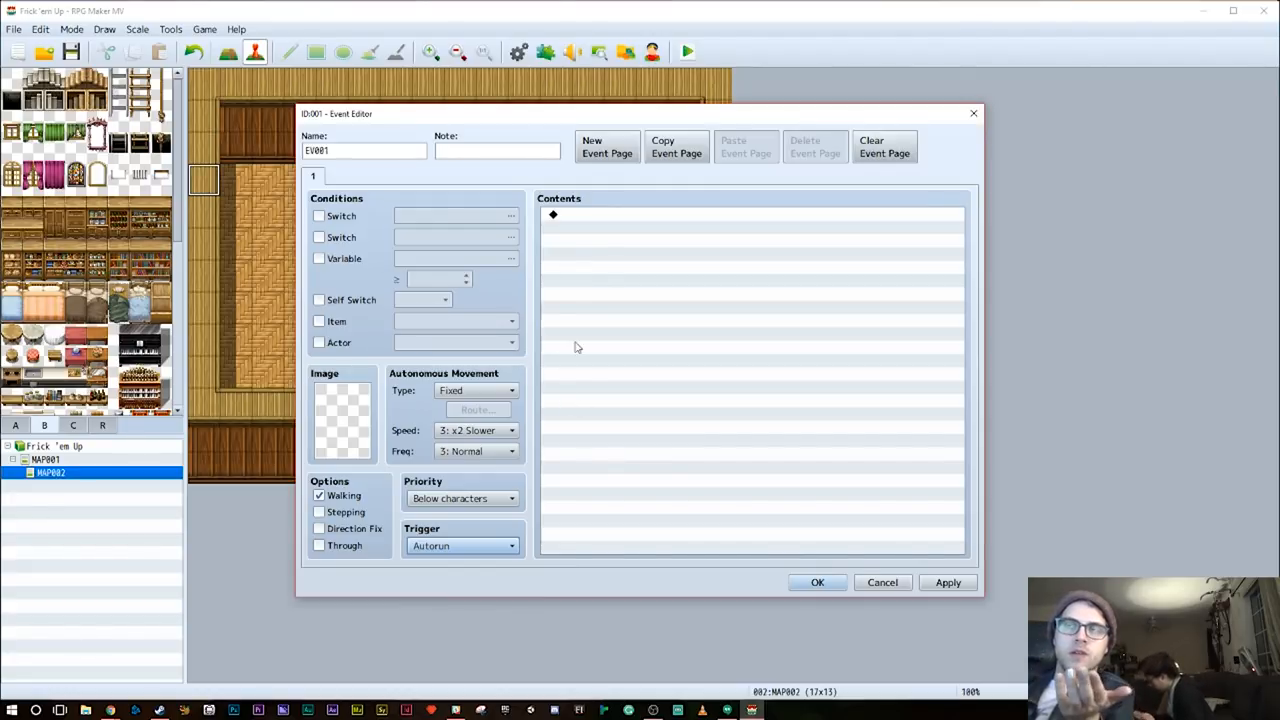
mouse_move(588, 220)
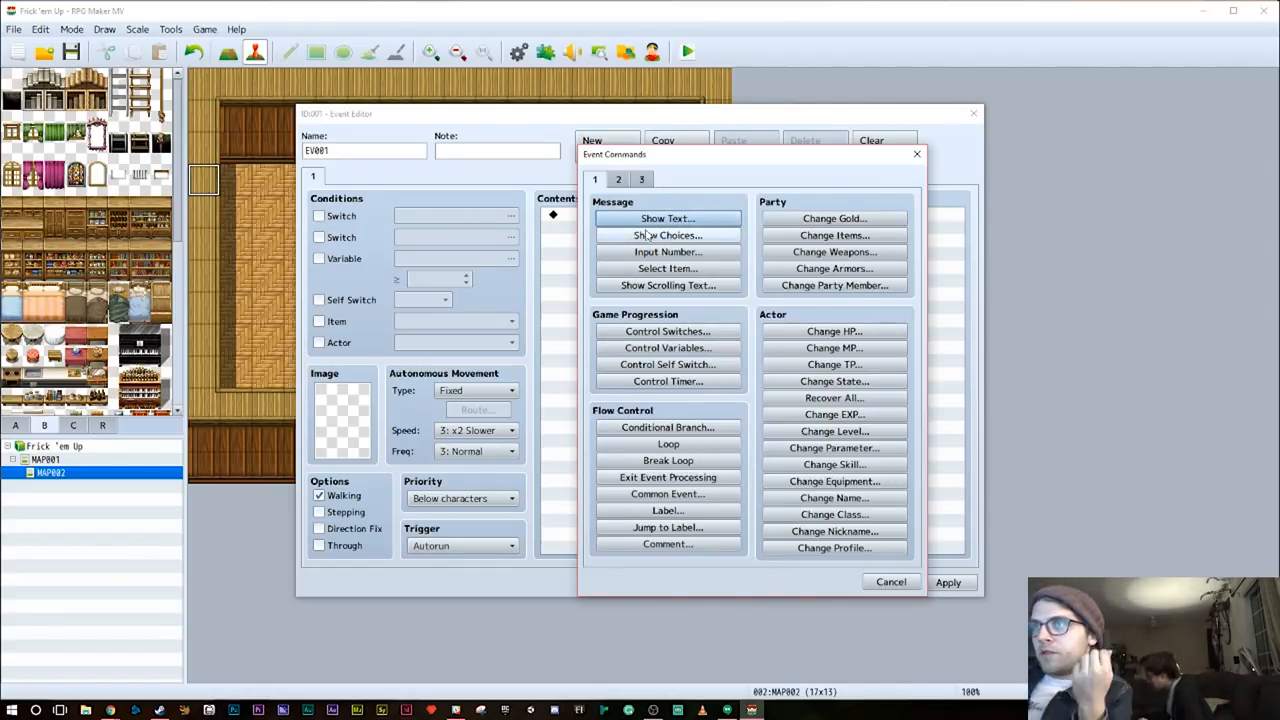
Add a Set Movement Route command making the Player turn right, and save the event
left_click(640, 180)
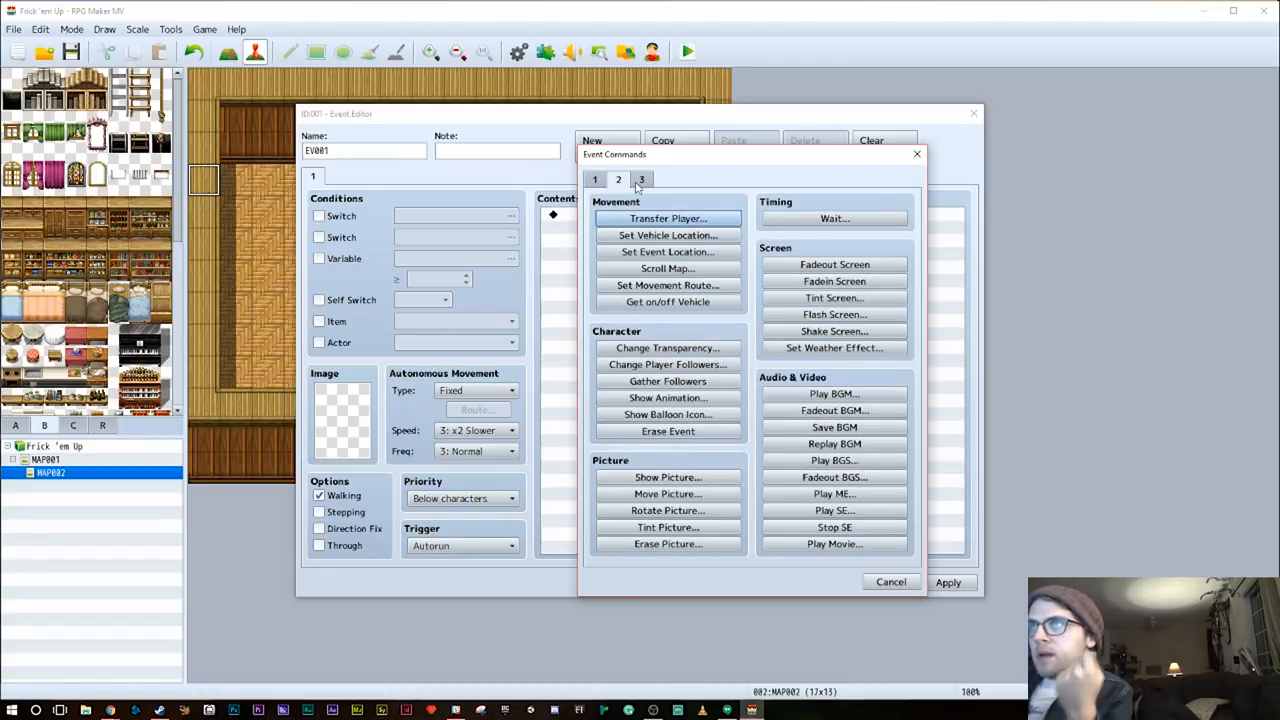
mouse_move(624, 192)
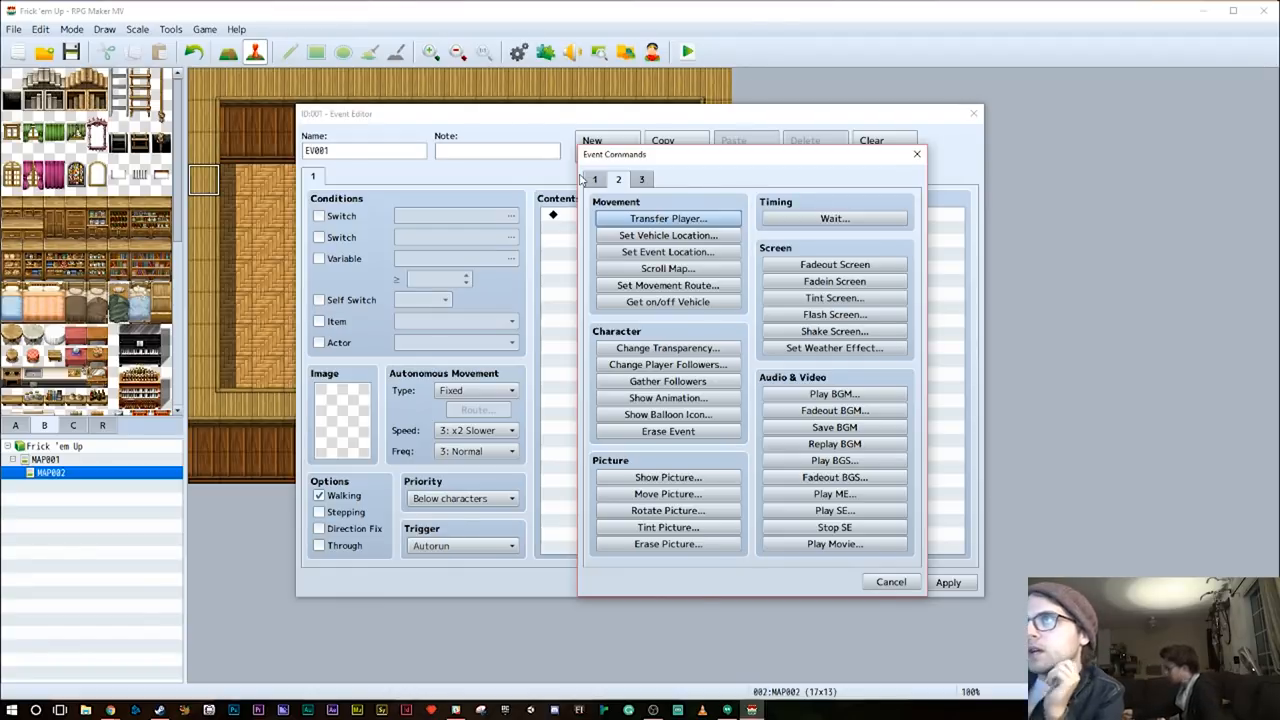
left_click(640, 180)
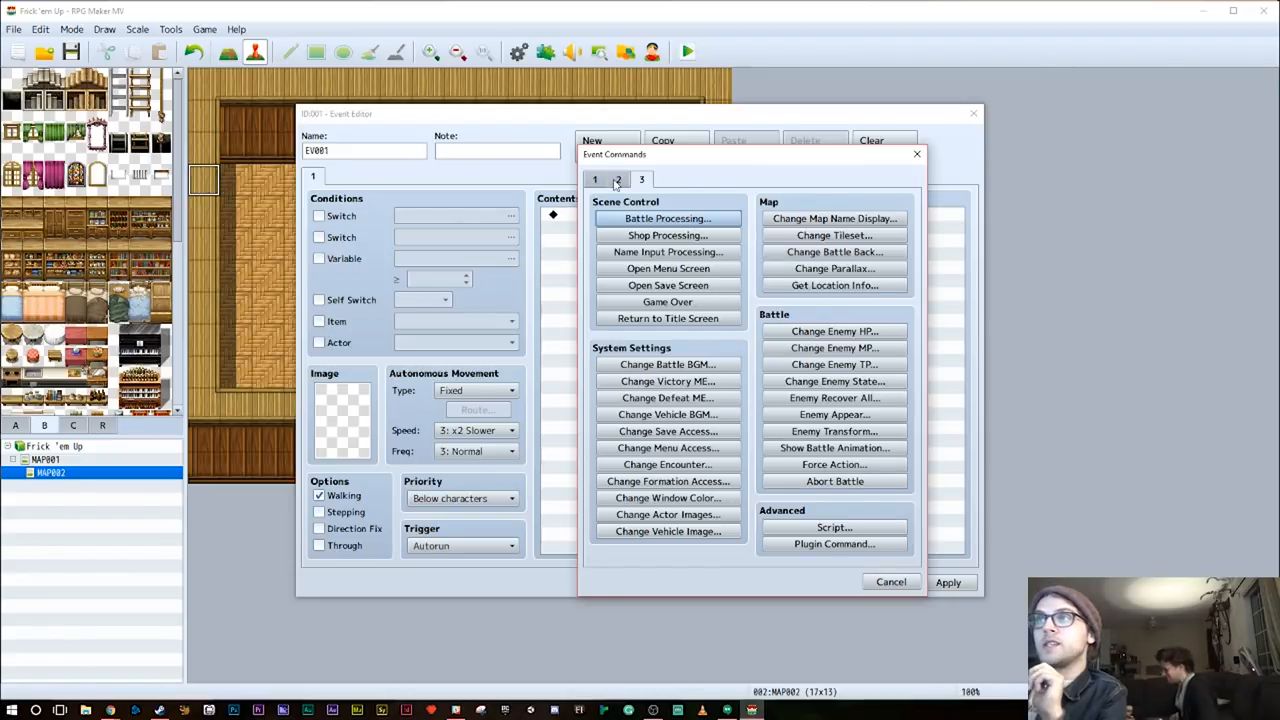
left_click(596, 180)
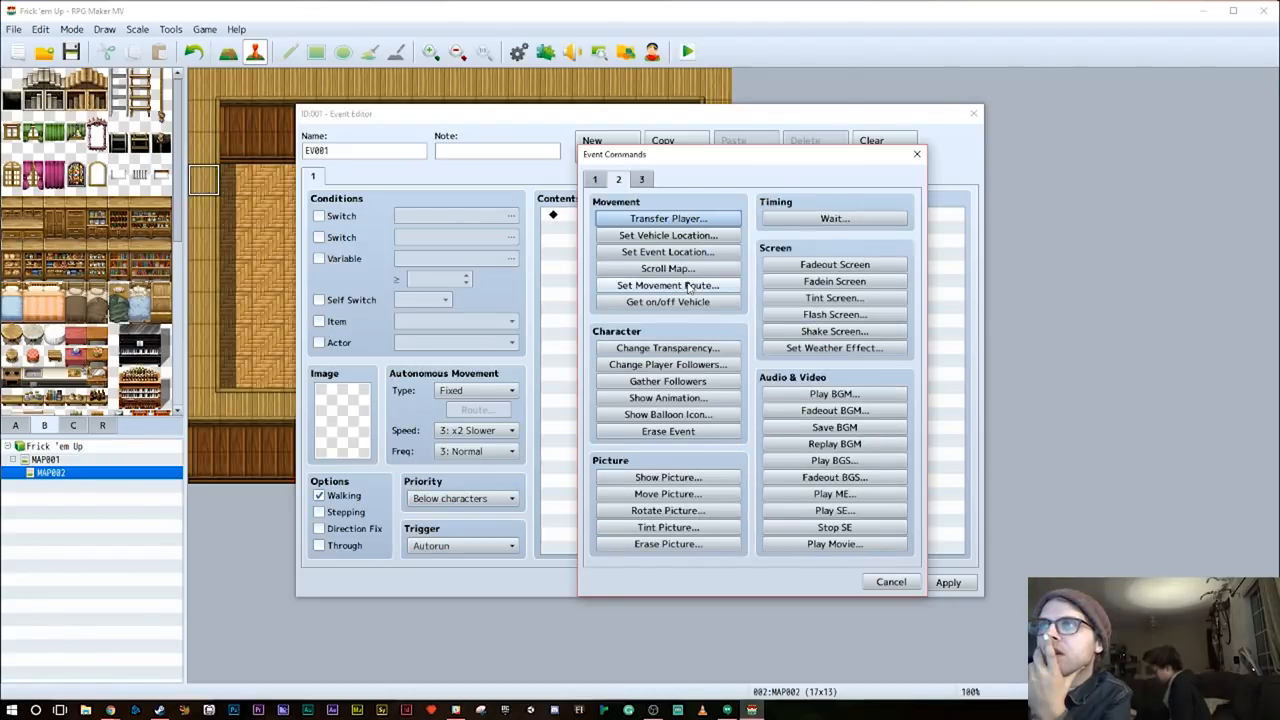
left_click(668, 284)
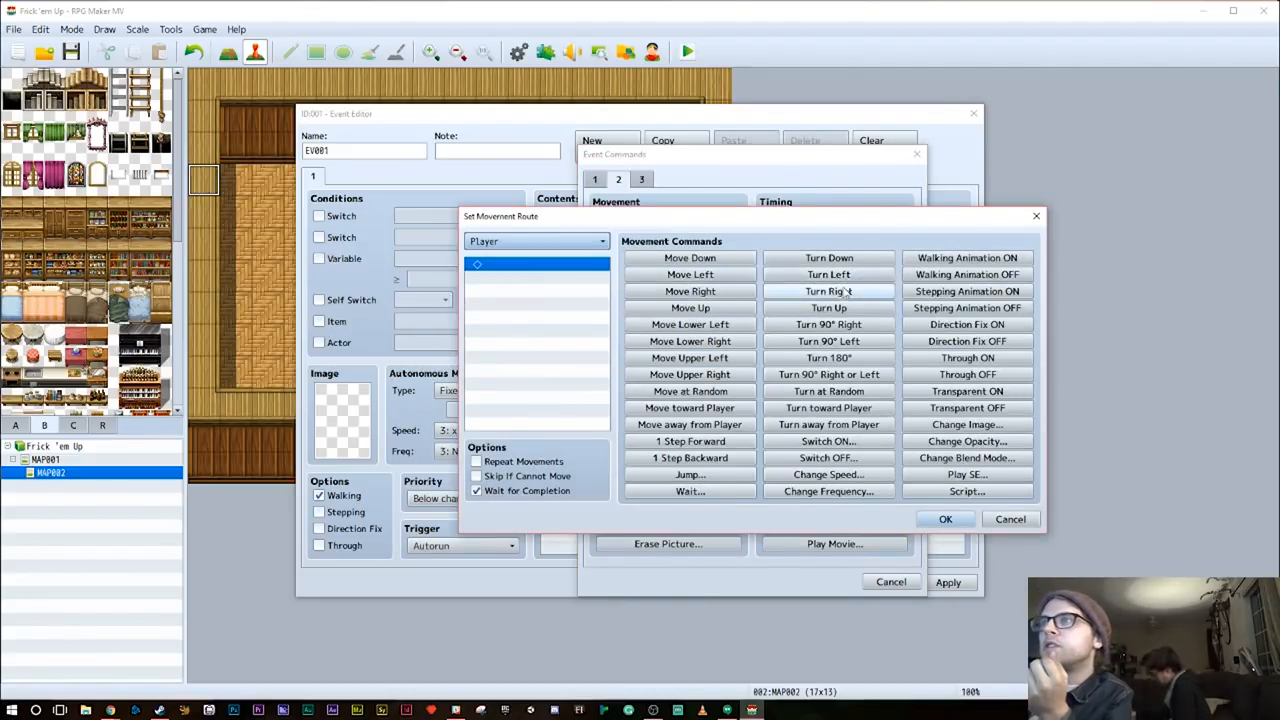
left_click(828, 292)
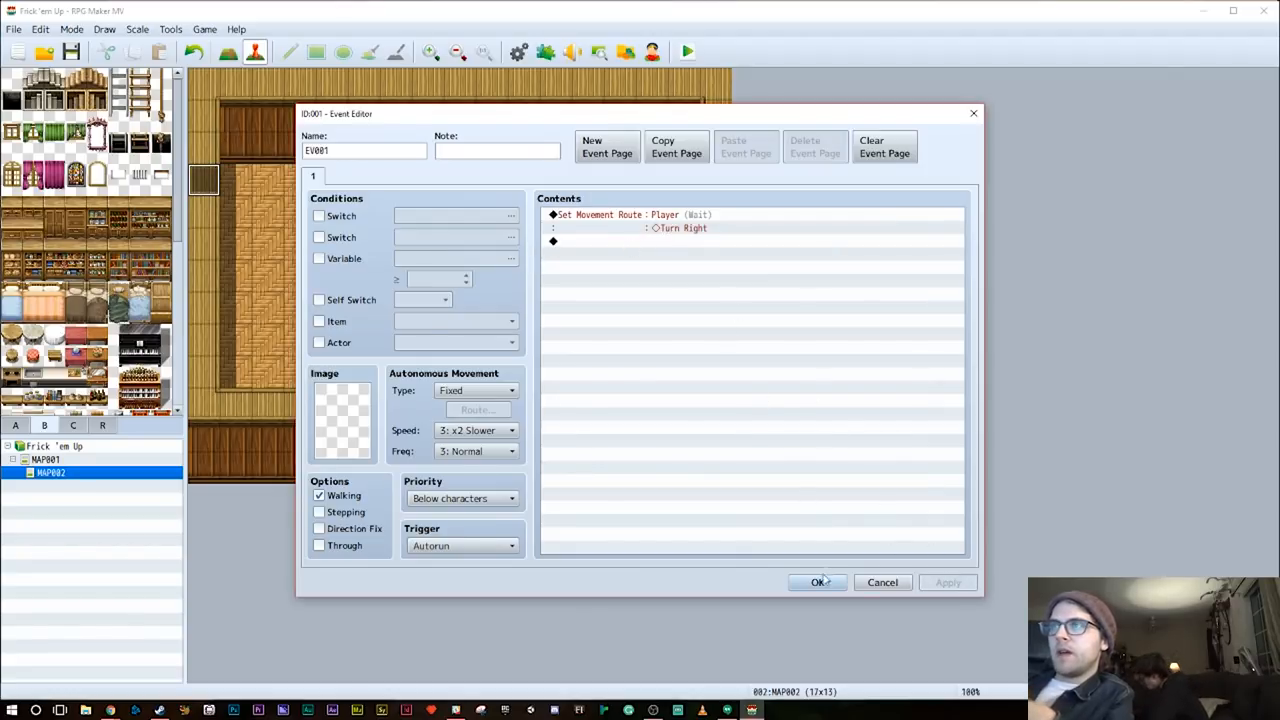
left_click(816, 582)
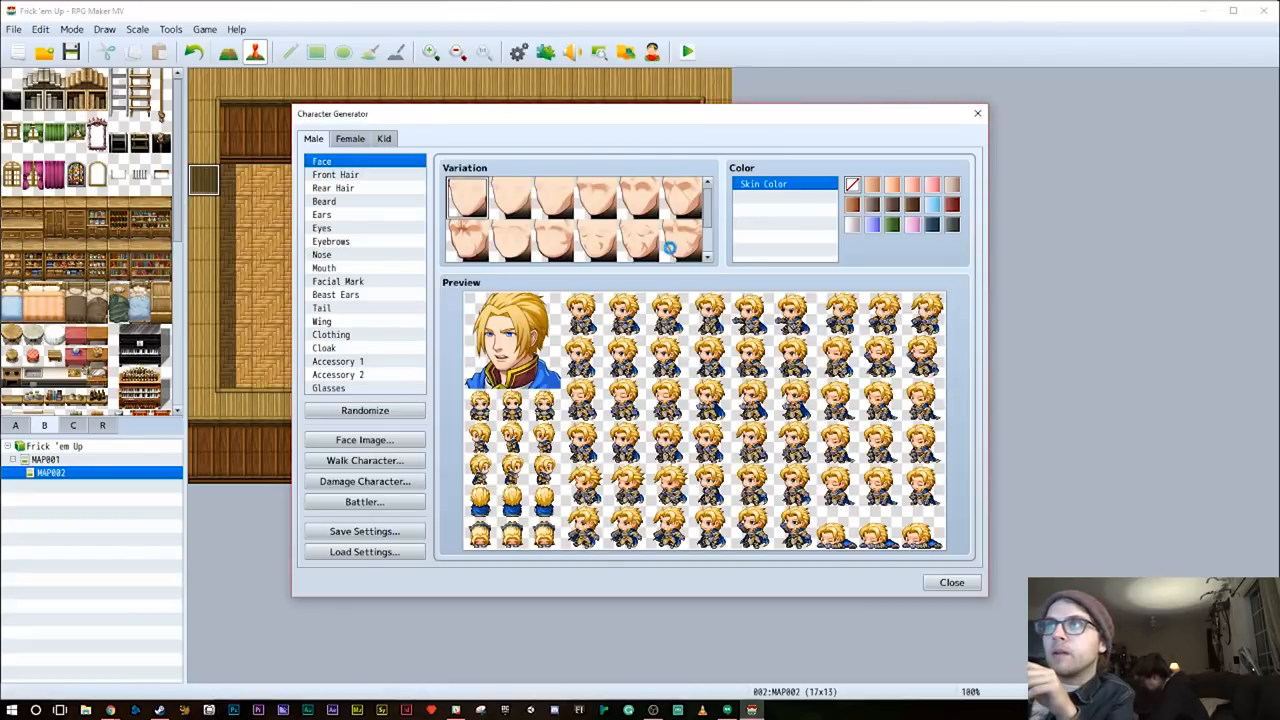
Recolour the generated character's front hair white and pick a different front hairstyle
left_click(678, 240)
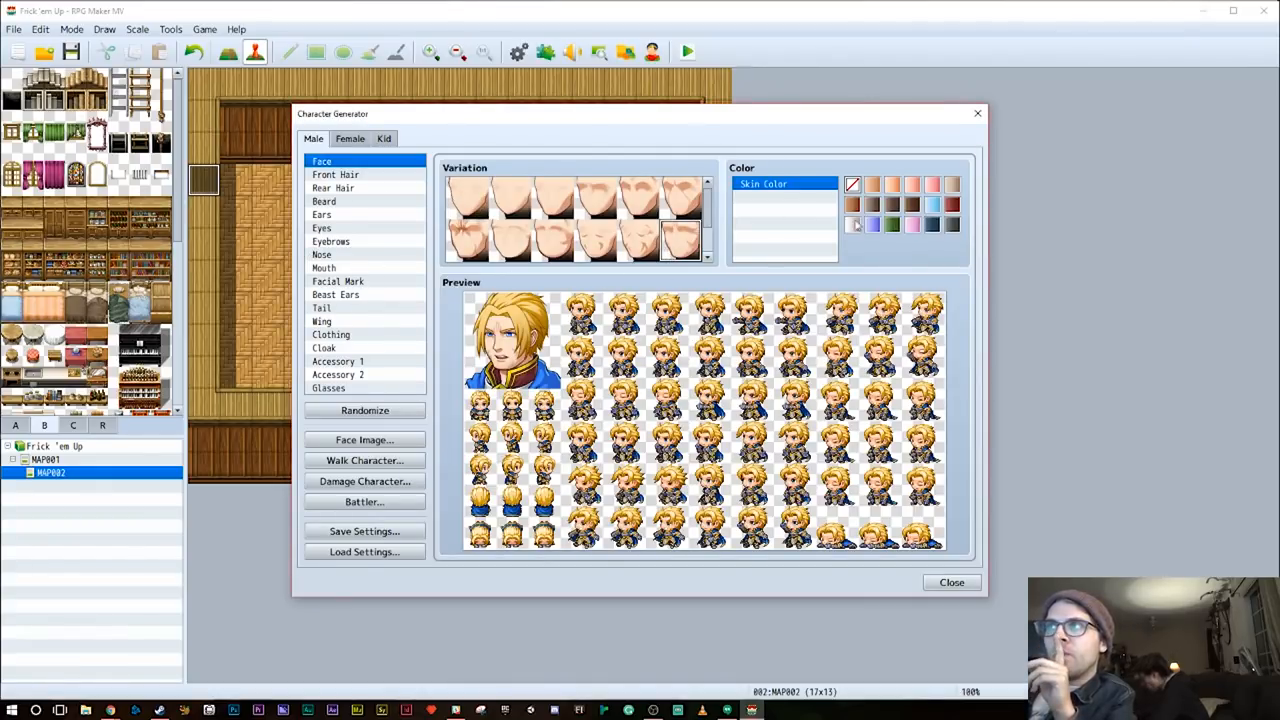
left_click(852, 204)
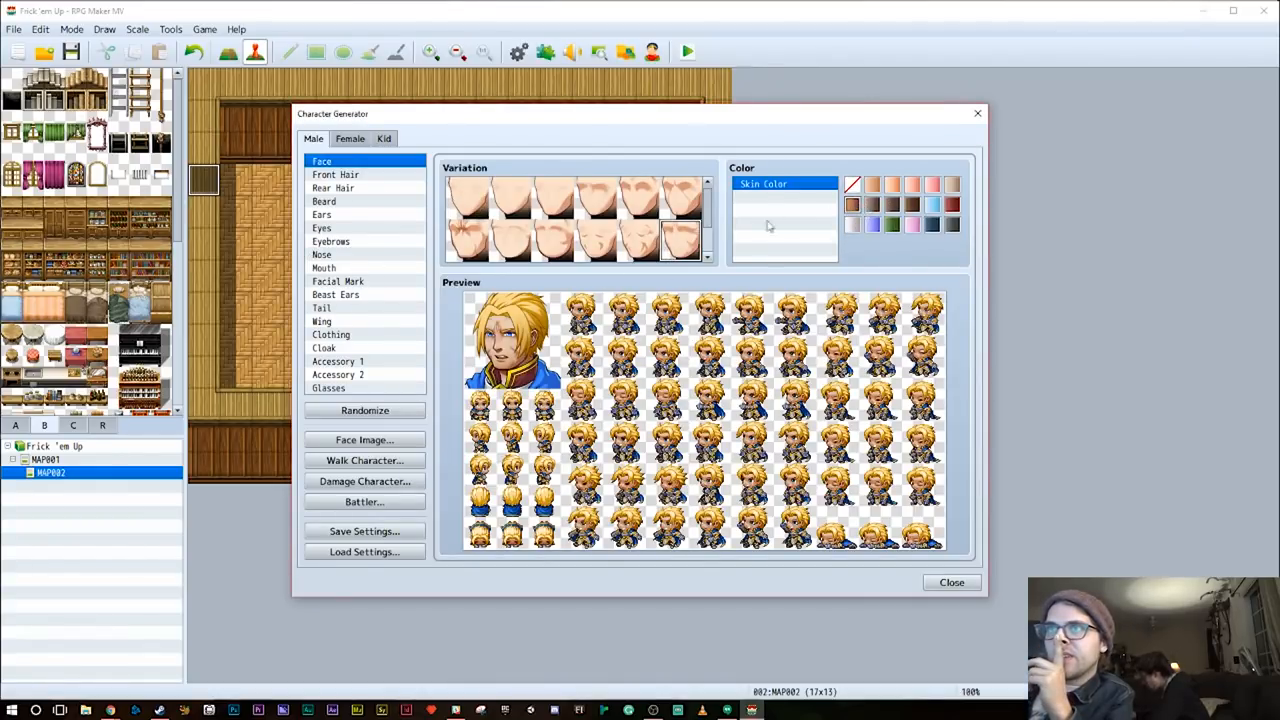
left_click(336, 174)
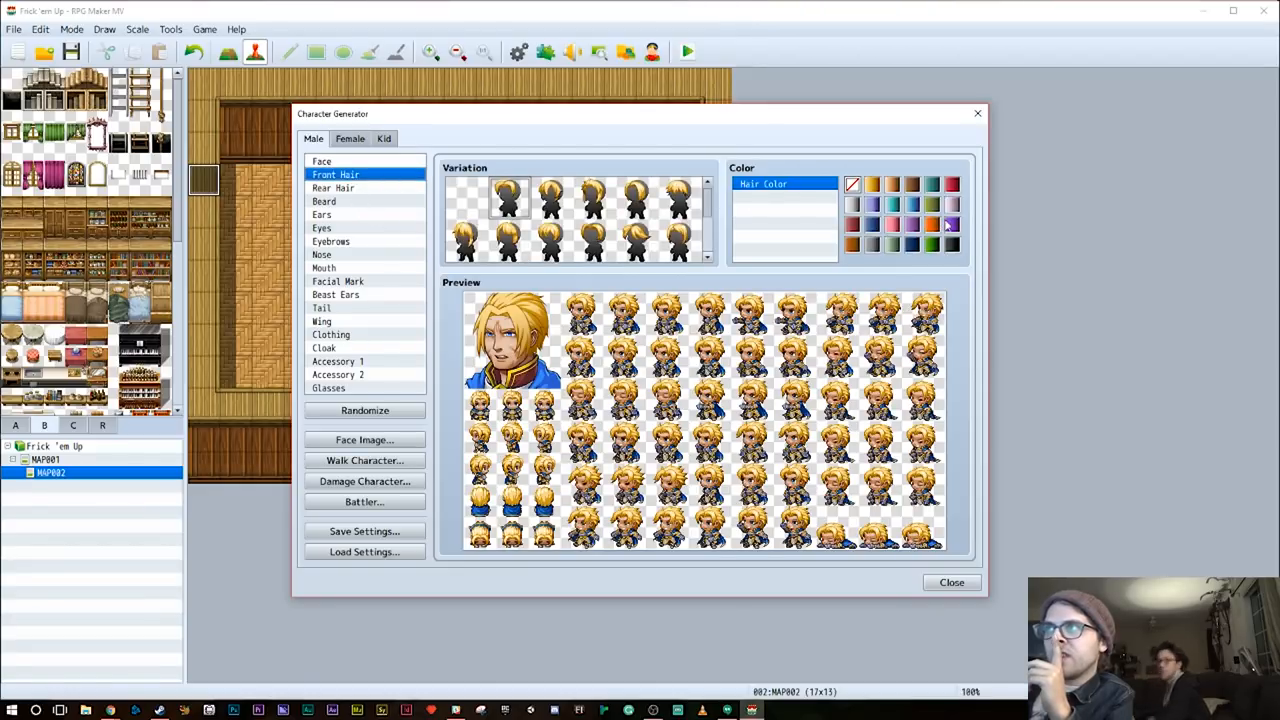
left_click(852, 244)
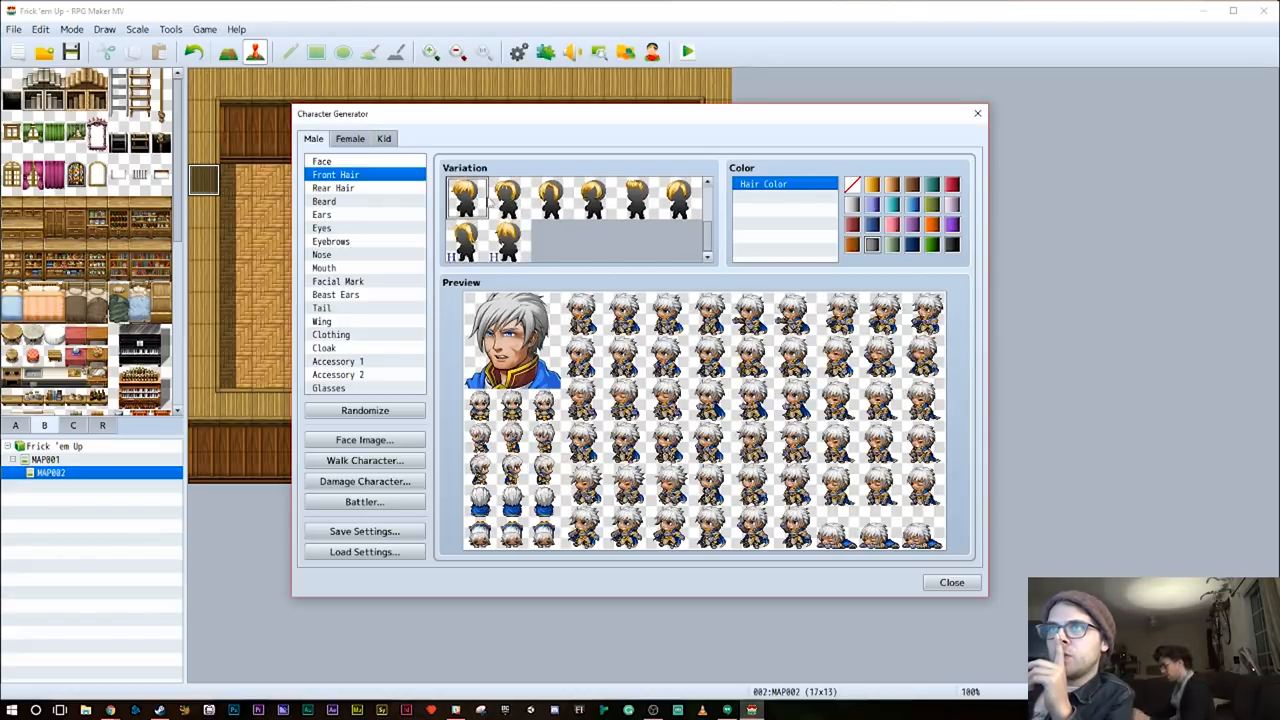
left_click(636, 240)
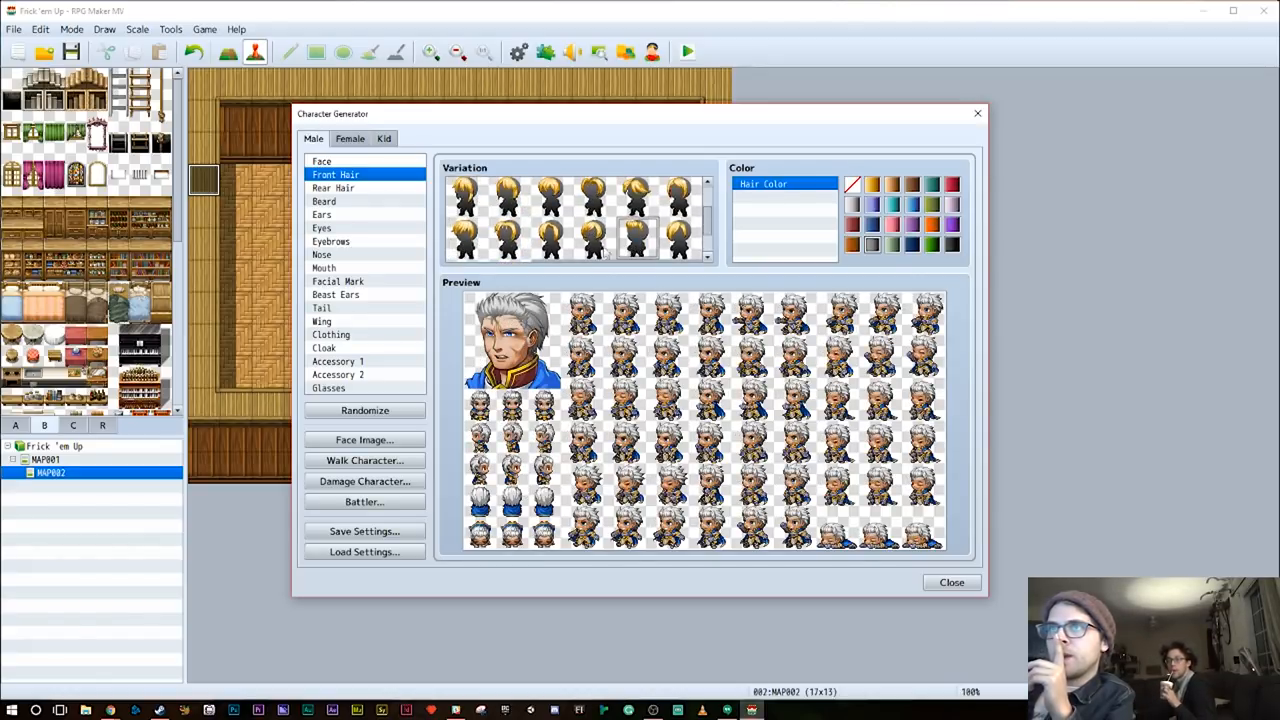
Choose a rear hairstyle, then settle on a spikier front hairstyle
left_click(332, 188)
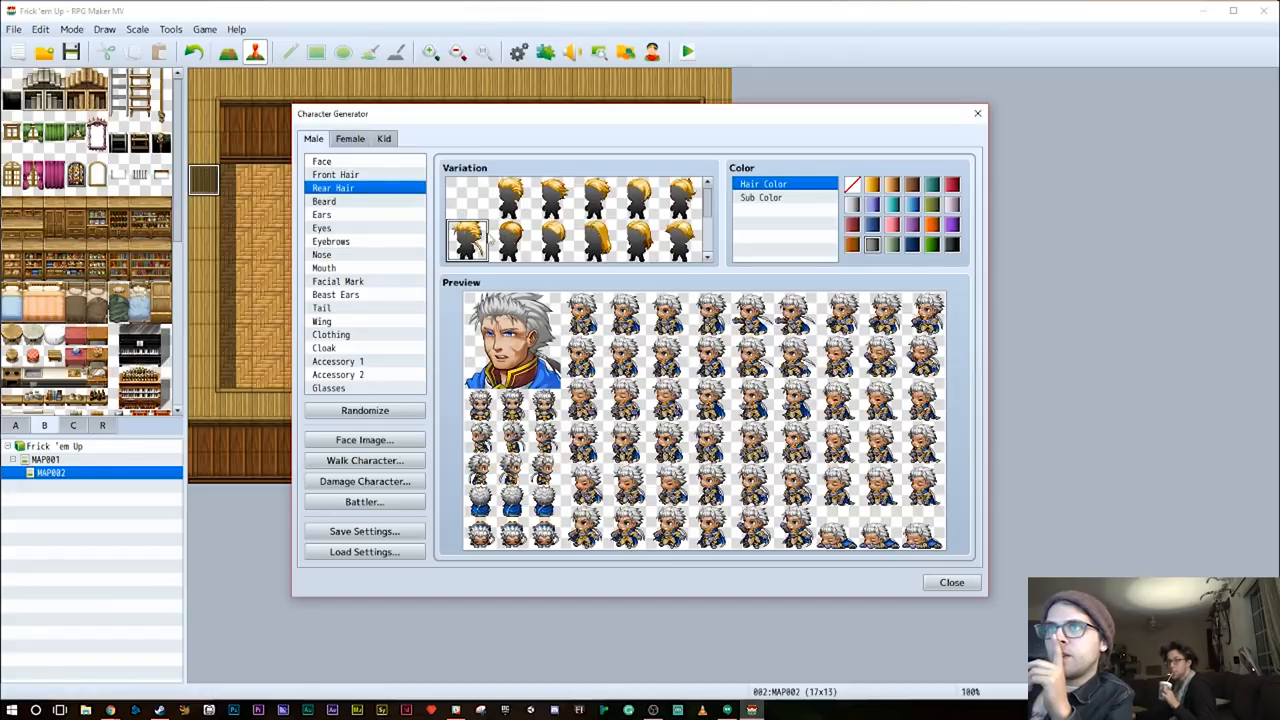
left_click(596, 198)
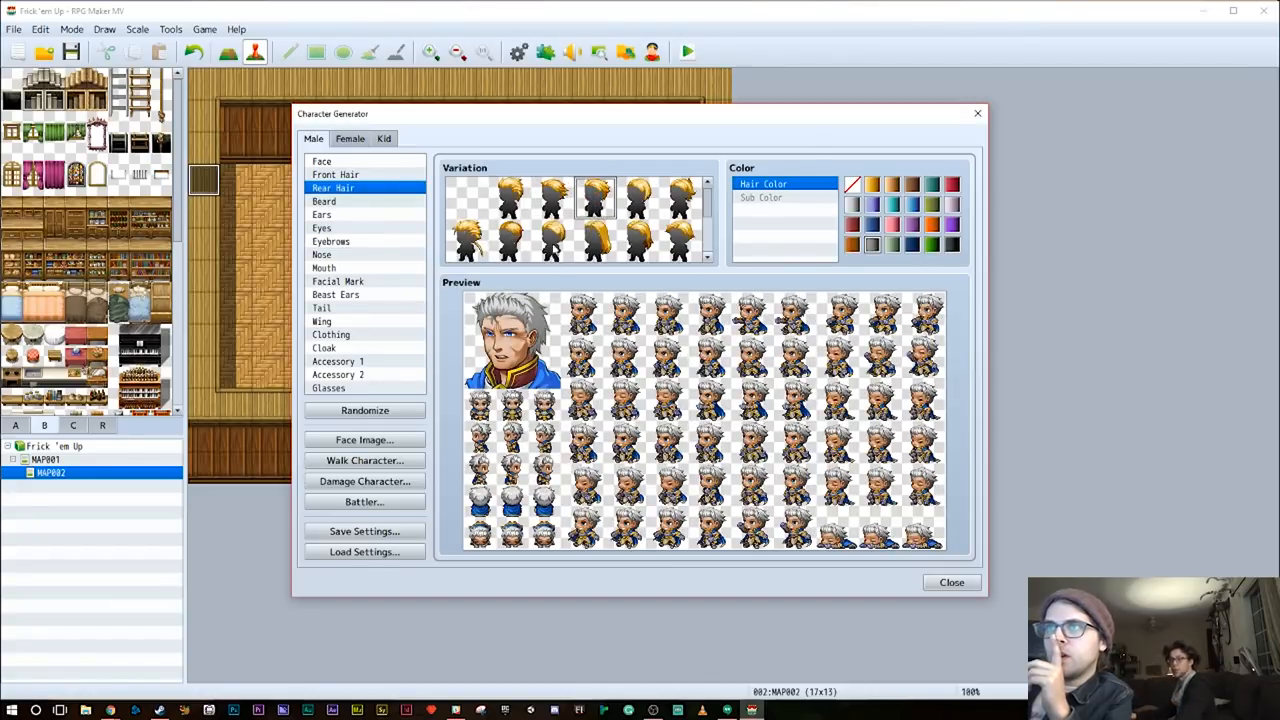
left_click(638, 240)
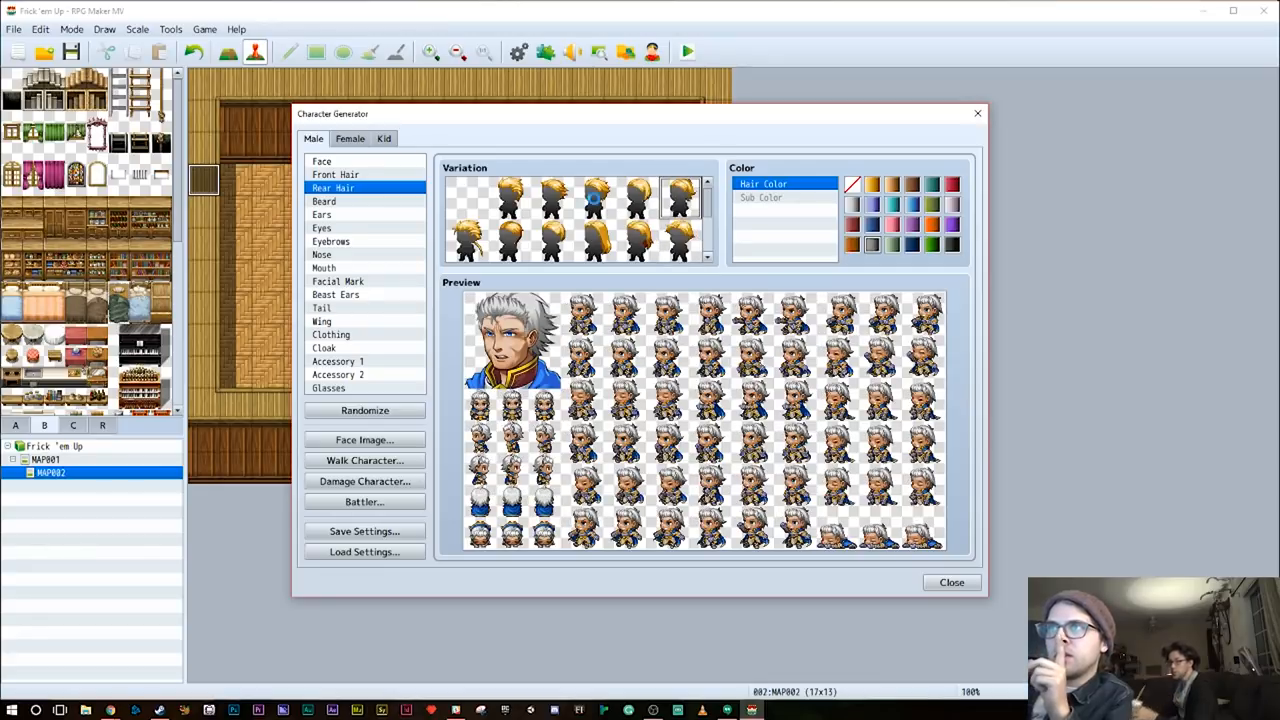
left_click(596, 198)
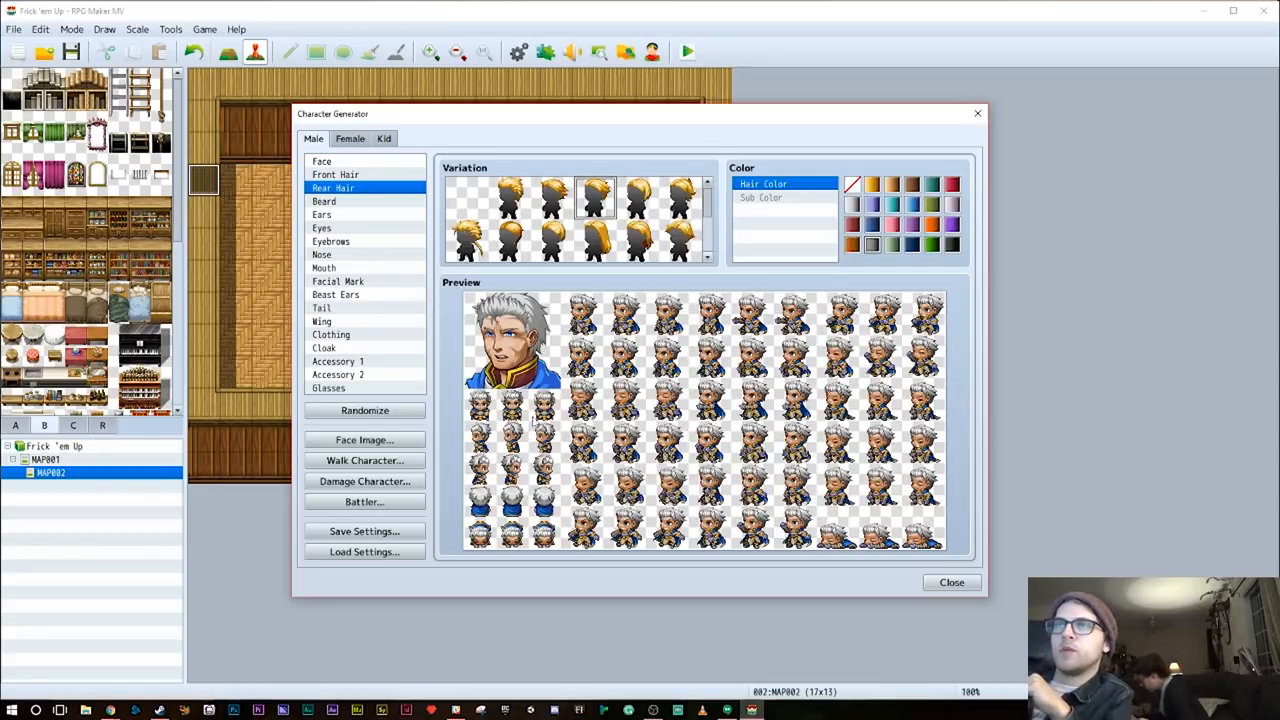
left_click(336, 174)
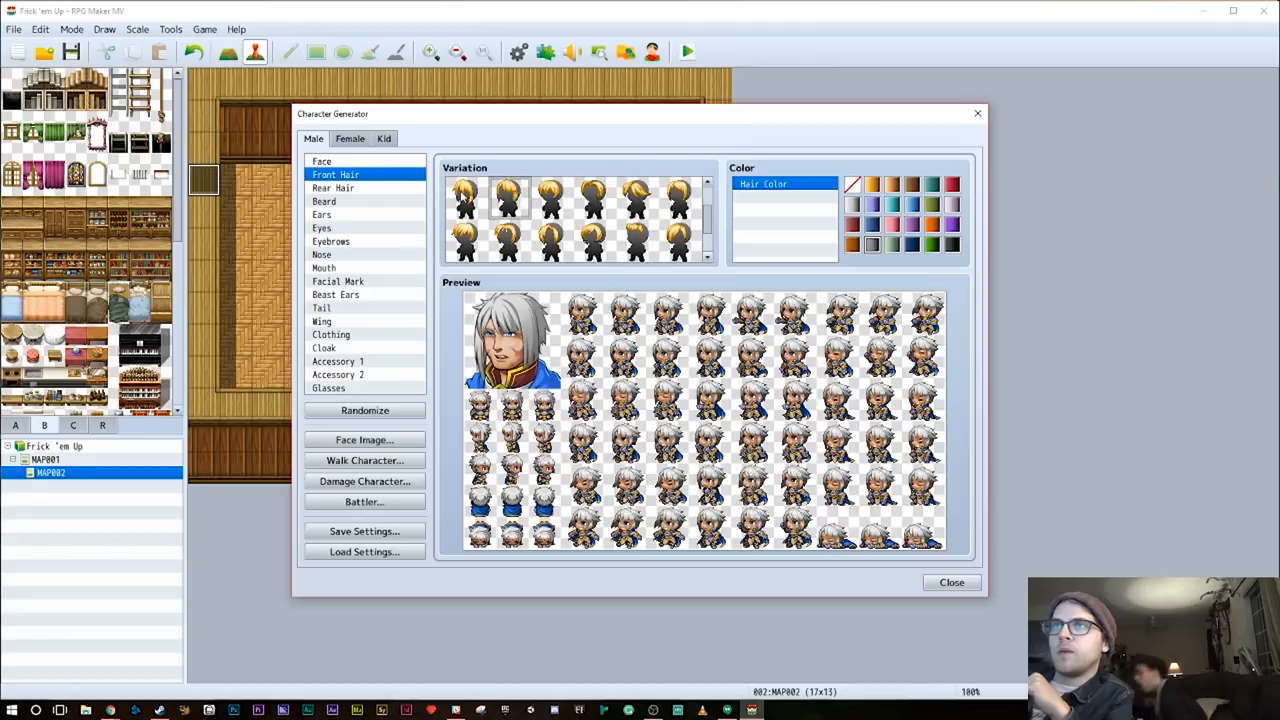
left_click(464, 198)
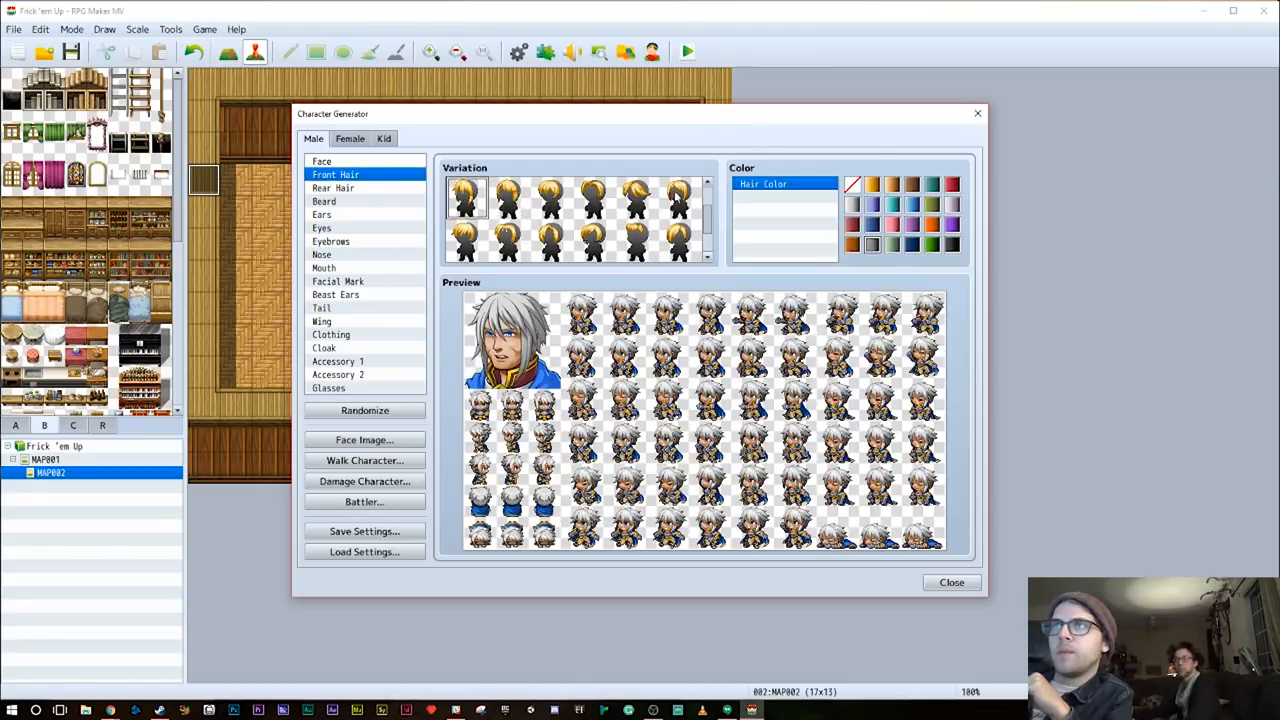
left_click(636, 196)
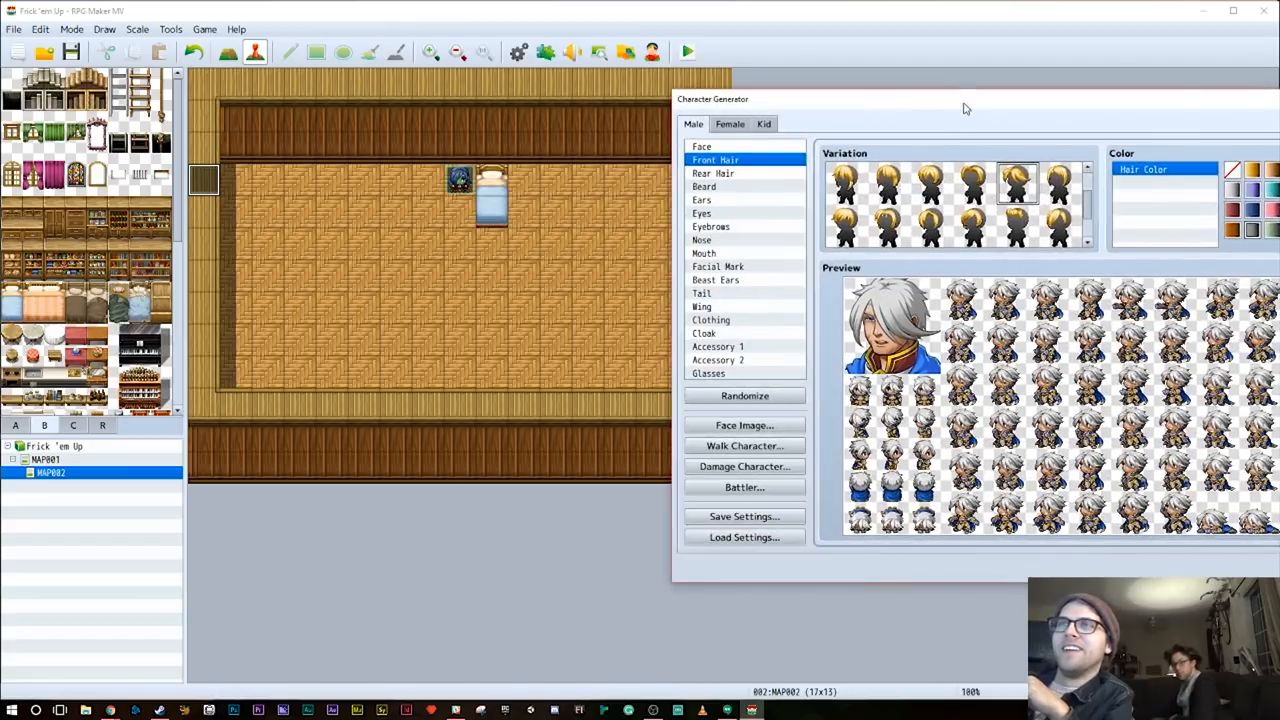
Export the character's face portrait as gramps
left_click_drag(964, 98, 692, 96)
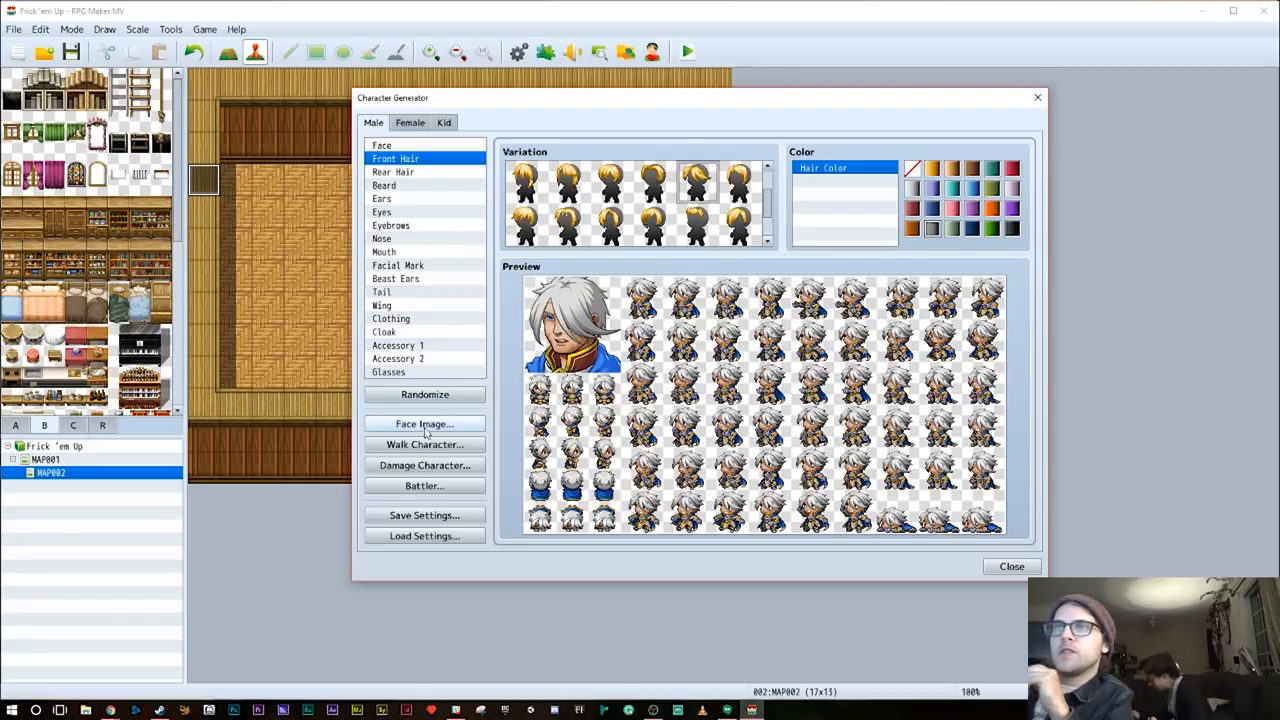
left_click(424, 424)
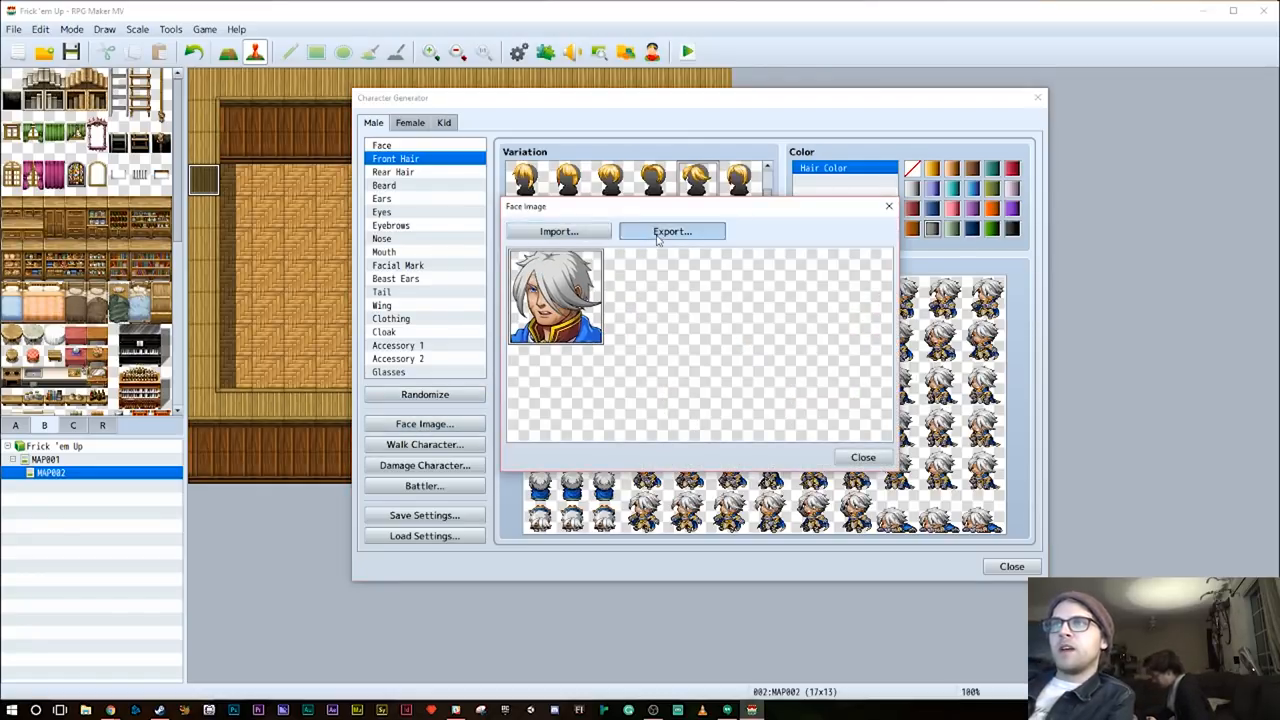
left_click(672, 232)
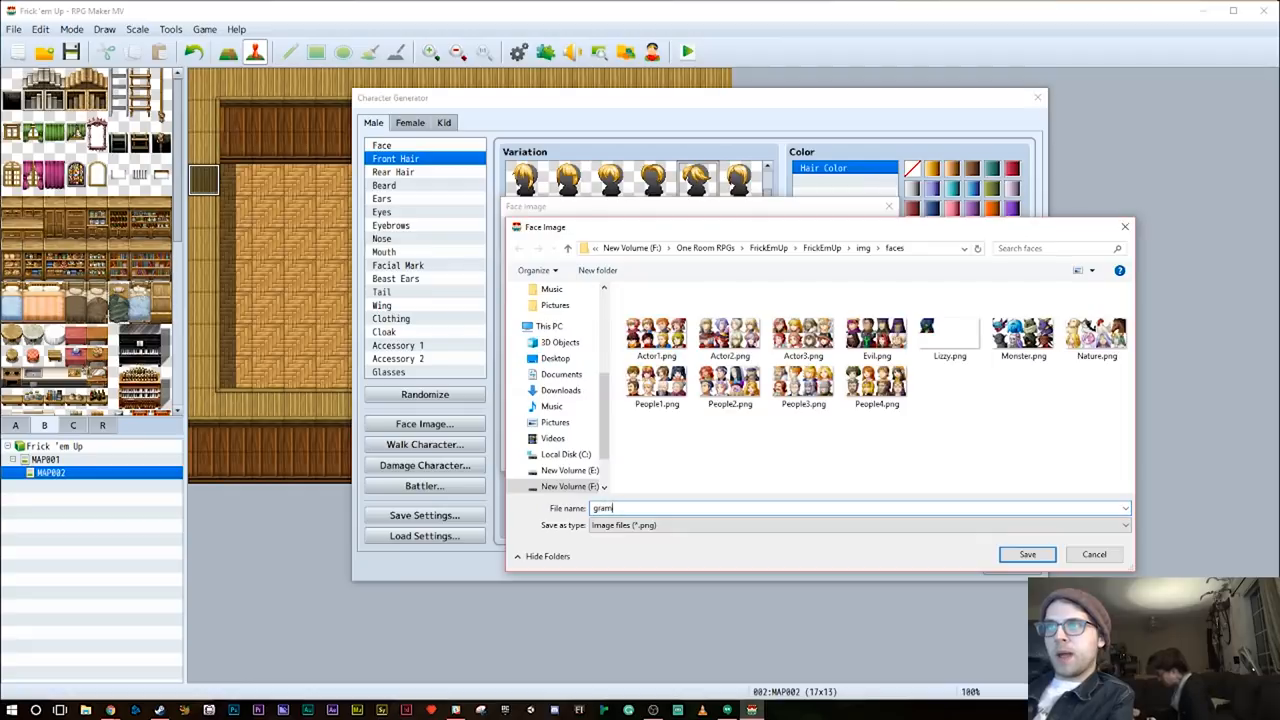
left_click(1026, 554)
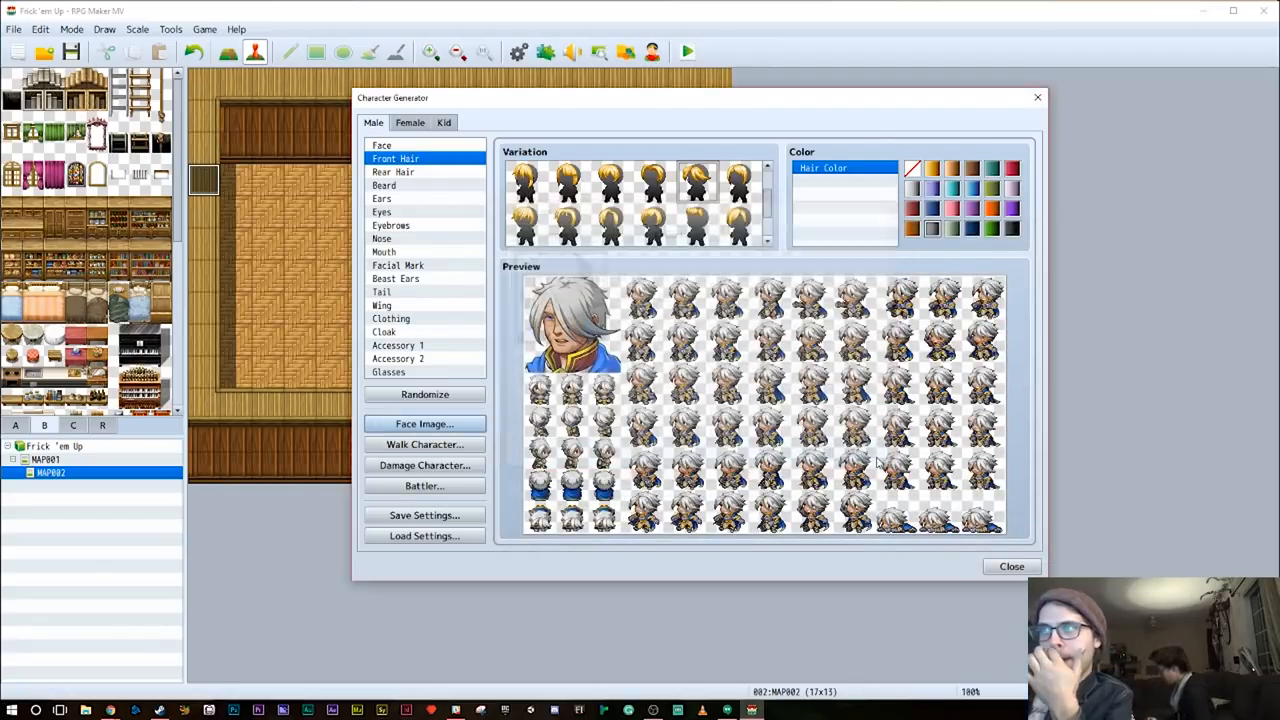
Save the generator settings as gramps.json
left_click(424, 516)
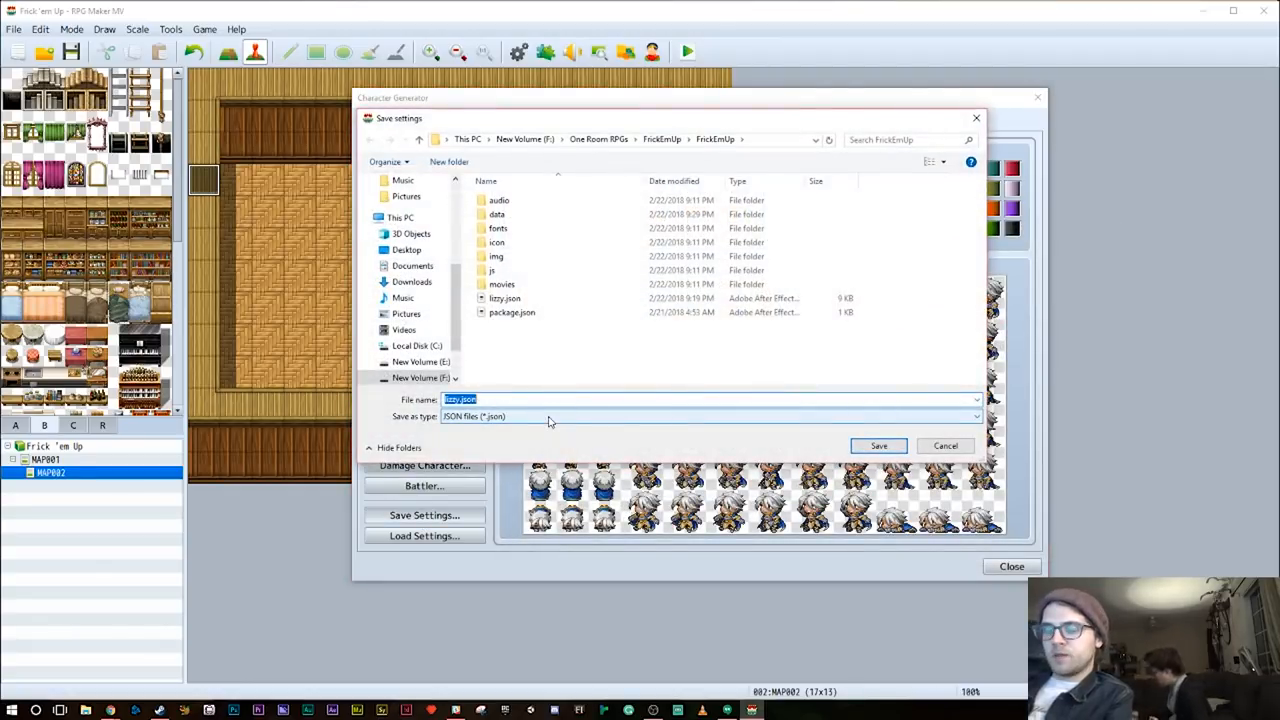
type("gramps")
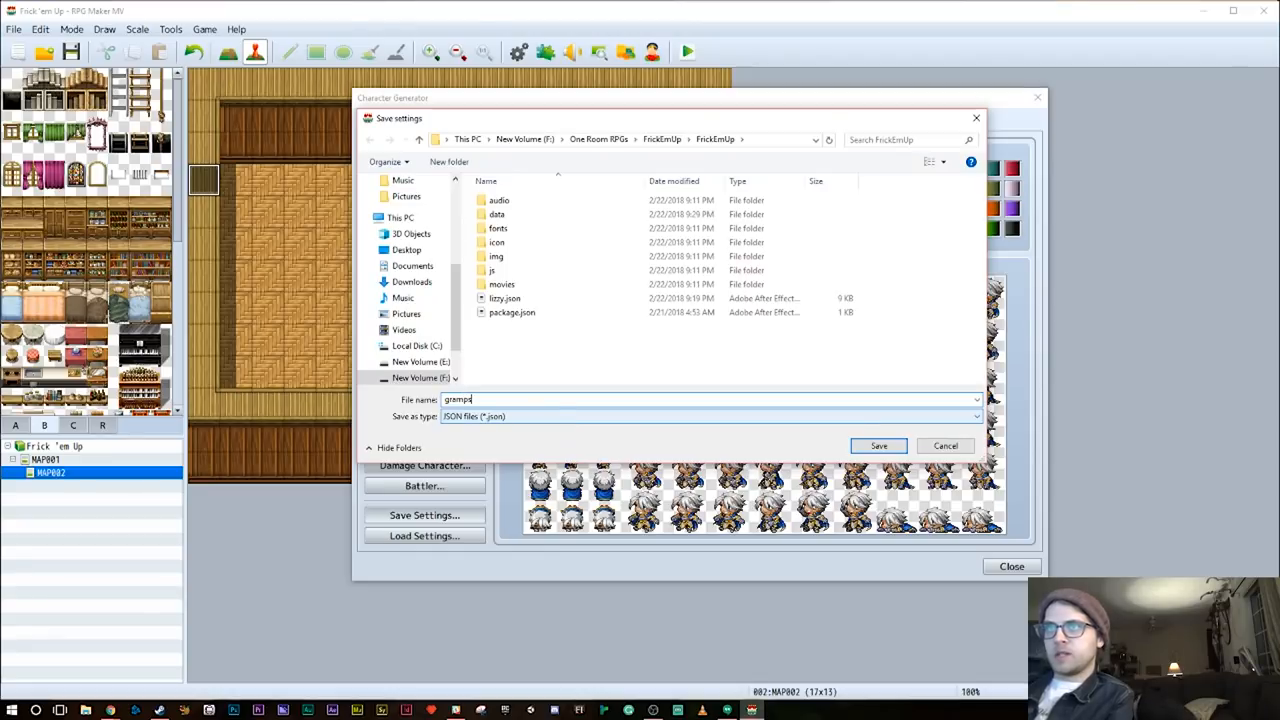
left_click(878, 446)
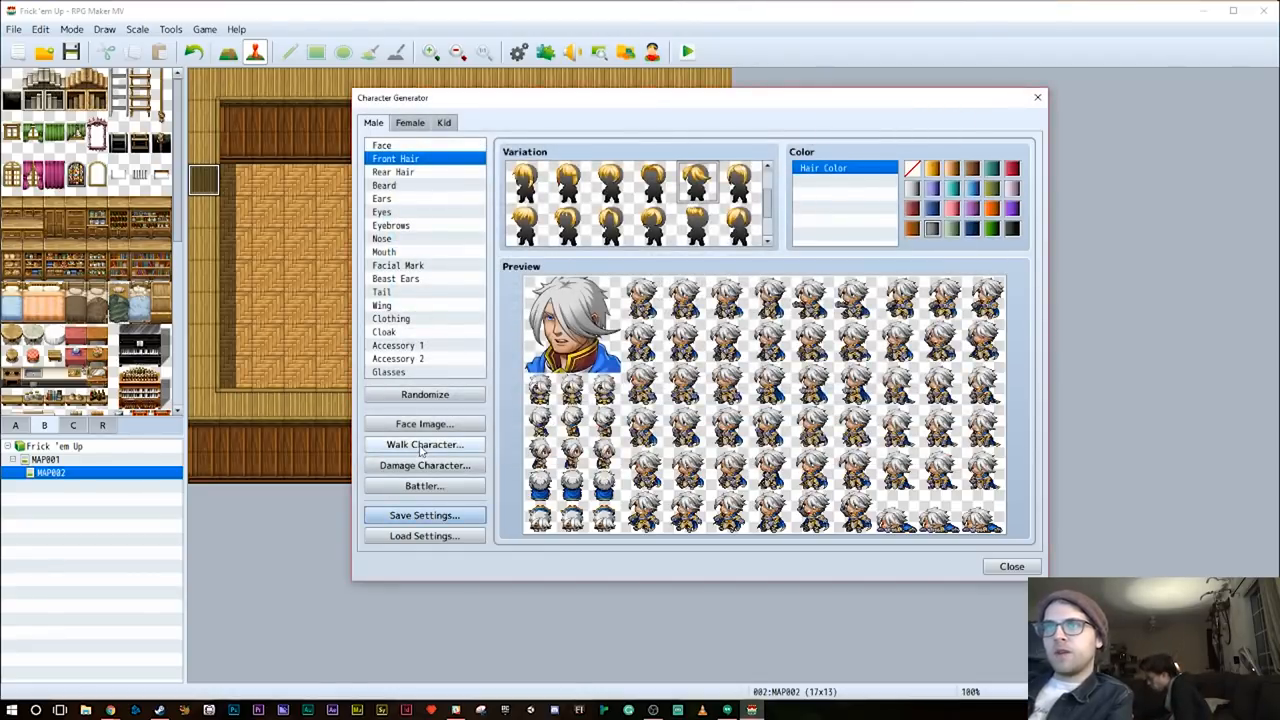
Export the walking sprite sheet as gramps and close the generator
left_click(424, 444)
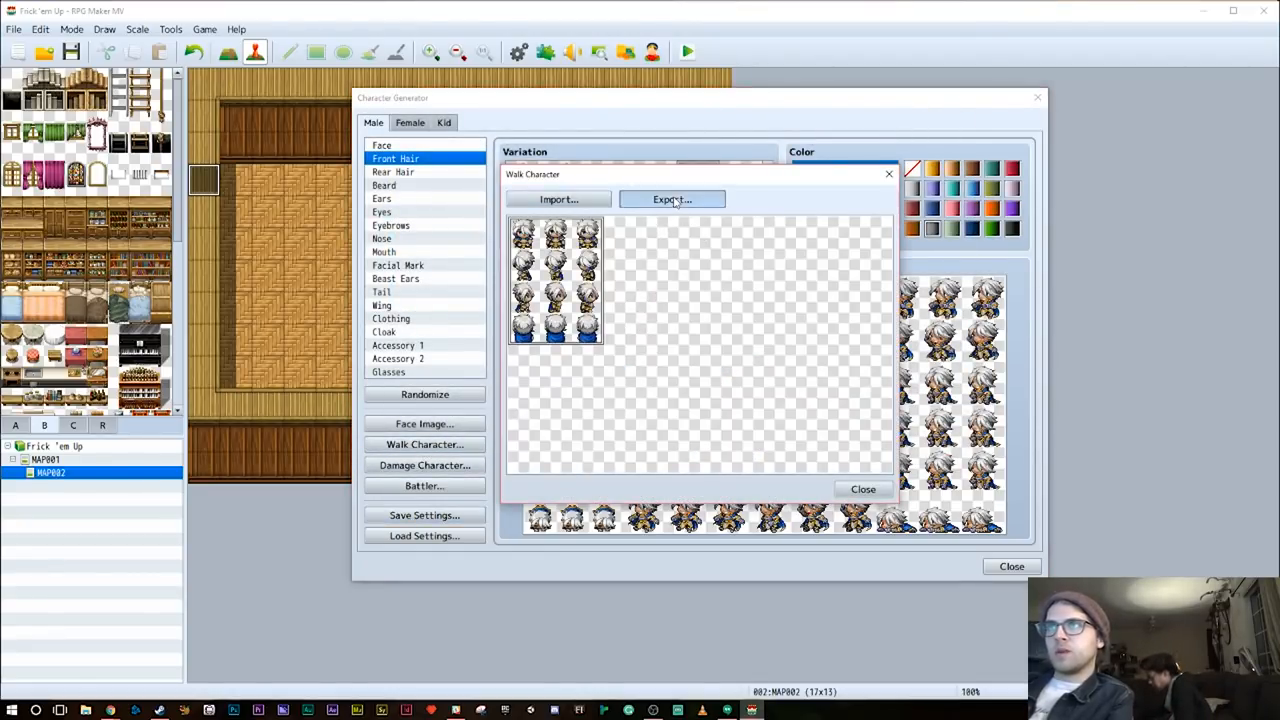
left_click(672, 200)
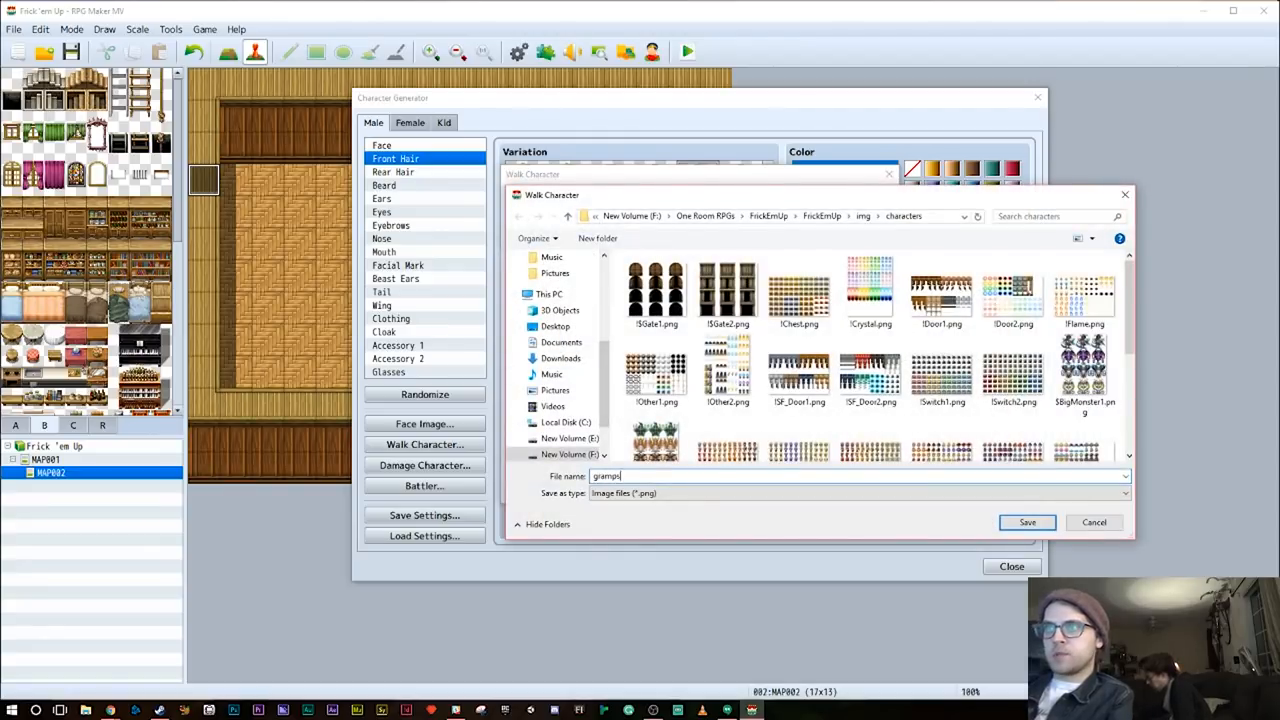
left_click(1028, 522)
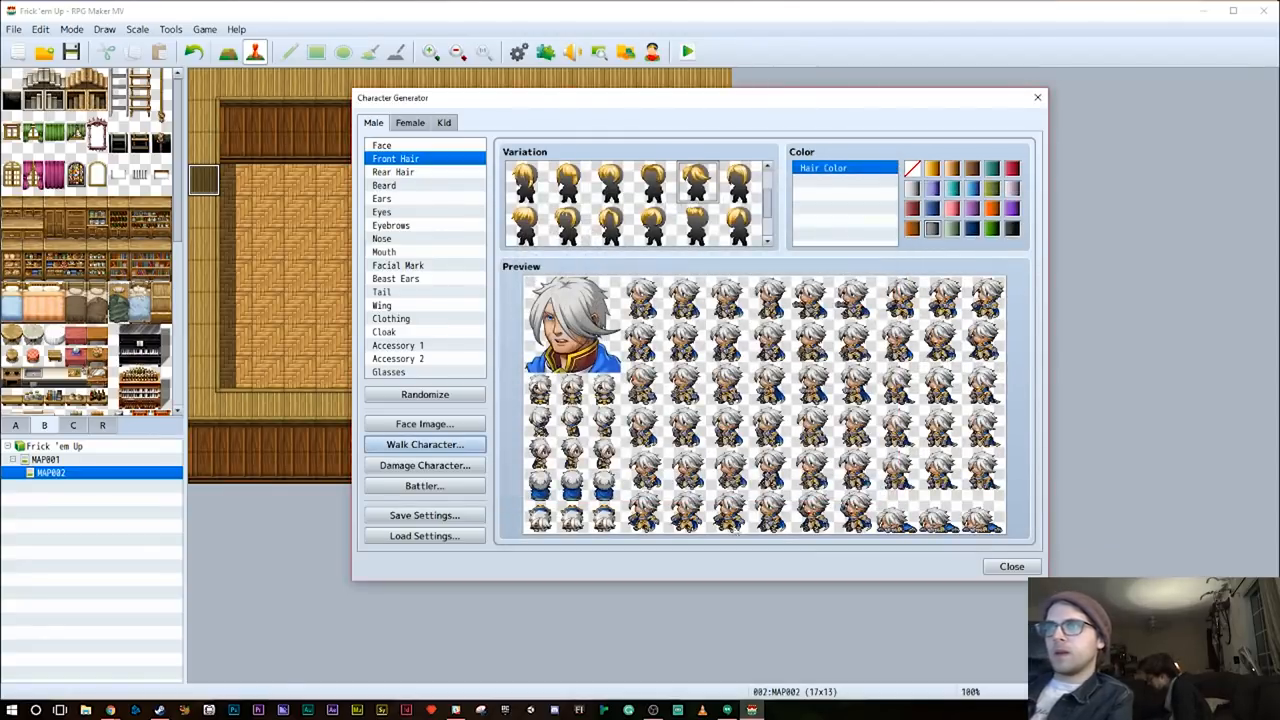
left_click(1012, 566)
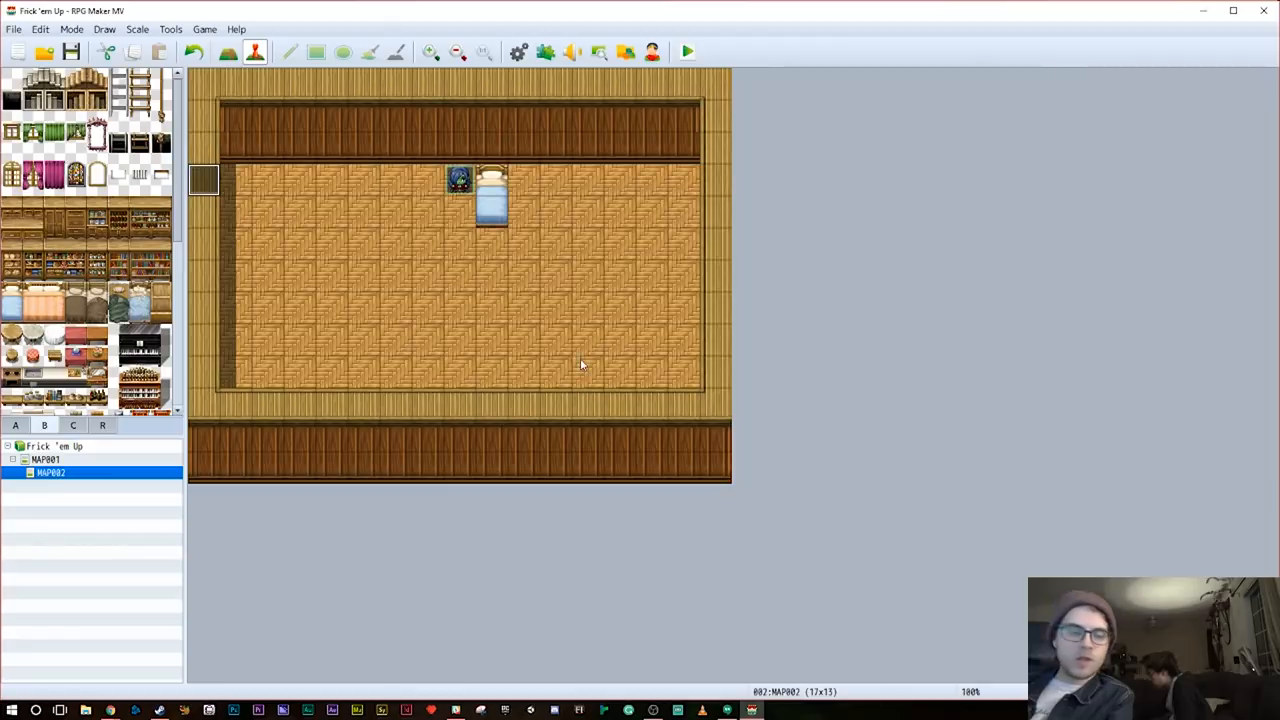
mouse_move(478, 198)
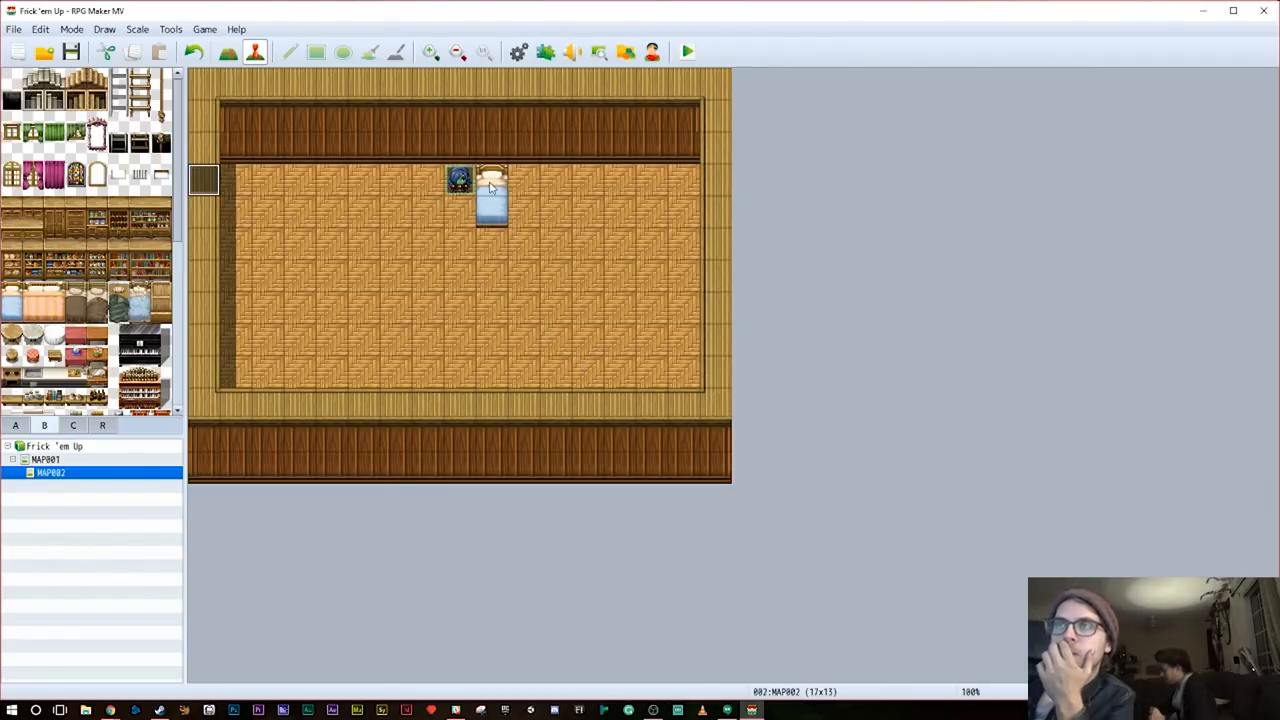
Create an event on the bed using the gramps character sprite
double_click(490, 180)
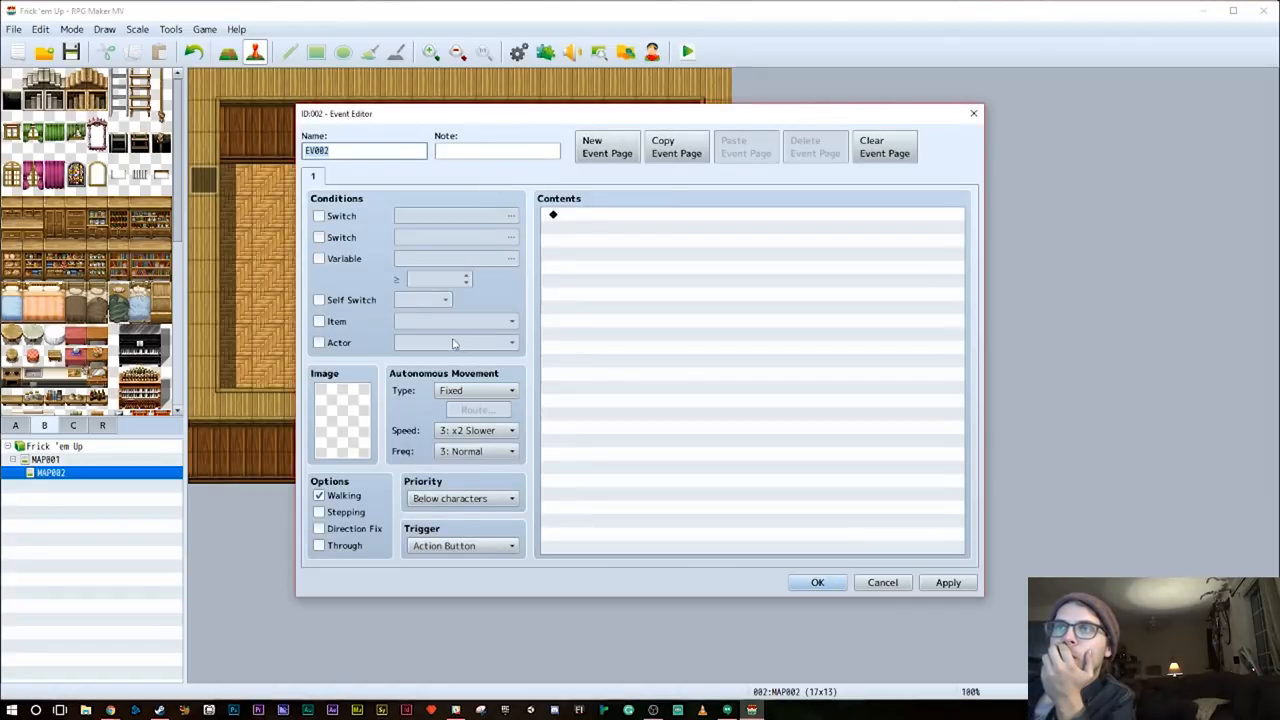
left_click(342, 418)
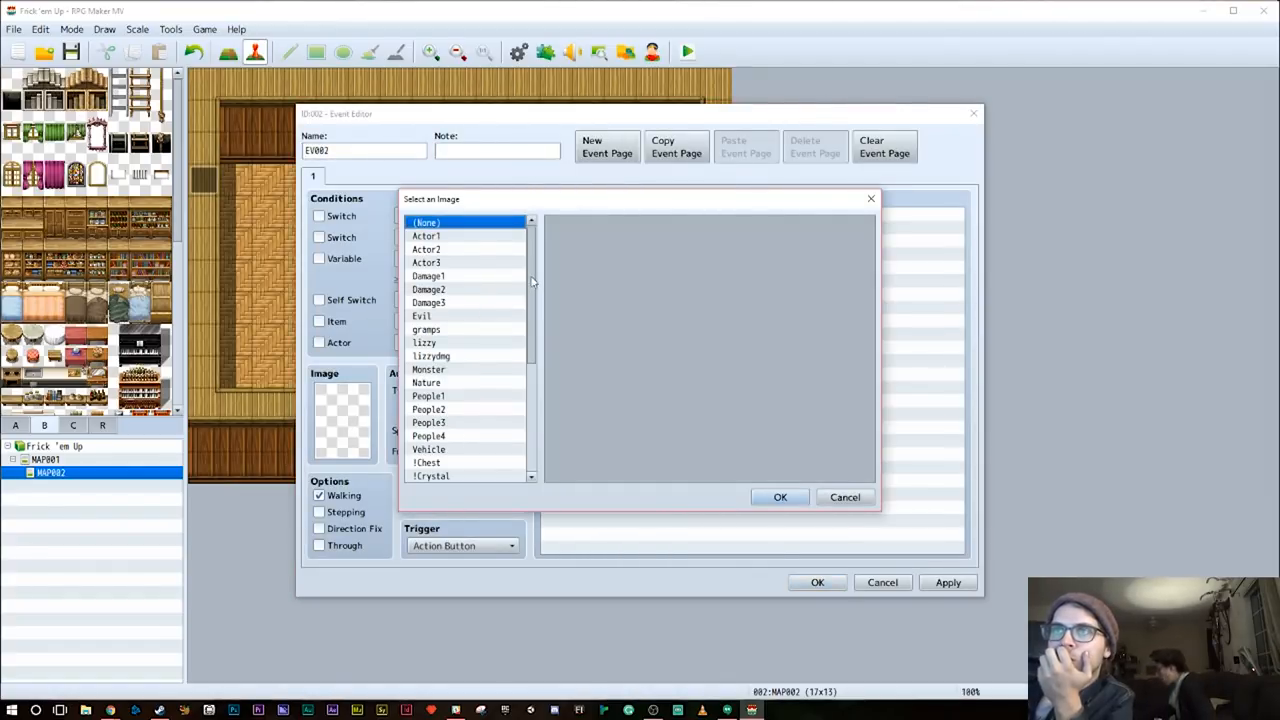
left_click(426, 328)
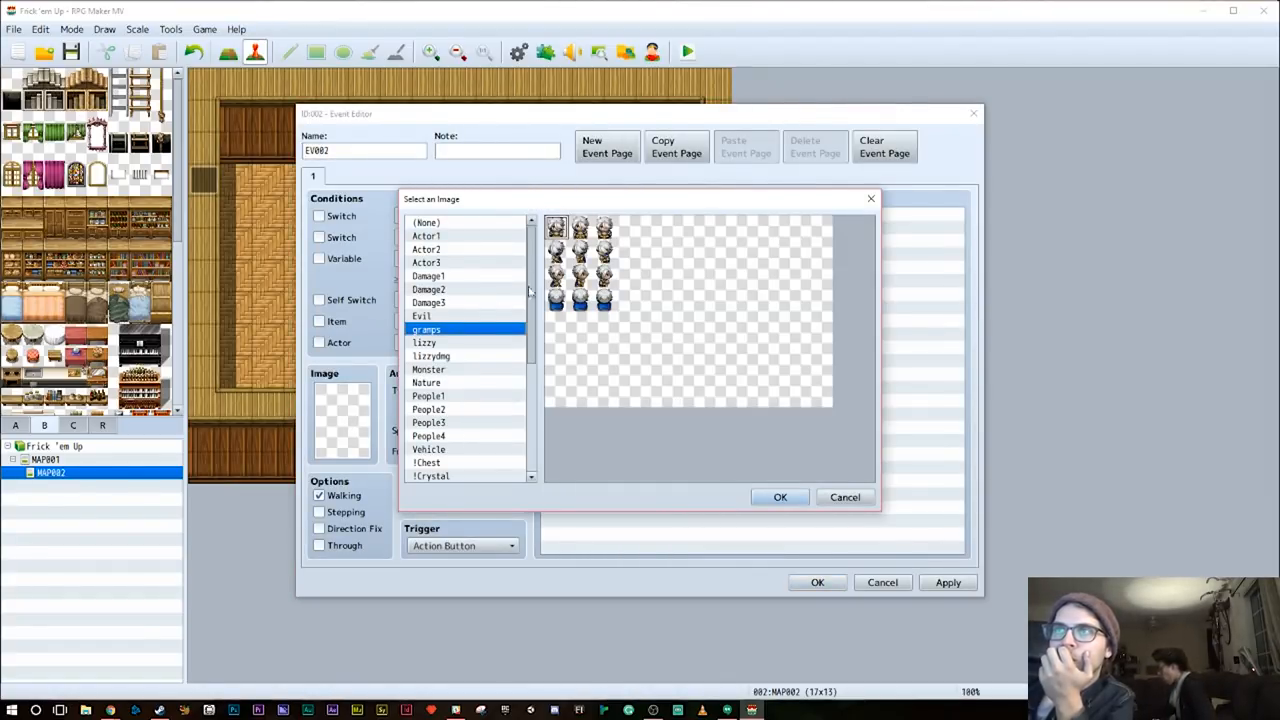
left_click(780, 496)
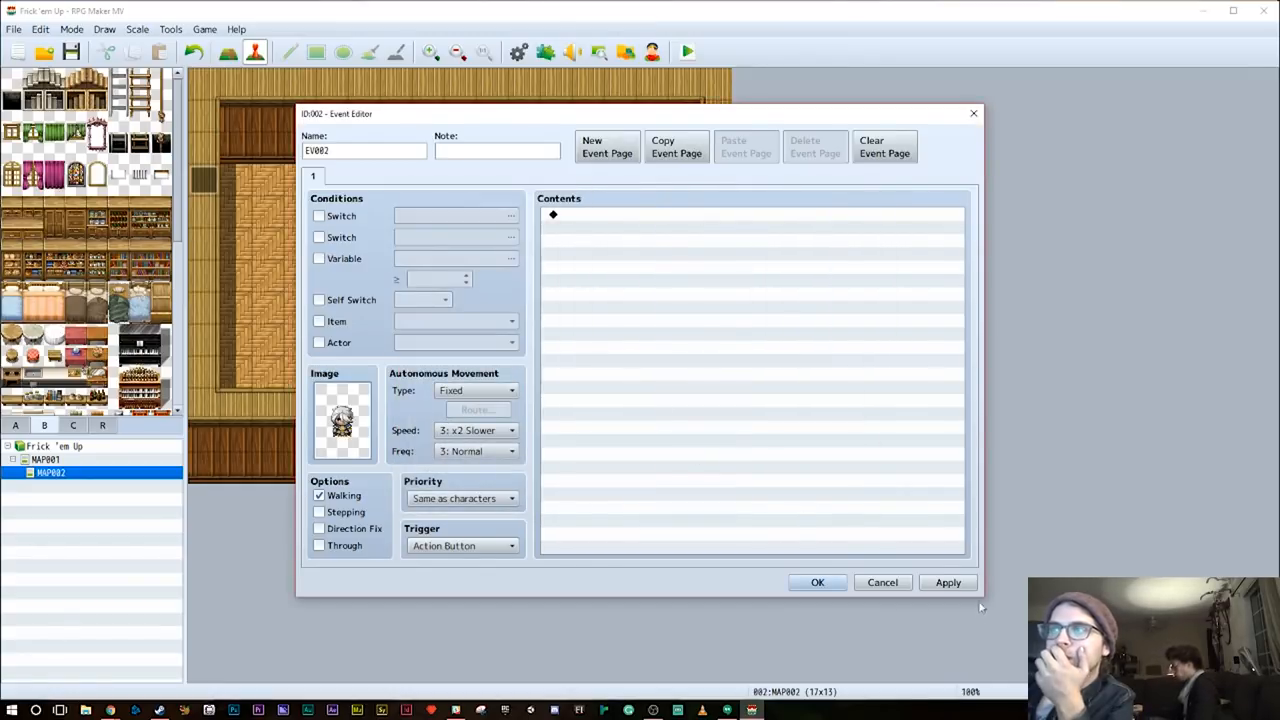
left_click(816, 582)
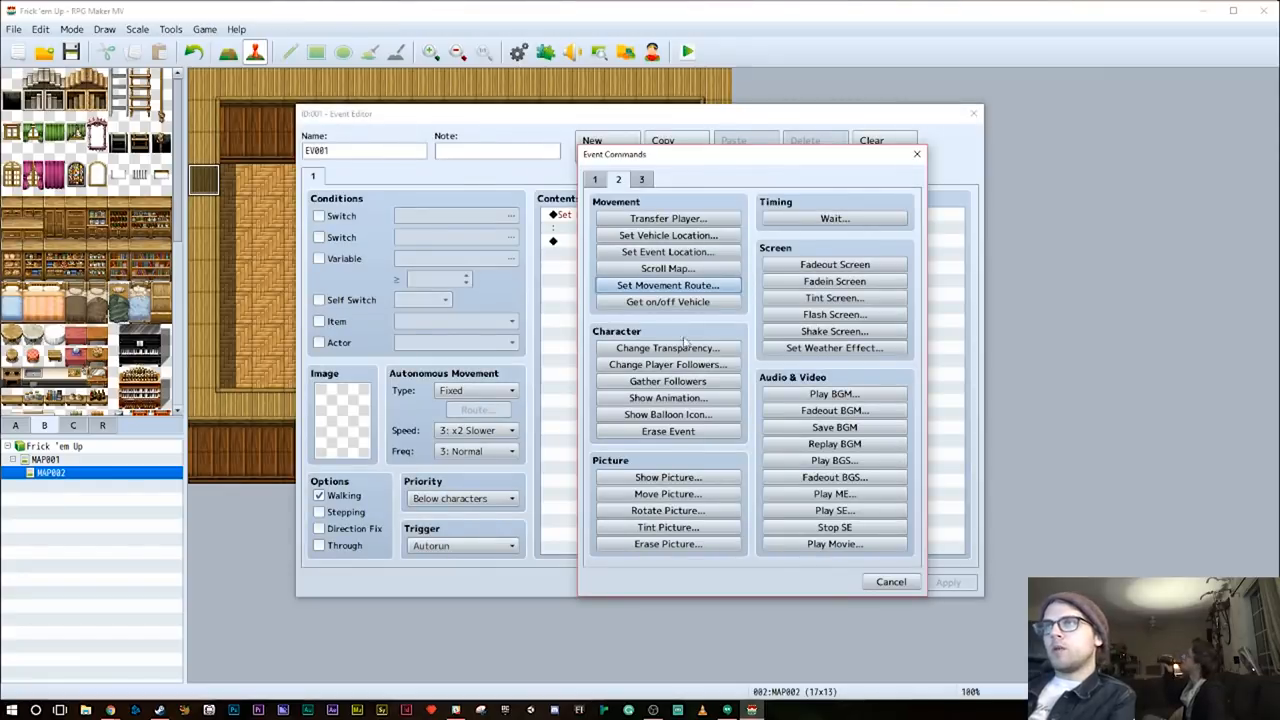
Add a gramps-faced message: "Dearest Lizzy. My only remaining family."
left_click(596, 180)
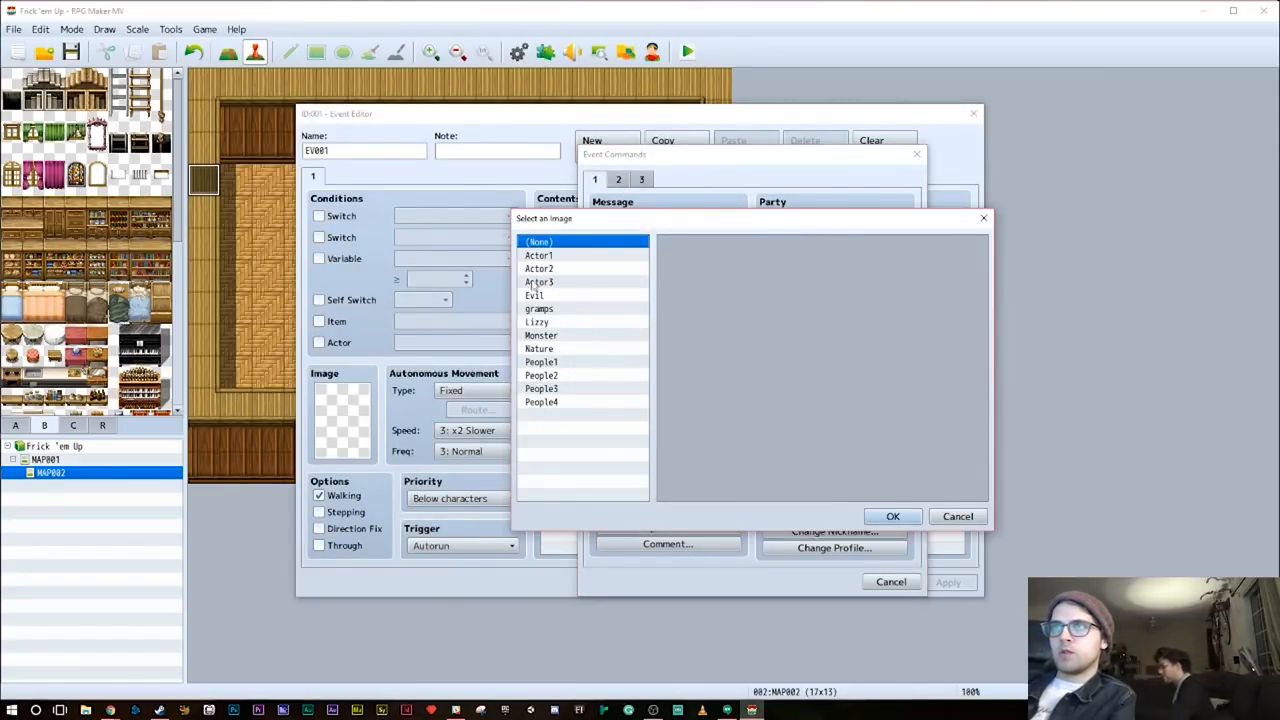
left_click(892, 516)
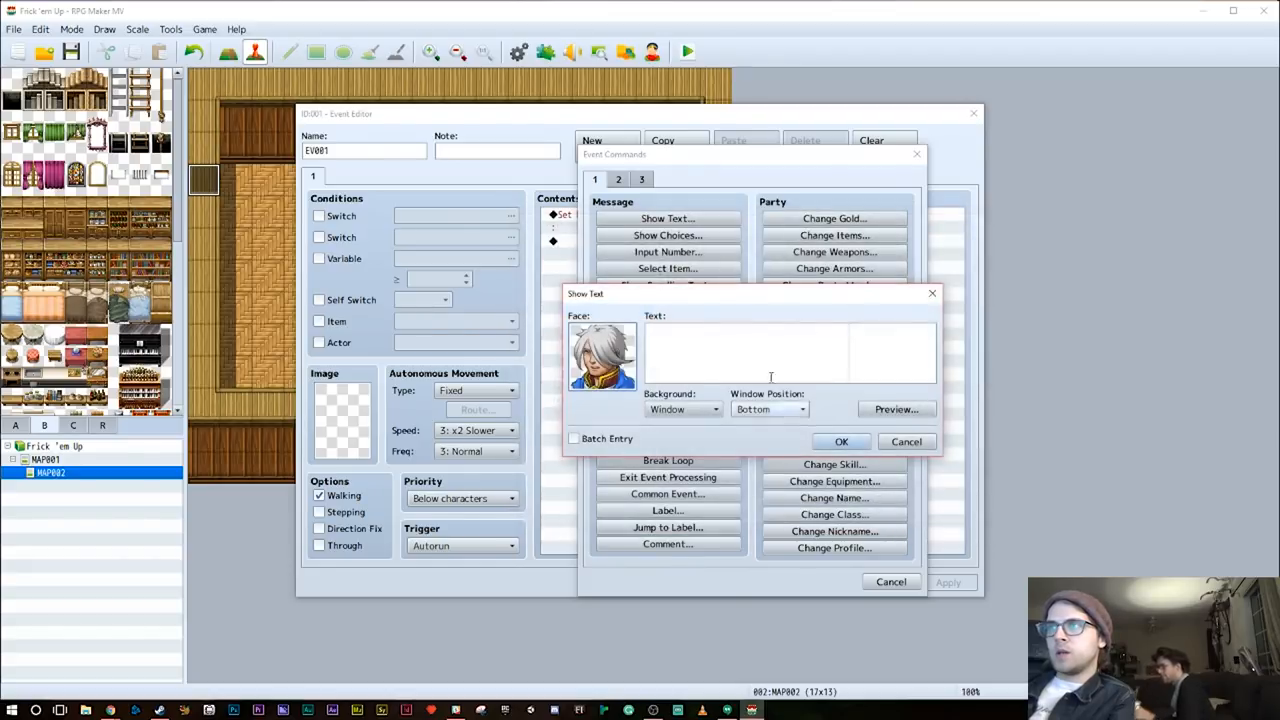
type("Dr")
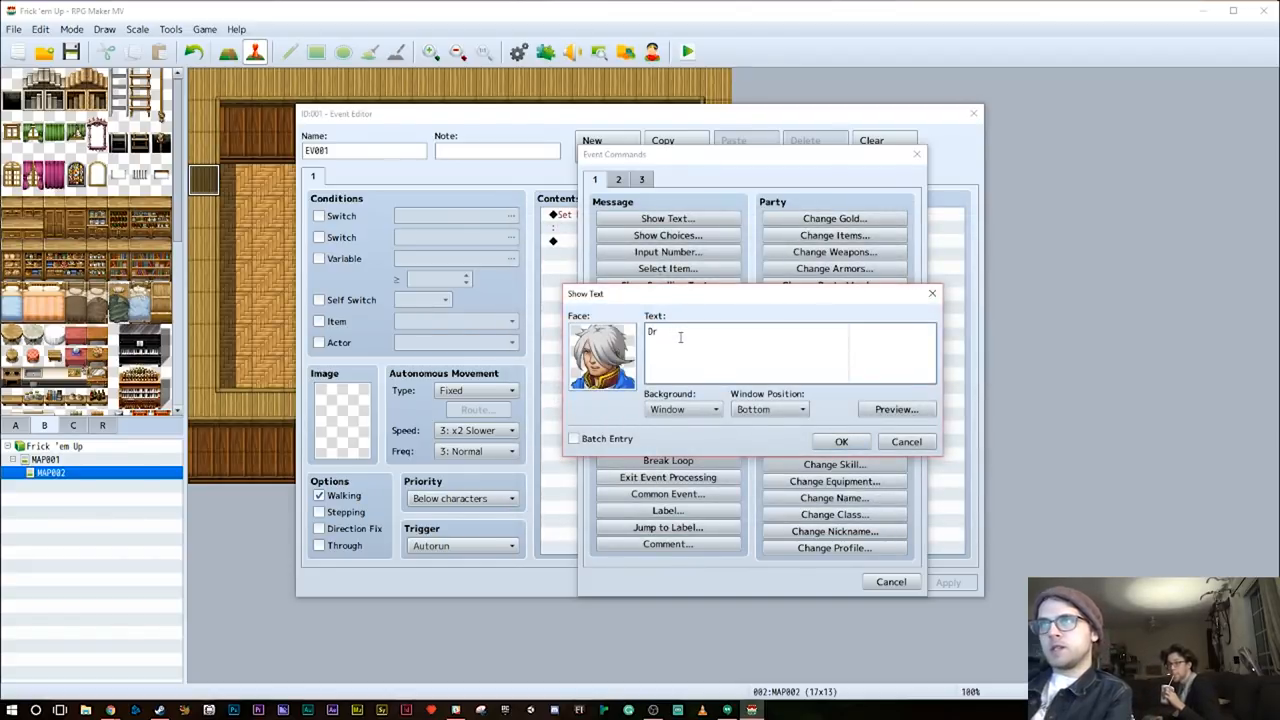
type("earest Lizz")
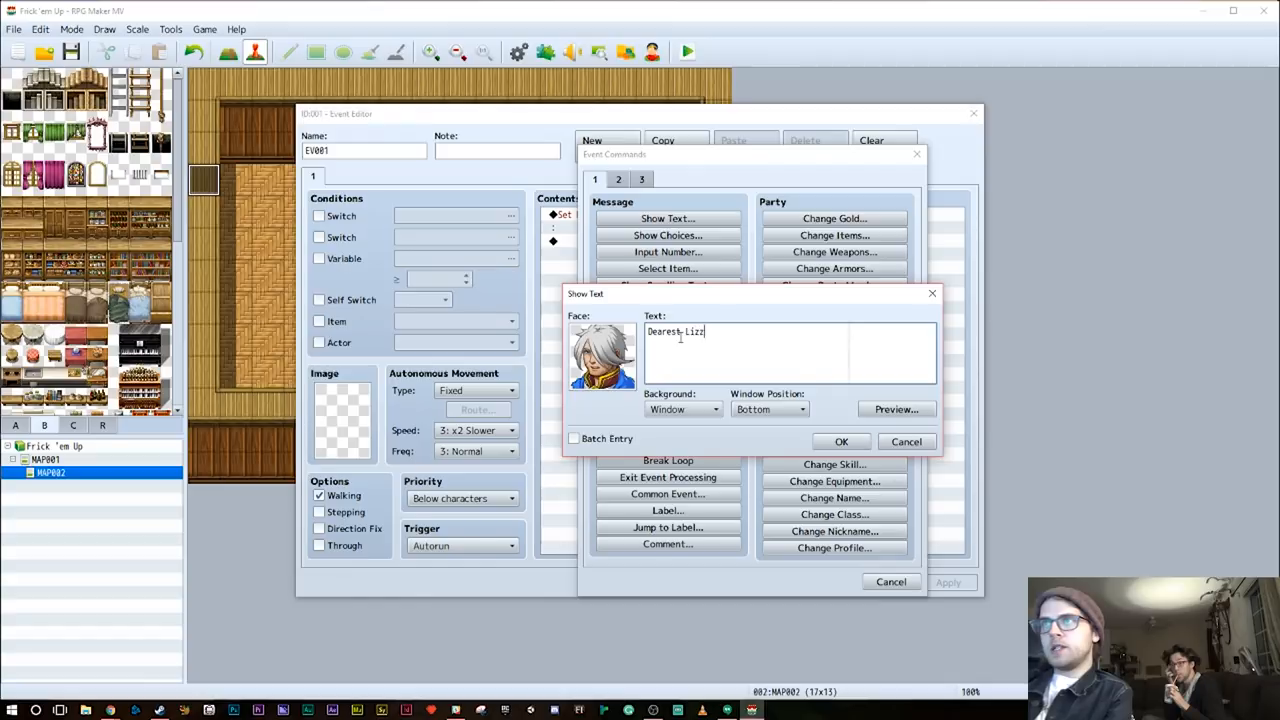
type("y. M")
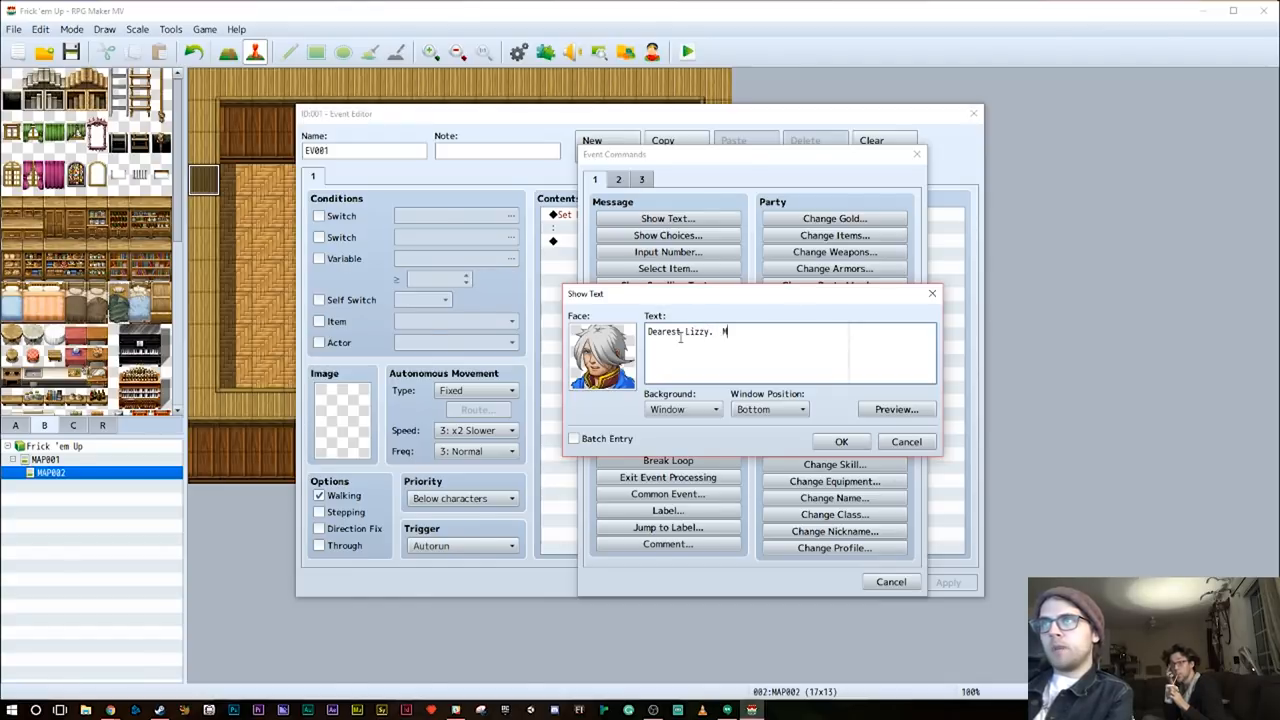
type("y only re")
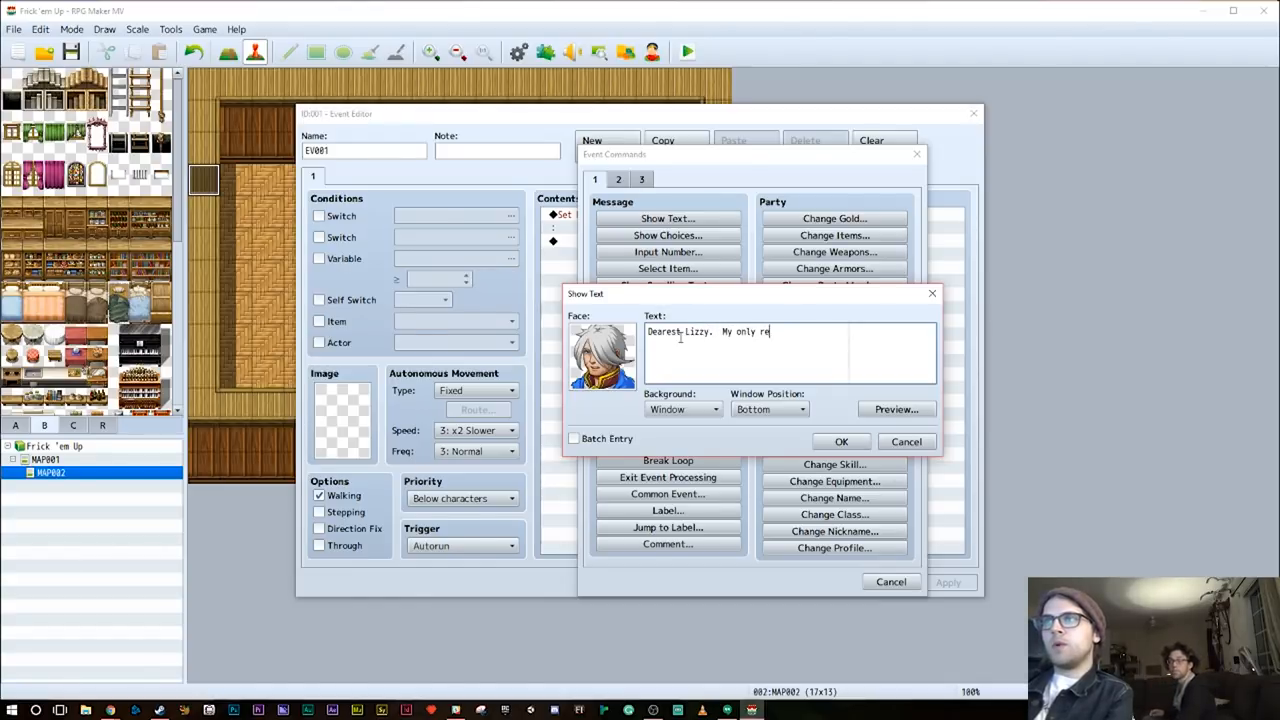
type("maining family")
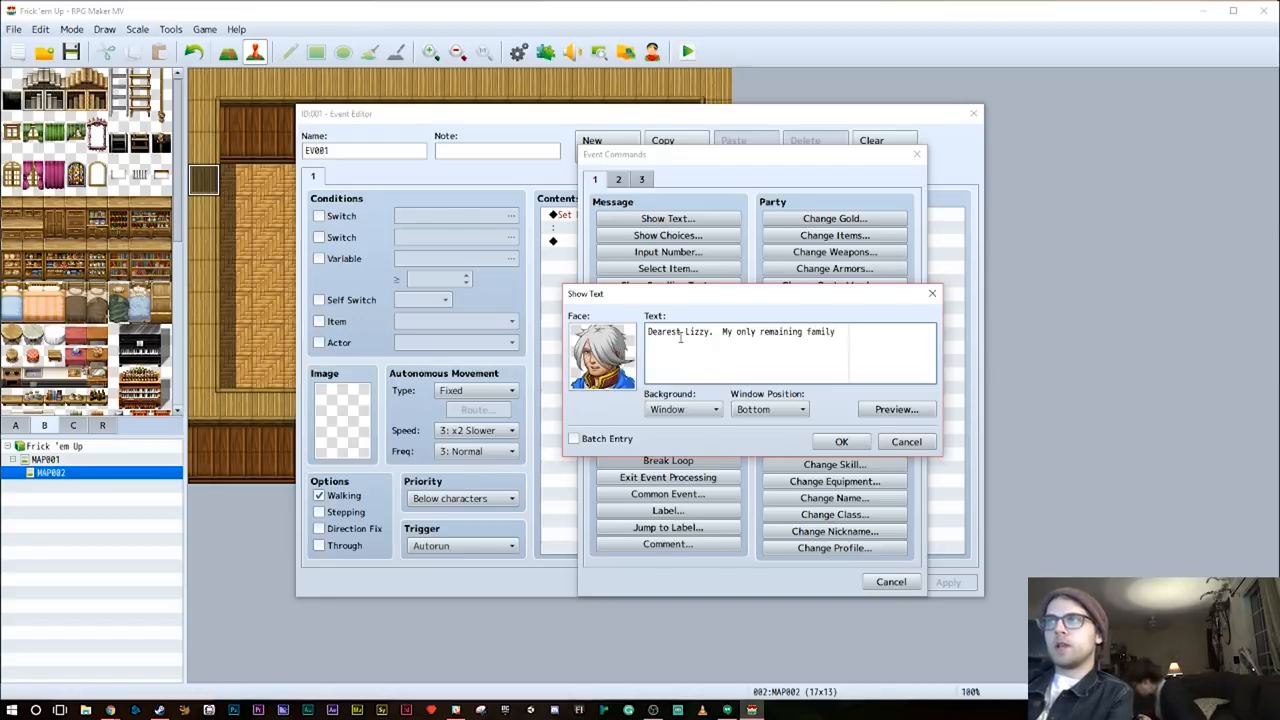
type(".")
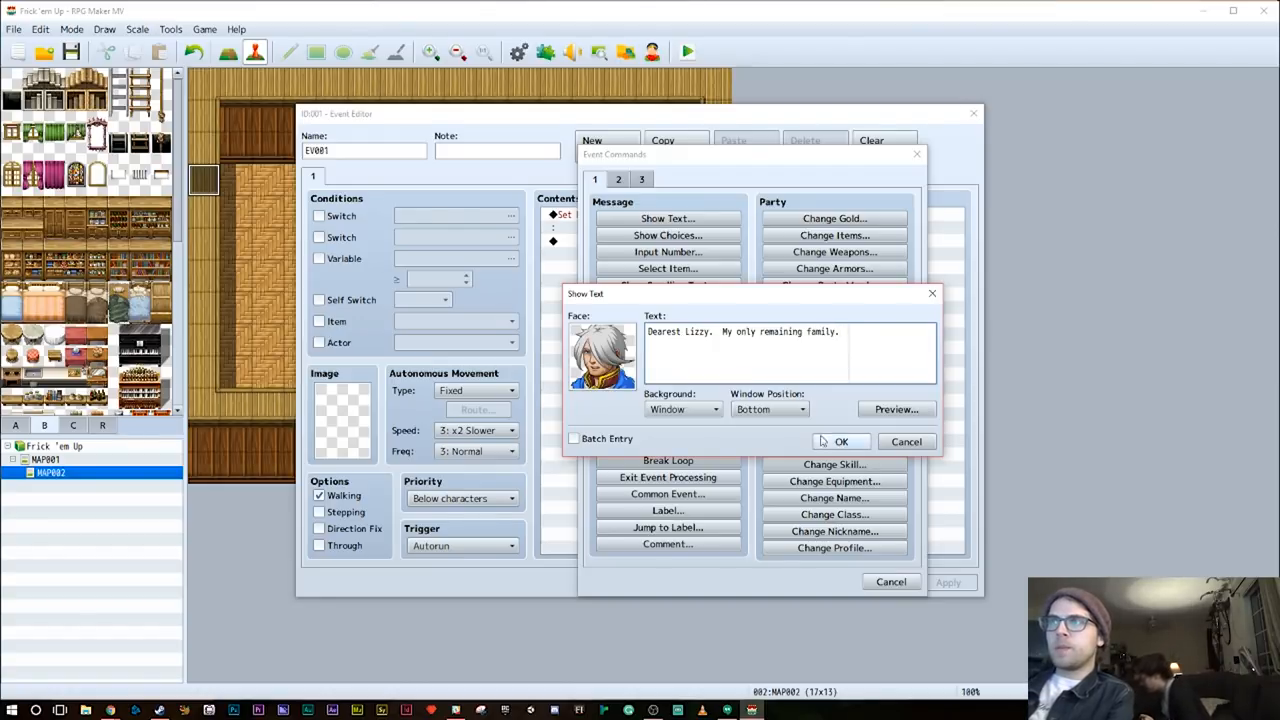
left_click(840, 442)
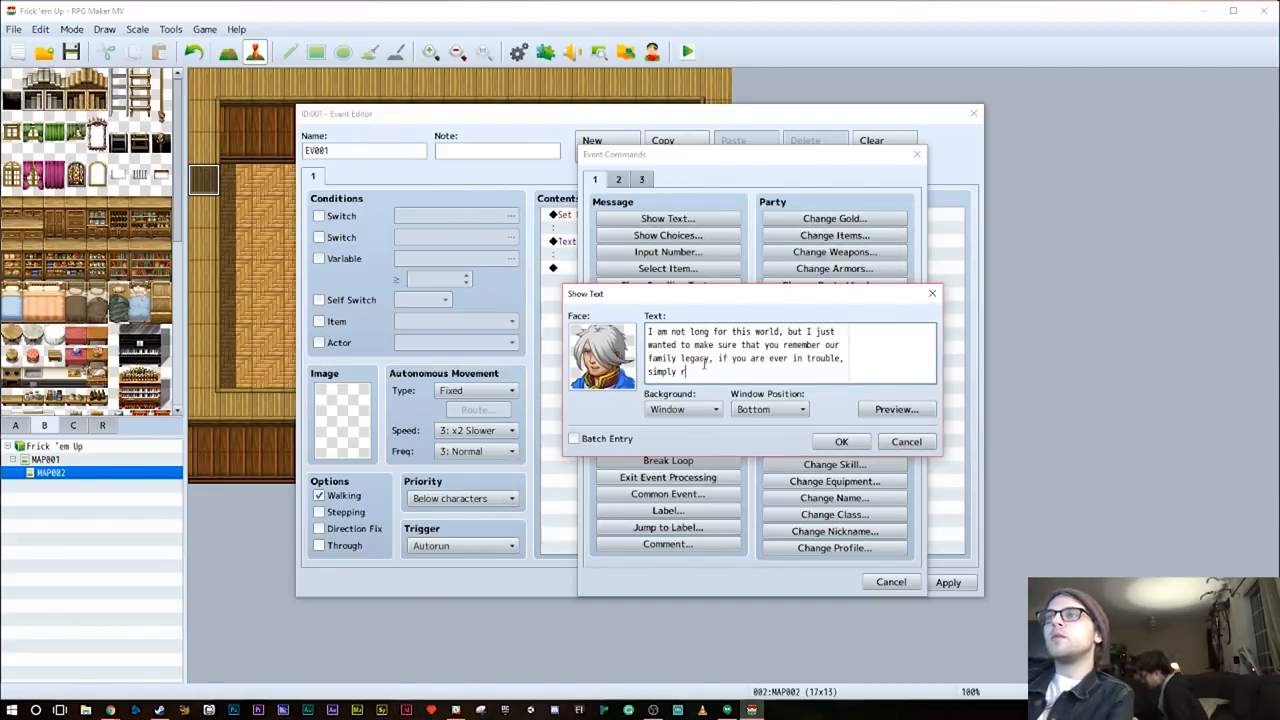
Add a second message urging her to remember the family spell
type("emember our fam")
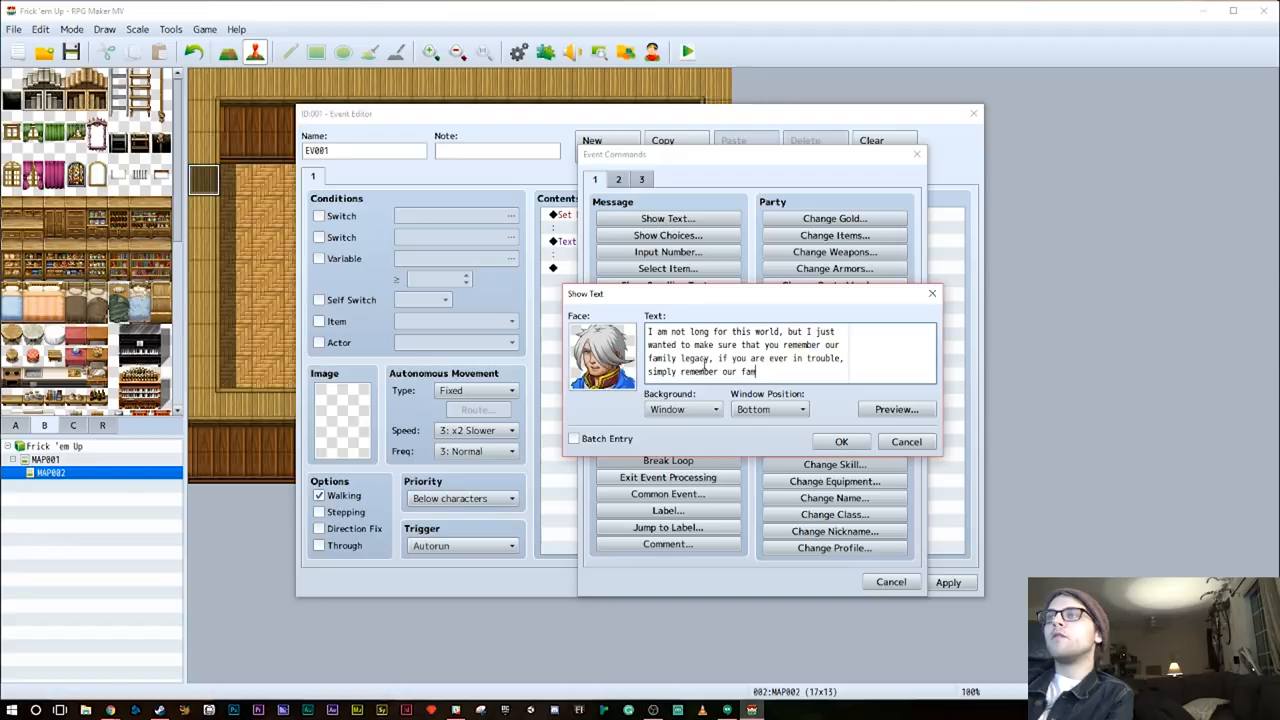
type("ily spell...")
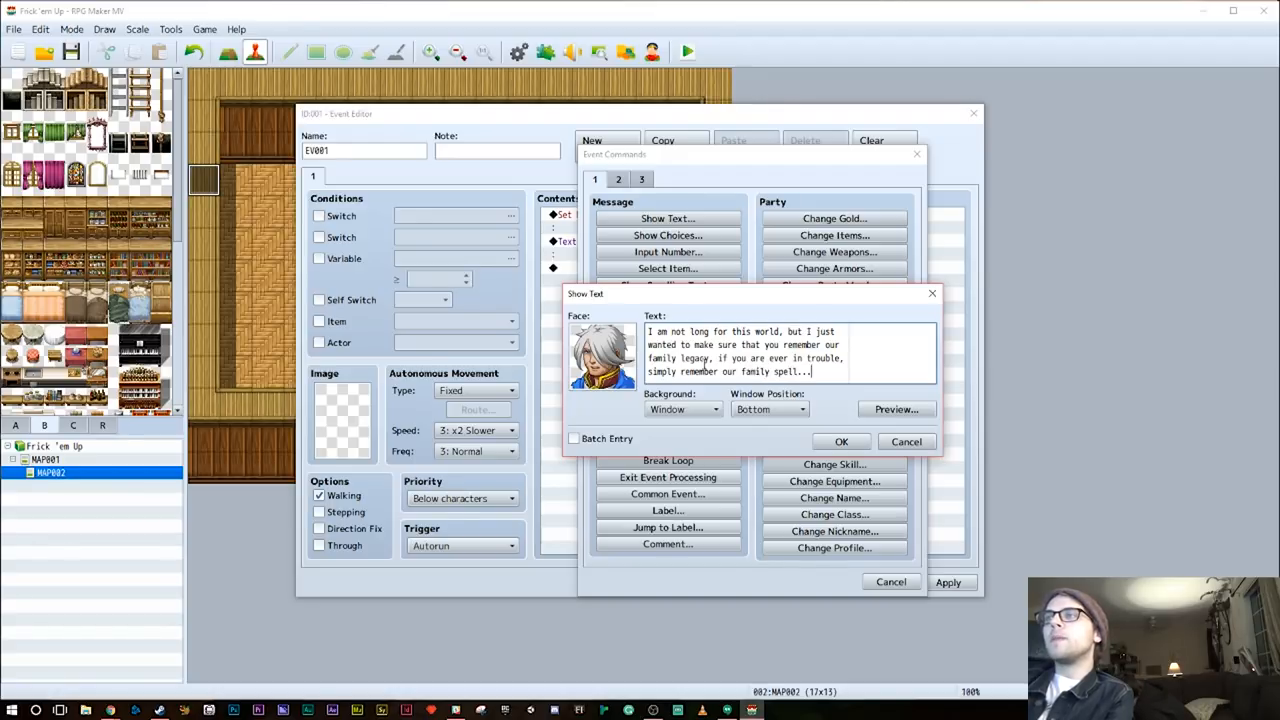
left_click(840, 442)
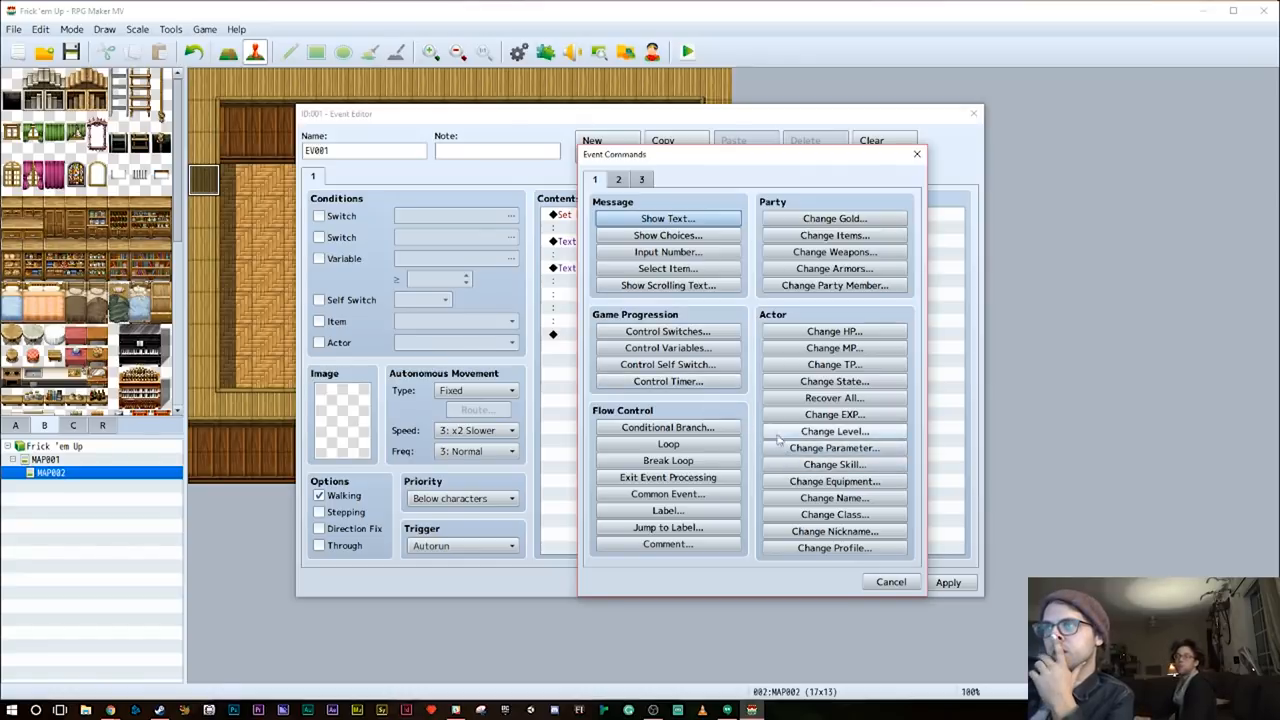
Browse the Play SE choices and cancel without picking a sound effect
left_click(618, 180)
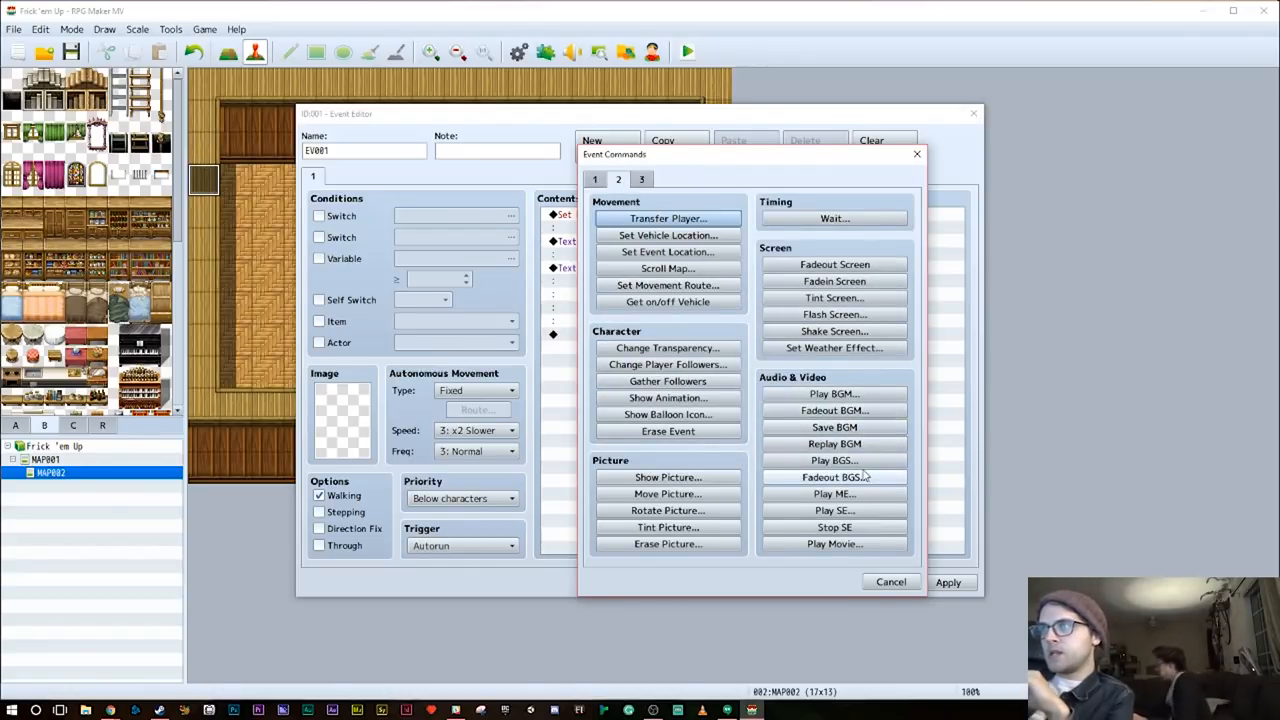
left_click(834, 510)
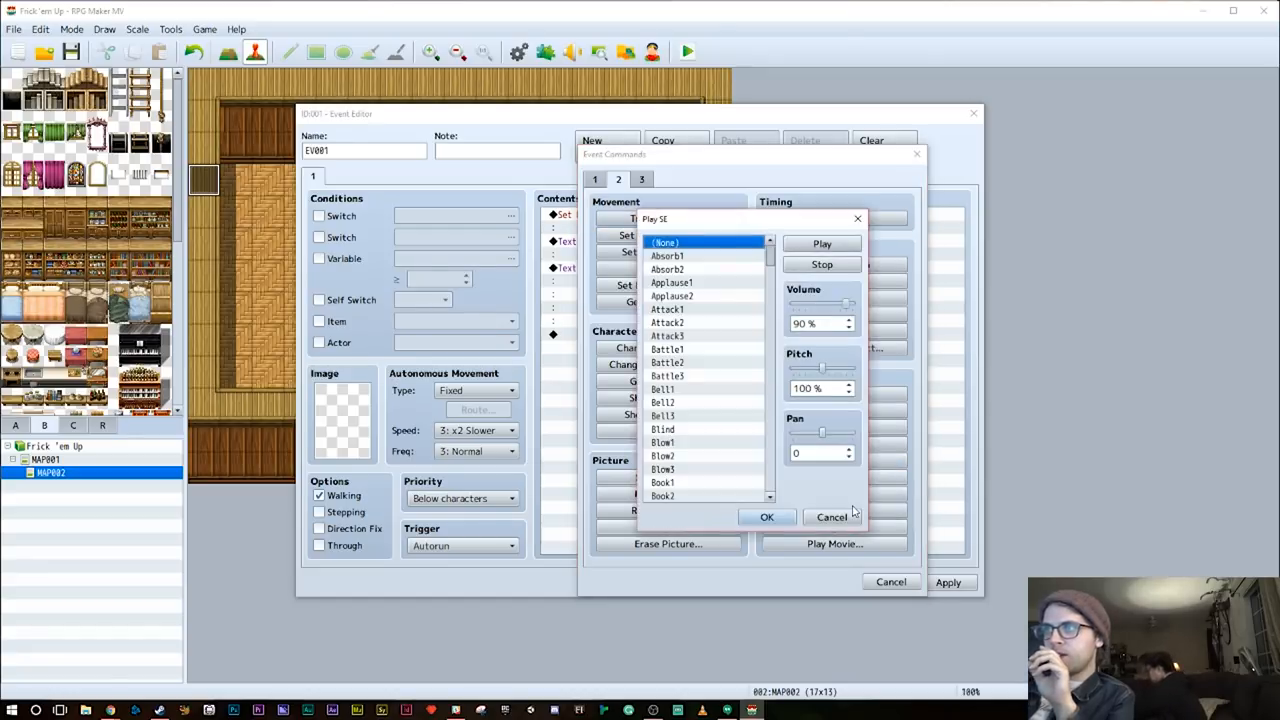
scroll("down", 3)
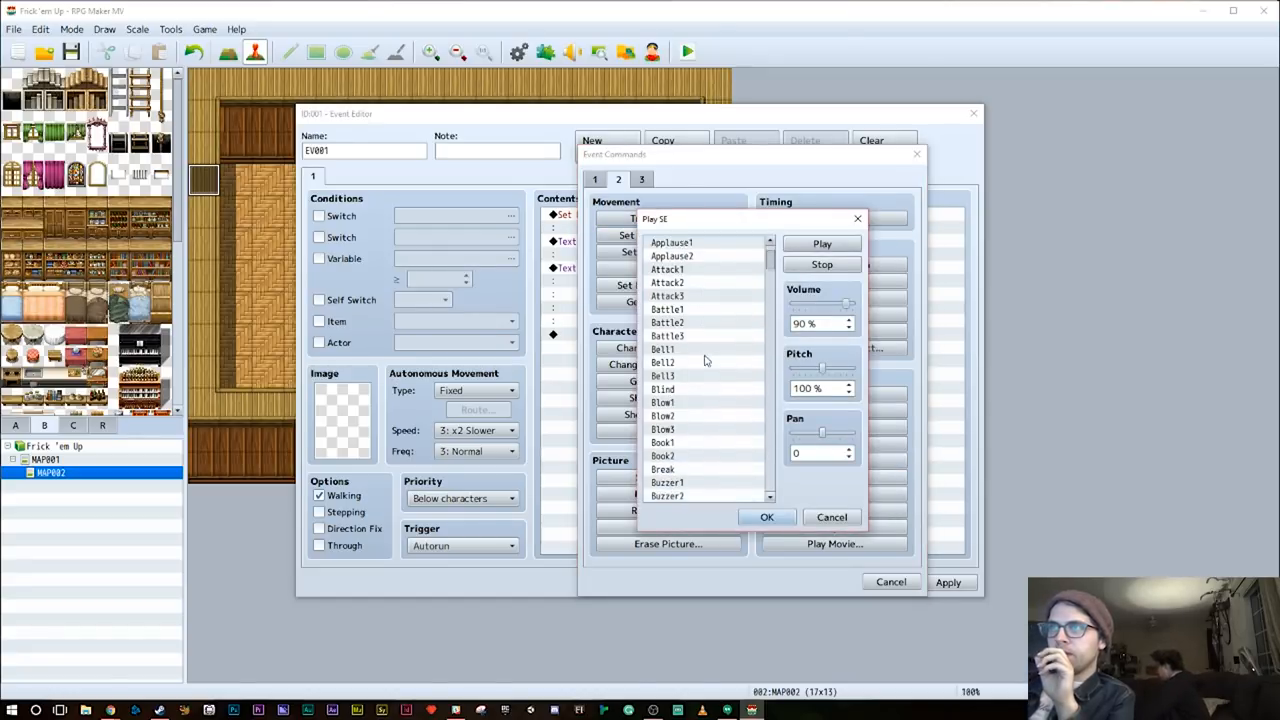
scroll("down", 3)
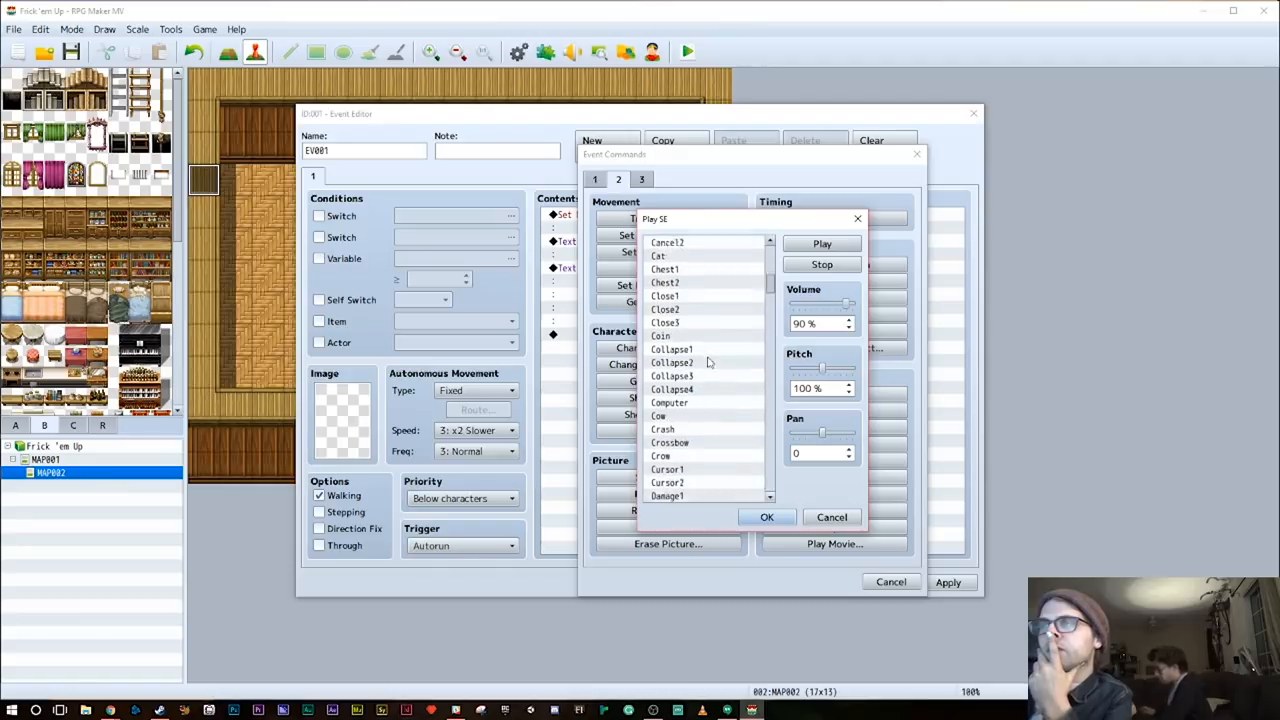
scroll("down", 3)
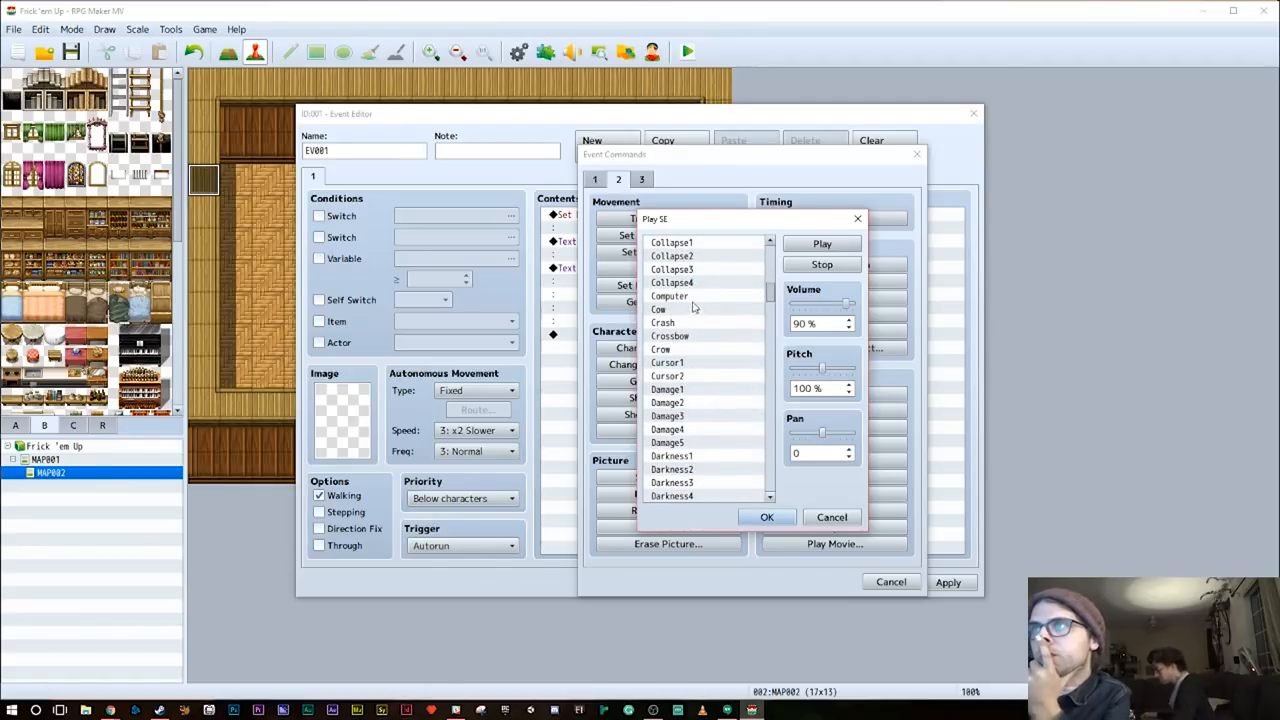
left_click(832, 516)
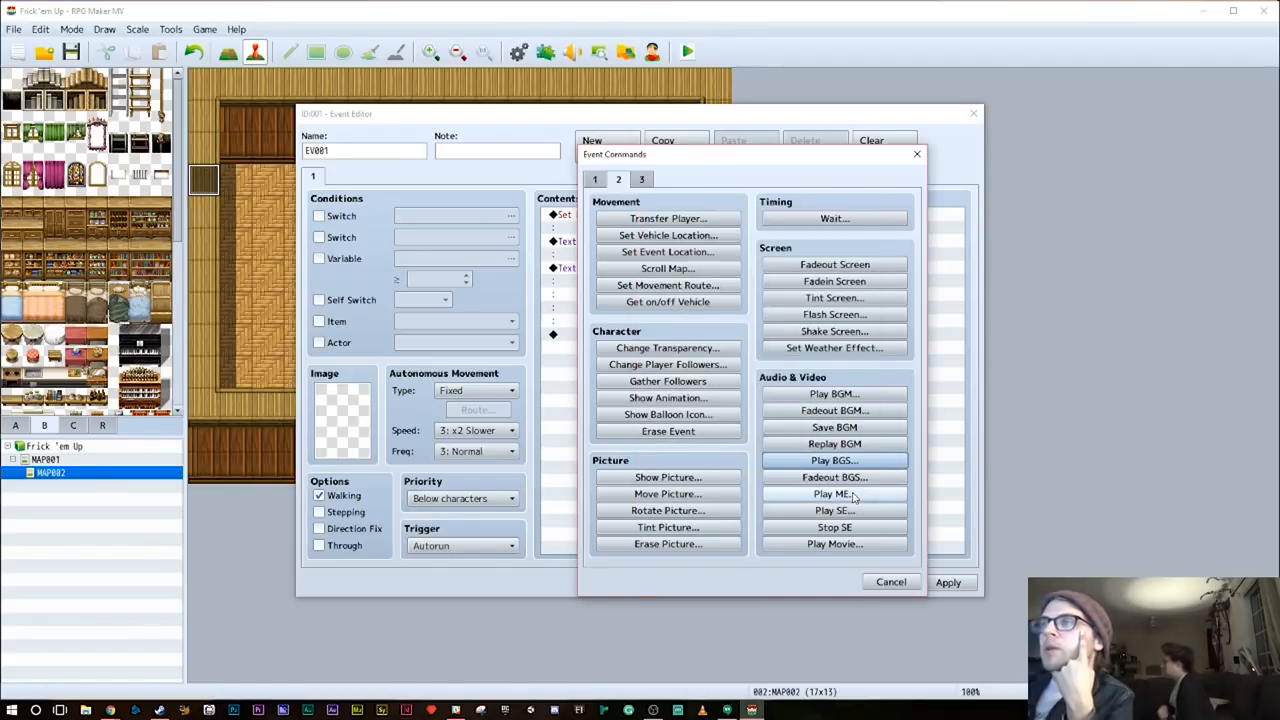
Add a Play ME command using the Organ track
left_click(836, 492)
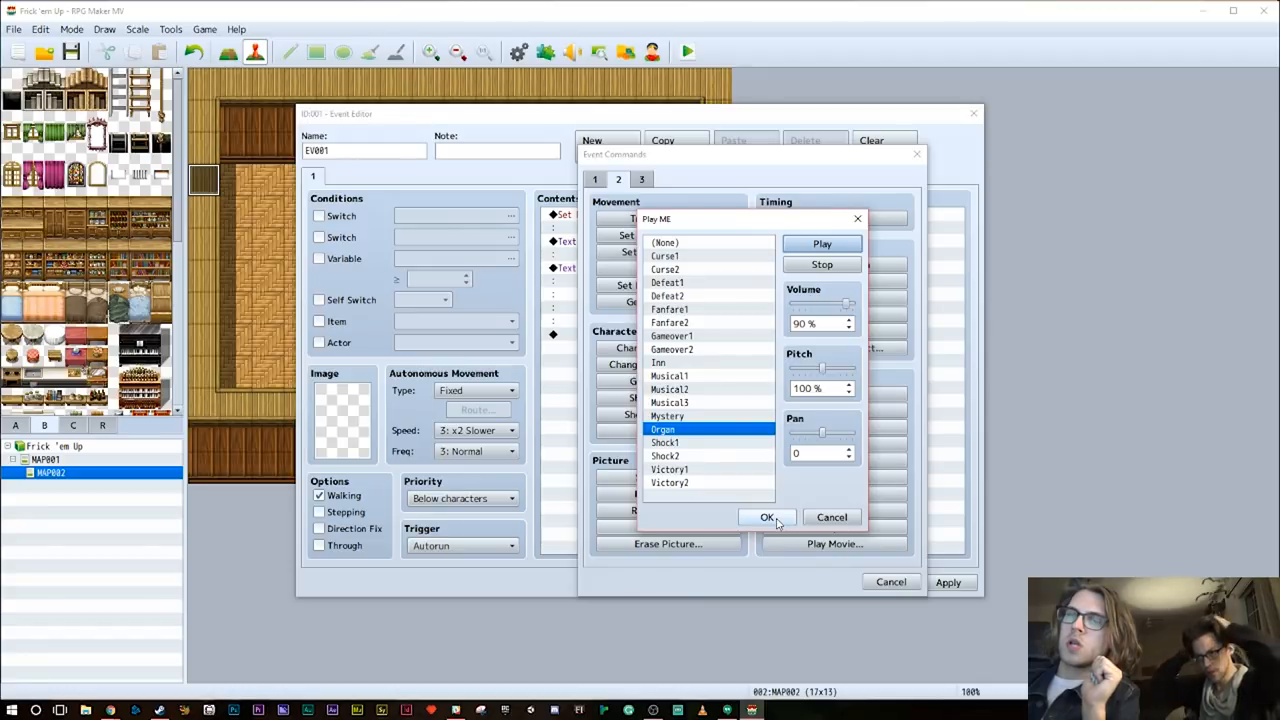
left_click(768, 516)
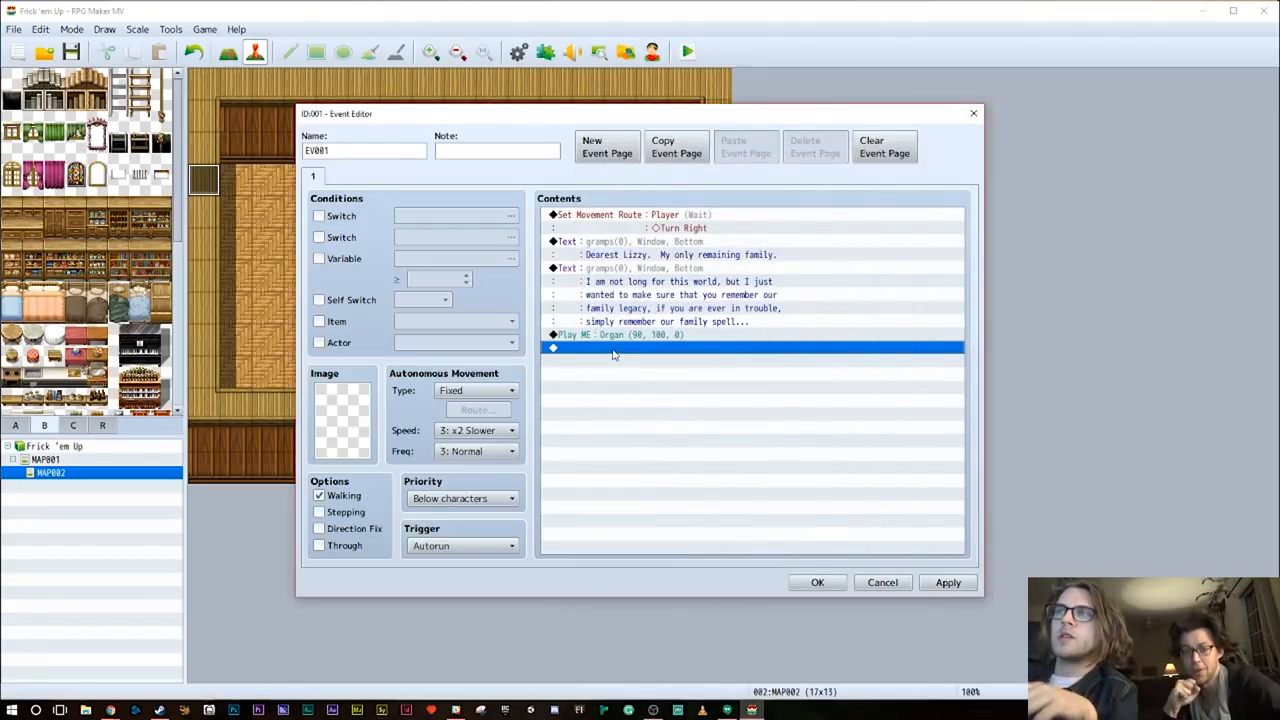
Add a Gramps-faced message saying "FrickEmUp.com!"
double_click(750, 348)
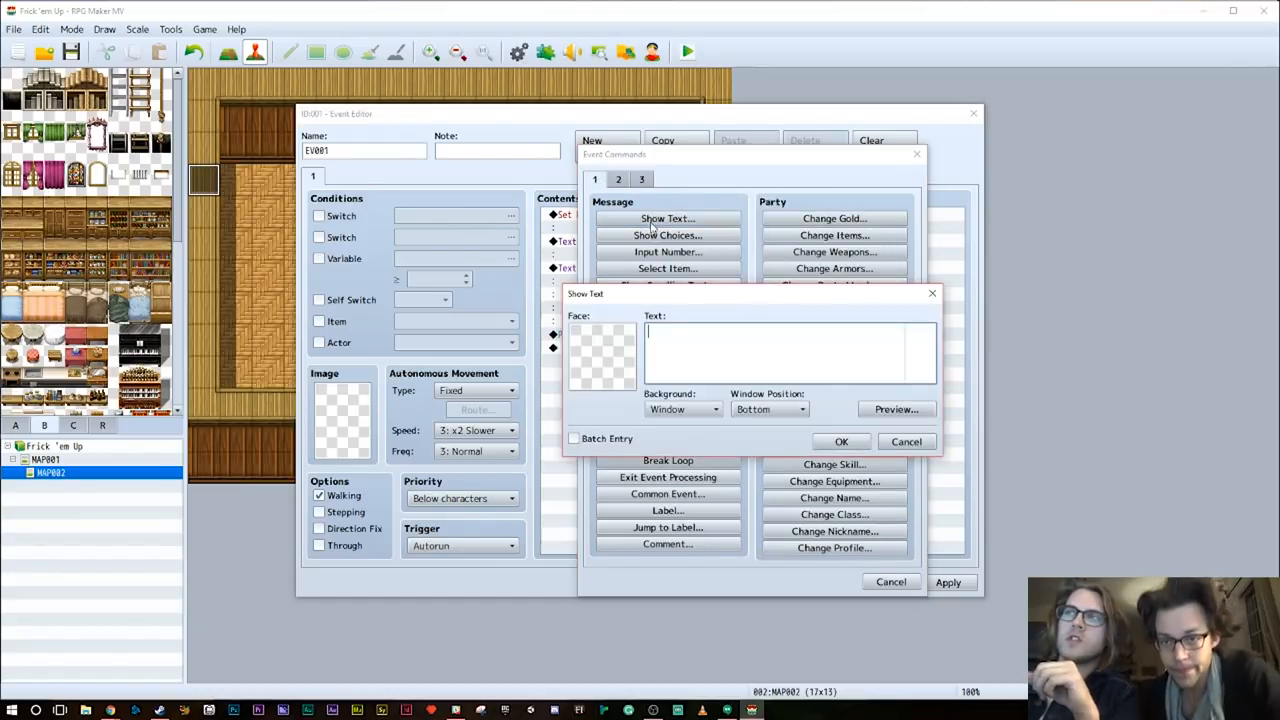
left_click(600, 360)
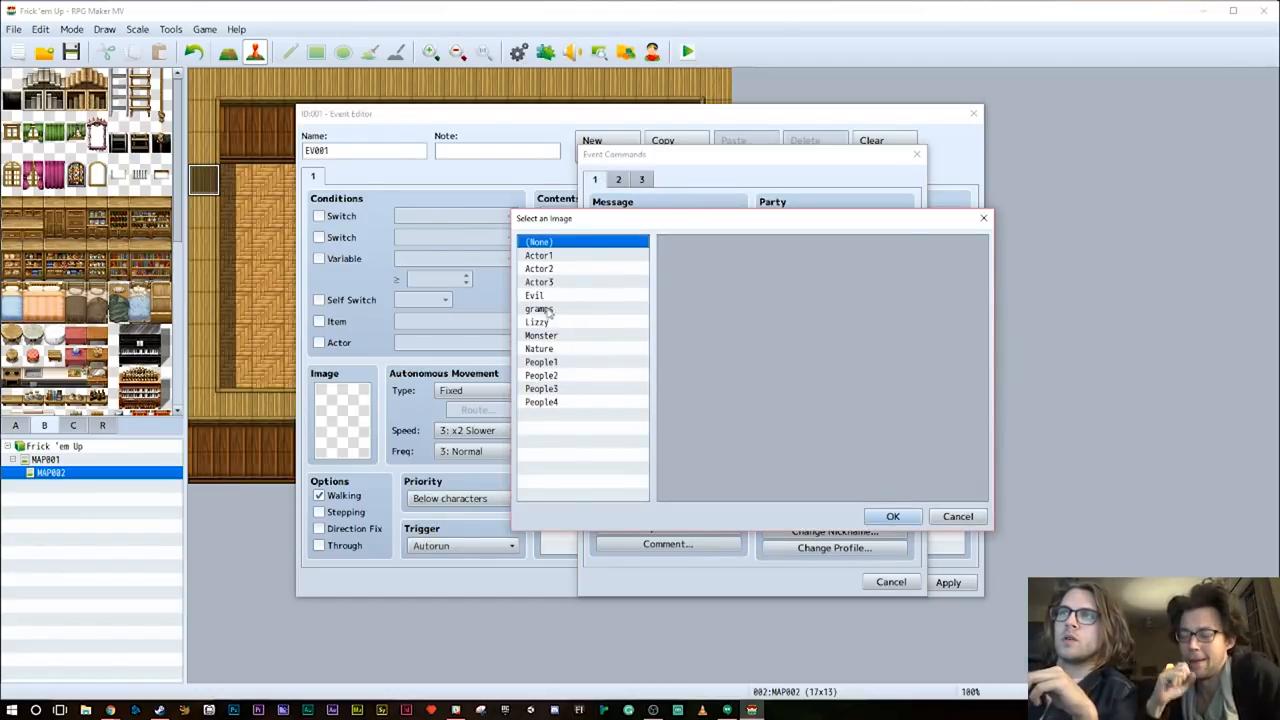
left_click(892, 516)
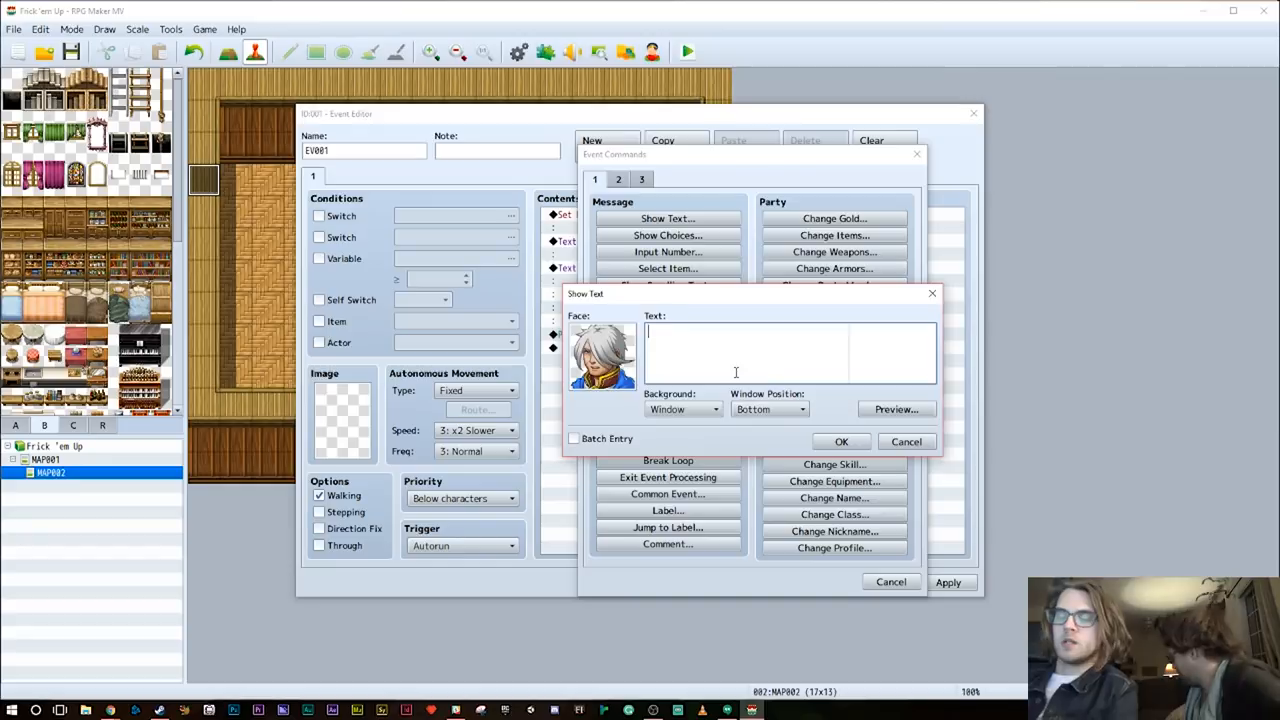
type("FrickEmUp")
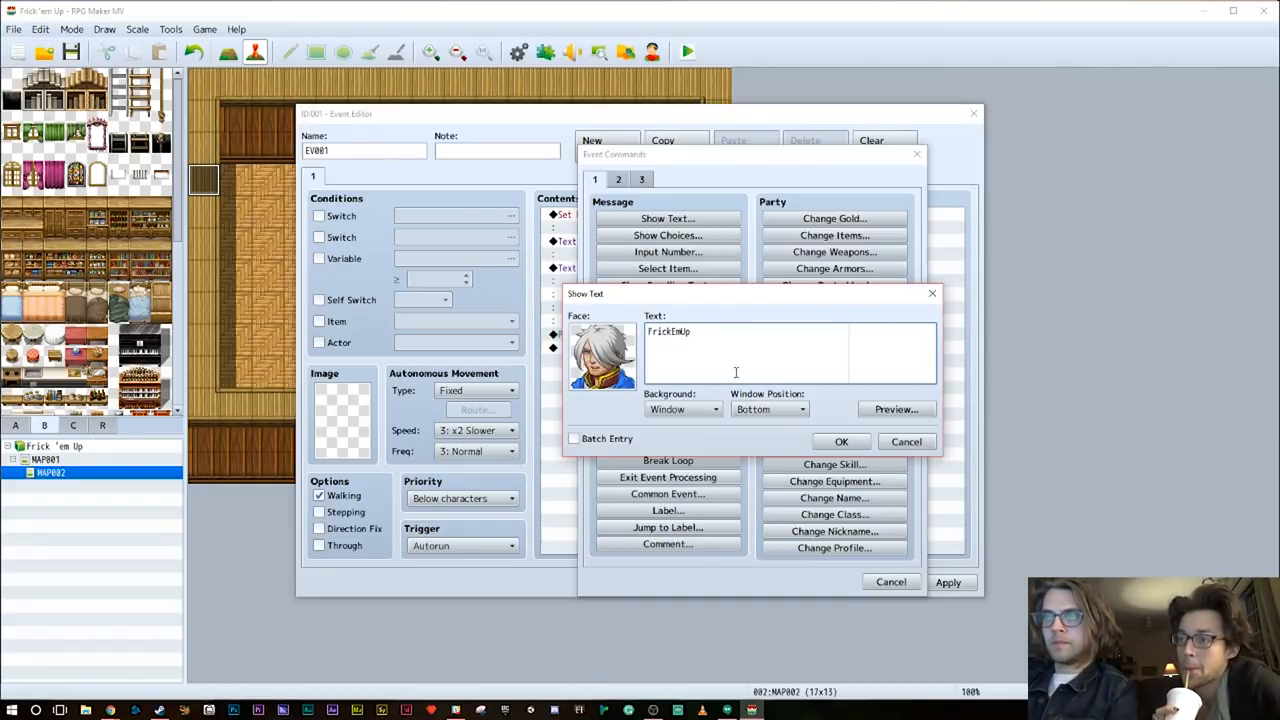
type(".com!")
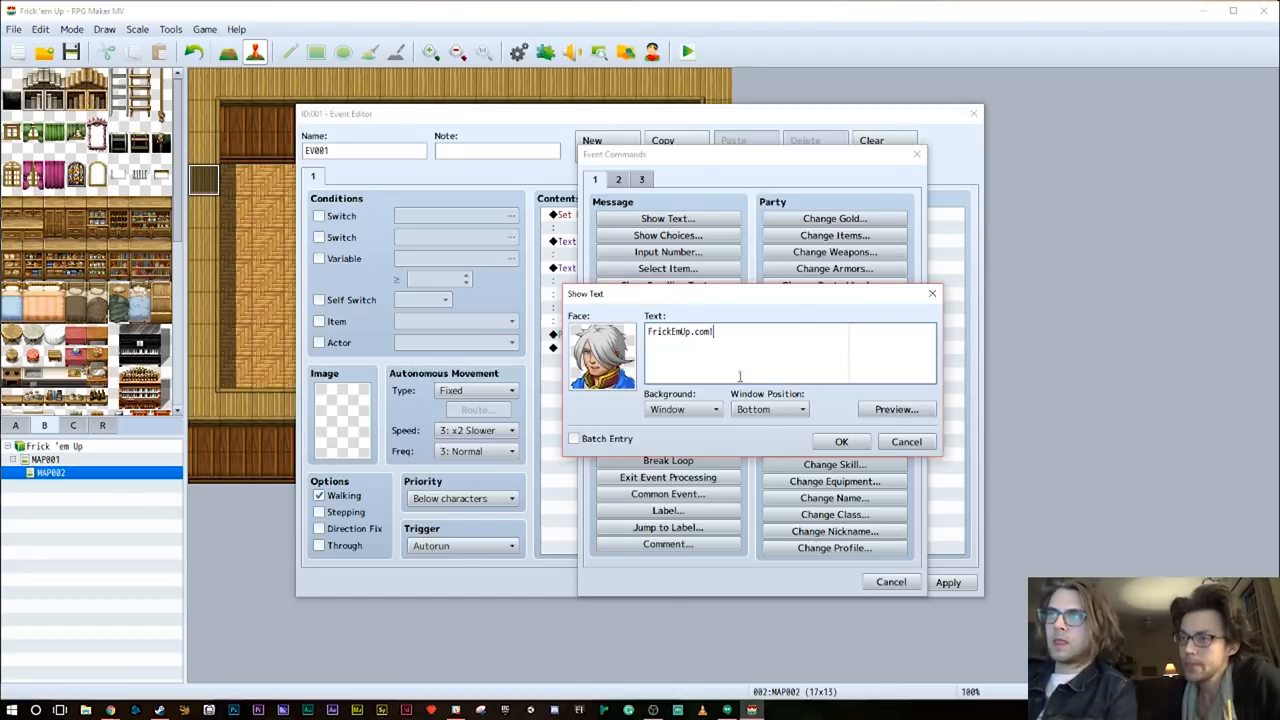
left_click(840, 442)
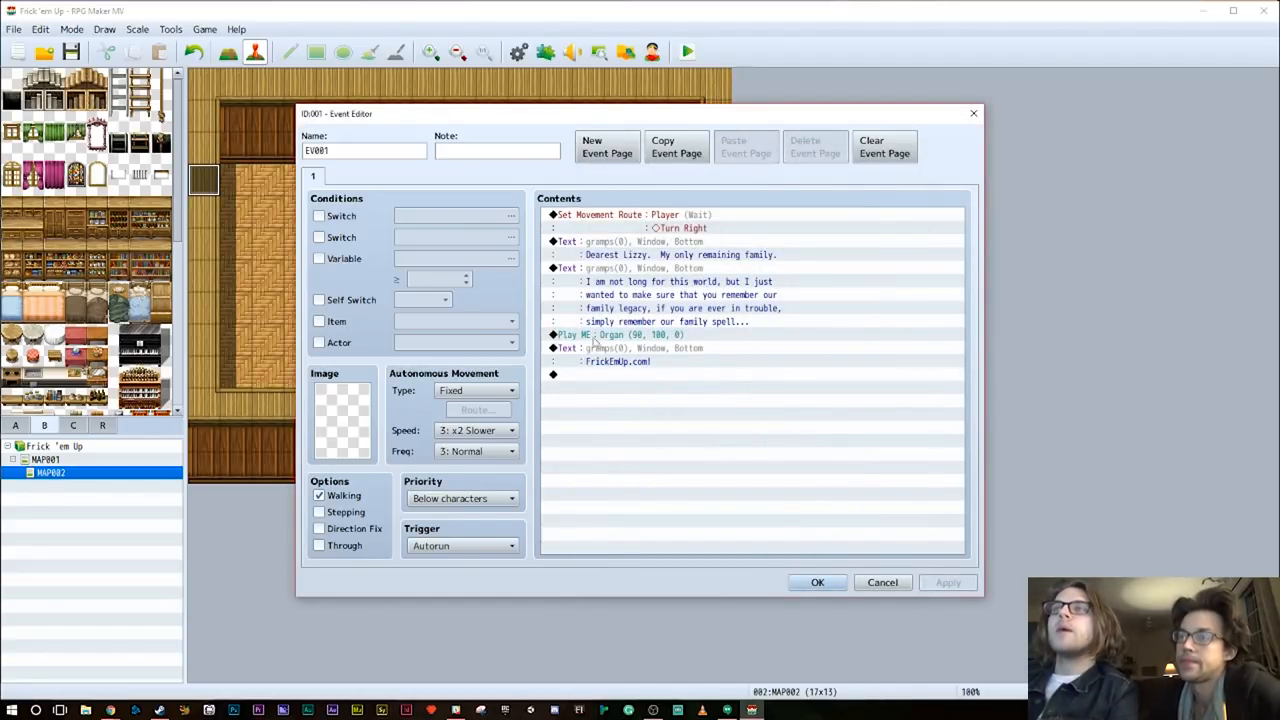
Add Lizzy's promise to remember Gramps and Gramps' following "Please" request
double_click(552, 376)
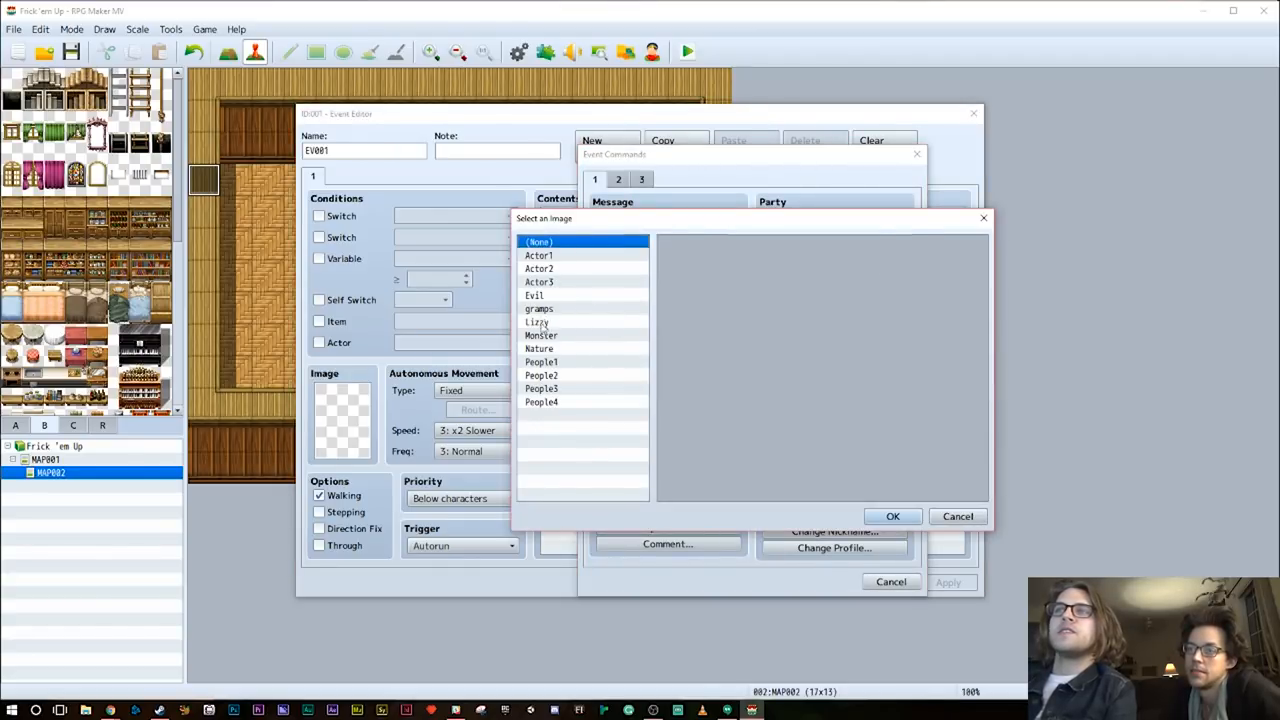
left_click(892, 516)
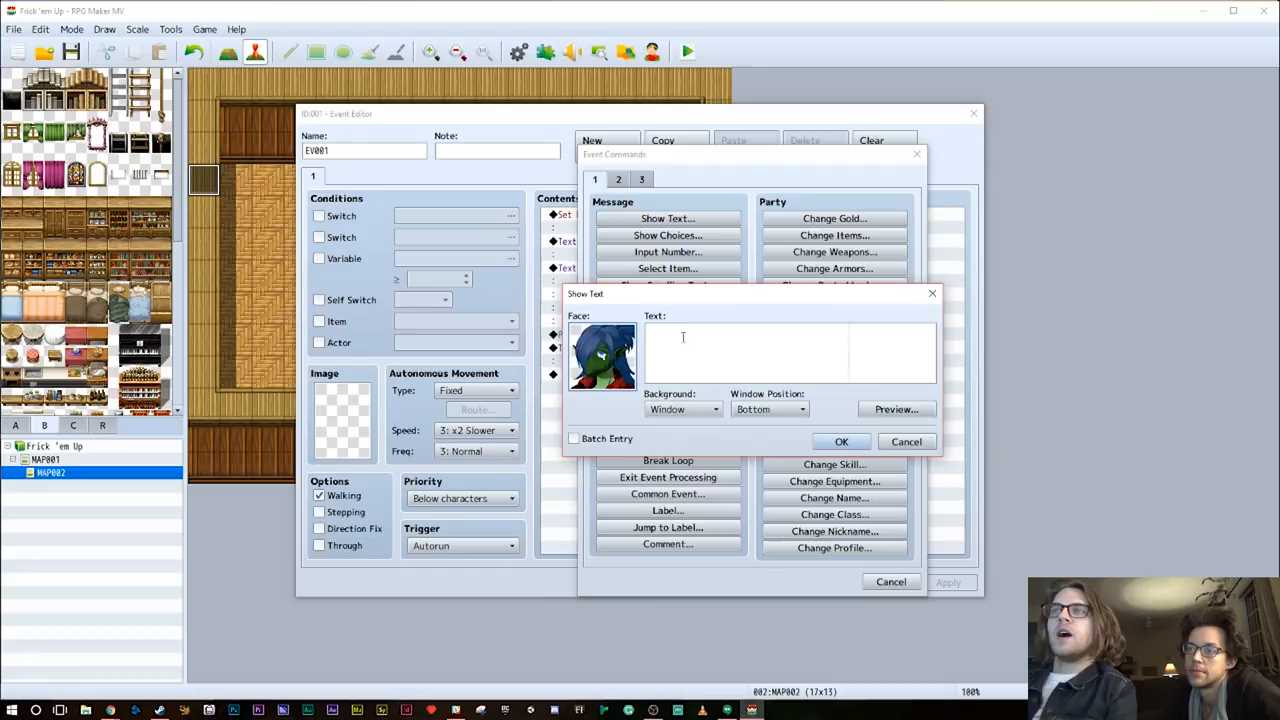
type("I wi")
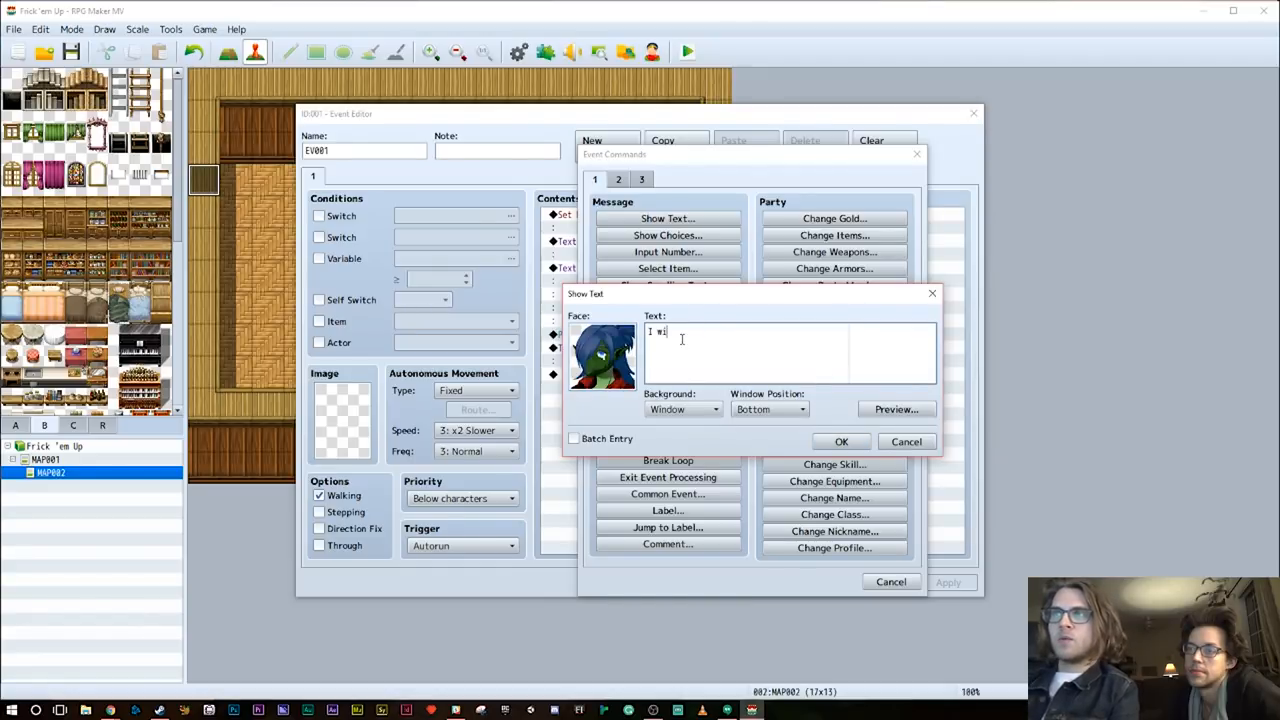
type("ll g")
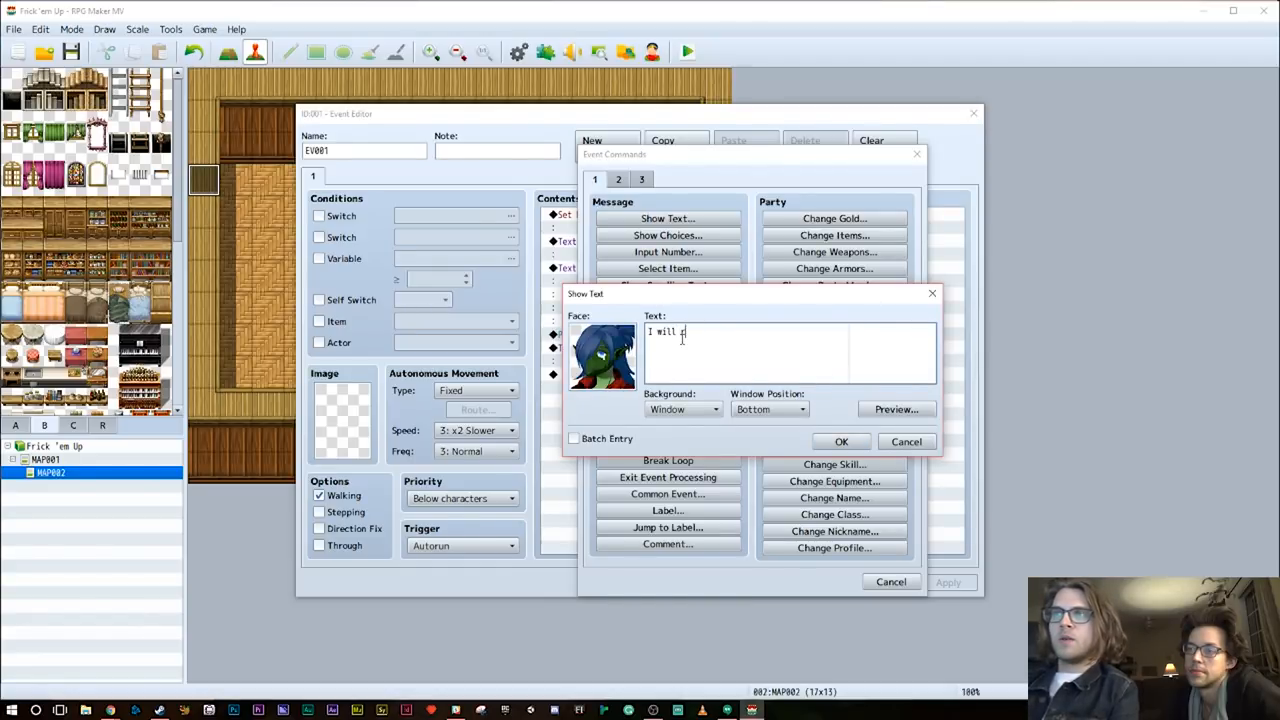
type("emember G")
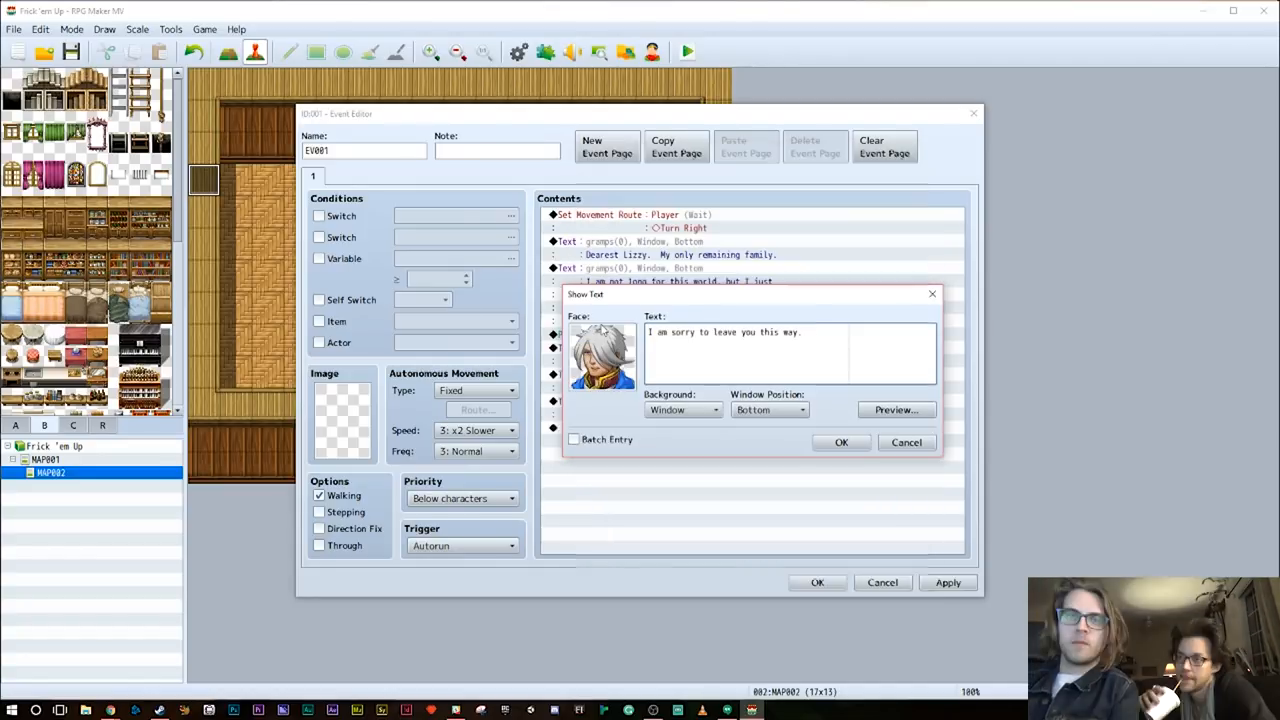
left_click(790, 350)
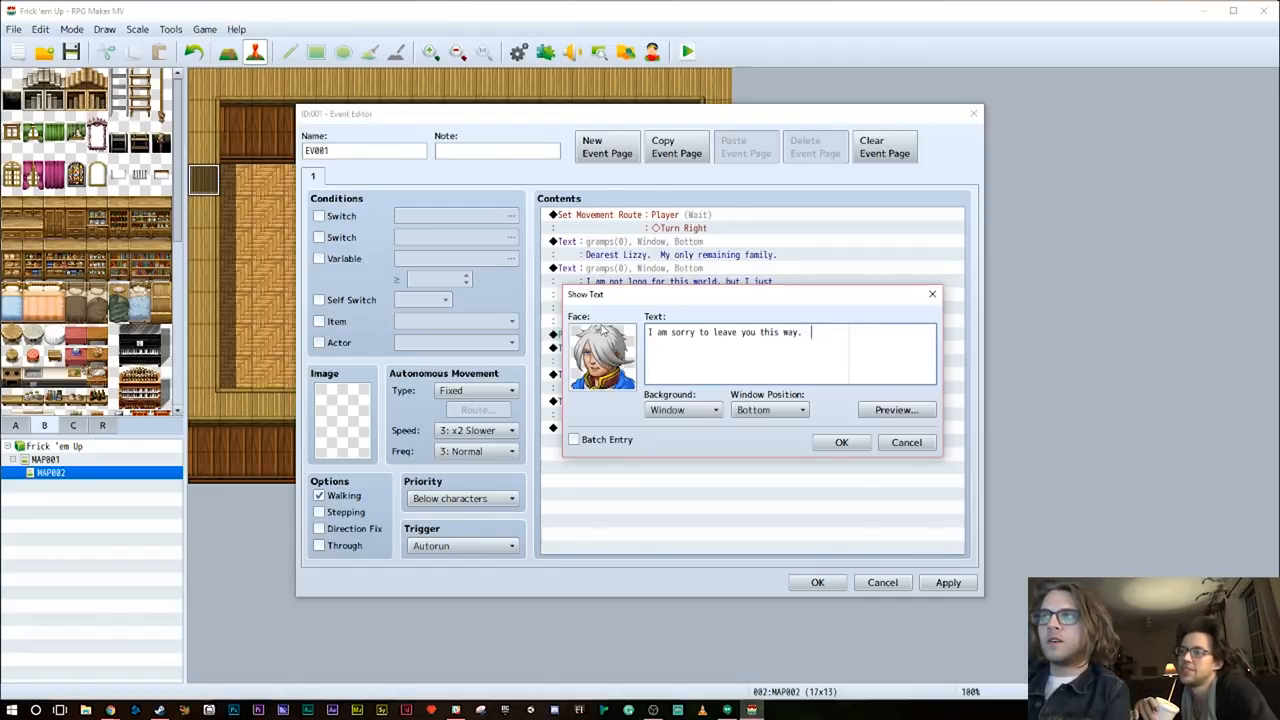
type("Please")
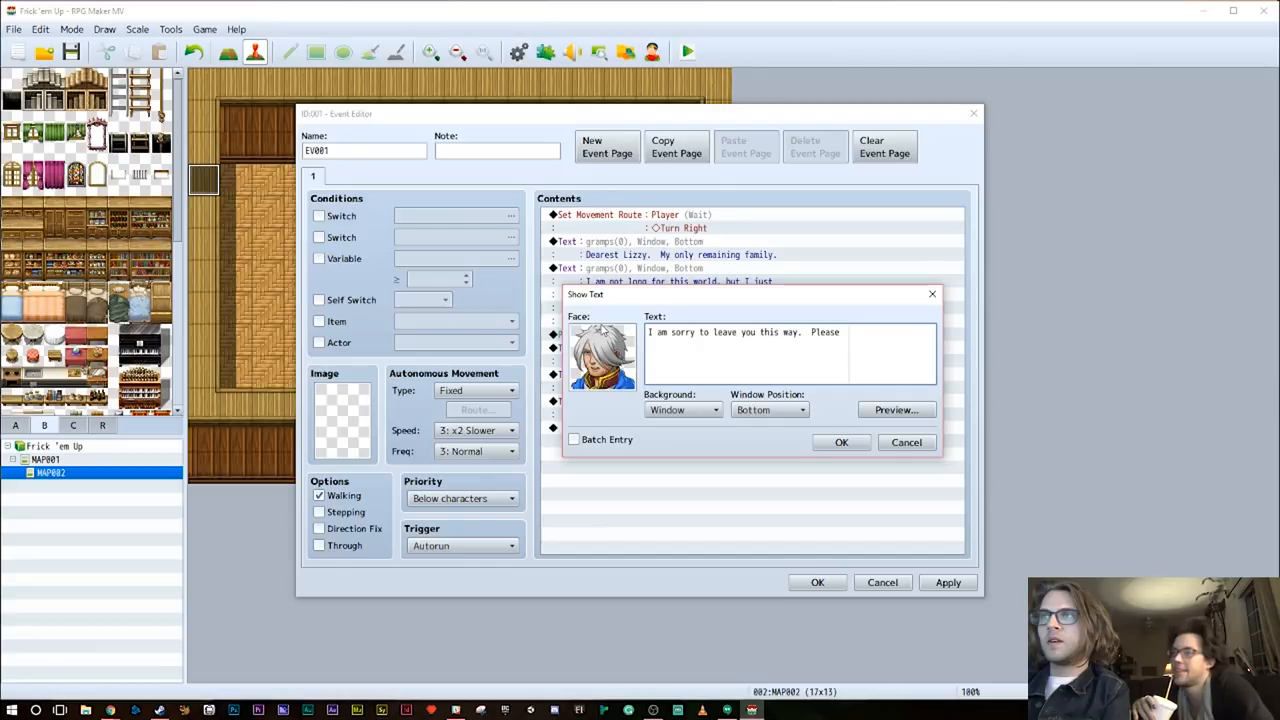
key("Backspace")
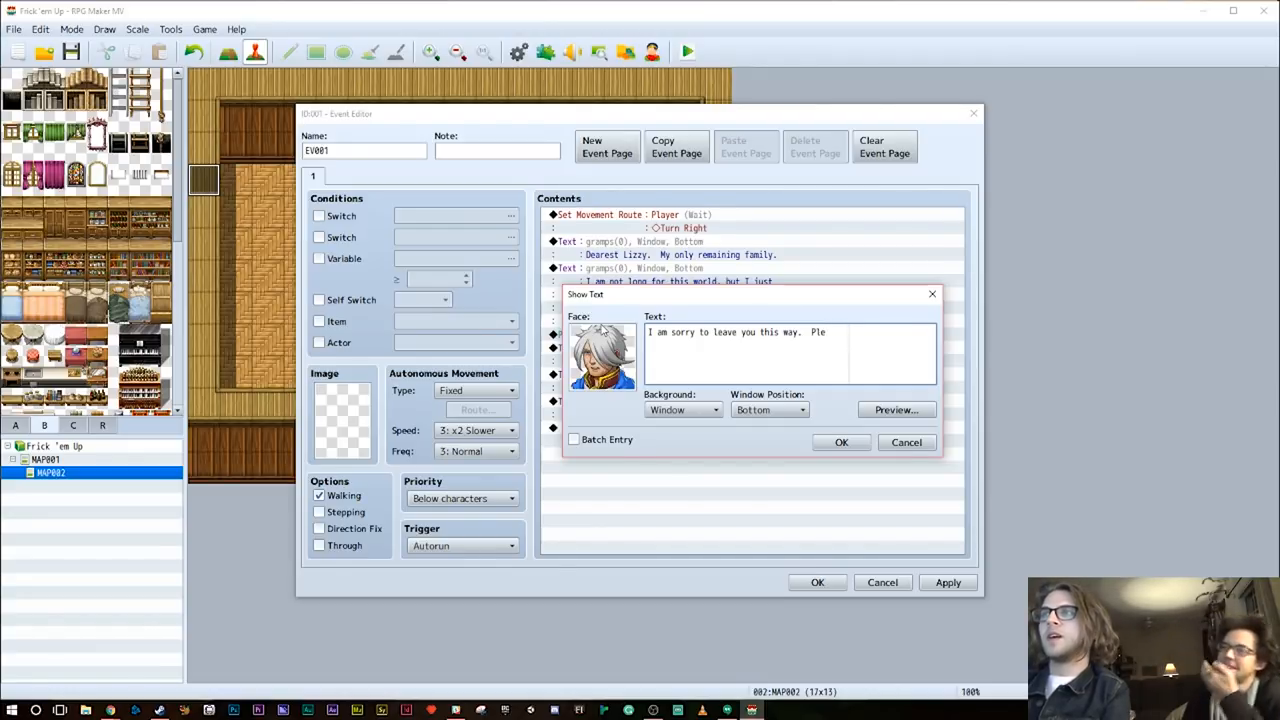
left_click(840, 442)
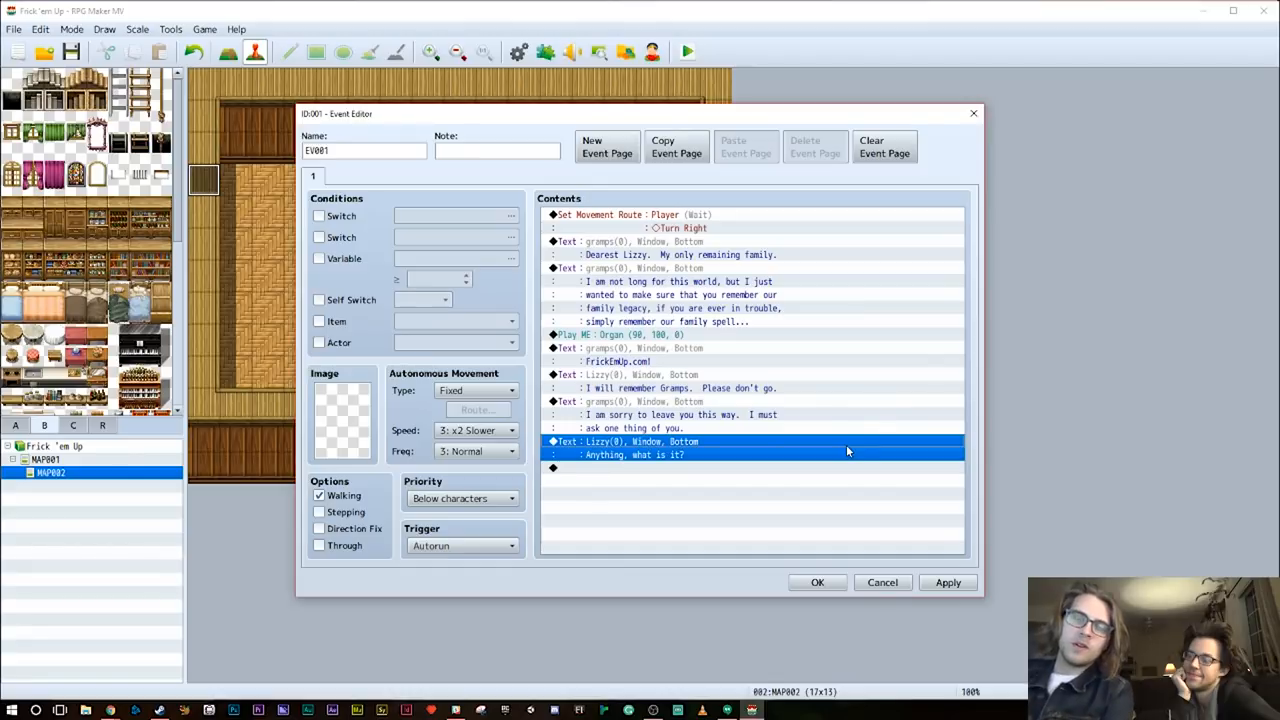
Copy Gramps' line and rewrite it as sending Lizzy north to perform a meaningless task
right_click(848, 452)
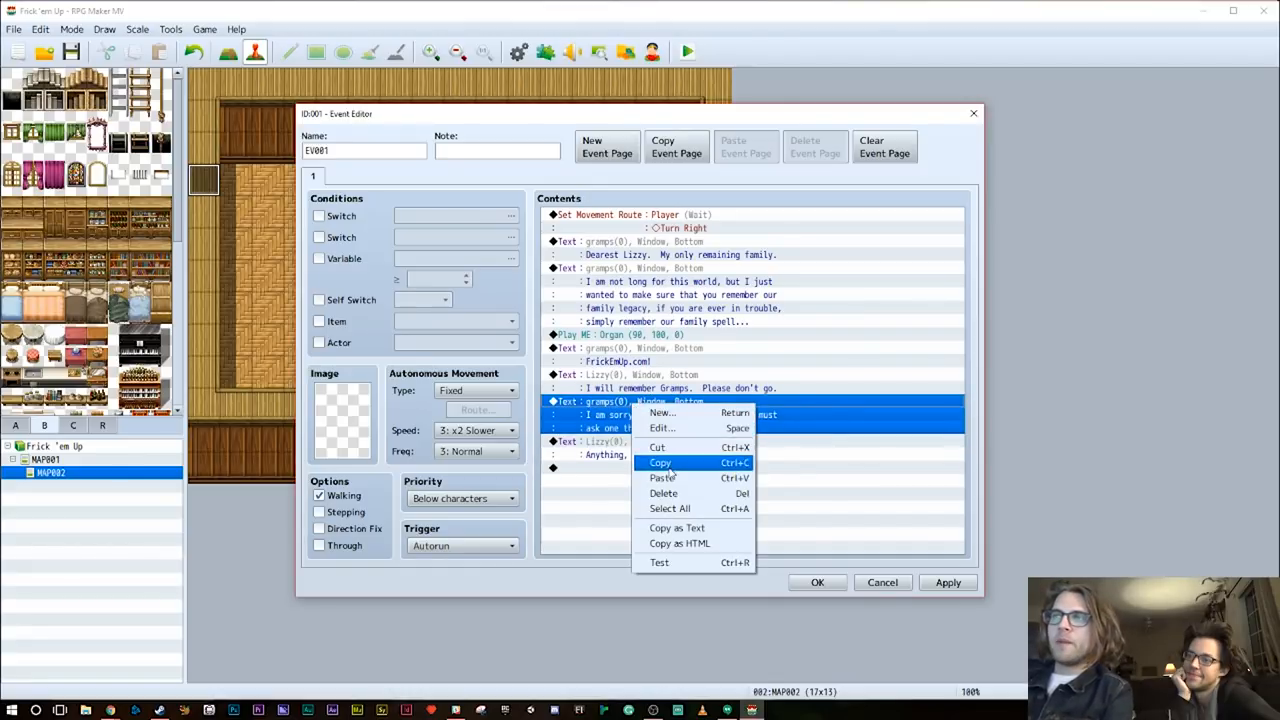
left_click(662, 476)
type("You must go North on the OVERWORLD MAP and")
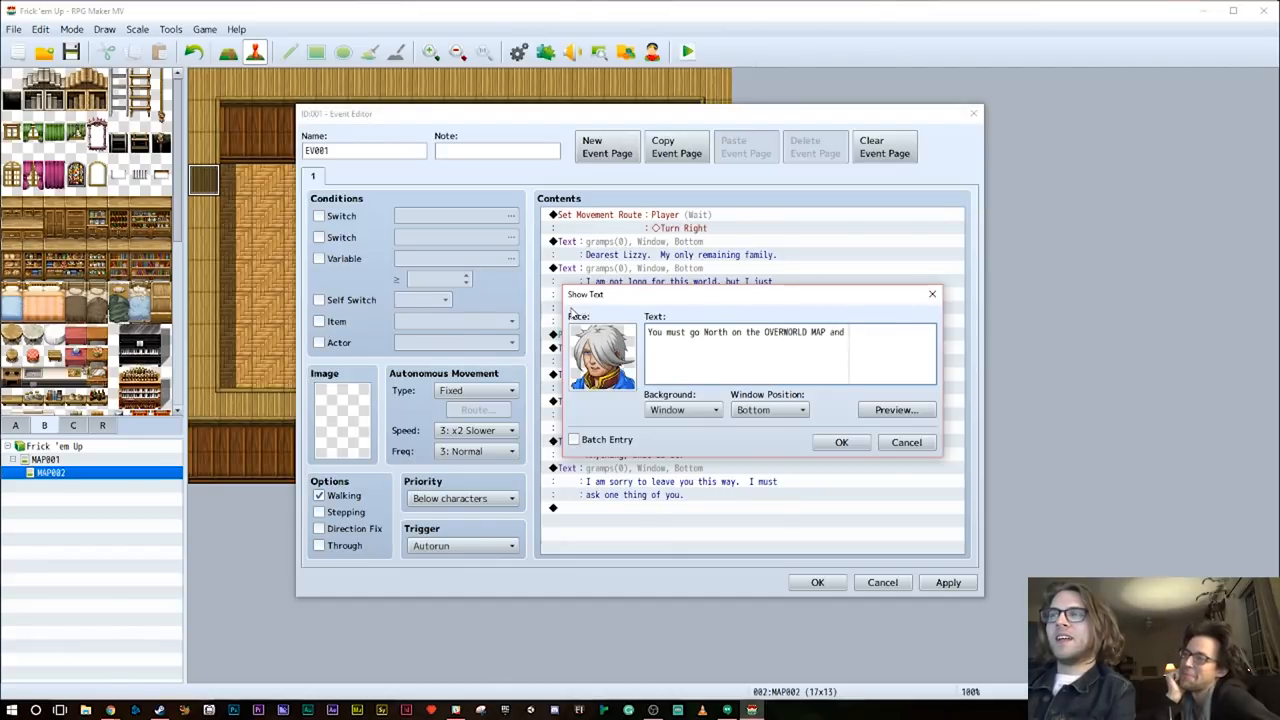
type("perform a")
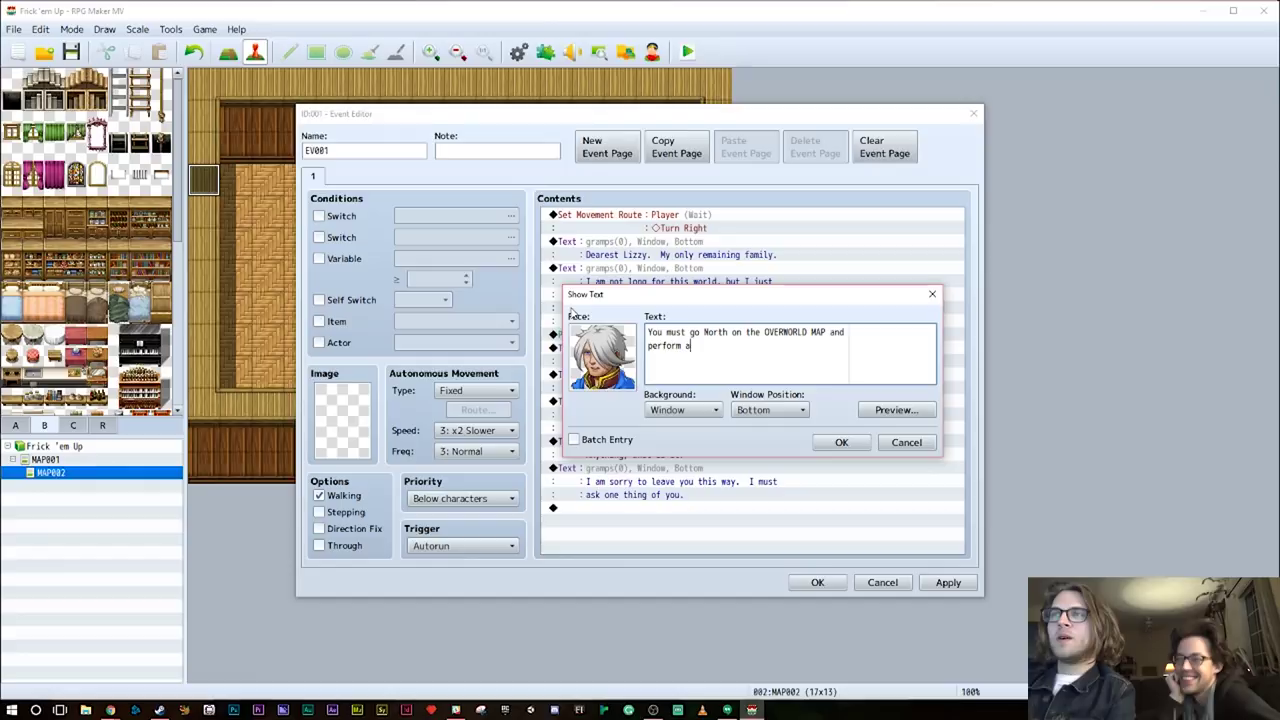
type("meaningless")
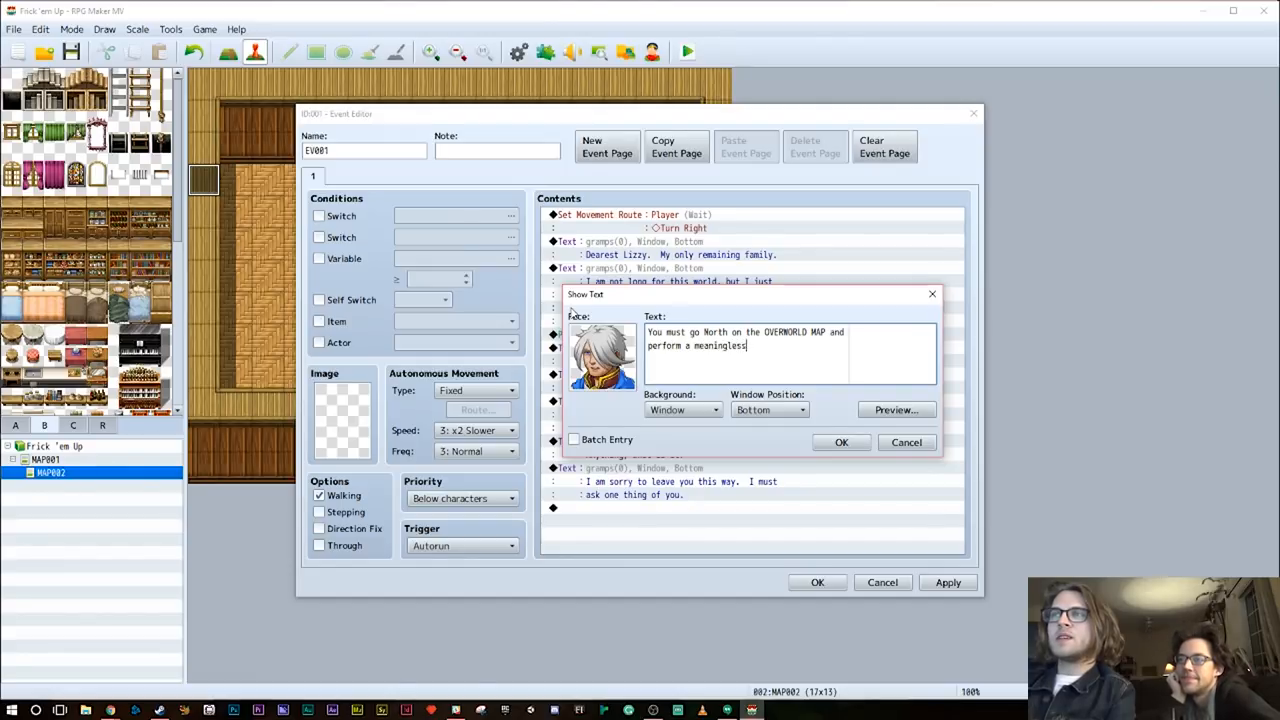
type("task a")
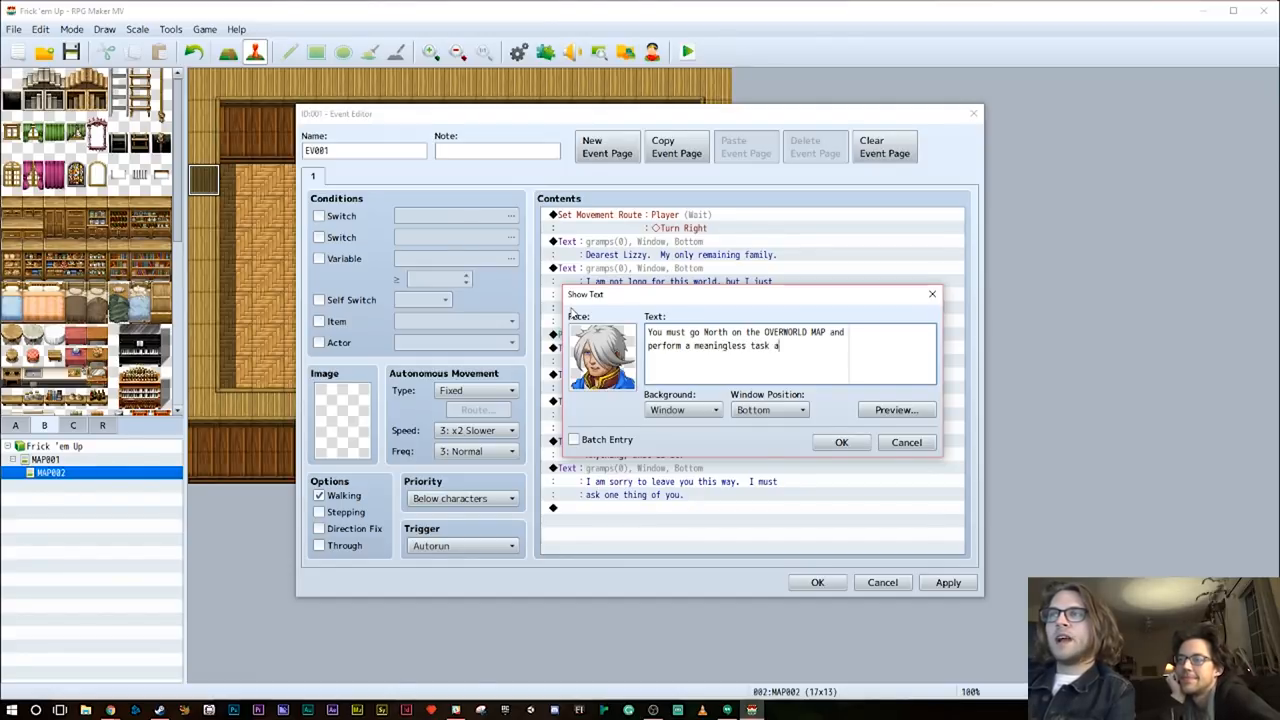
type("t the")
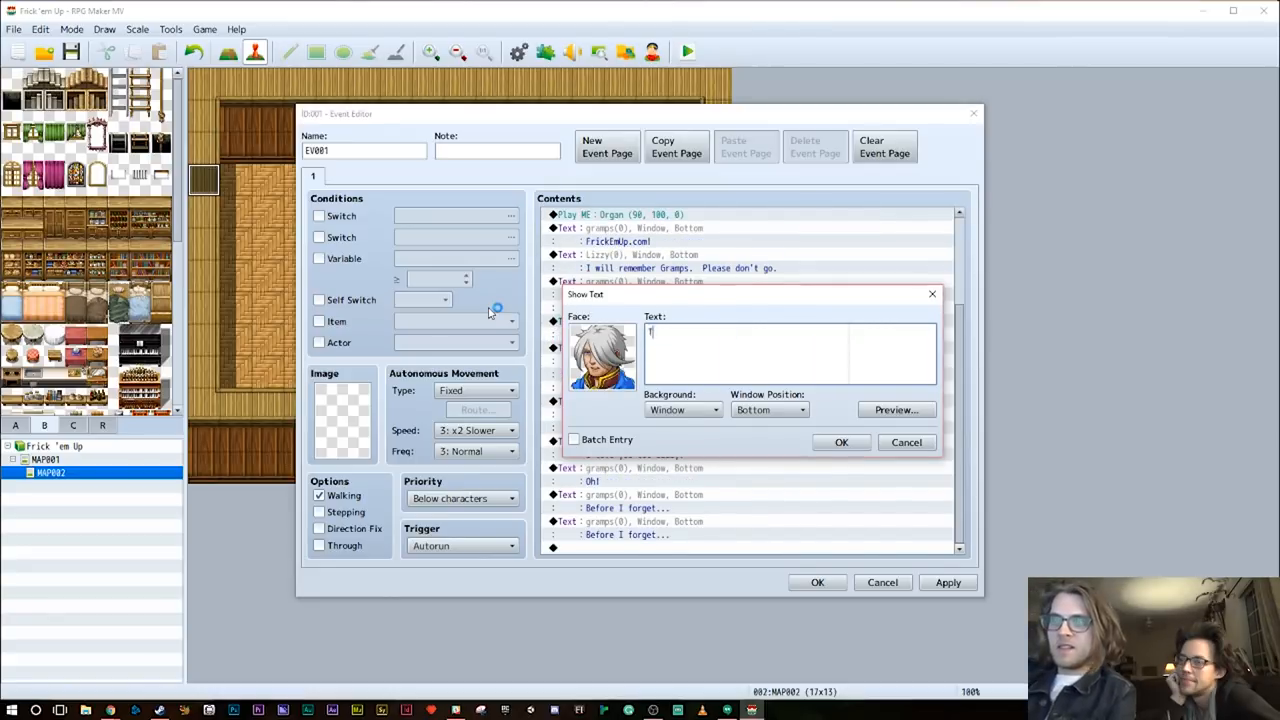
Add the warning 'There is one thing you must NOT do!' and begin a 'Make sure not' line
type("There is one thing")
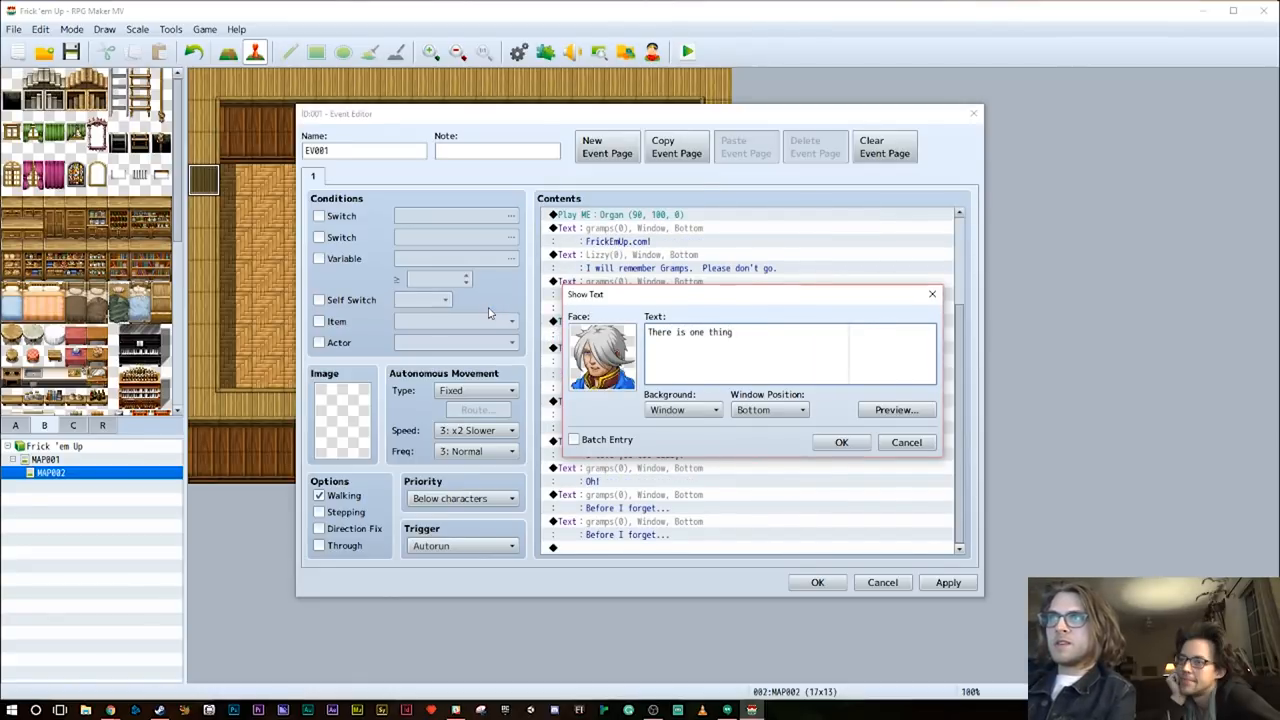
type("you must NOT do!")
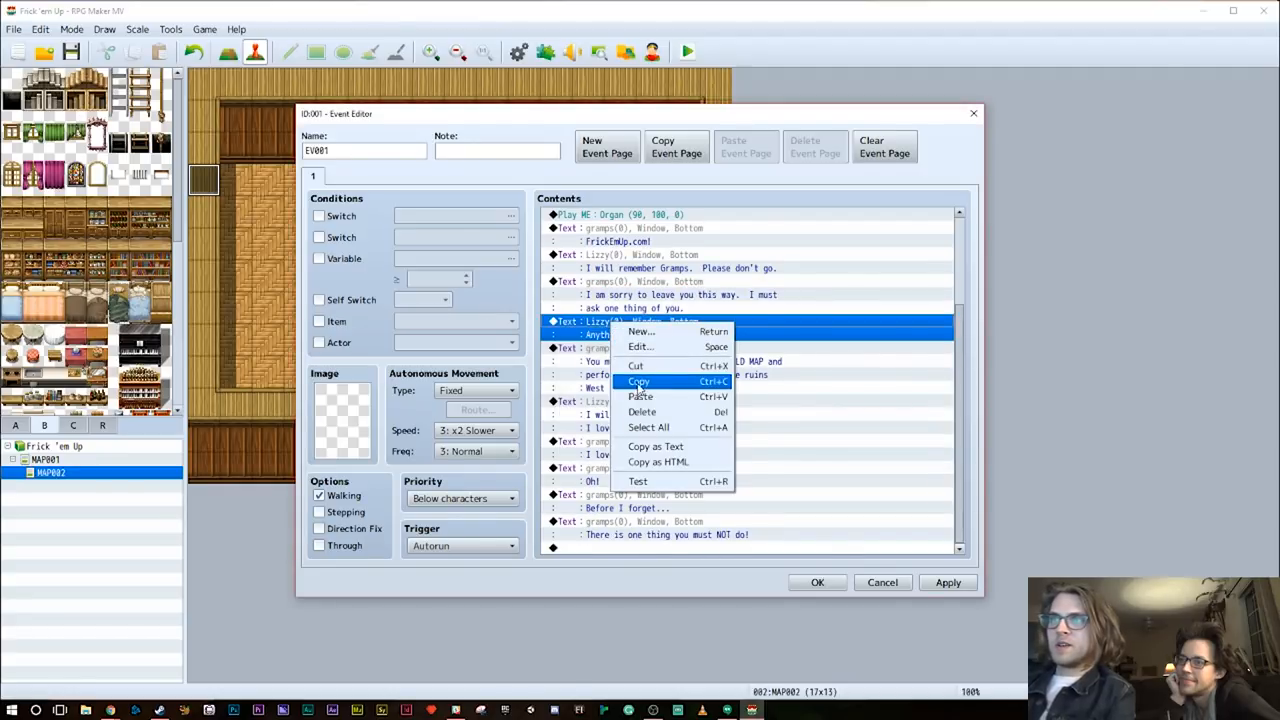
left_click(640, 396)
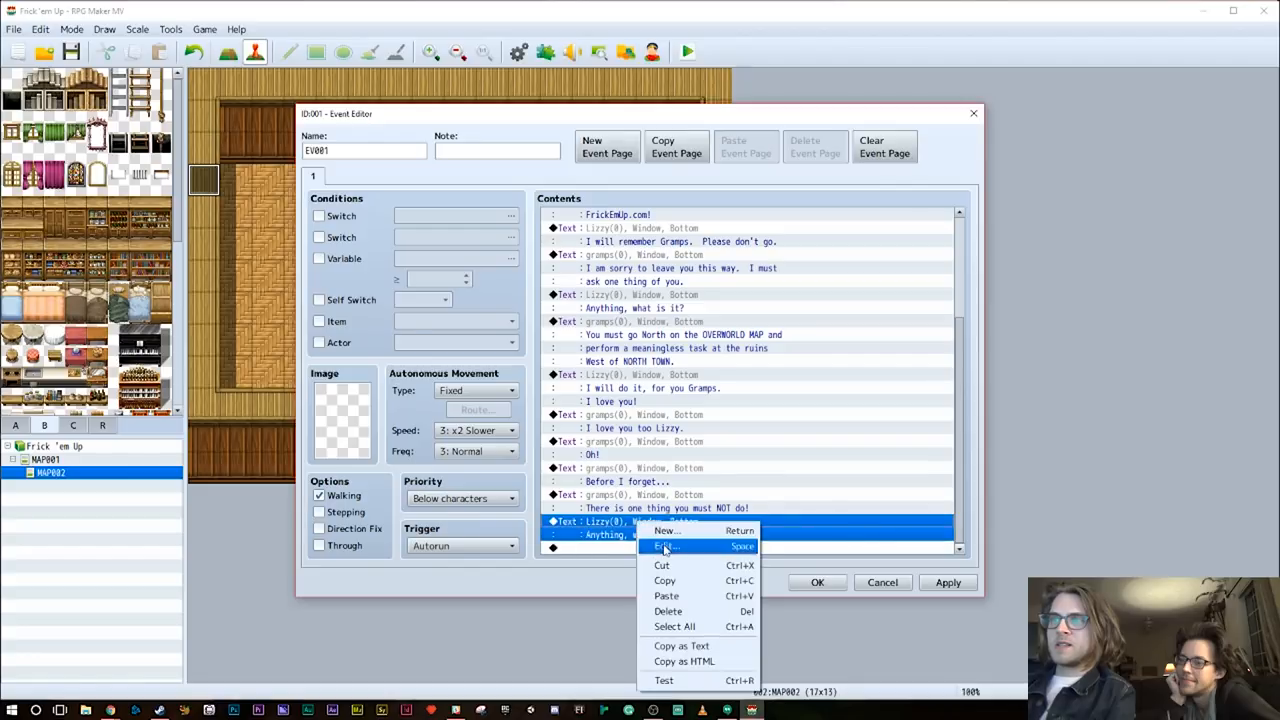
left_click(666, 546)
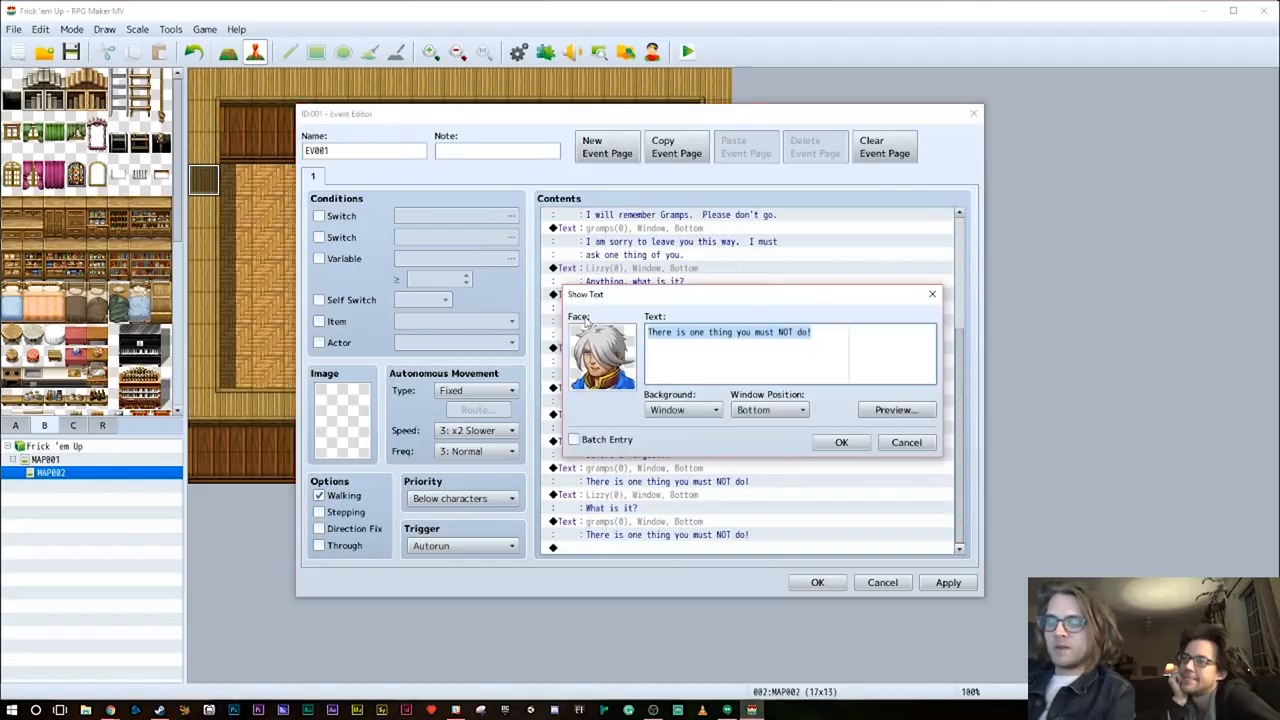
type("Make sure not")
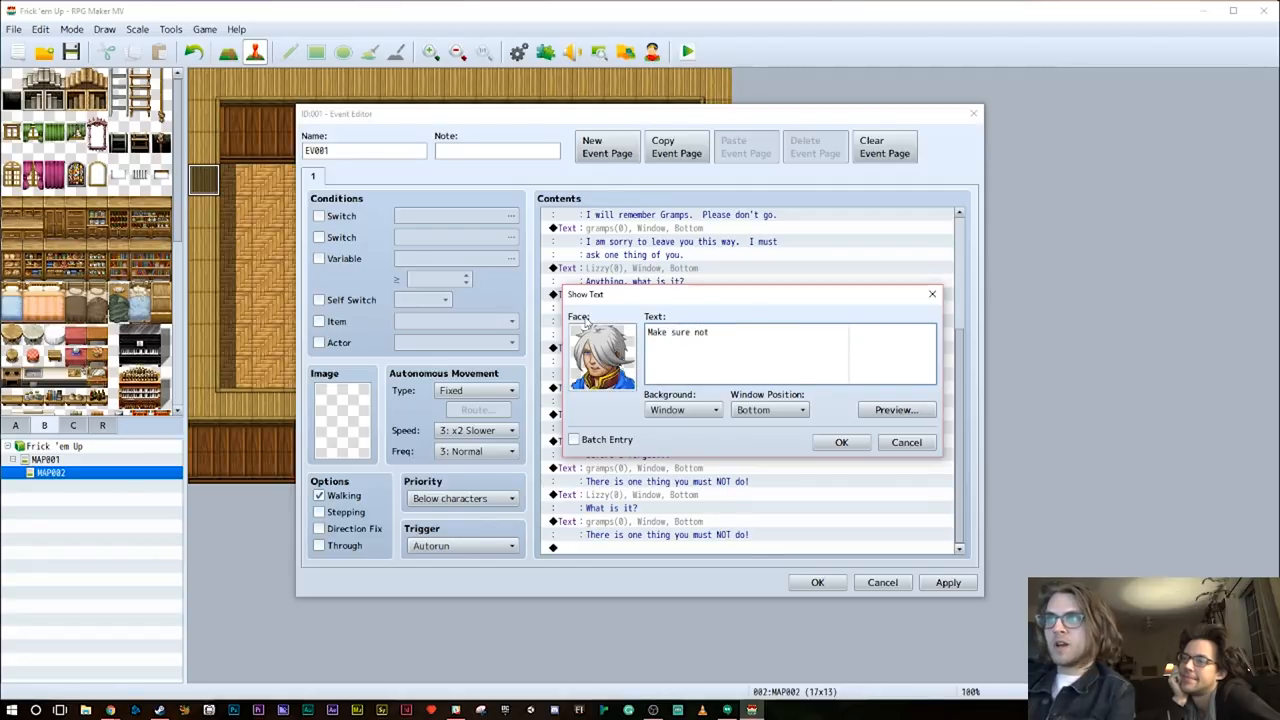
Finish the line as 'Make sure not to-- *dies*' and confirm it into the cutscene
type("to--")
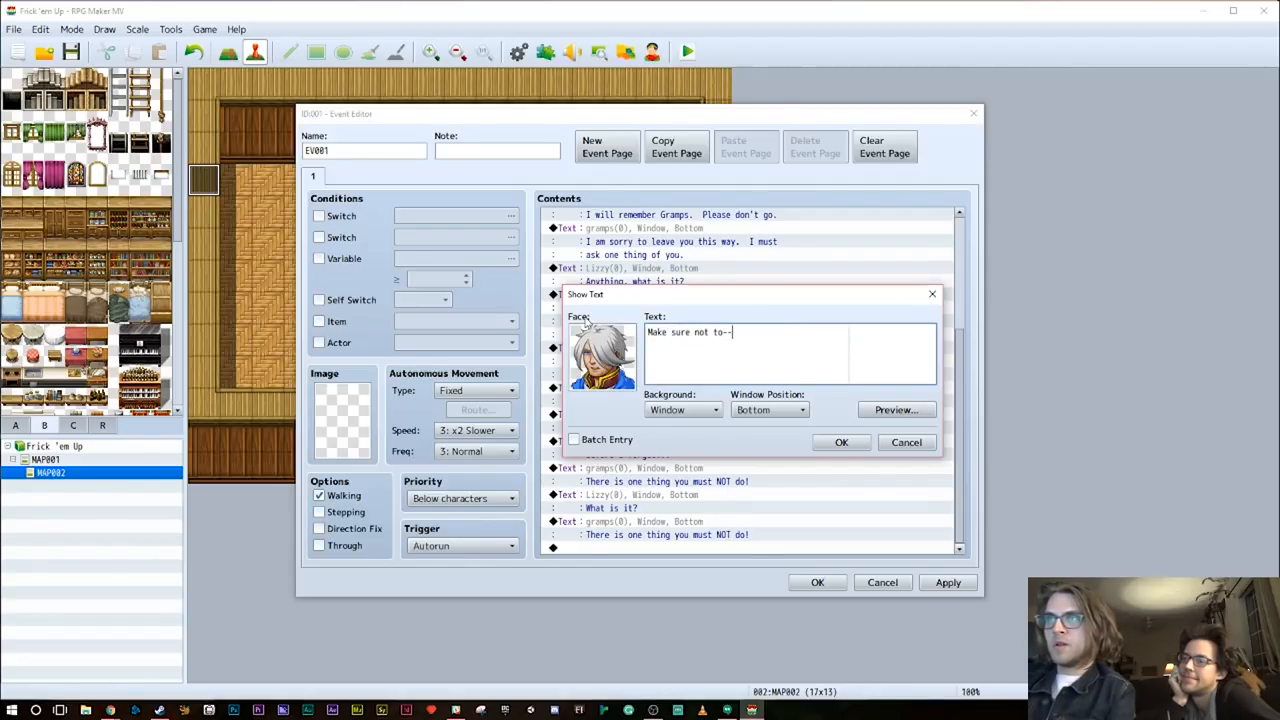
type("*die")
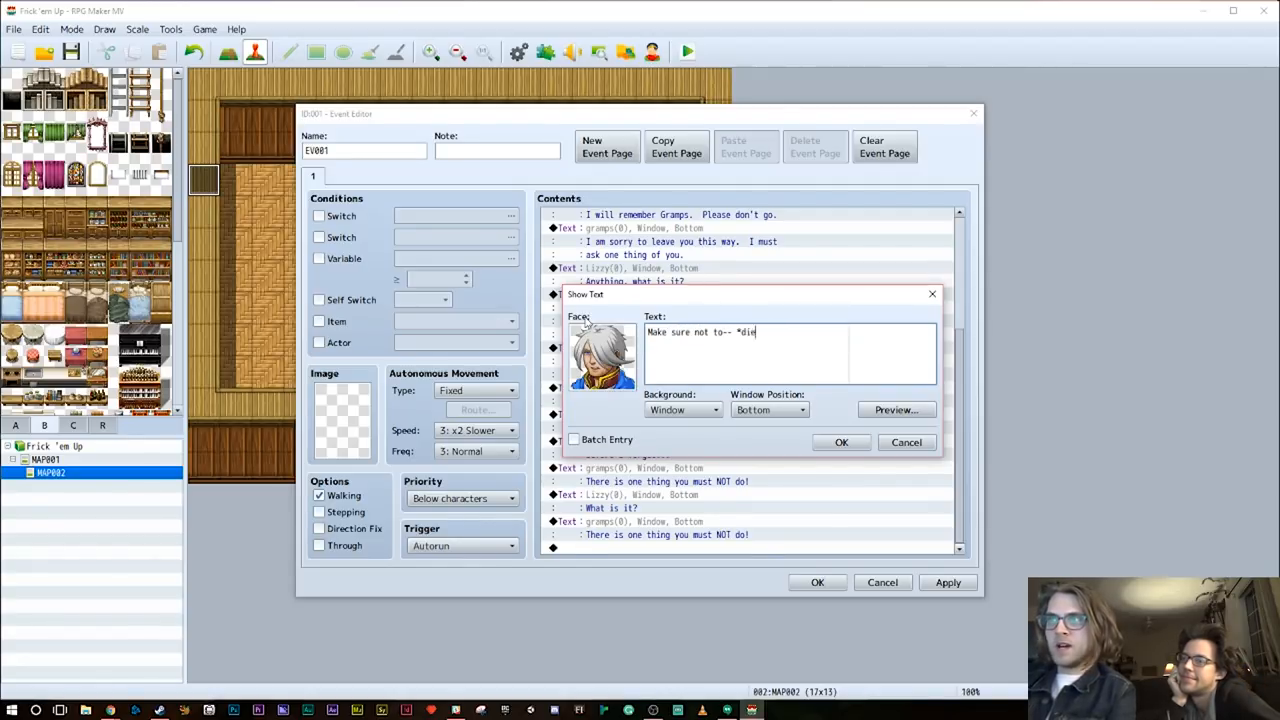
type("s")
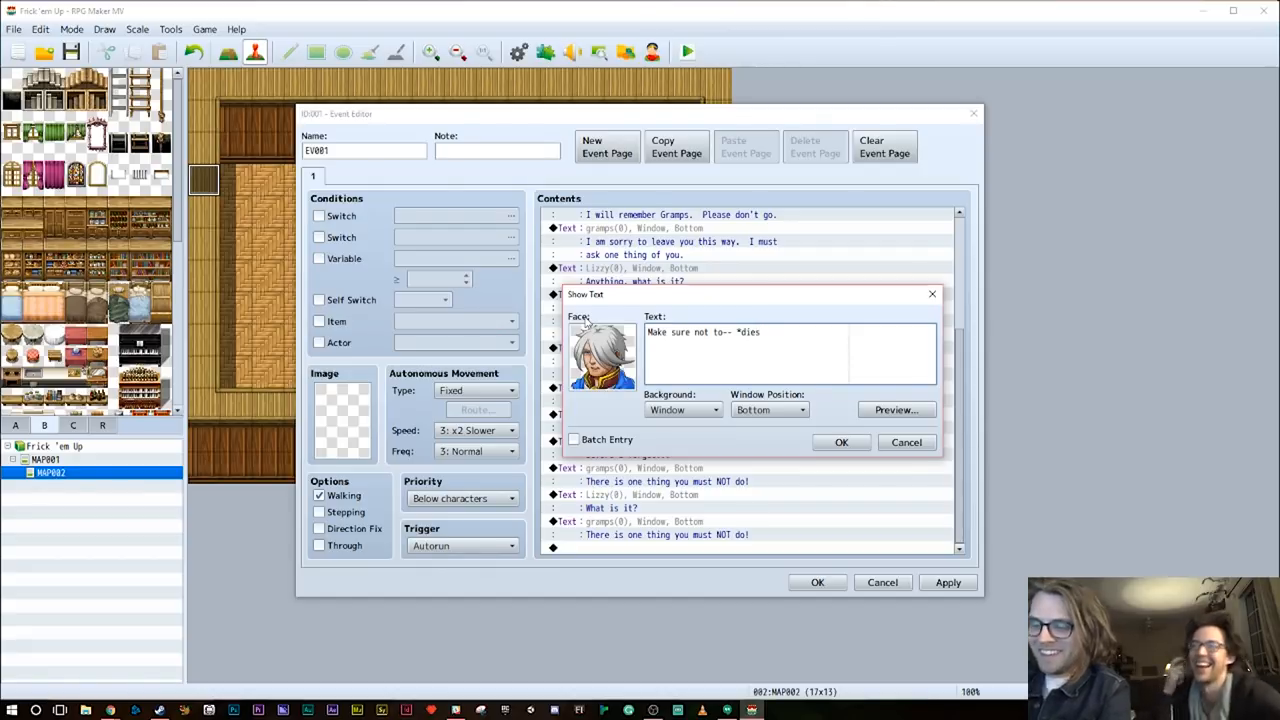
left_click(840, 442)
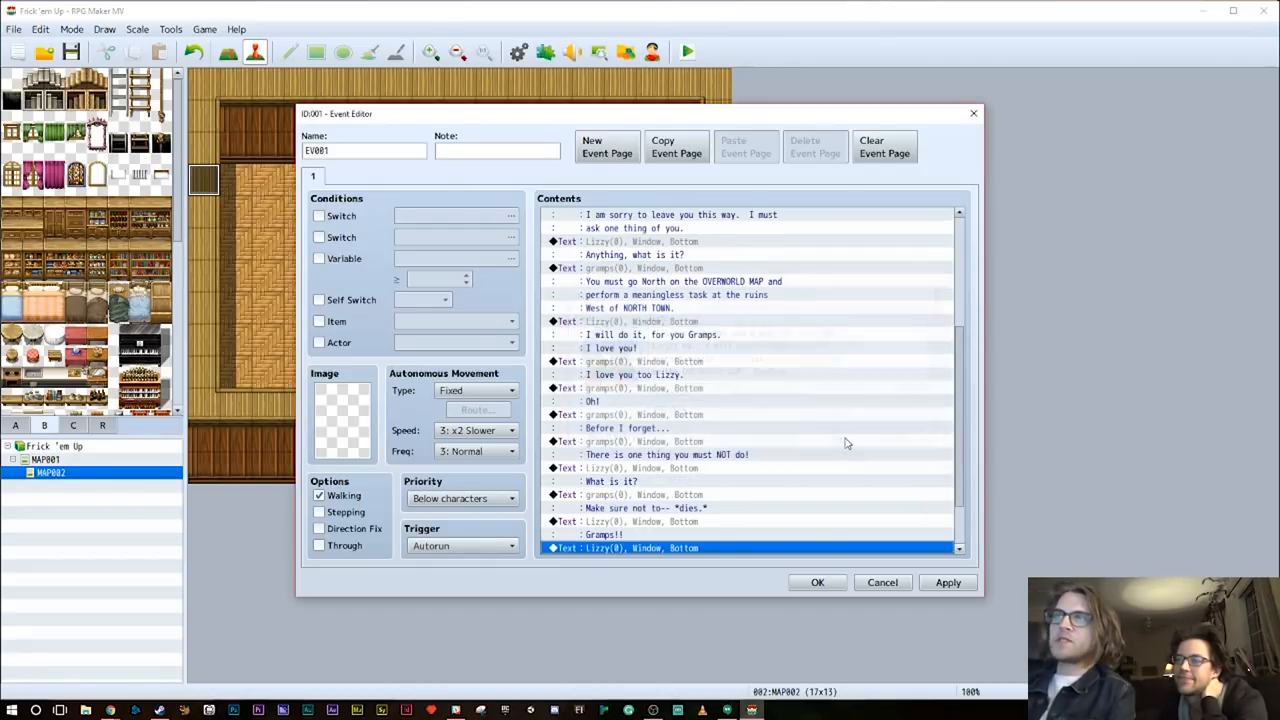
scroll("down", 3)
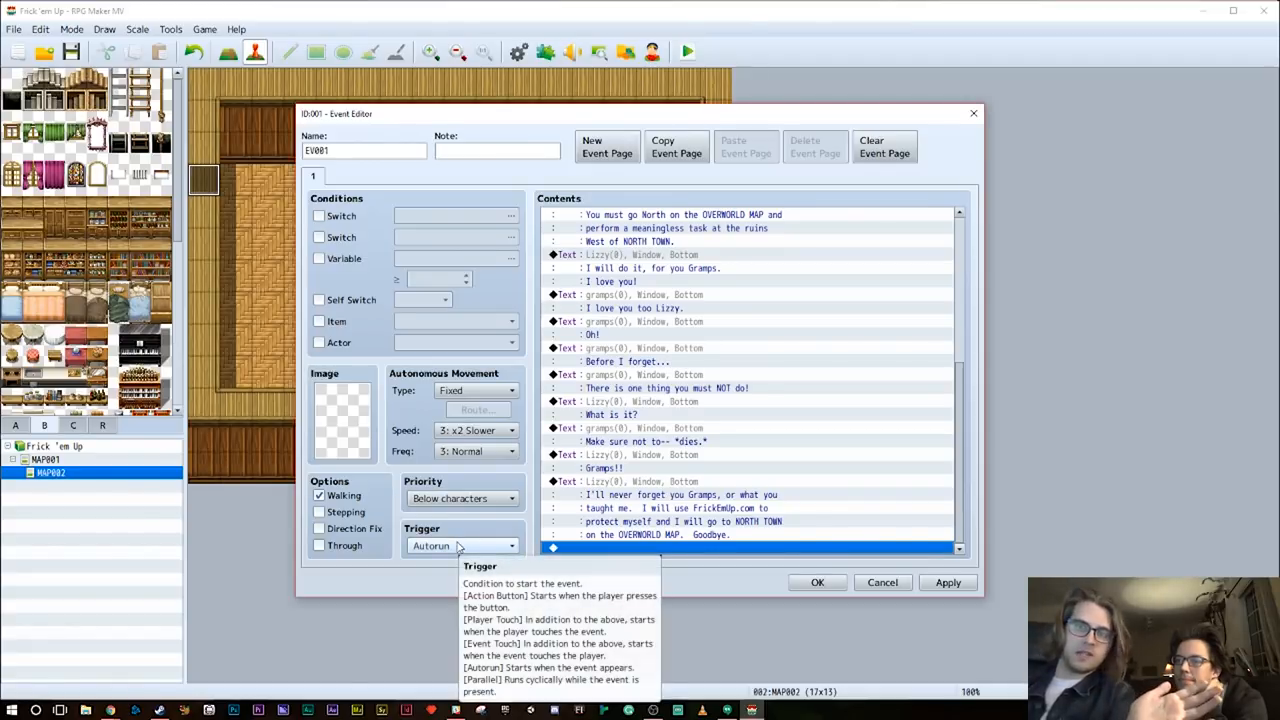
Add a Control Switches command turning switch 0001 OpeningSceneDone ON after the last line
double_click(750, 548)
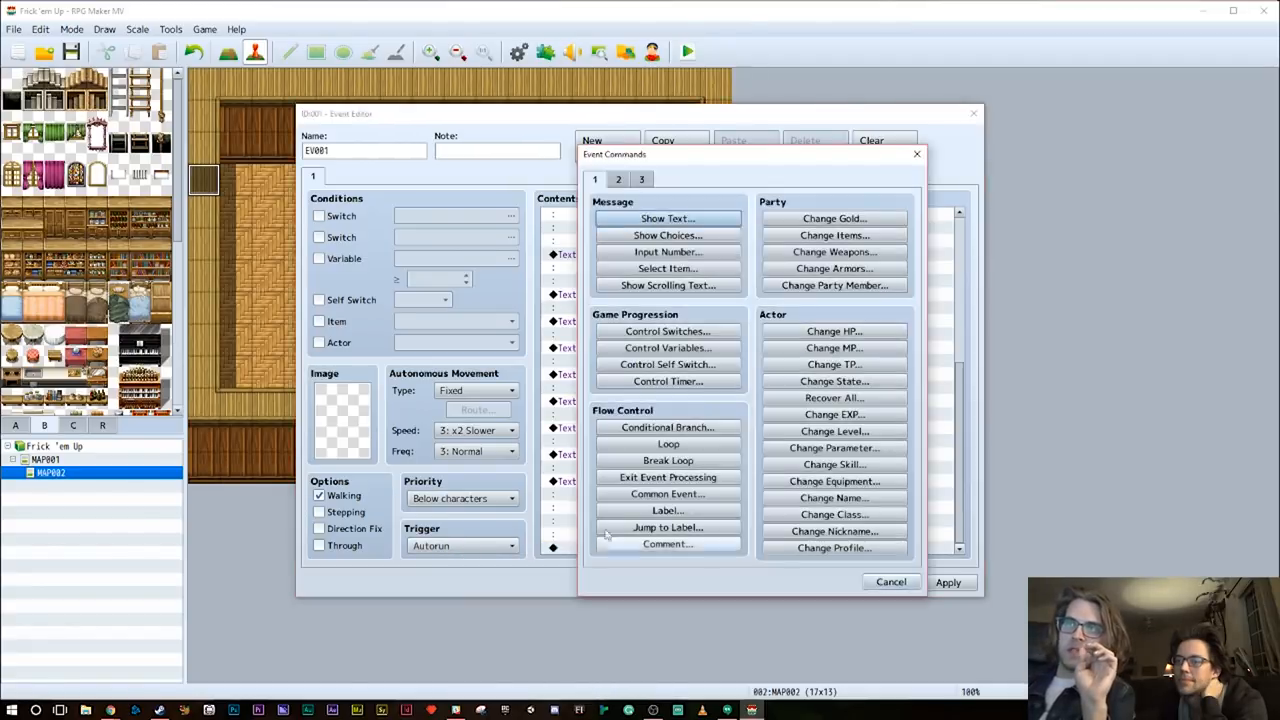
mouse_move(668, 332)
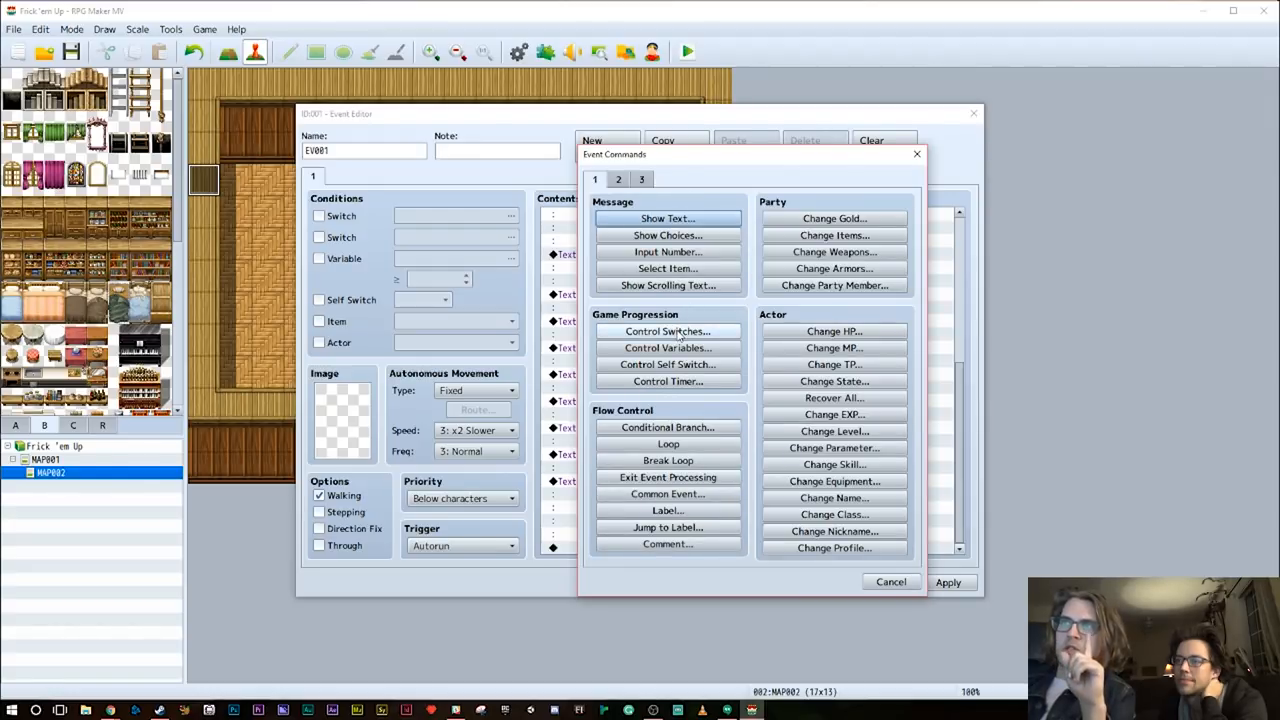
left_click(668, 332)
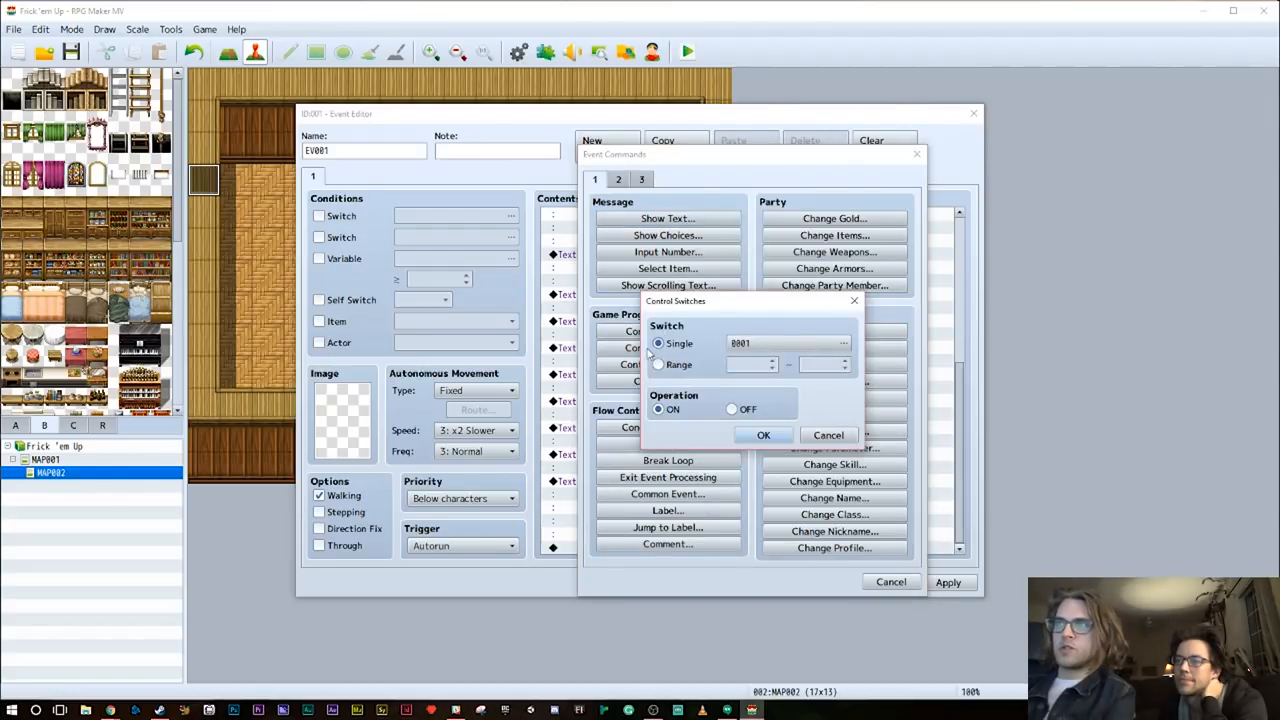
left_click(844, 344)
type("OpeningSceneDone")
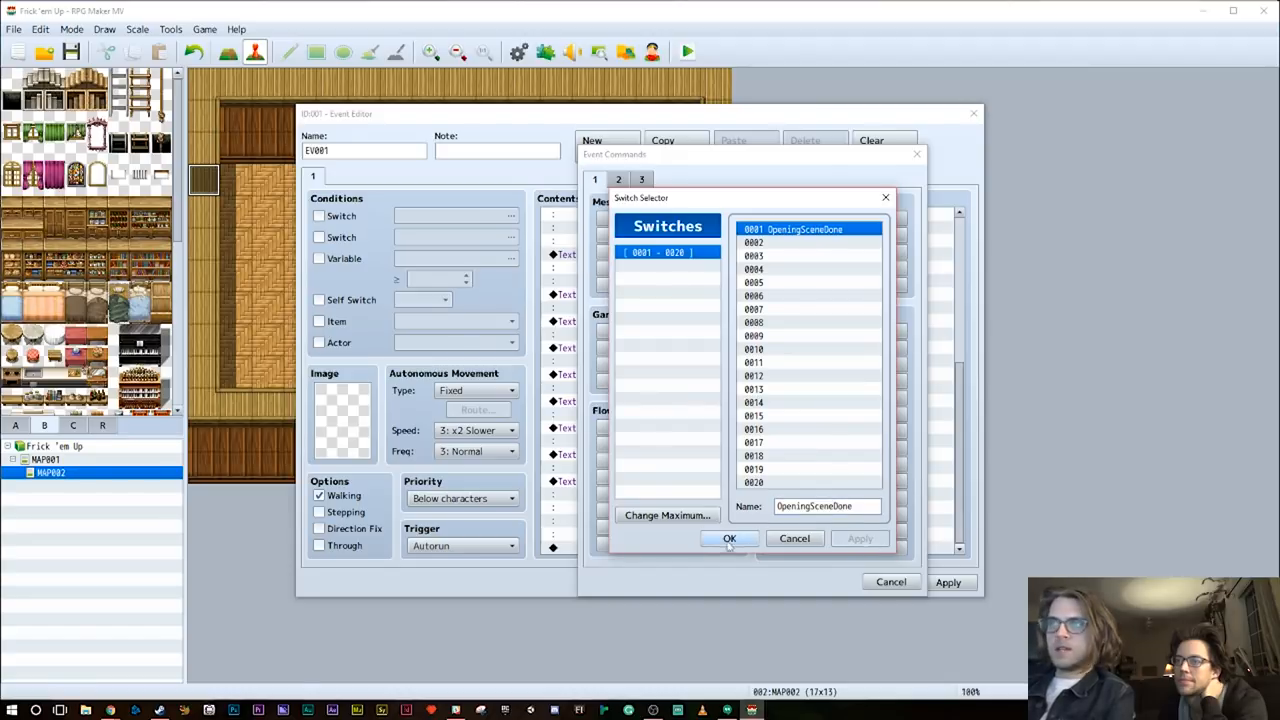
left_click(728, 538)
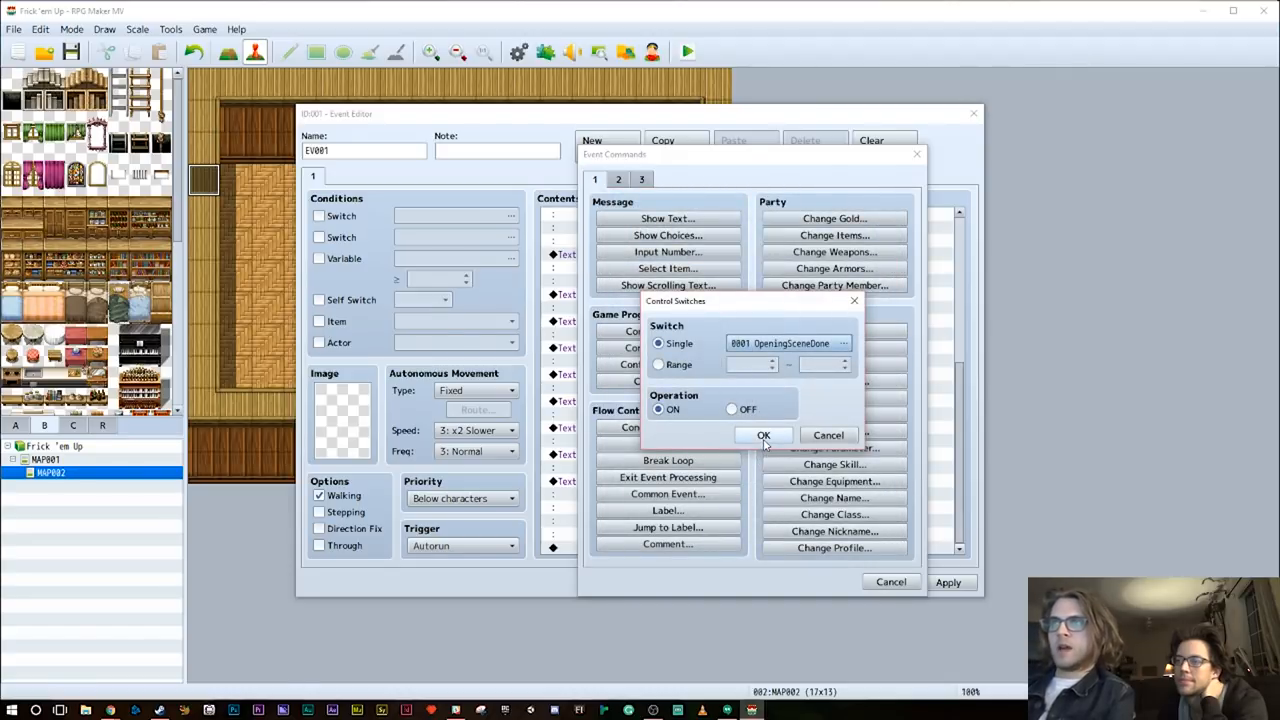
left_click(764, 436)
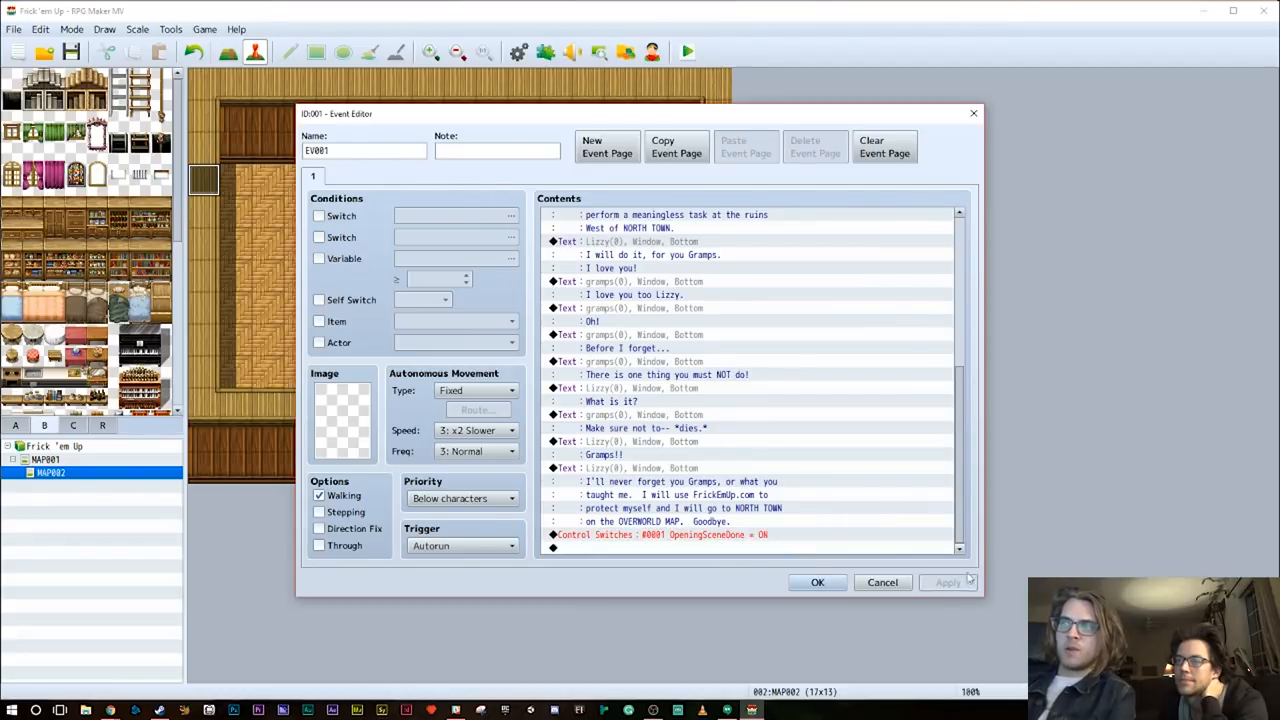
mouse_move(606, 146)
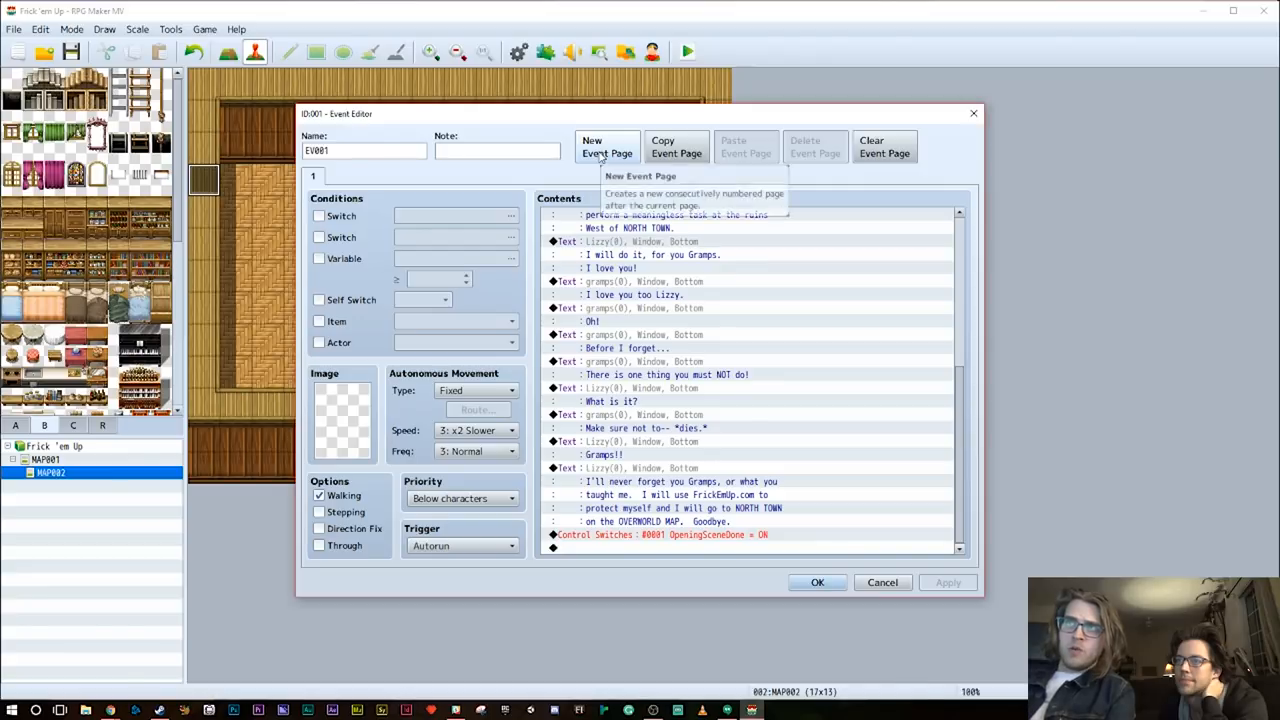
Add an empty second page triggered by Action Button requiring OpeningSceneDone, and save the event
left_click(606, 146)
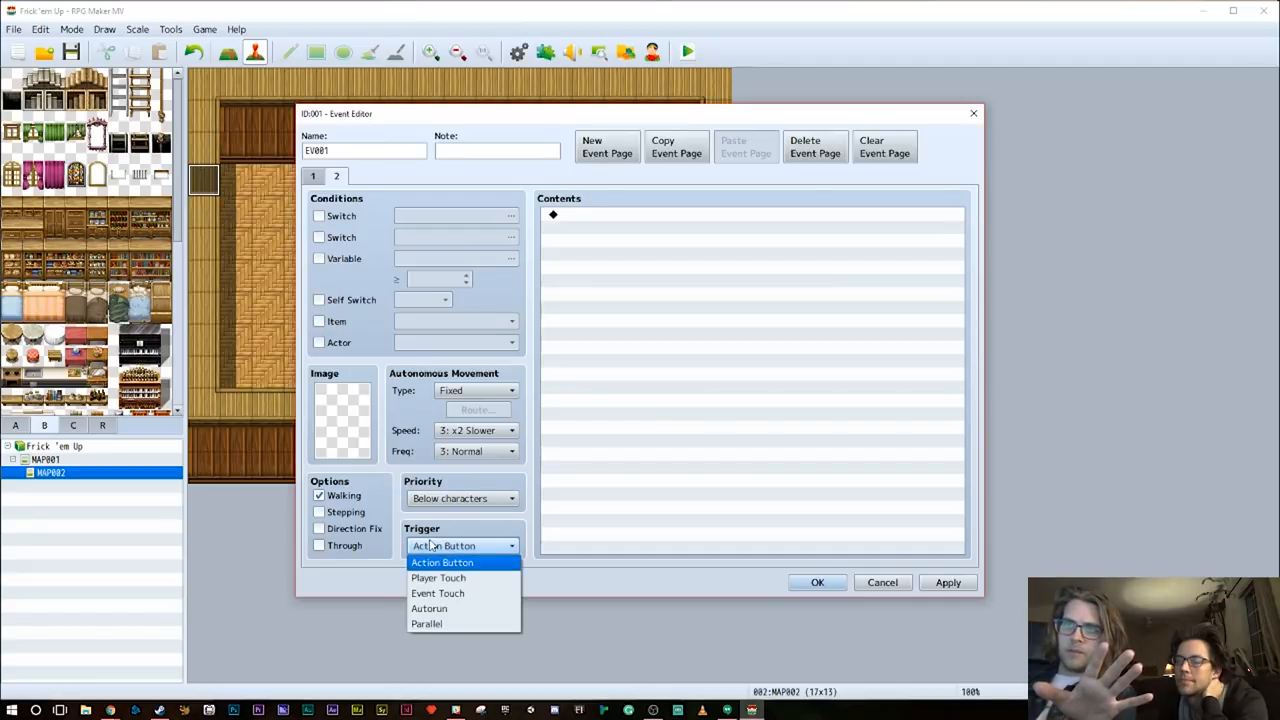
left_click(442, 560)
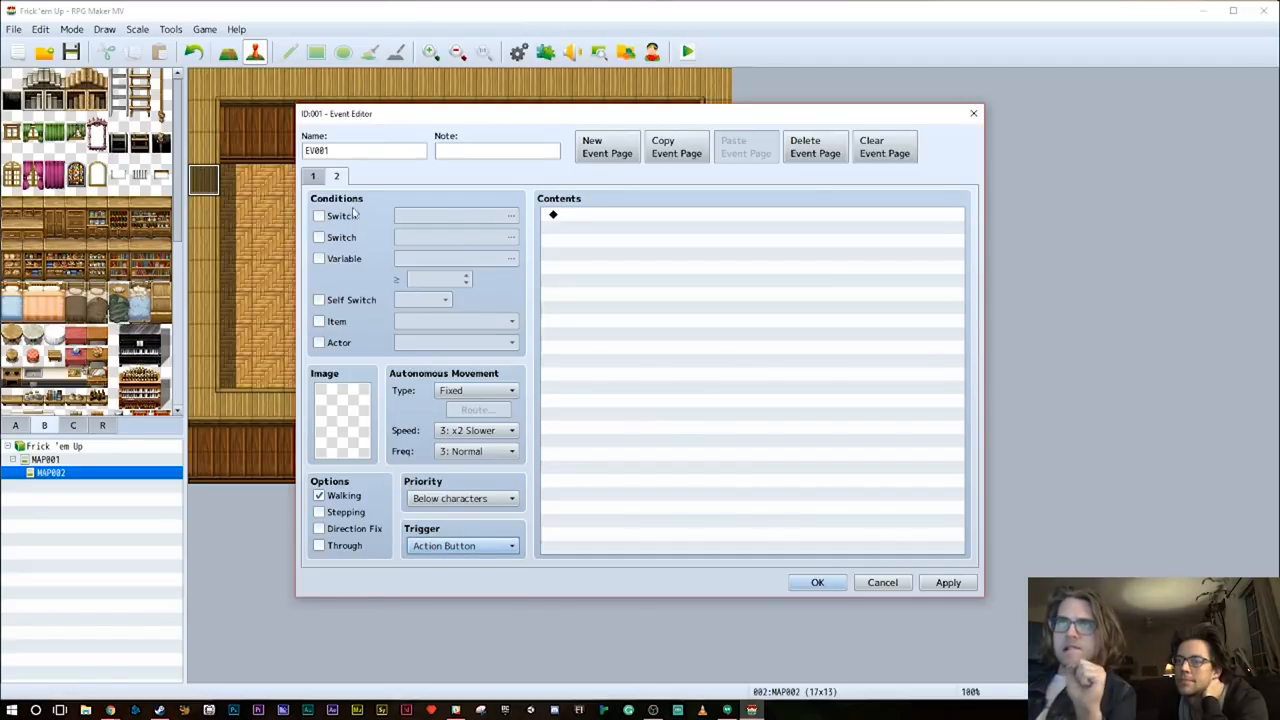
left_click(318, 216)
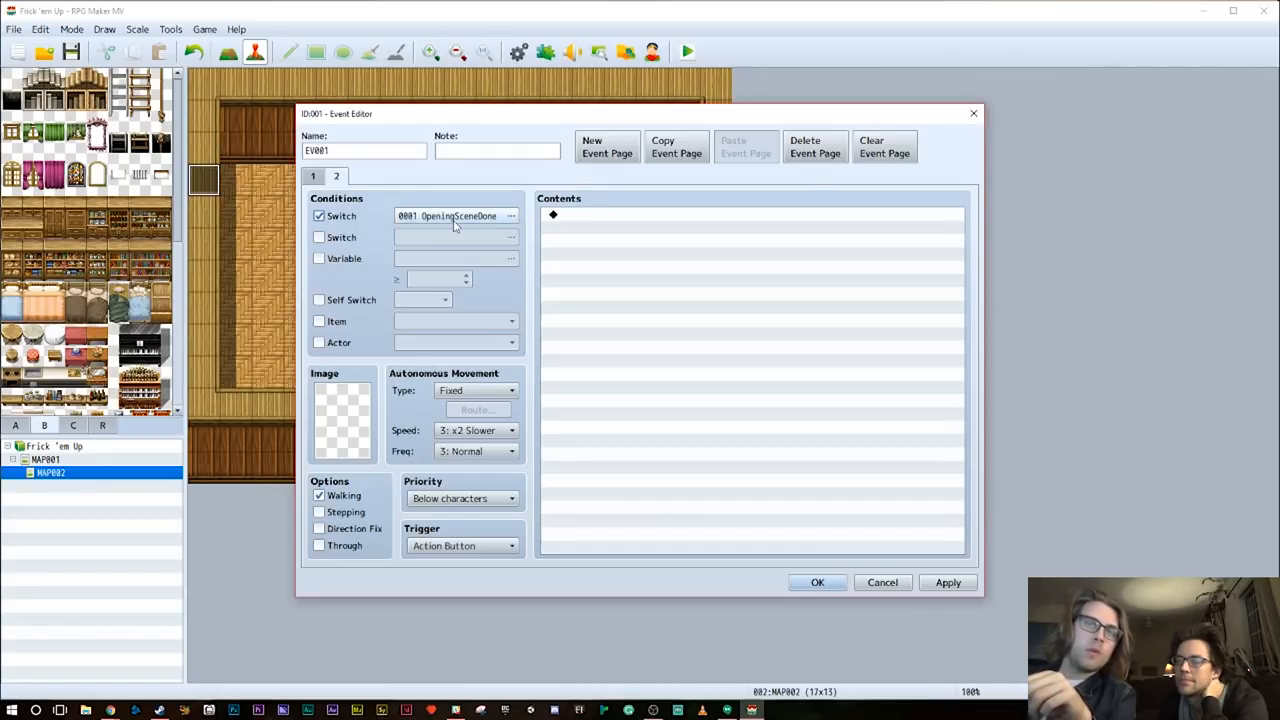
mouse_move(450, 216)
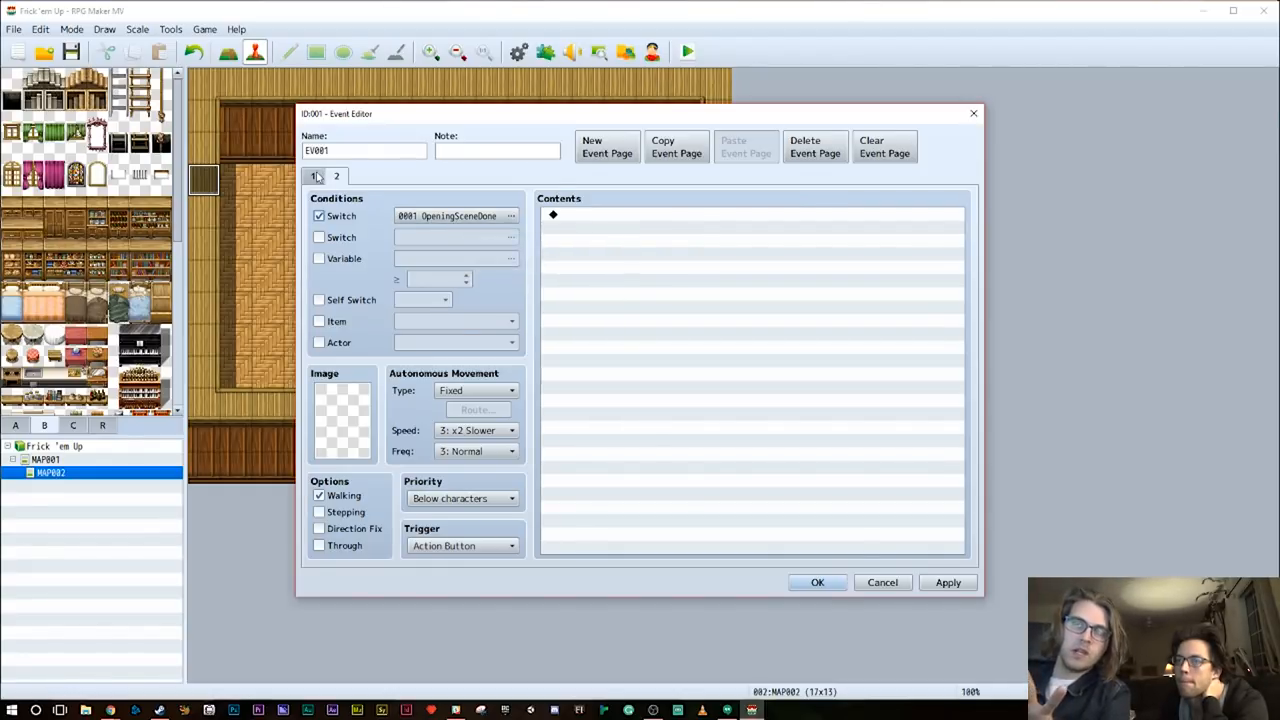
left_click(336, 176)
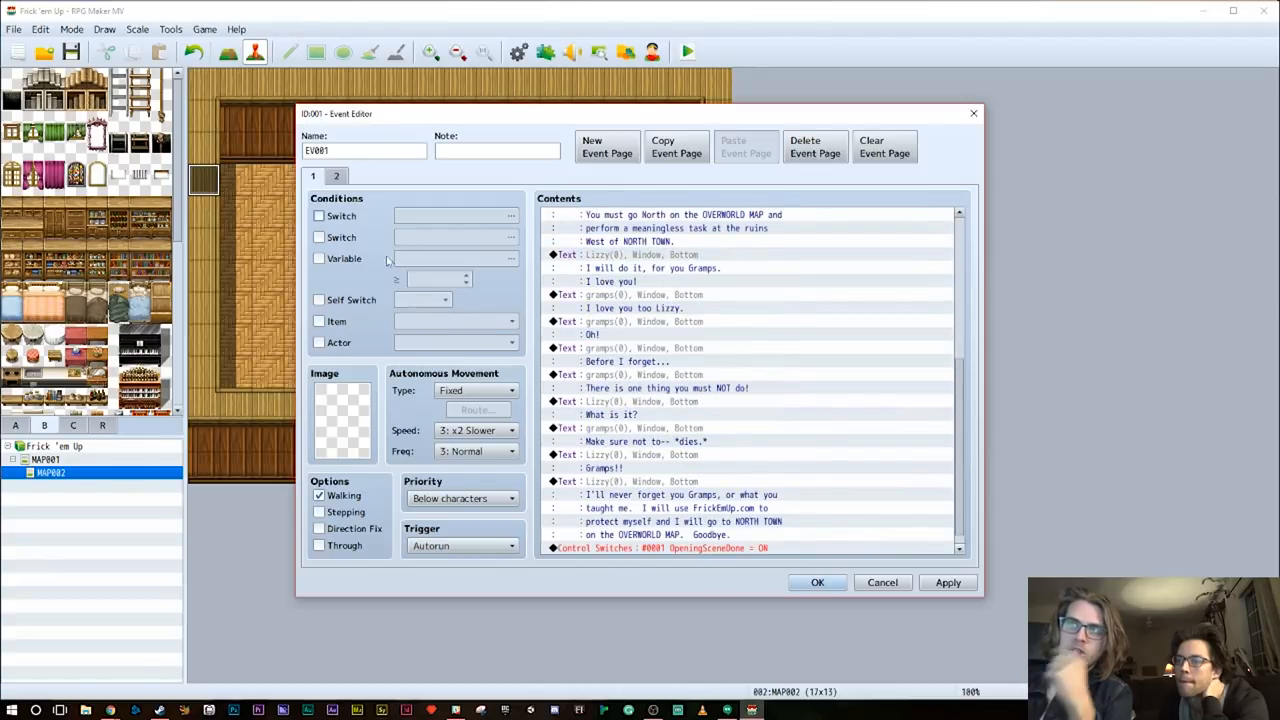
left_click(336, 176)
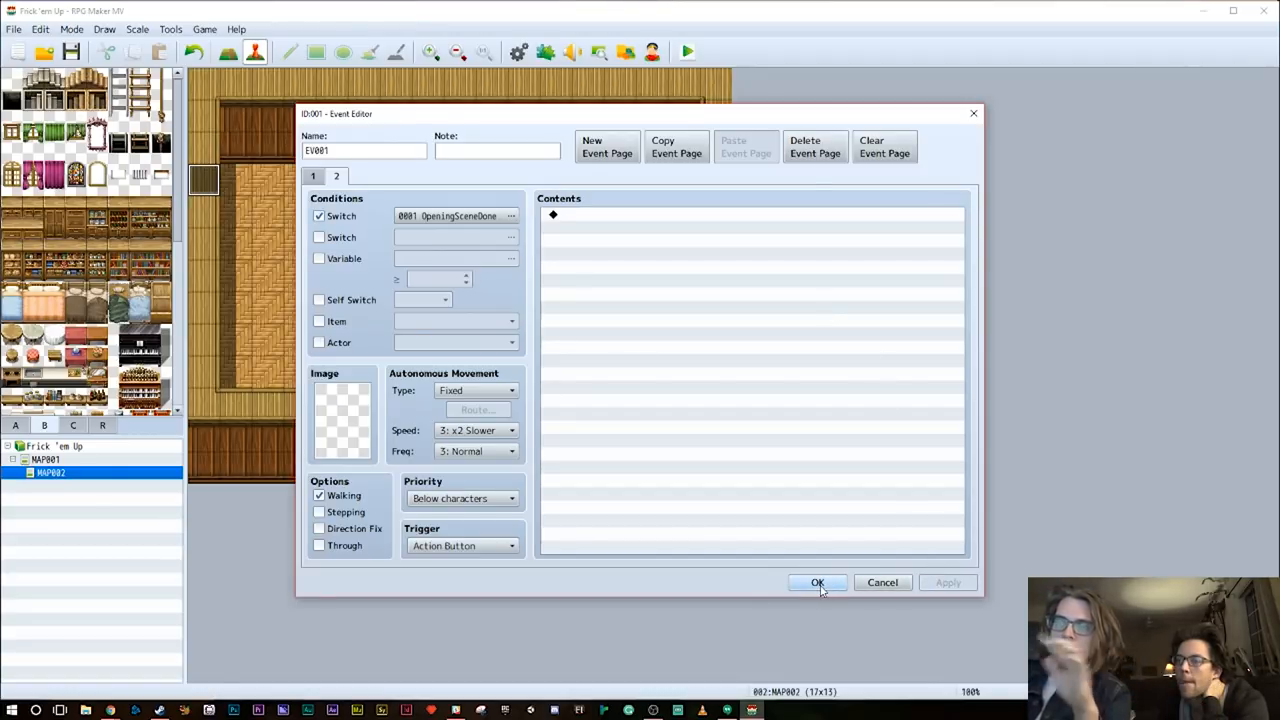
left_click(816, 582)
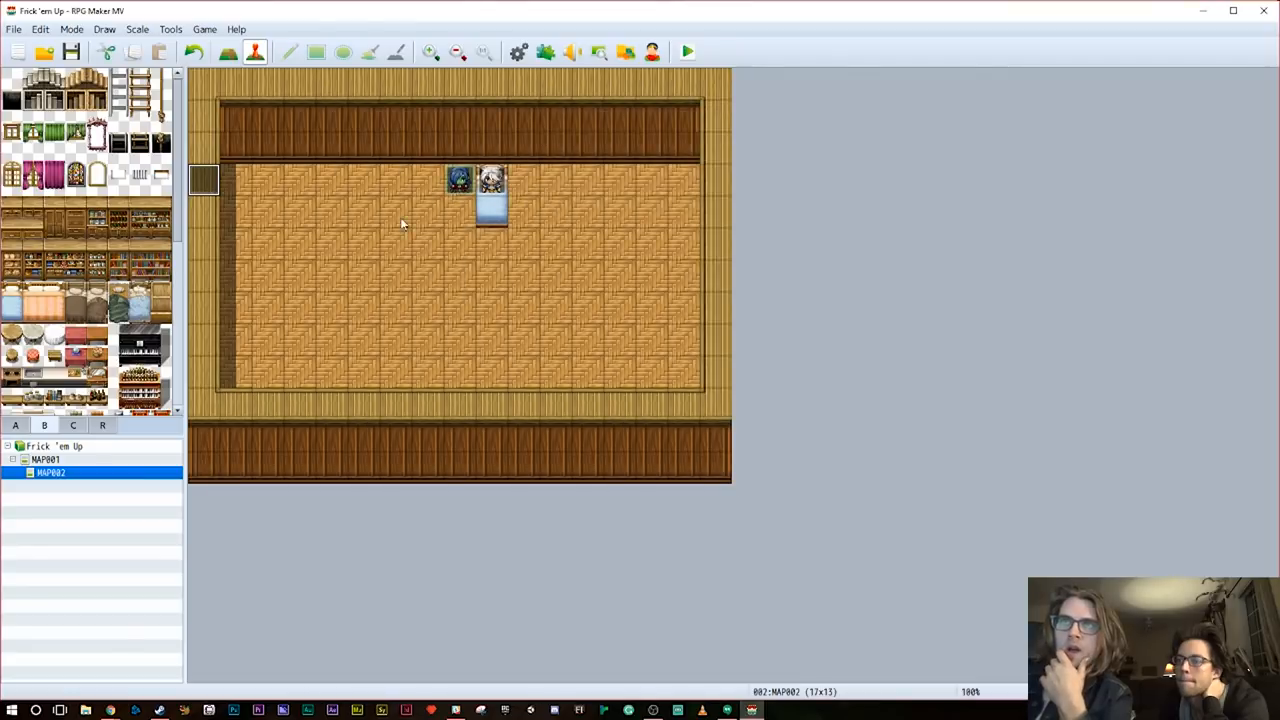
Switch to tile painting, briefly starting a new room event and cancelling its picture choice
left_click(288, 52)
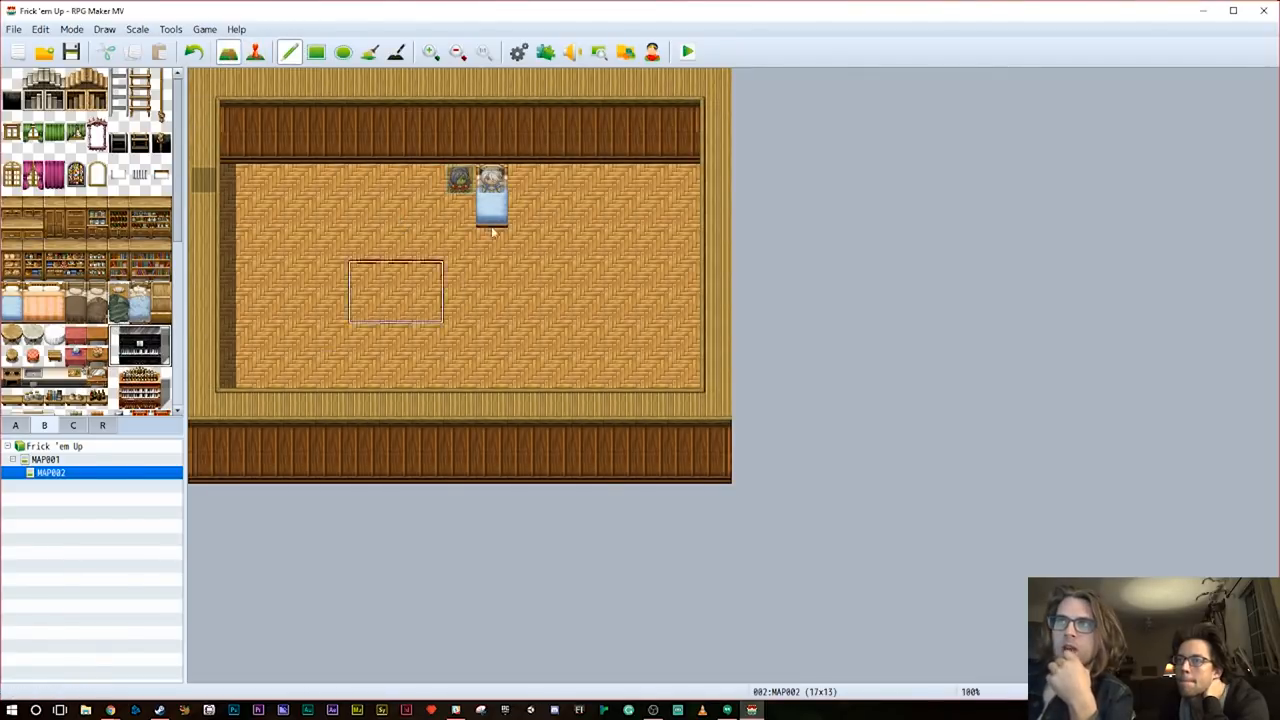
left_click(618, 160)
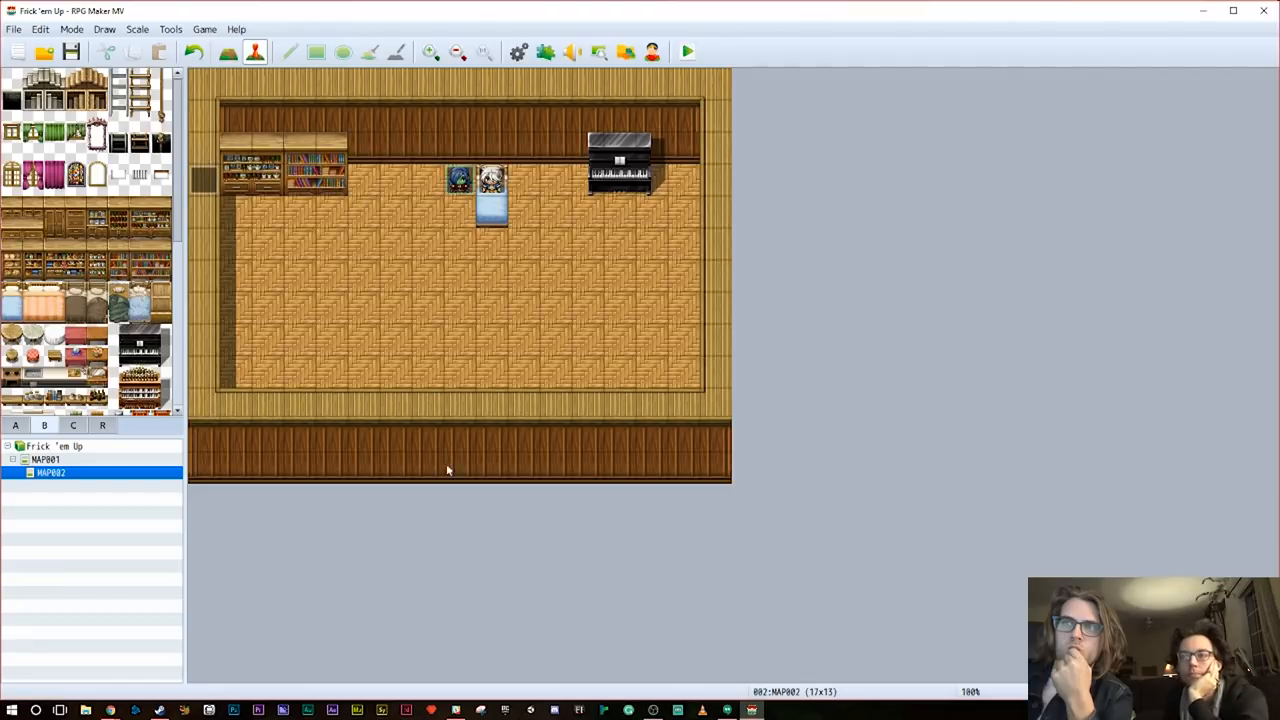
double_click(490, 204)
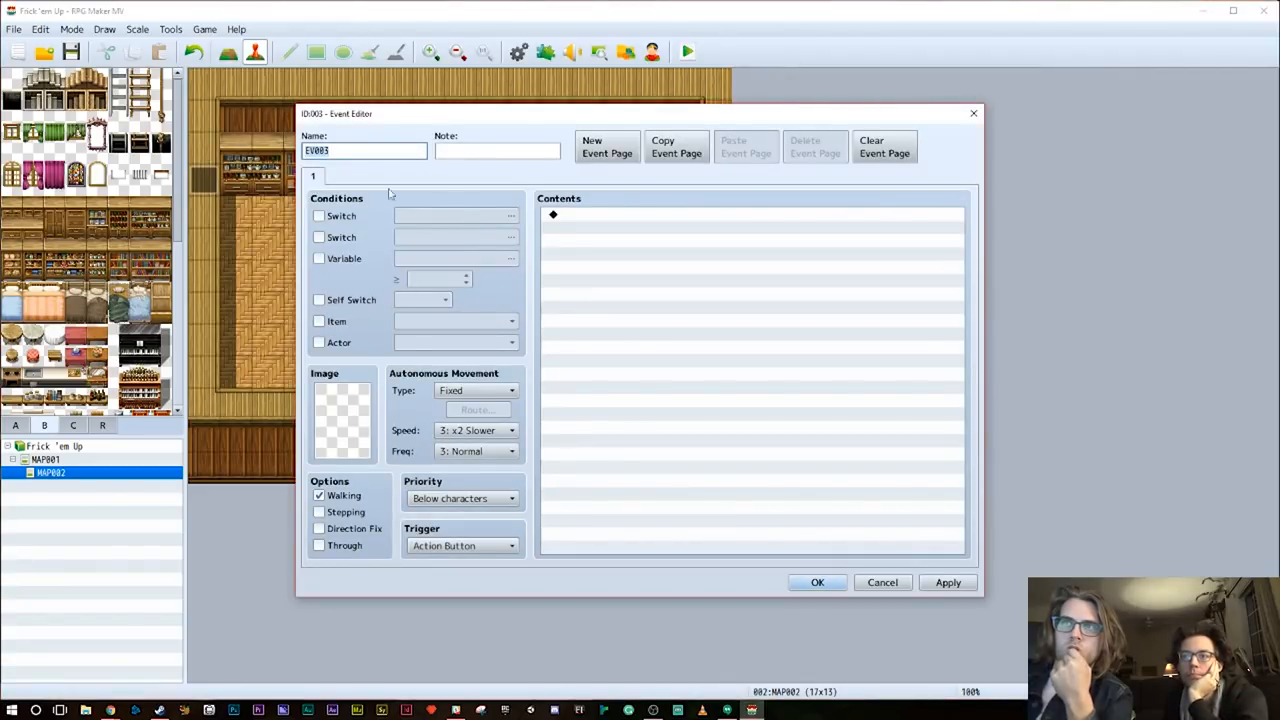
left_click(340, 418)
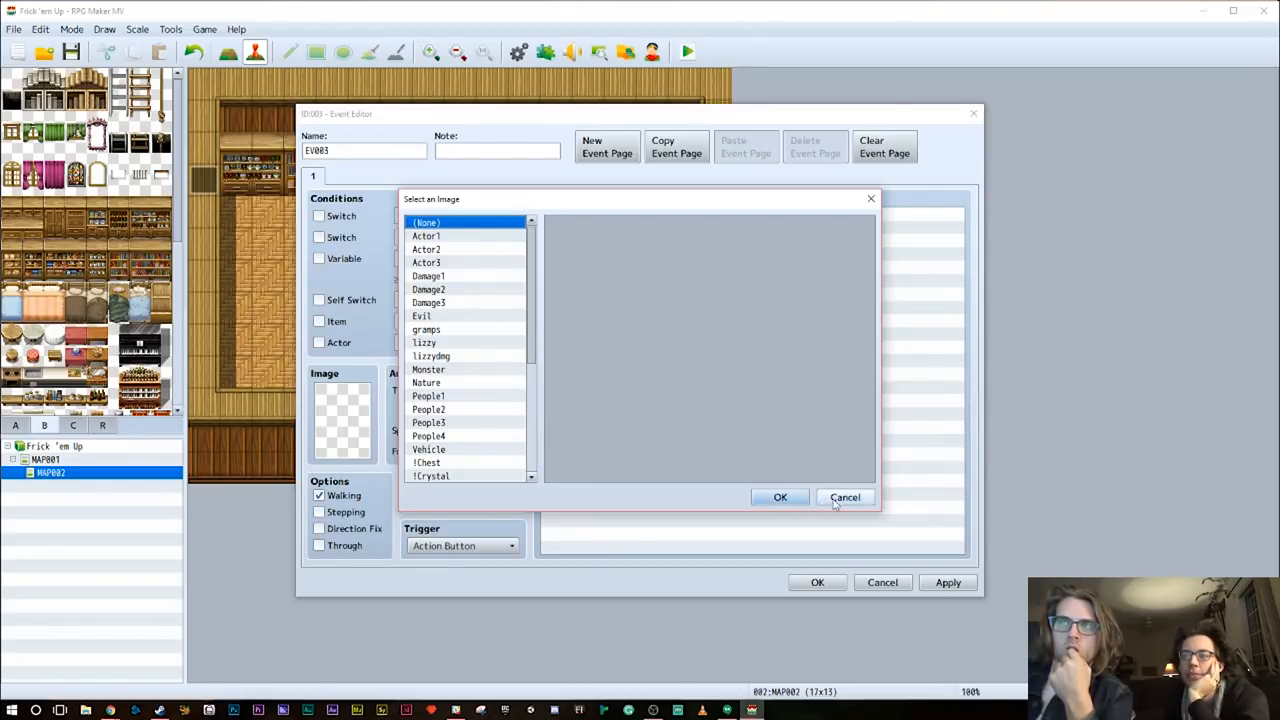
left_click(844, 496)
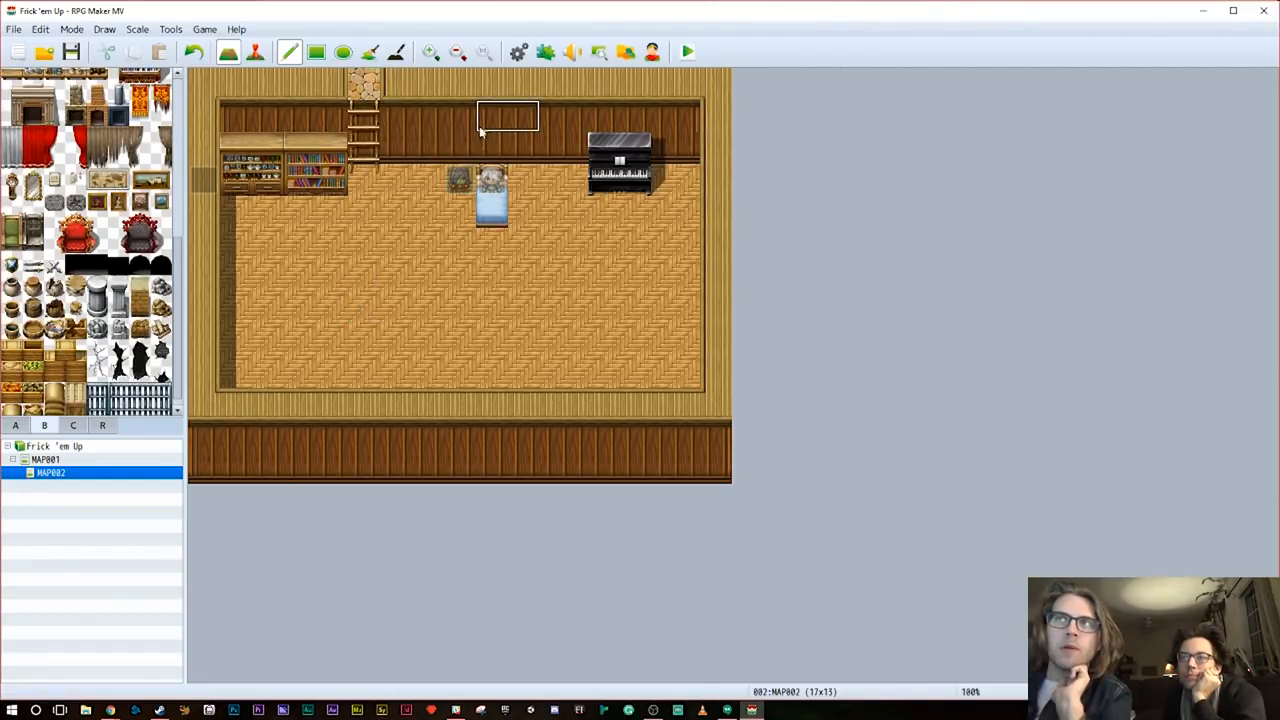
Paint a wall map and further furniture tiles into the house room
left_click(476, 118)
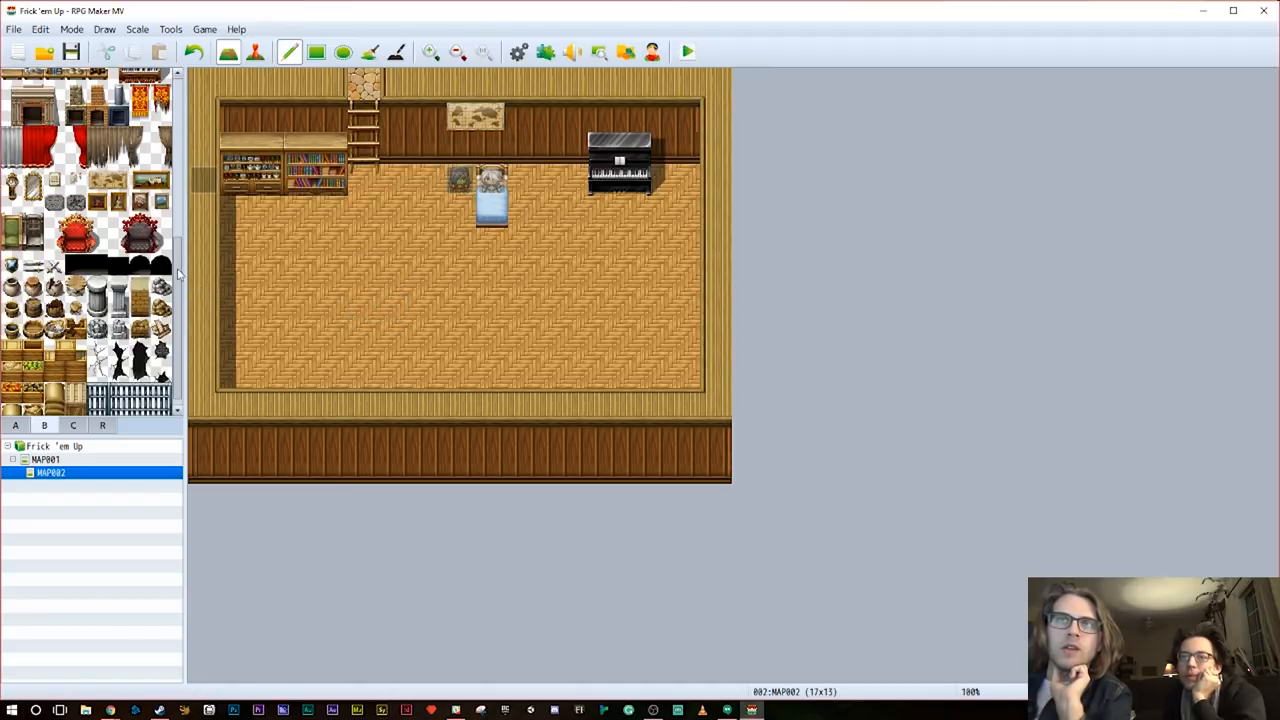
scroll("down", 3)
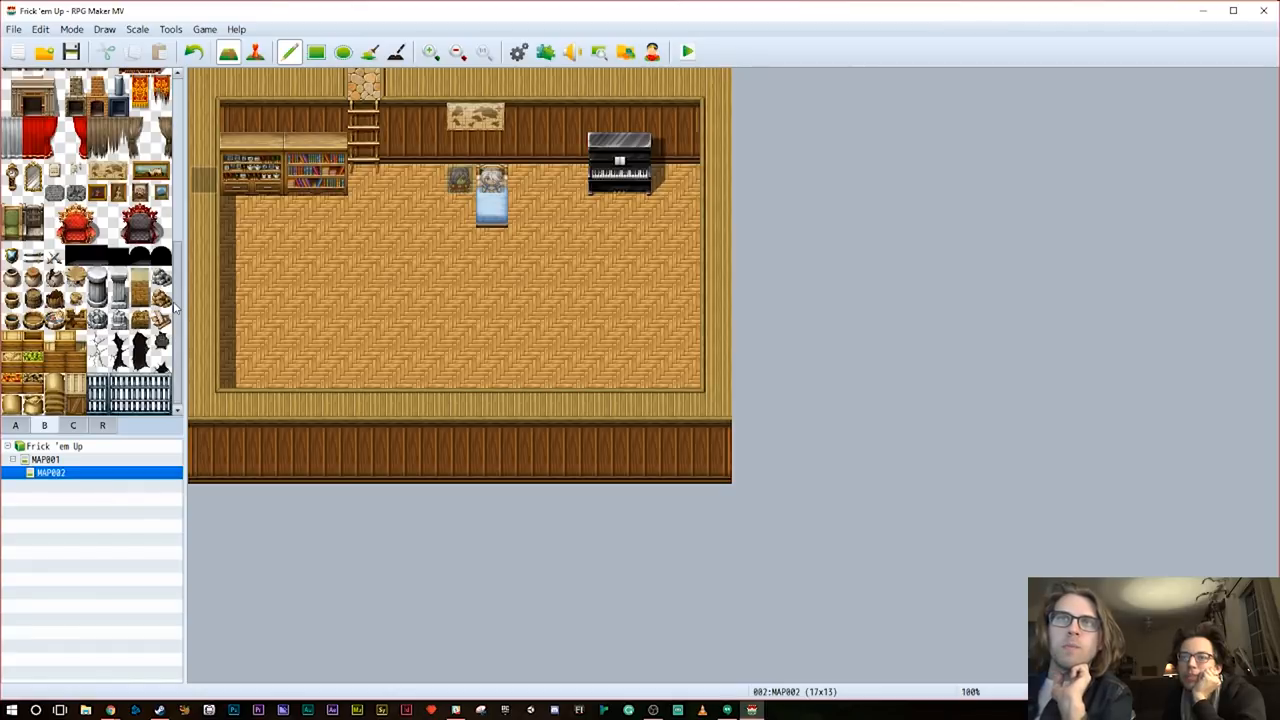
left_click(140, 276)
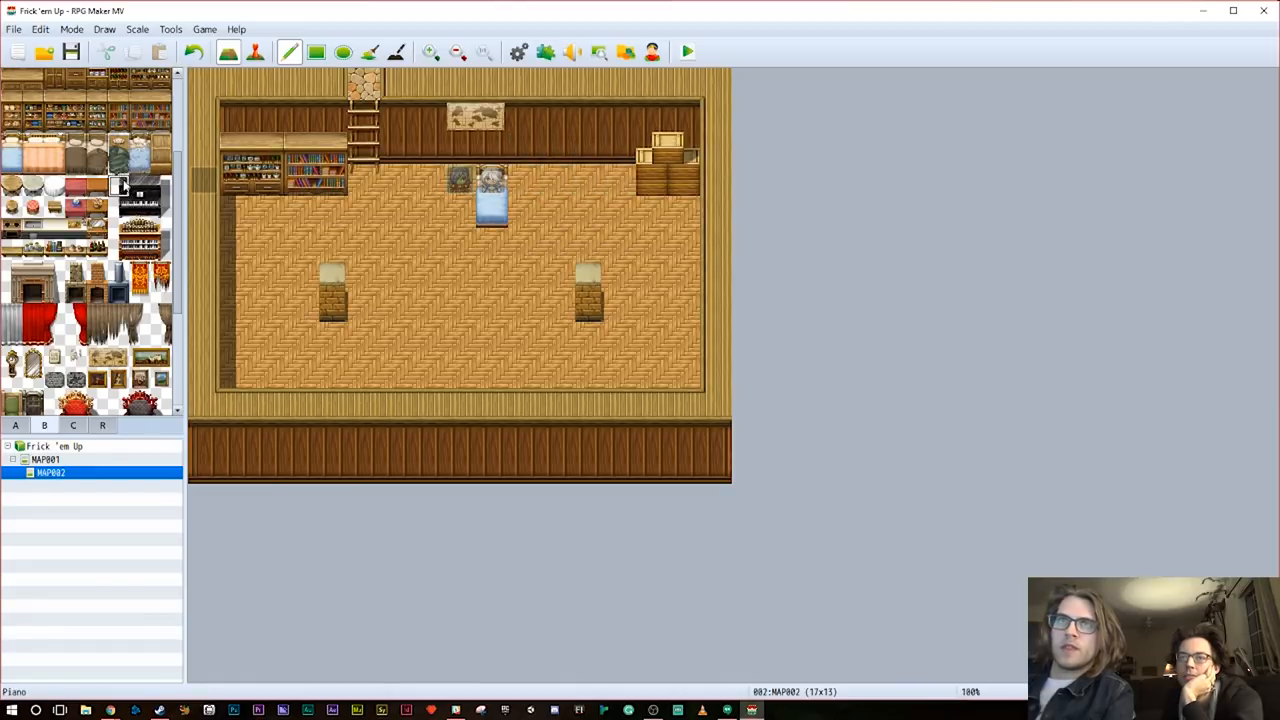
left_click(588, 164)
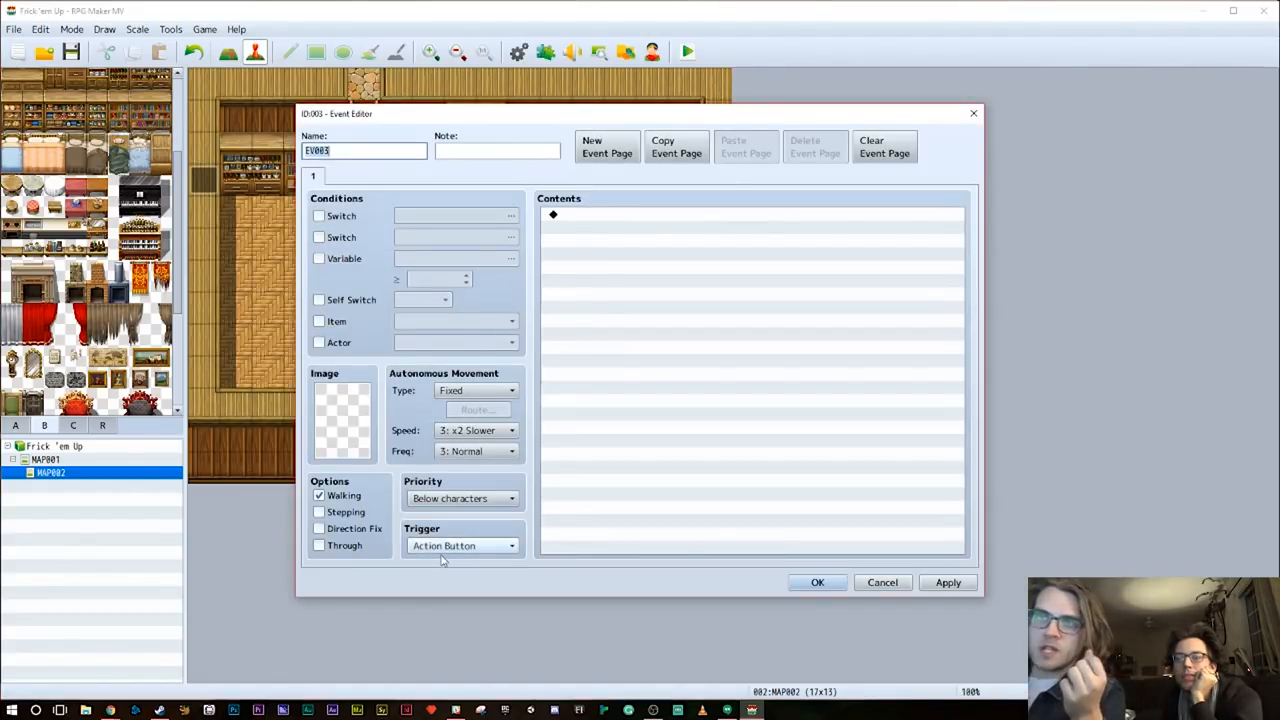
Set the EV003 event's priority to the same layer as characters
left_click(460, 498)
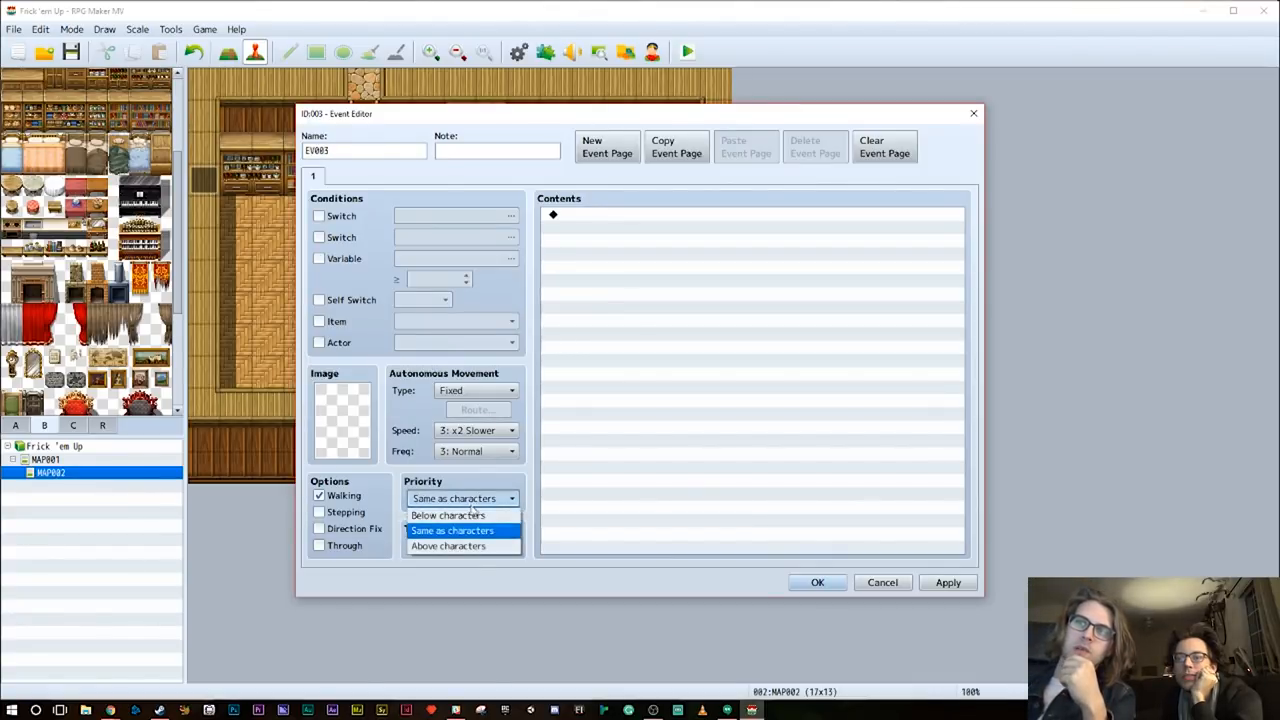
mouse_move(448, 516)
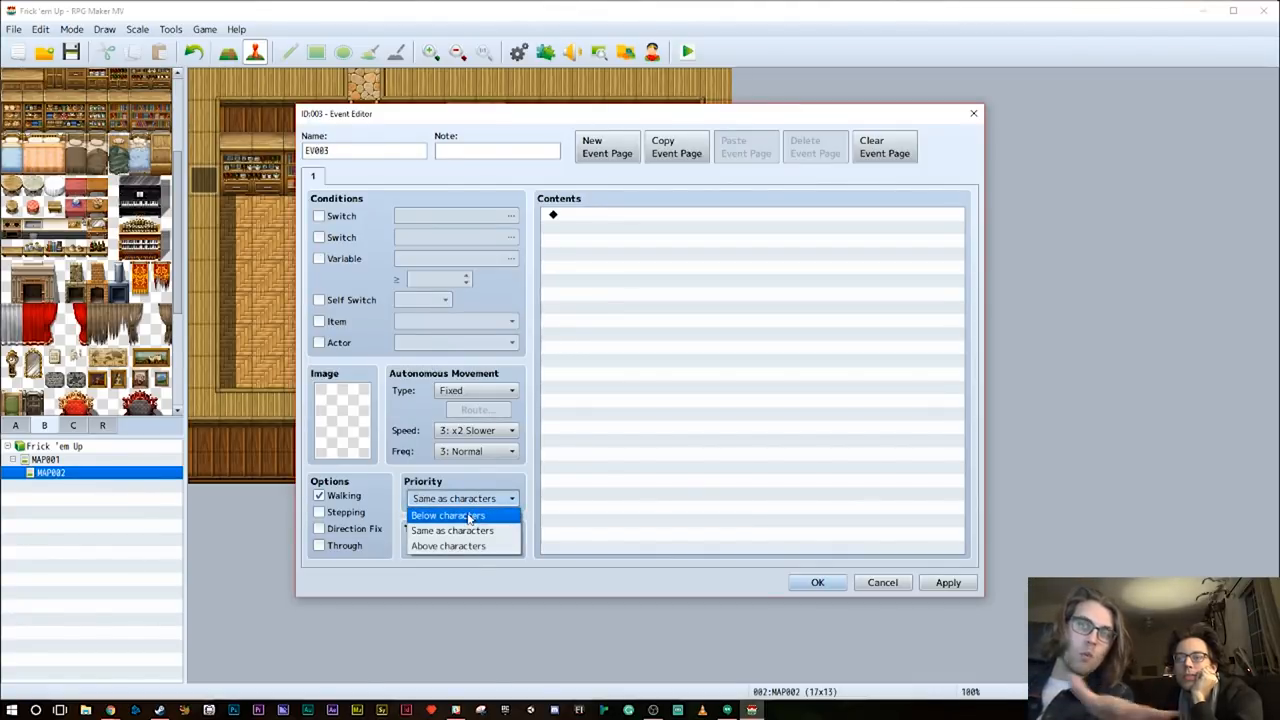
mouse_move(452, 530)
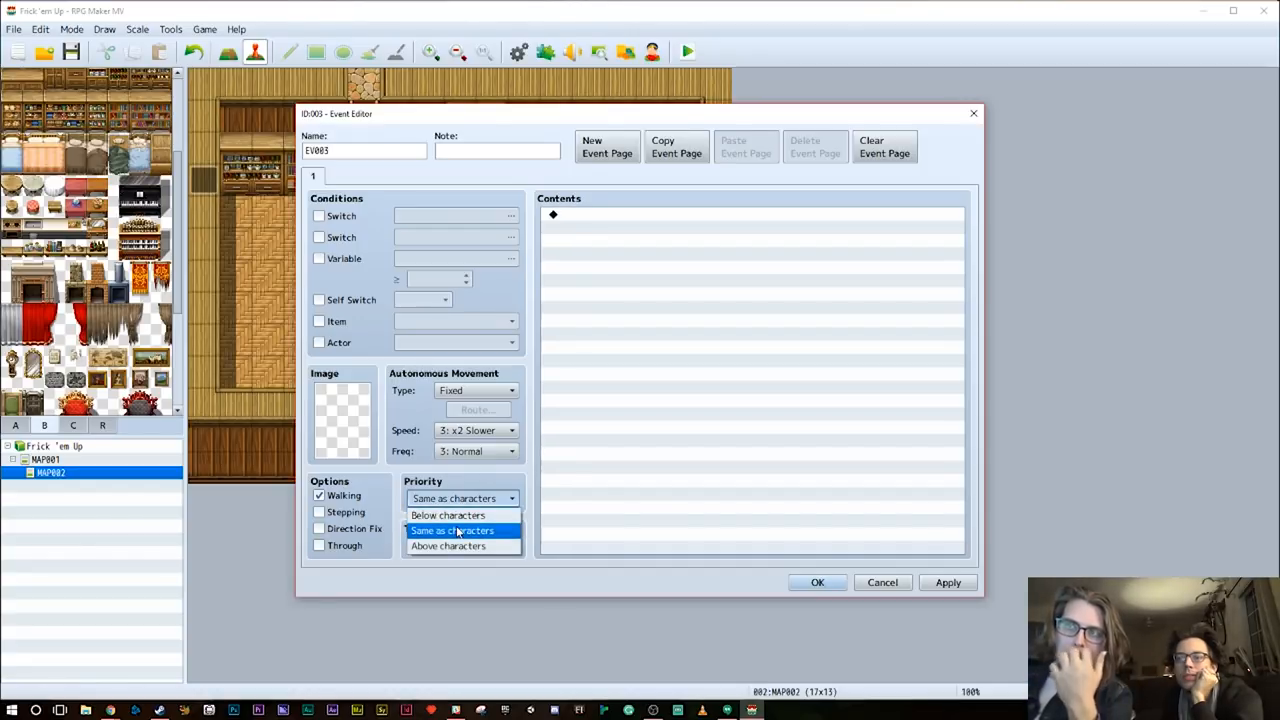
left_click(452, 530)
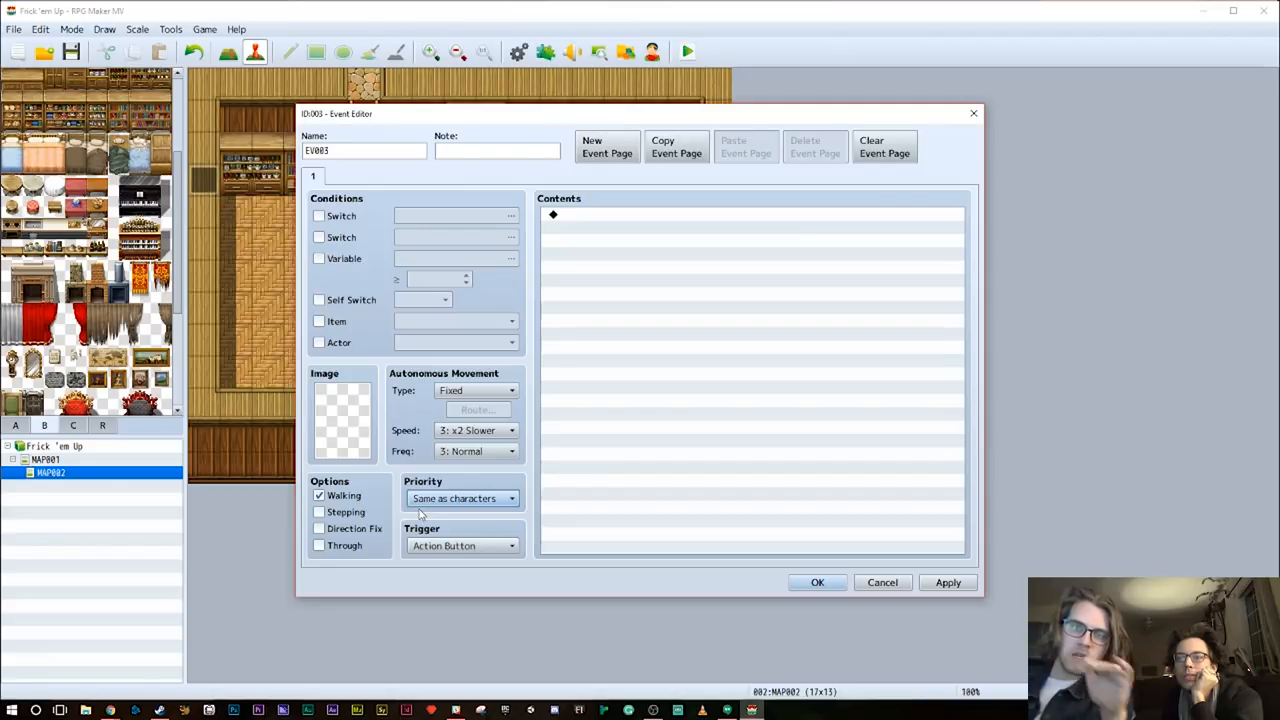
mouse_move(434, 572)
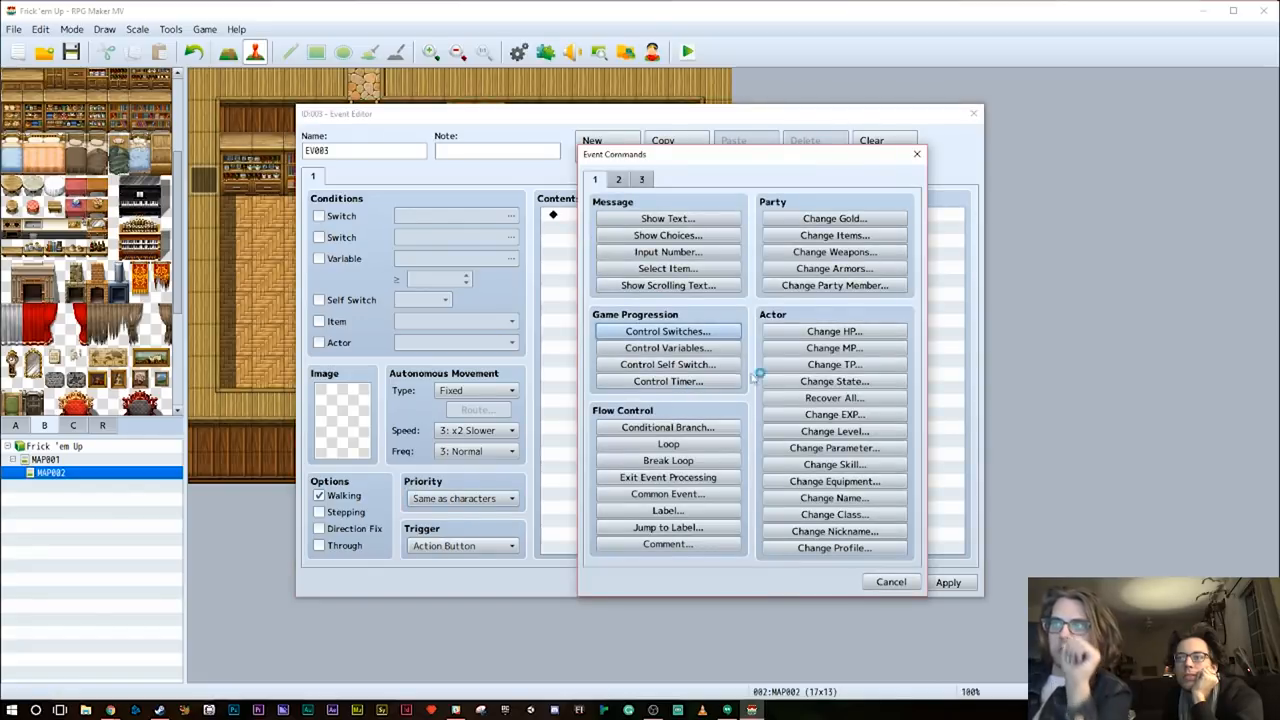
left_click(618, 180)
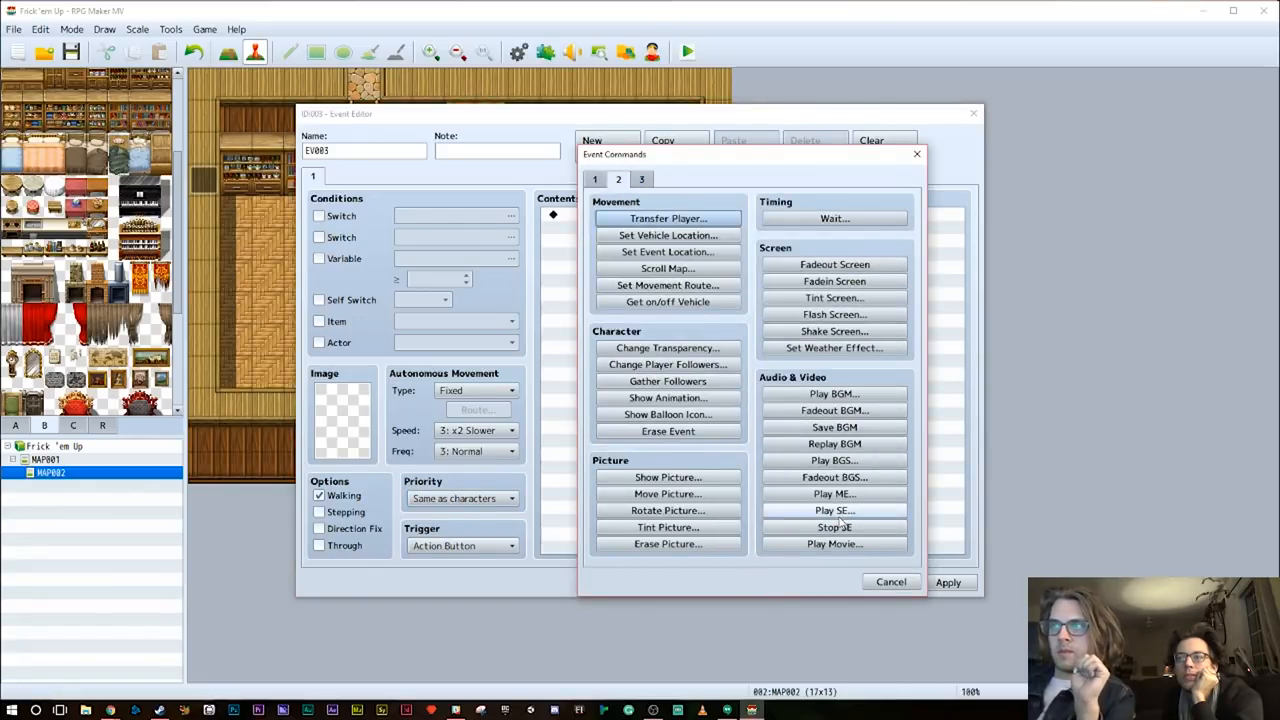
Add a Play ME Fanfare1 command, save the event and select an empty floor spot
left_click(834, 492)
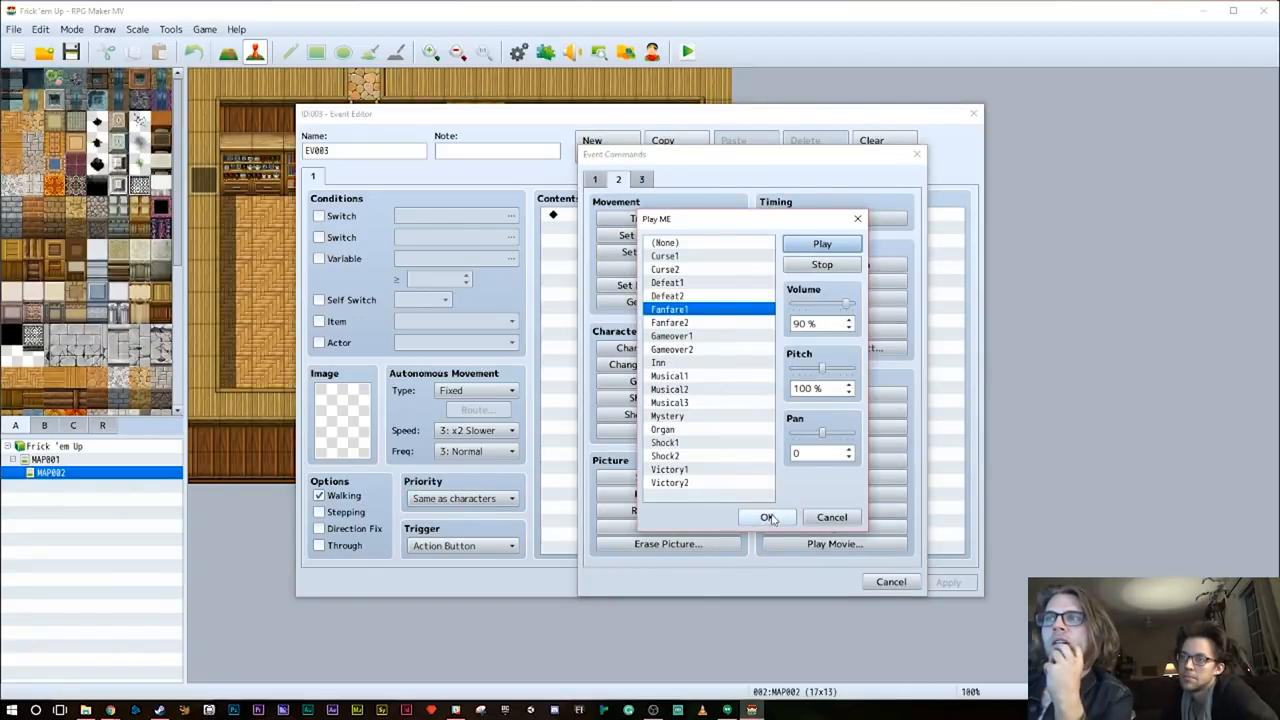
left_click(768, 516)
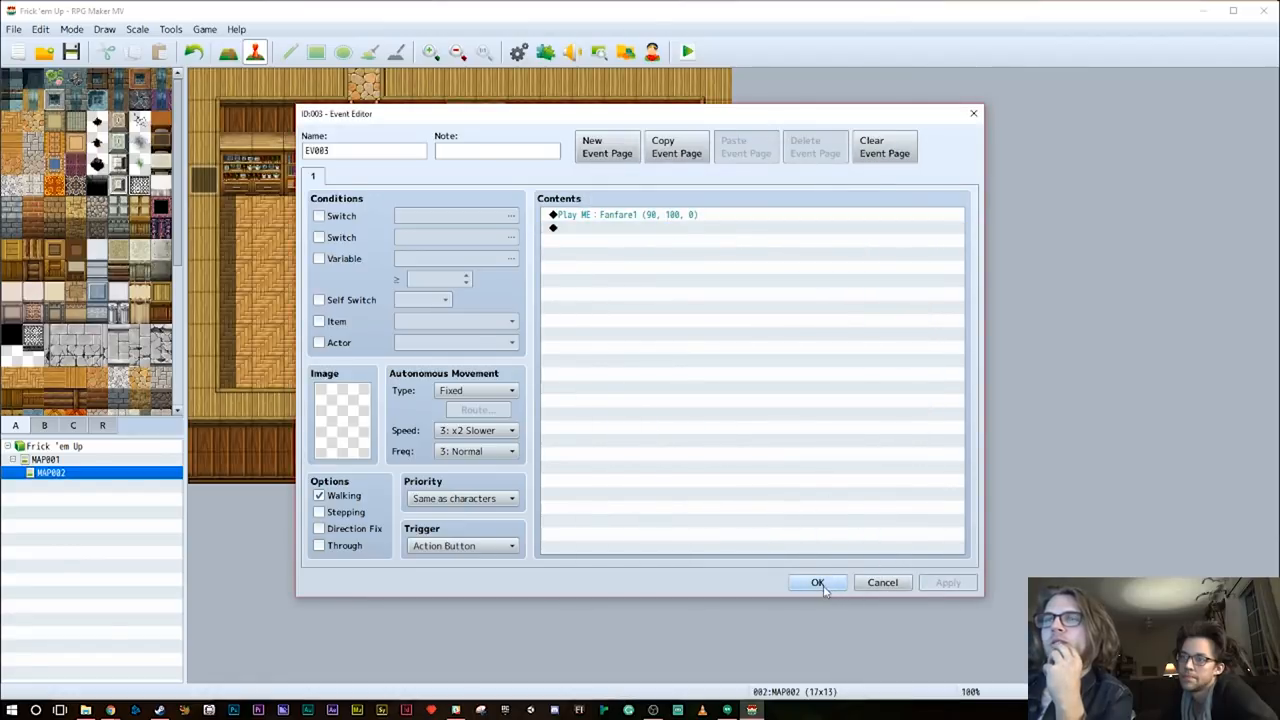
mouse_move(816, 582)
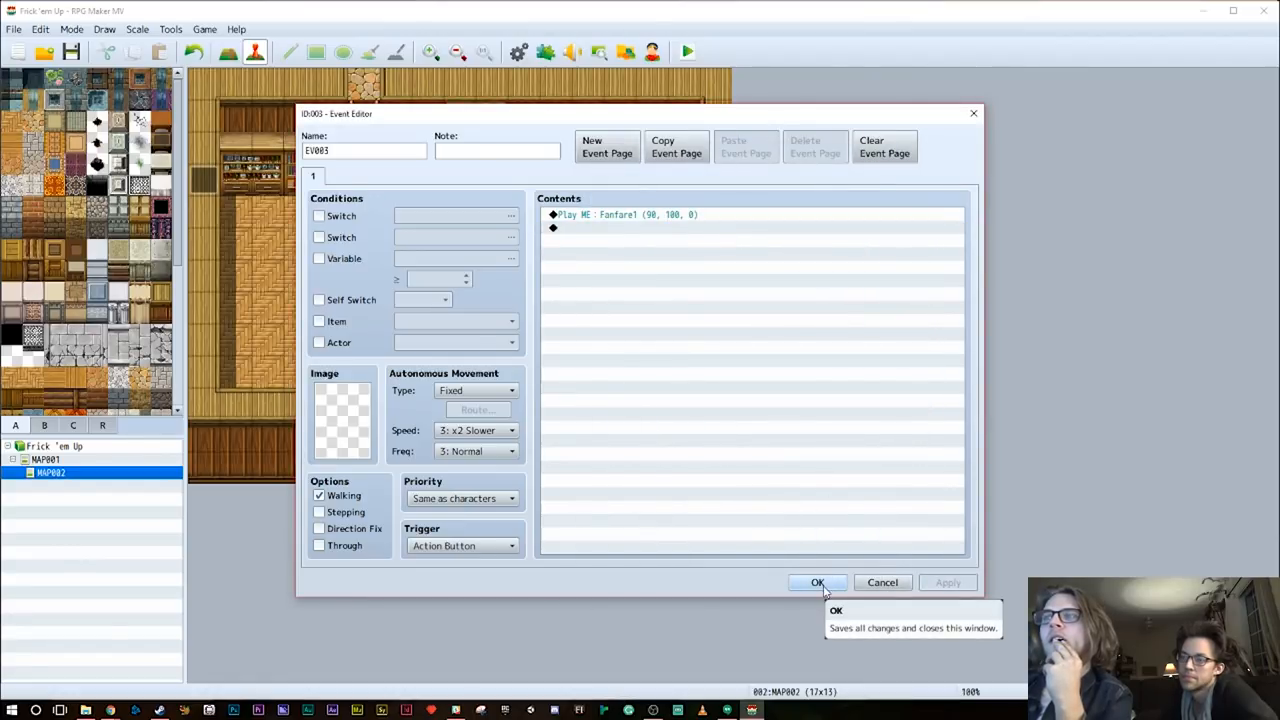
left_click(816, 582)
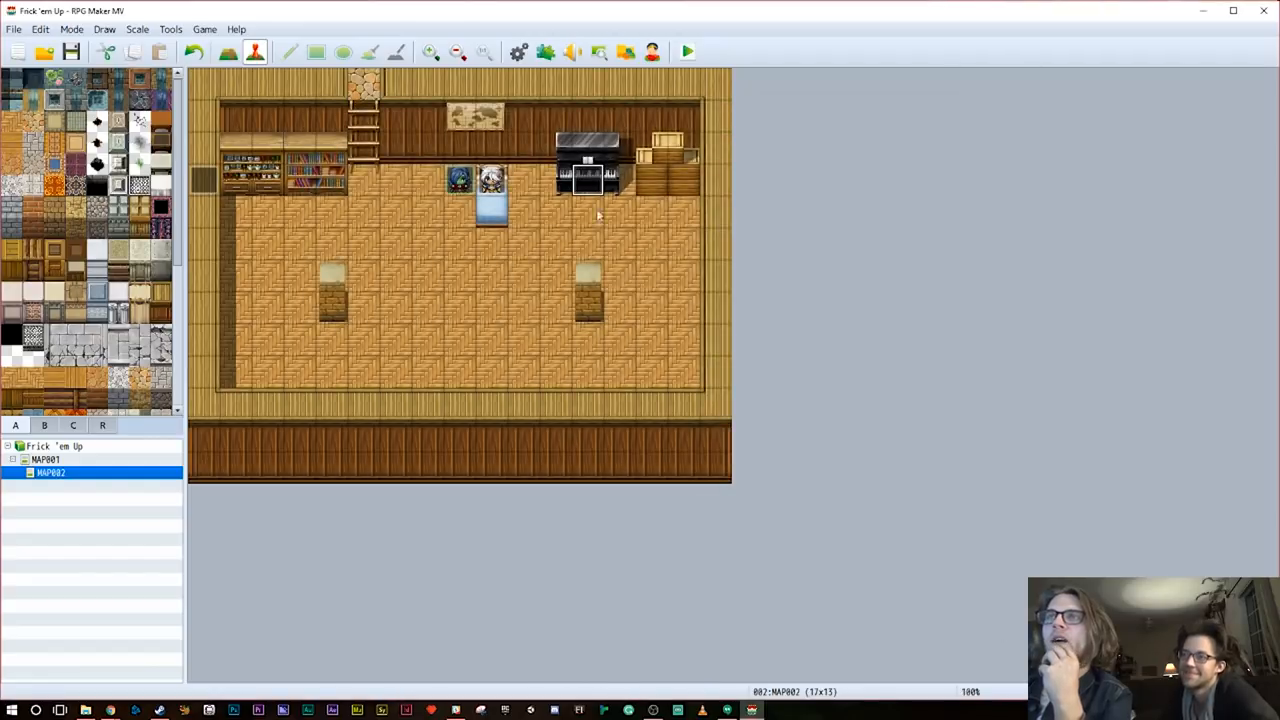
mouse_move(552, 182)
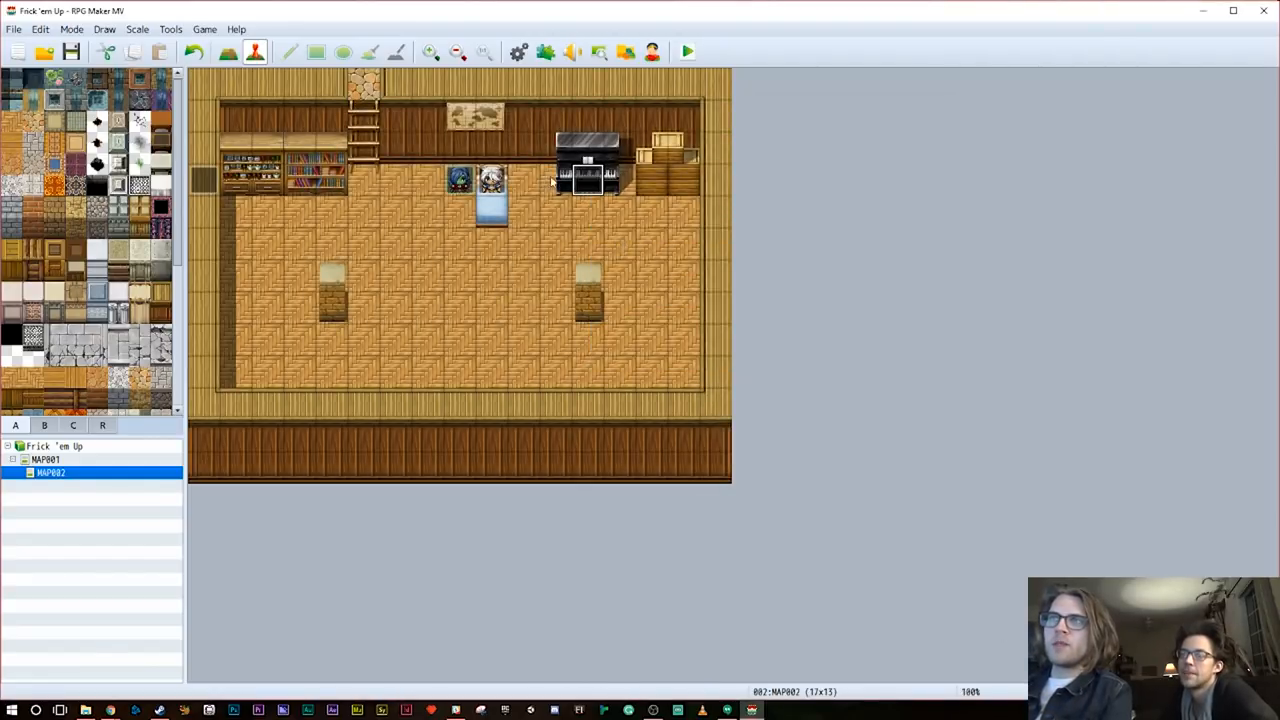
right_click(604, 180)
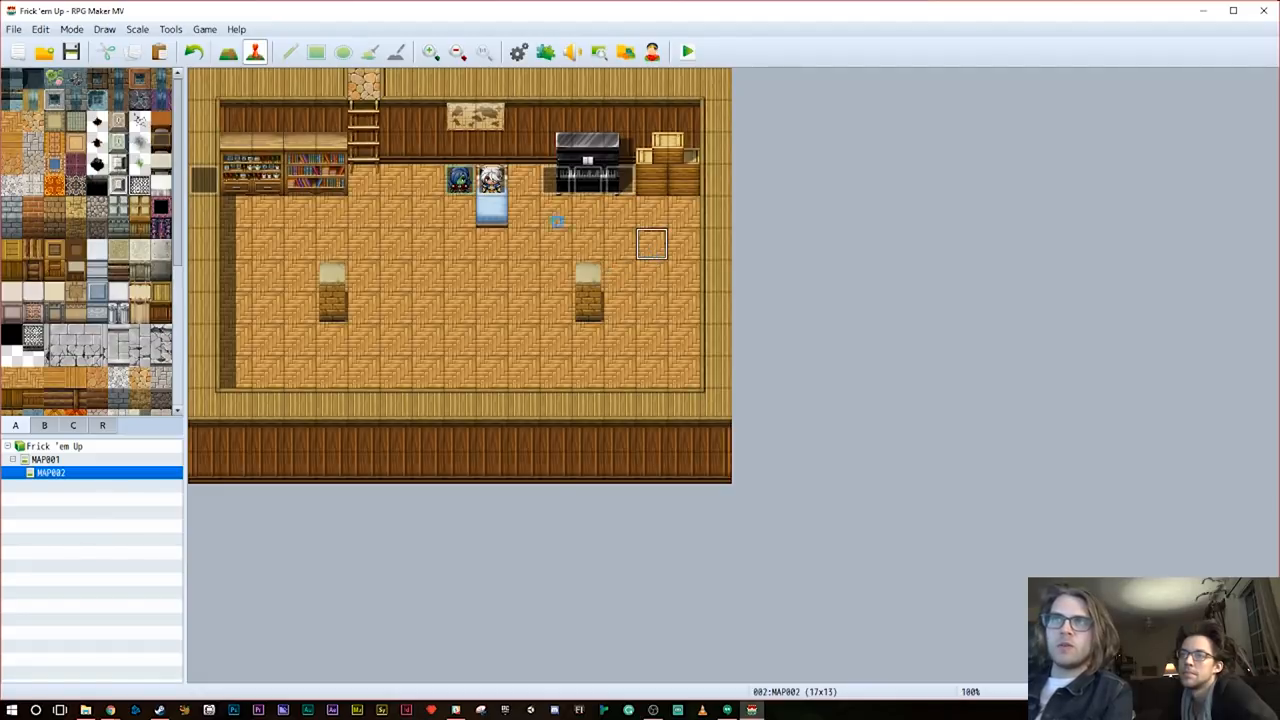
Name the old man's bed event 'Gramps', apply it and confirm
double_click(490, 180)
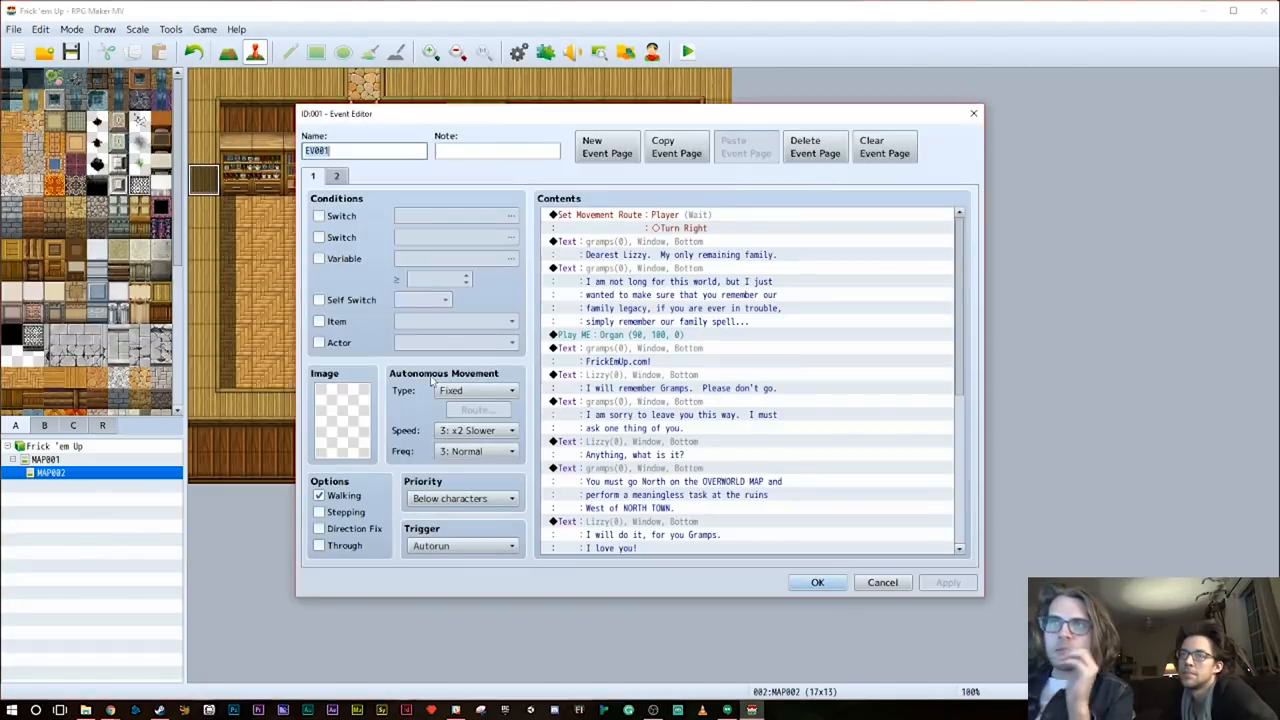
scroll("down", 3)
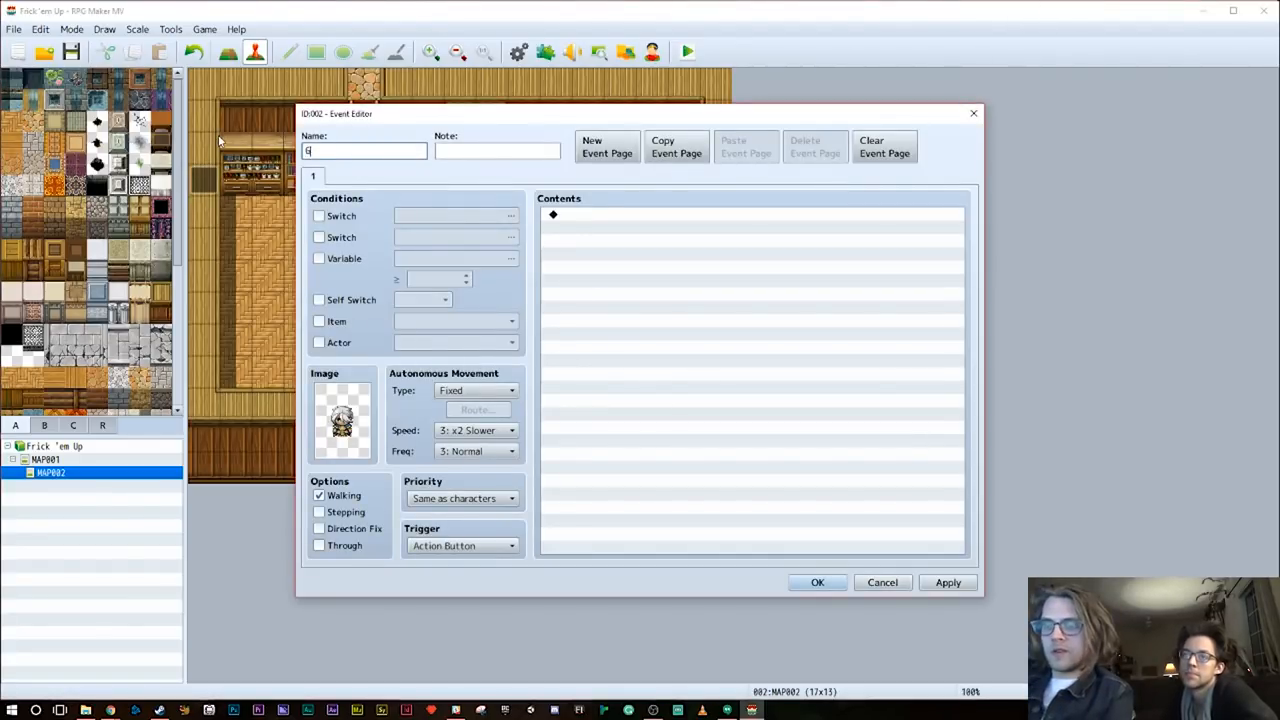
type("ramps")
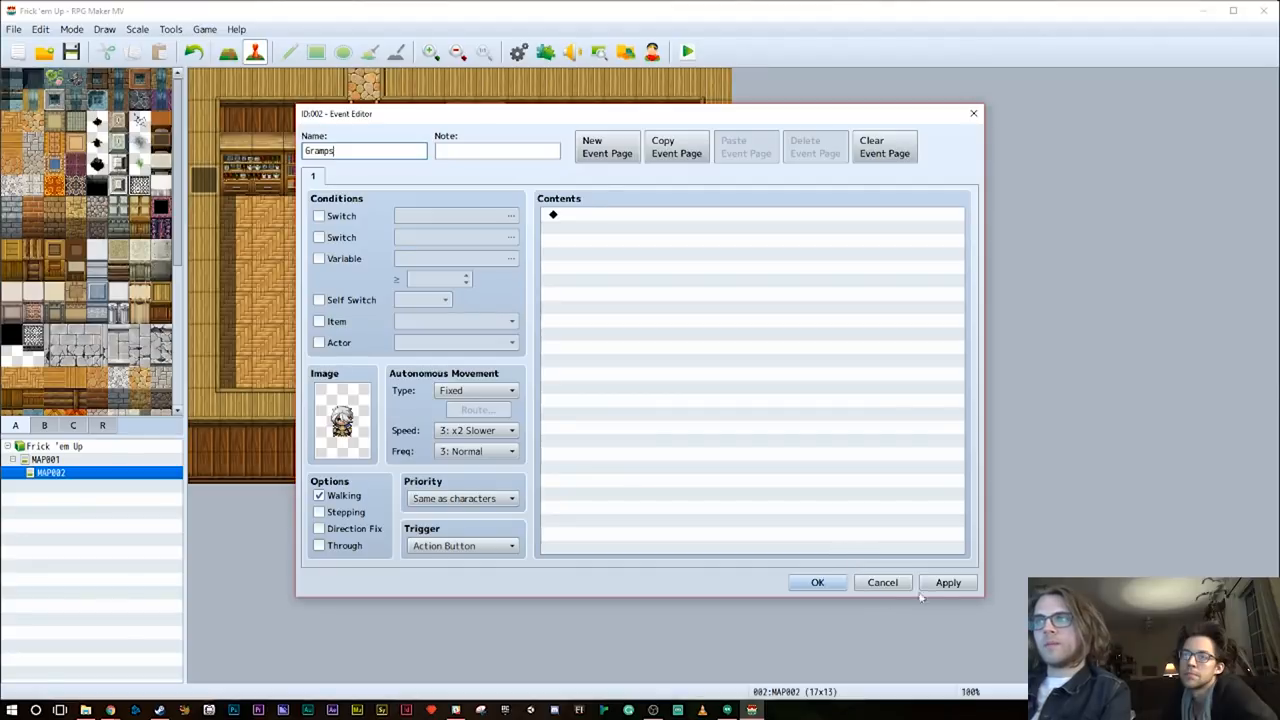
left_click(948, 582)
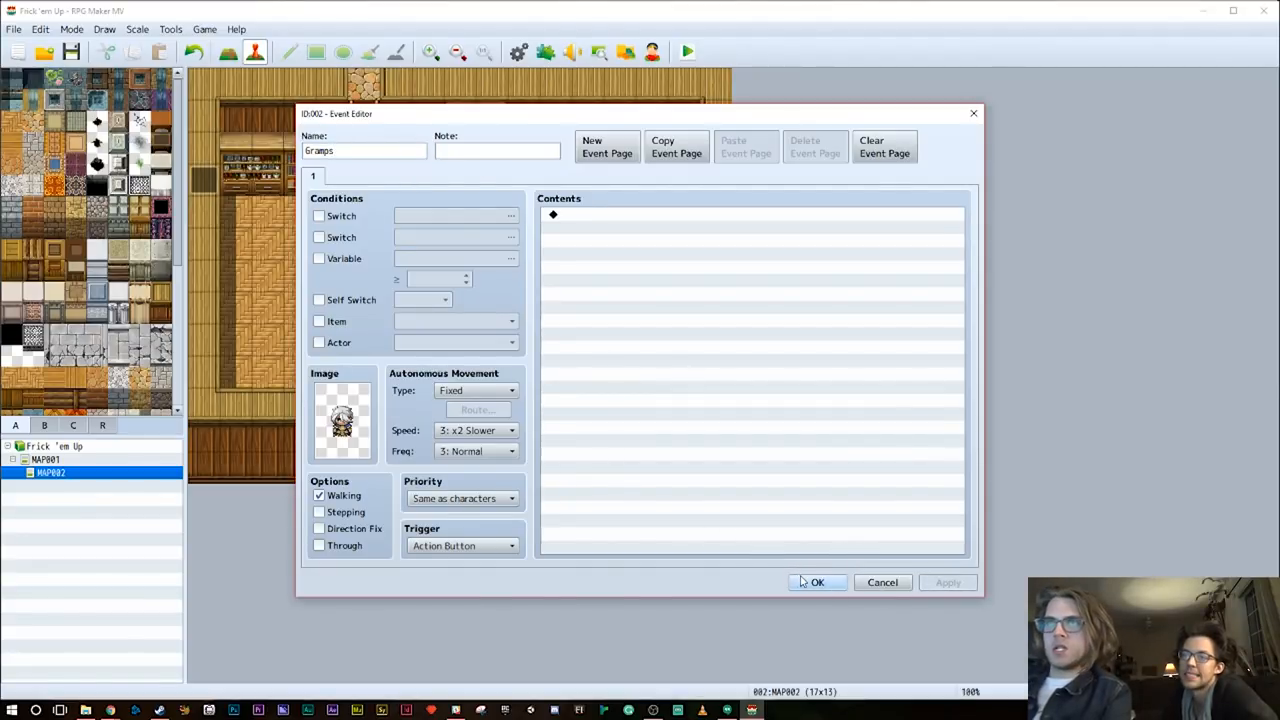
left_click(816, 582)
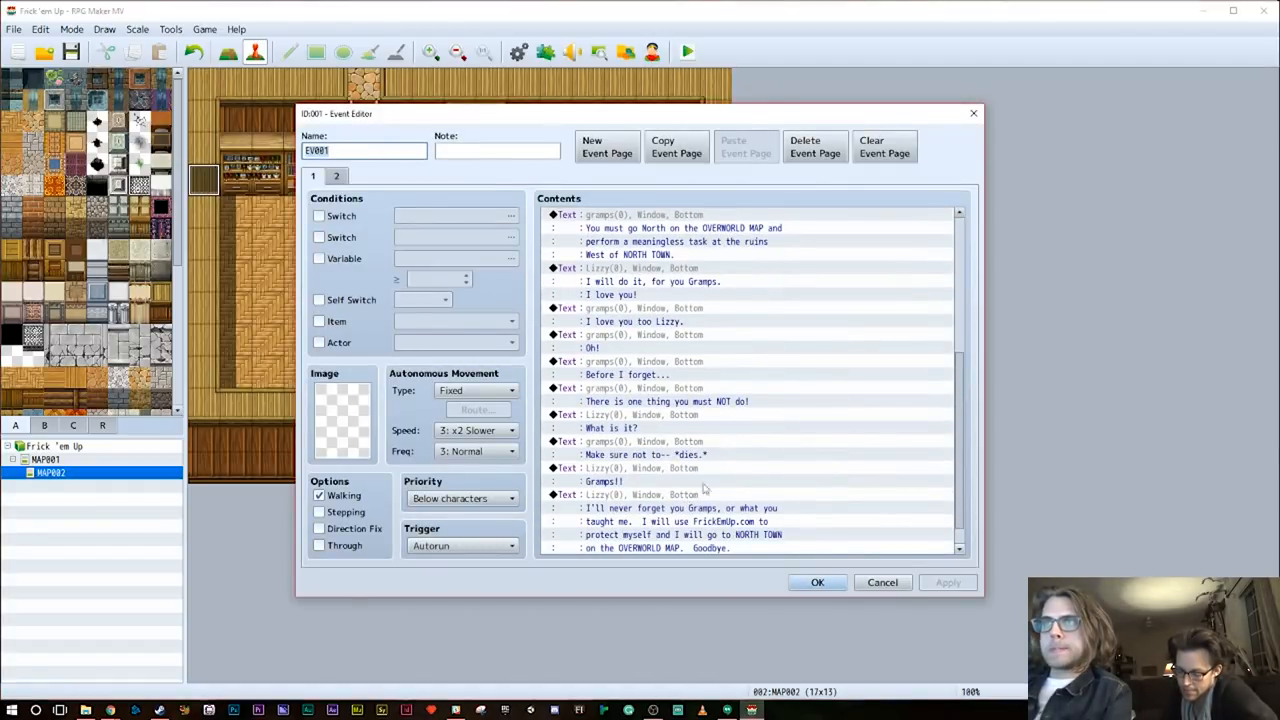
Add a Control Switches command turning a new switch 0002 'GrampsGoes' ON
scroll("down", 3)
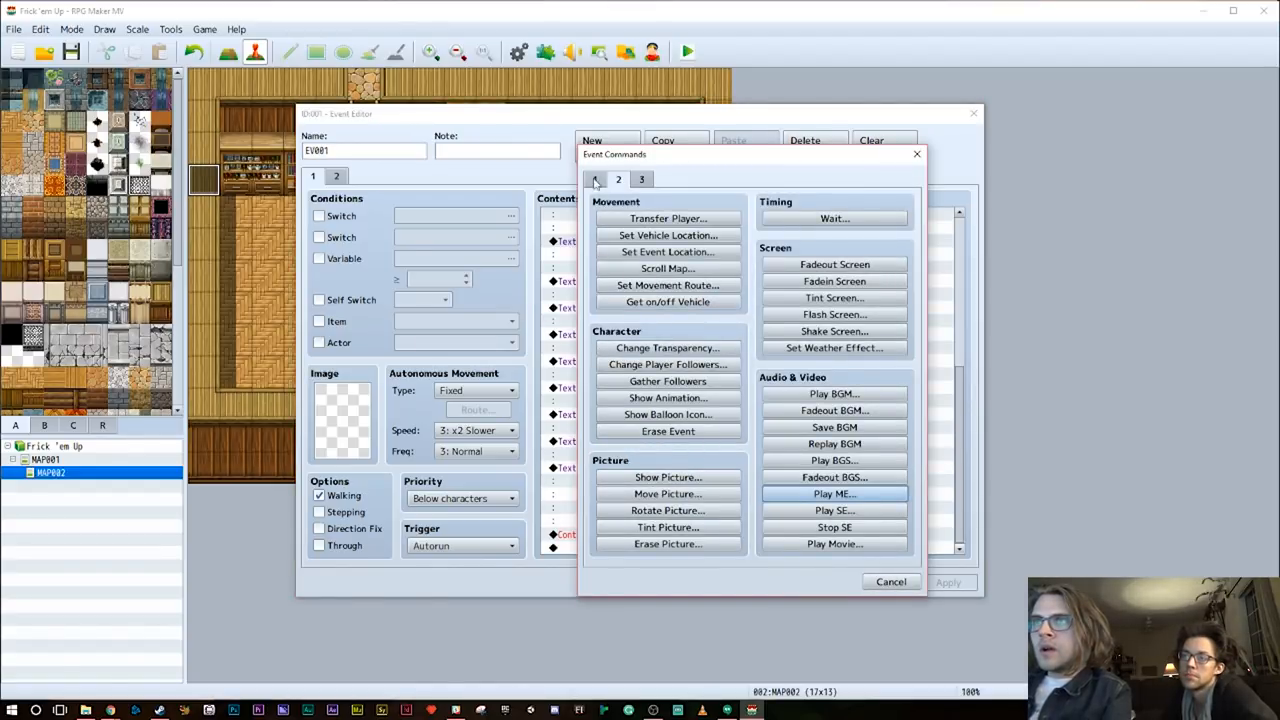
left_click(596, 180)
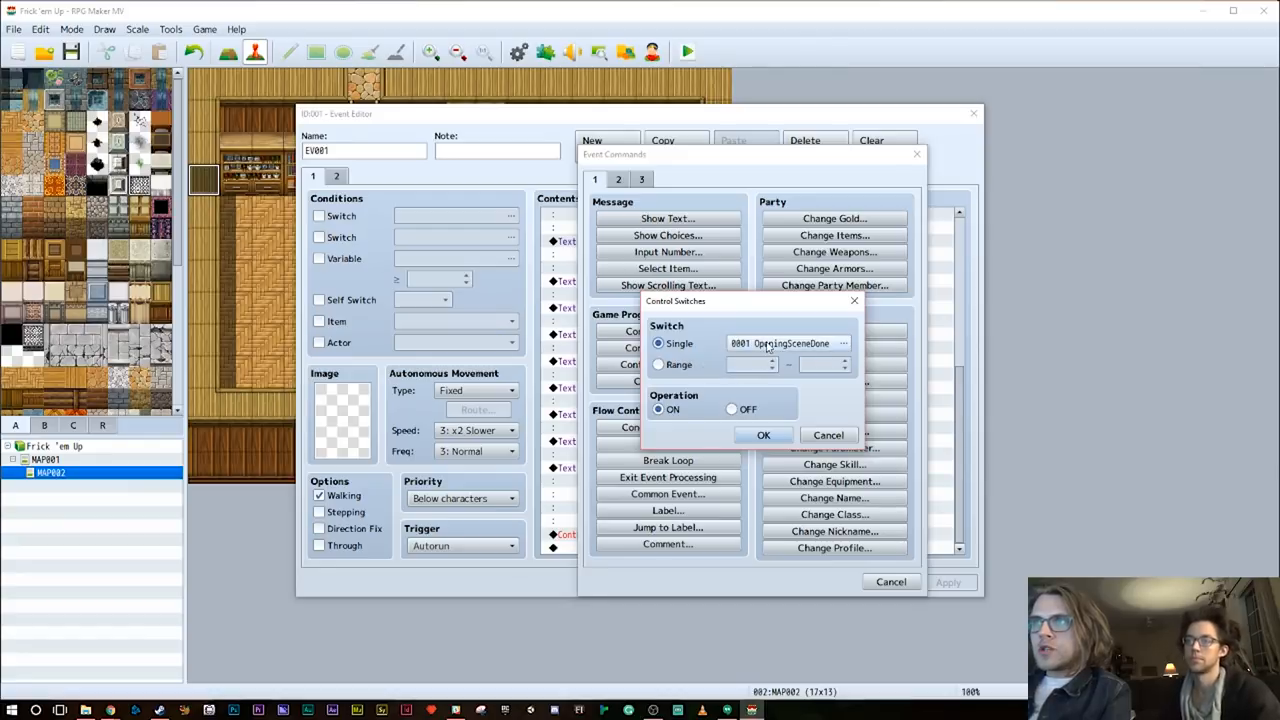
left_click(844, 344)
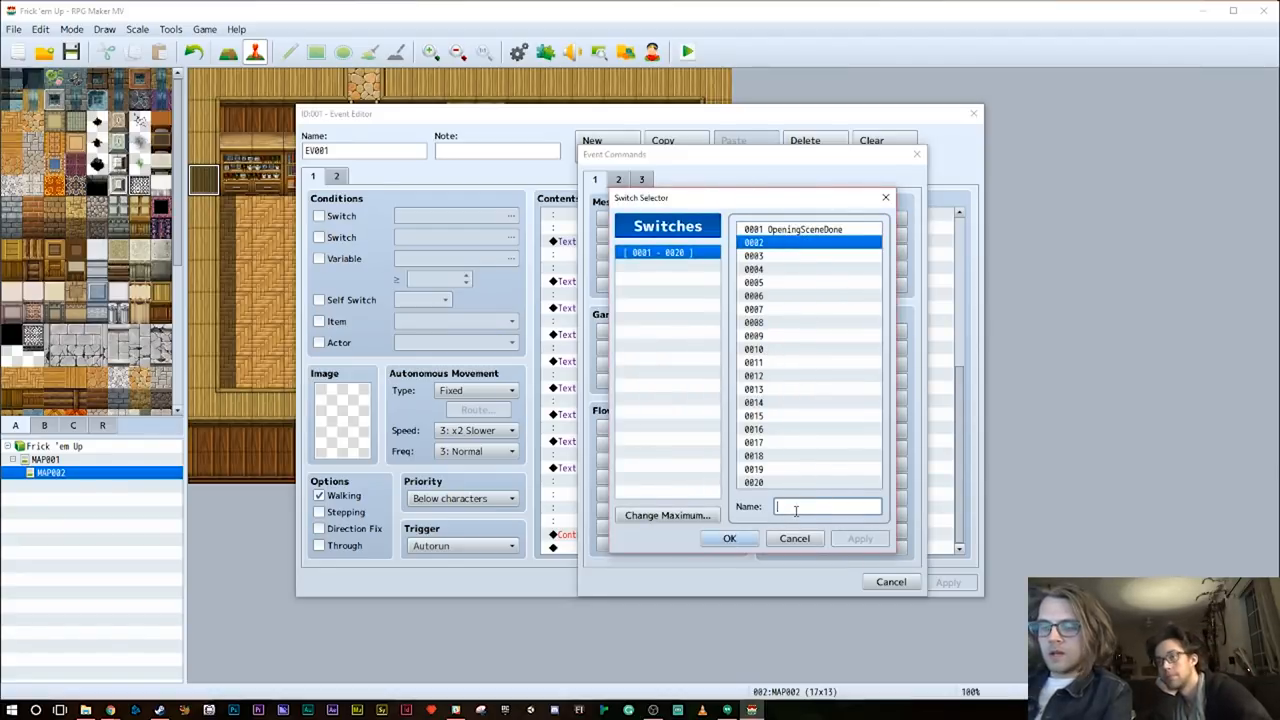
type("GrampsGoes")
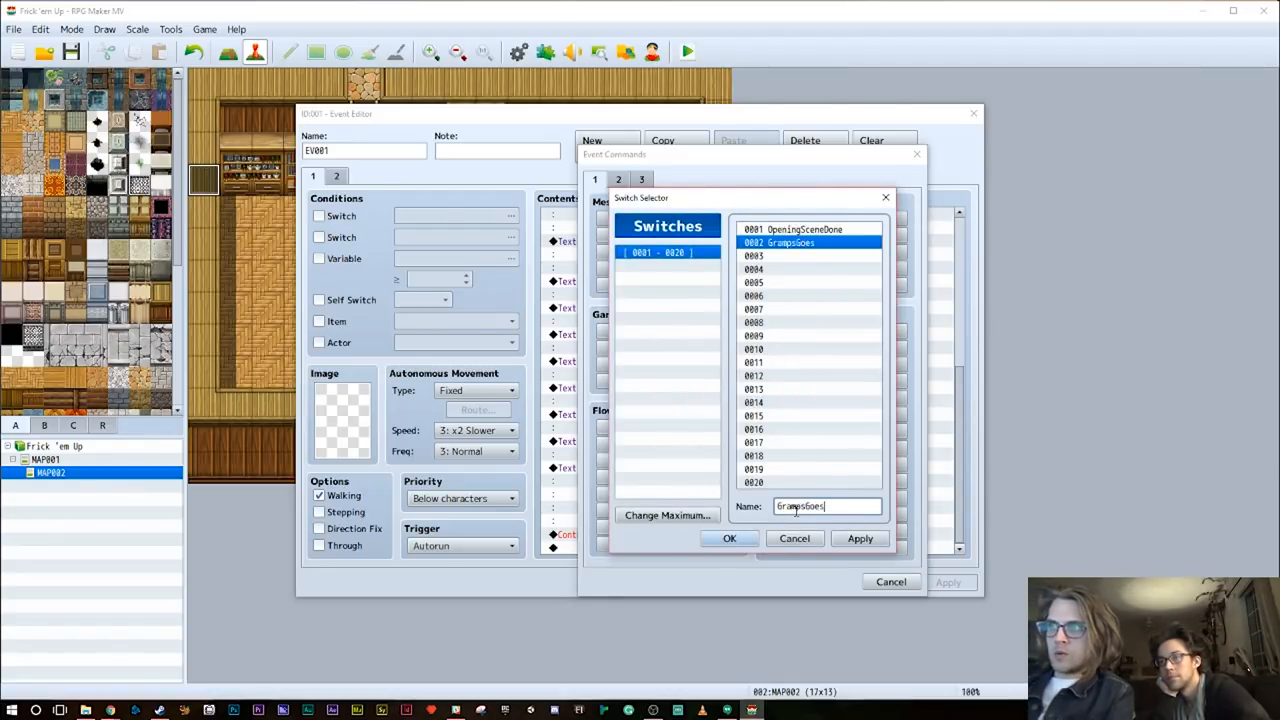
left_click(728, 538)
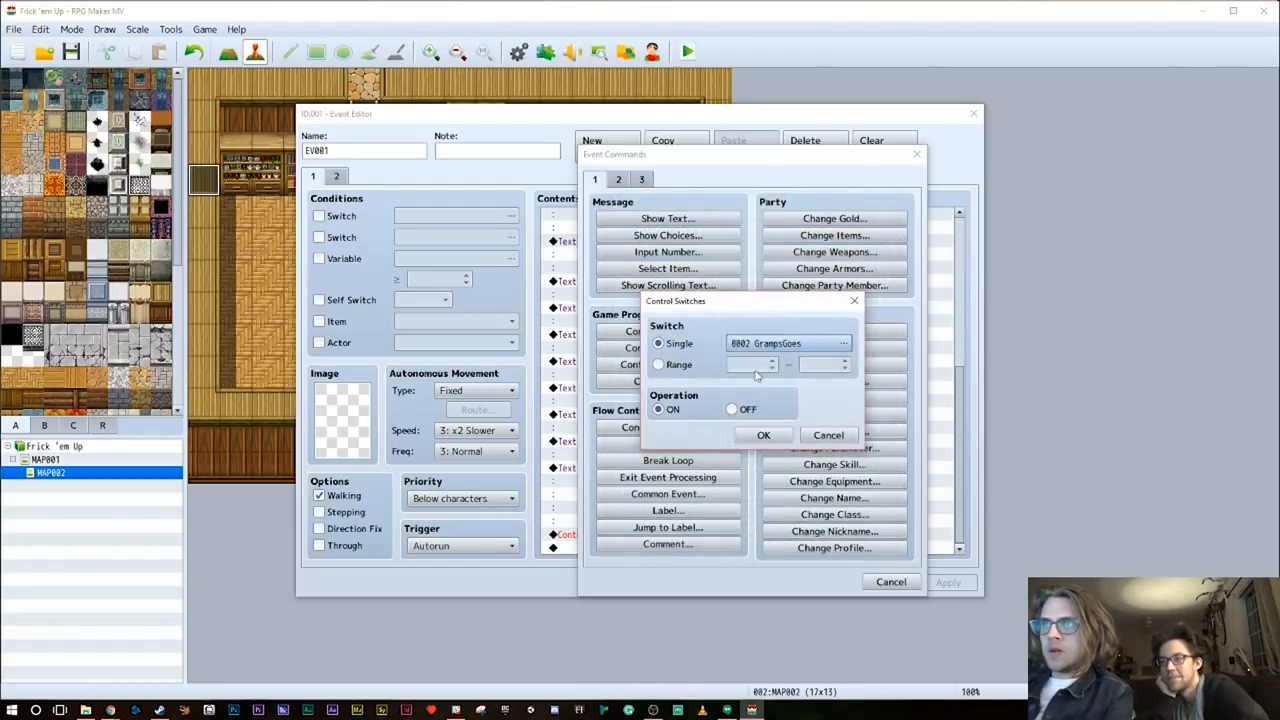
left_click(764, 434)
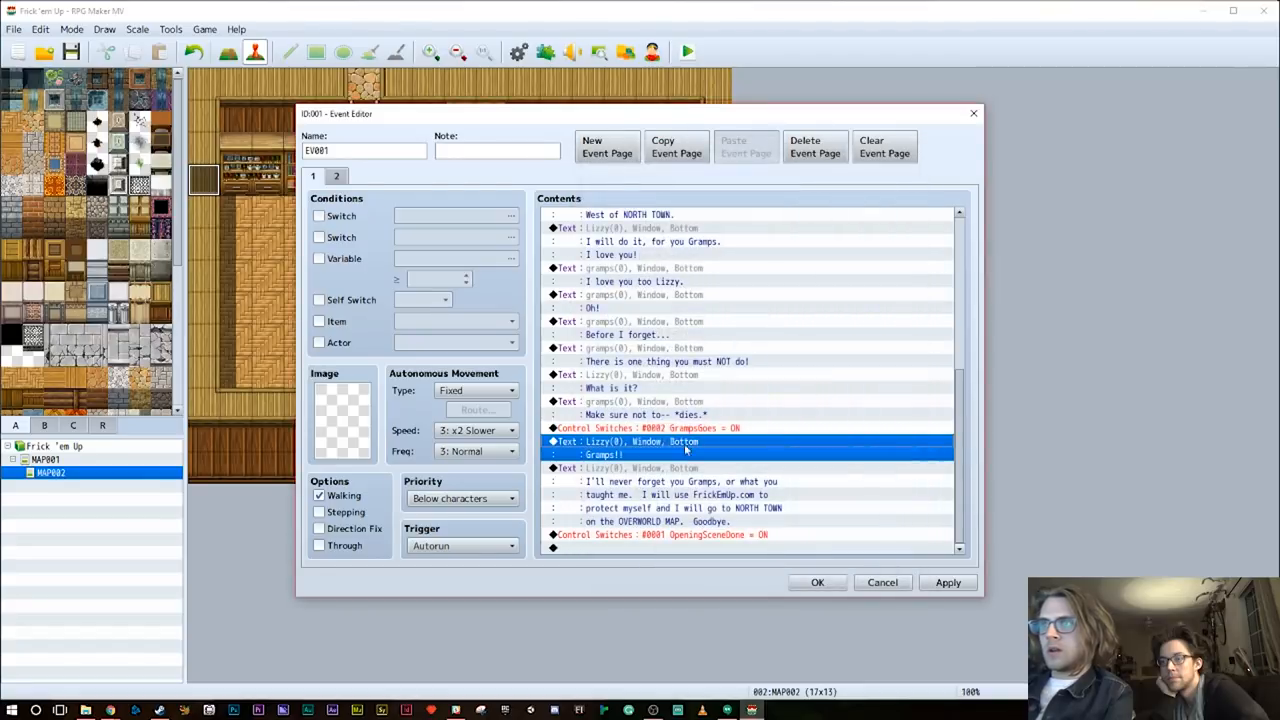
Insert a Play SE Heal3 command before Lizzy's 'Gramps!!' line, after sampling a jingle
right_click(684, 448)
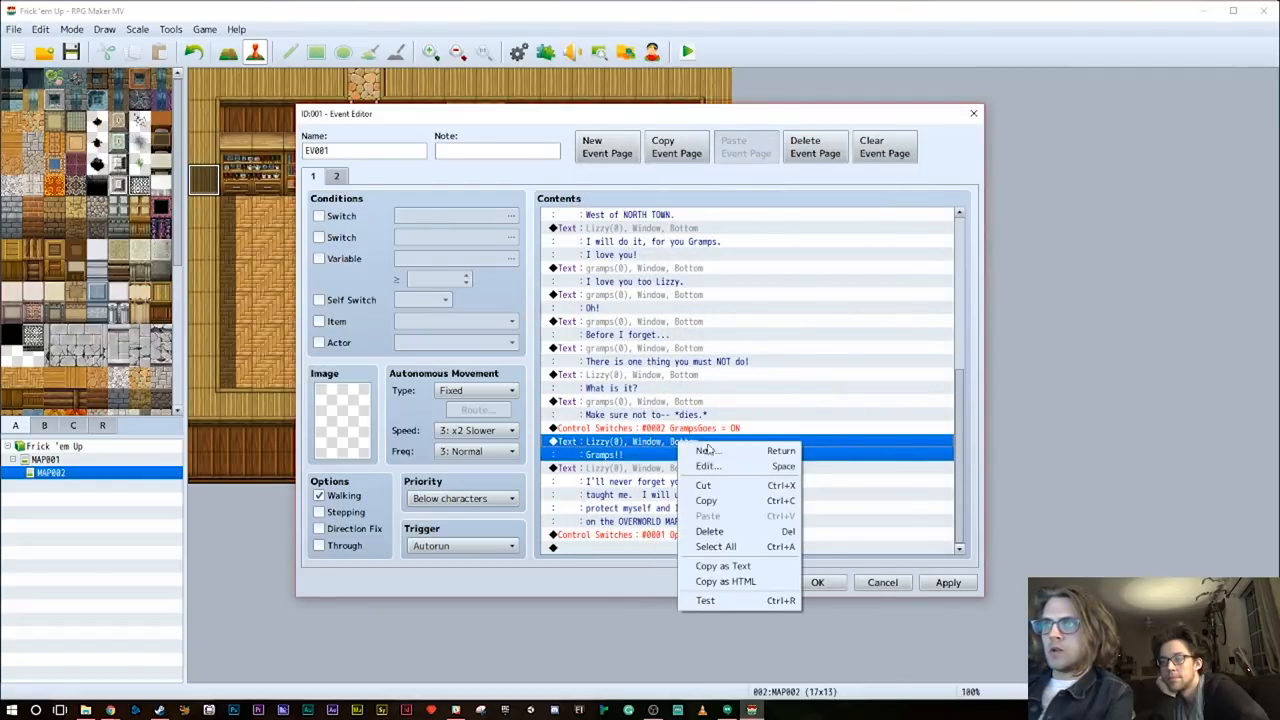
left_click(708, 450)
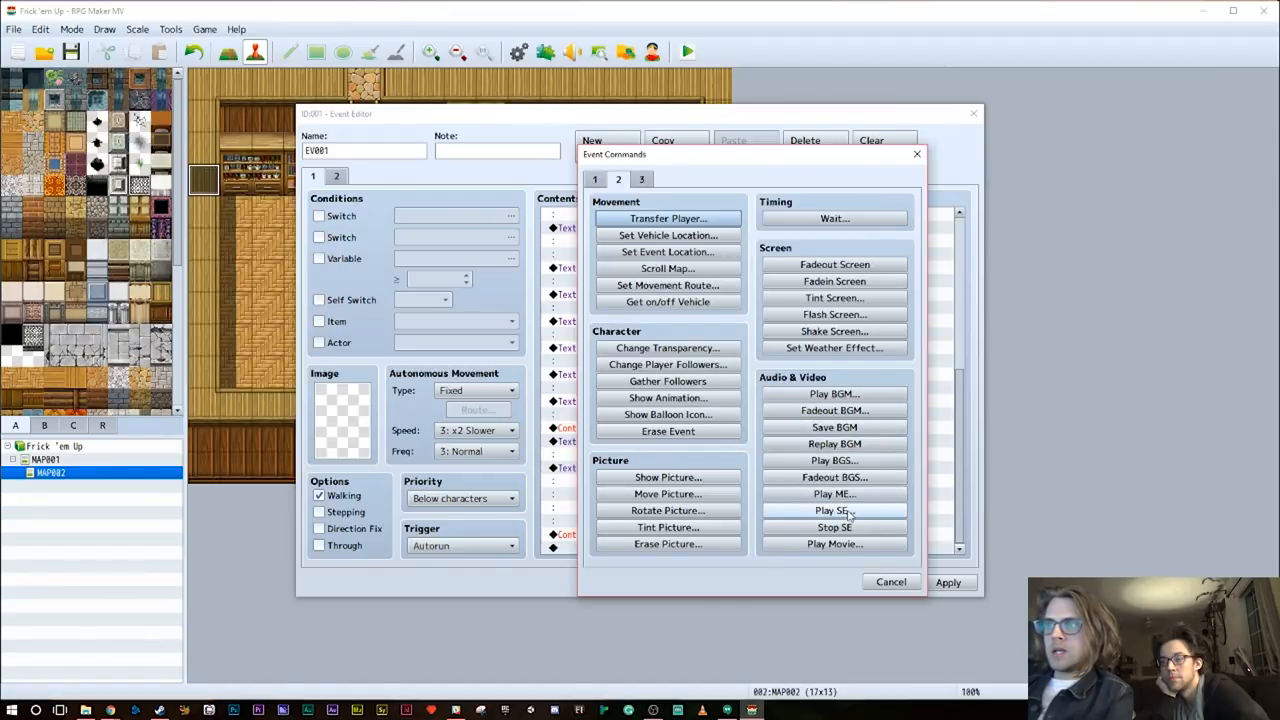
left_click(834, 492)
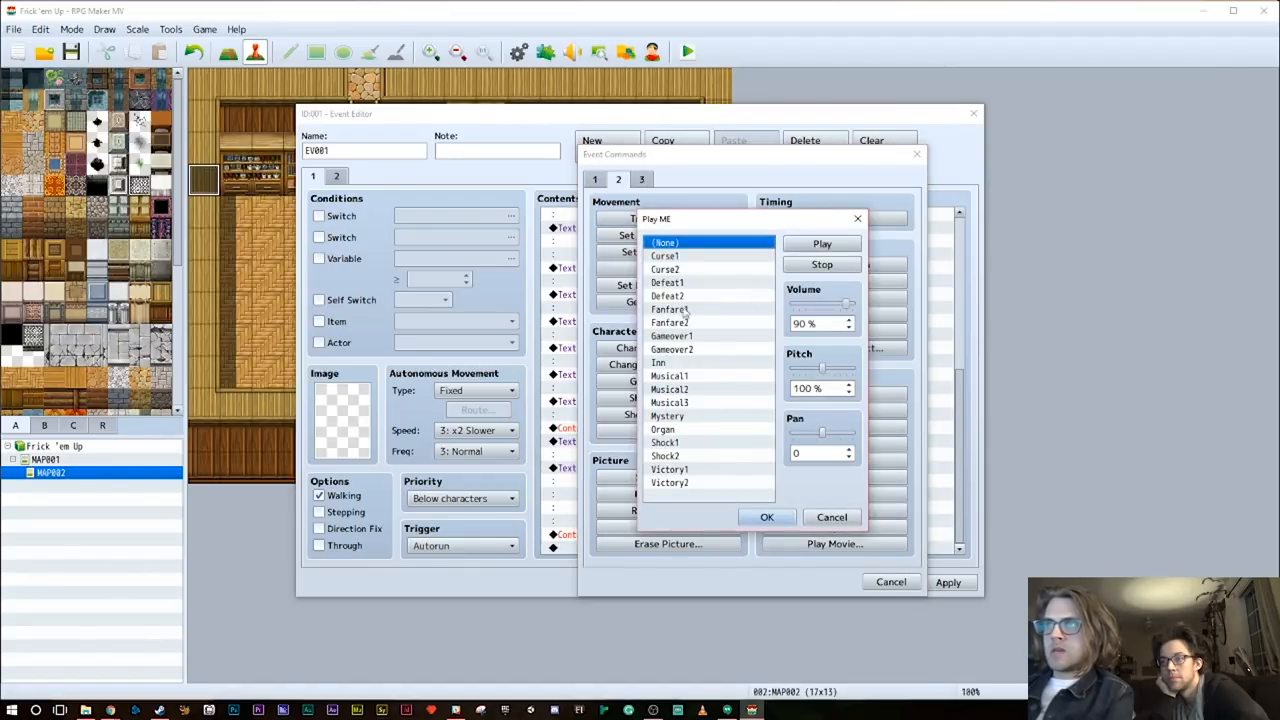
mouse_move(676, 412)
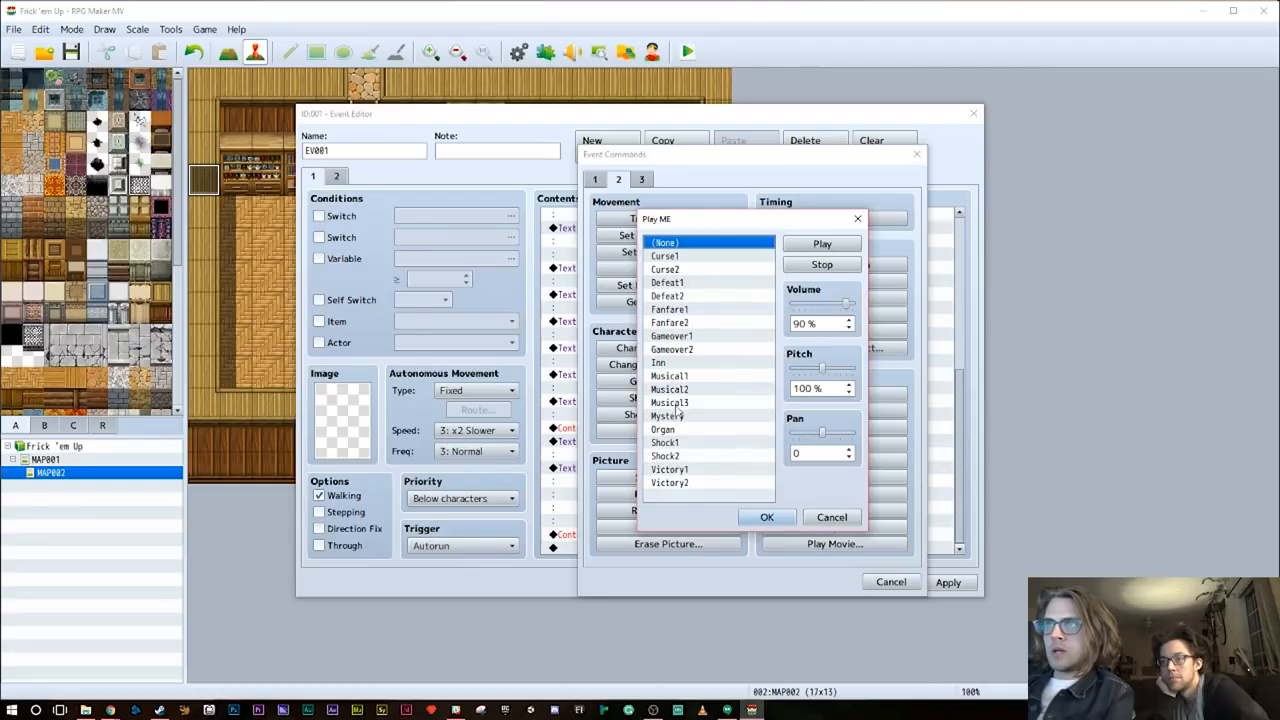
left_click(672, 348)
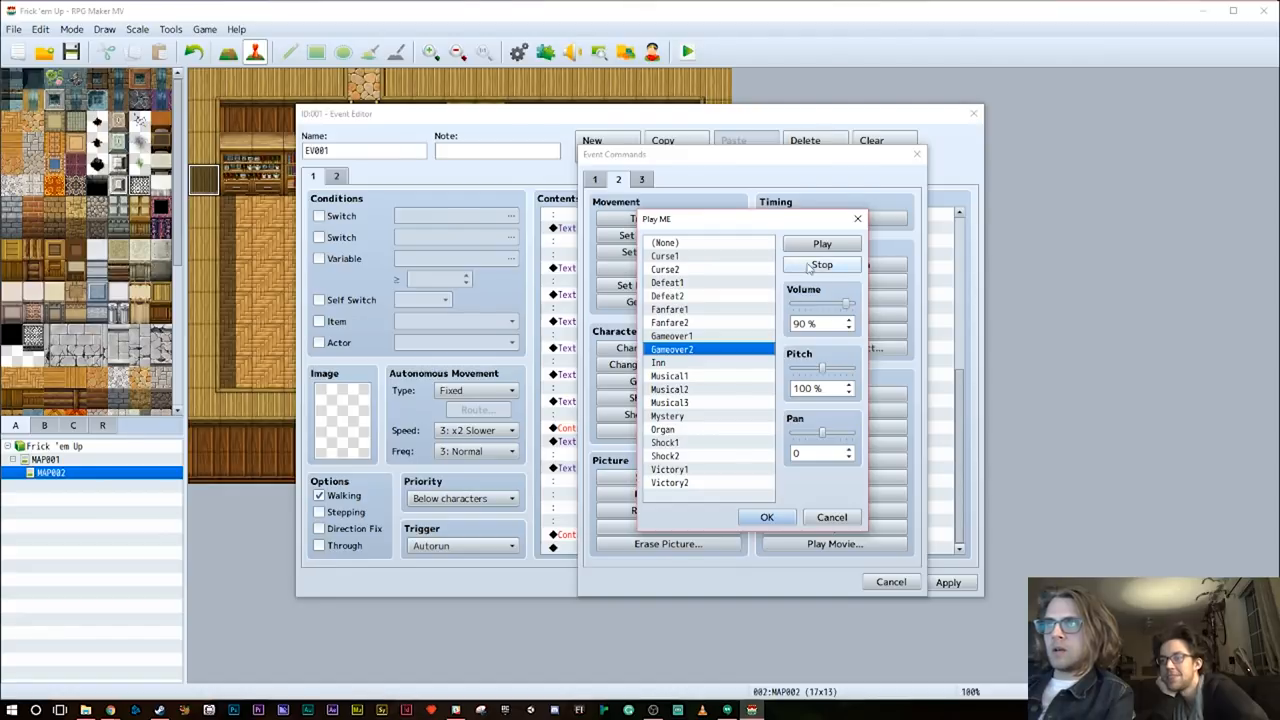
left_click(832, 516)
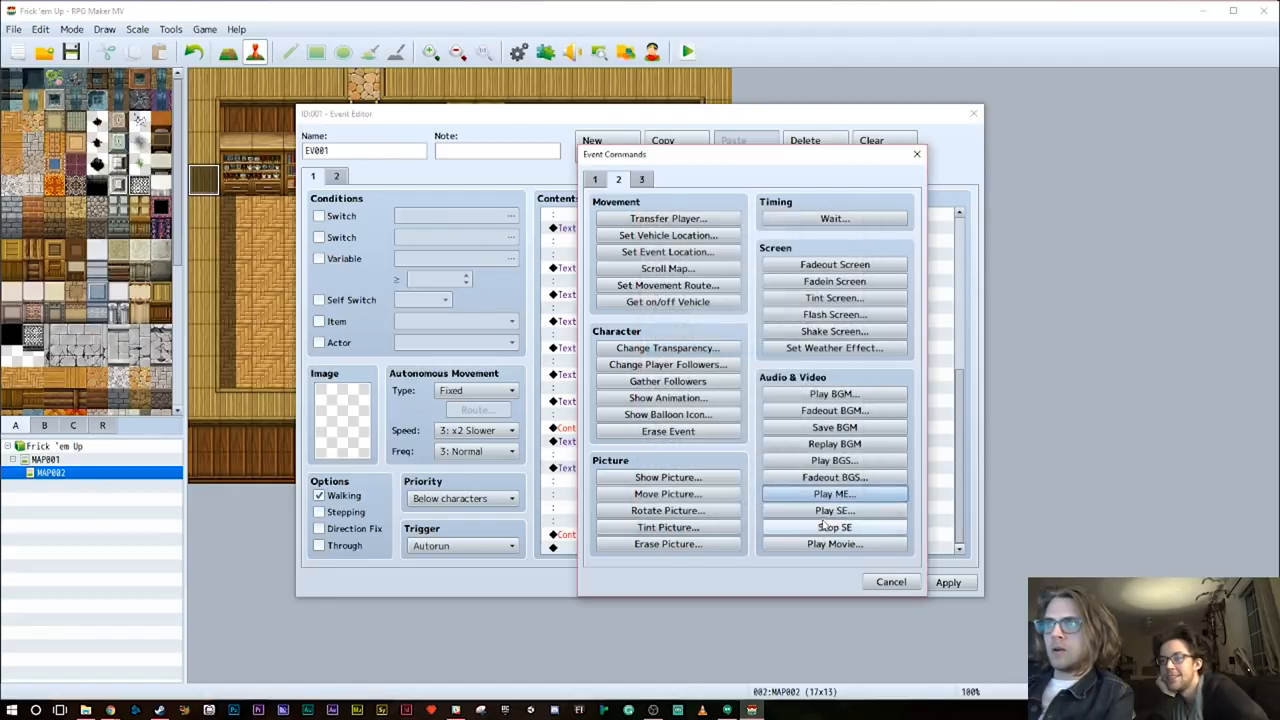
left_click(834, 510)
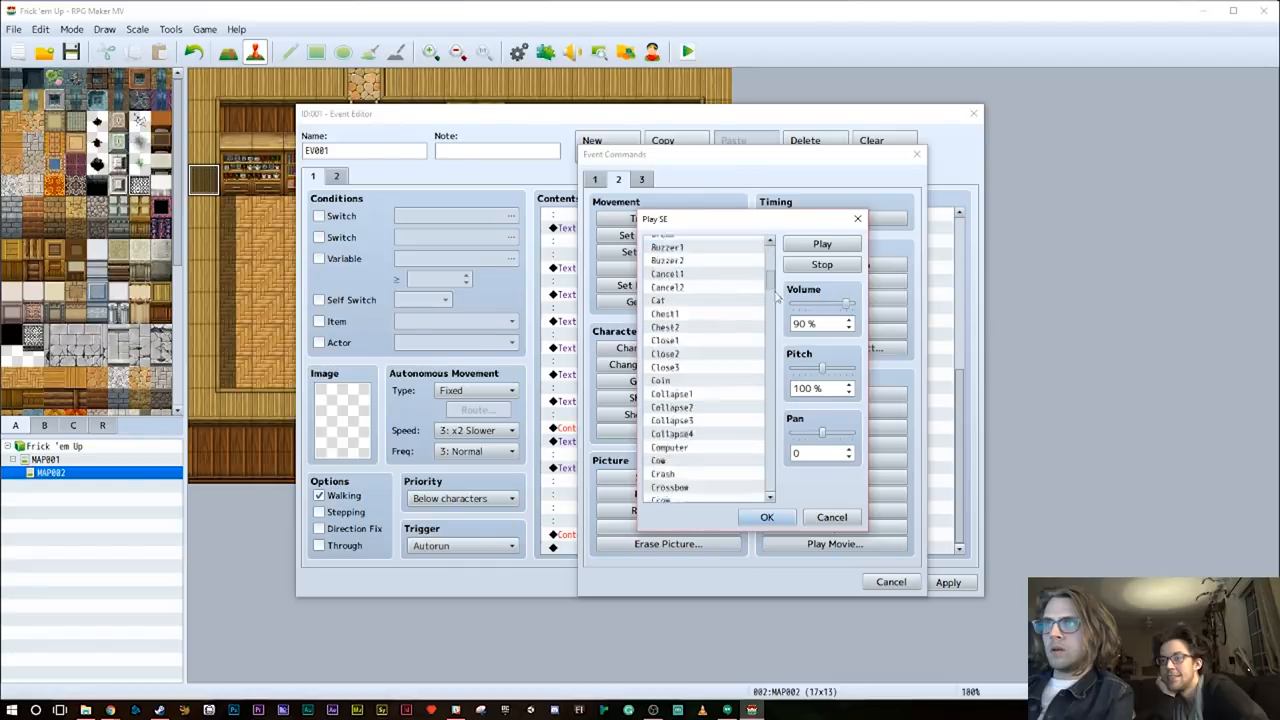
scroll("down", 3)
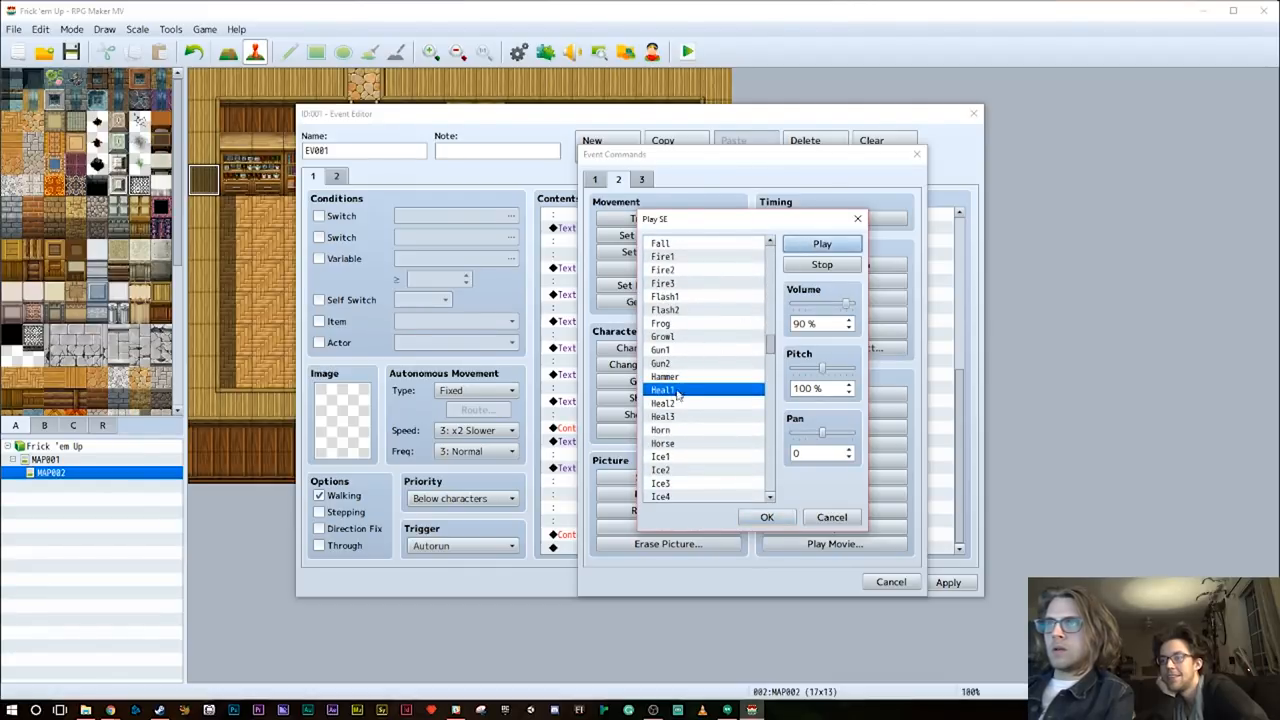
left_click(664, 416)
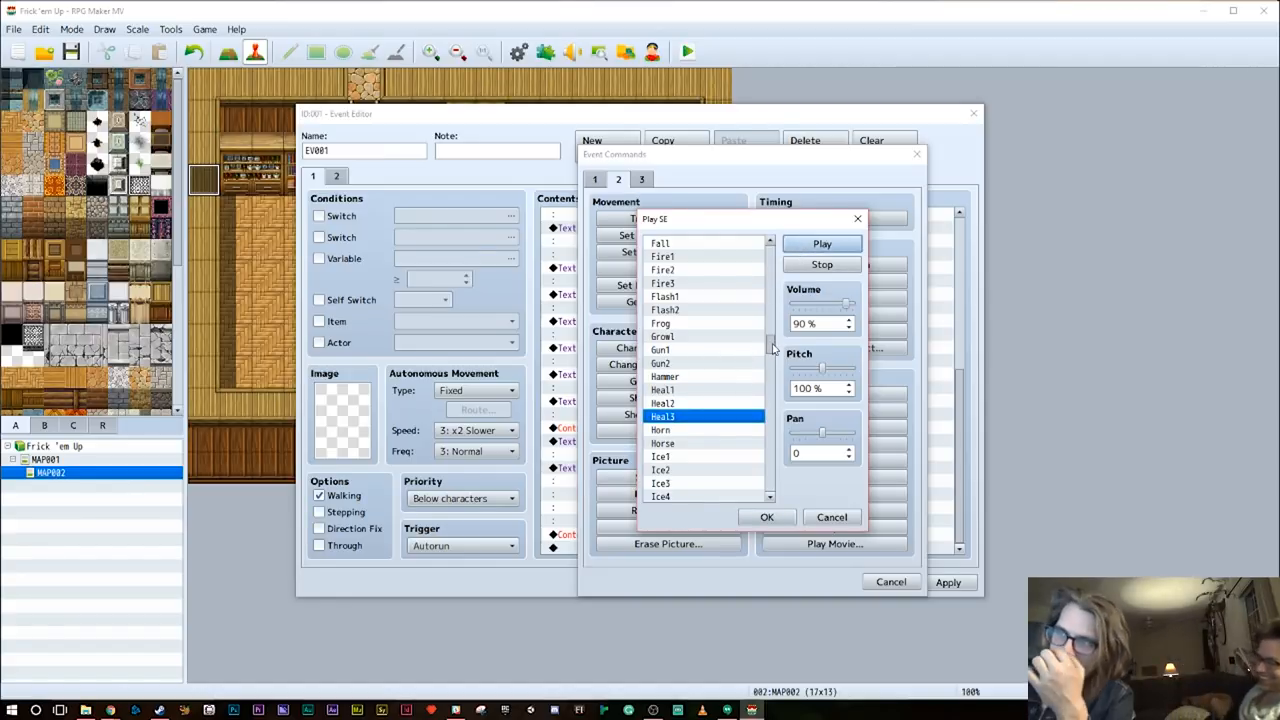
left_click(766, 516)
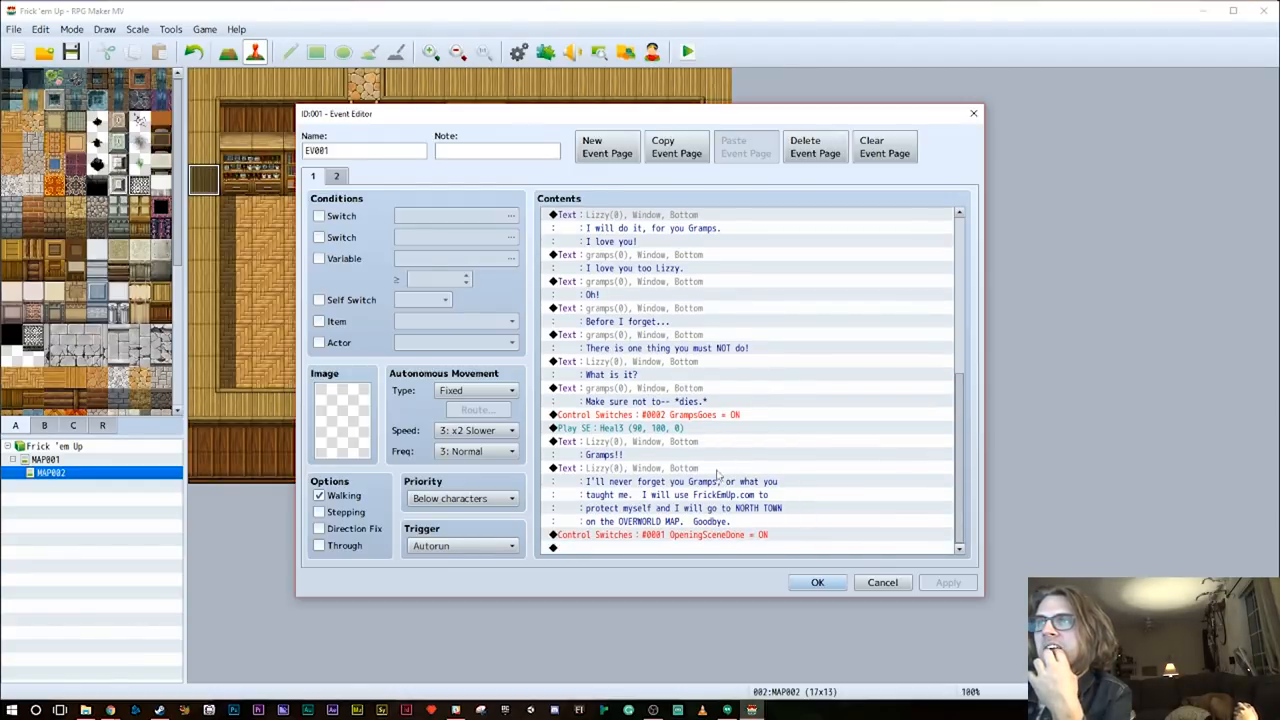
Save the cutscene, playtest a new game through Gramps' dialogue, then close the test
left_click(816, 582)
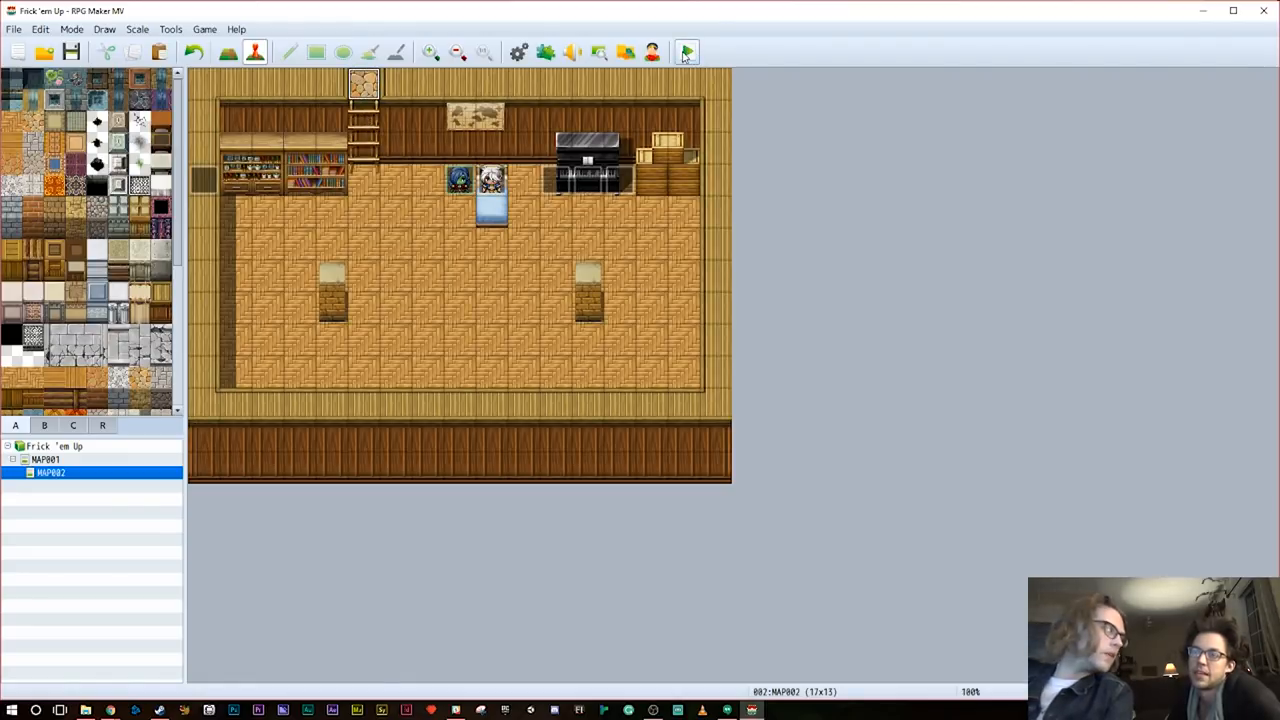
left_click(688, 52)
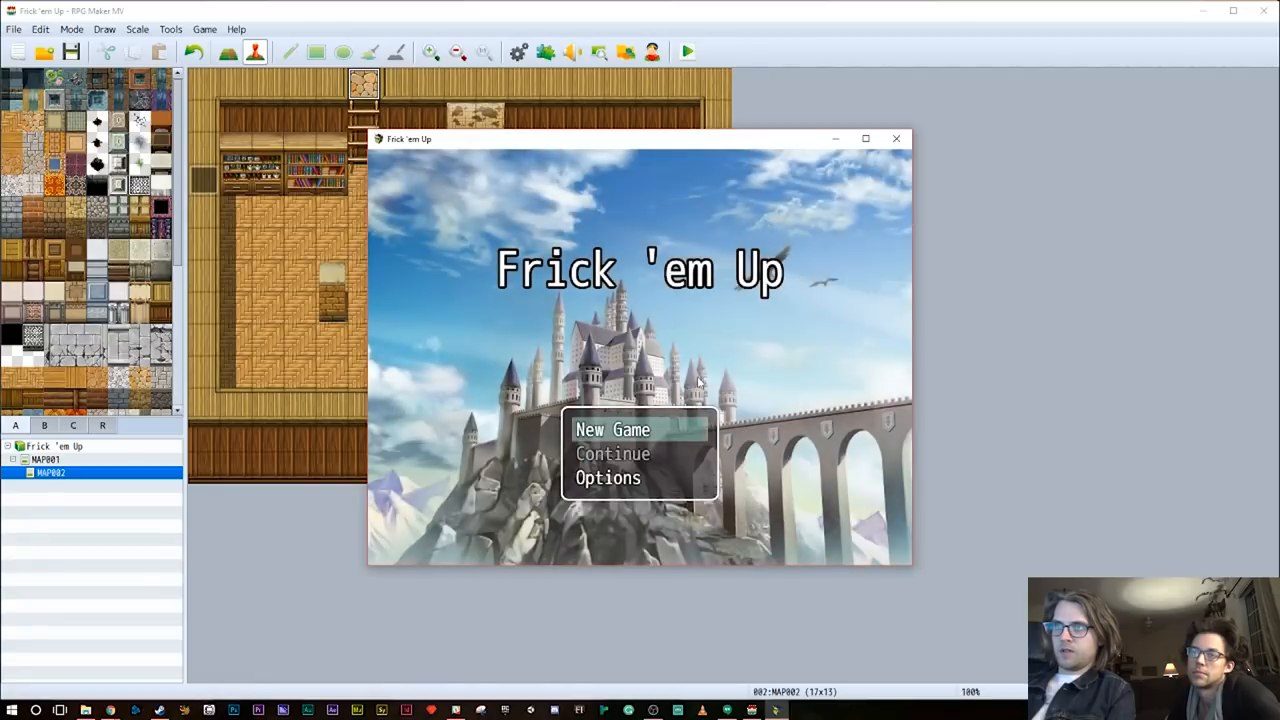
left_click(612, 428)
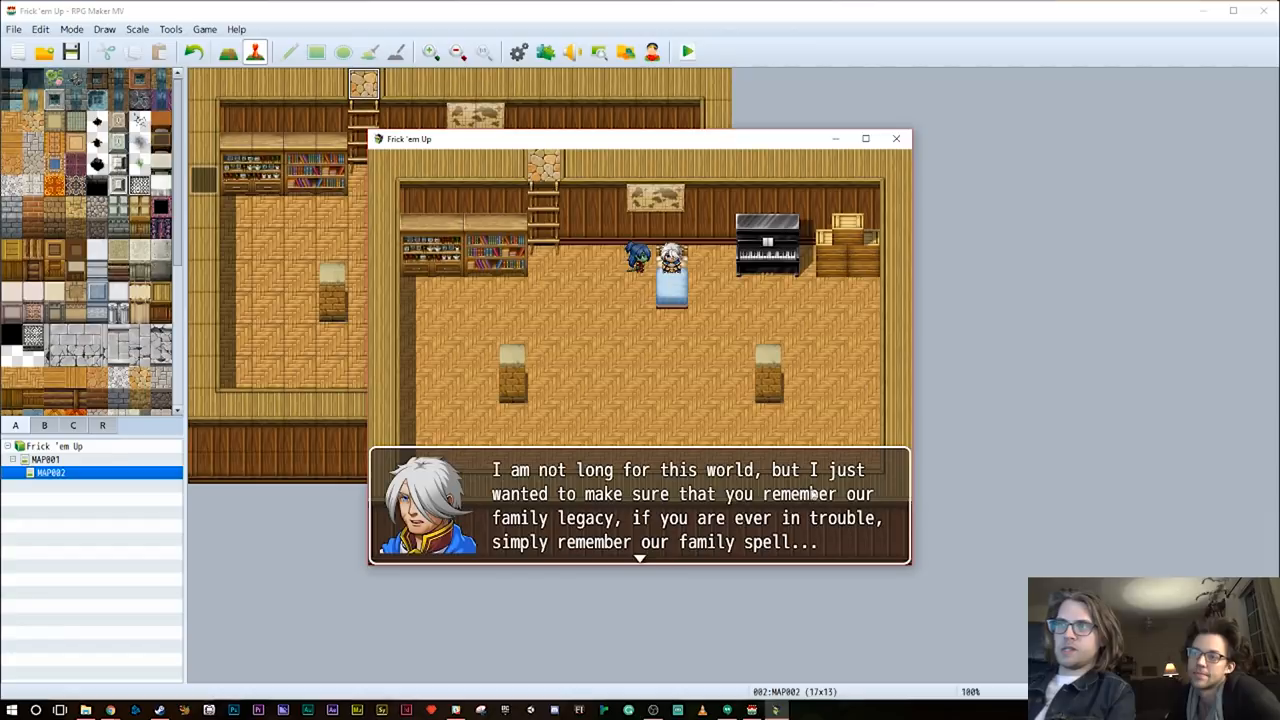
mouse_move(796, 528)
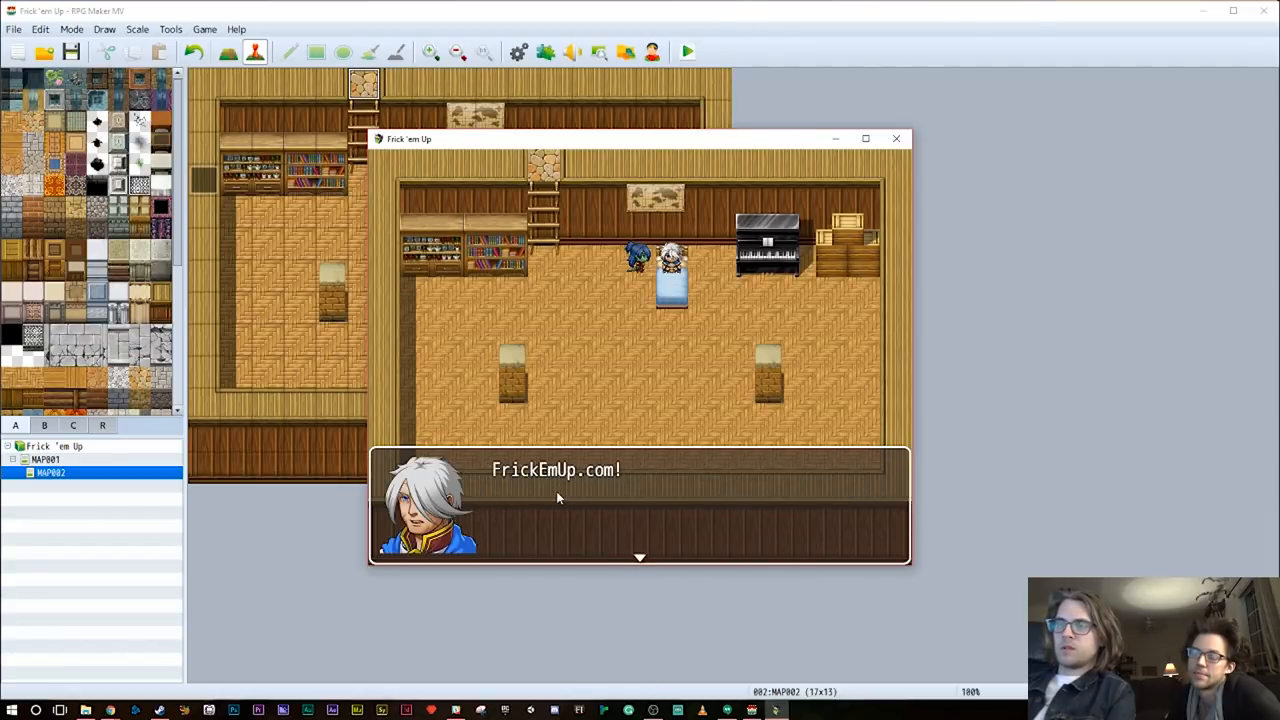
mouse_move(810, 388)
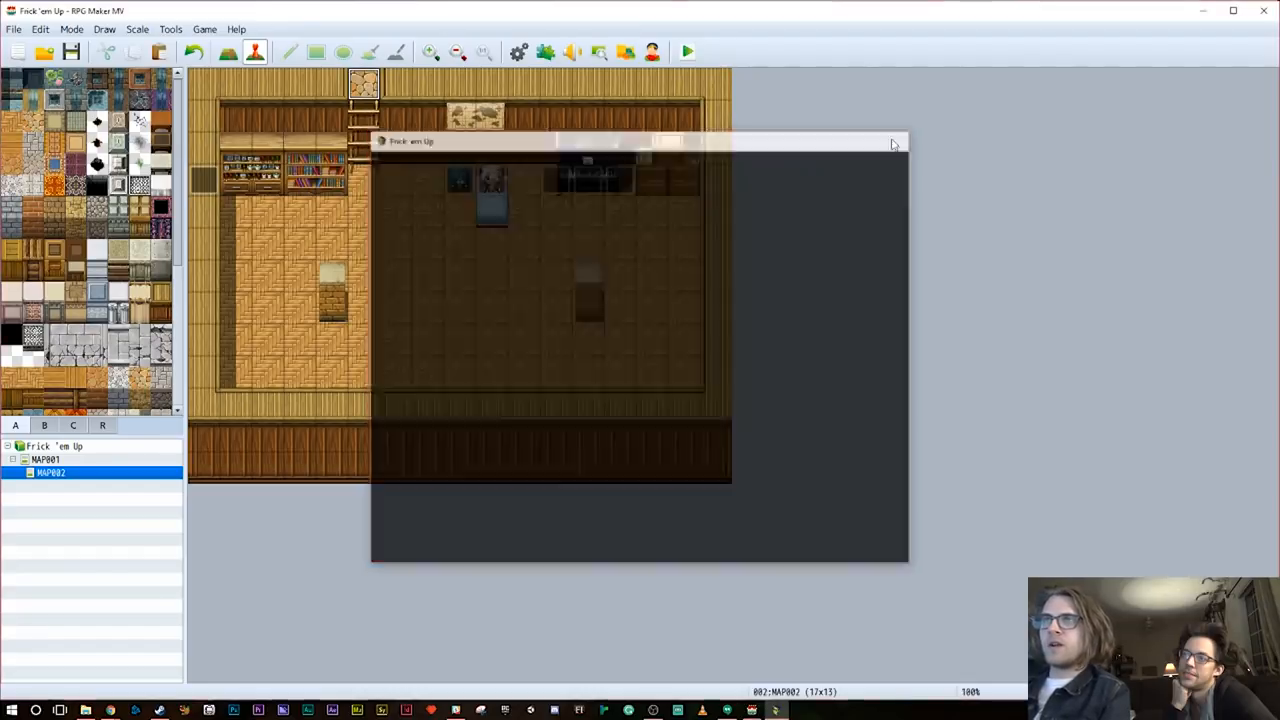
left_click(894, 142)
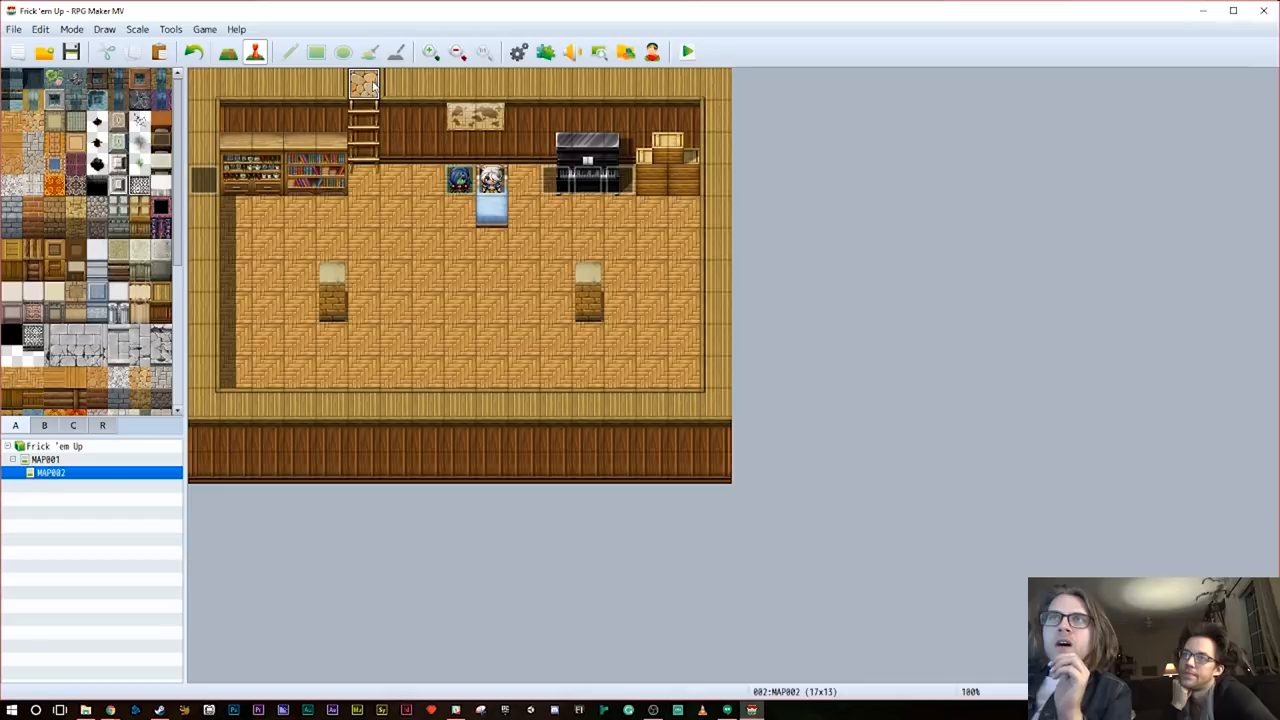
Set MAP001's Autoplay BGM to Field1 in Map Properties and confirm
left_click(44, 458)
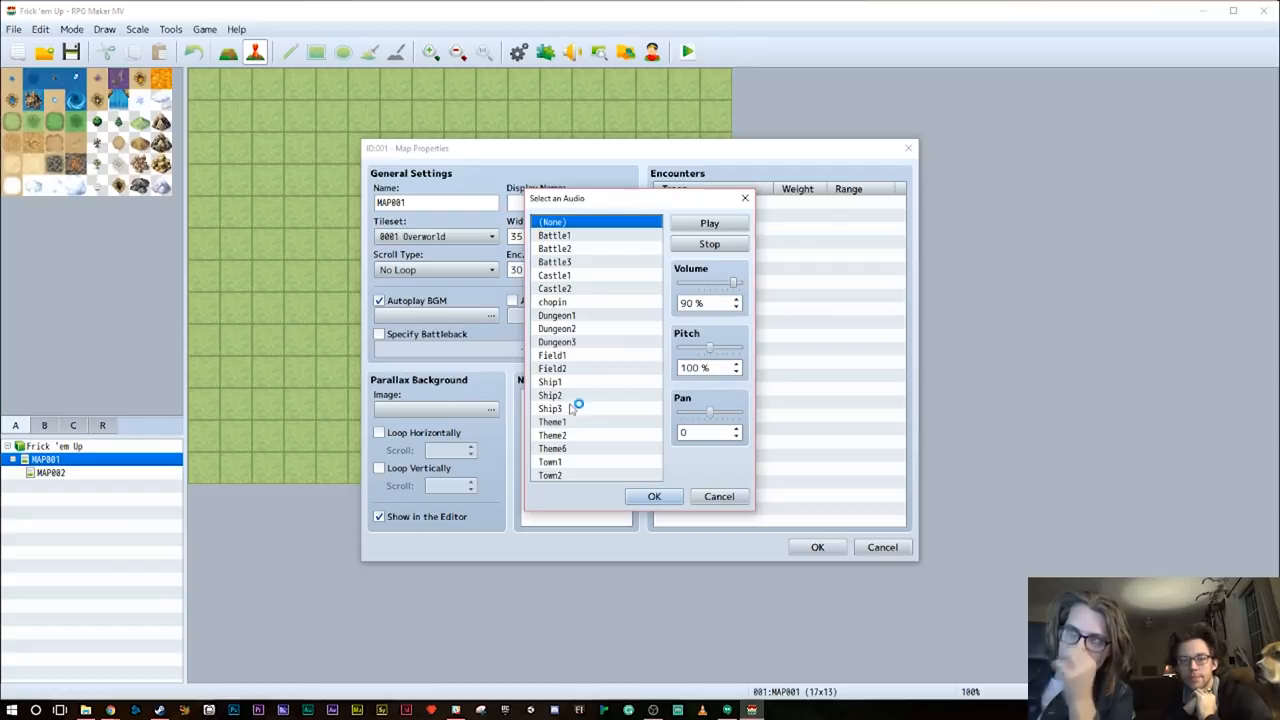
left_click(552, 356)
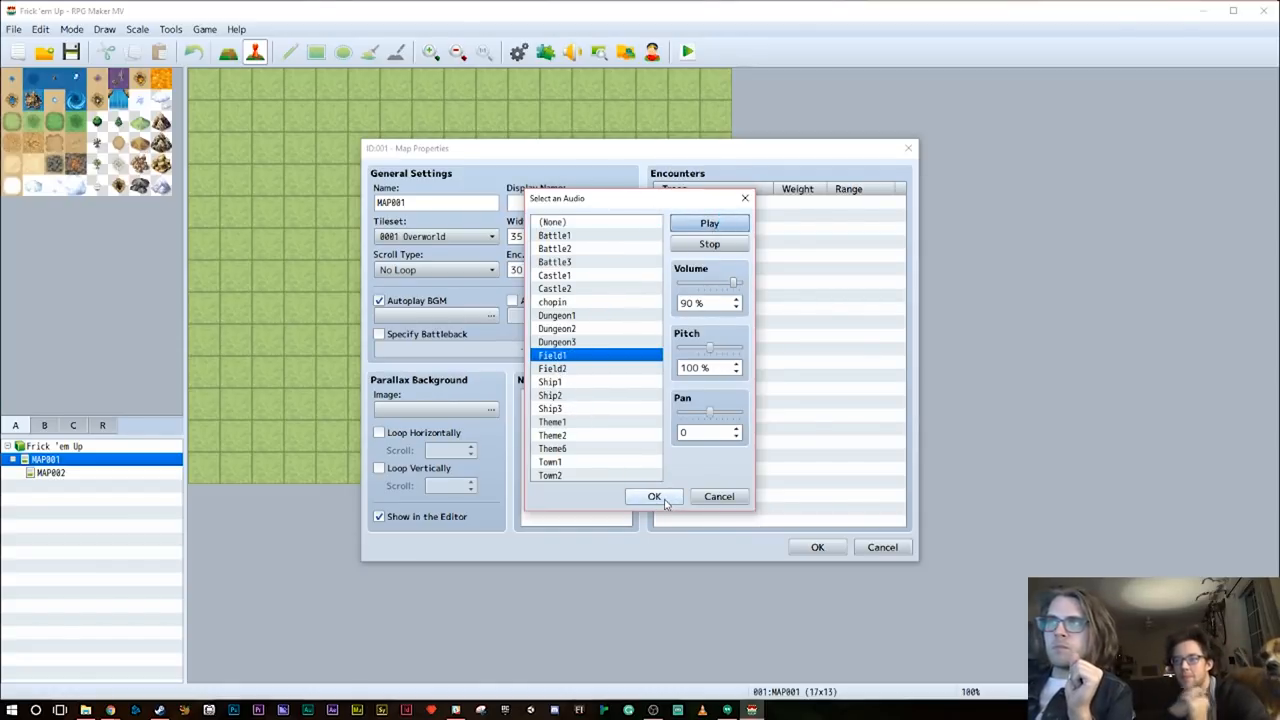
left_click(654, 496)
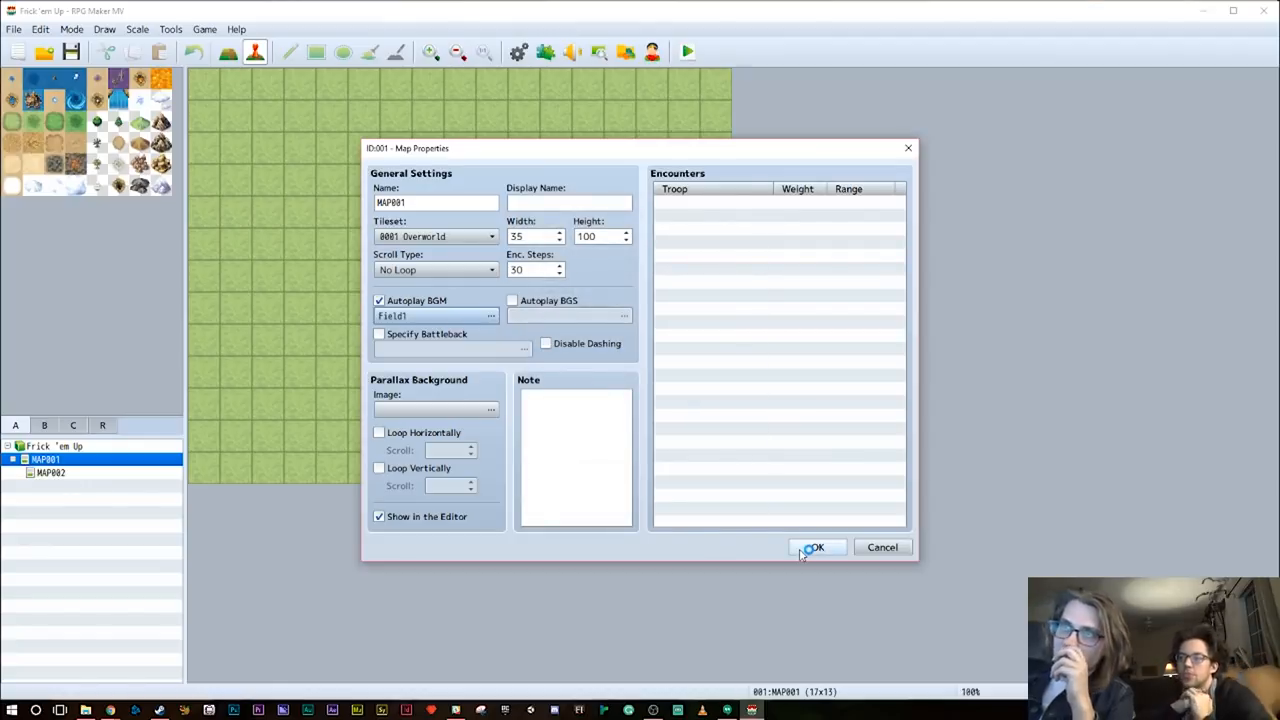
left_click(814, 548)
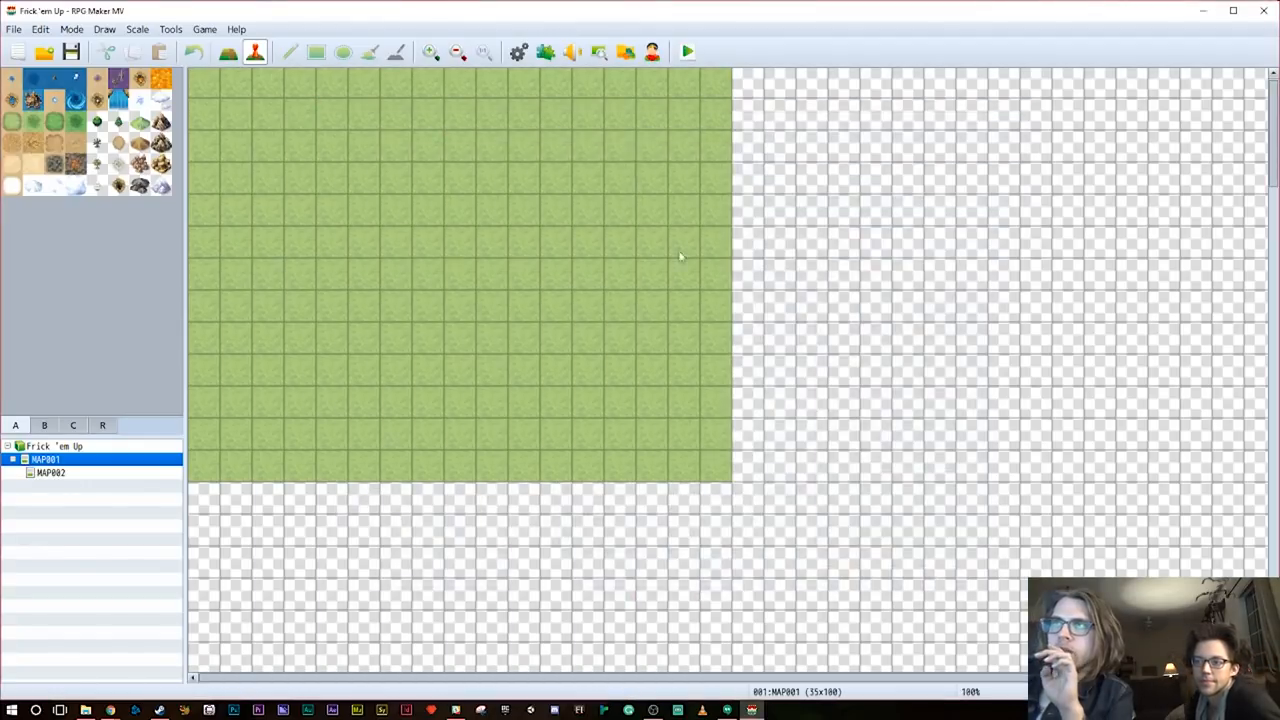
Delete the MadeWithMv plugin from the Plugin Manager, leaving only Community_Basic
left_click(544, 52)
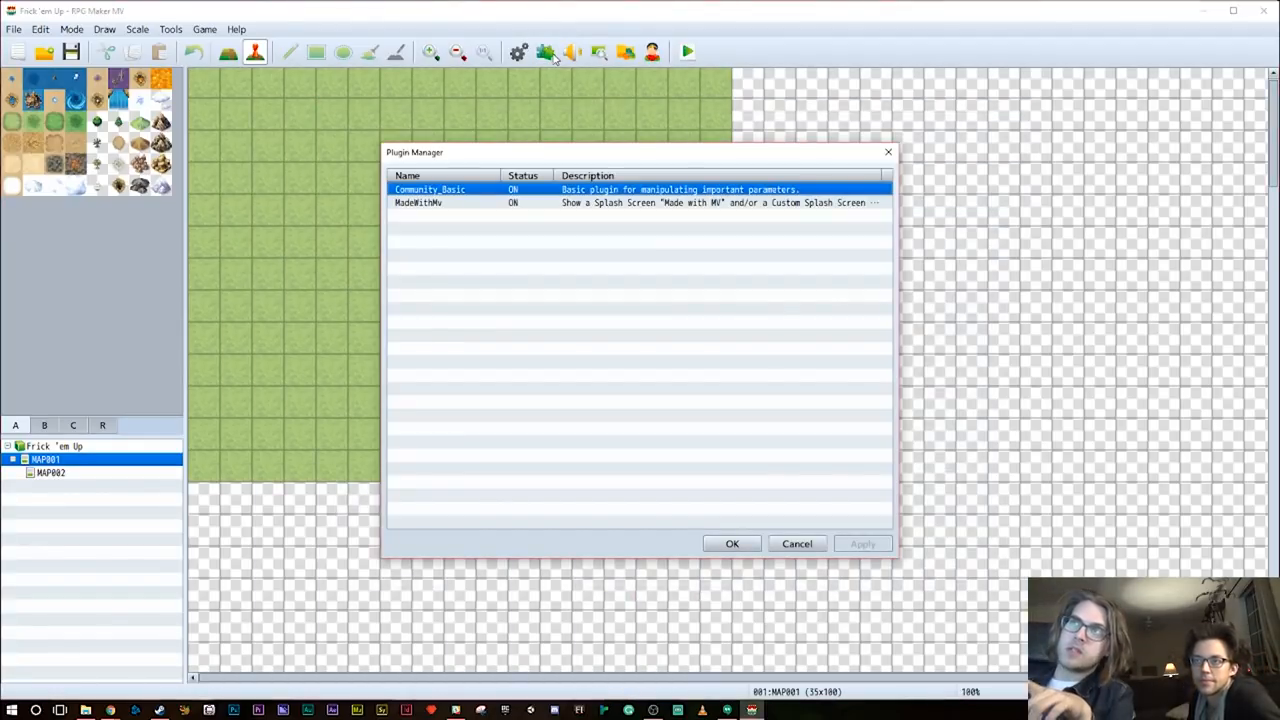
left_click(418, 202)
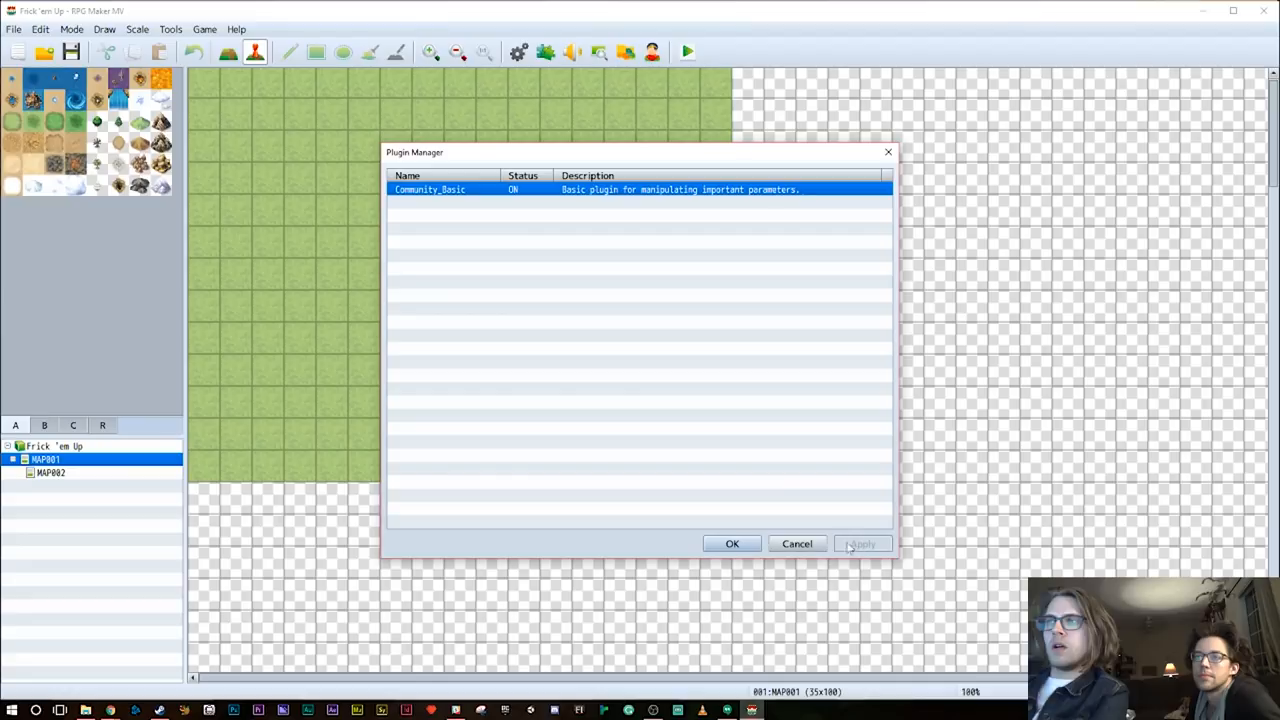
mouse_move(732, 544)
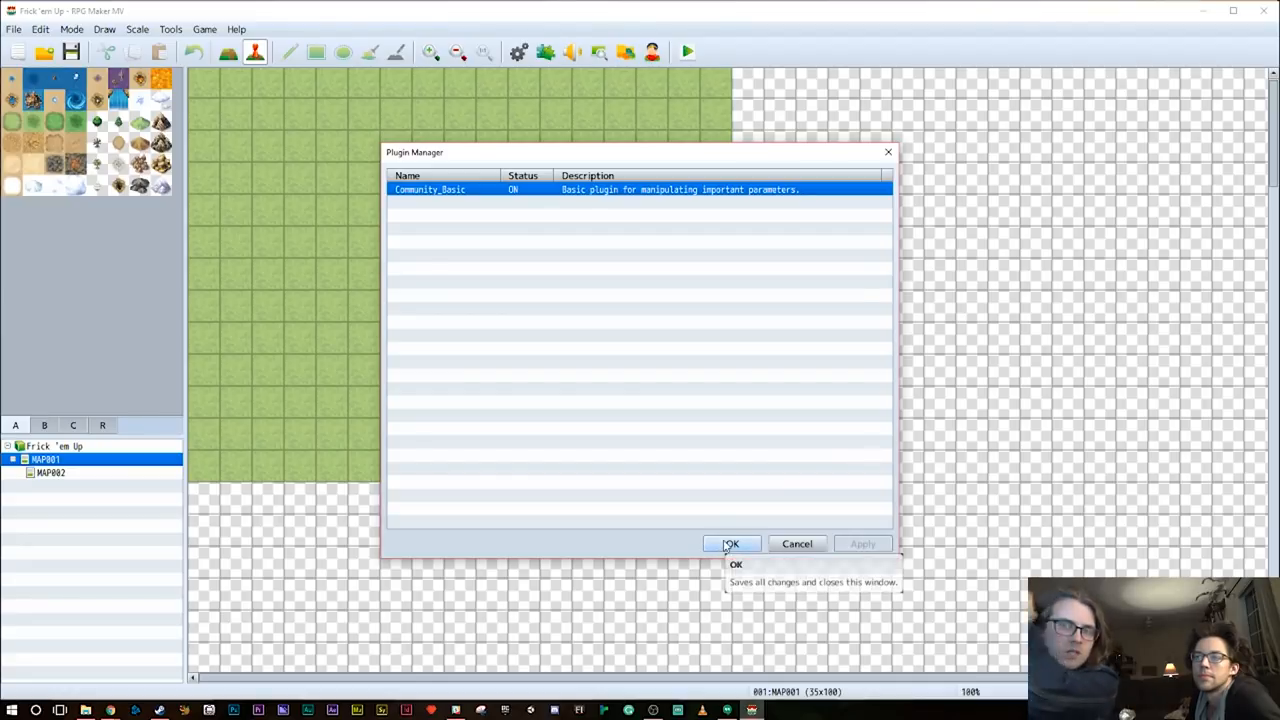
left_click(730, 544)
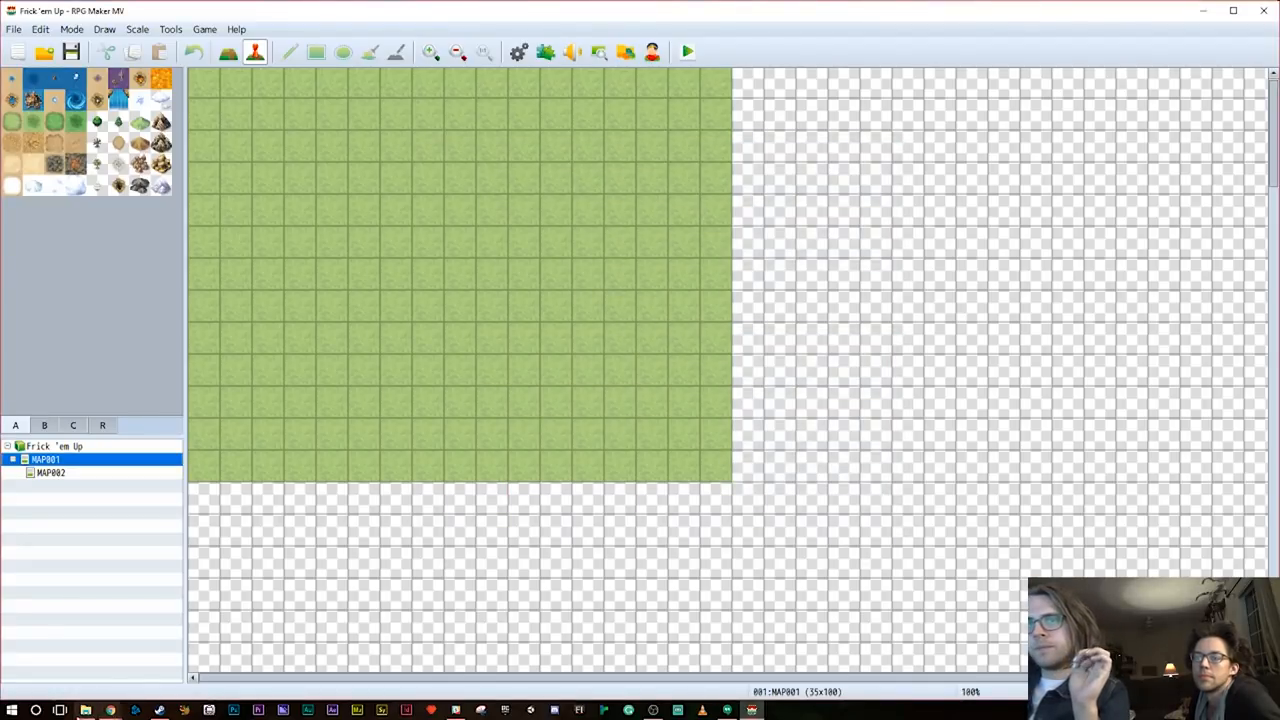
Copy YEP_CoreEngine.js from the TroubleTime plugins folder
left_click(84, 710)
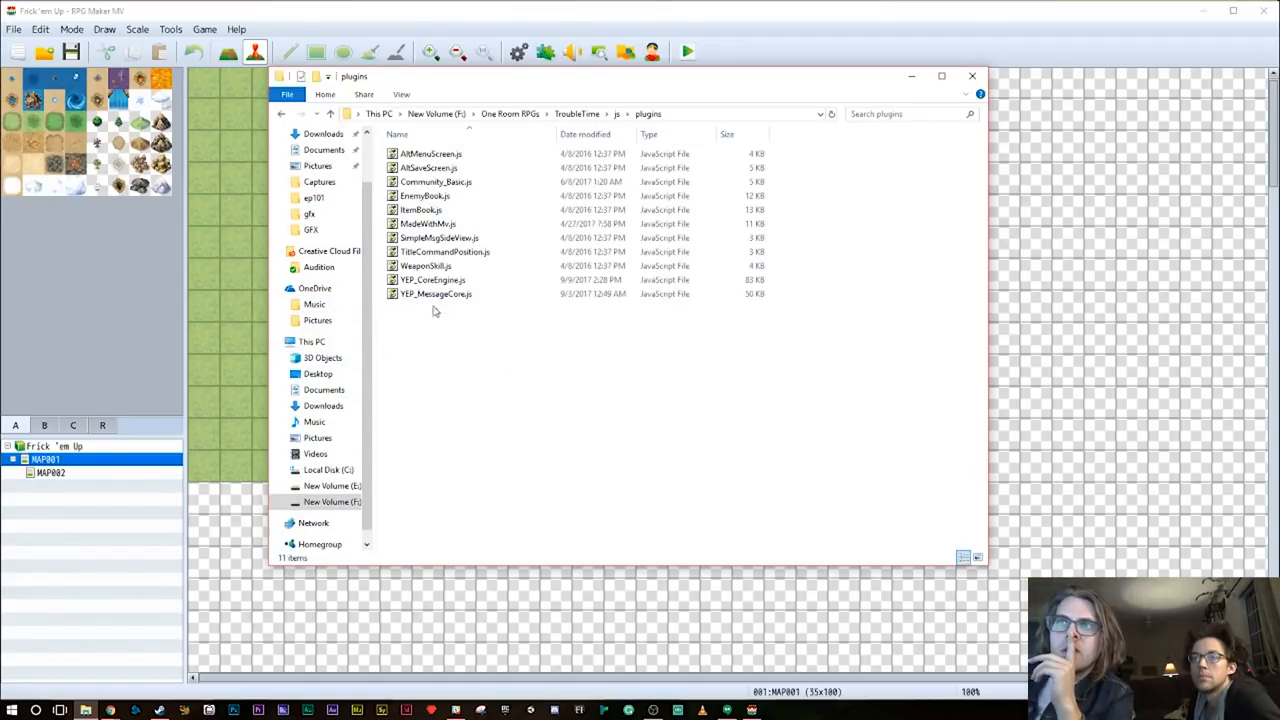
left_click(432, 280)
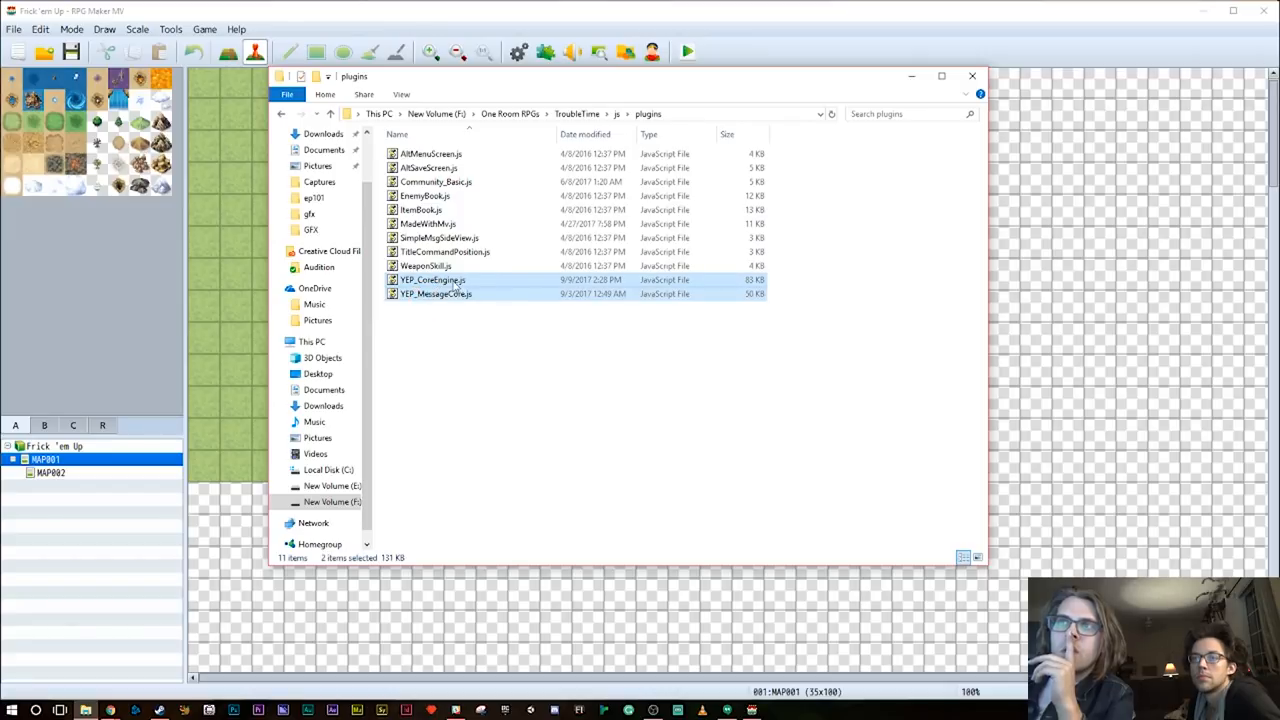
right_click(432, 280)
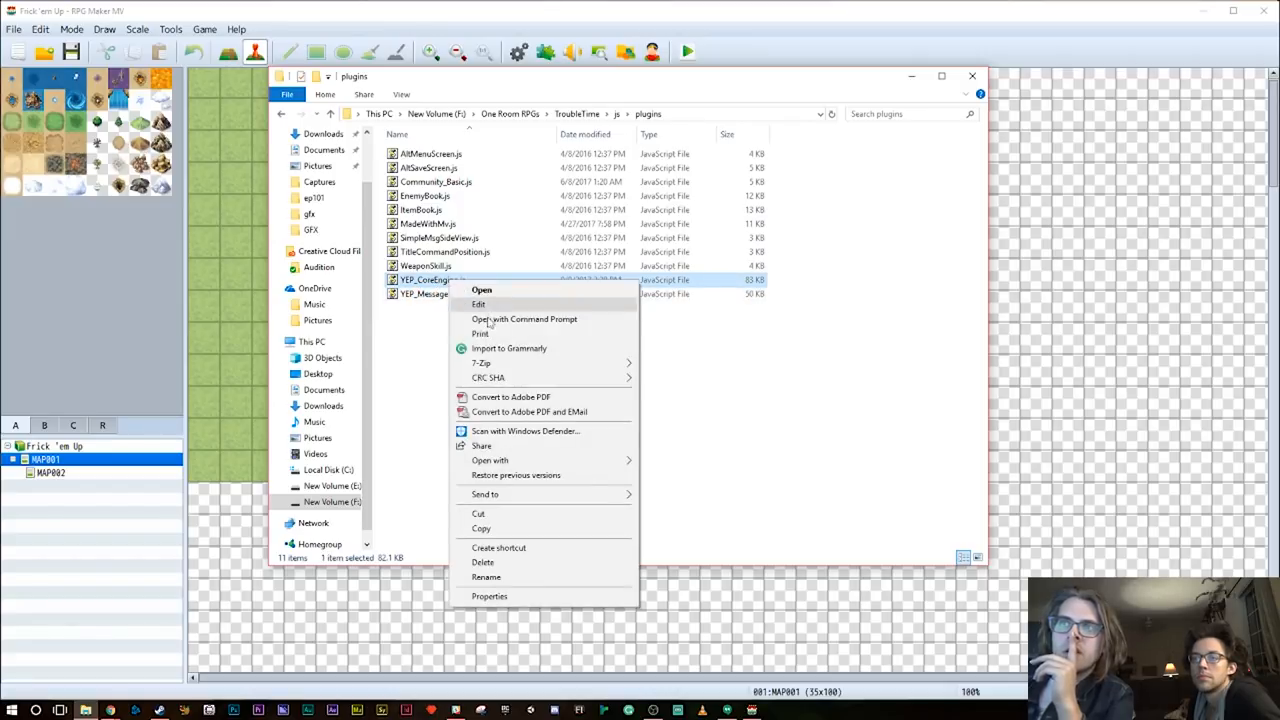
mouse_move(482, 528)
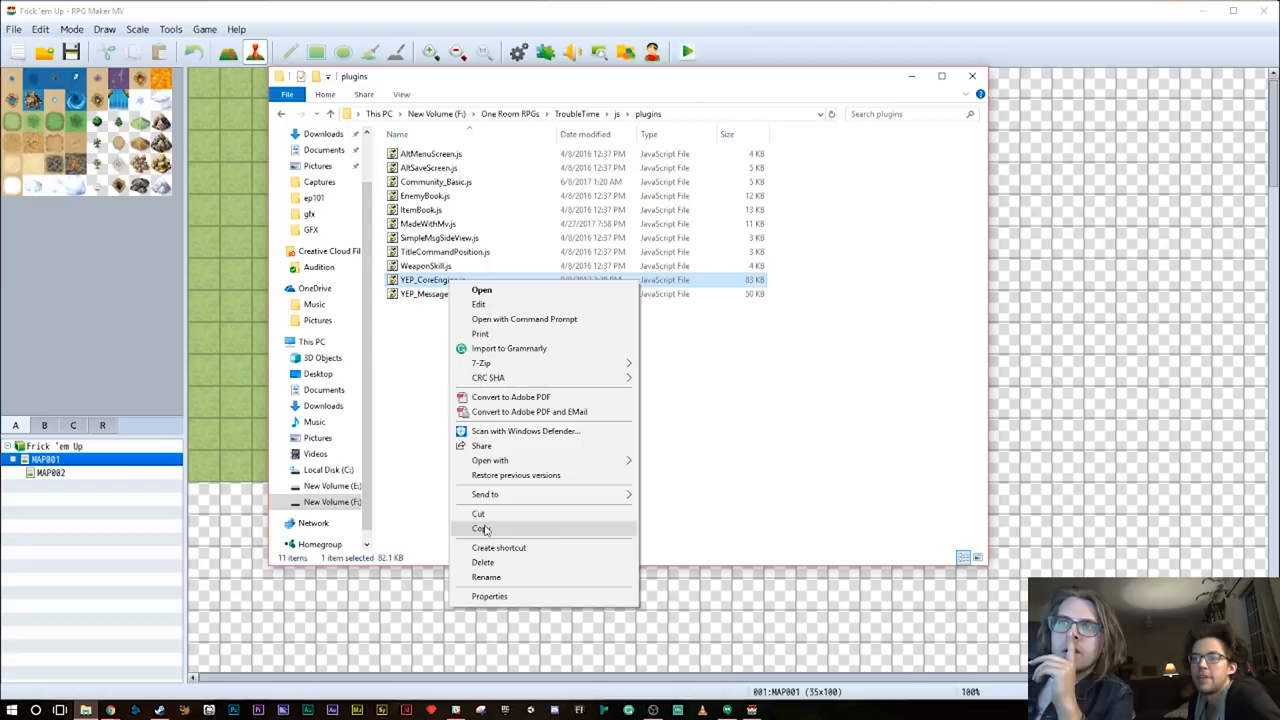
left_click(482, 528)
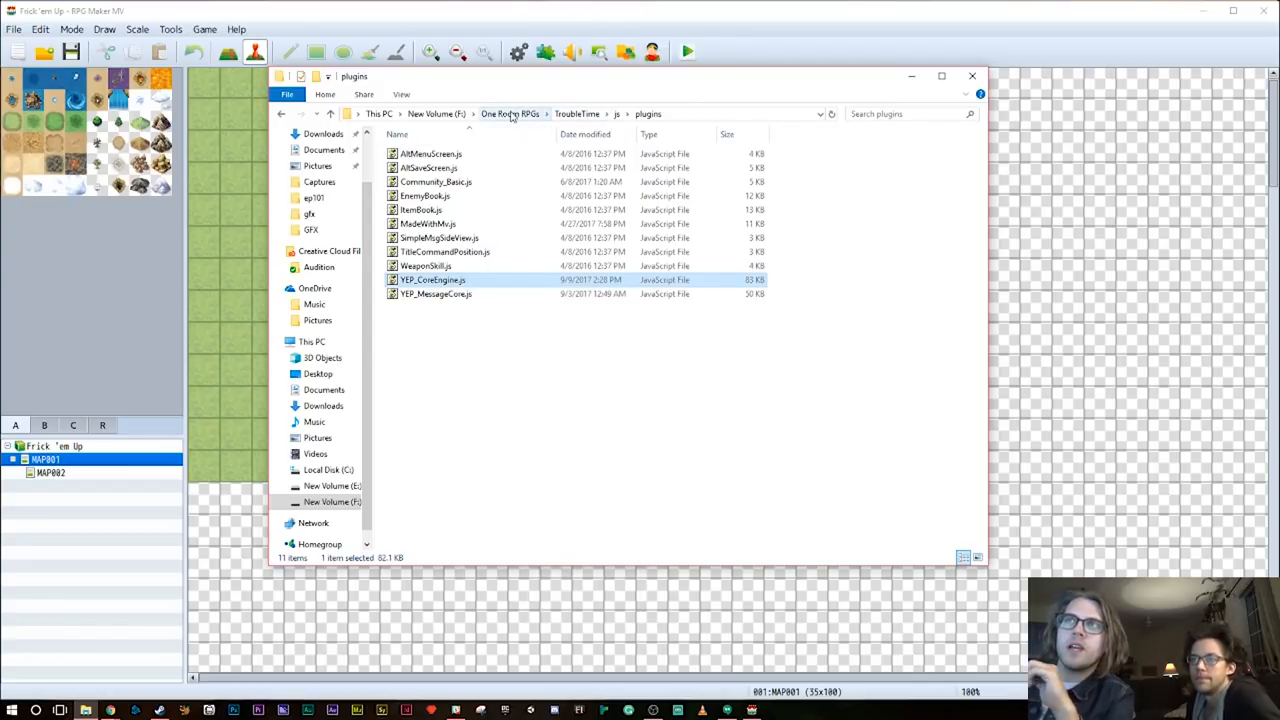
Paste YEP_CoreEngine.js into the FrickEmUp project's js\plugins folder
left_click(510, 112)
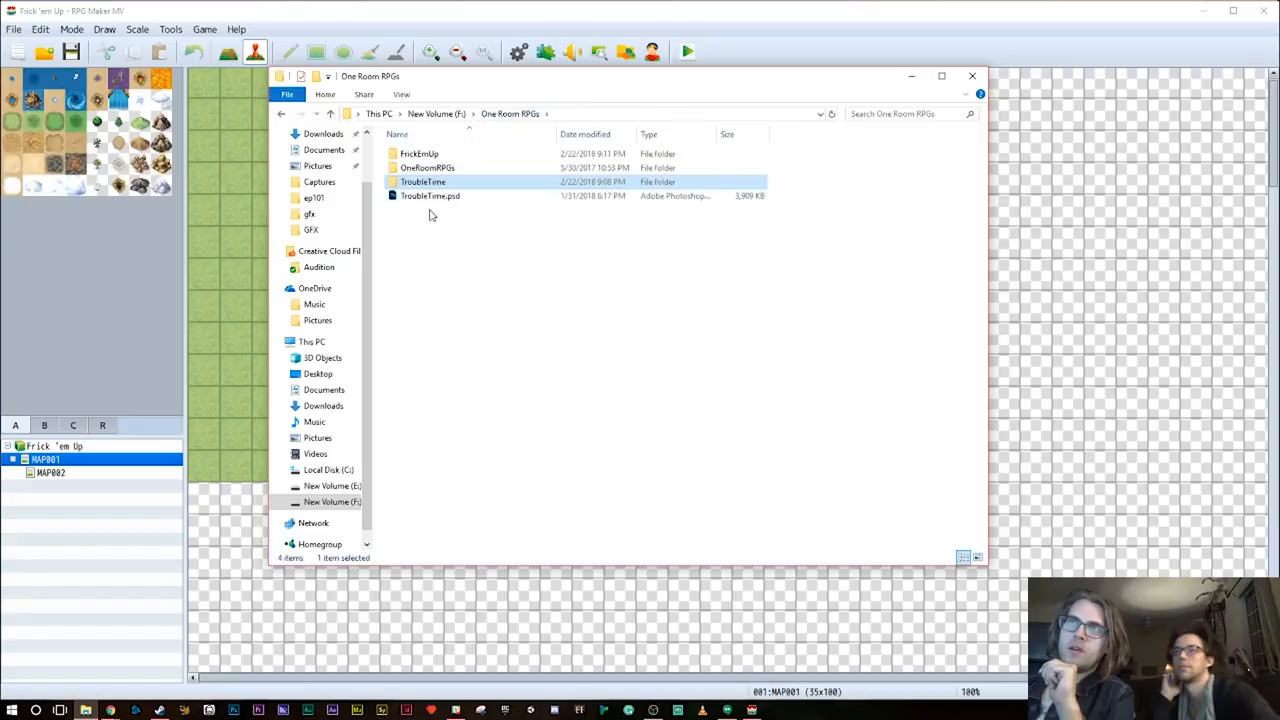
double_click(420, 152)
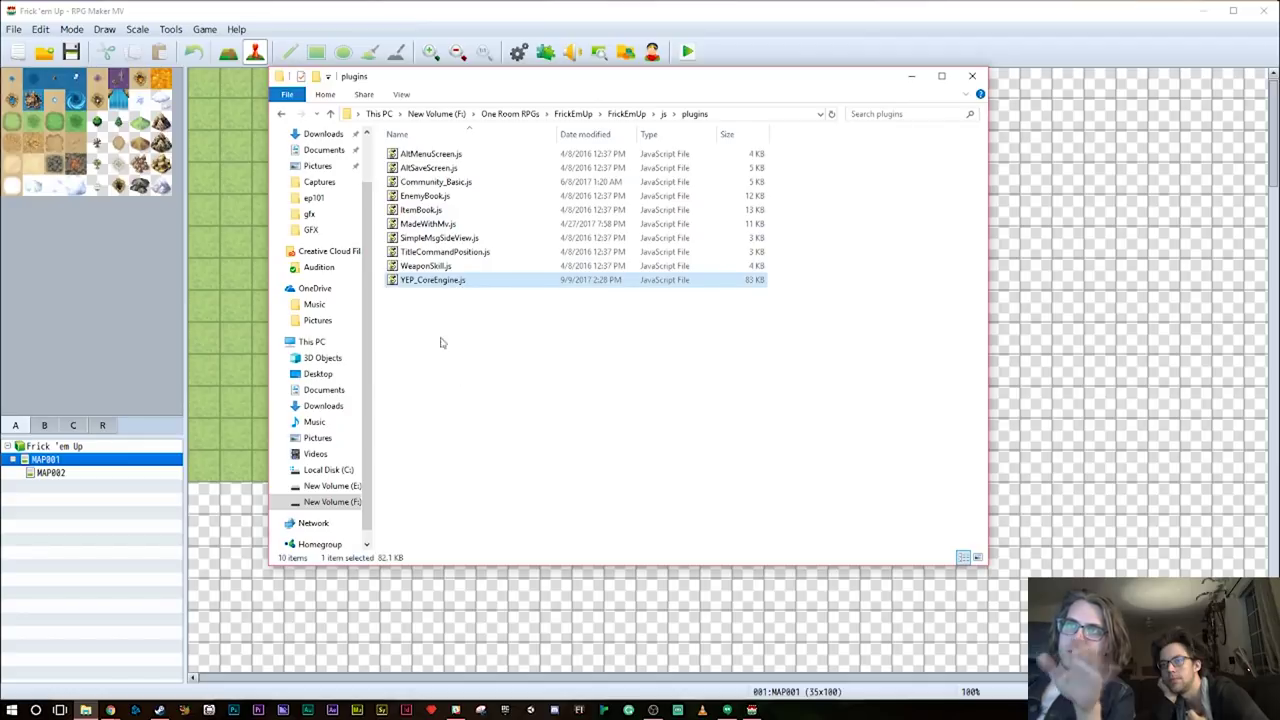
left_click(442, 344)
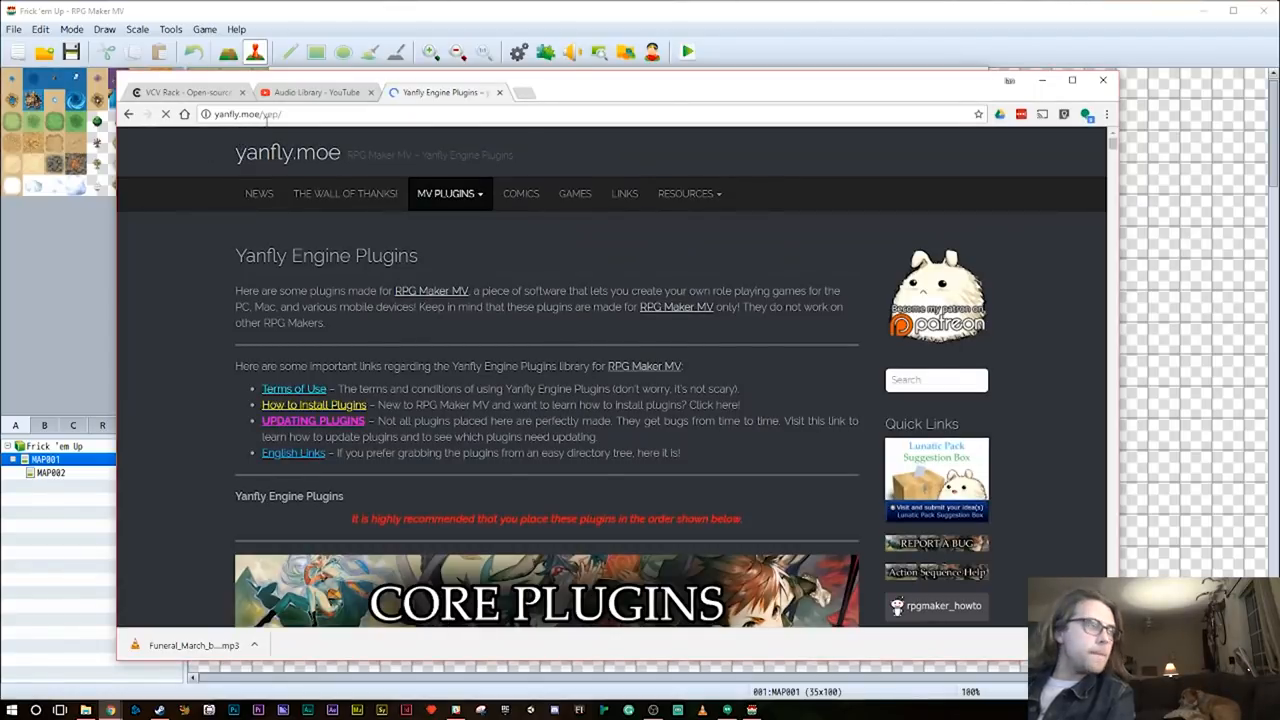
Scroll the yanfly.moe plugin page down to the Core Plugins section with the Core Engine entry
left_click(448, 192)
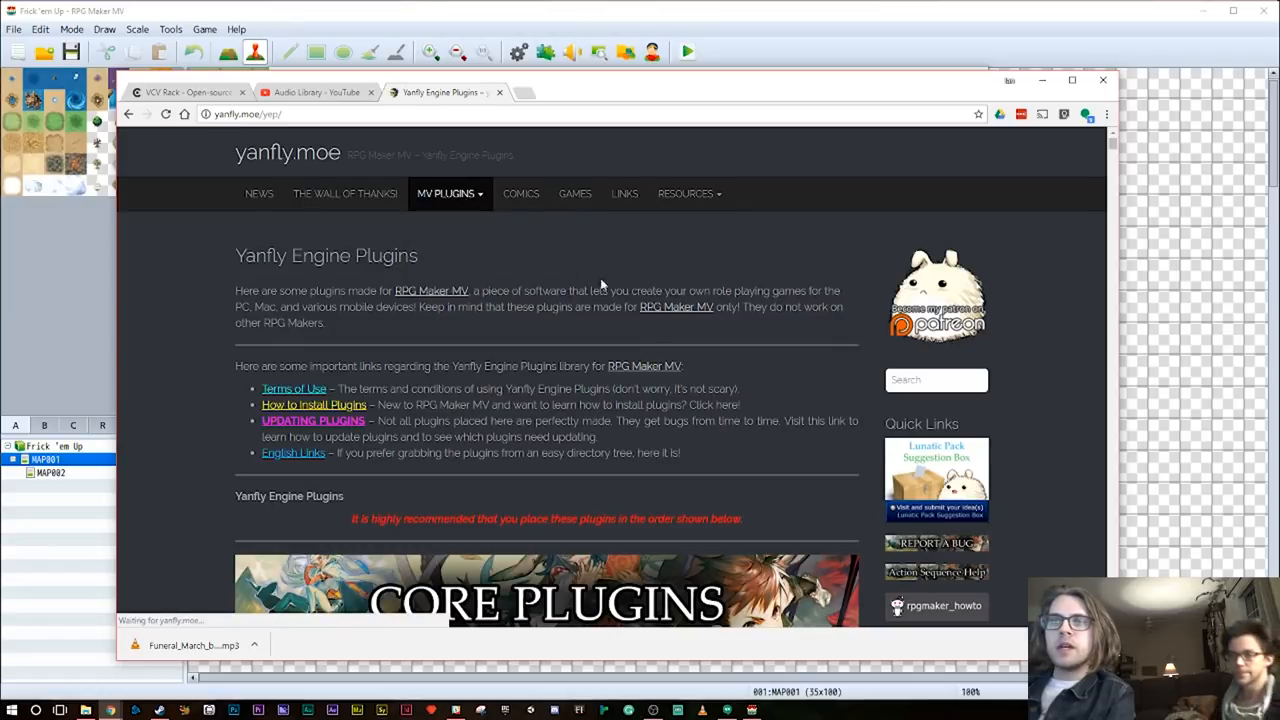
scroll("down", 3)
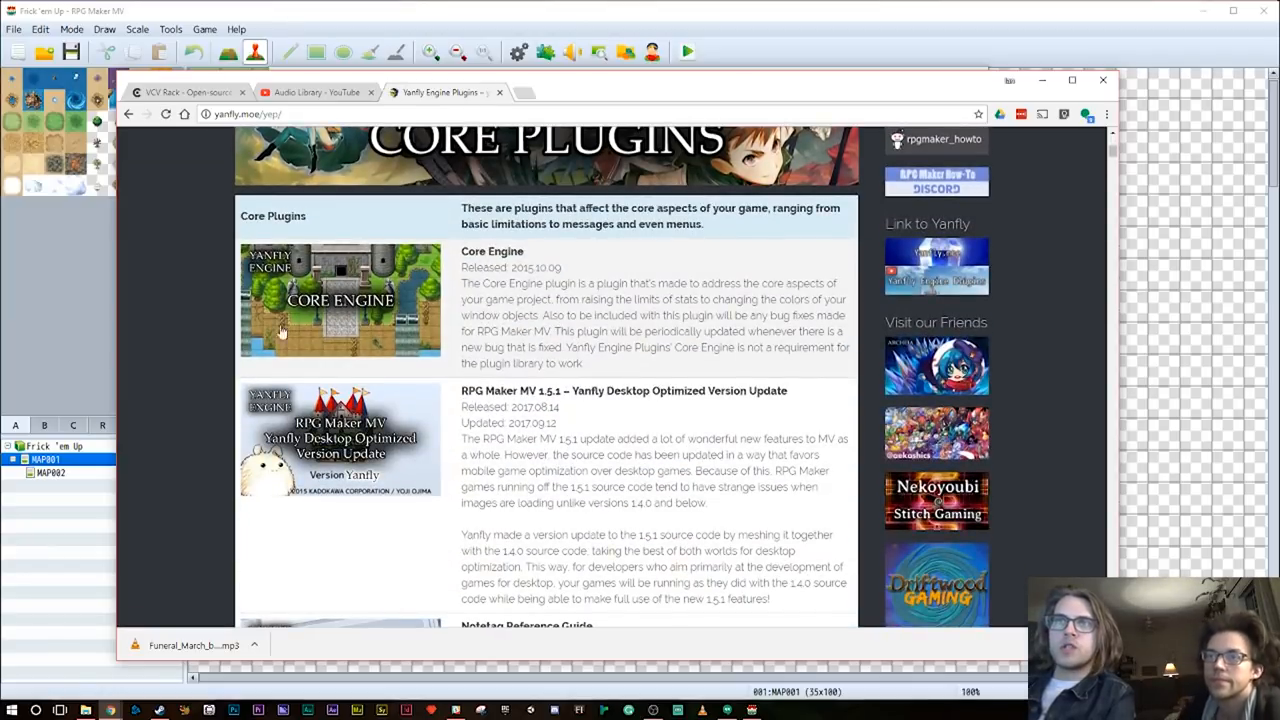
mouse_move(596, 84)
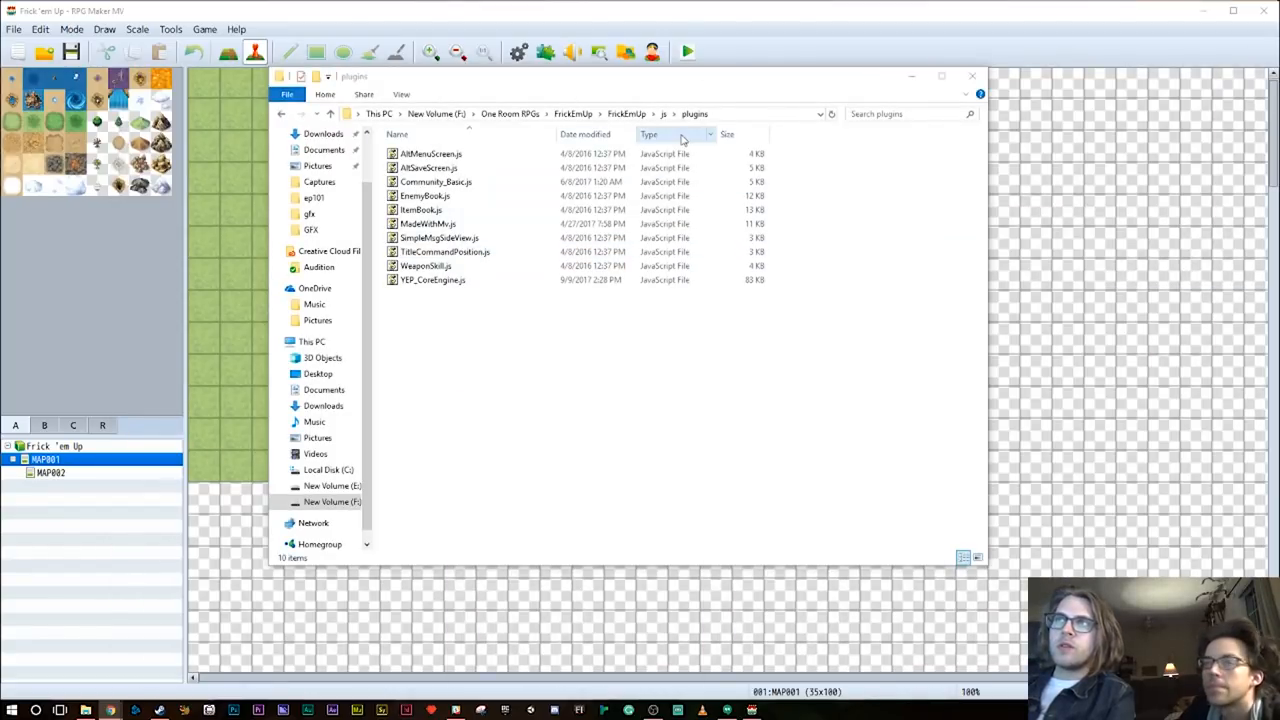
mouse_move(538, 332)
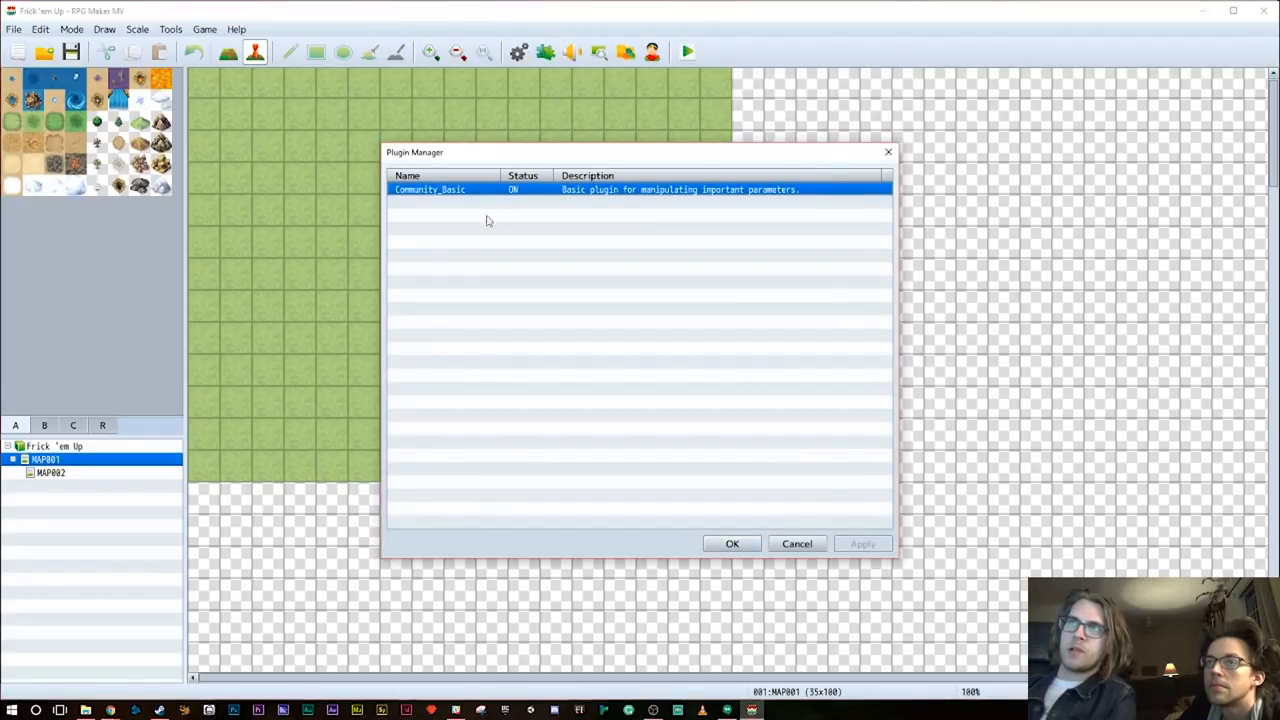
Add a new plugin entry and choose YEP_CoreEngine for it
right_click(430, 188)
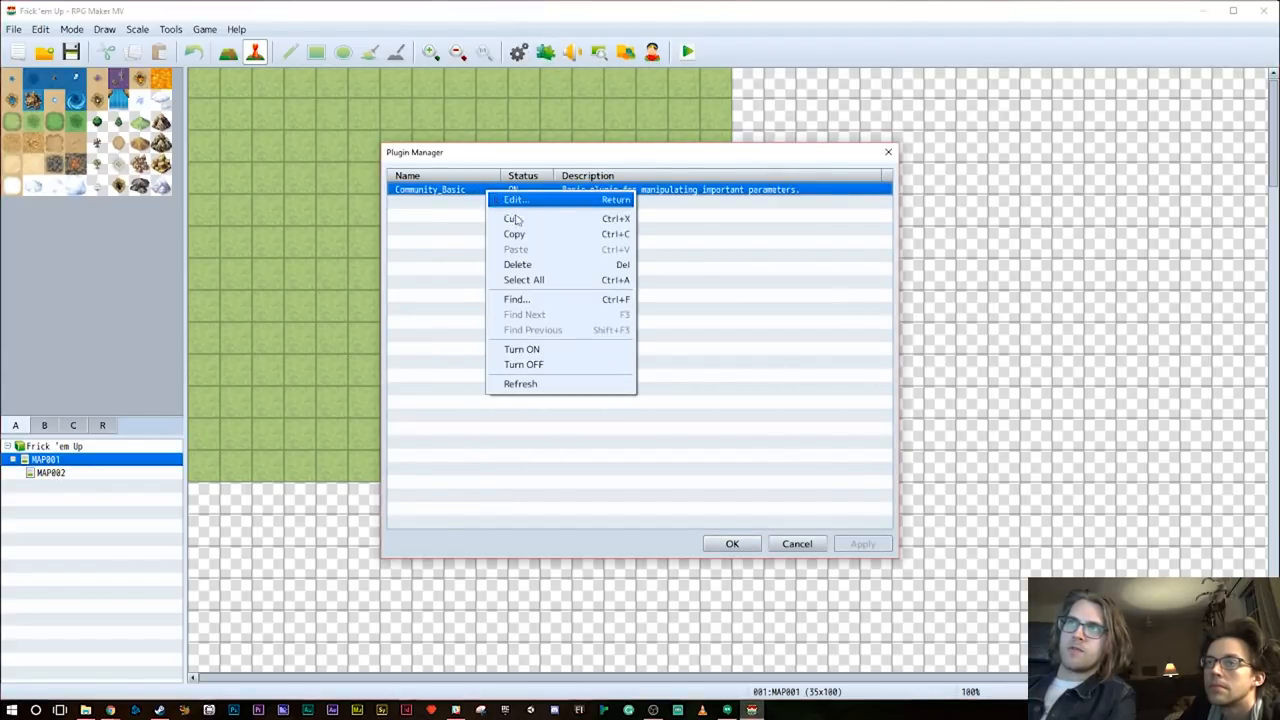
left_click(516, 264)
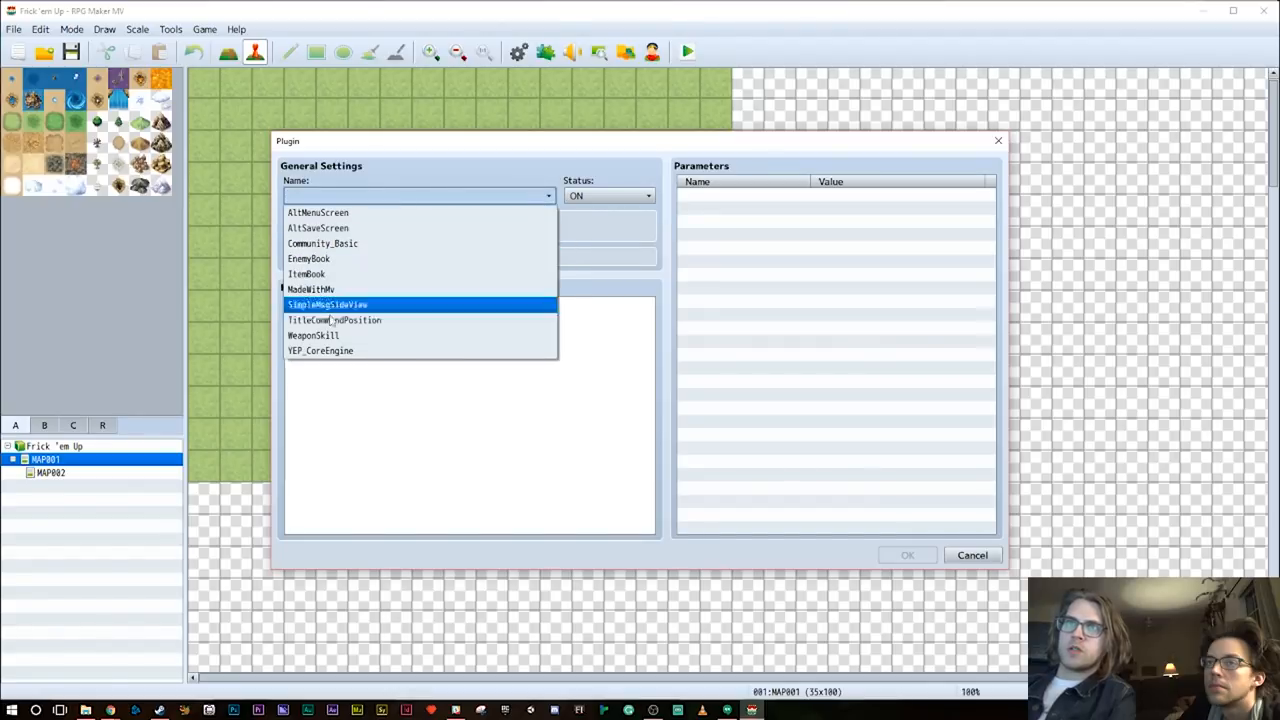
left_click(320, 350)
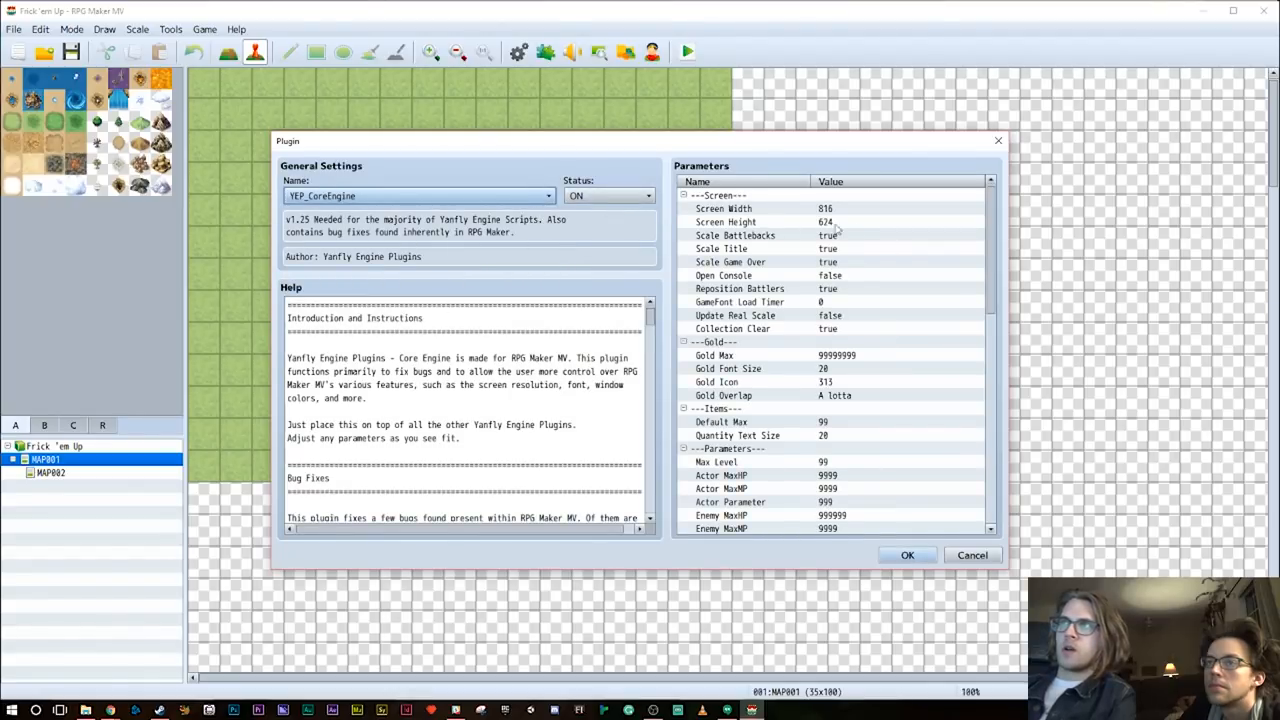
mouse_move(828, 216)
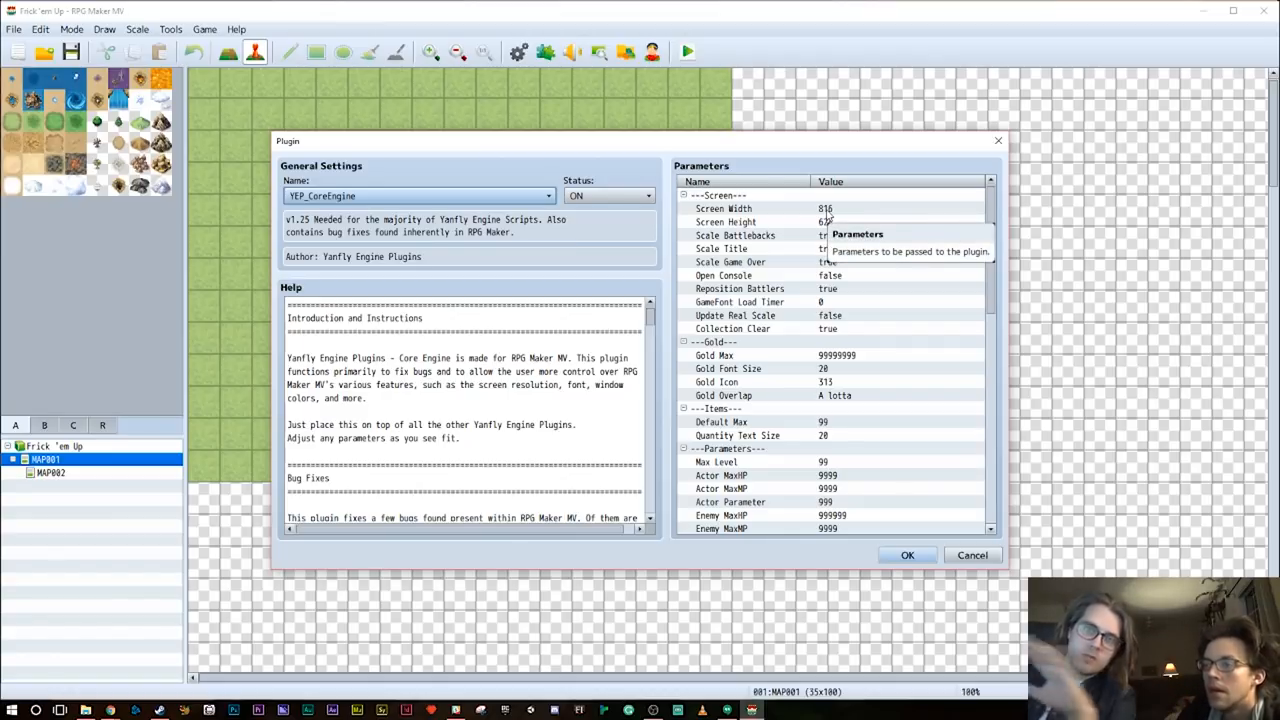
left_click(824, 208)
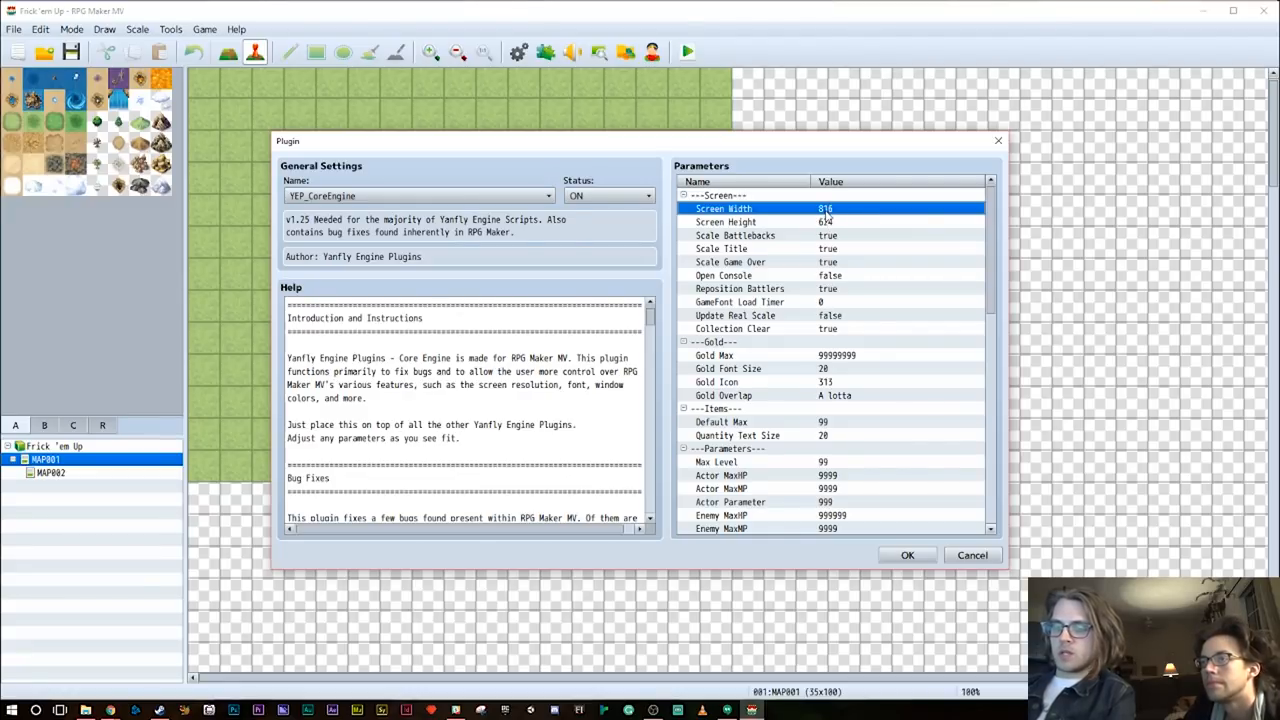
Set YEP_CoreEngine's Screen Width to 1280 and Screen Height to 720 and confirm
left_click(724, 220)
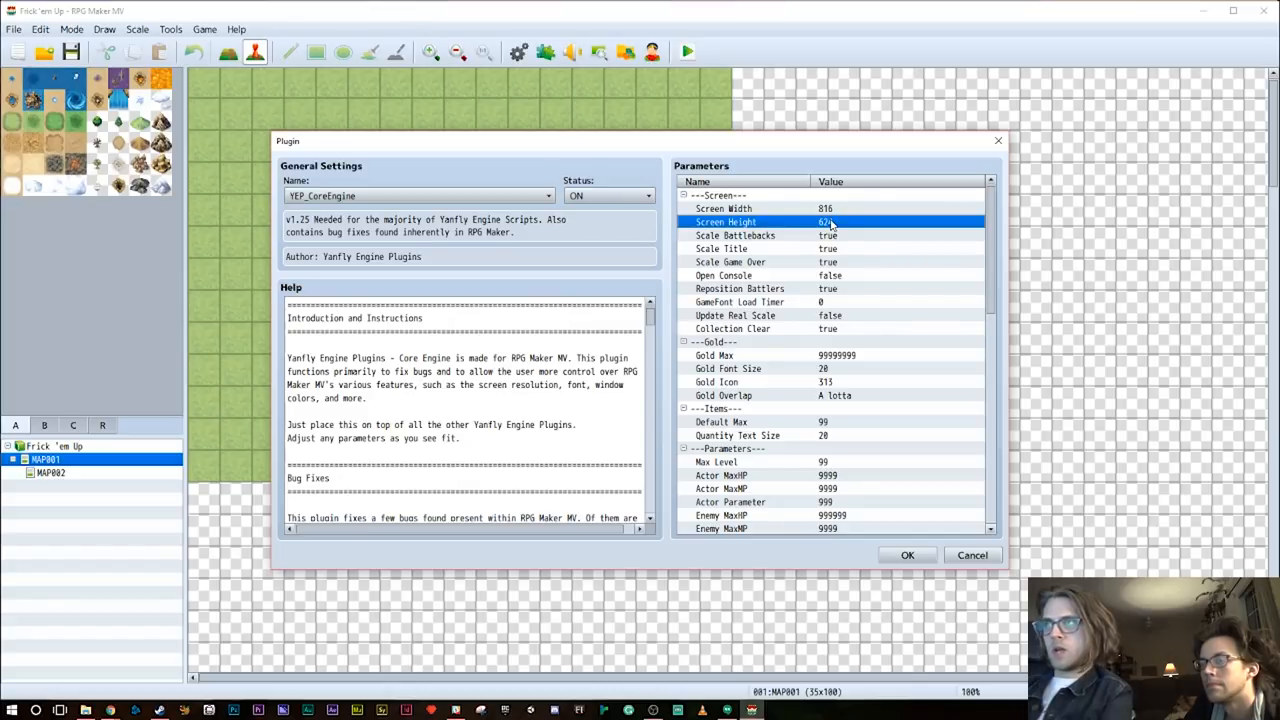
double_click(850, 222)
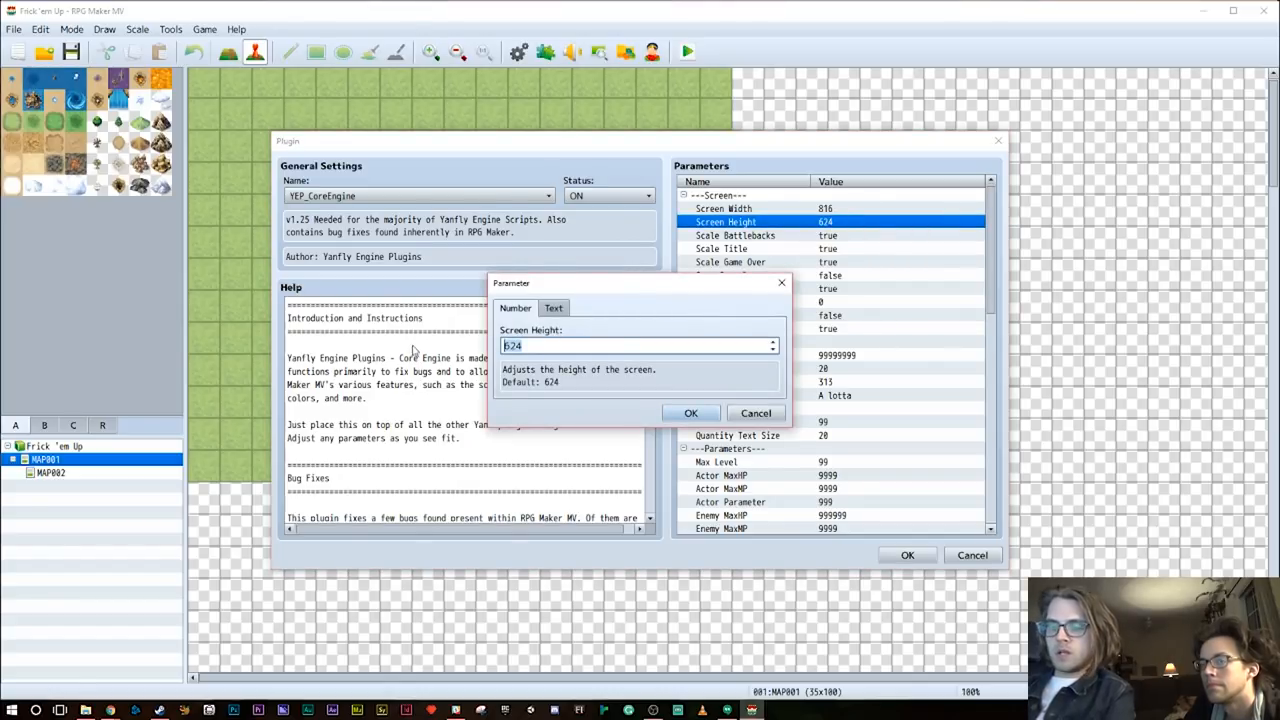
type("720")
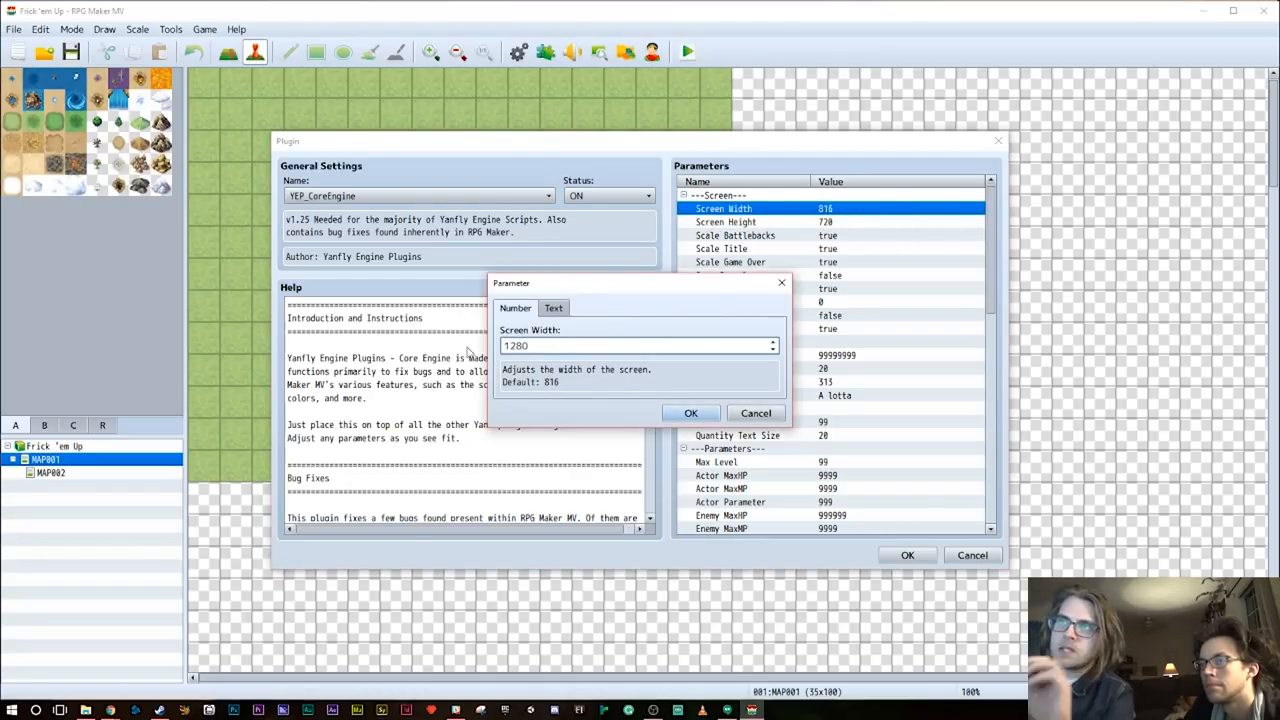
left_click(690, 412)
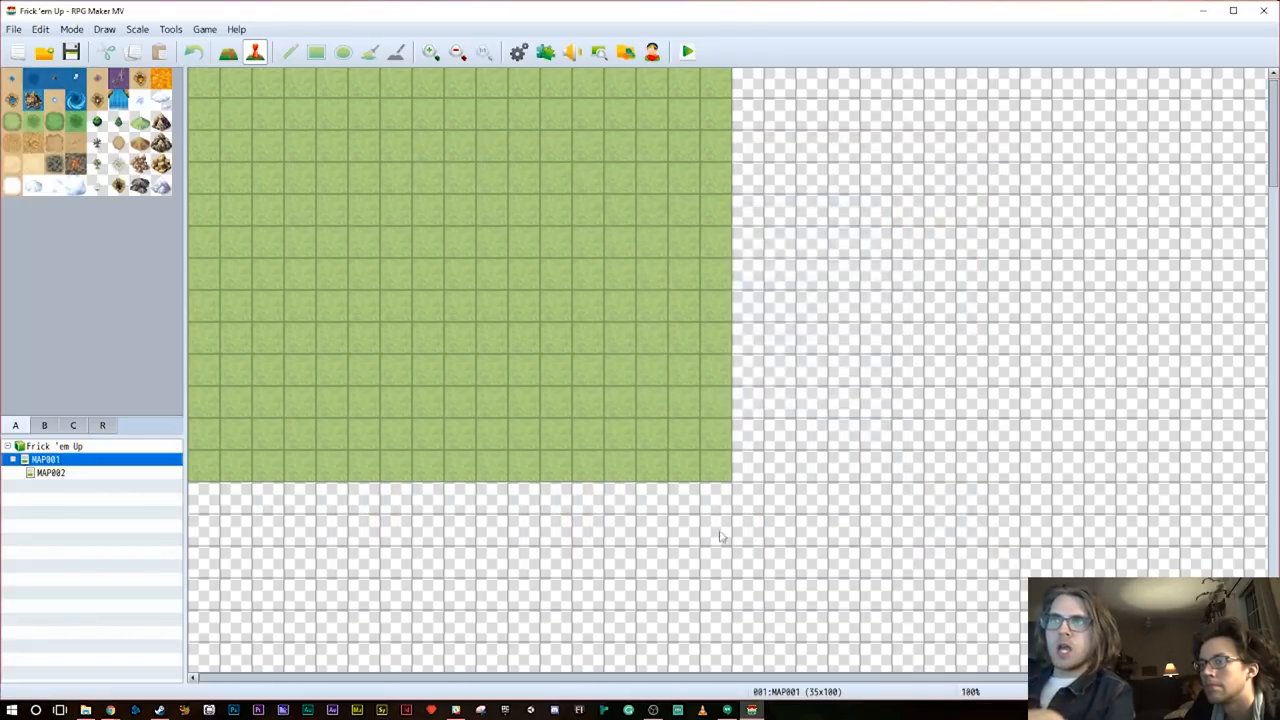
mouse_move(436, 94)
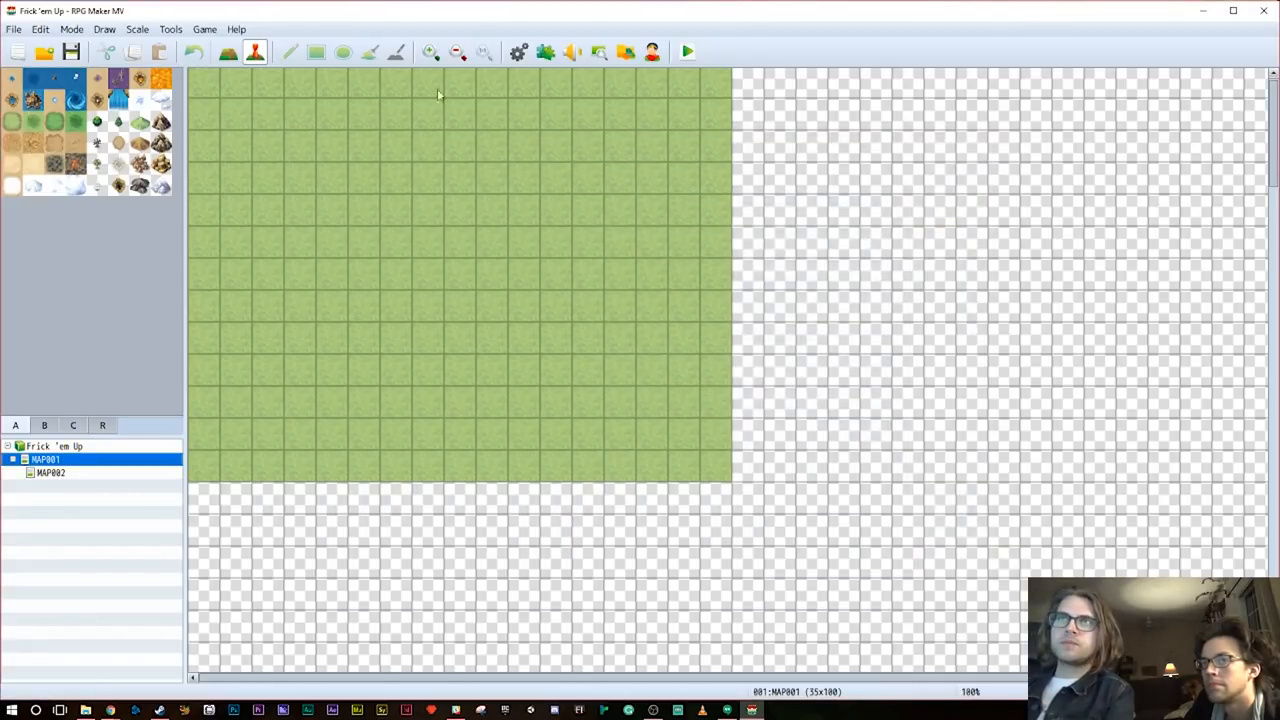
left_click(288, 52)
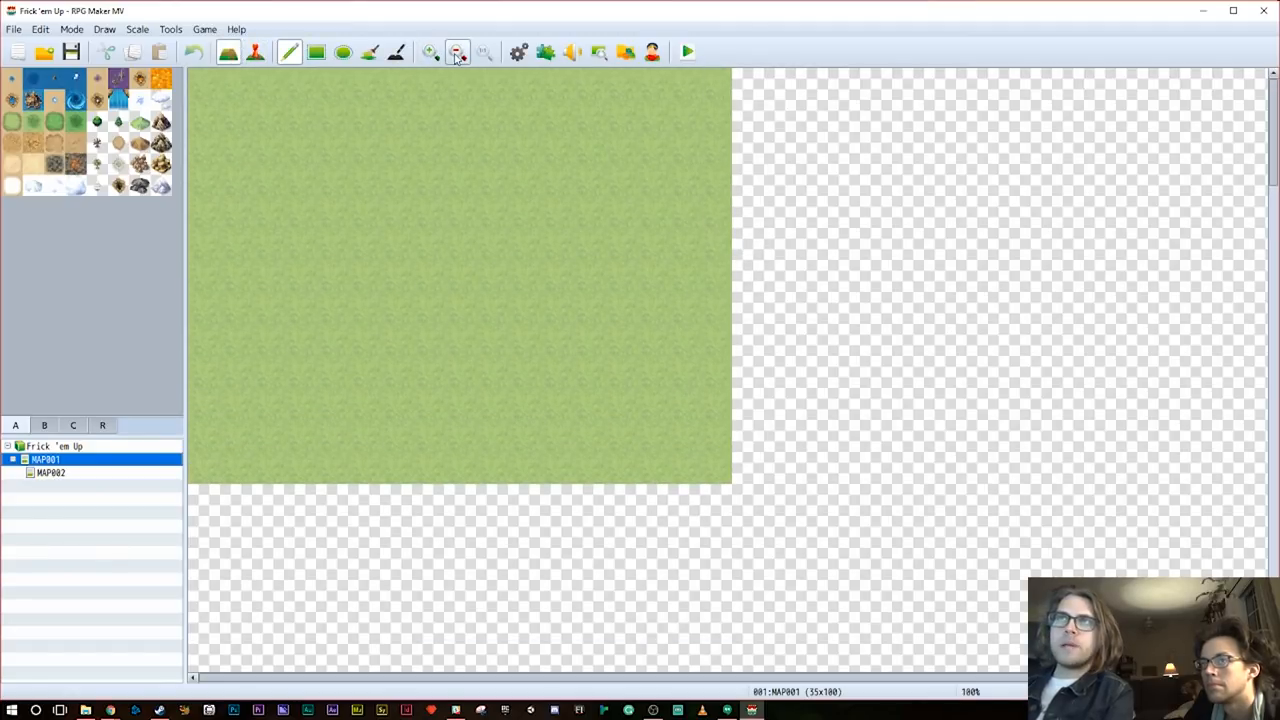
Fill MAP001 with dark grass and paint rocky cliffs down its left edge
left_click(458, 52)
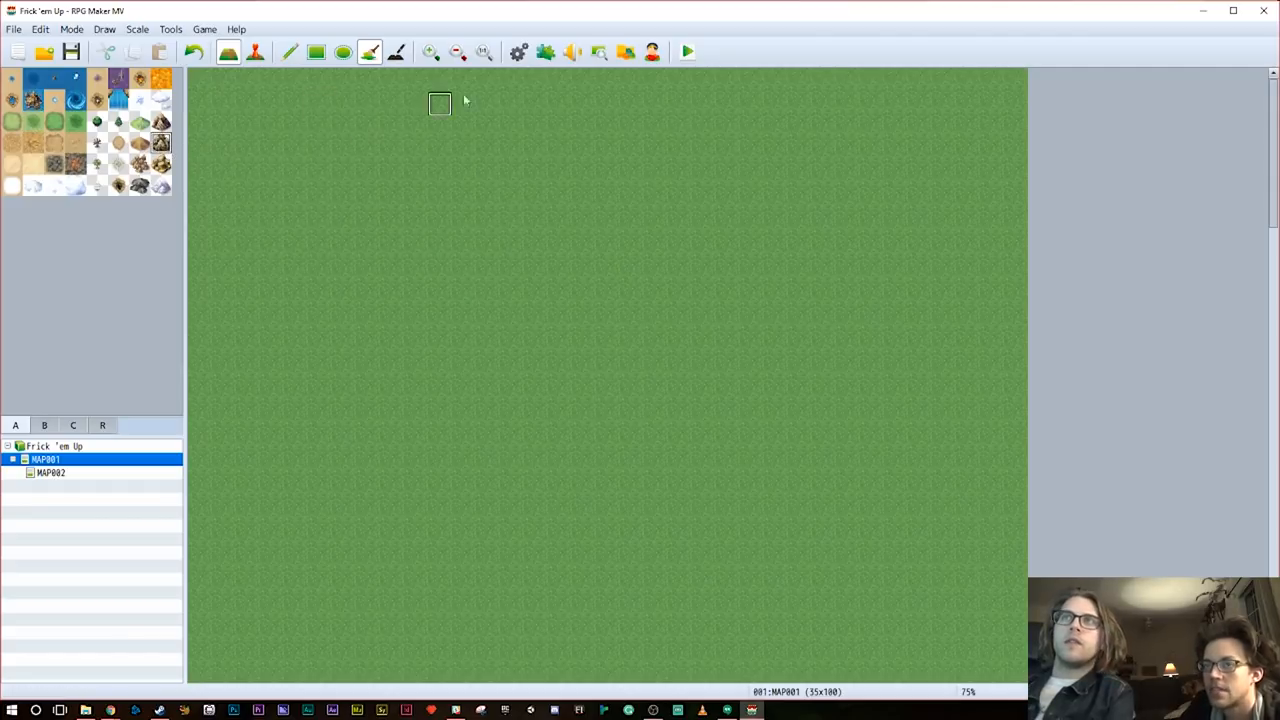
mouse_move(584, 104)
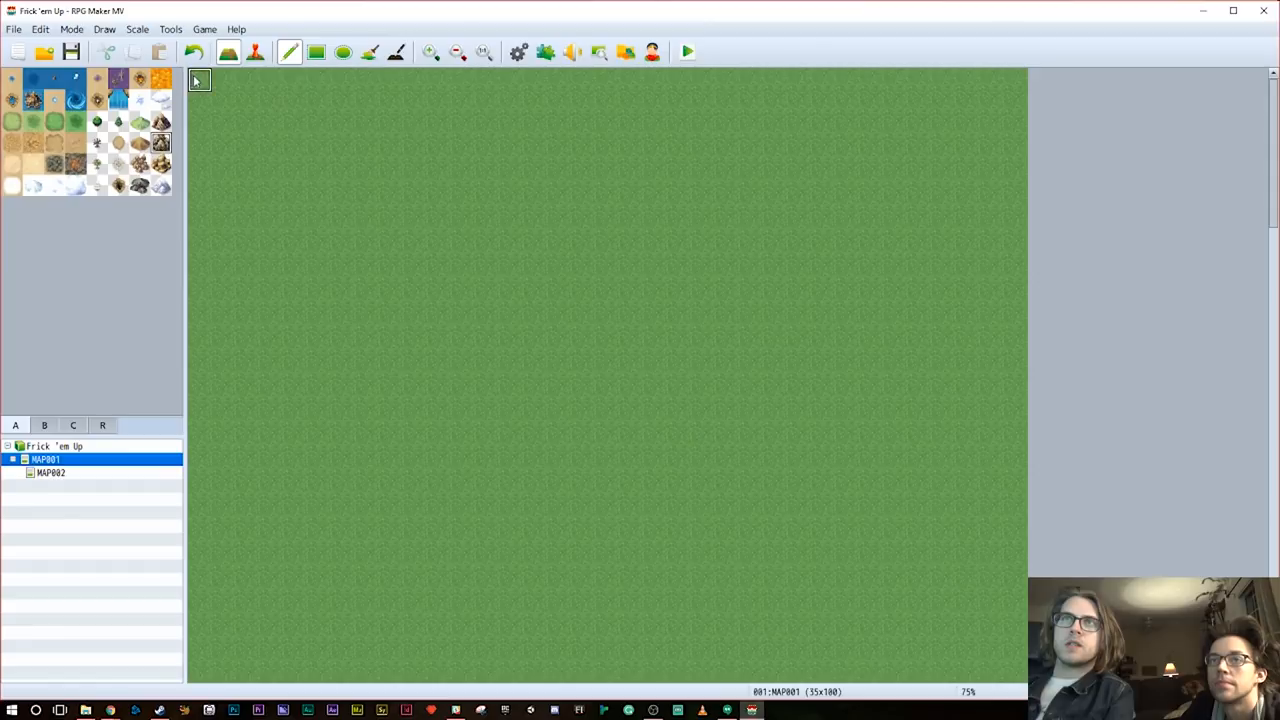
left_click_drag(198, 80, 1012, 80)
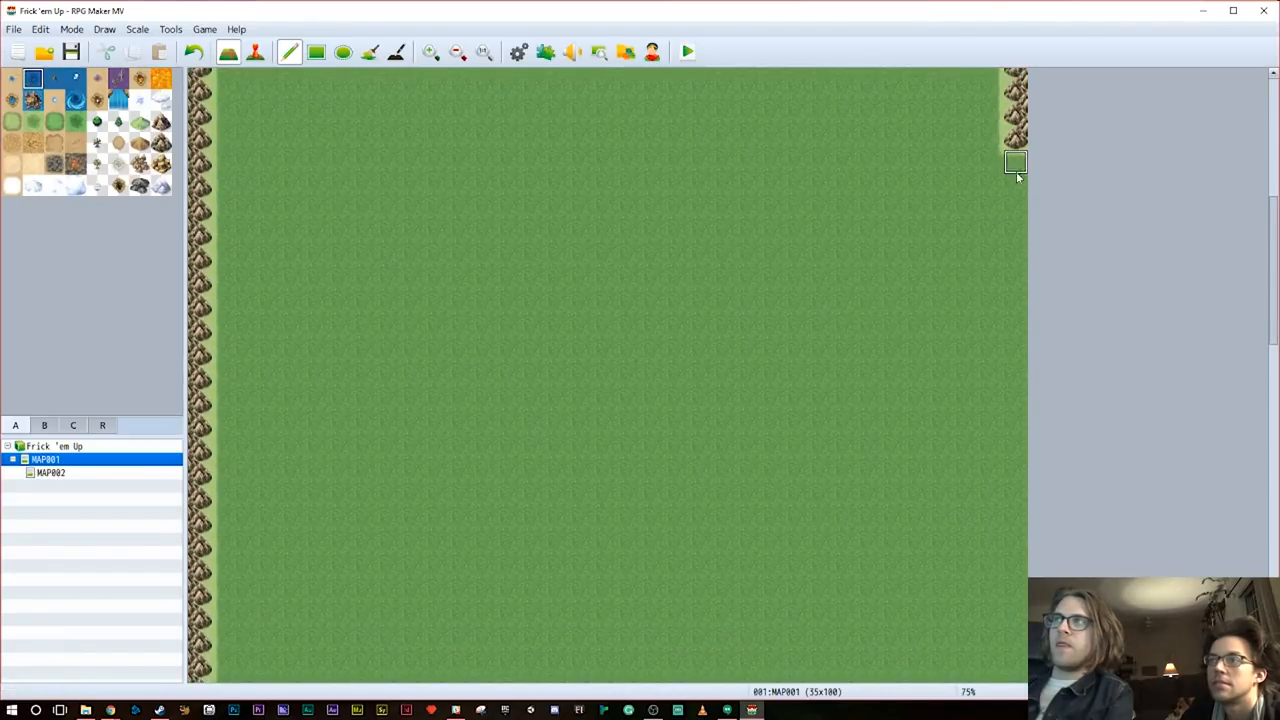
Paint cliffs and sea along the east side, then extend the sea with inlets along the south coast
left_click_drag(1016, 162, 904, 456)
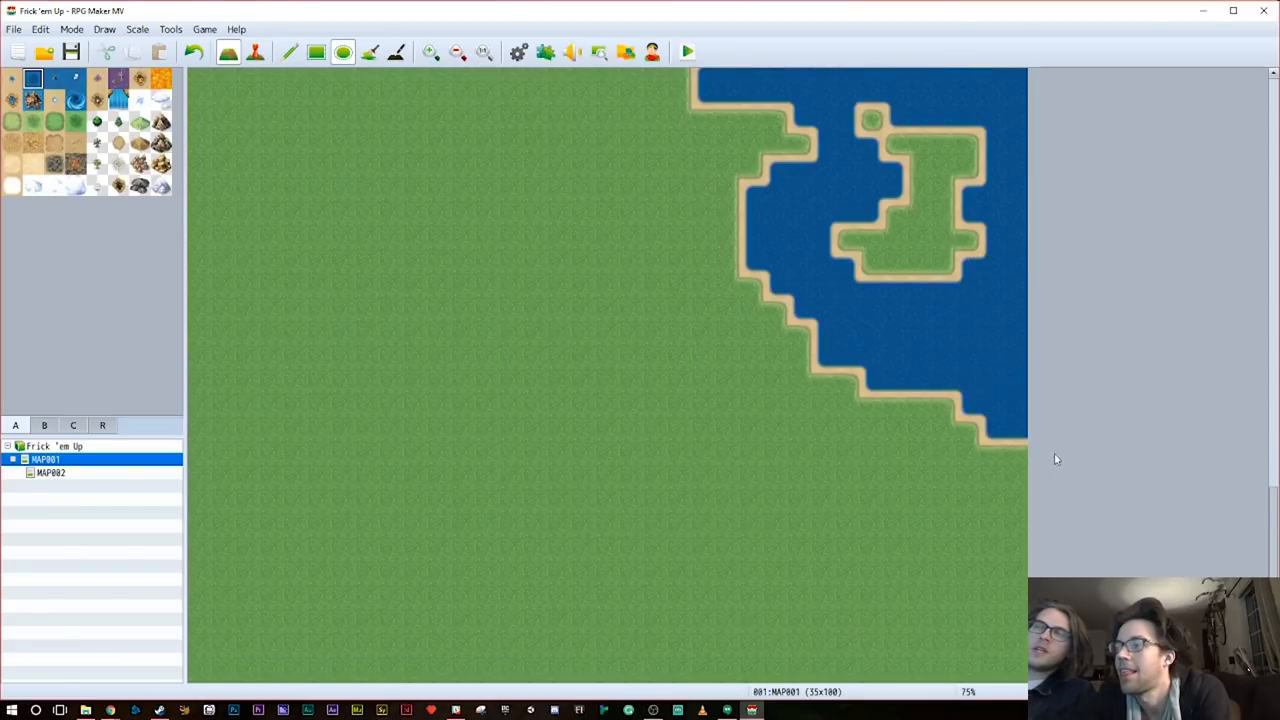
scroll("down", 3)
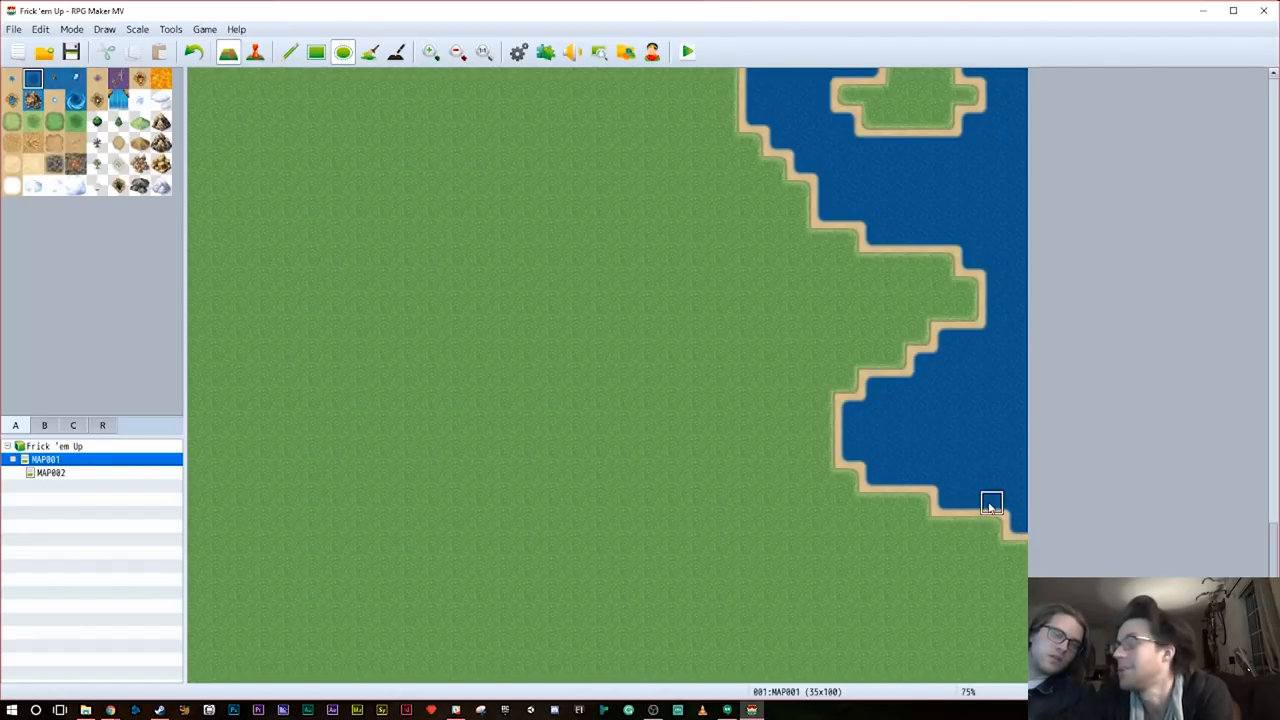
mouse_move(1018, 492)
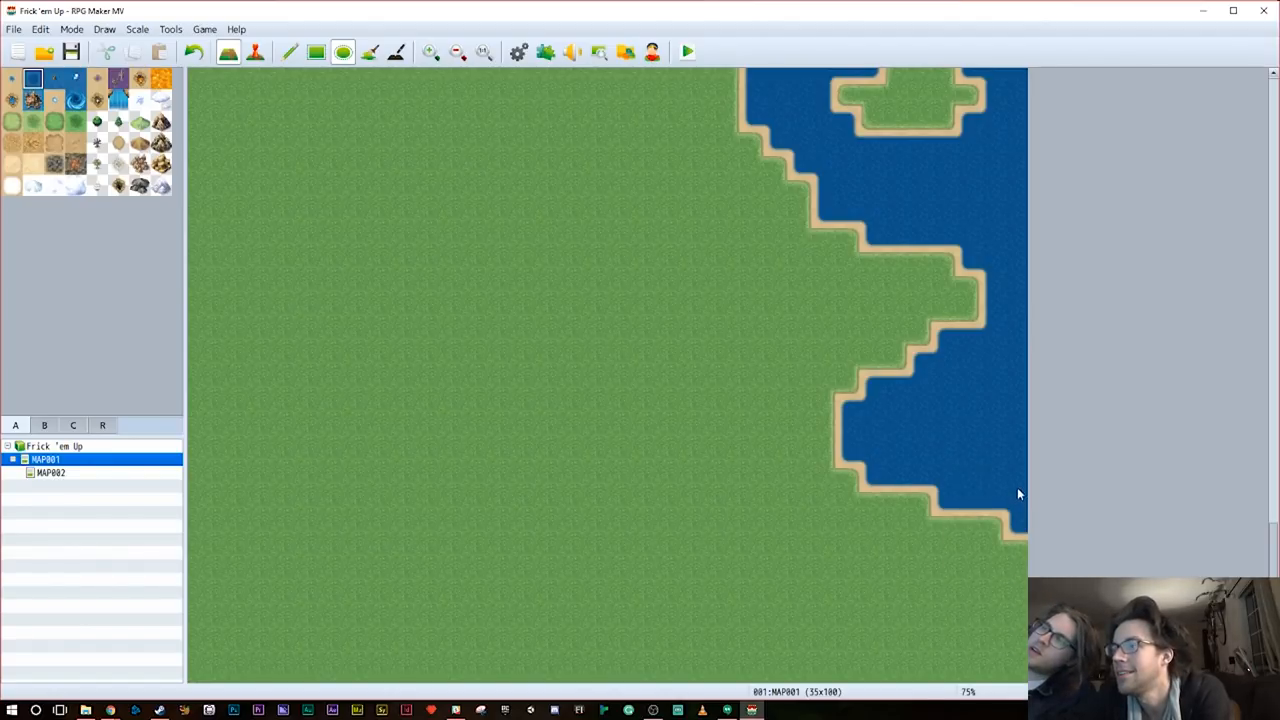
left_click(990, 540)
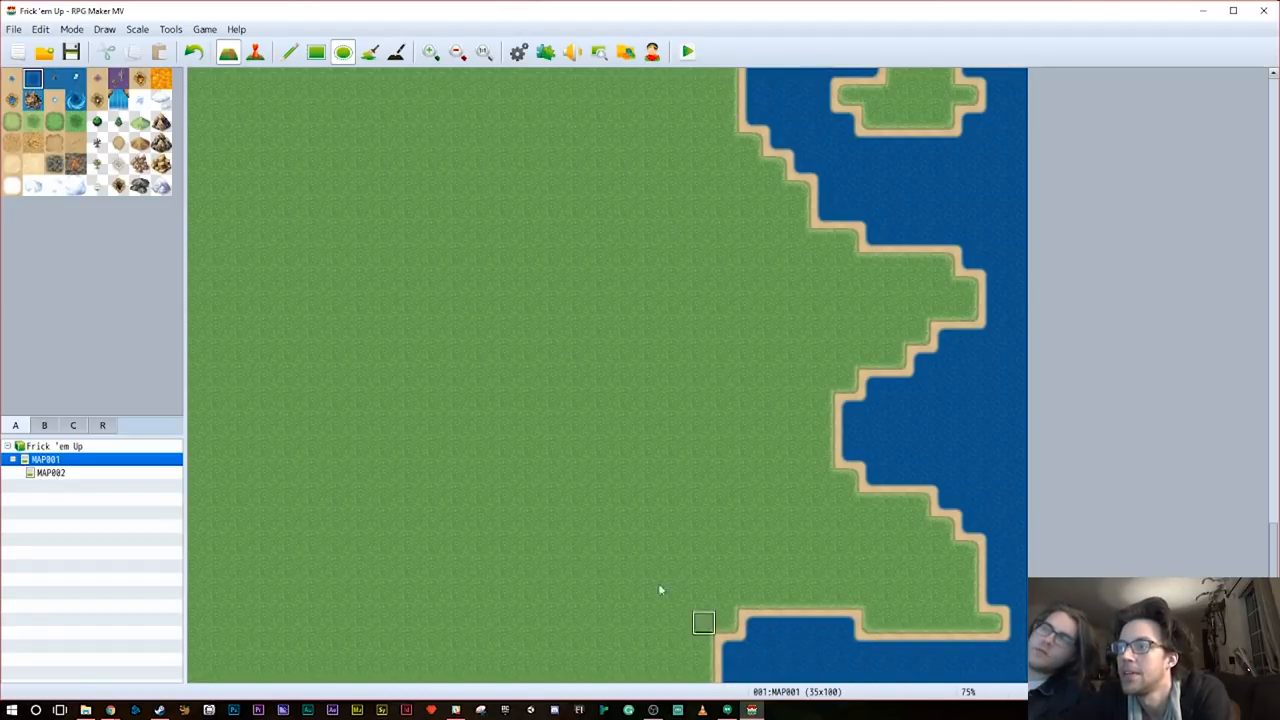
left_click(650, 550)
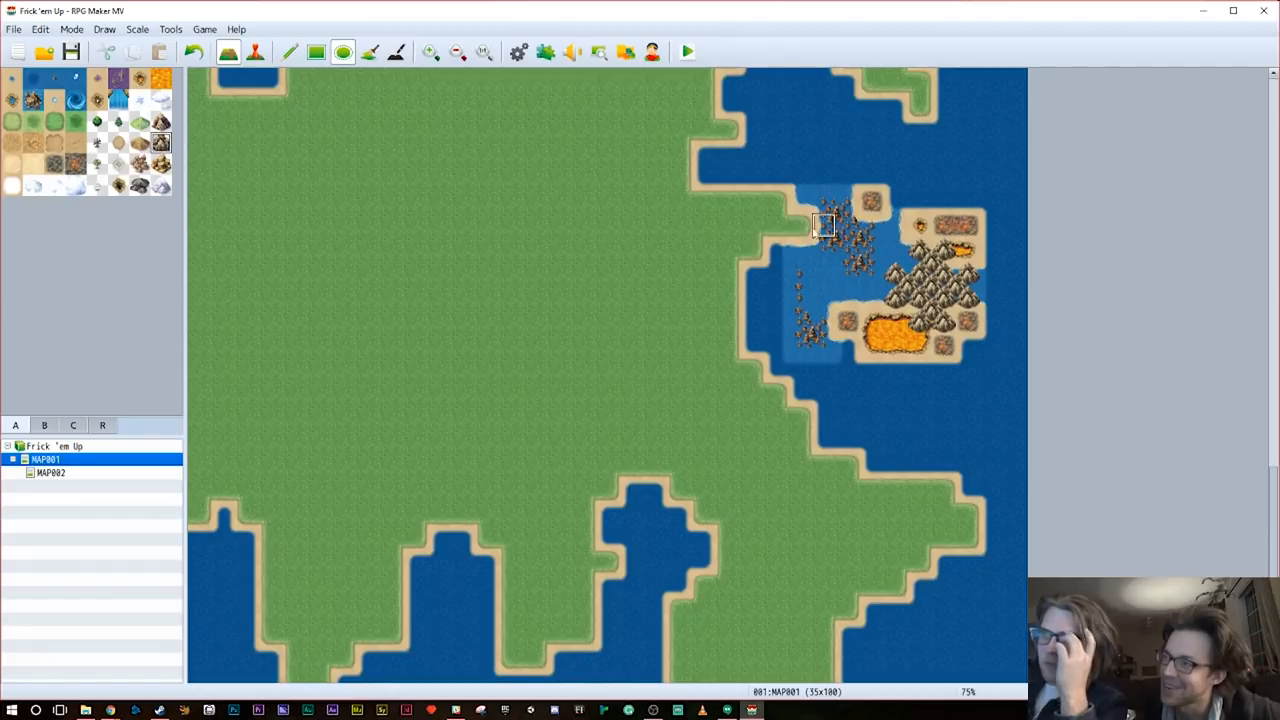
Scroll tileset B to pick forest, tree, castle and whirlpool tiles for the overworld
scroll("down", 3)
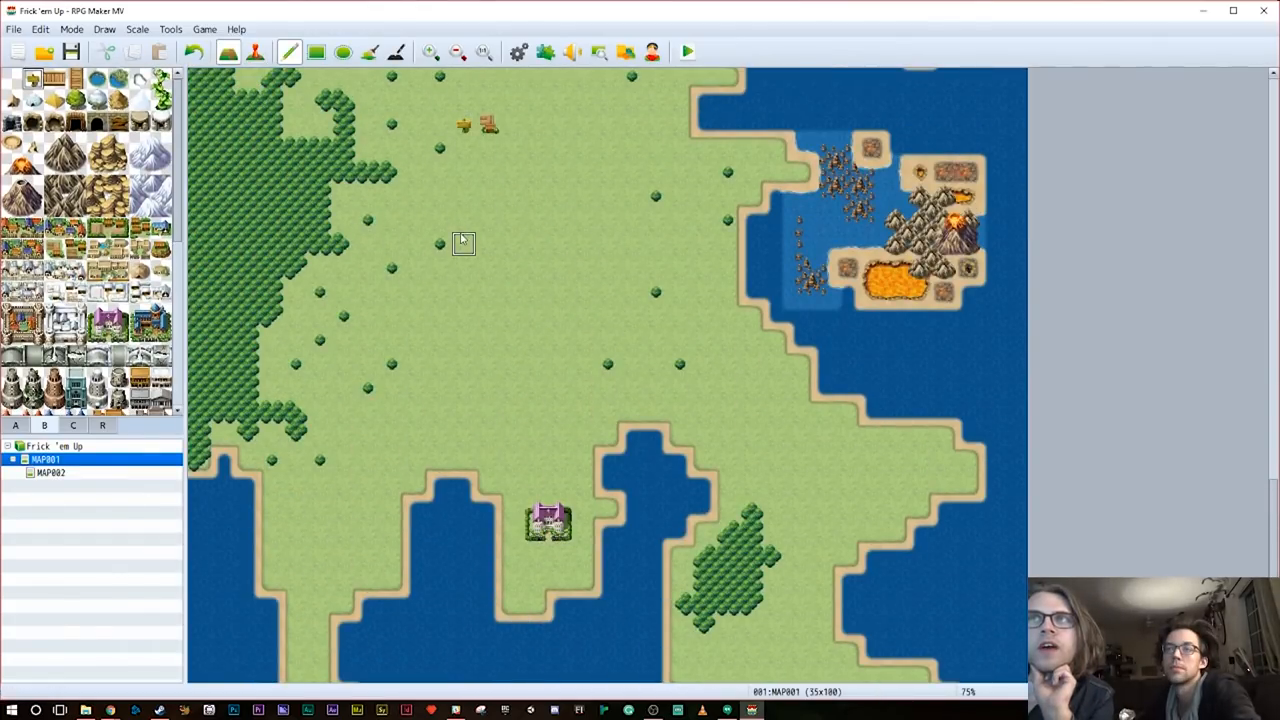
mouse_move(536, 460)
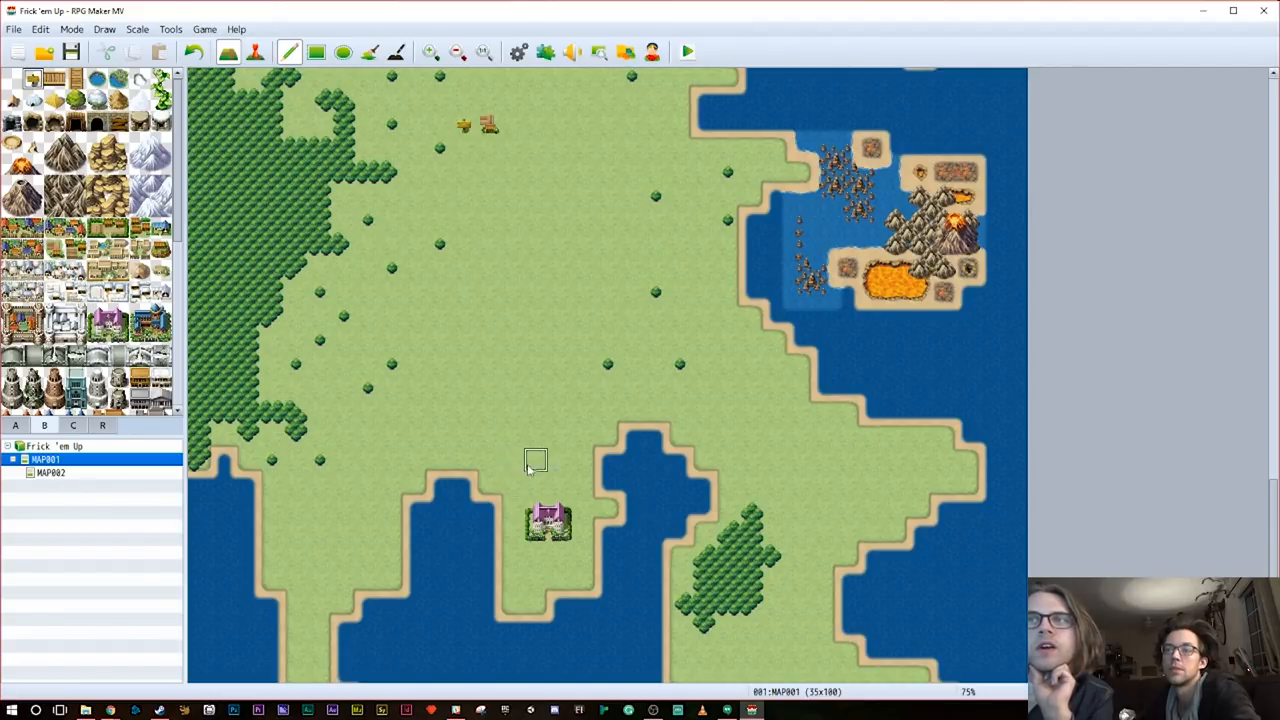
mouse_move(584, 482)
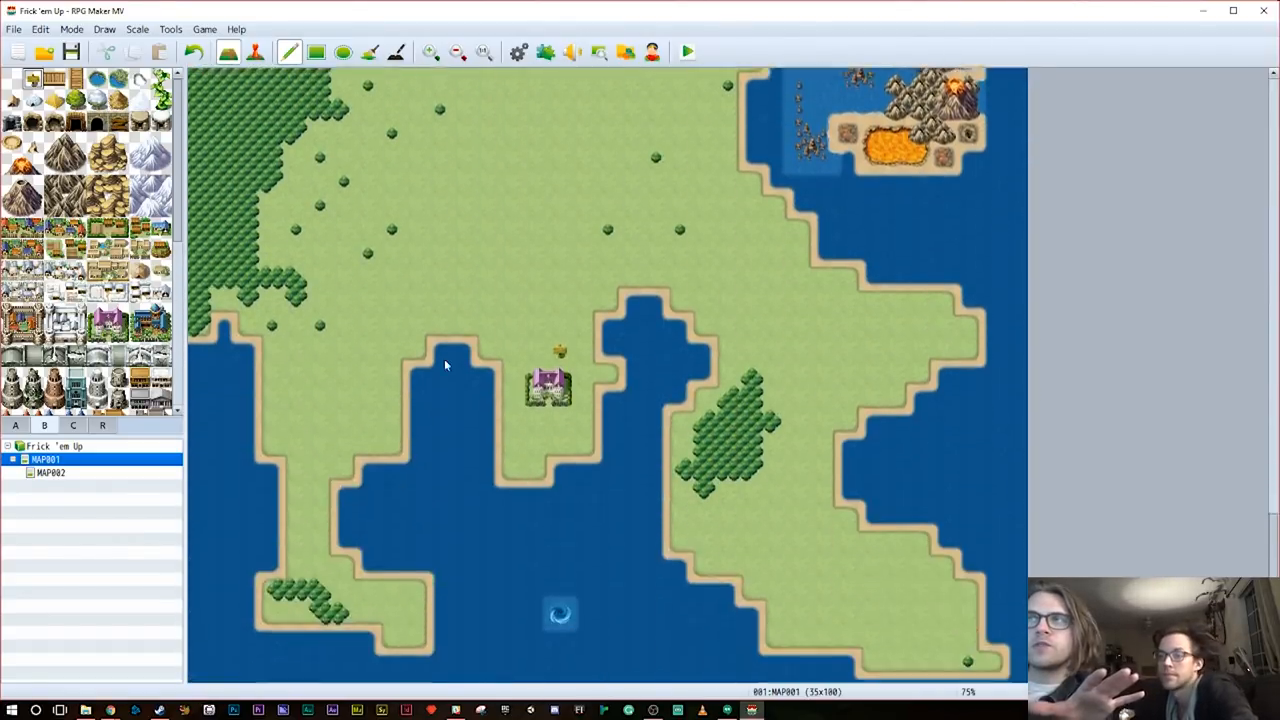
scroll("down", 3)
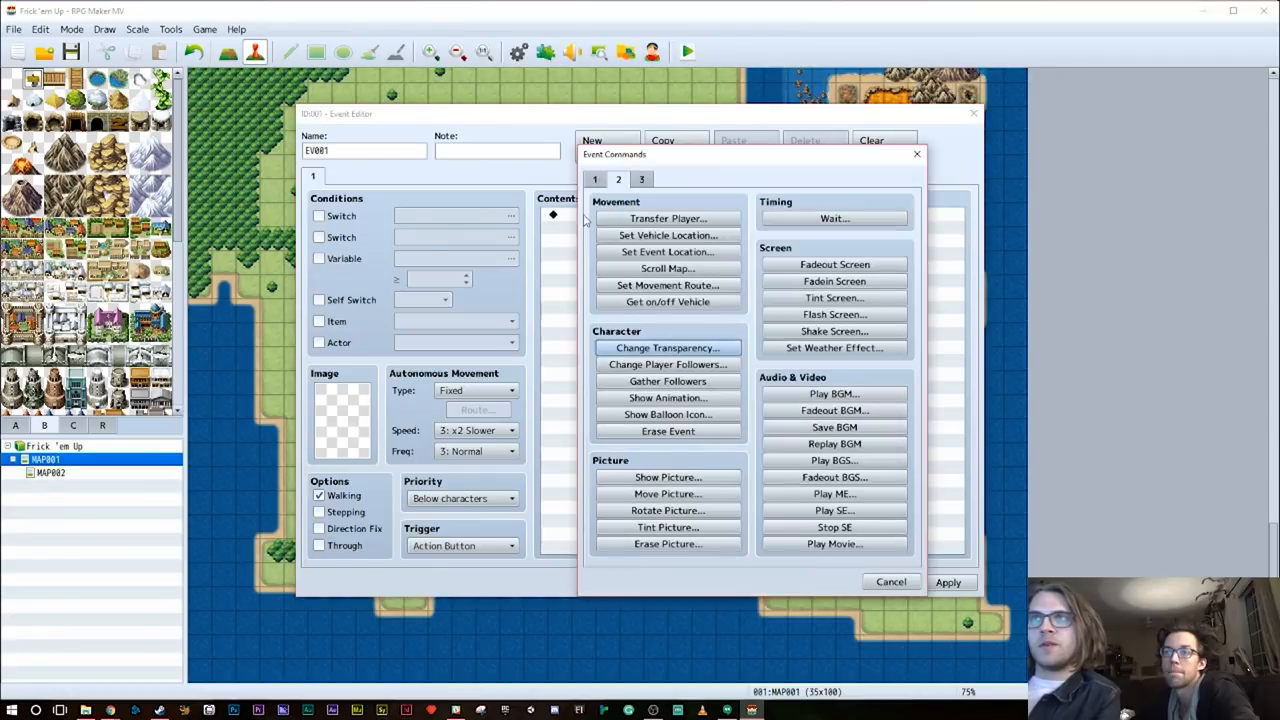
Add a Show Text sign reading 'ROYAL ESTATE / ADMITANCE THROUGH INVITATION ONLY!'
left_click(668, 218)
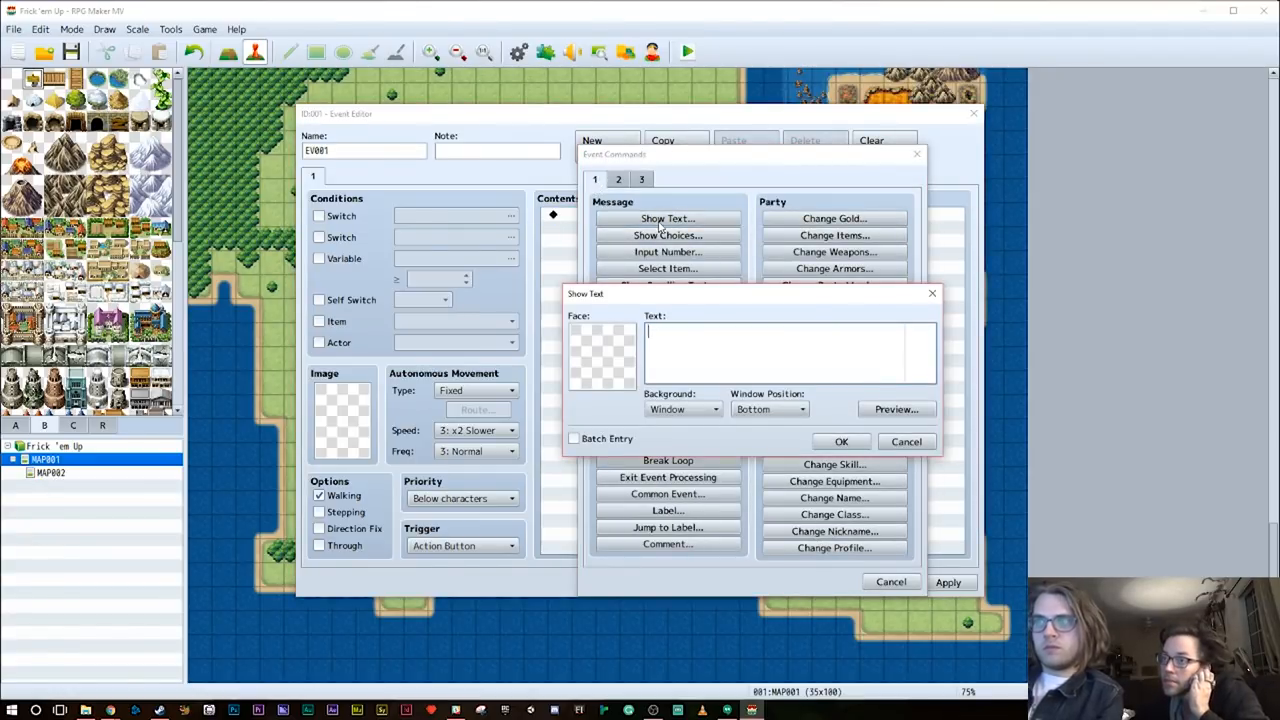
type("ROYAL")
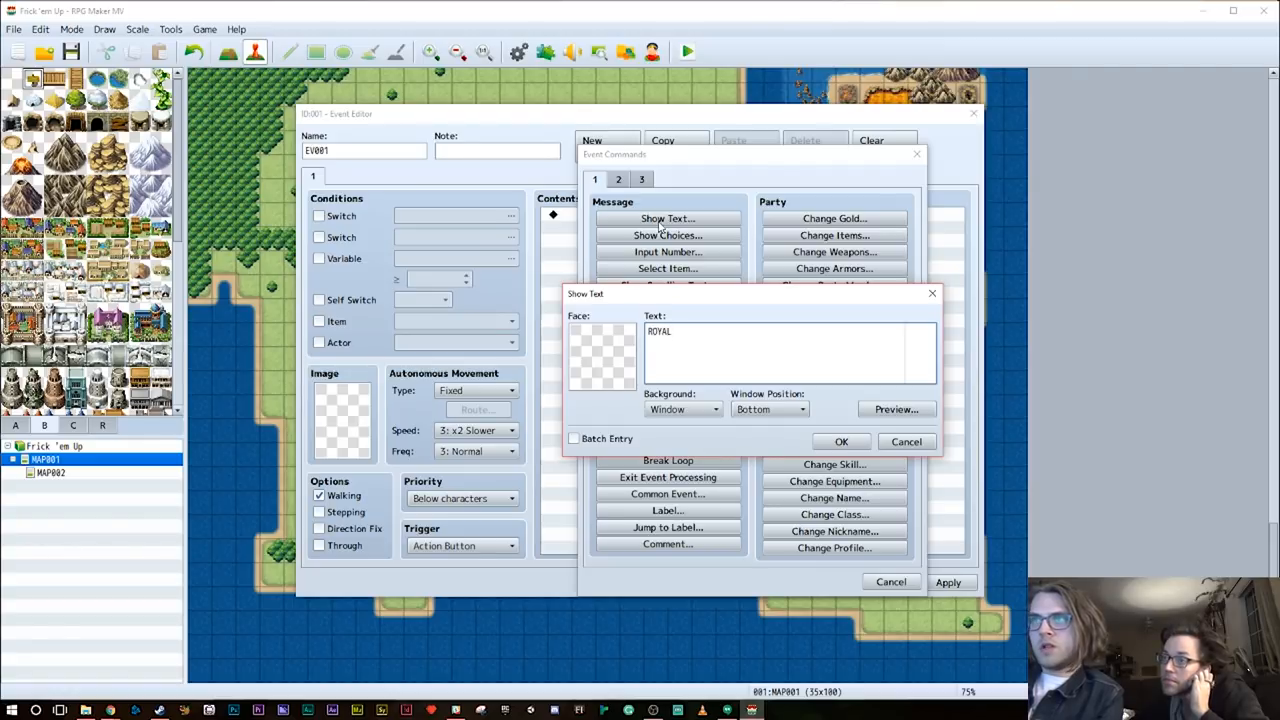
type("ESTATE")
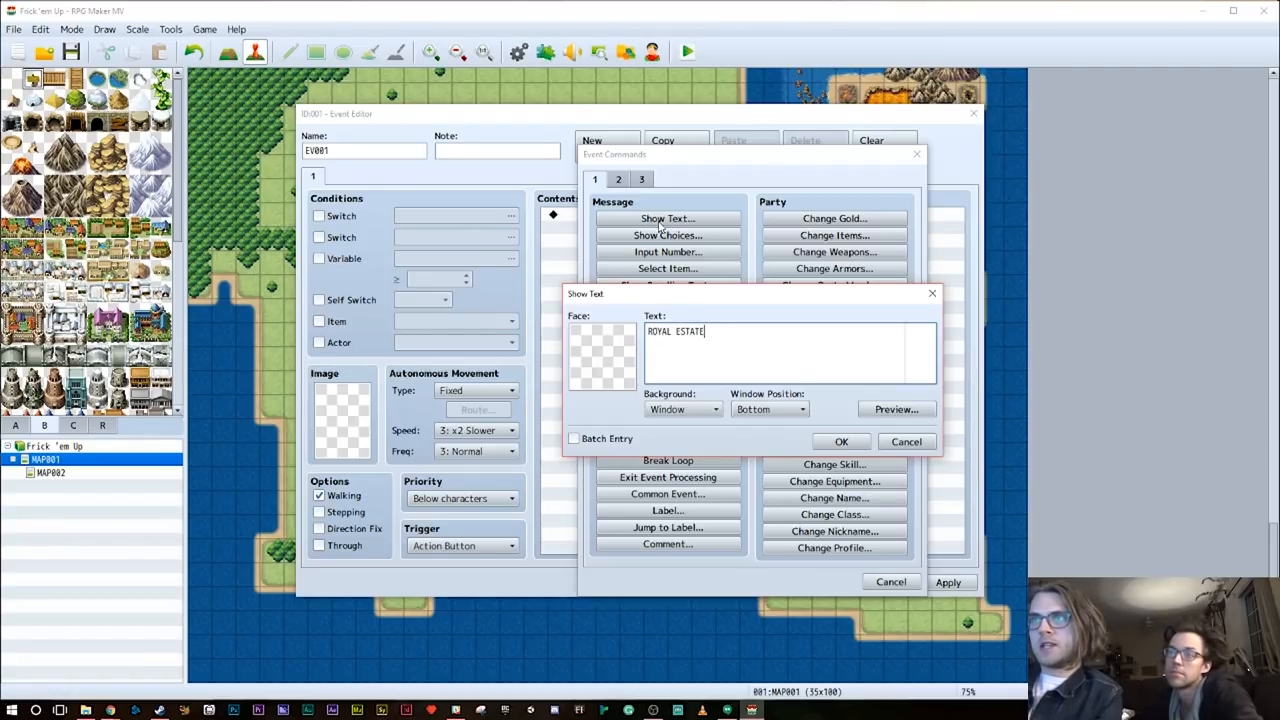
key("Return")
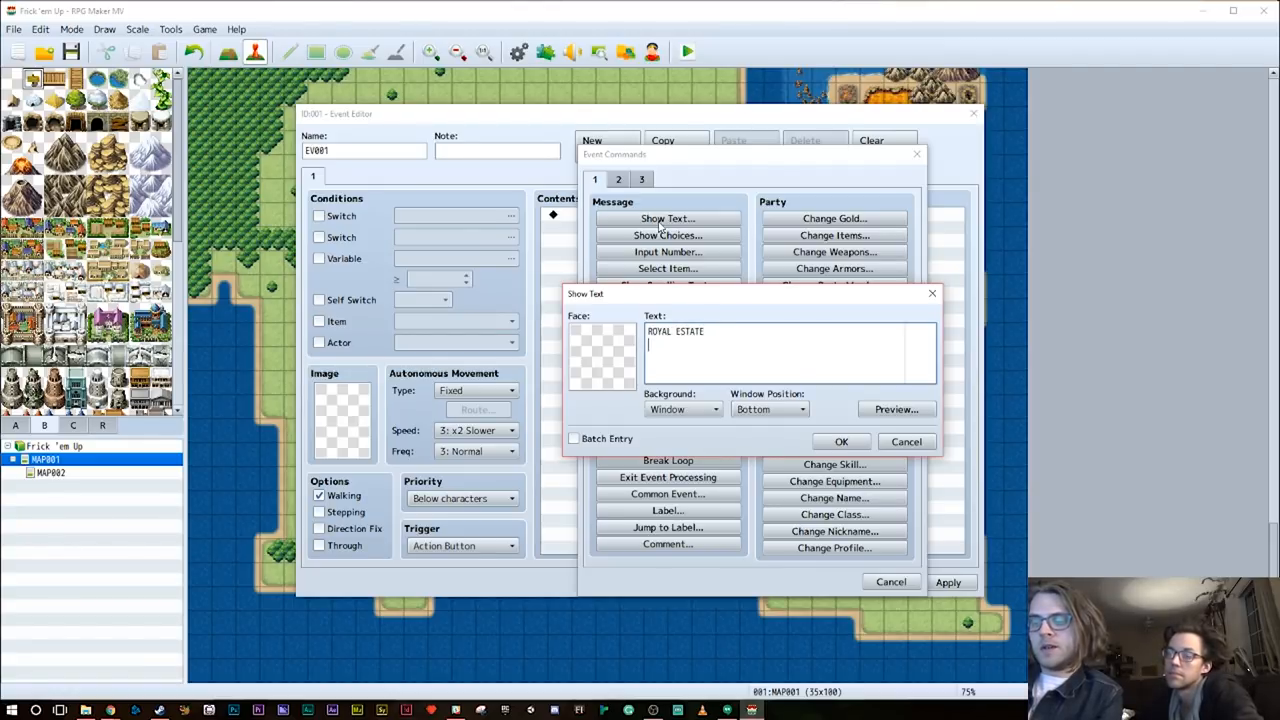
type("ADMITANCE")
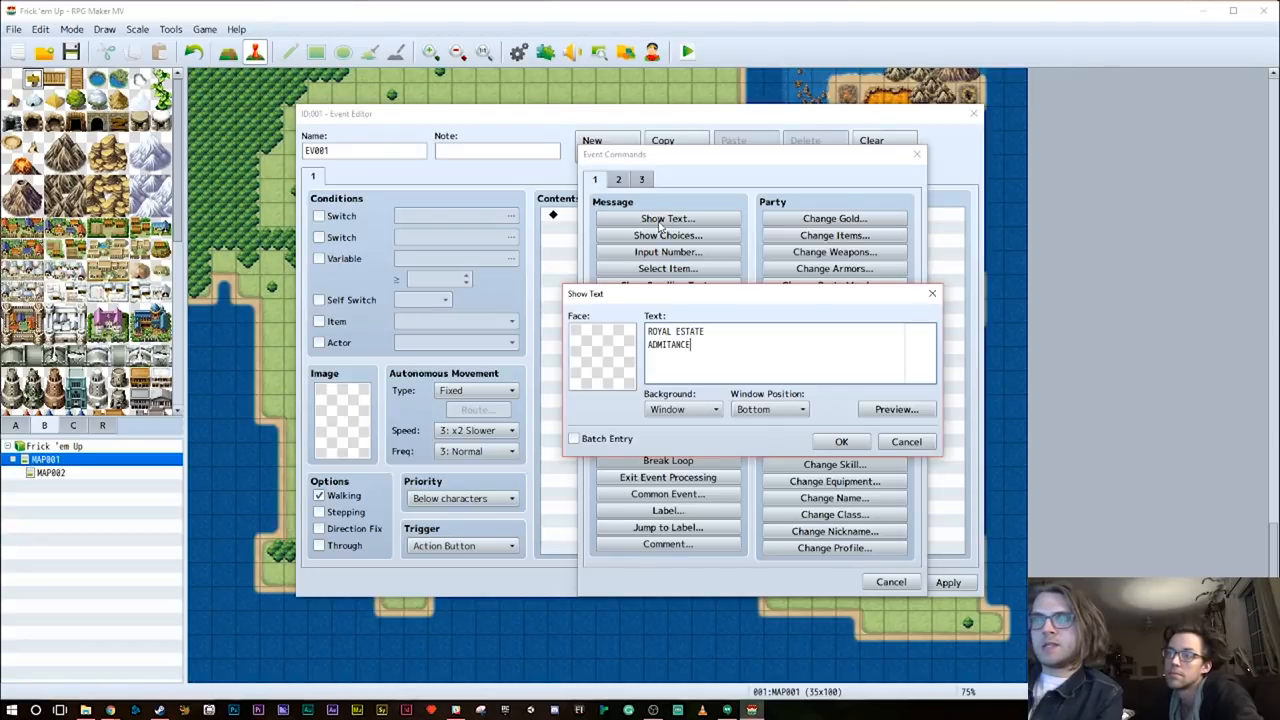
type("THROUGH")
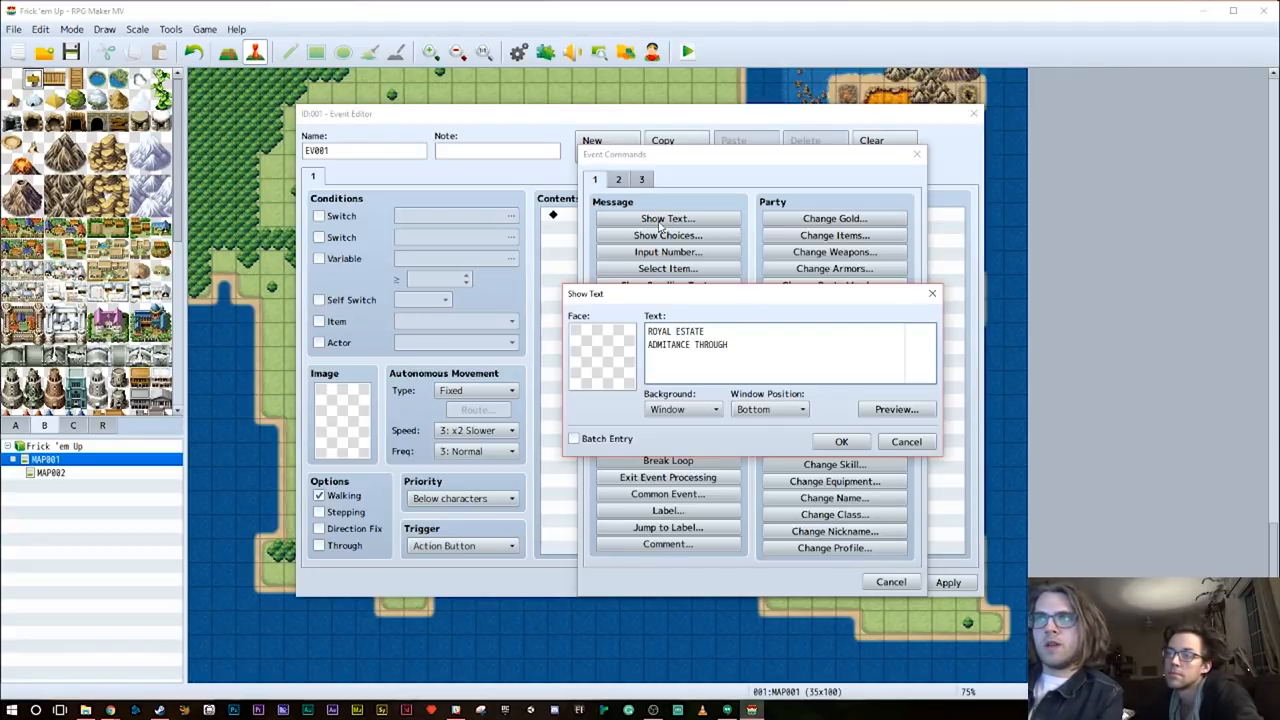
type("INVITATI")
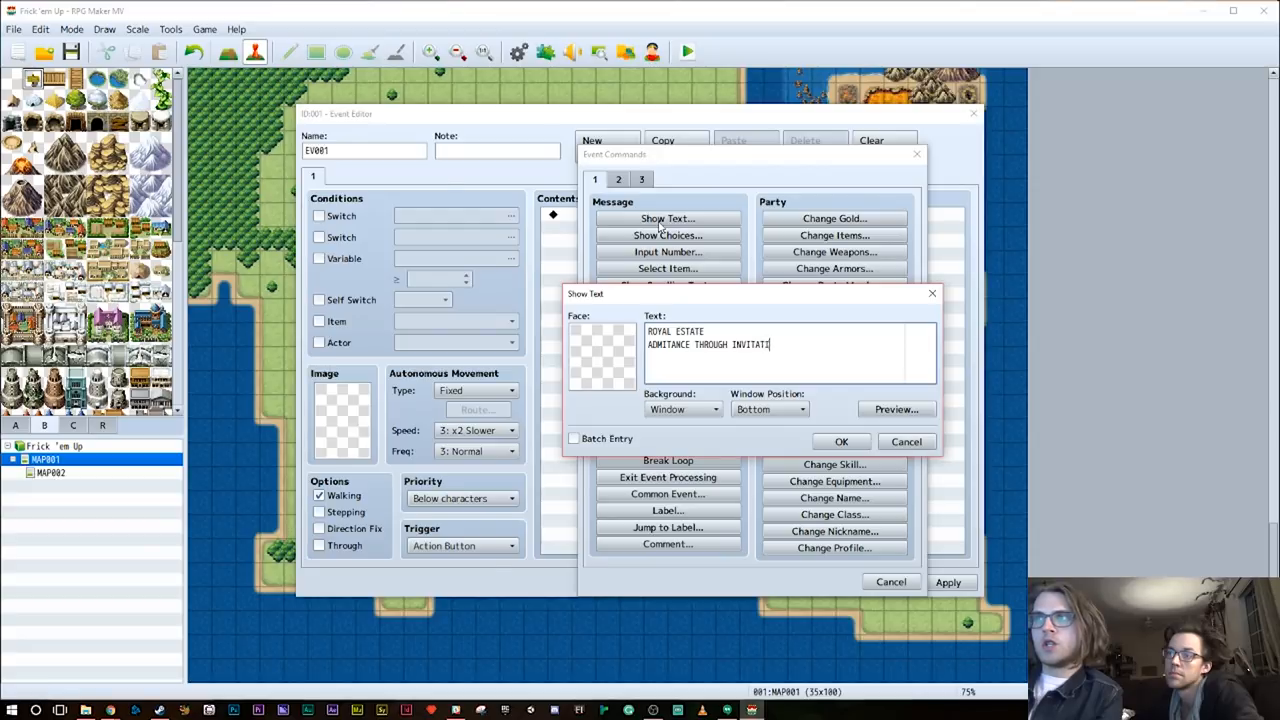
type("ON ONLY!")
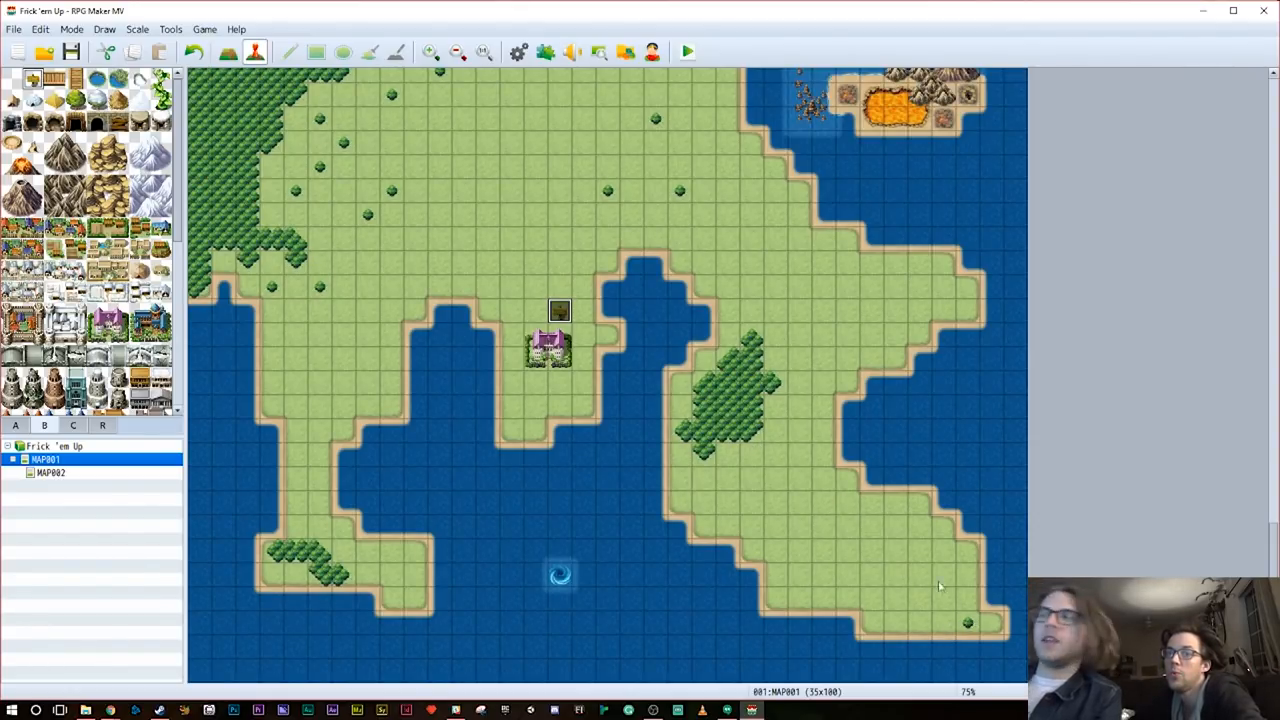
Create EV002 and browse the character generator to choose the Tree of Wisdom's face image
double_click(968, 622)
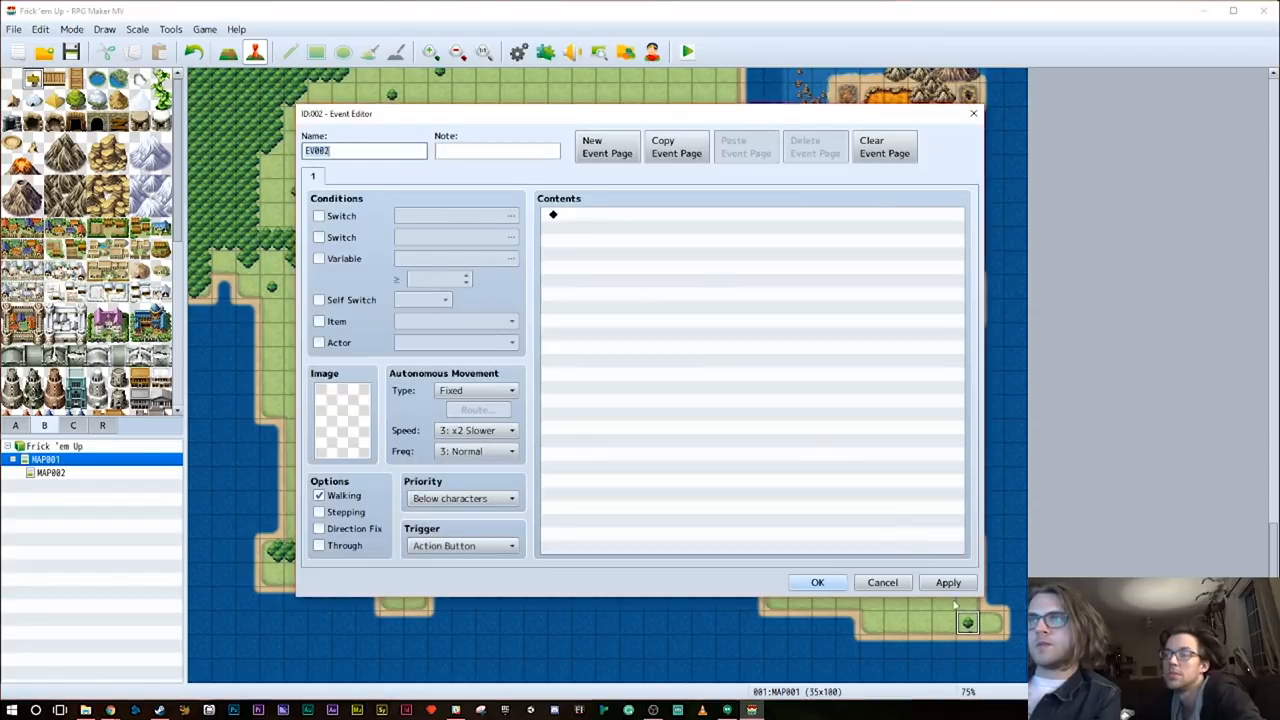
double_click(750, 230)
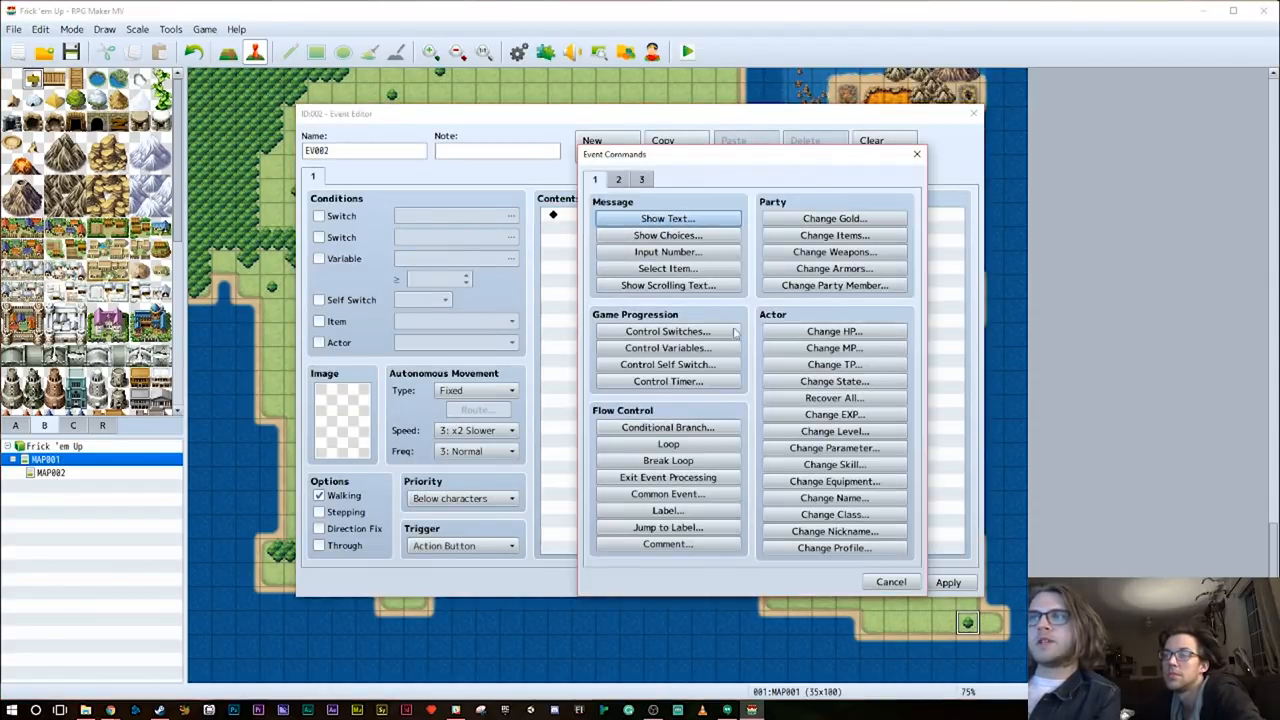
left_click(890, 582)
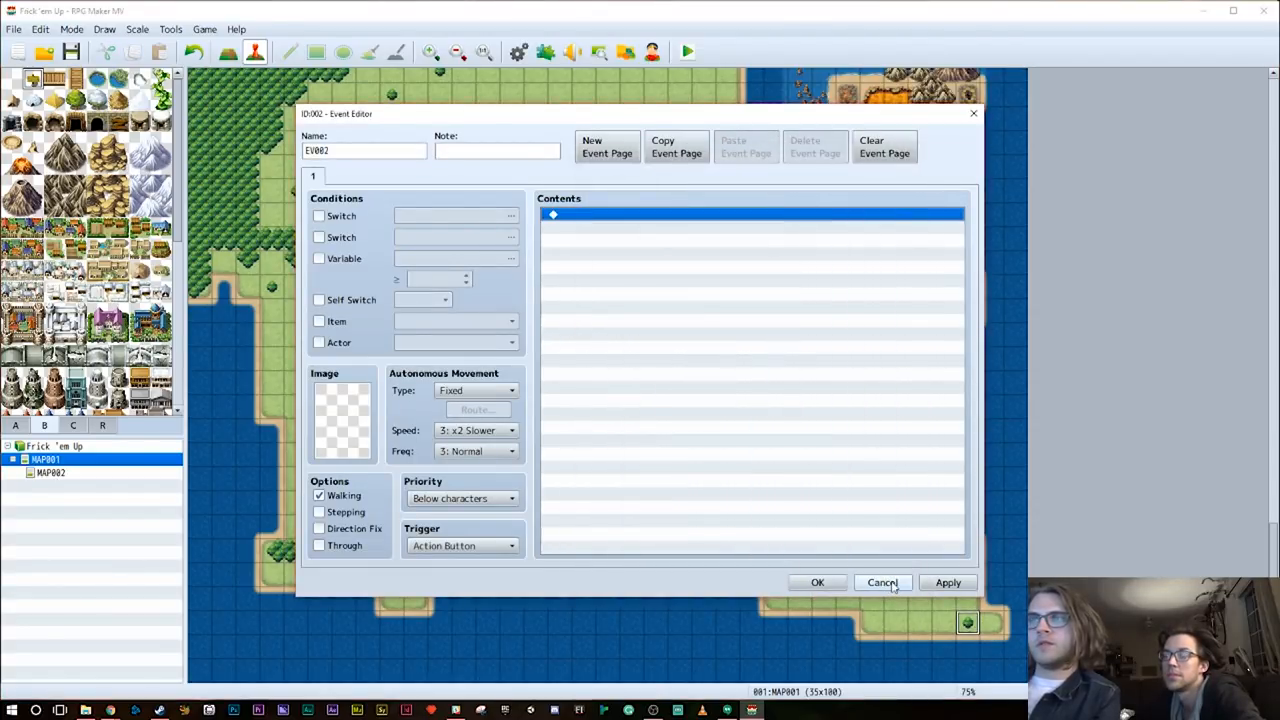
left_click(882, 582)
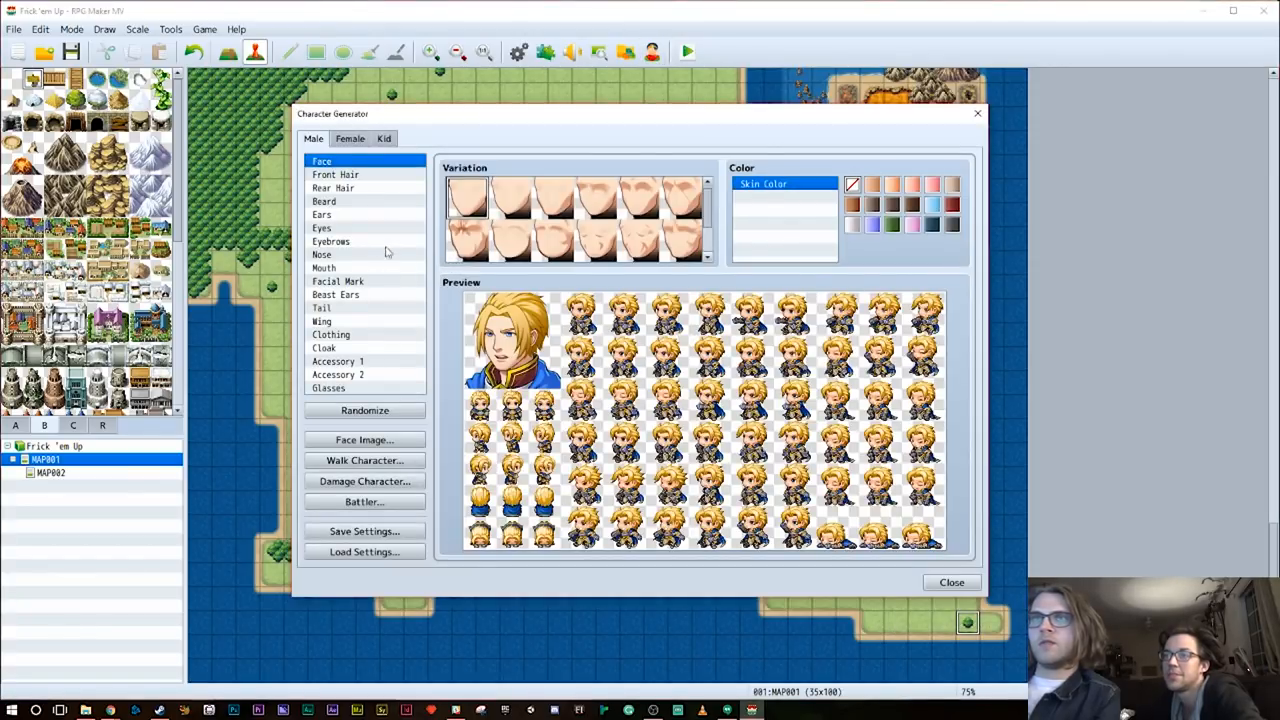
left_click(384, 138)
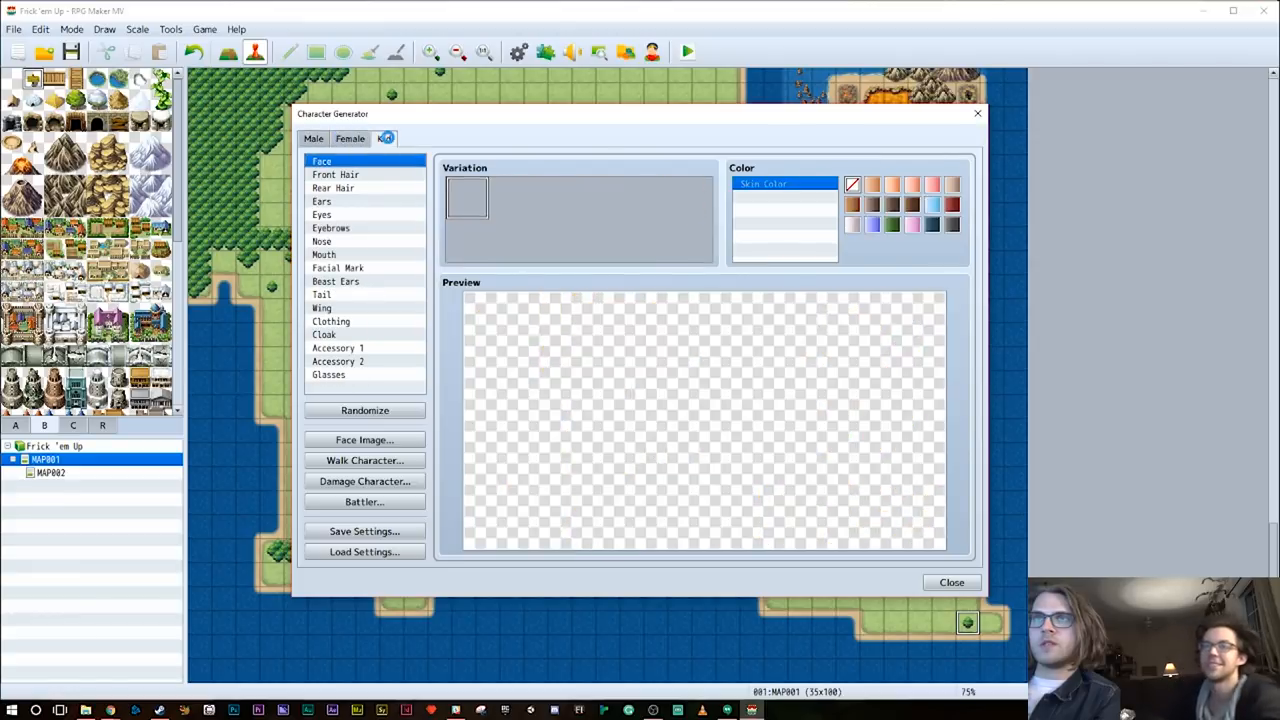
left_click(350, 138)
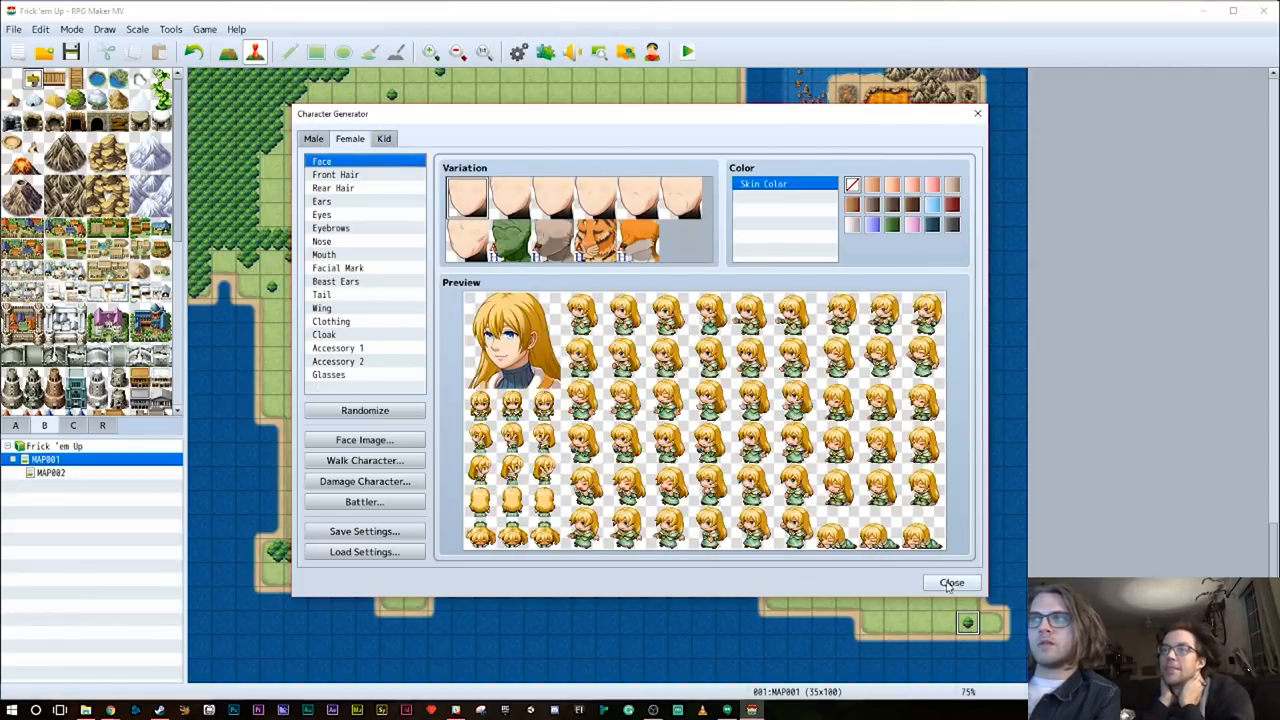
left_click(952, 582)
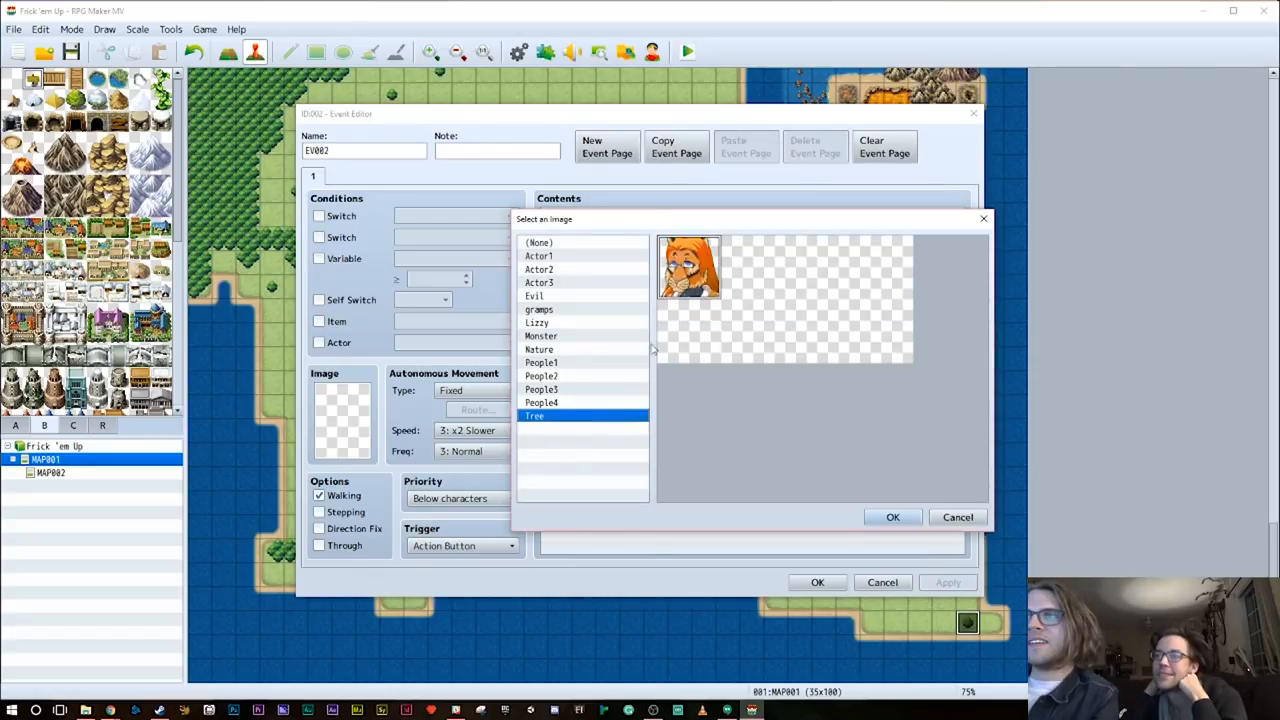
left_click(892, 516)
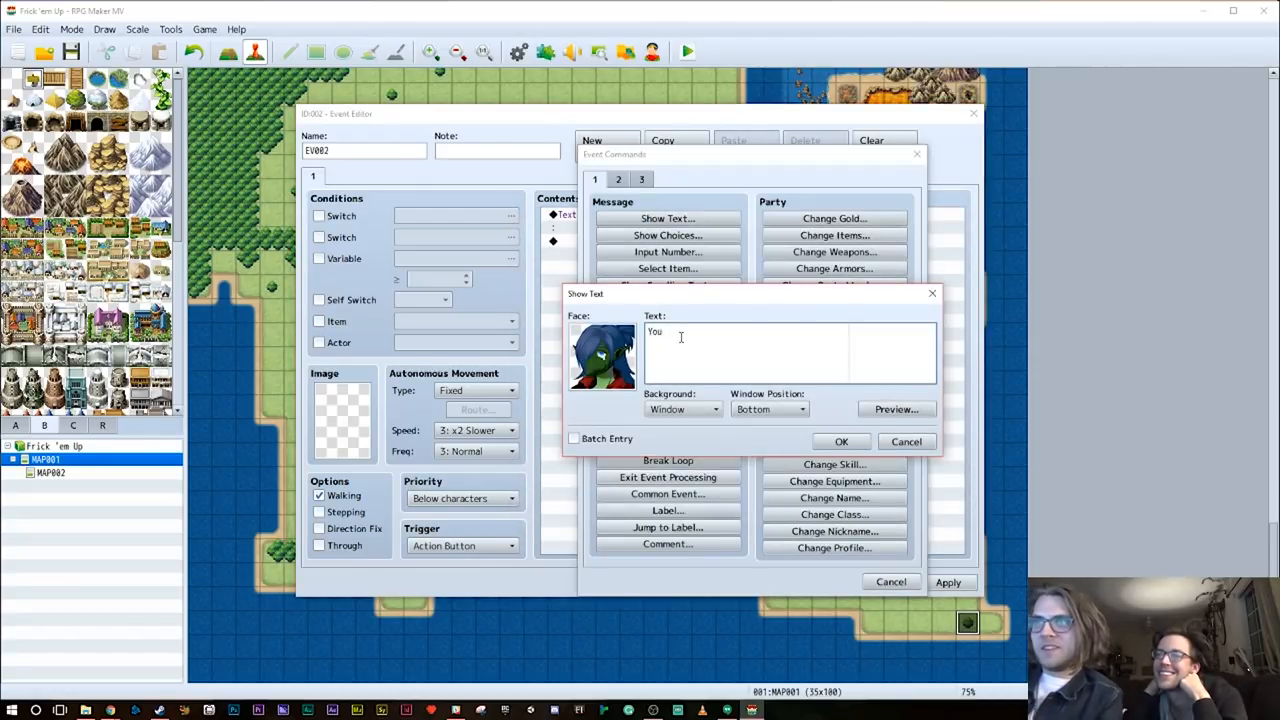
Write the tree's dialogue ending 'Riddle me this, Lizard Girl.'
type("look l")
type("Riddel")
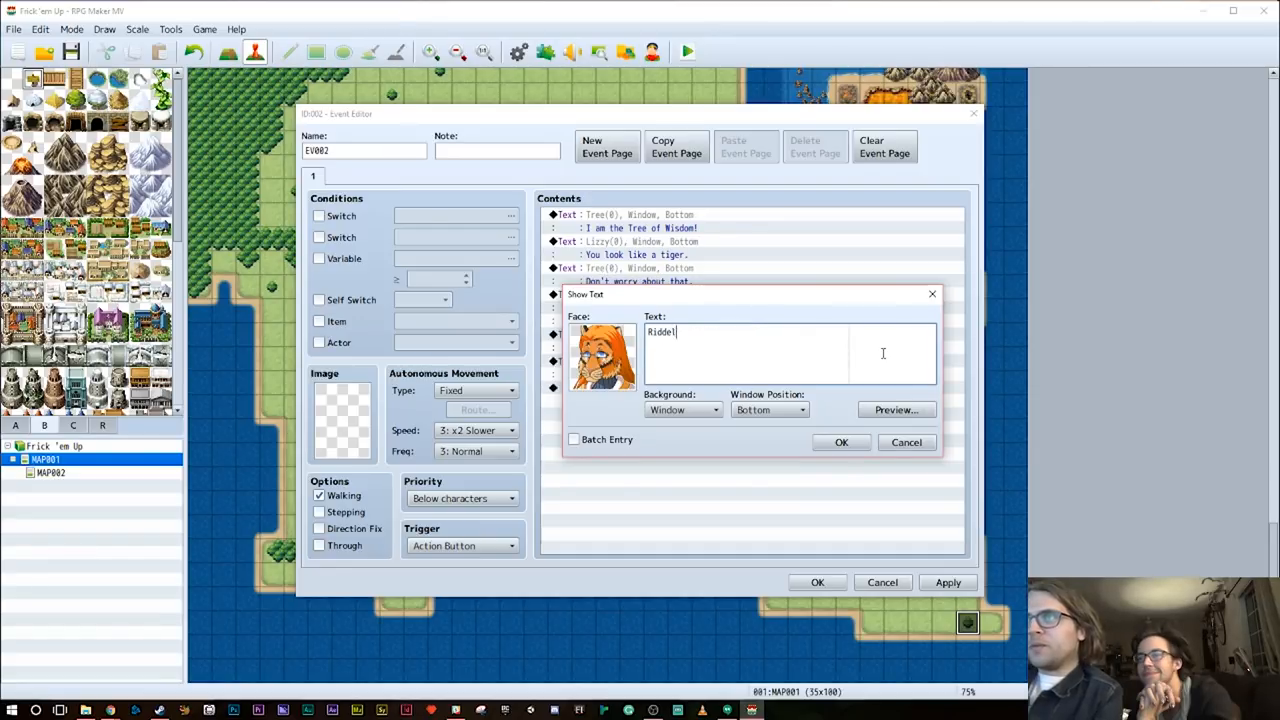
type("Riddle me this")
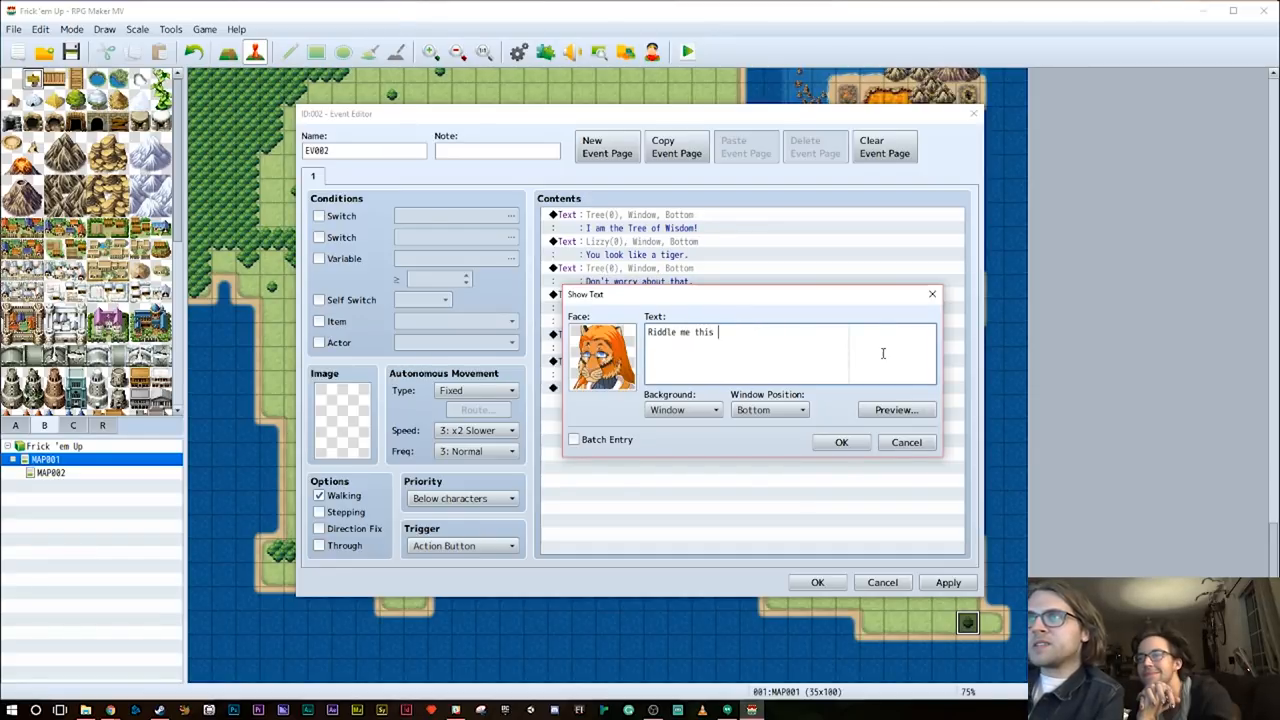
type("Lizard Girl.")
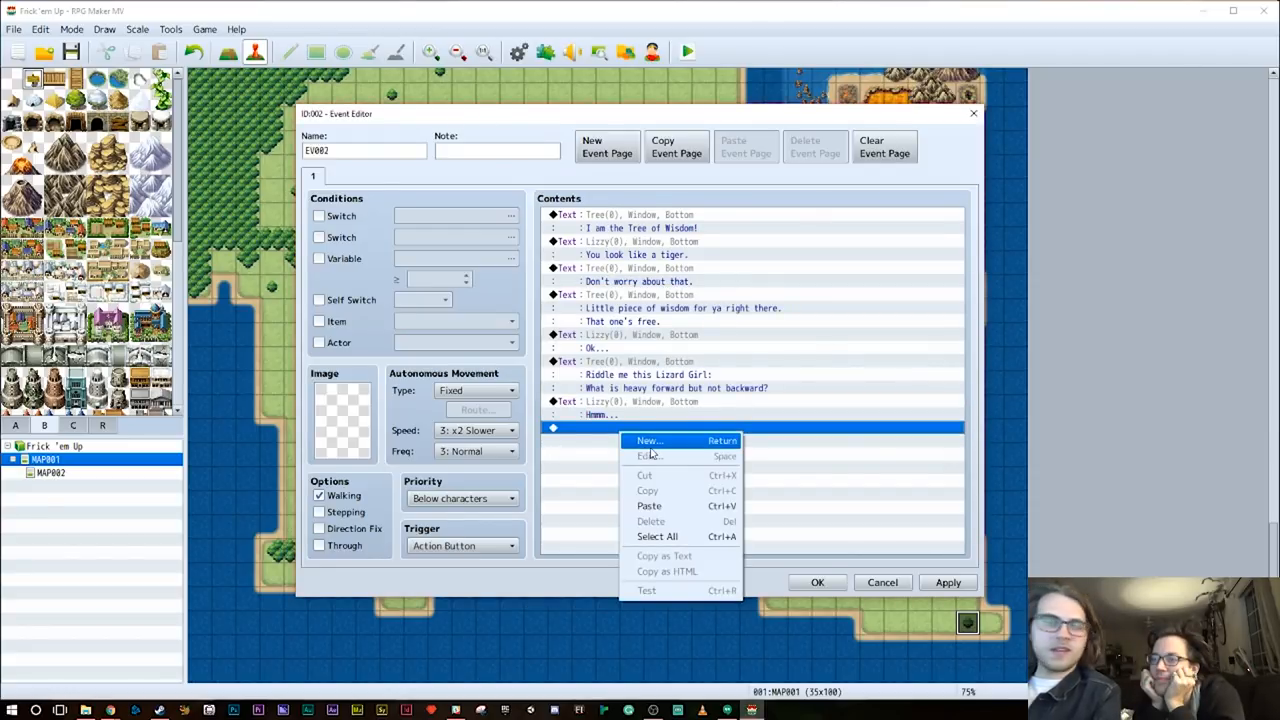
Add Show Choices with the six answers, Default None and Cancel set to Choice #6
left_click(650, 440)
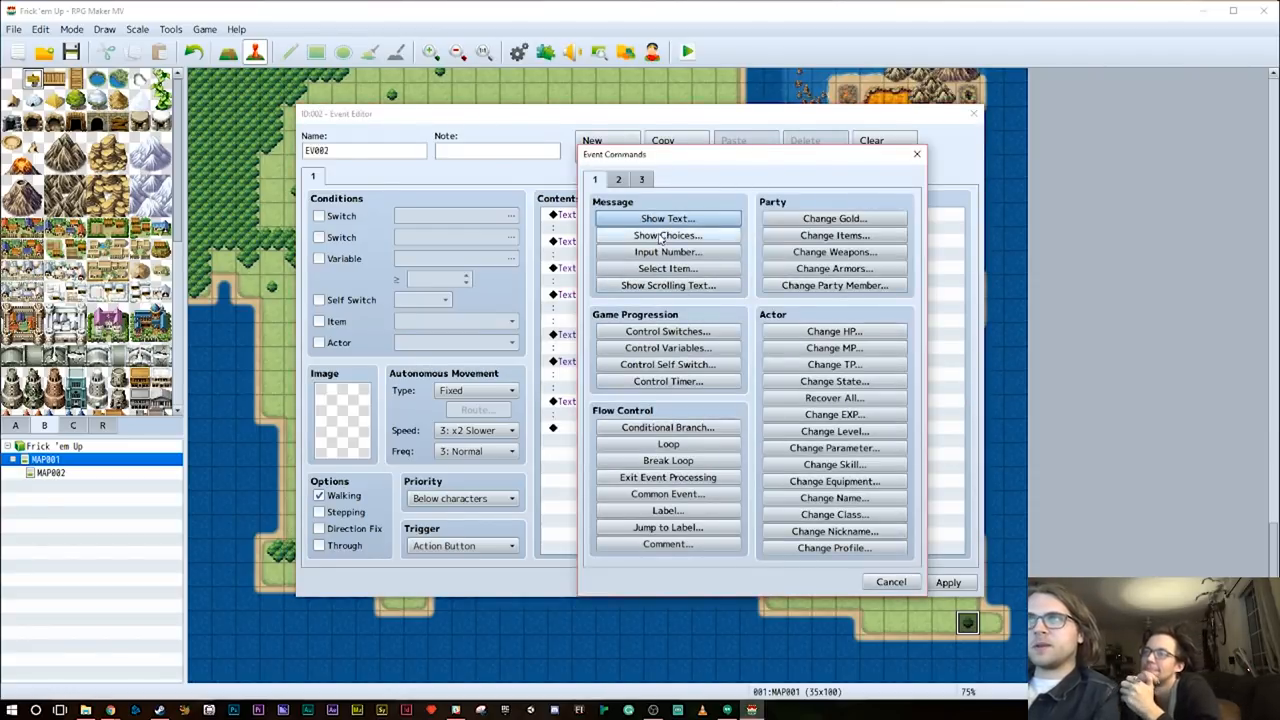
left_click(668, 236)
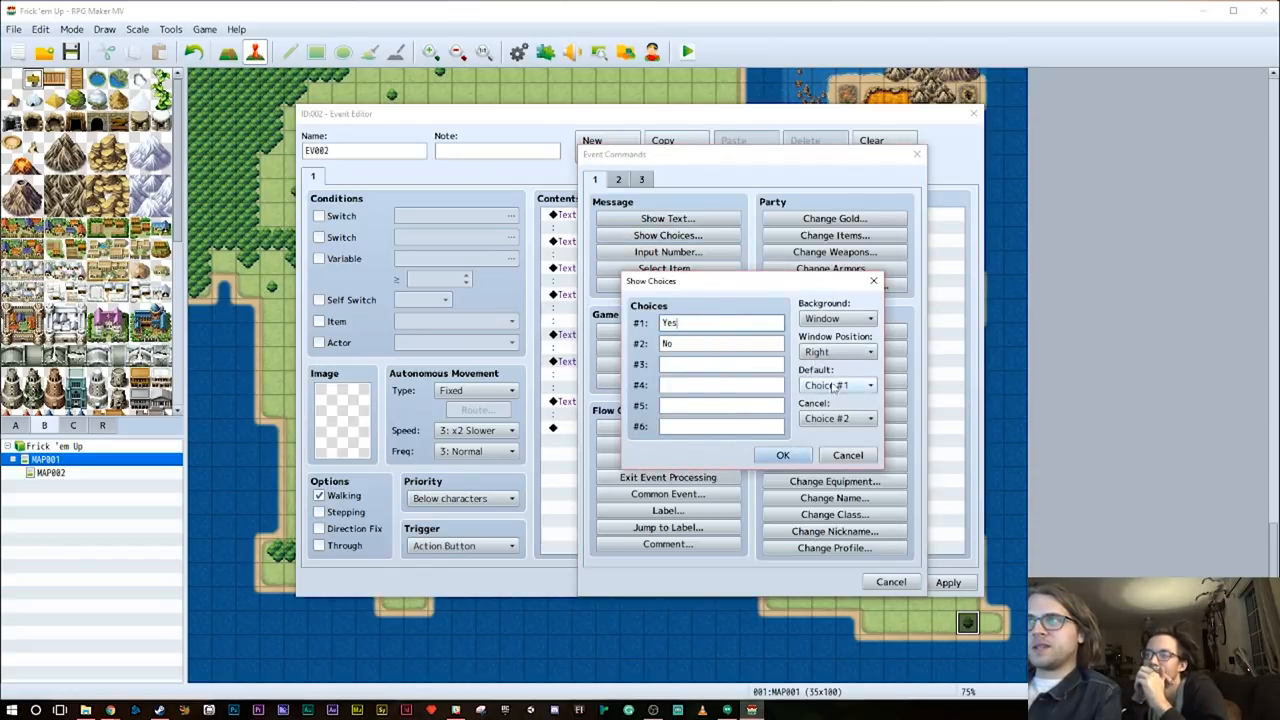
left_click(838, 384)
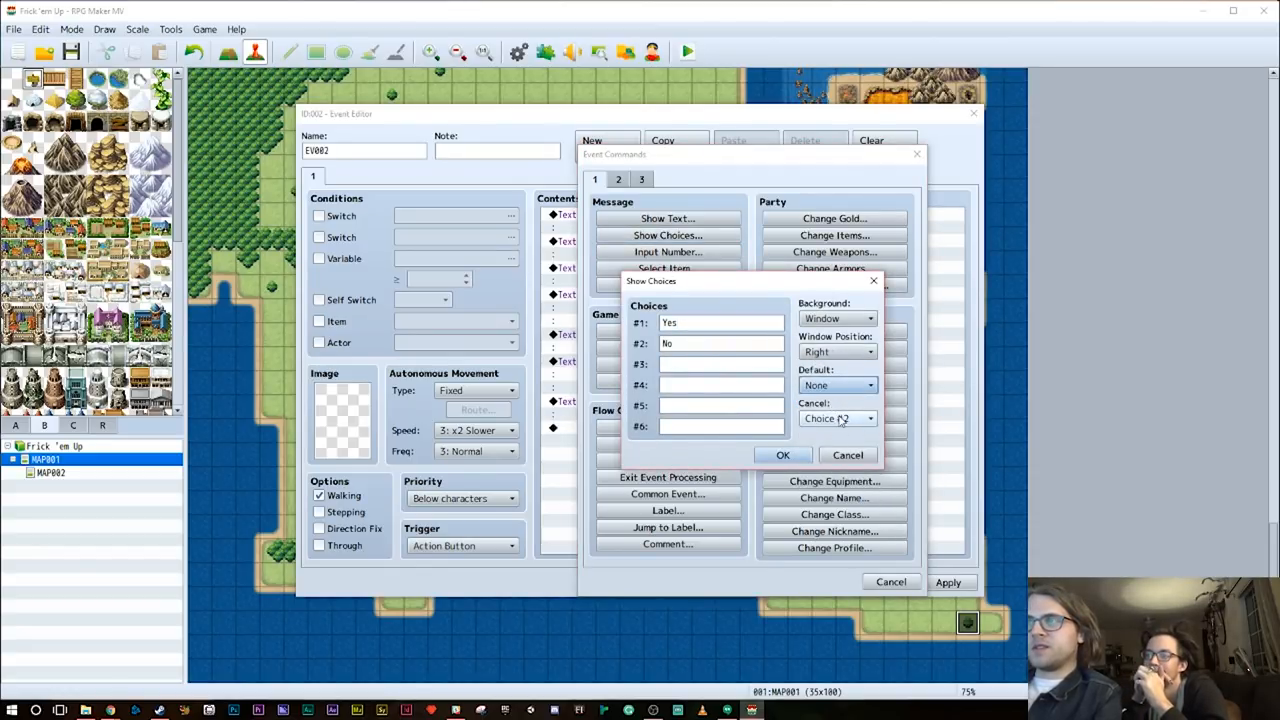
left_click(836, 418)
type("Frick")
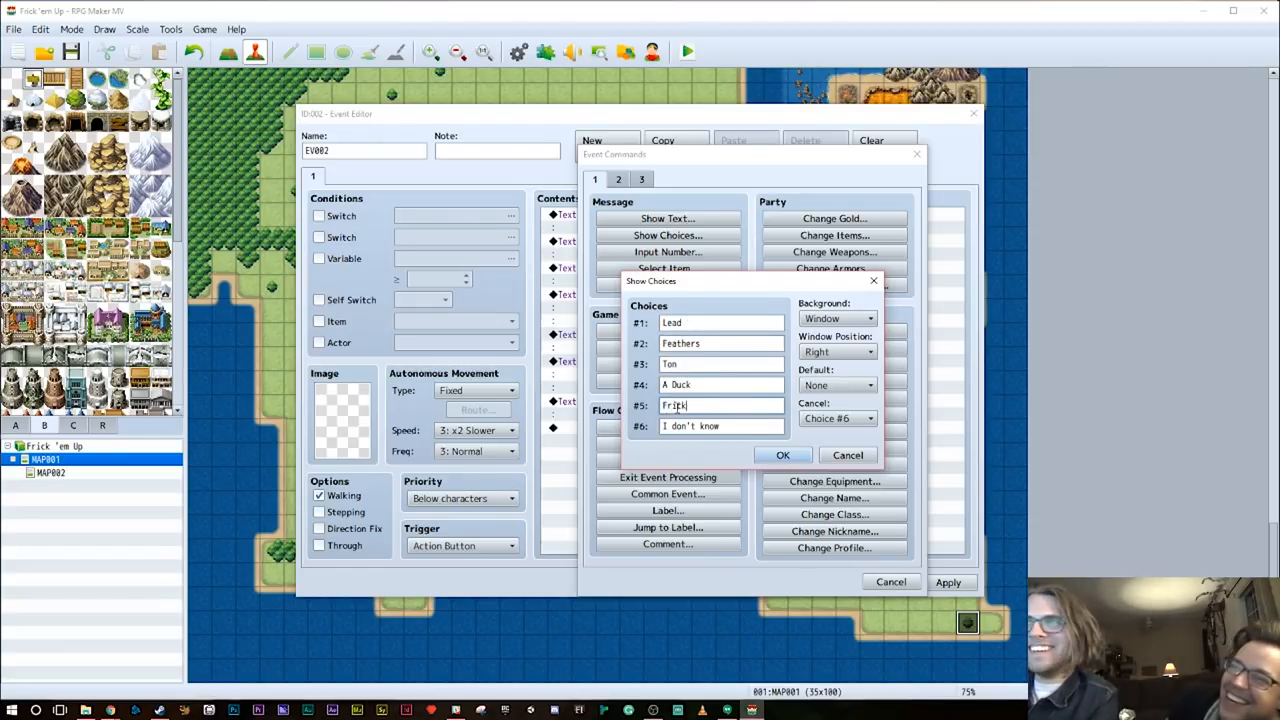
left_click(784, 456)
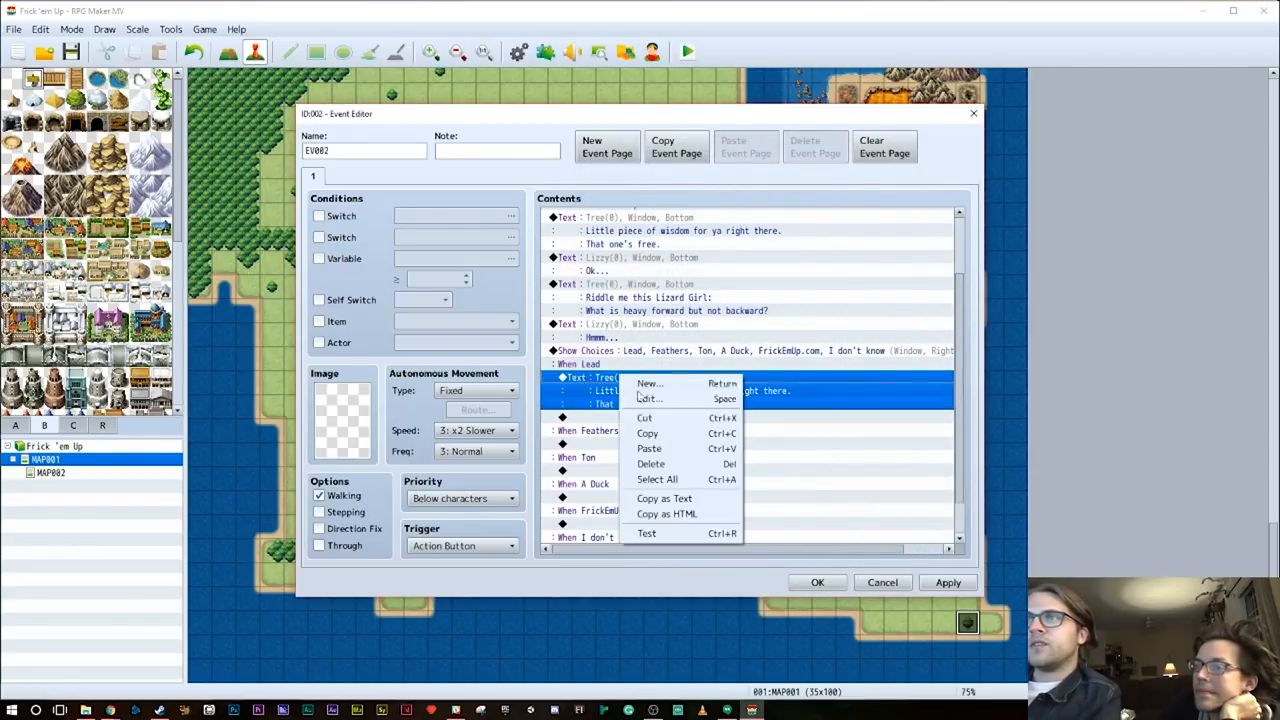
Change the tree's reply under the Lead answer to "No. Please go away."
left_click(648, 398)
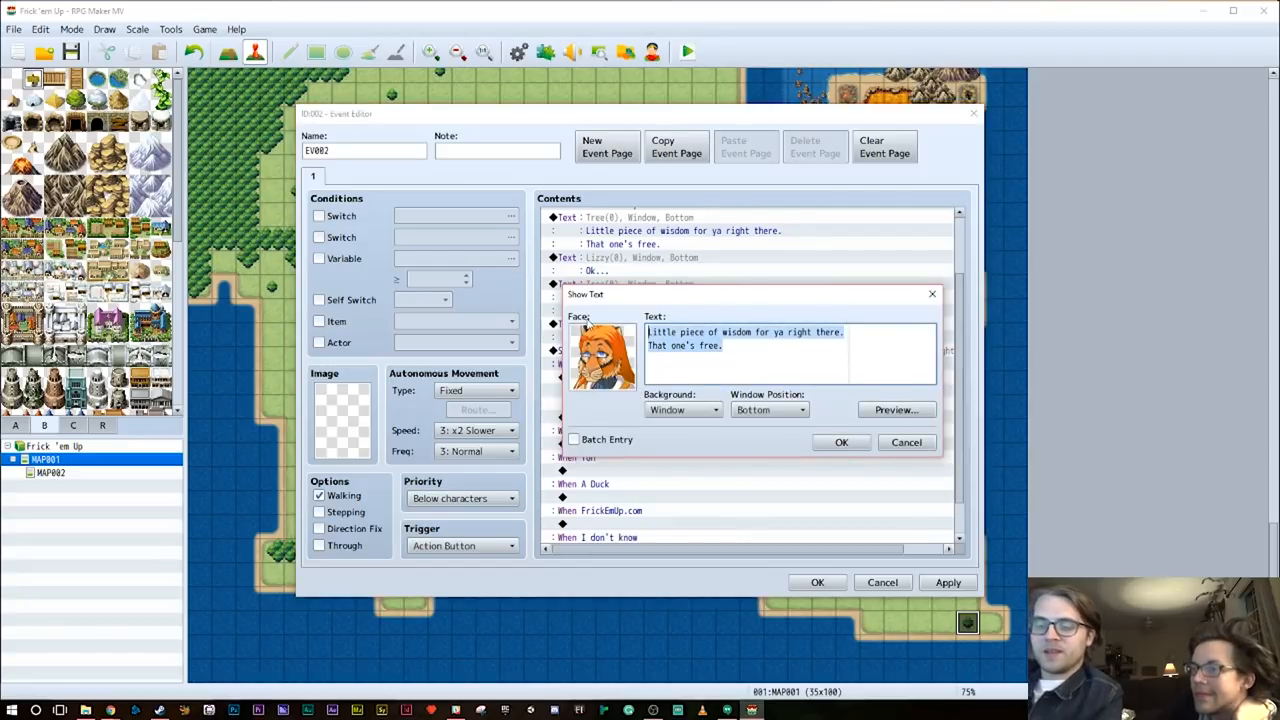
type("No. Plea")
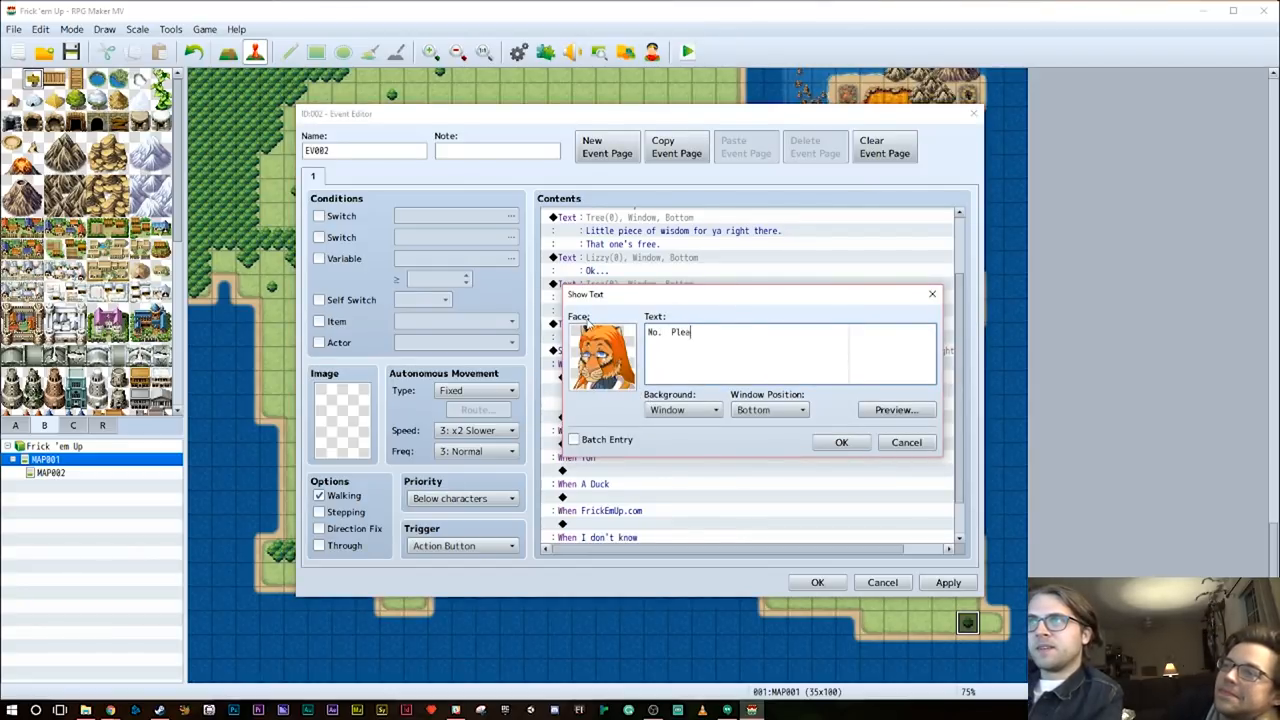
type("se go away.")
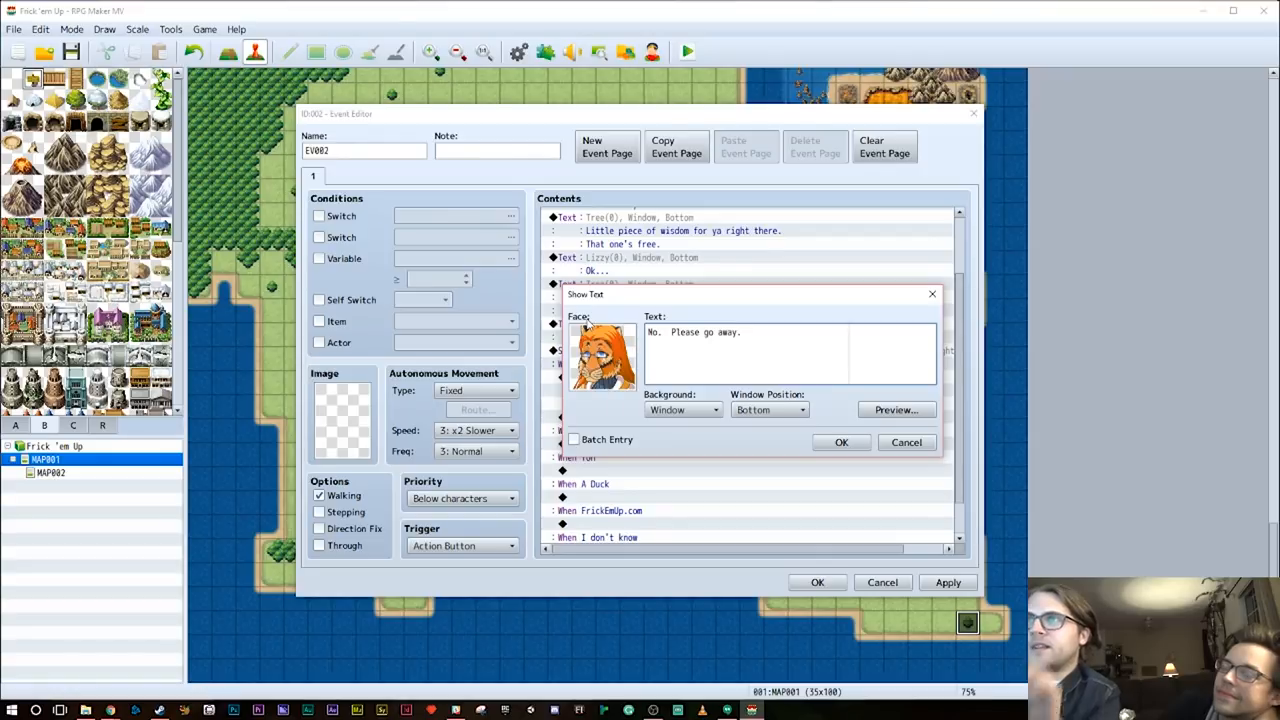
left_click(840, 442)
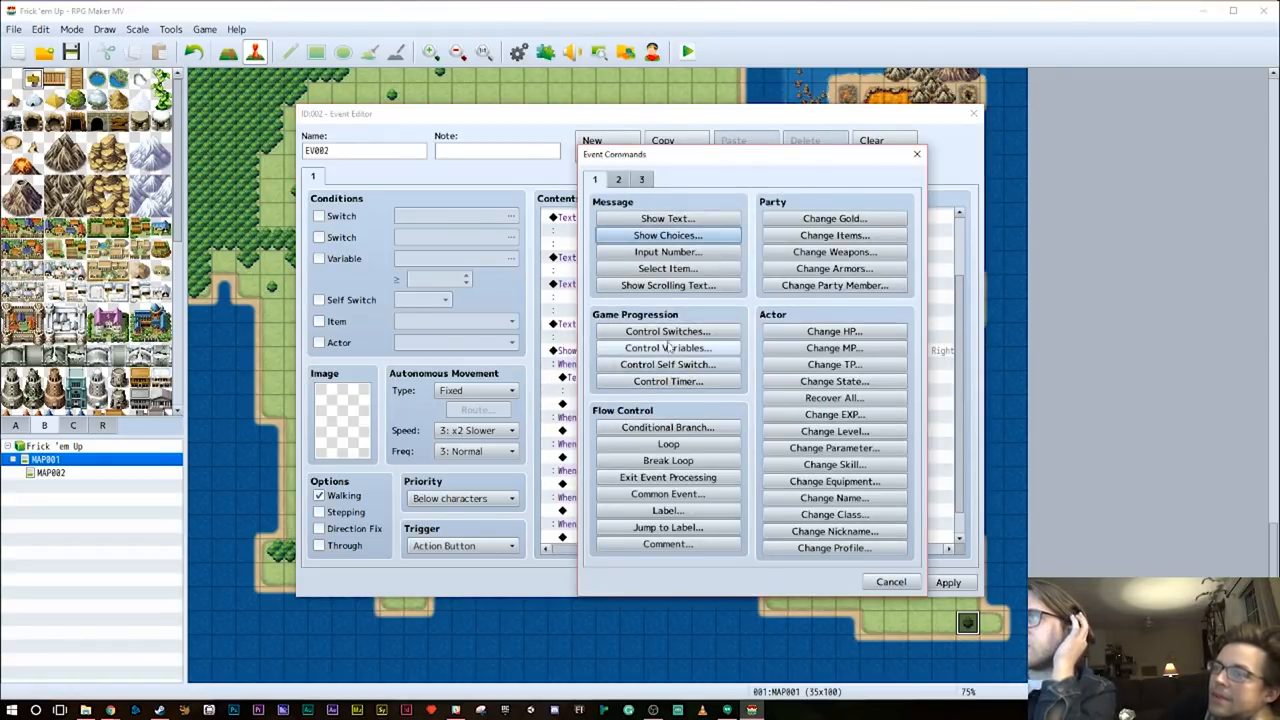
Add Control Switches naming switch 0003 'TalkedToTree, Wrong' and turning it ON after the reply
left_click(668, 332)
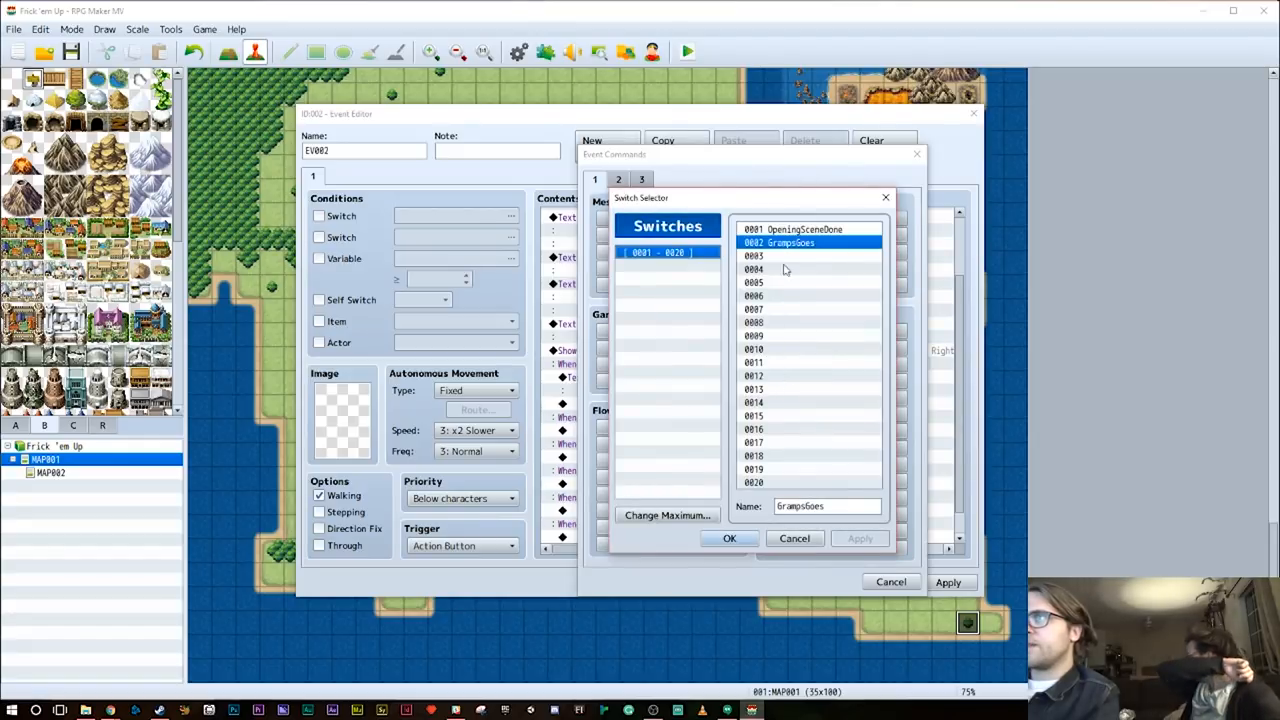
left_click(780, 256)
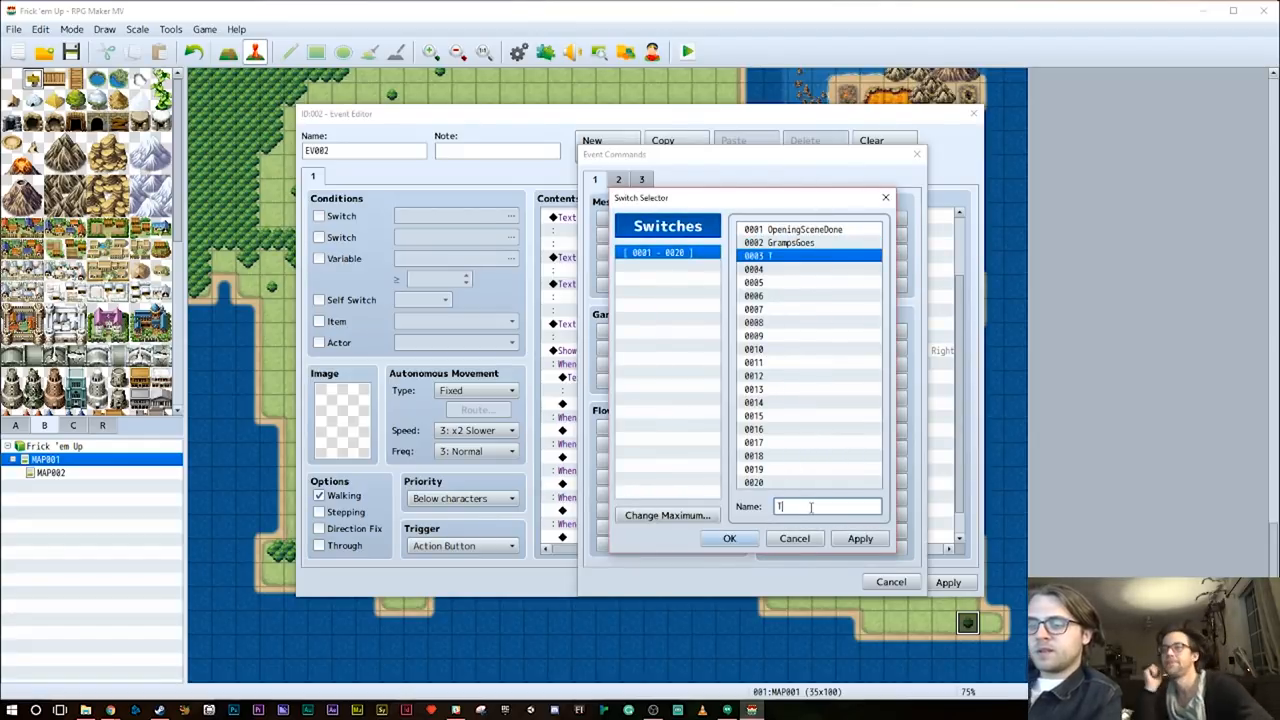
type("TalkedToT")
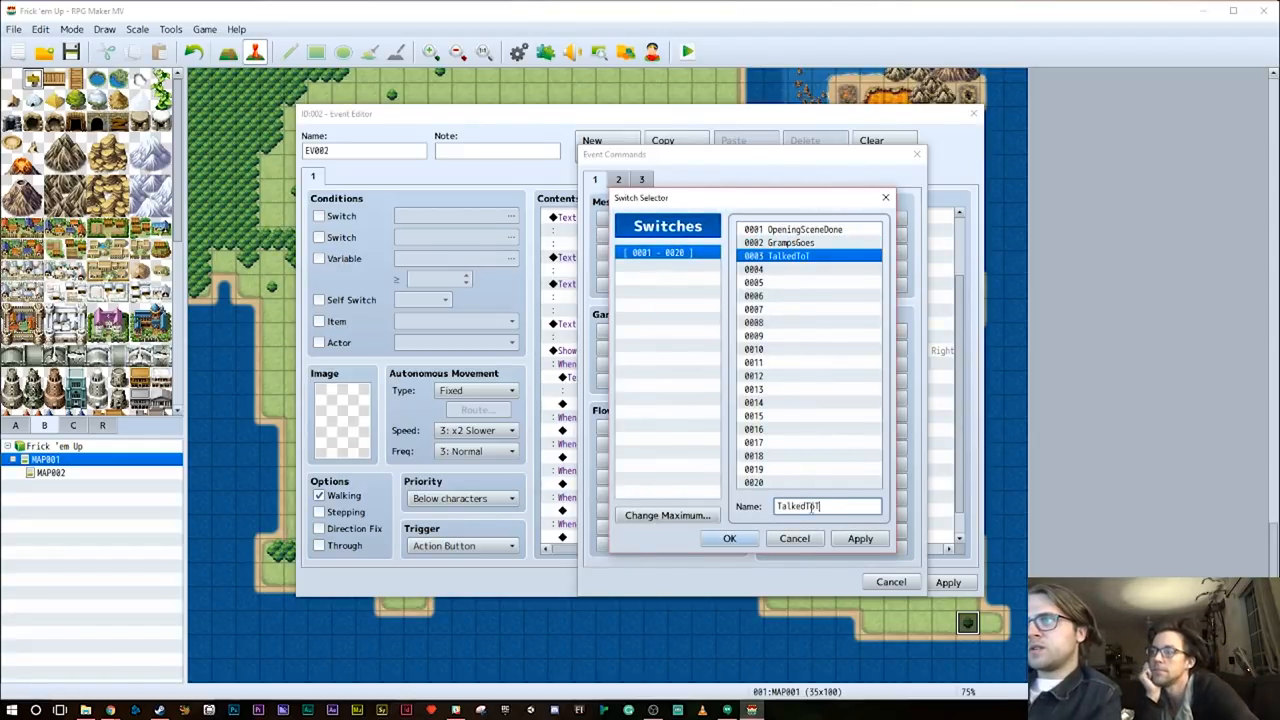
type("ree, Wrong")
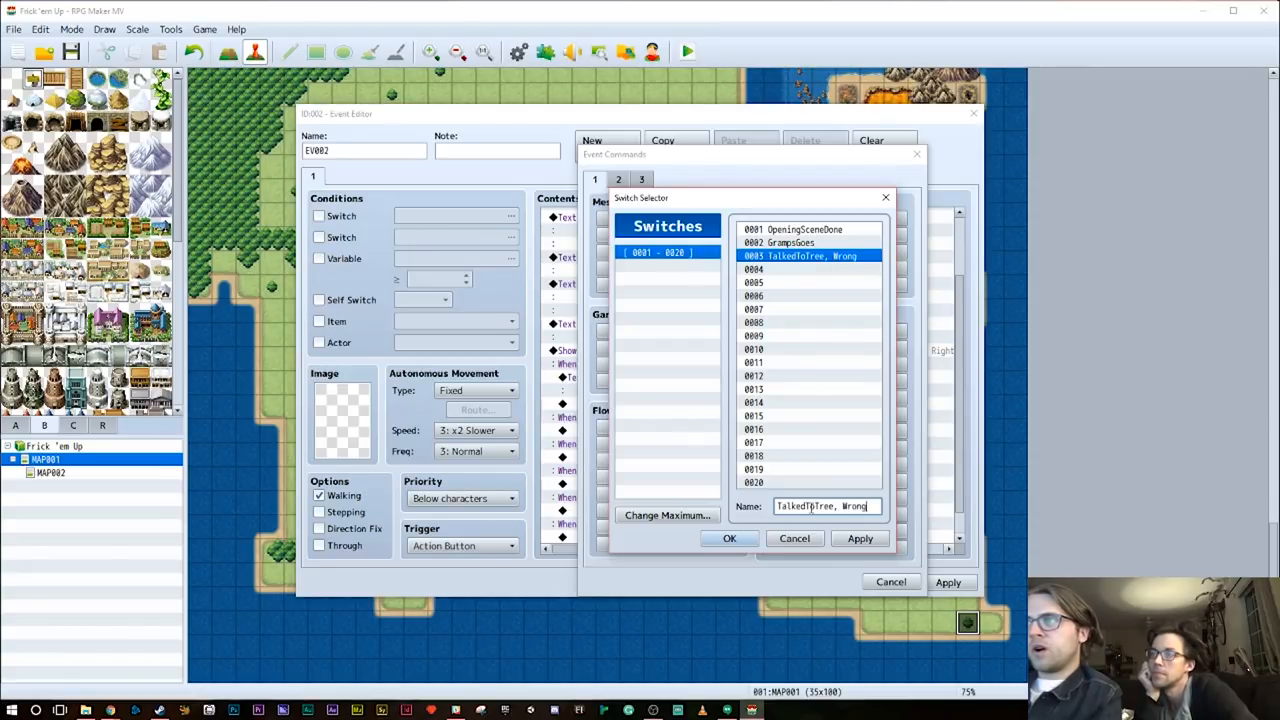
left_click(728, 538)
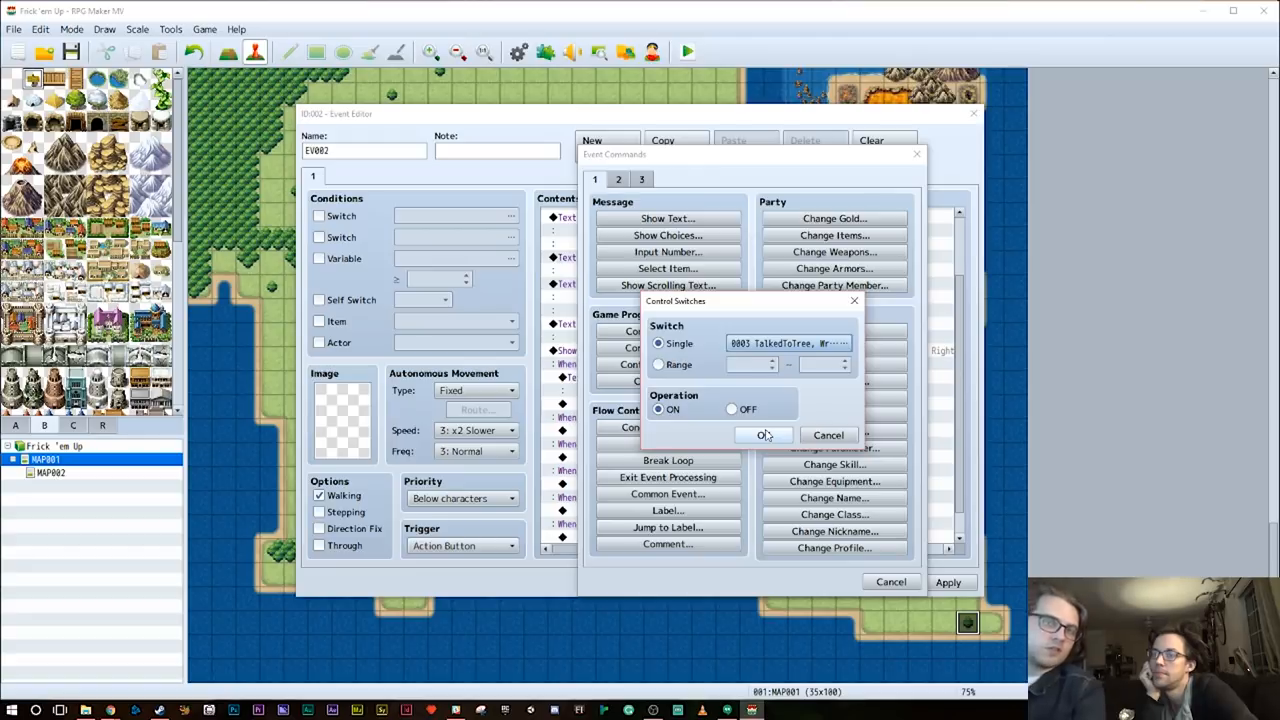
mouse_move(764, 434)
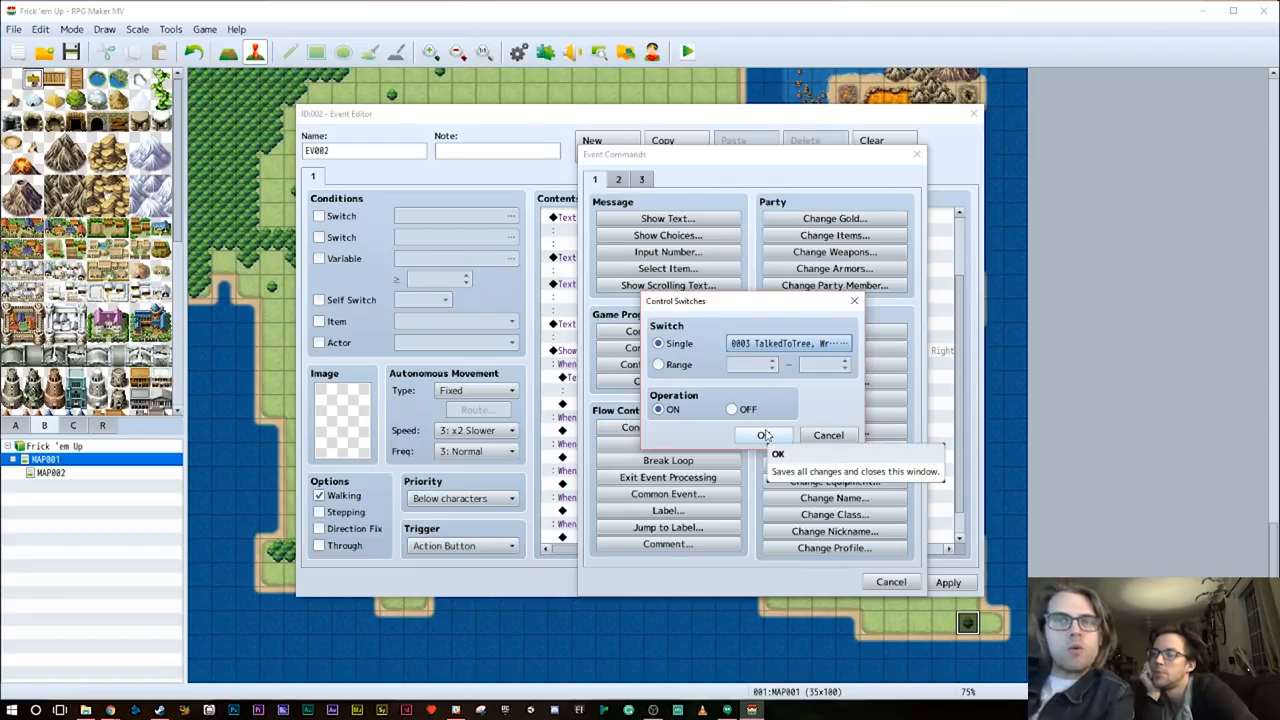
left_click(762, 436)
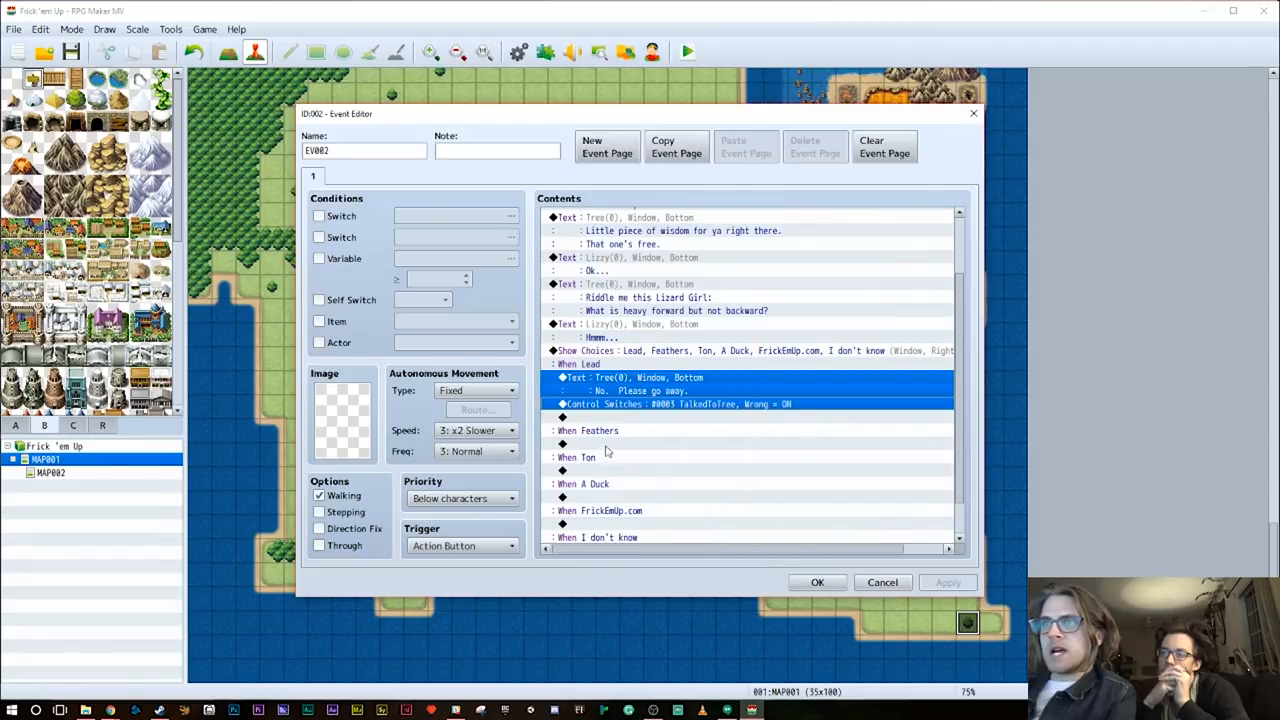
right_click(588, 484)
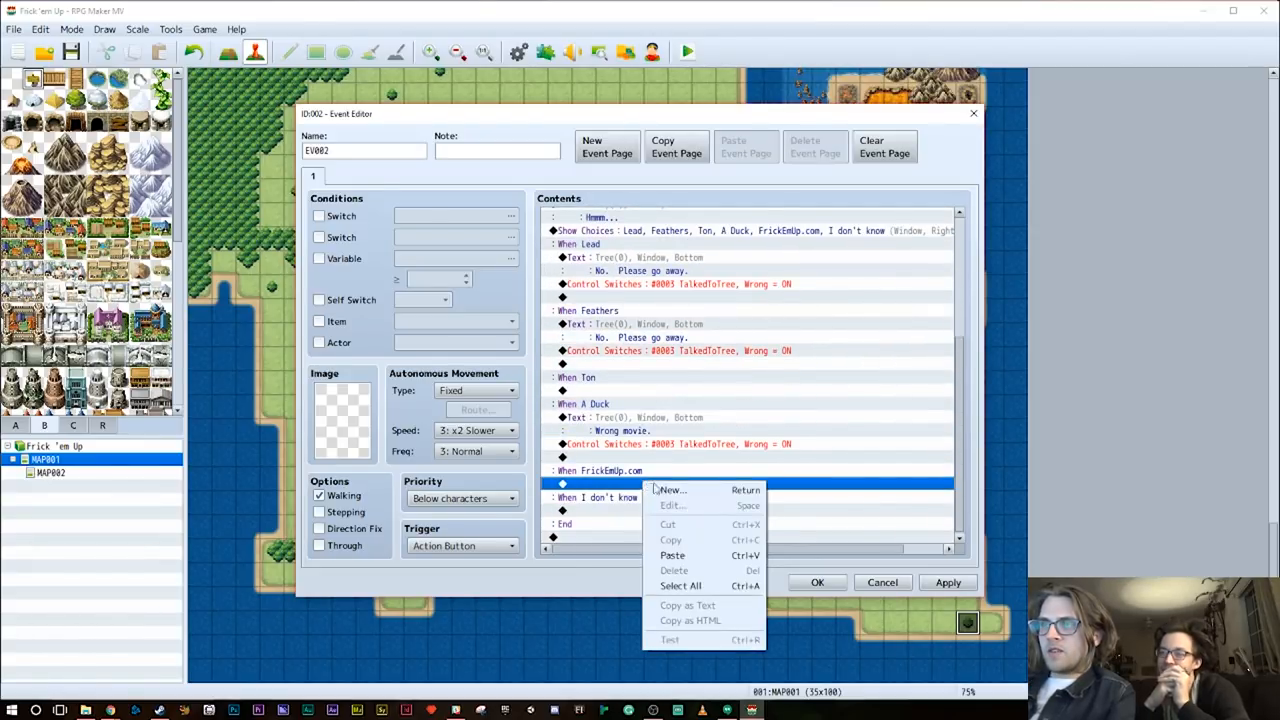
Under the FrickEmUp.com answer add a message that casting FrickEmUp.com destroys the Tree of Wisdom forever
left_click(672, 490)
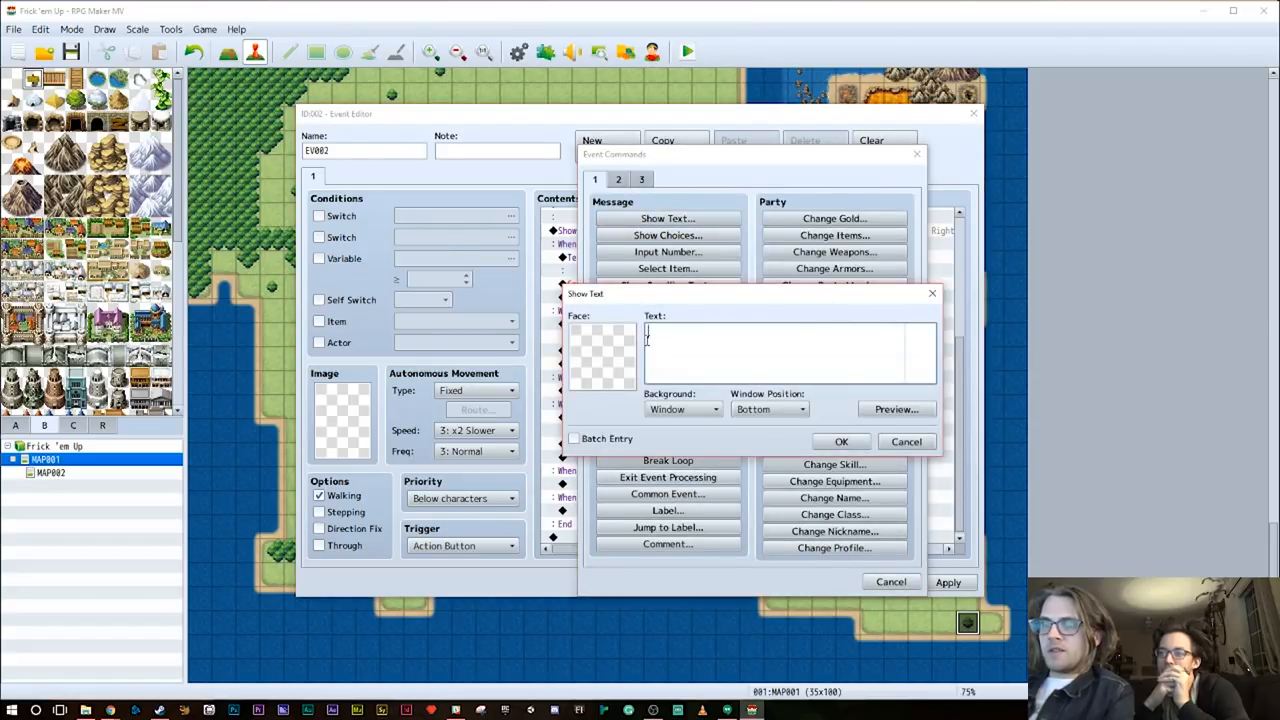
type("You cast")
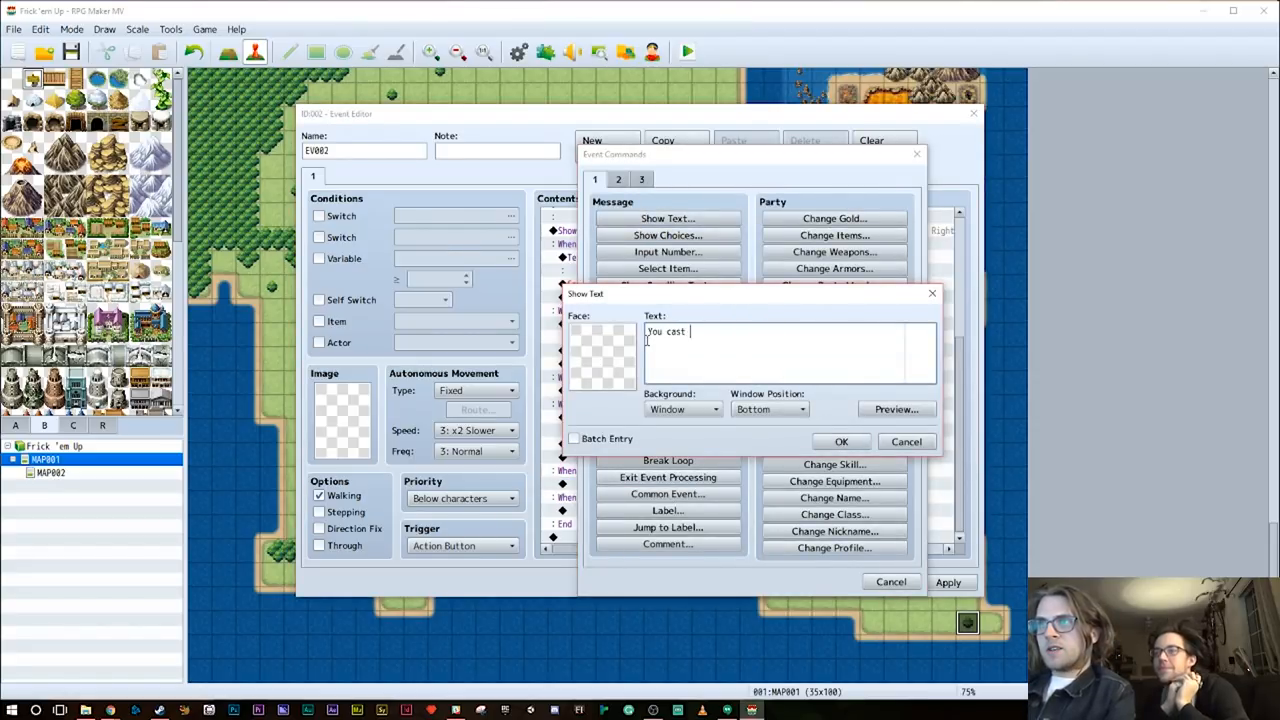
type("FrickEm")
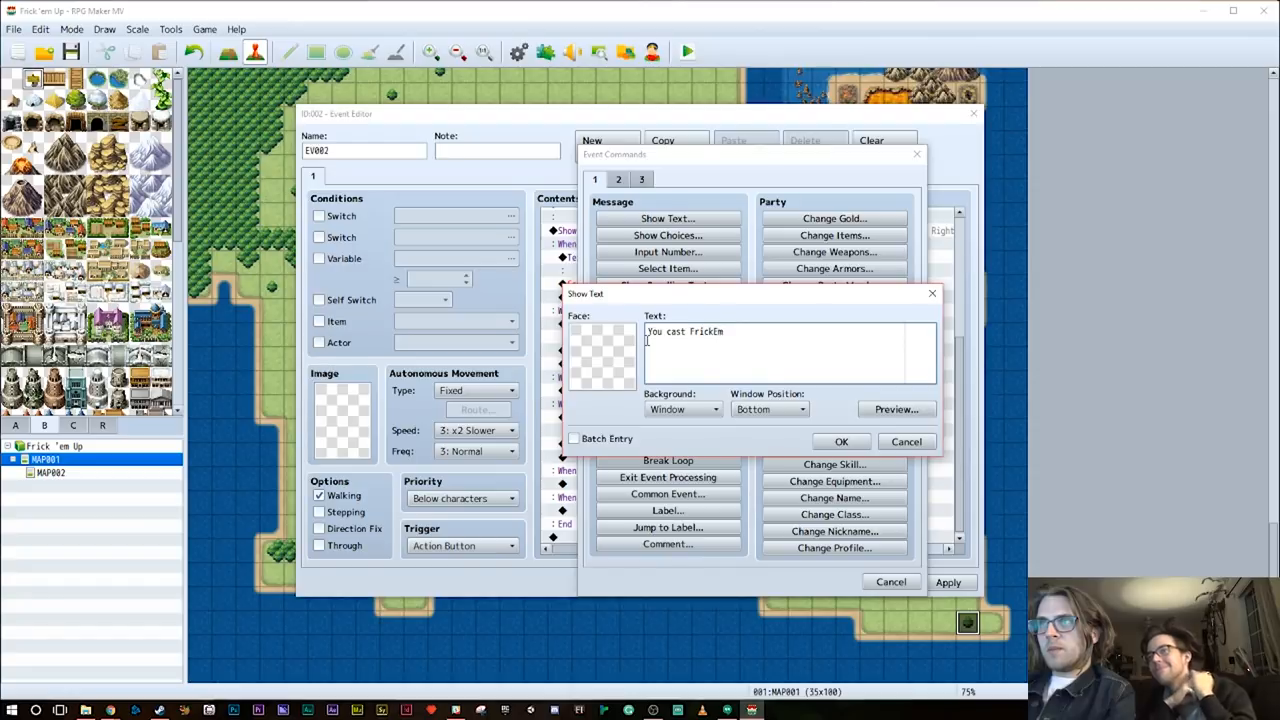
type("Up.com on the Tree of Wisdom and")
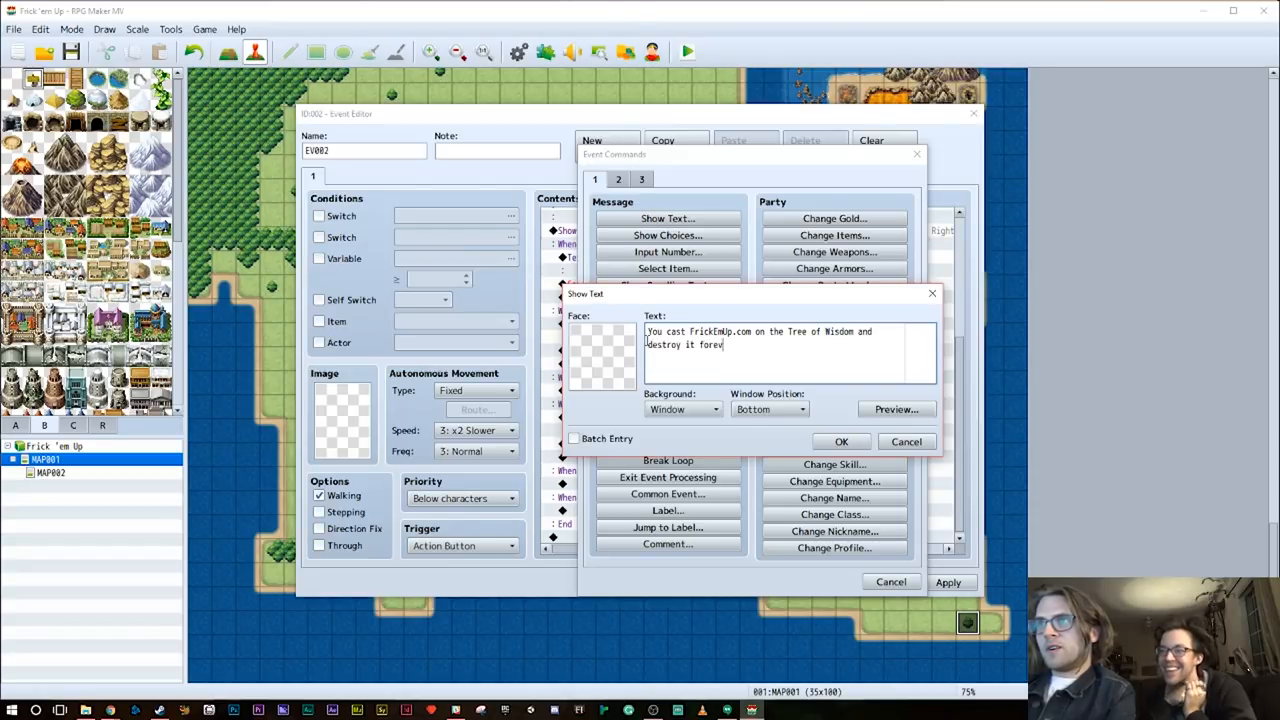
type("er.")
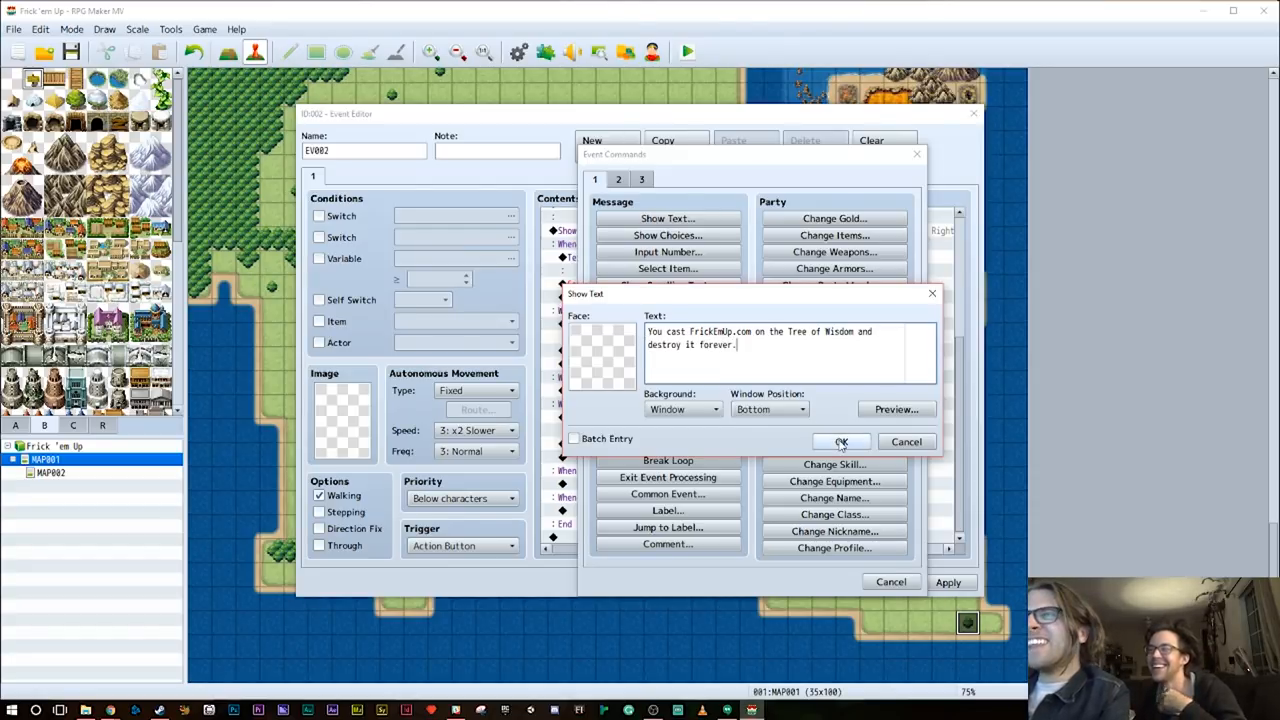
left_click(840, 442)
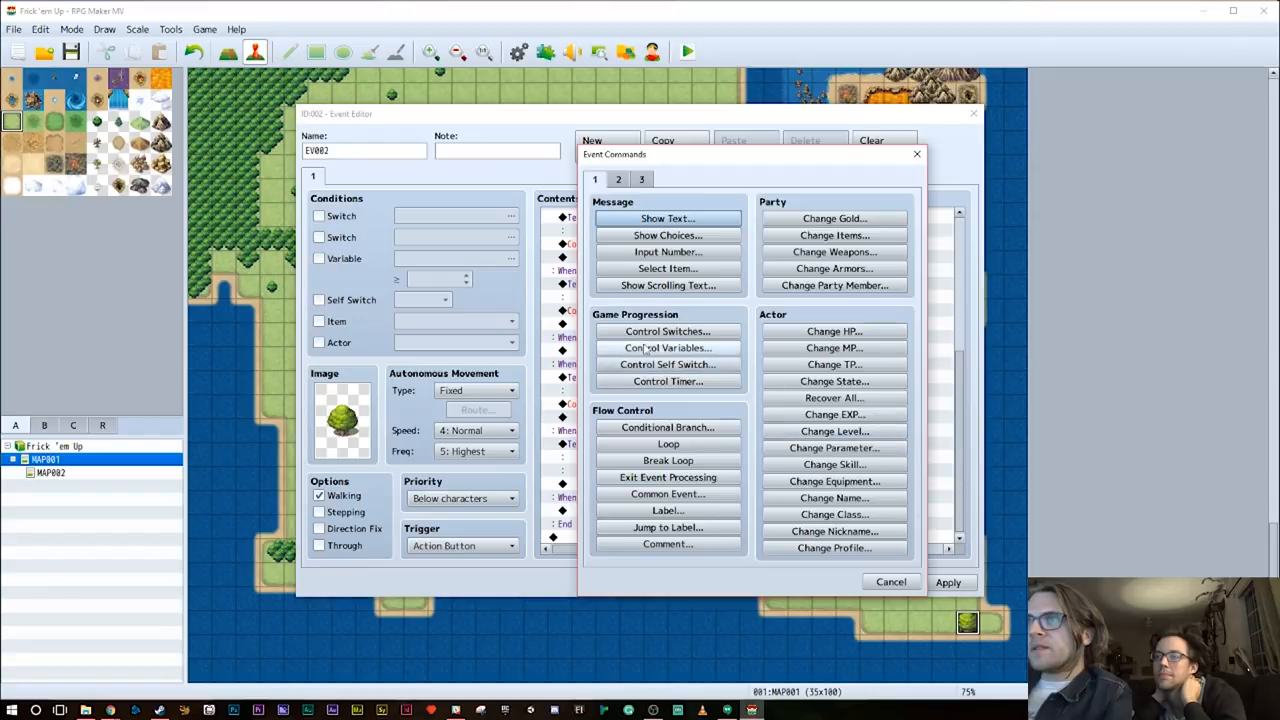
Add Control Switches naming switch 0004 'TreeDestroyed' and turning it ON after the message
left_click(668, 332)
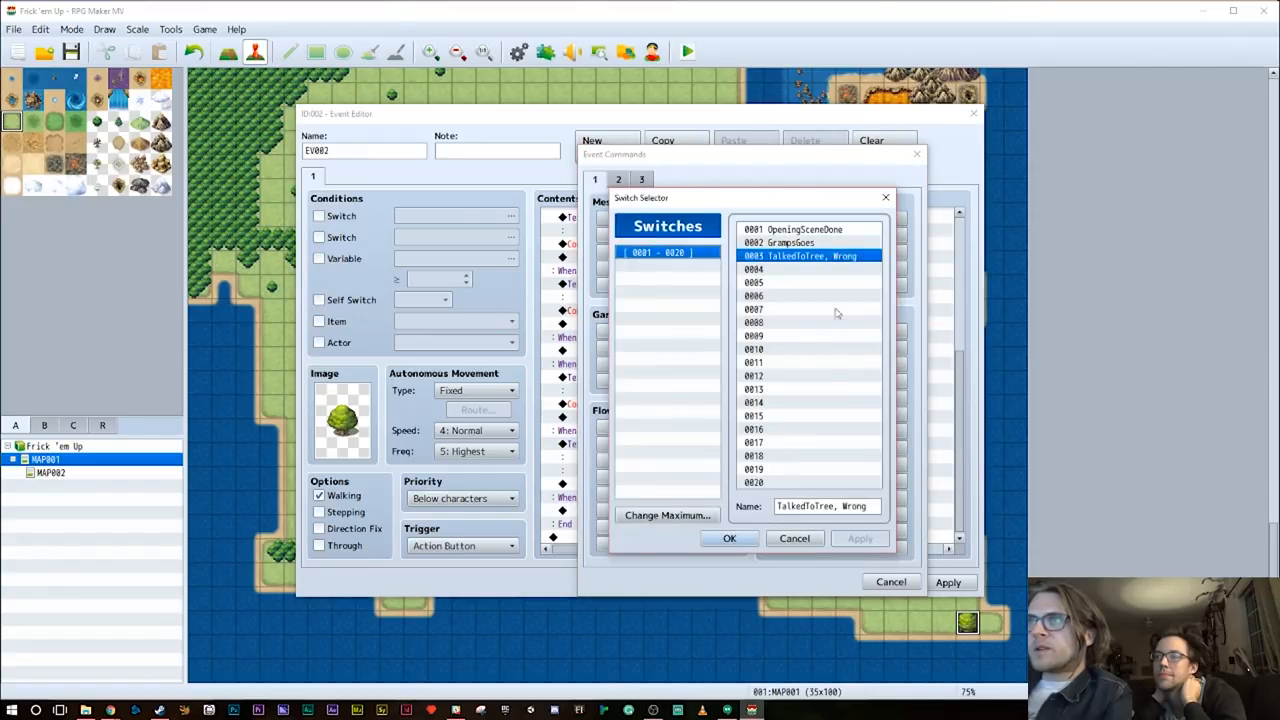
left_click(780, 268)
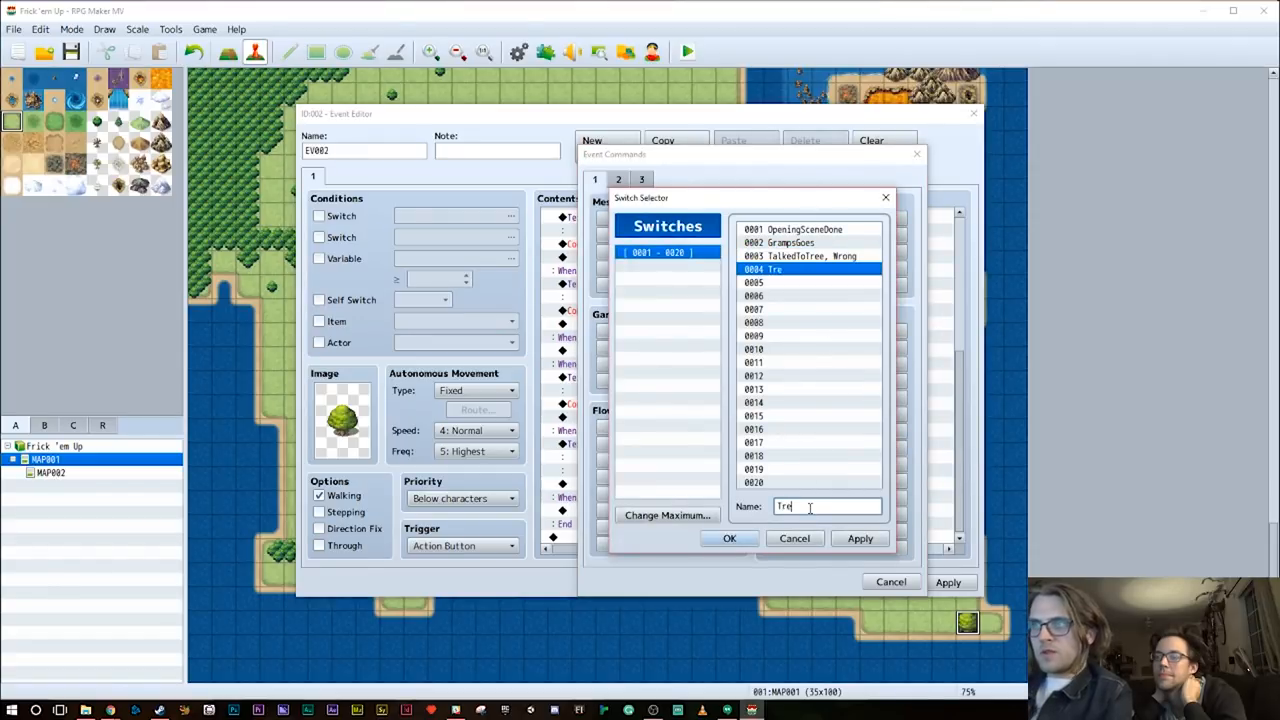
type("eDestroyed")
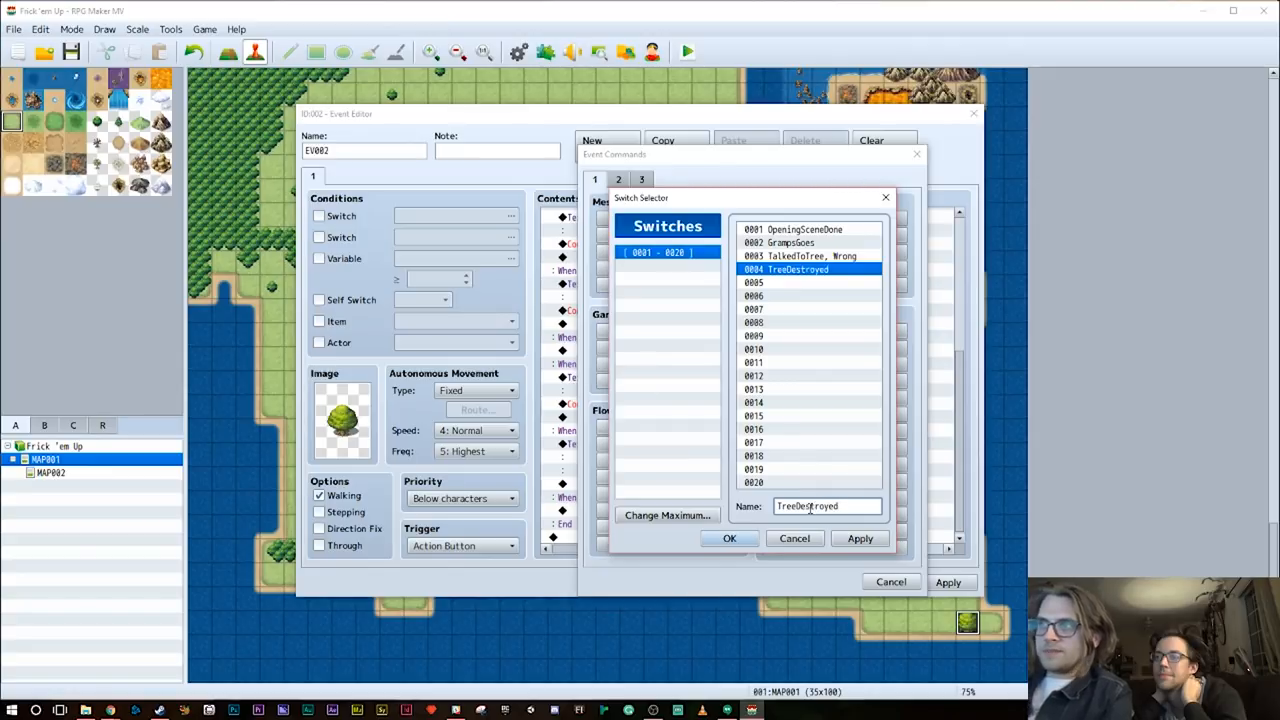
left_click(728, 538)
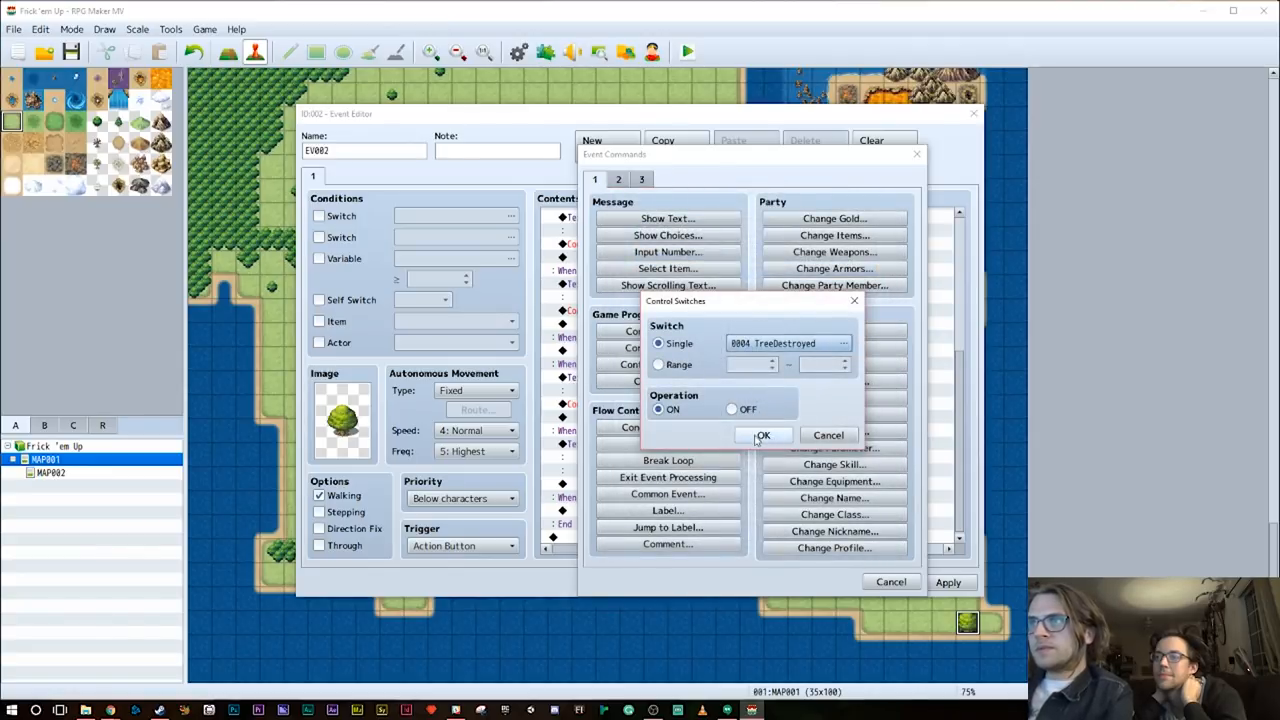
left_click(764, 436)
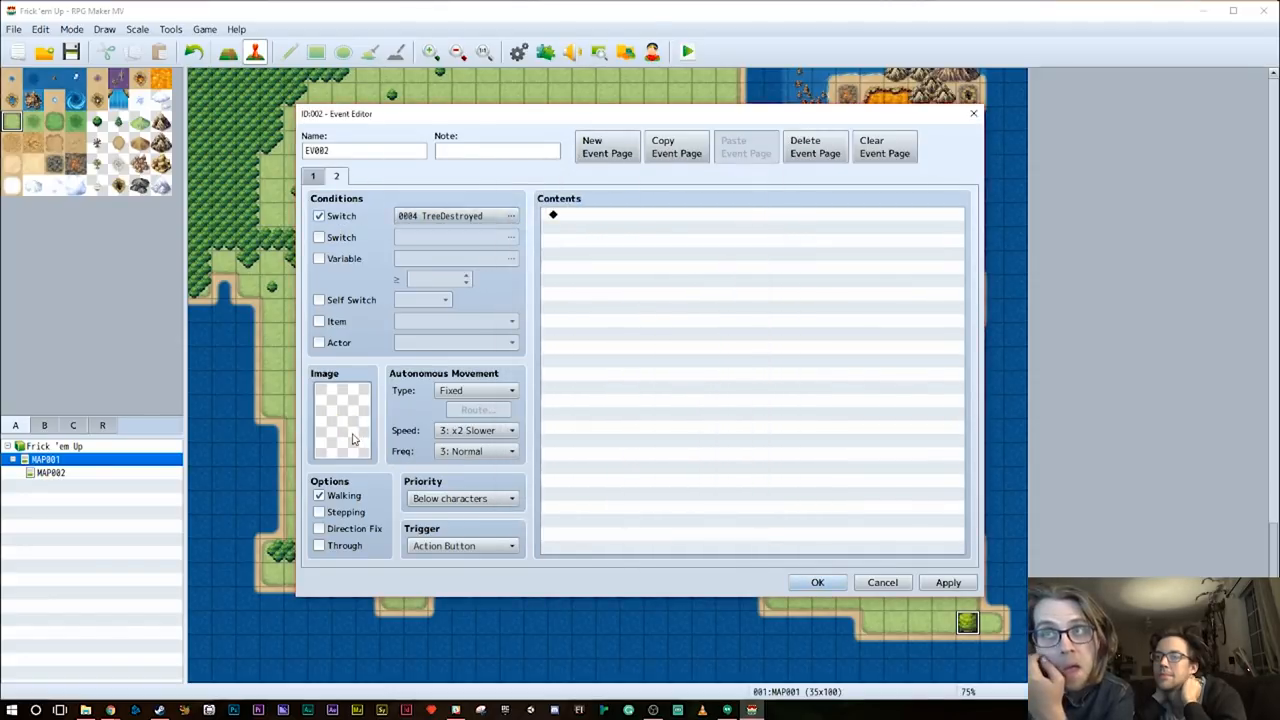
Give the TreeDestroyed page a stump tile image from Tileset B, then return to page 1
left_click(342, 418)
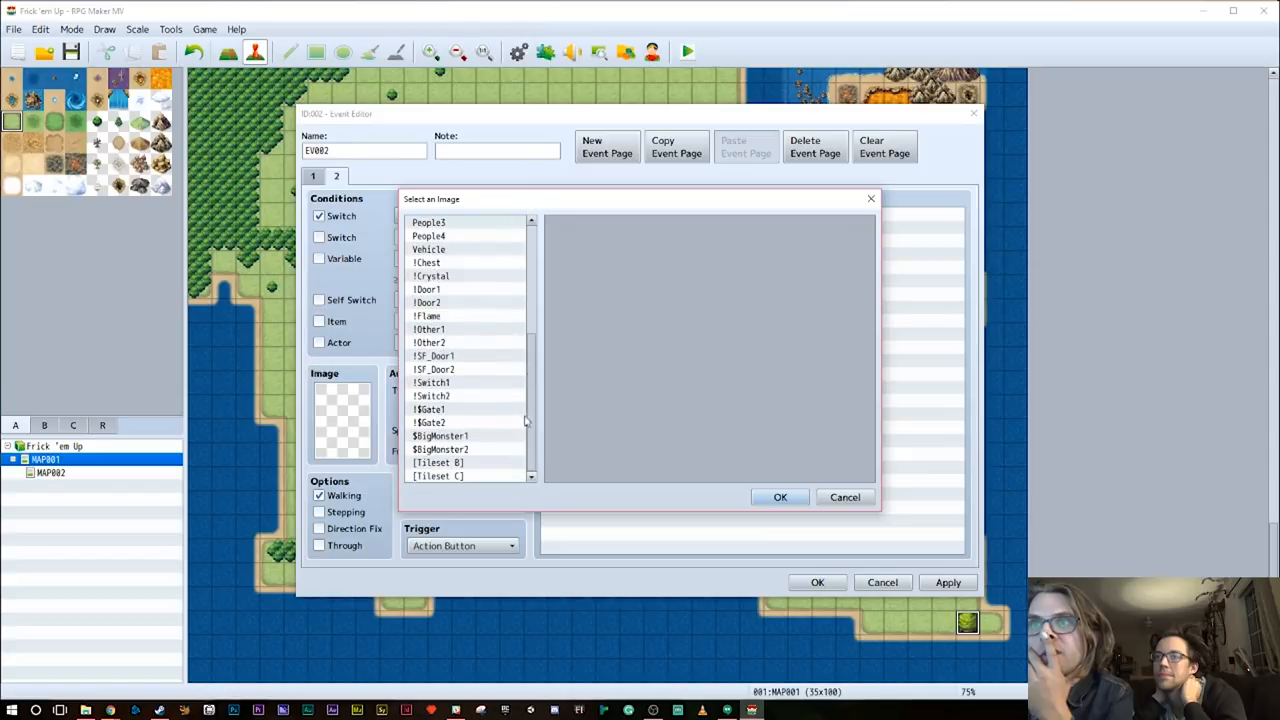
left_click(438, 462)
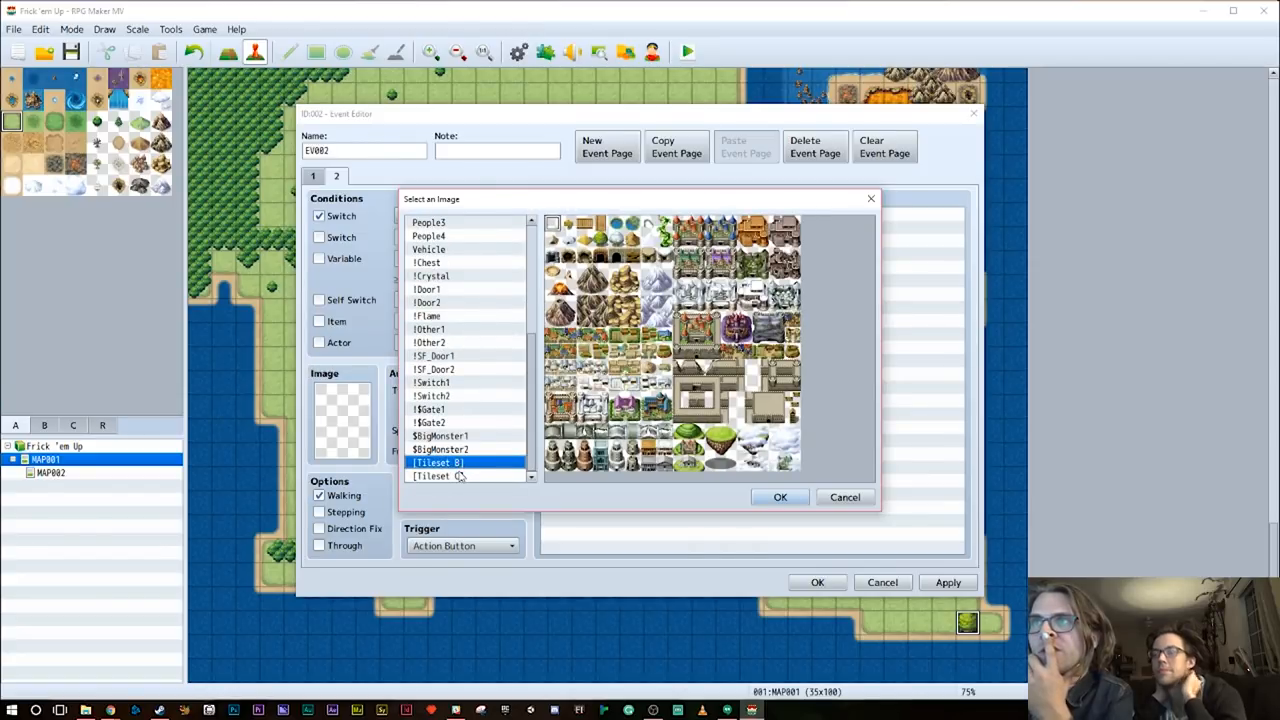
left_click(436, 476)
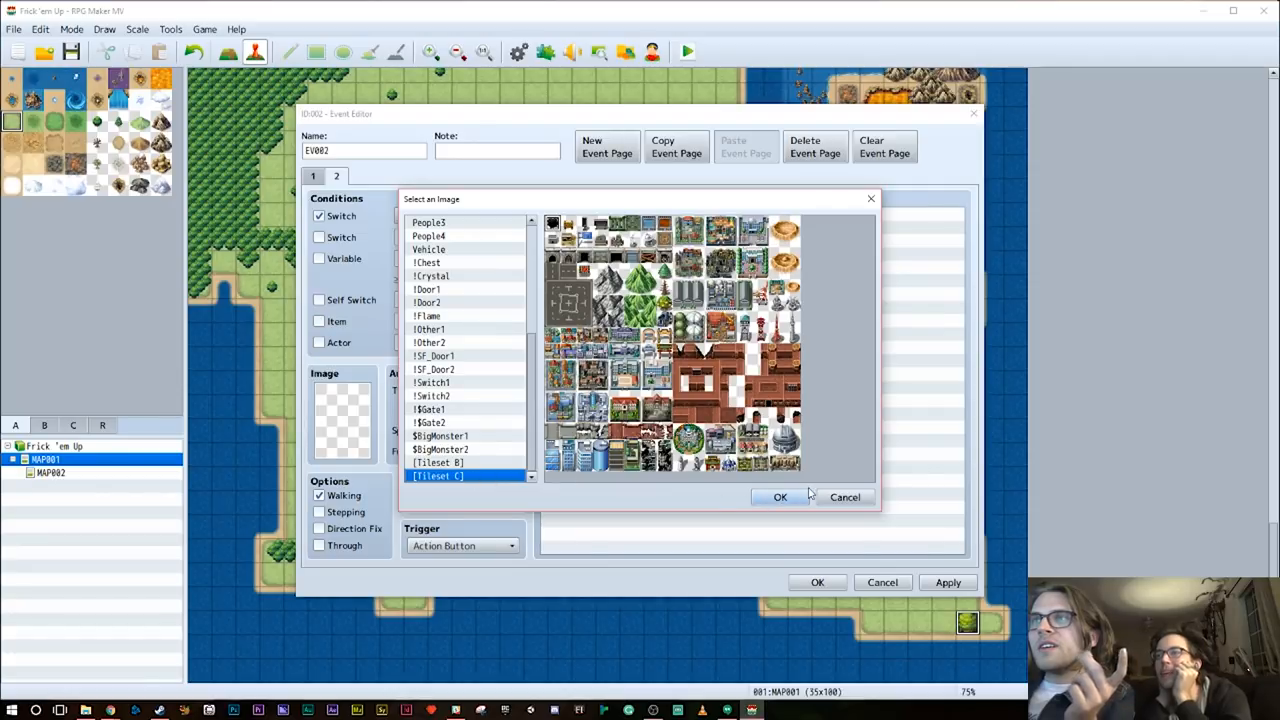
left_click(436, 462)
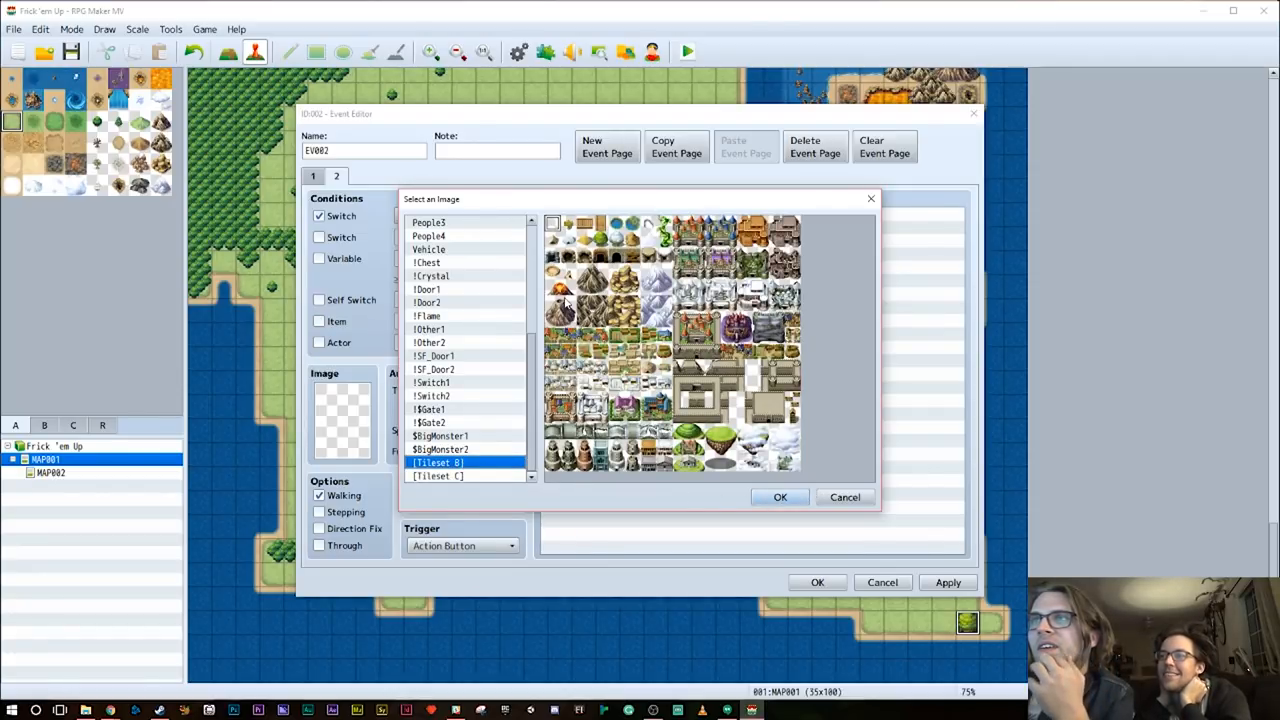
left_click(438, 476)
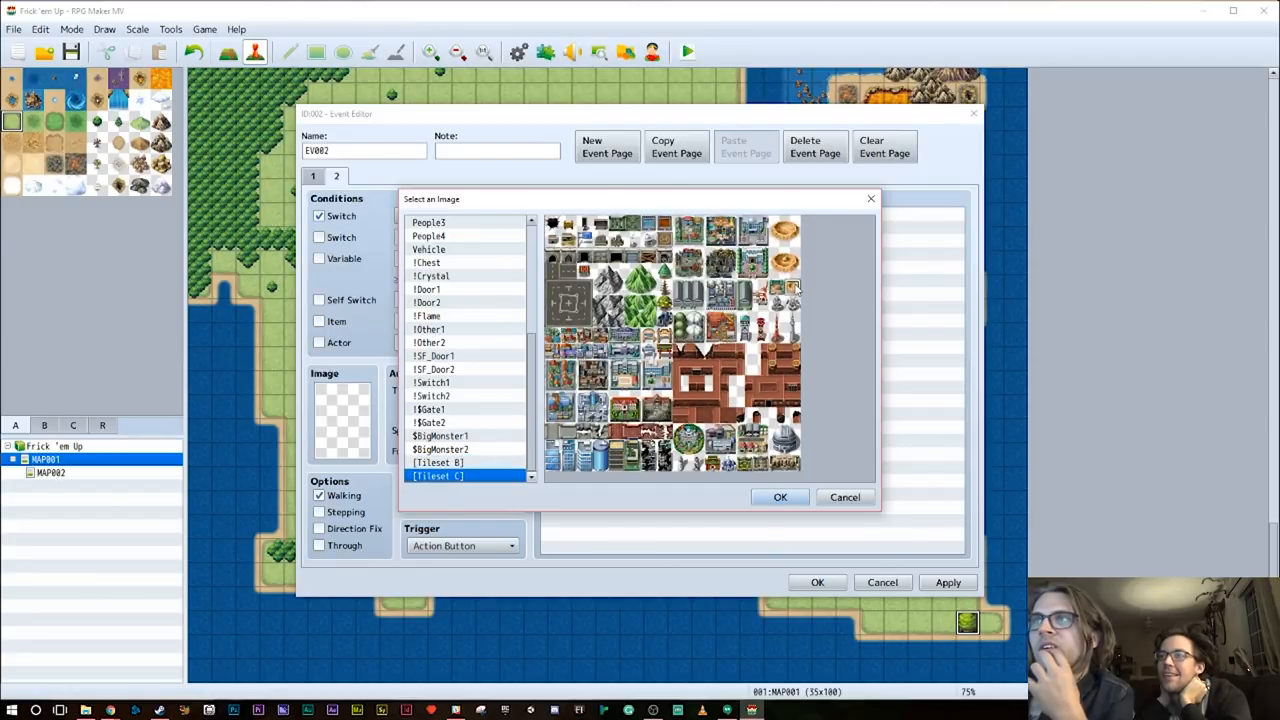
left_click(780, 496)
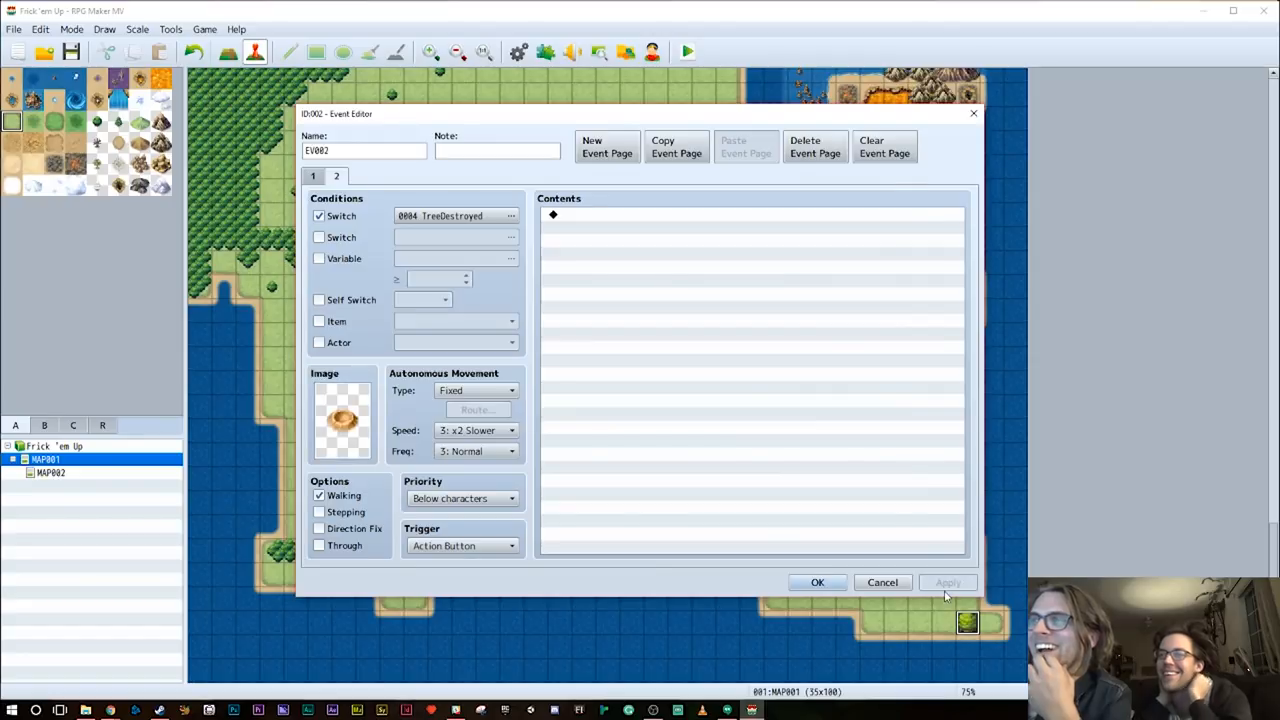
mouse_move(314, 176)
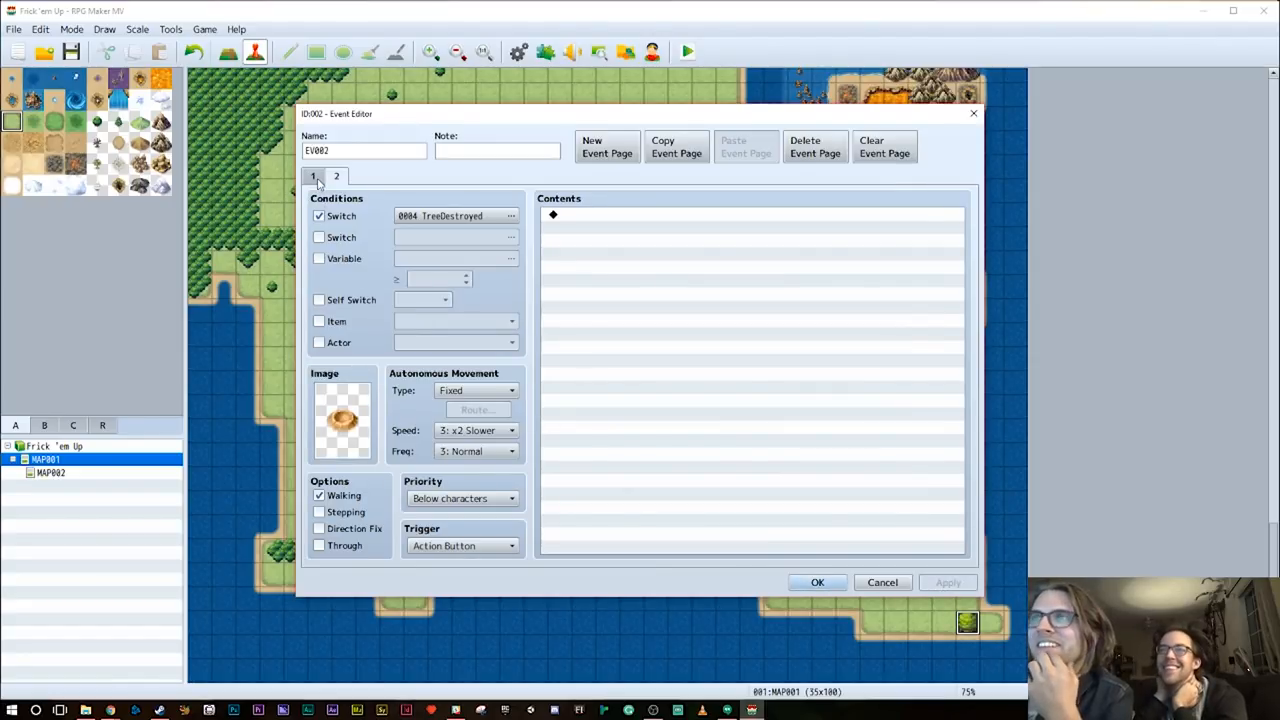
left_click(312, 176)
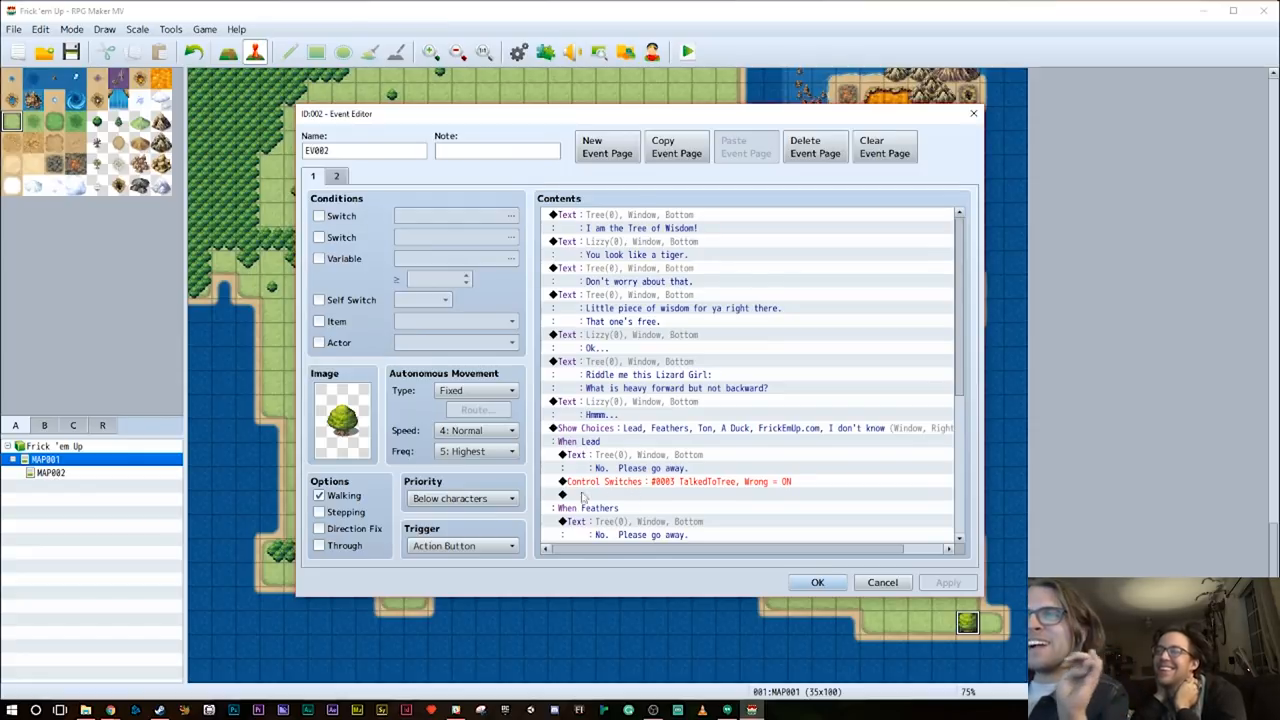
Under the Ton answer add the "That is correct" frozen-ruins wisdom reply
left_click(456, 498)
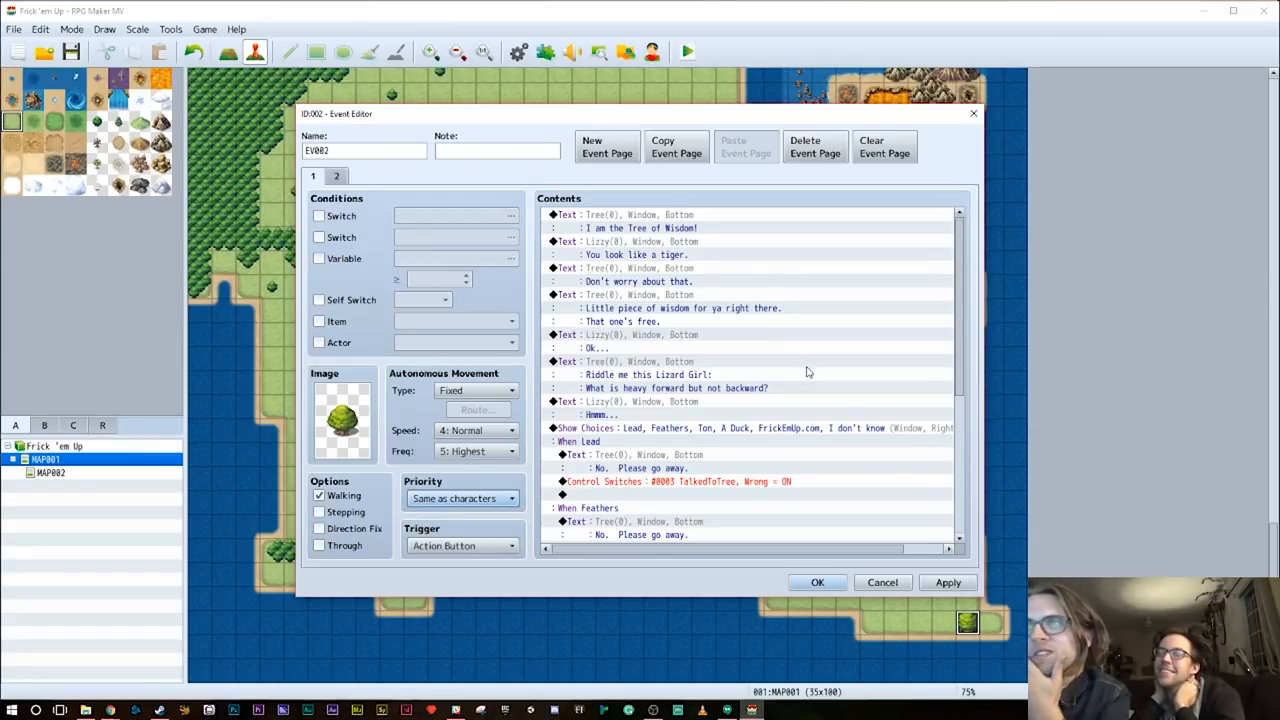
scroll("down", 3)
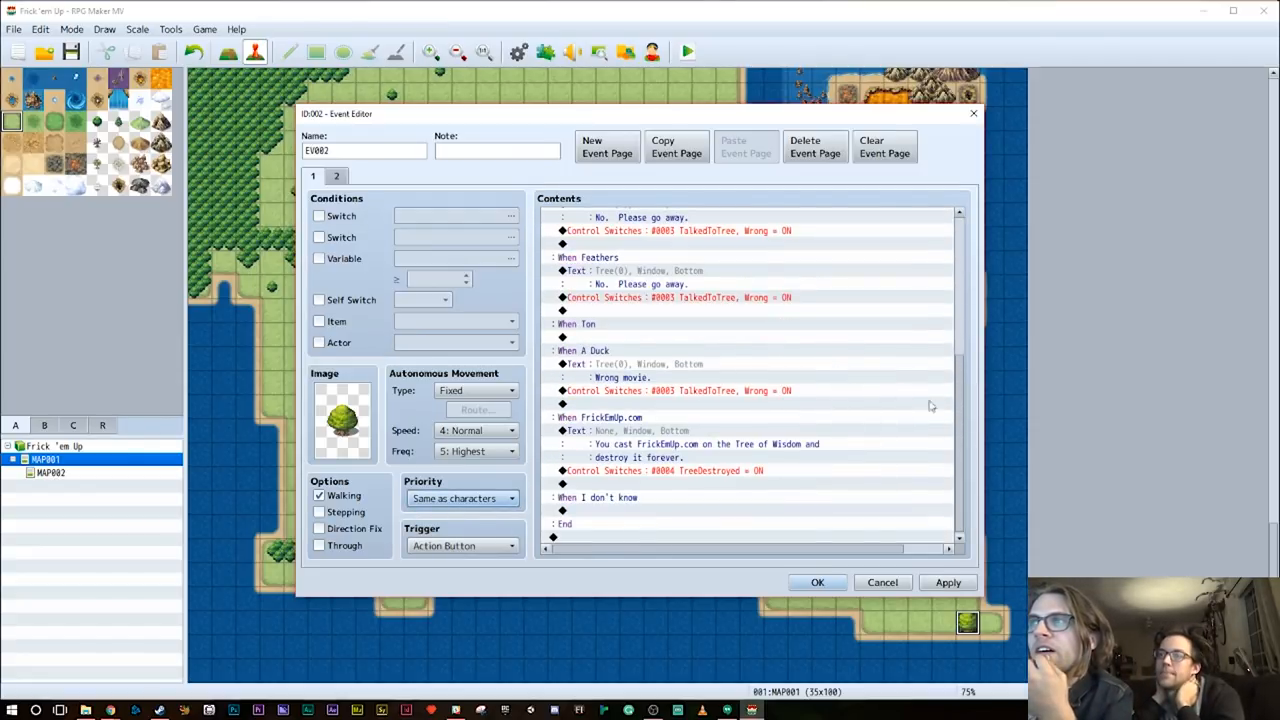
scroll("up", 3)
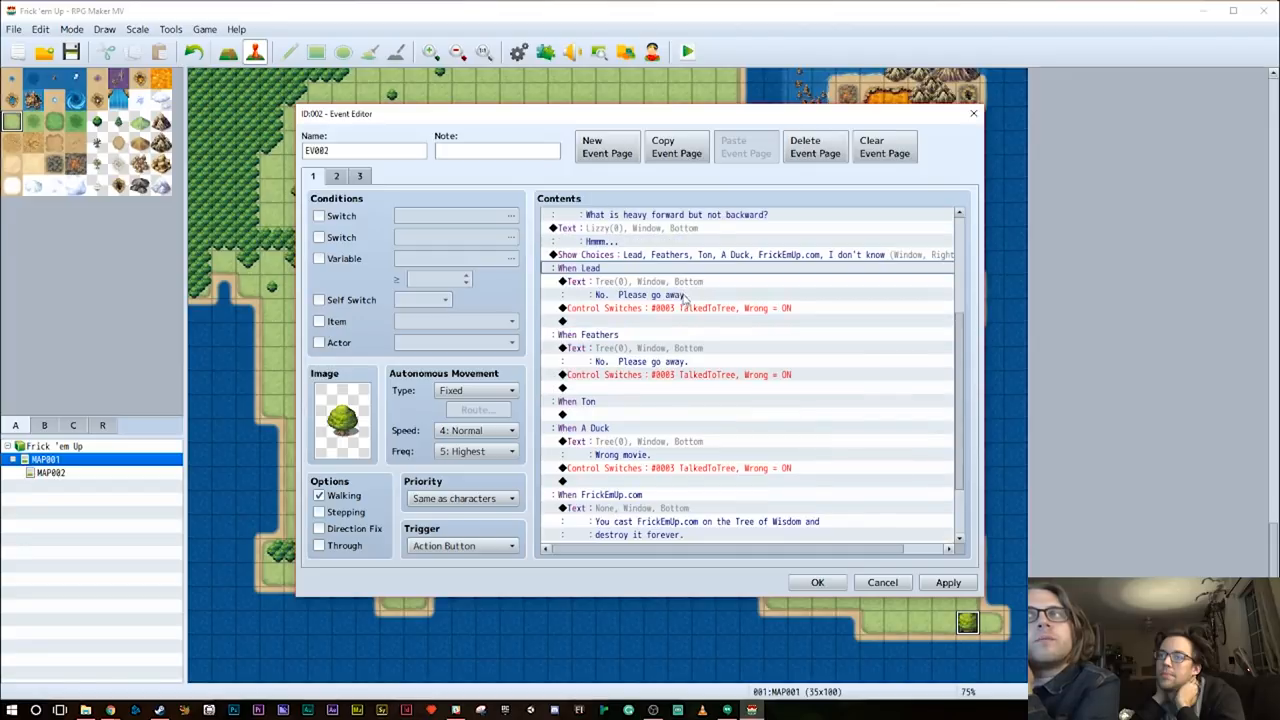
double_click(676, 214)
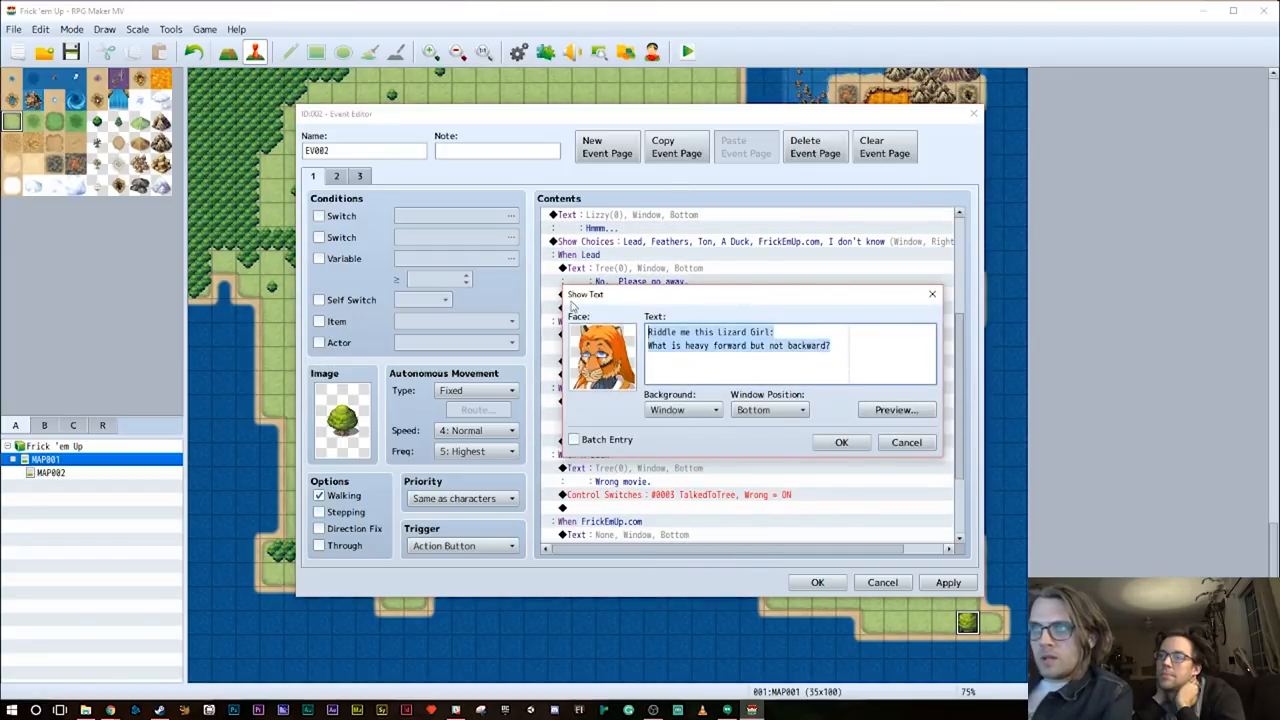
type("That is corr")
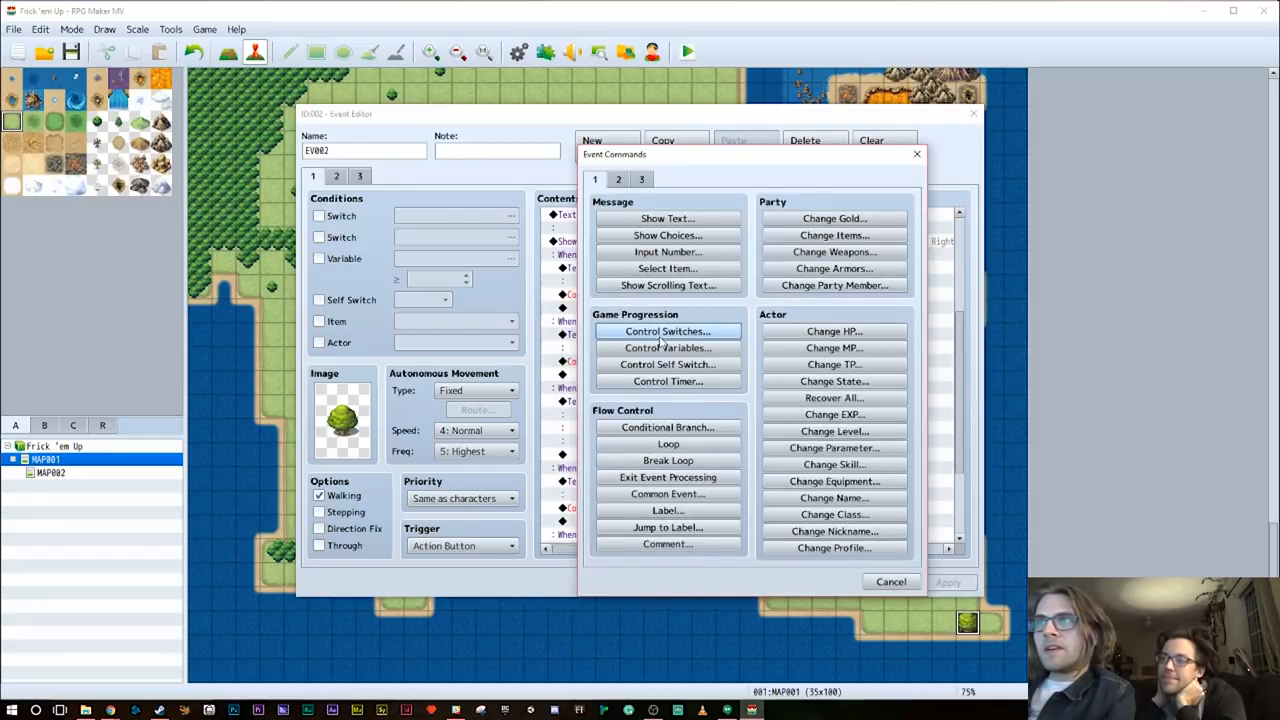
Add Control Switches naming switch 0005 'TalkedToTree, Right' and turning it ON
left_click(668, 332)
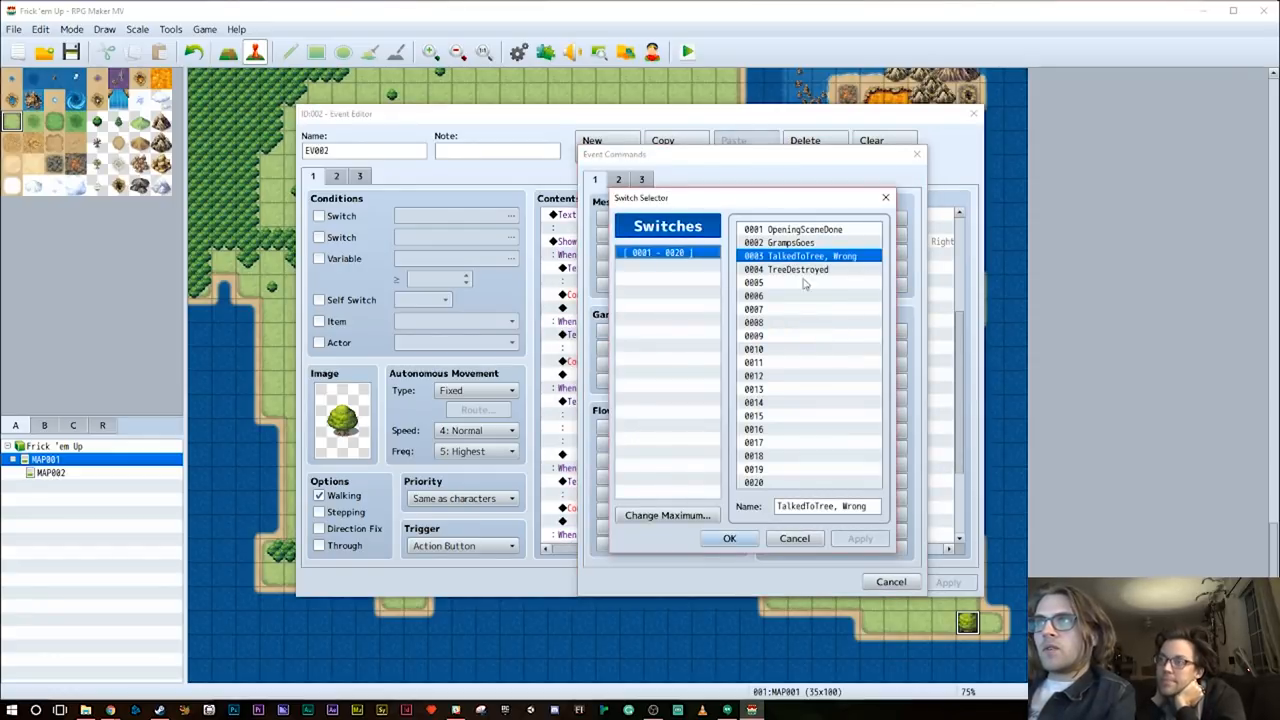
left_click(790, 282)
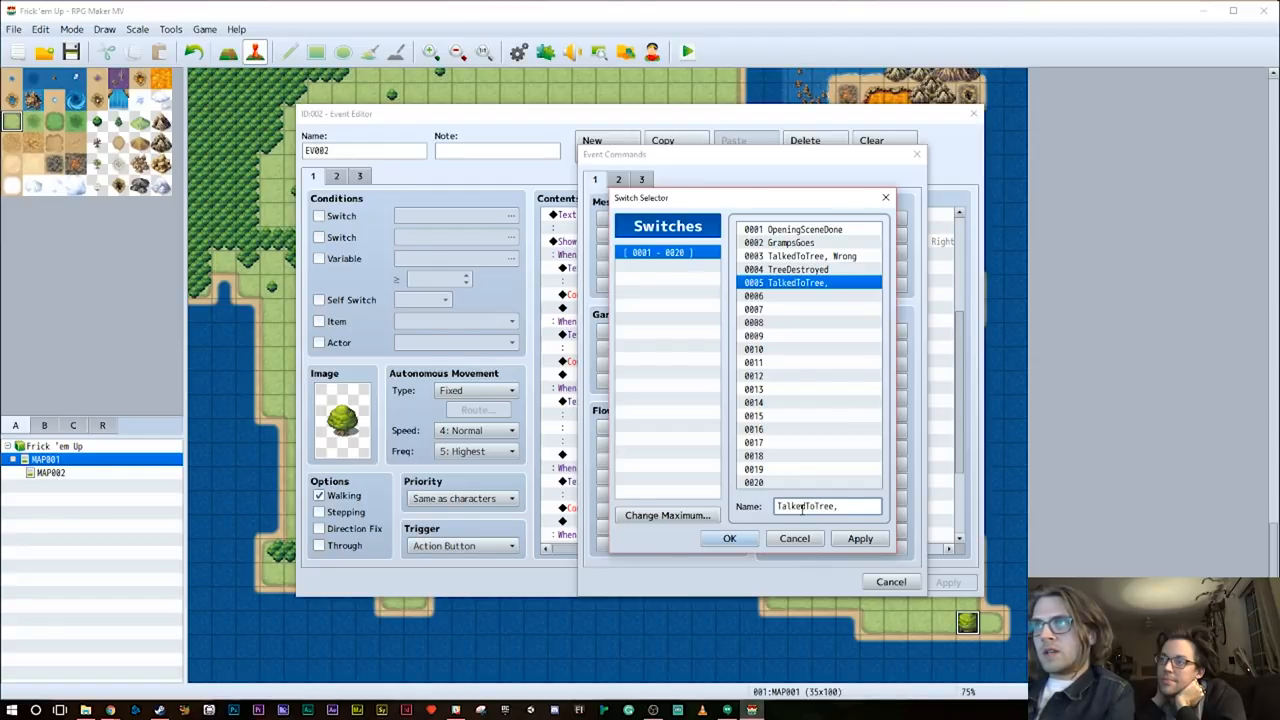
type("Right")
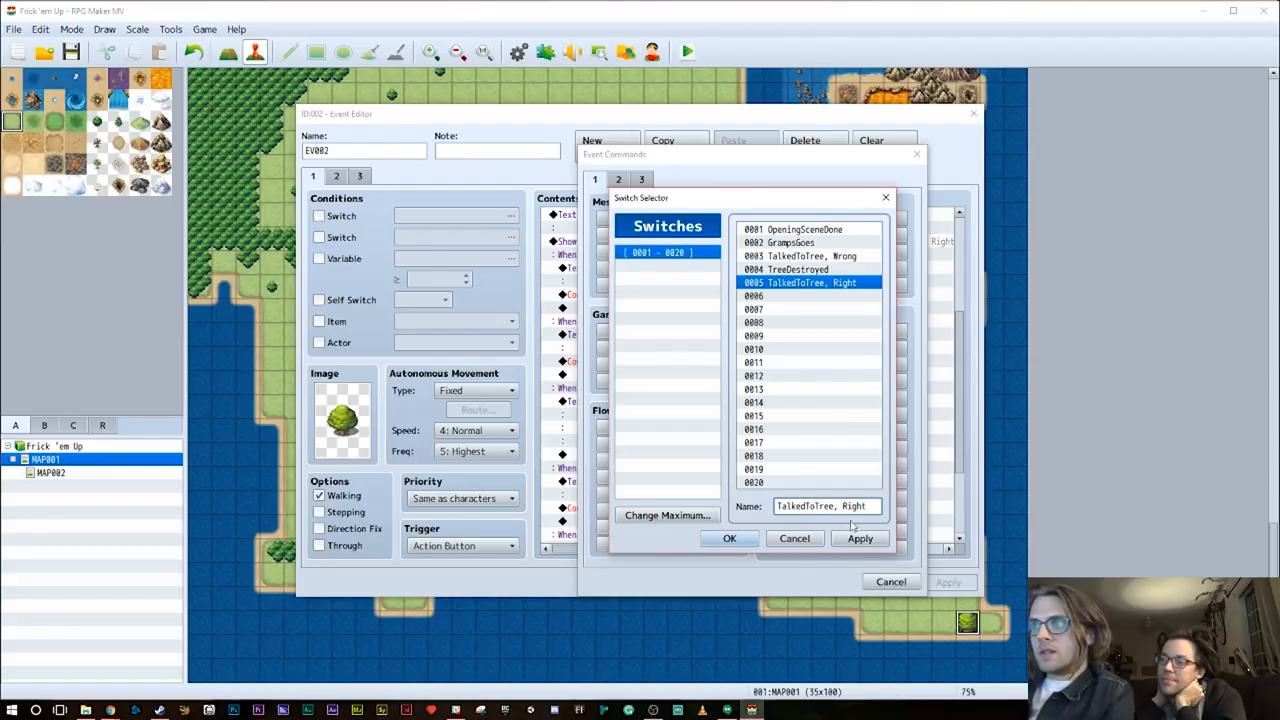
left_click(728, 538)
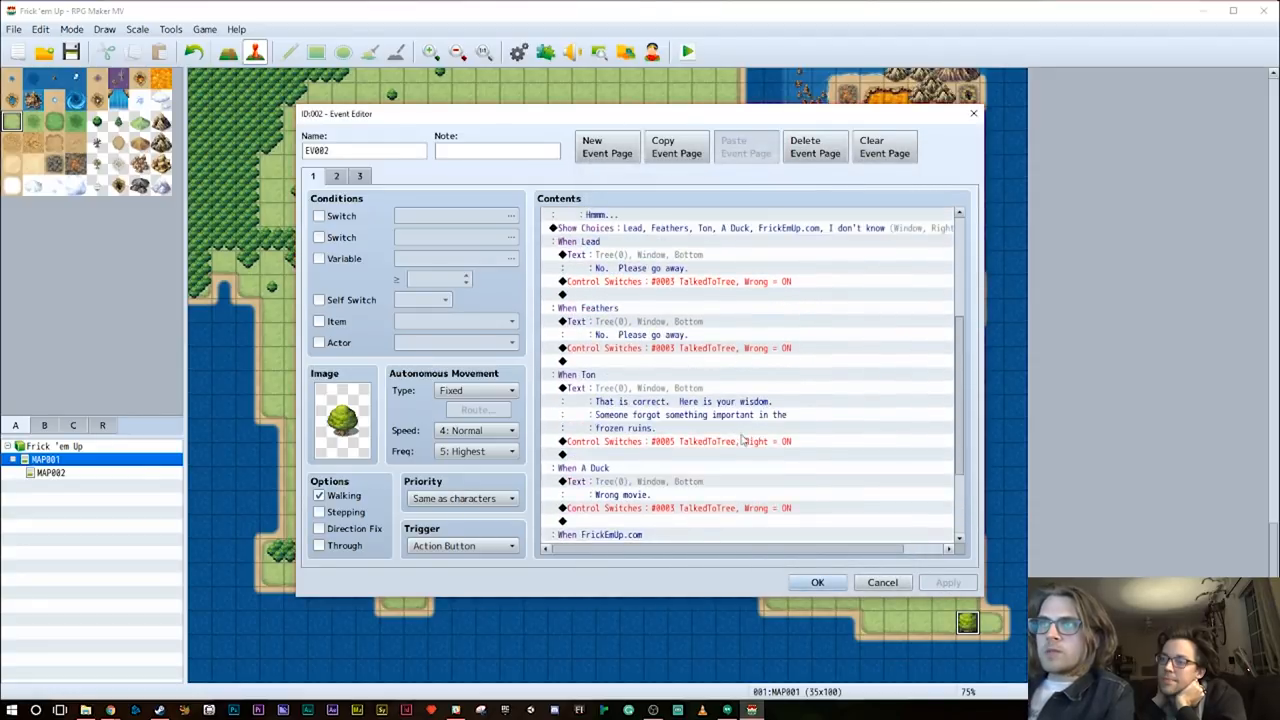
scroll("up", 3)
type("Well Google it and come")
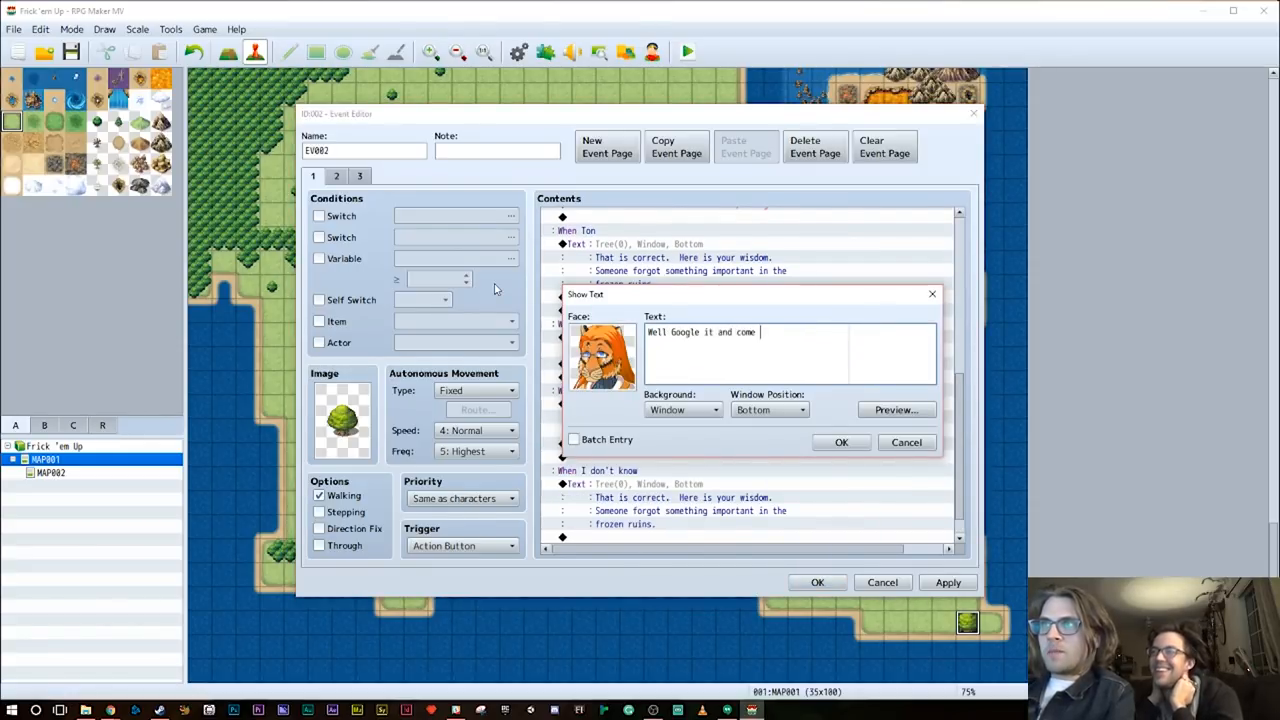
Finish the Google-it reply ending "back when you do." and start page 2's dialogue with "Ready to try again?"
type("back when you do.")
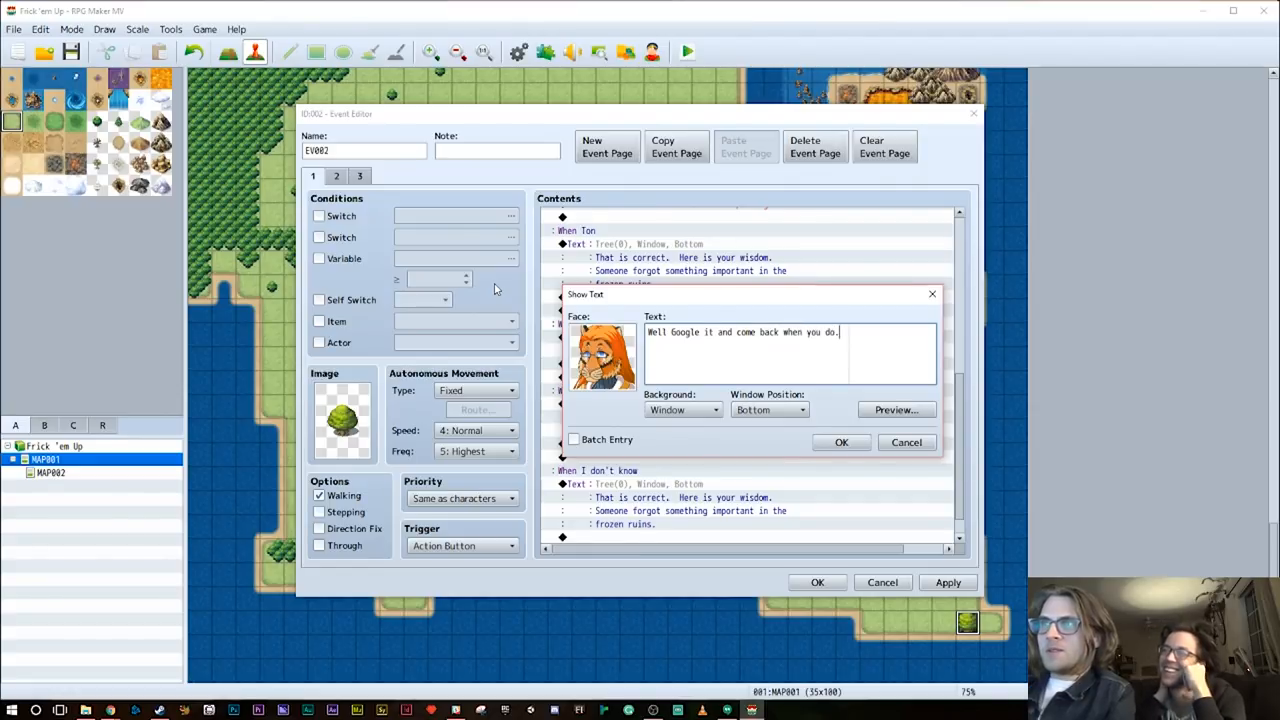
left_click(840, 442)
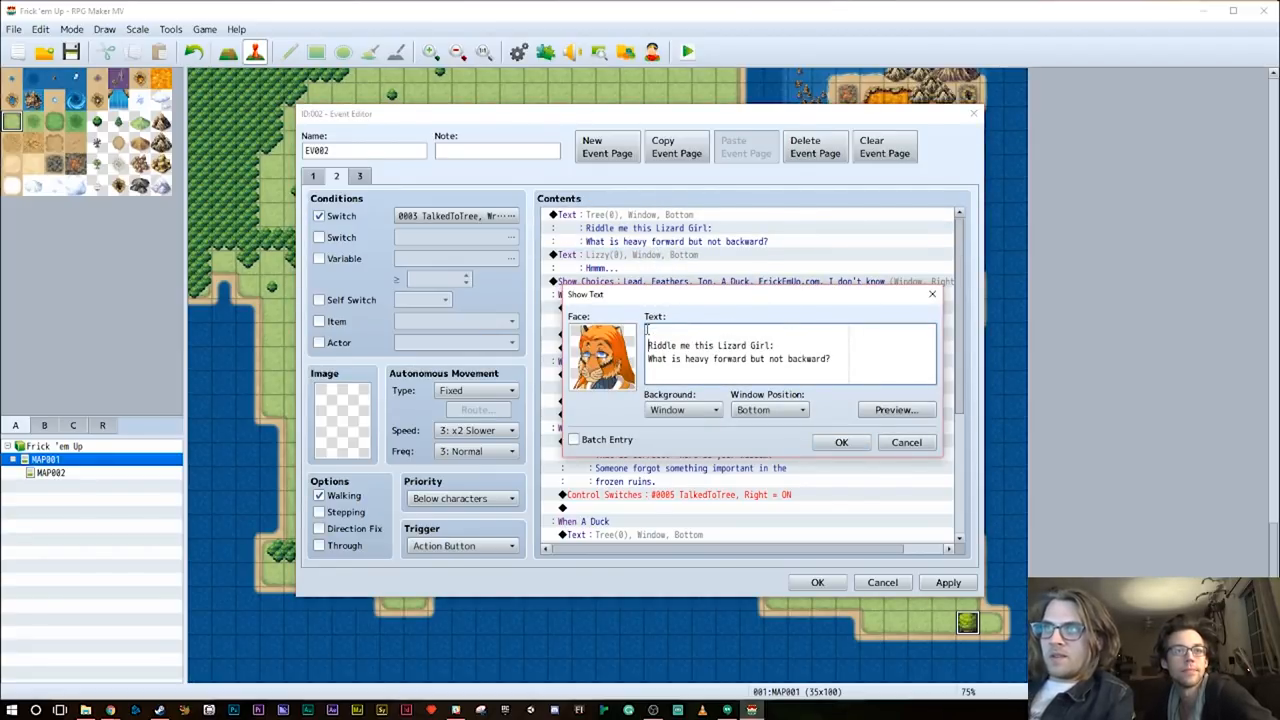
type("Ready to t")
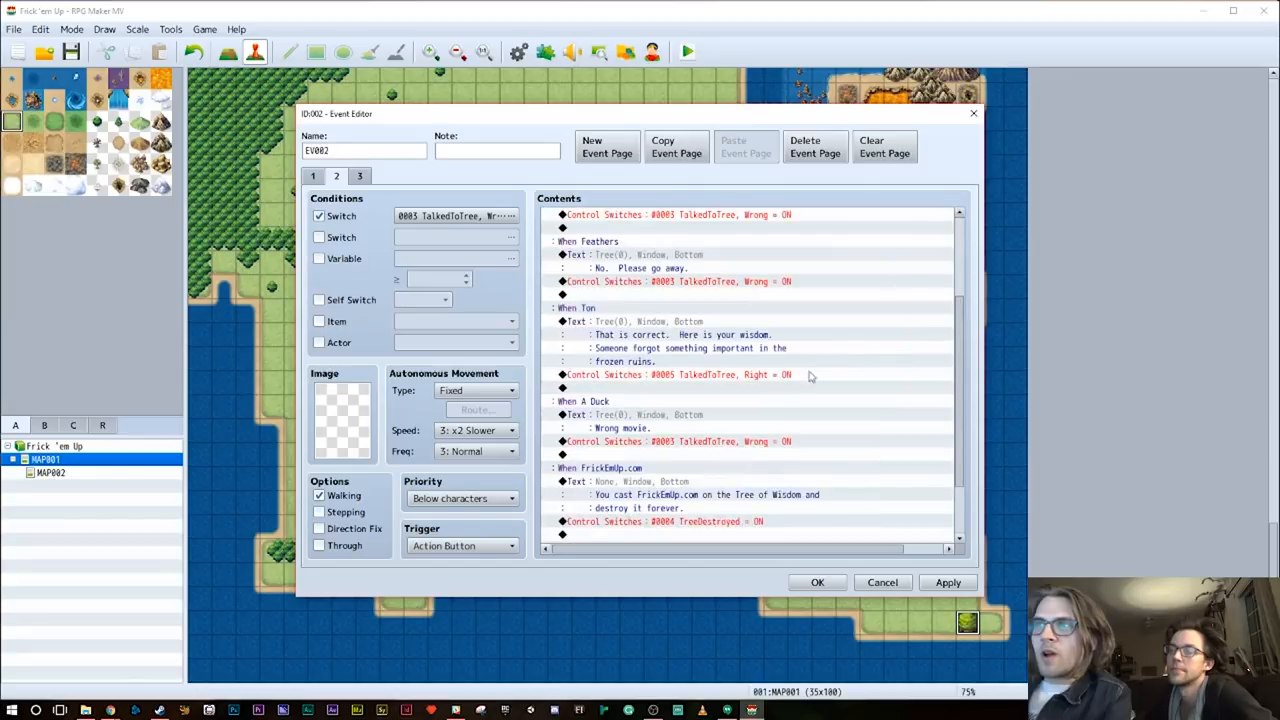
scroll("down", 3)
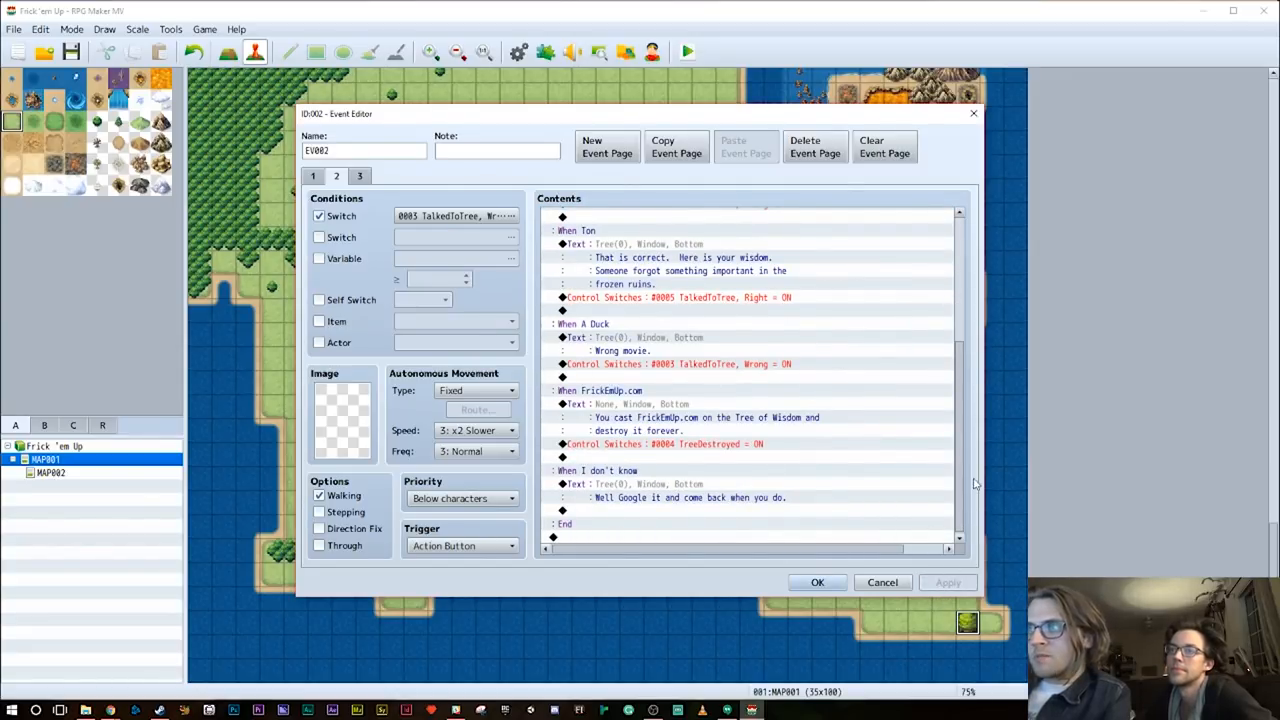
scroll("up", 3)
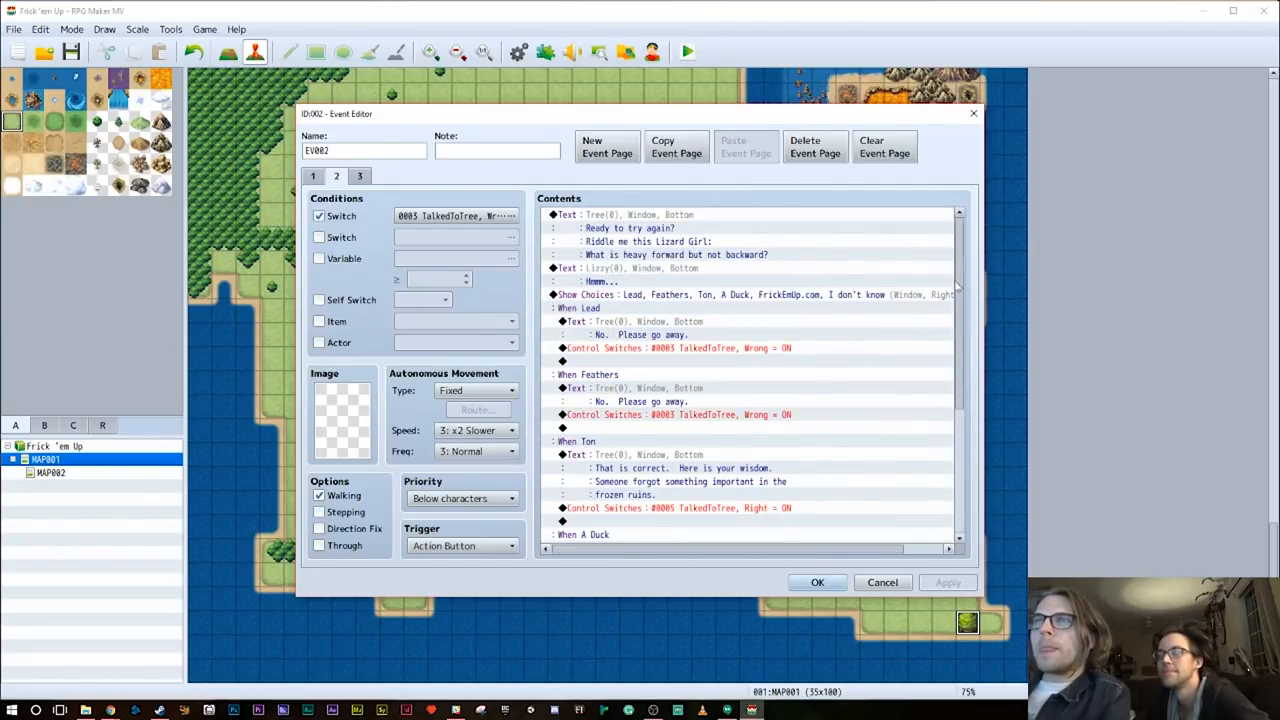
Add a fourth event page and start picking its image; close the program when the editor crashes
left_click(608, 148)
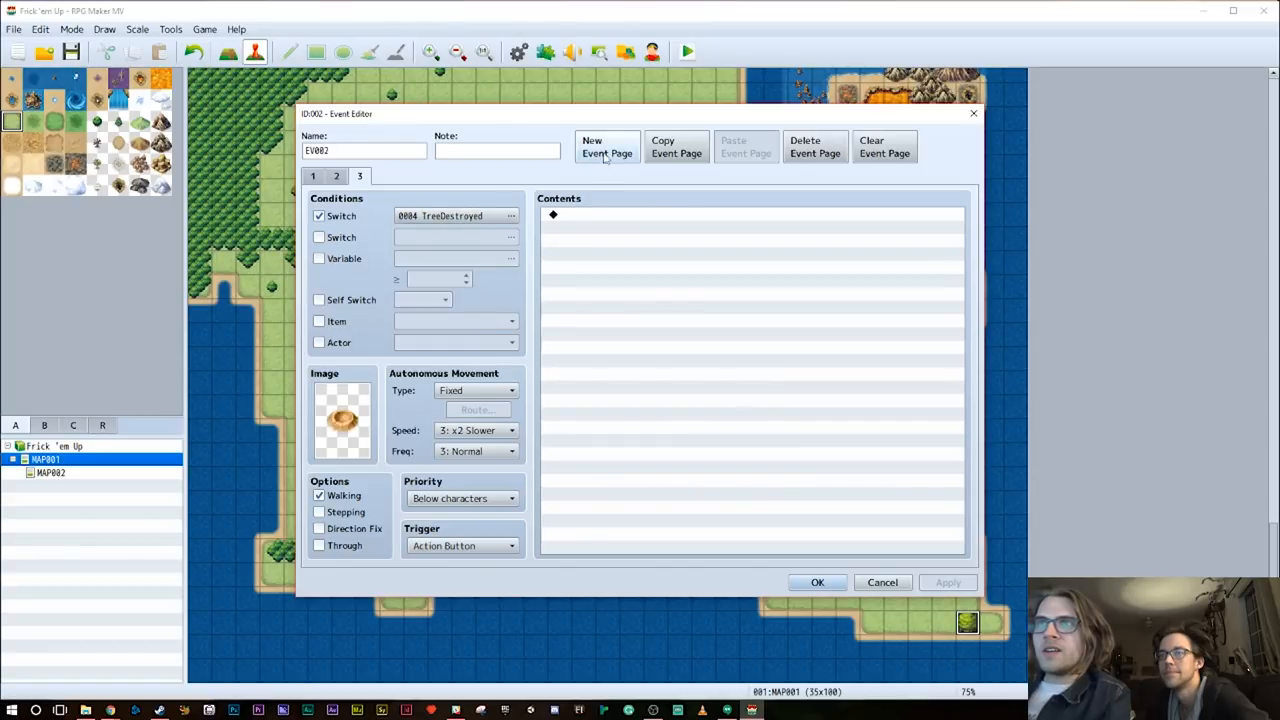
left_click(608, 148)
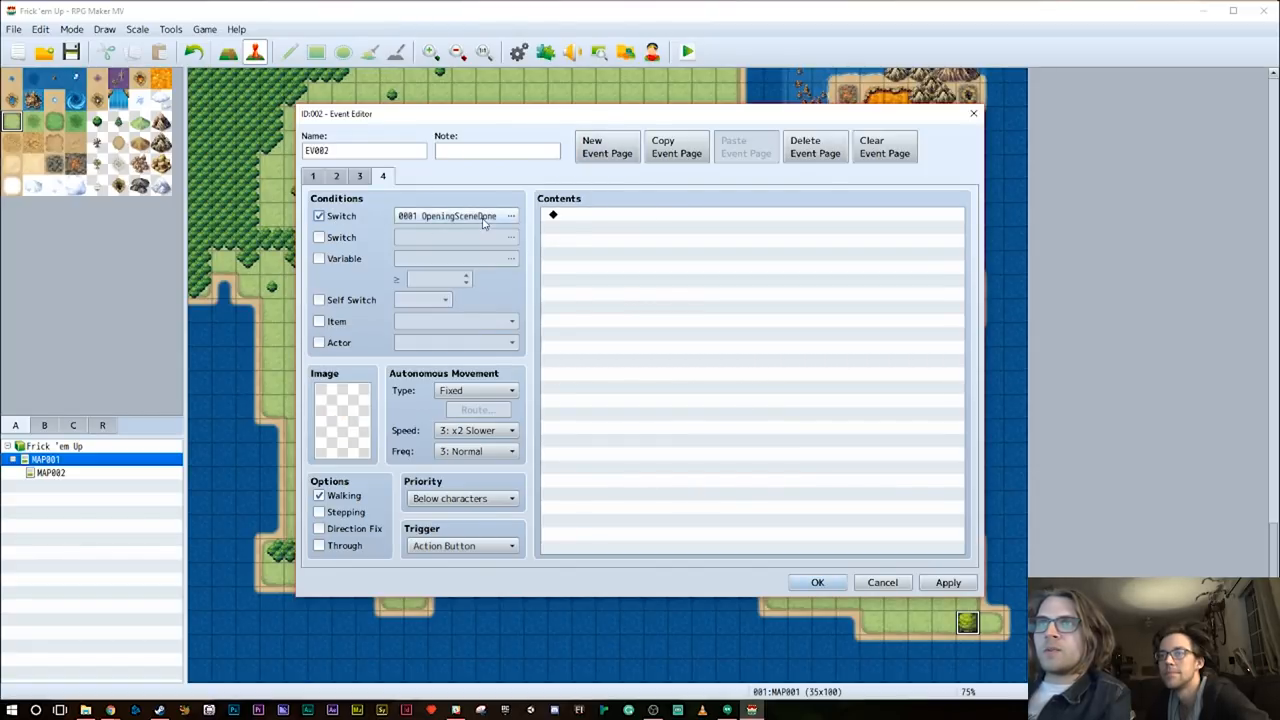
left_click(342, 418)
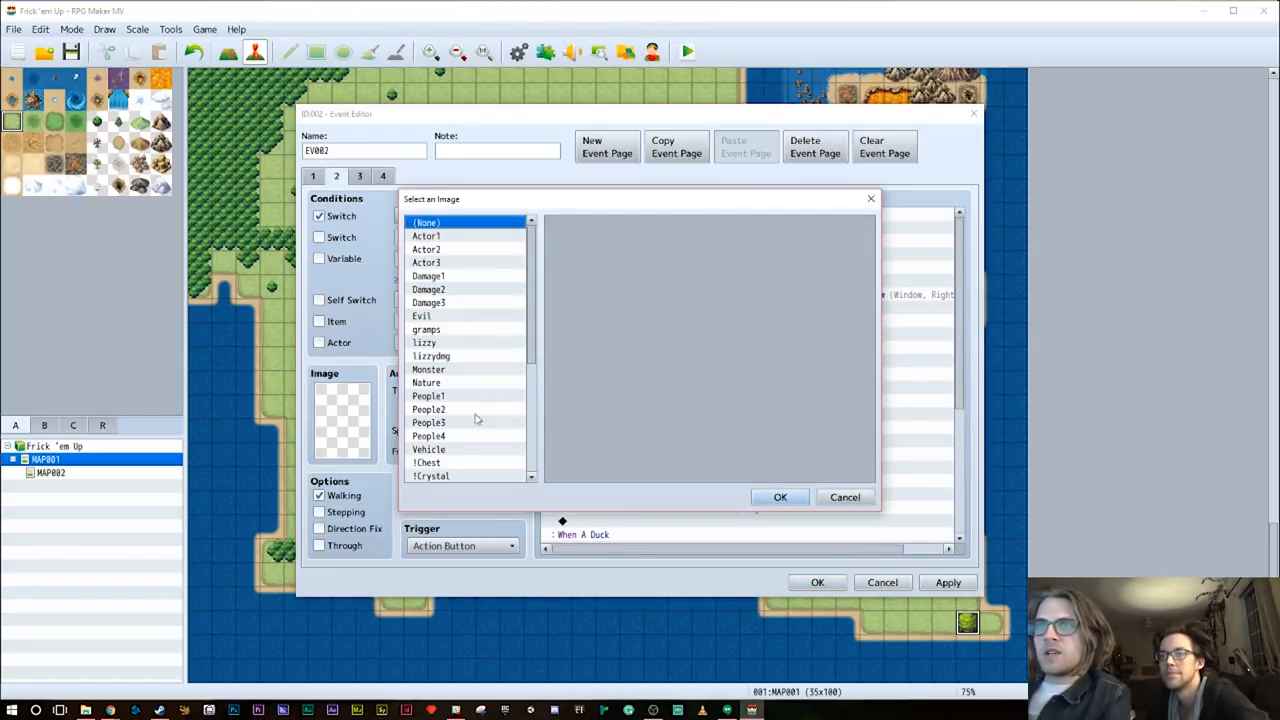
left_click(432, 462)
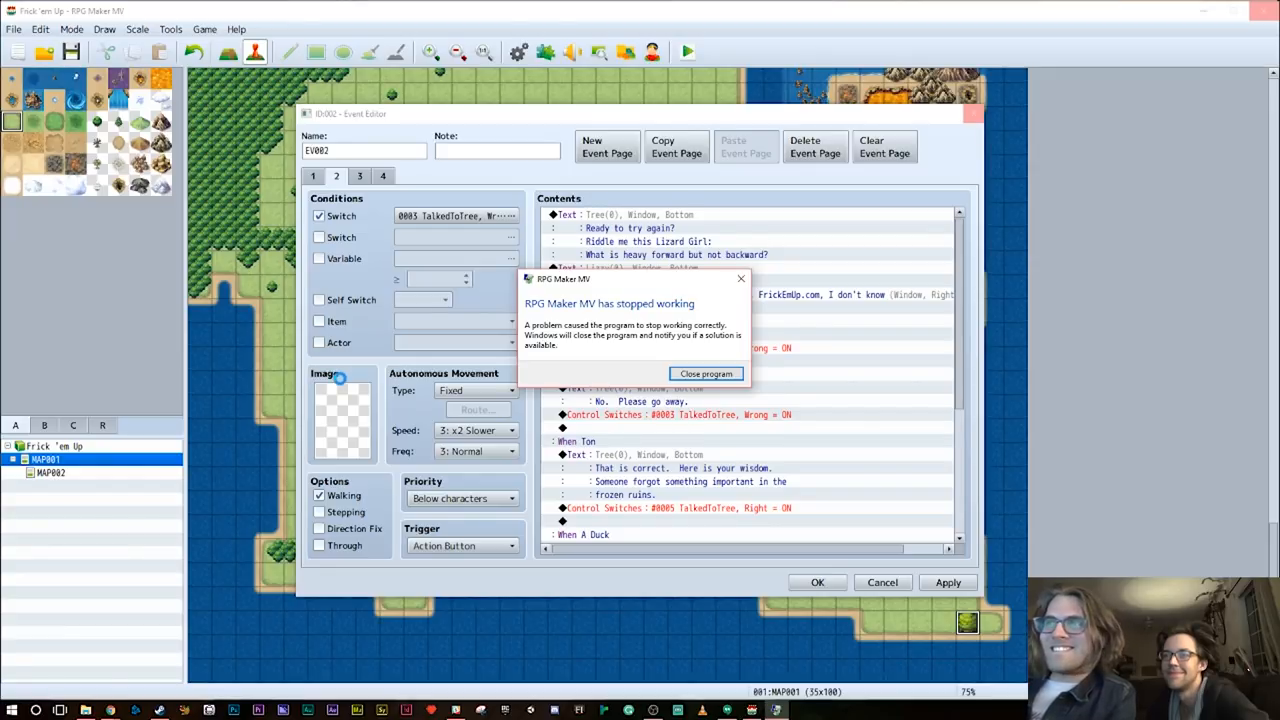
left_click(706, 374)
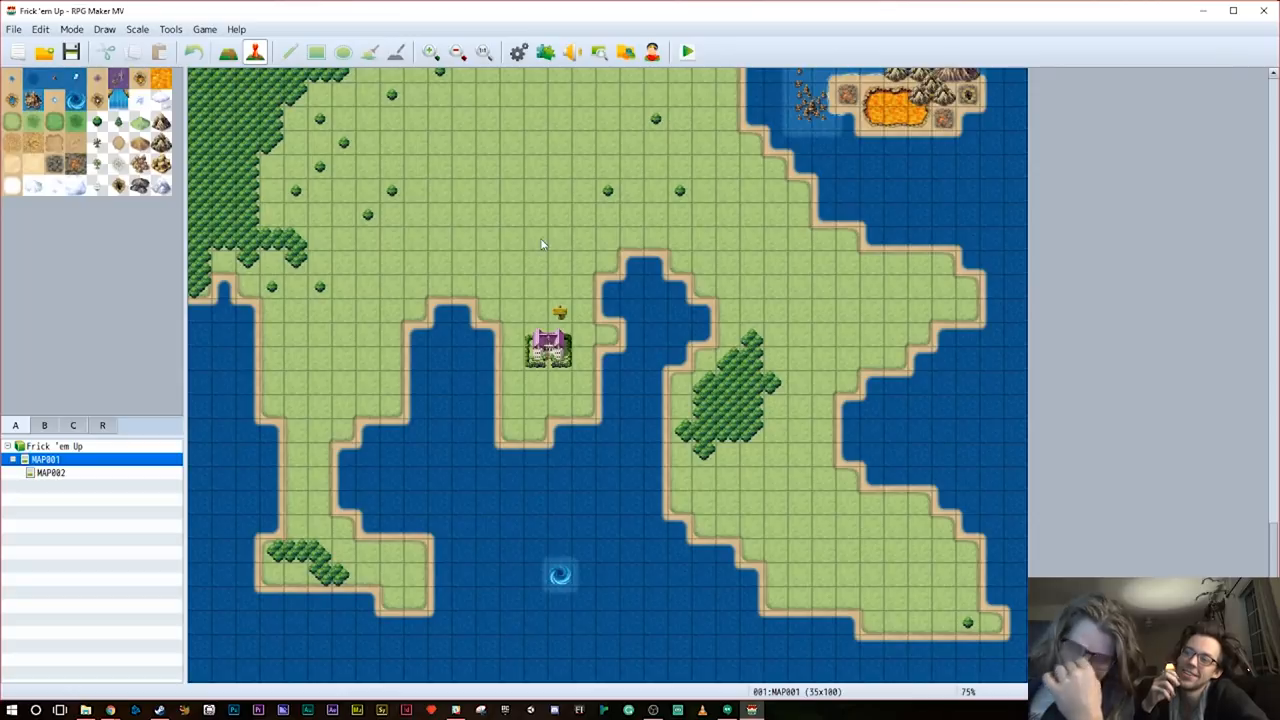
mouse_move(660, 388)
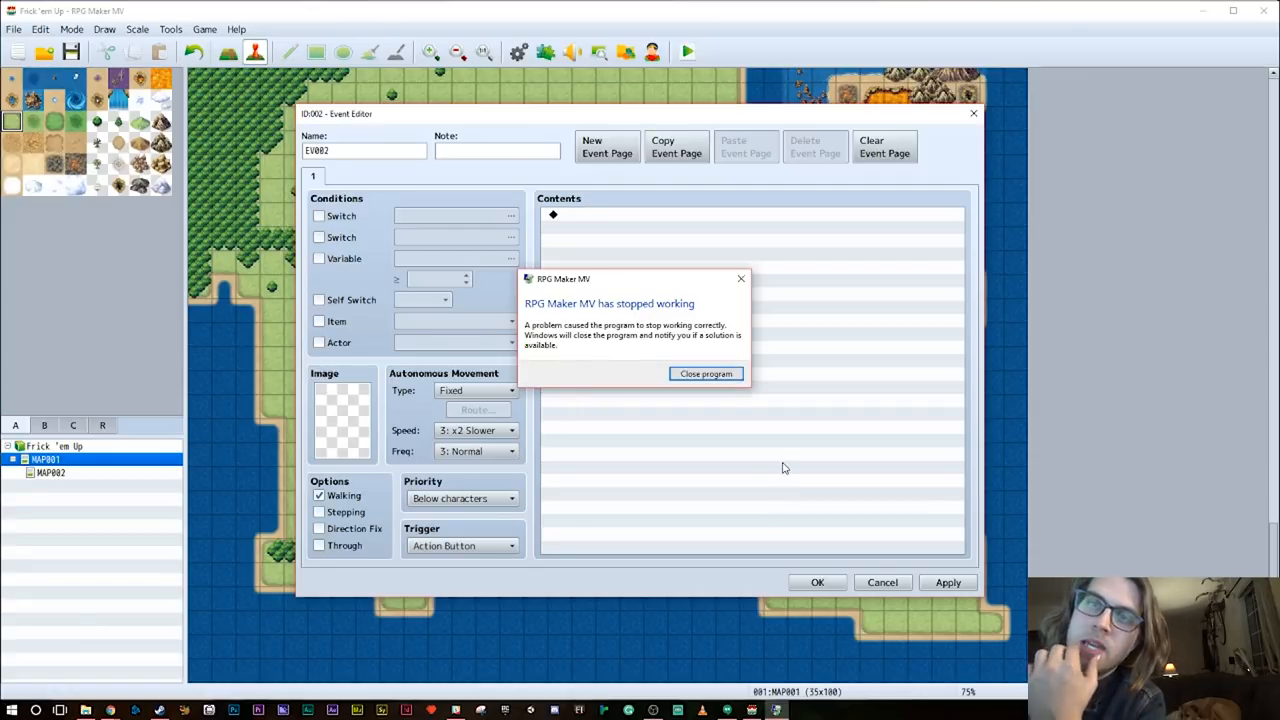
Close the crashed editor, relaunch RPG Maker MV from Steam and reopen the tree event on MAP001
left_click(704, 374)
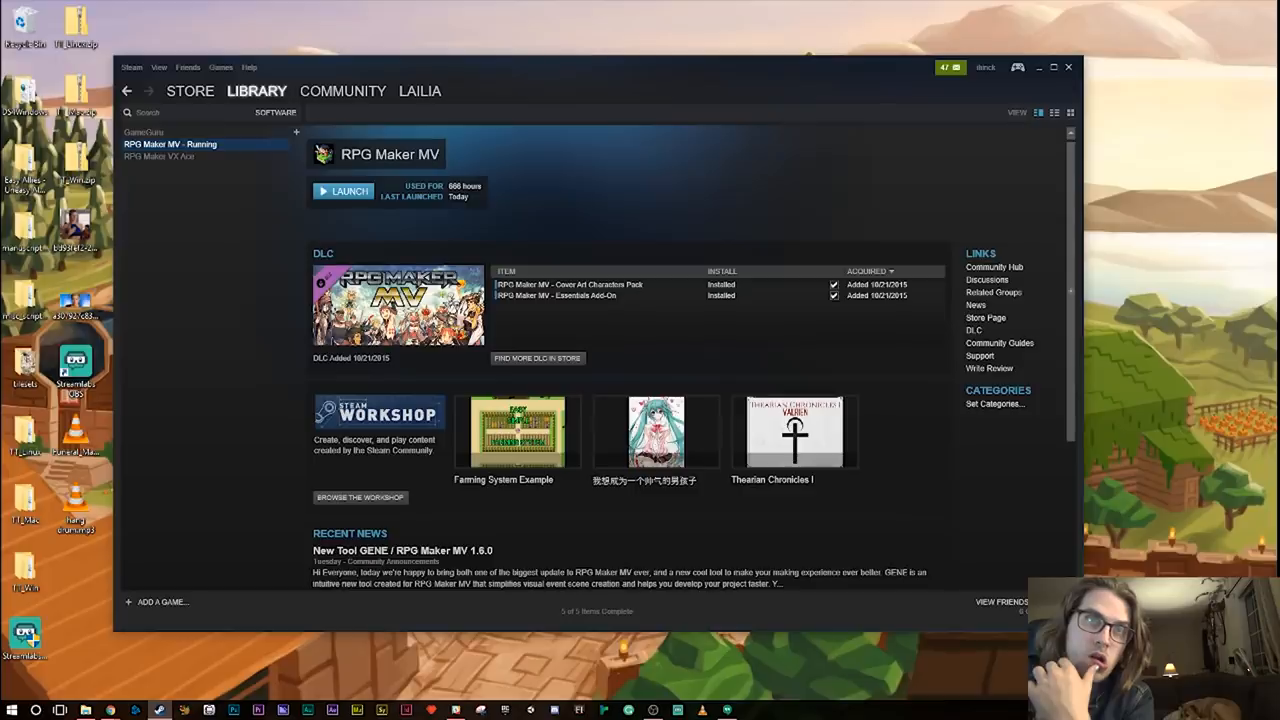
left_click(344, 192)
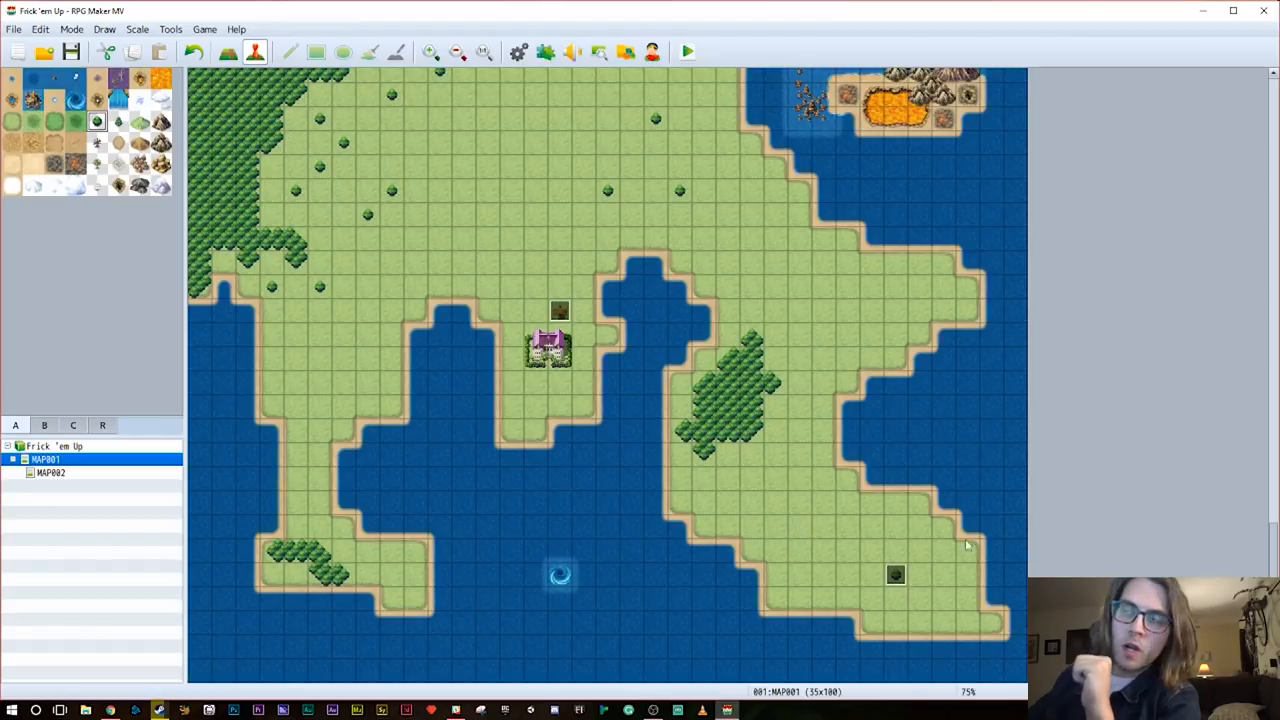
mouse_move(900, 578)
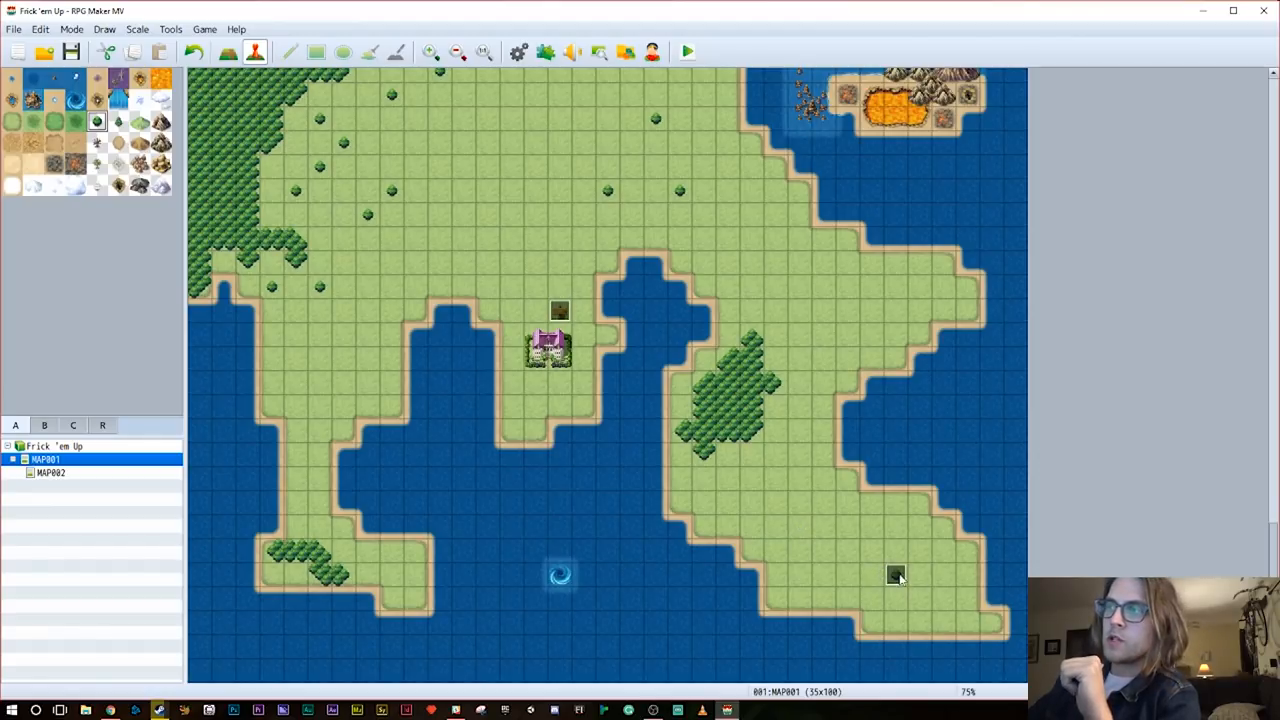
double_click(896, 572)
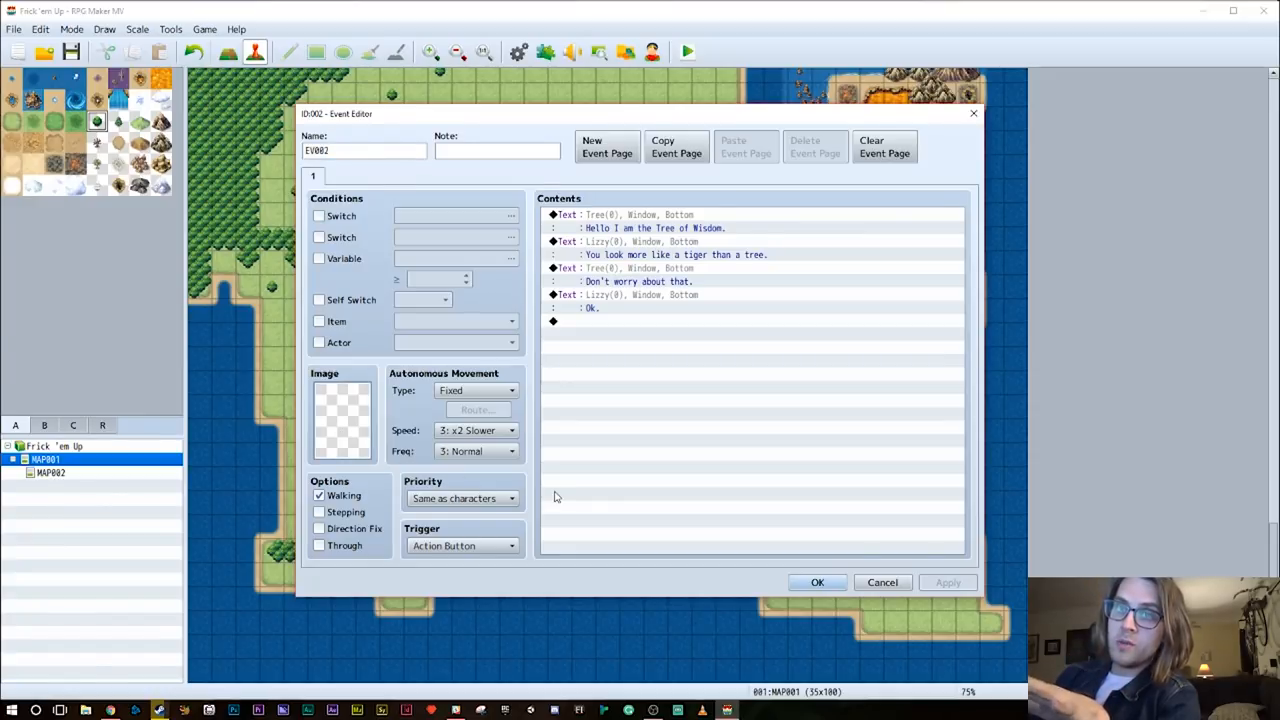
mouse_move(752, 480)
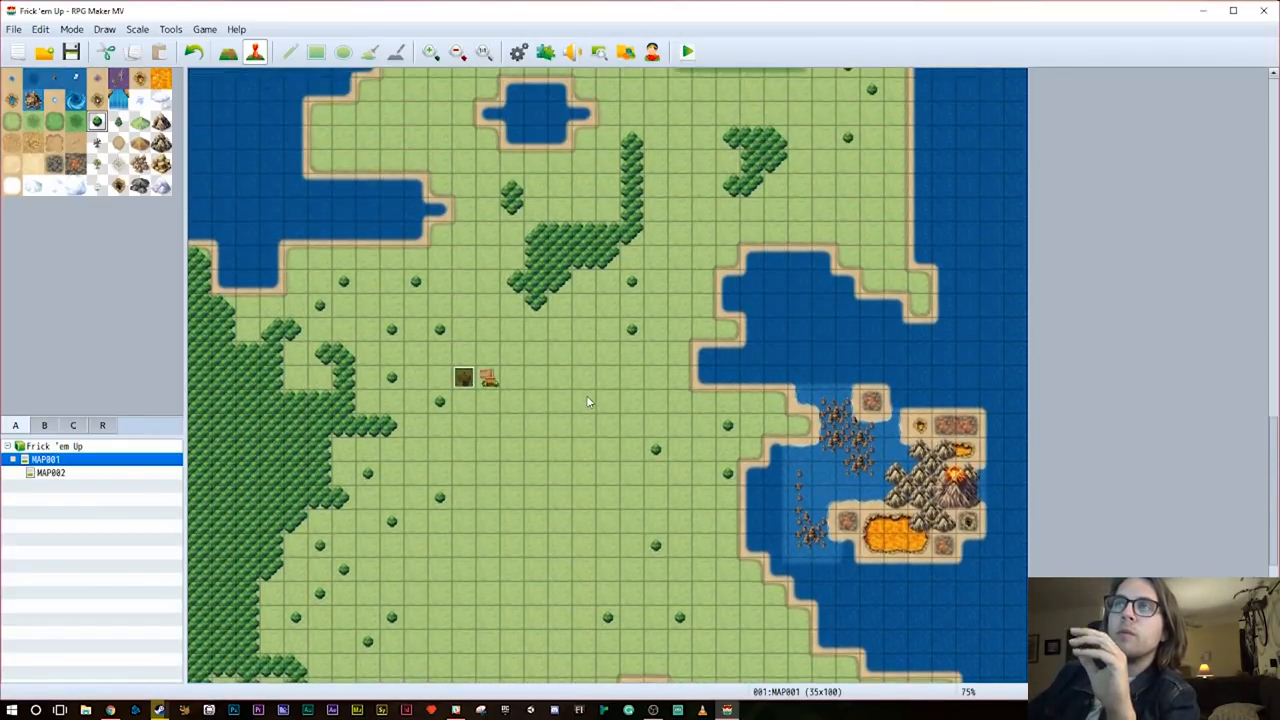
Leave the tree event and switch to the MAP002 house interior map
scroll("up", 3)
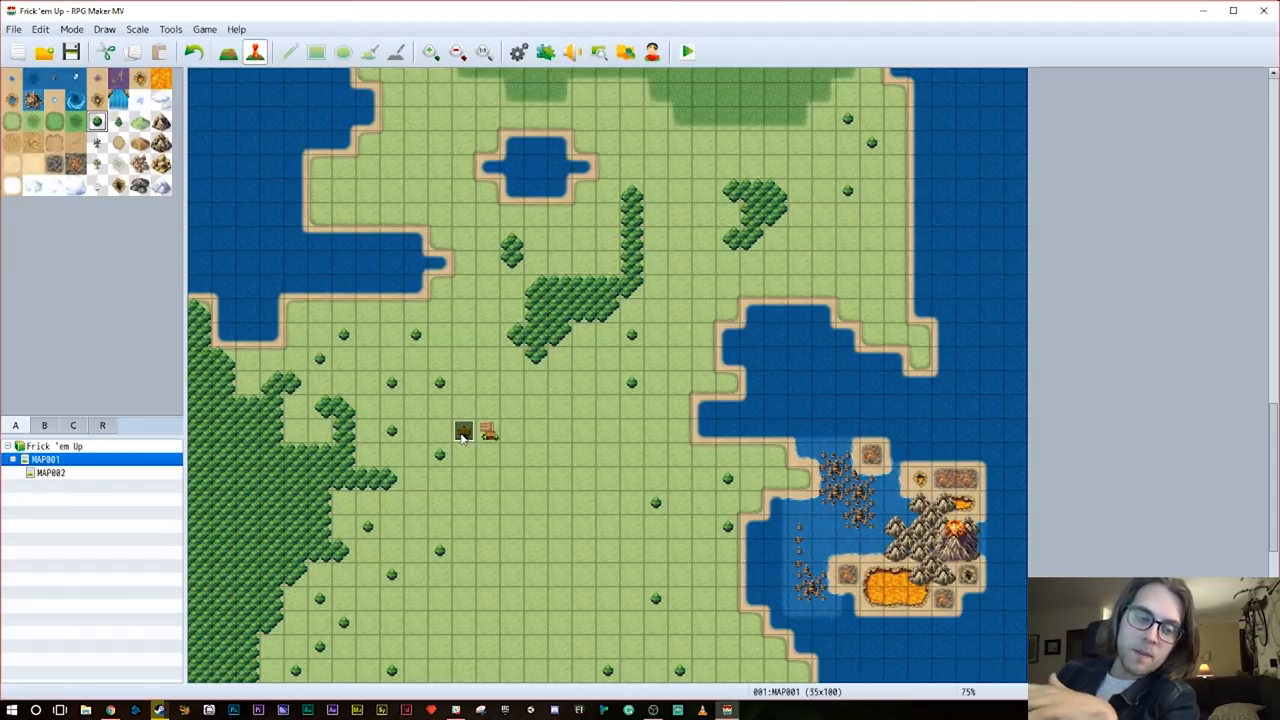
mouse_move(464, 448)
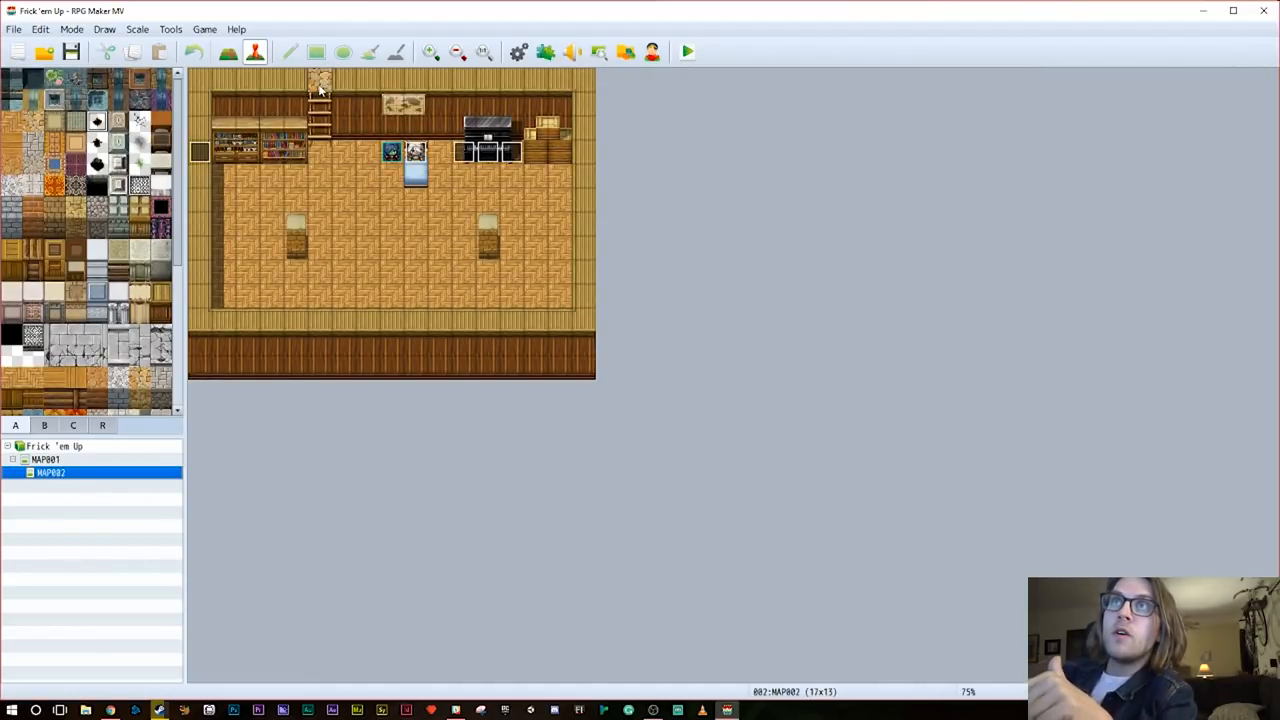
double_click(320, 82)
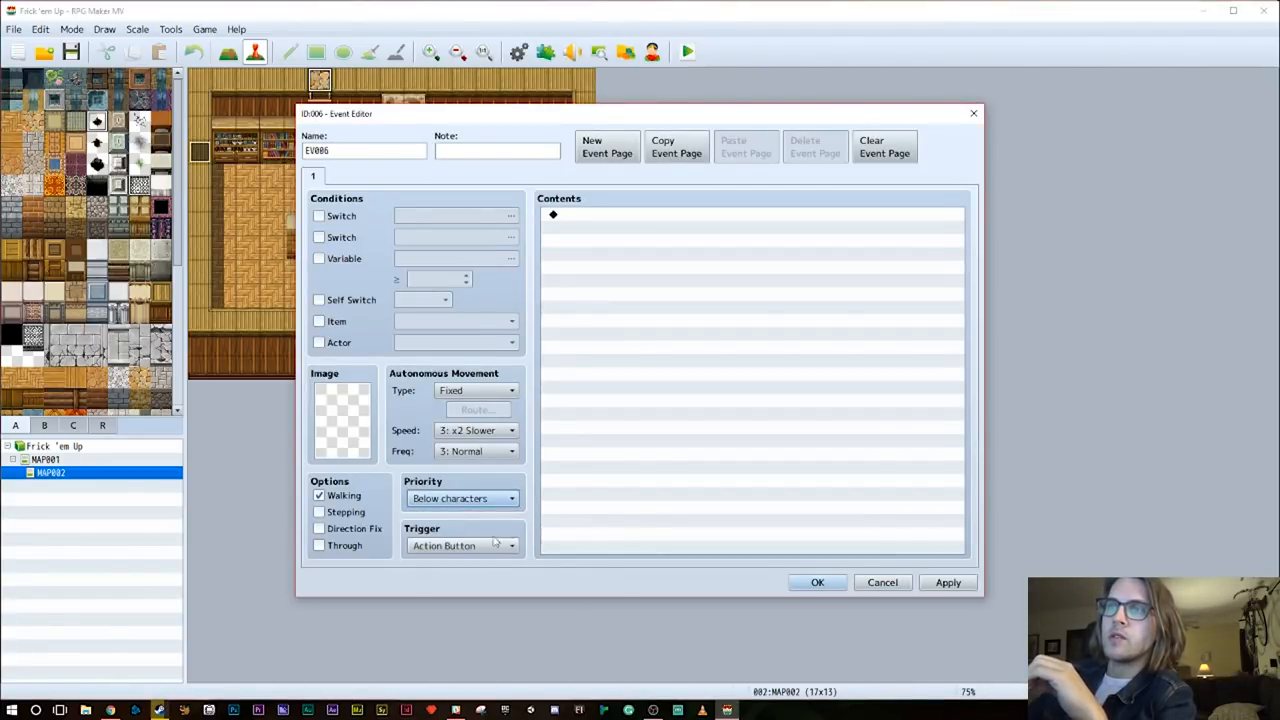
Set EV006's trigger to Player Touch and add Transfer Player to MAP001 (12,68), then save the event
left_click(462, 544)
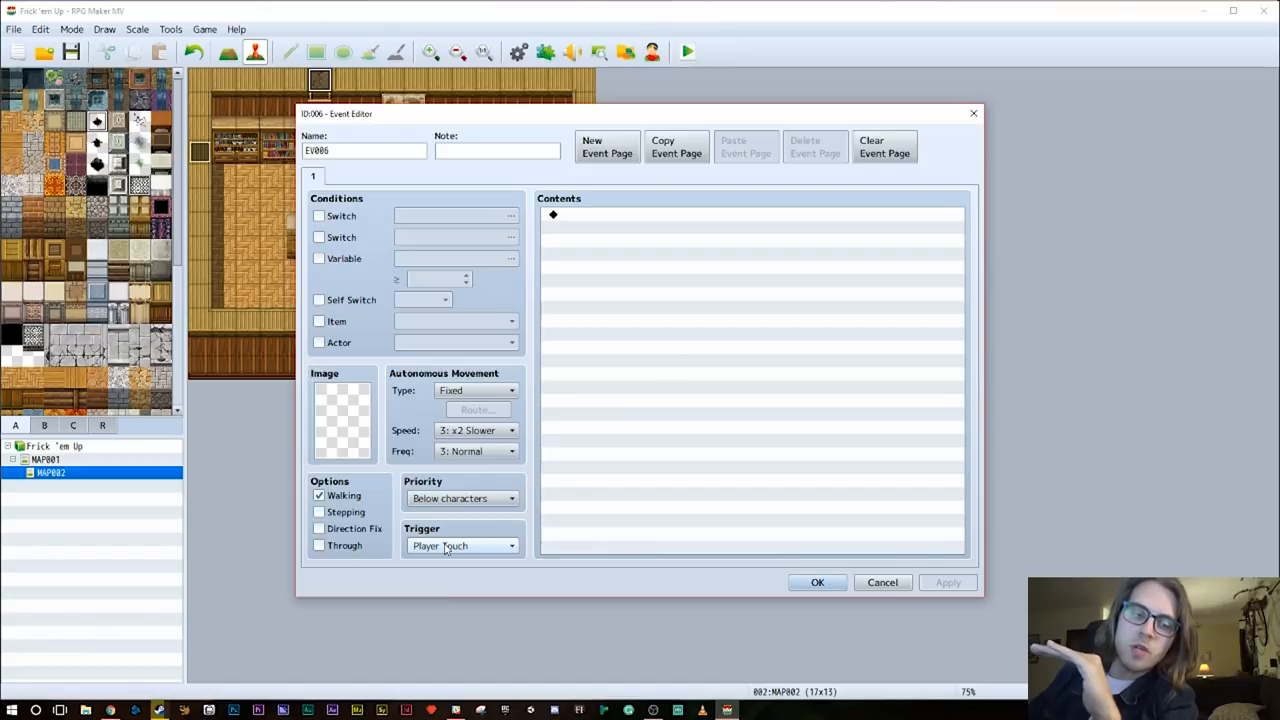
mouse_move(592, 218)
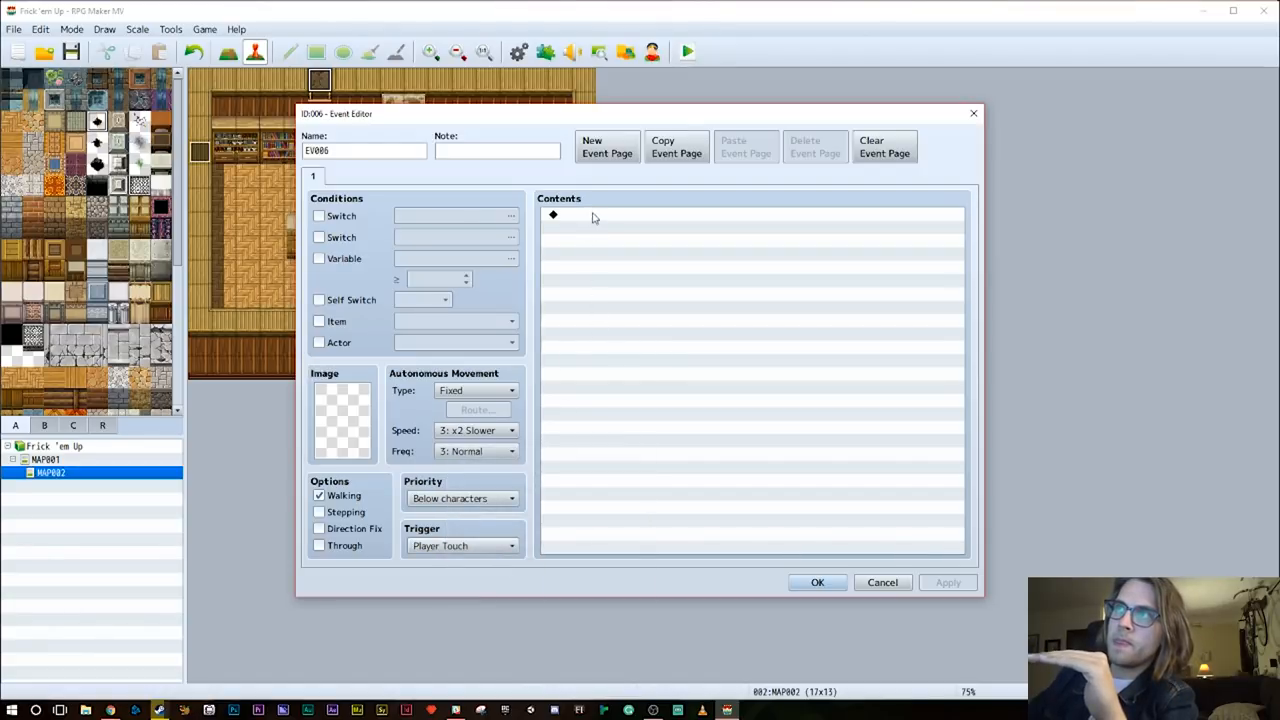
double_click(552, 216)
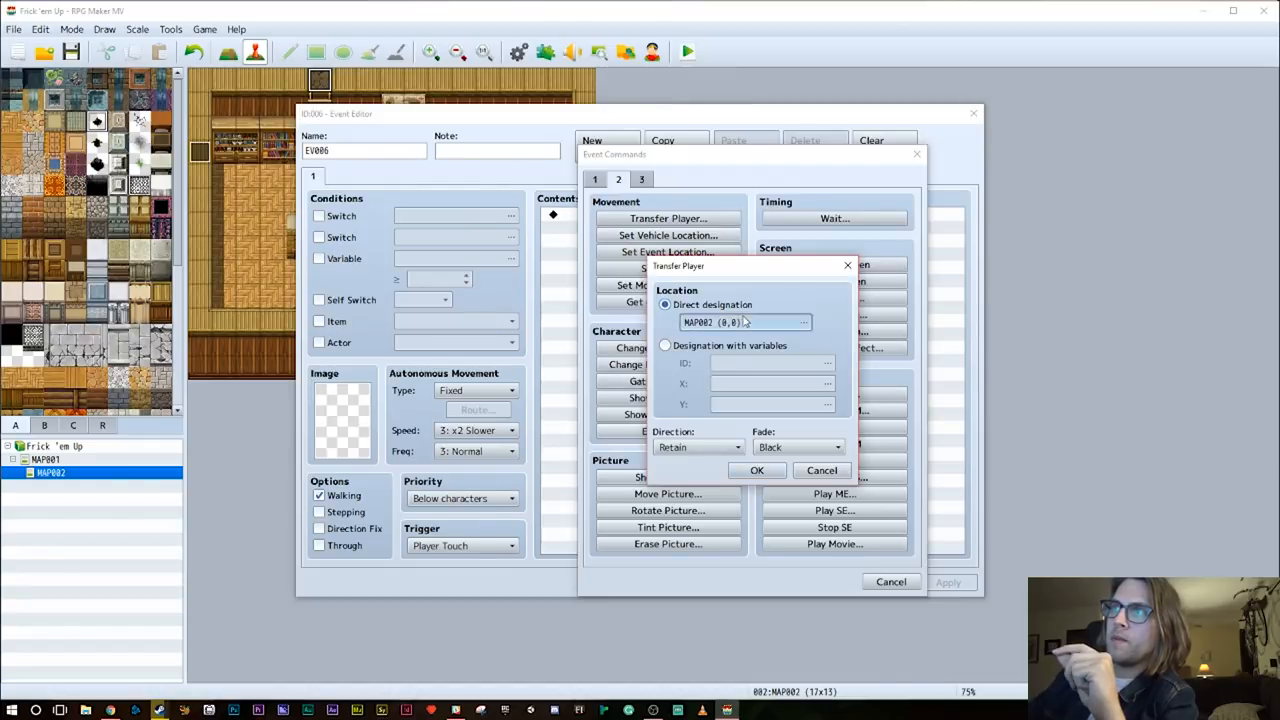
left_click(804, 322)
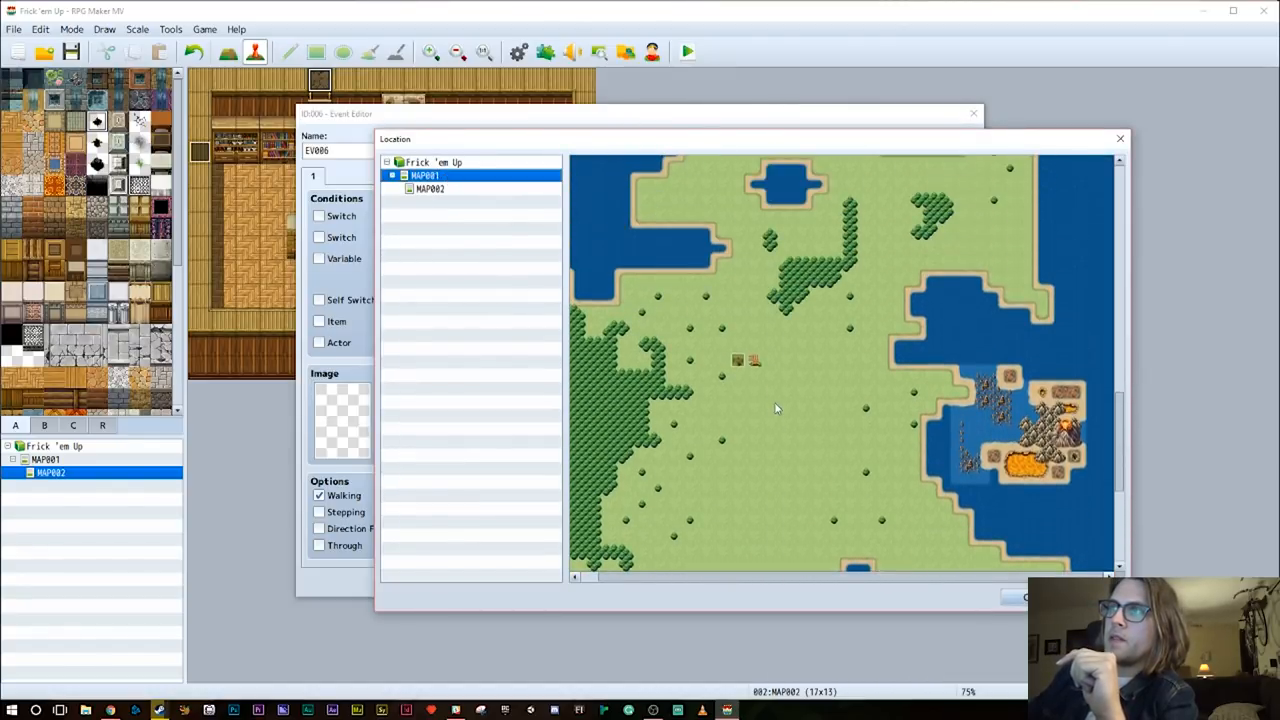
left_click(752, 344)
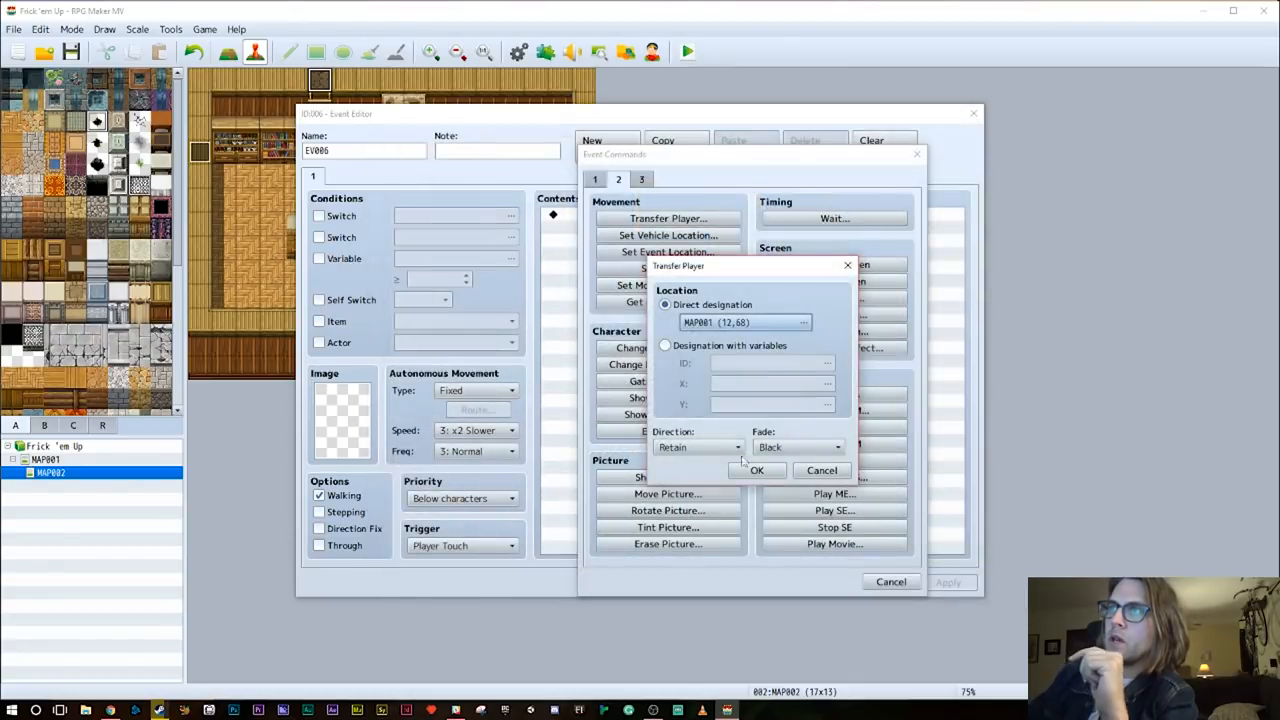
left_click(756, 470)
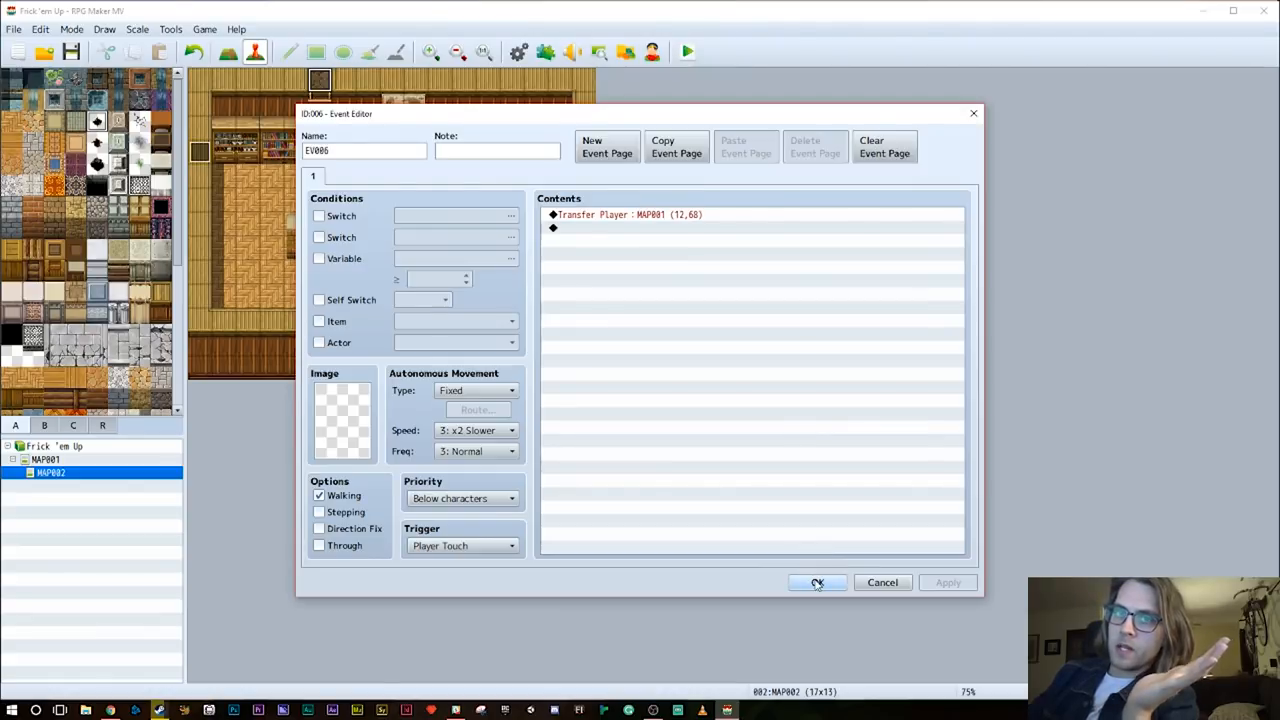
left_click(816, 582)
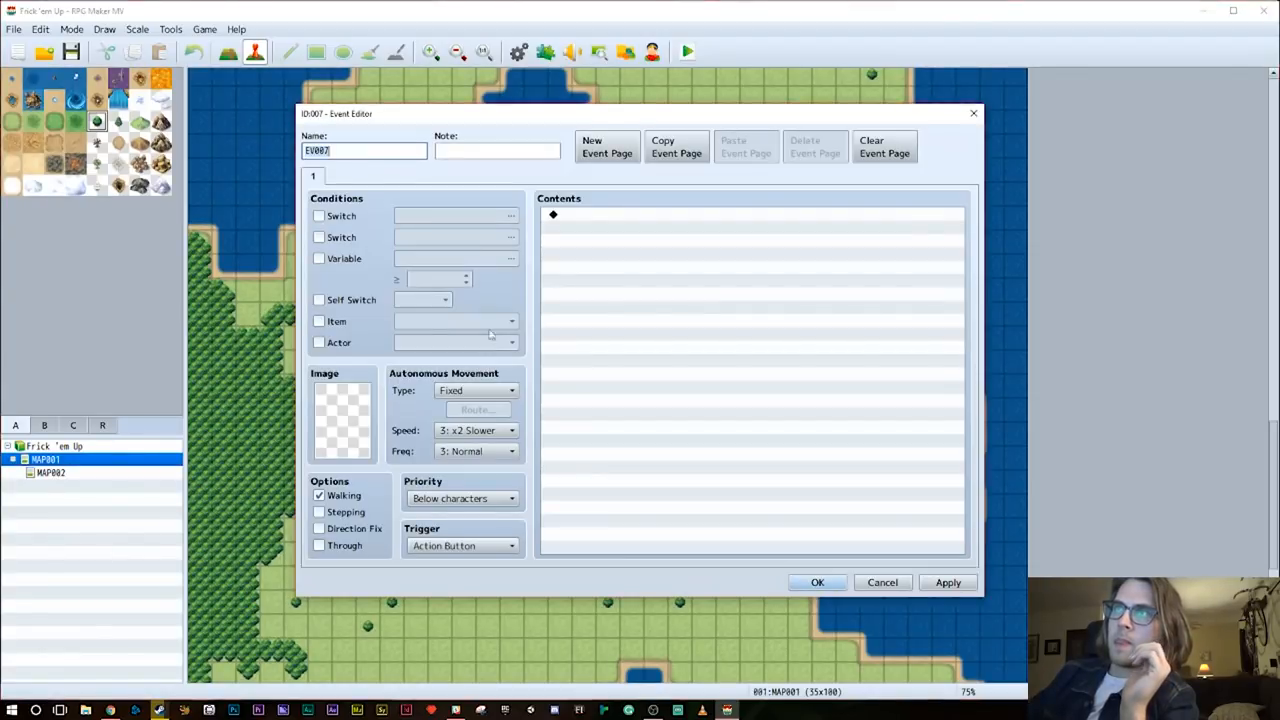
Keep EV007 triggered by Action Button and add a Transfer Player command targeting MAP002
left_click(512, 544)
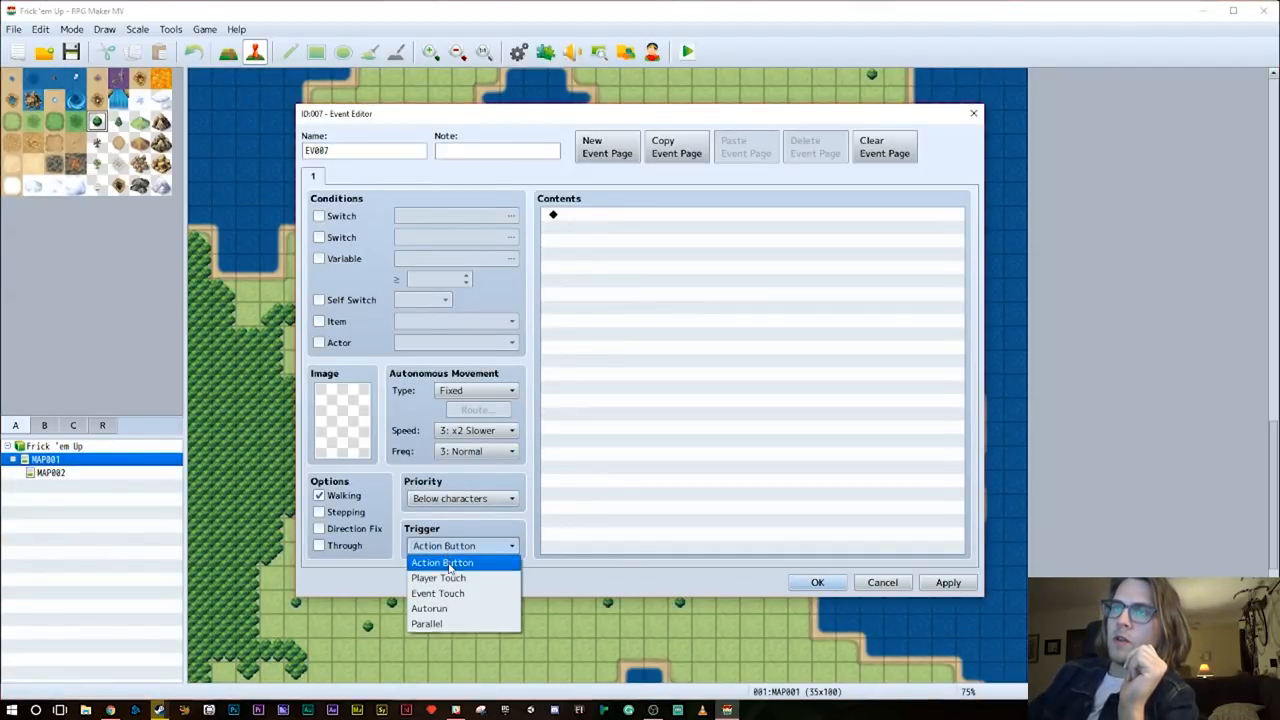
left_click(442, 562)
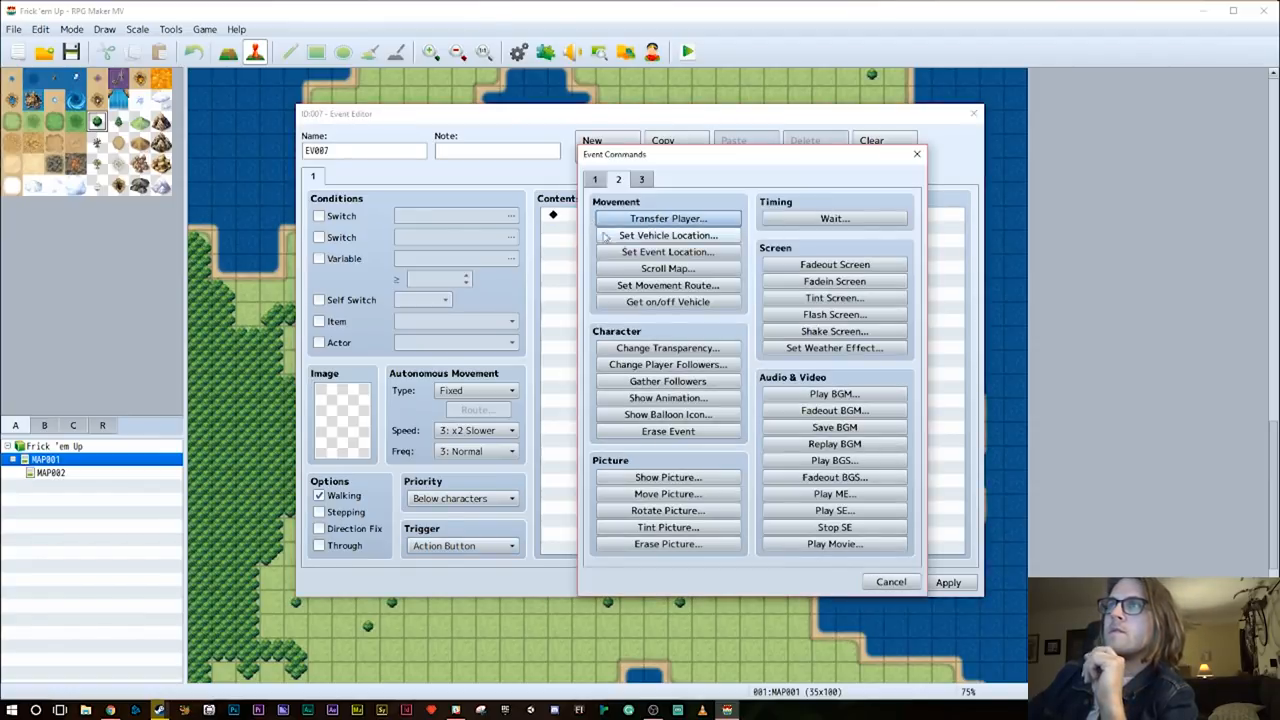
left_click(668, 218)
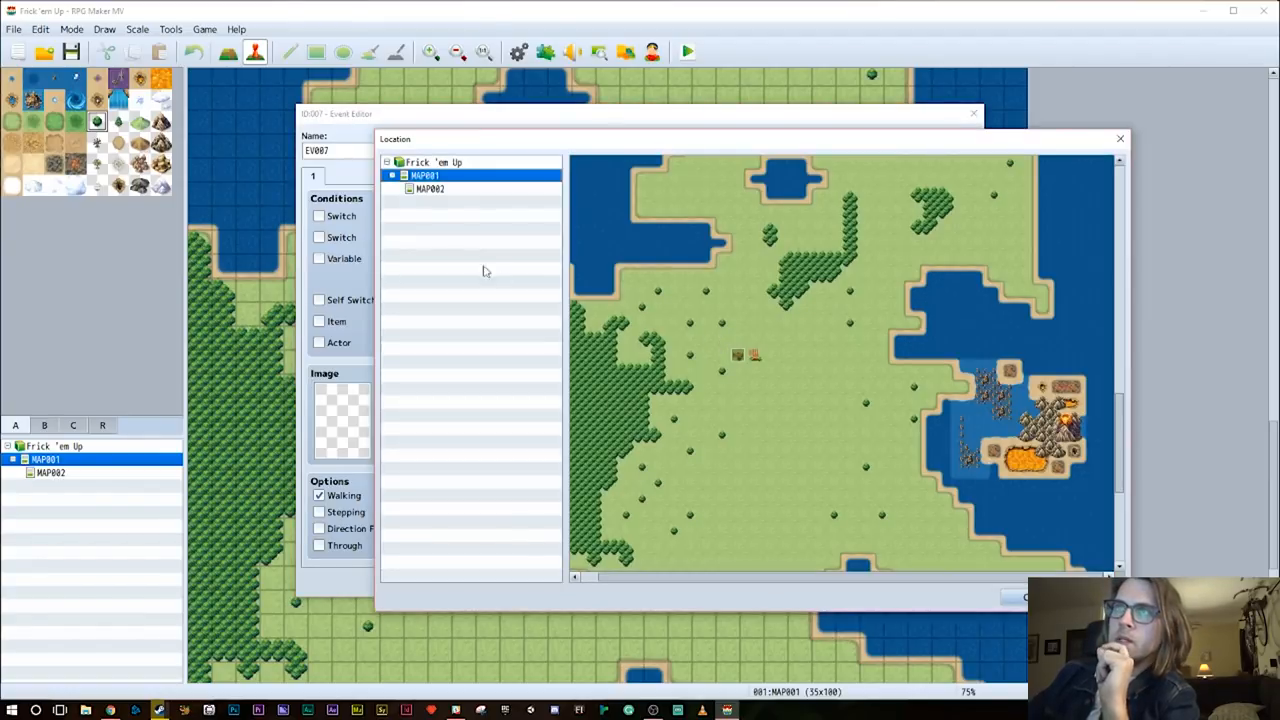
left_click(430, 188)
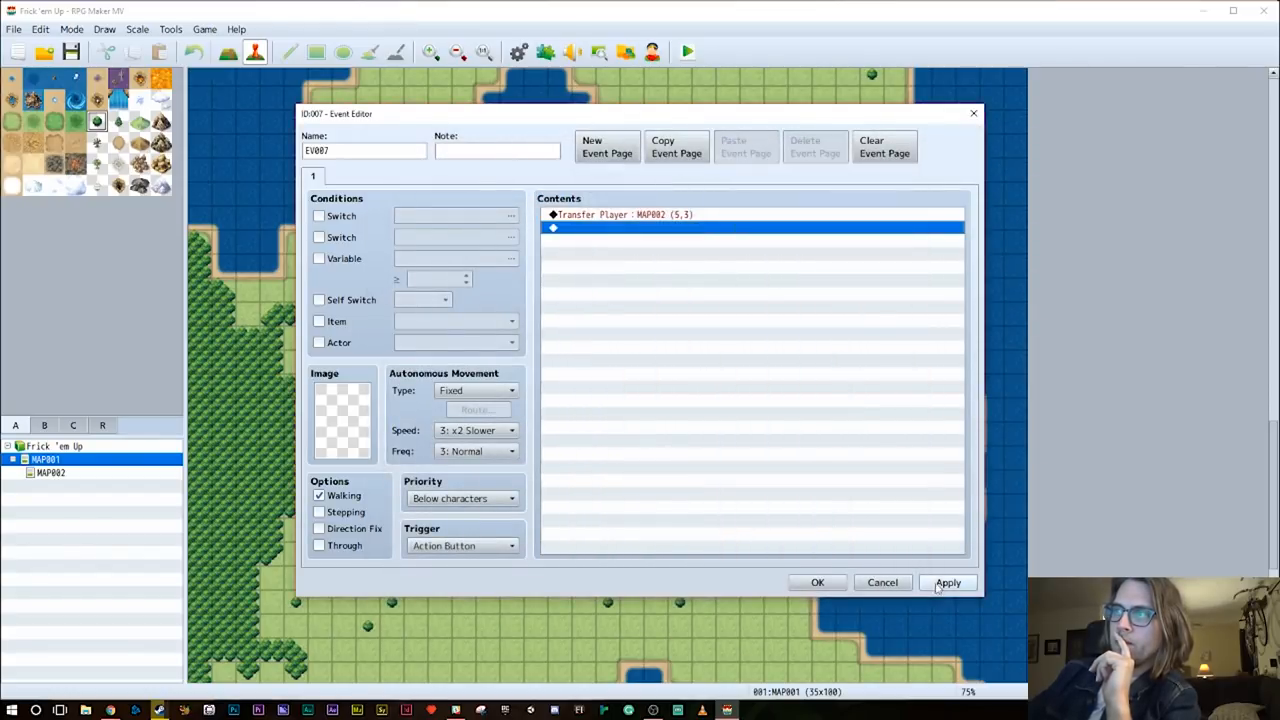
Set the transfer to (5,5) facing Down and save the entrance event
left_click(816, 582)
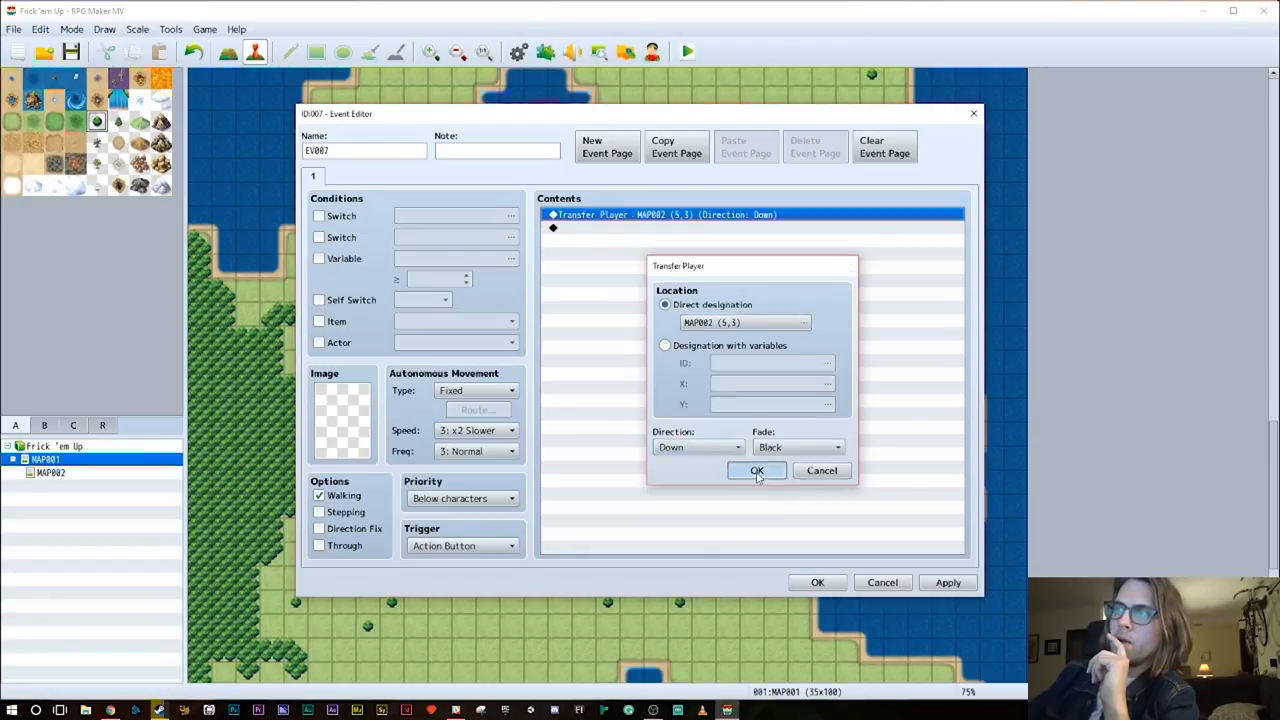
left_click(756, 472)
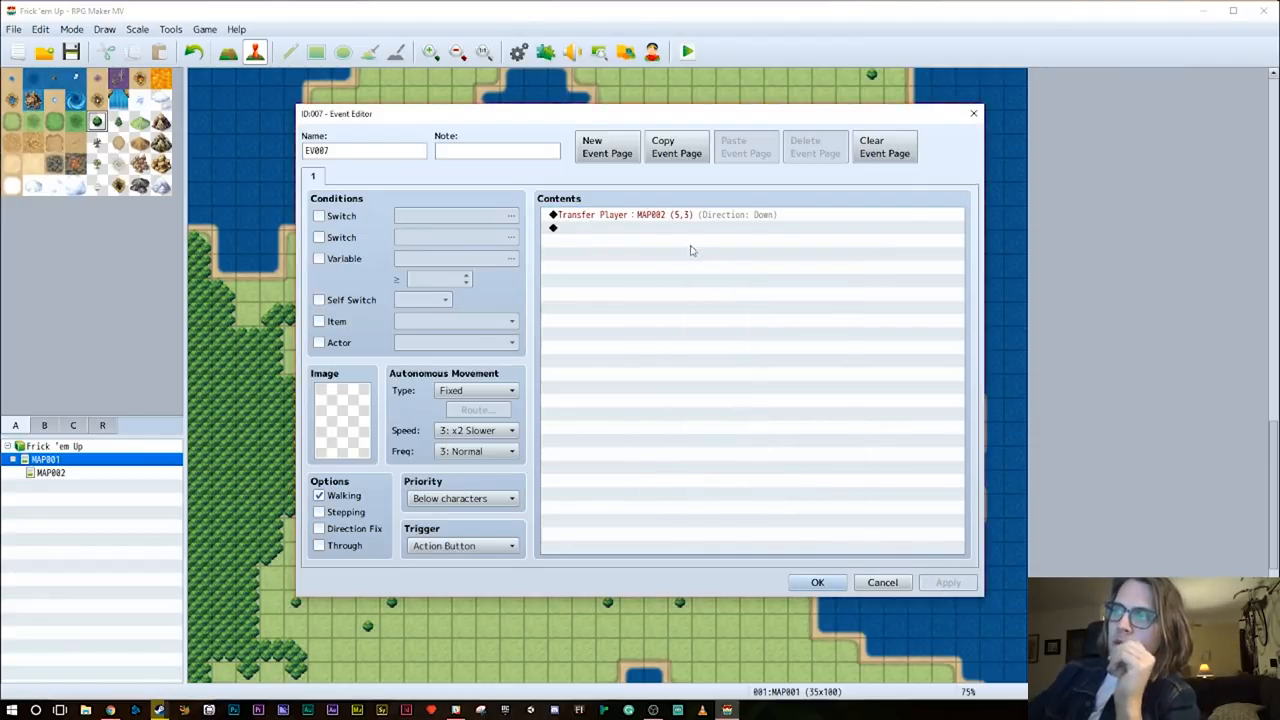
mouse_move(784, 486)
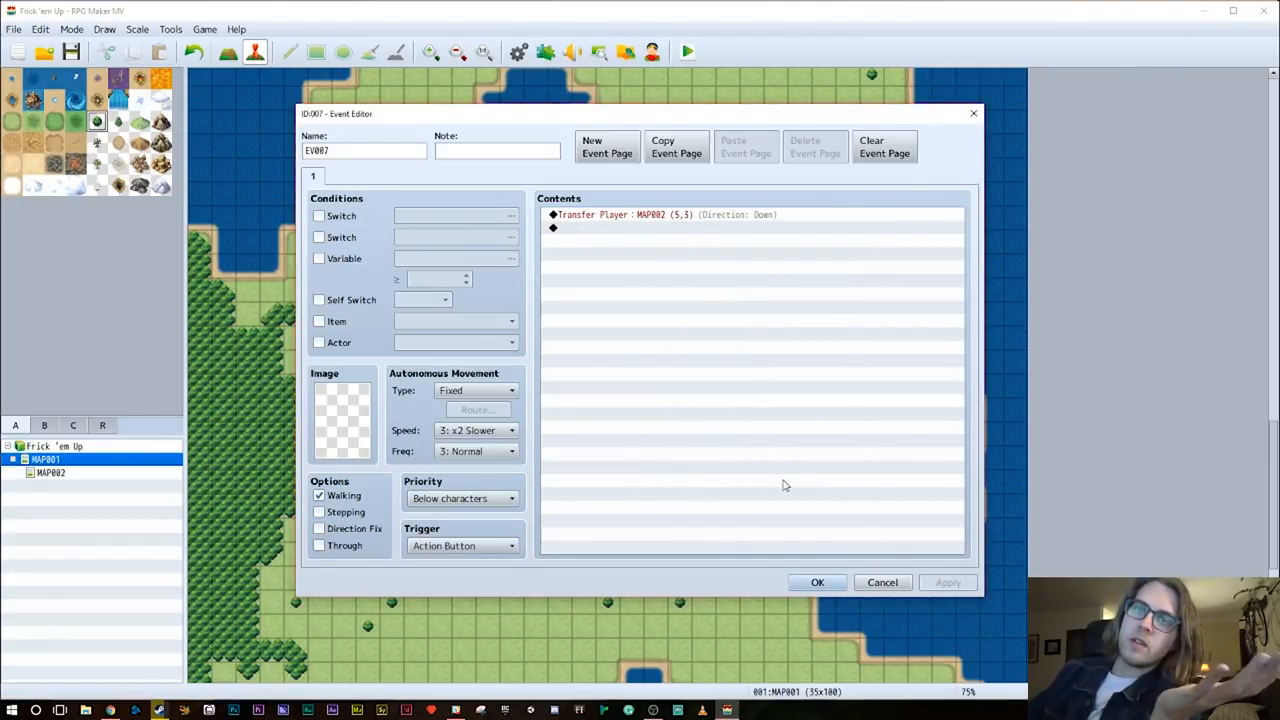
left_click(816, 582)
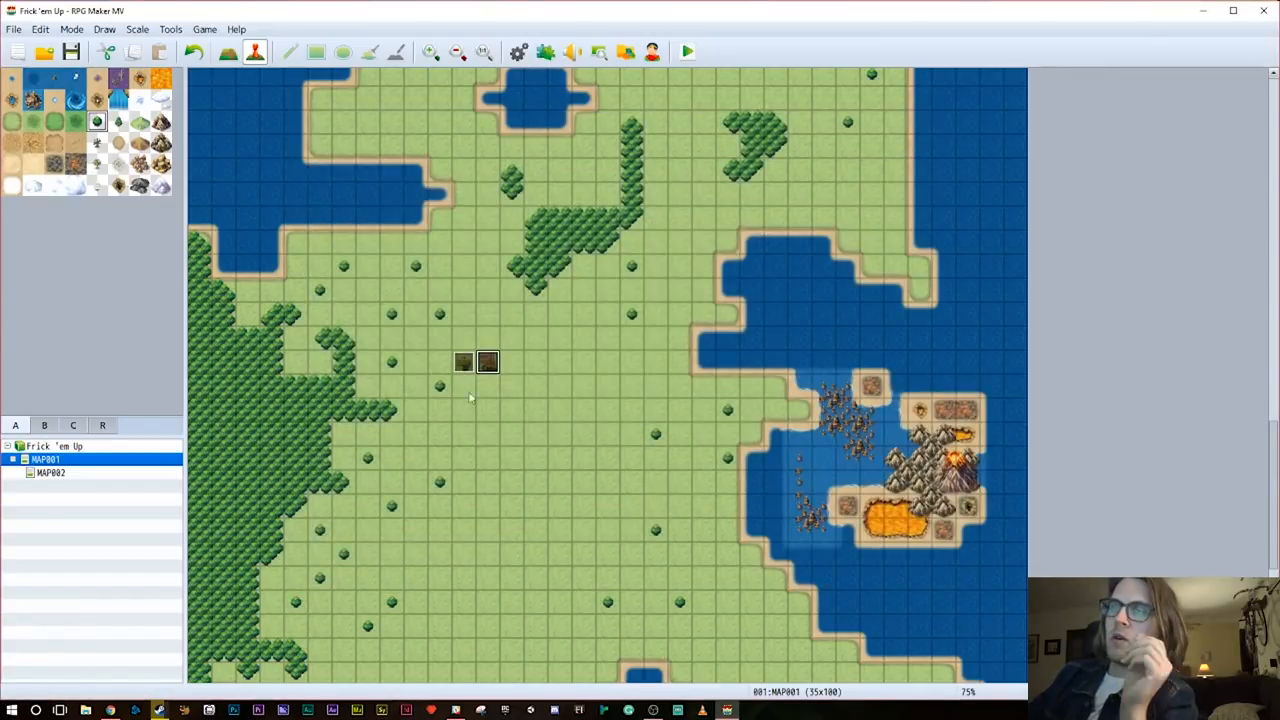
mouse_move(516, 364)
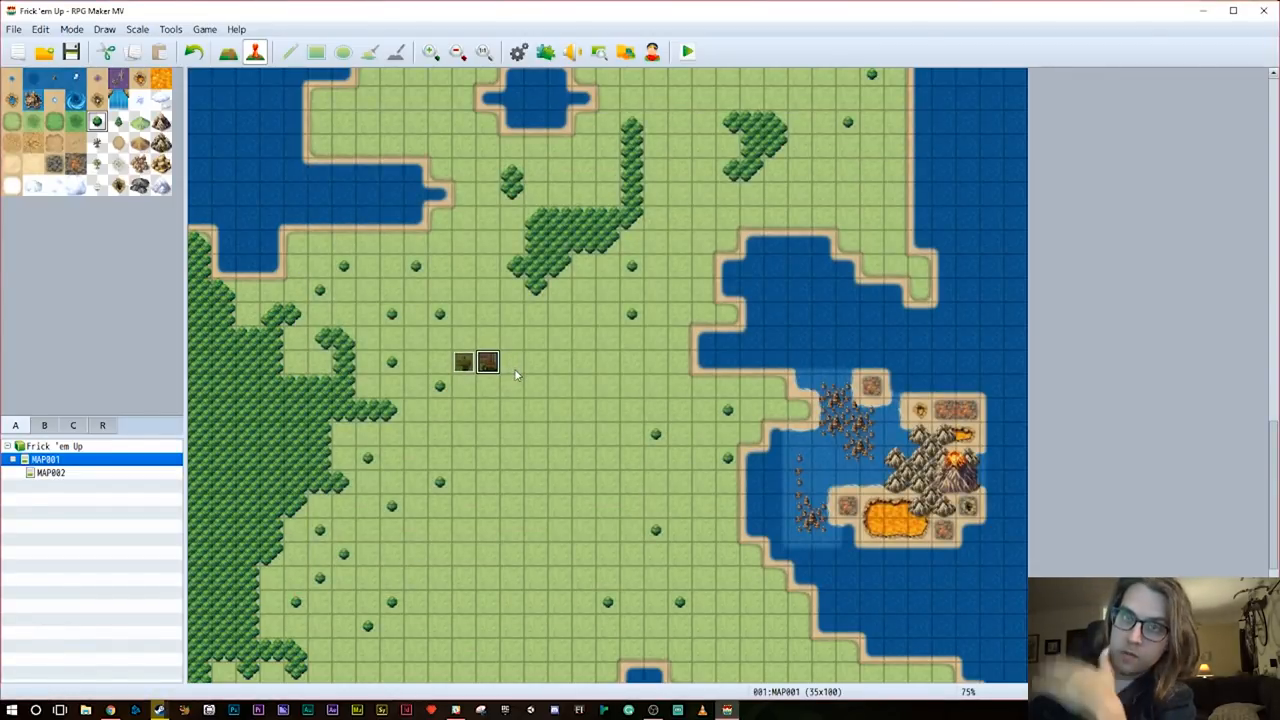
Start a playtest of Frick 'em Up to walk the hero across the snowy overworld
scroll("down", 3)
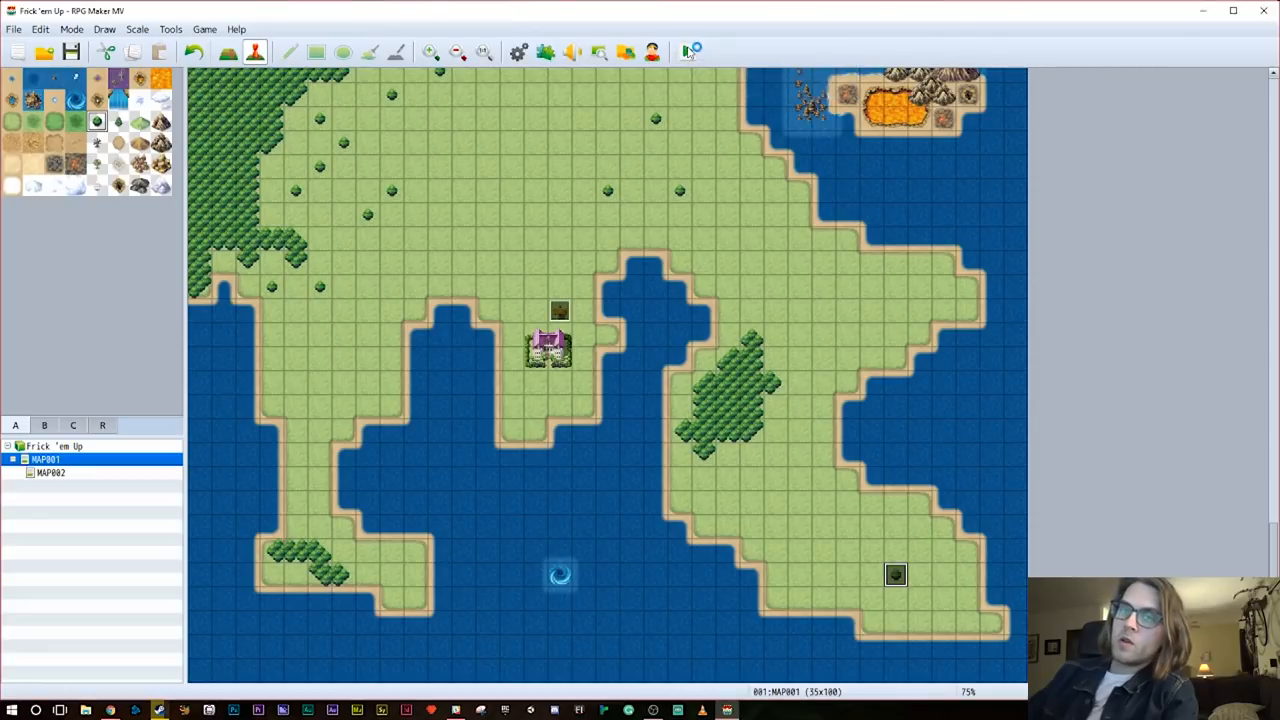
left_click(688, 52)
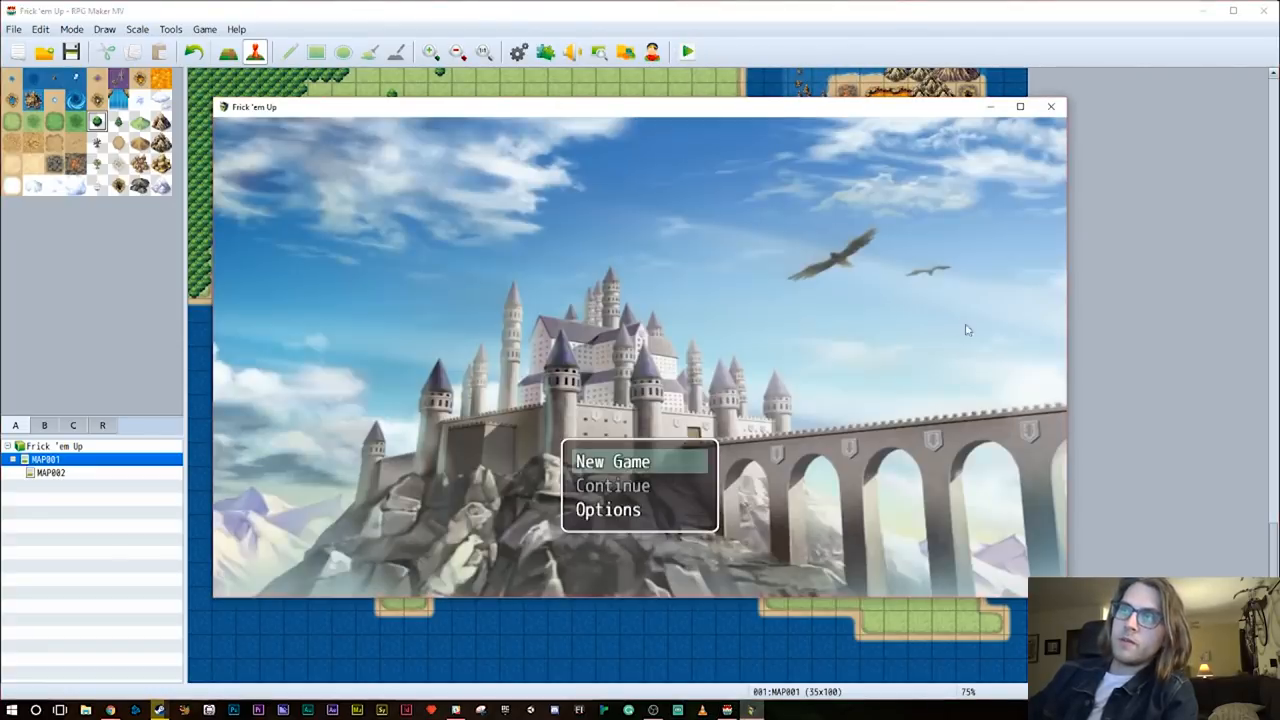
mouse_move(982, 332)
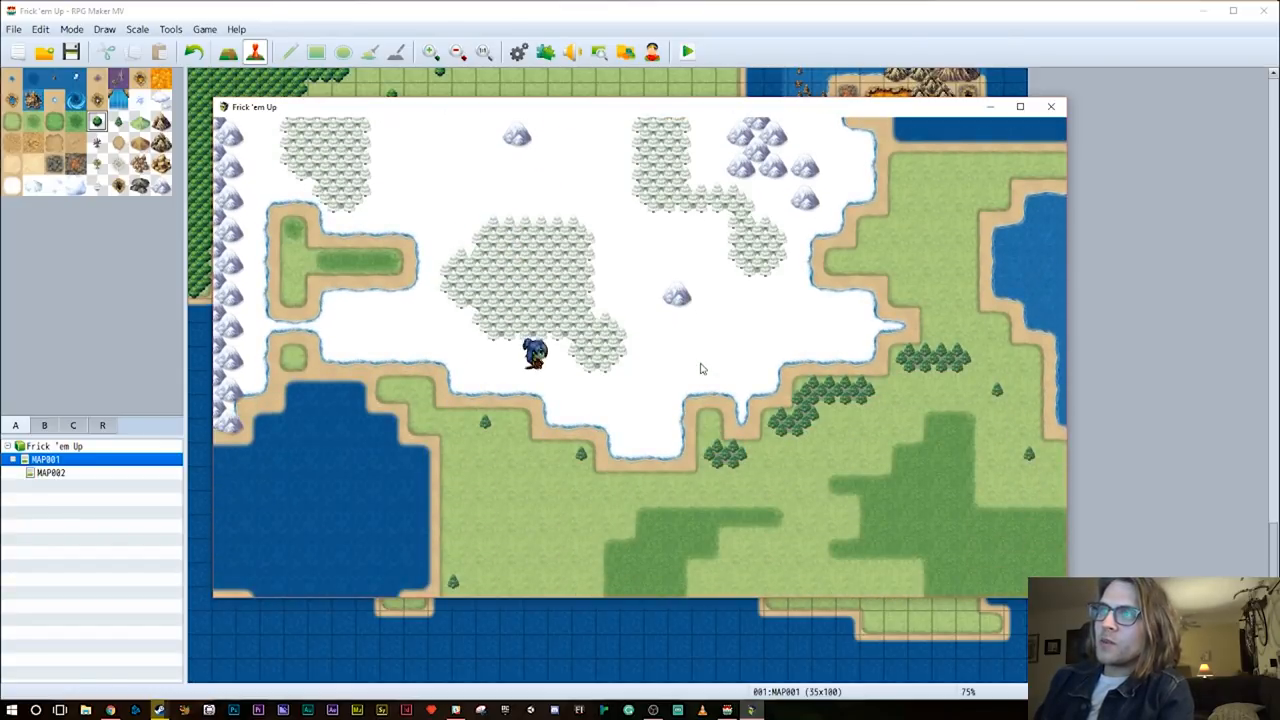
Raise the enemy maximum to 5 and name enemy 0005 Thug
left_click(1052, 108)
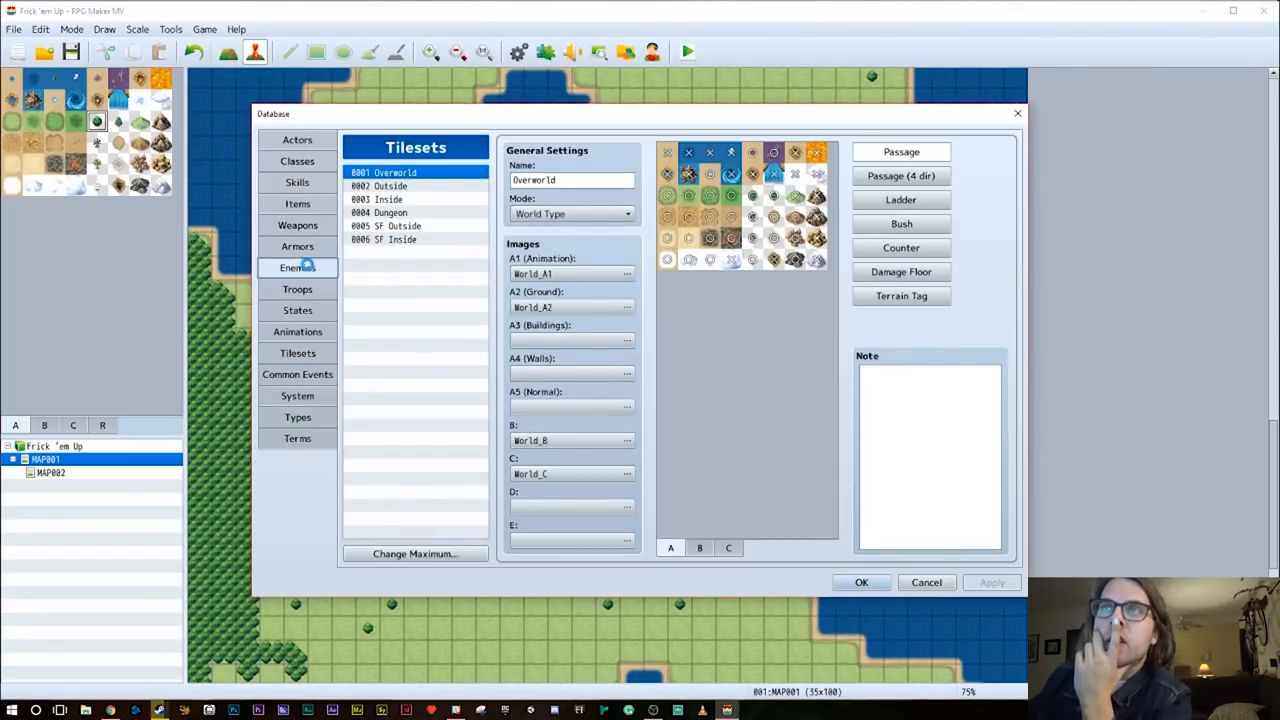
left_click(296, 268)
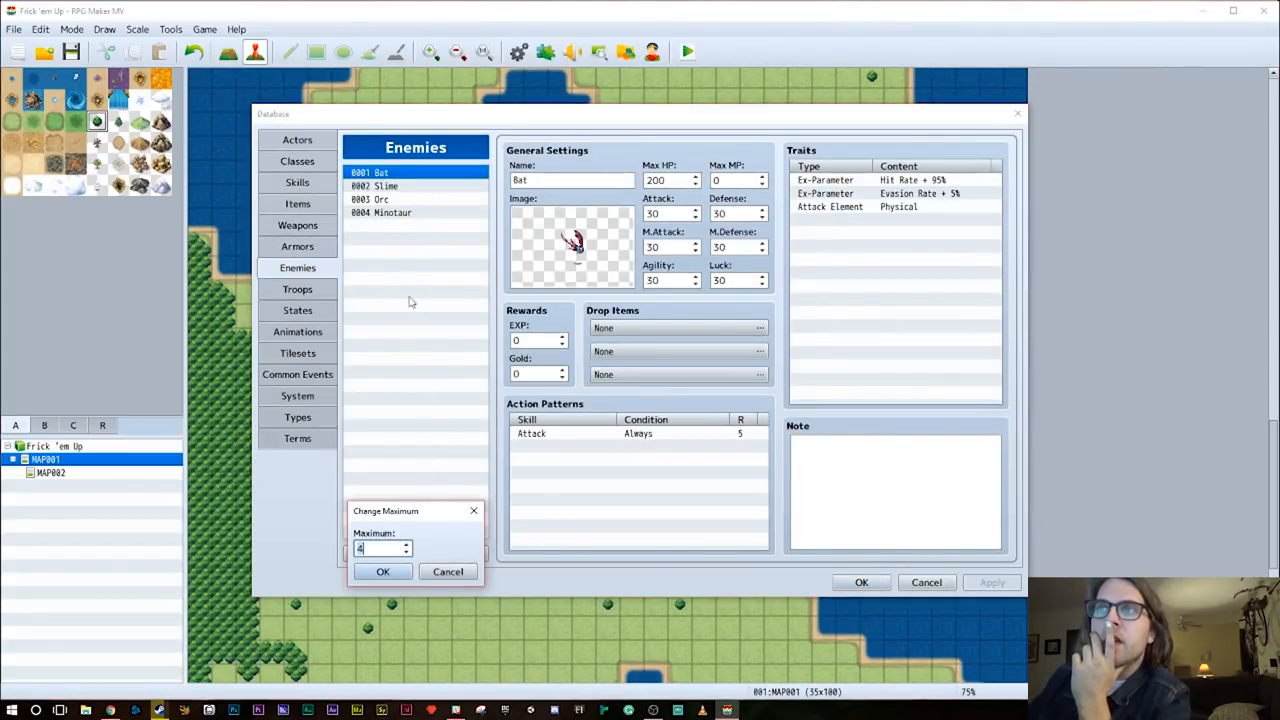
type("5")
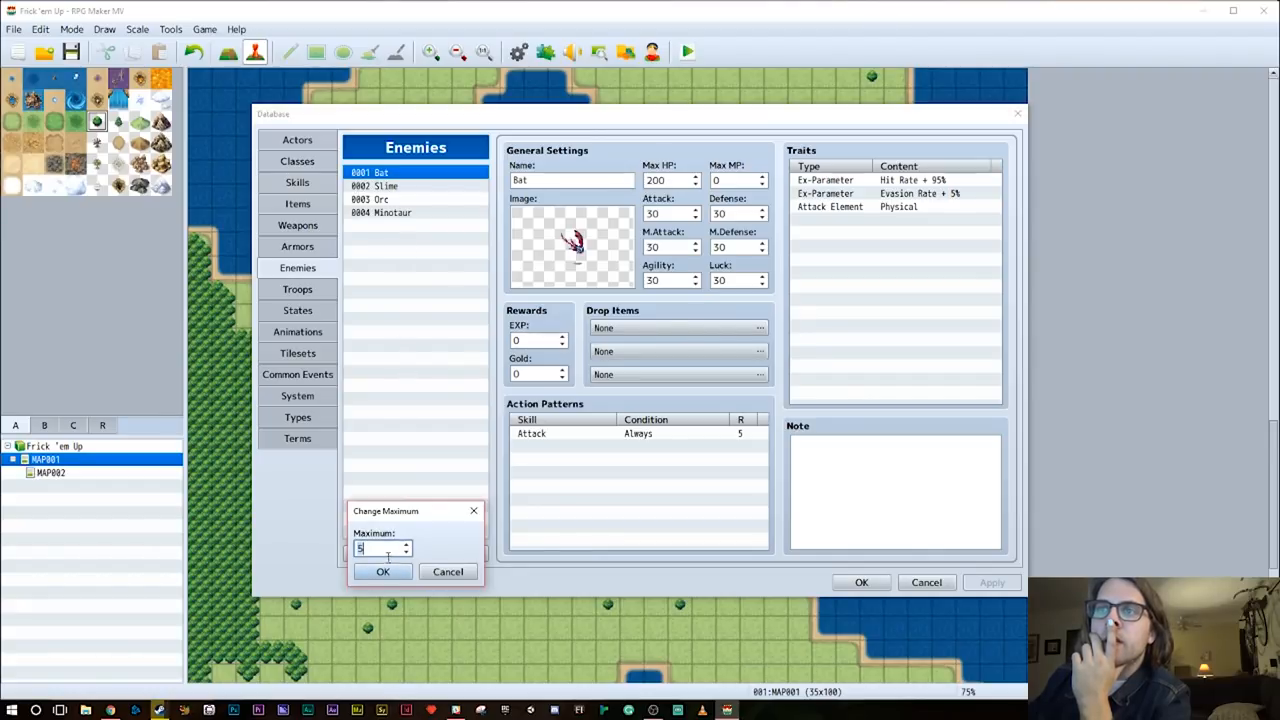
left_click(382, 572)
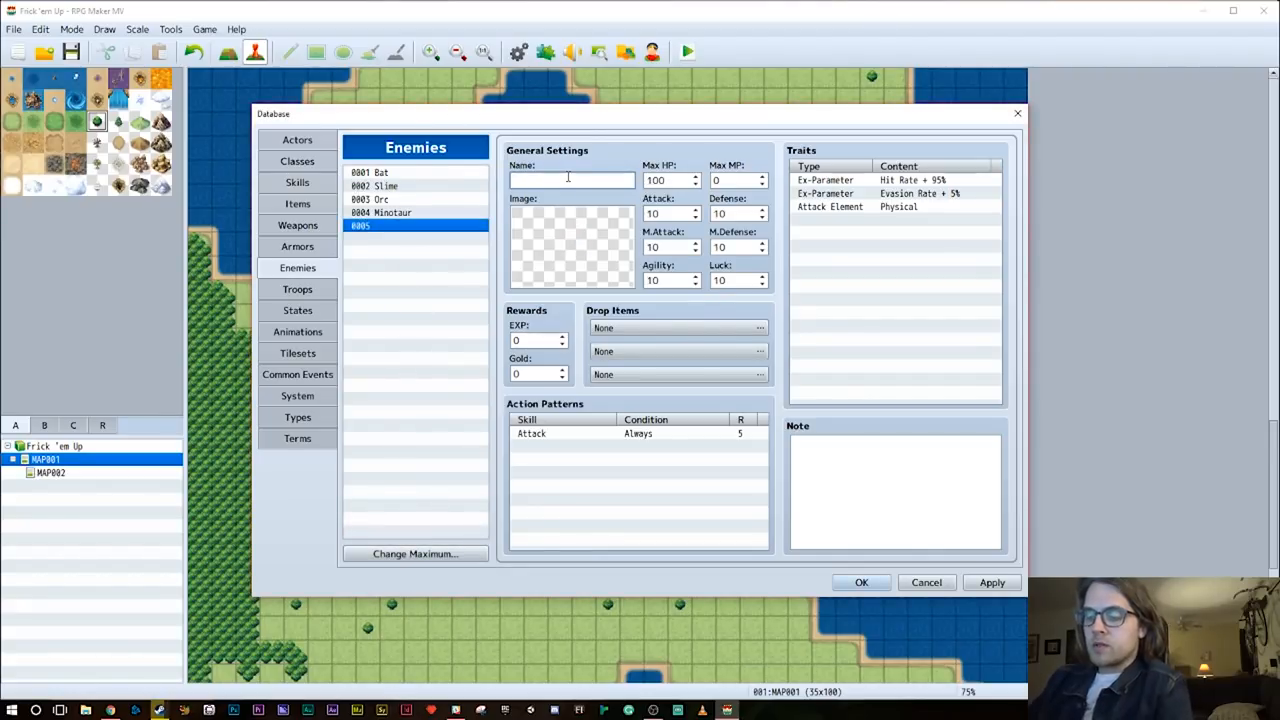
type("Thug")
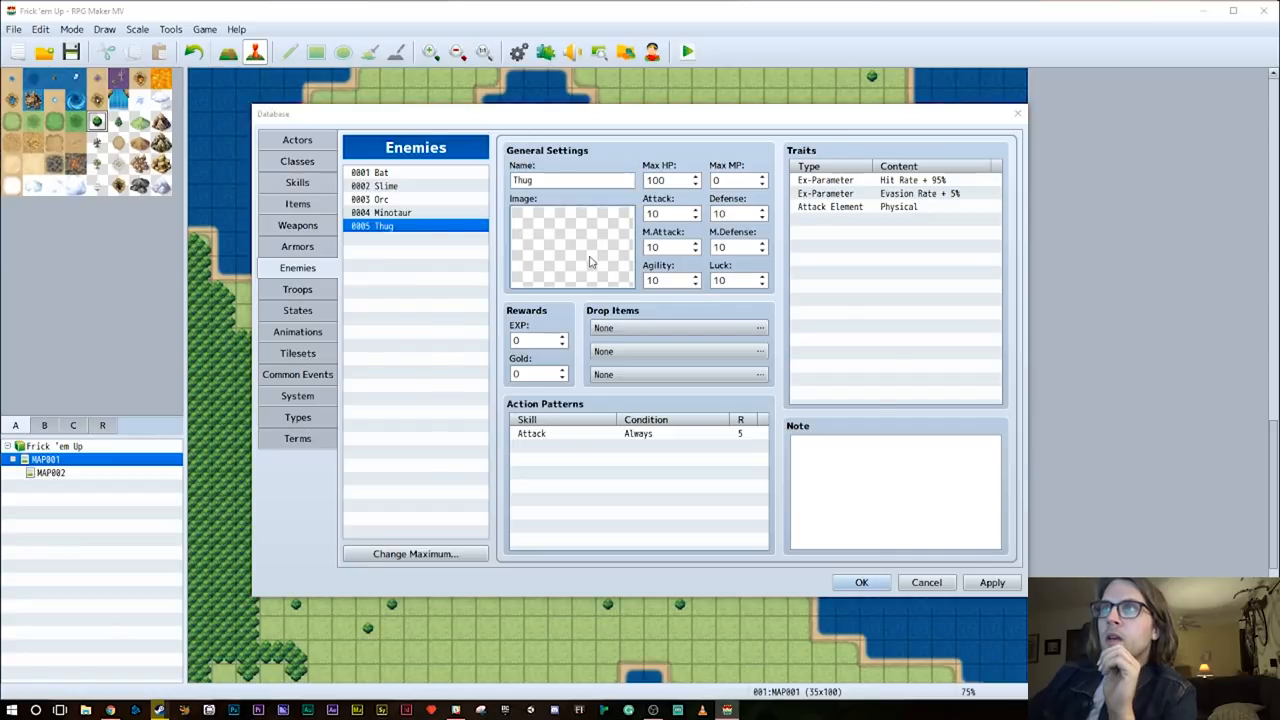
Give Thug the Swordsman battle image, adjust its Attack and begin a drop item slot
left_click(570, 244)
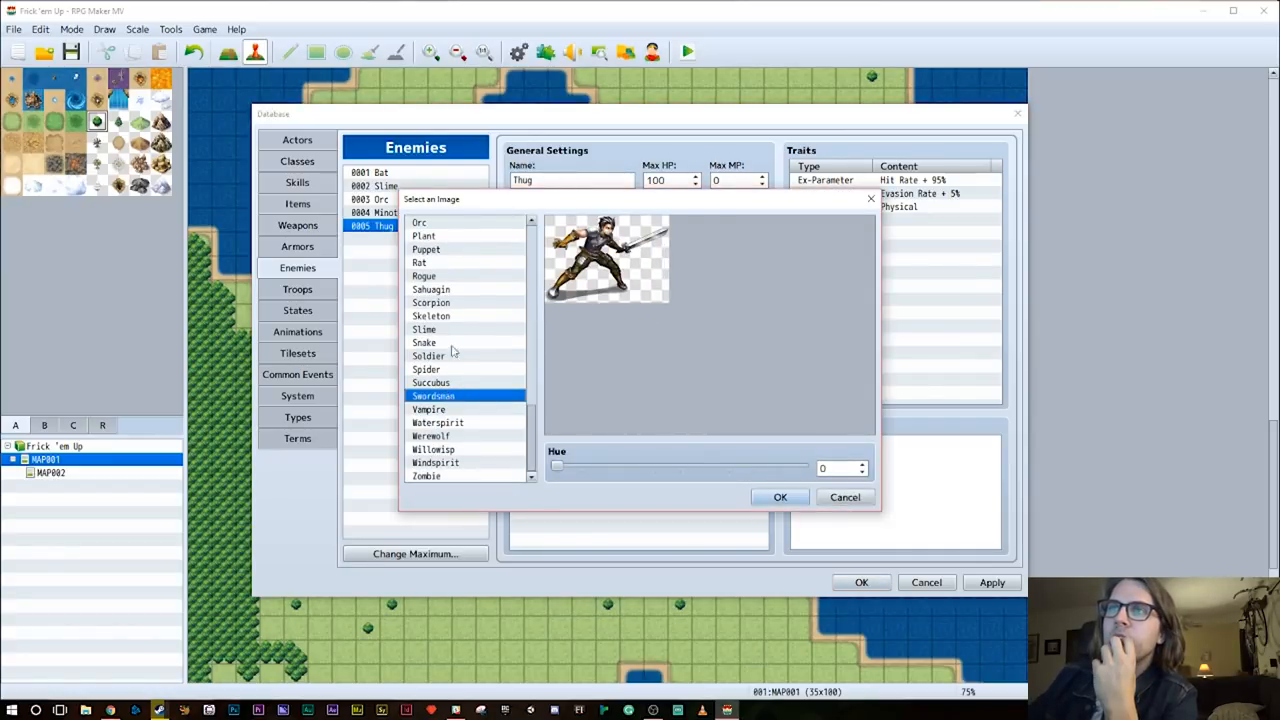
left_click(780, 496)
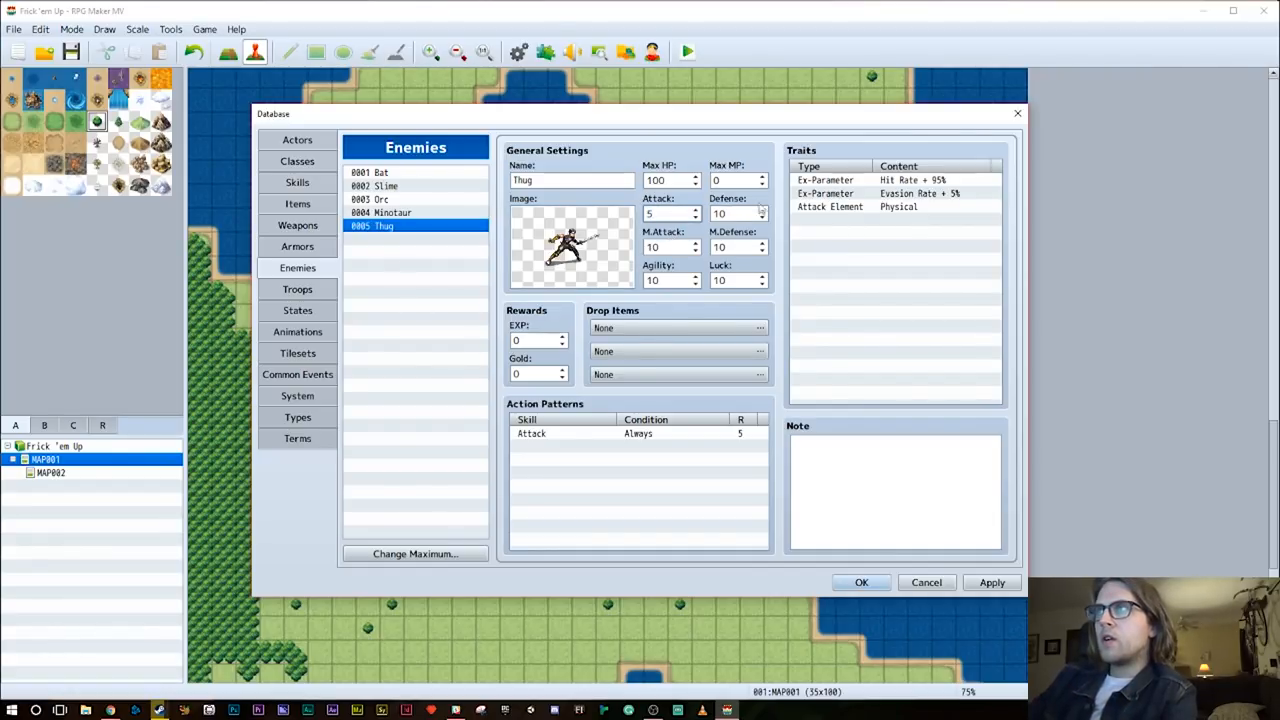
left_click(640, 432)
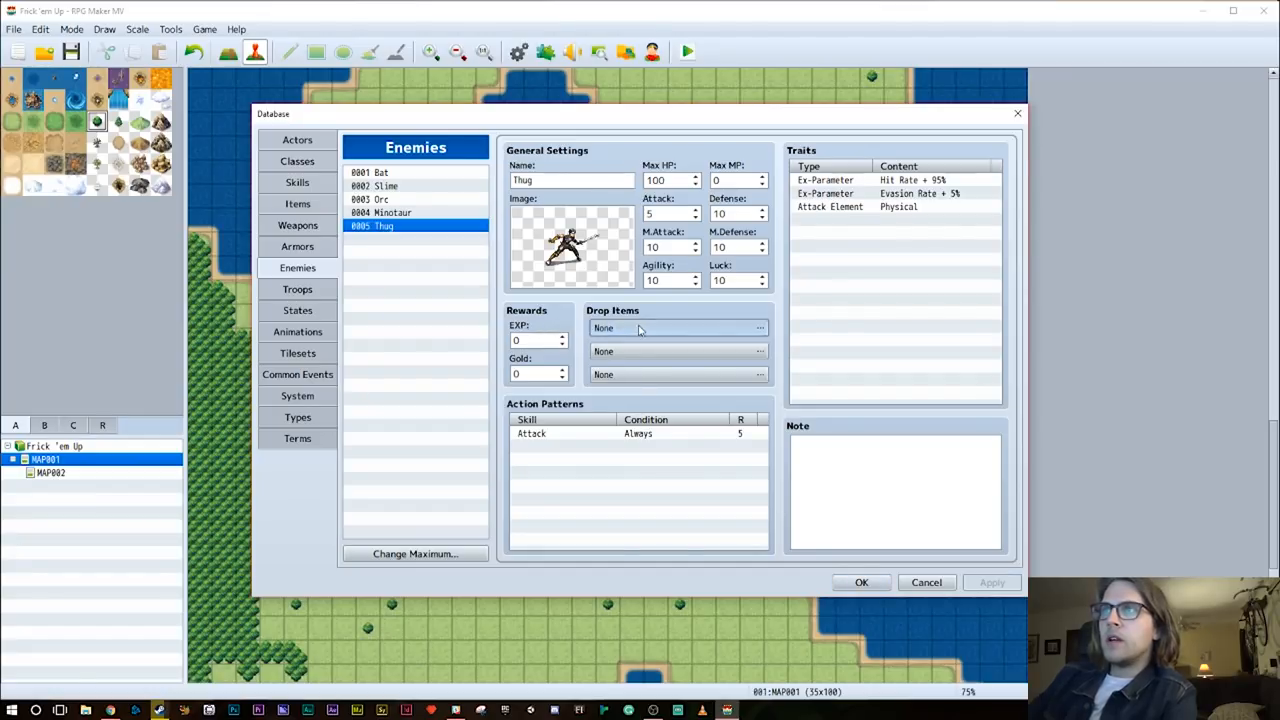
left_click(760, 328)
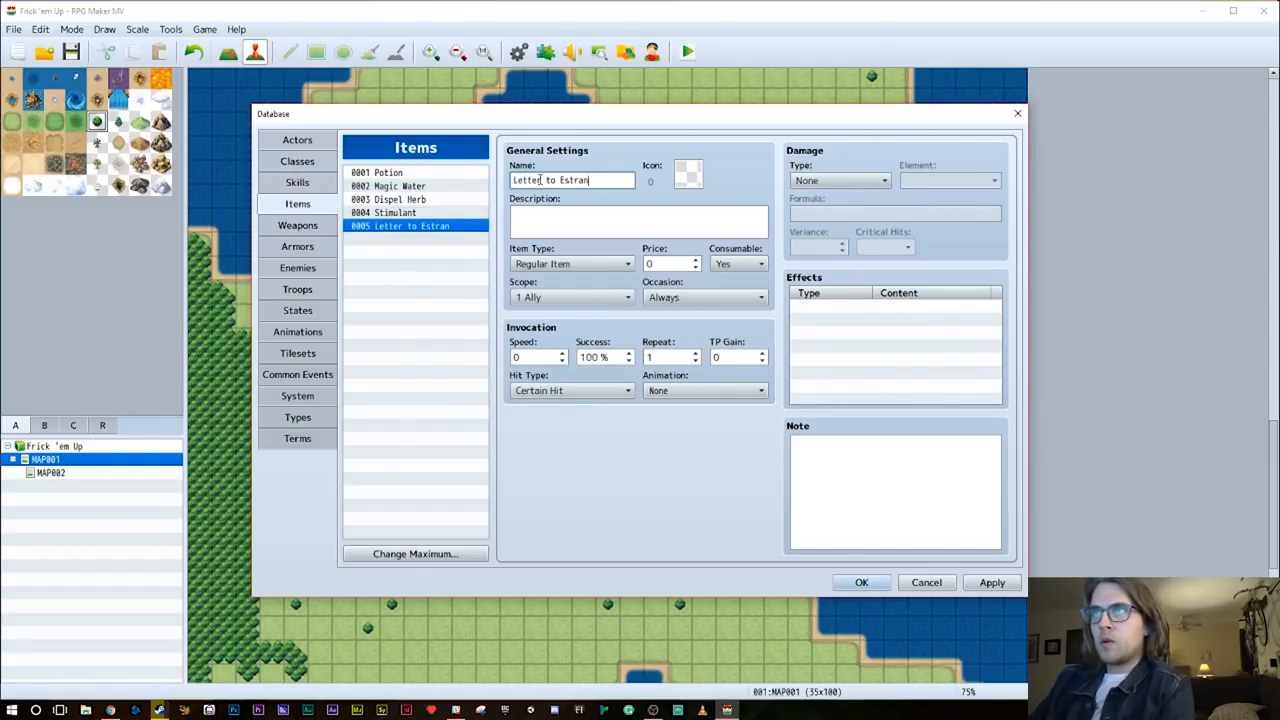
Give the Letter to Estranged Wife a letter icon and description text 'me, Tom Fro'
left_click(688, 172)
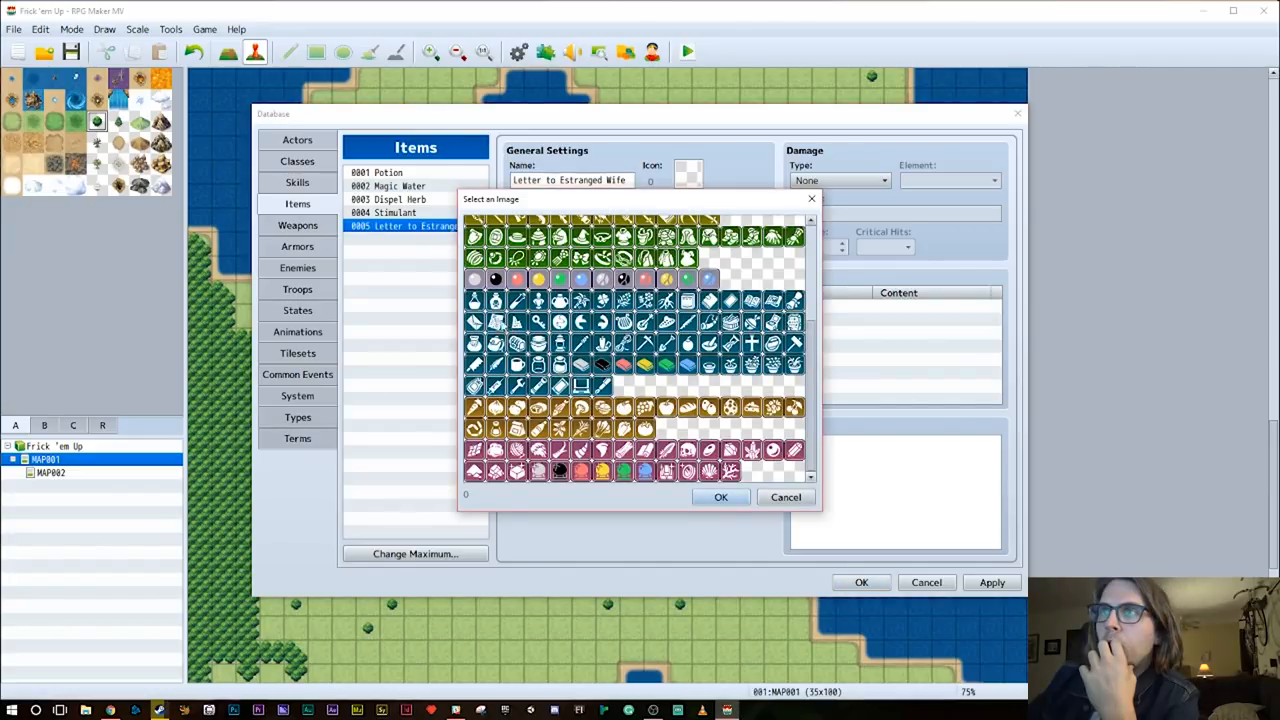
left_click(720, 496)
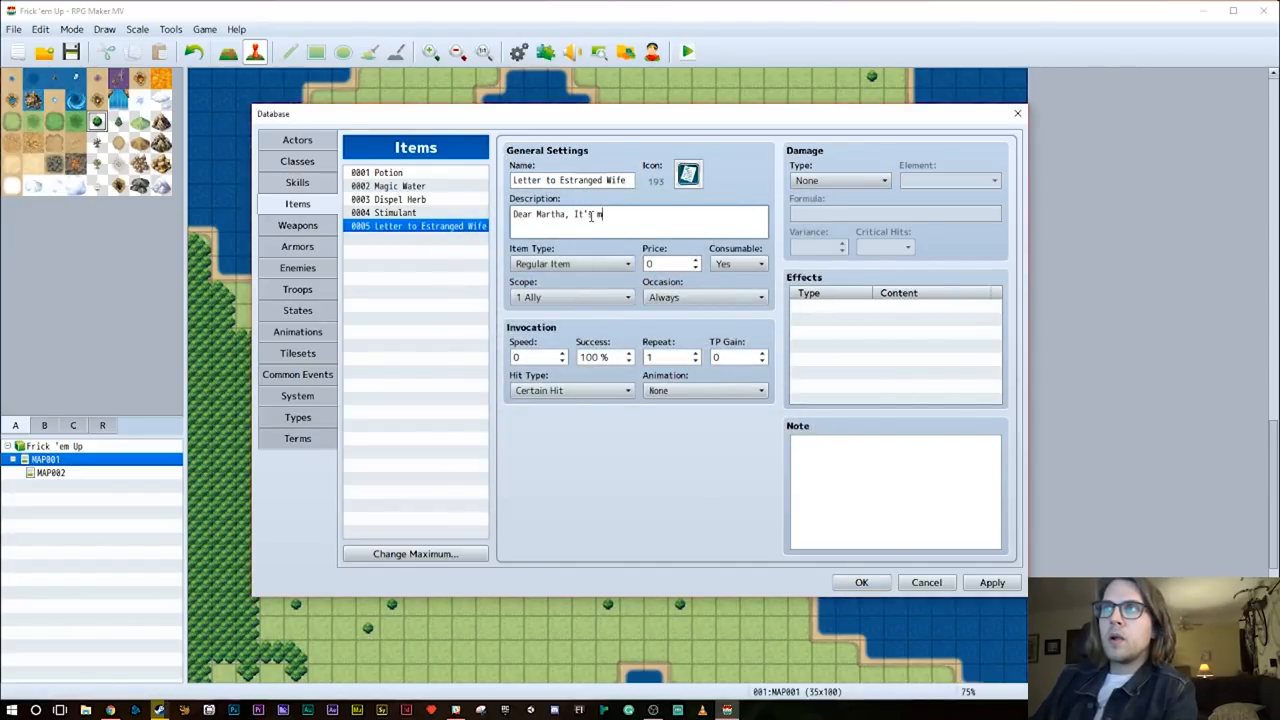
type("me, Tom Frost...")
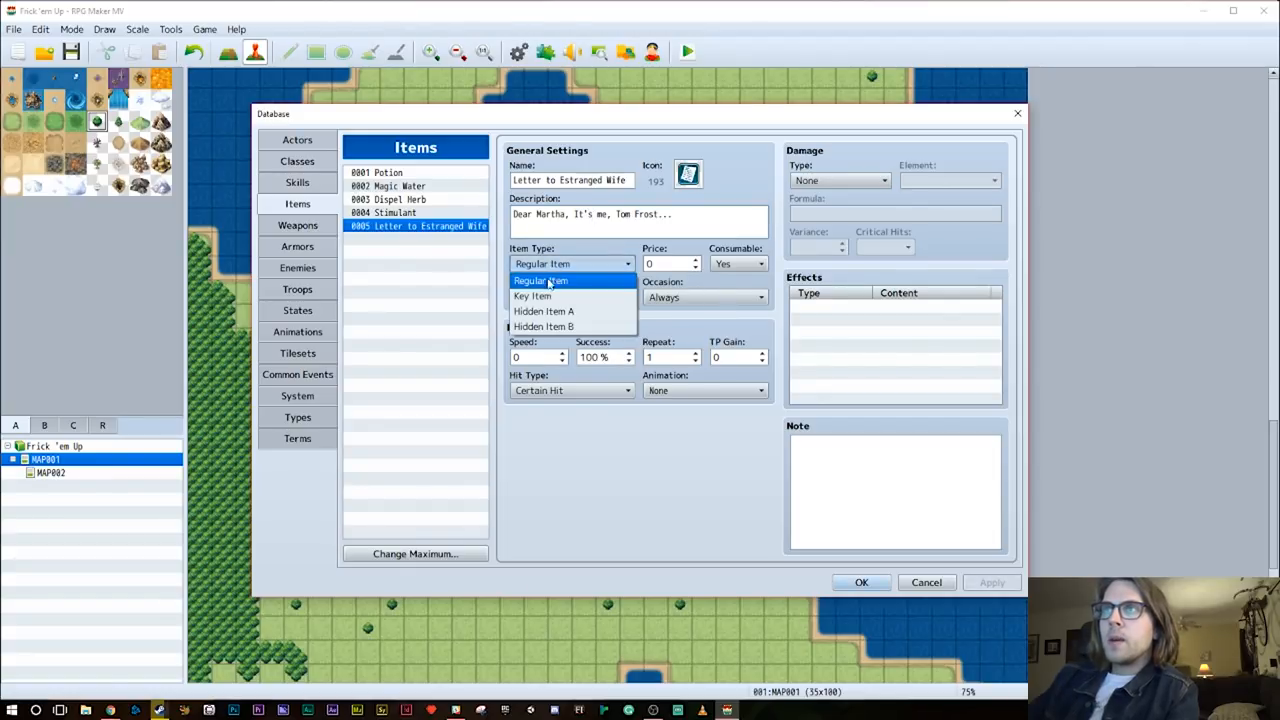
Set the letter's Occasion to Never and Scope to None, then apply
left_click(532, 296)
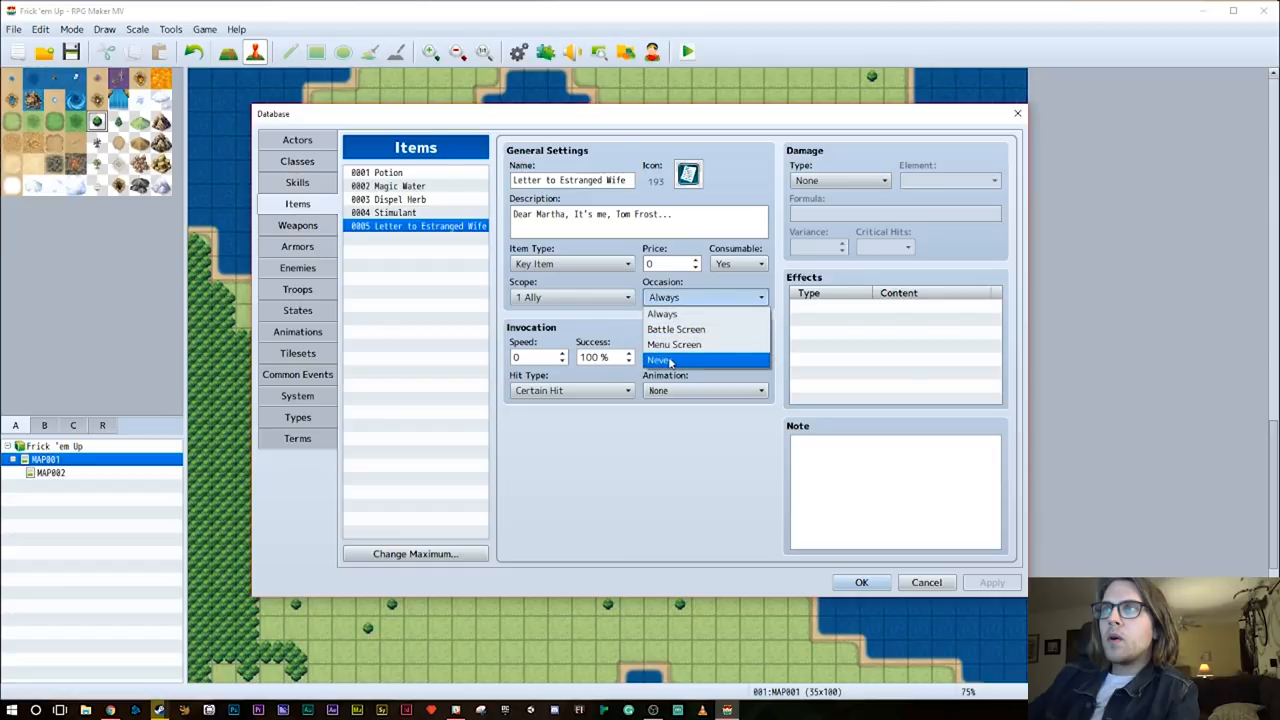
left_click(658, 360)
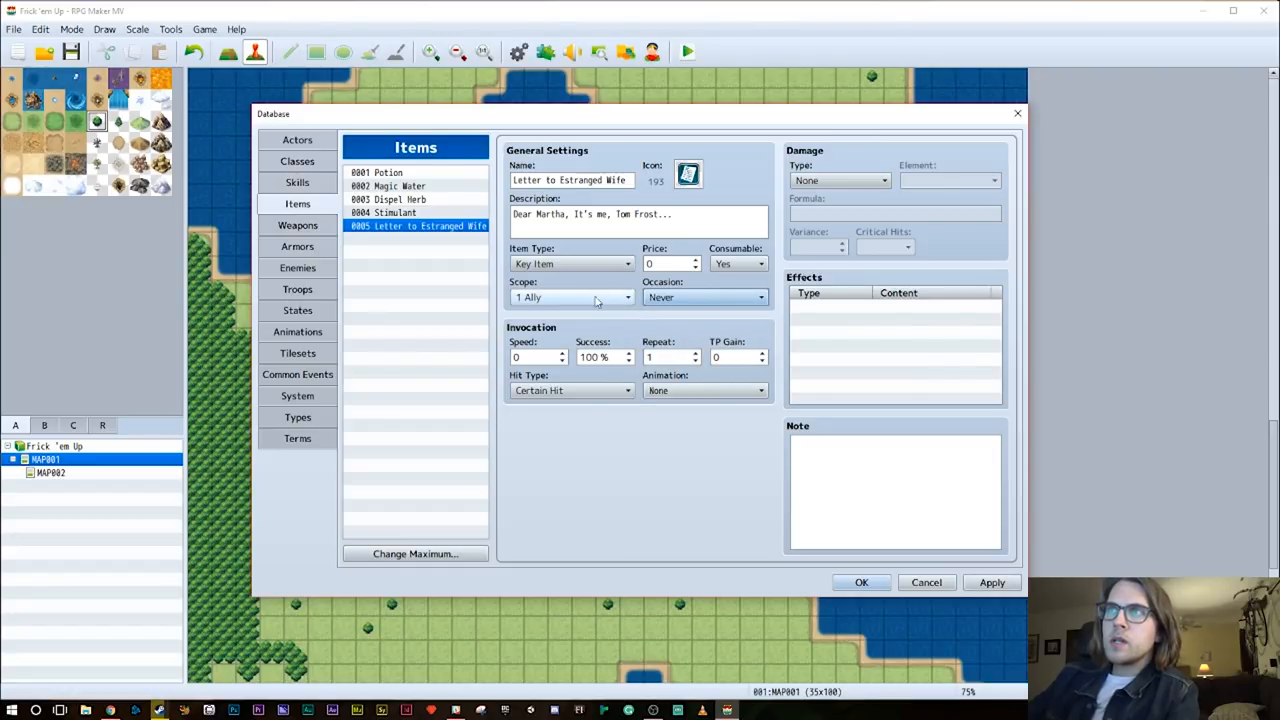
left_click(570, 296)
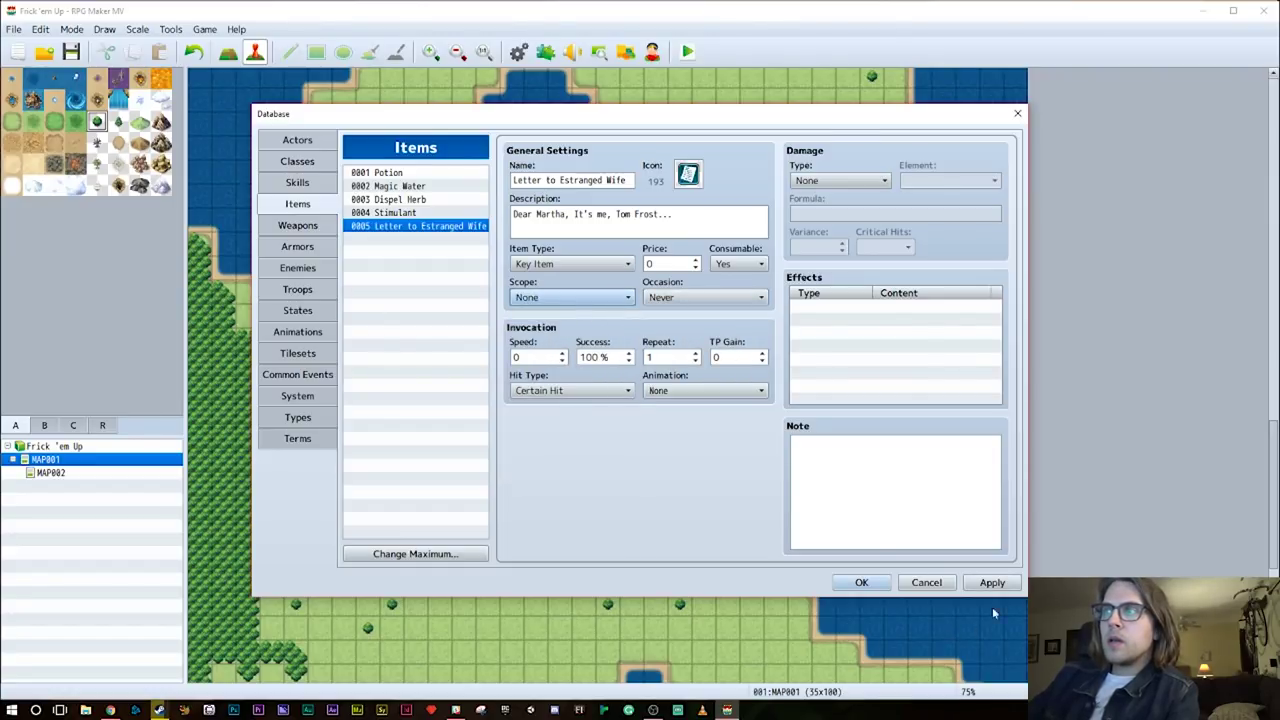
left_click(736, 264)
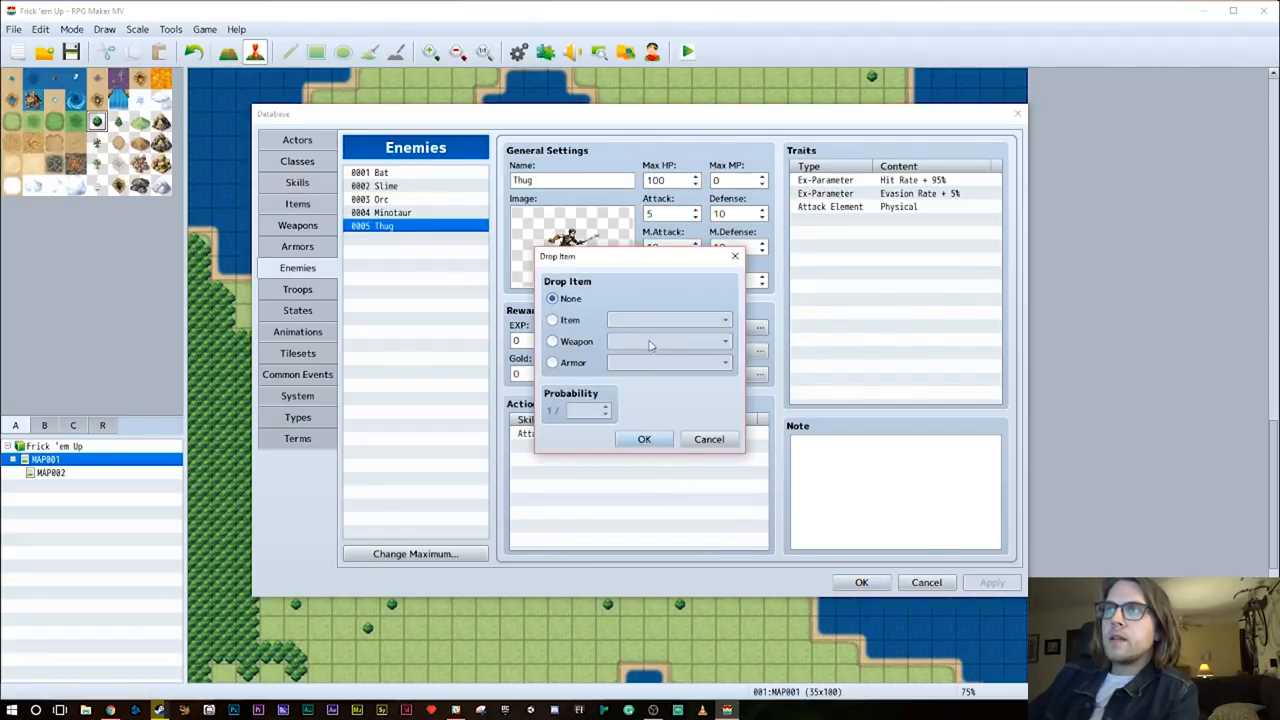
Make Thug drop the Letter to Estranged Wife at 1/1 probability, then go to Troops
left_click(552, 320)
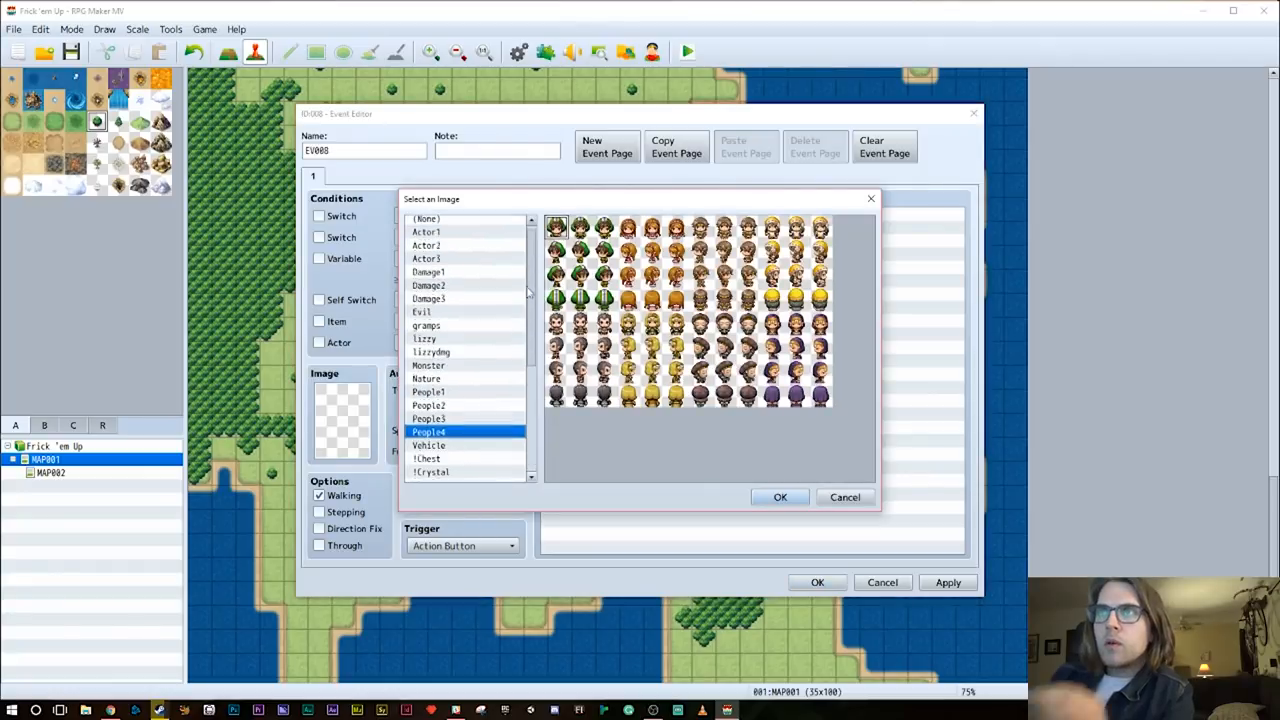
left_click(426, 236)
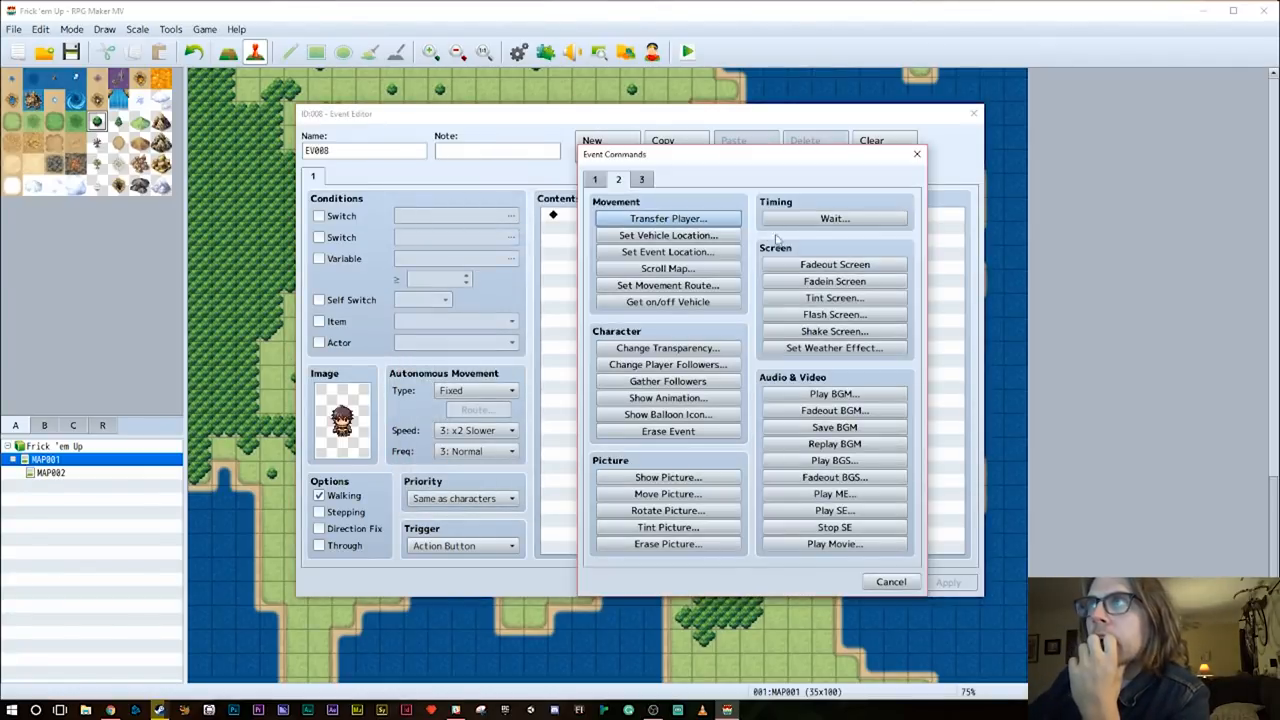
left_click(618, 180)
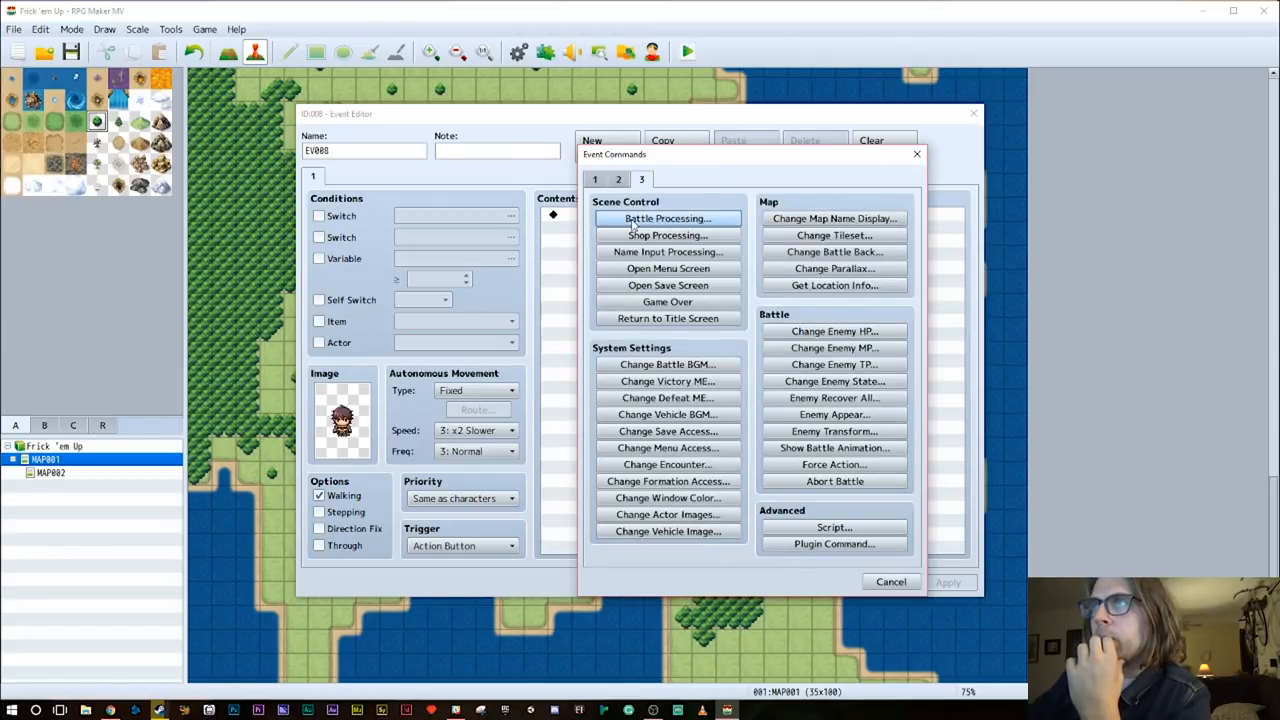
left_click(668, 218)
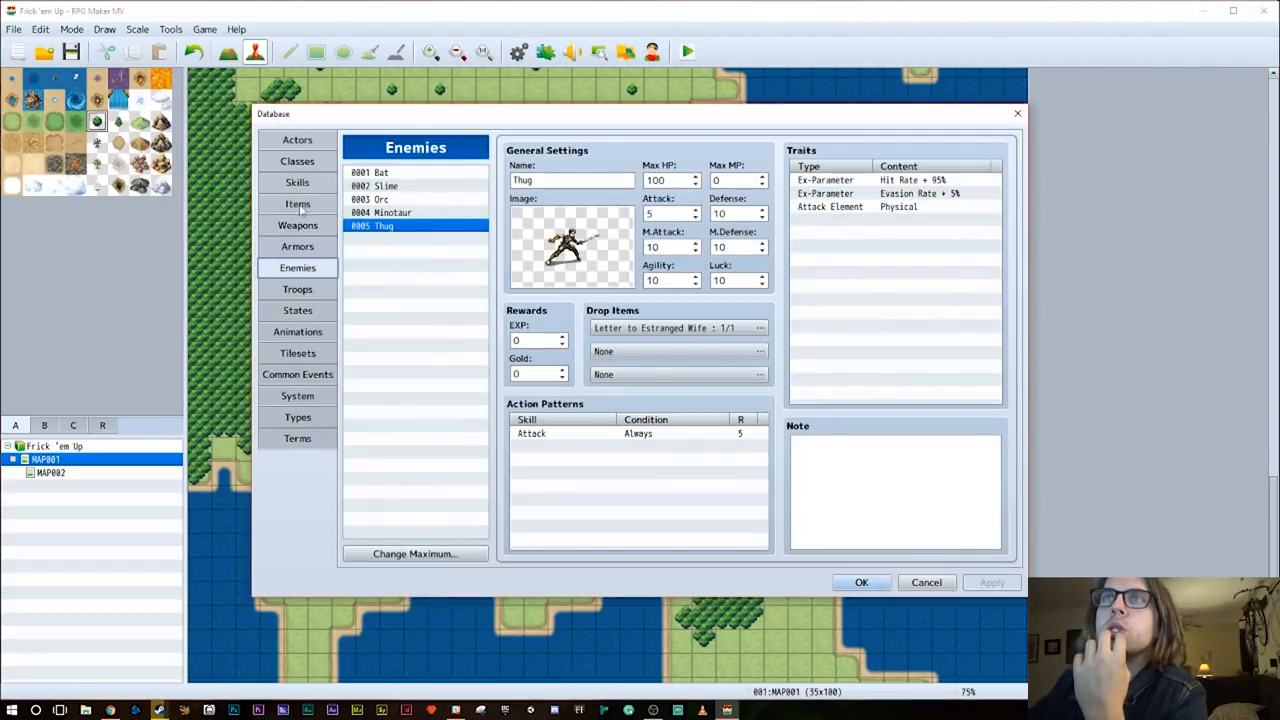
left_click(296, 288)
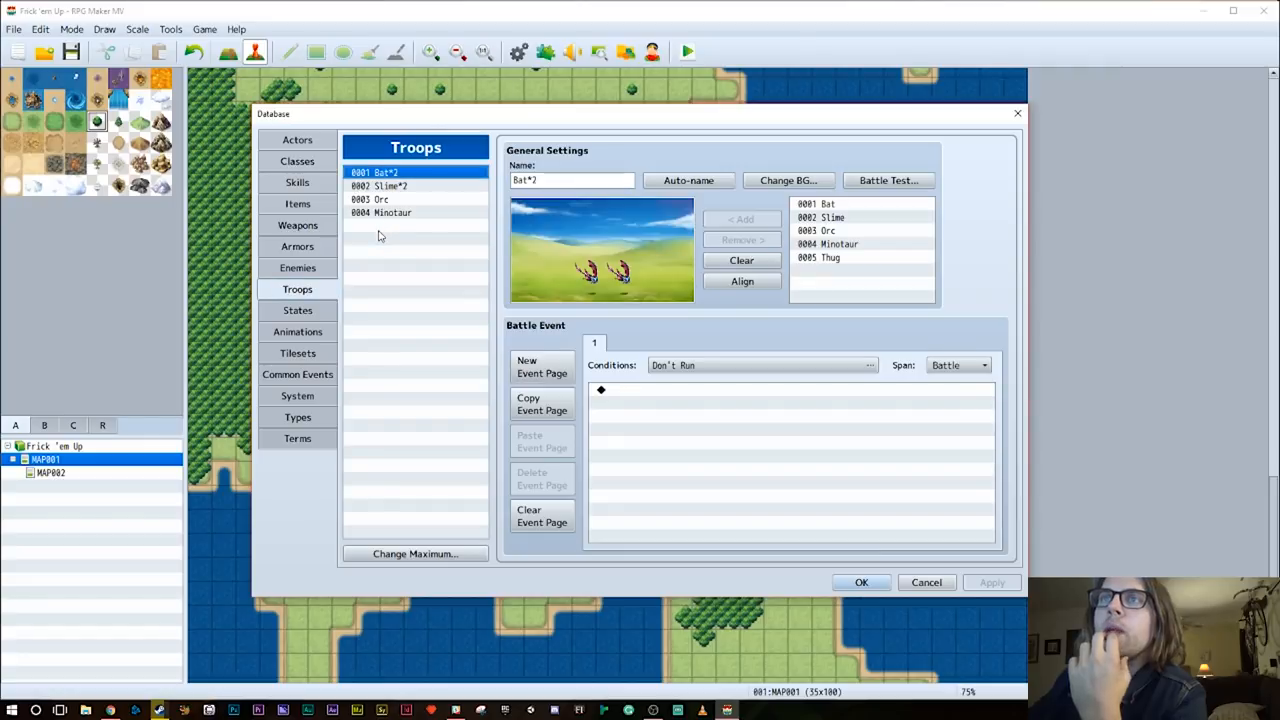
mouse_move(410, 486)
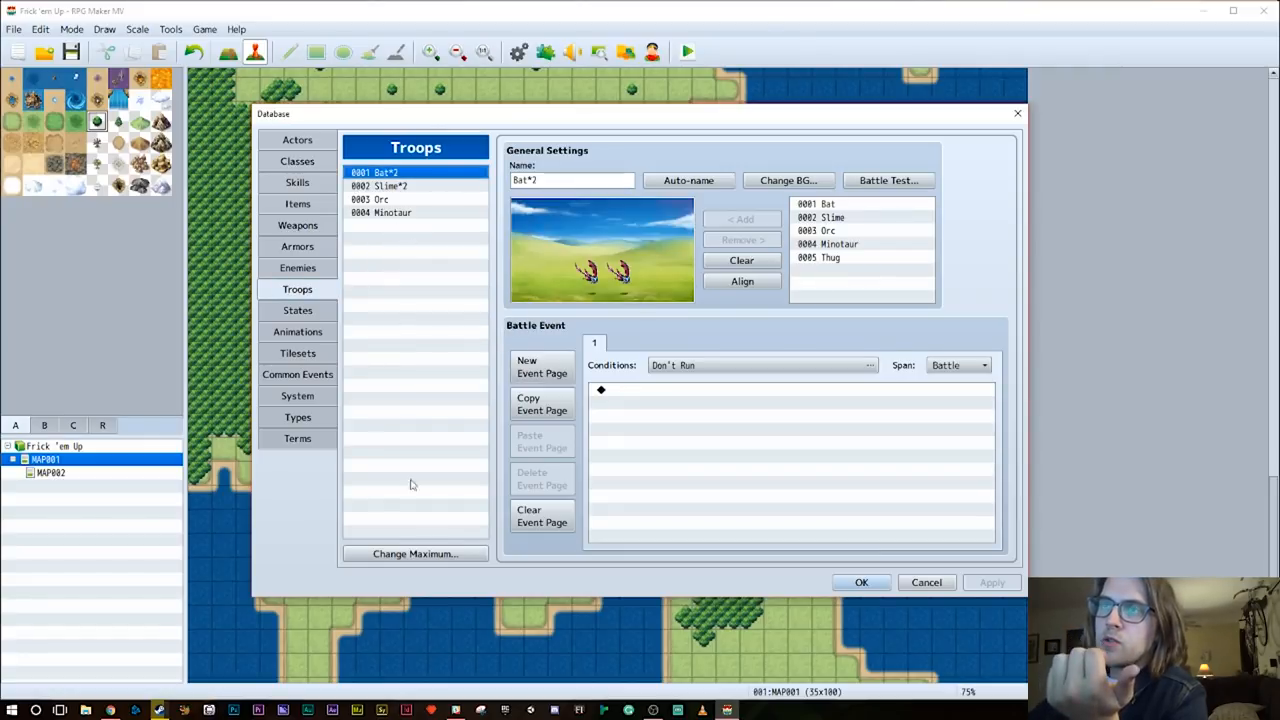
Raise troops to 5, name troop 0005 Thug and place the Thug enemy in it
left_click(416, 552)
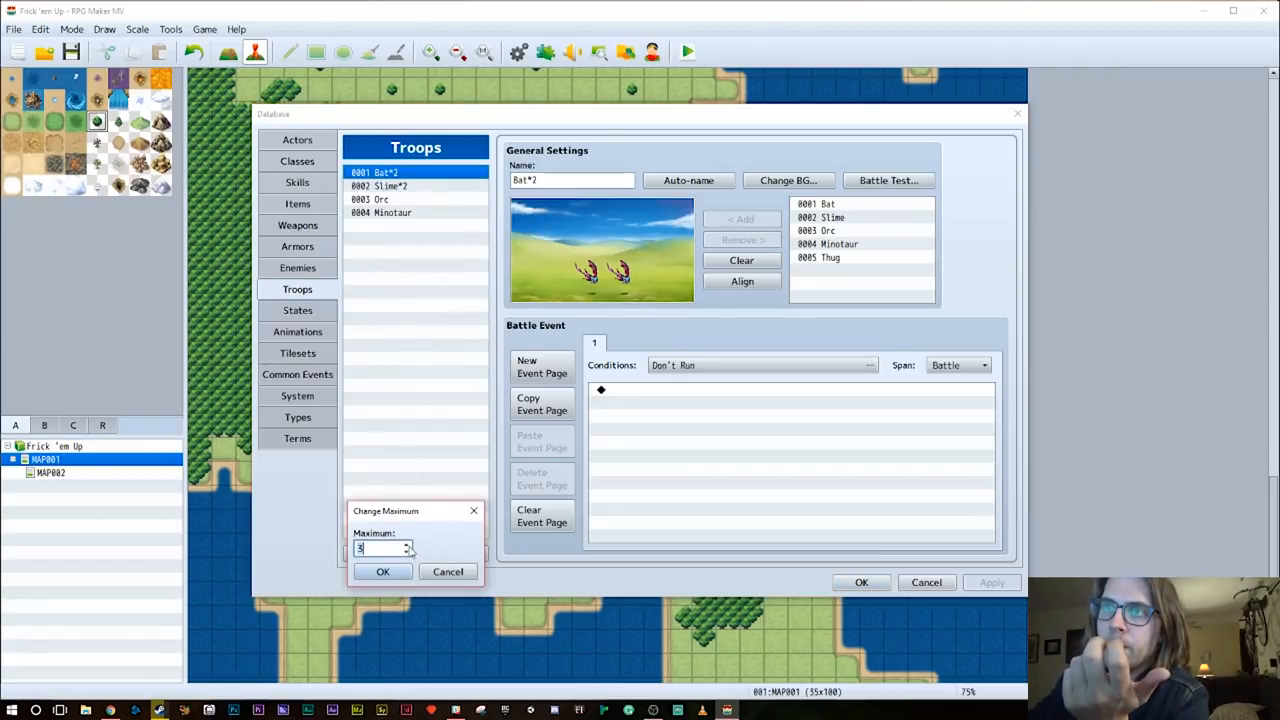
left_click(382, 572)
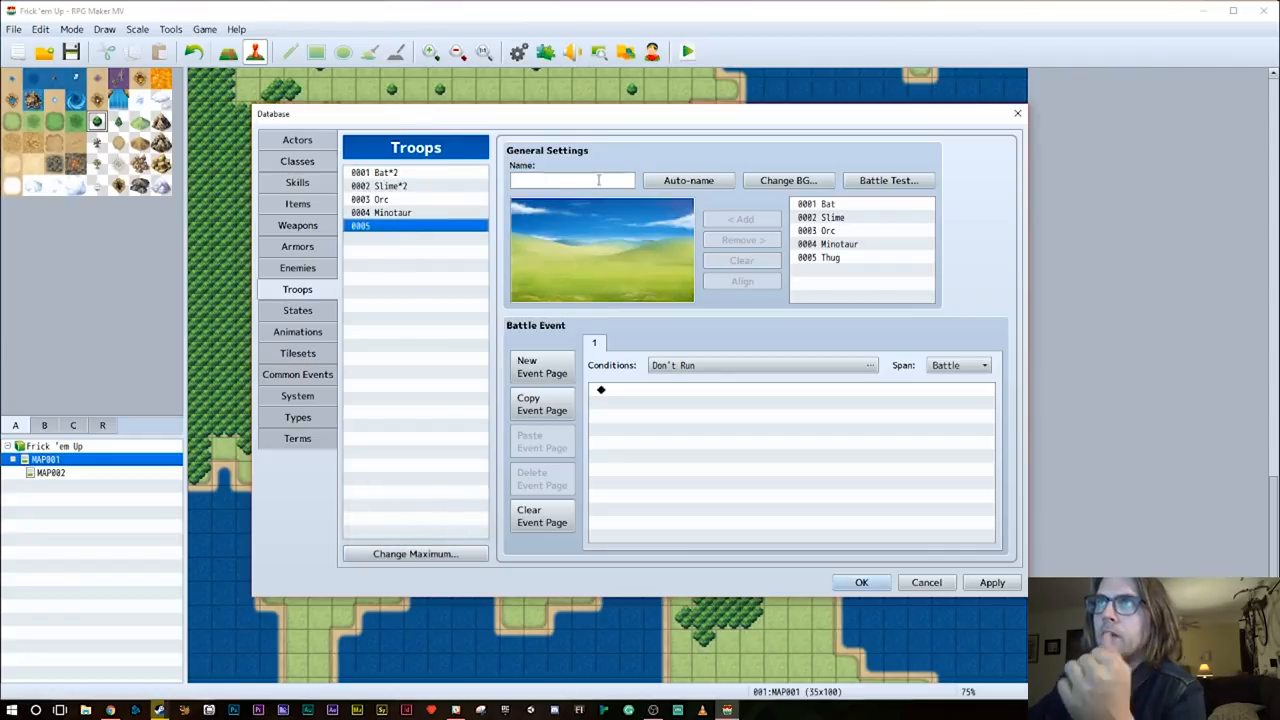
type("Thugg")
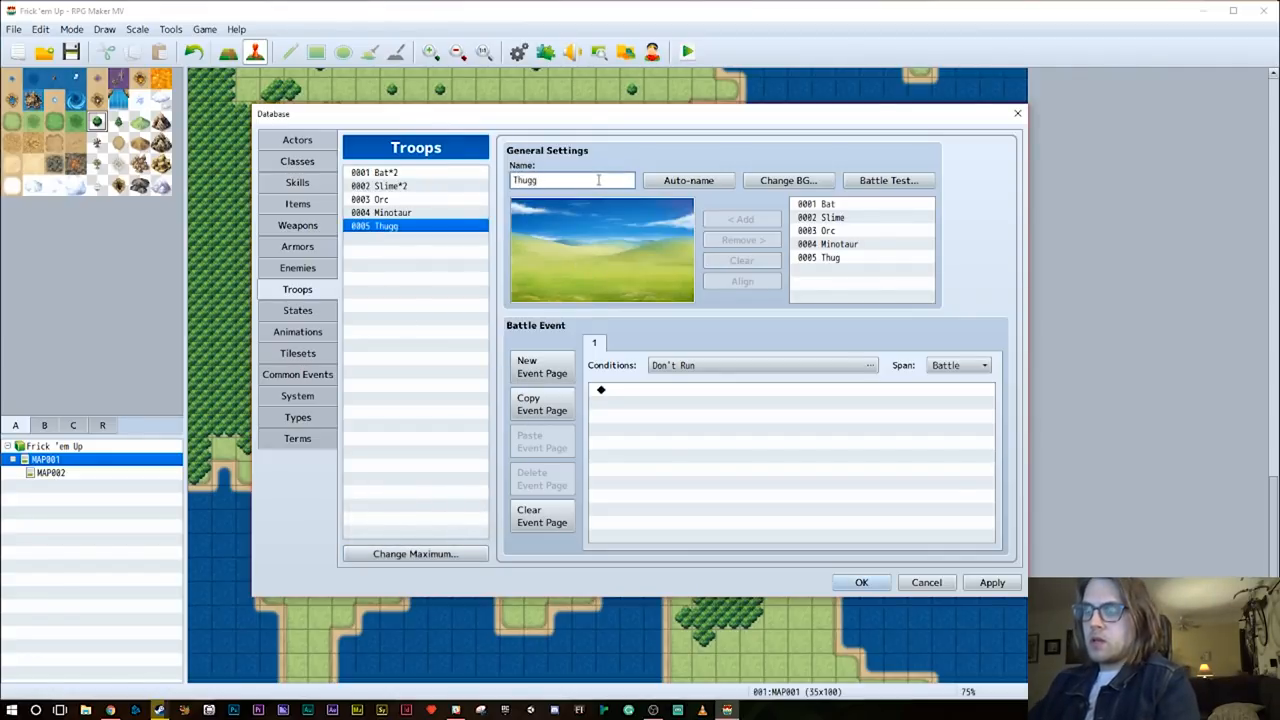
key("Backspace")
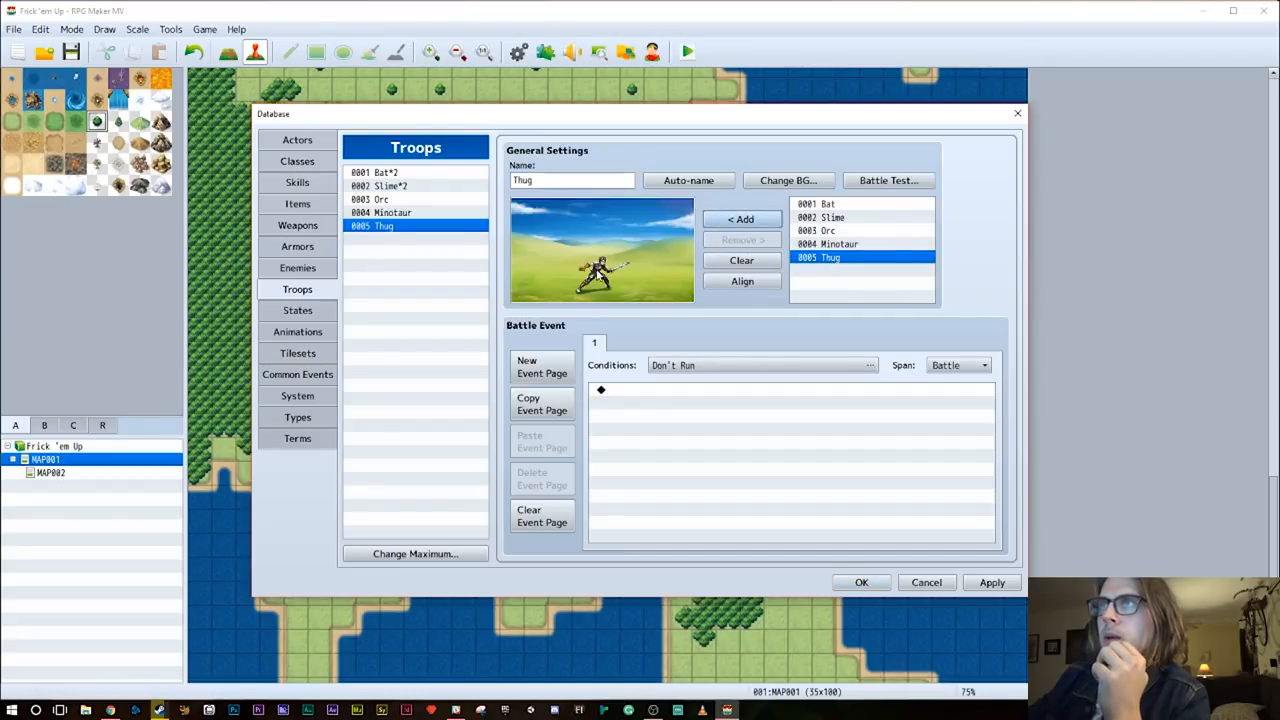
left_click(600, 250)
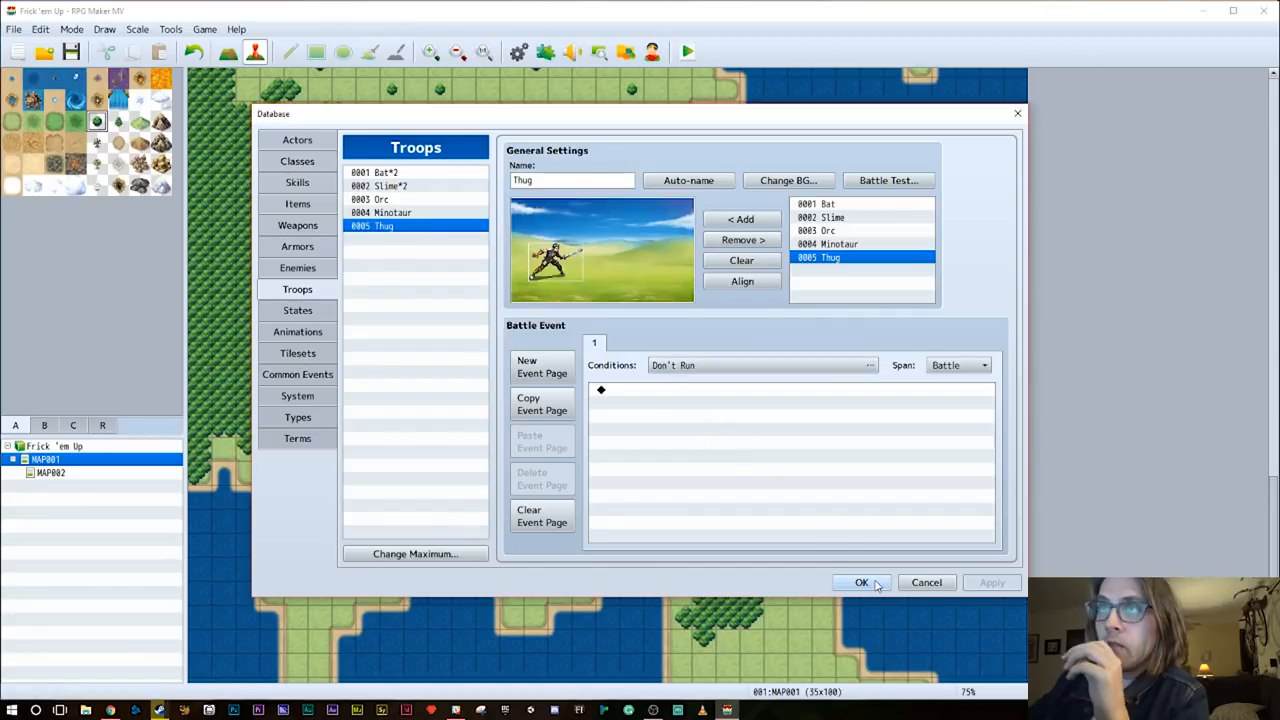
mouse_move(564, 384)
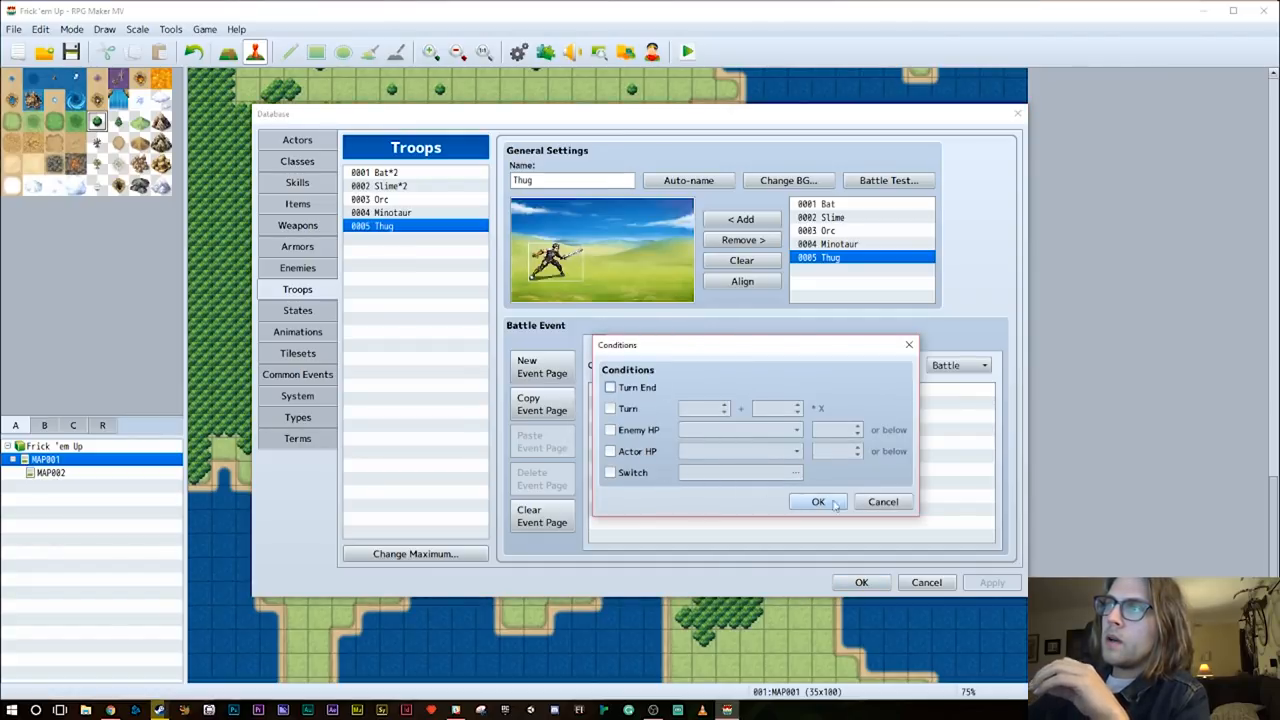
Add a Turn-conditioned battle page showing 'Get away from here!' with a face
left_click(610, 408)
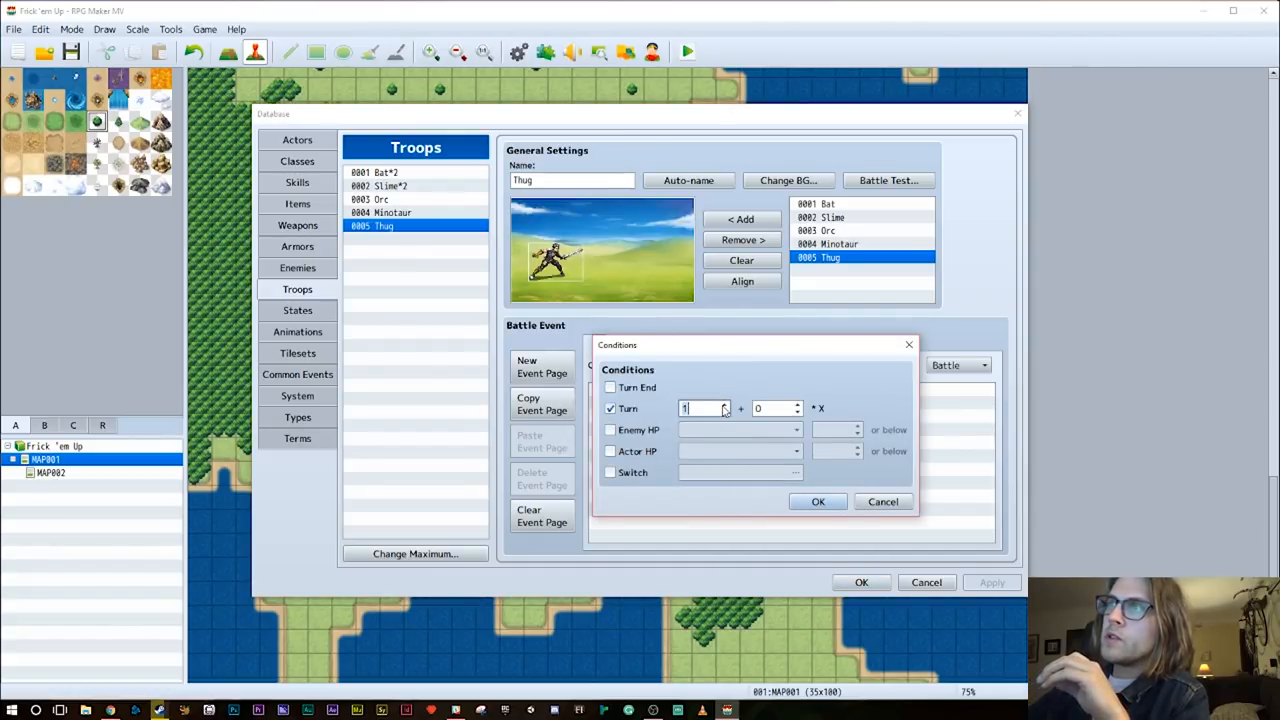
left_click(816, 500)
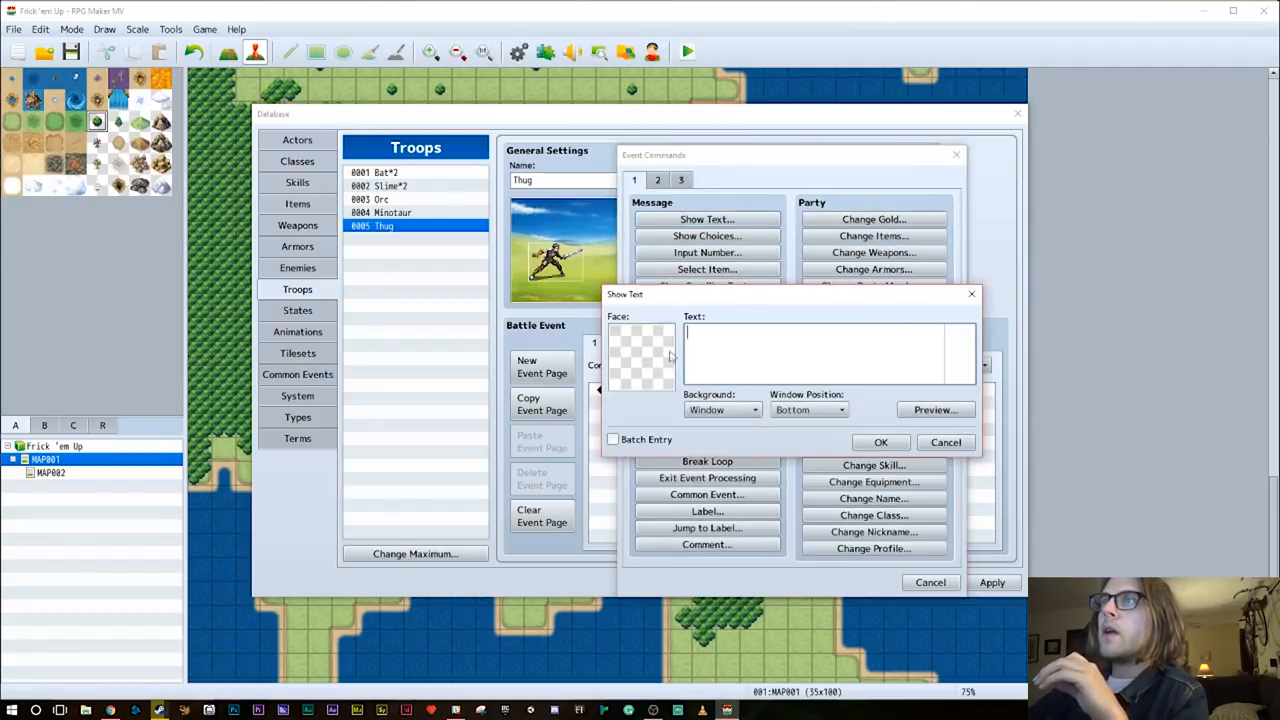
left_click(640, 356)
type("Get away from here!  This is M")
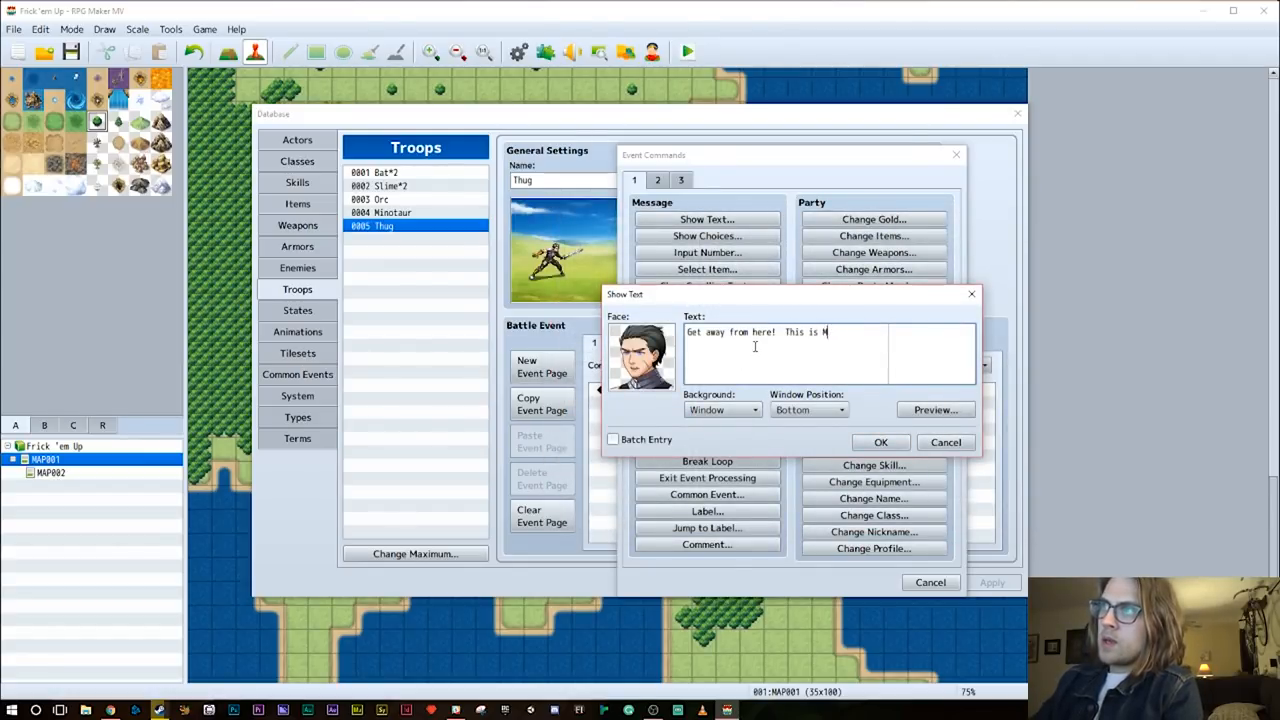
left_click(880, 442)
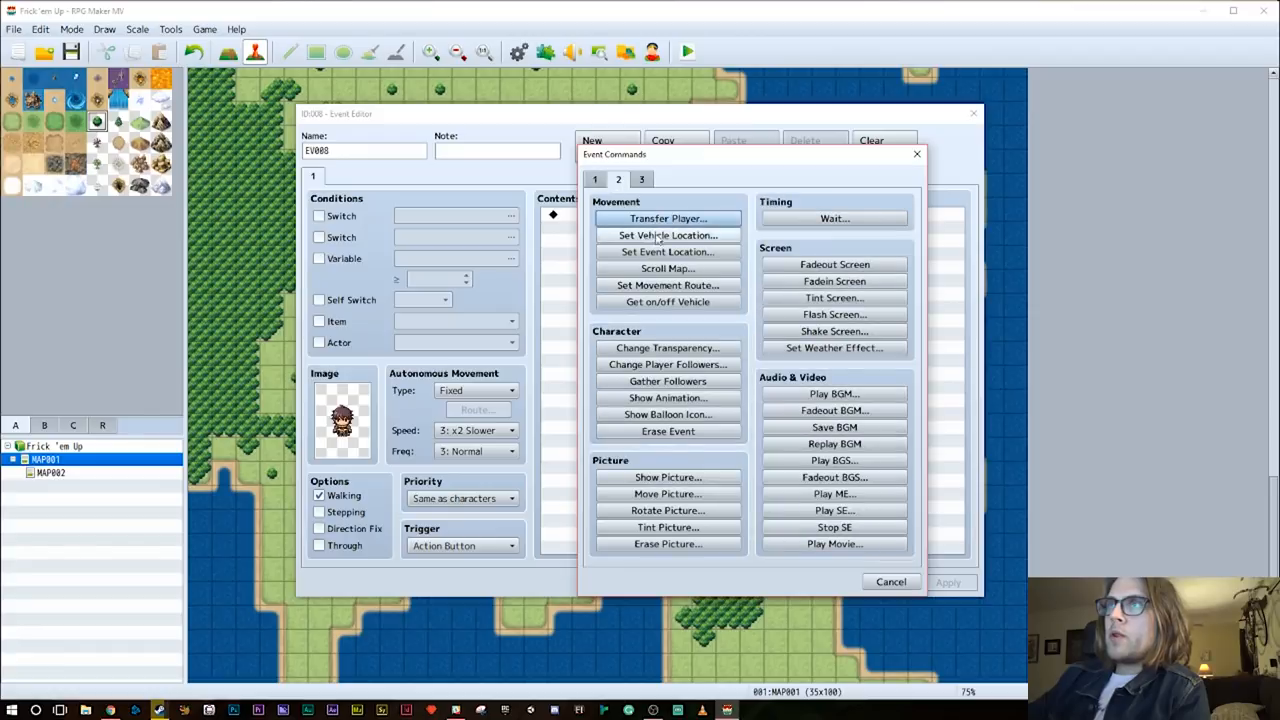
Add Battle Processing against troop 0005 Thug and save the map event
left_click(618, 180)
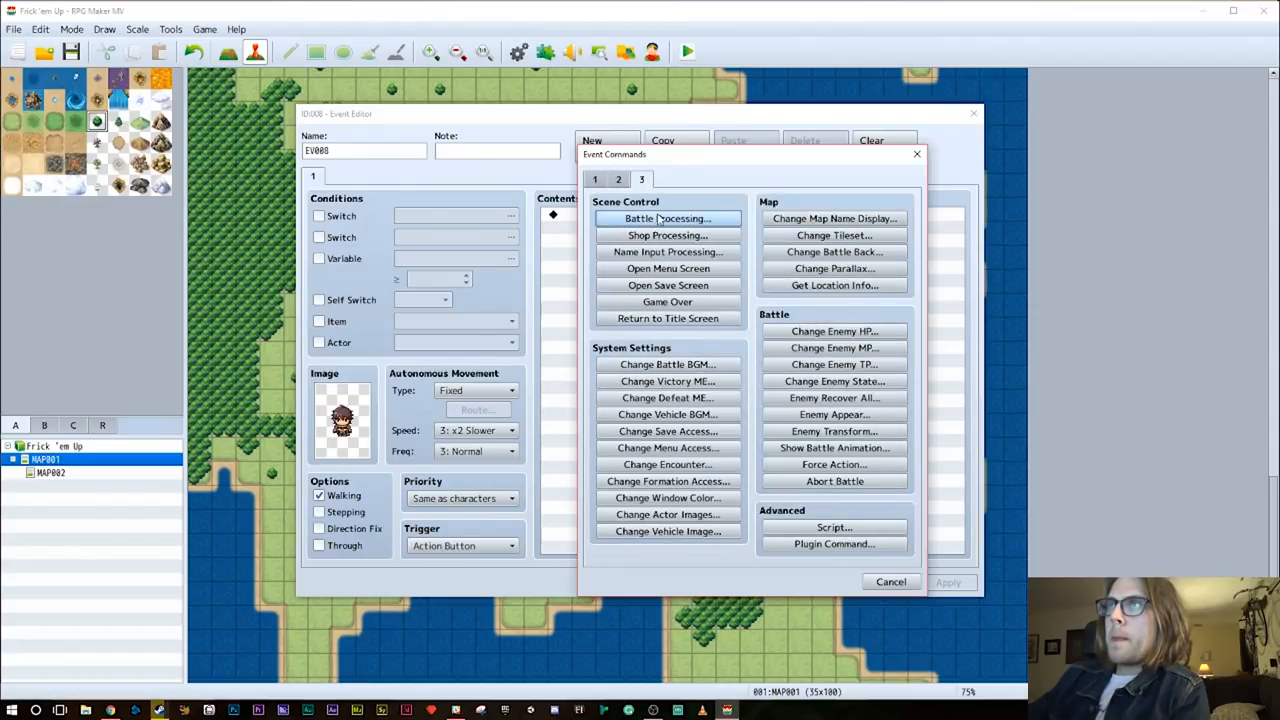
left_click(668, 218)
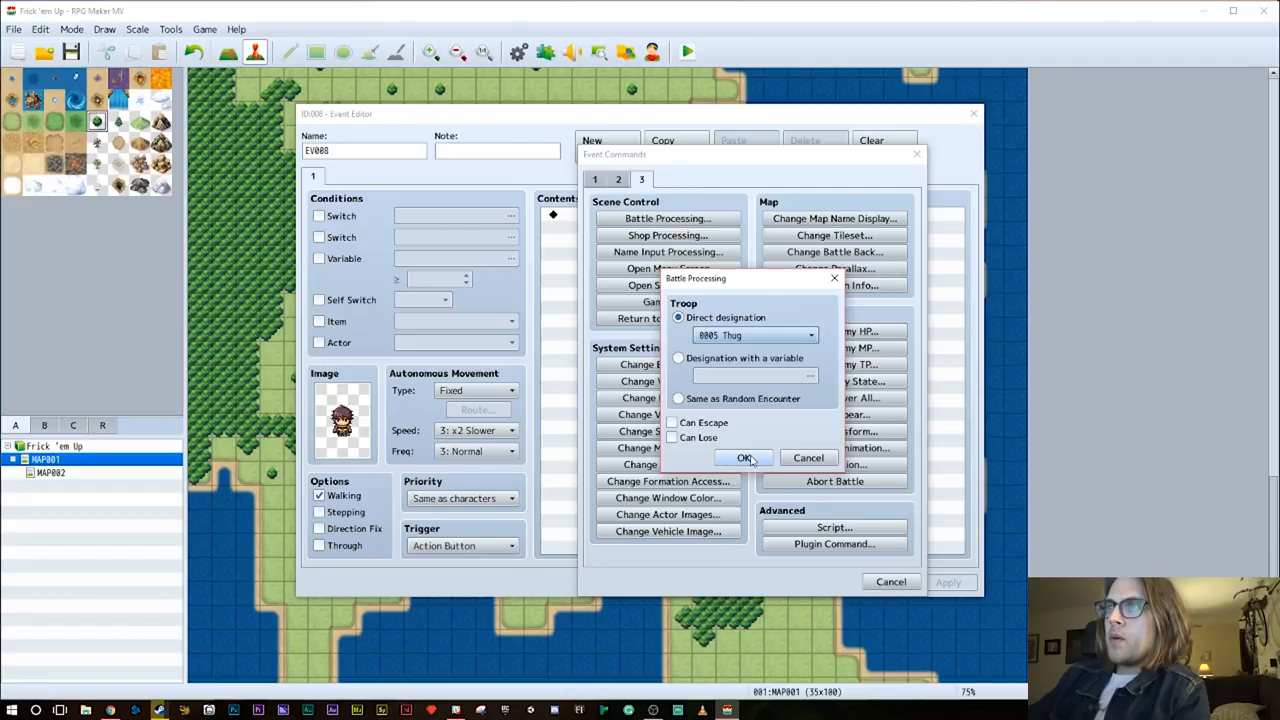
left_click(744, 456)
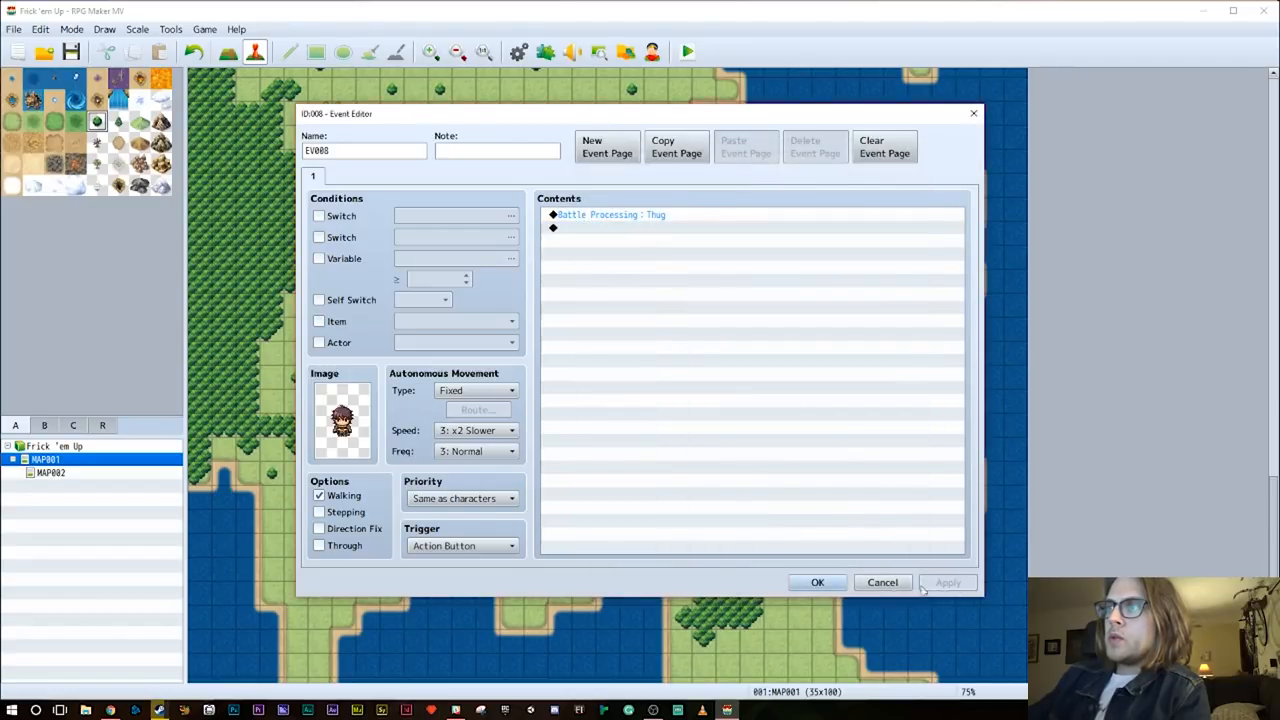
left_click(816, 582)
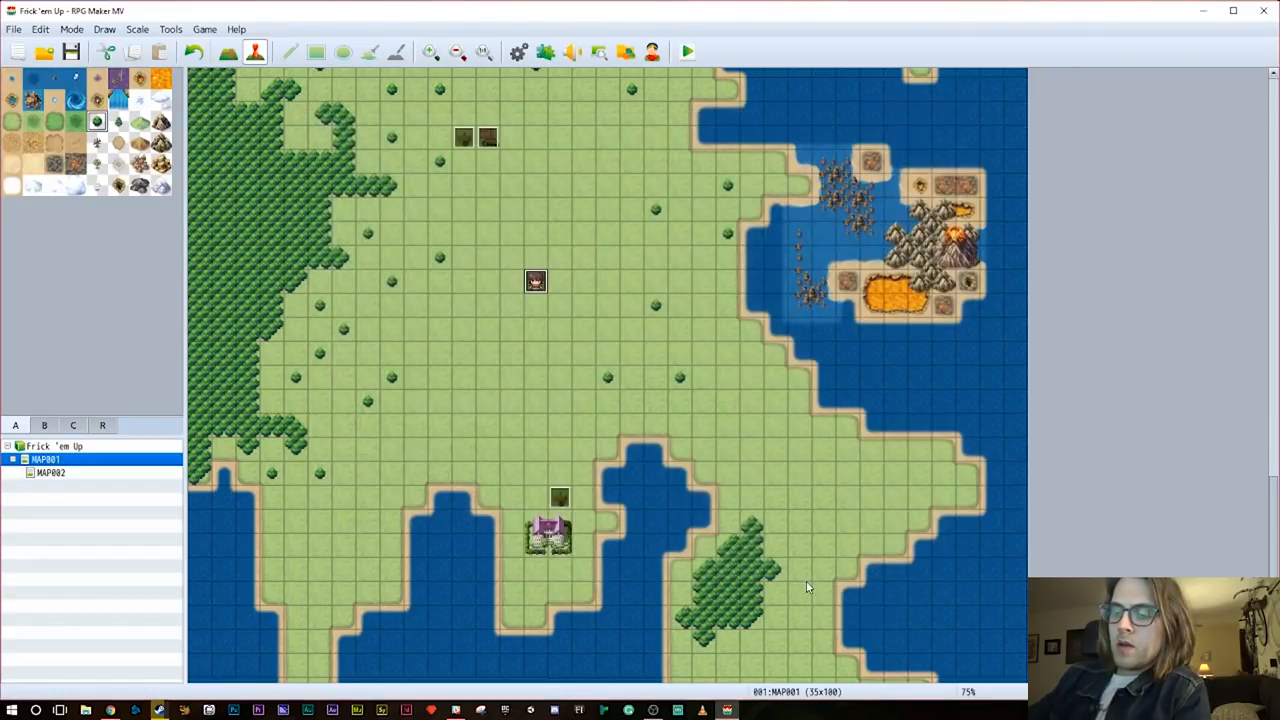
mouse_move(652, 52)
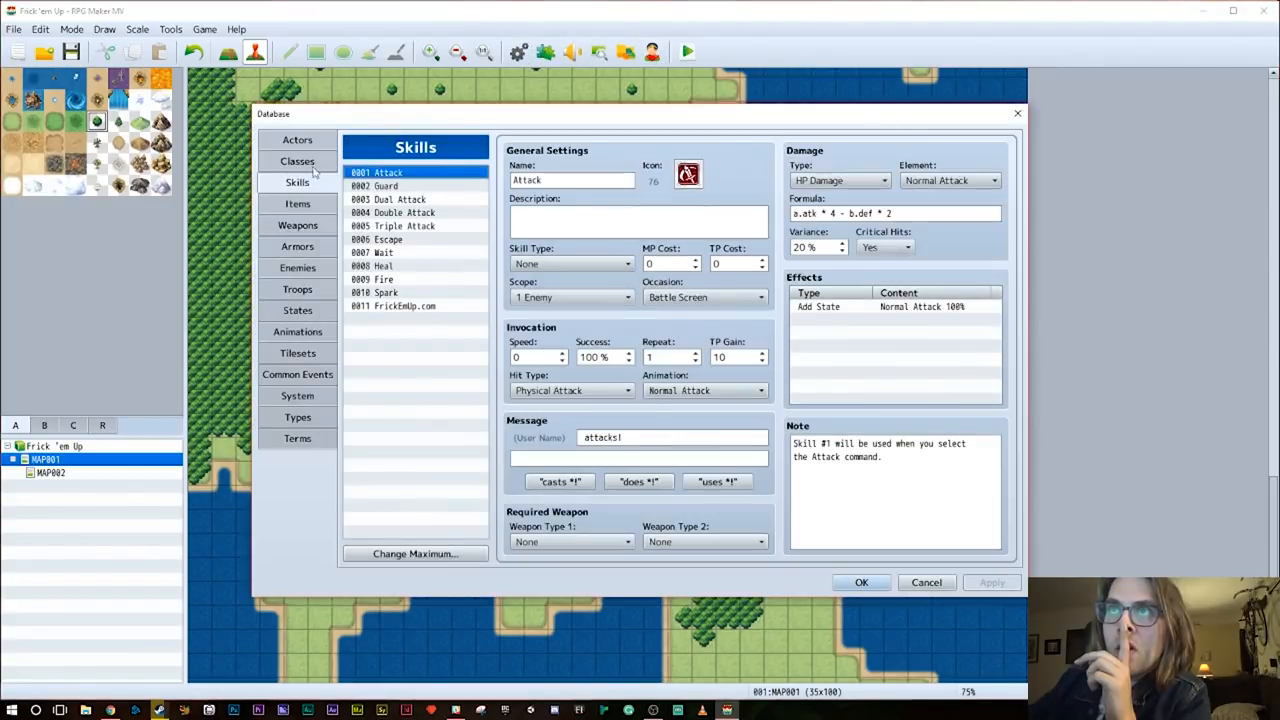
Review the Hero class's Max HP/MP curves and close the database
left_click(296, 160)
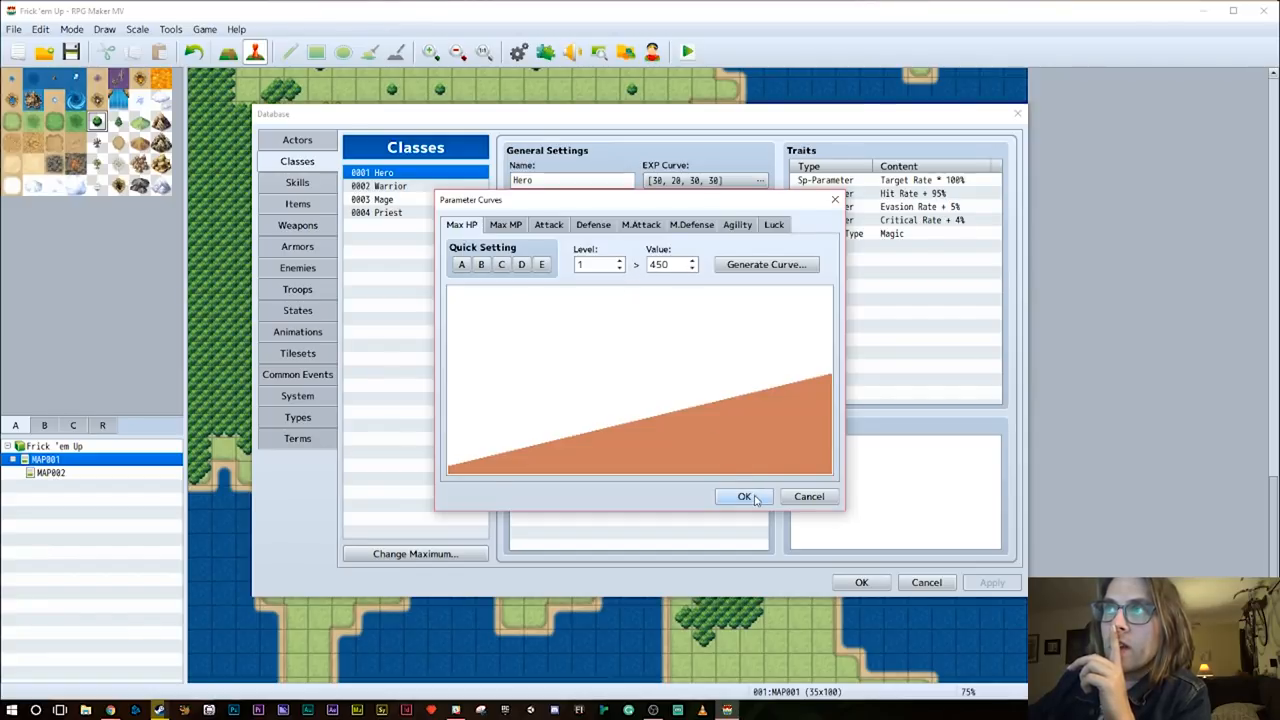
left_click(504, 224)
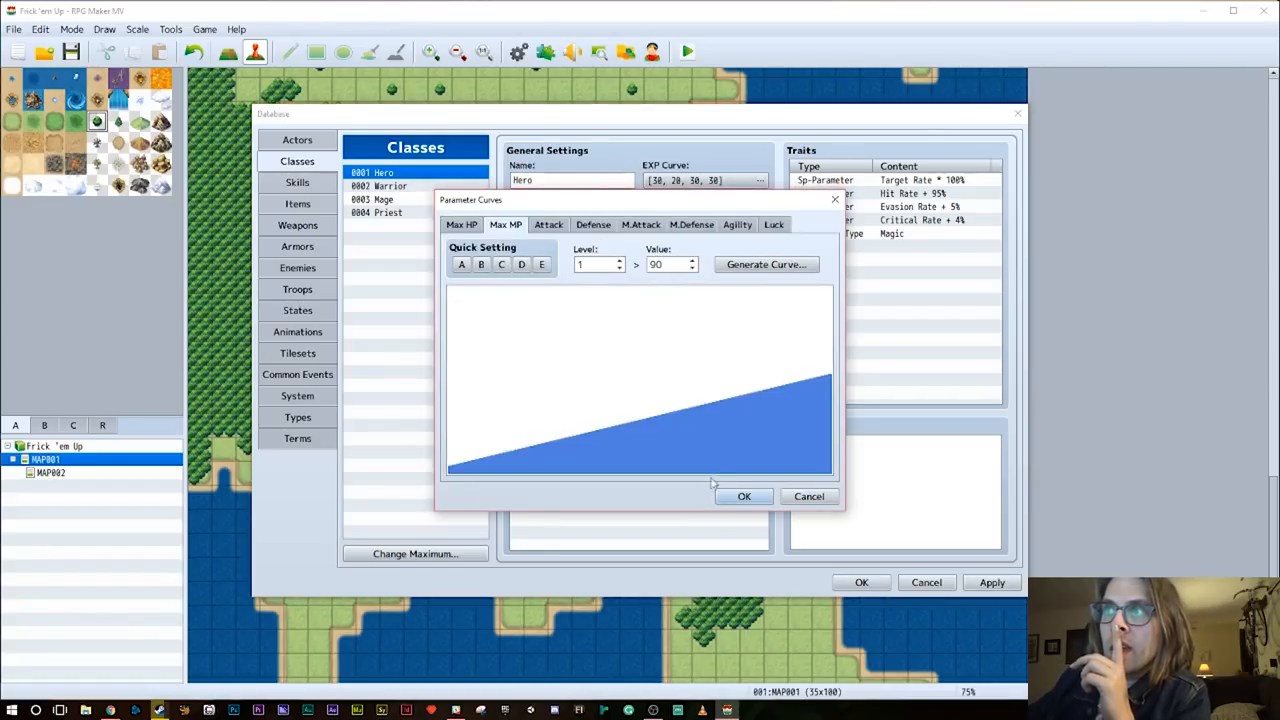
left_click(744, 496)
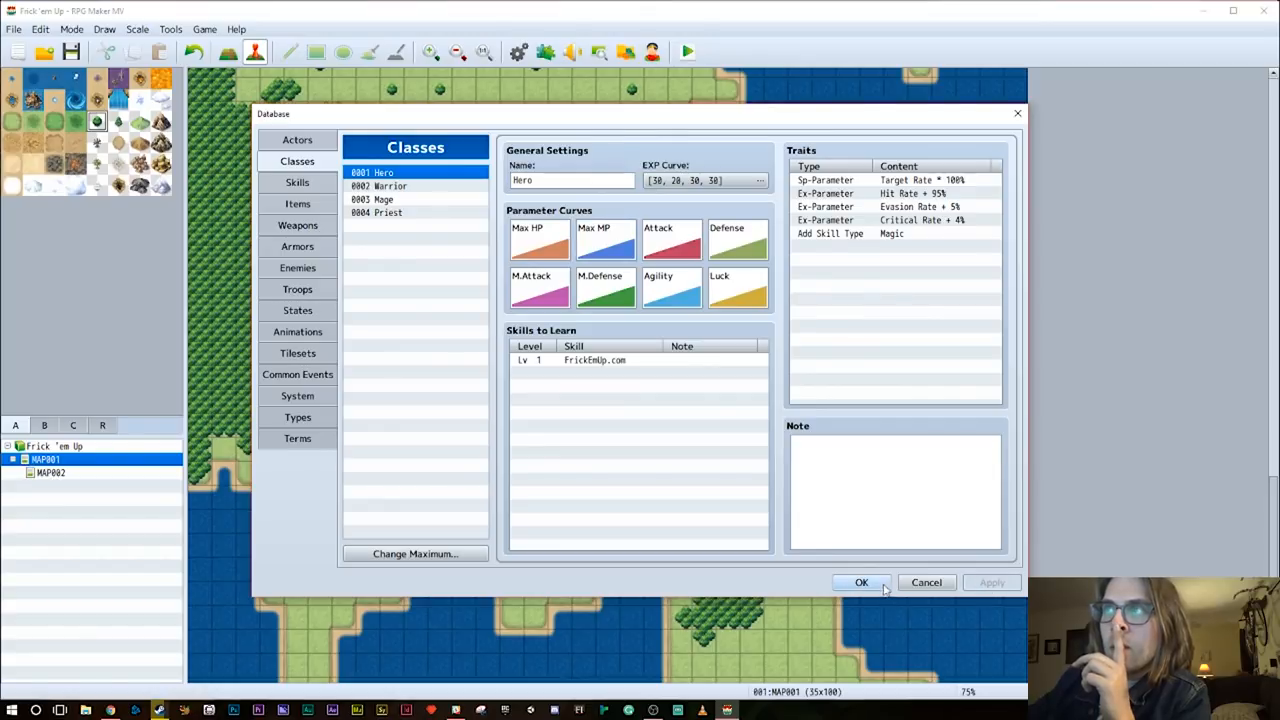
left_click(860, 582)
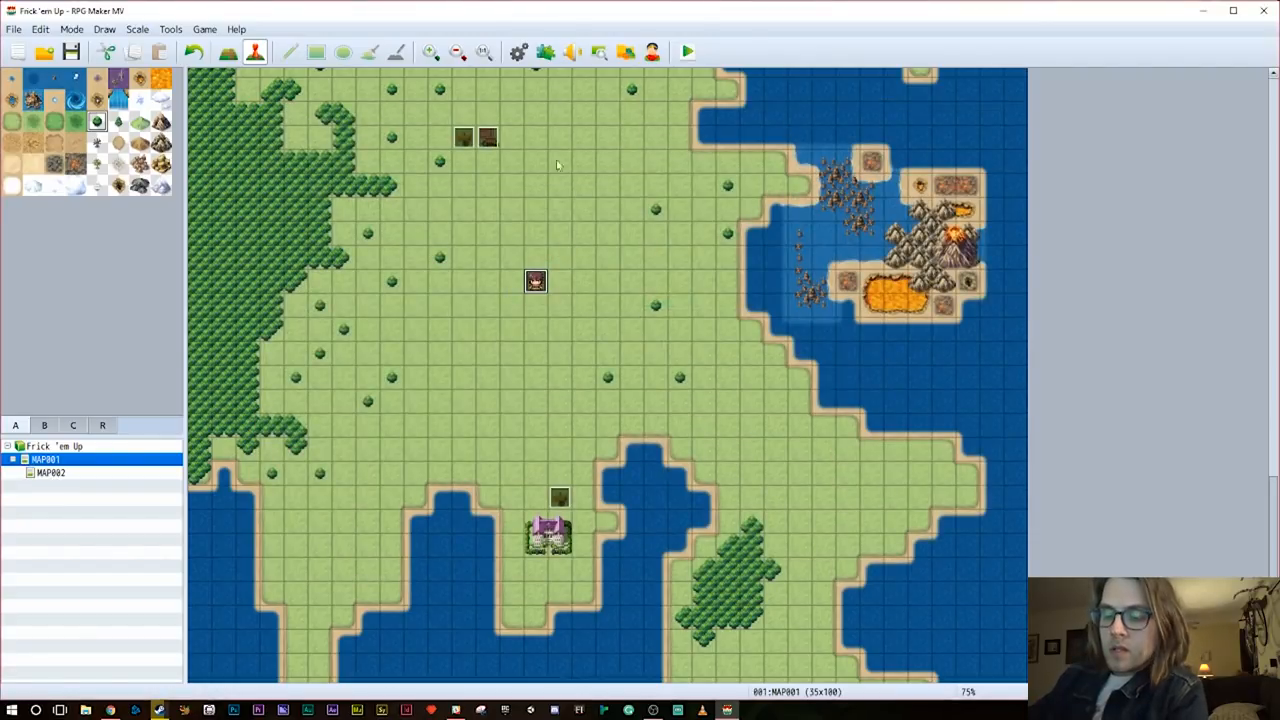
Playtest and have Lizzy fight the Thug using Fight then Attack
left_click(688, 52)
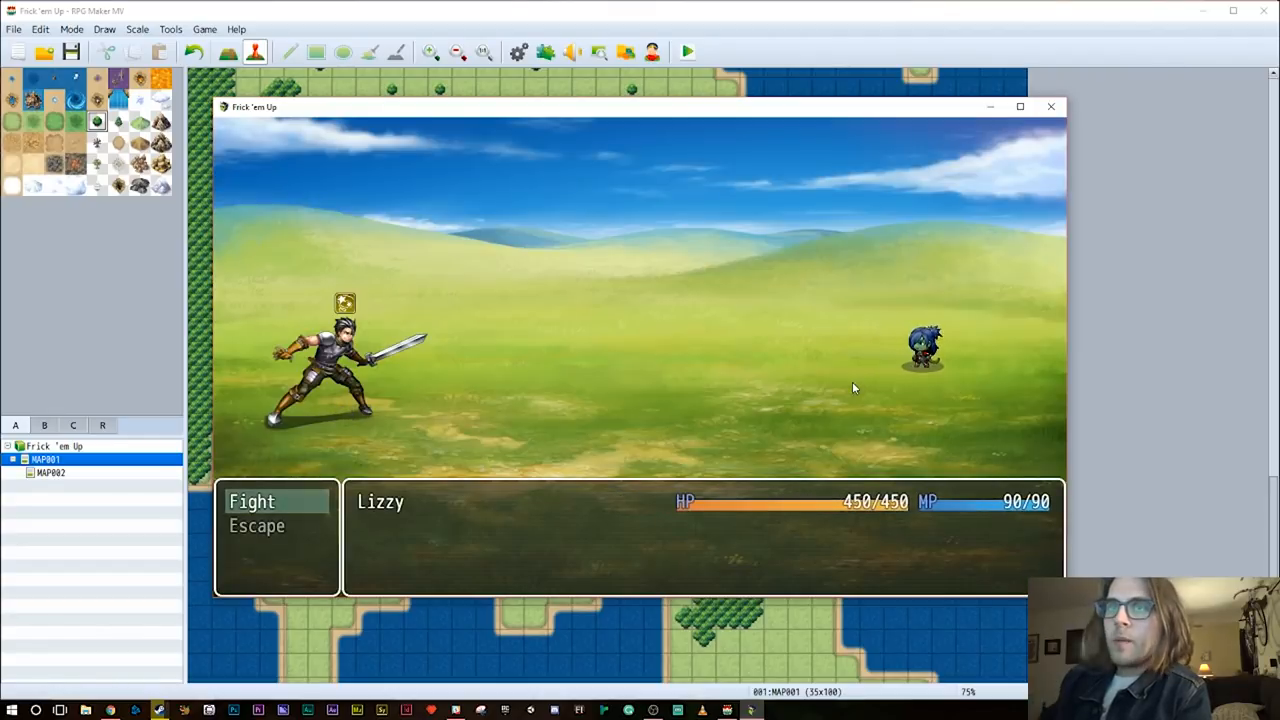
left_click(252, 500)
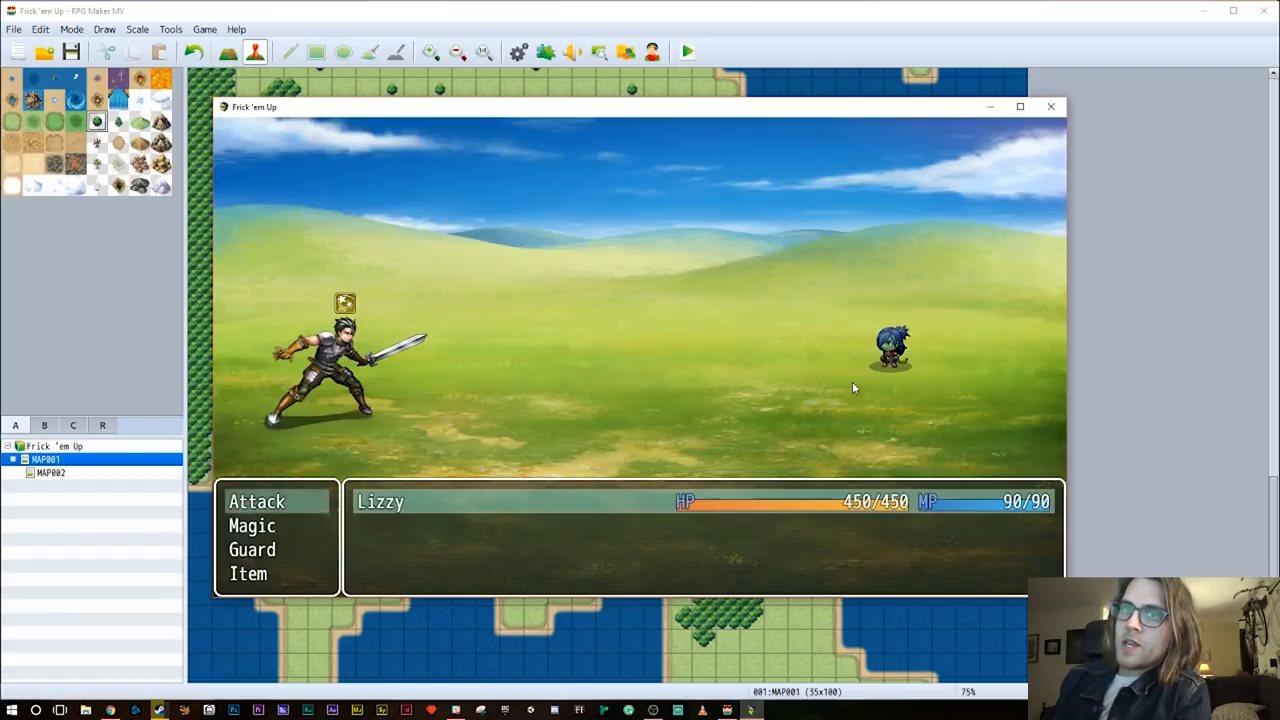
left_click(256, 500)
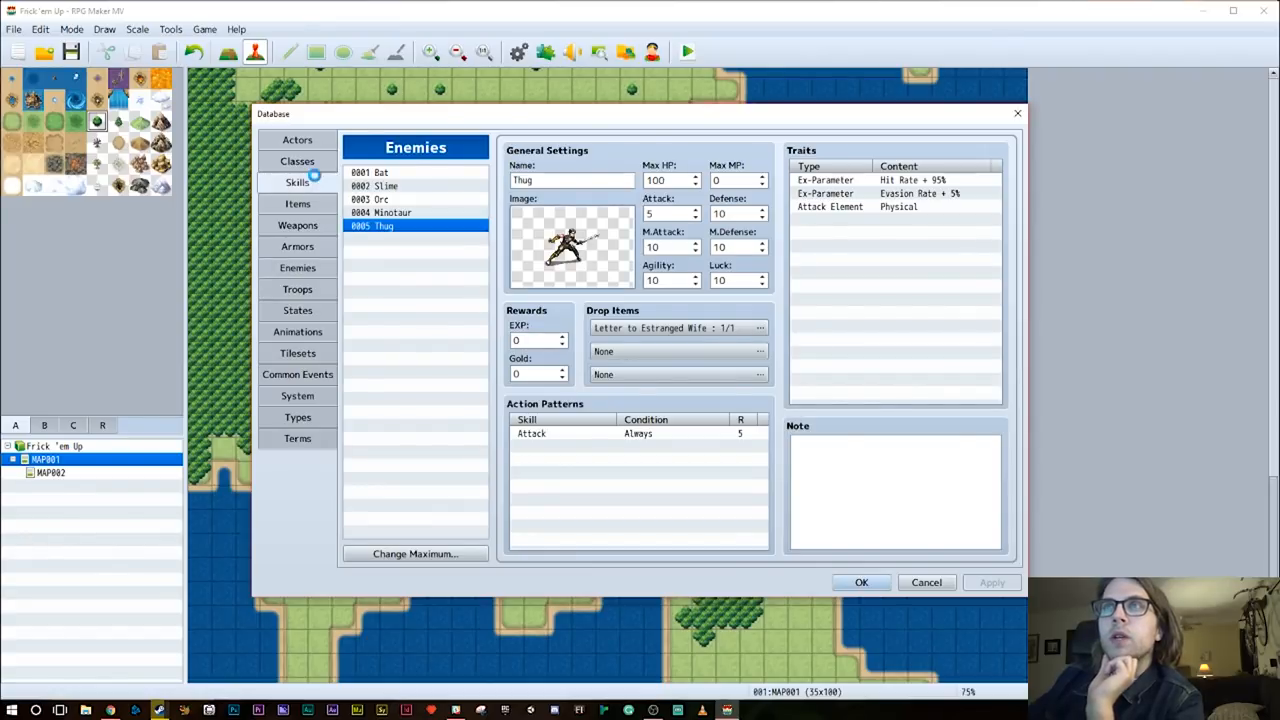
Browse the Attack, Fire and FrickEmUp.com skill settings
left_click(296, 180)
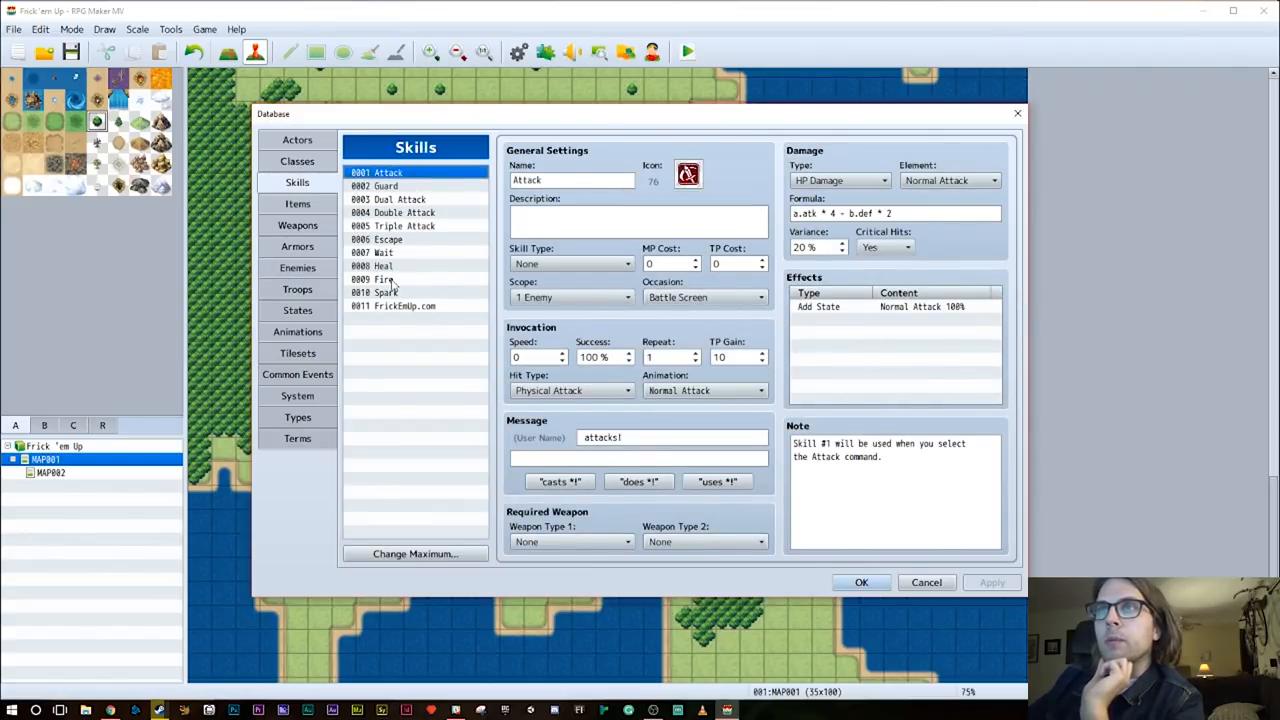
left_click(376, 280)
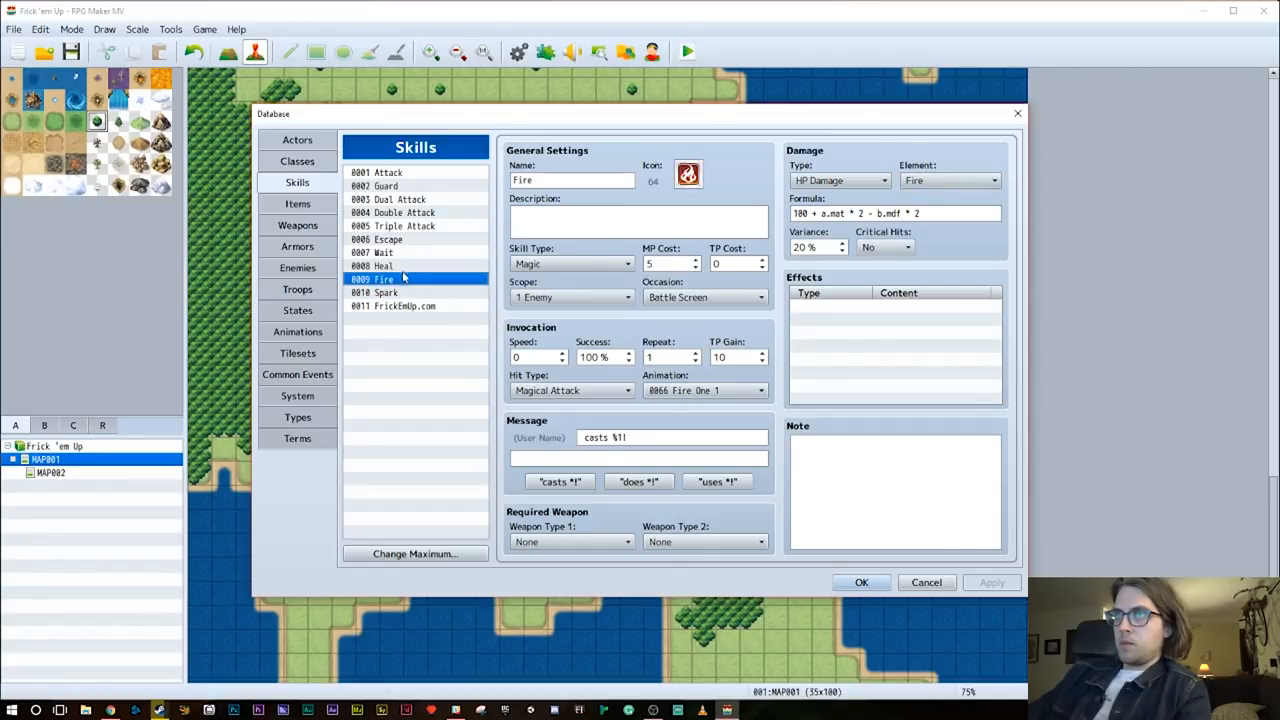
left_click(392, 304)
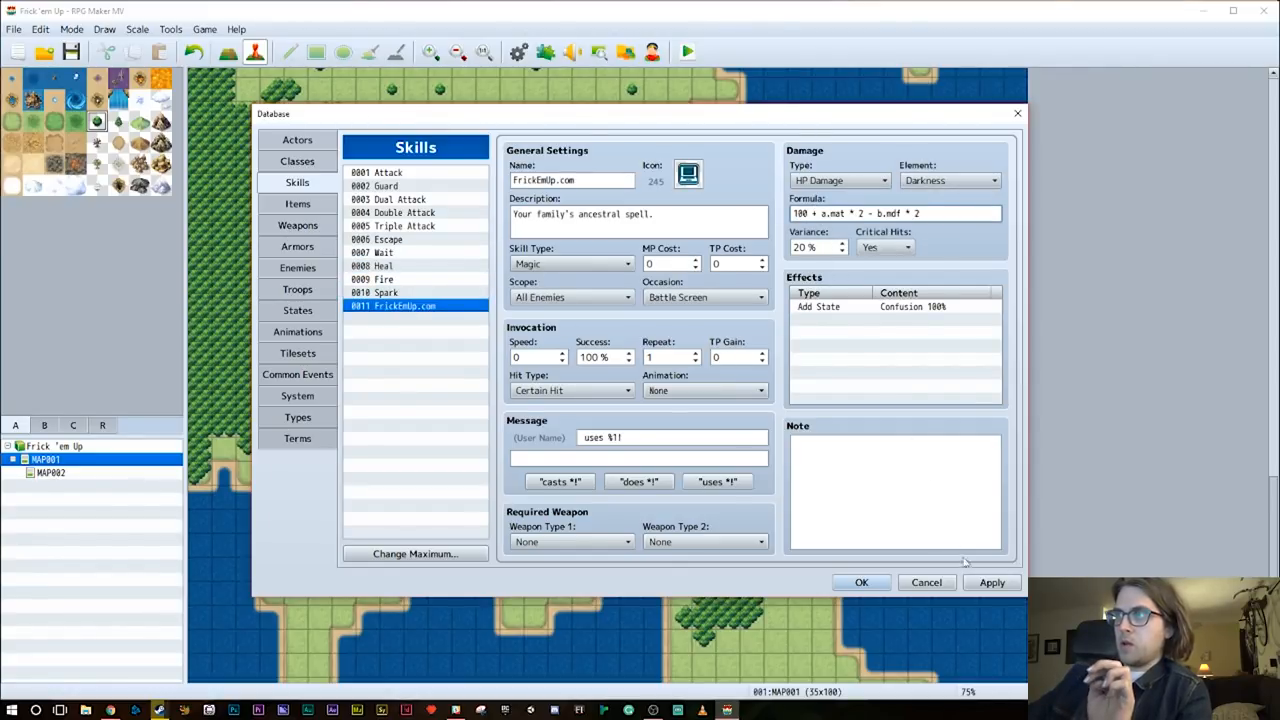
left_click(992, 582)
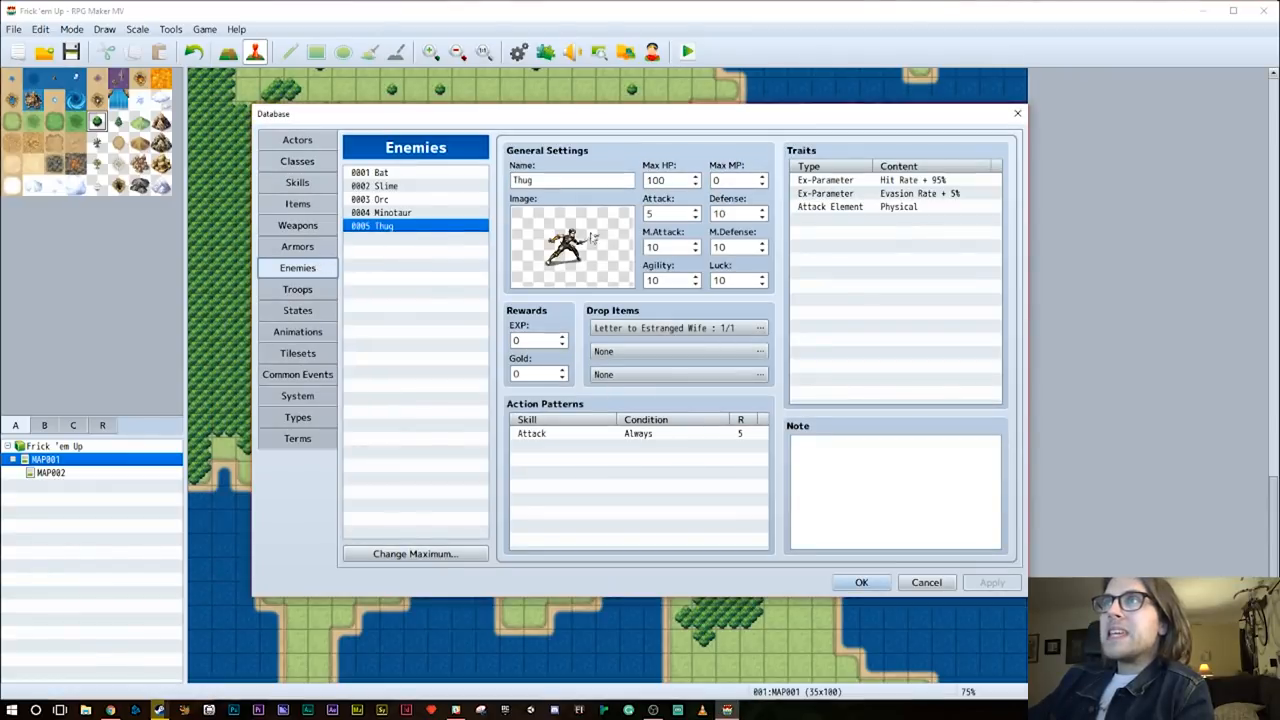
Set Thug's Max HP to 666 and close the database
left_click(664, 180)
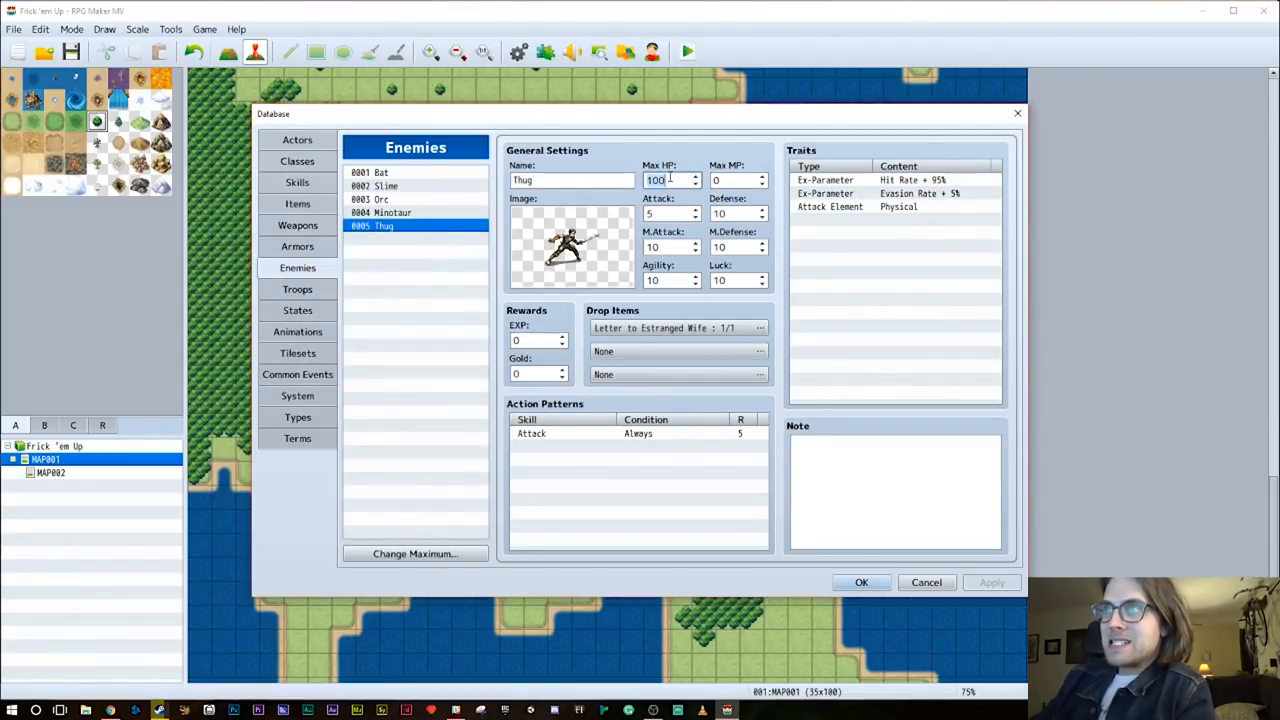
type("666")
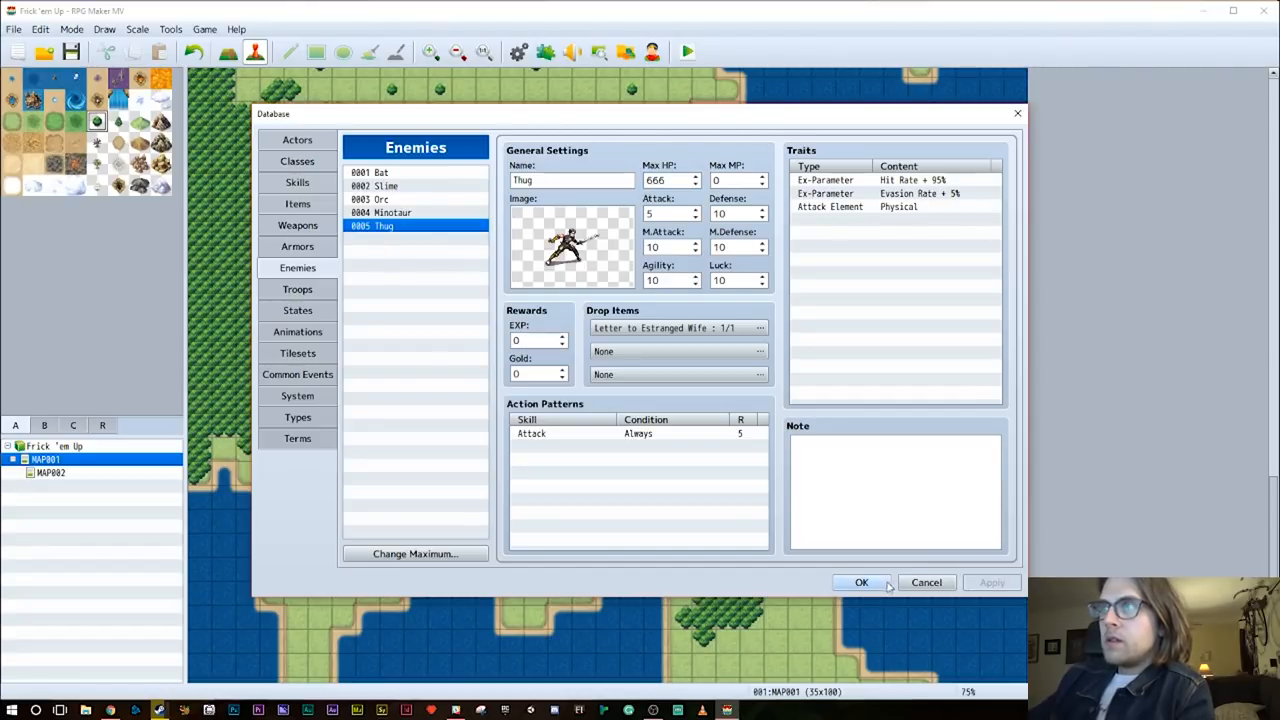
left_click(860, 582)
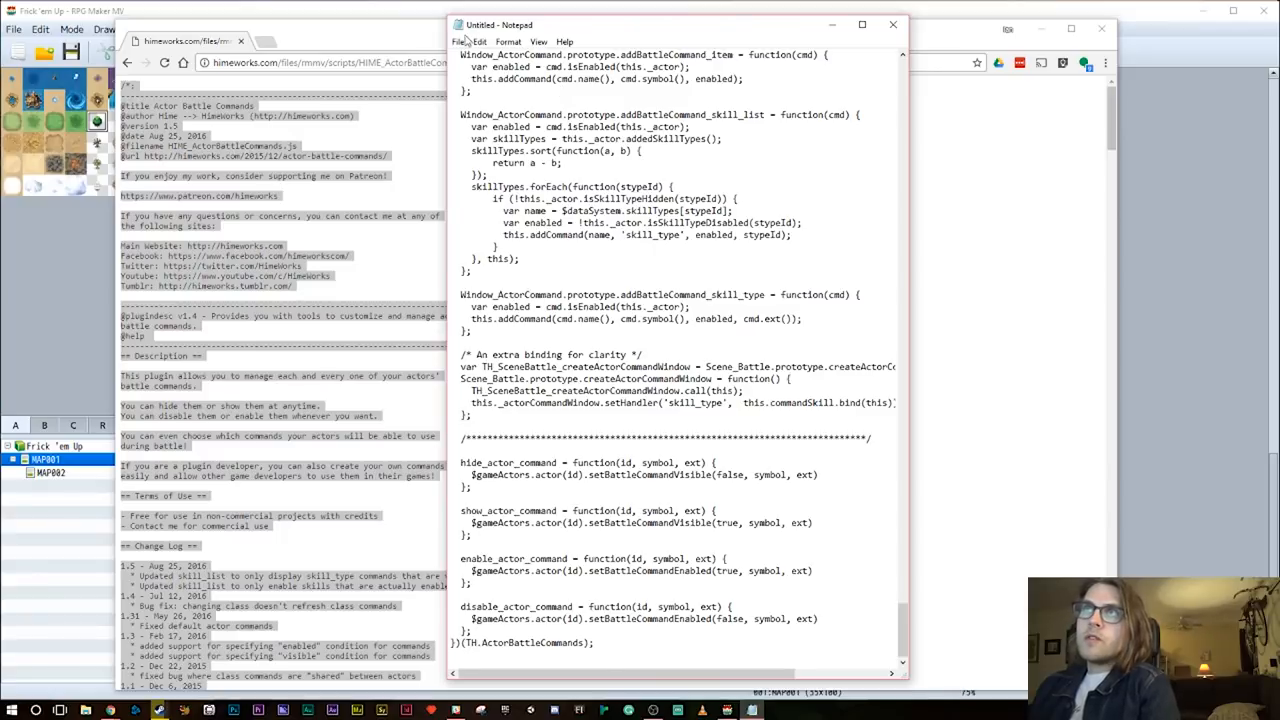
Start Save As in Notepad with the name actor-battle-commands.js
left_click(458, 40)
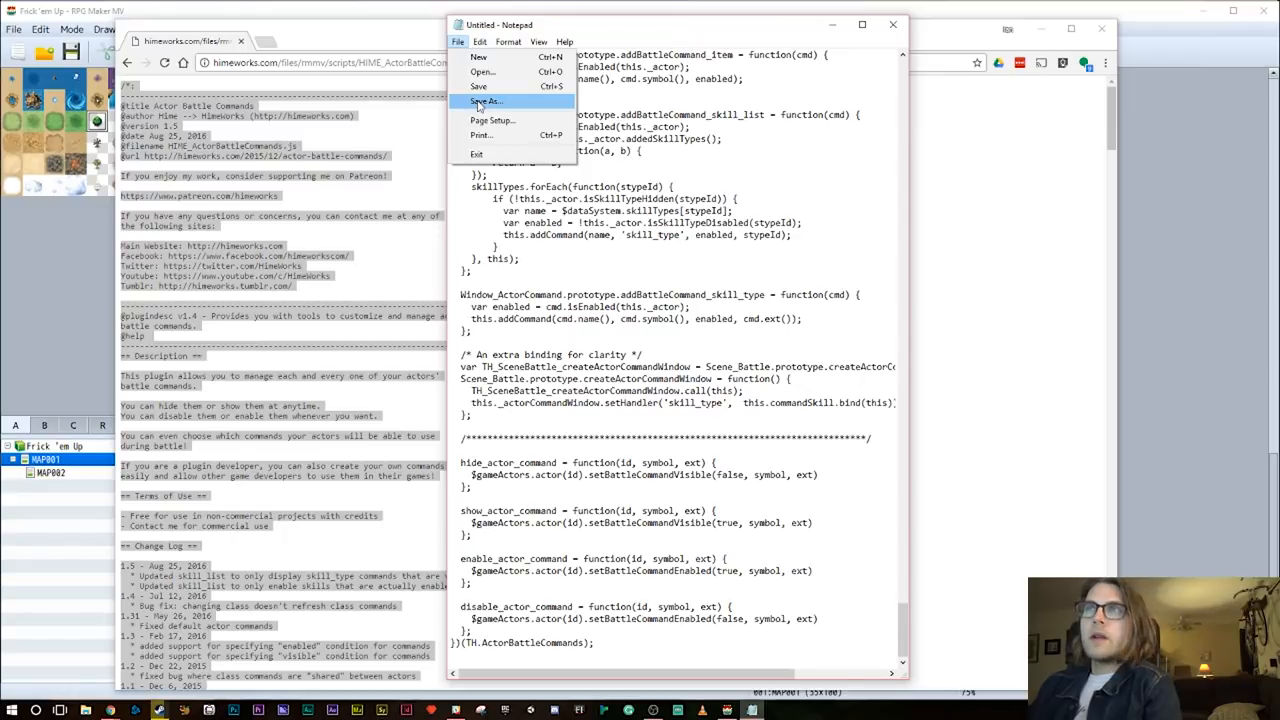
left_click(486, 100)
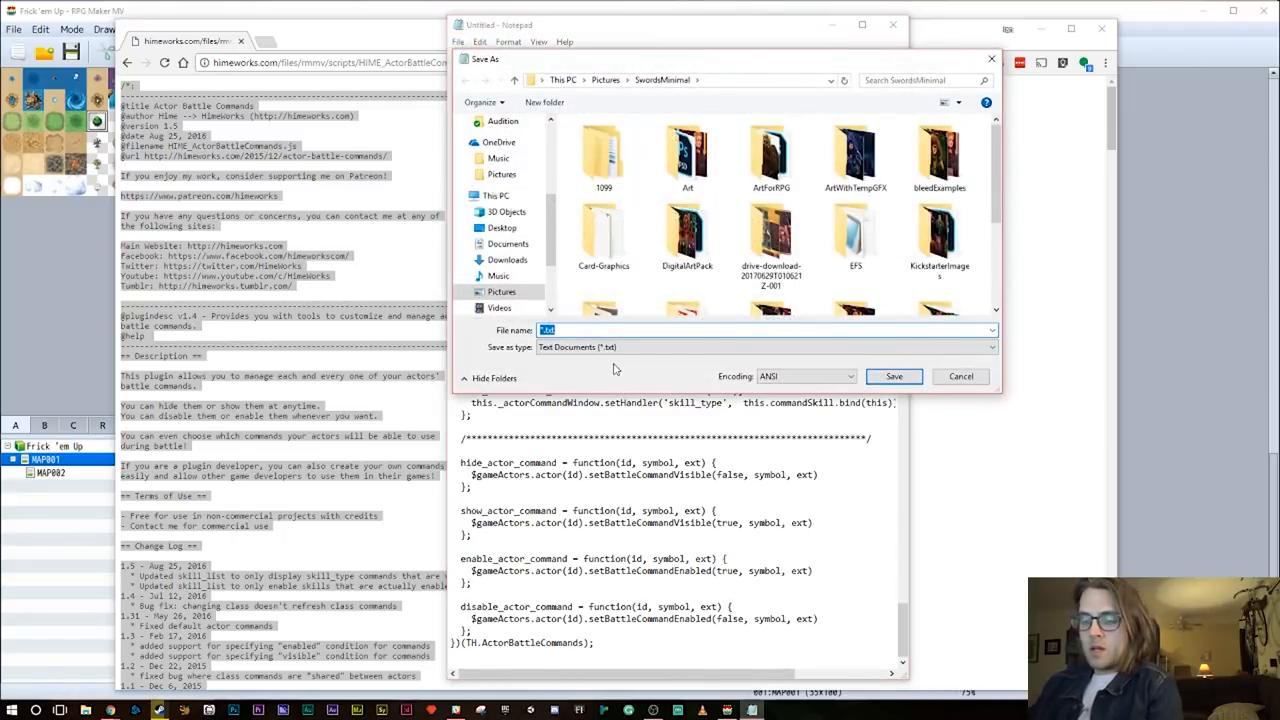
type("actor")
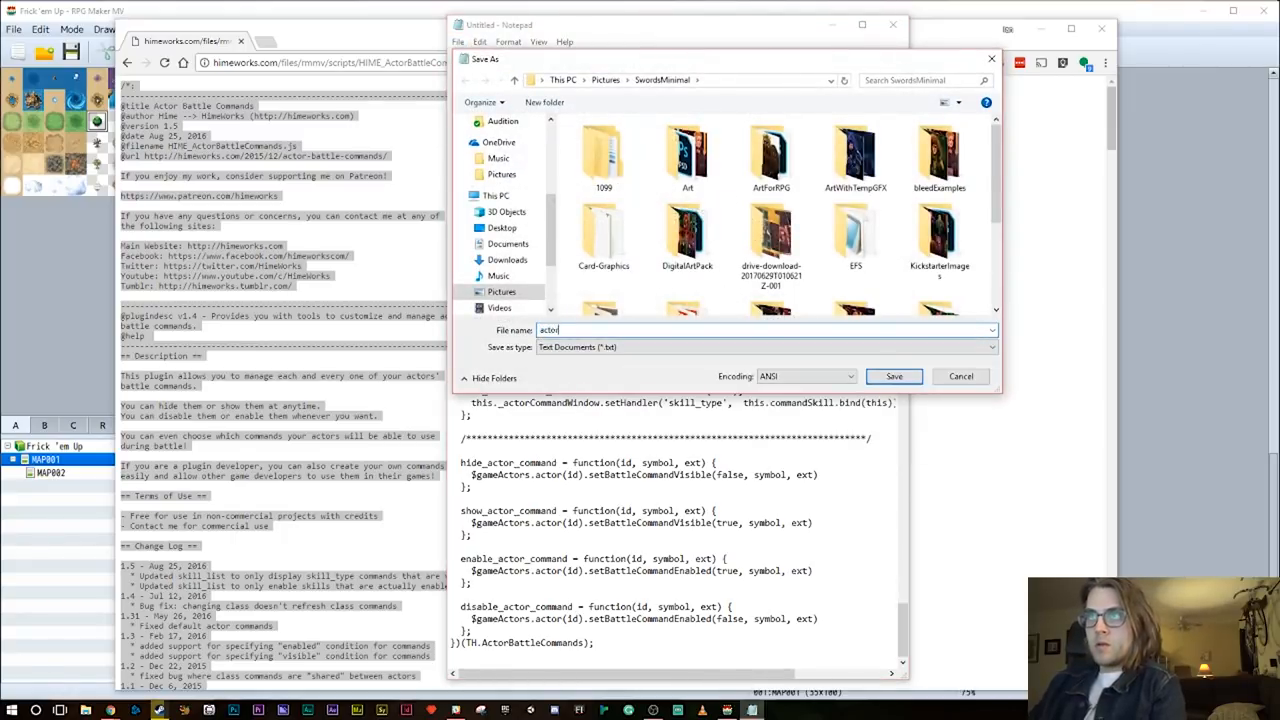
type("-battle-commands.js")
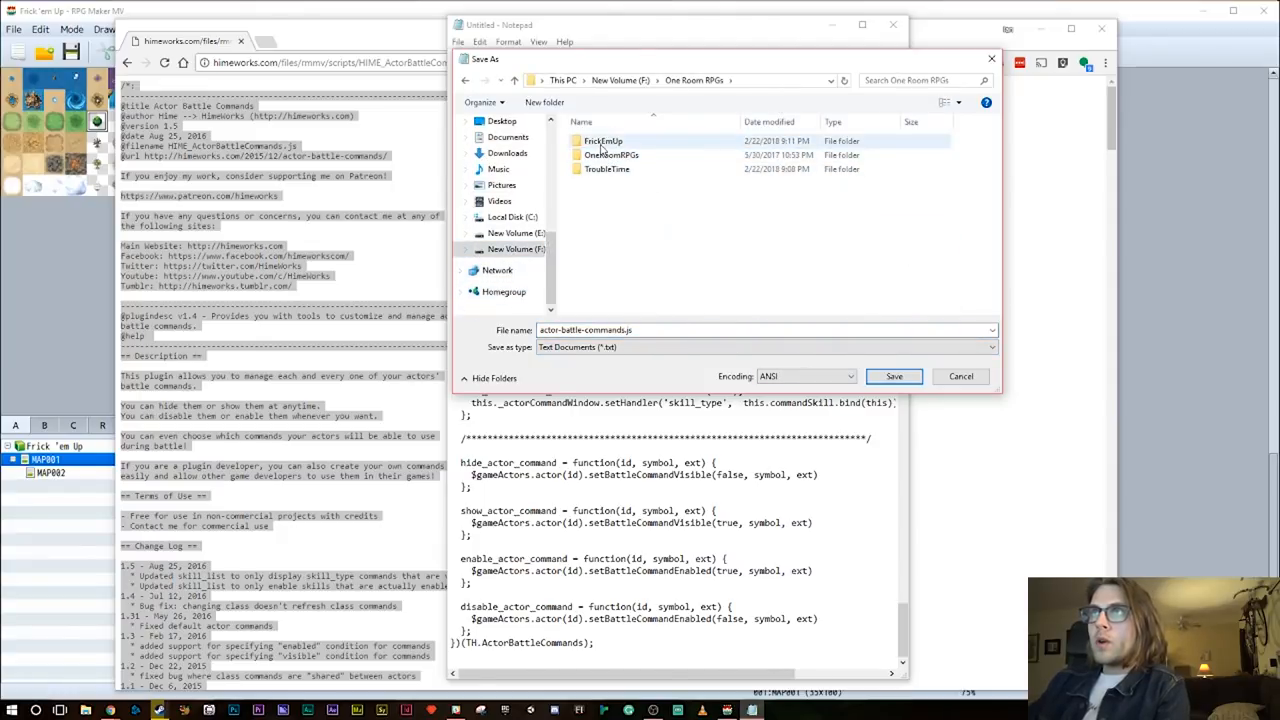
Save the plugin into FrickEmUp\js\plugins and begin launching another editor
double_click(604, 140)
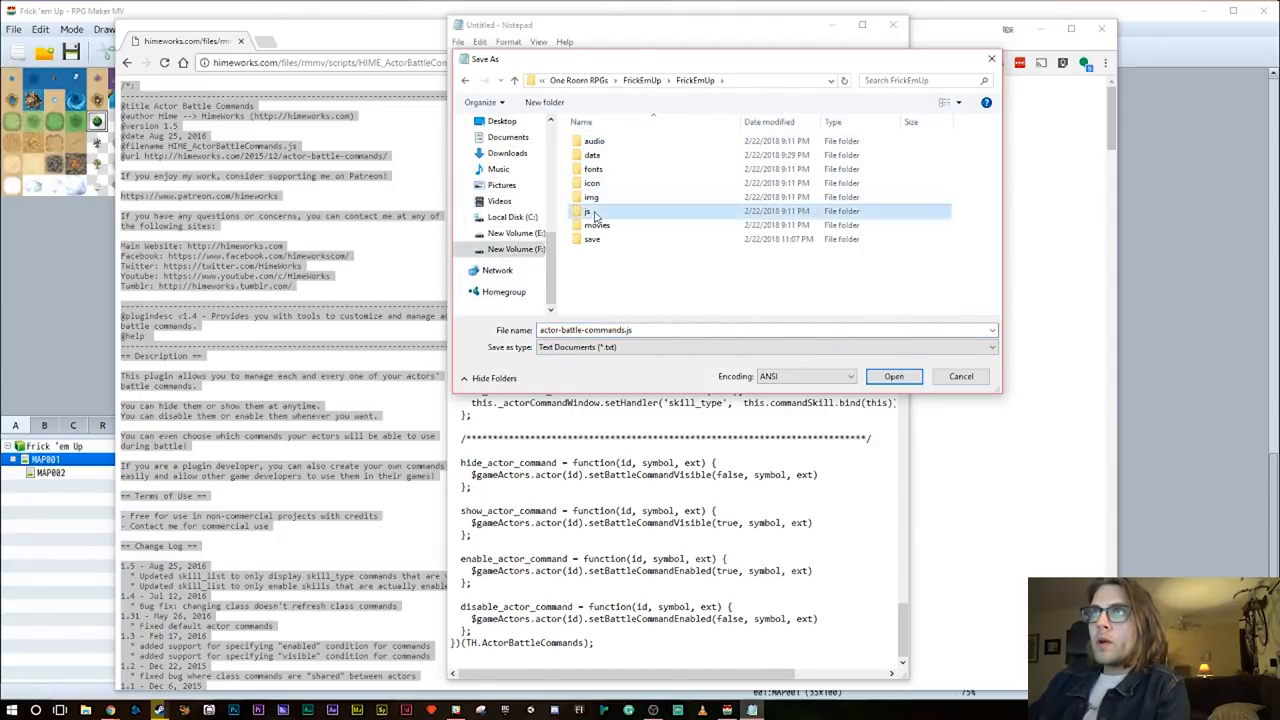
double_click(588, 212)
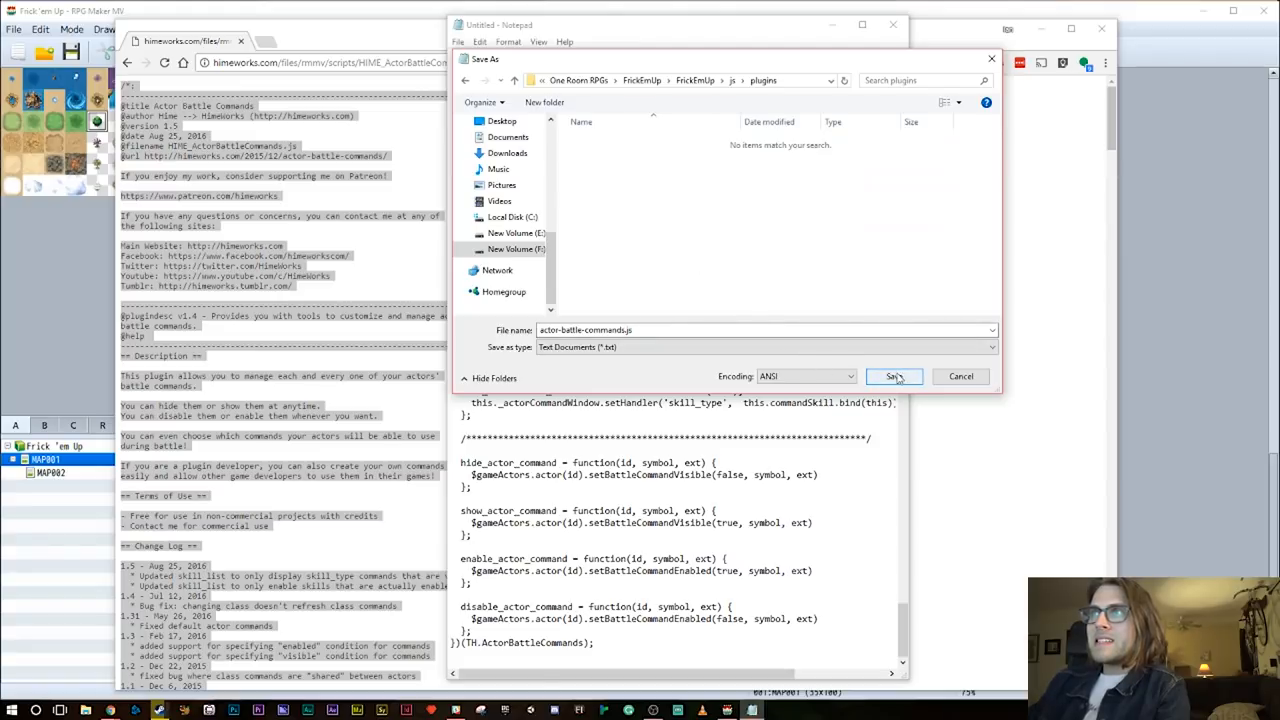
left_click(888, 376)
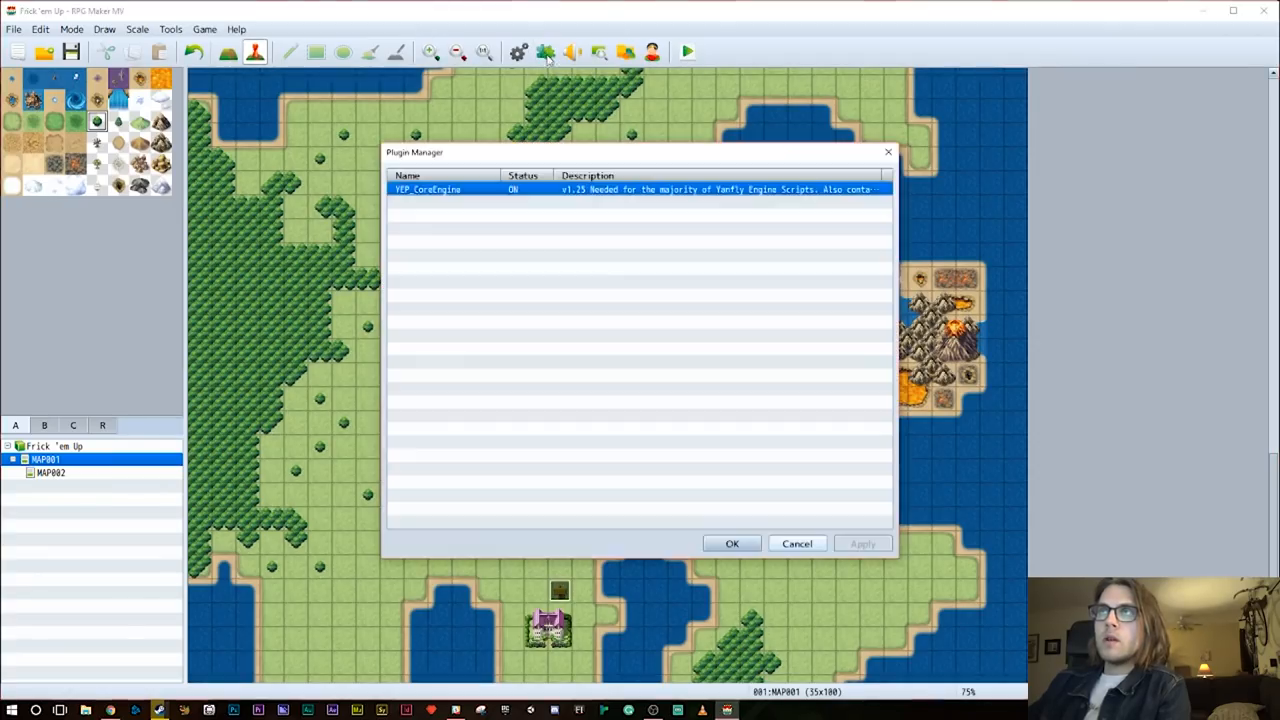
double_click(428, 188)
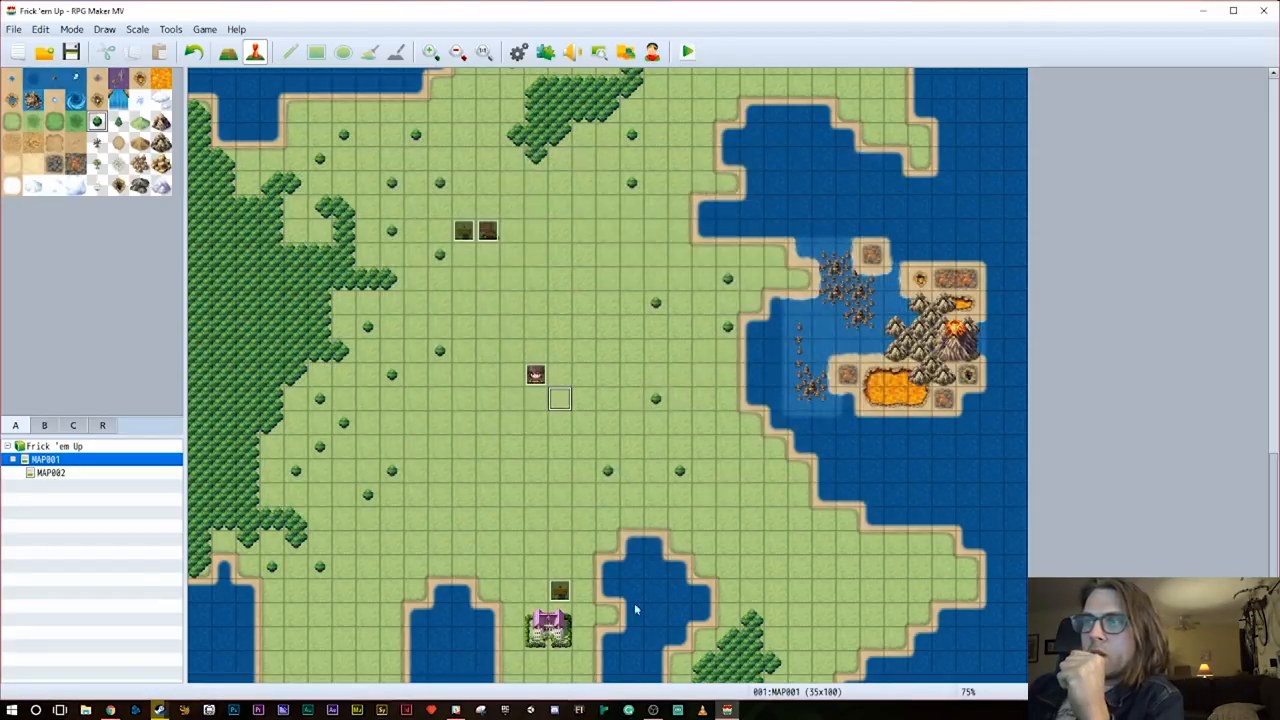
left_click(12, 710)
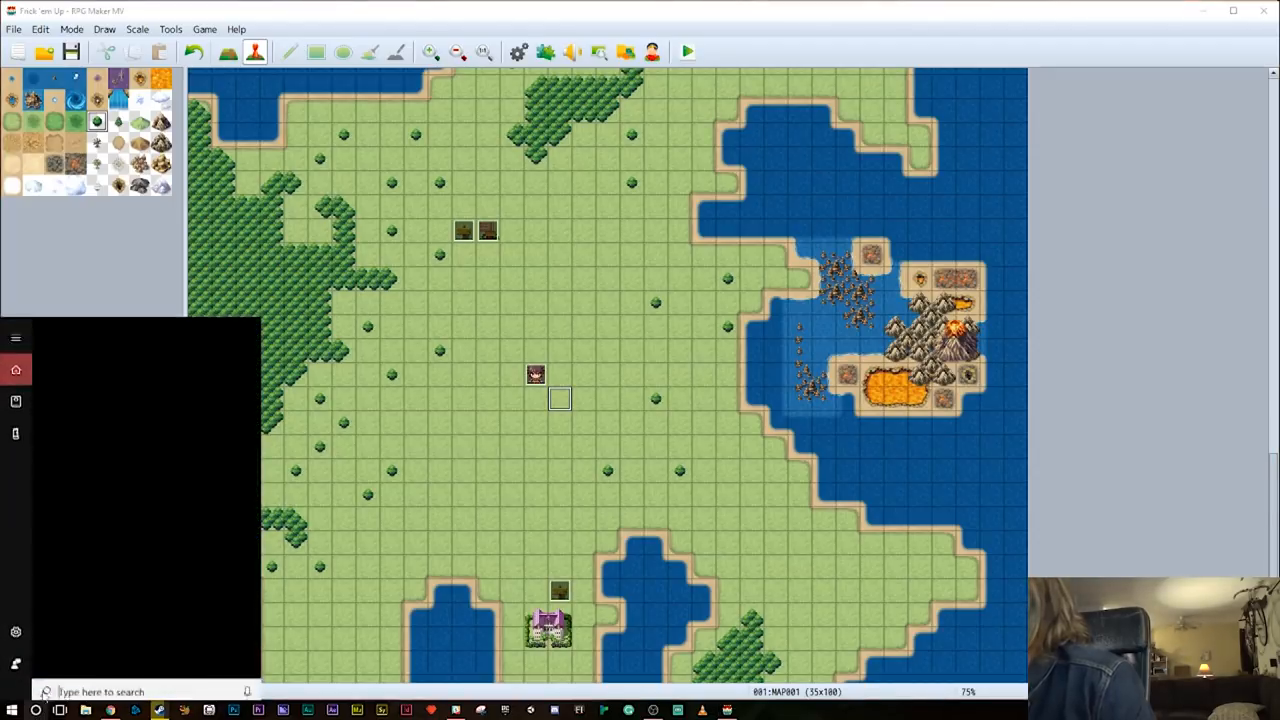
Save the pasted No Attack / Guard code as no-attack.js in js\plugins and close Notepad
type("tex")
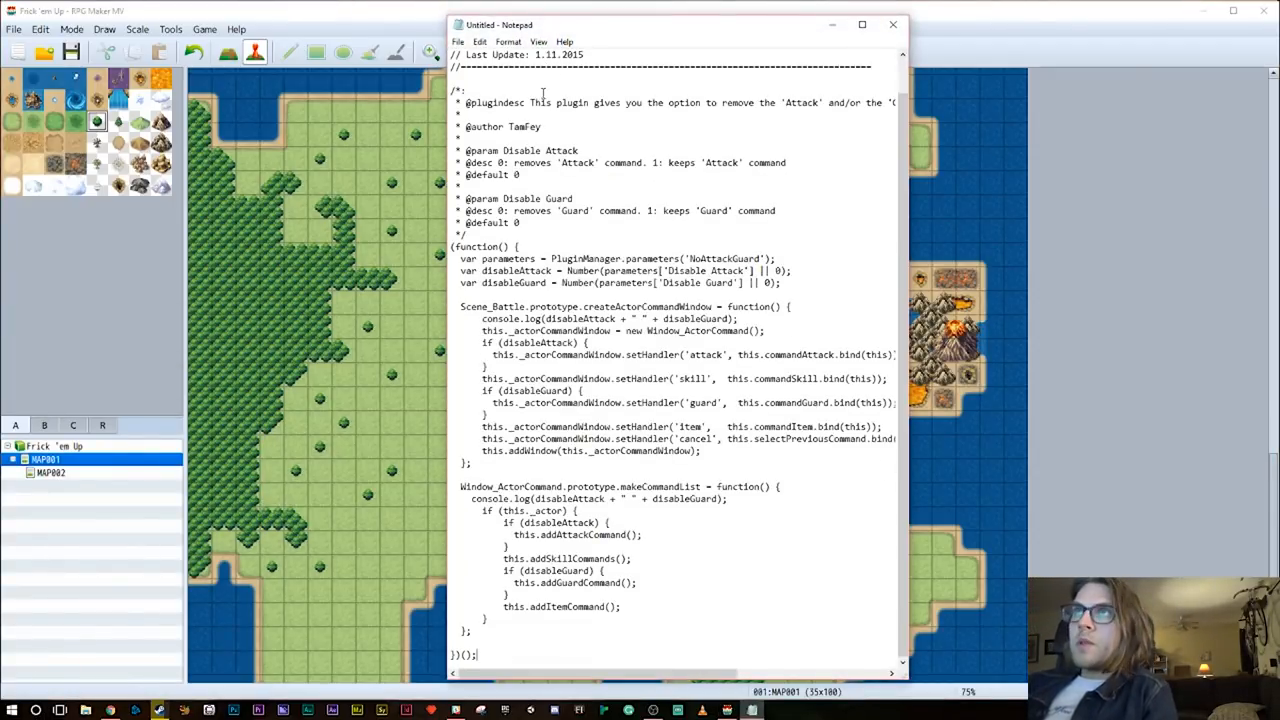
scroll("up", 3)
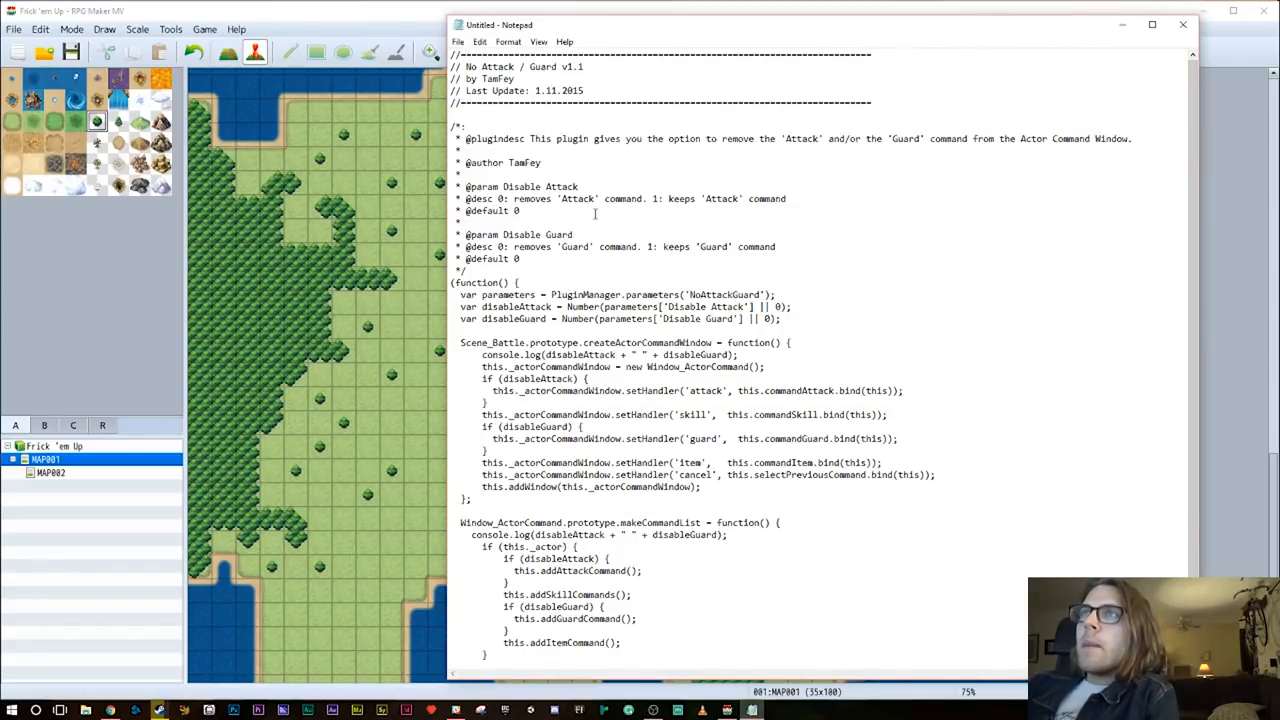
left_click(456, 40)
type("no-attack.js")
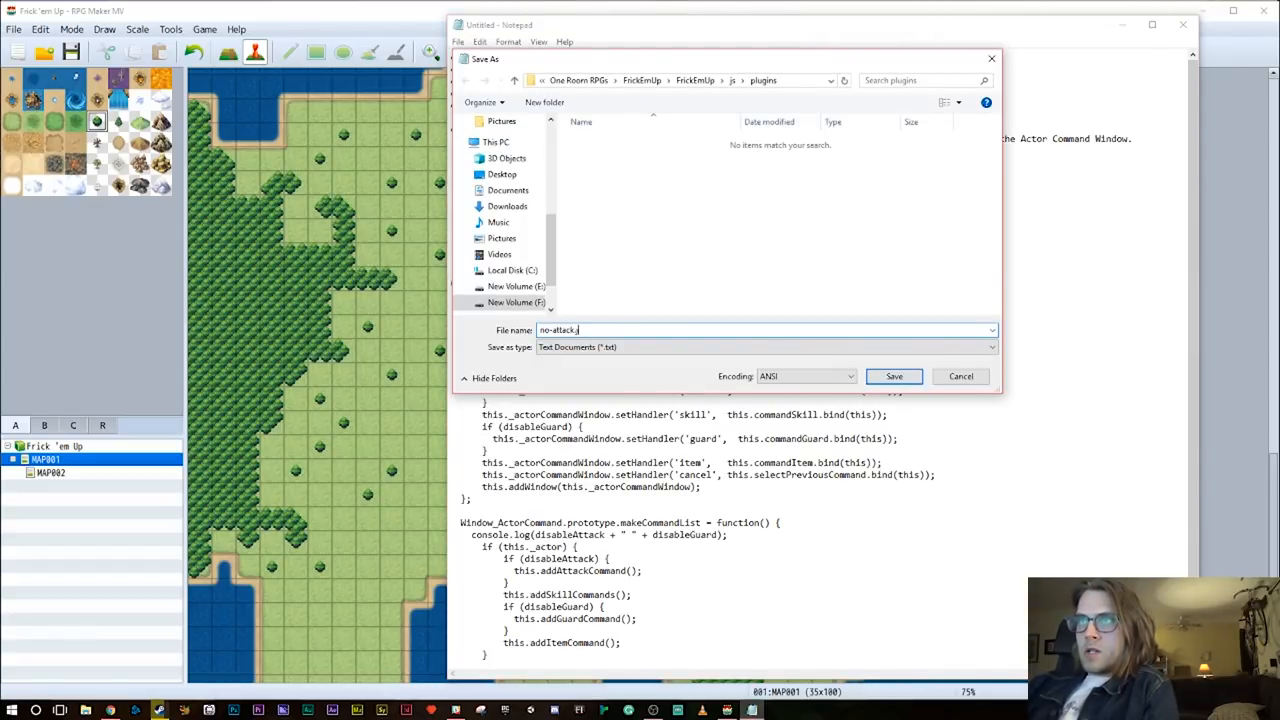
left_click(892, 376)
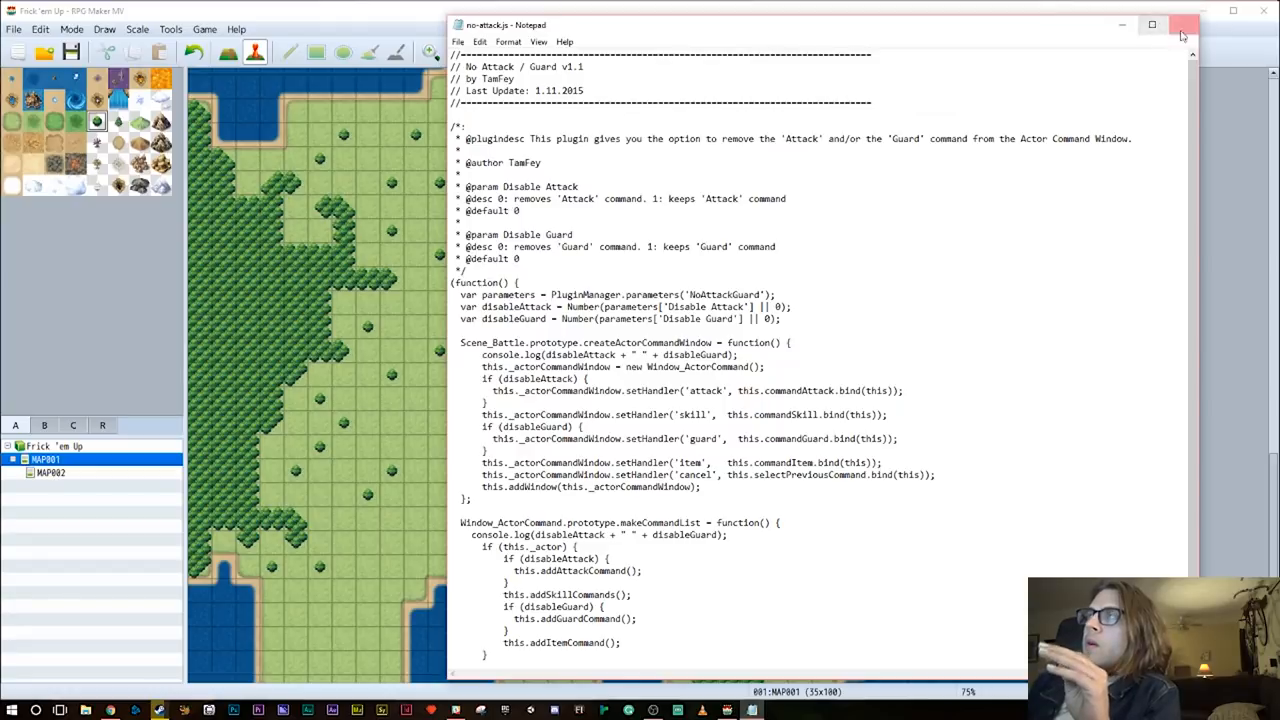
left_click(1180, 24)
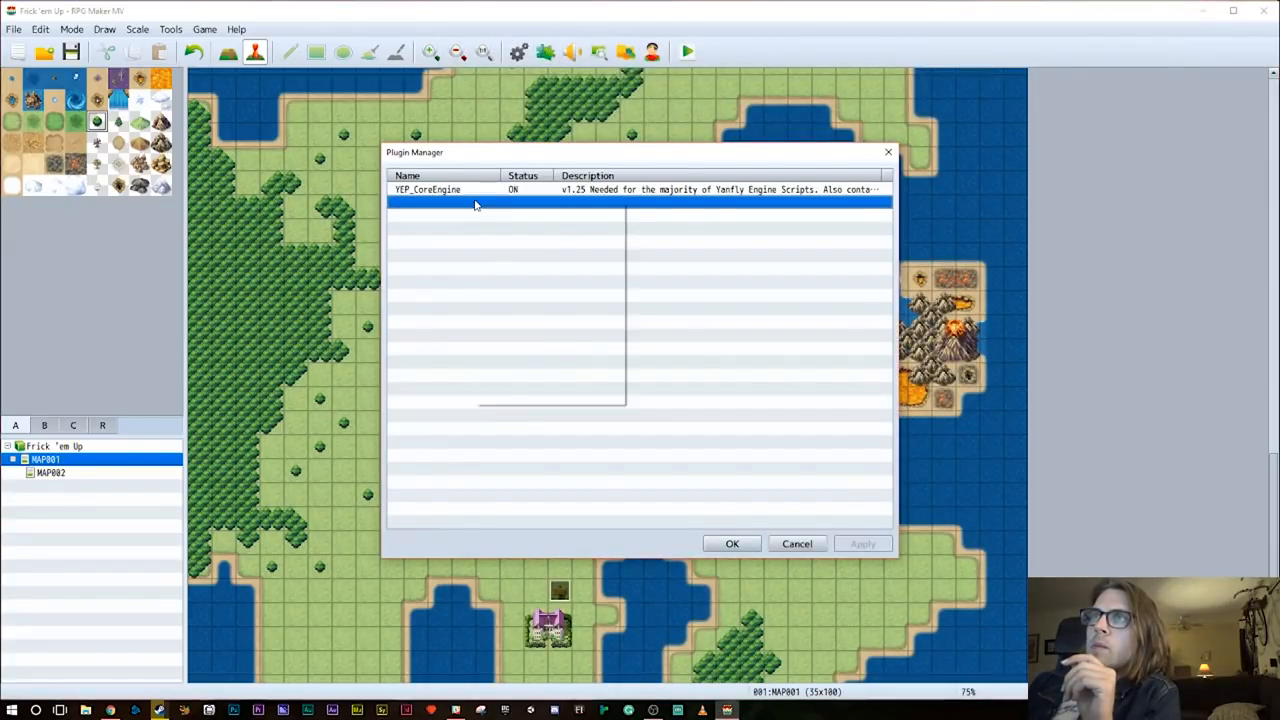
Check the Plugin Manager's Name dropdown lists the new plugins, then go to the Database
double_click(428, 188)
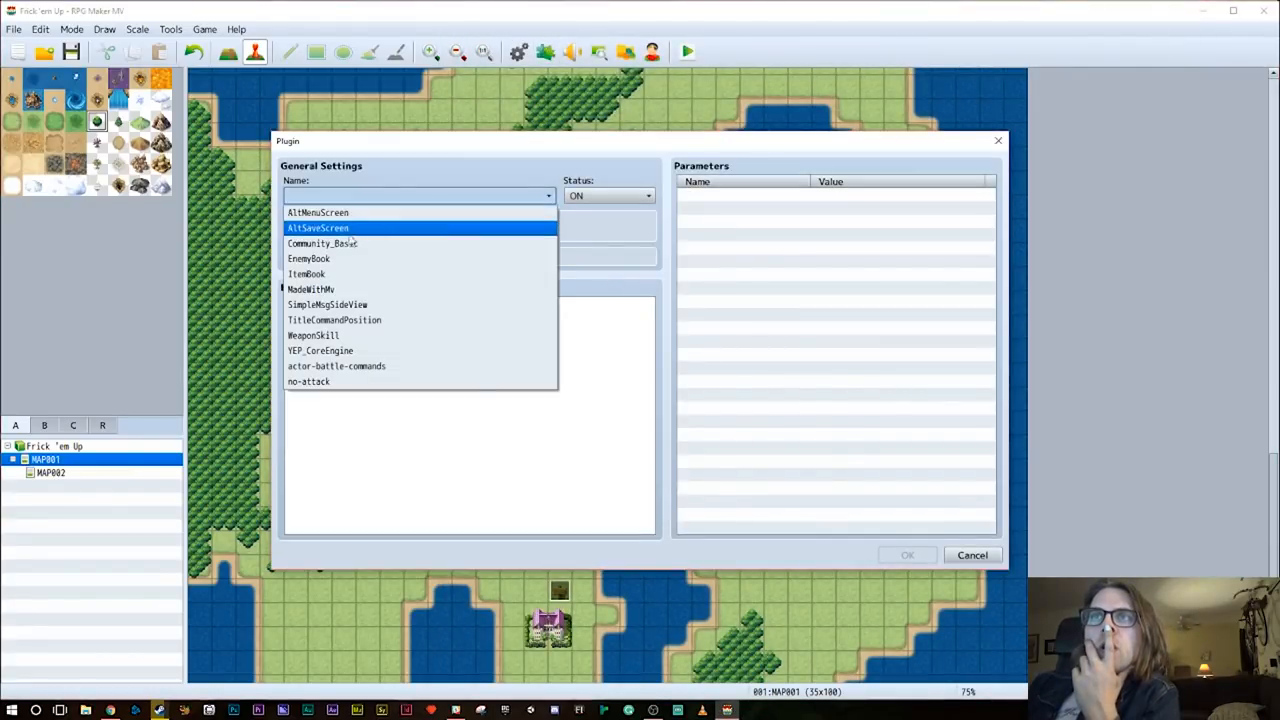
left_click(308, 380)
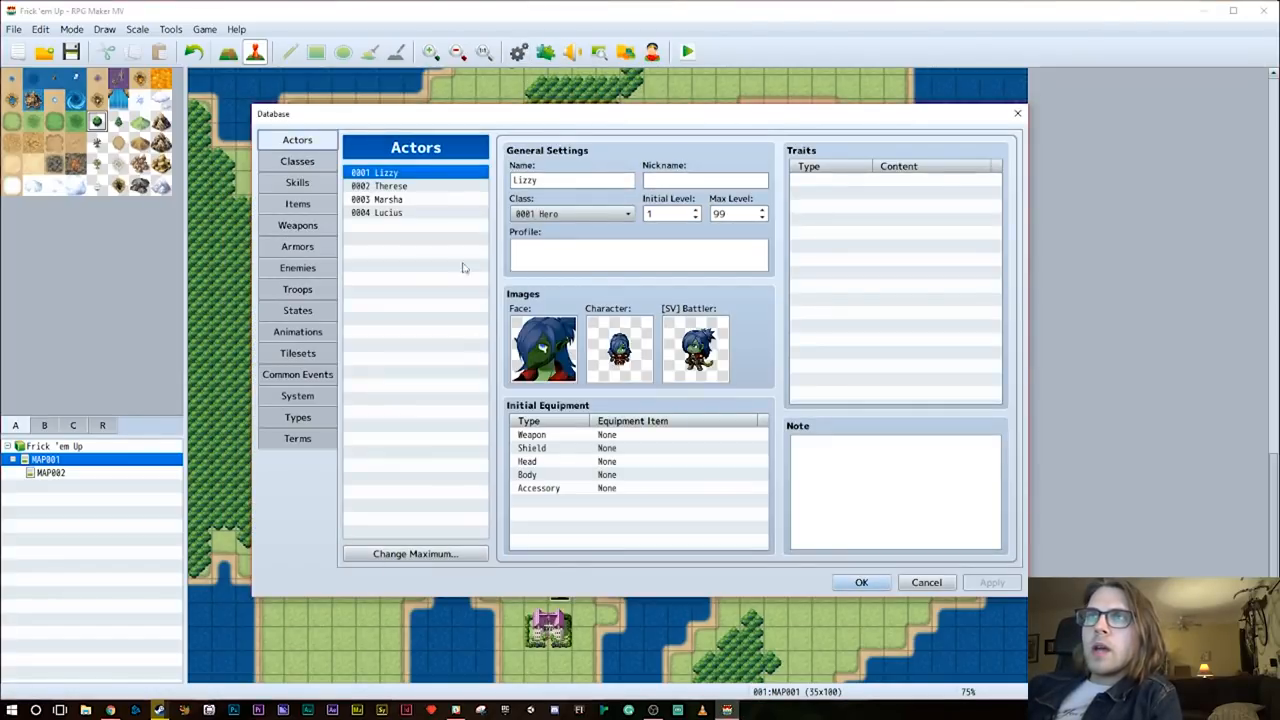
Set the Thug enemy's Attack to 15, review the Hero class Defense curve, and confirm the database
left_click(296, 268)
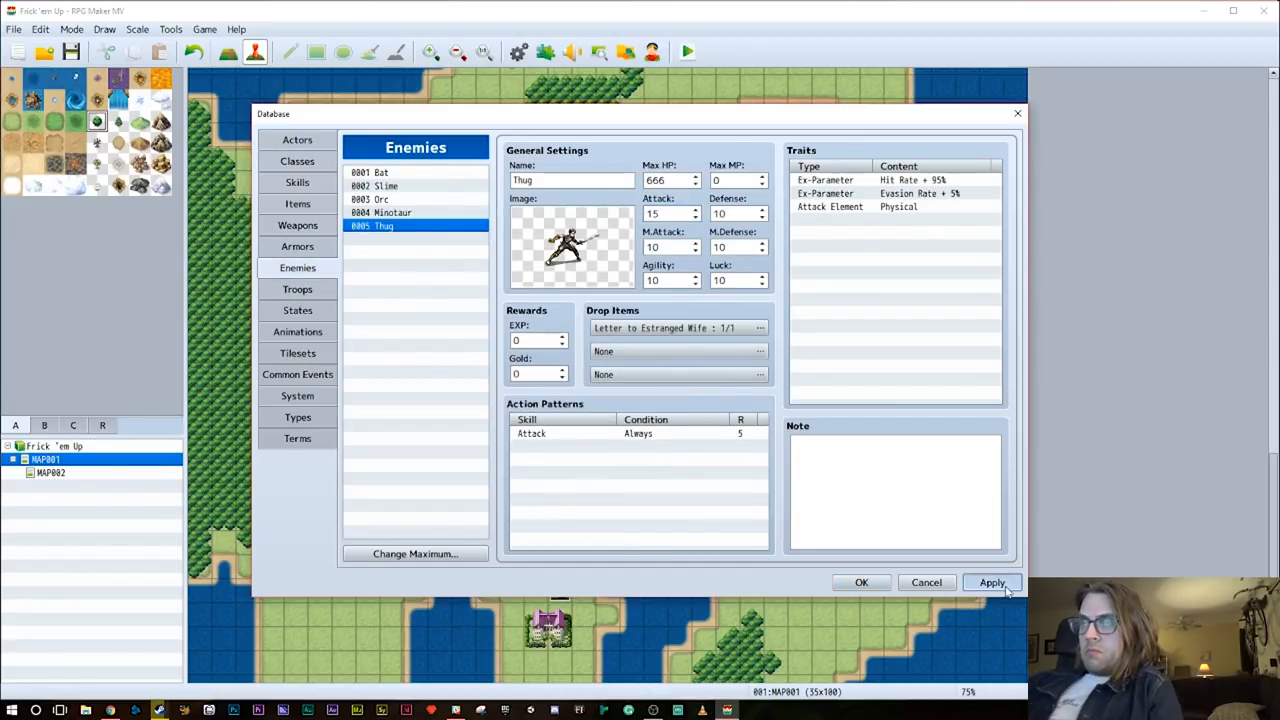
left_click(296, 140)
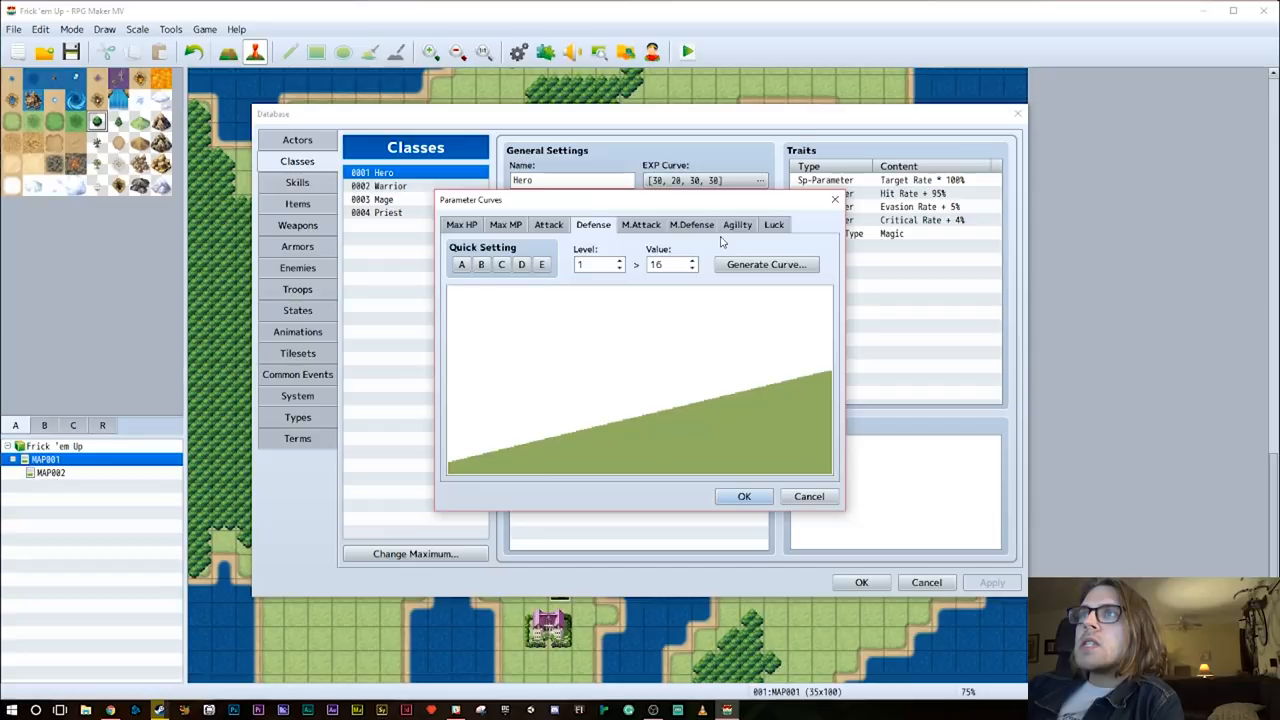
left_click(744, 496)
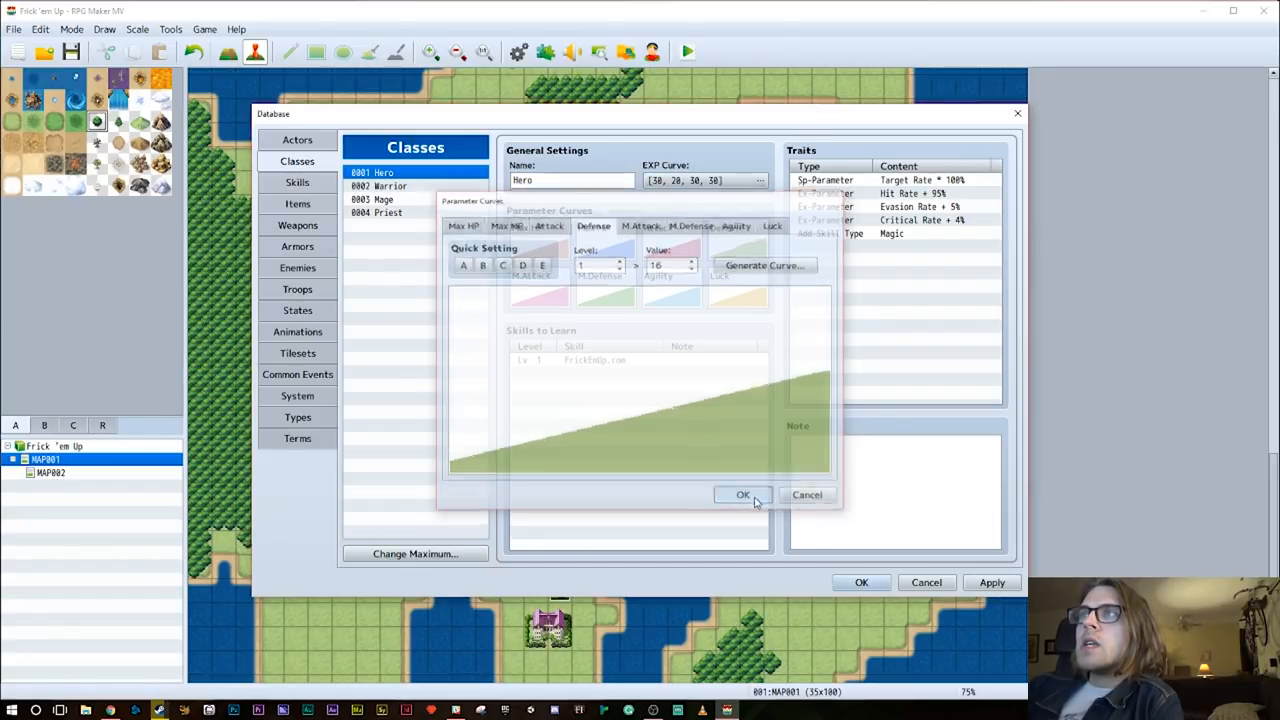
left_click(742, 496)
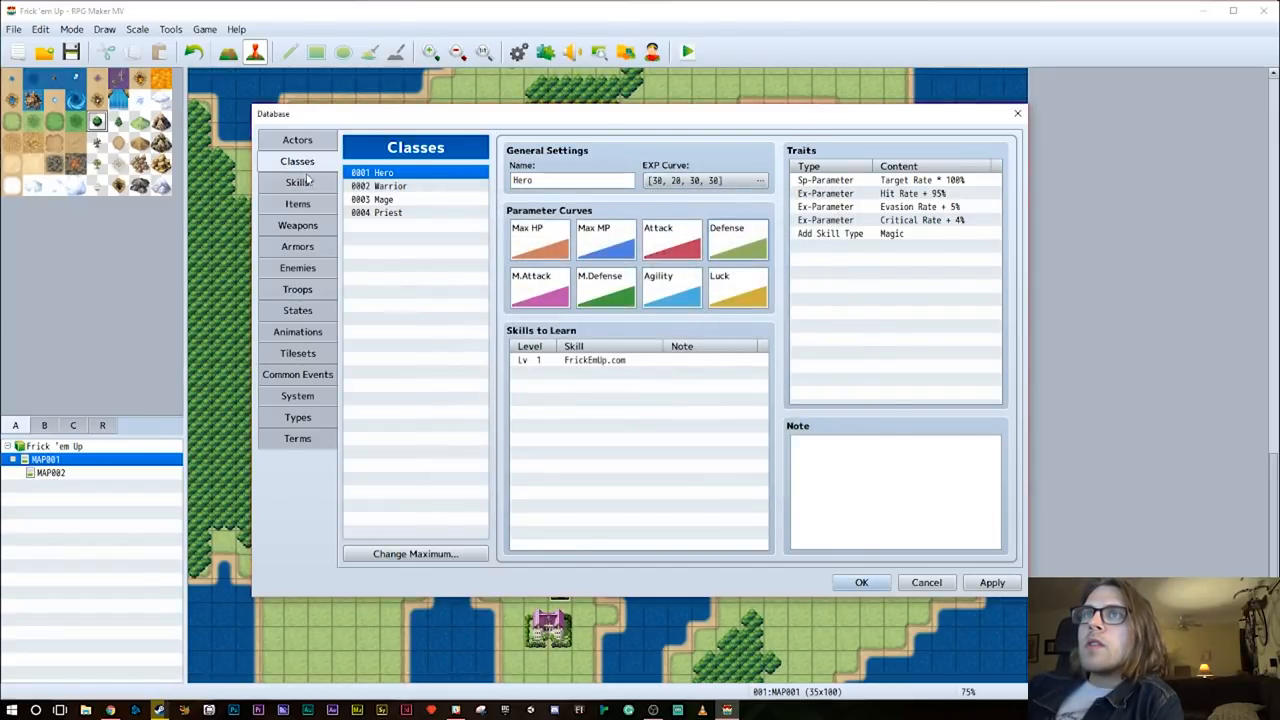
left_click(296, 268)
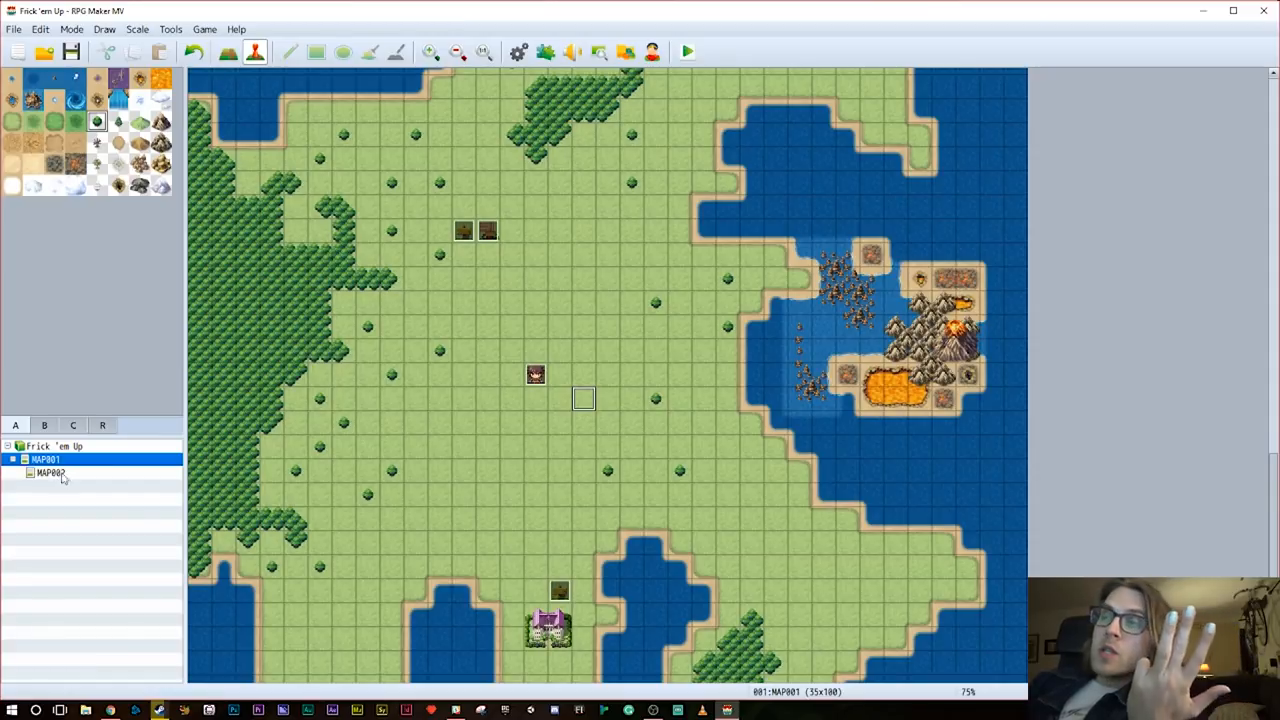
Bring the Thug battle event on the overworld map into view for editing
scroll("up", 3)
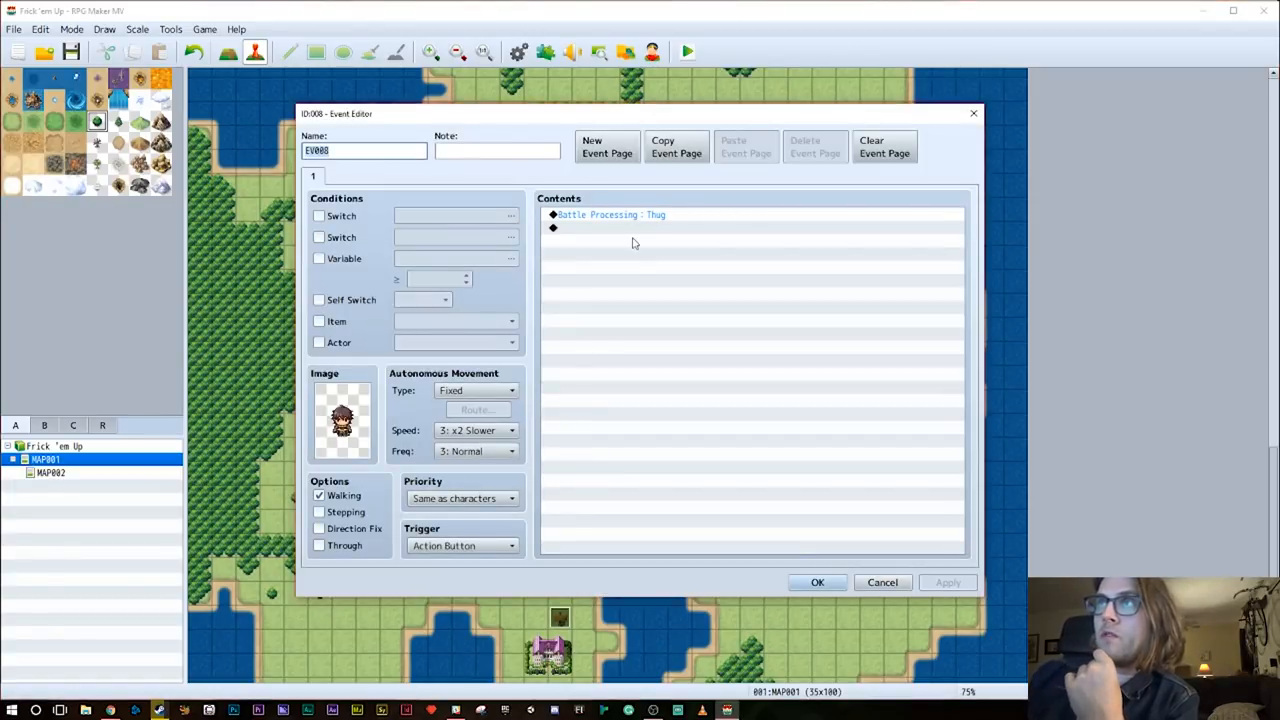
After Battle Processing: Thug, add Control Switches turning ON switch 0005 renamed BeatenThug
double_click(632, 228)
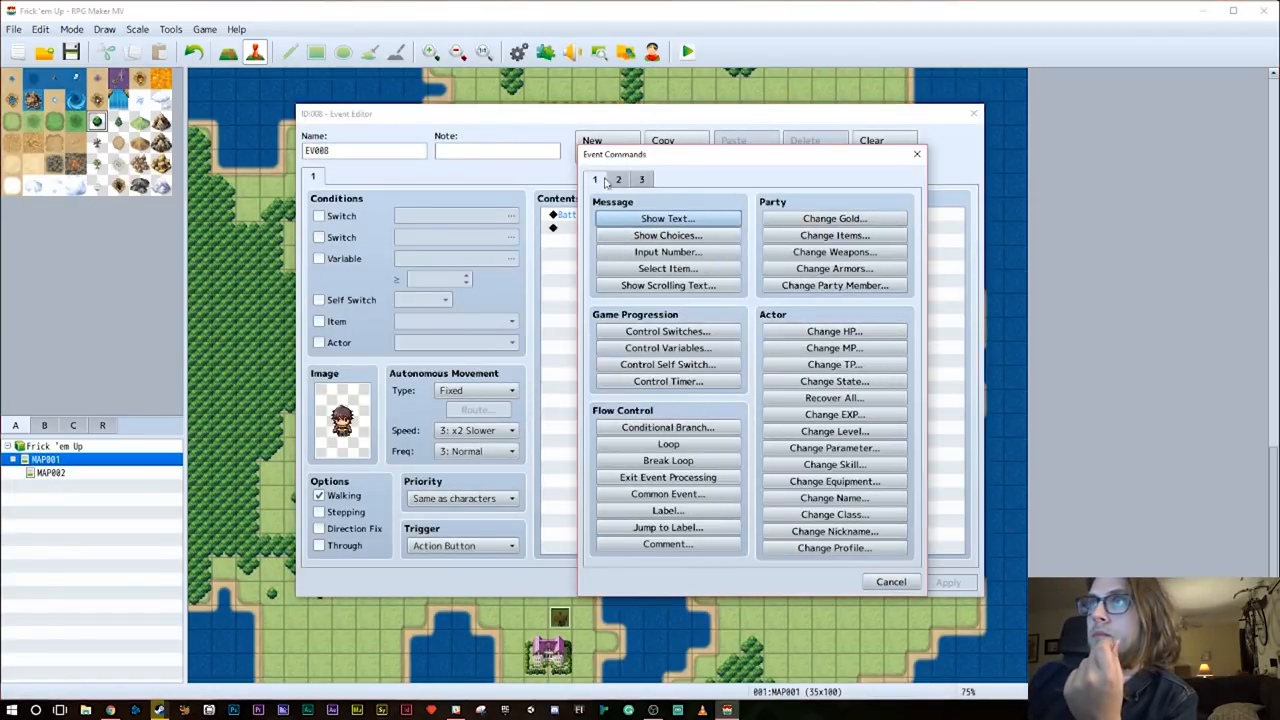
left_click(668, 332)
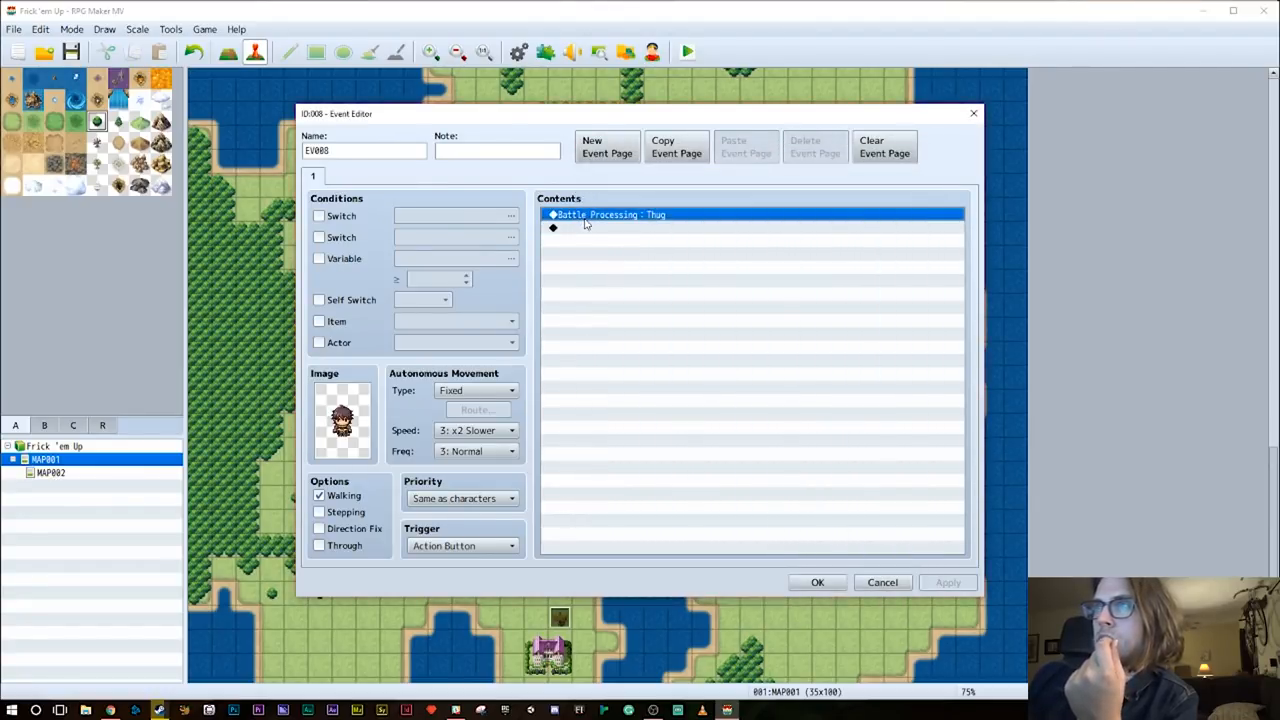
double_click(552, 228)
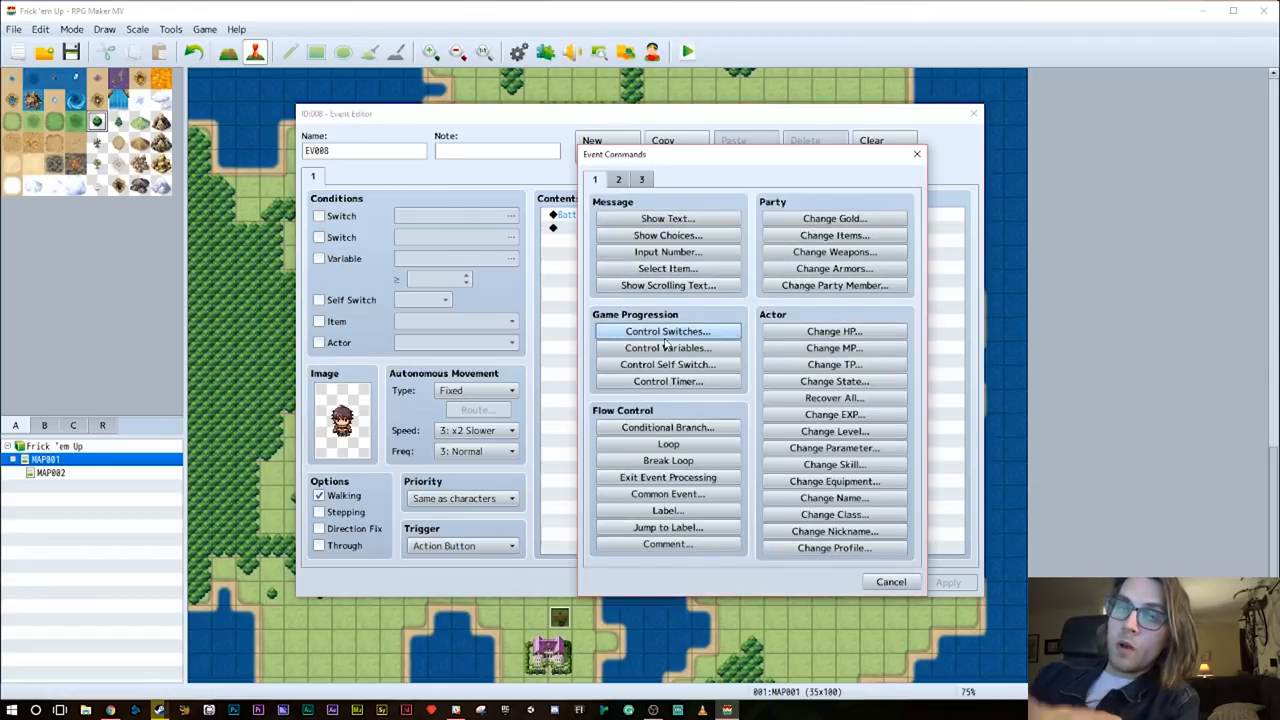
mouse_move(668, 332)
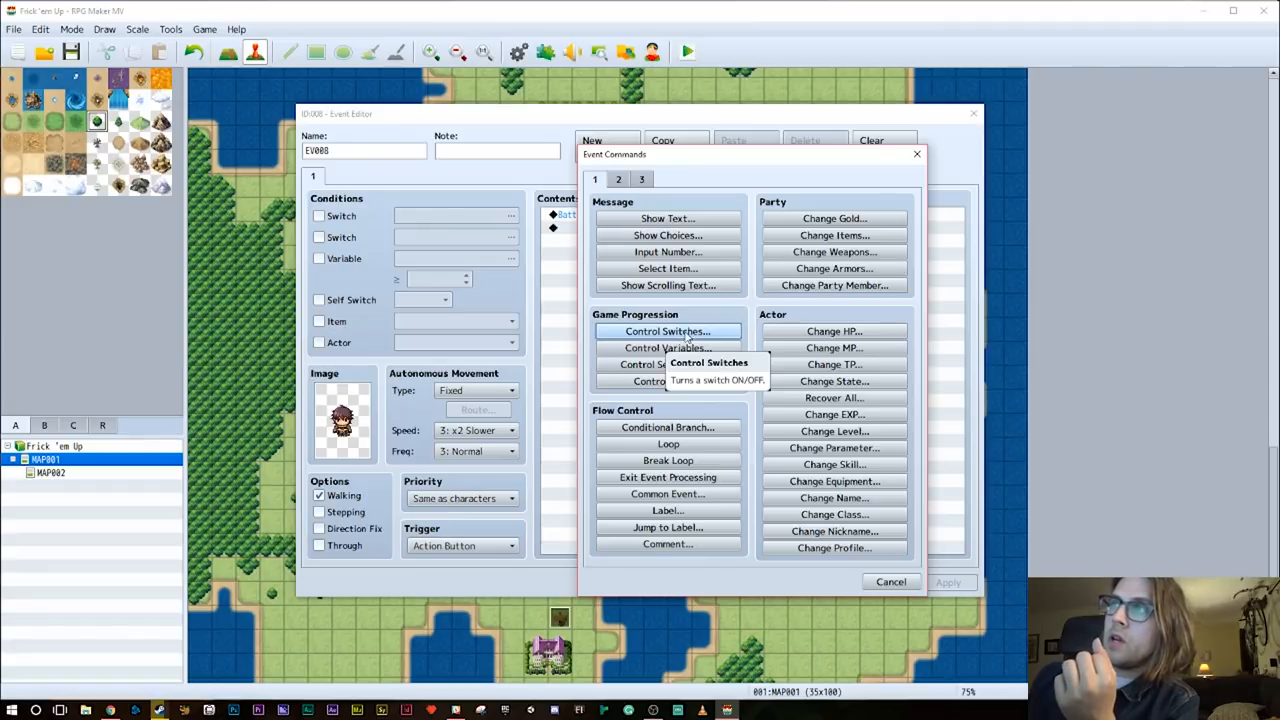
left_click(668, 332)
type("Be")
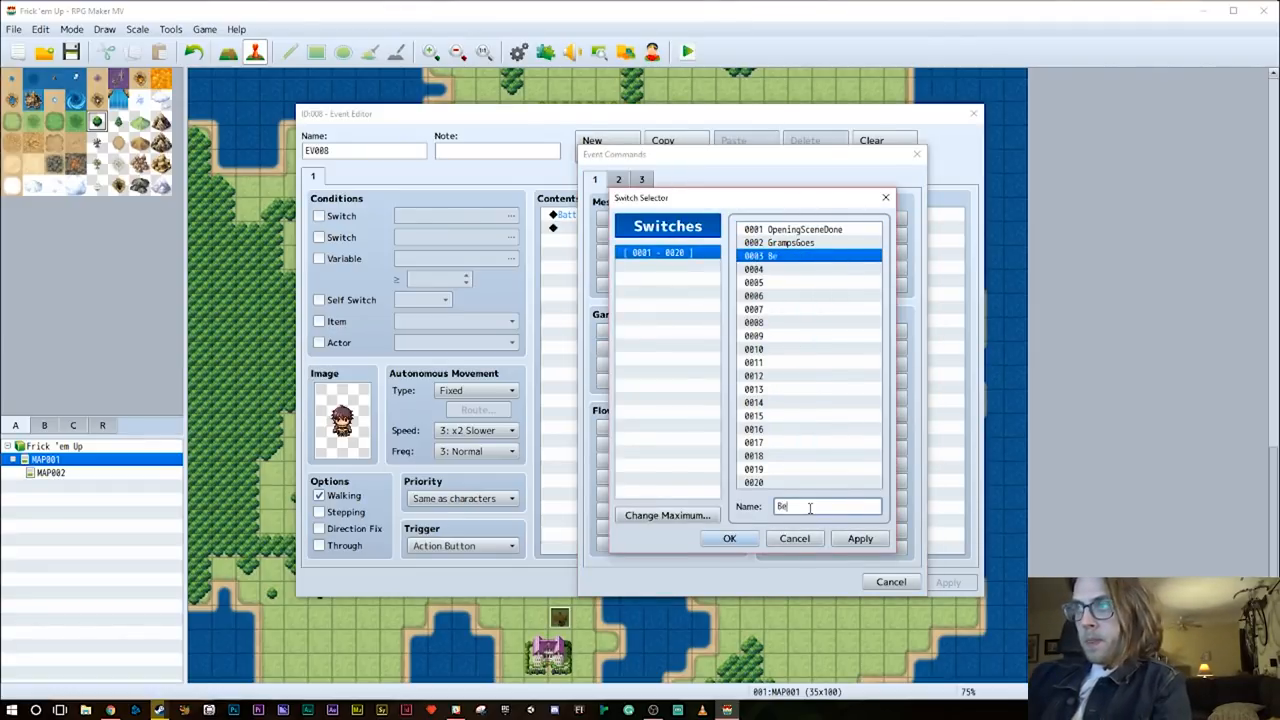
type("aten")
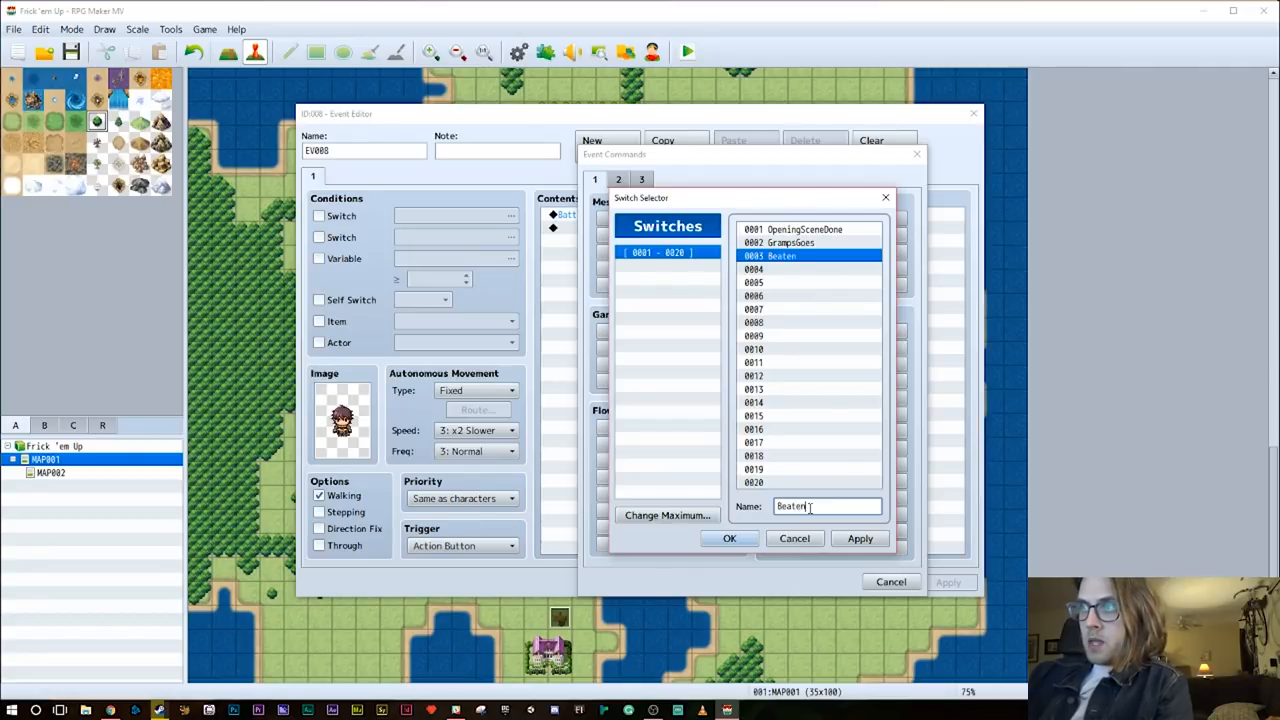
type("Thug")
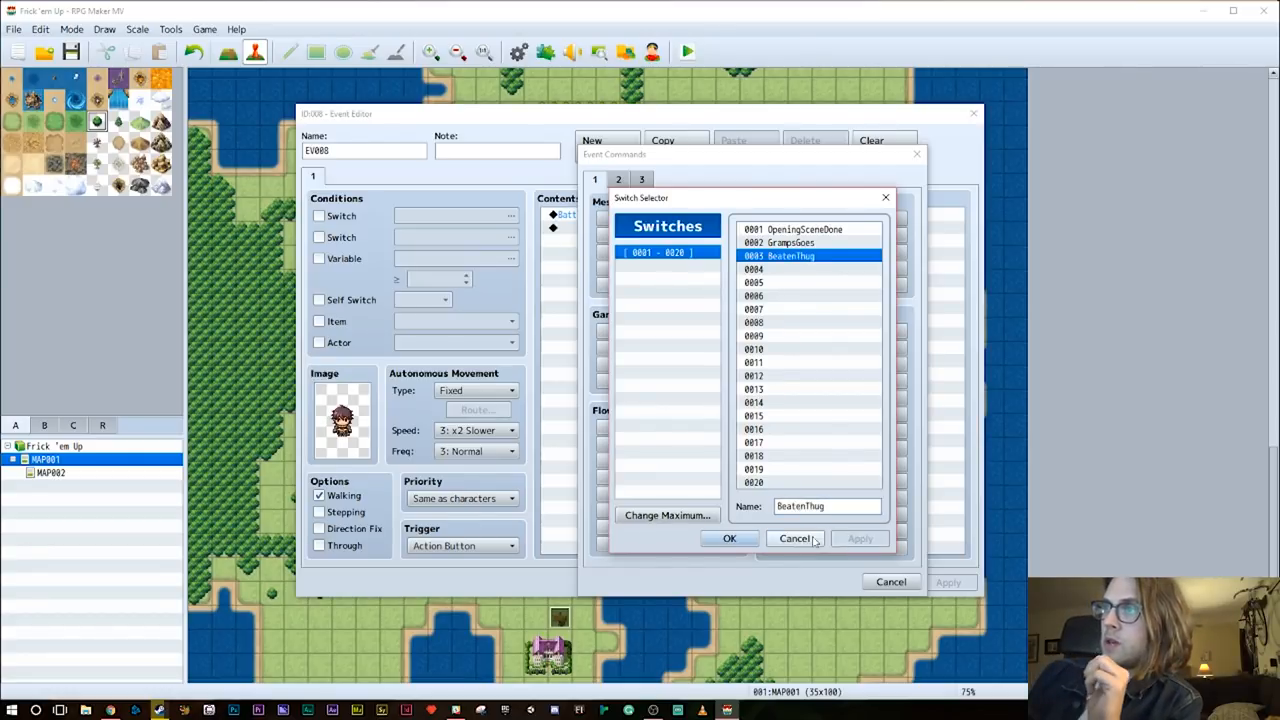
mouse_move(784, 348)
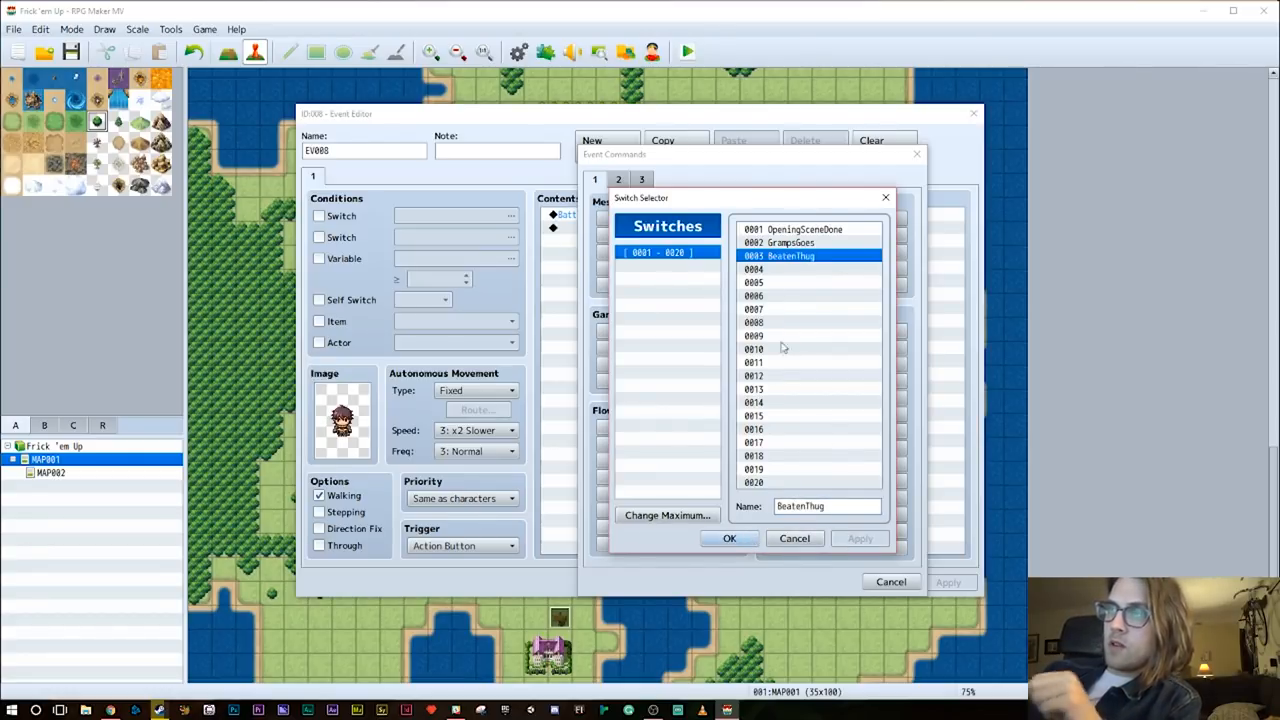
left_click(728, 538)
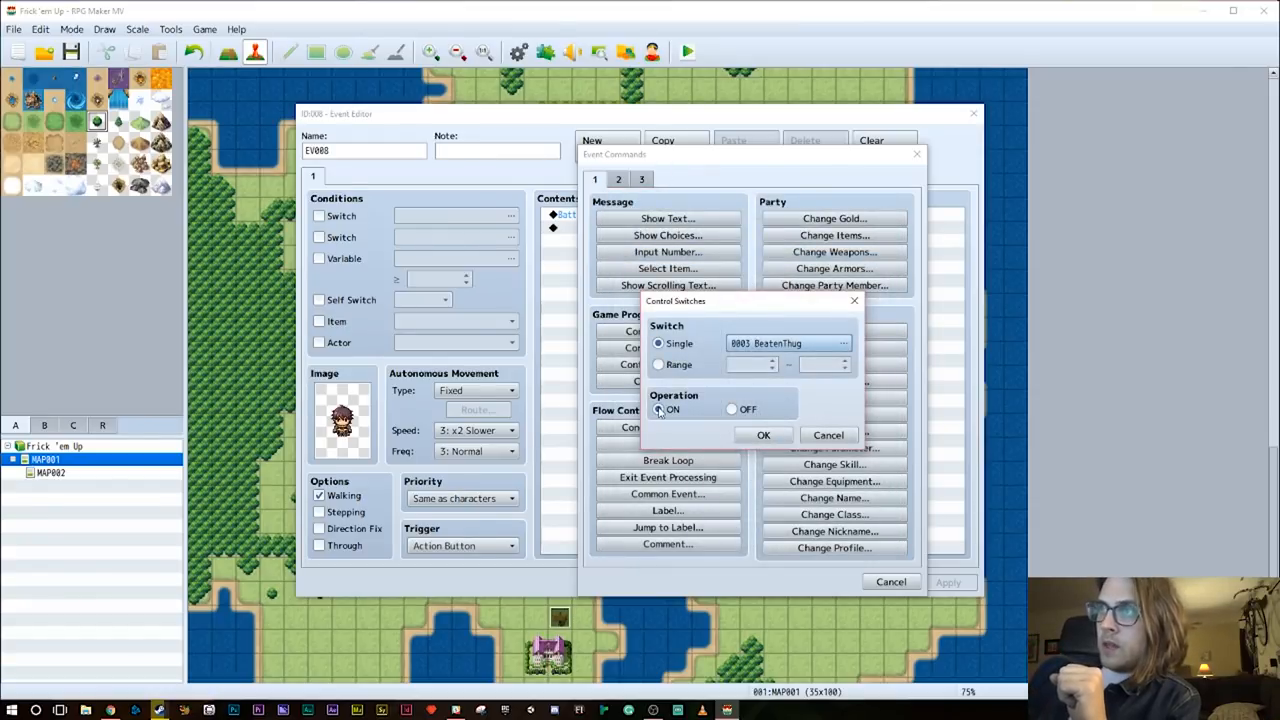
left_click(764, 436)
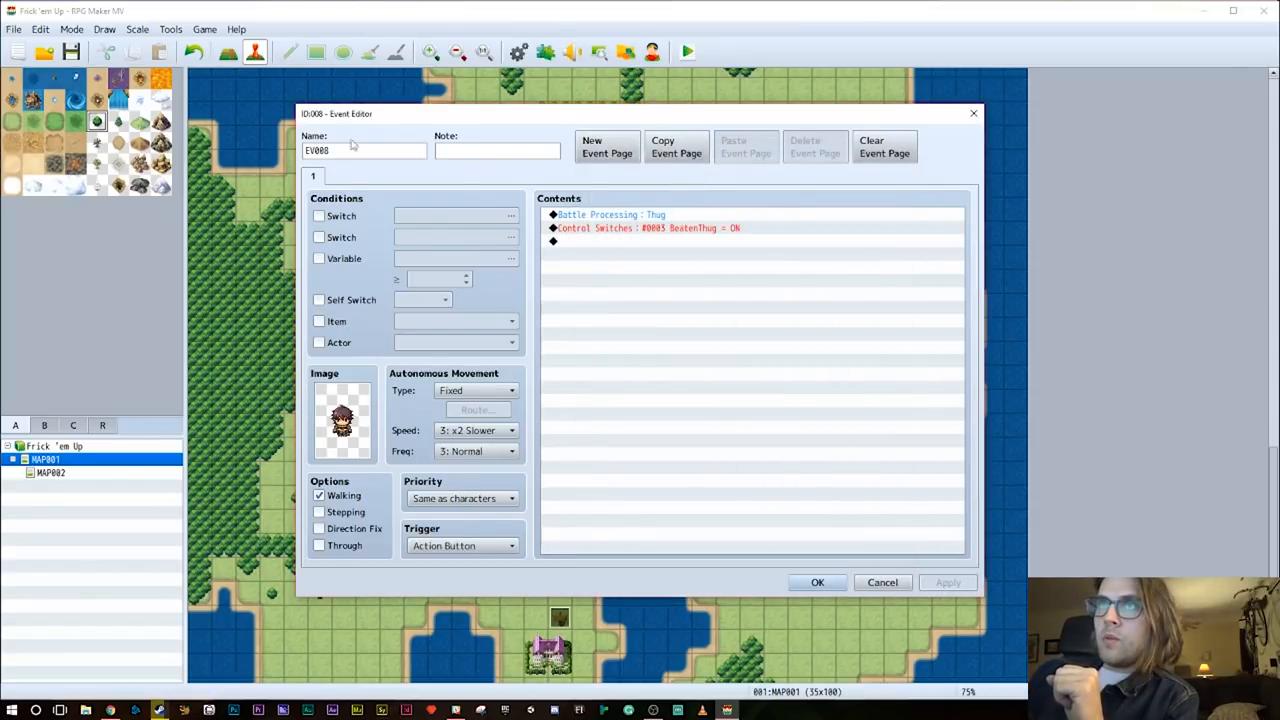
Add an empty page 2 conditioned on switch 0005 BeatenThug and confirm the Thug event
left_click(608, 146)
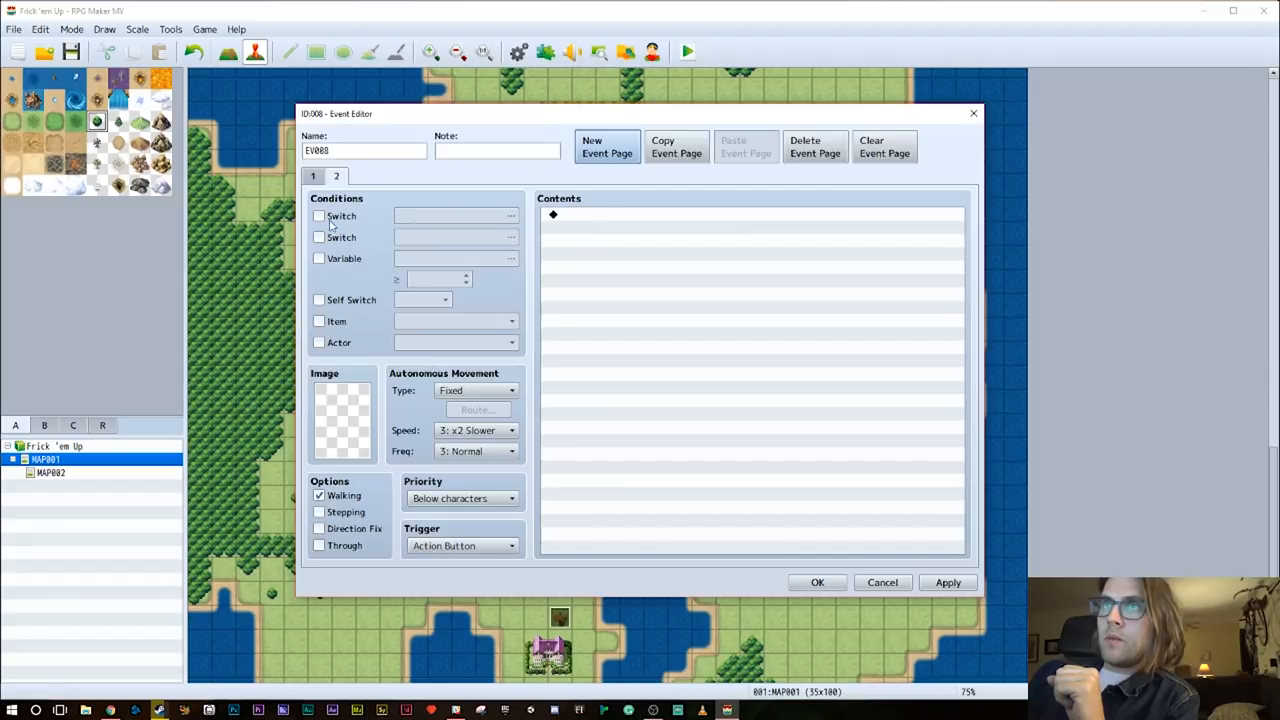
left_click(320, 216)
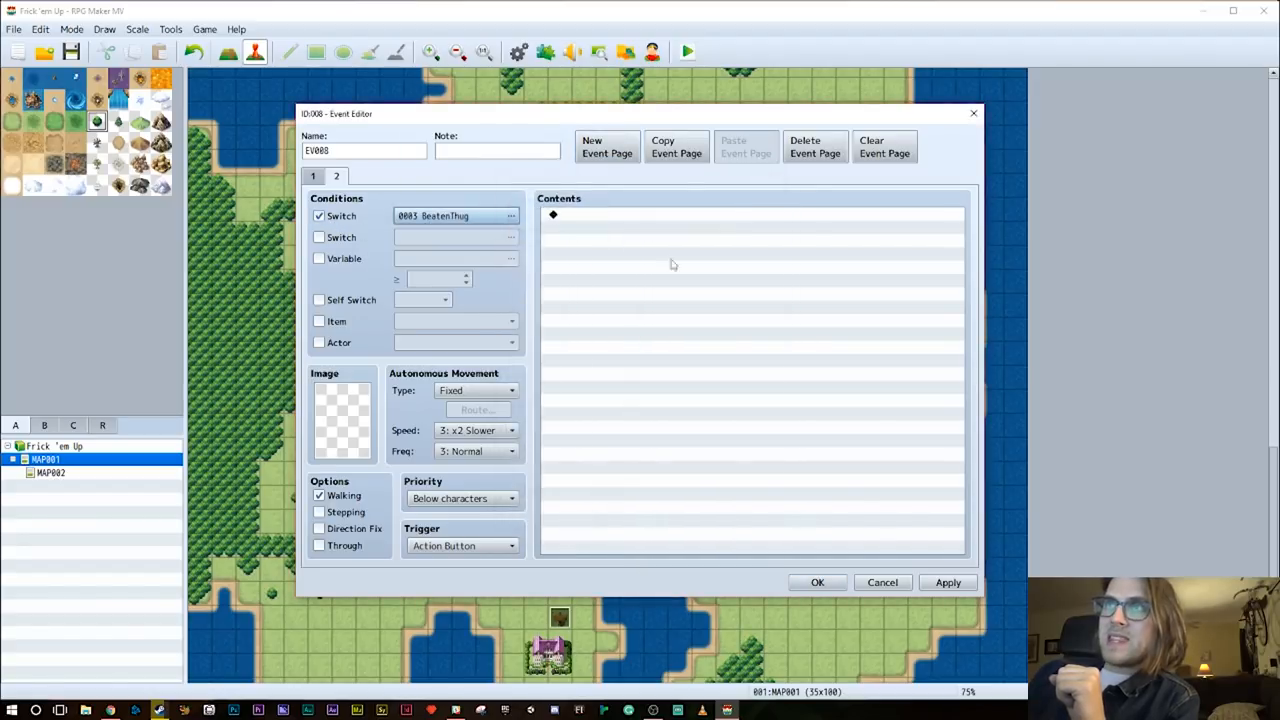
mouse_move(656, 168)
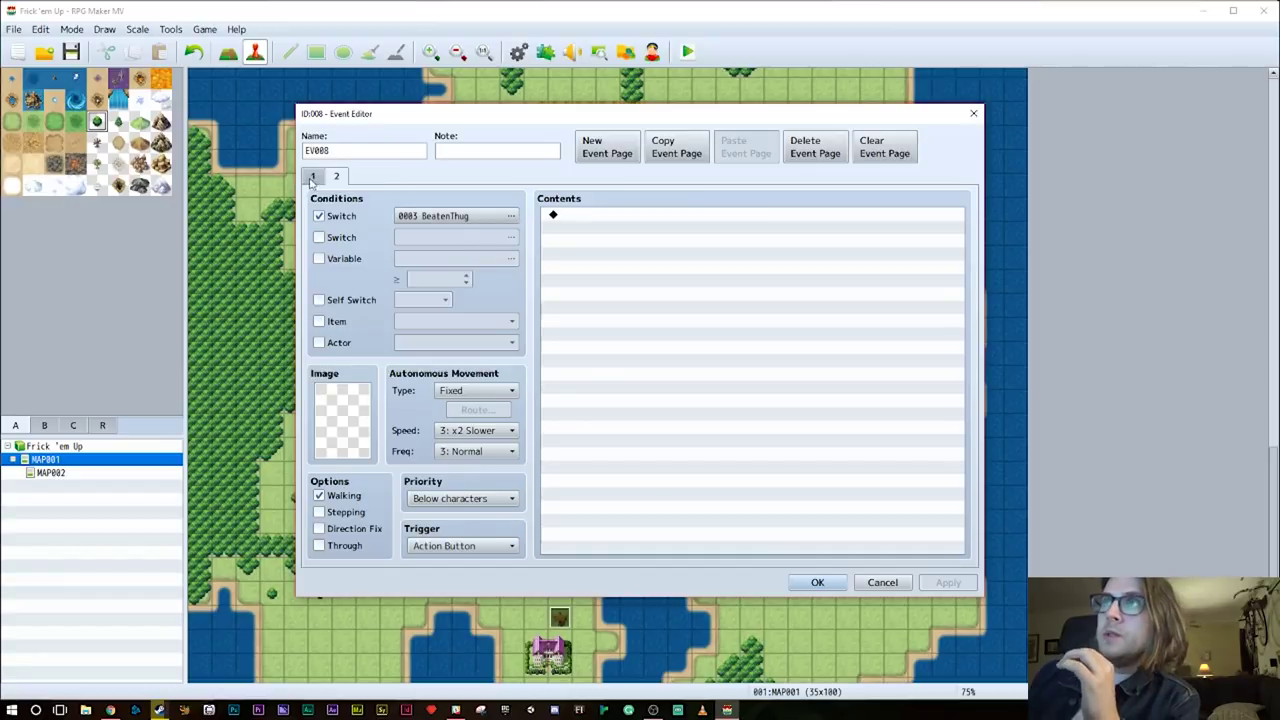
left_click(336, 176)
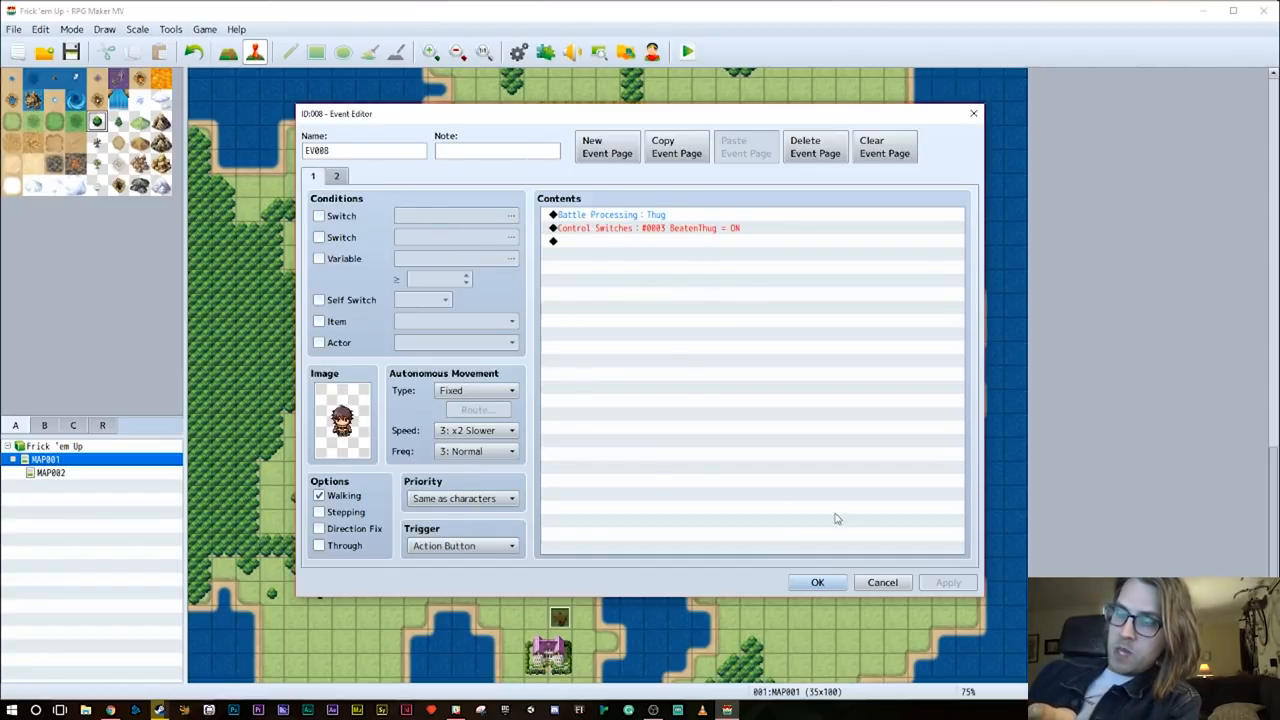
left_click(816, 582)
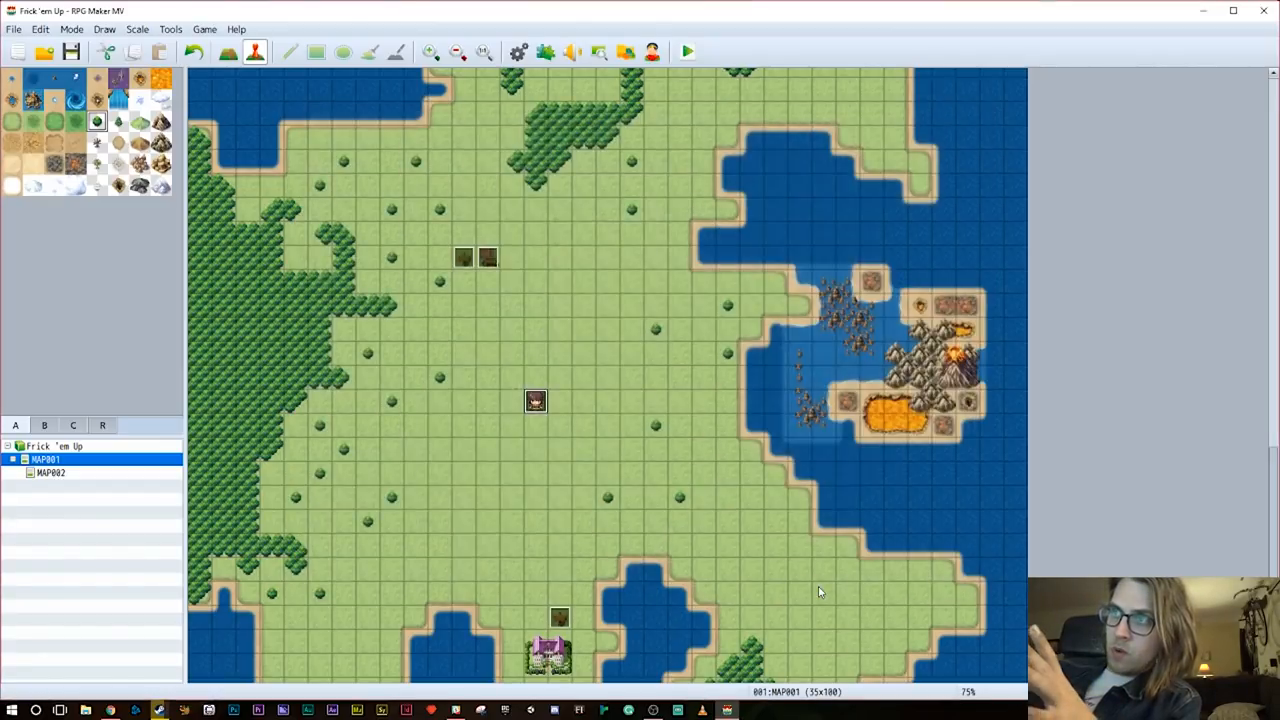
mouse_move(492, 384)
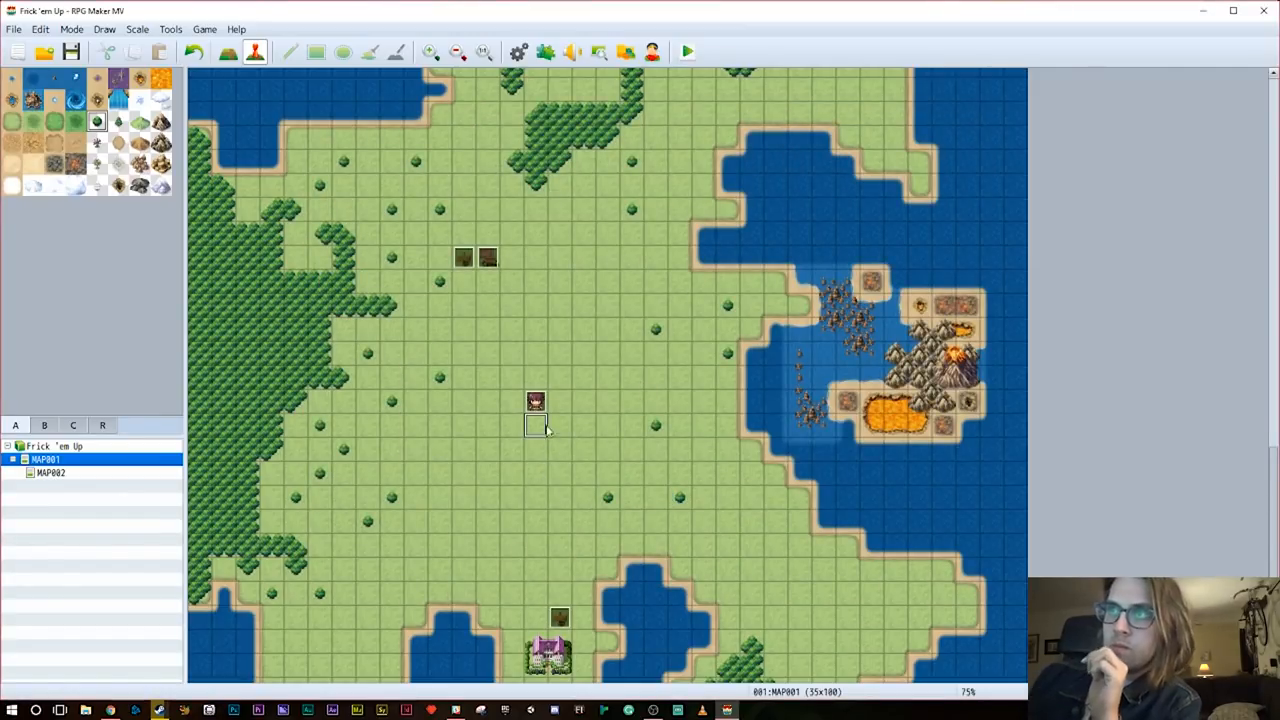
Create a map event whose BeatenThug page 2 uses a closed !Chest graphic, and start its contents
double_click(536, 428)
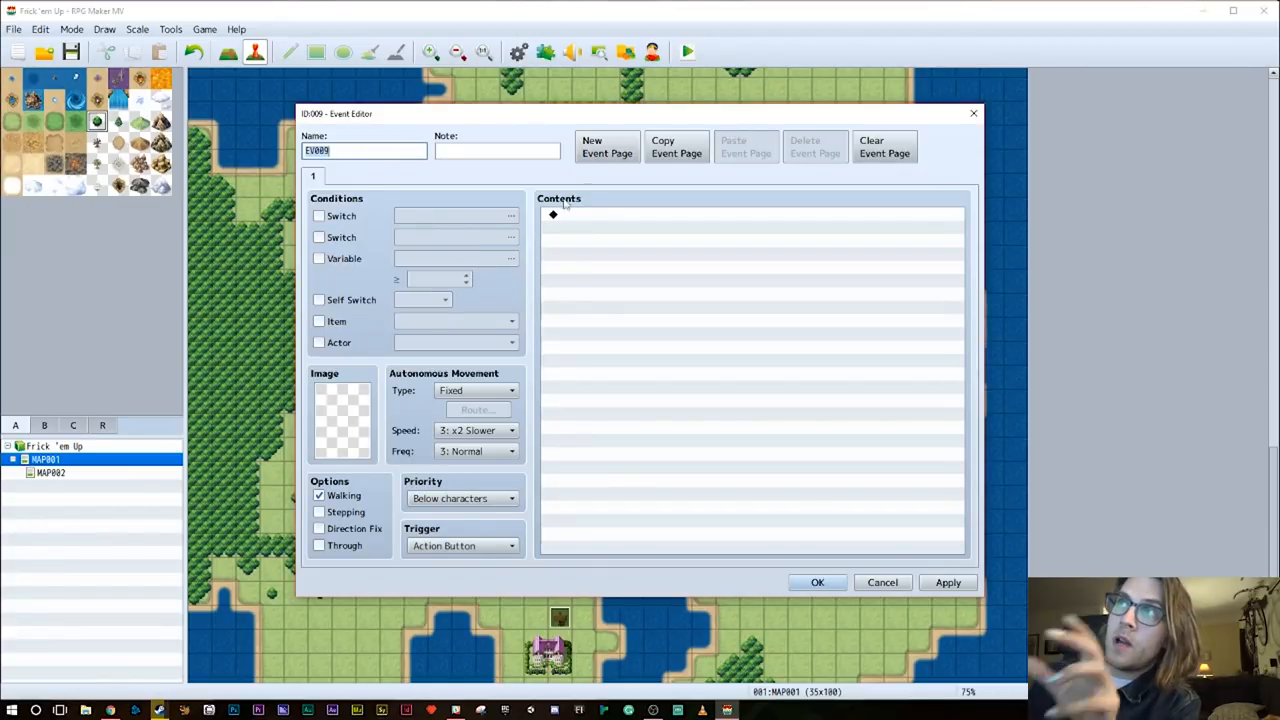
mouse_move(458, 236)
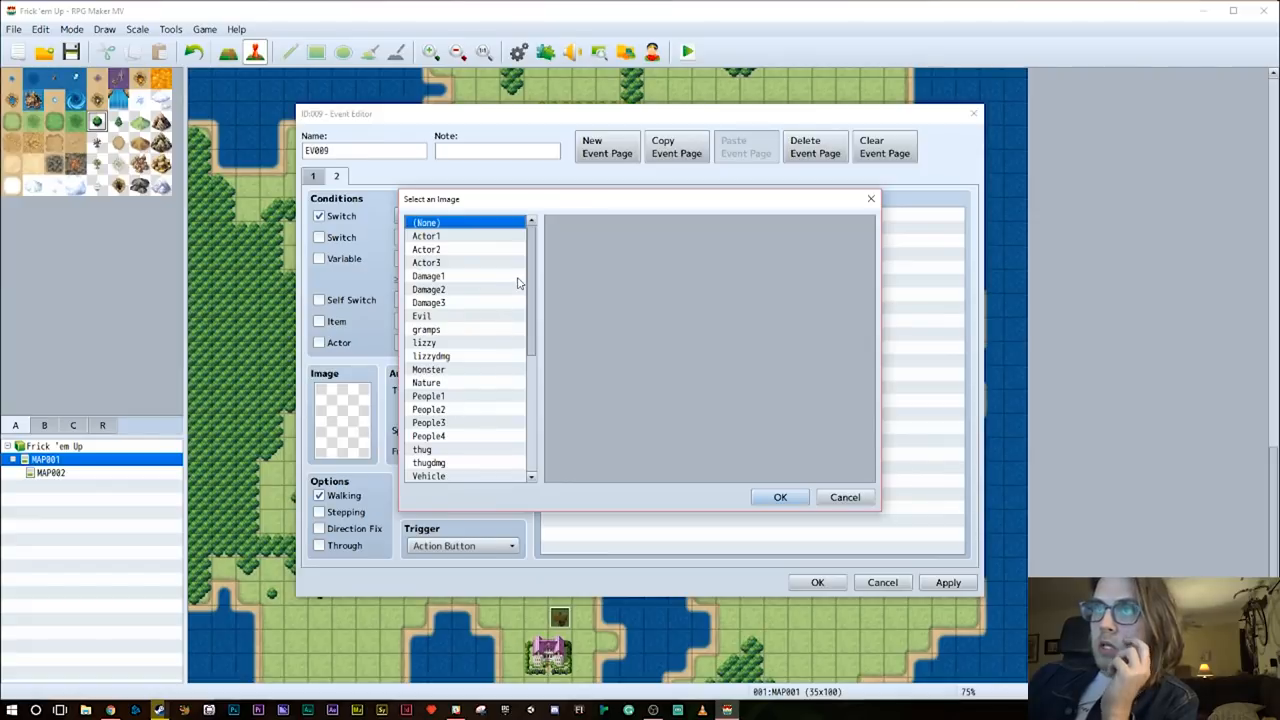
scroll("down", 3)
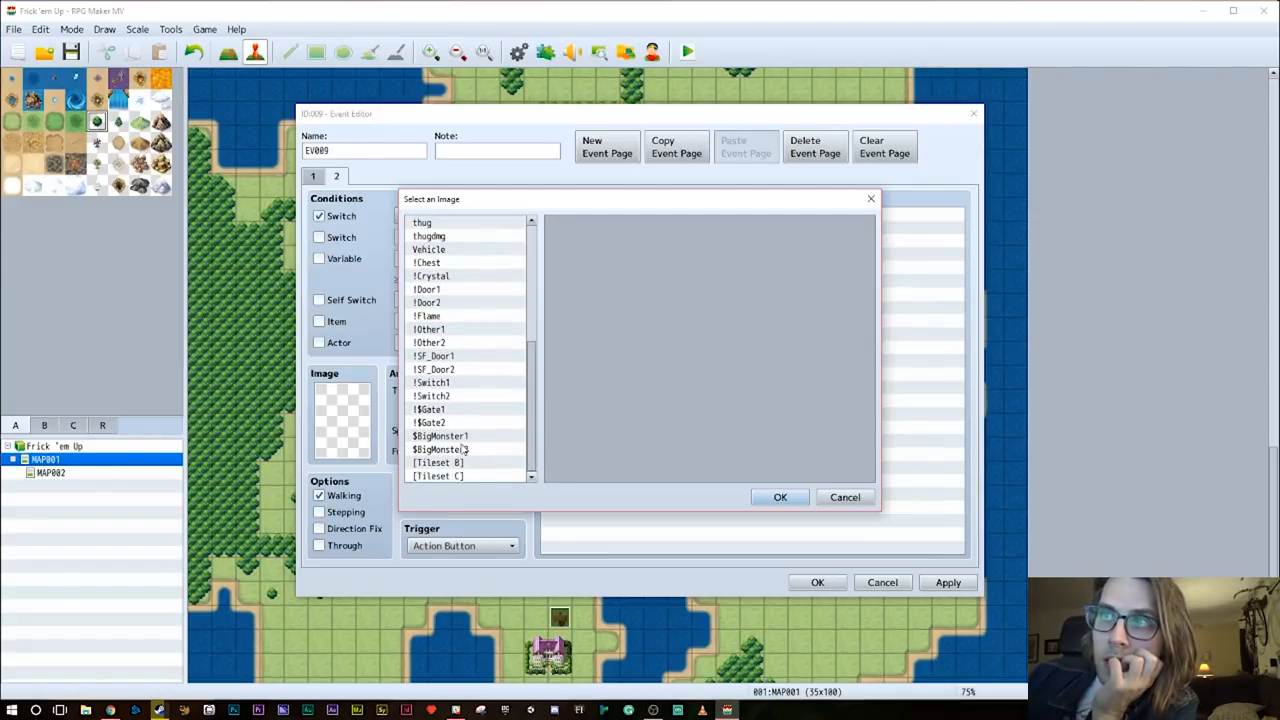
left_click(438, 462)
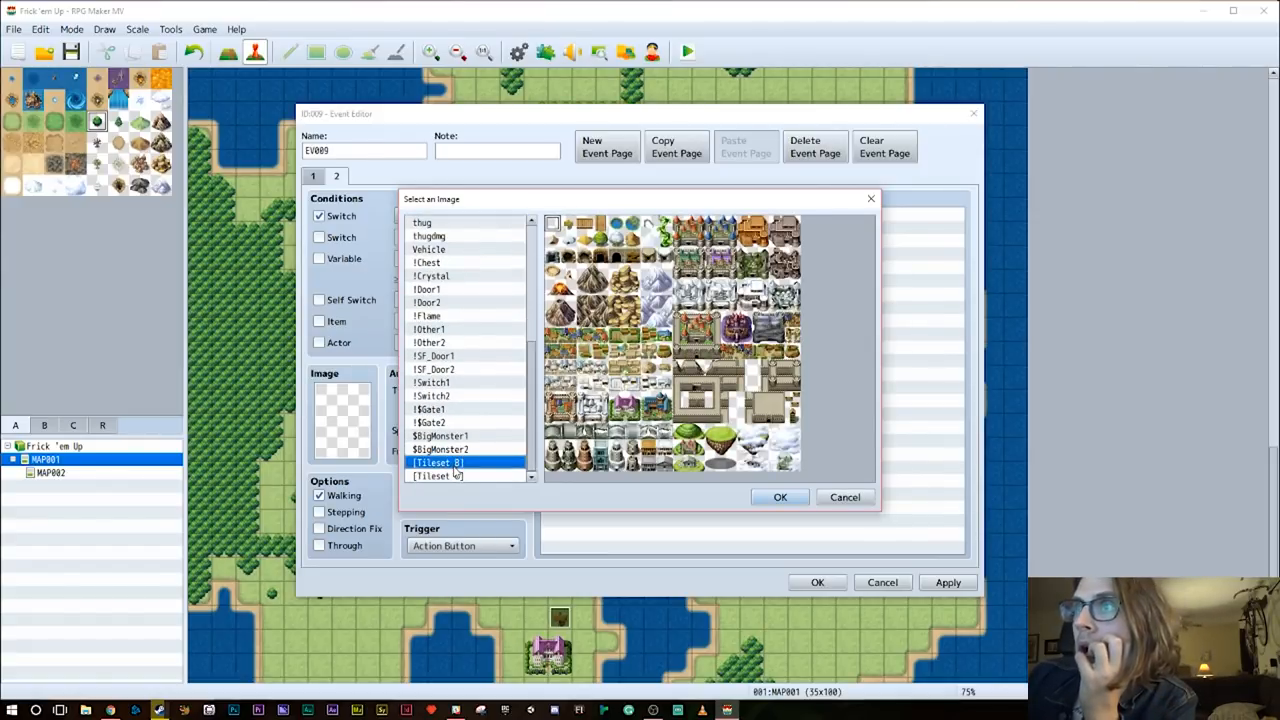
left_click(438, 476)
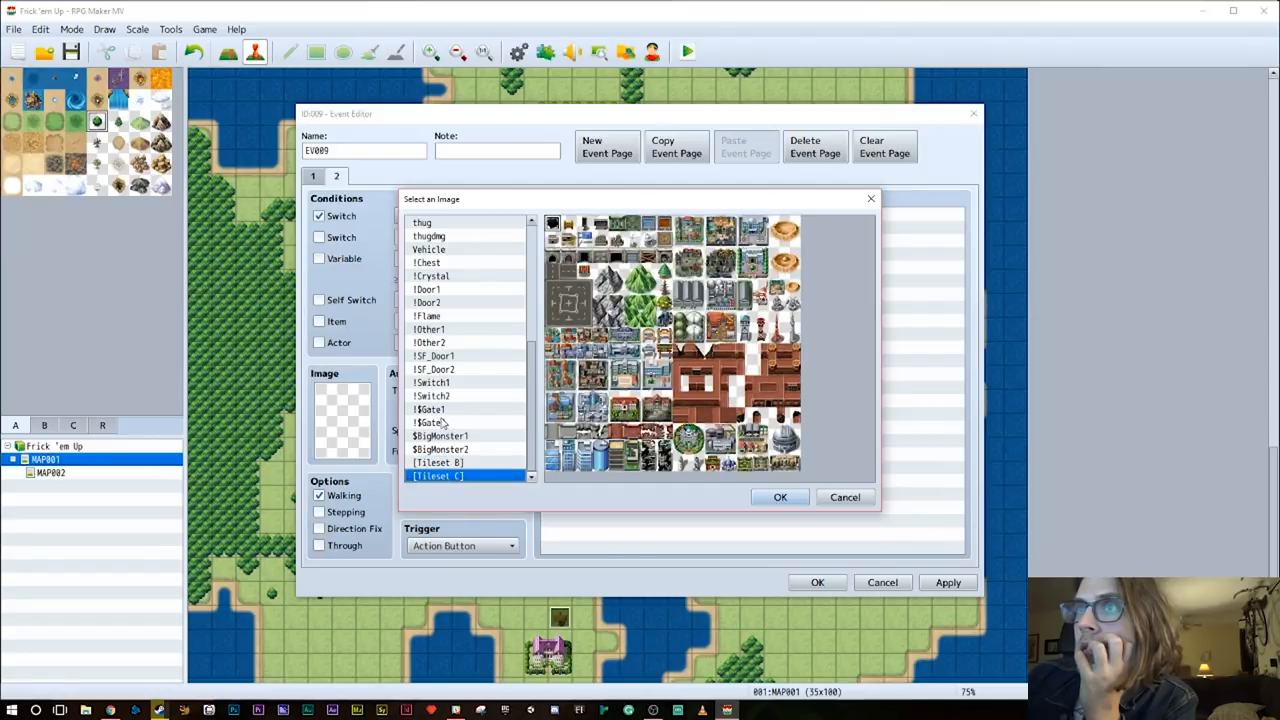
left_click(428, 262)
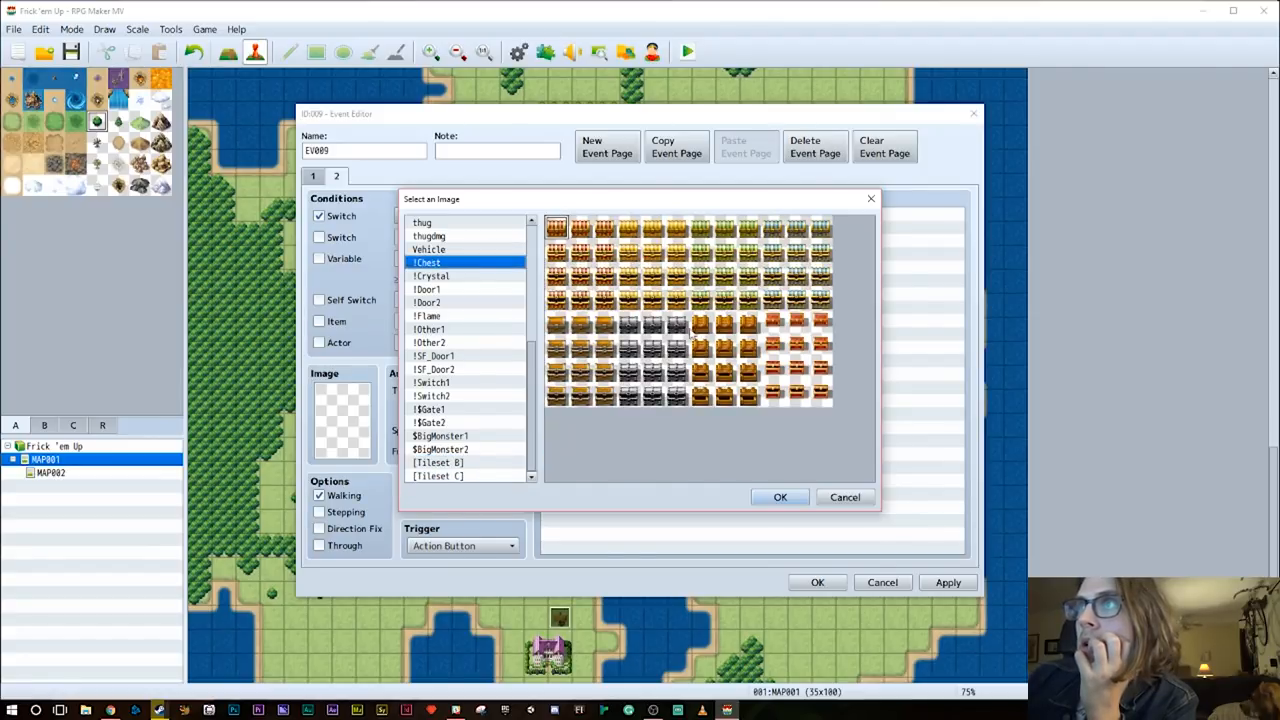
left_click(780, 496)
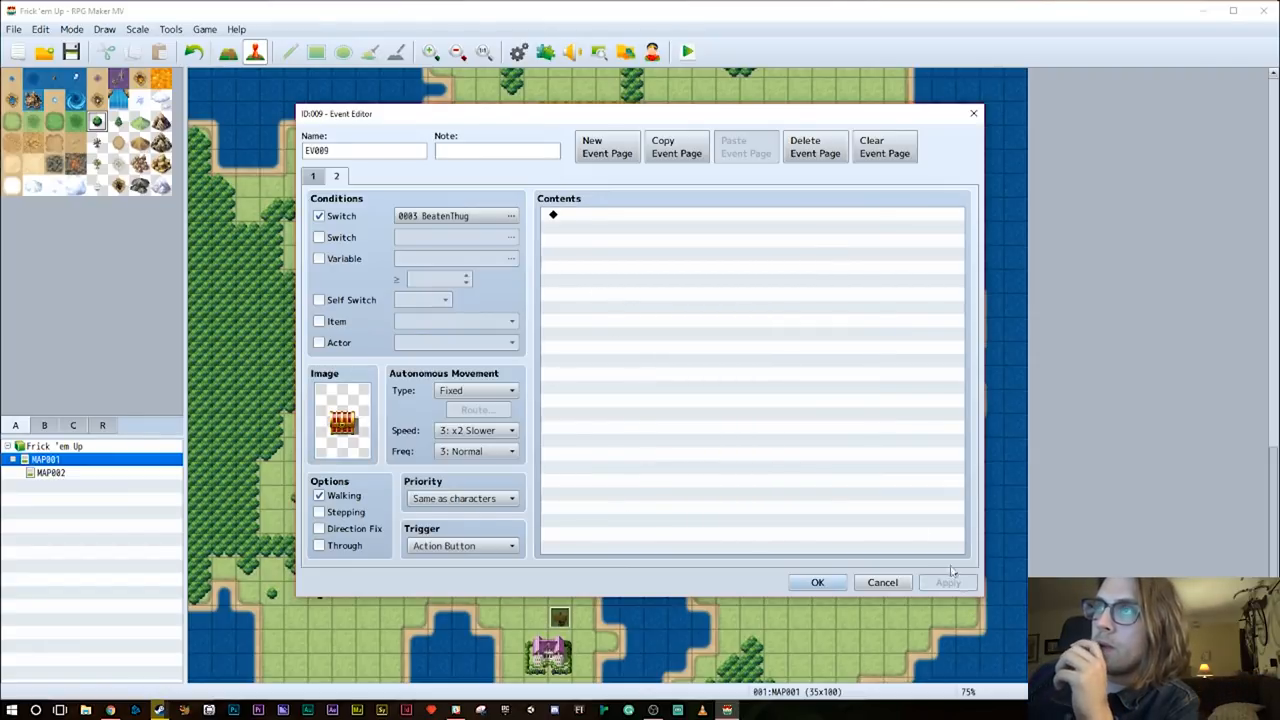
double_click(750, 230)
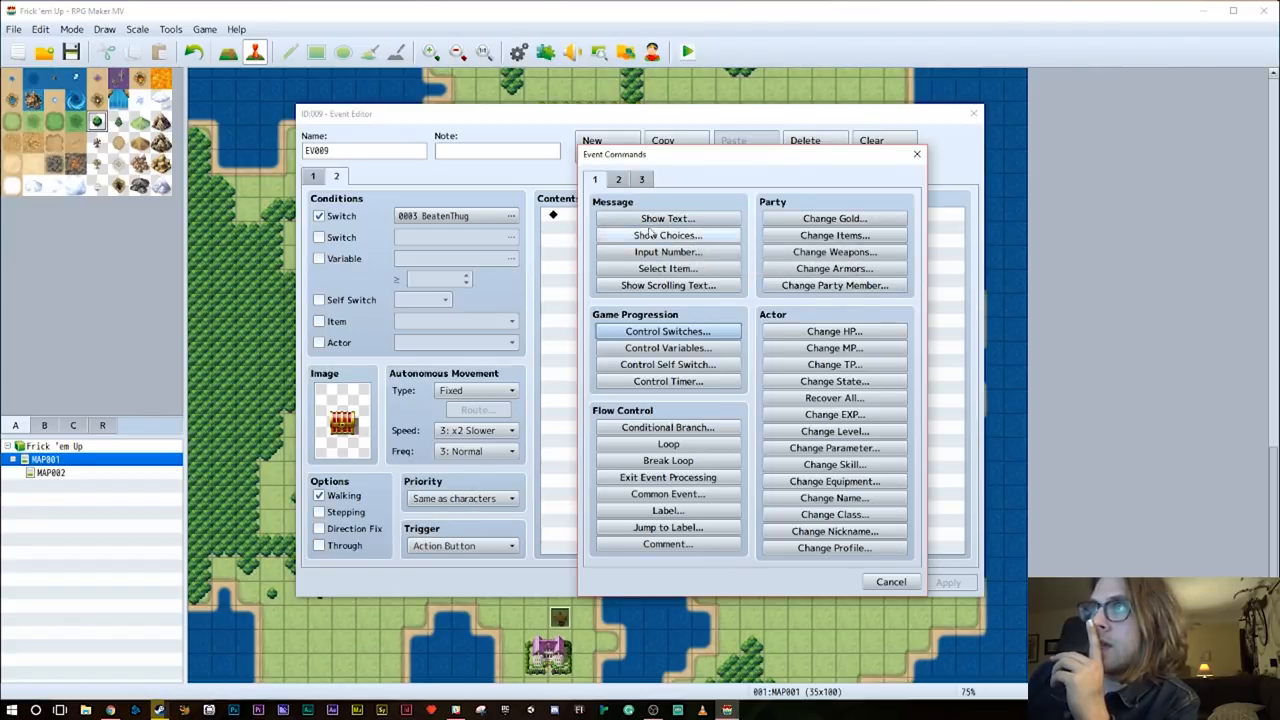
Add Change Items giving 0001 Potion, Increase, Constant 1
left_click(834, 218)
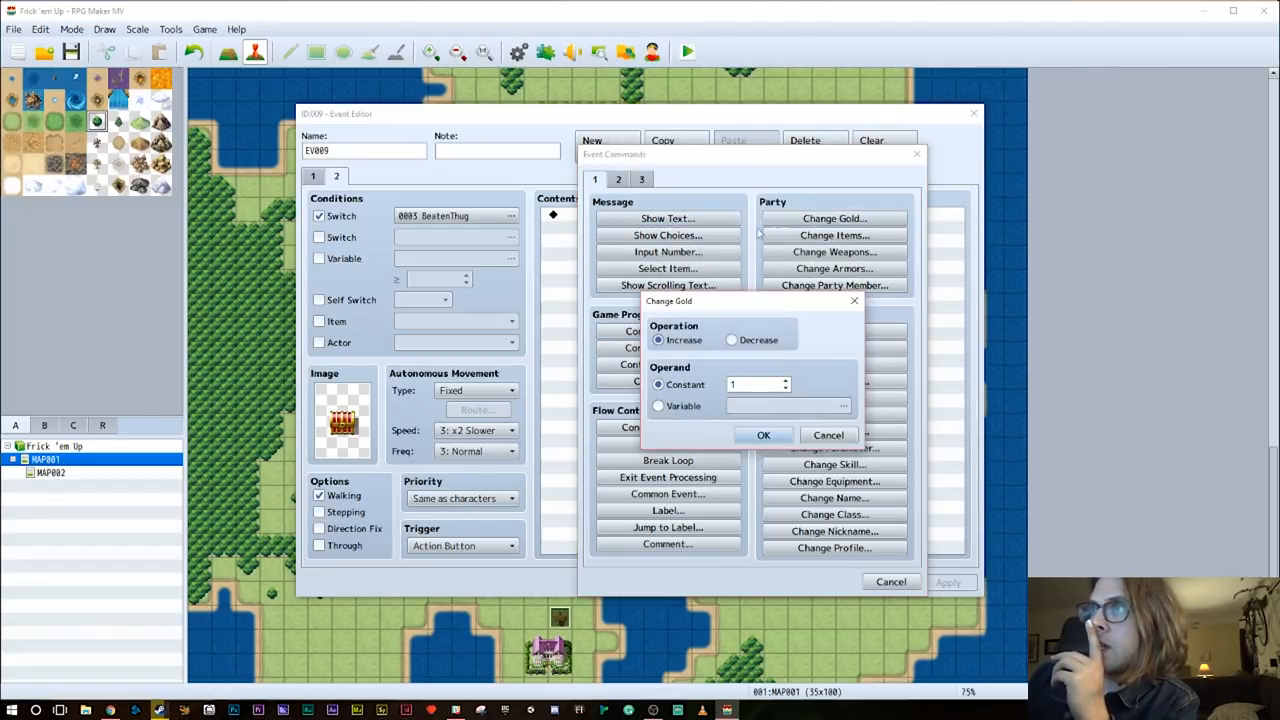
left_click(834, 236)
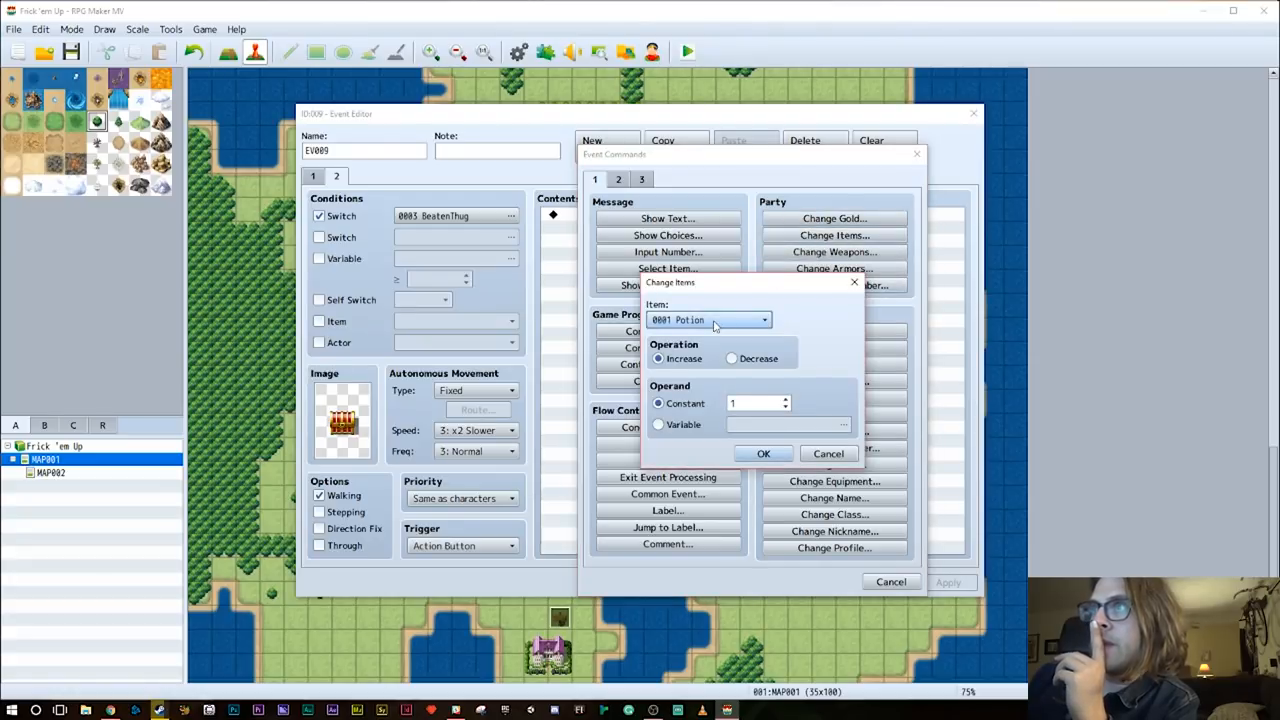
mouse_move(768, 404)
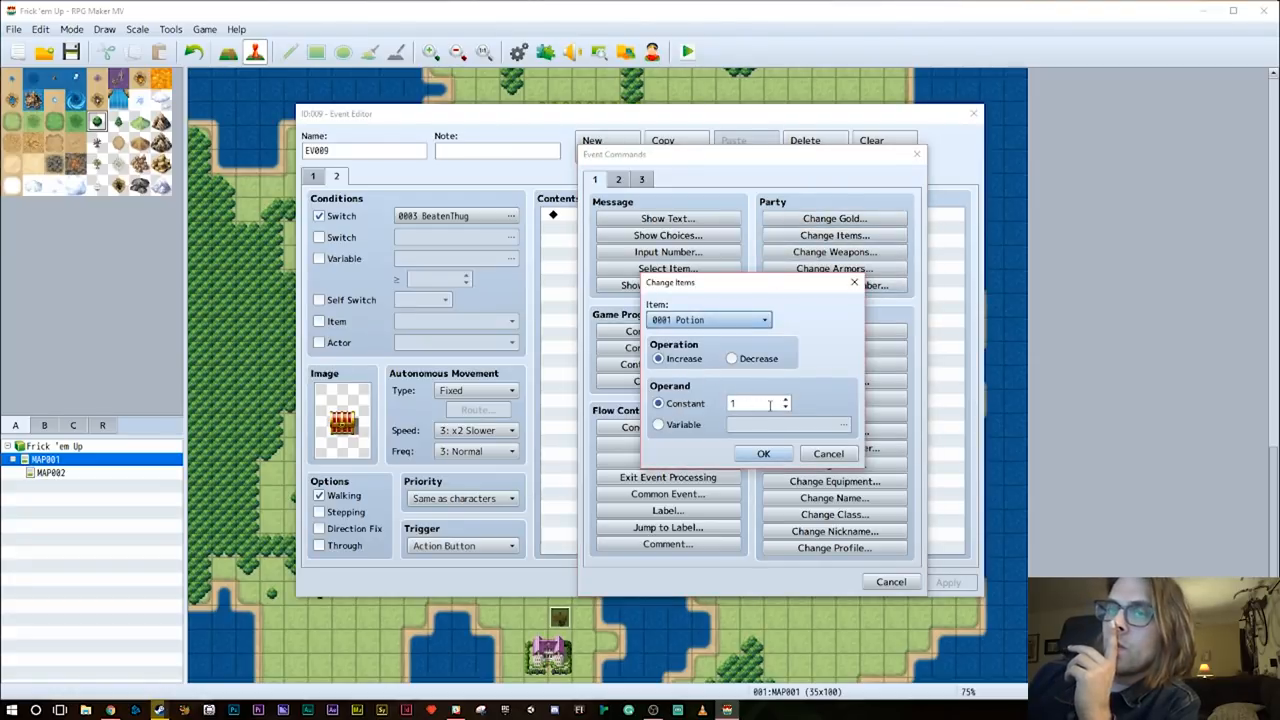
left_click(764, 452)
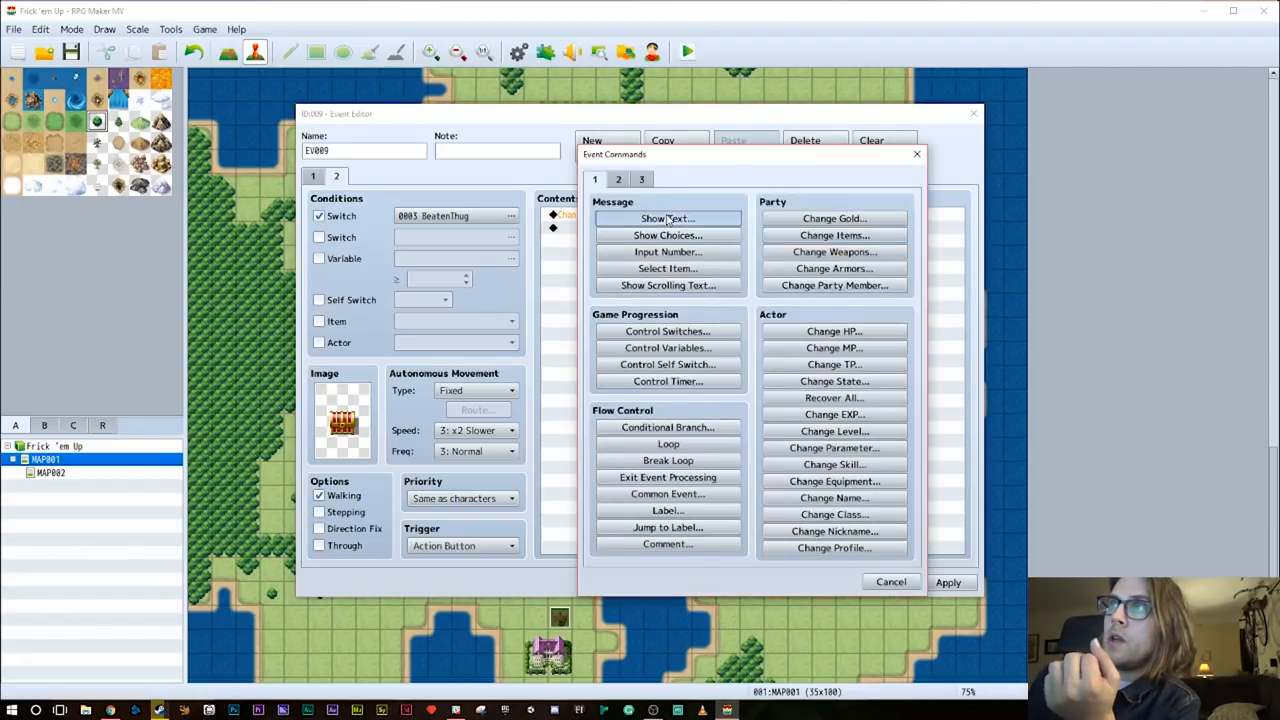
Add Show Text 'GAINED ONE POTION!' and confirm the chest event
left_click(668, 218)
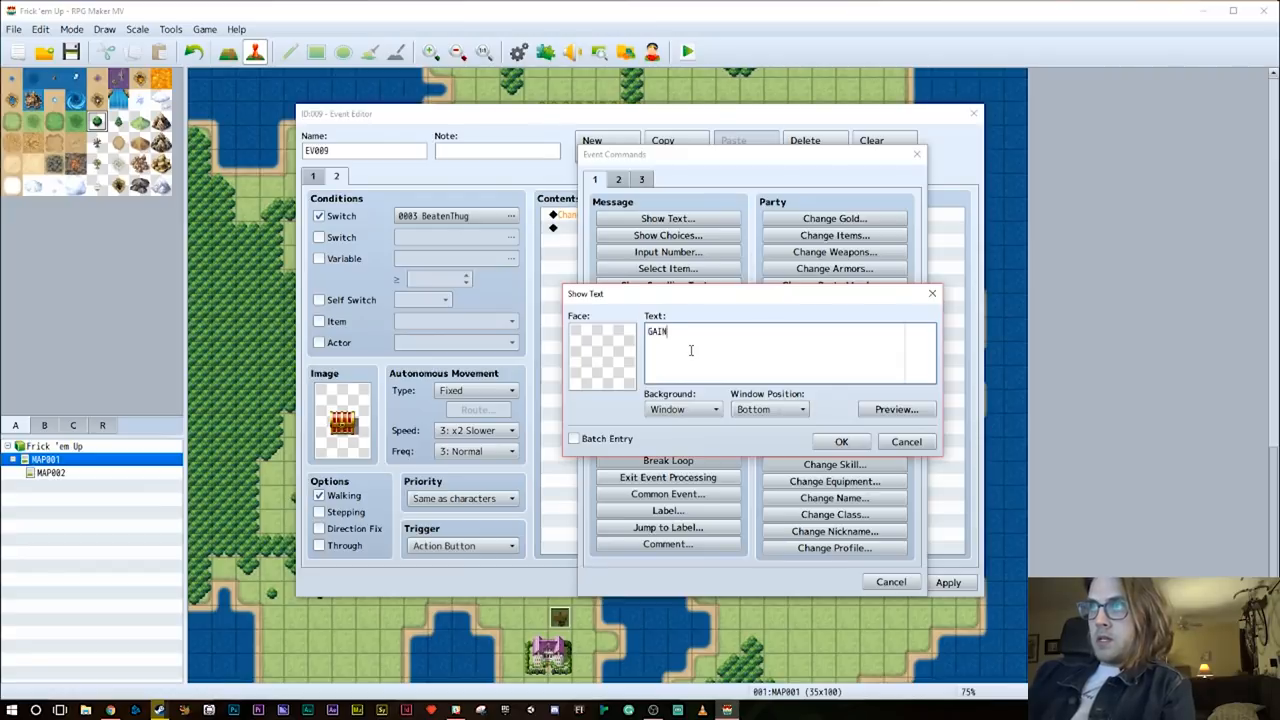
type("ED ONE POI")
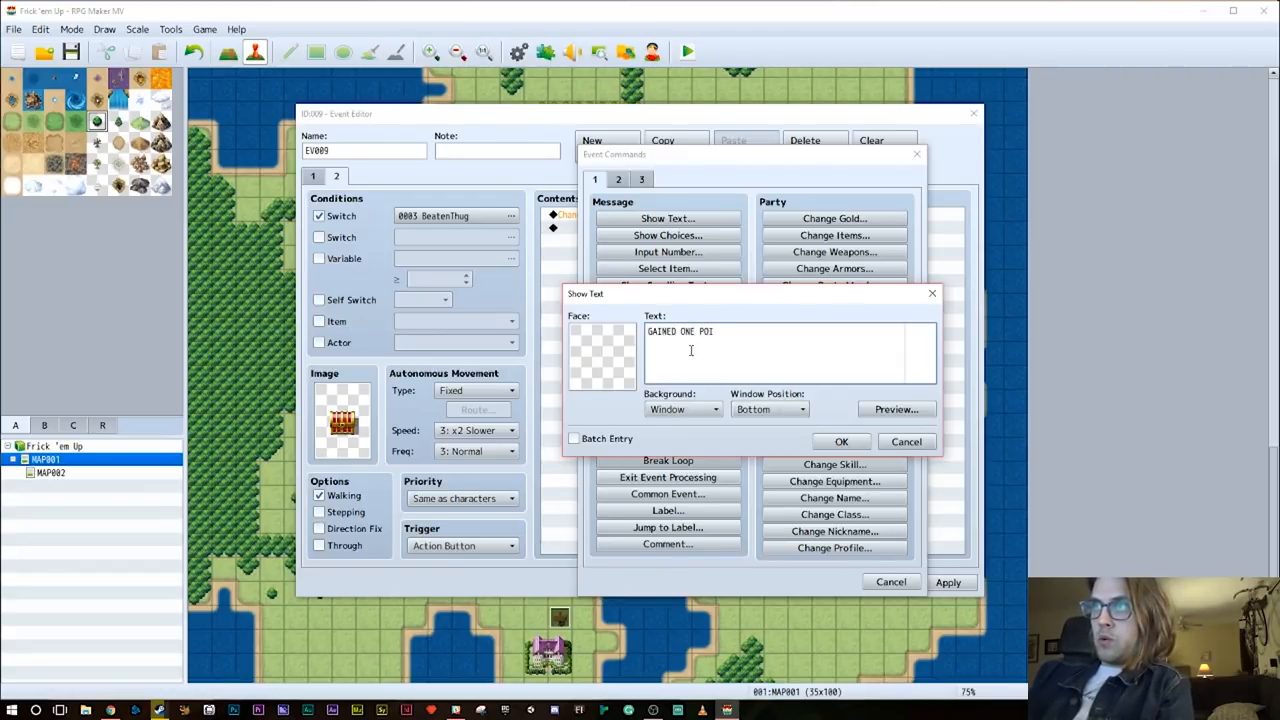
left_click(840, 442)
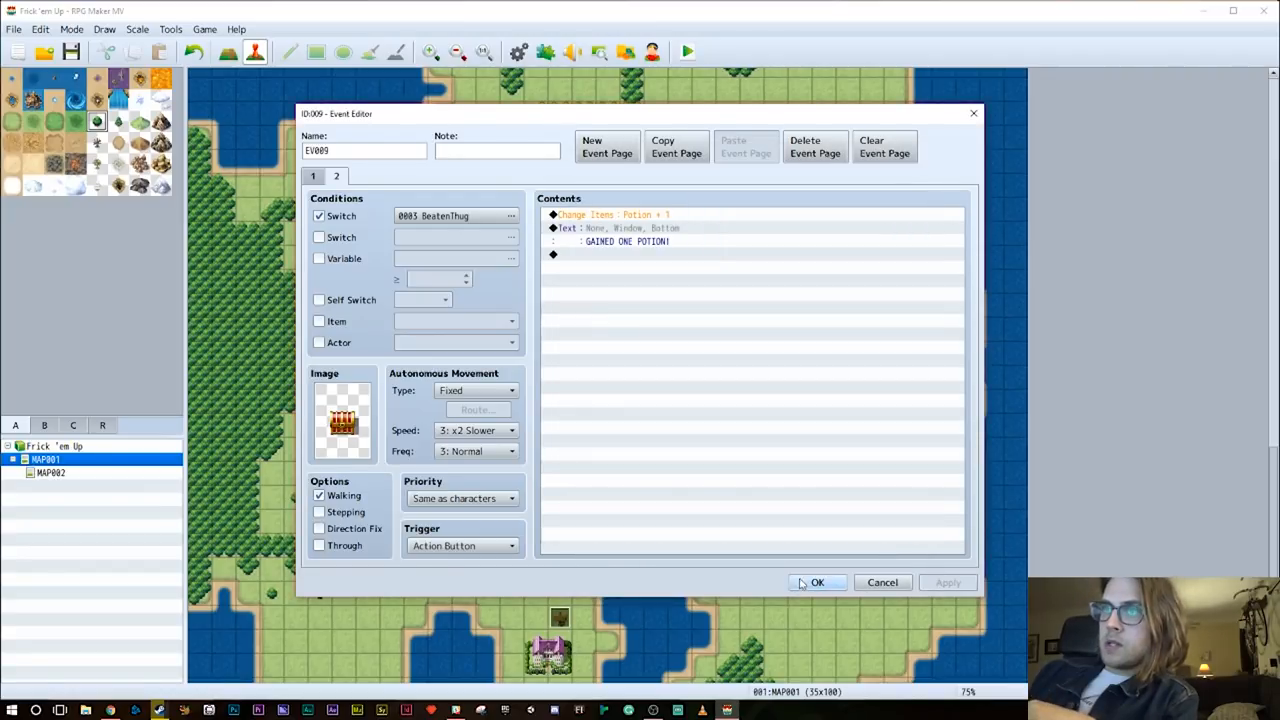
left_click(816, 582)
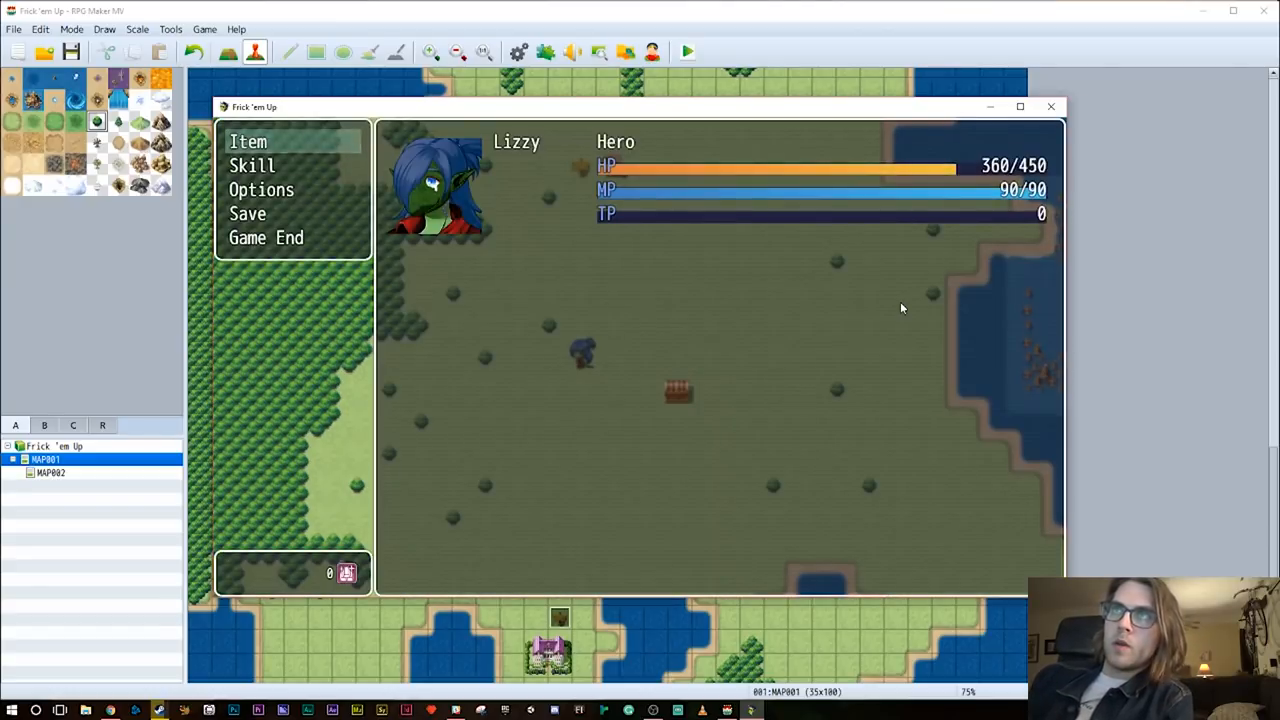
Playtest: view the Item list, open the chest to see GAINED ONE POTION!, then return to the editor
left_click(248, 140)
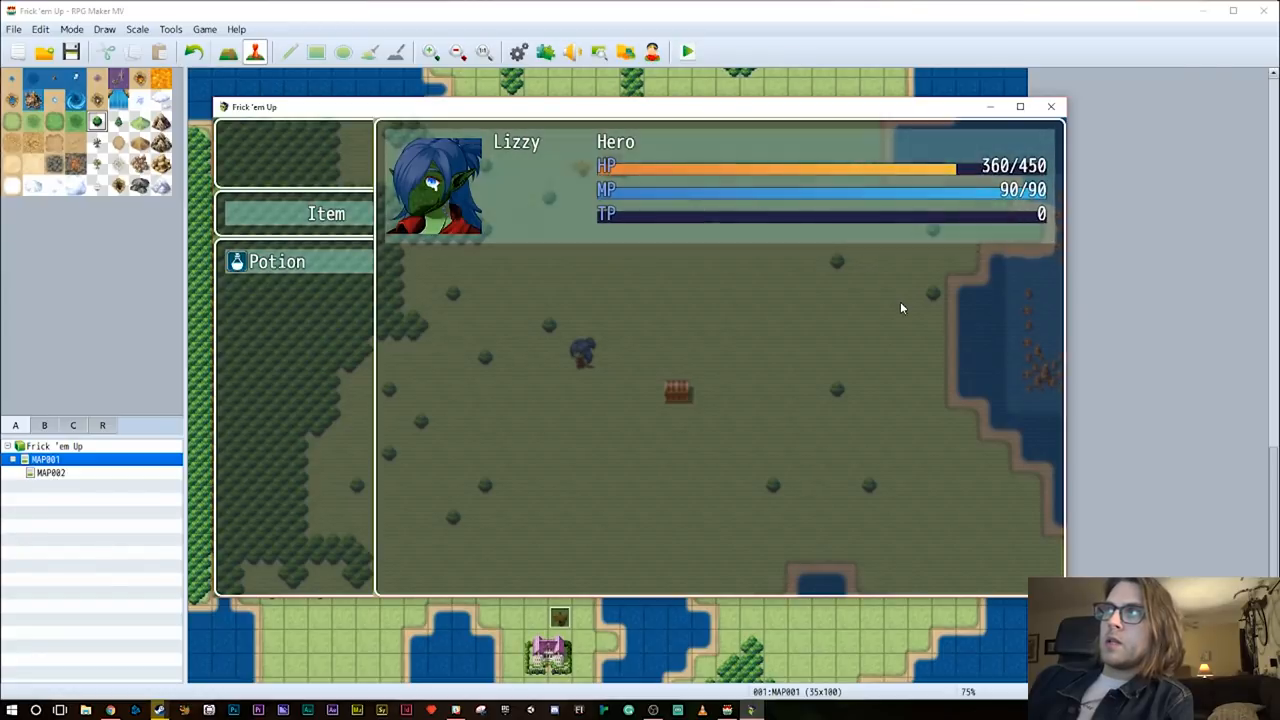
left_click(276, 260)
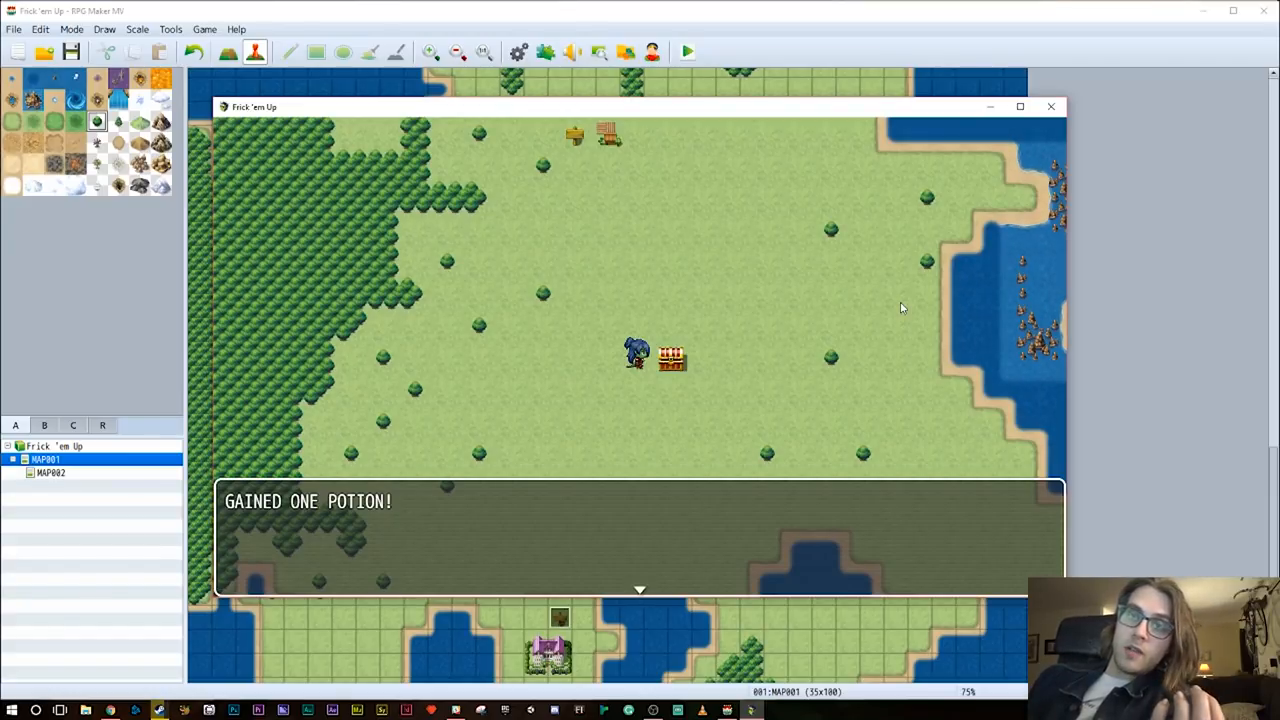
left_click(1052, 106)
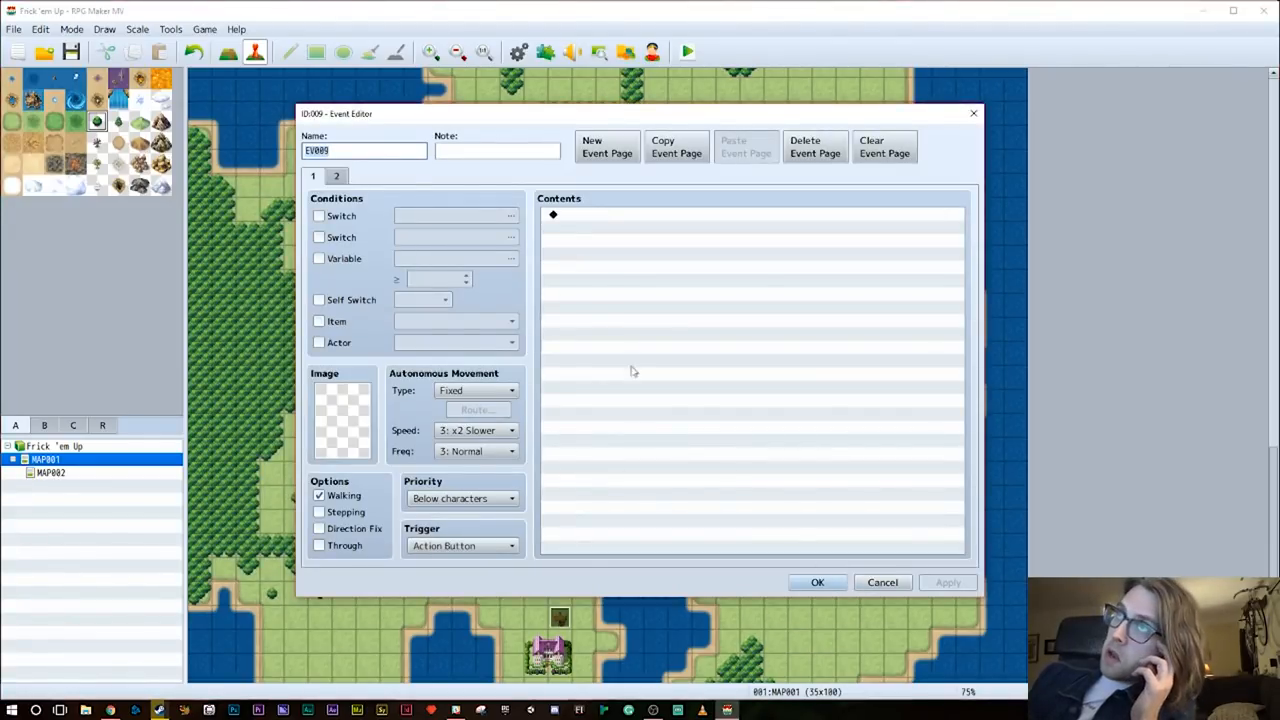
Add a third page to the chest event with the chest graphic chosen as its image
left_click(336, 176)
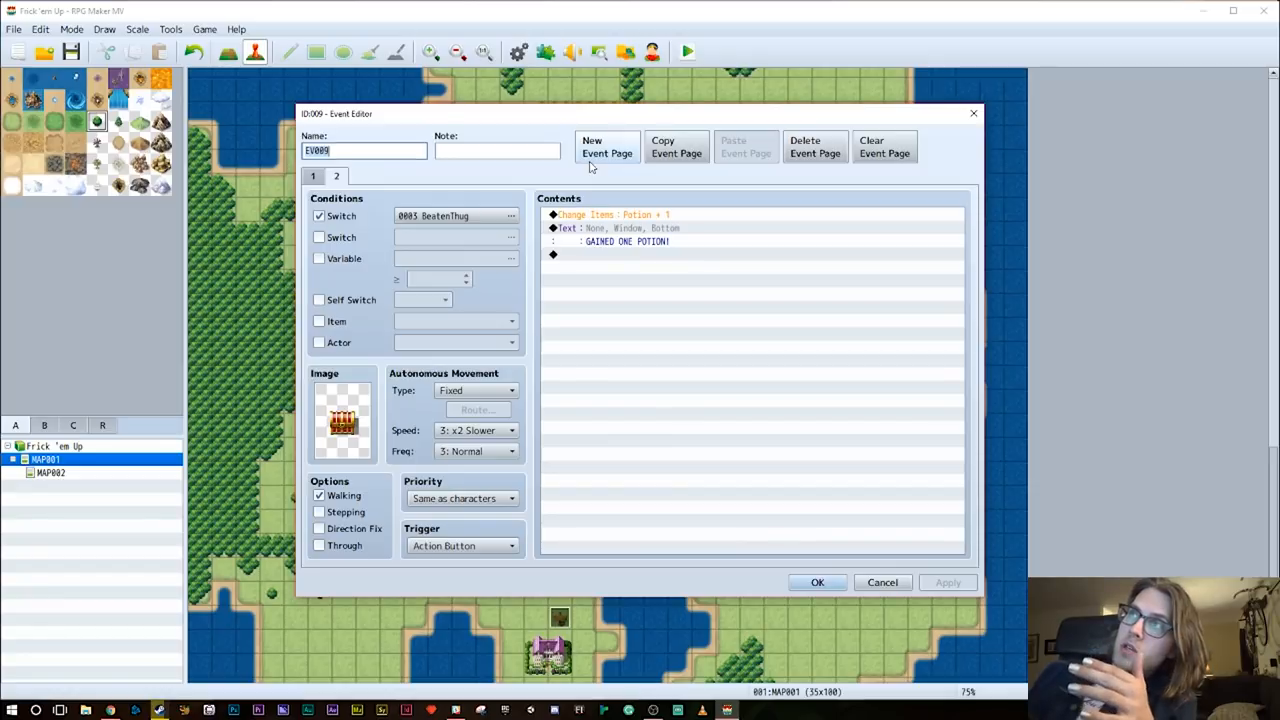
left_click(344, 418)
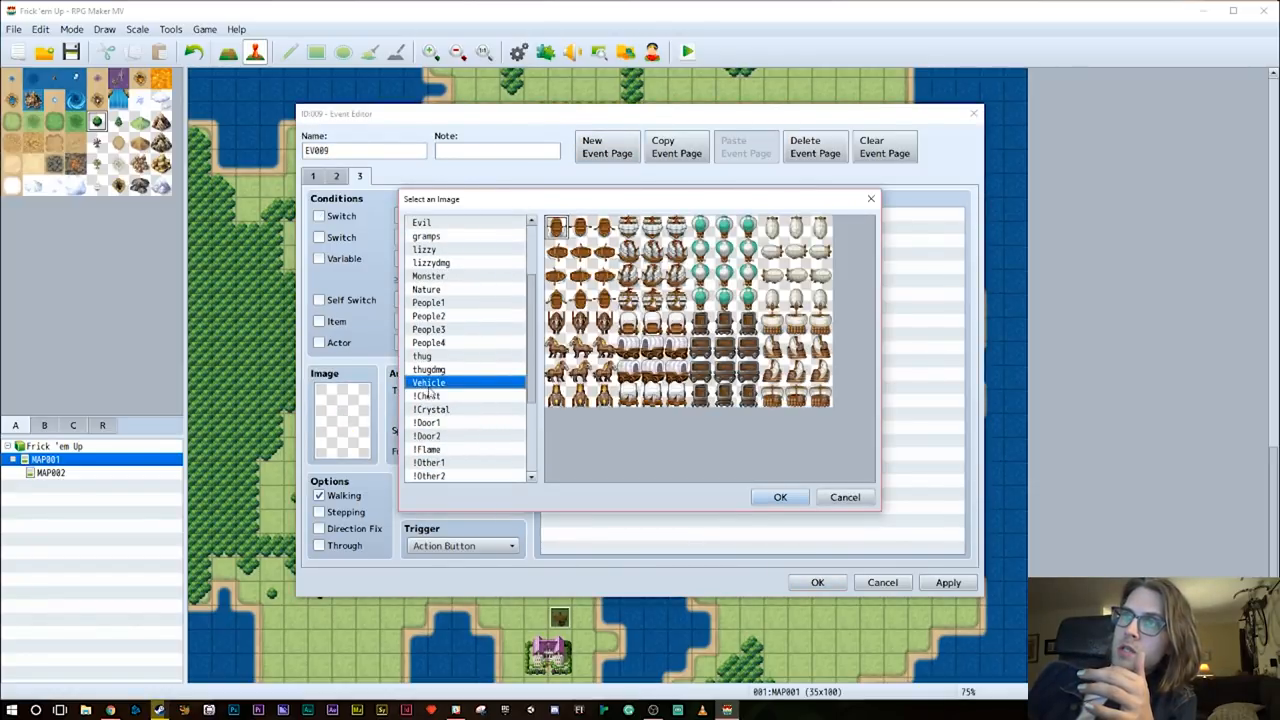
left_click(780, 496)
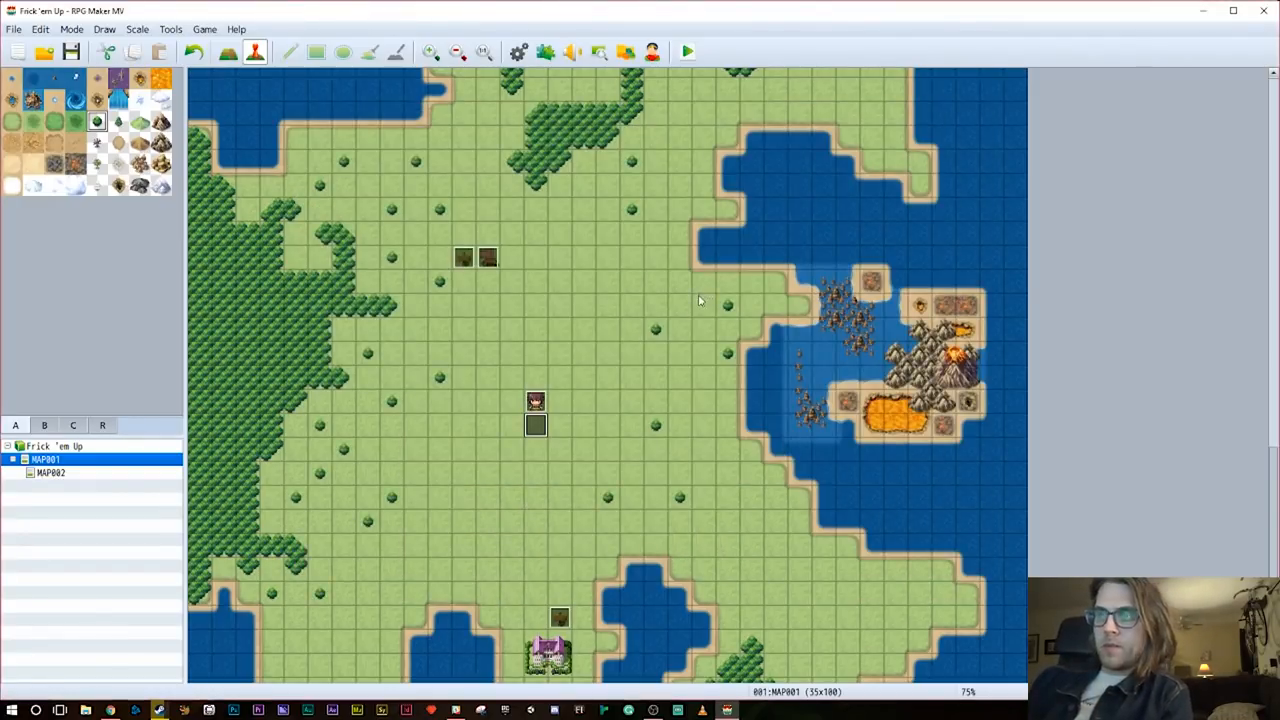
Playtest until the Thug battle starts, quit, then reopen the treasure chest event
left_click(686, 52)
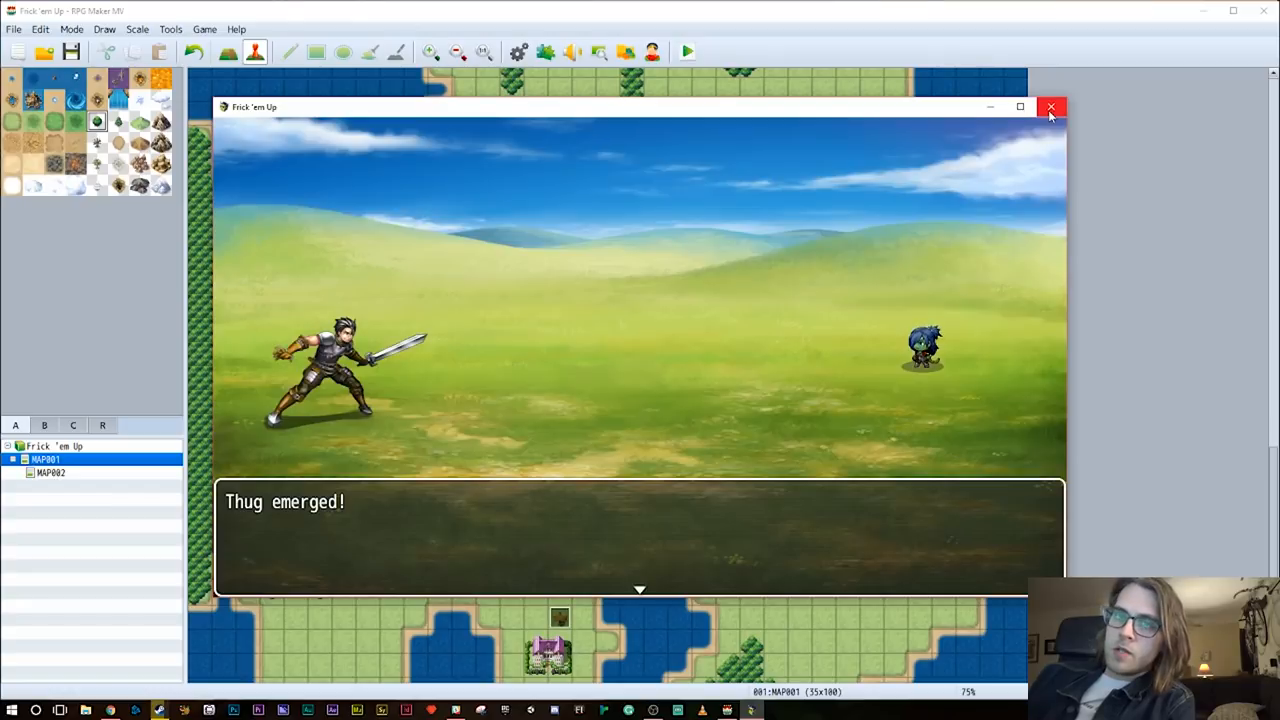
left_click(1052, 108)
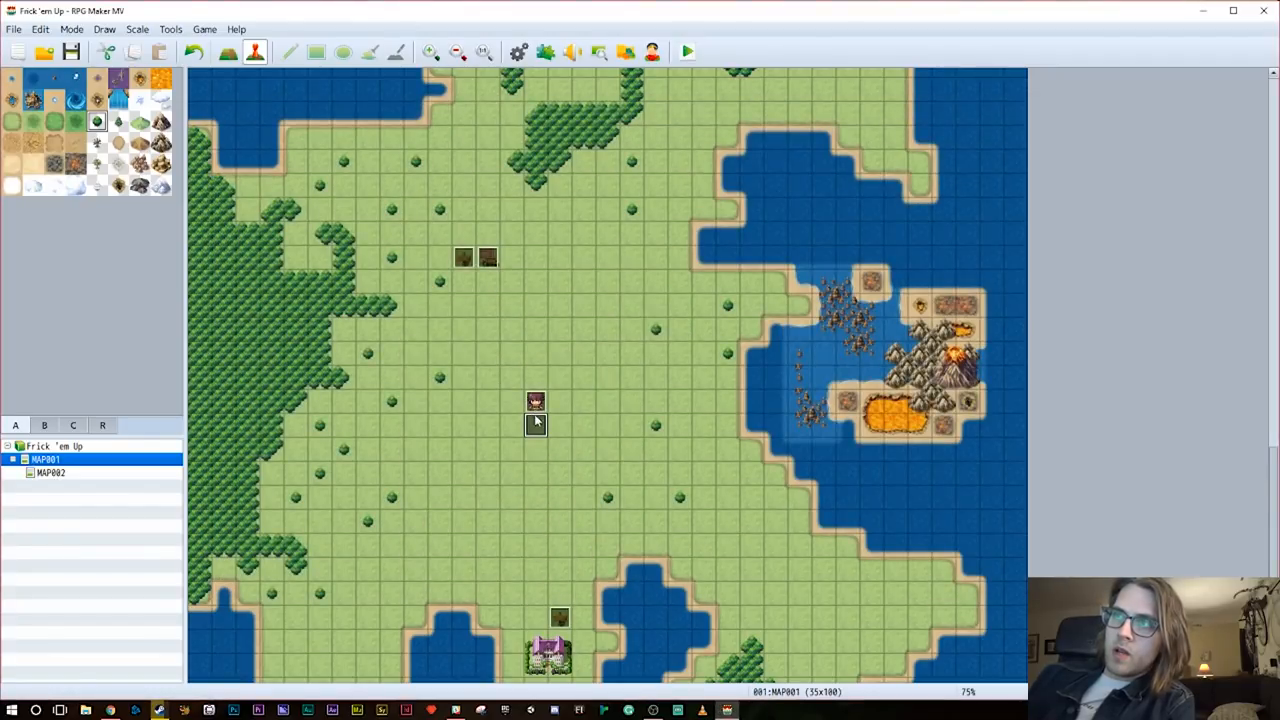
double_click(536, 412)
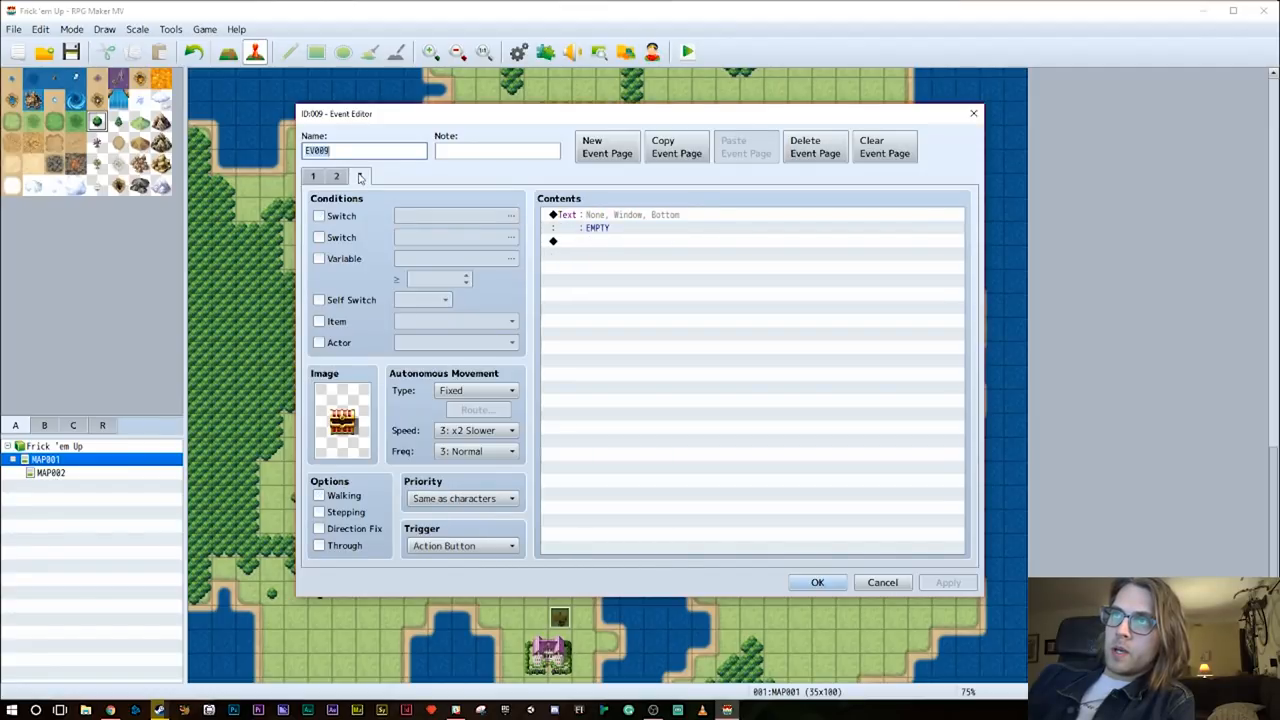
Name switch 0004 'GotTreasure, Potion' via the chest's second-page Control Switches command
left_click(360, 176)
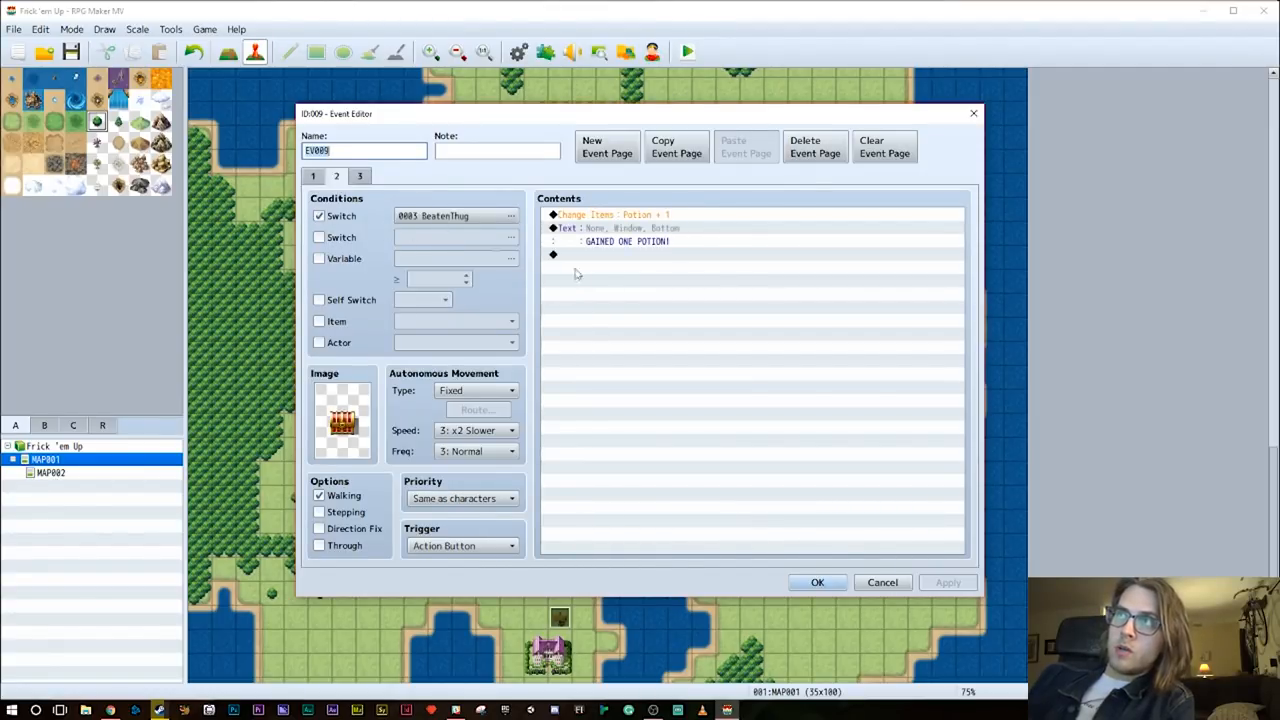
mouse_move(612, 256)
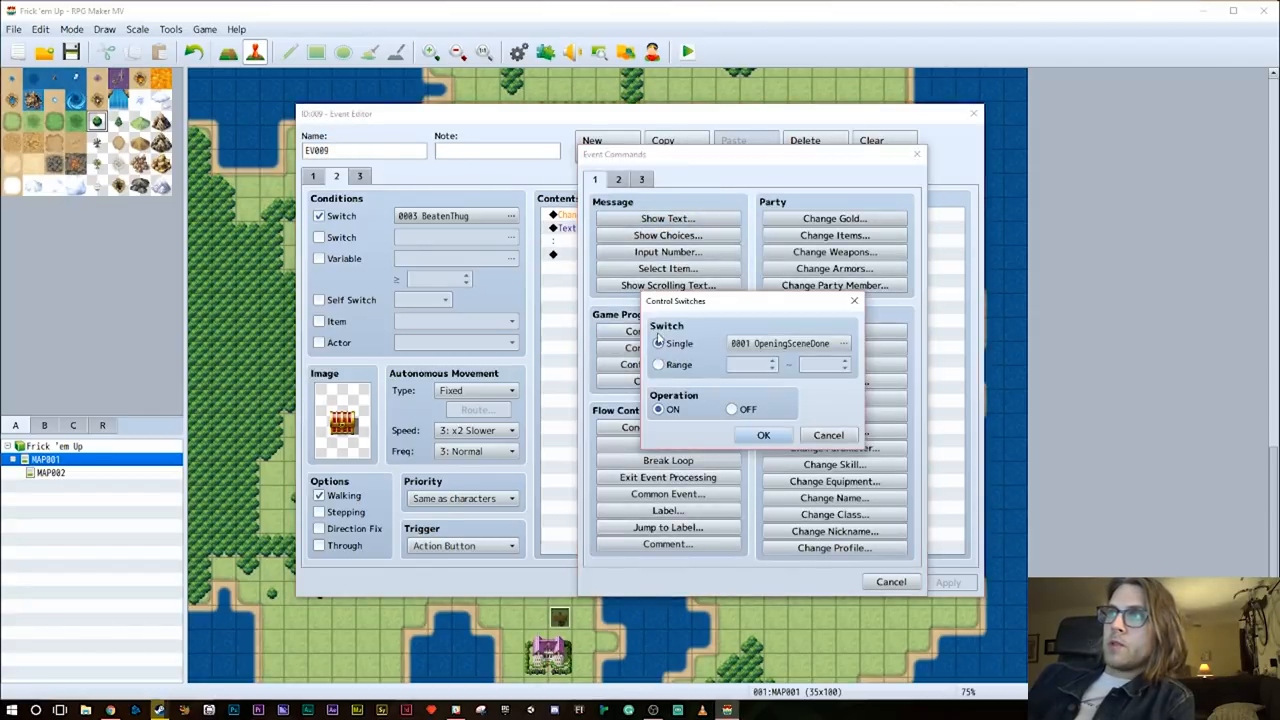
left_click(844, 344)
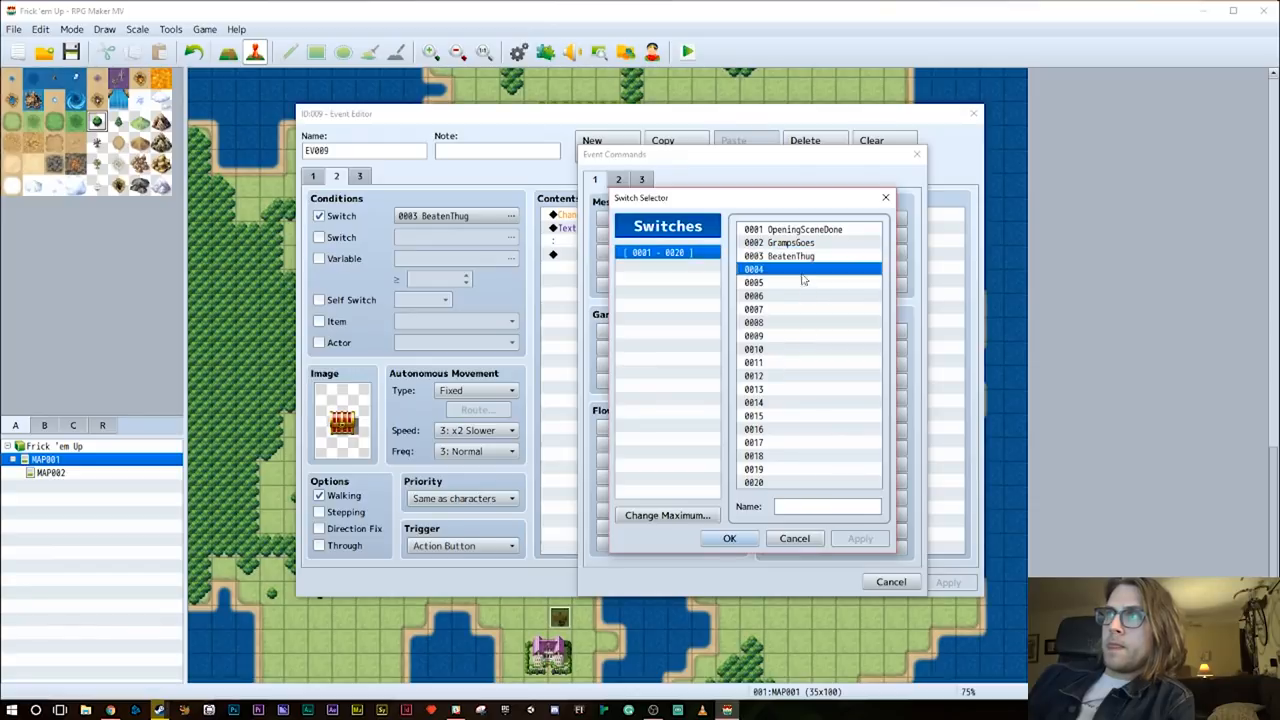
type("GotT")
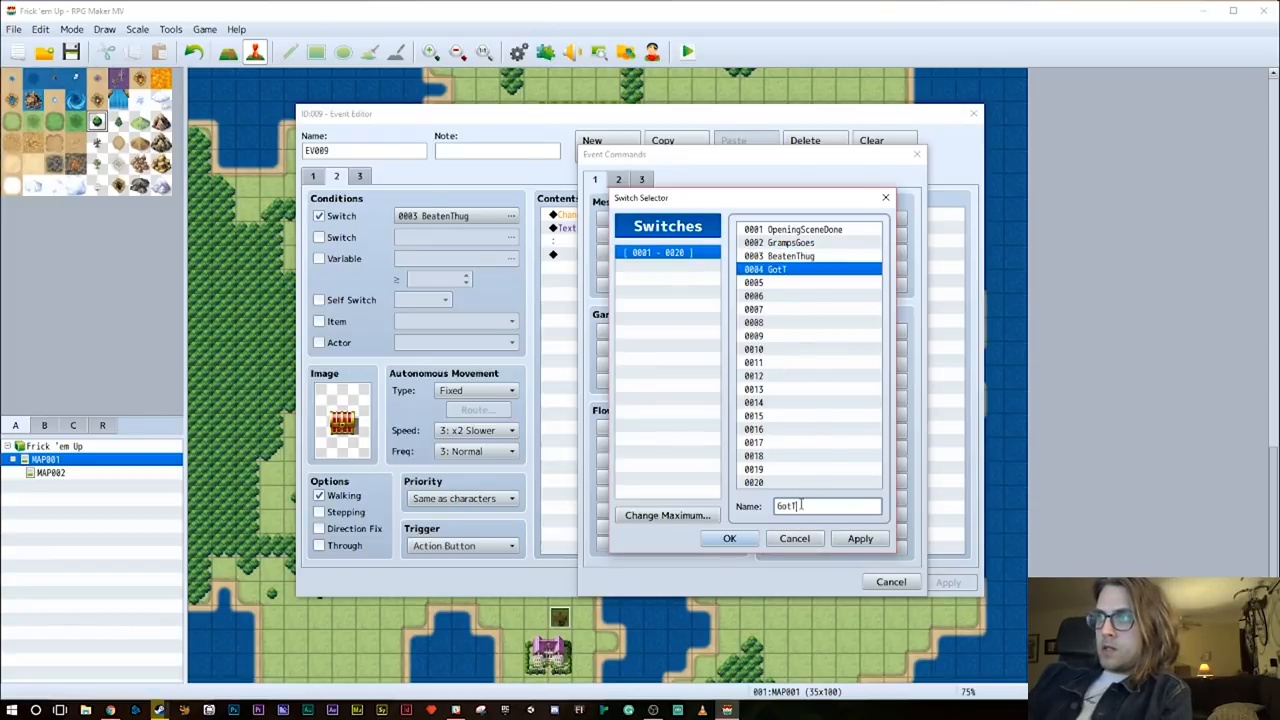
type("Treasure")
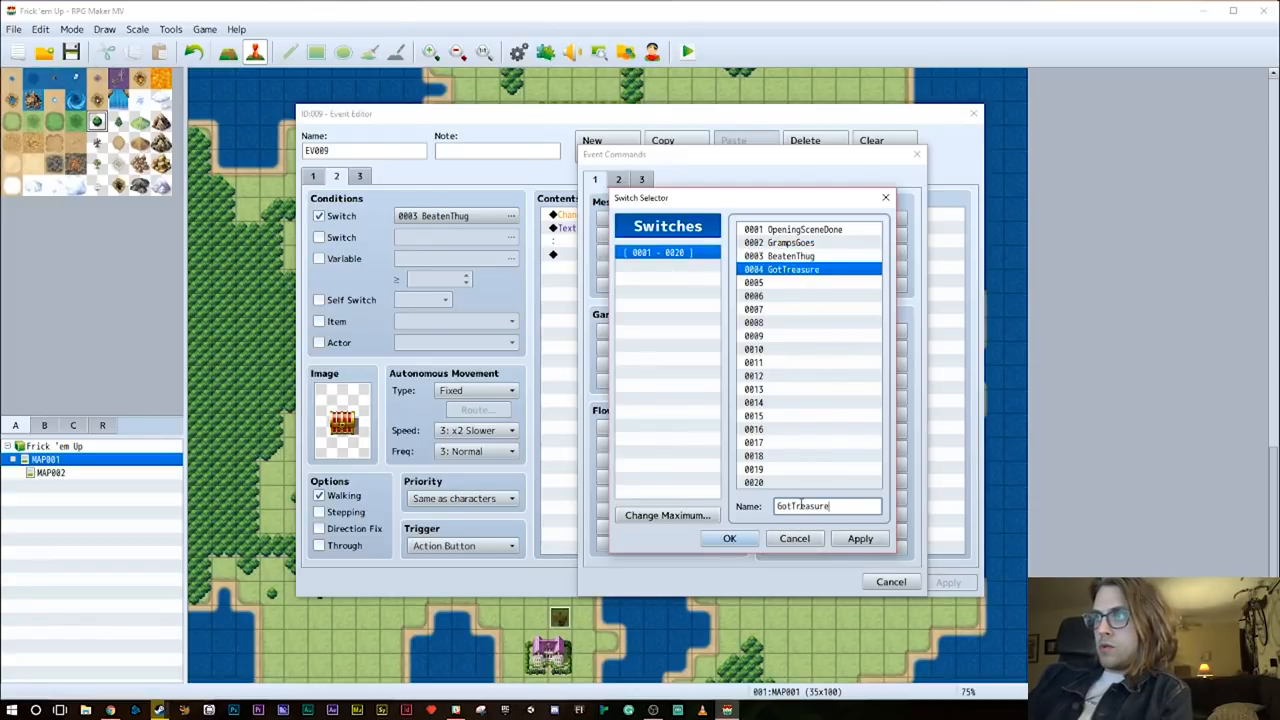
type(", Potion")
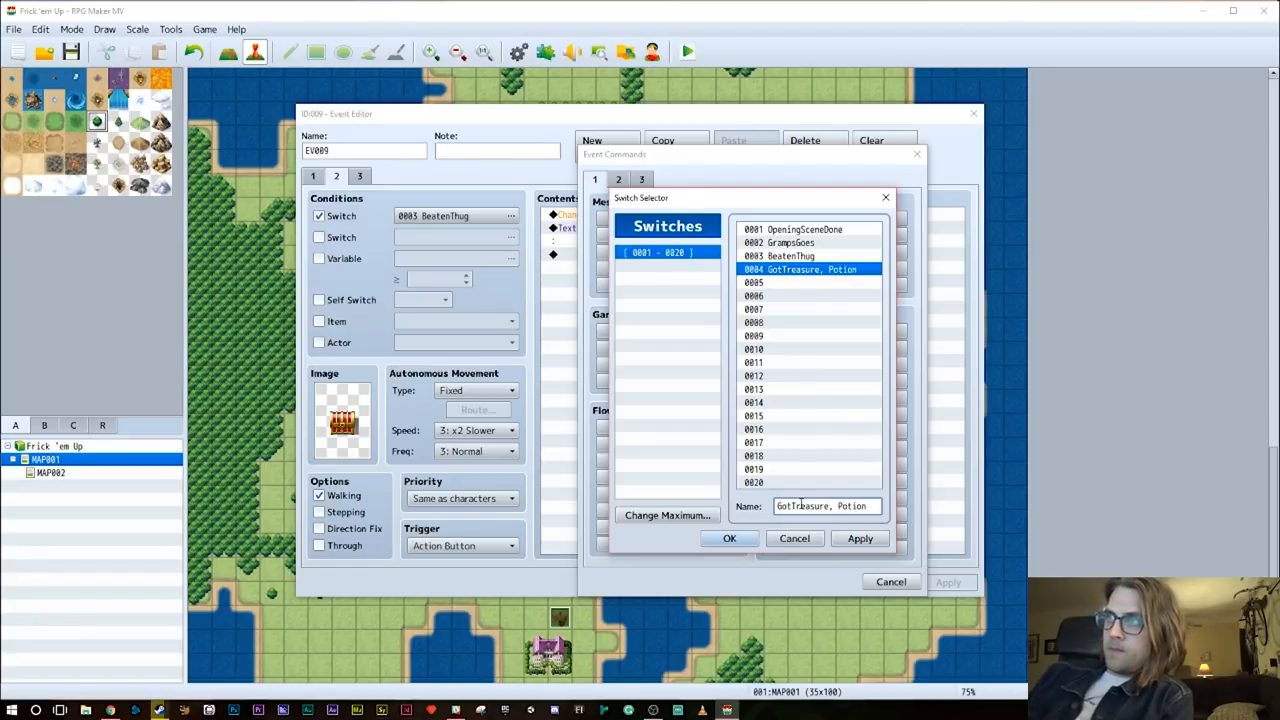
left_click(728, 538)
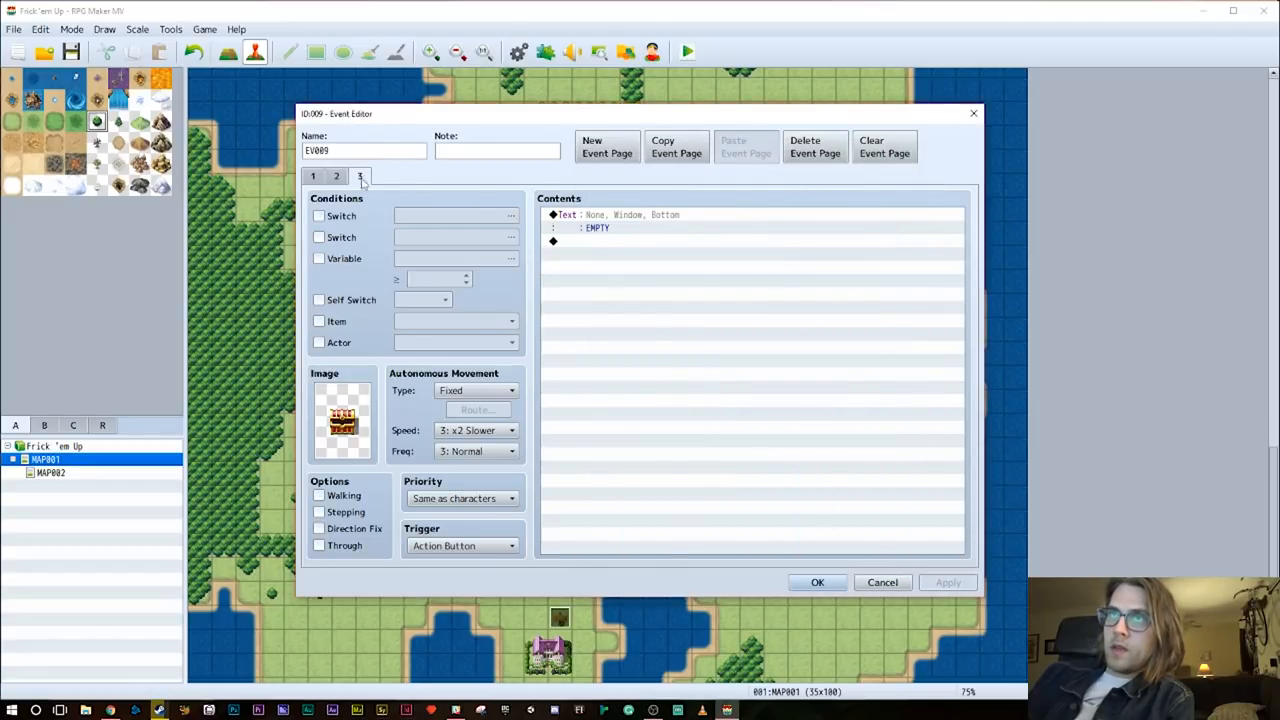
Make the chest's page 3 require that switch, save the event and start a playtest
left_click(320, 216)
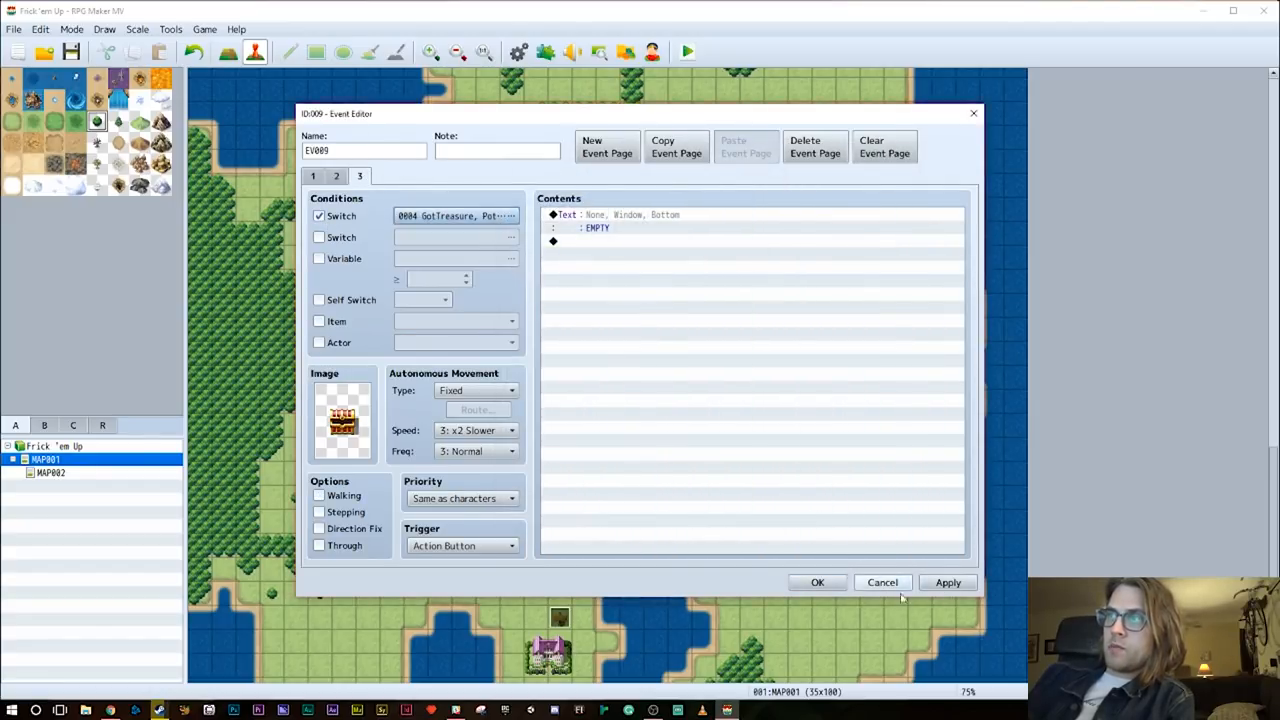
left_click(816, 582)
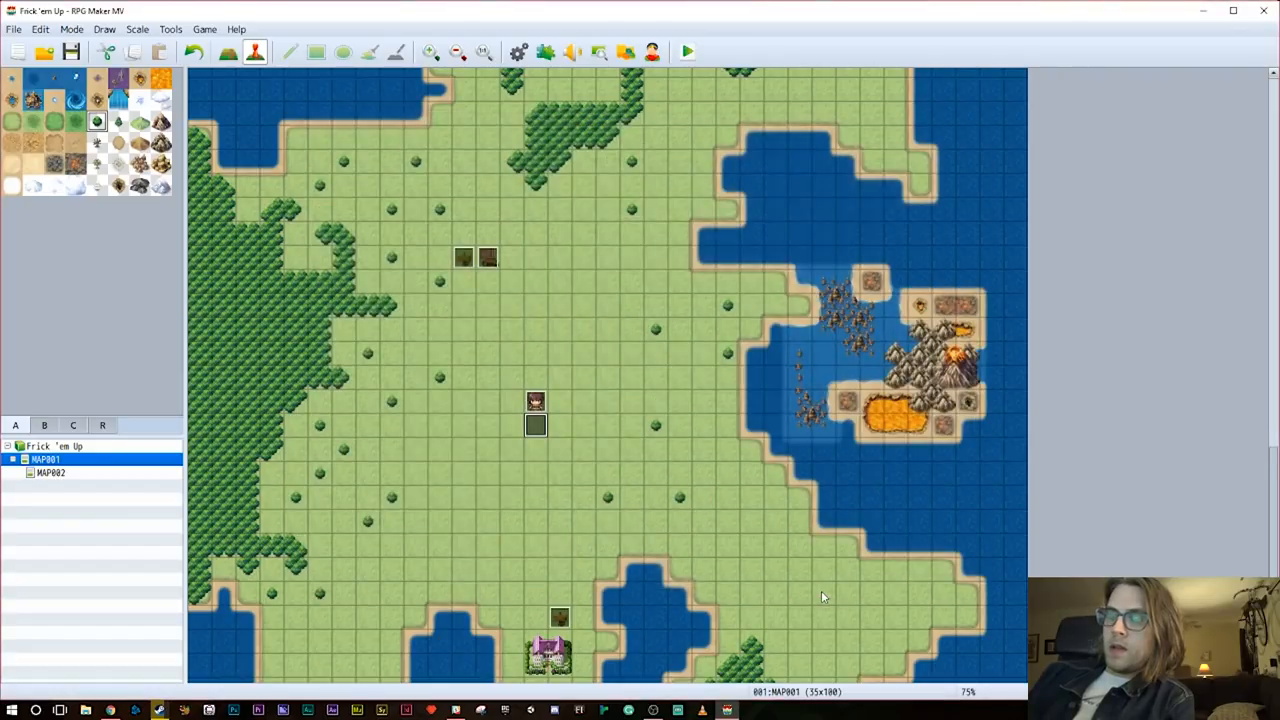
left_click(686, 52)
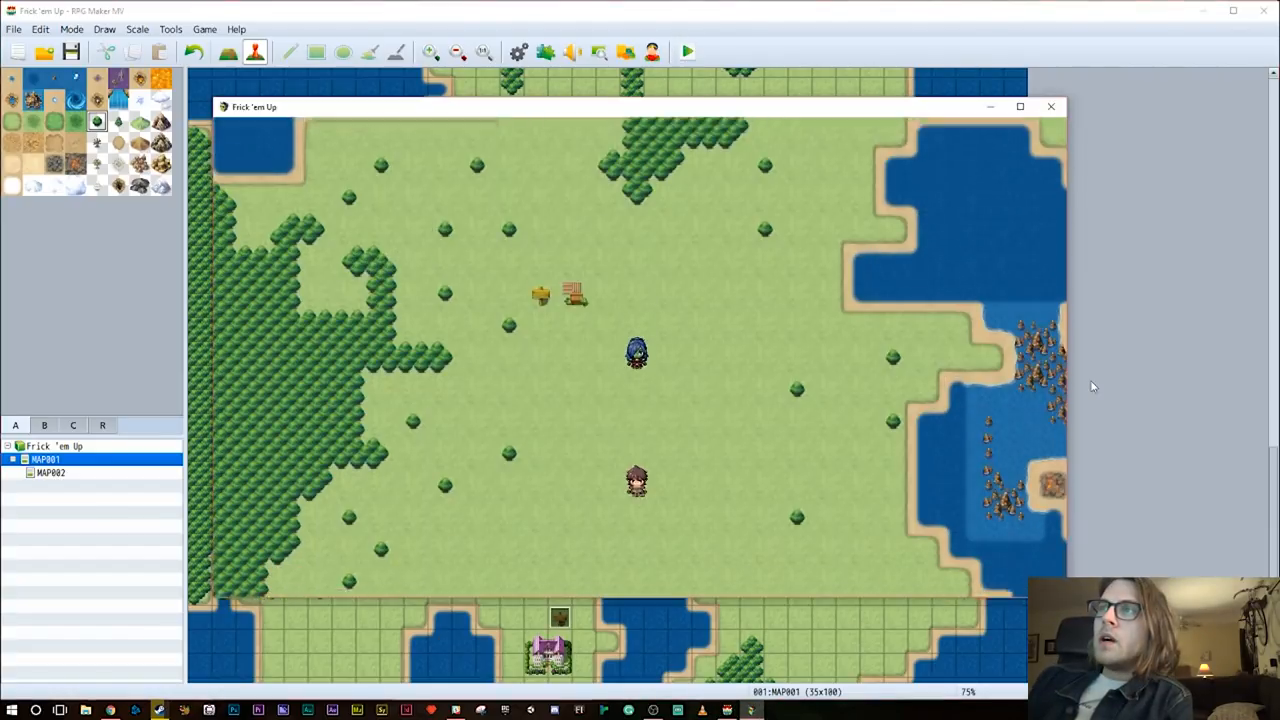